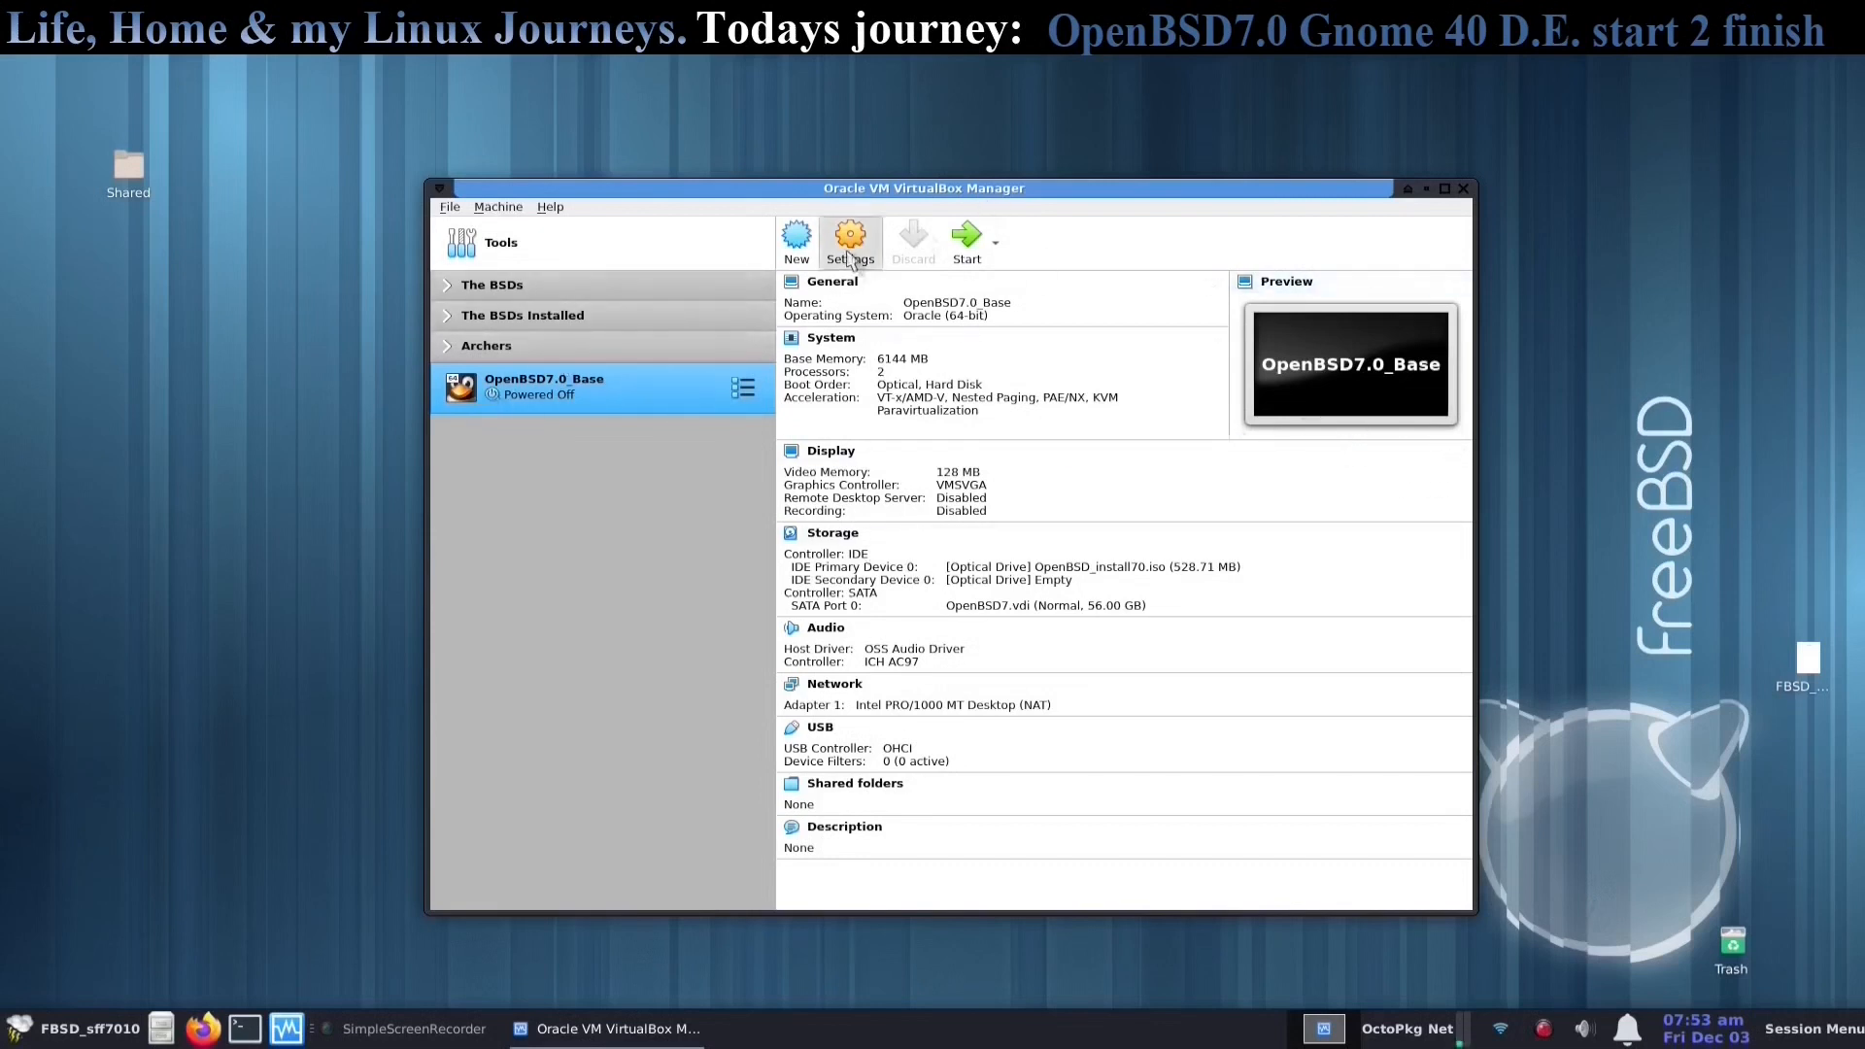
Step: Review the OpenBSD7.0_Base processor, motherboard, display and storage settings, including the attached install ISO
left_click(849, 238)
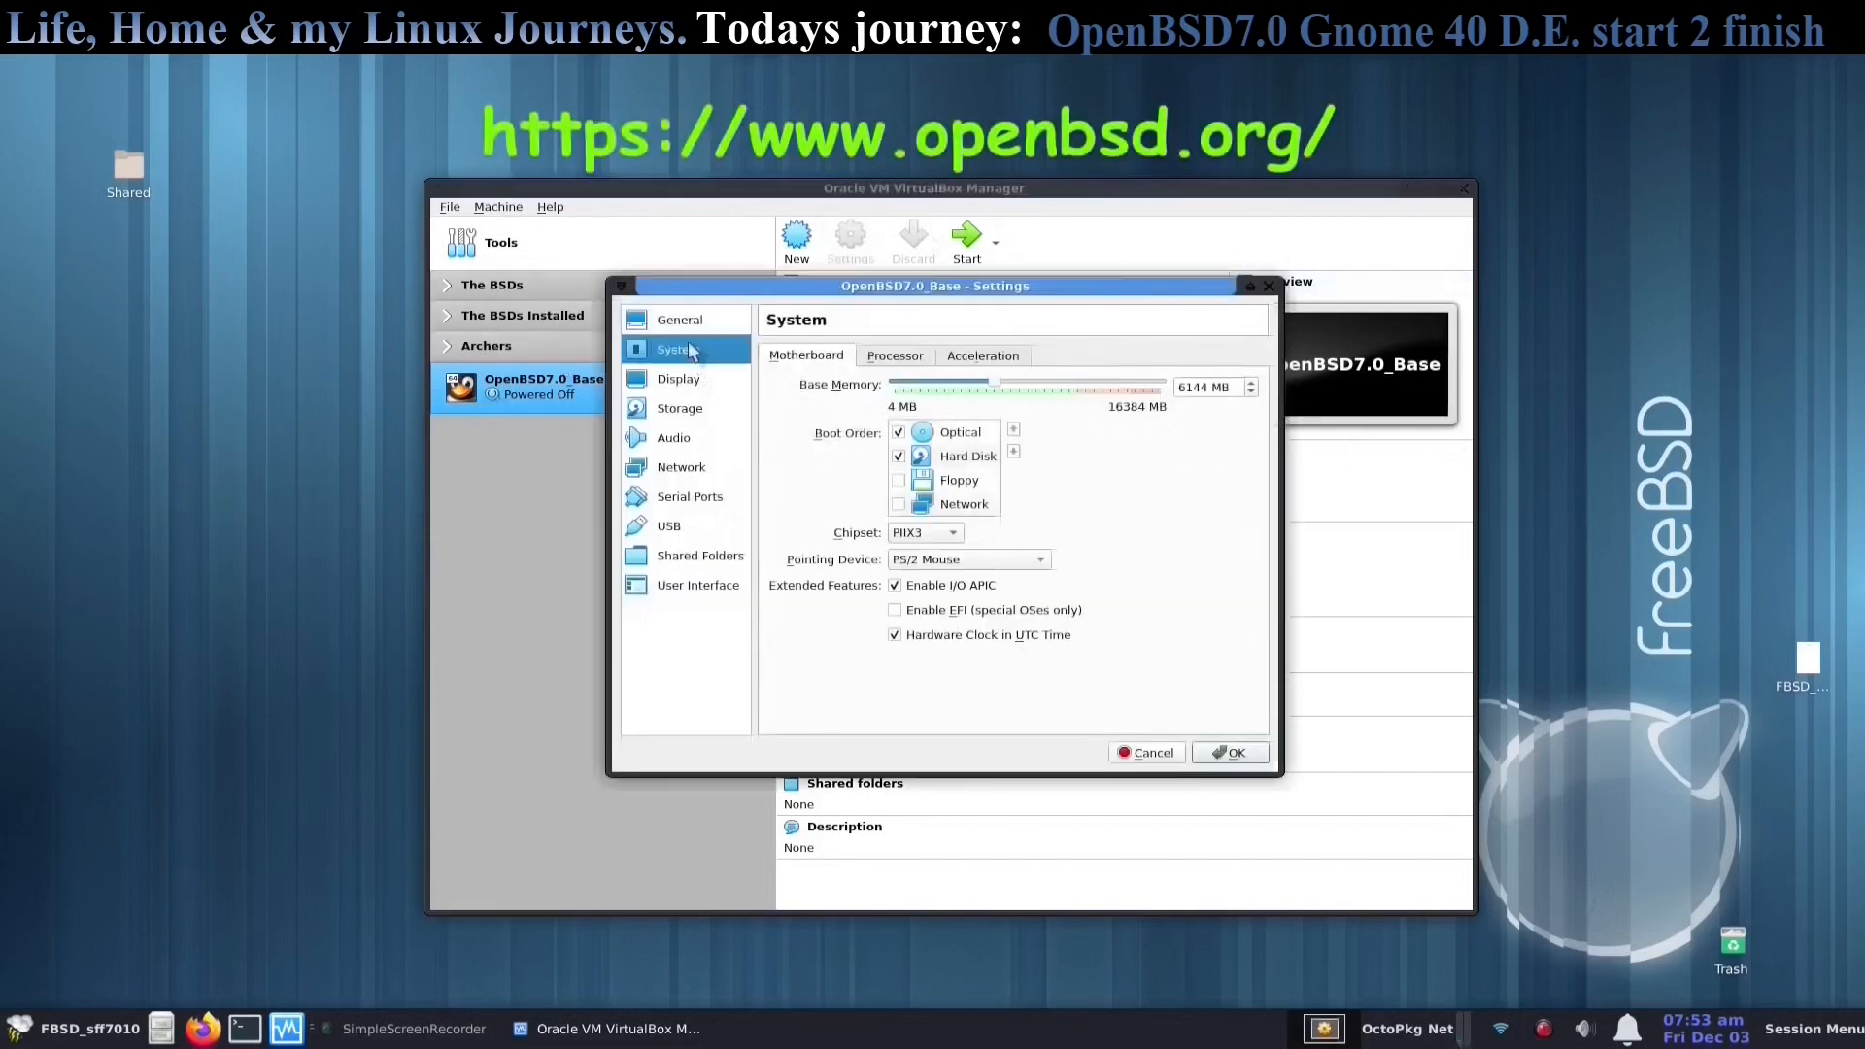
left_click(895, 354)
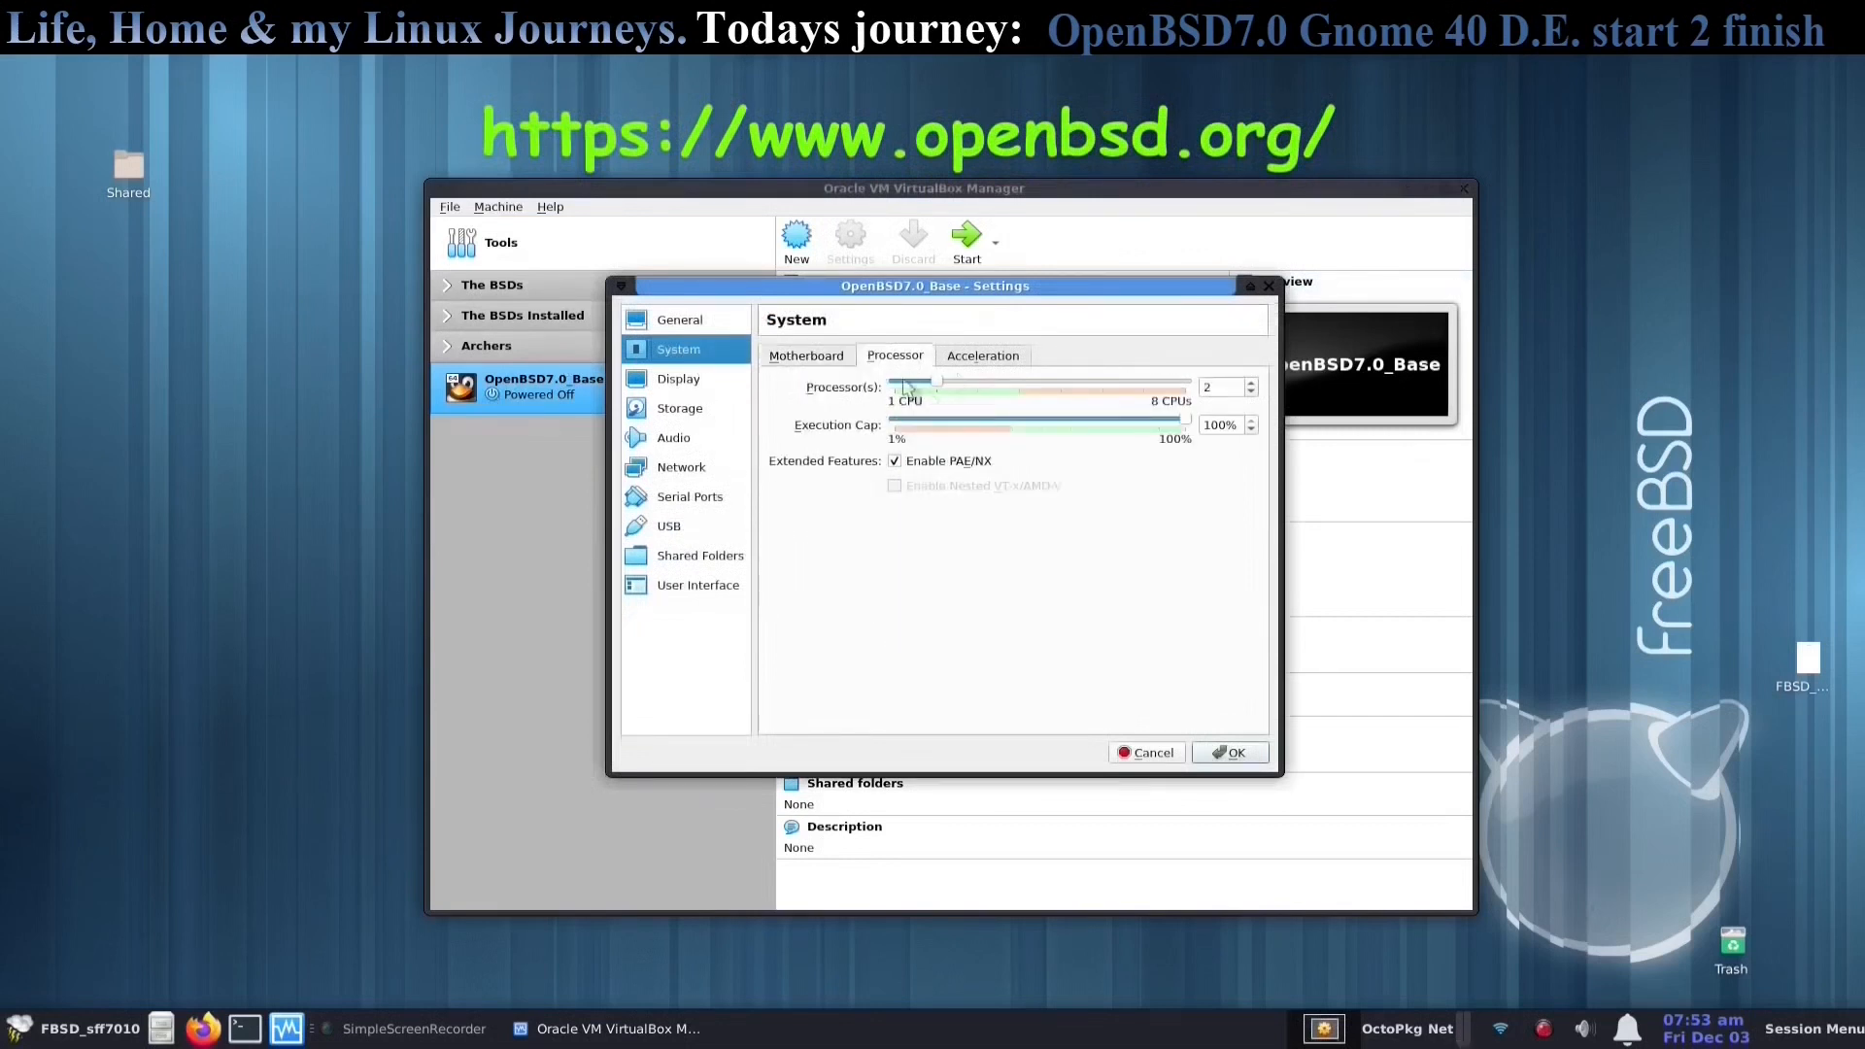
left_click(805, 355)
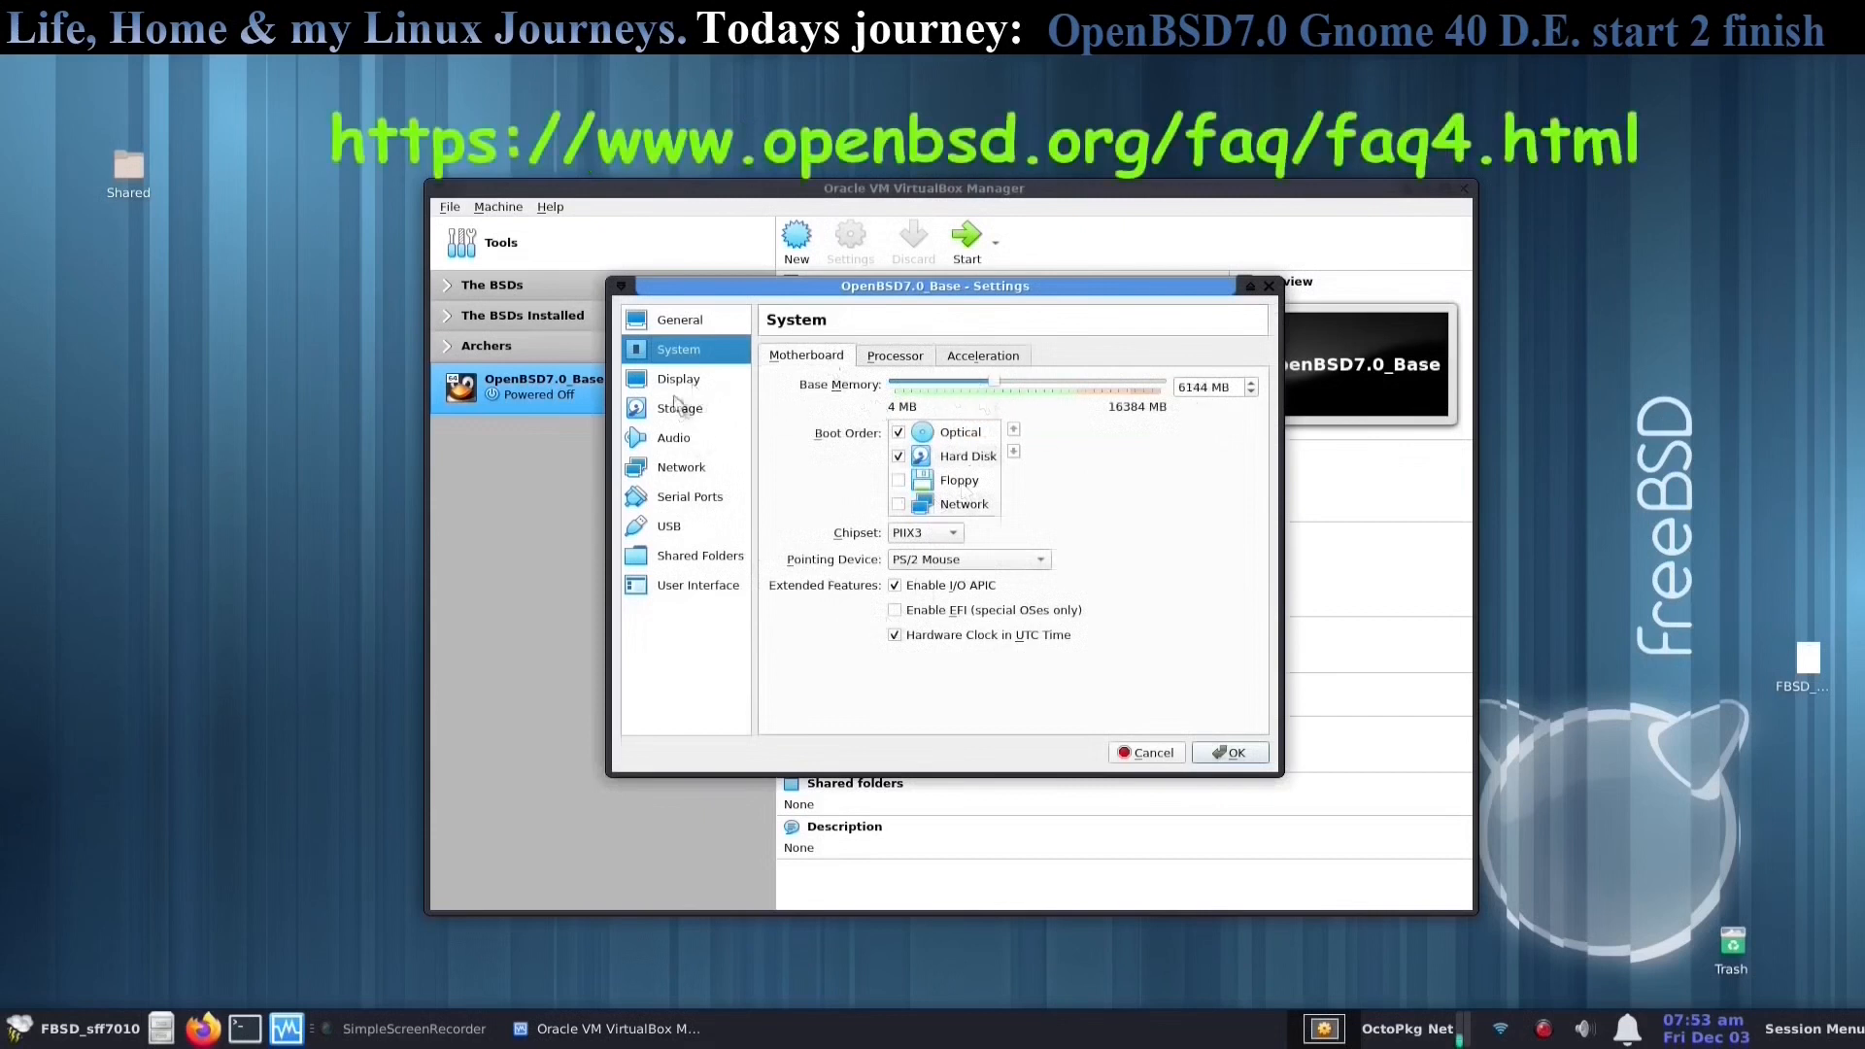
left_click(678, 378)
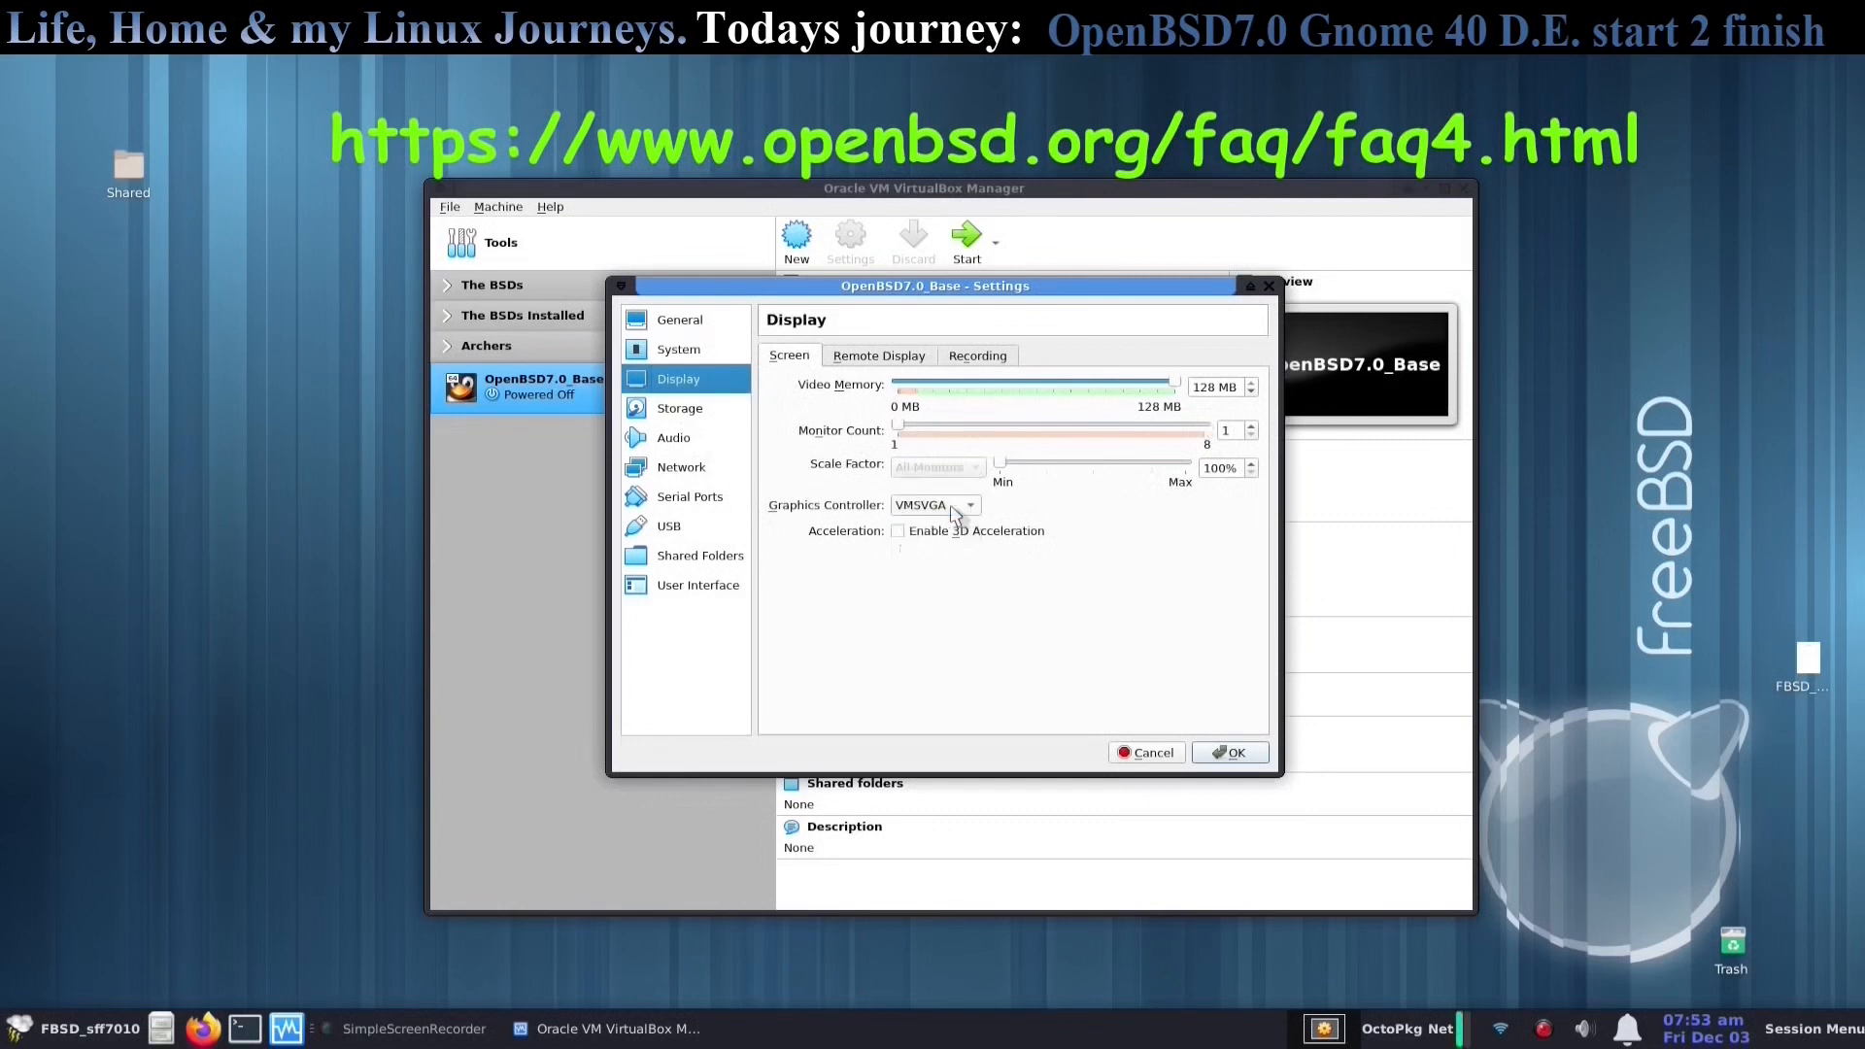
left_click(679, 408)
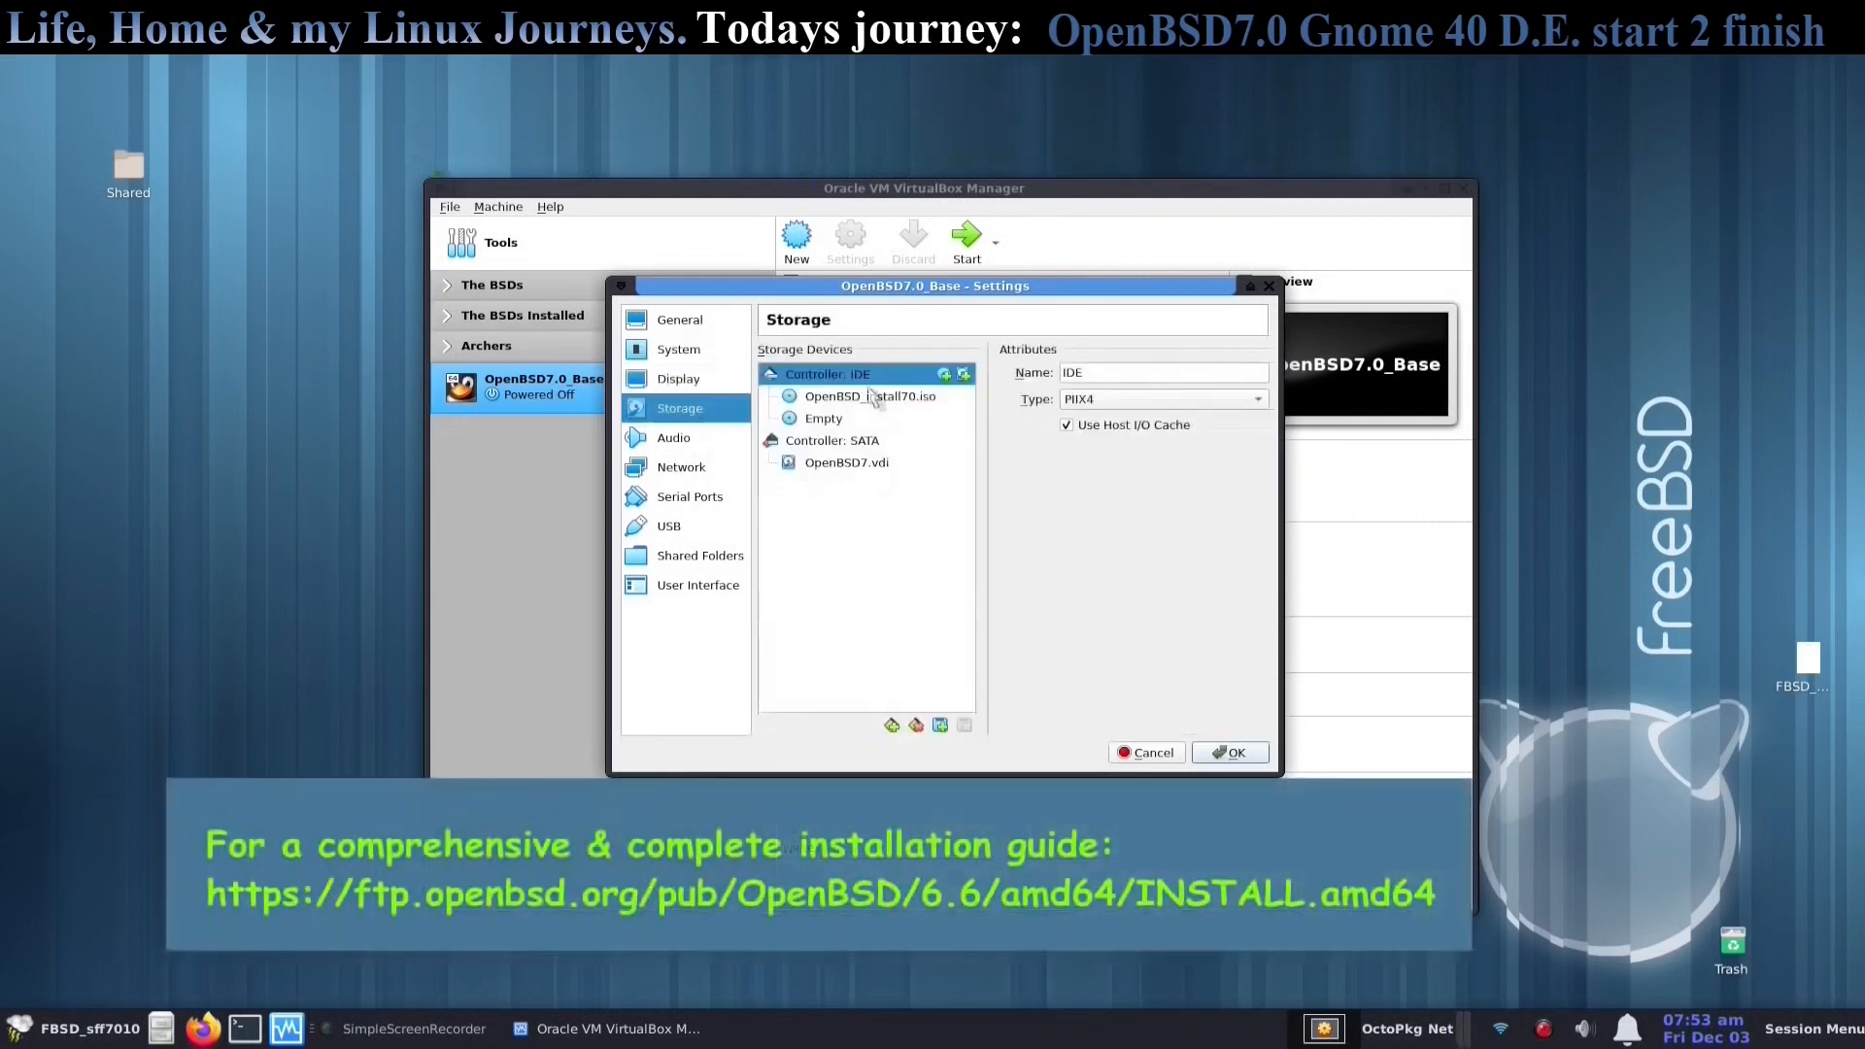
left_click(869, 396)
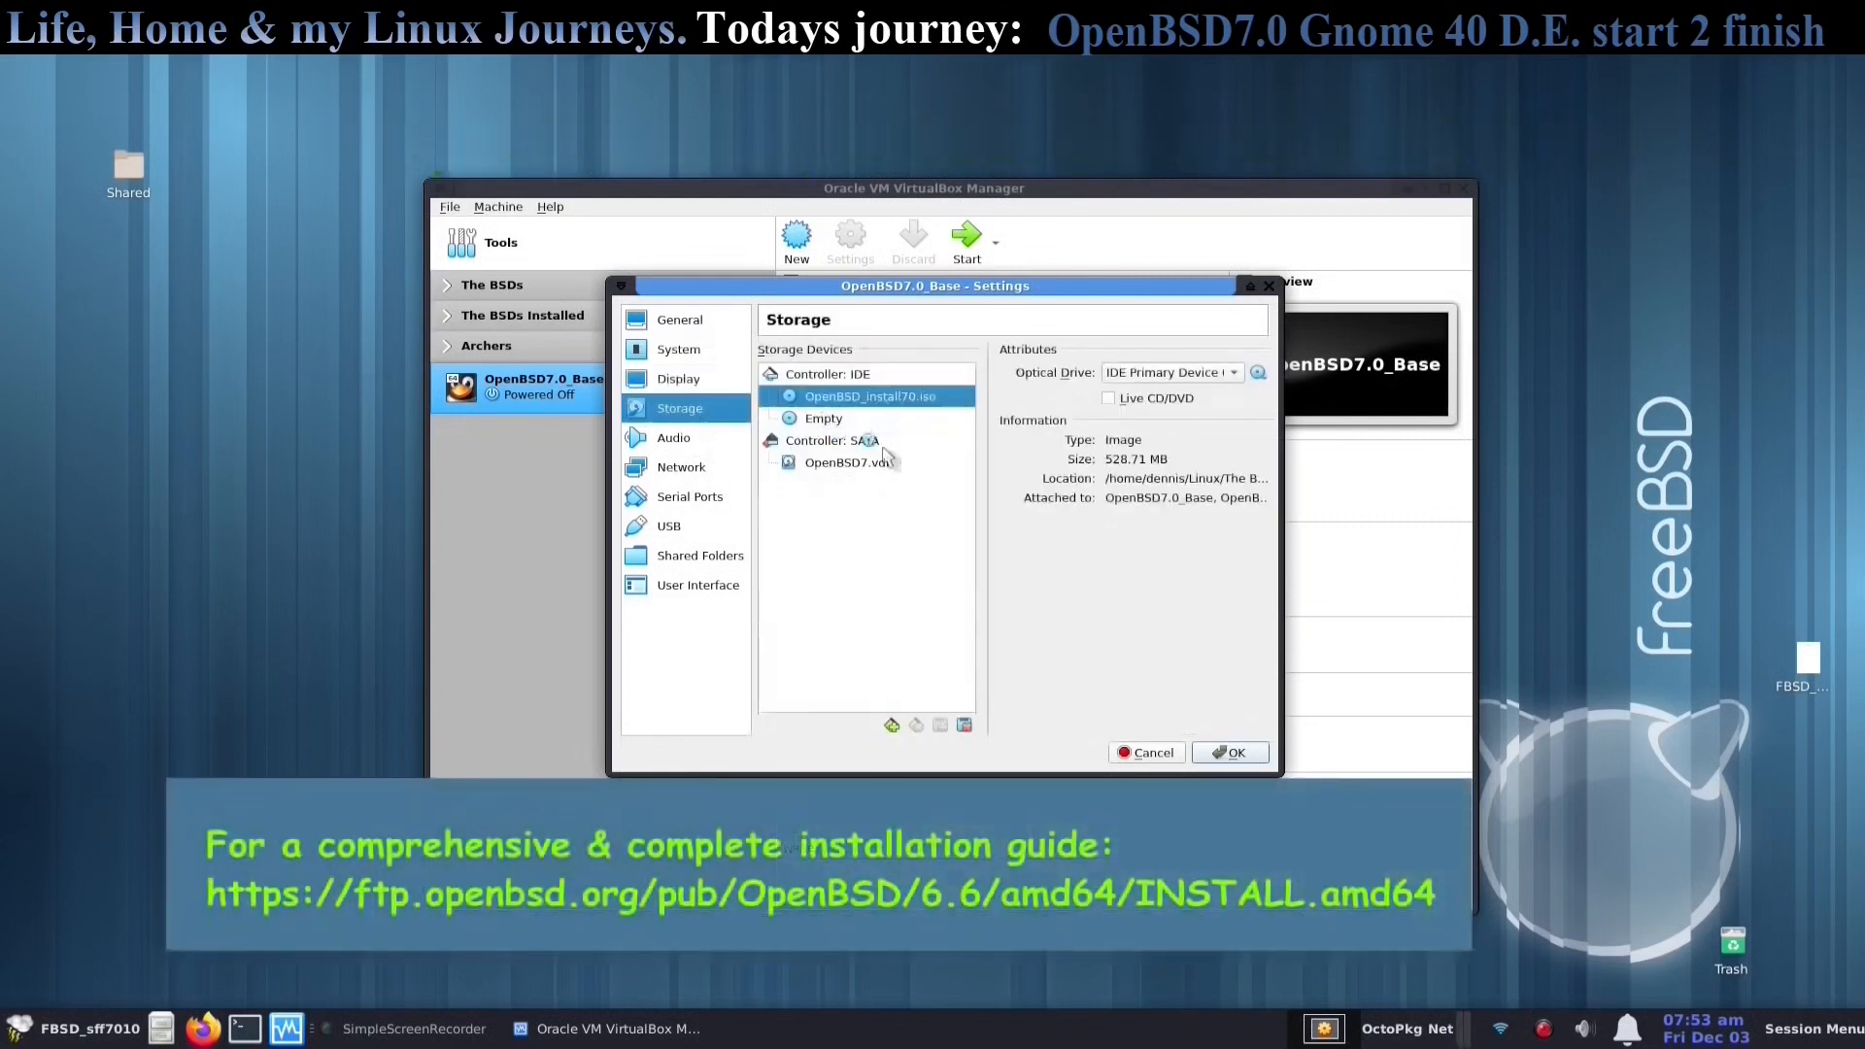
Step: Close the settings and start OpenBSD7.0_Base from the selected start-up disk
left_click(1229, 752)
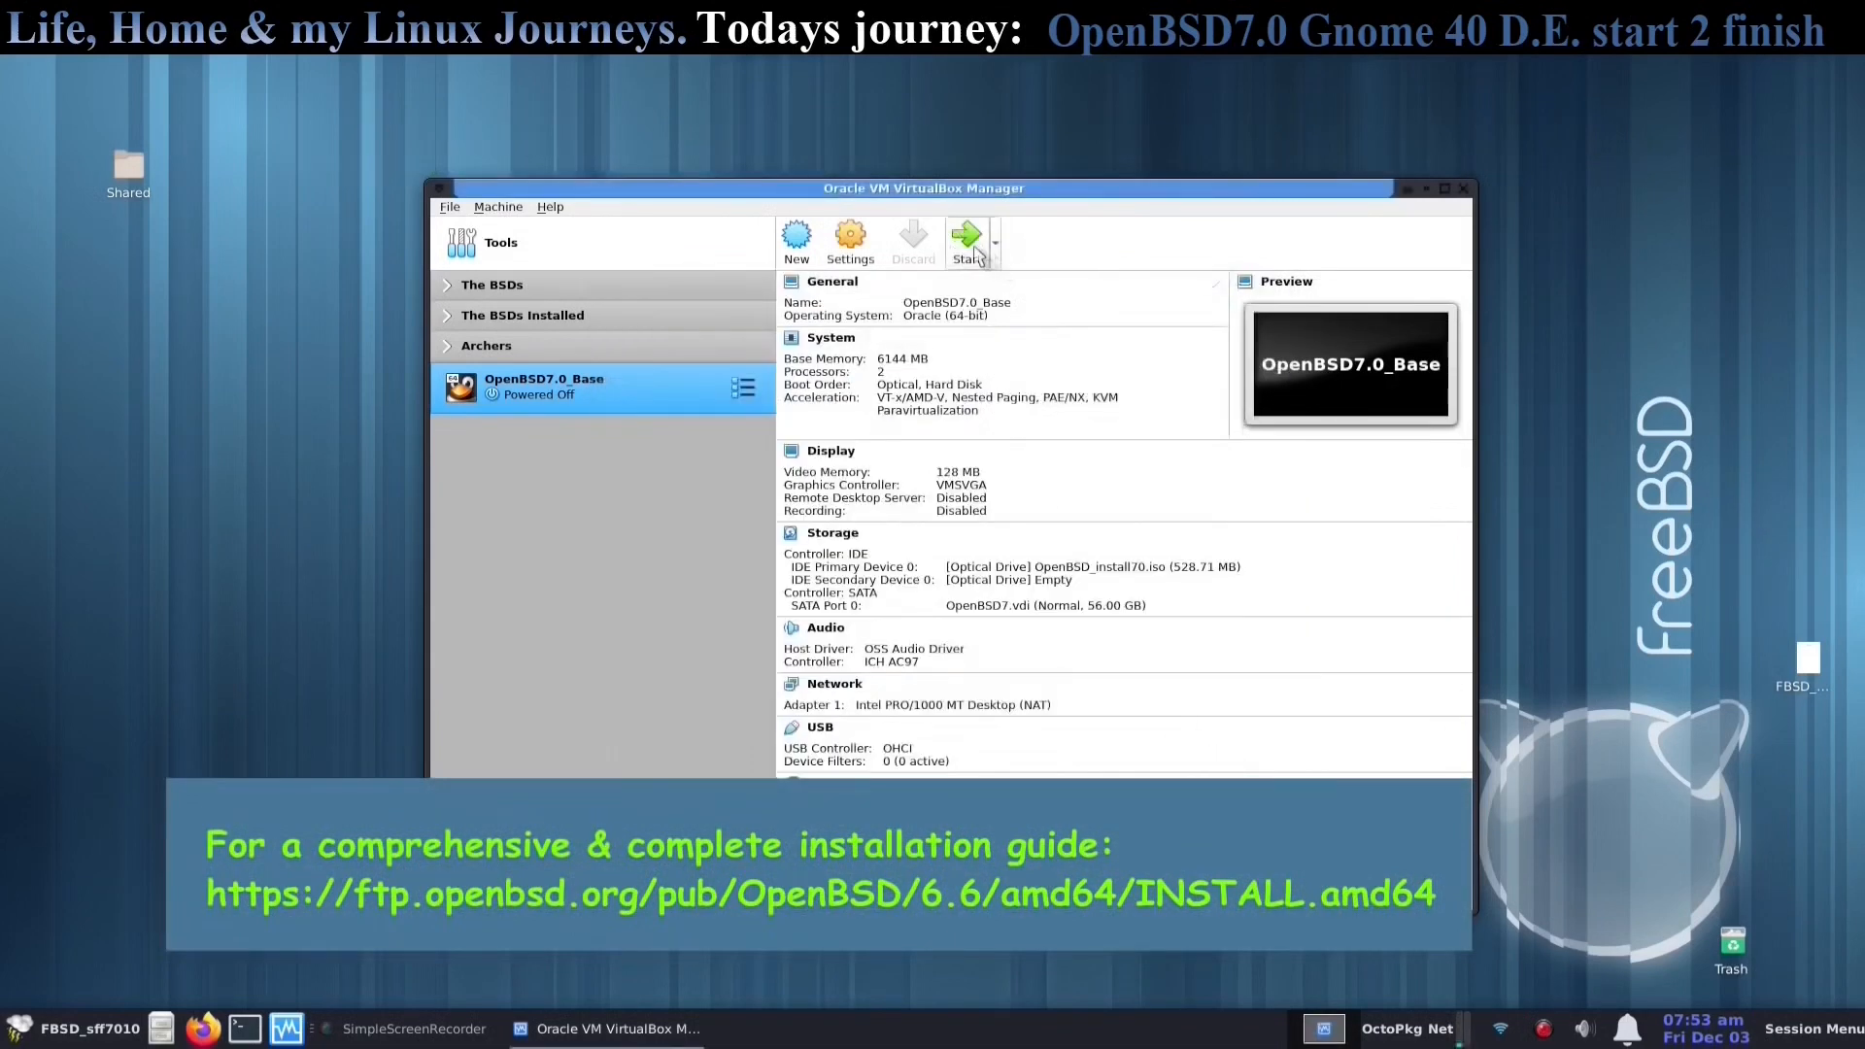
left_click(966, 244)
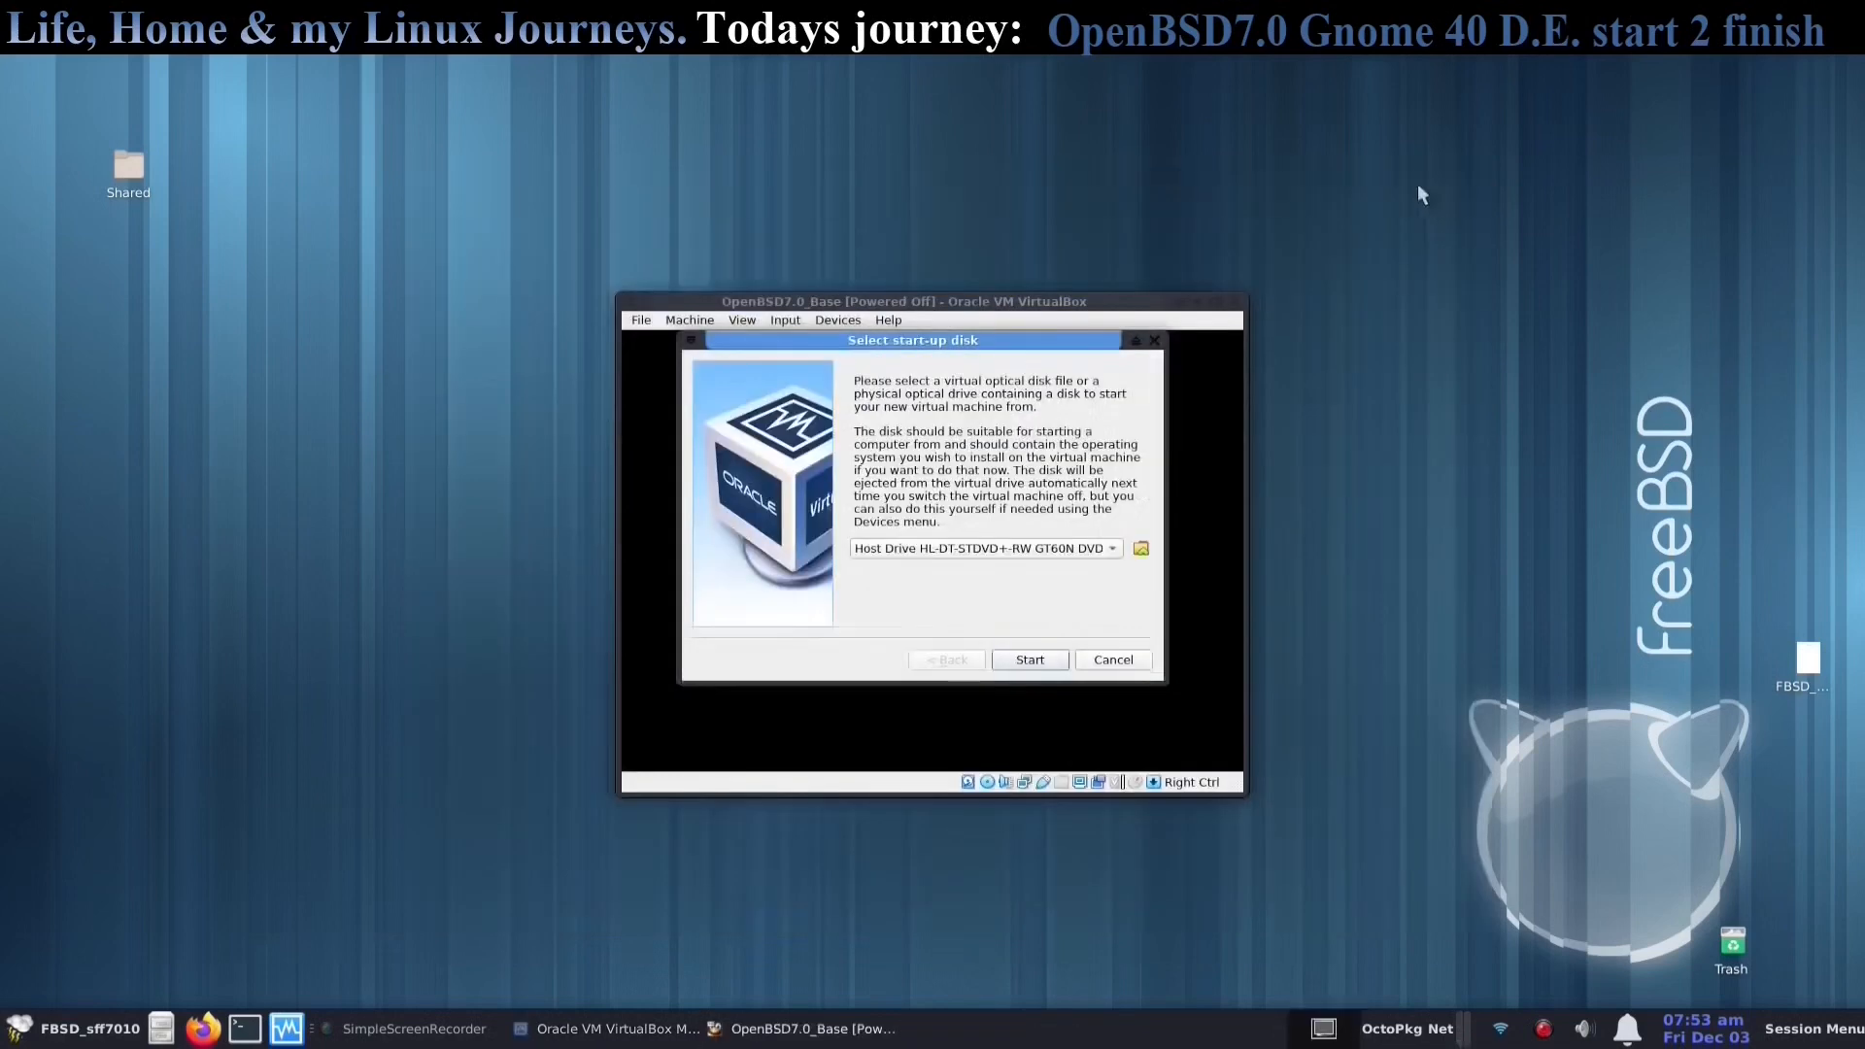
left_click(1028, 659)
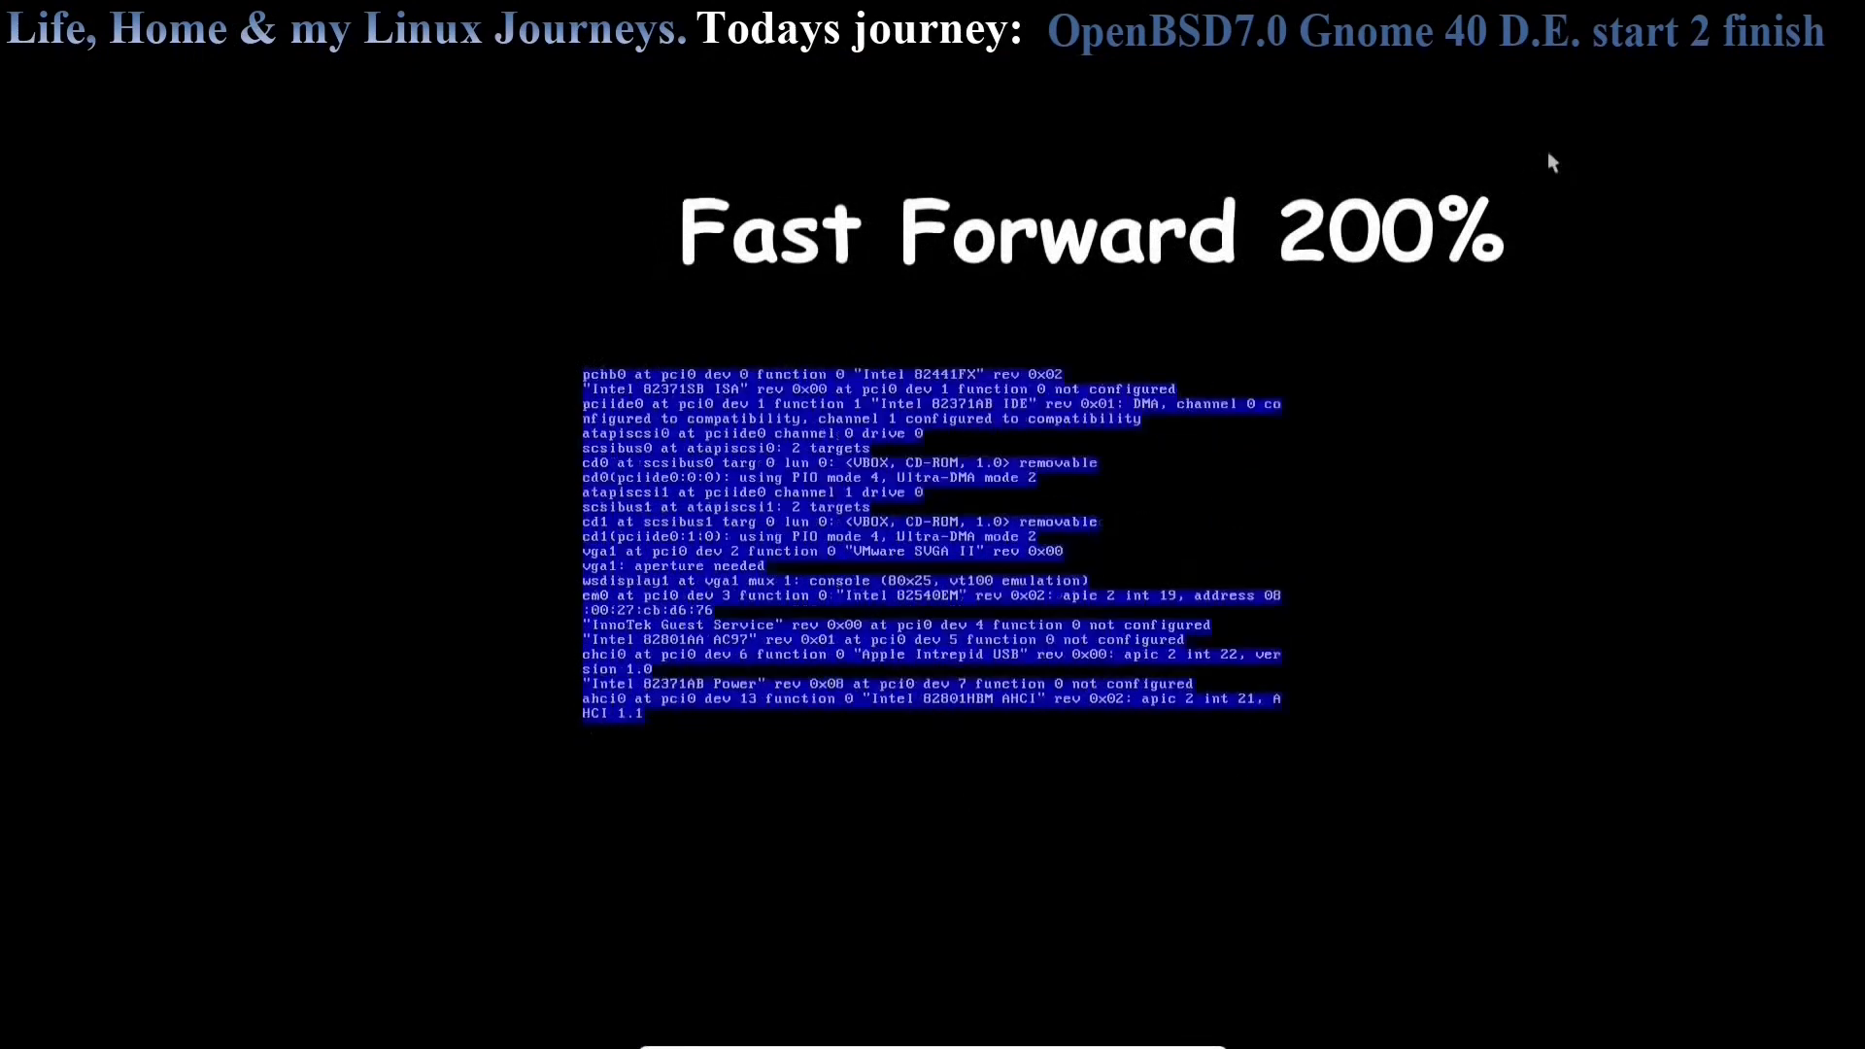
mouse_move(47, 986)
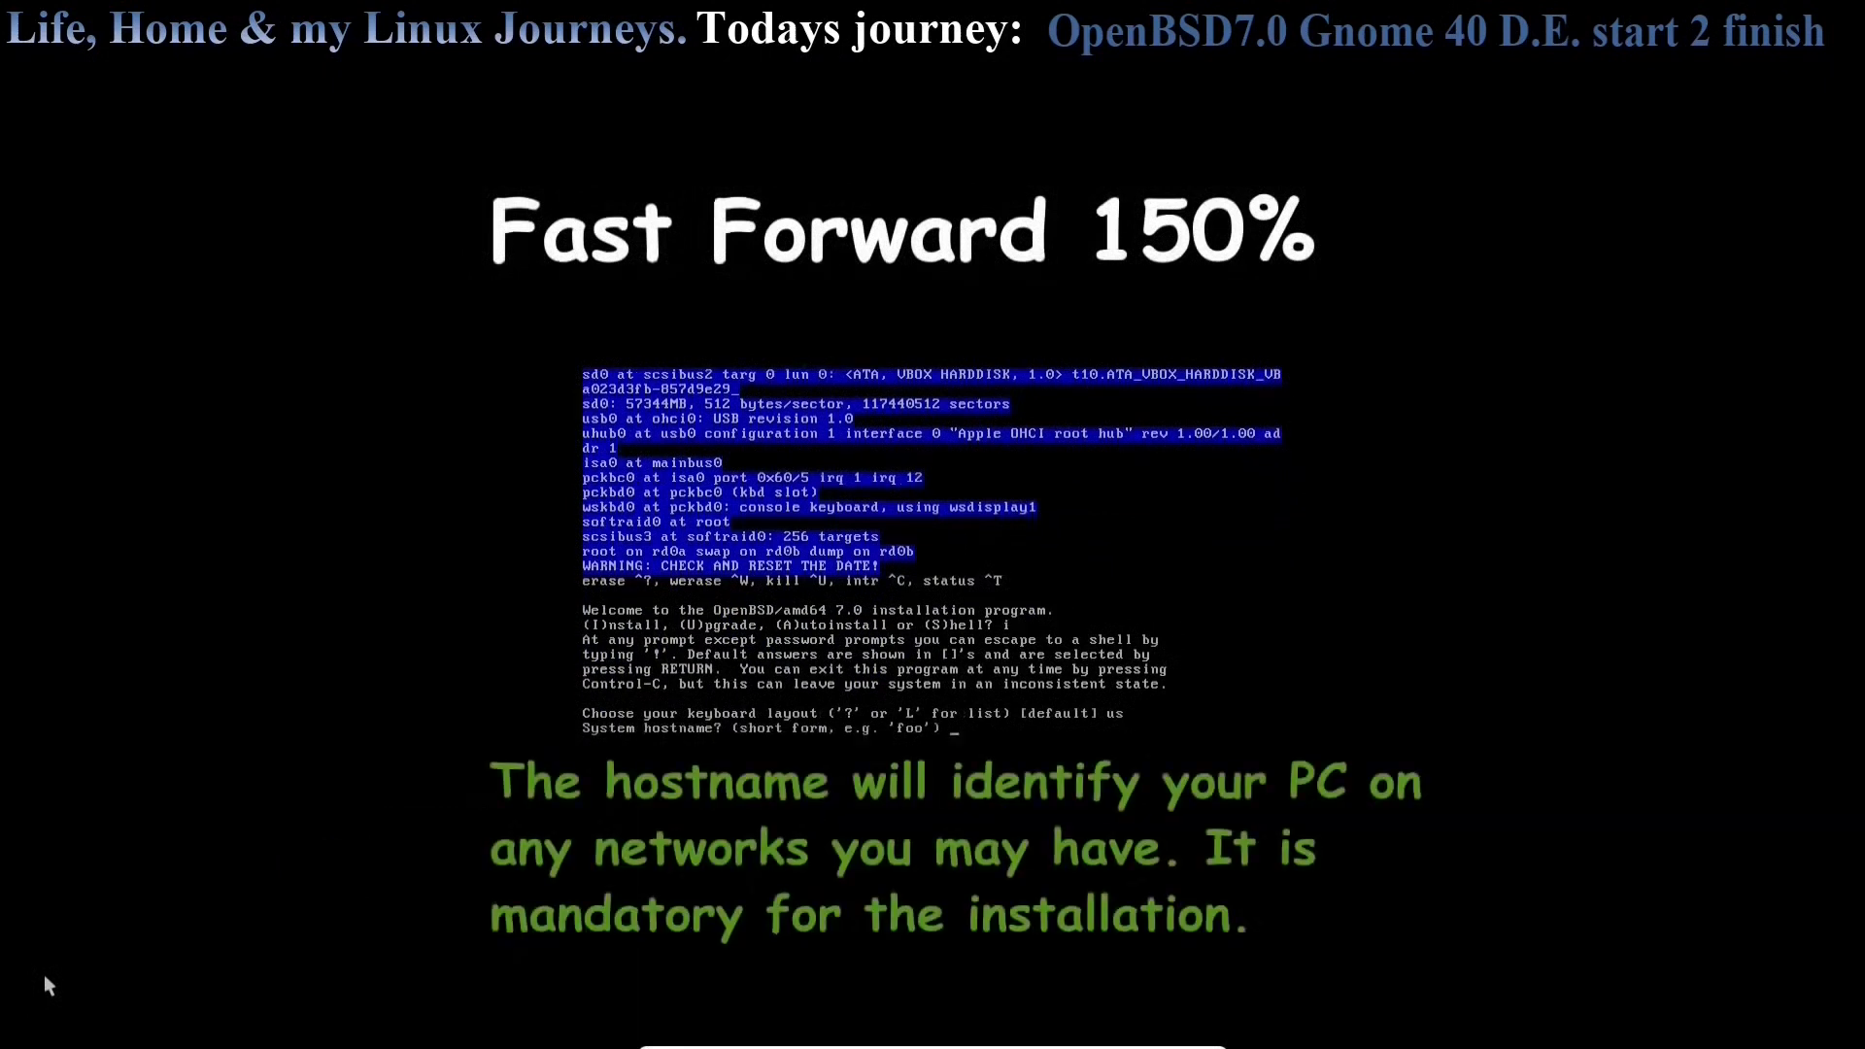
Step: Set hostname OpenBSD1, autoconf IPv4, IPv6 none, and finish network configuration
type("OpenB")
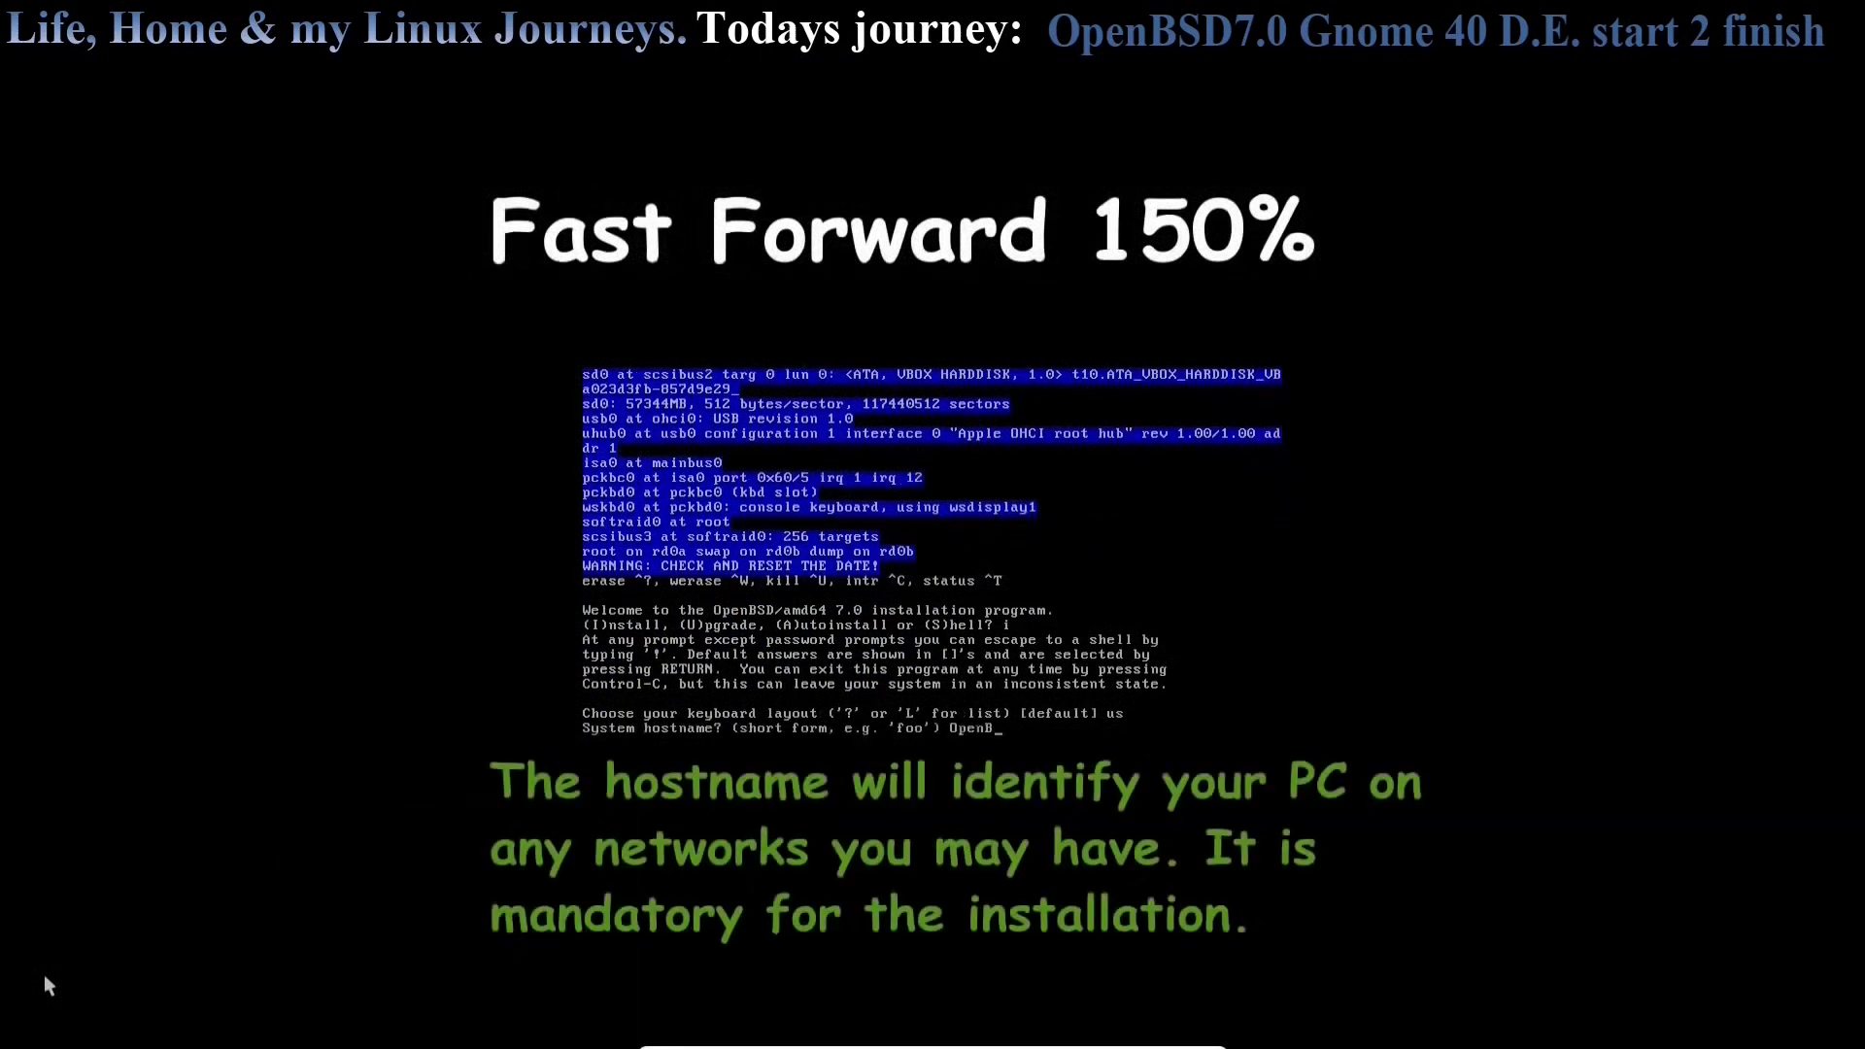
type("SD")
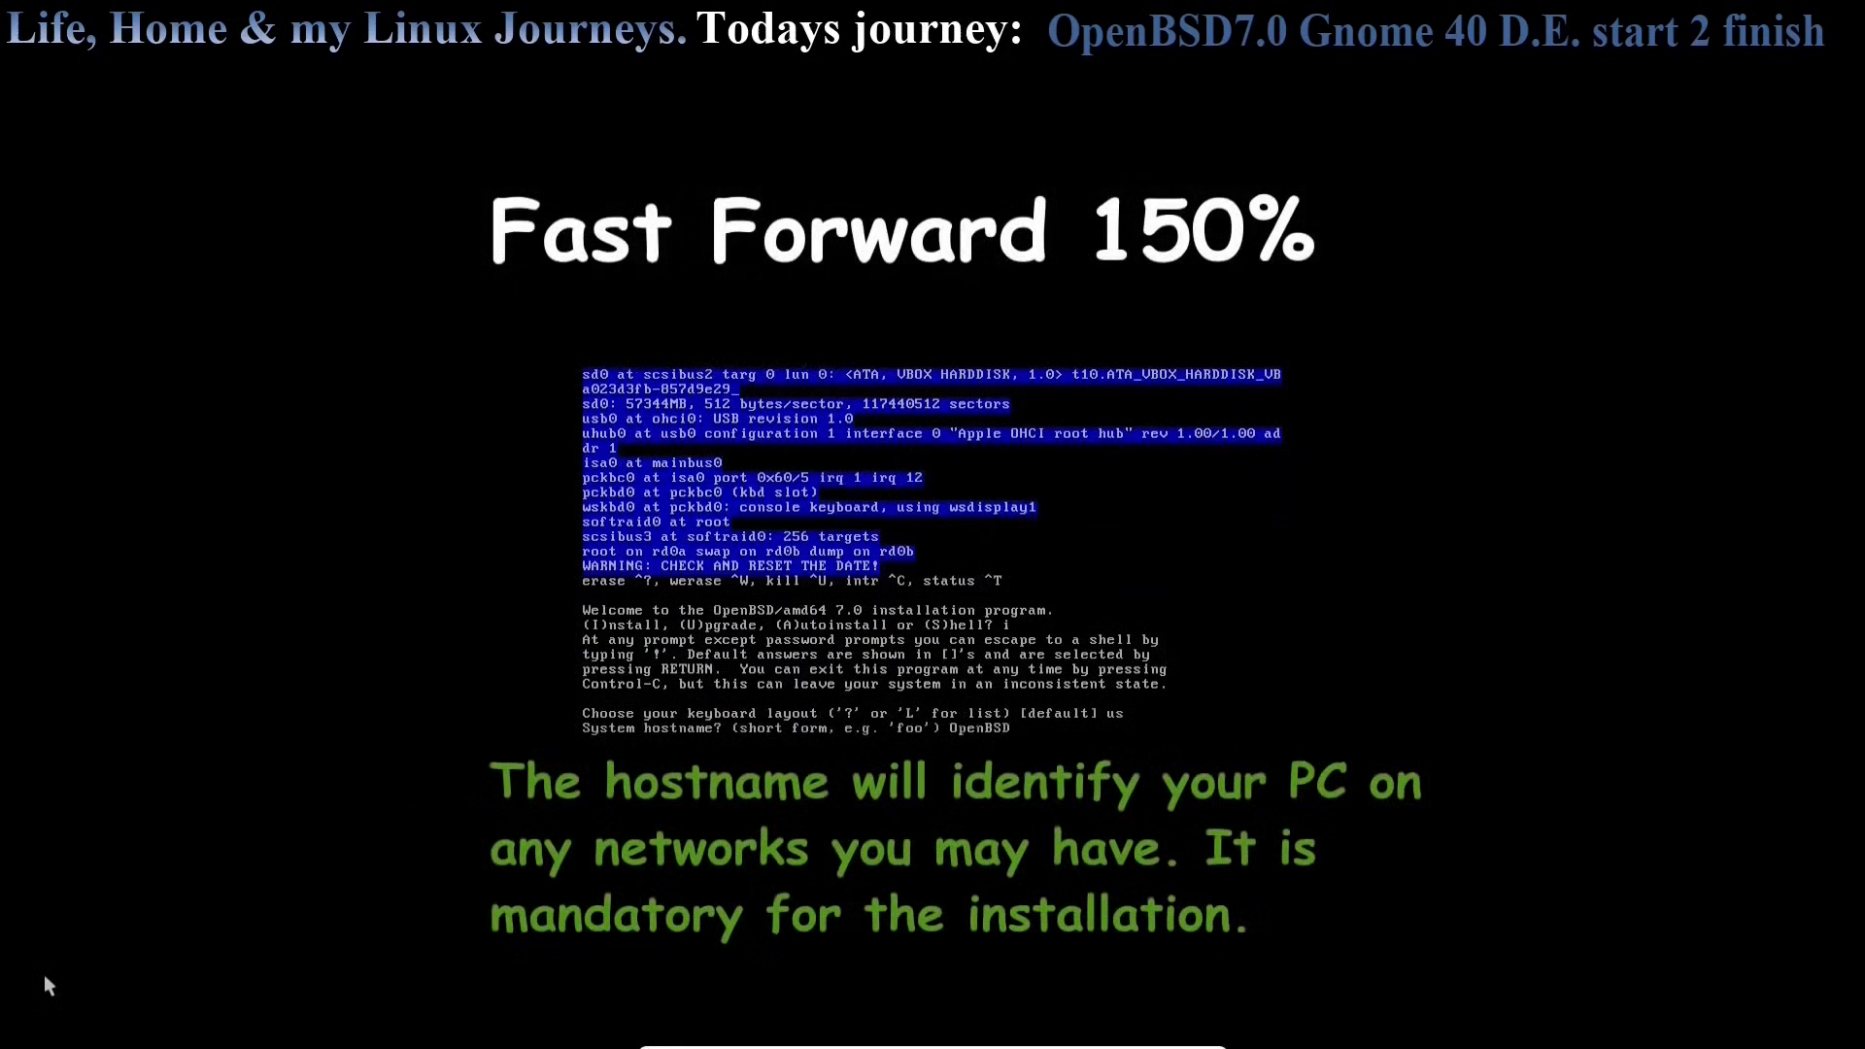
type("1")
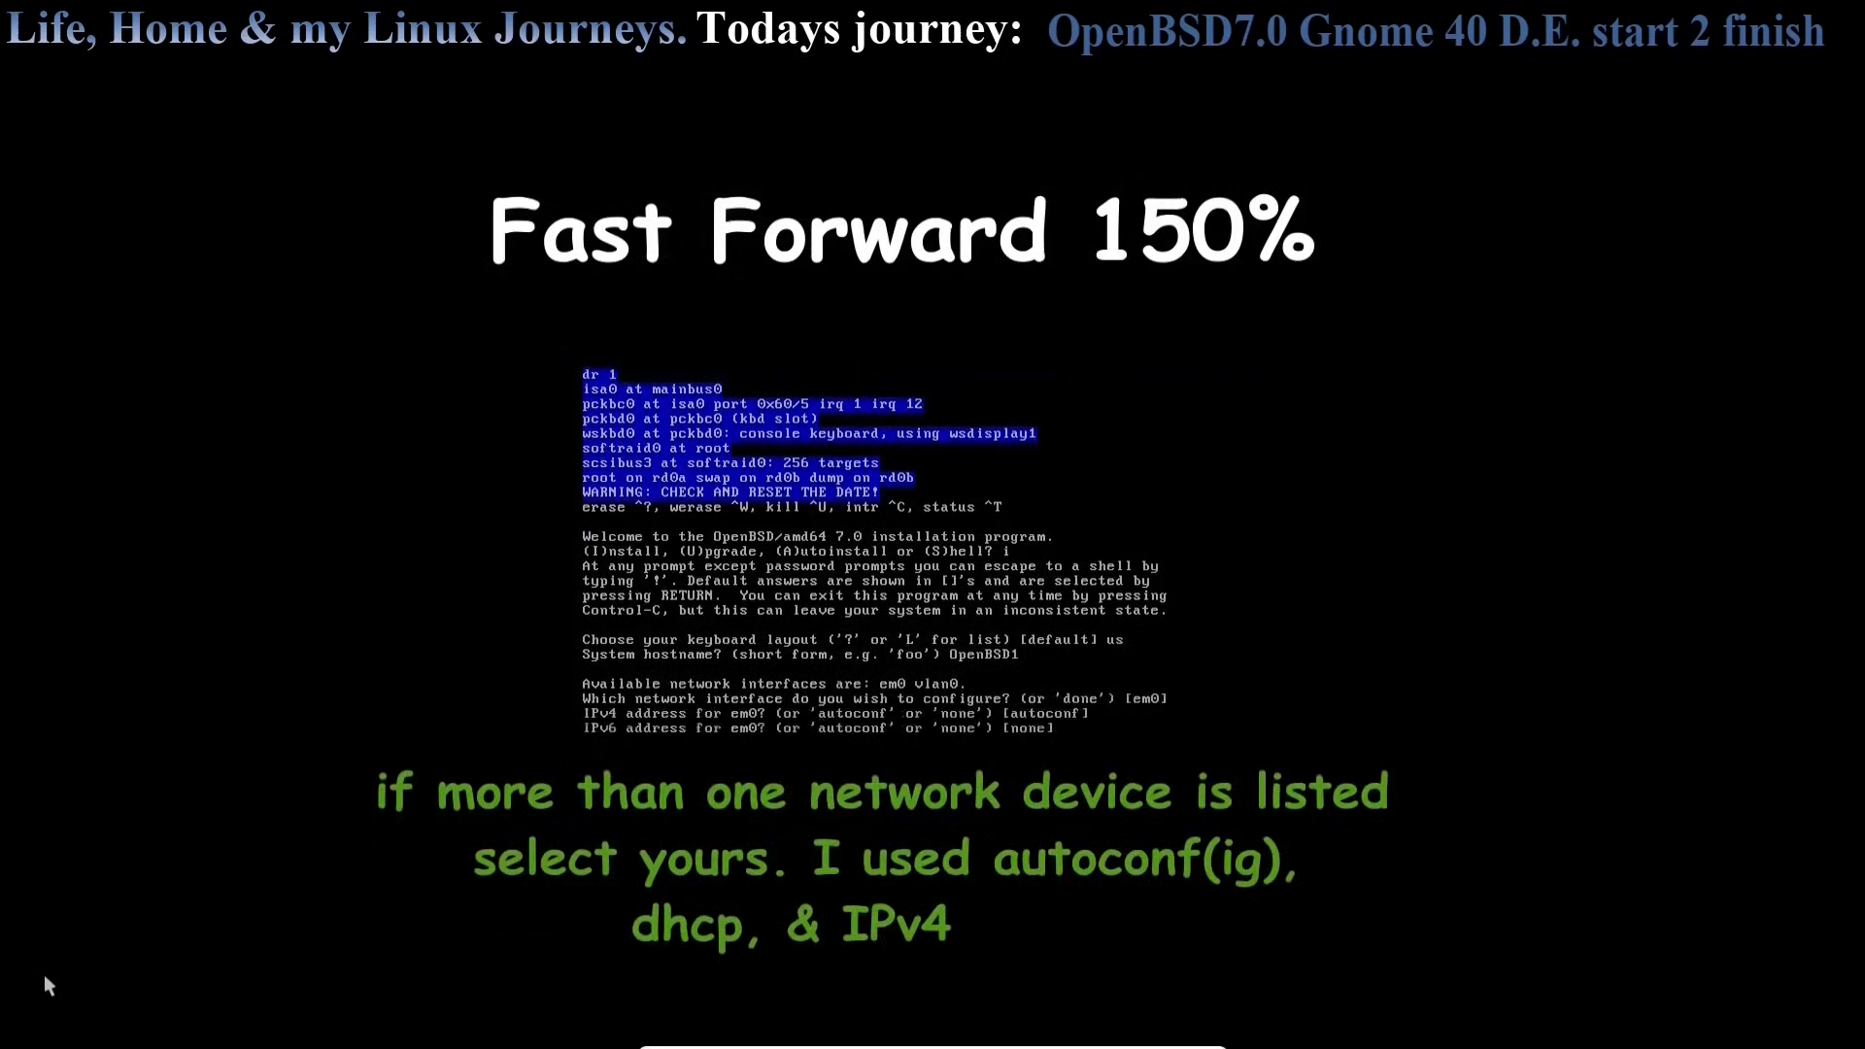
type("none")
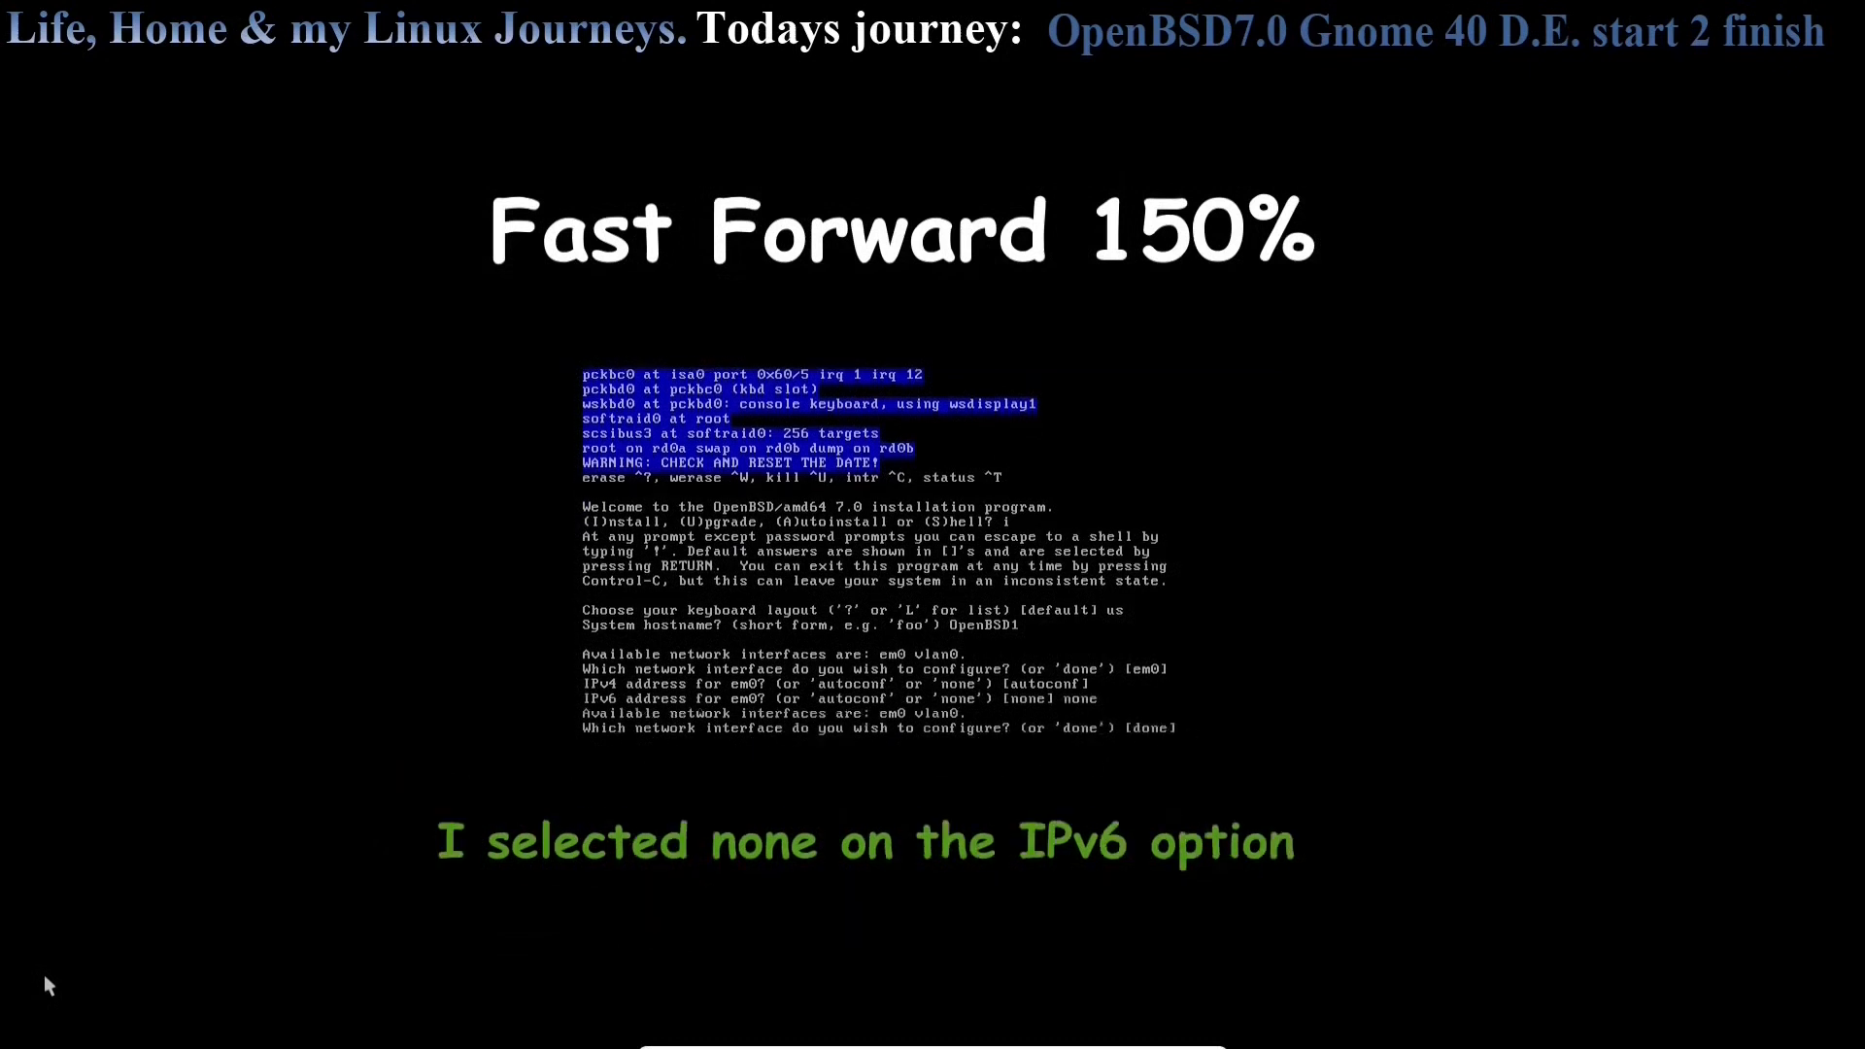
type("done")
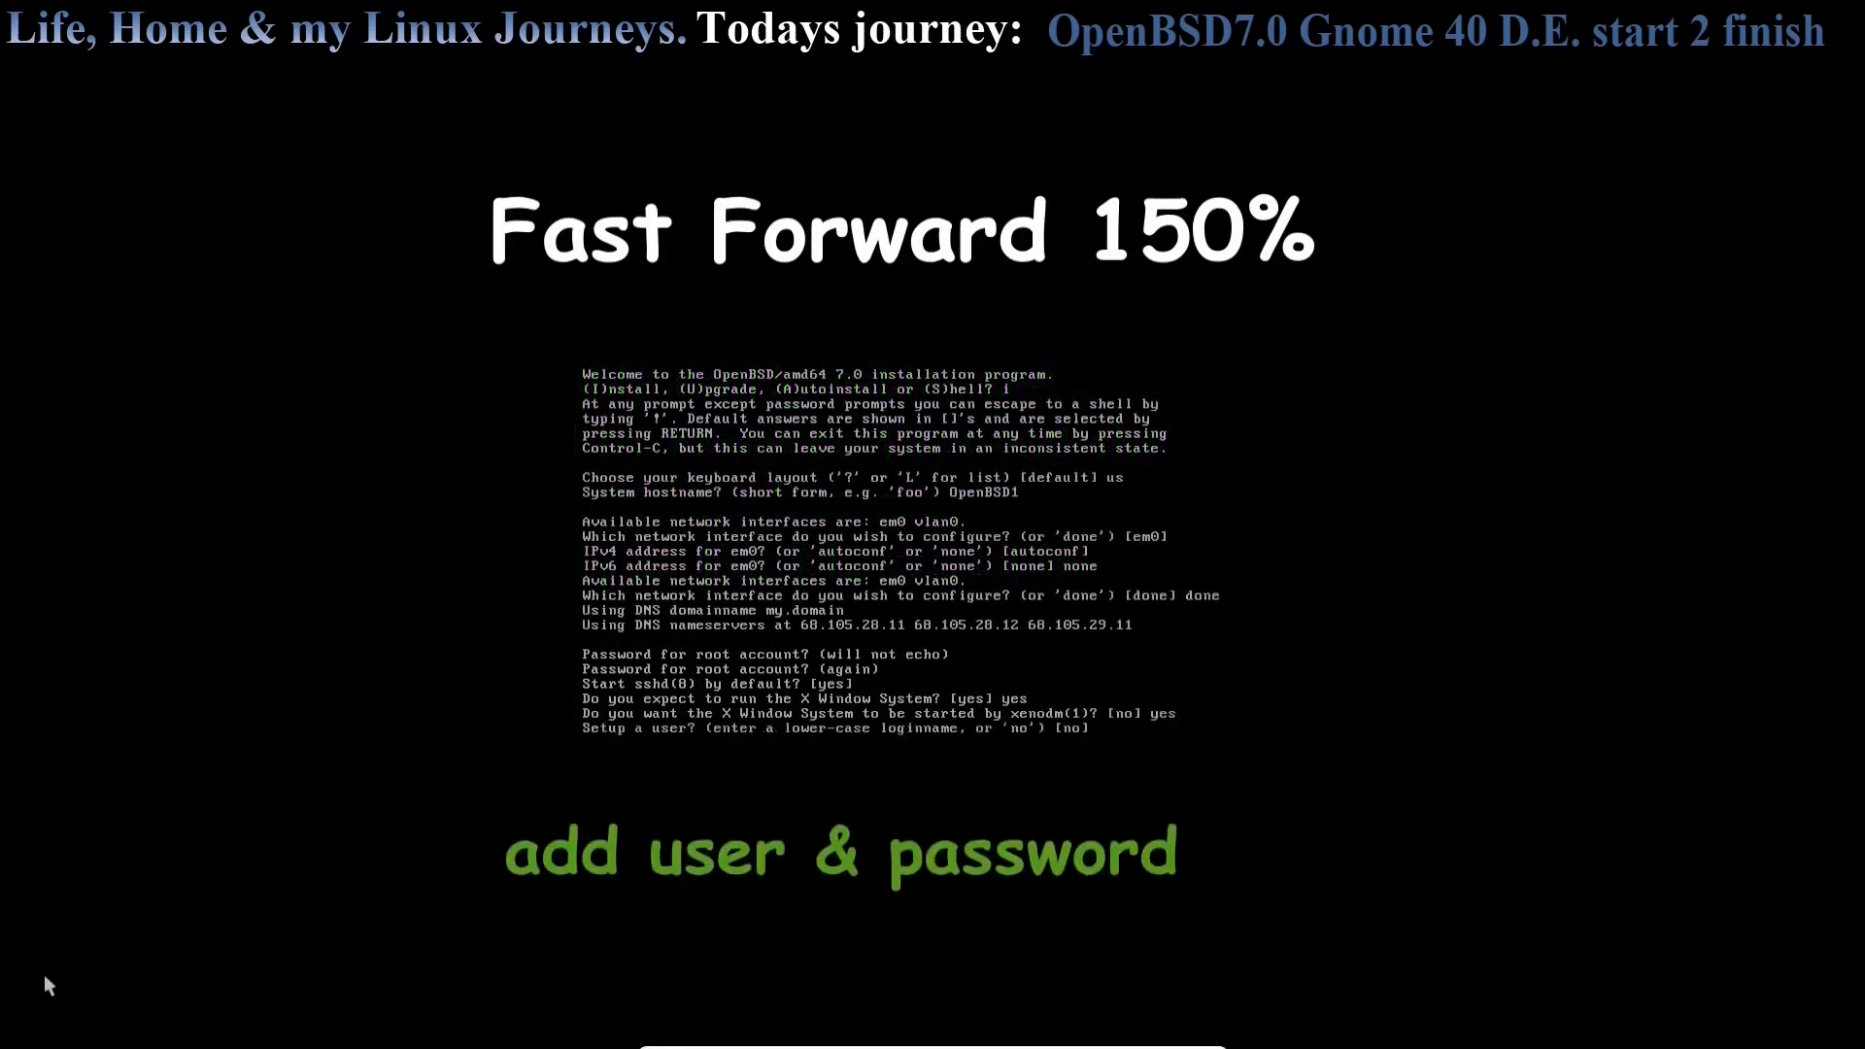
Step: Create user denni and set the timezone to US/Central
type("dennis")
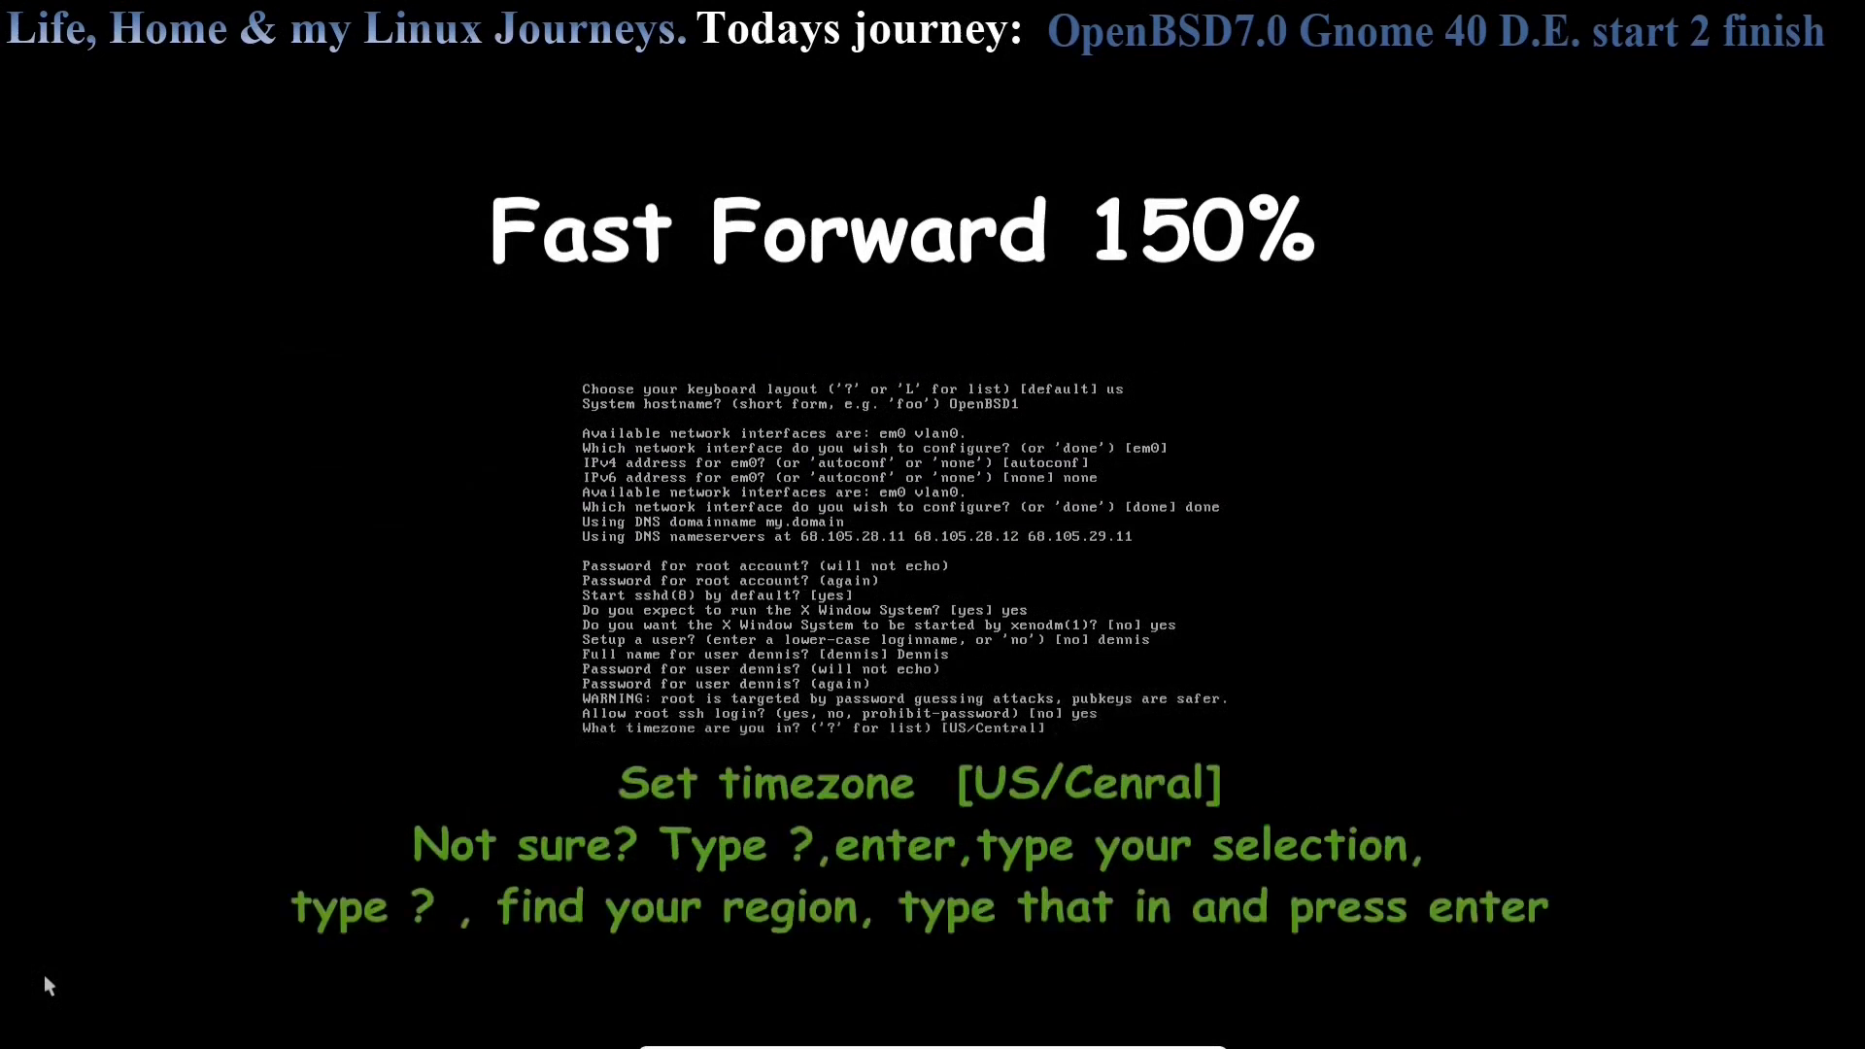
type("US")
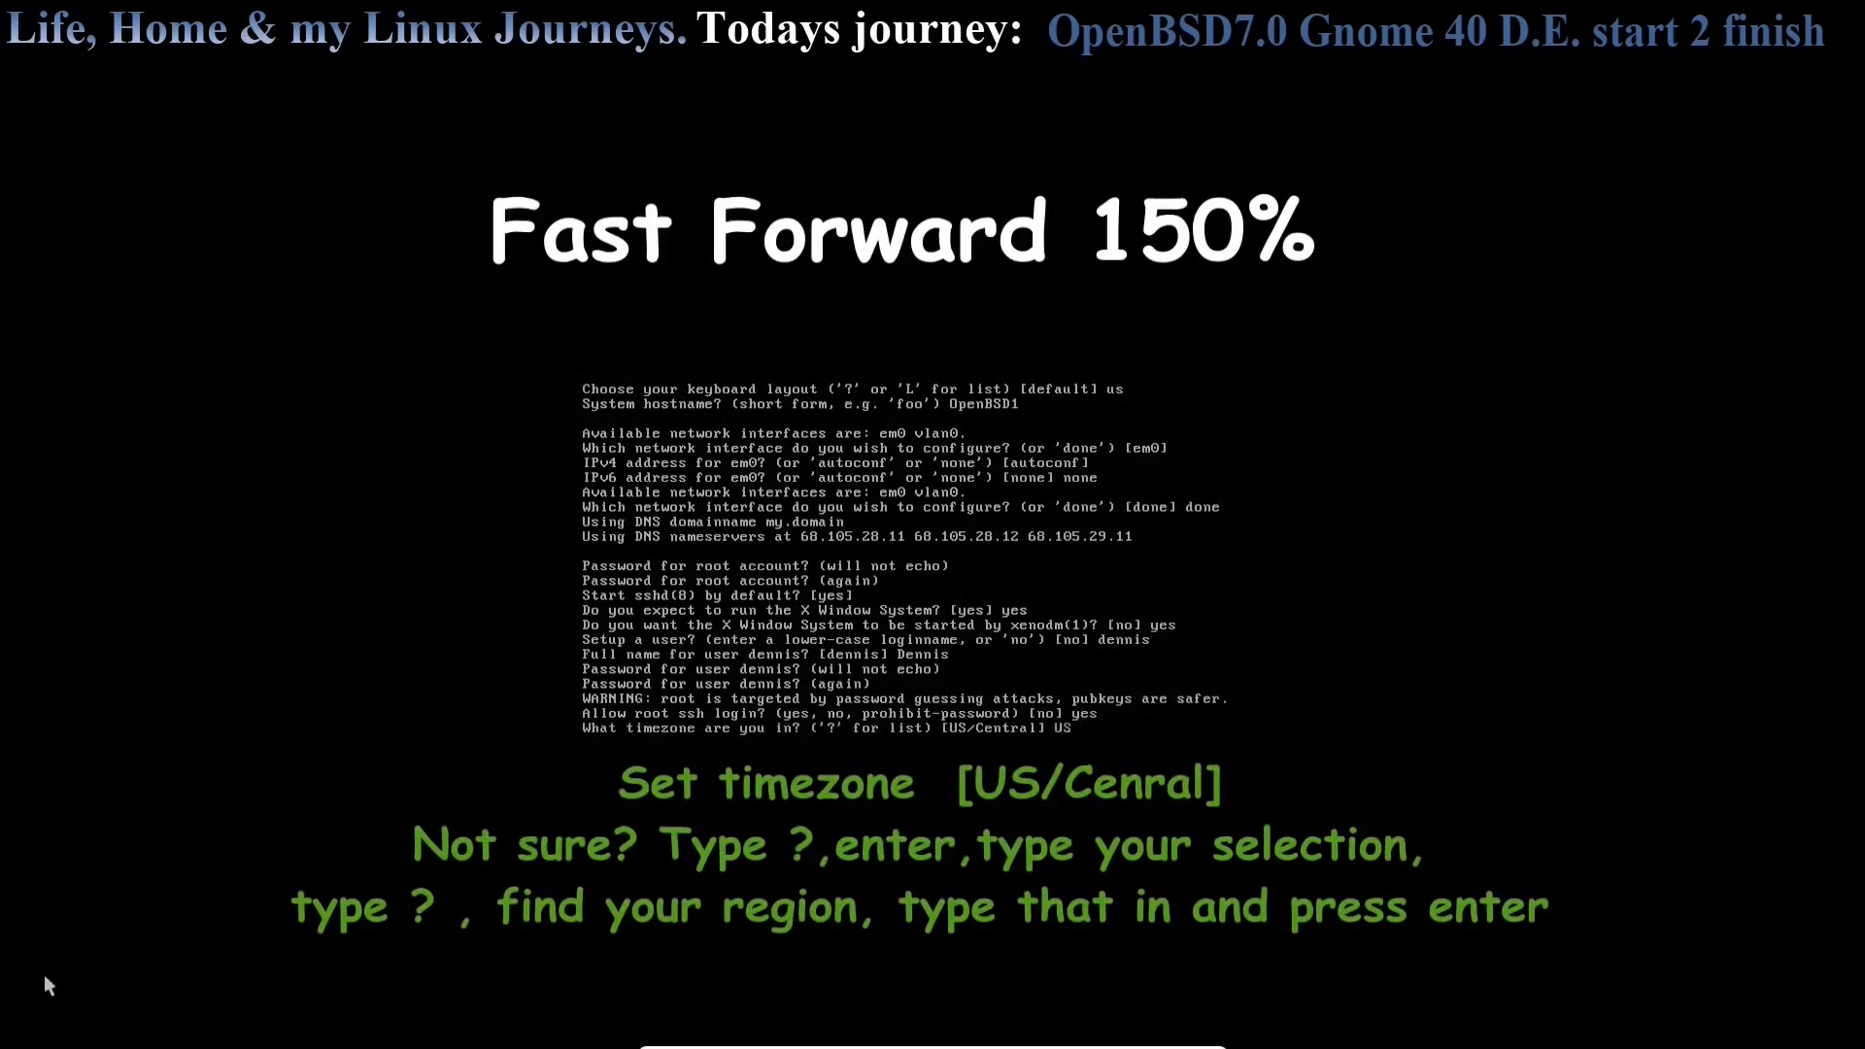
type("US/Central")
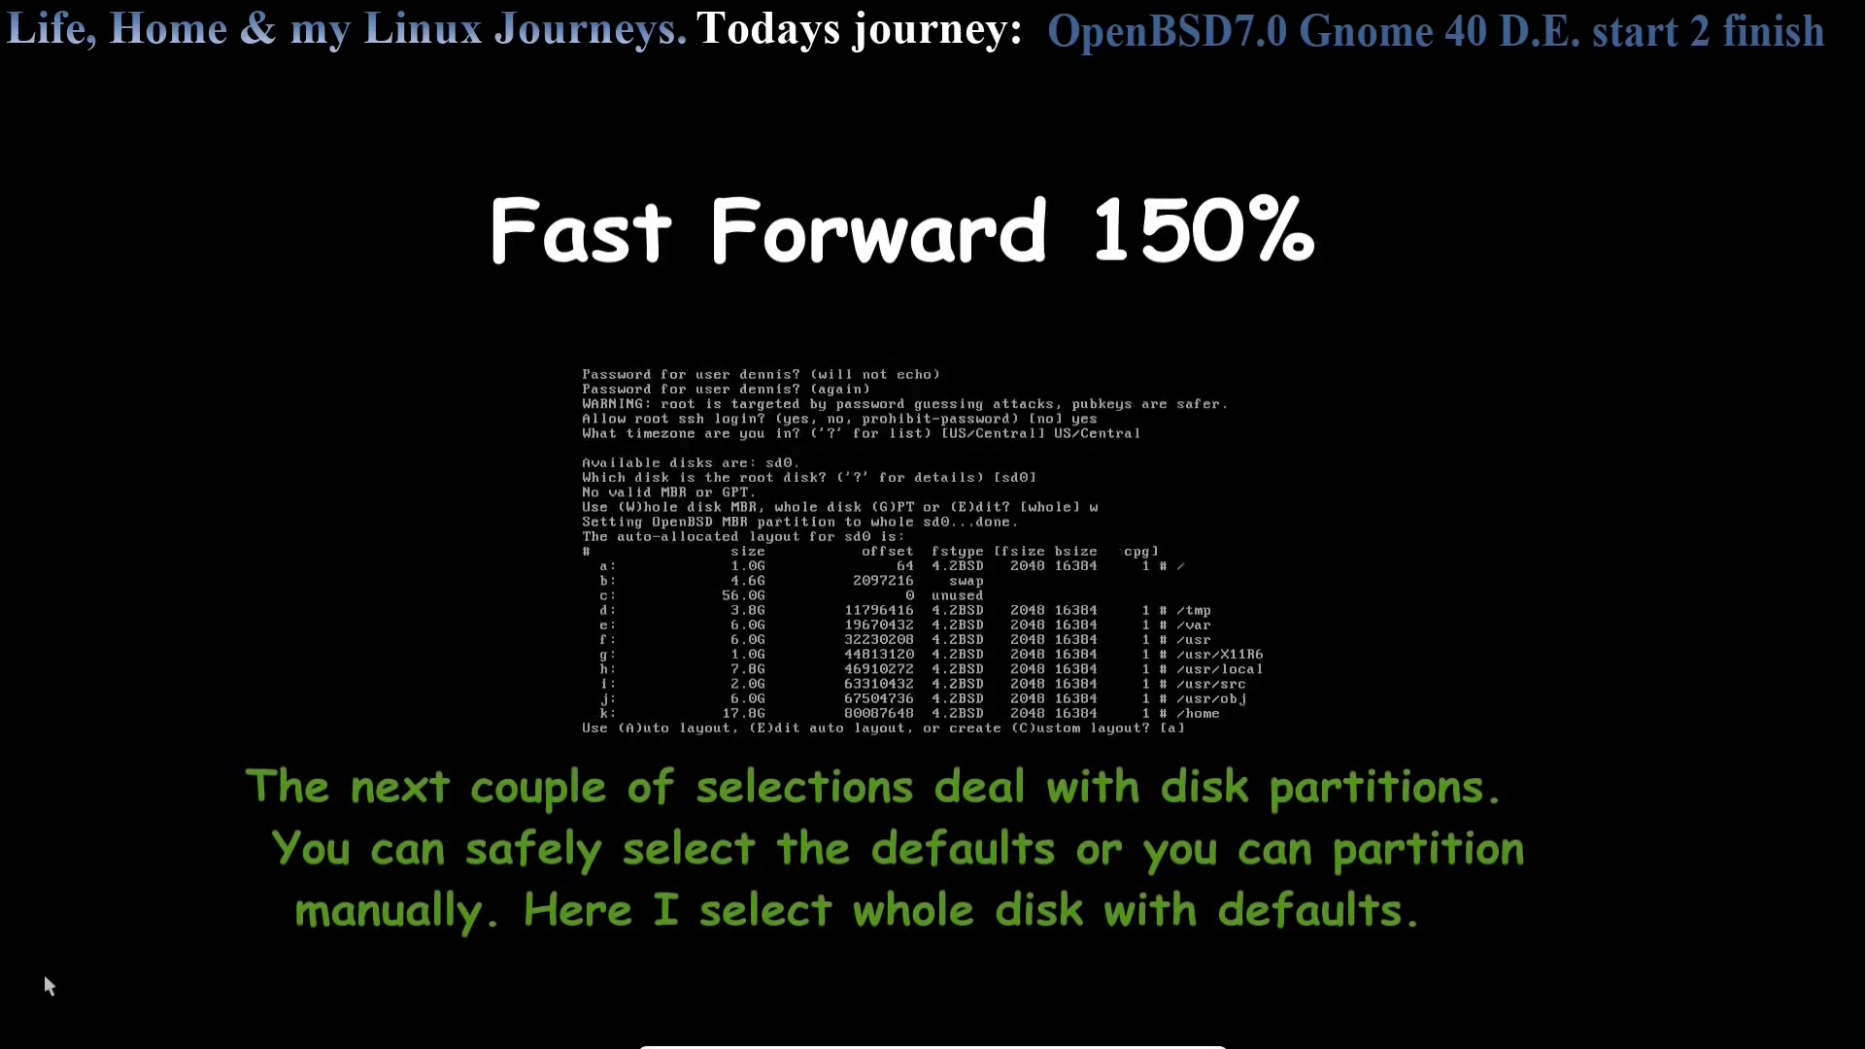
mouse_move(530, 683)
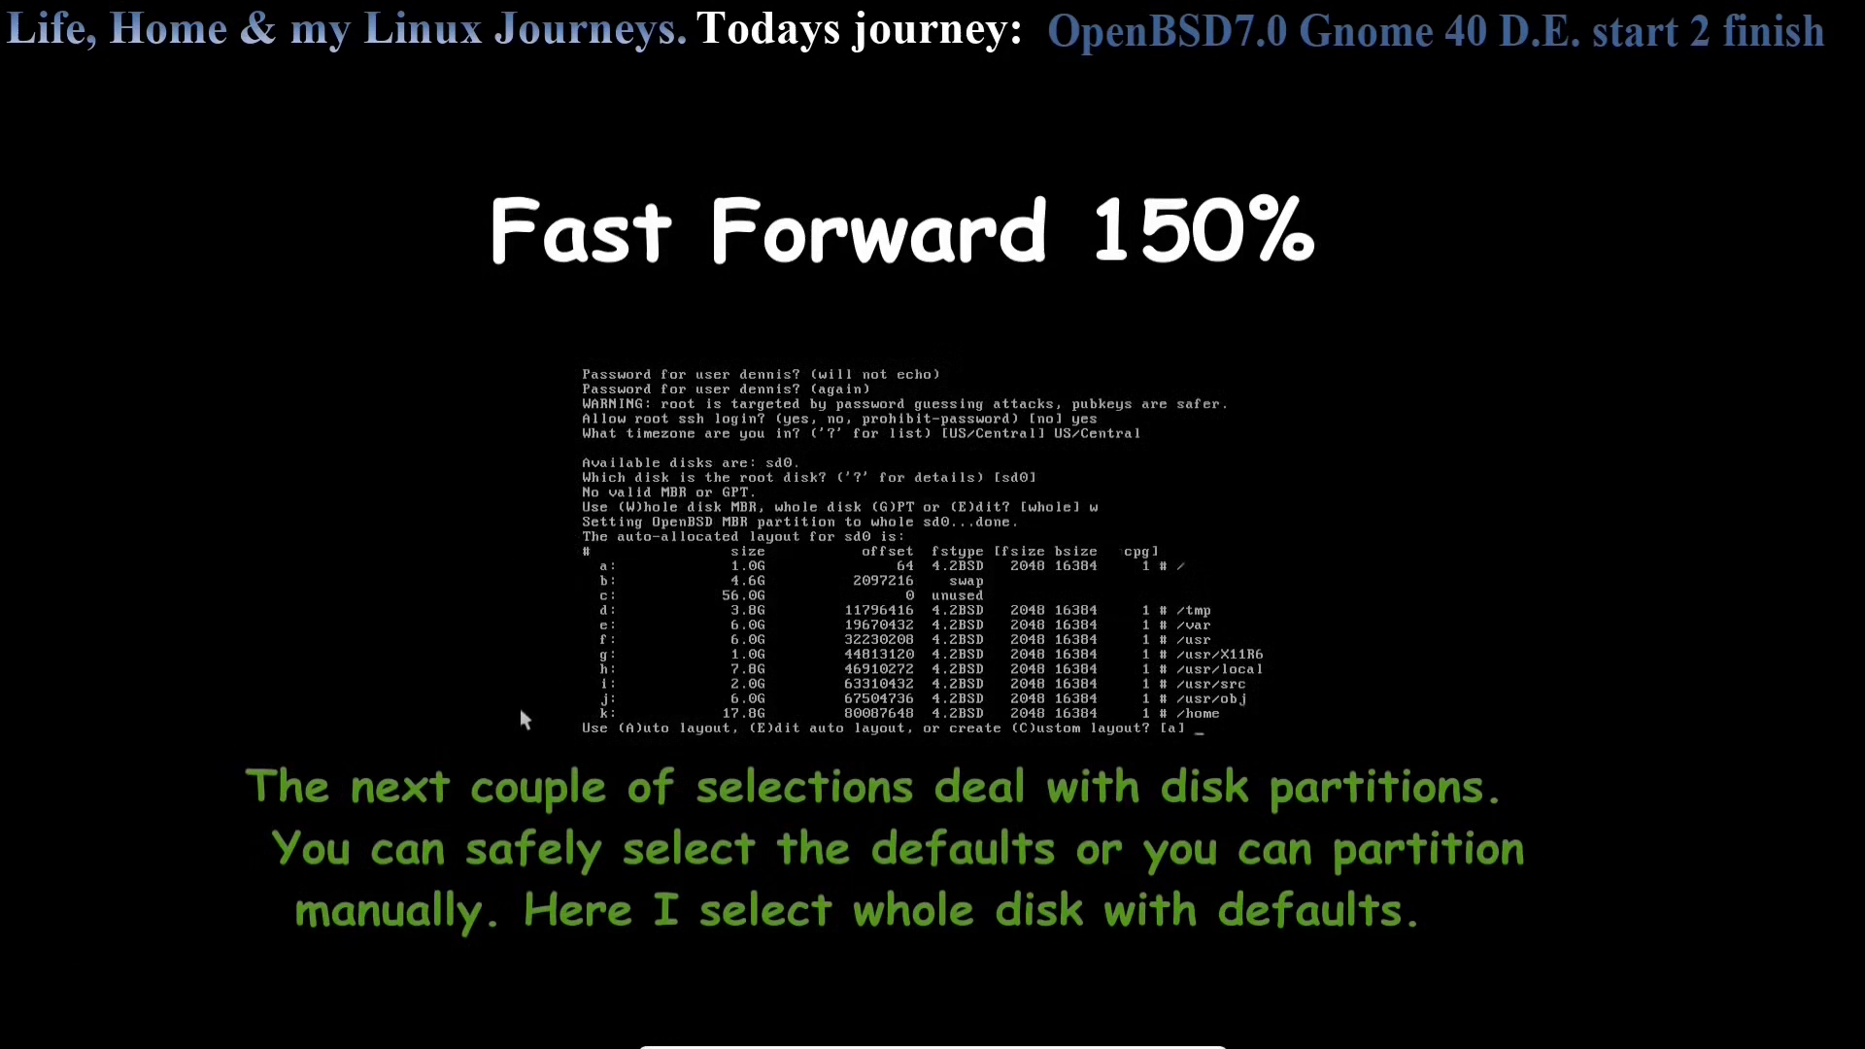
mouse_move(456, 984)
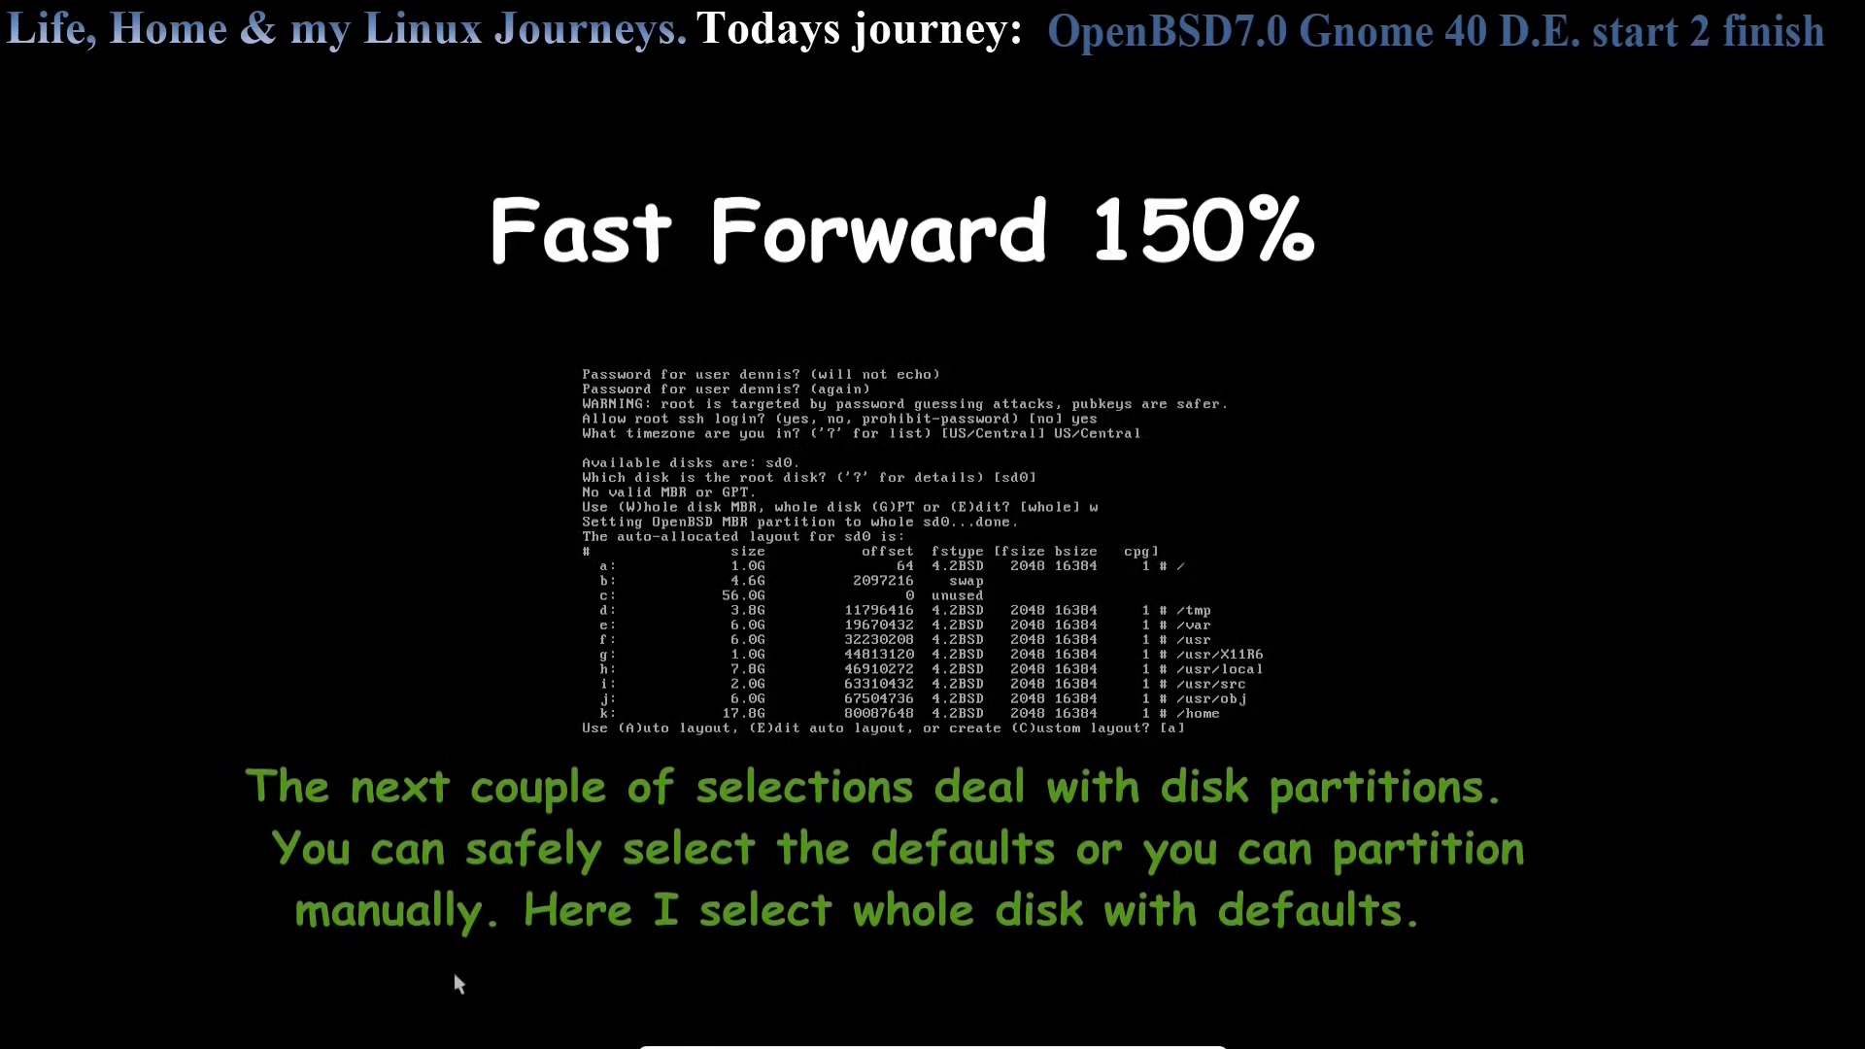
Step: Use auto layout, install all sets from cd0, and continue without verification until installation completes
type("a")
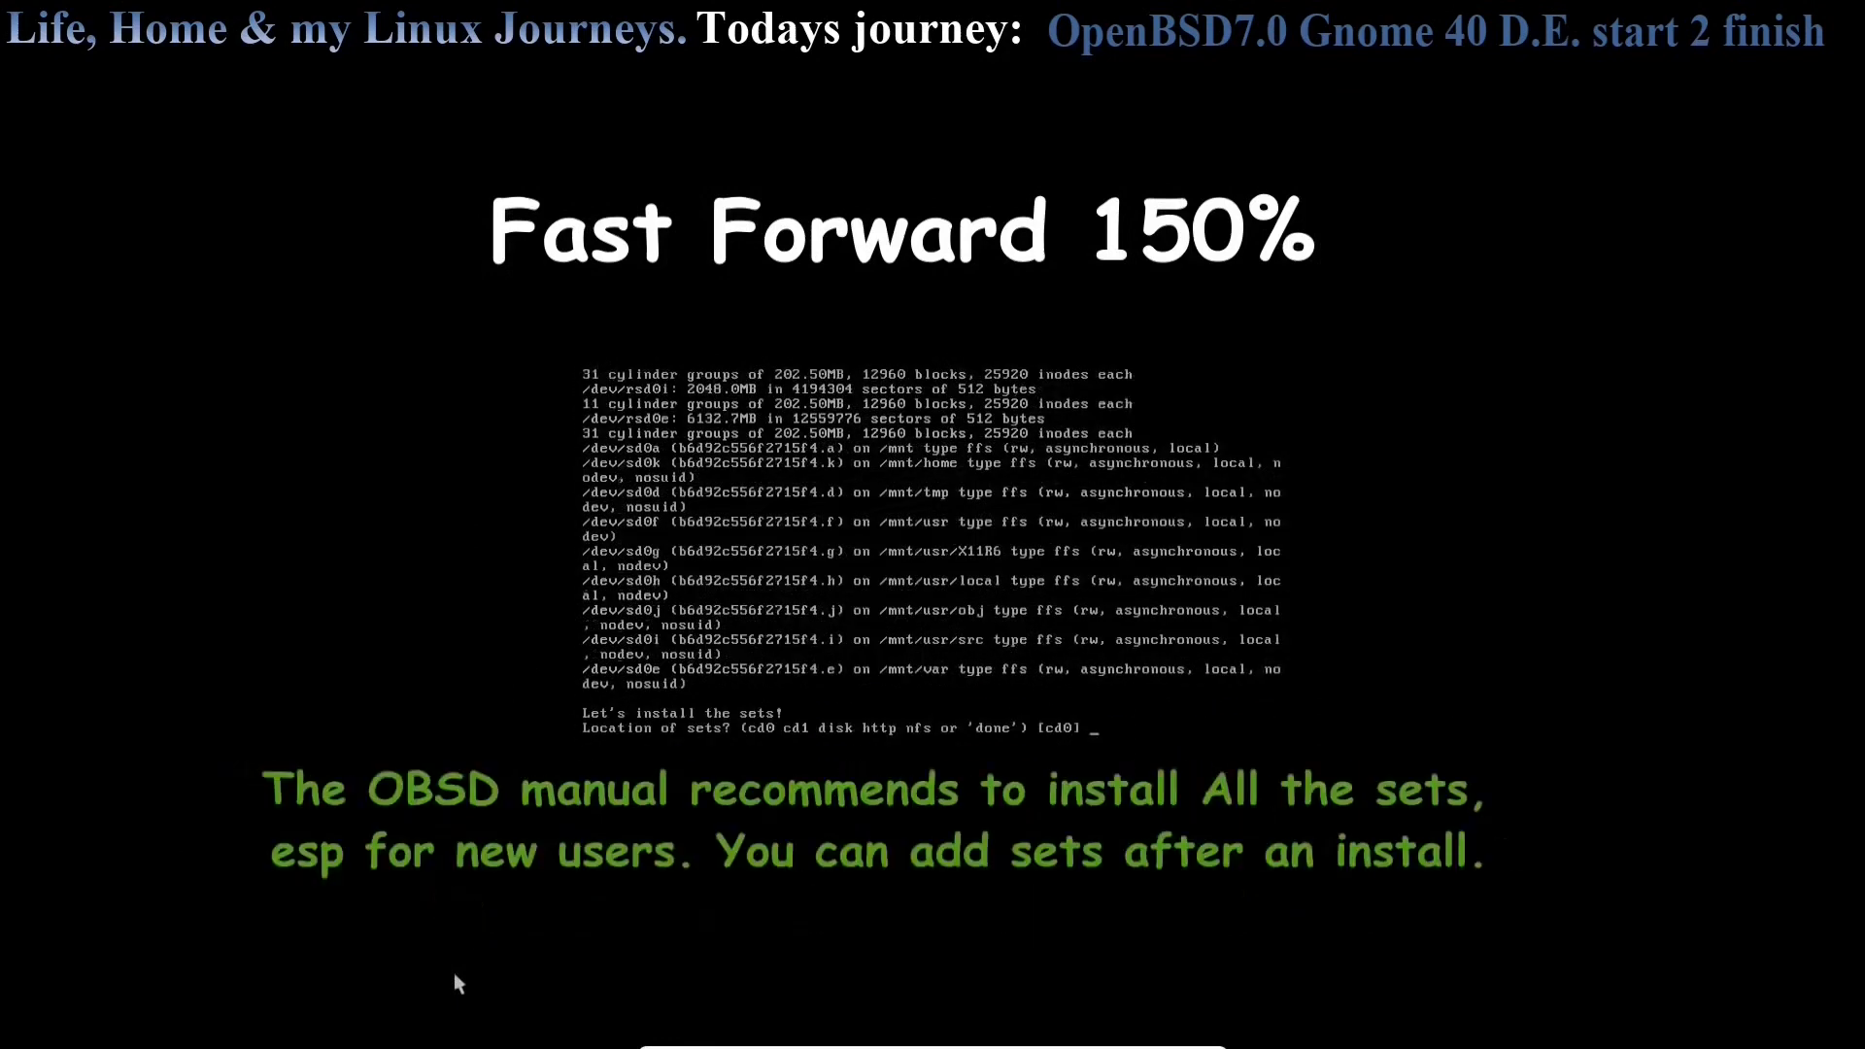
type("cd0")
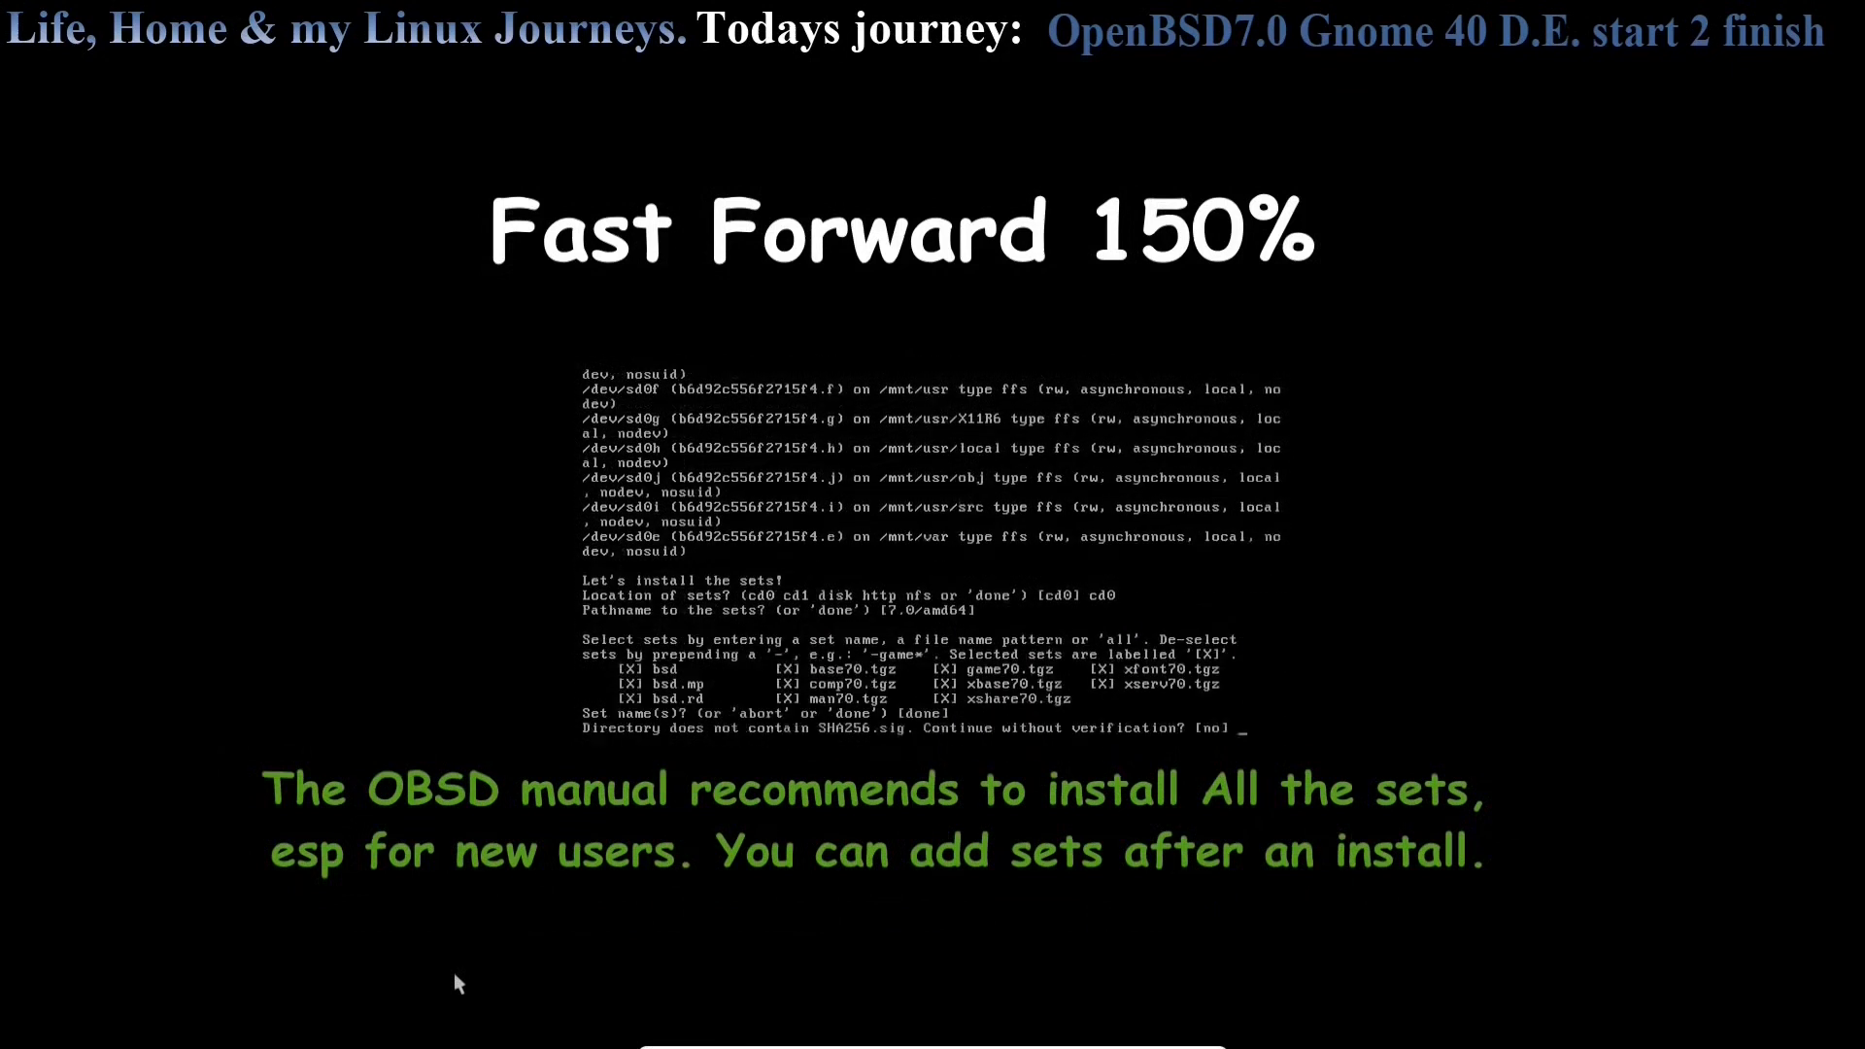
type("yes")
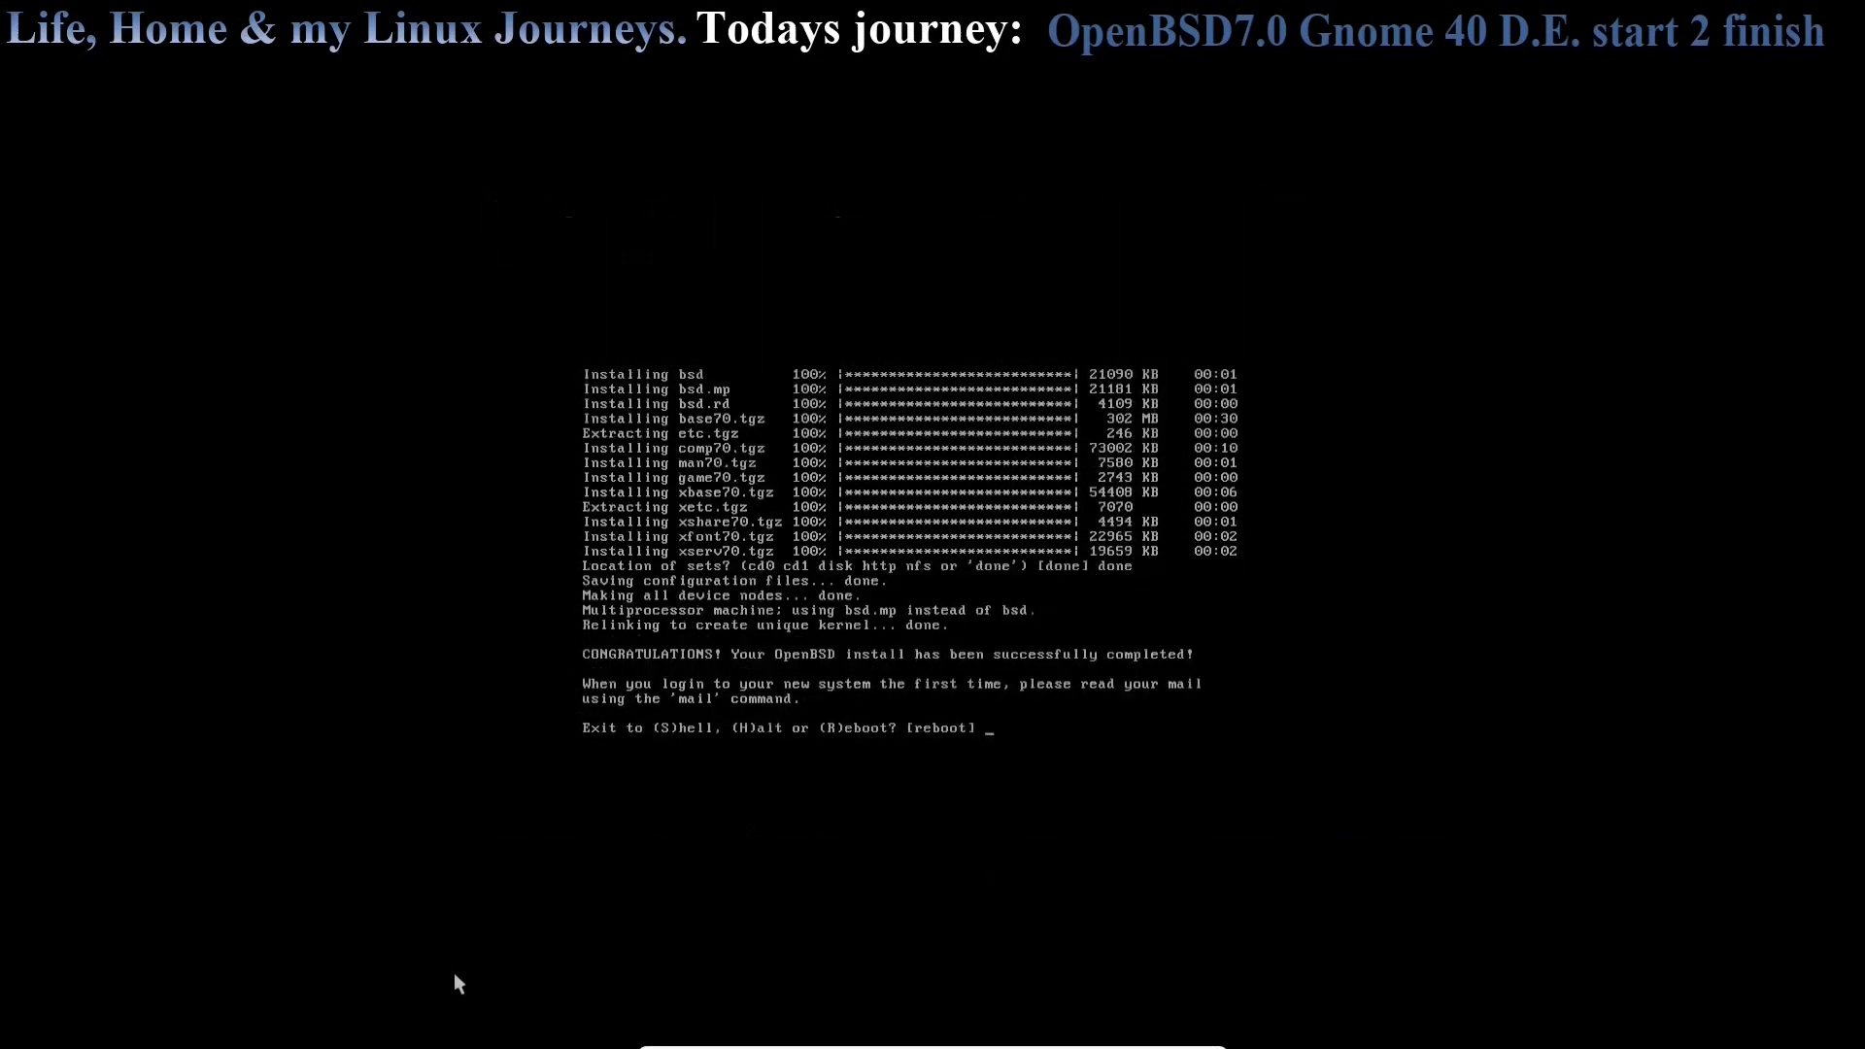
Step: Reboot the guest, then close the VM window and power it off
type("re")
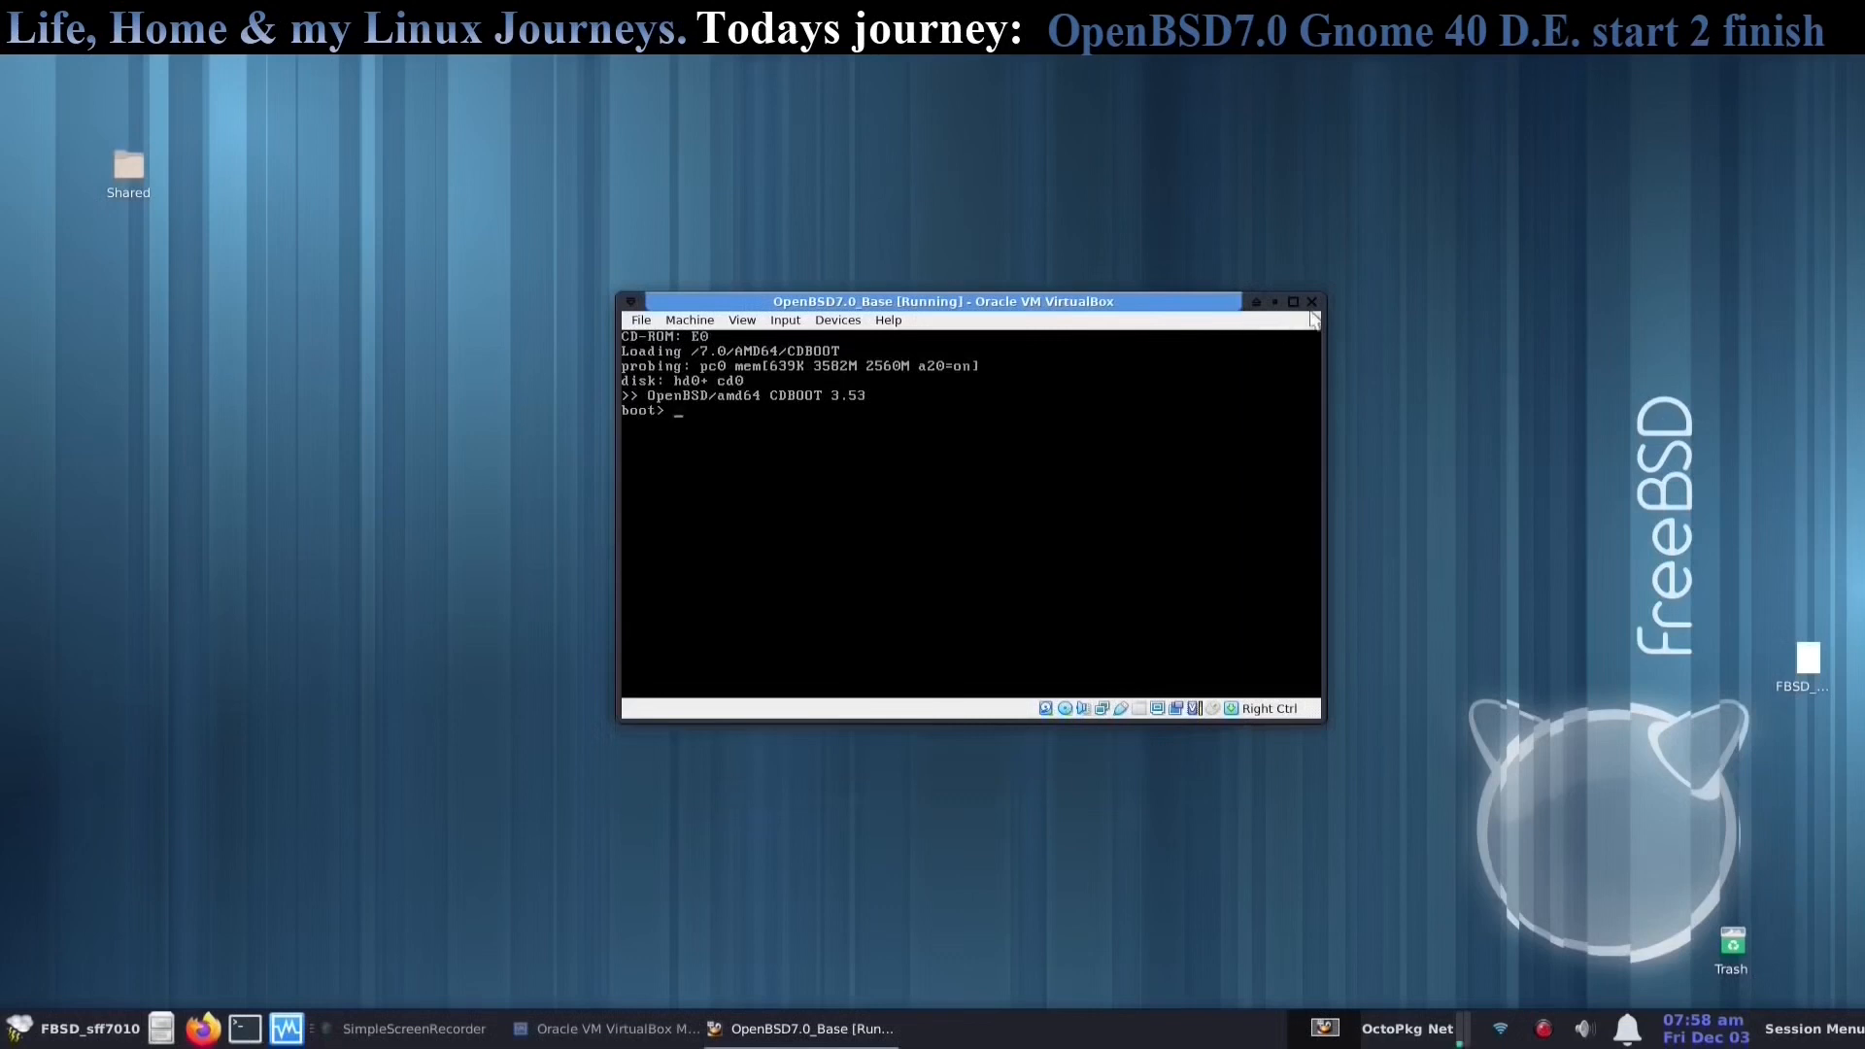
left_click(1313, 301)
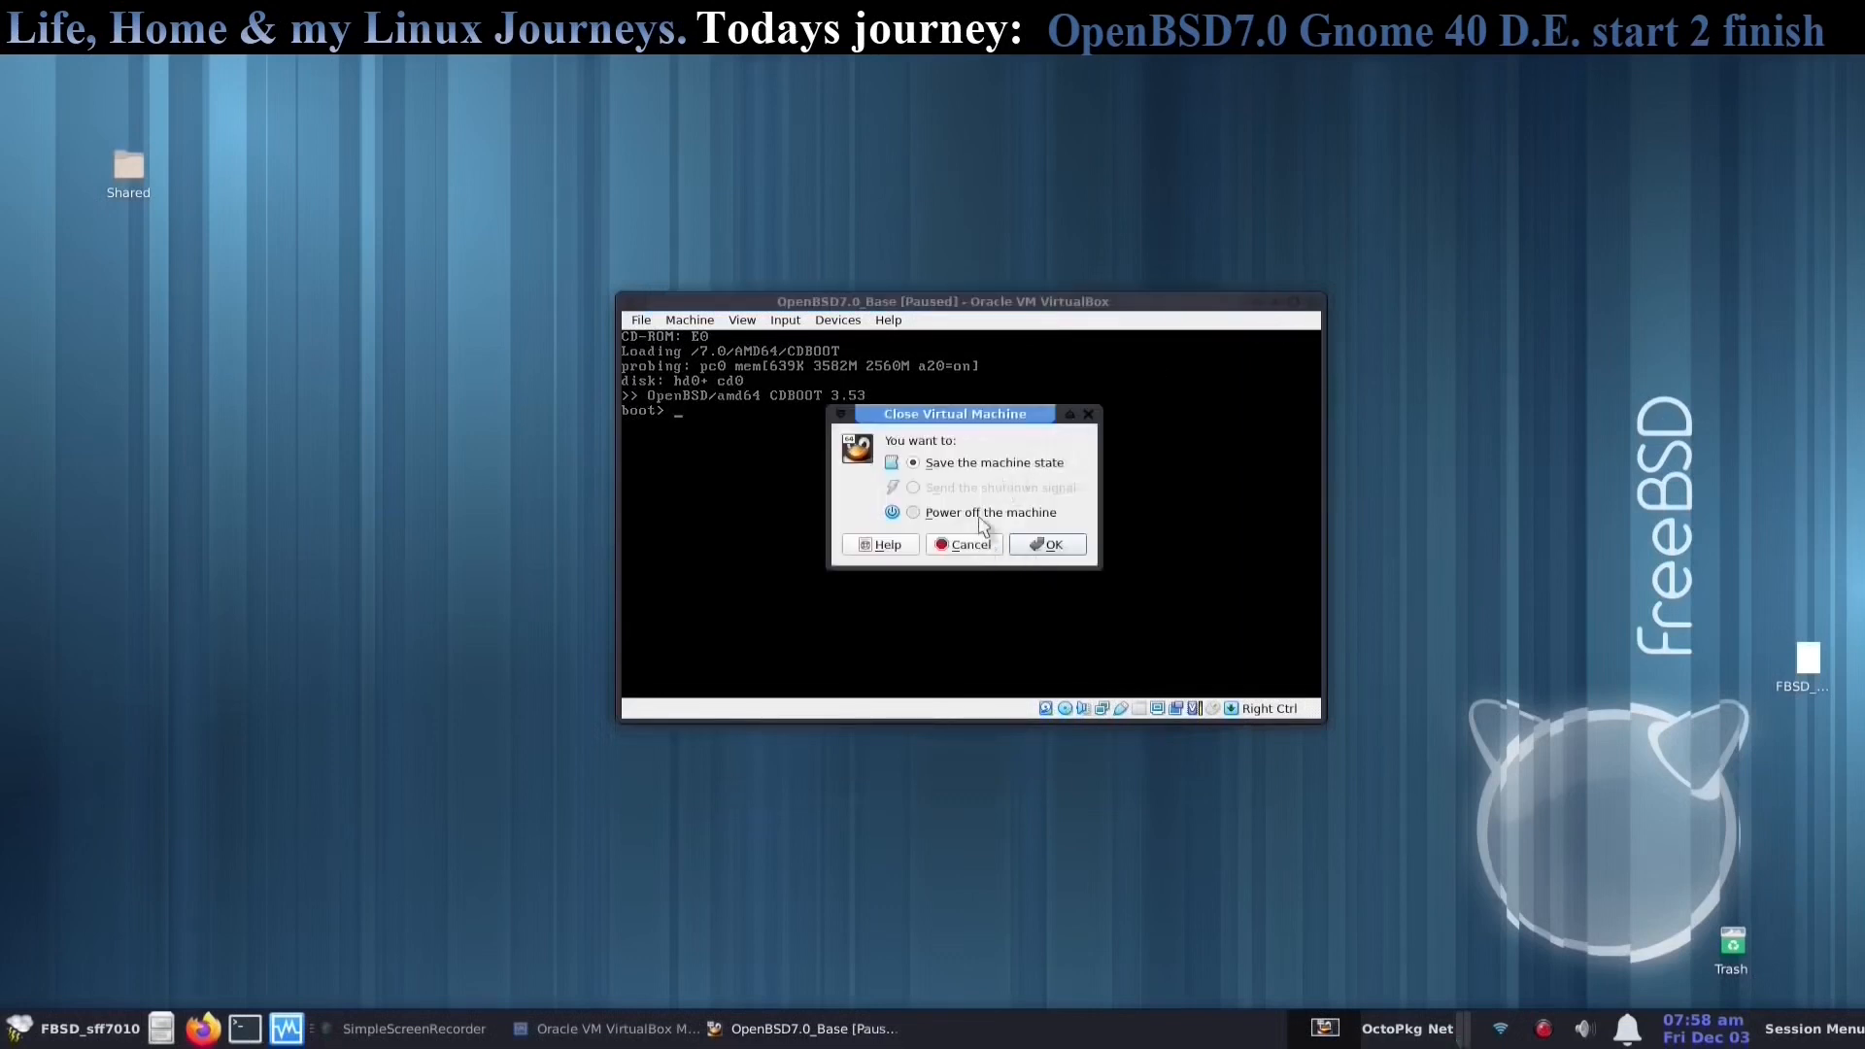
left_click(1044, 545)
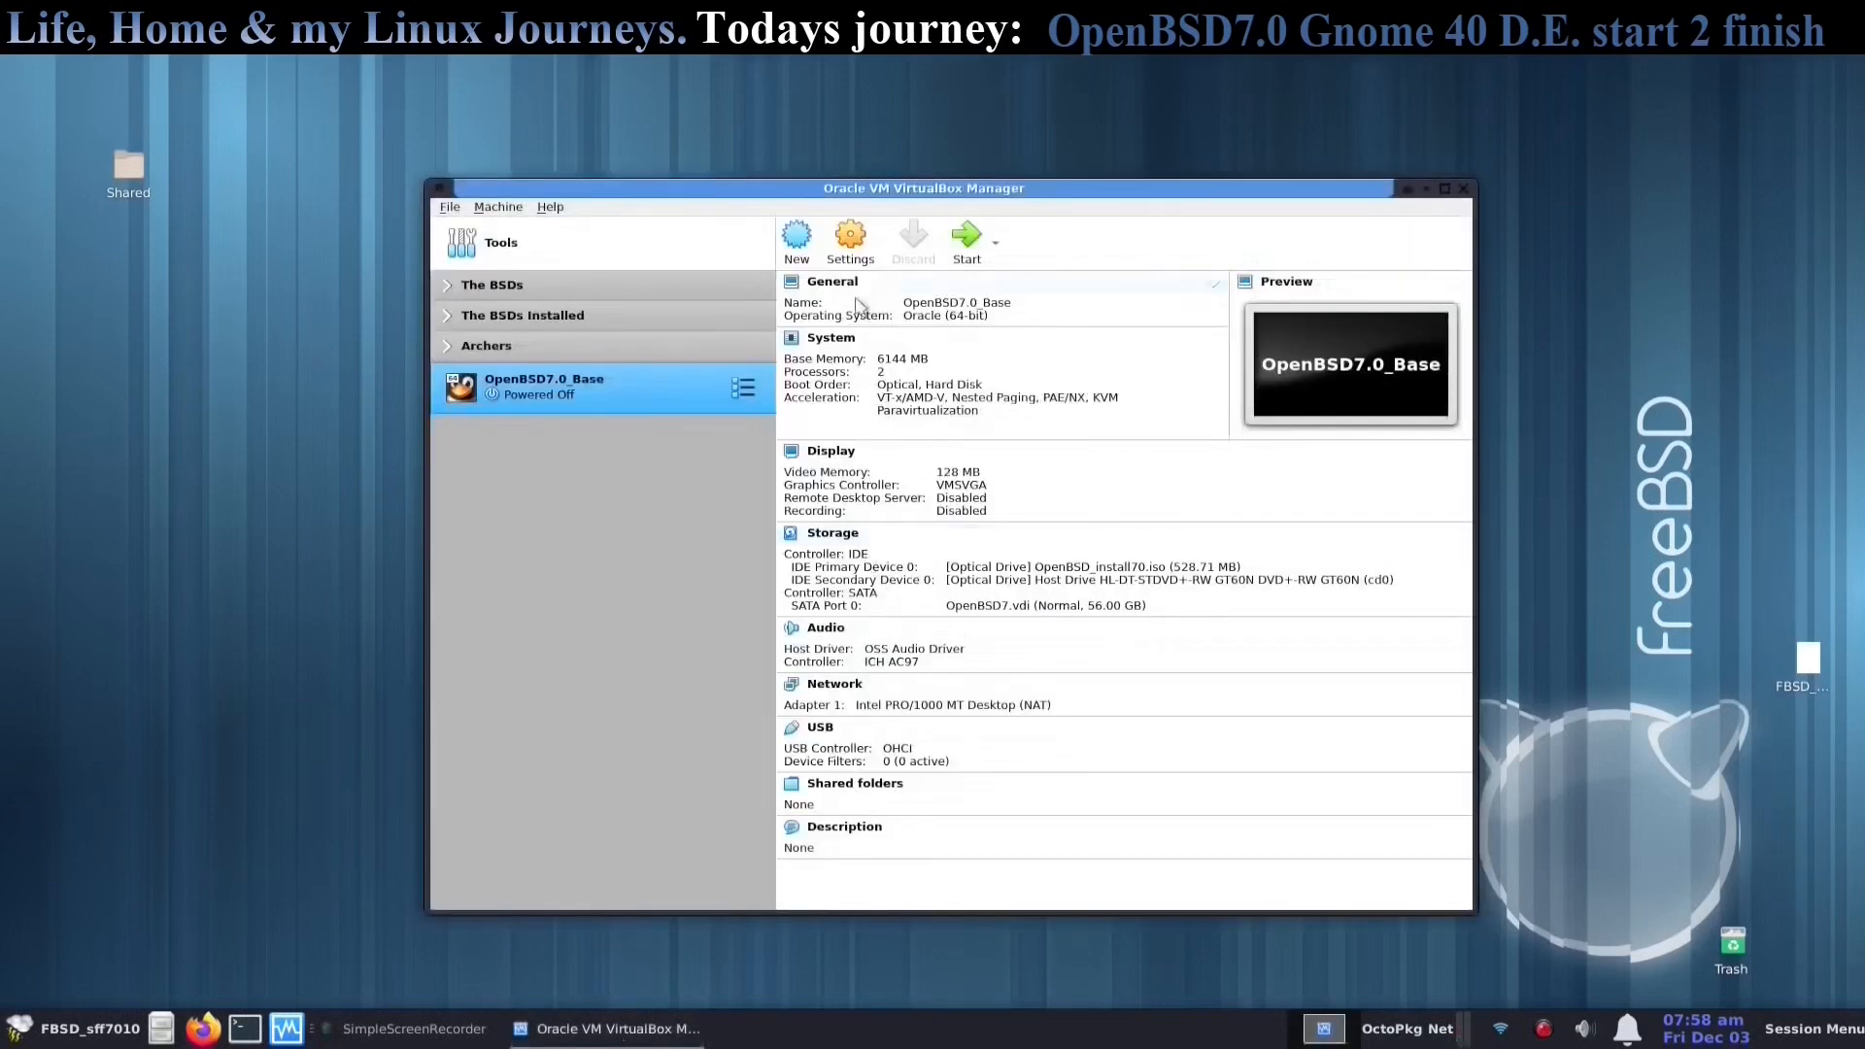
Step: Remove the OpenBSD install ISO in the machine's Storage settings and save
left_click(849, 236)
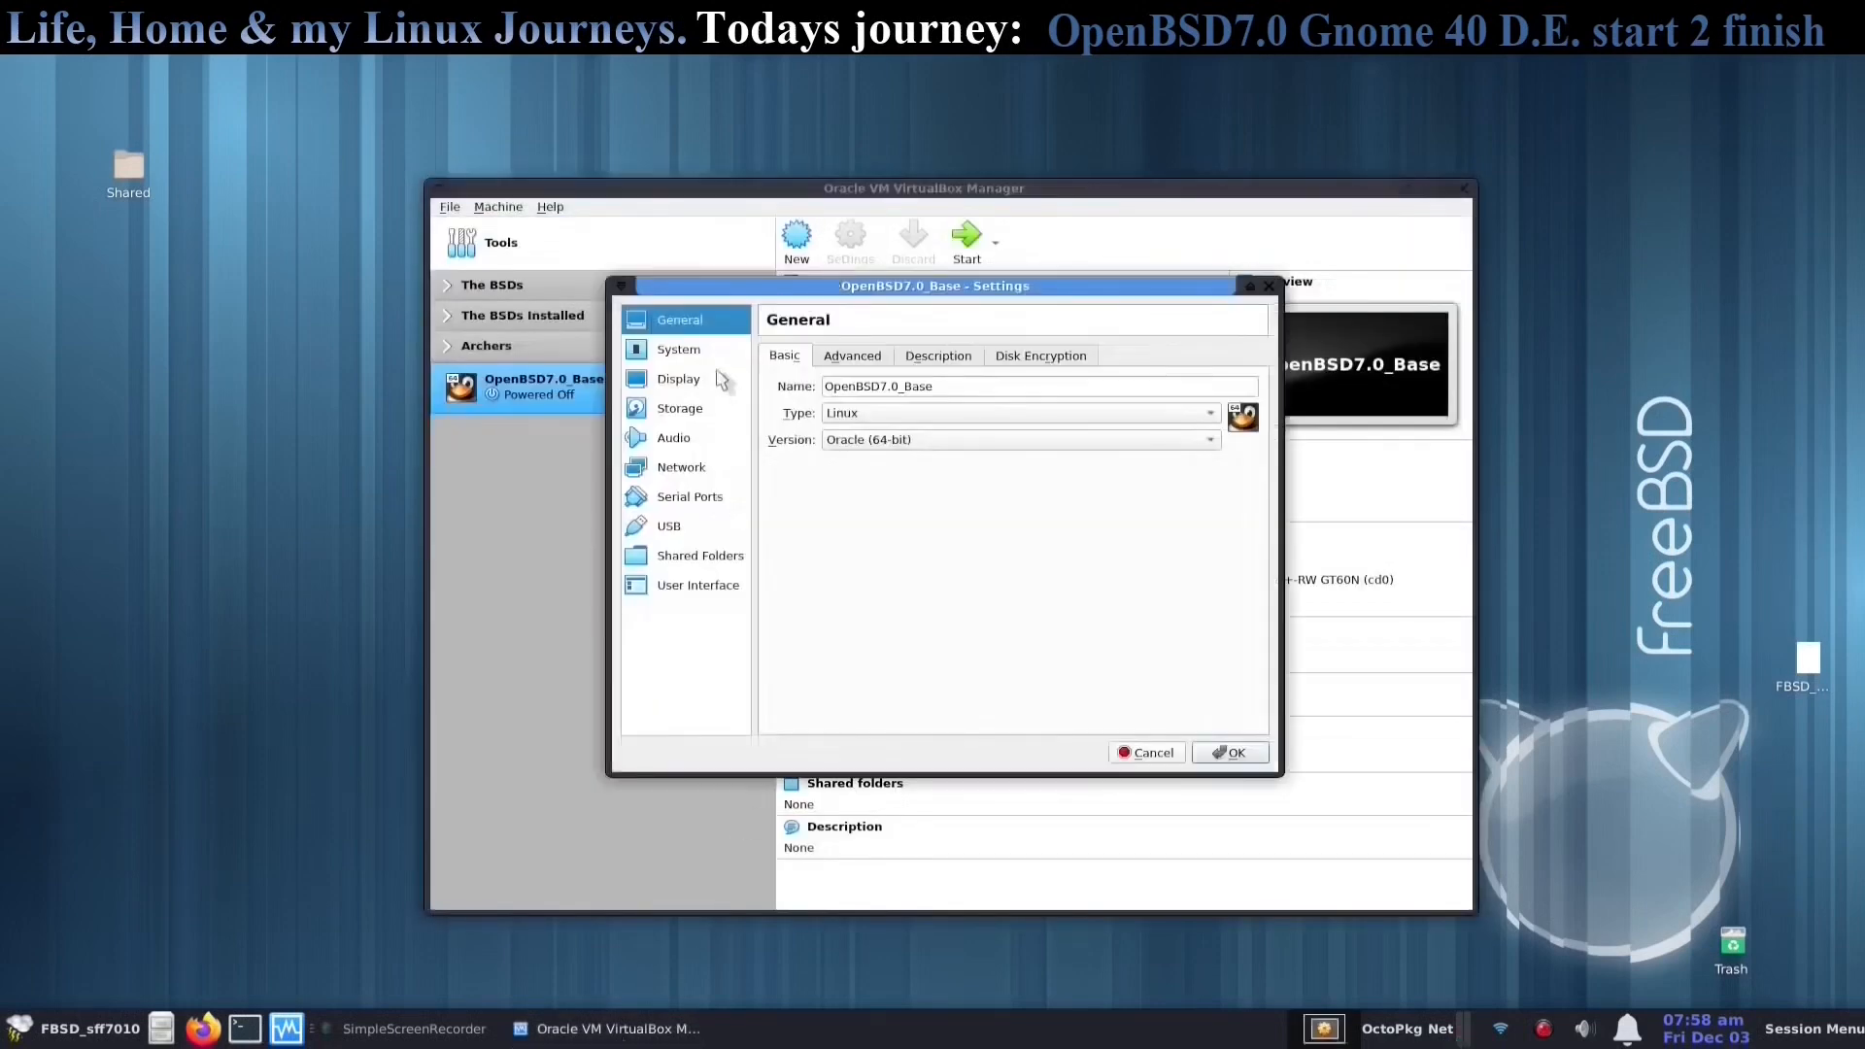
left_click(679, 408)
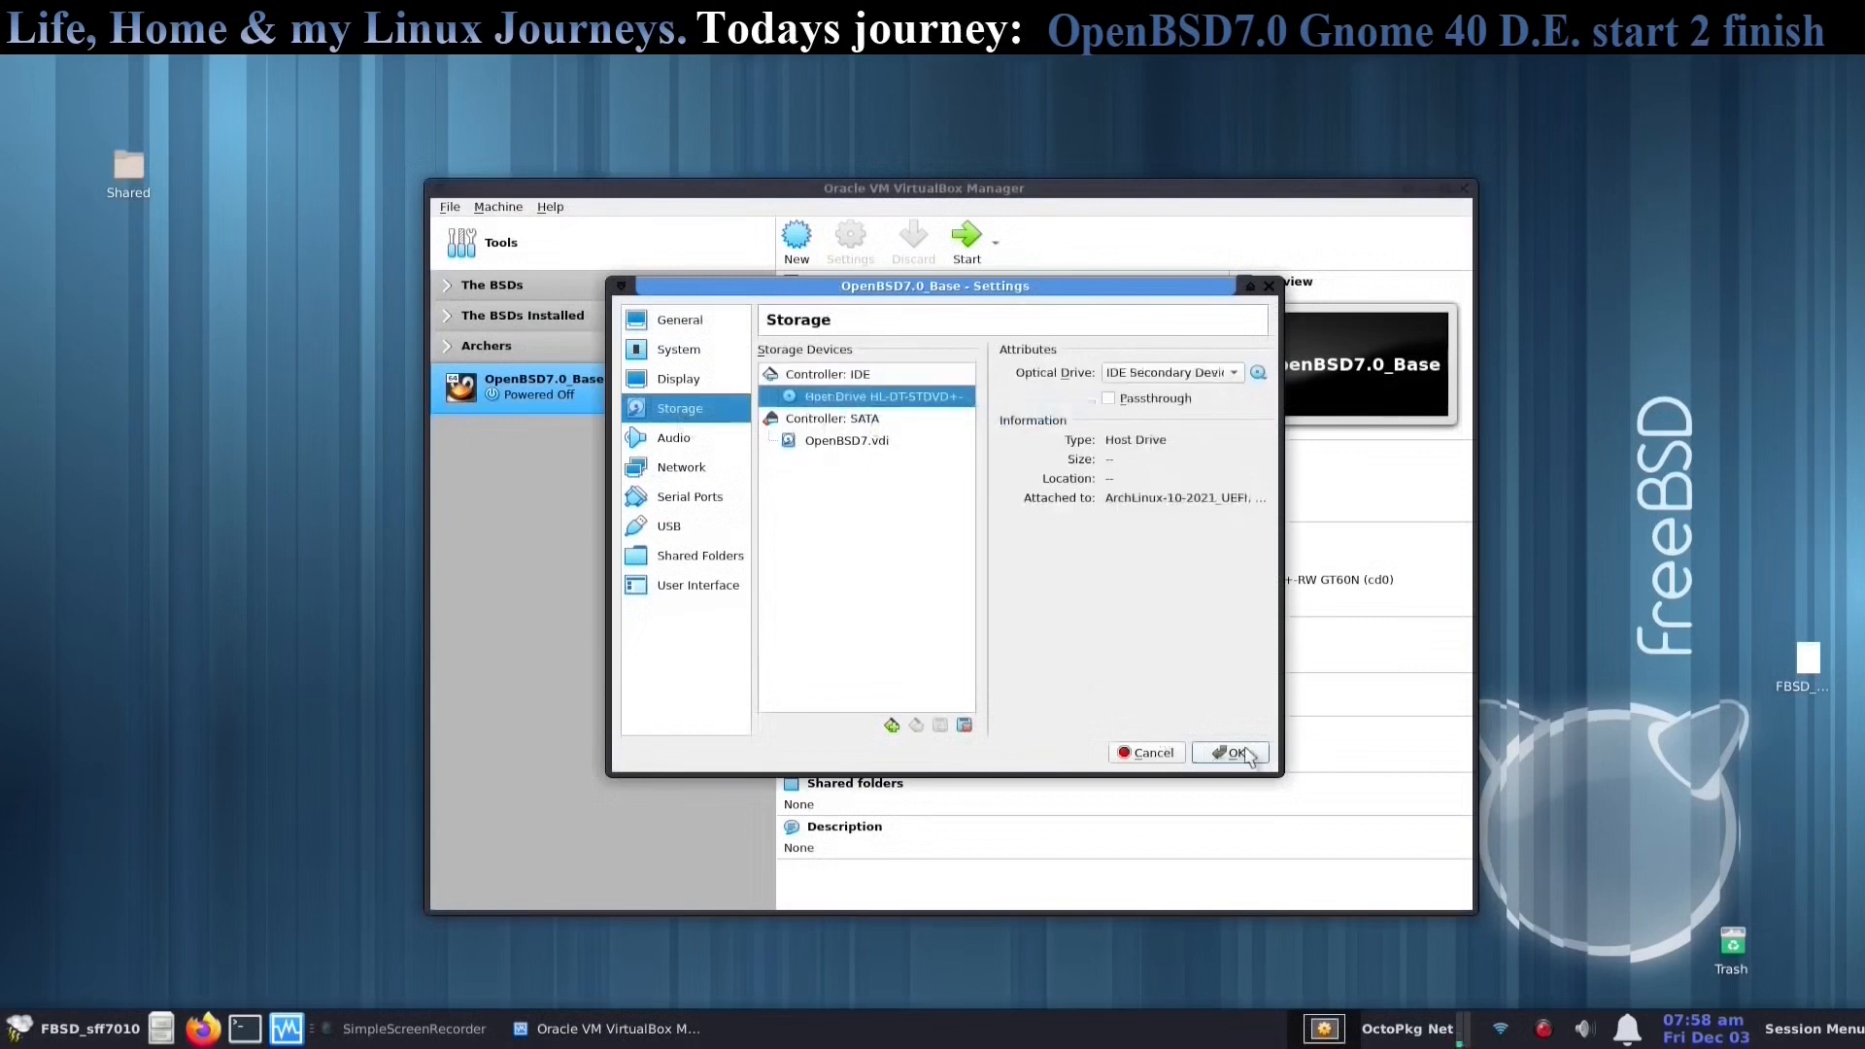
left_click(1230, 752)
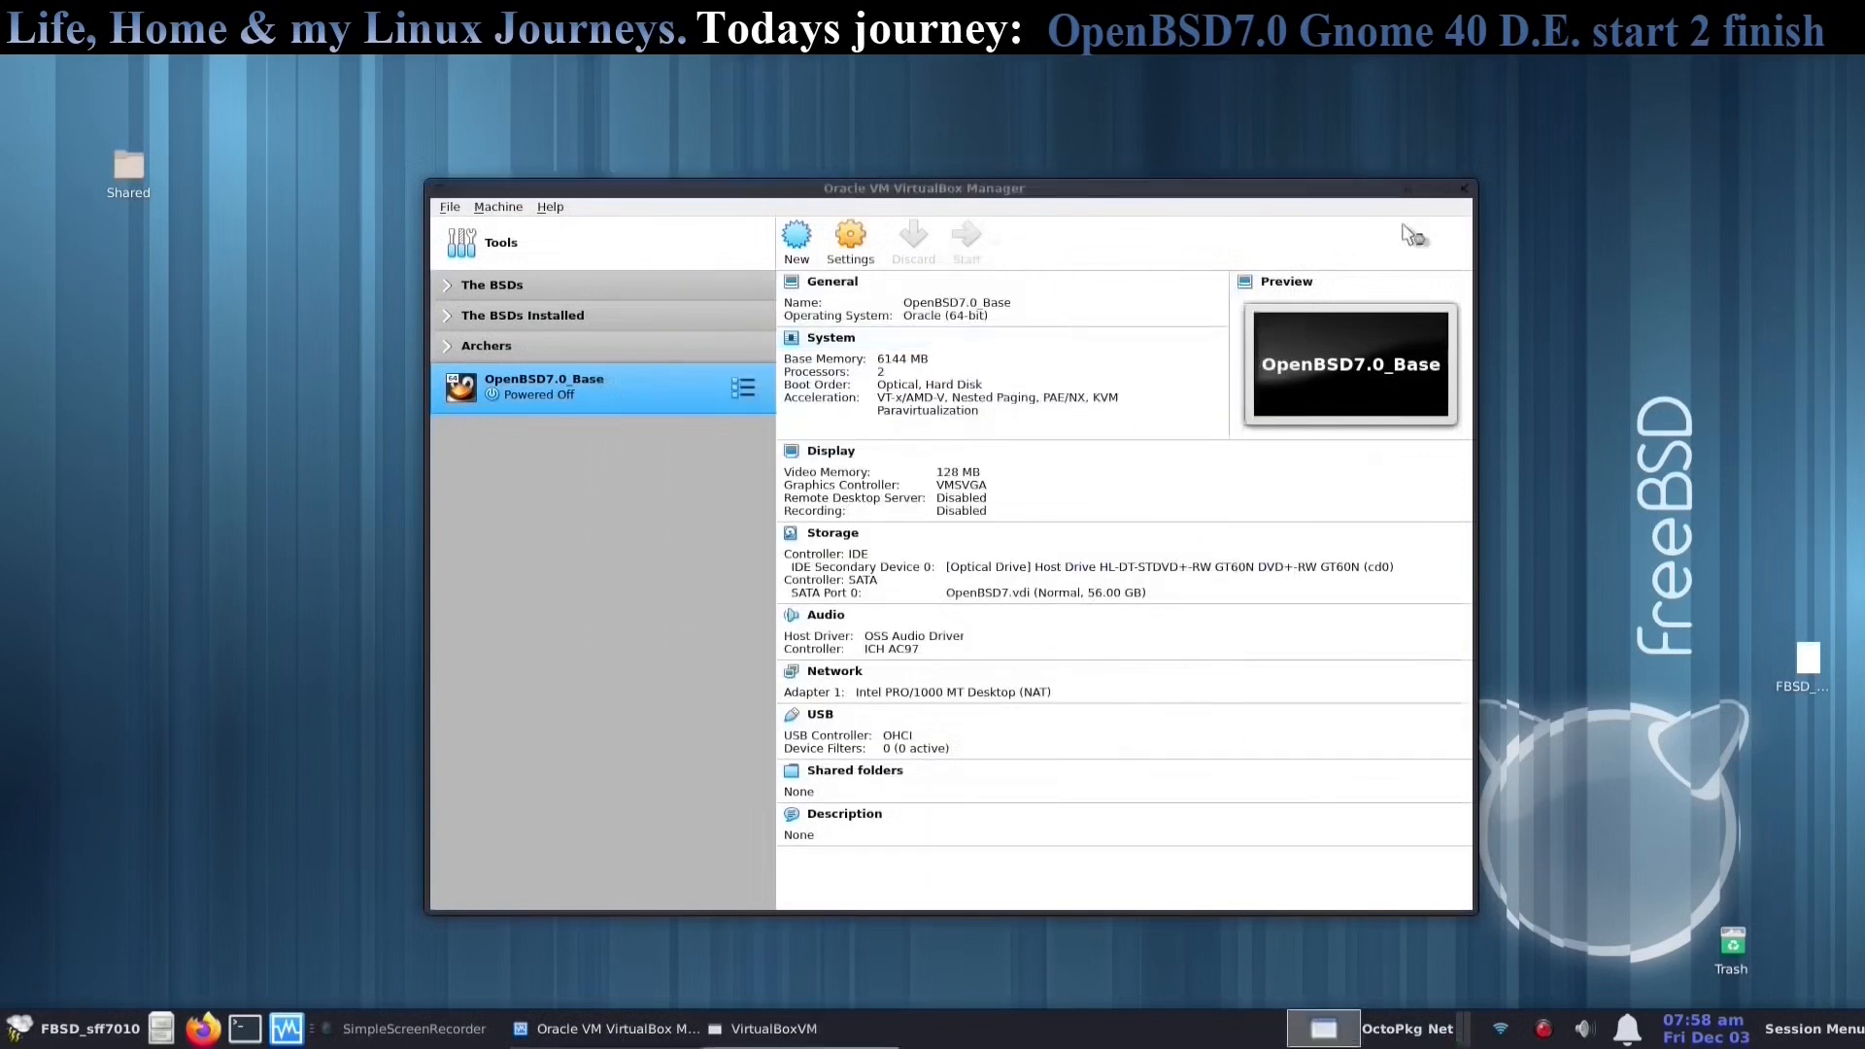
Step: Start the OpenBSD VM and let it boot to the binary patch check
left_click(966, 239)
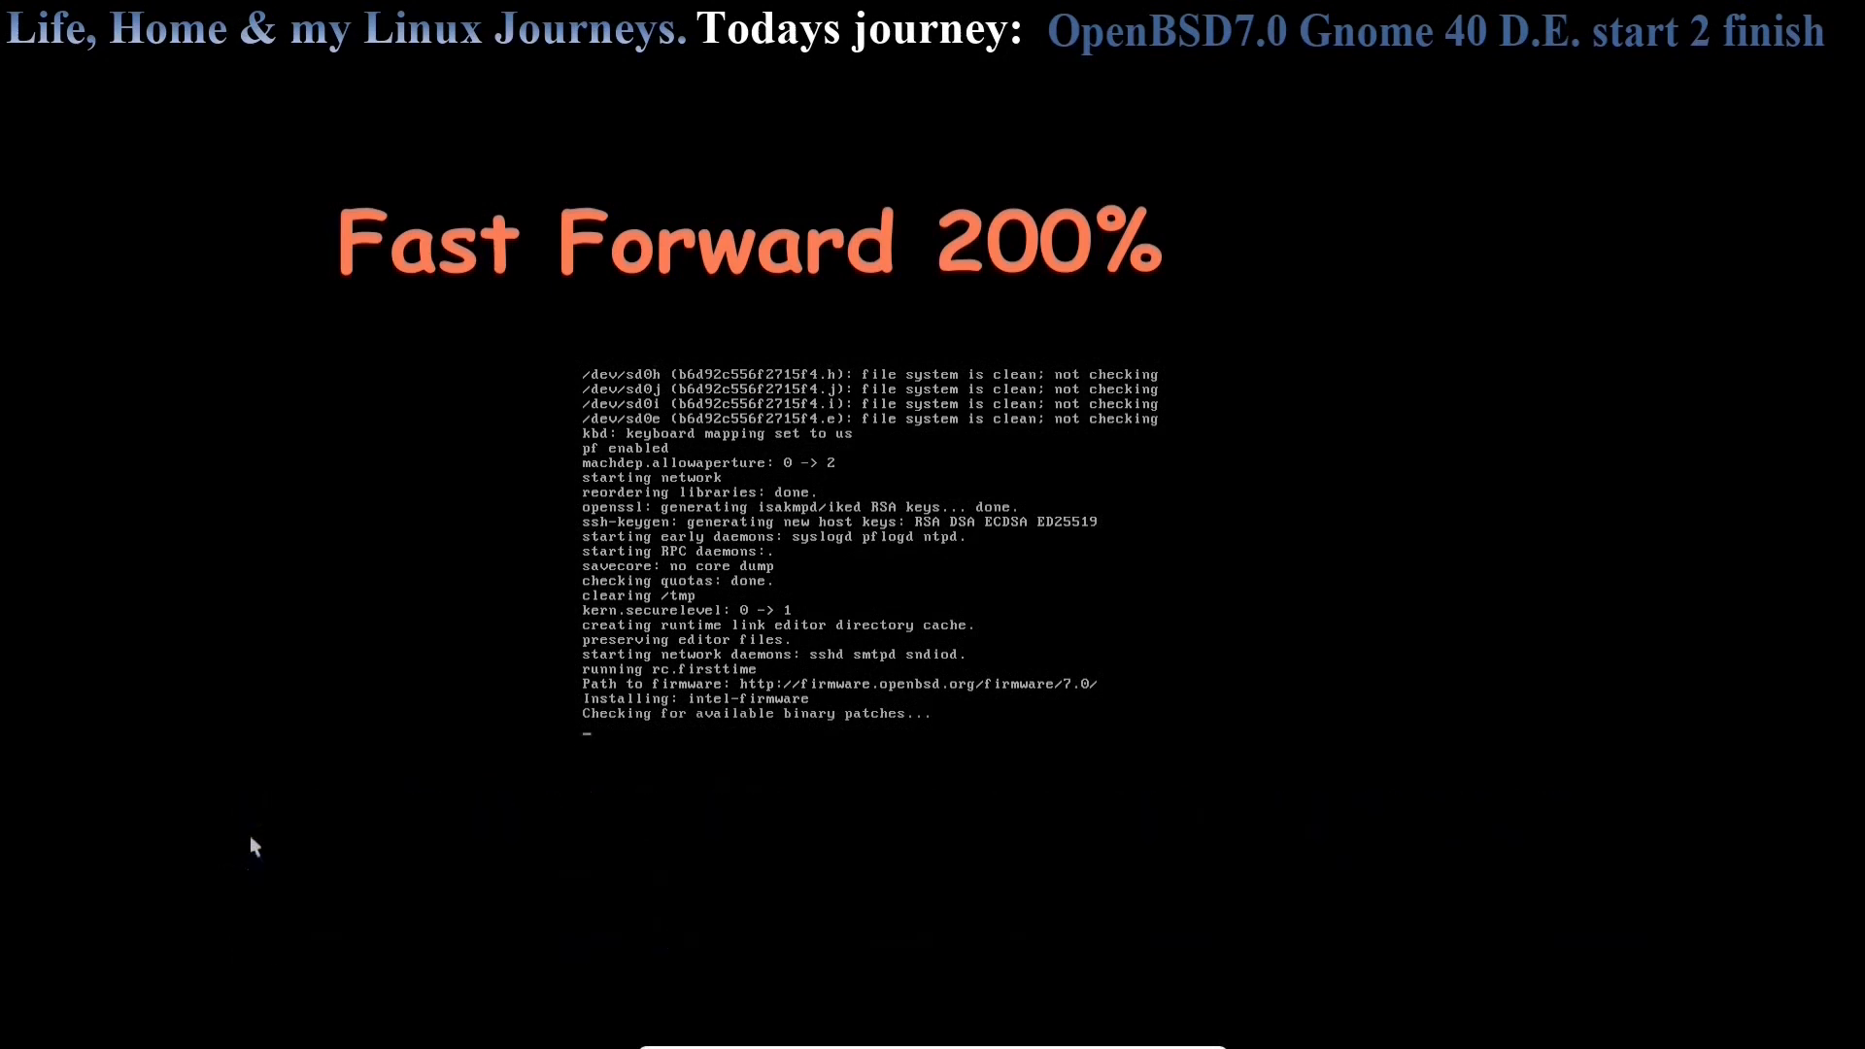
mouse_move(789, 728)
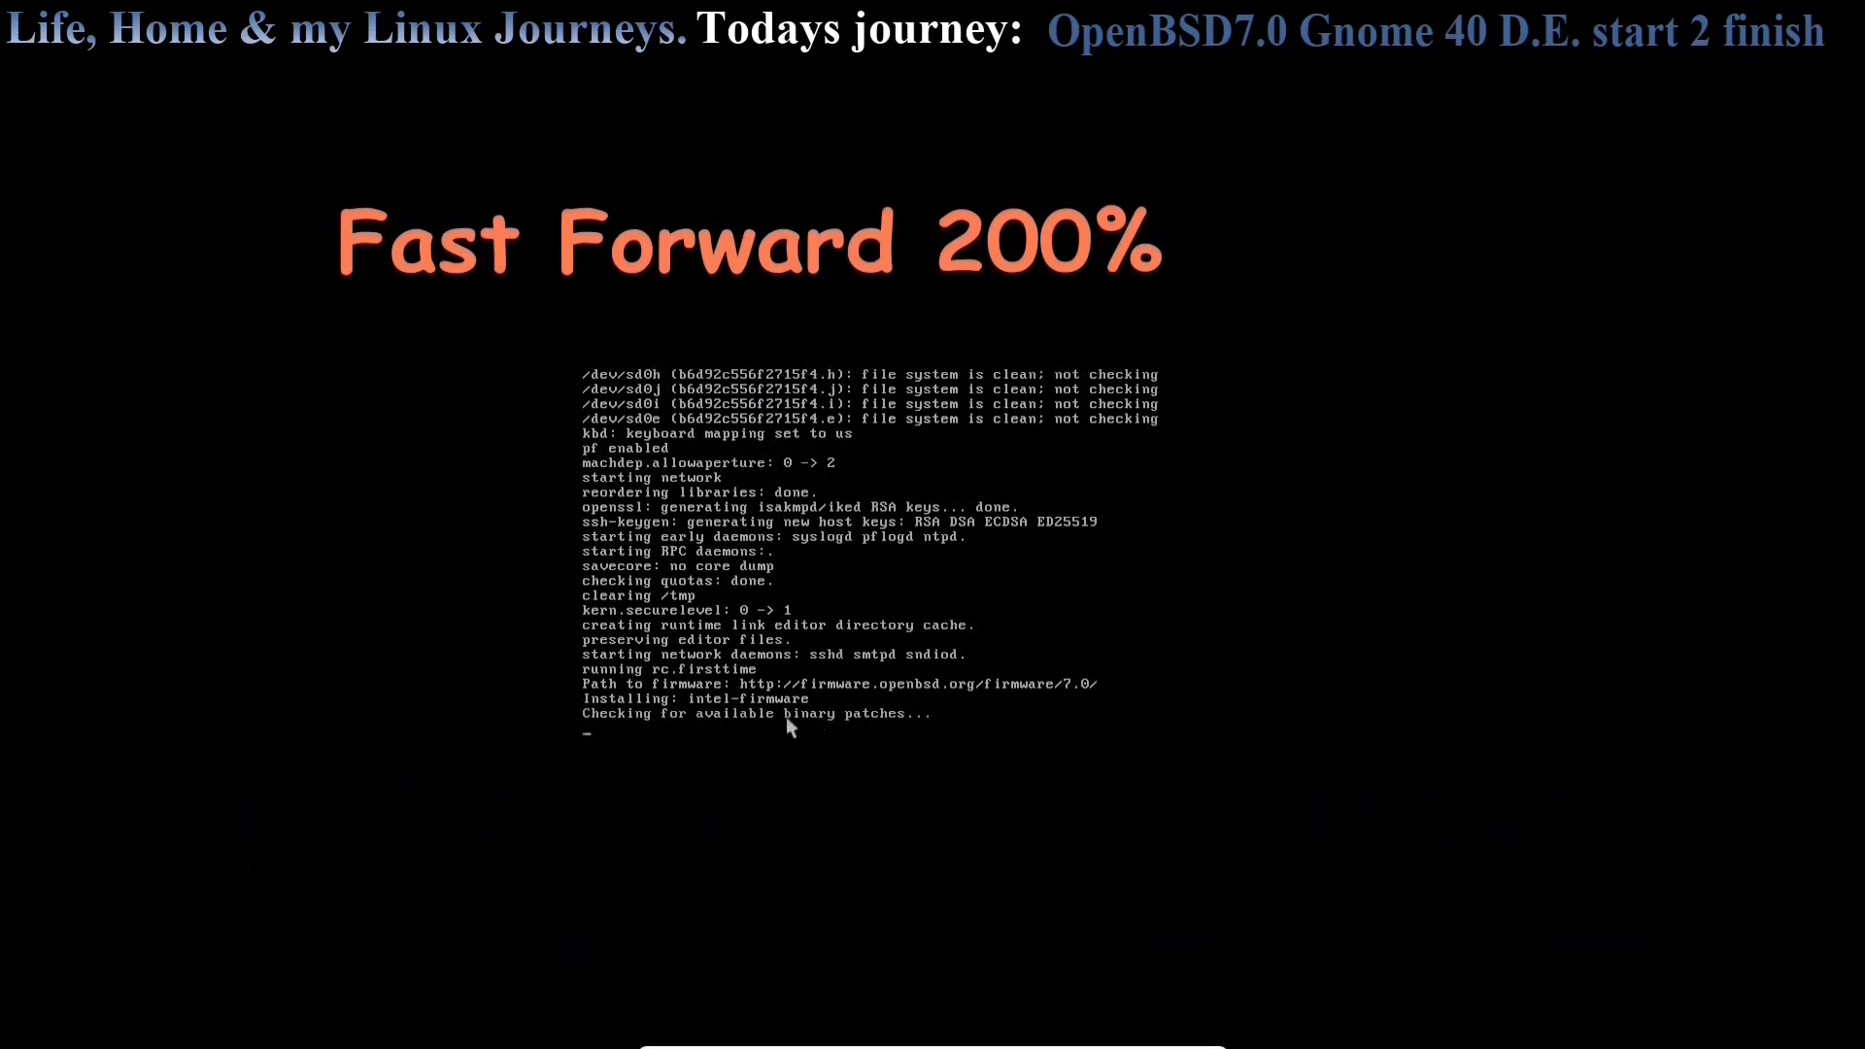
mouse_move(949, 732)
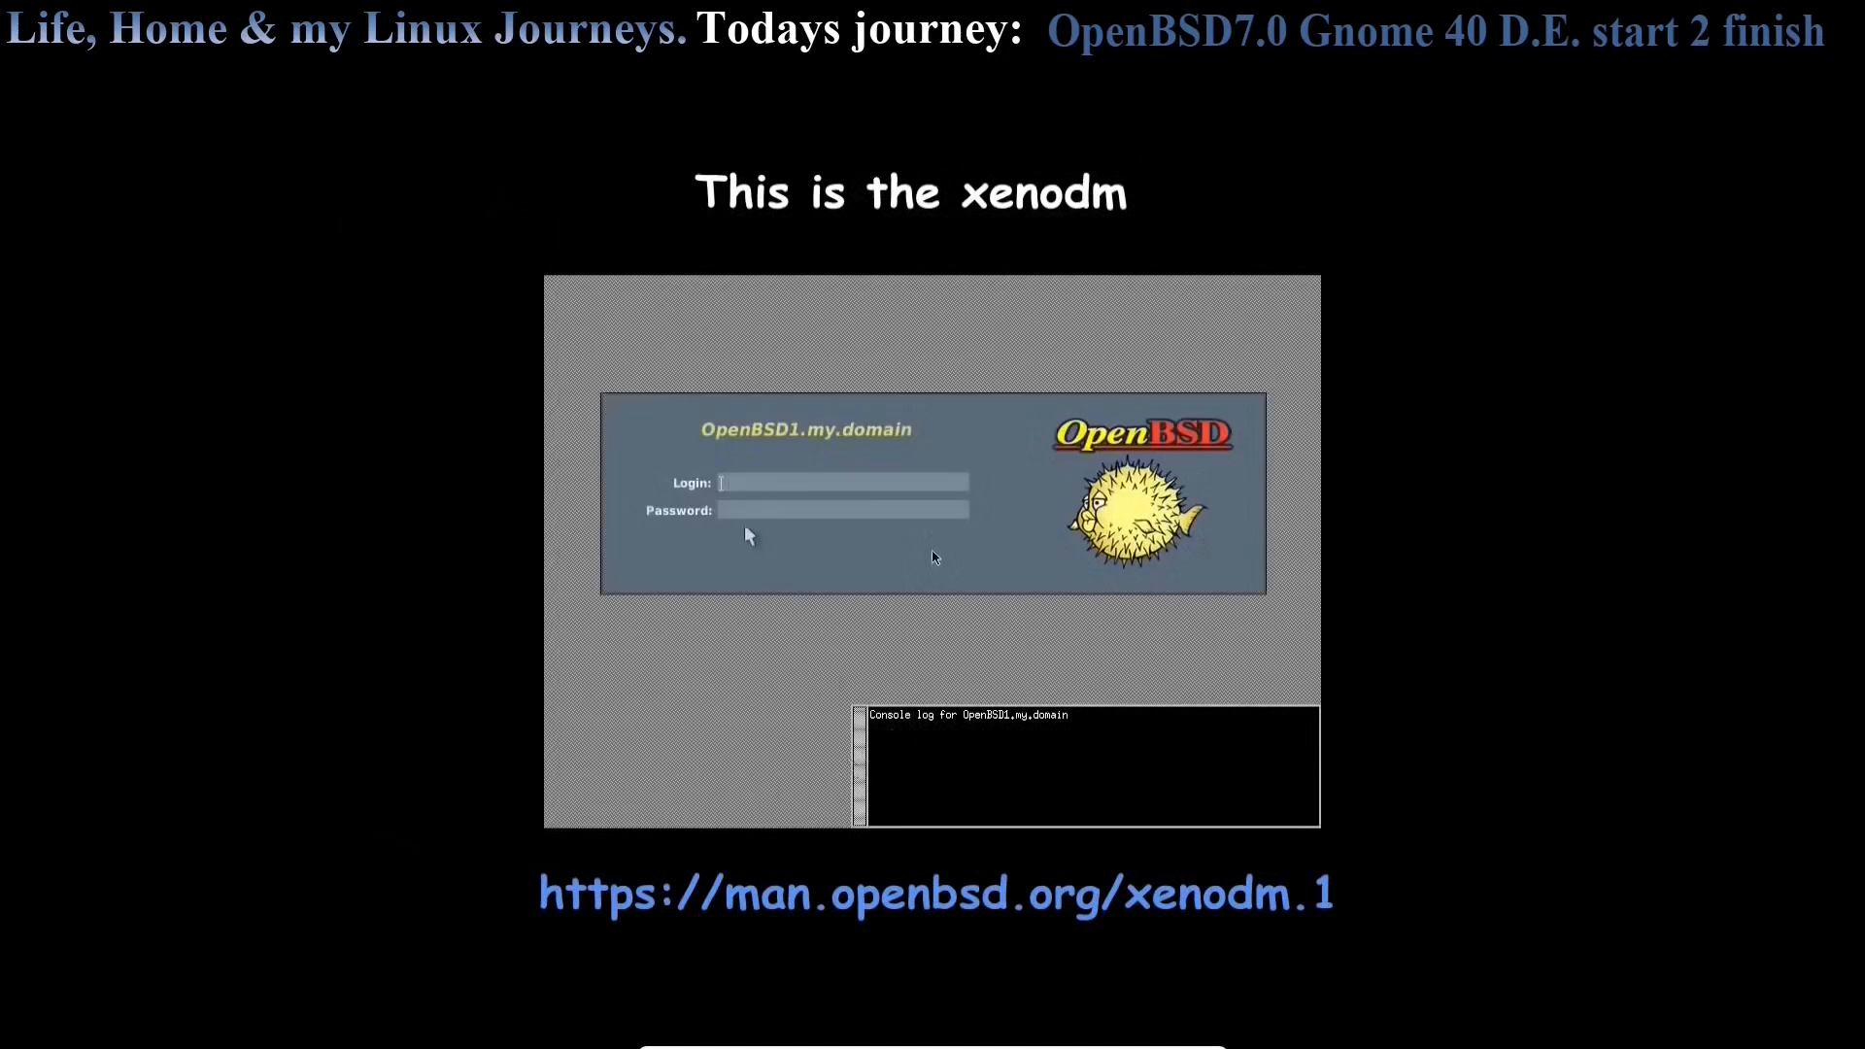
mouse_move(1000, 571)
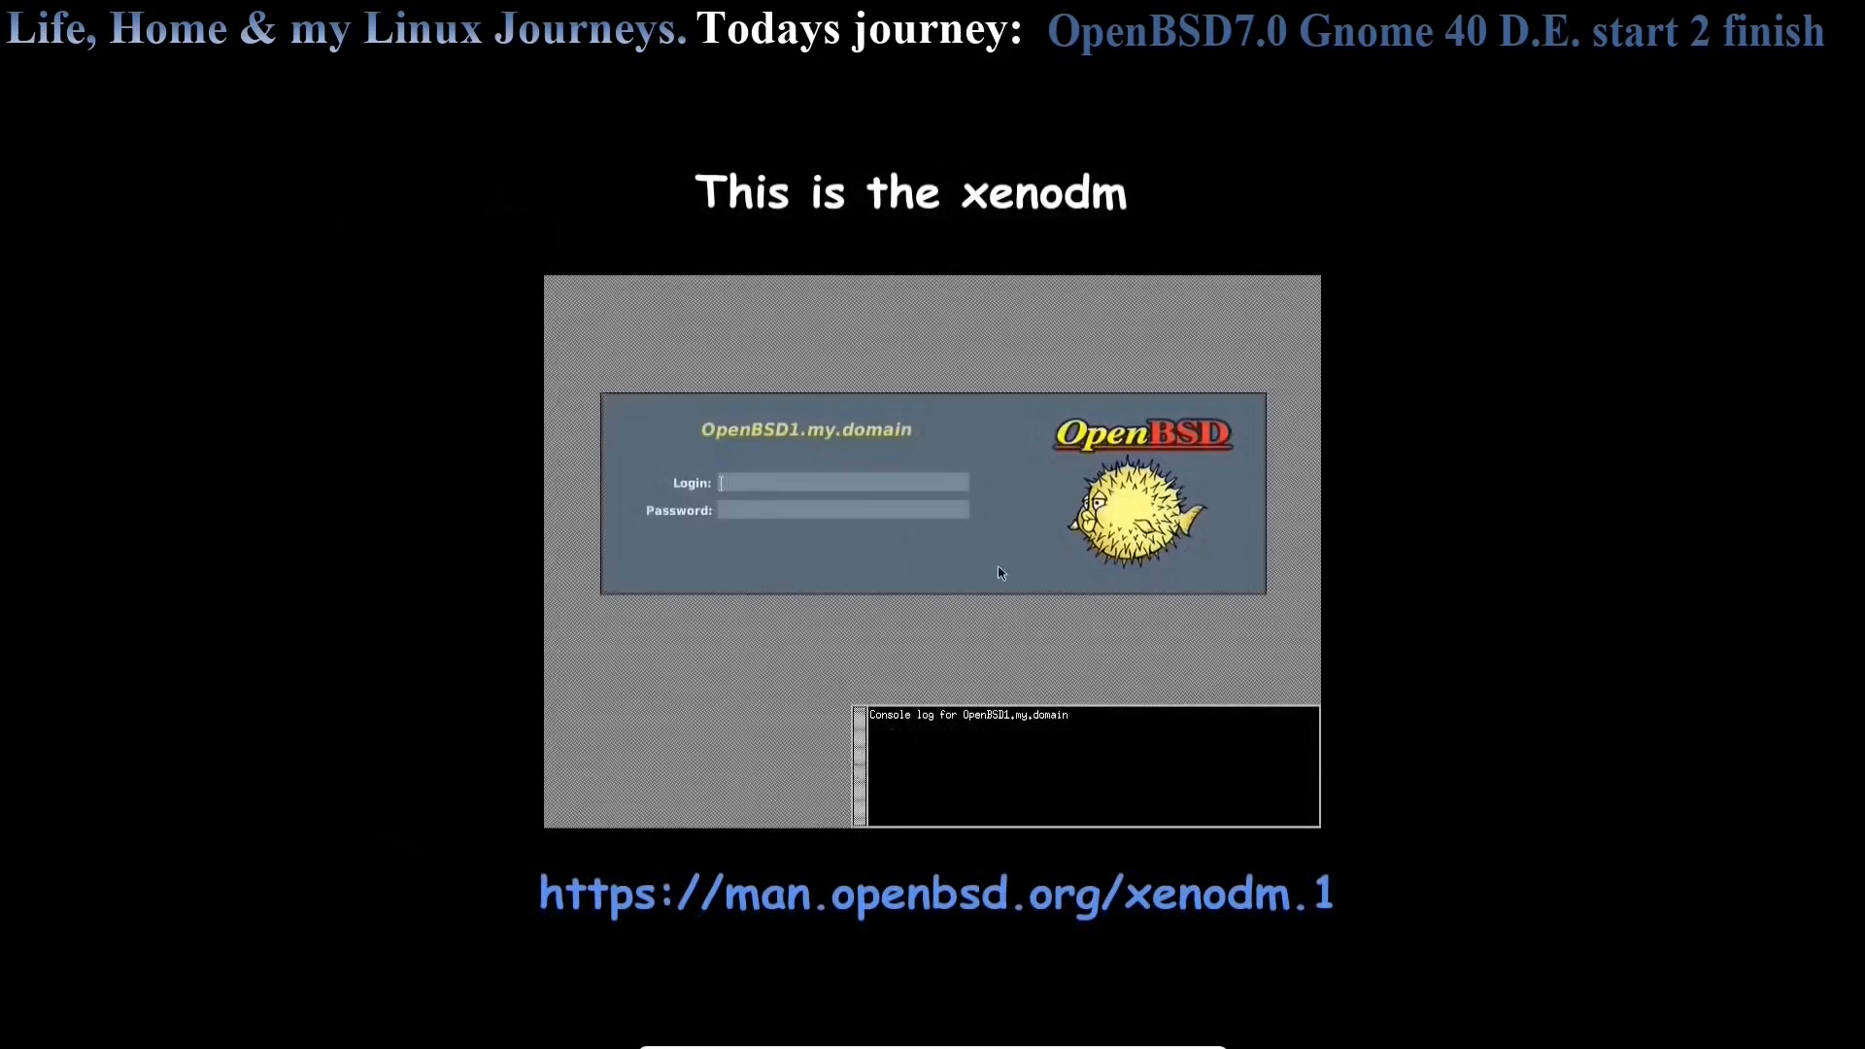
Step: Log in at xenodm as user denni with the password
type("denni")
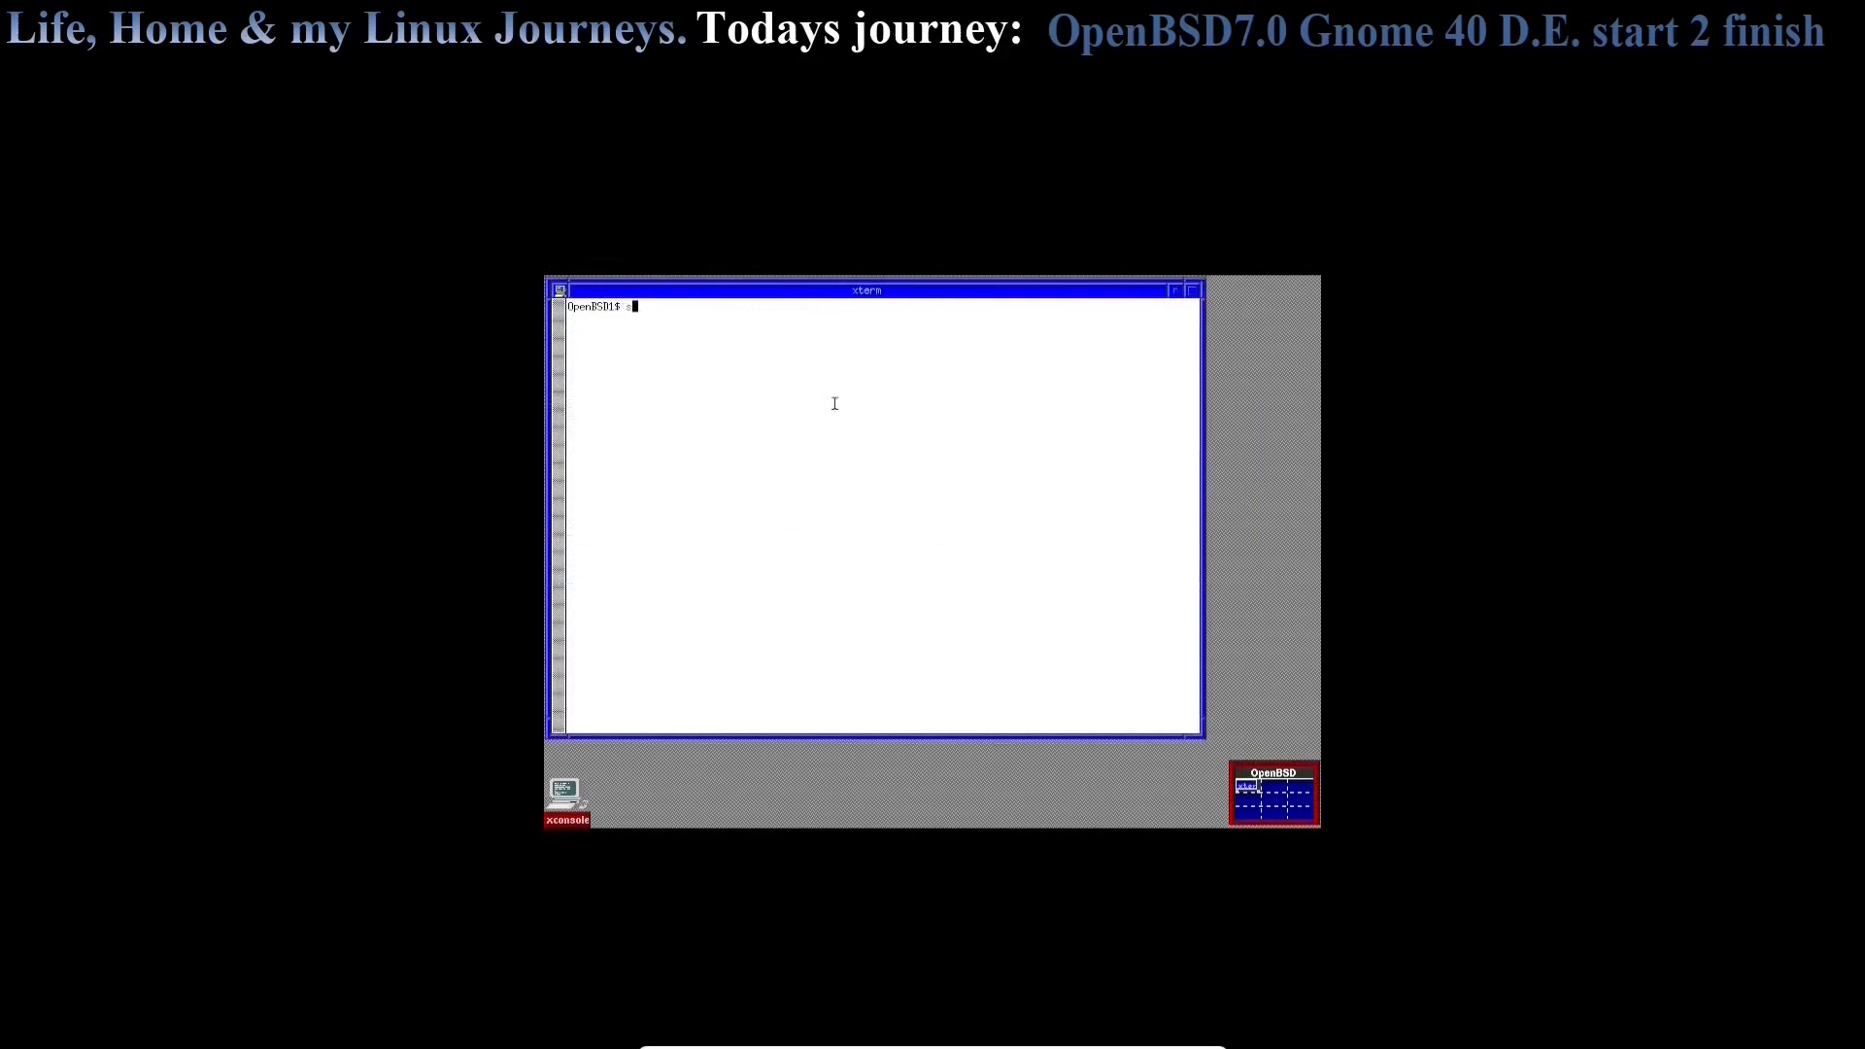
Step: Become root with su - and run syspatch to install patches 001–006
type("su -")
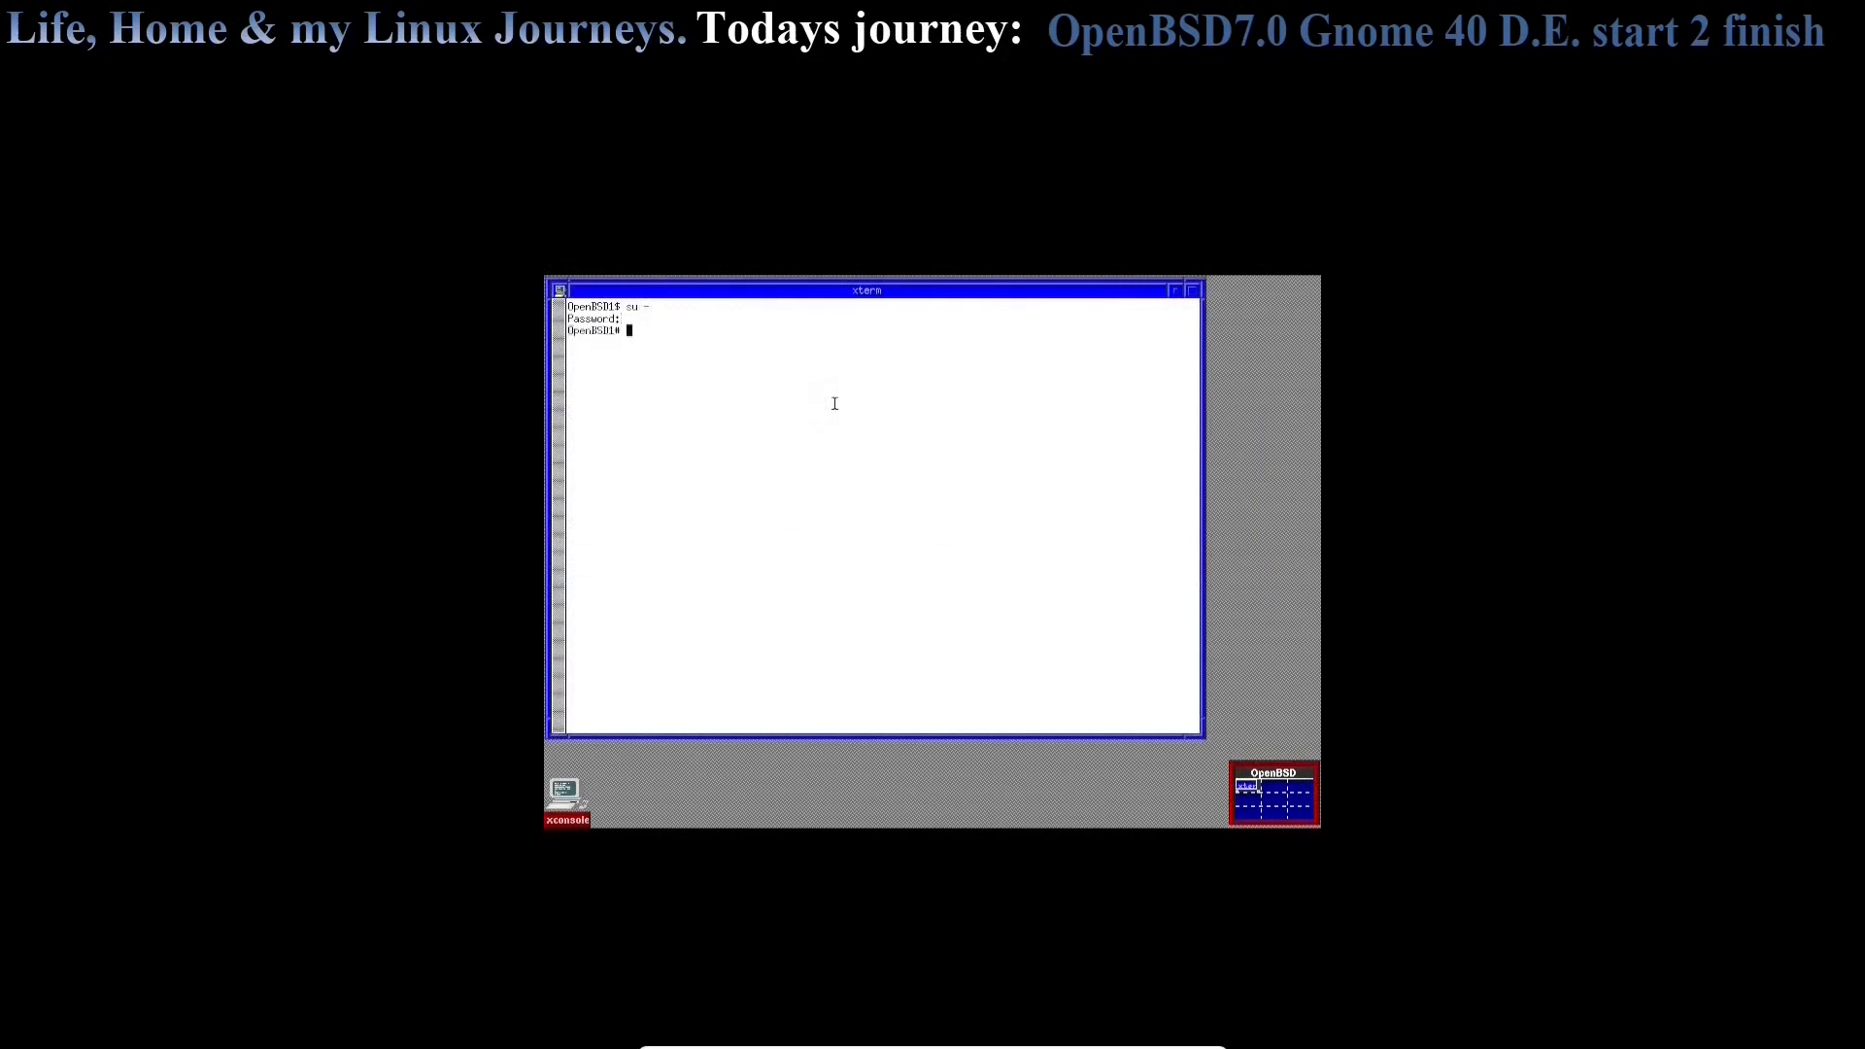
type("sys")
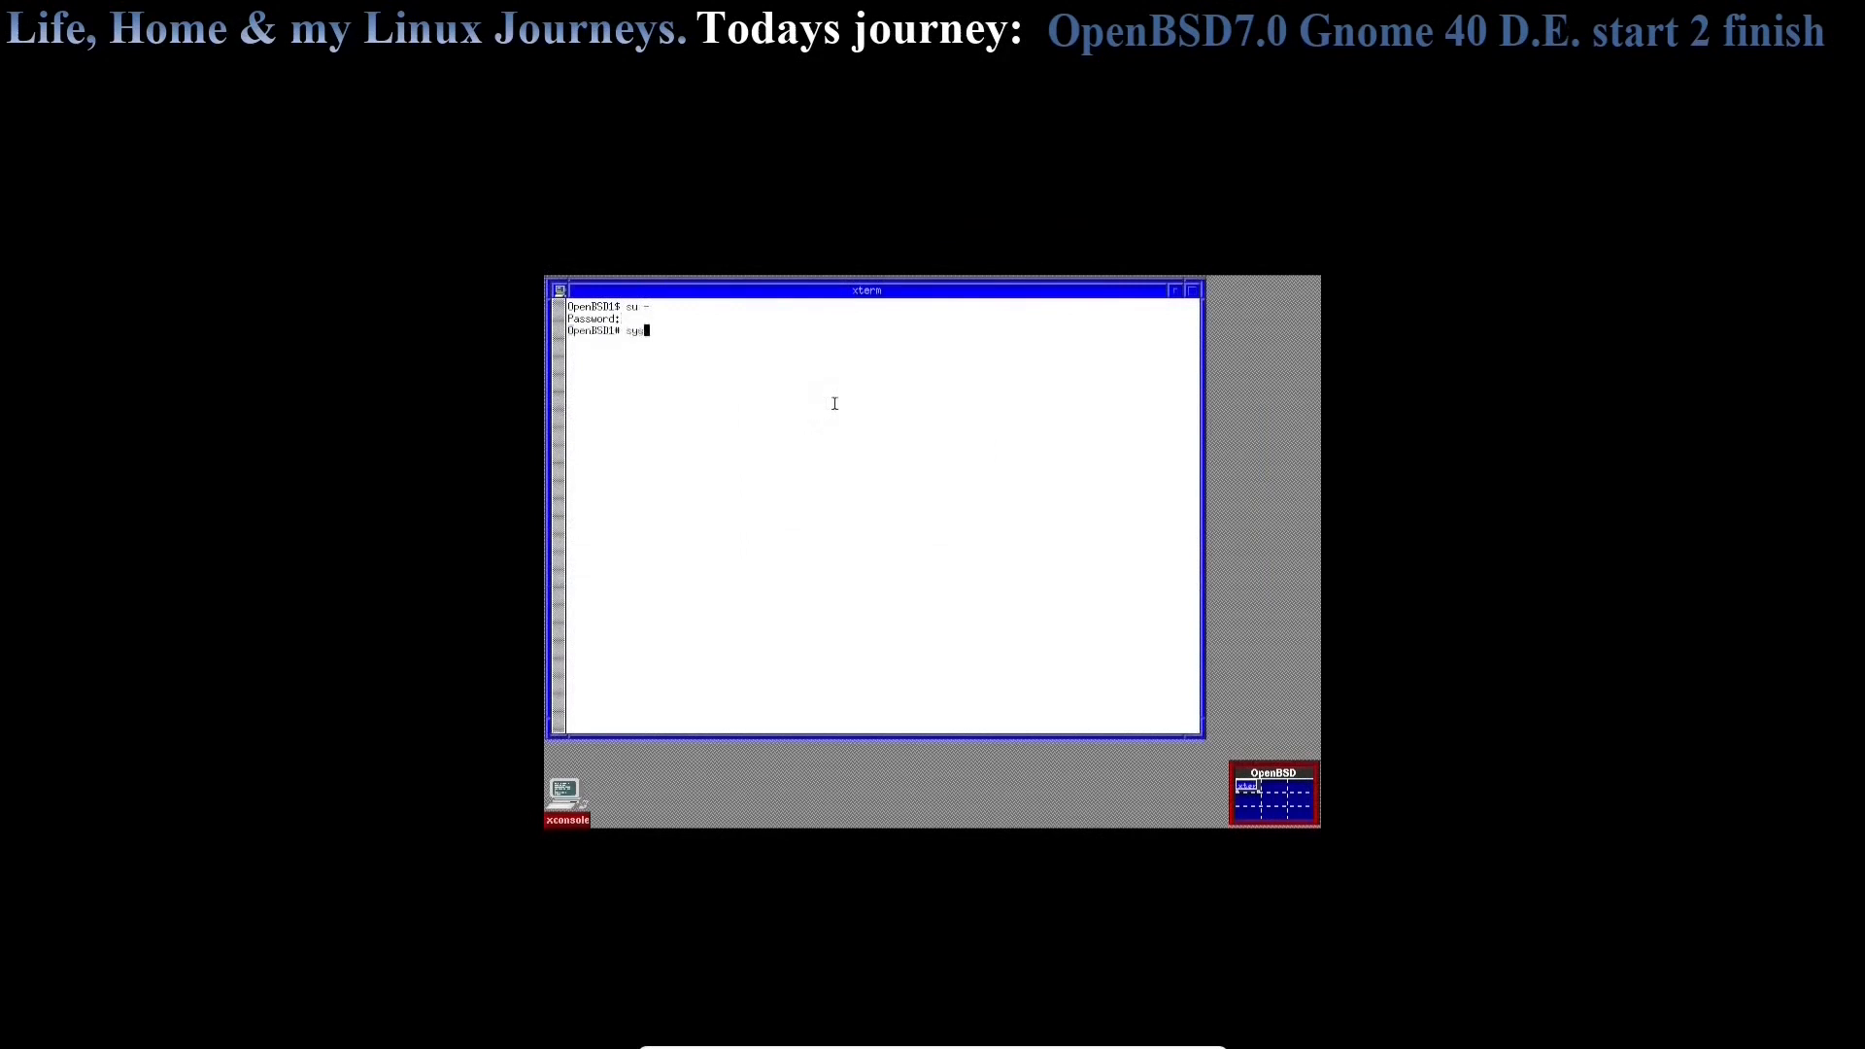
key("Return")
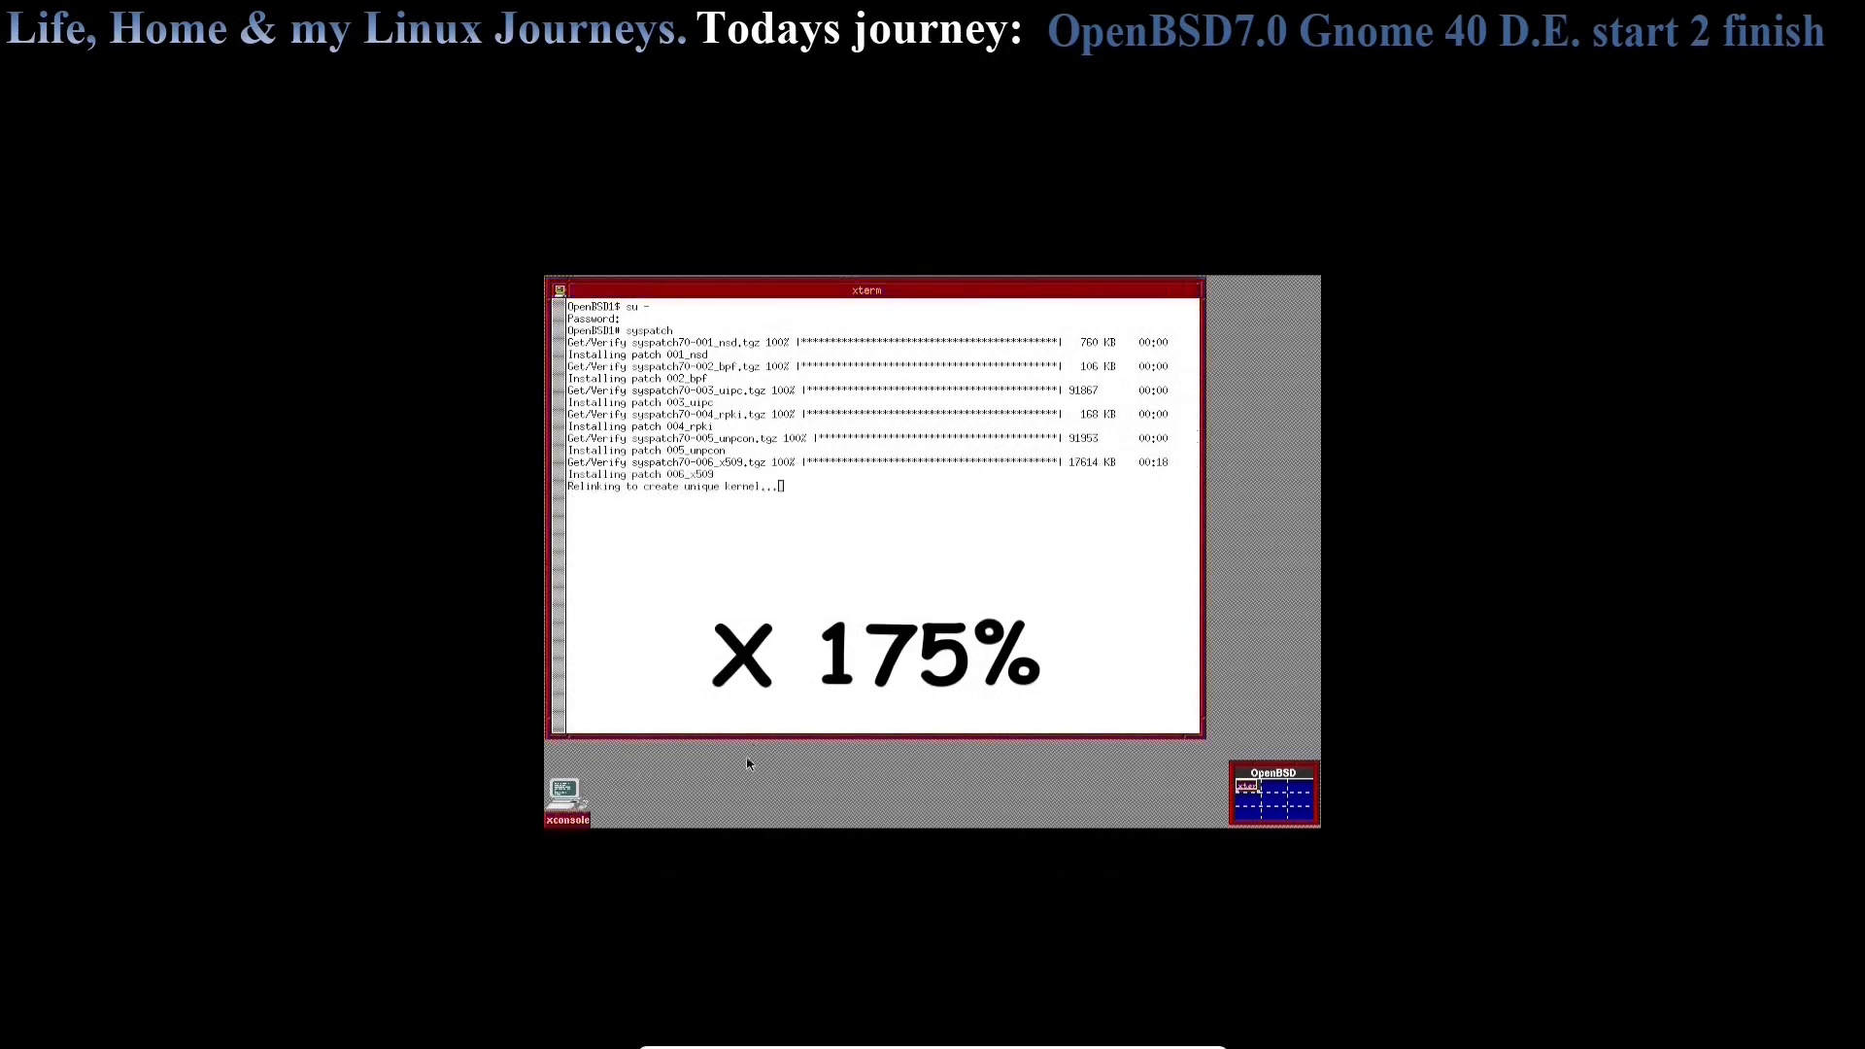
mouse_move(758, 784)
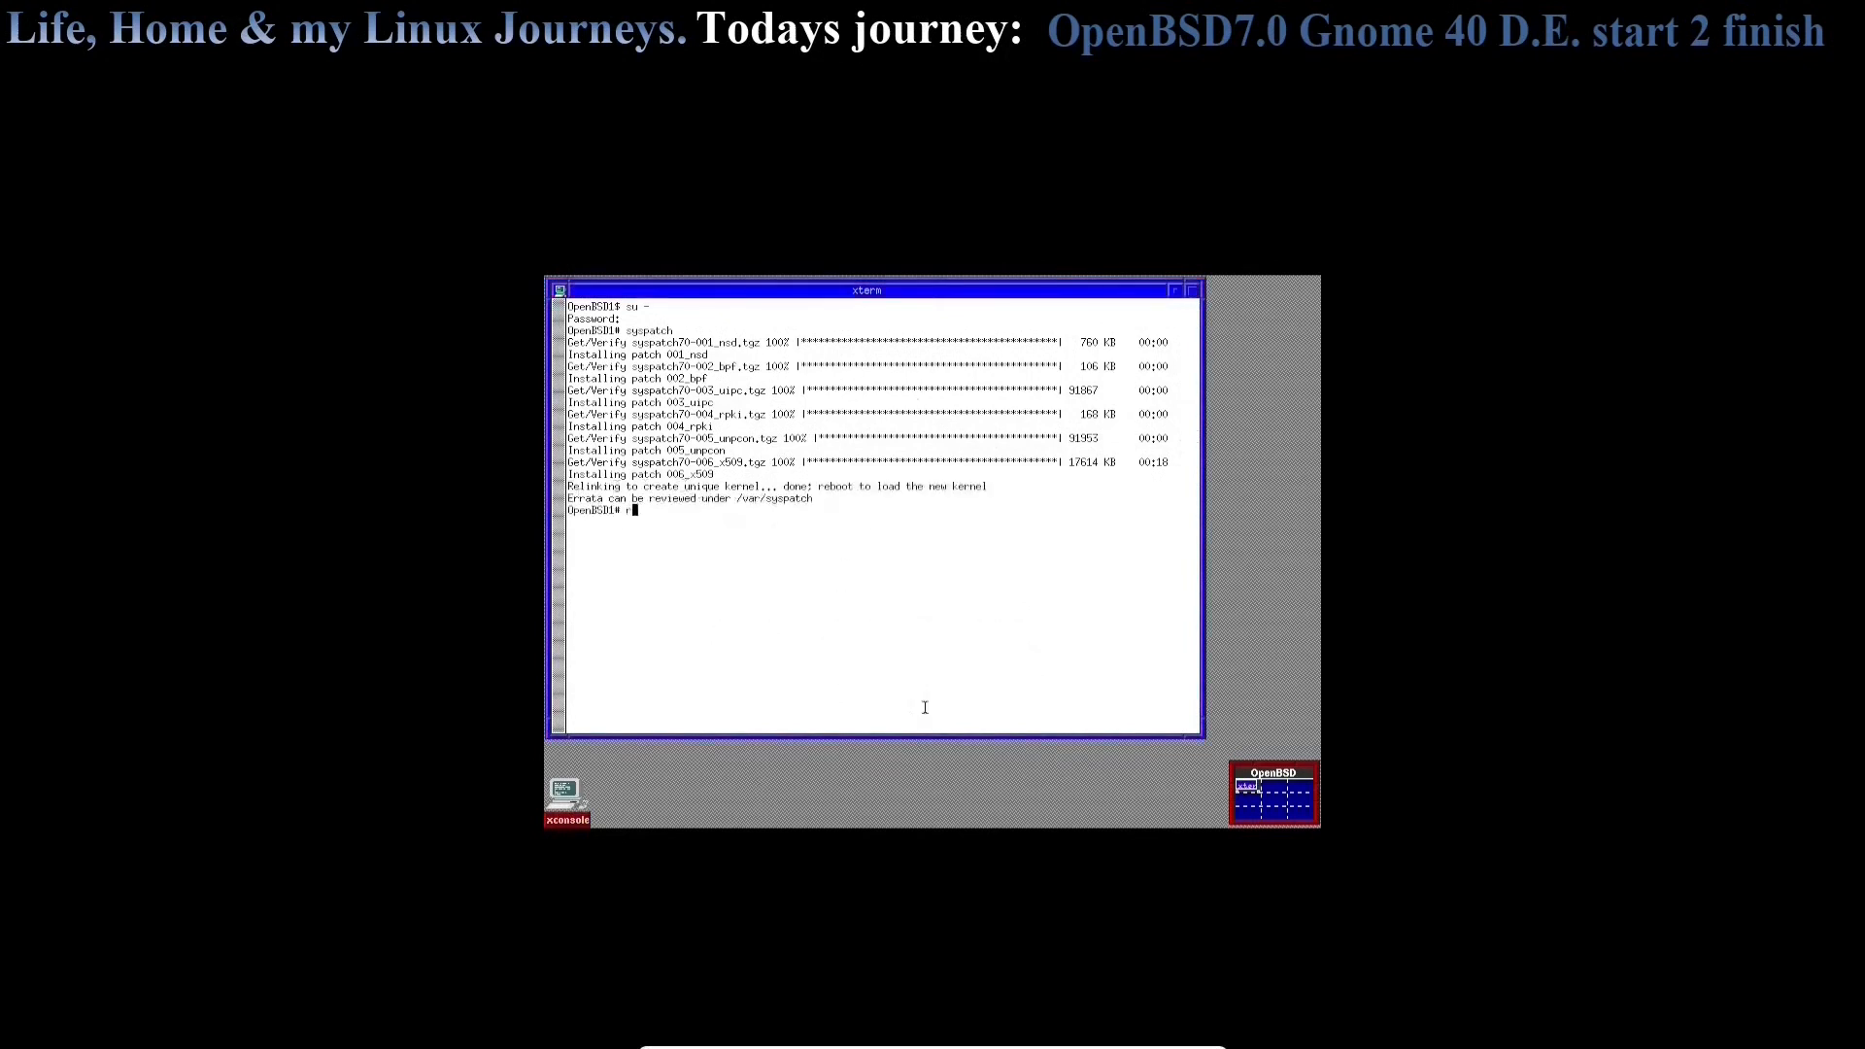
Step: Run reboot as root and wait for the xenodm login screen
type("eboo")
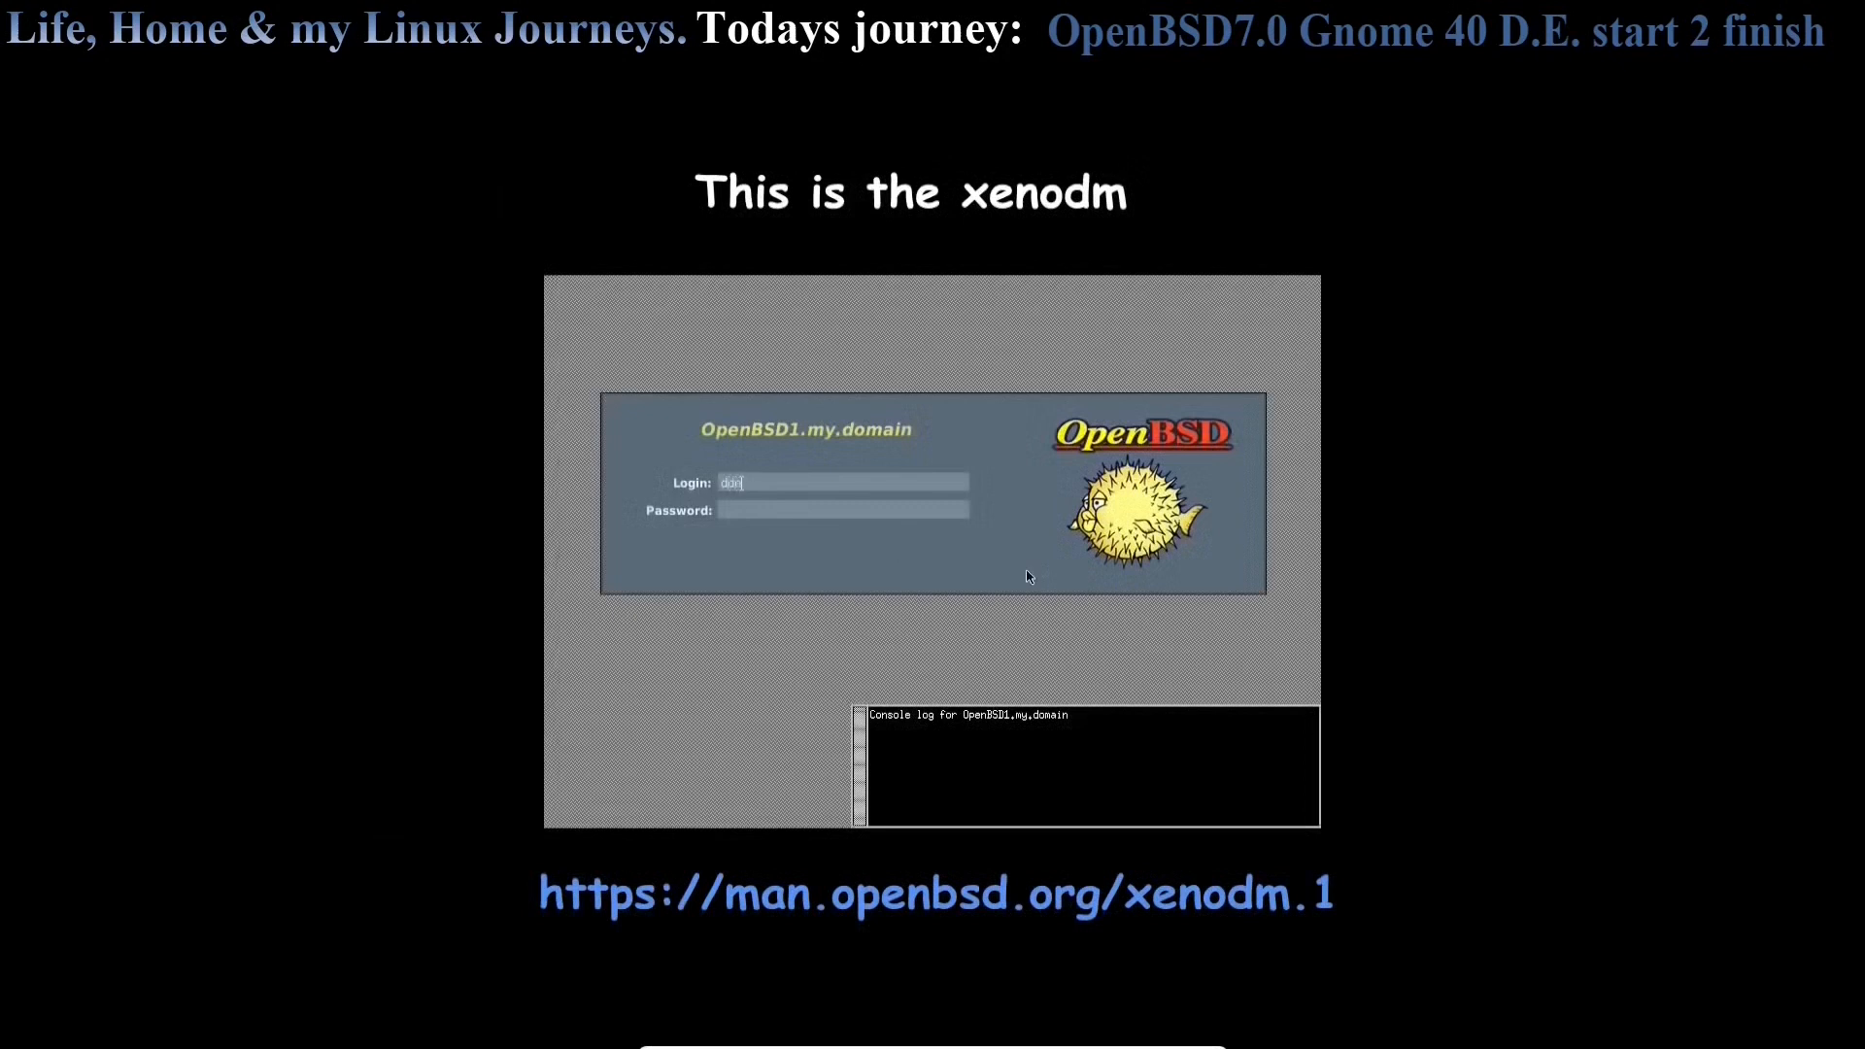
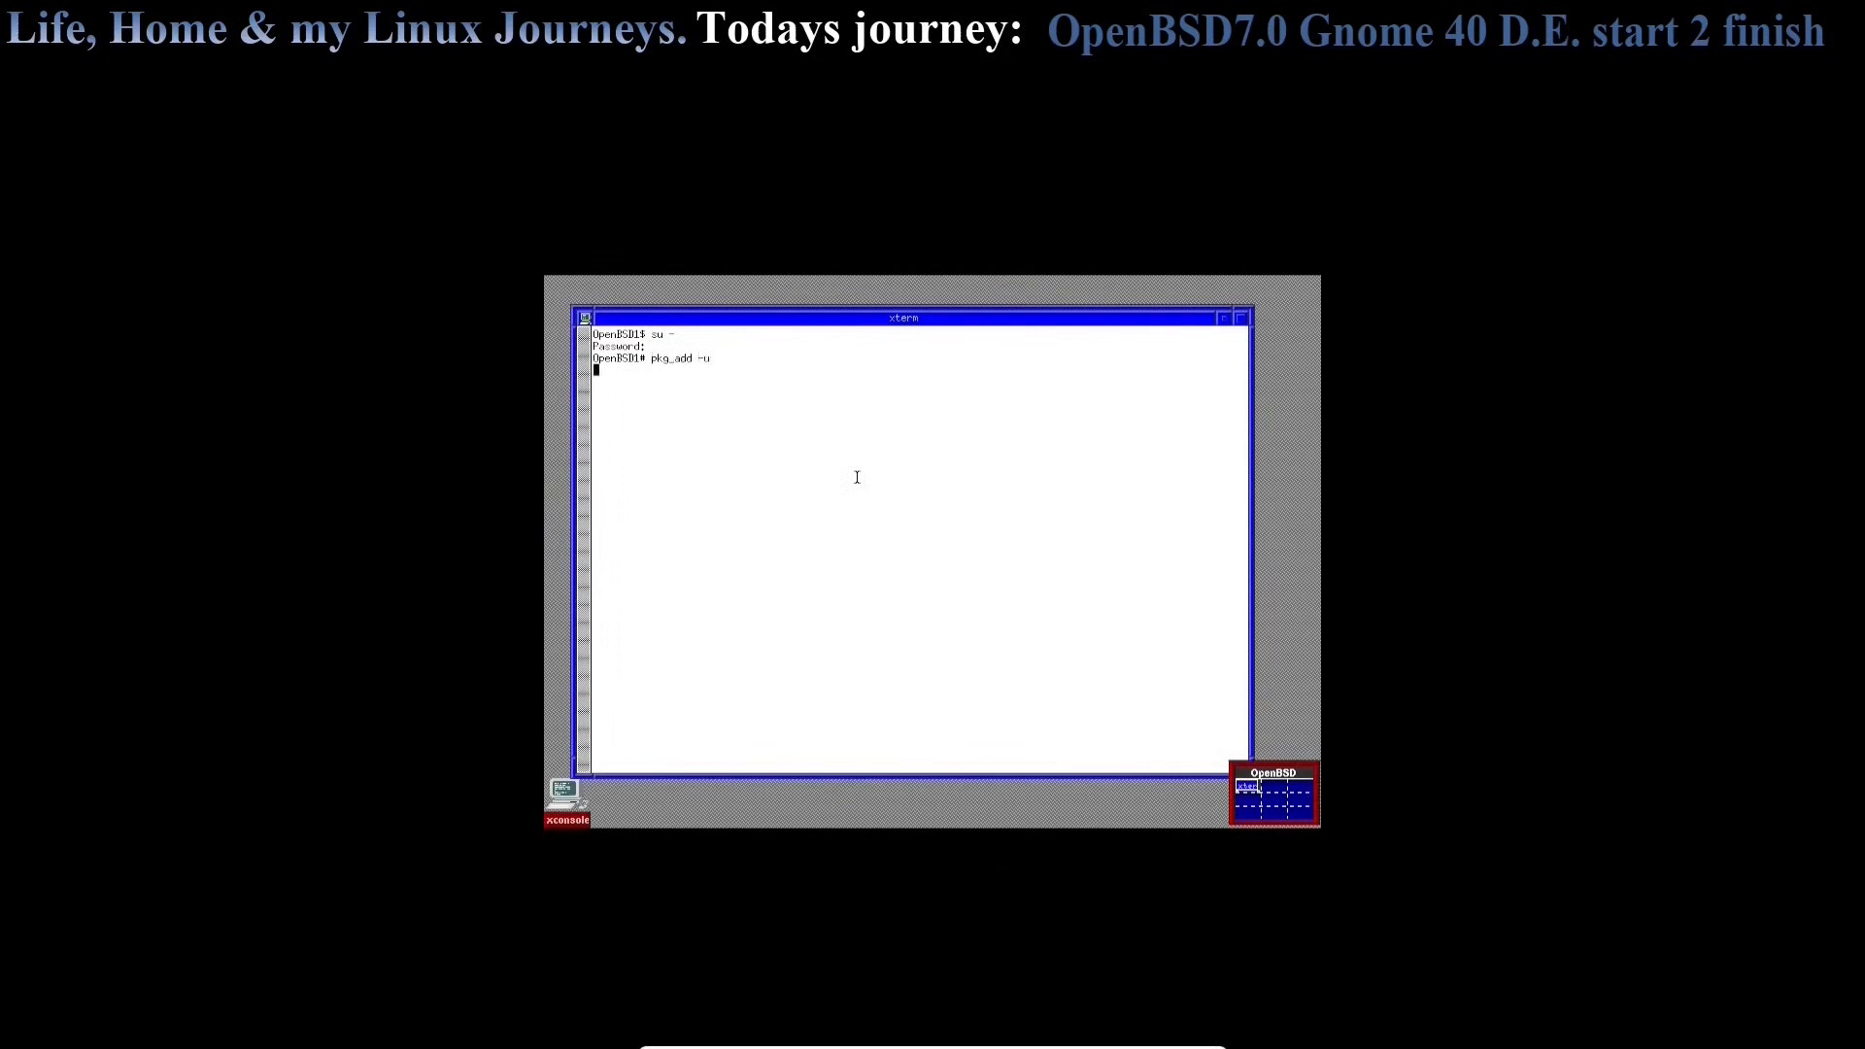
Step: Log in, become root with su -, and run pkg_add -u
key("Return")
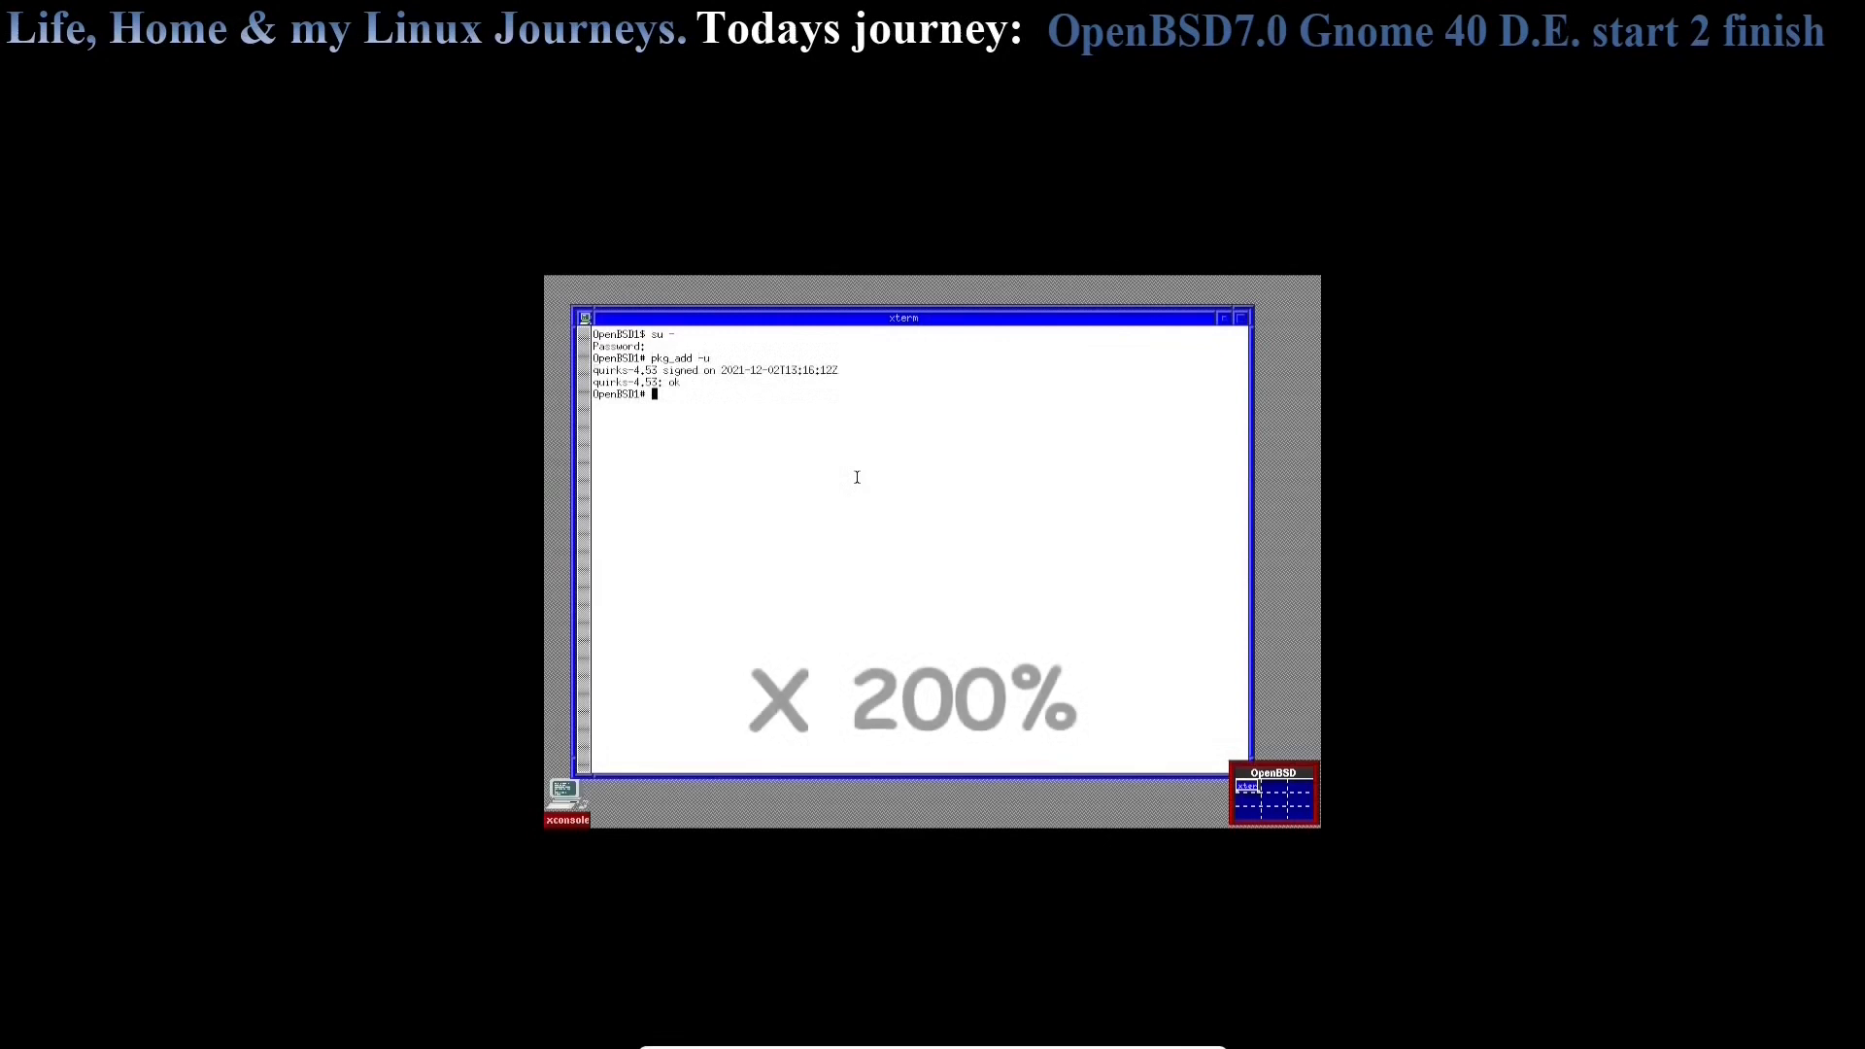
Step: Install gnome, gnome-terminal, gnome-tweaks, gnome-extras, nano and firefox with pkg_add
type("pkg_add")
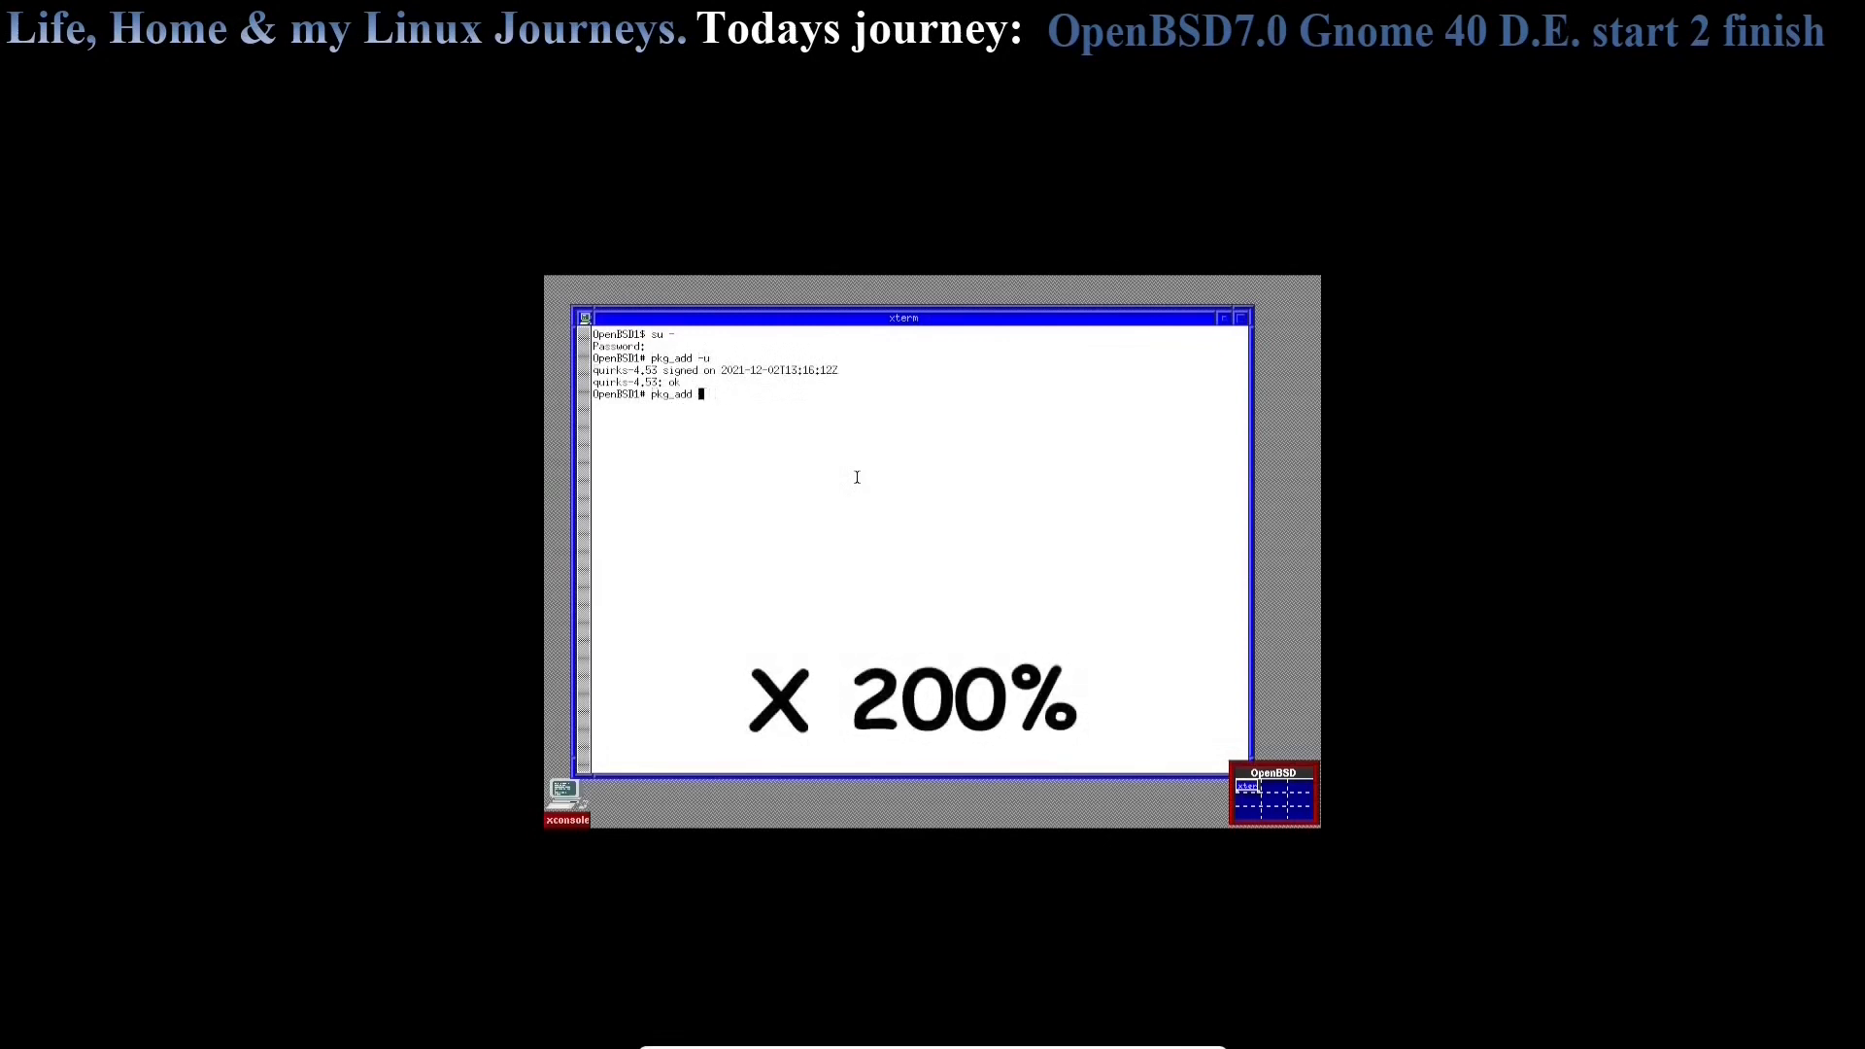
type("gnome gnome-terminal")
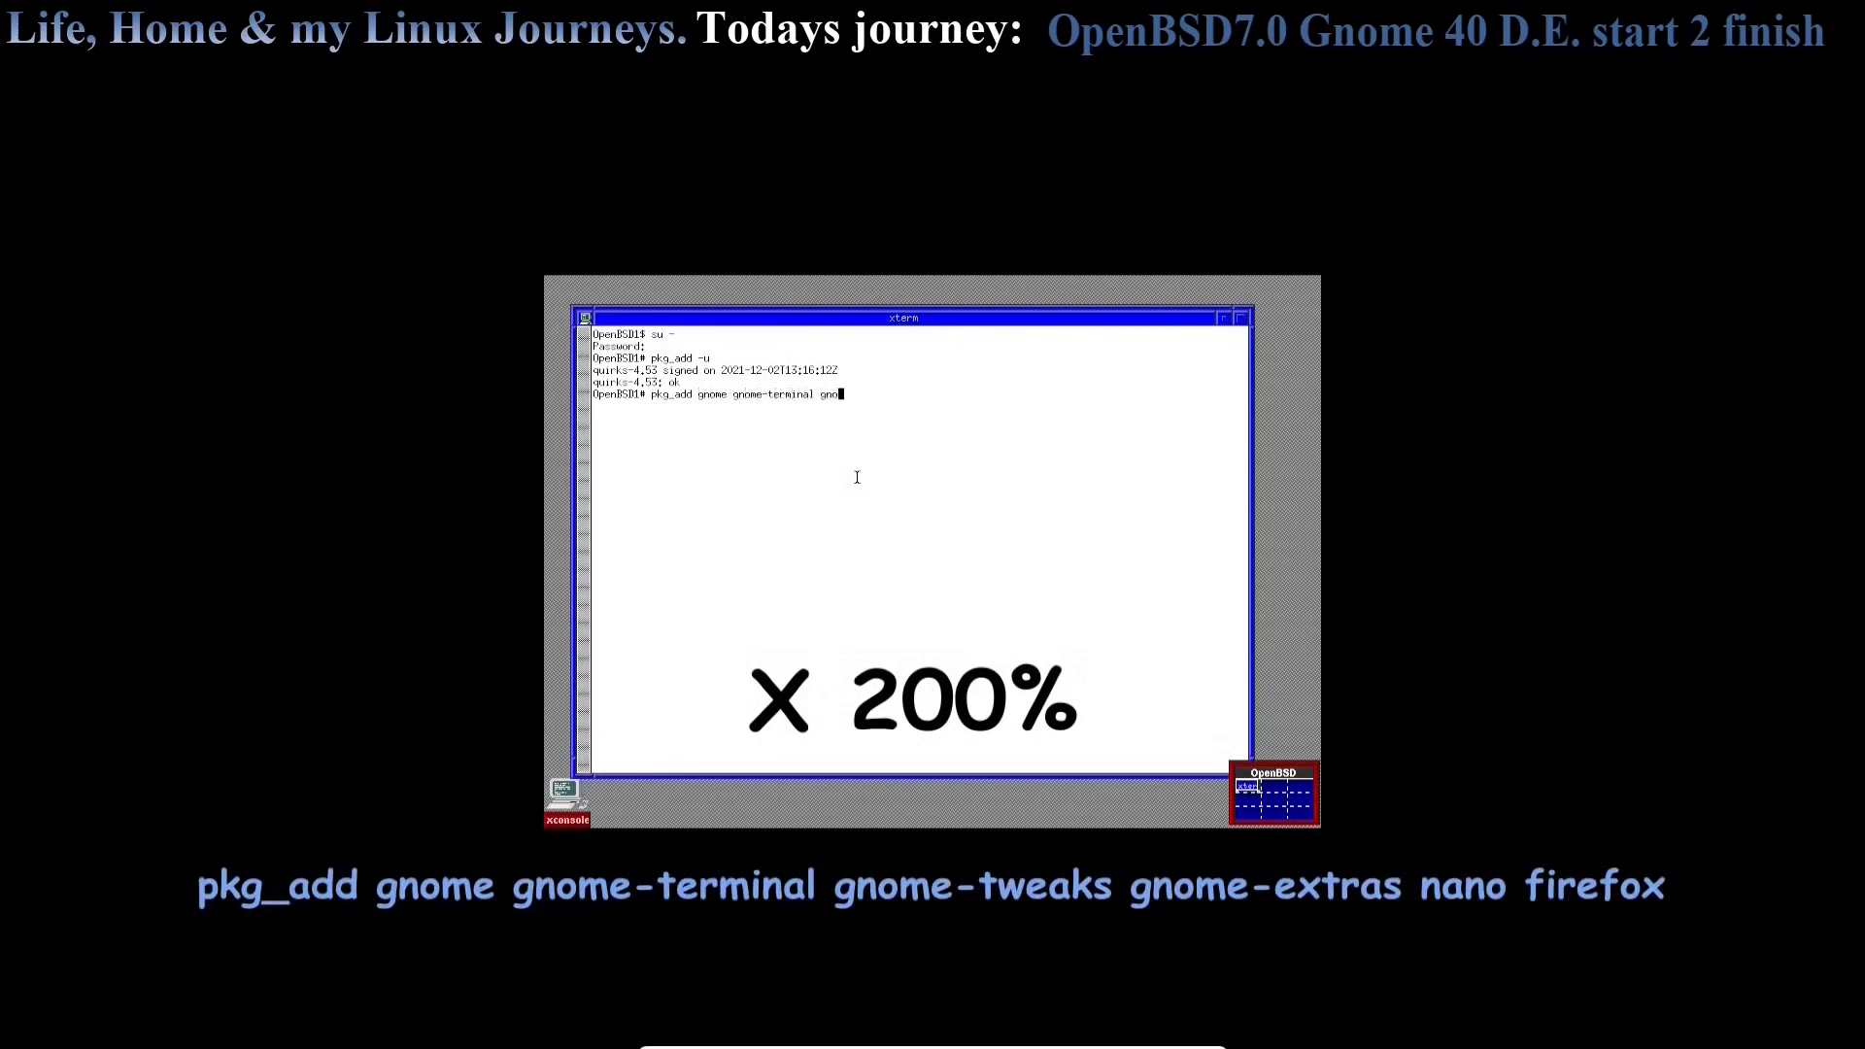
type("gnome-")
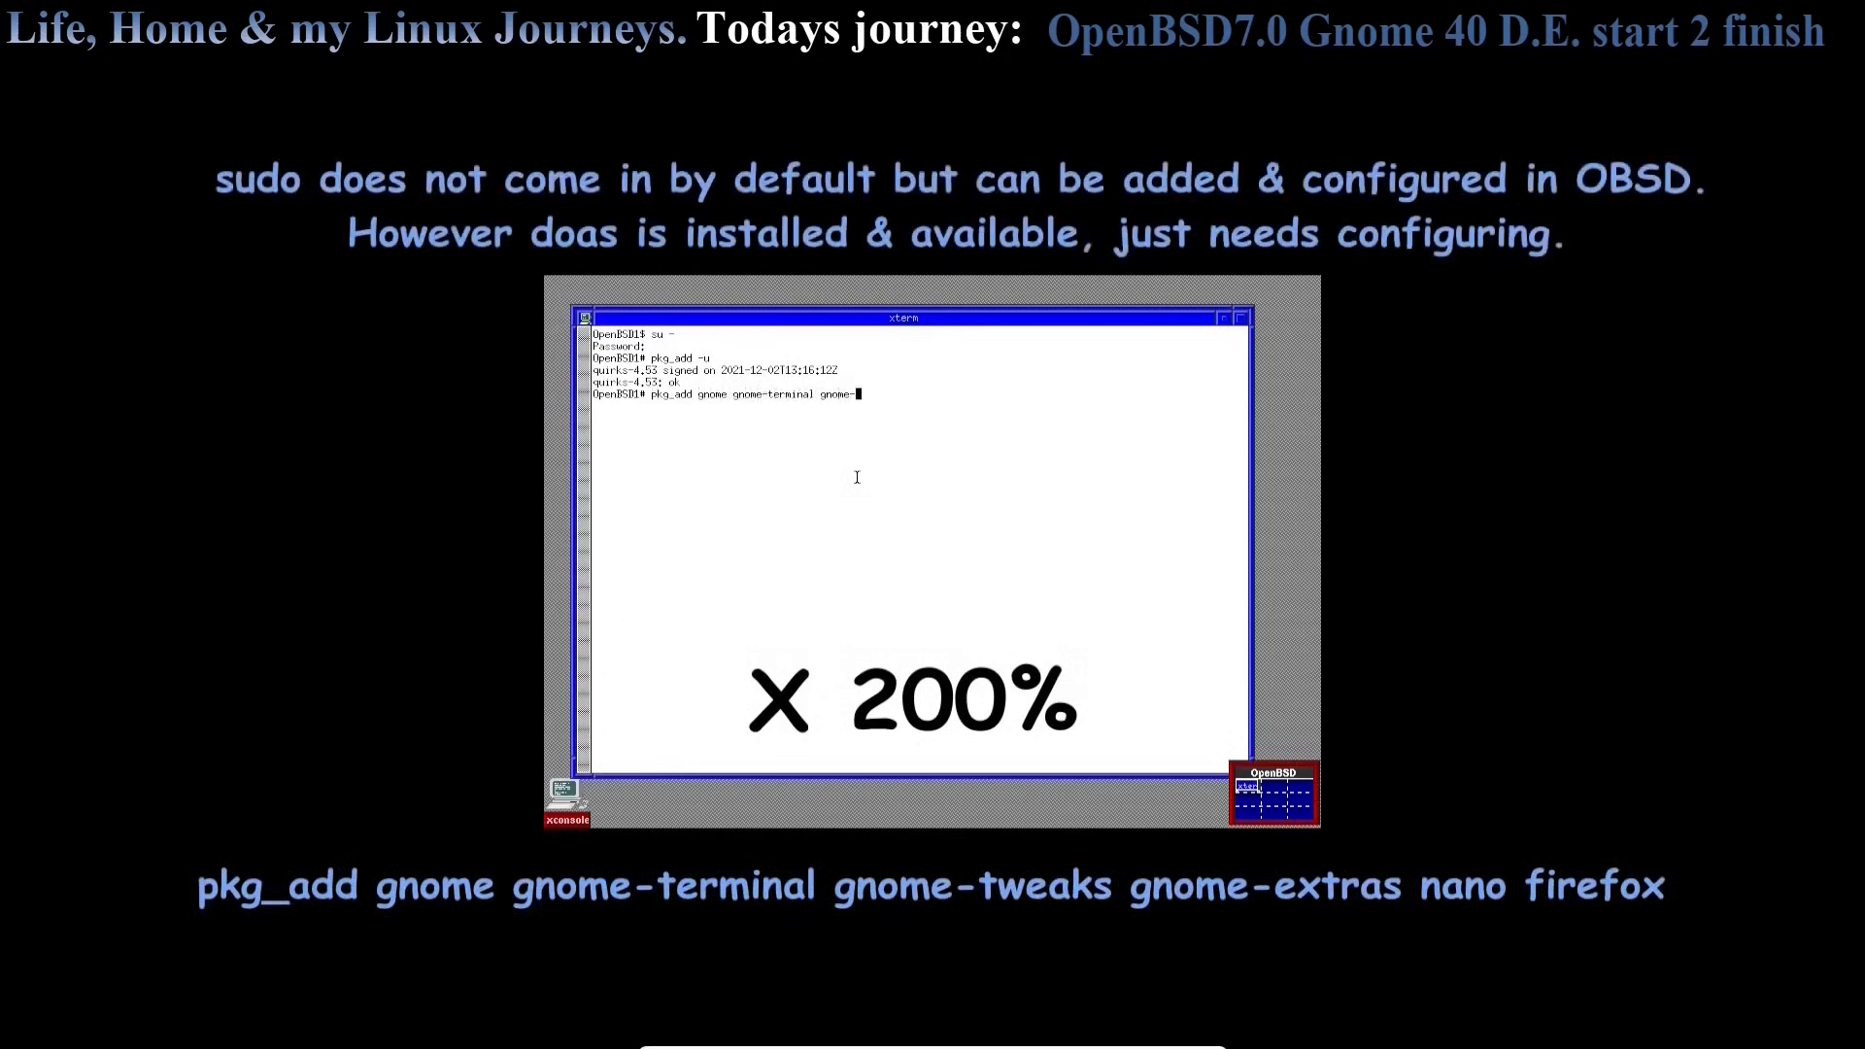
type("tweaks g")
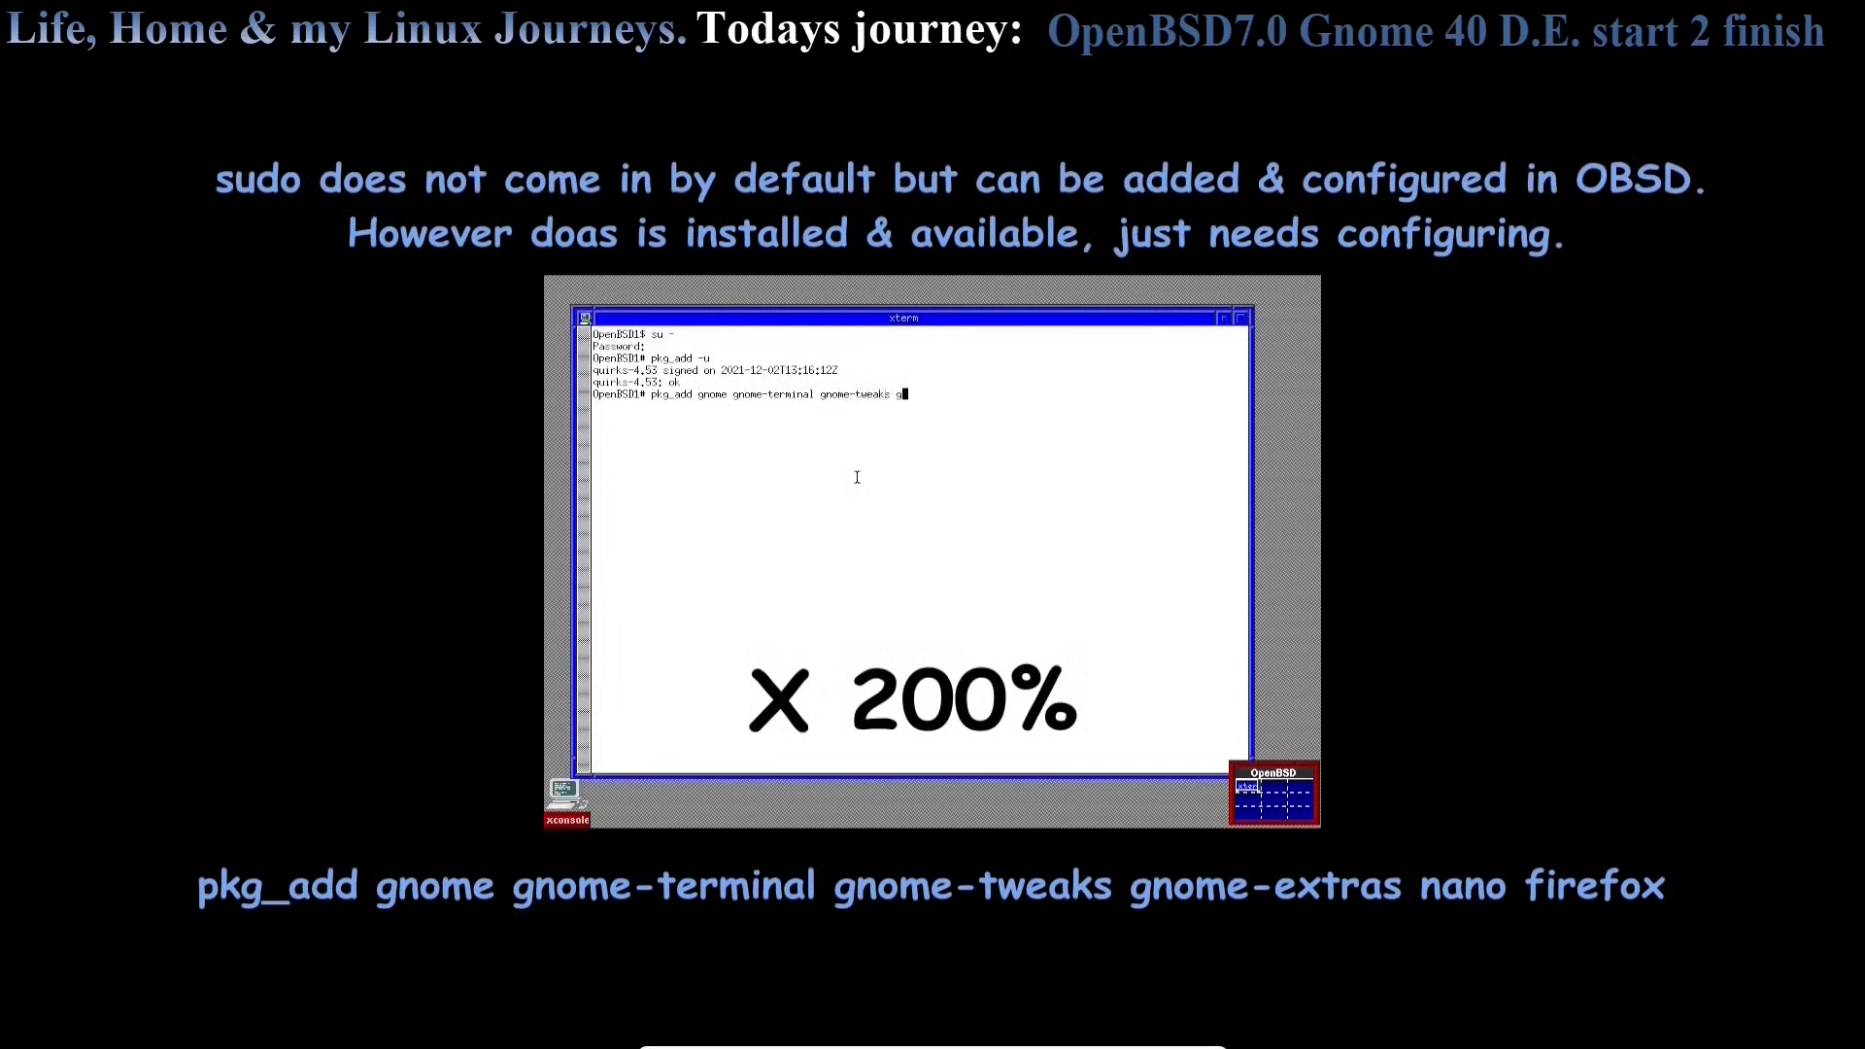
type("nome-extras")
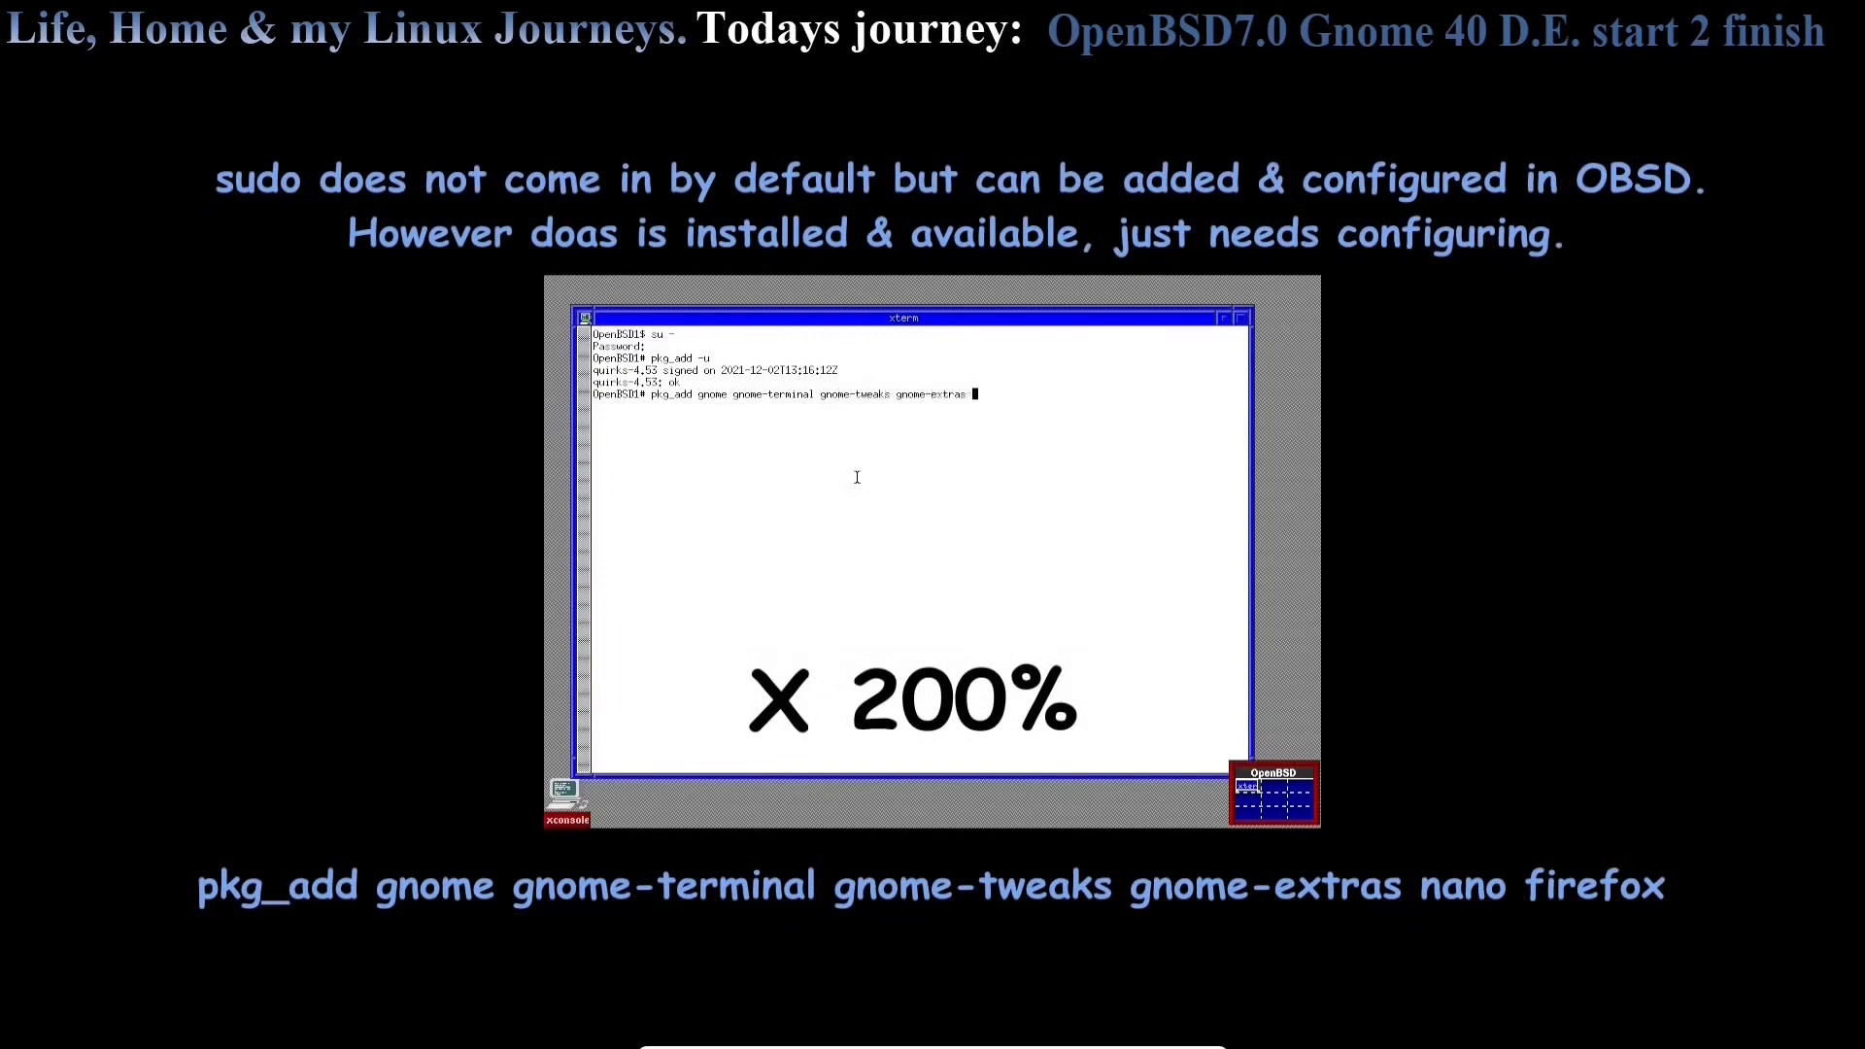
type("nano fir")
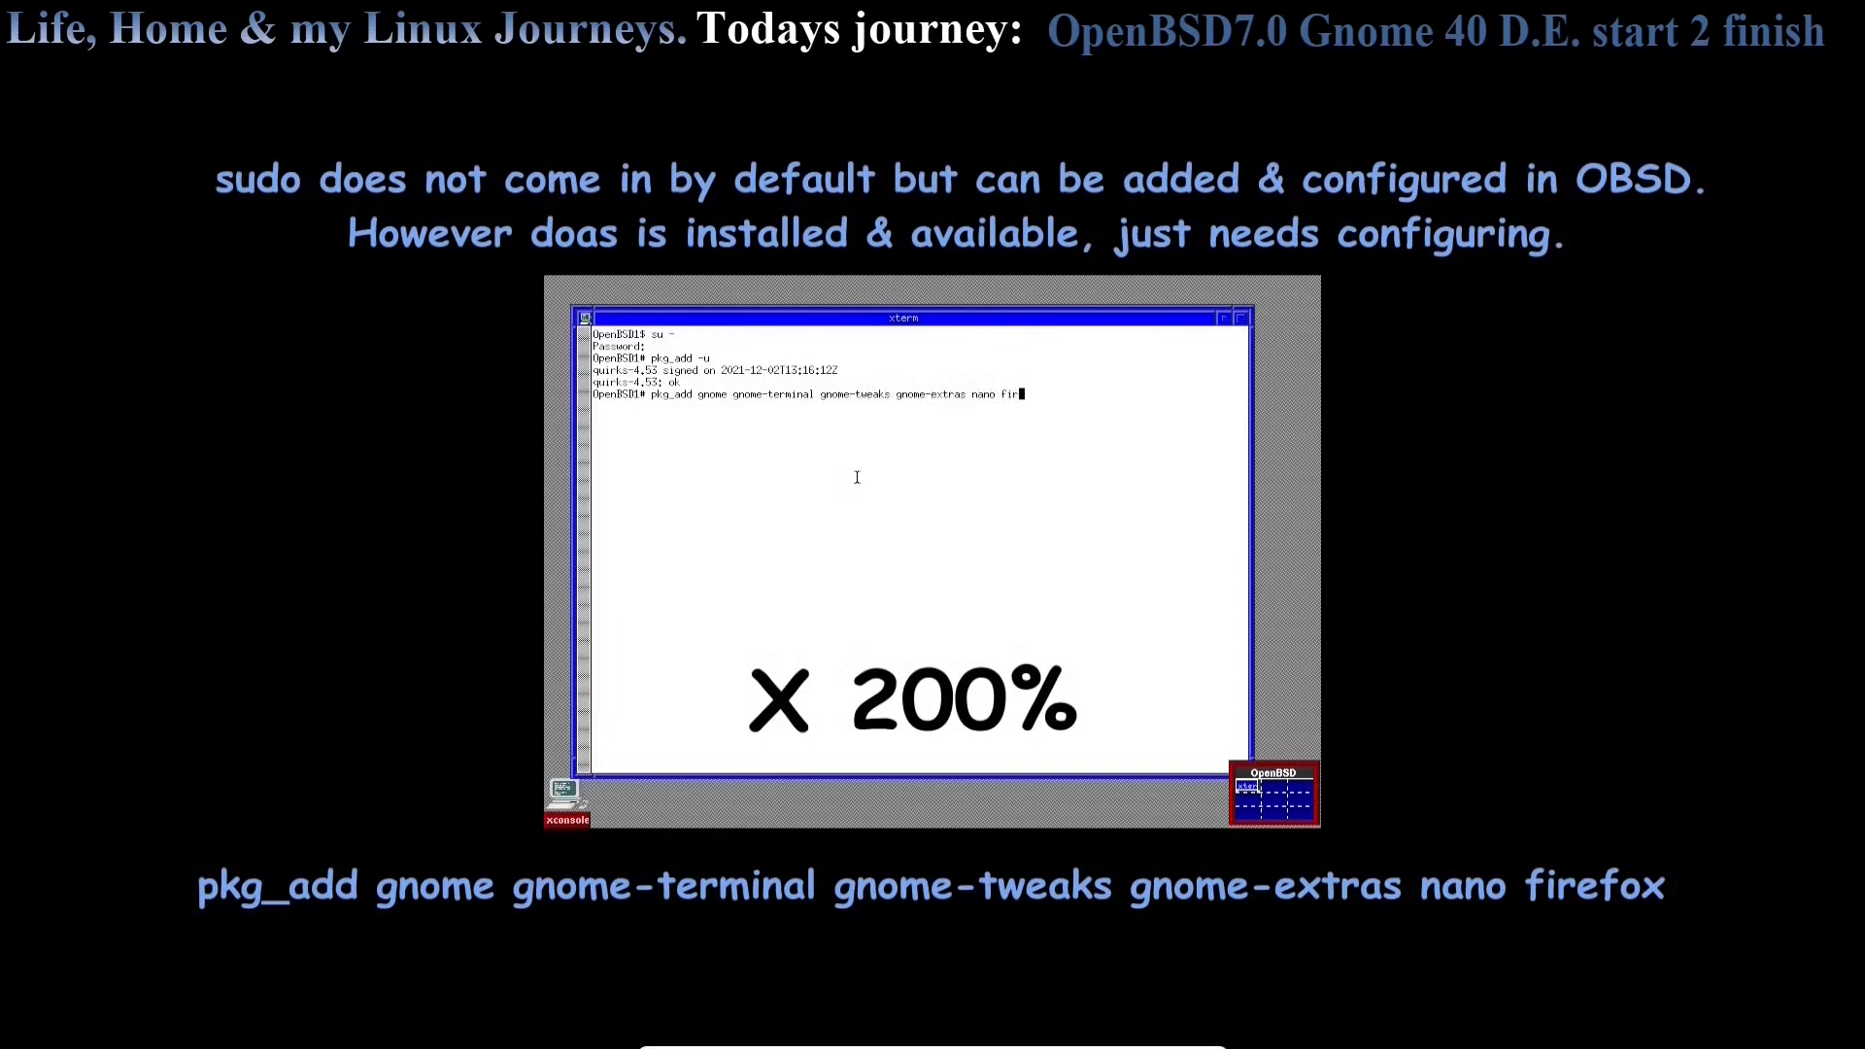
type("efox")
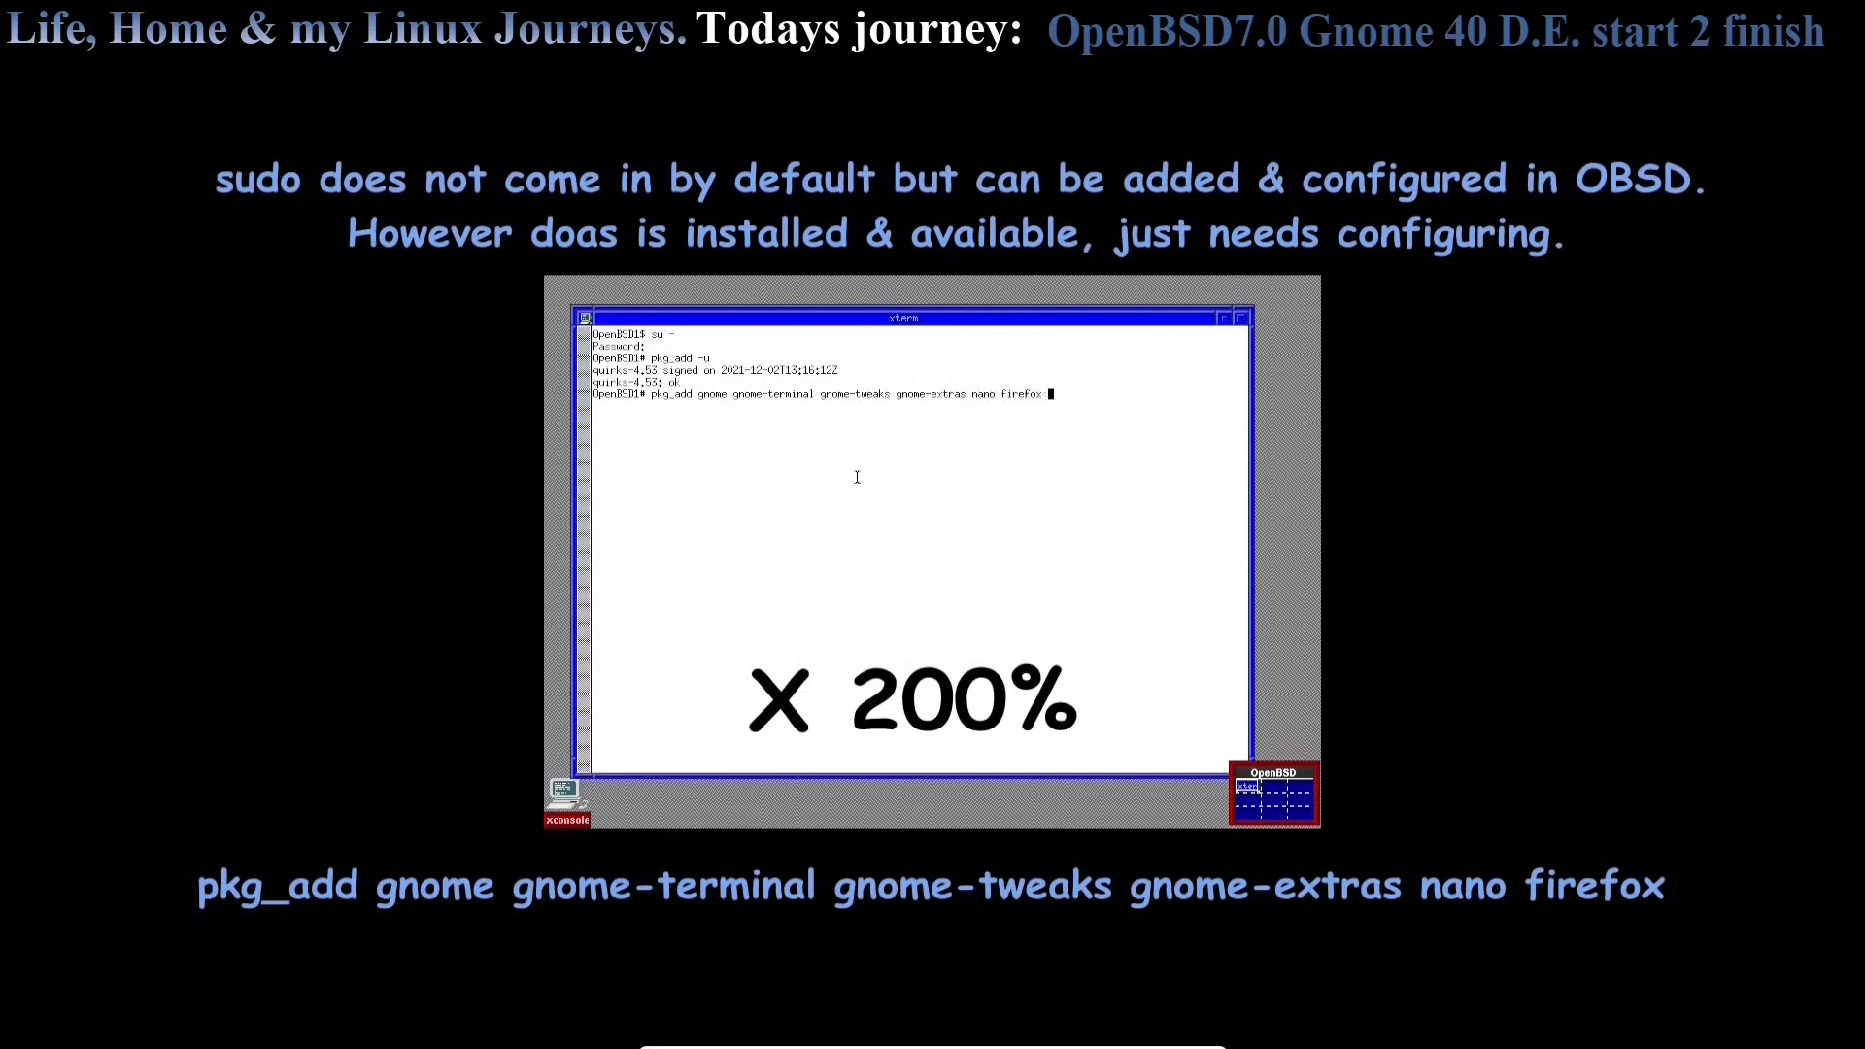
key("Return")
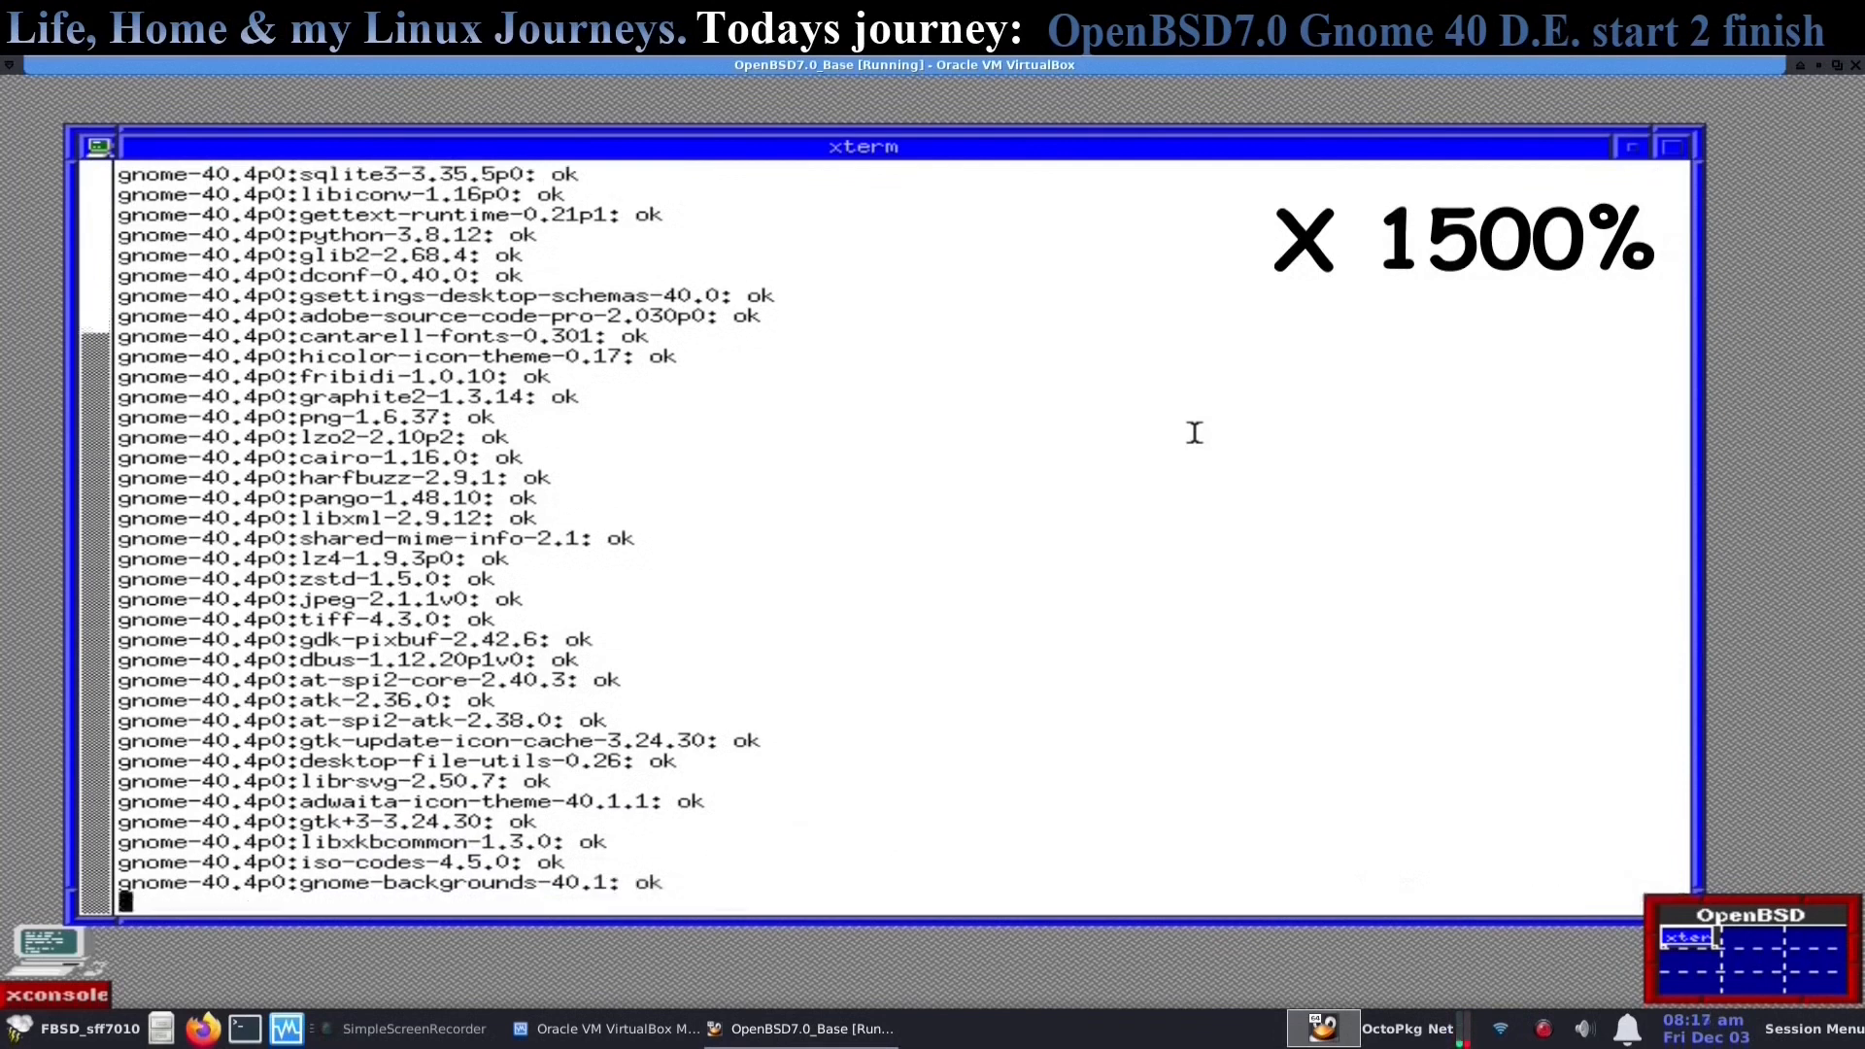
Step: Scroll the xterm output while pkg_add finishes extracting firefox and gnome-extras
scroll("down", 3)
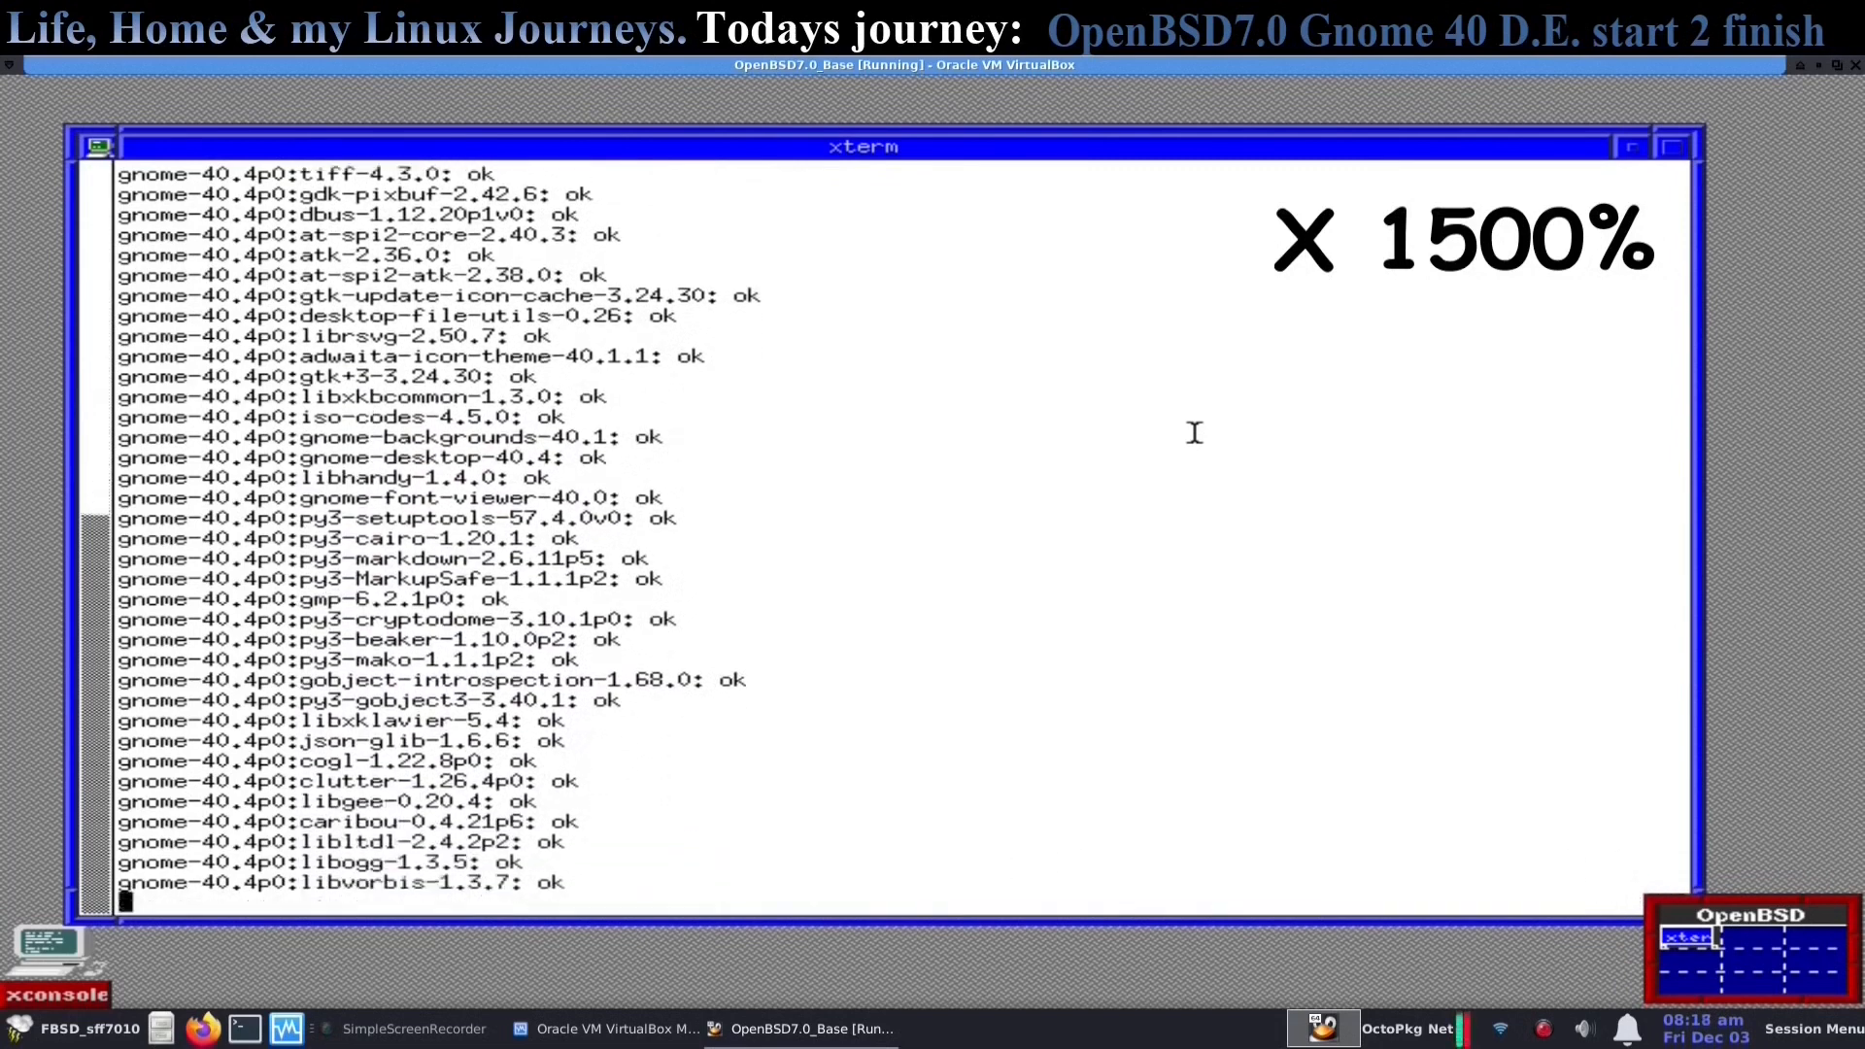
scroll("down", 3)
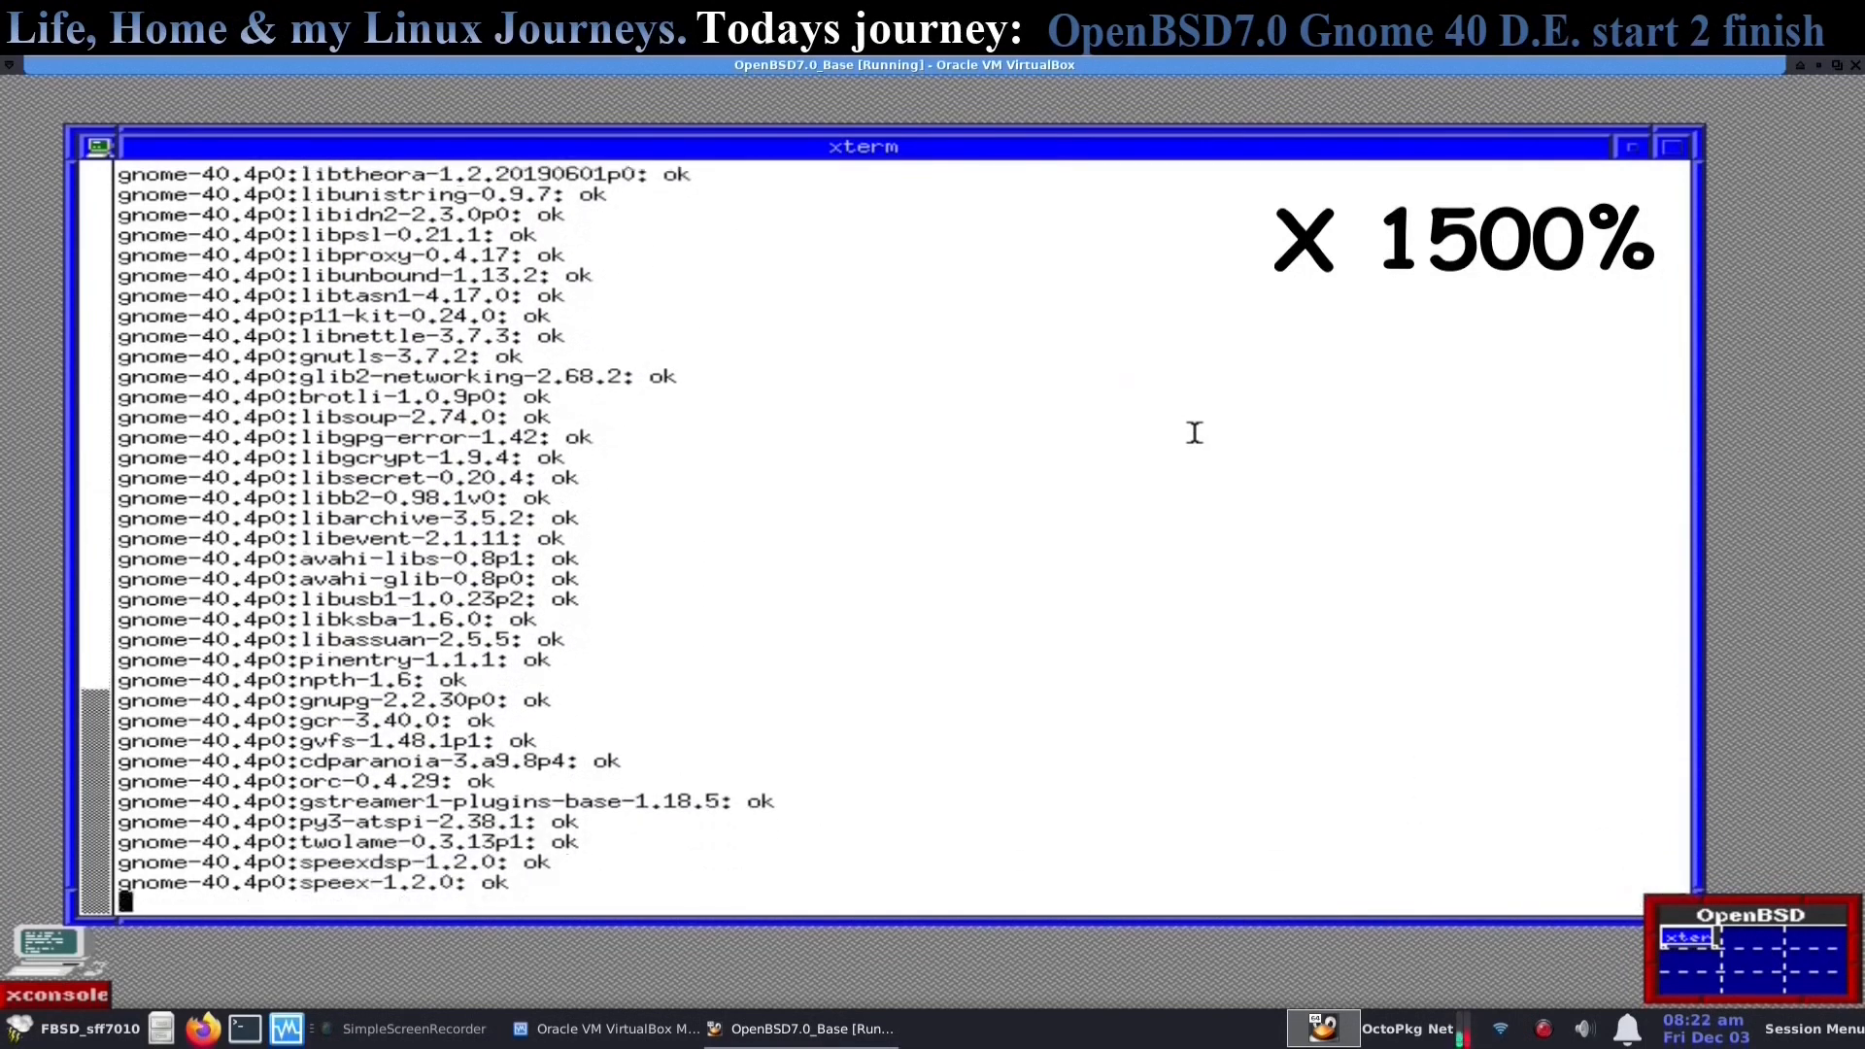
scroll("down", 3)
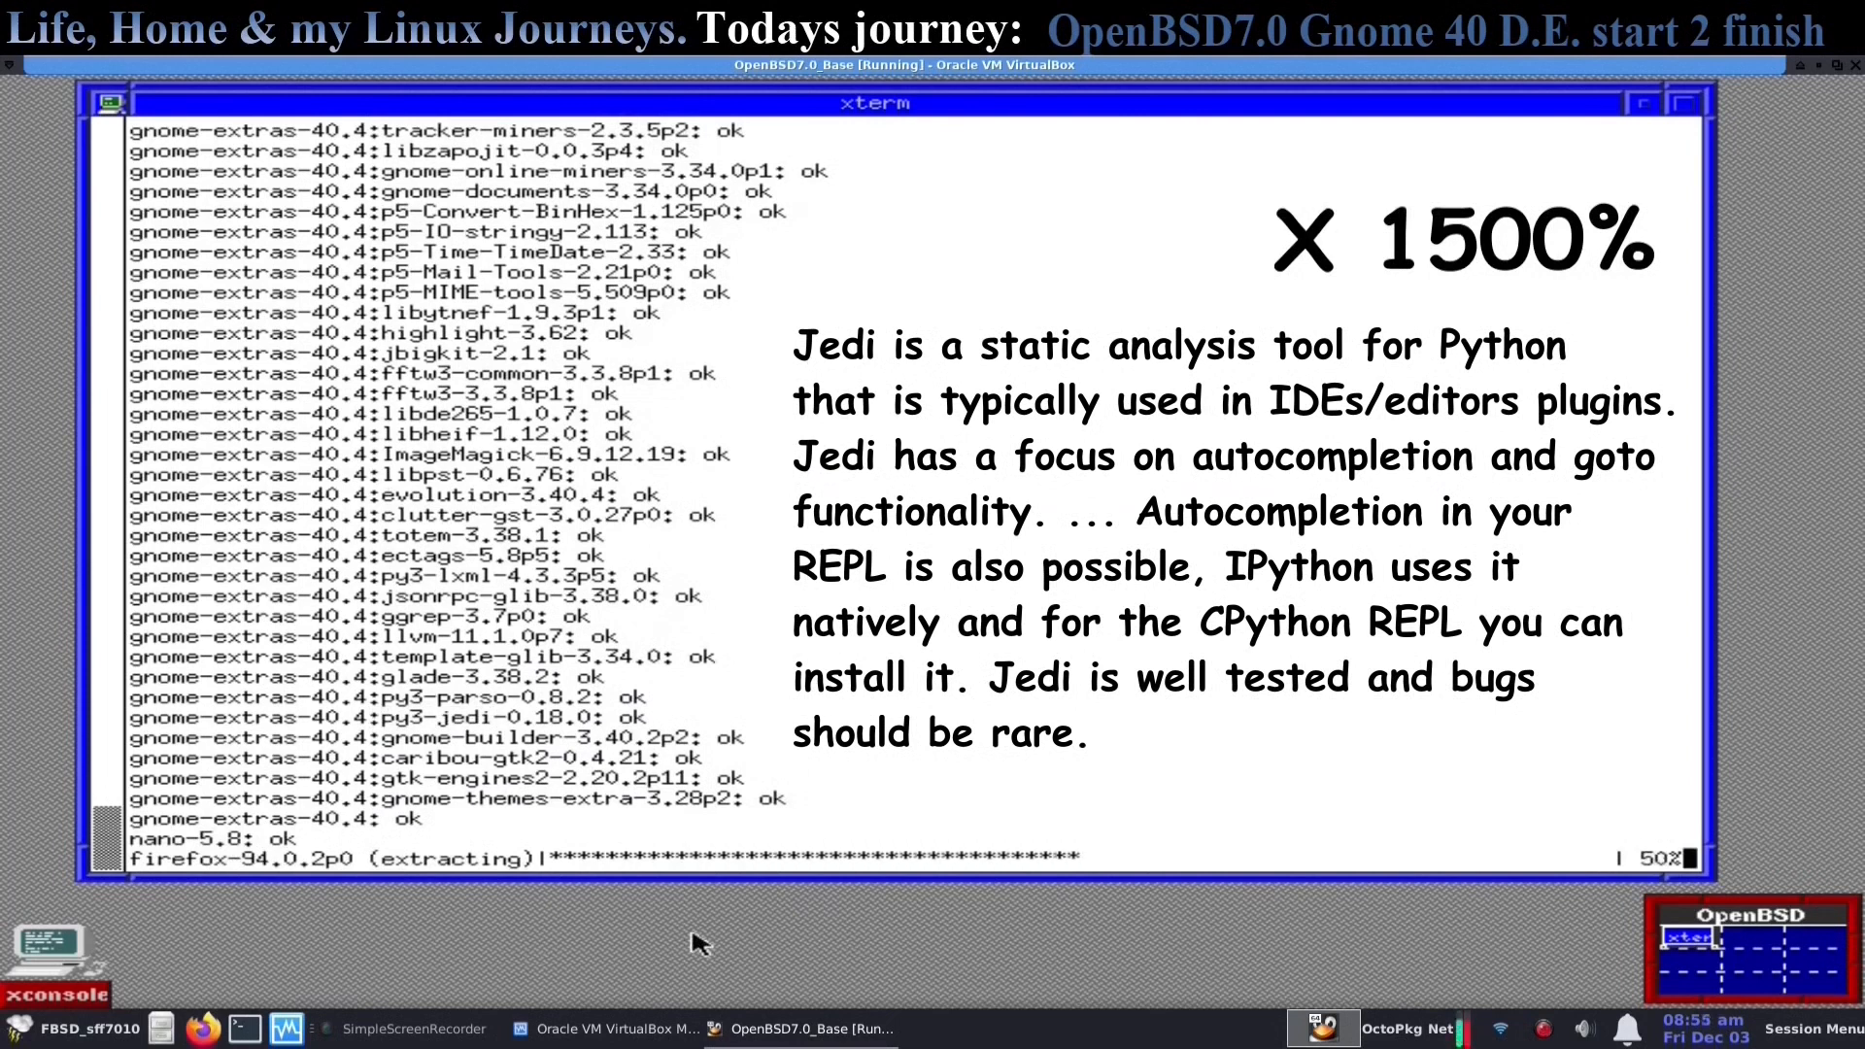
mouse_move(1737, 833)
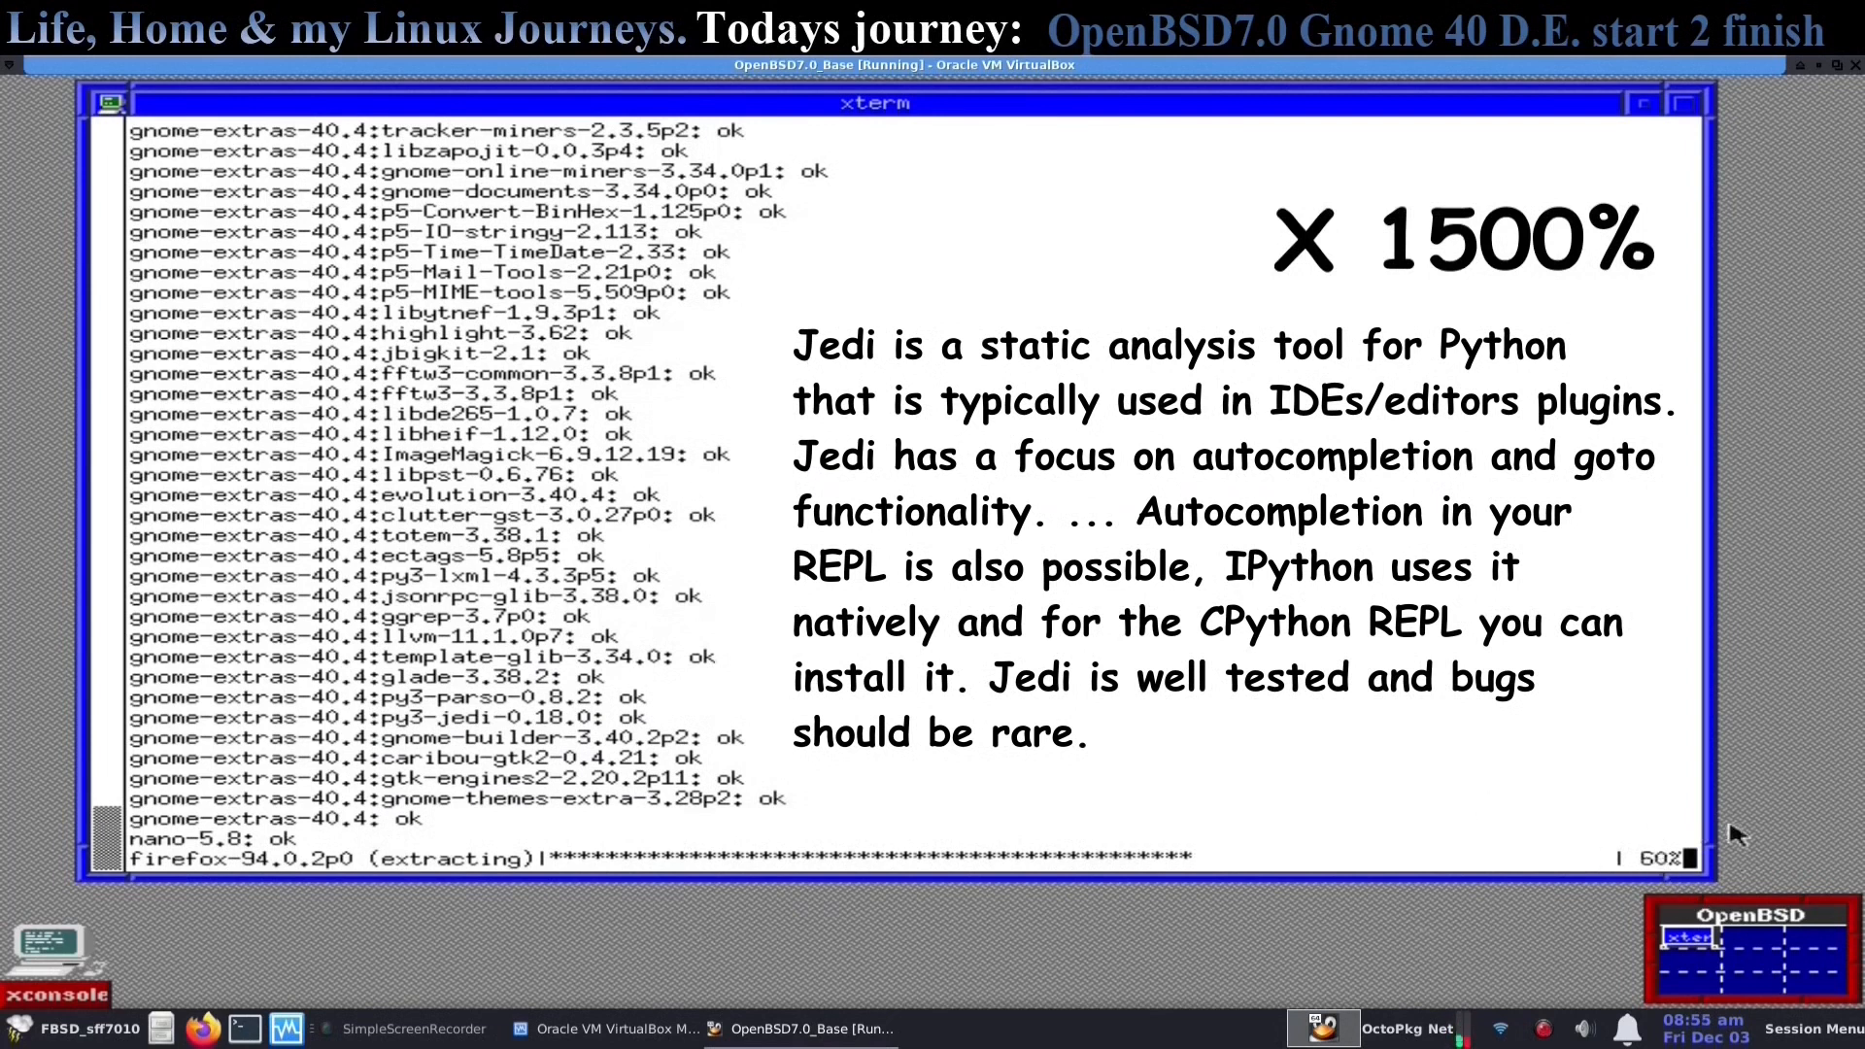
mouse_move(493, 966)
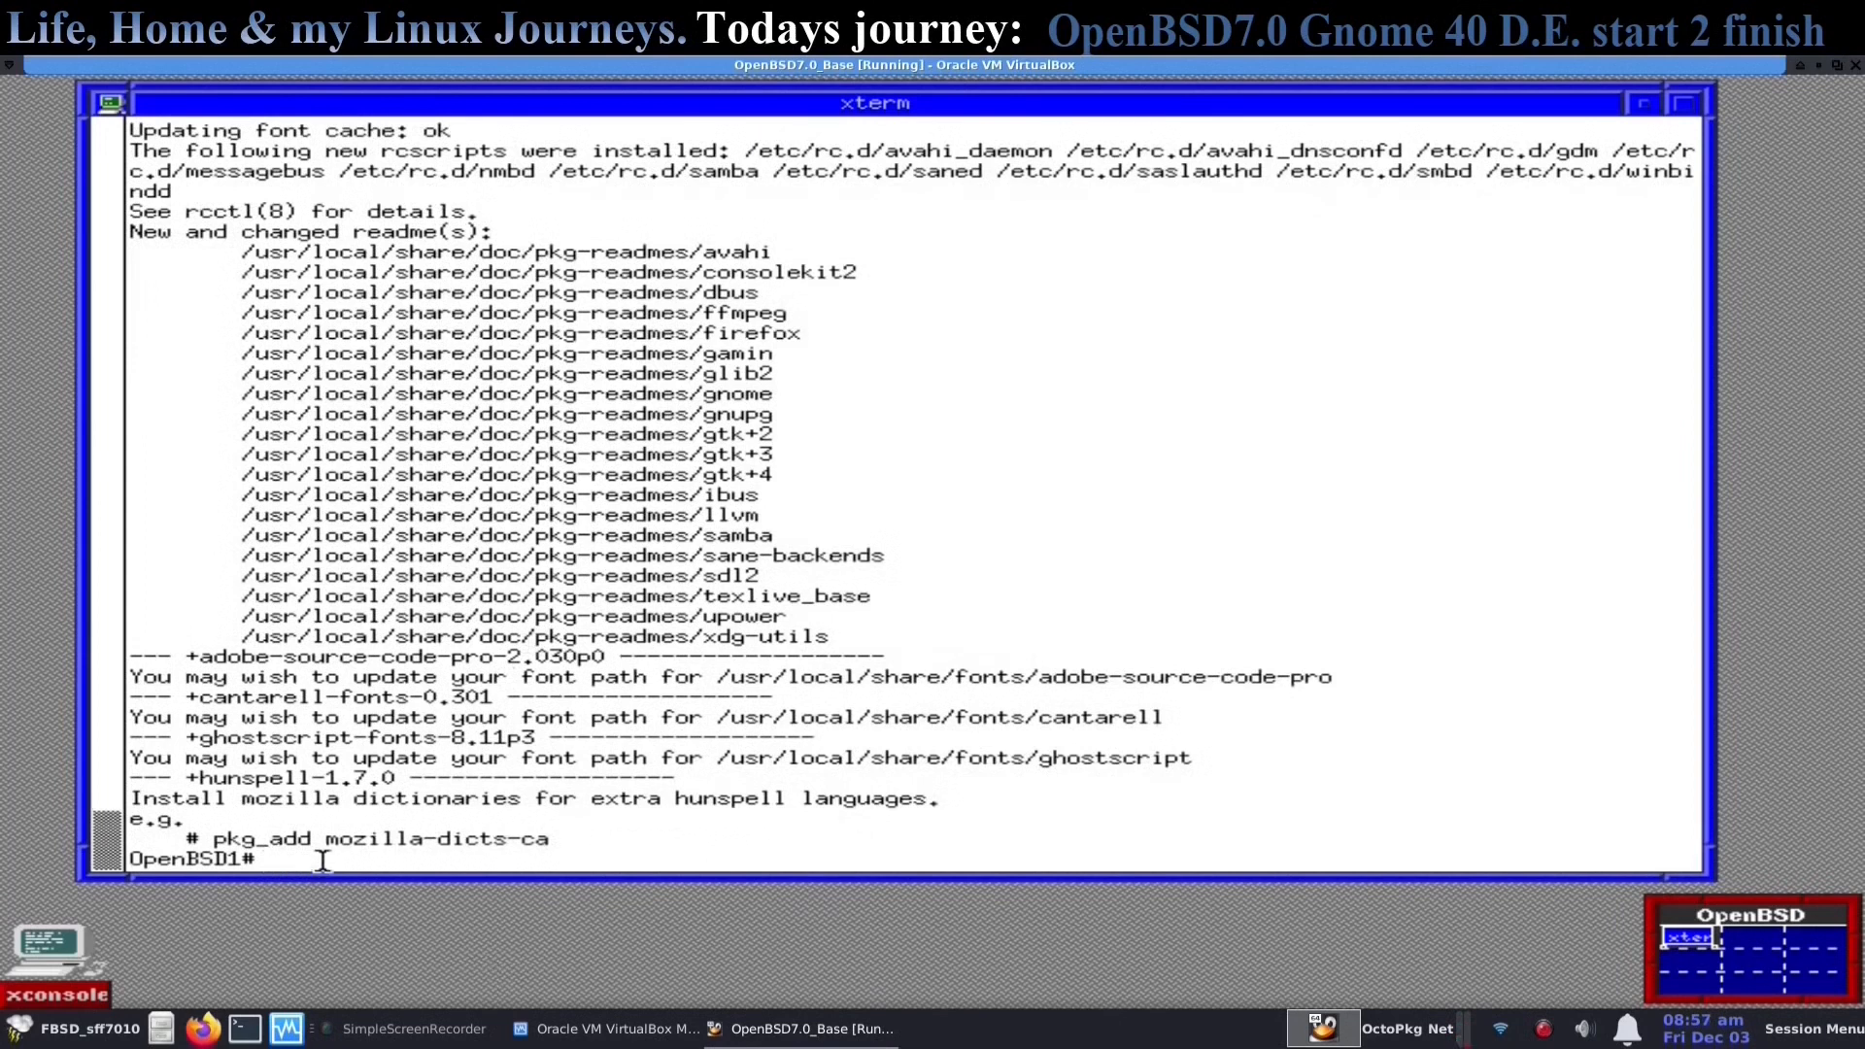
Step: Add user dennis to the operator, staff, games and users groups with usermod -G
type("u")
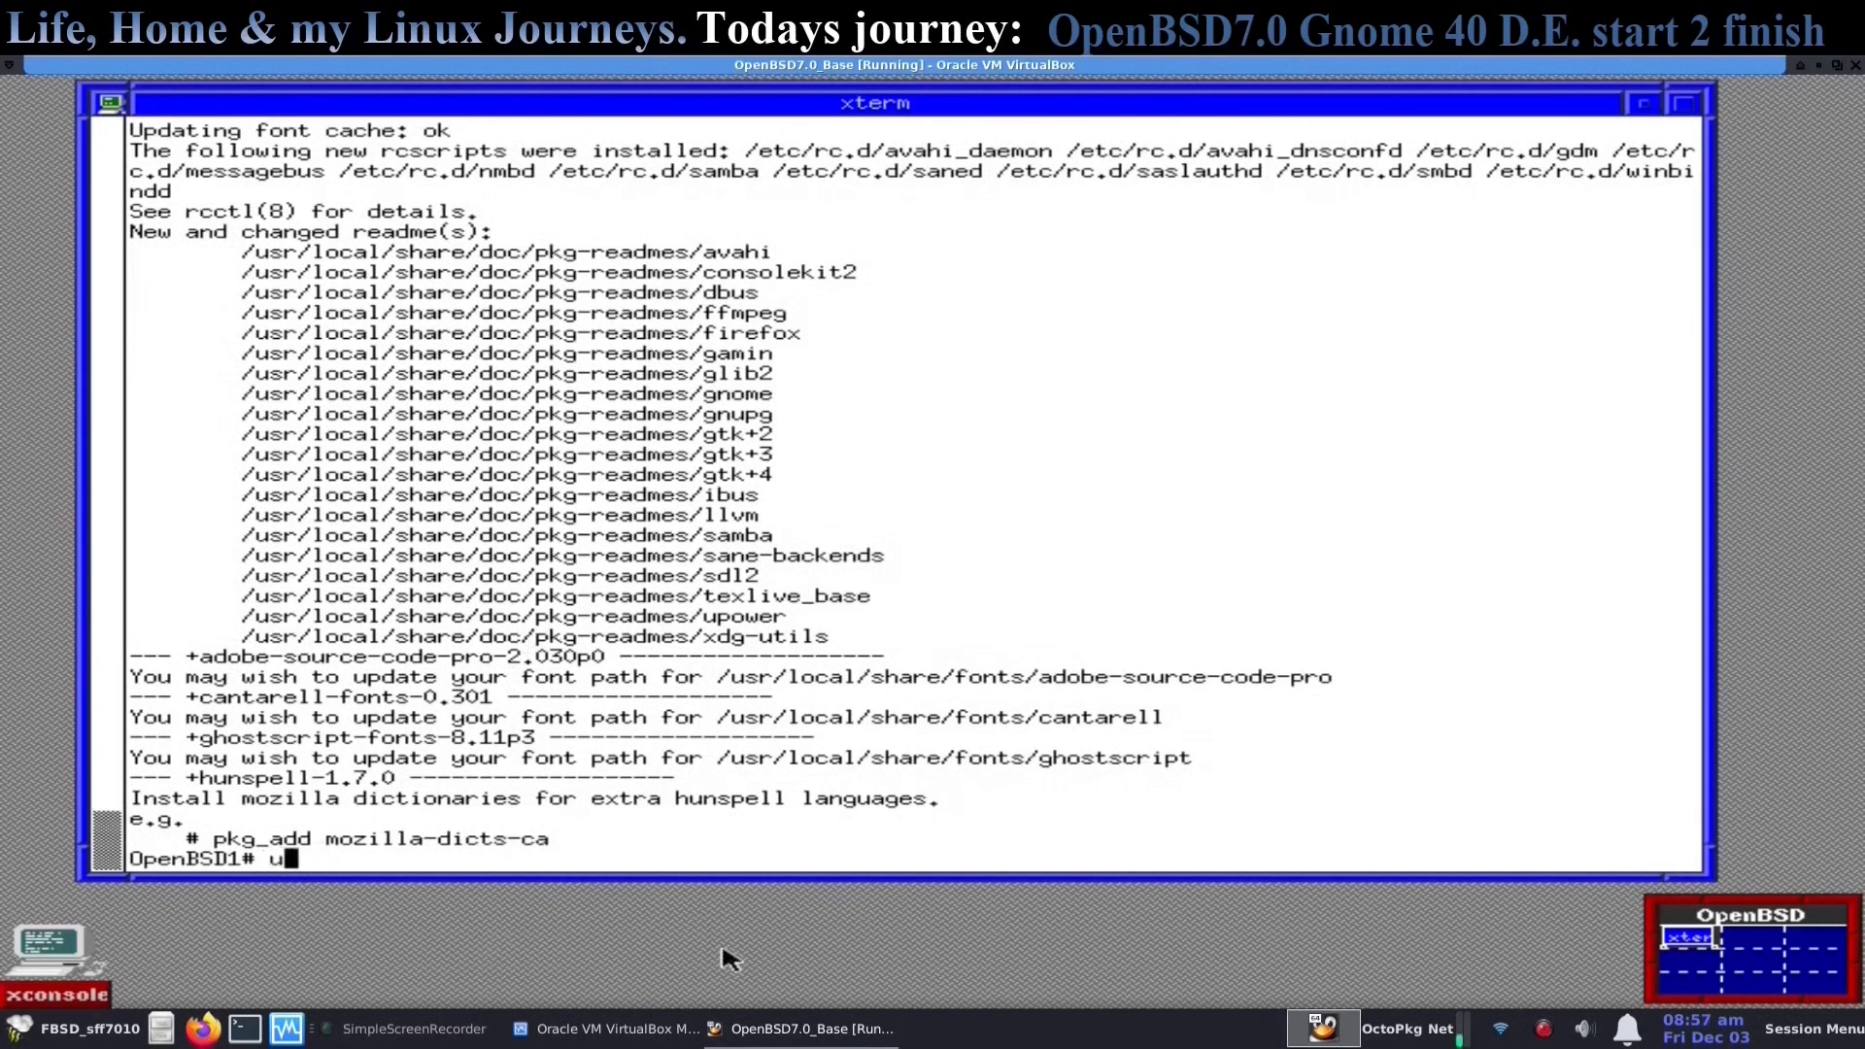
type("sermod")
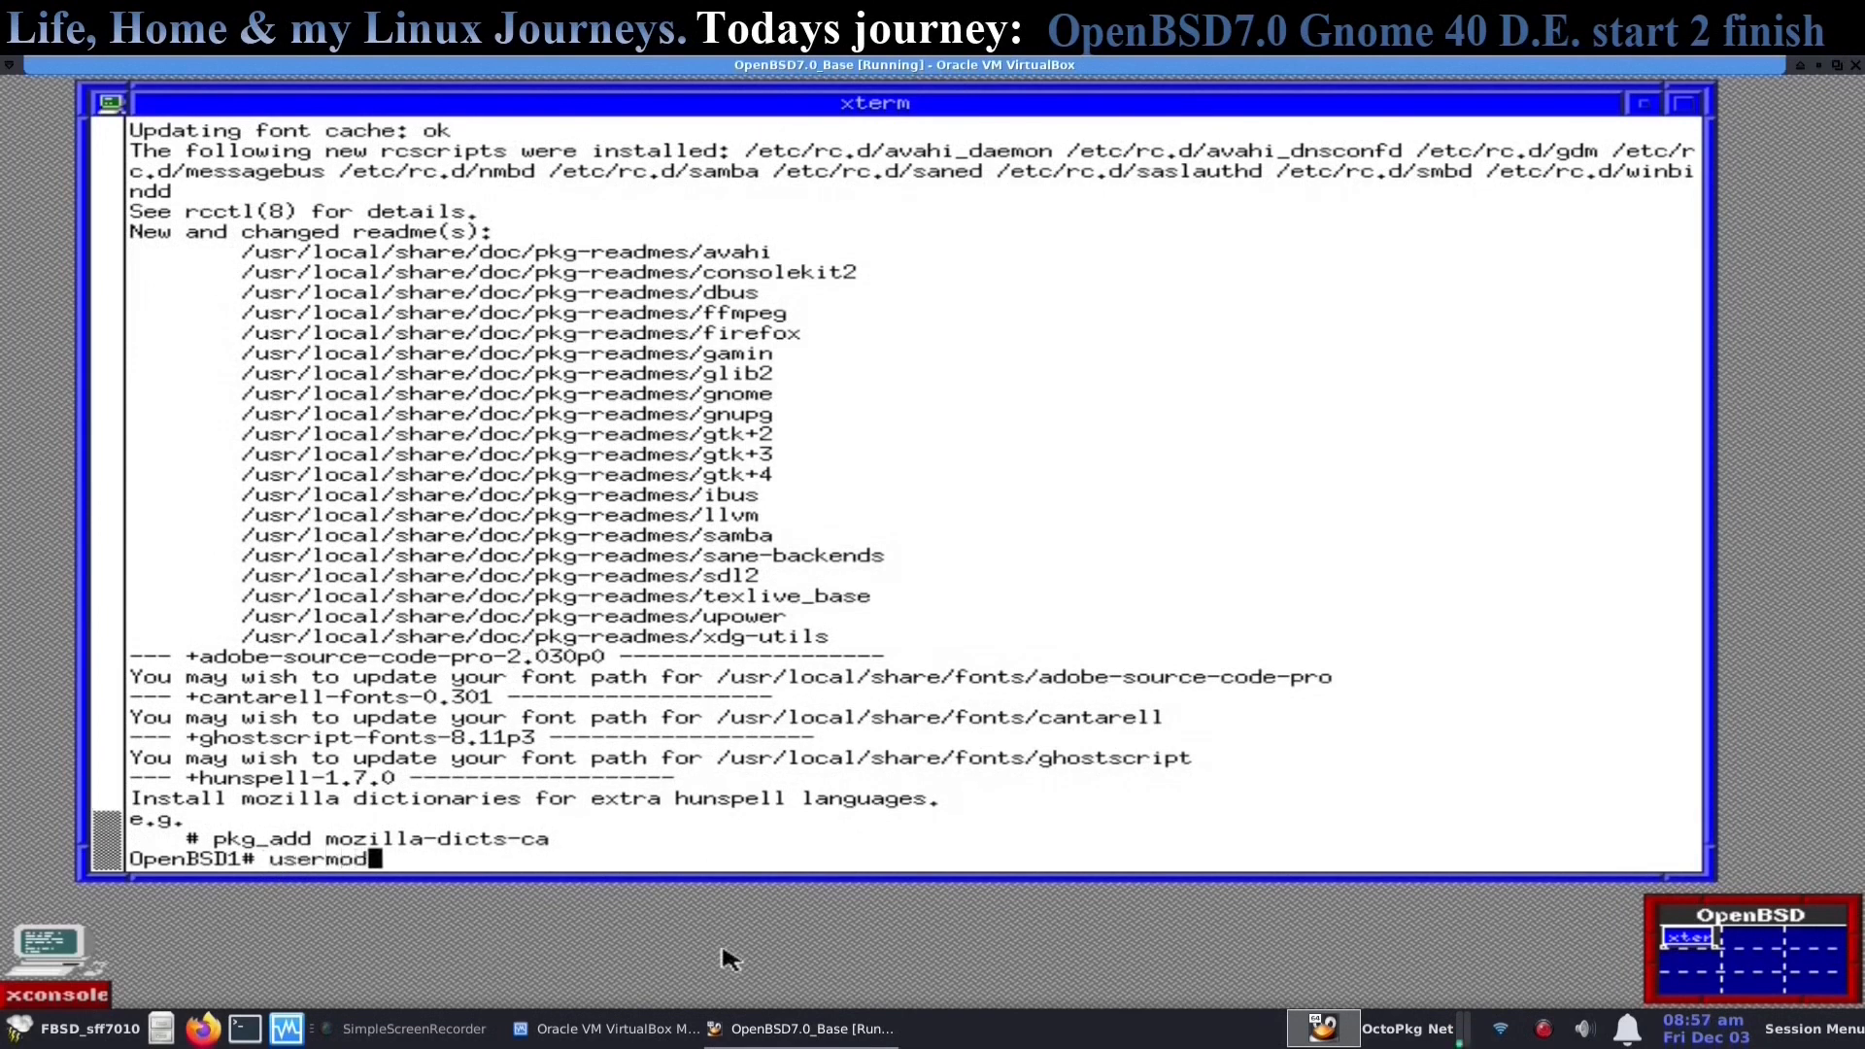
type("-G")
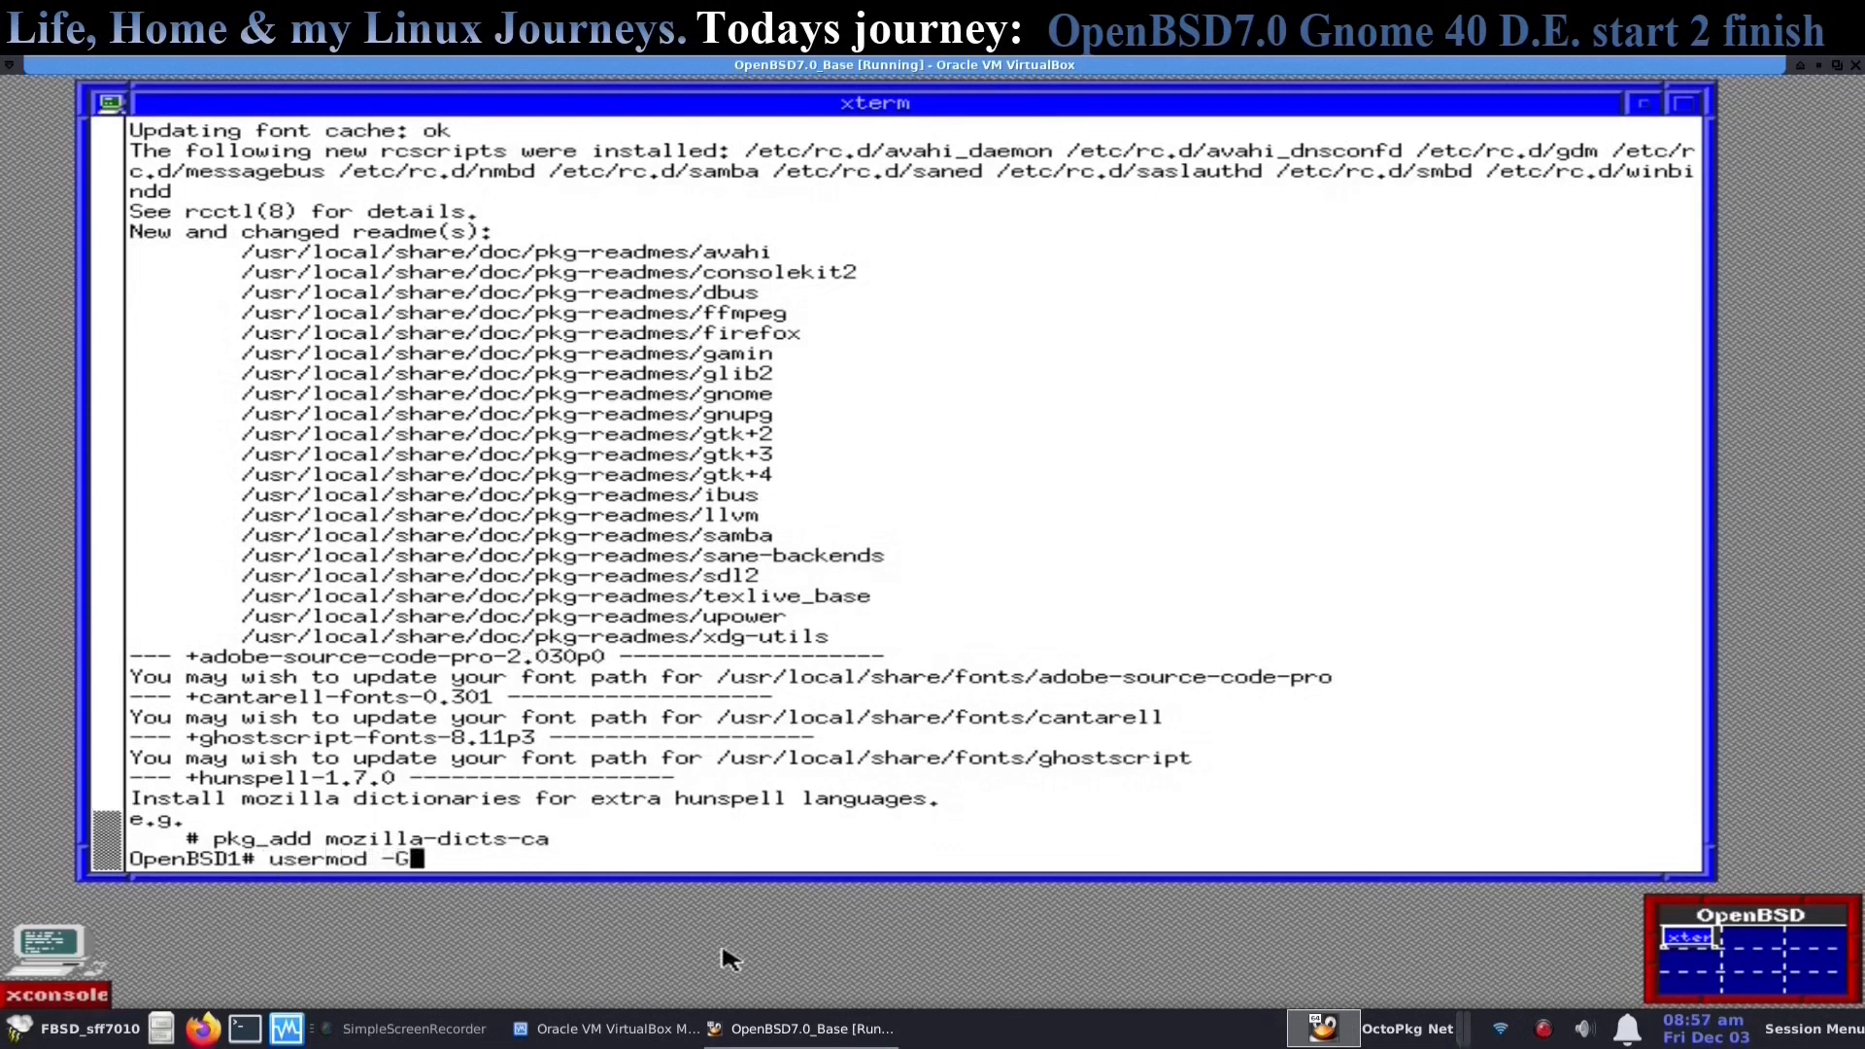
type("operator den")
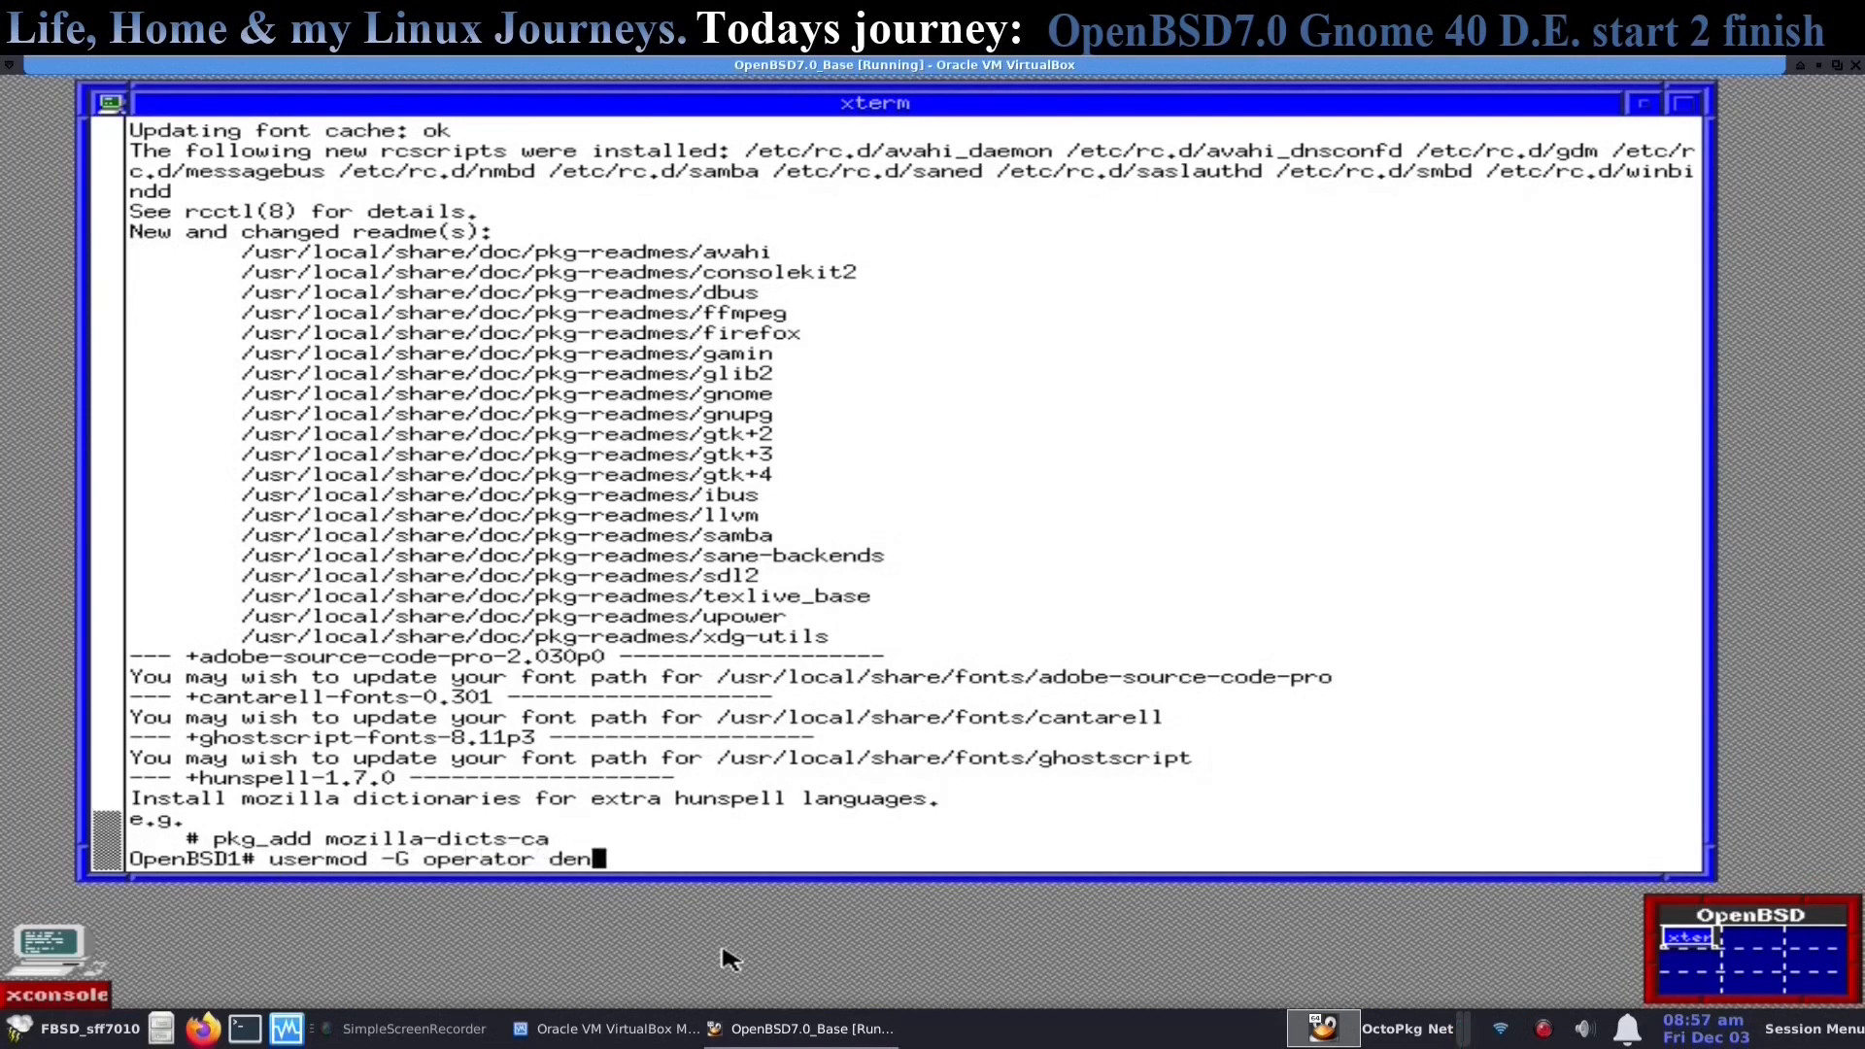
key("Return")
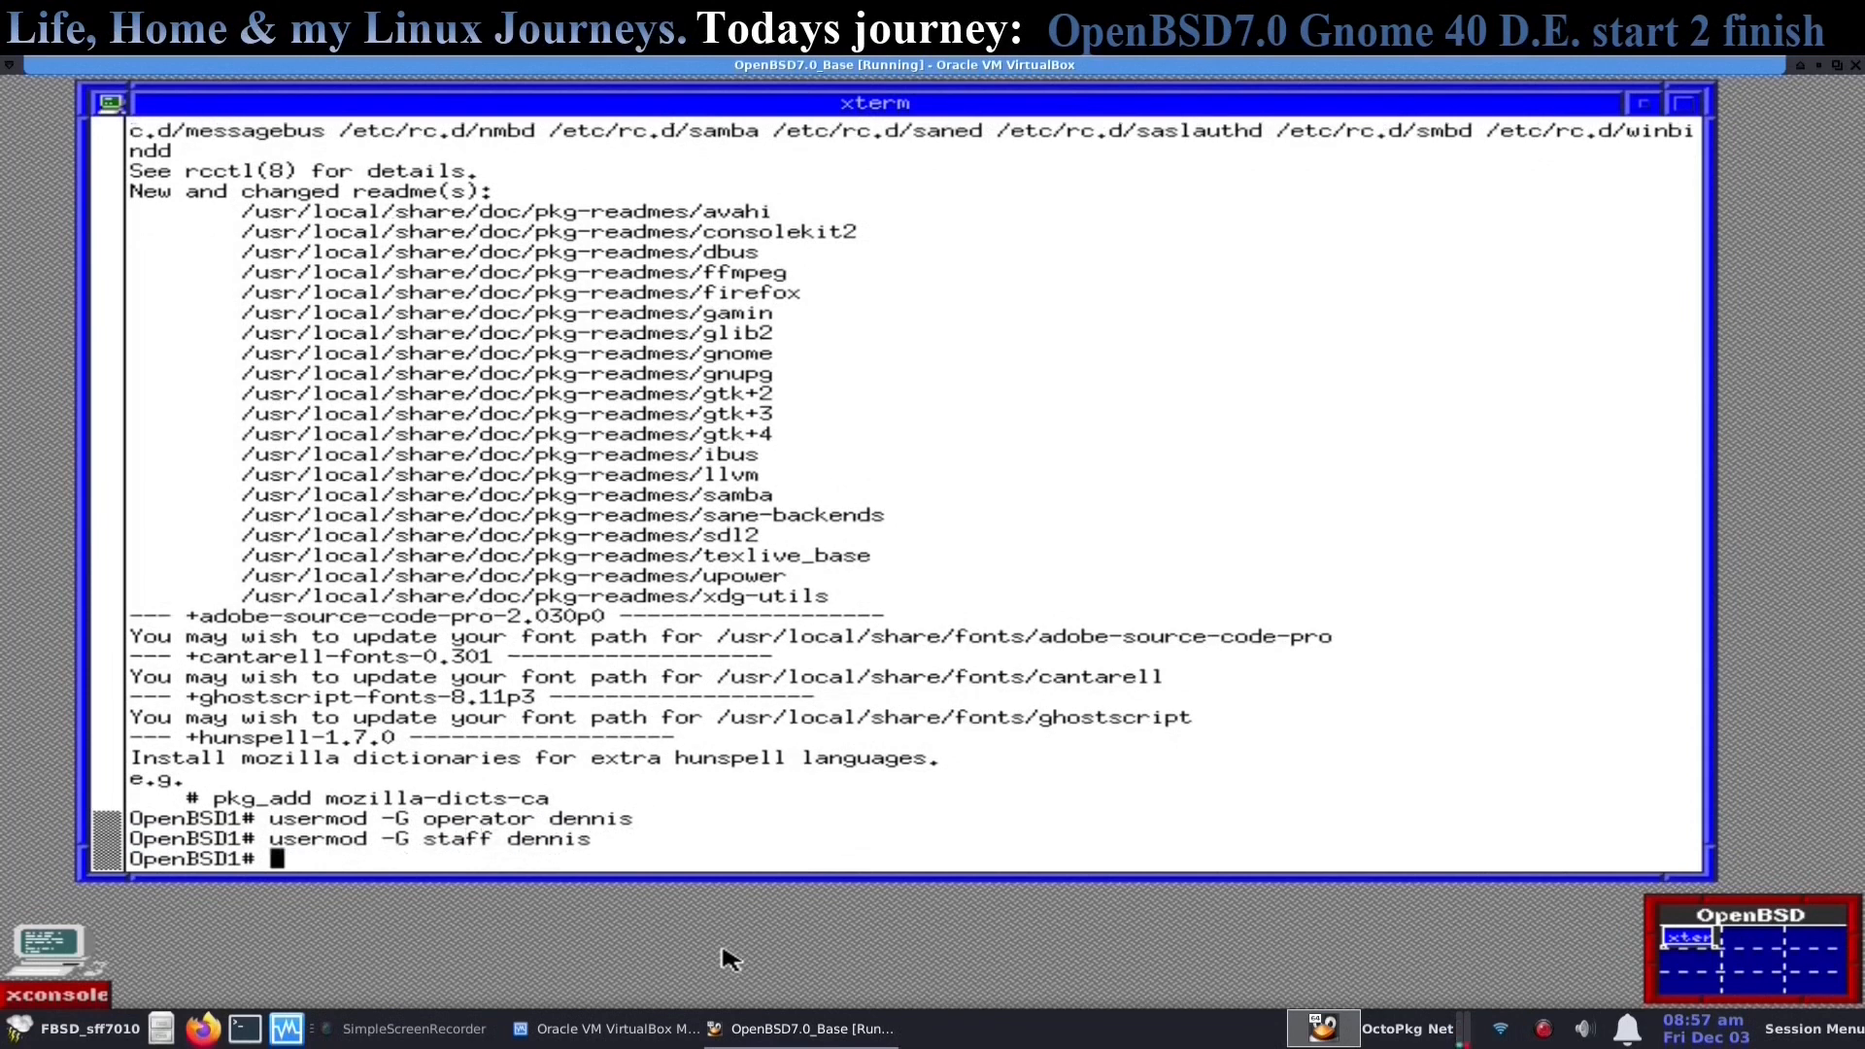
type("usermod -G staff dennis")
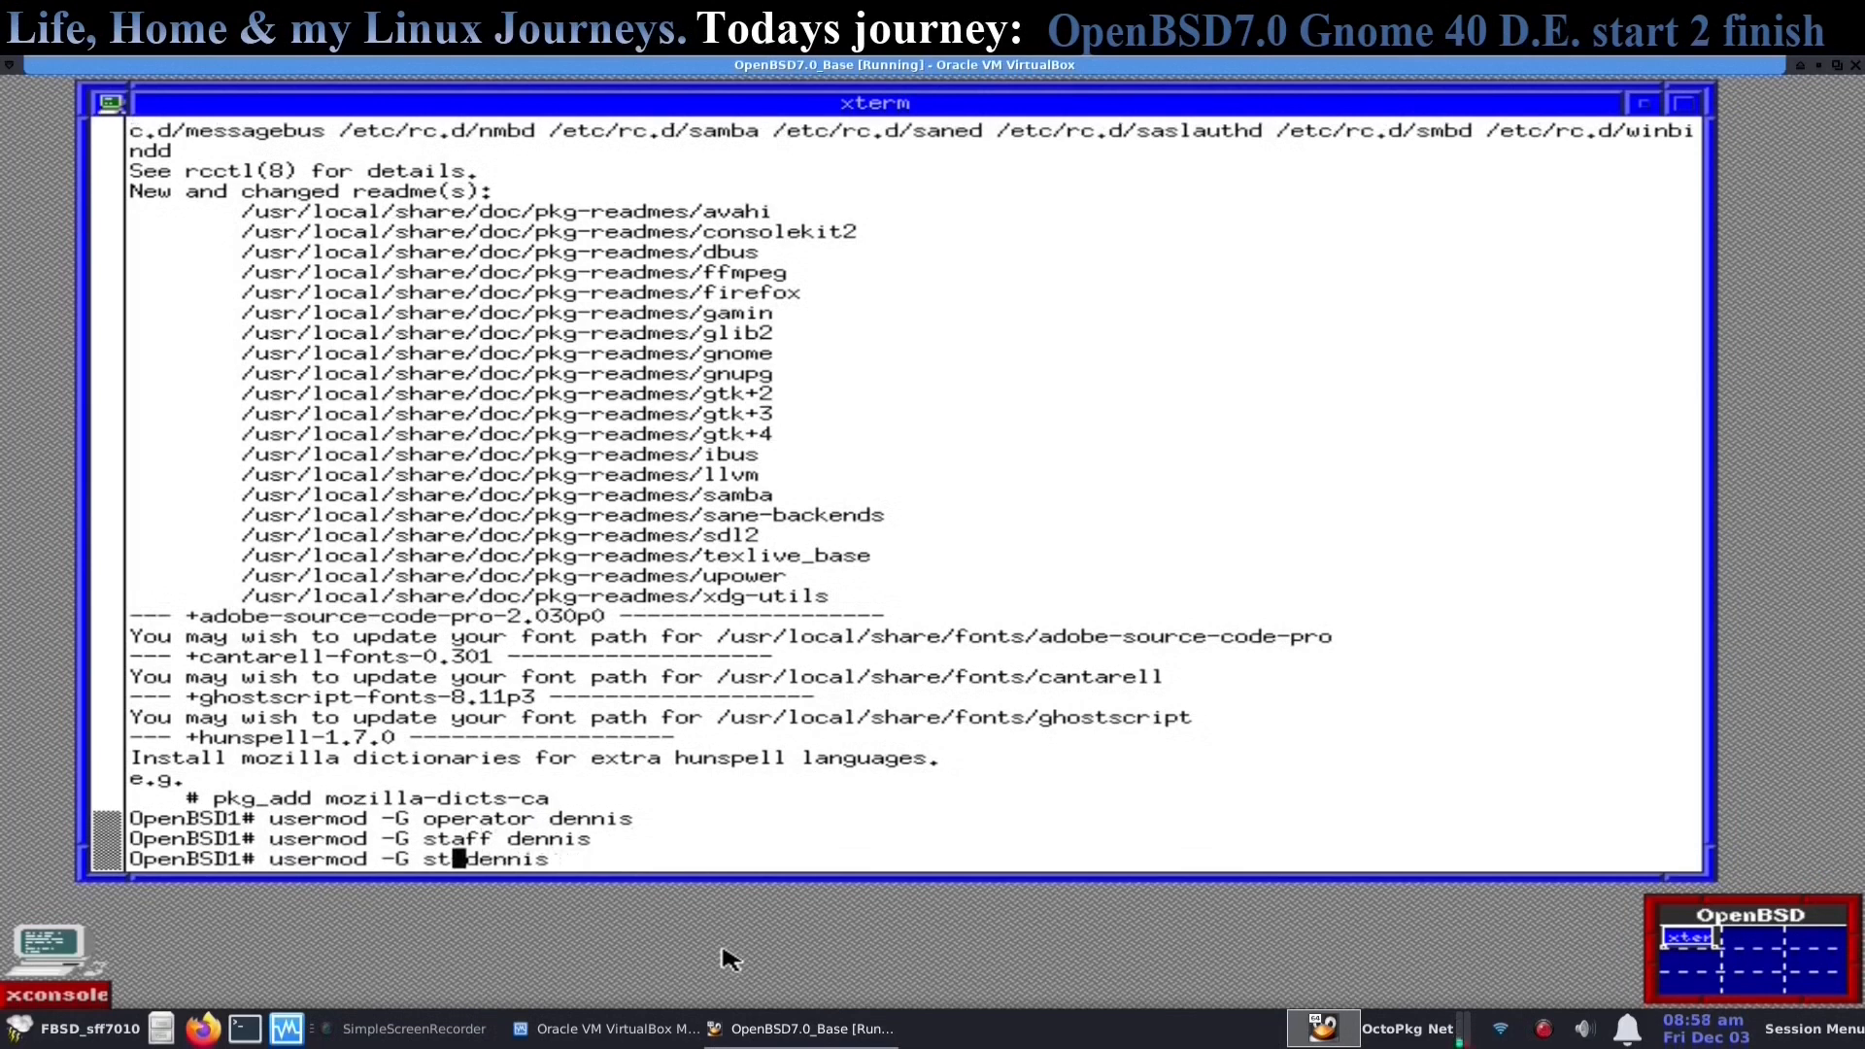
type("game")
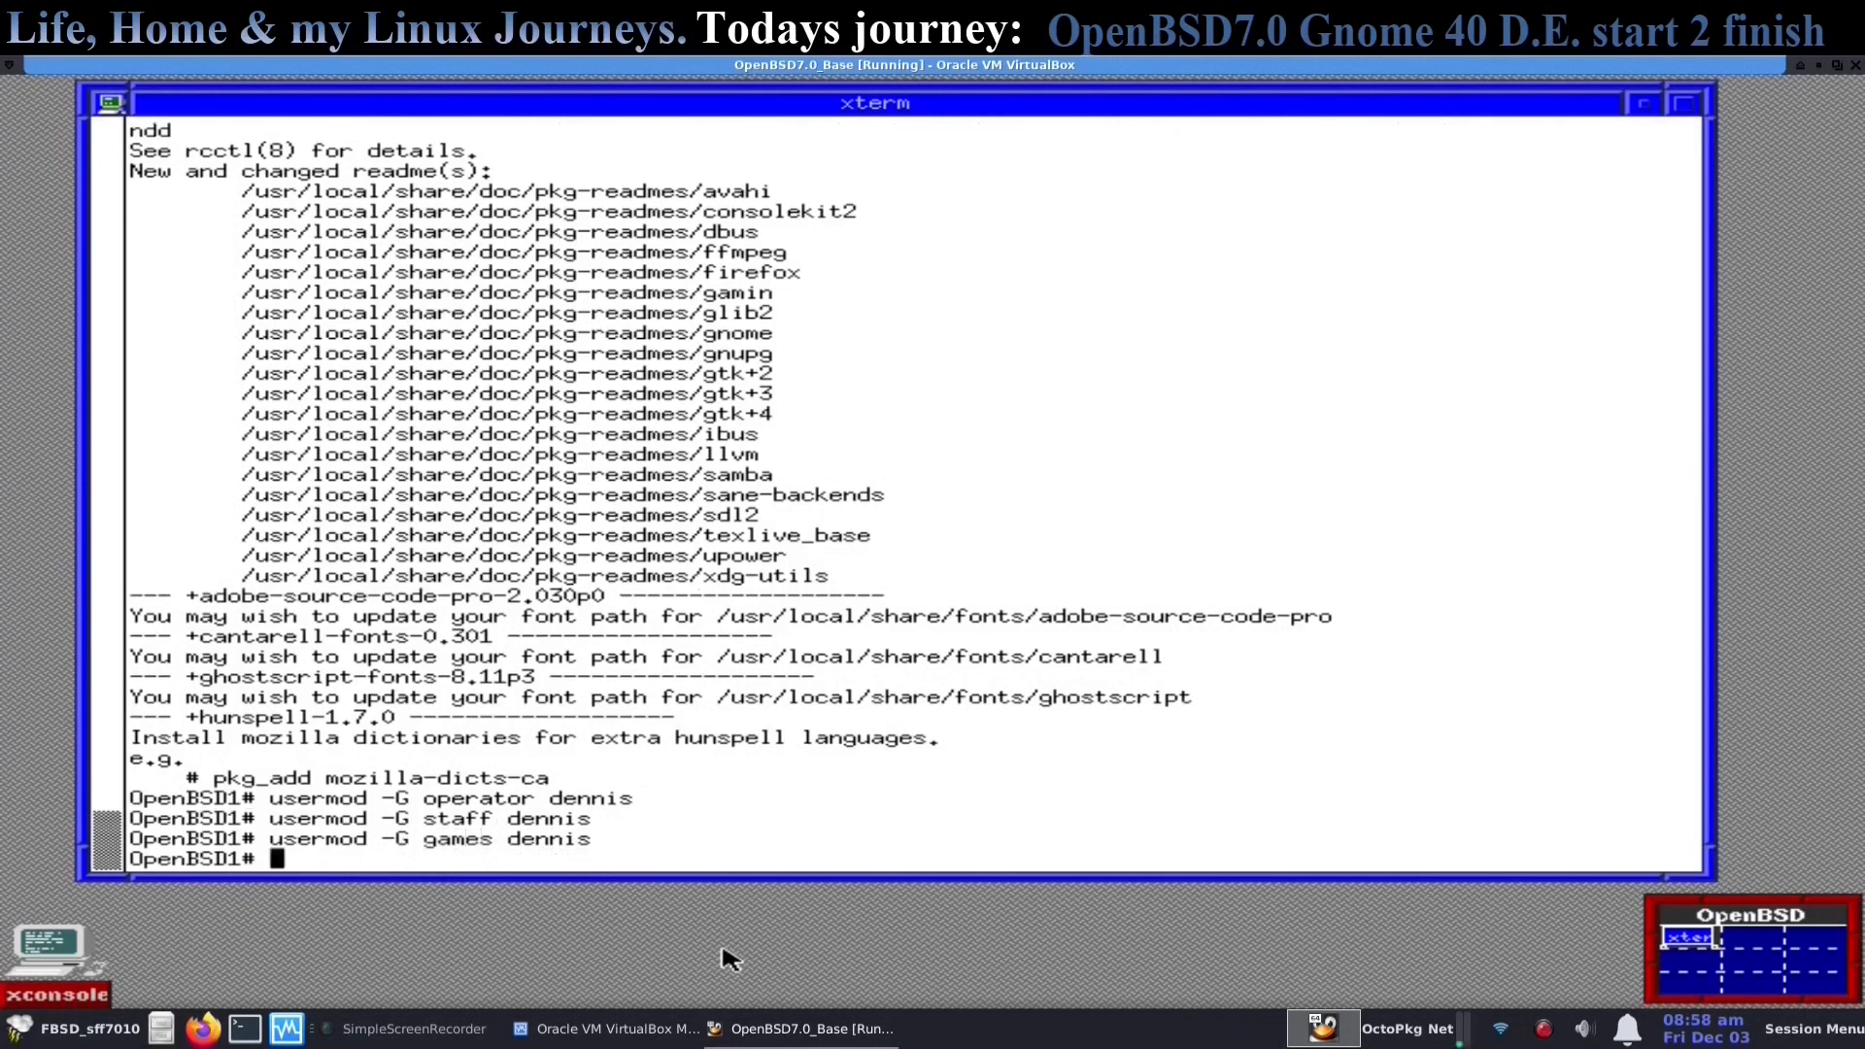
type("usermod -G games dennis")
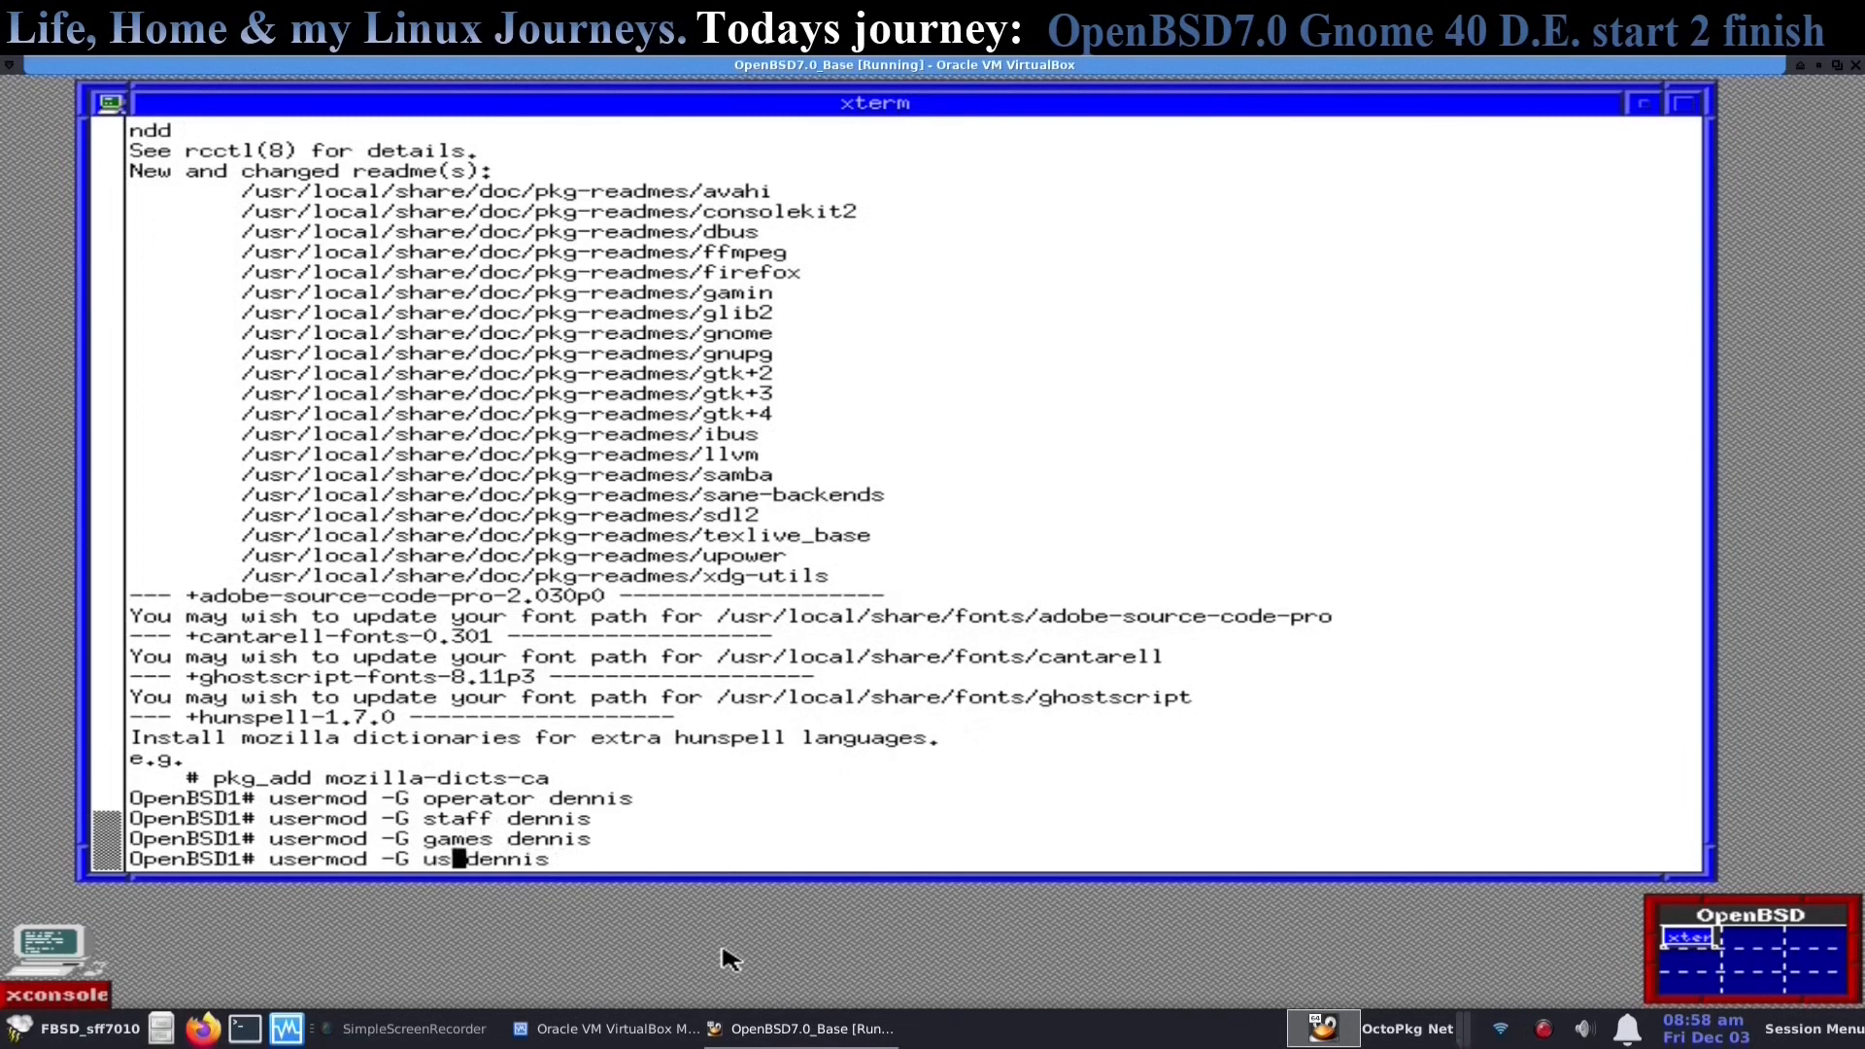
key("Return")
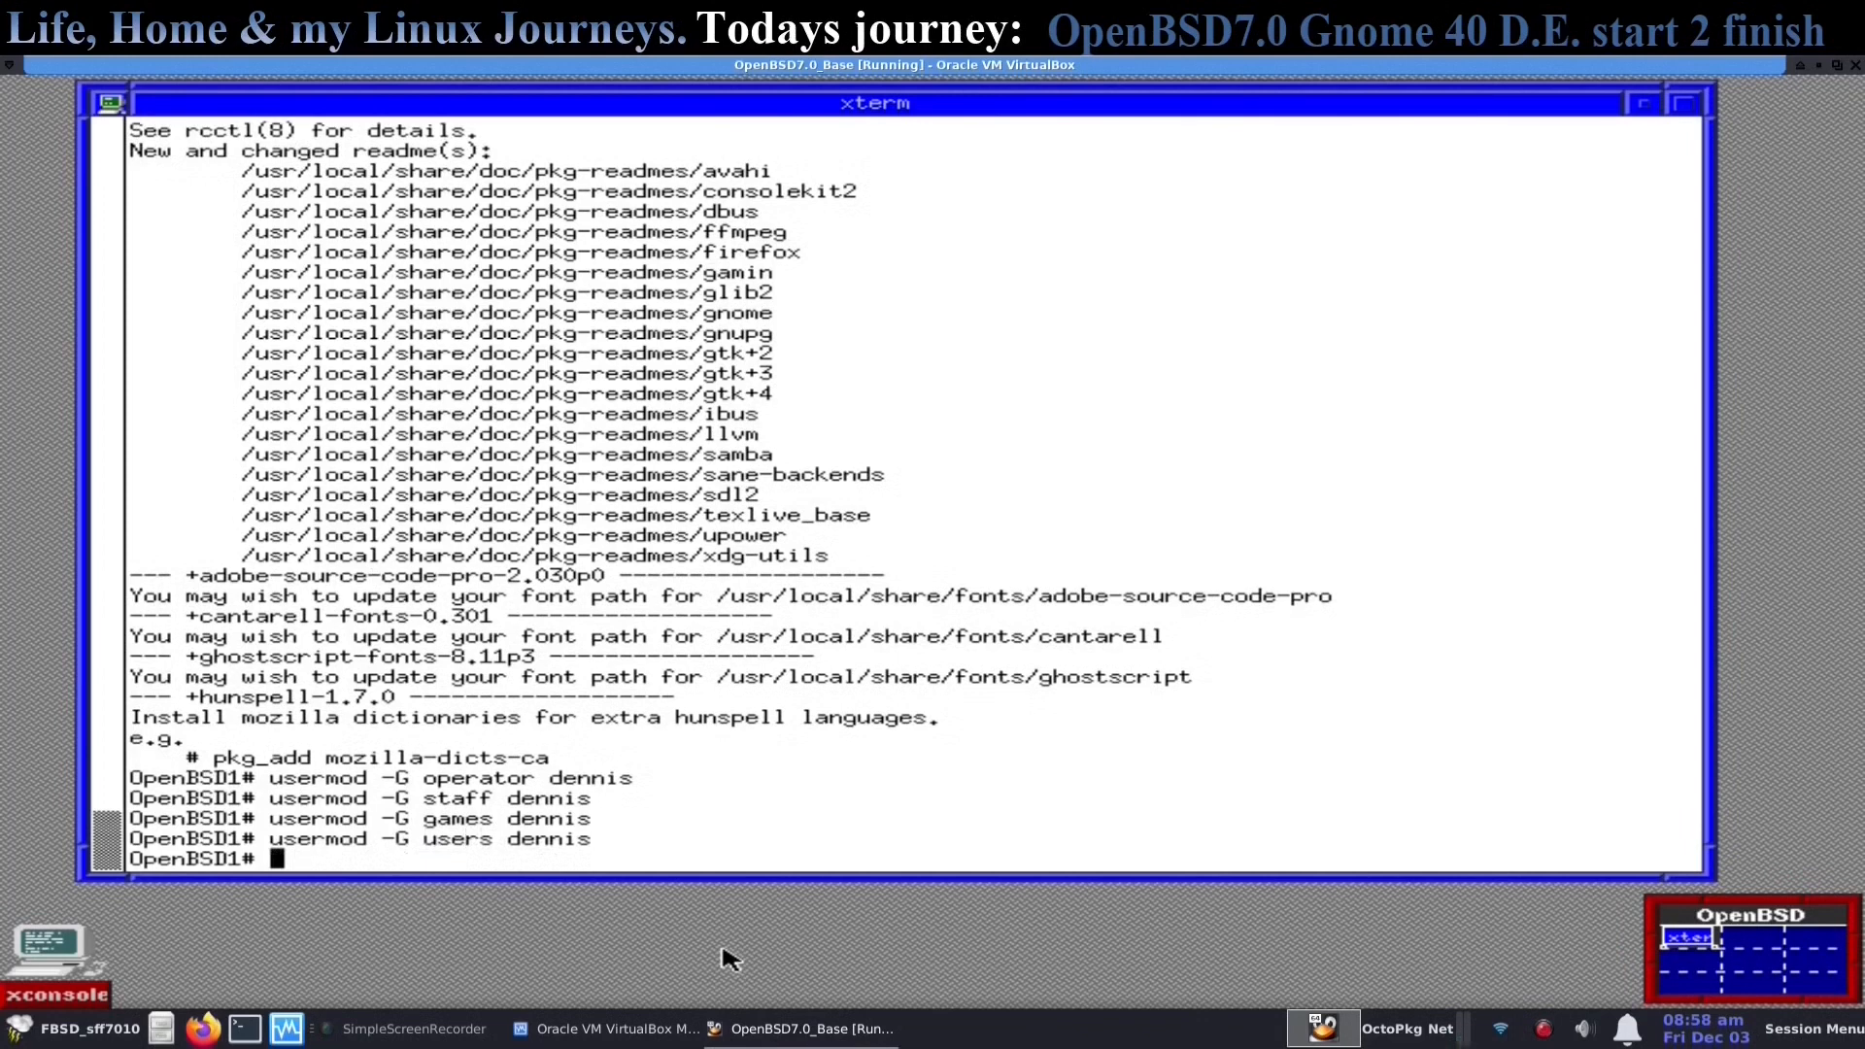
Step: Disable the xenodm service with rcctl
type("r")
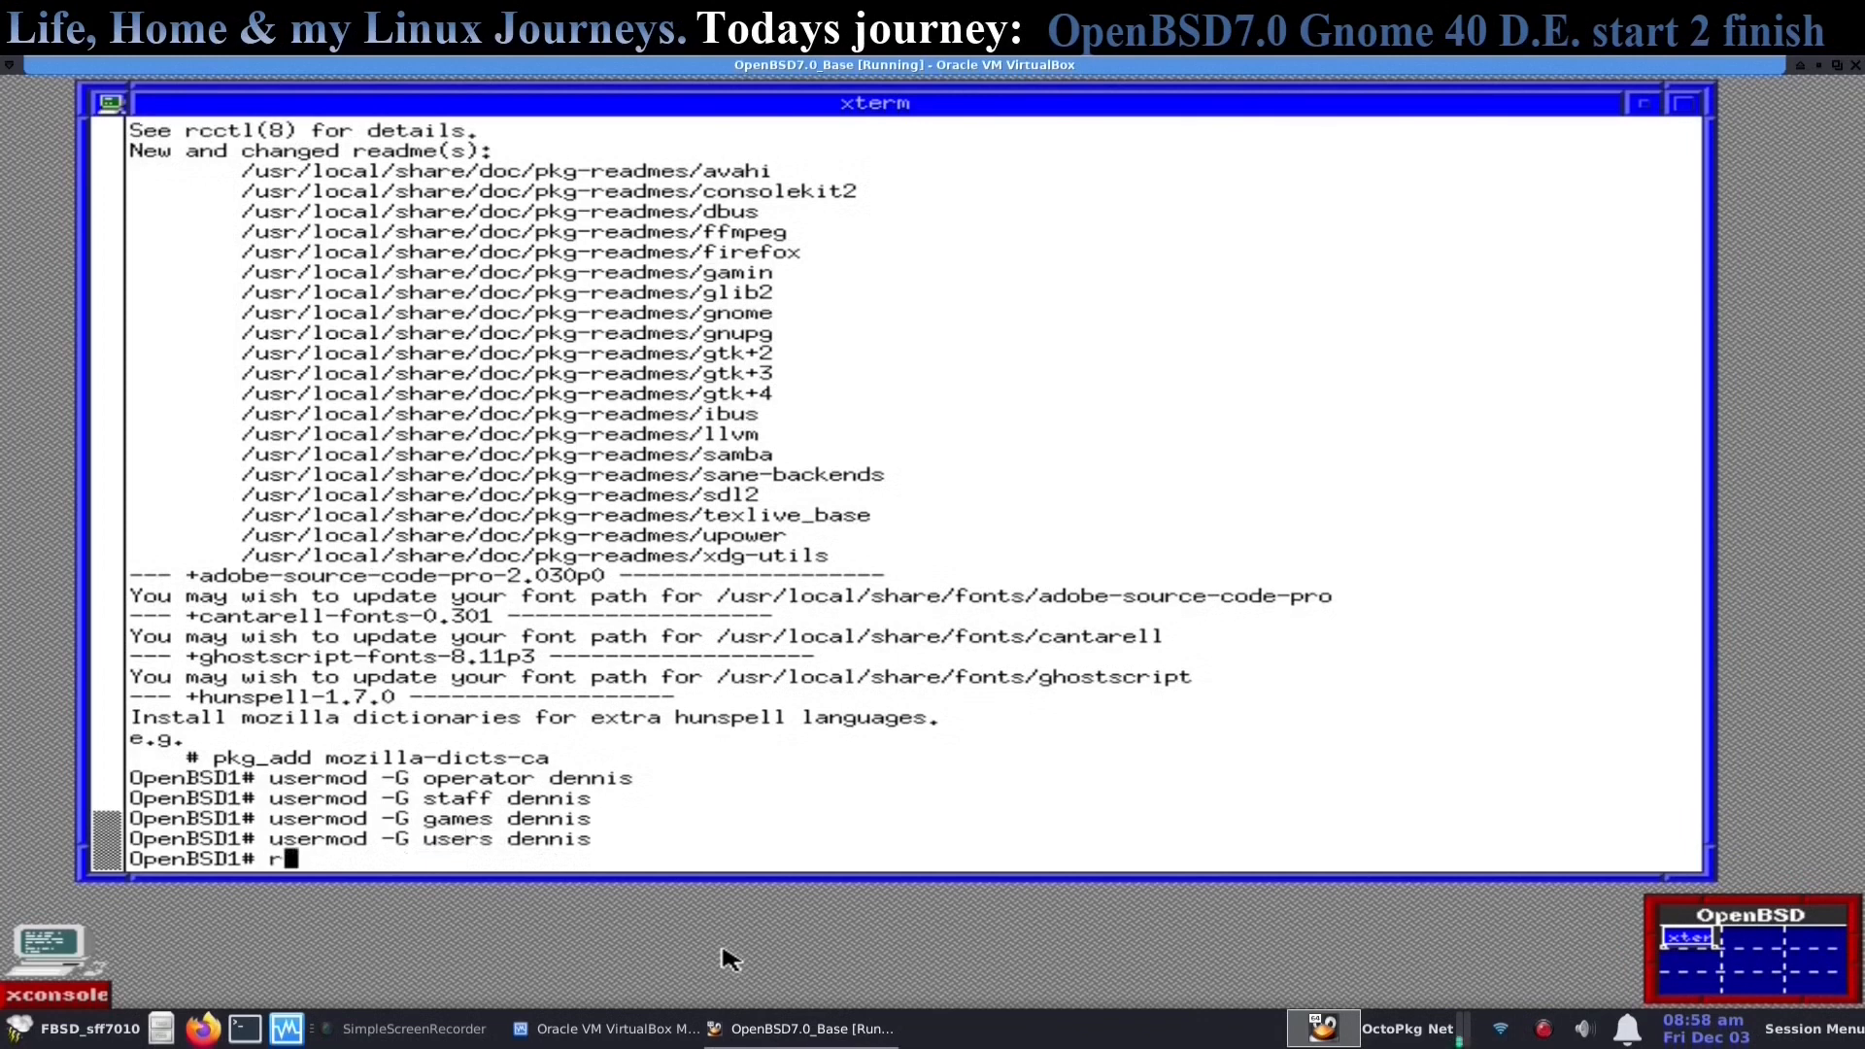
type("cctl")
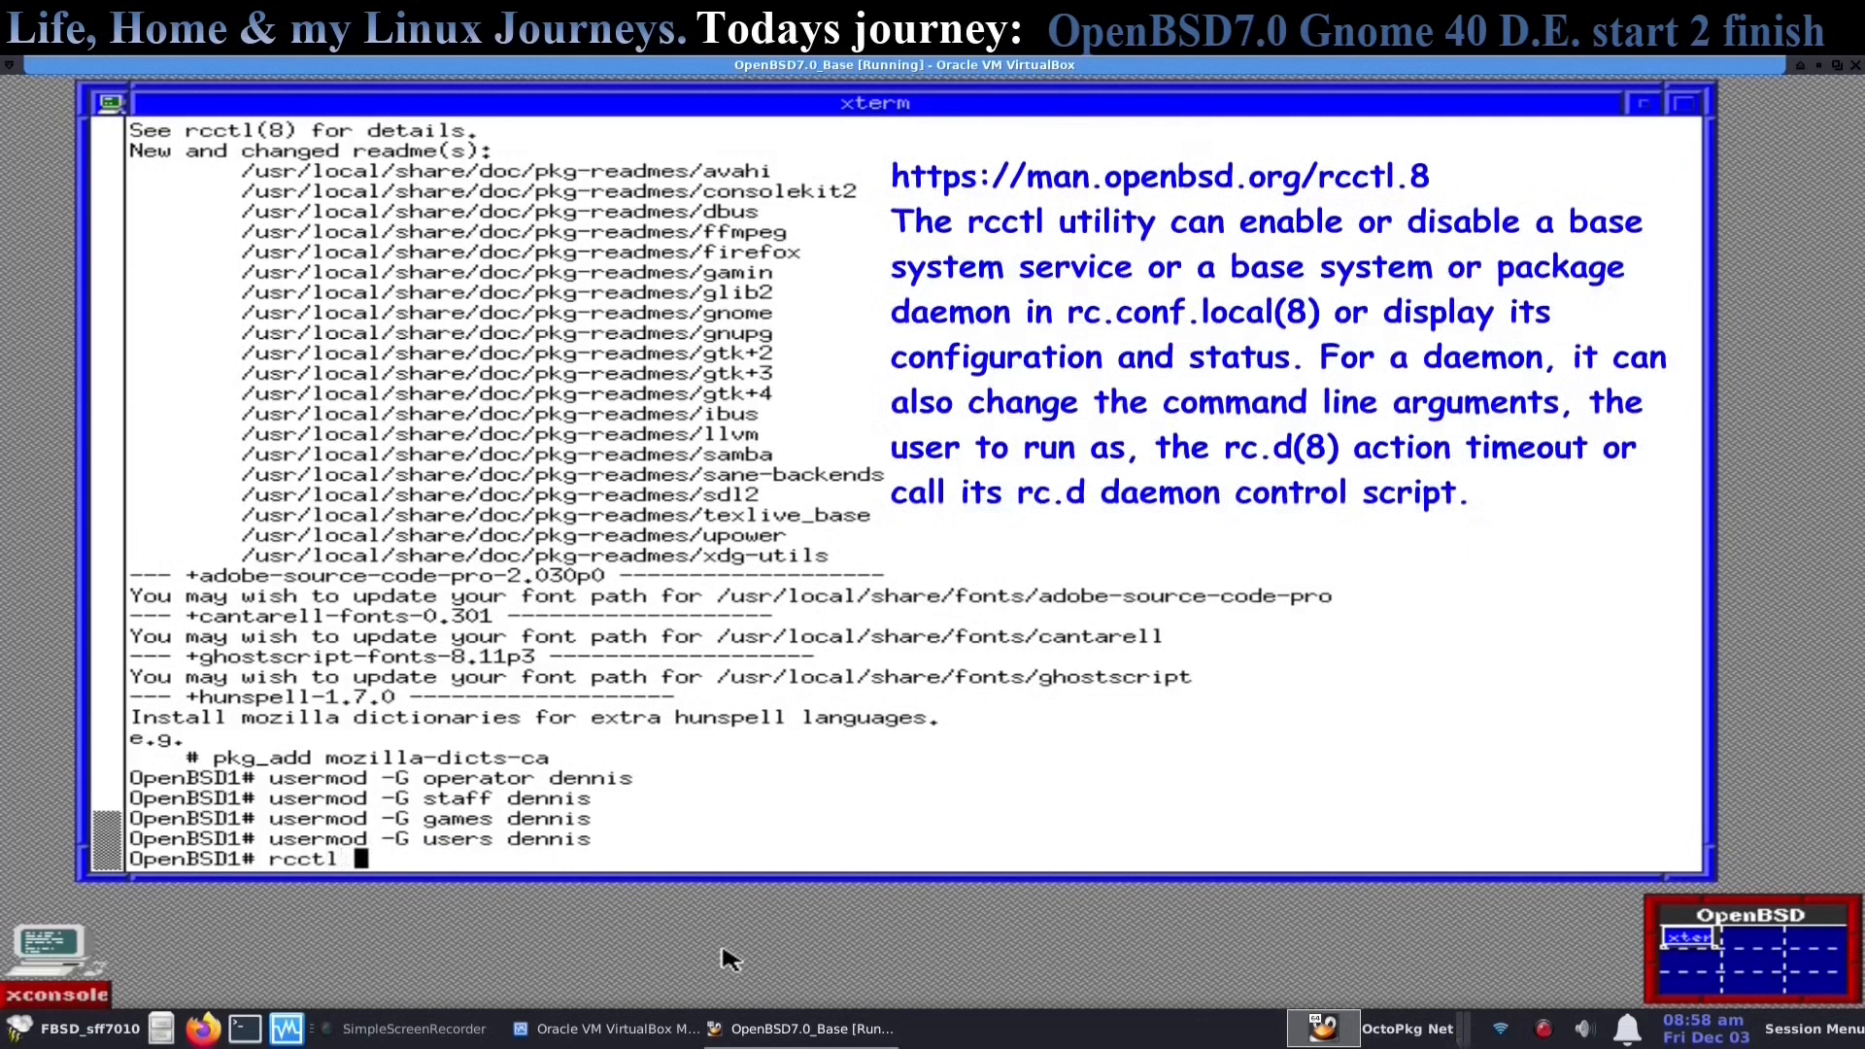
type("dis")
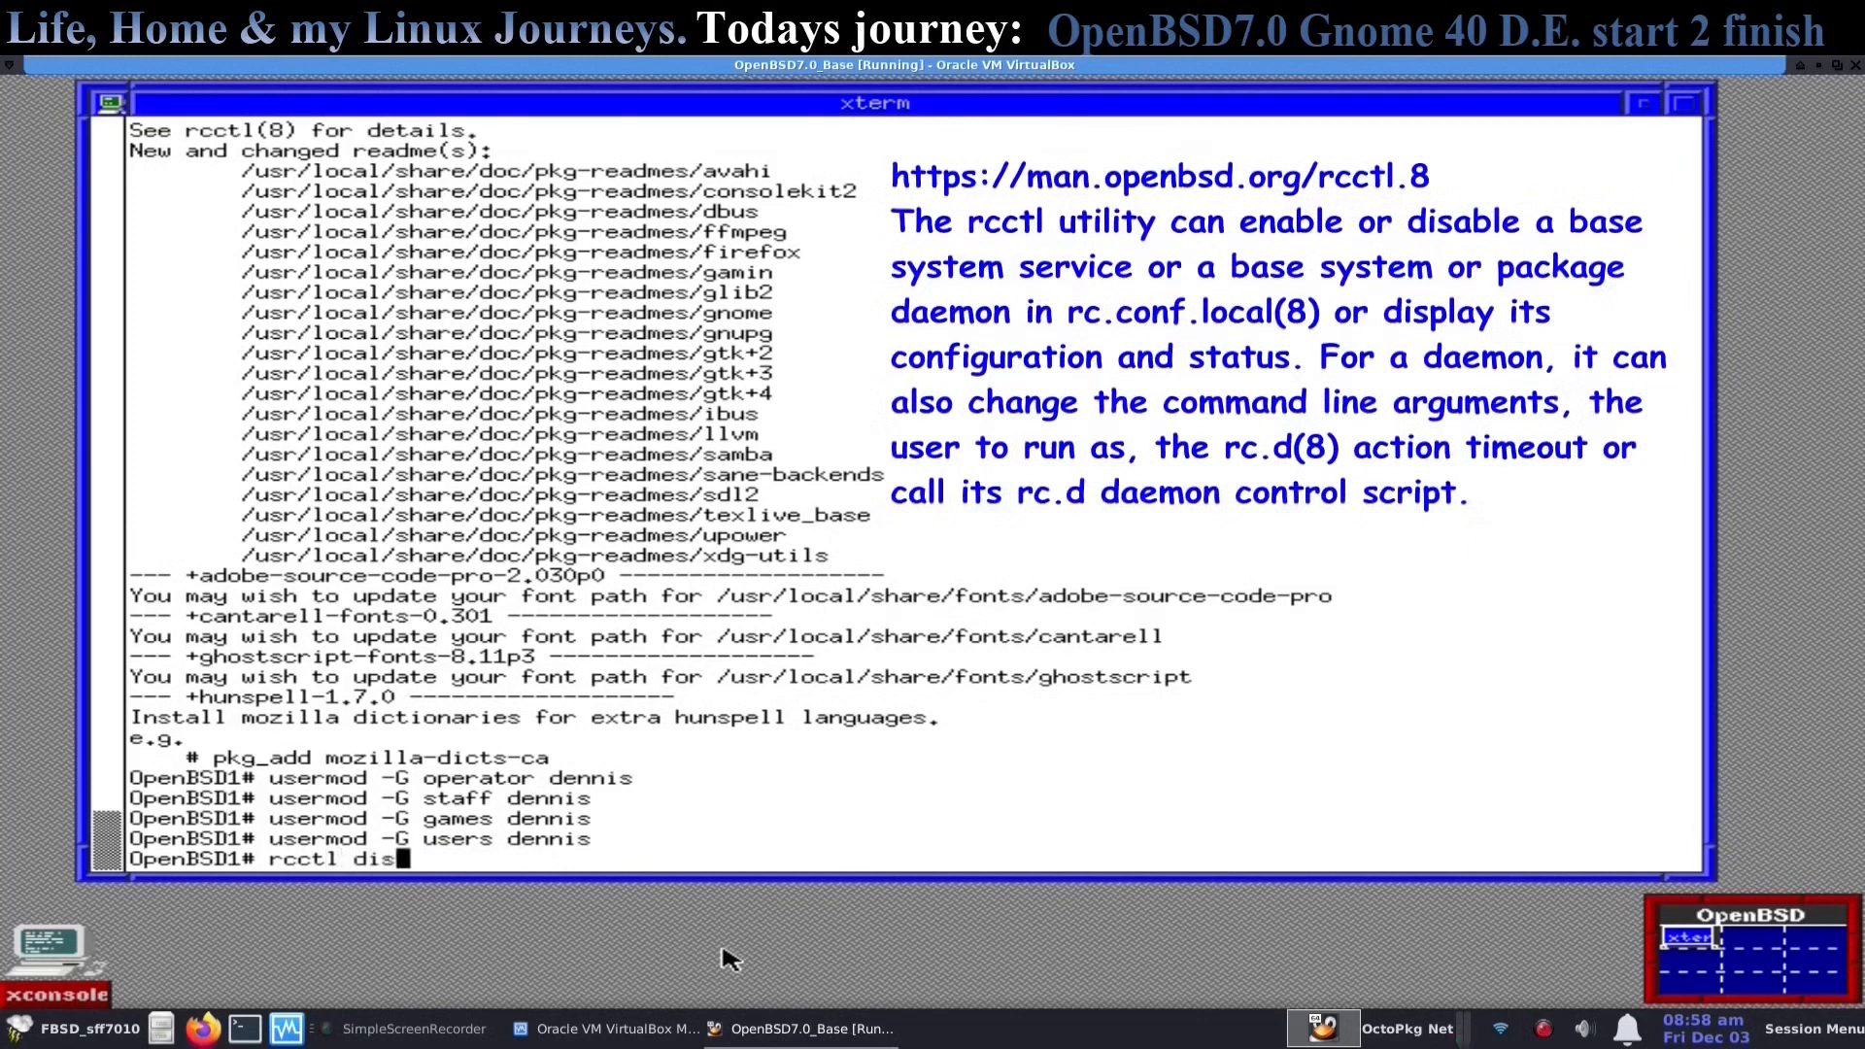
type("able")
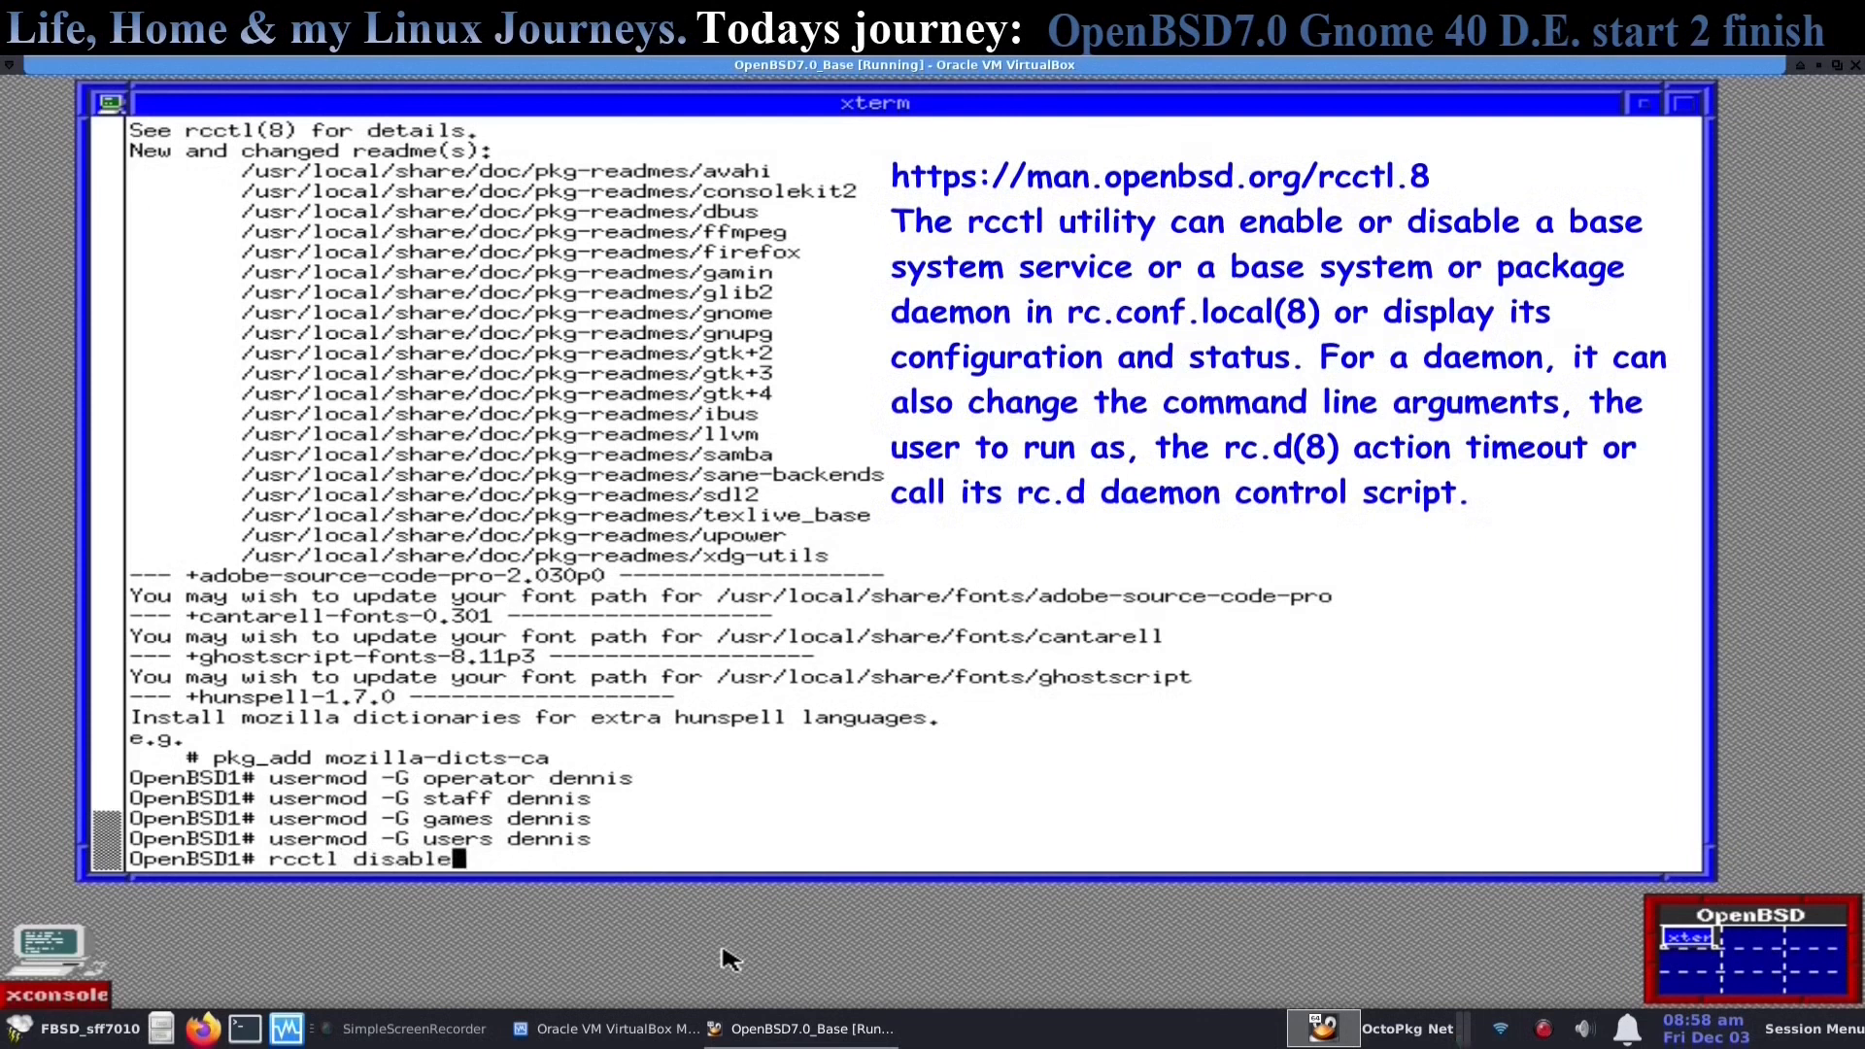
type("xenodm")
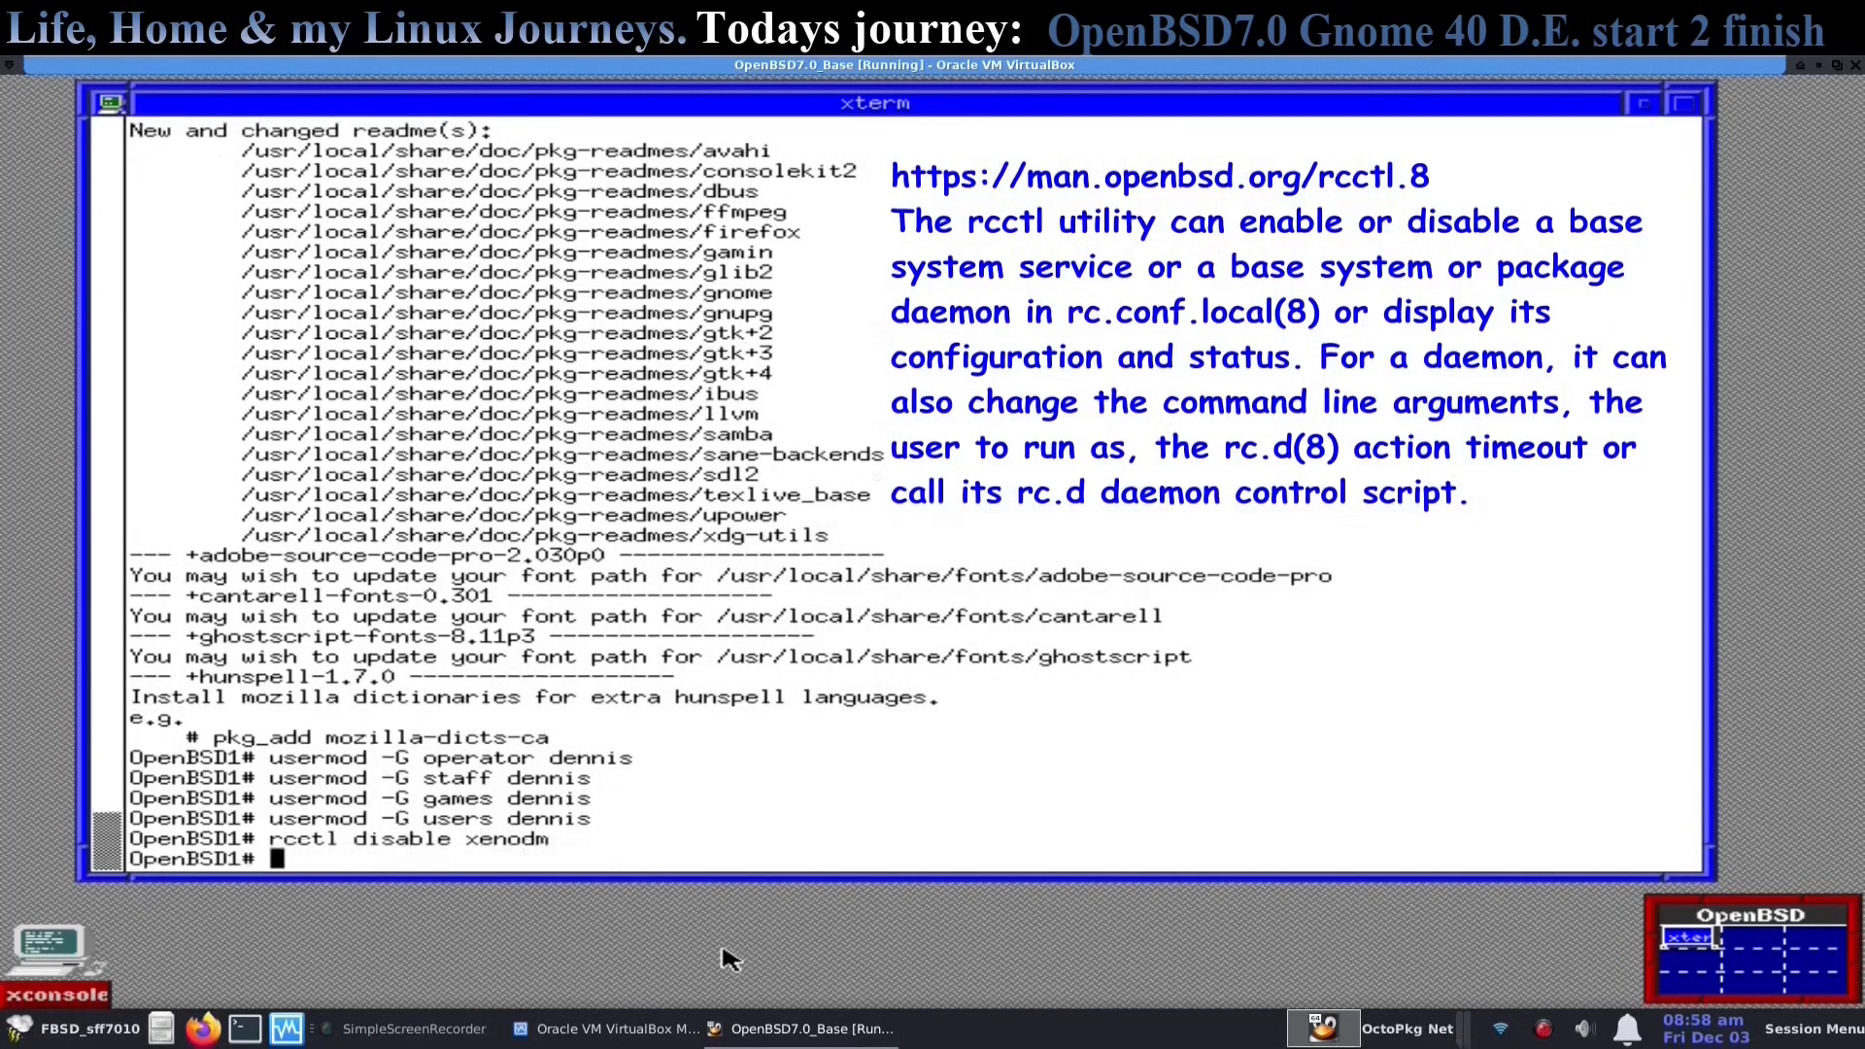
Step: Enable the multicast and messagebus services with rcctl
type("rcctl ena")
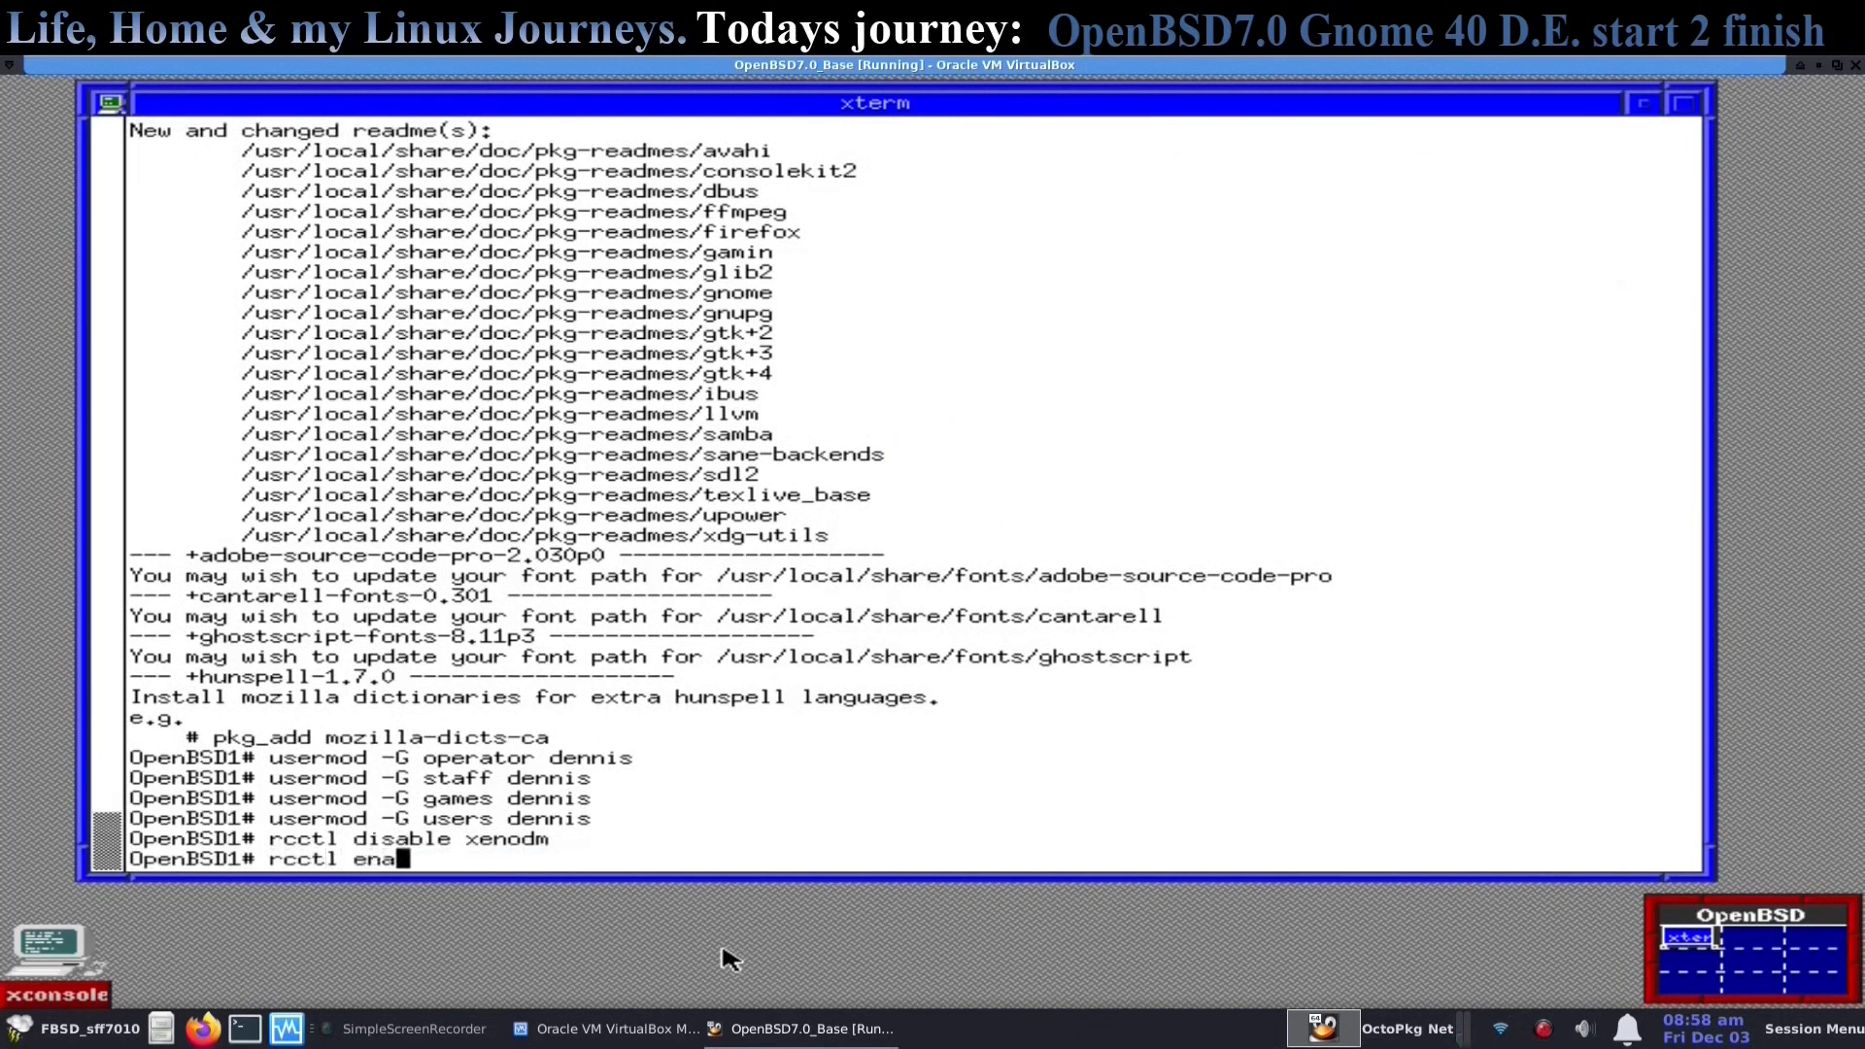
type("ble")
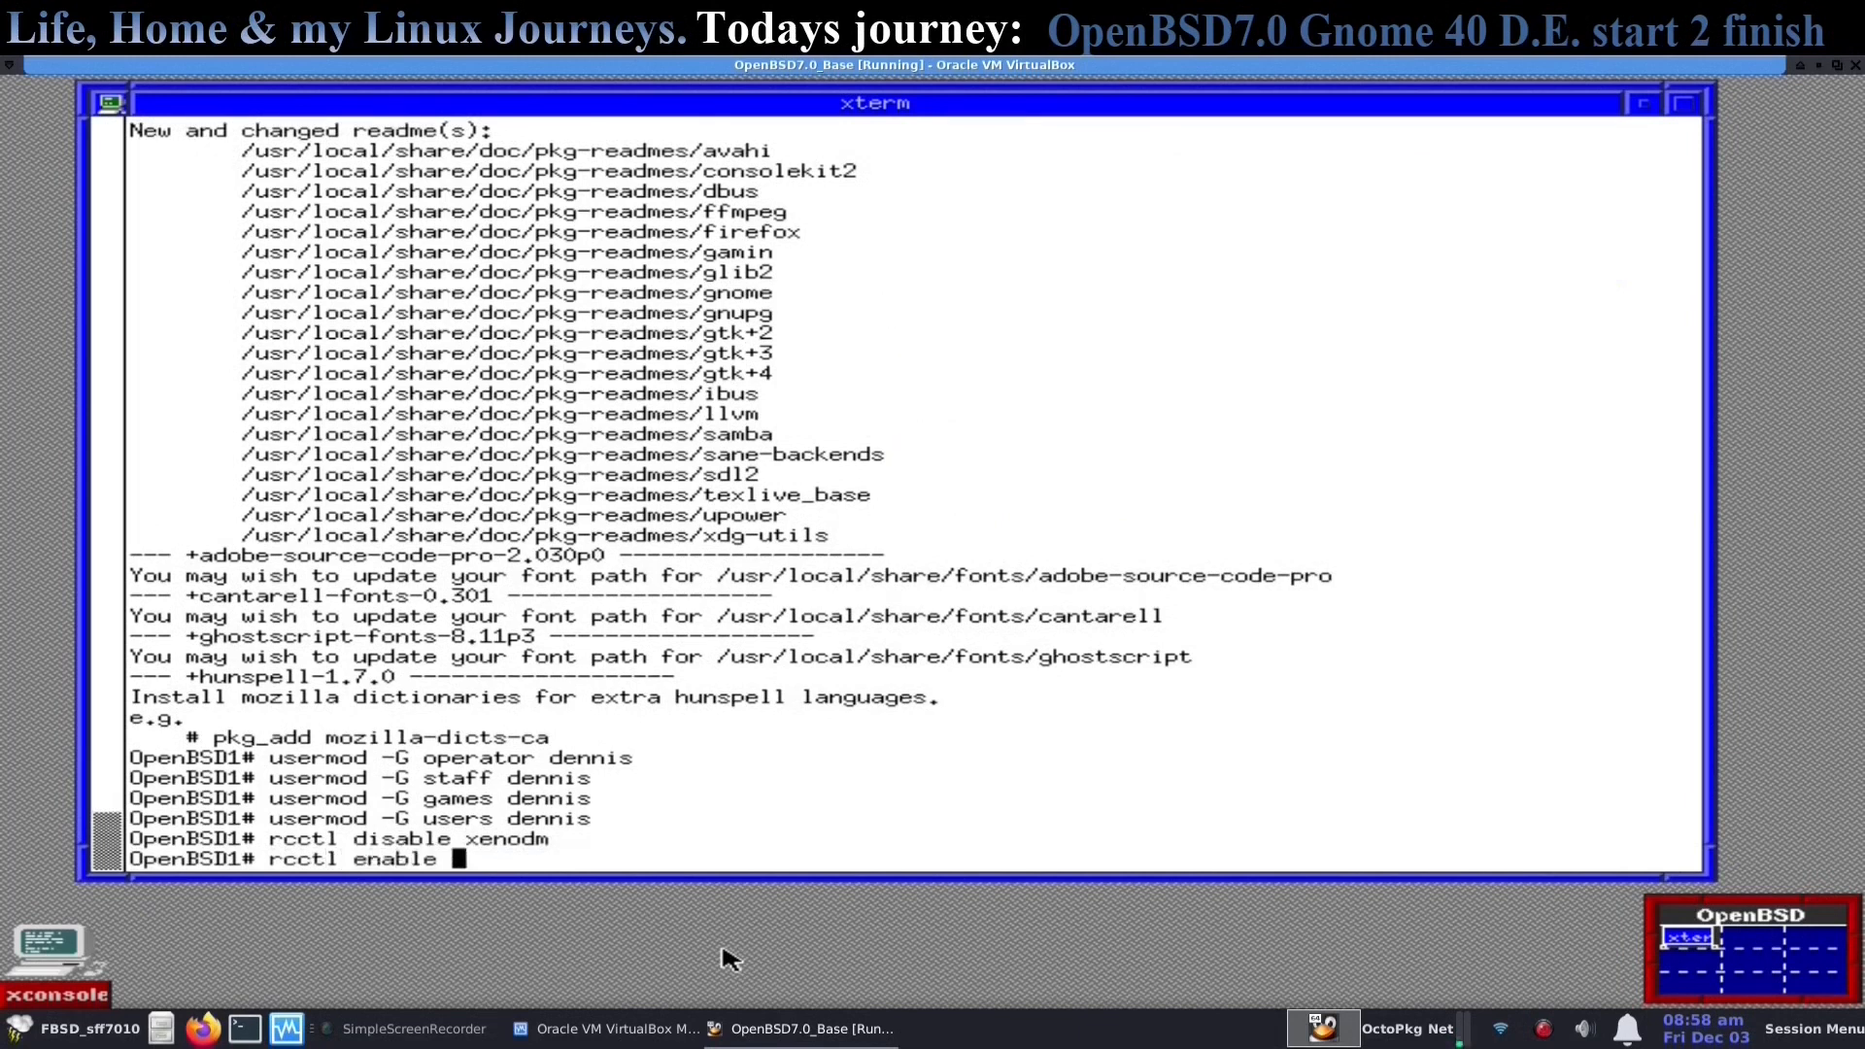
type("mu")
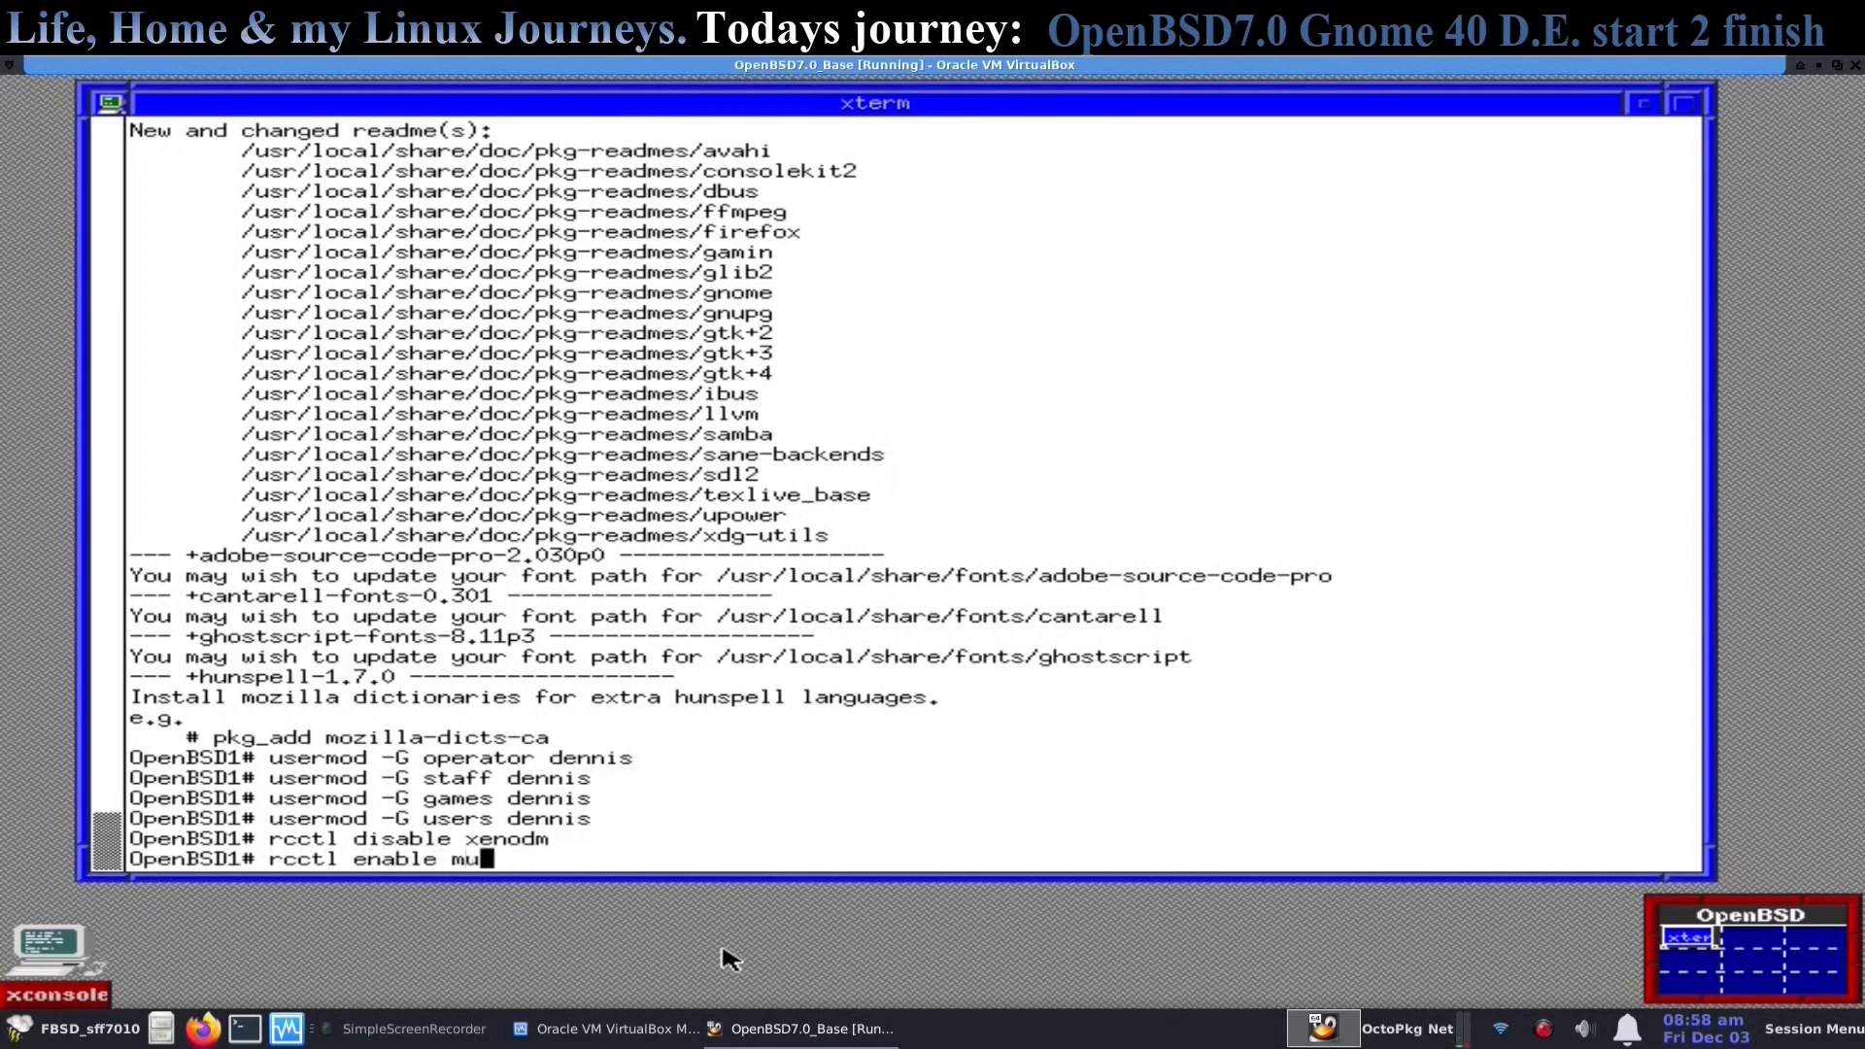
type("lti")
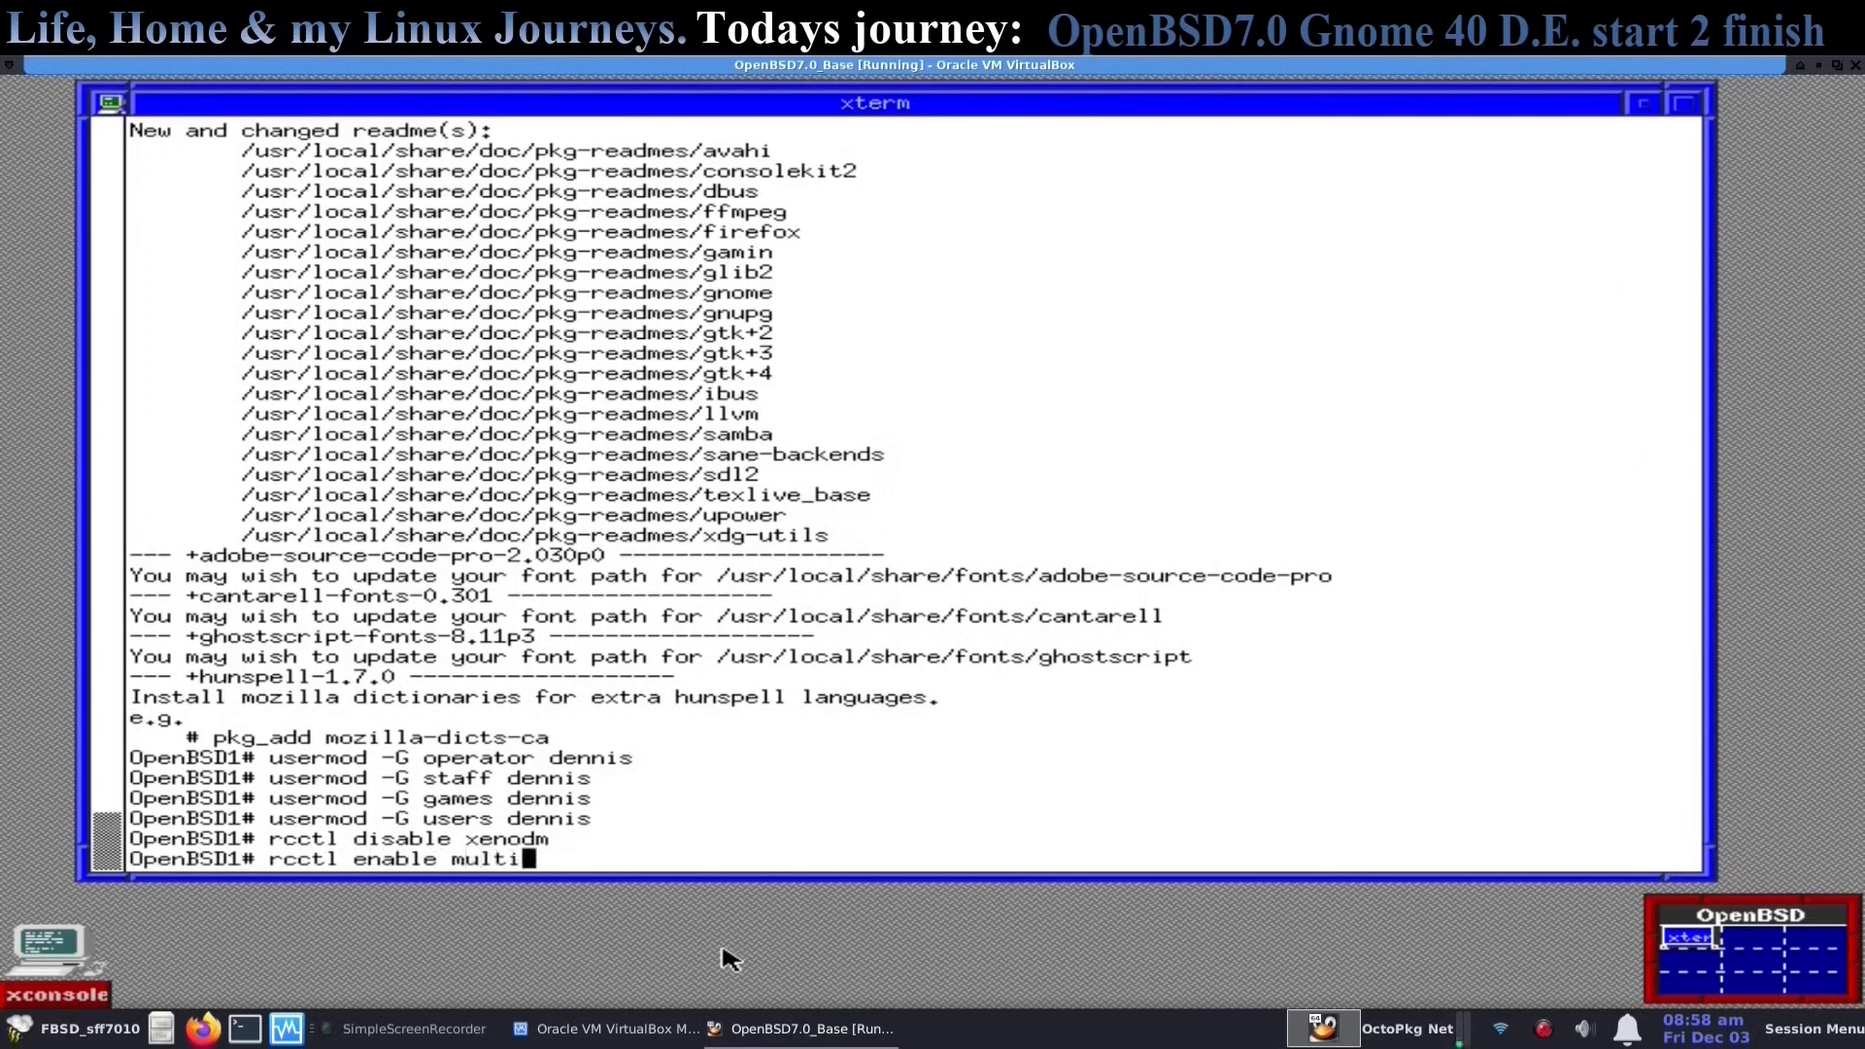
type("cast")
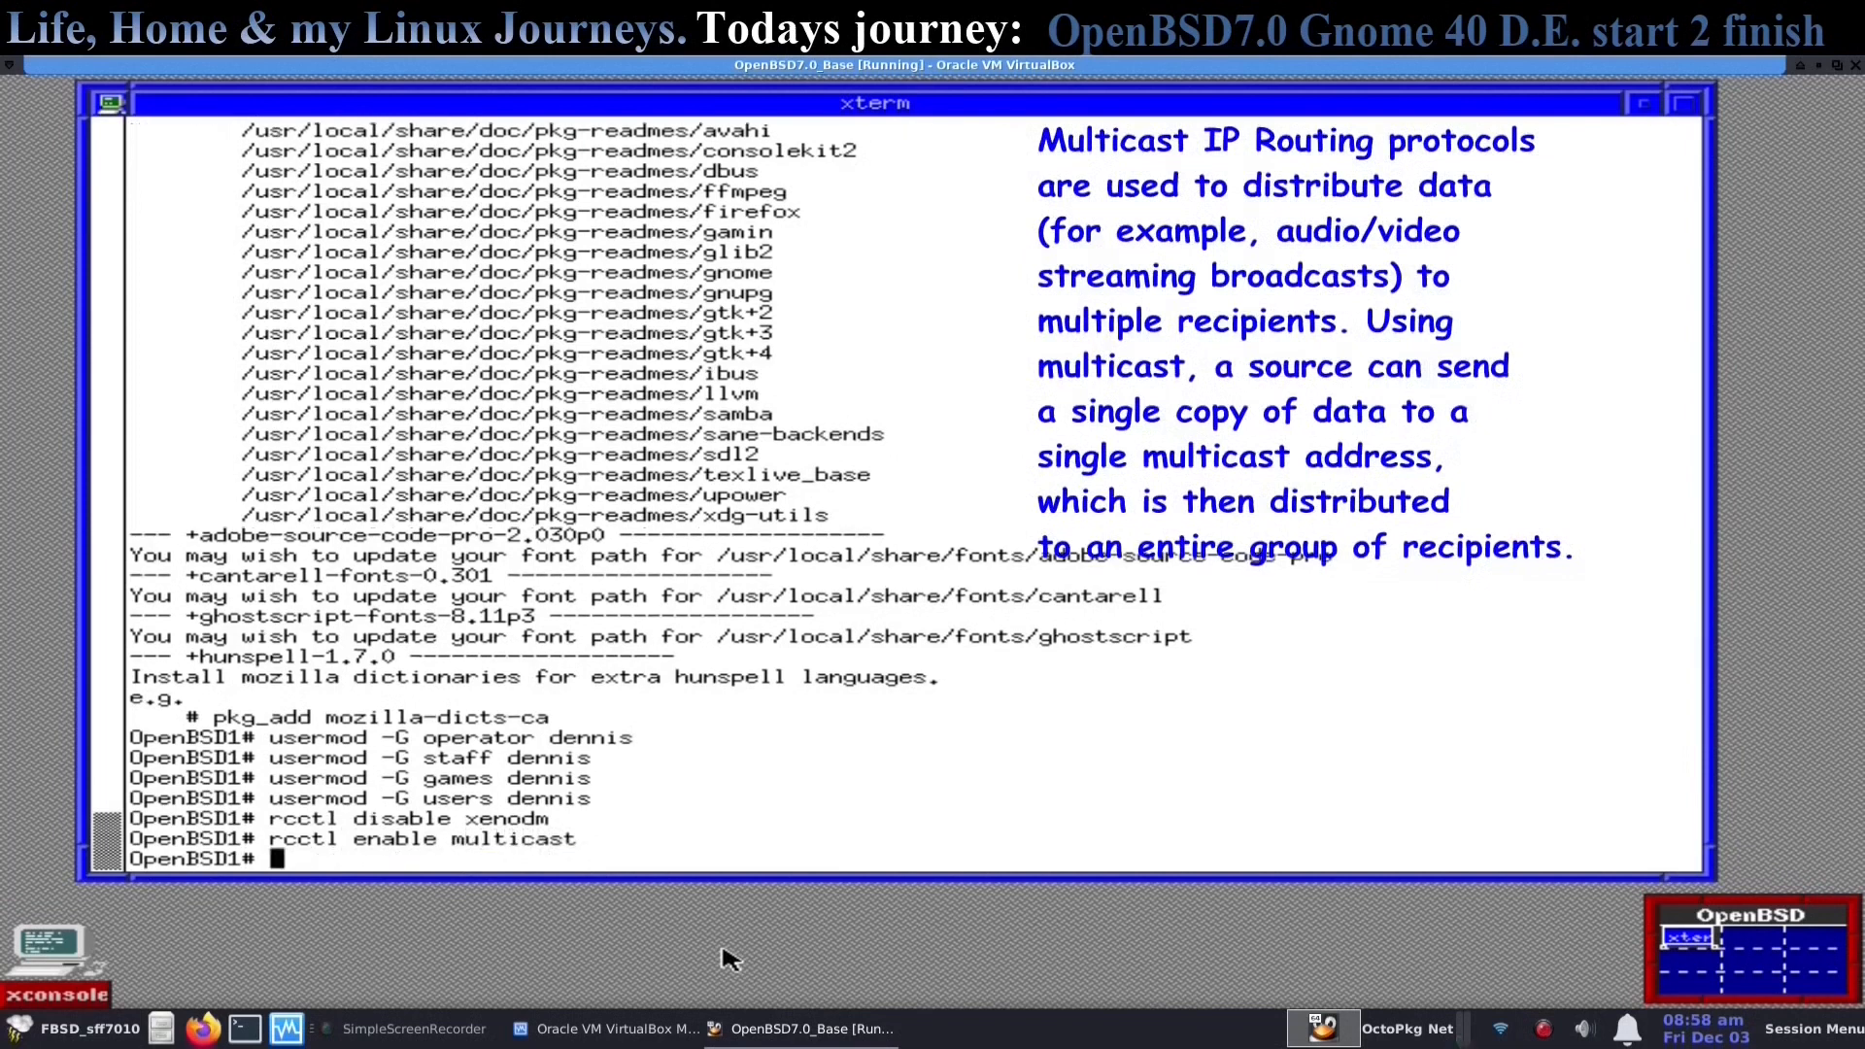
type("rcctl enable multi")
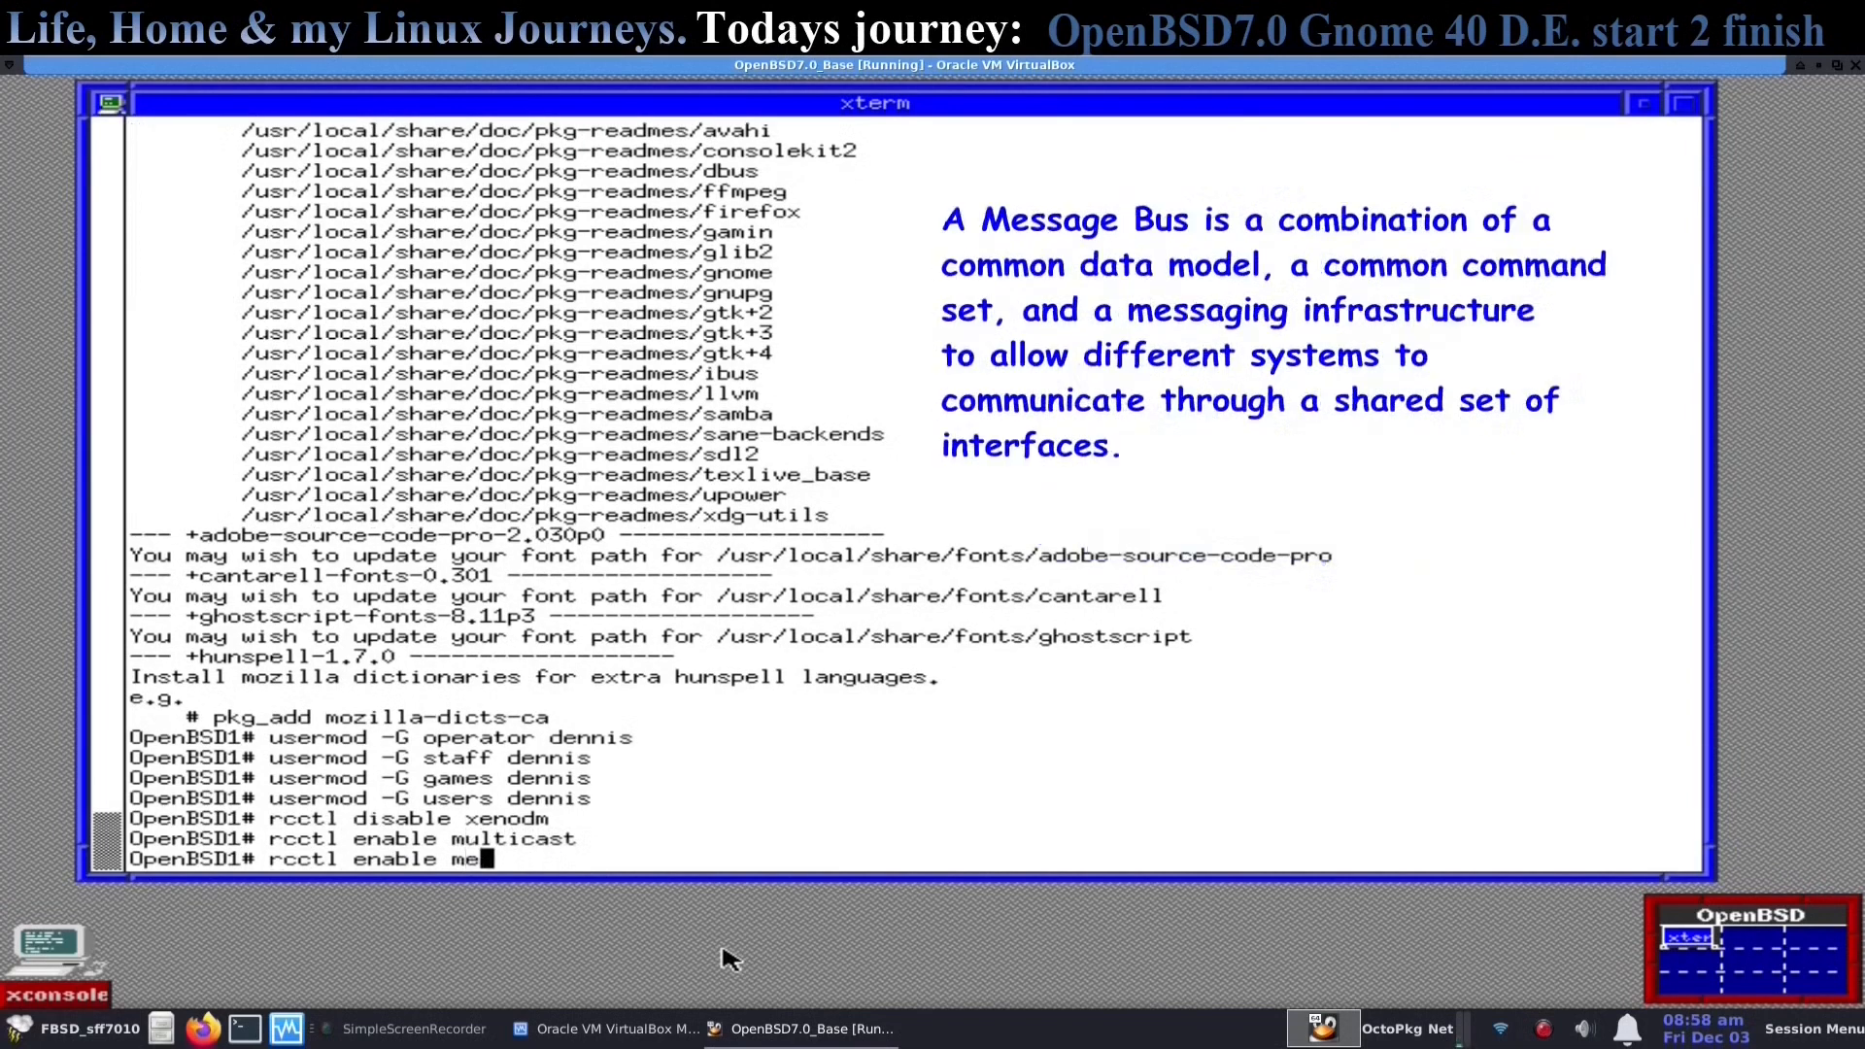
type("ssage")
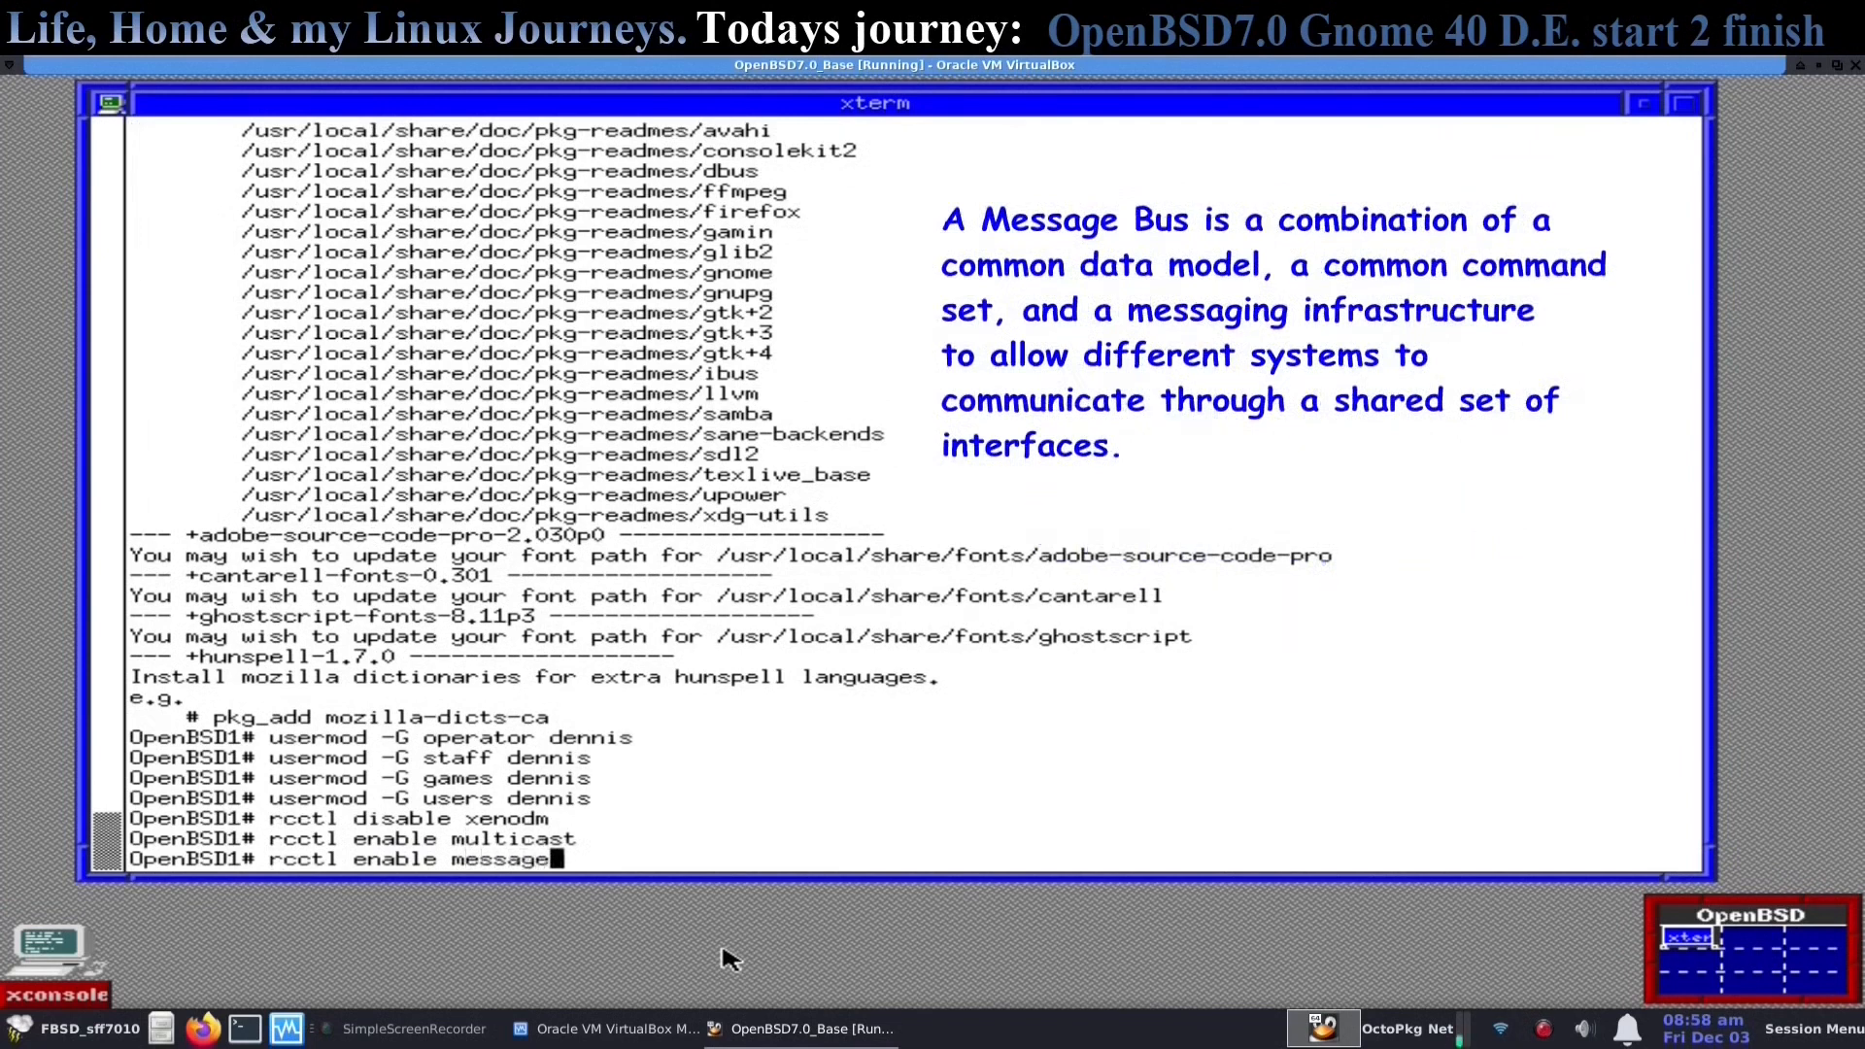
type("bus")
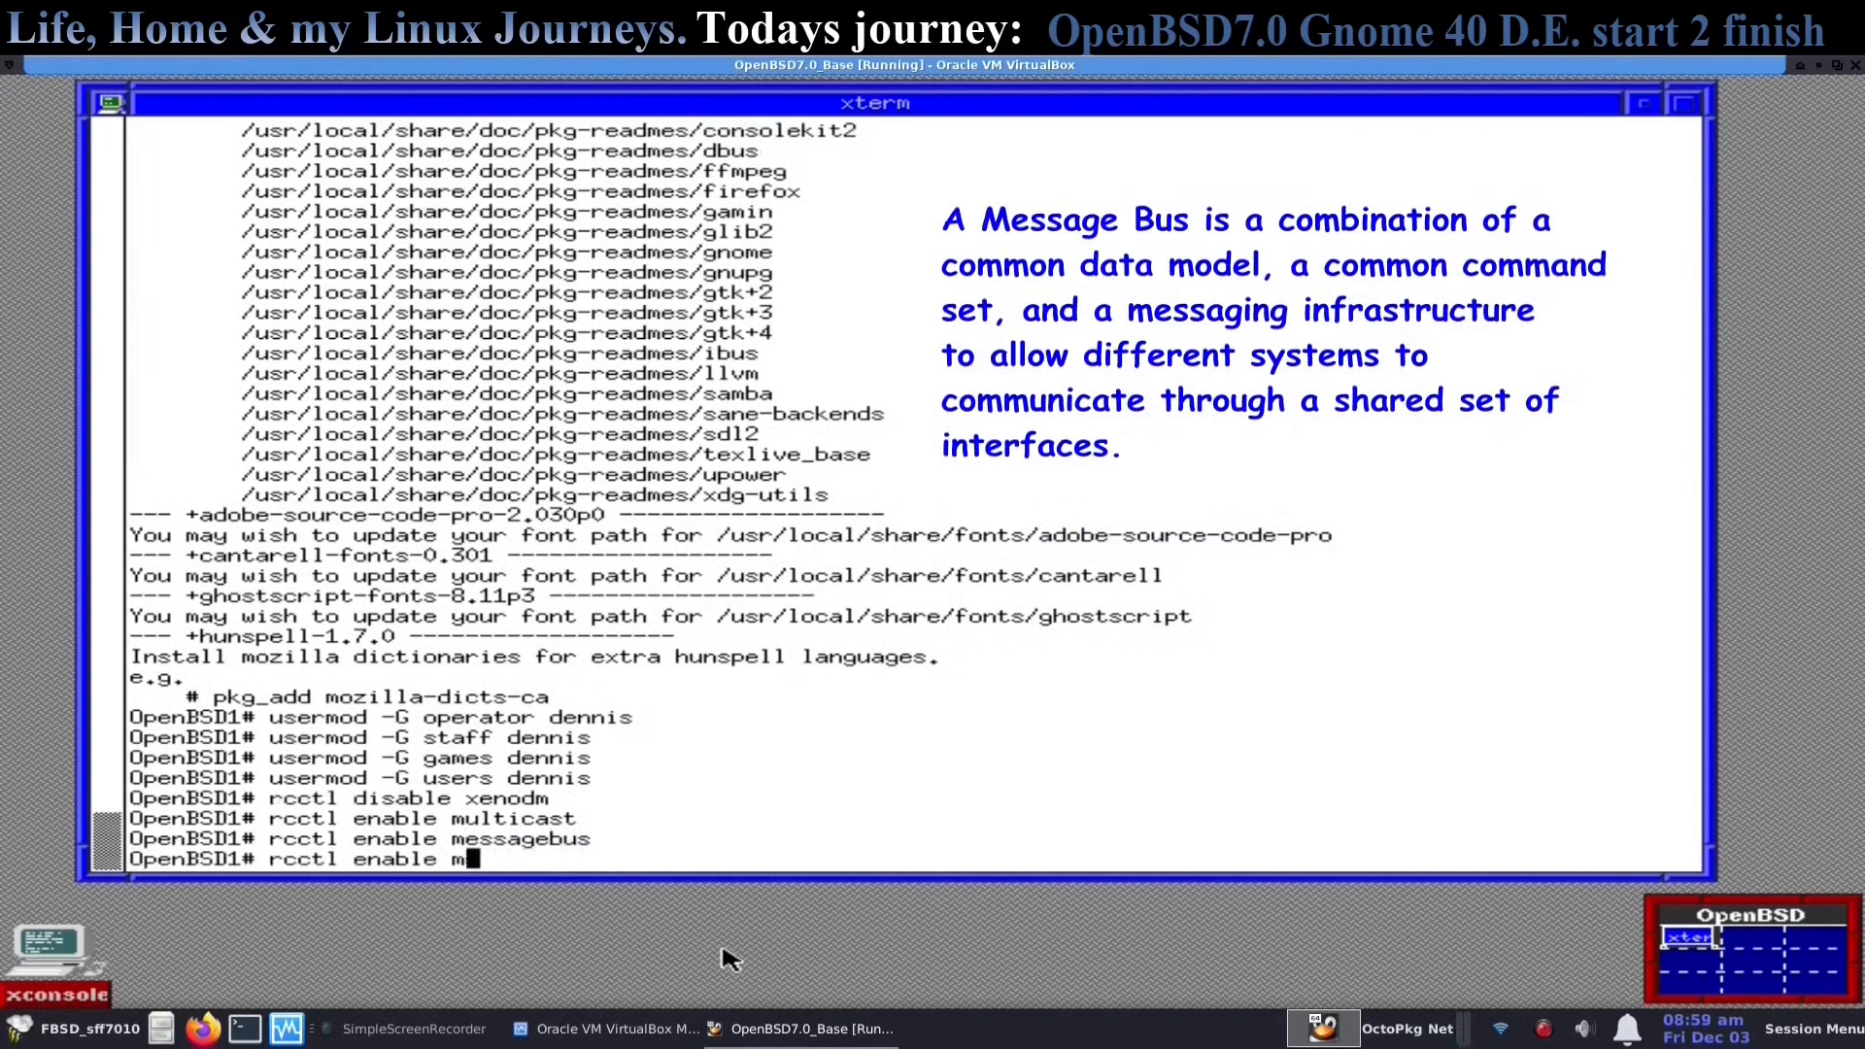
Step: Enable the avahi_daemon and gdm services, then clear the terminal
type("ava")
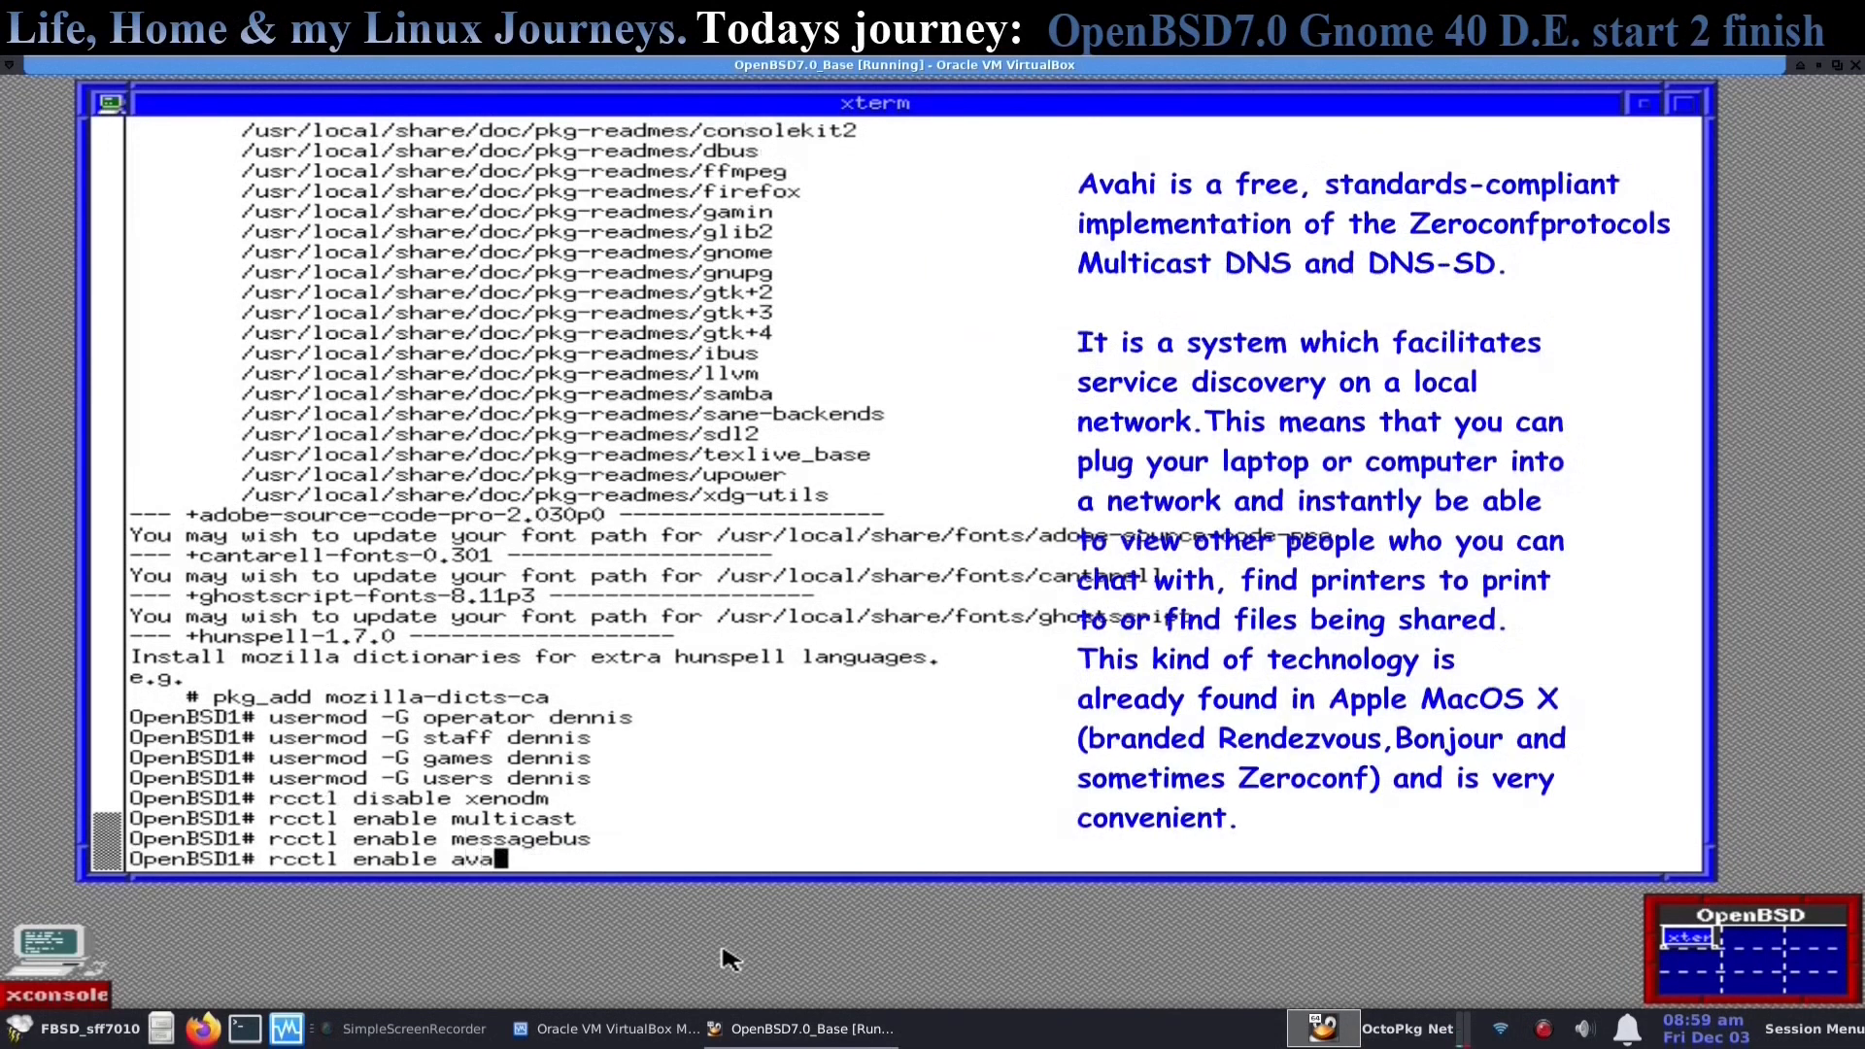
type("hi_daemon")
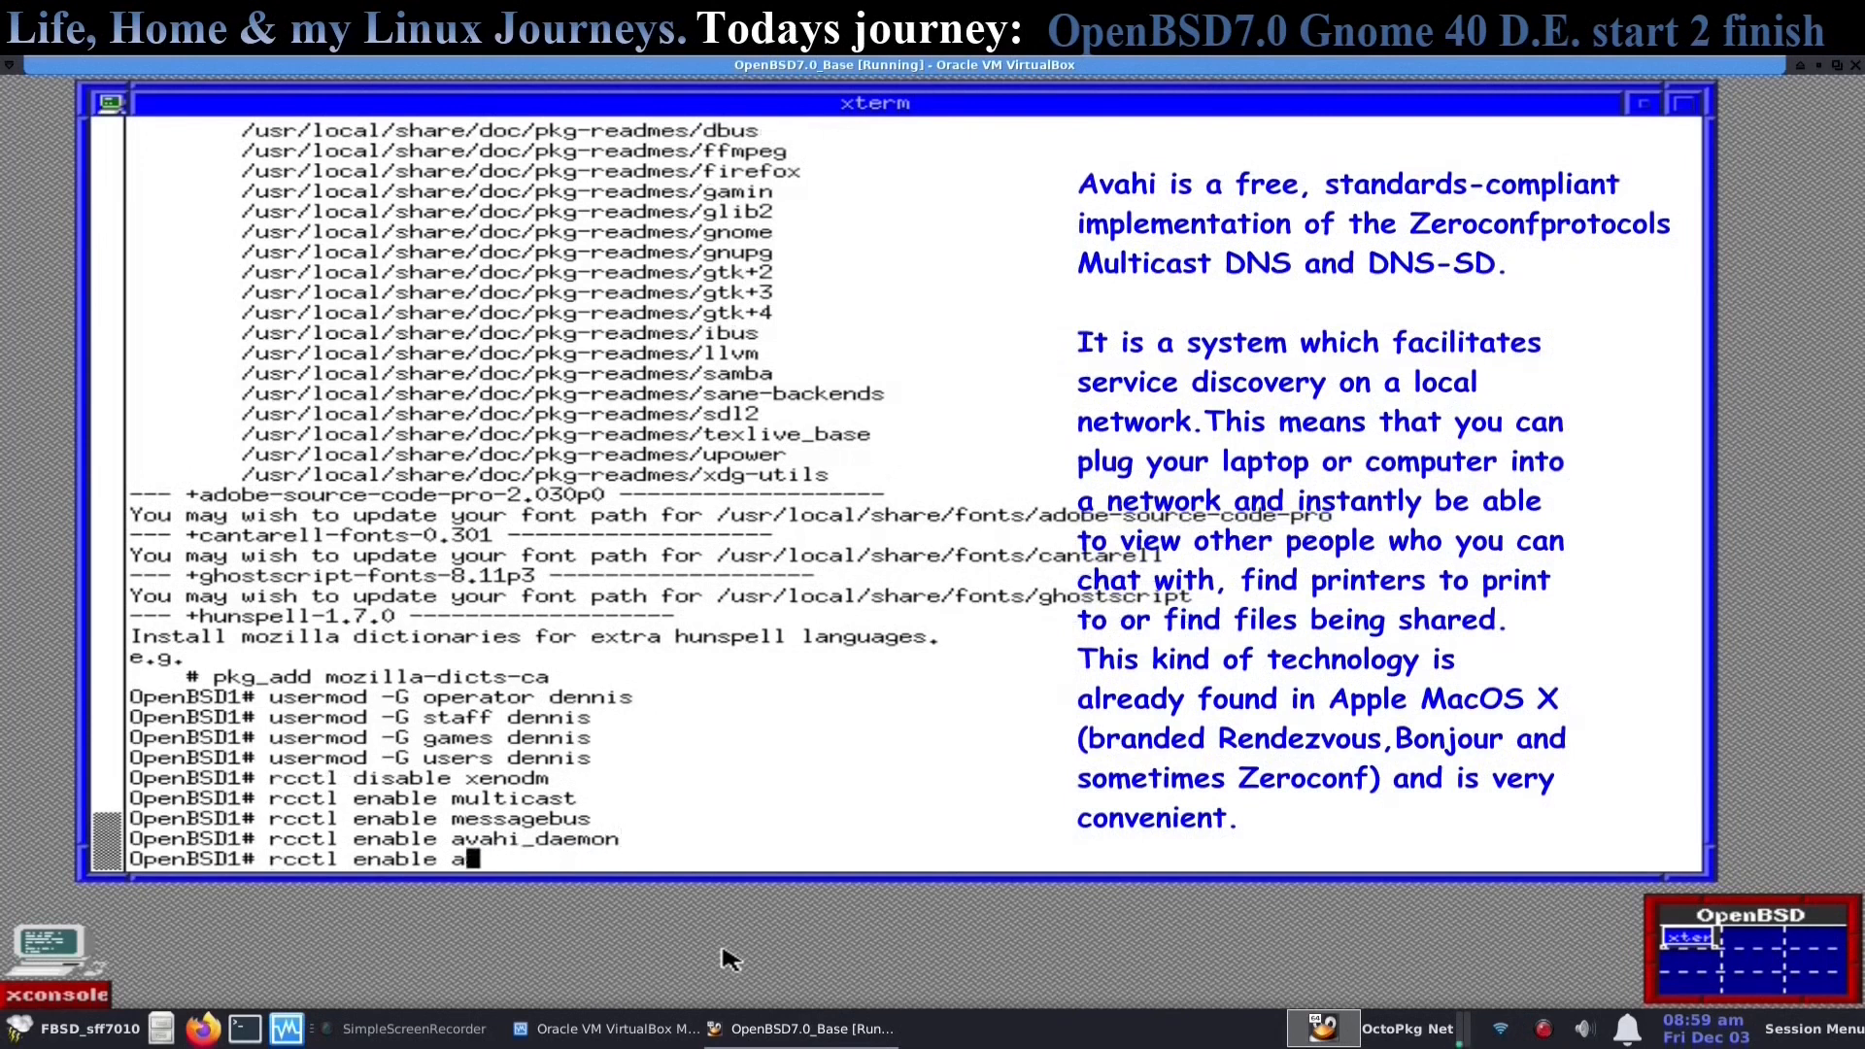
type("gdm")
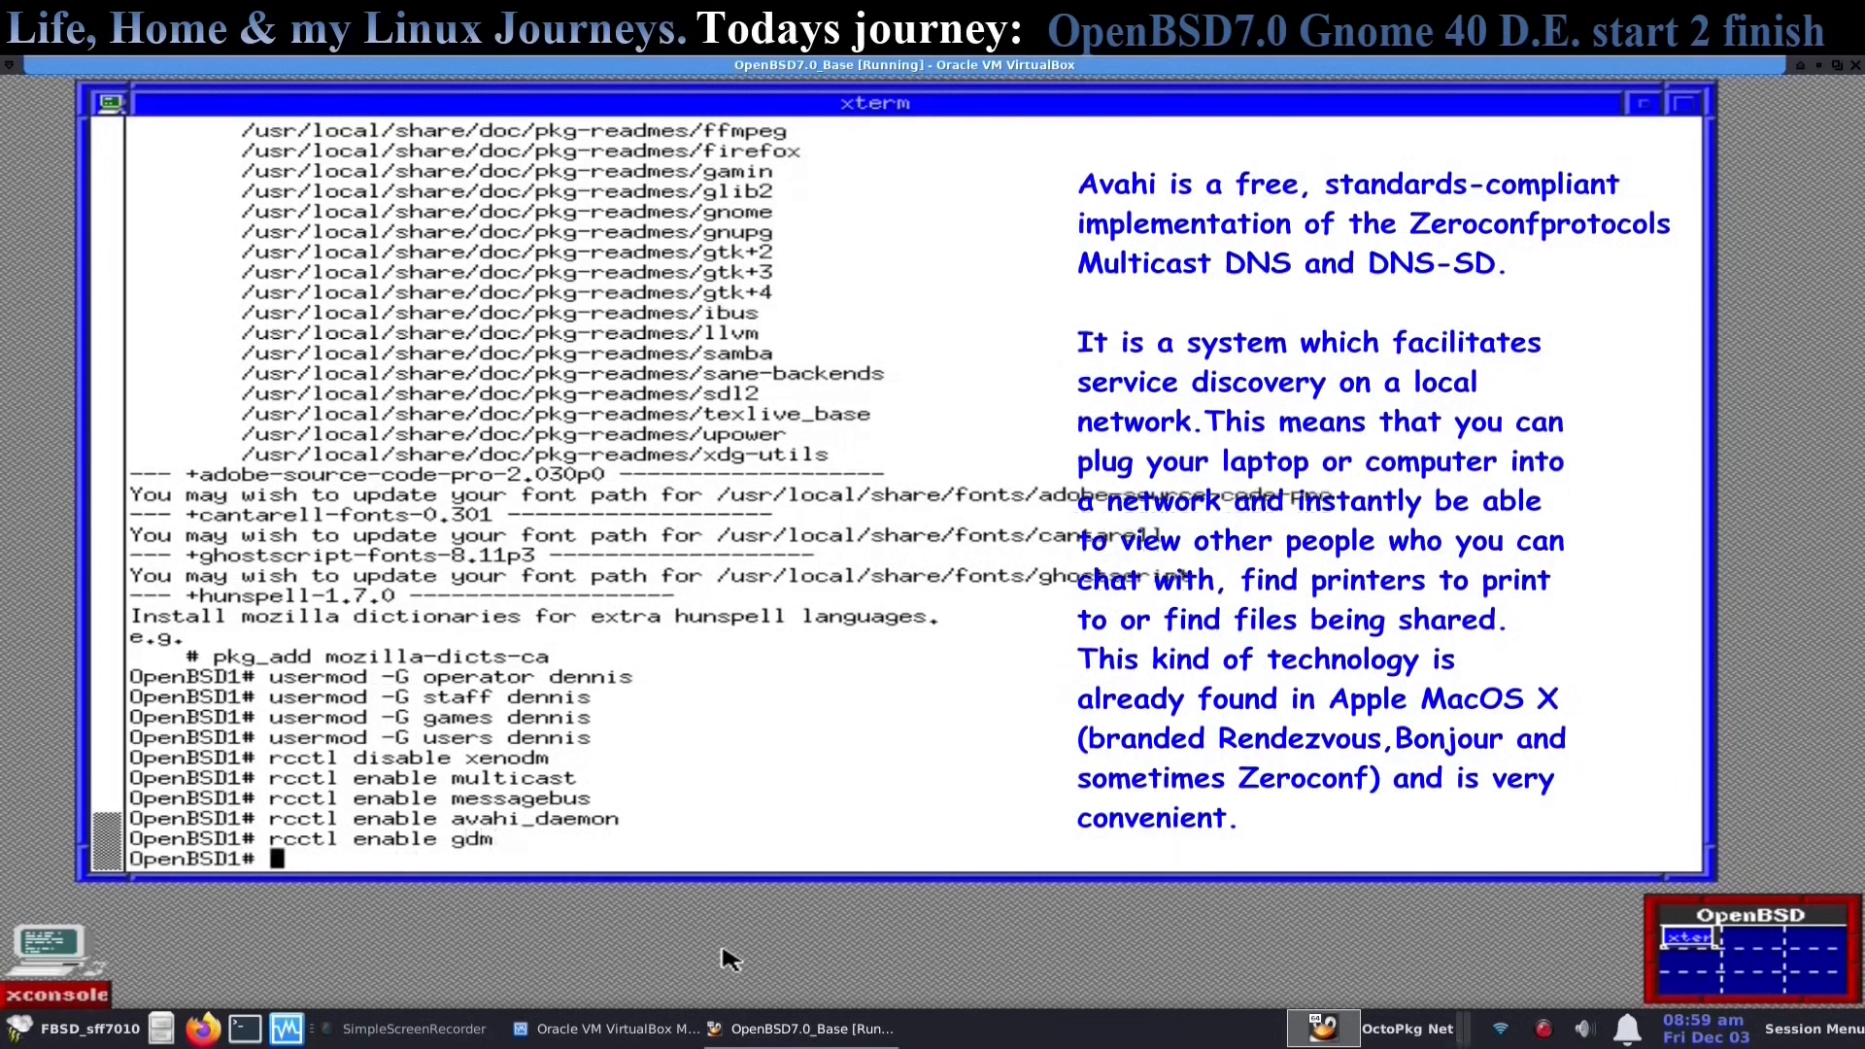
type("cle")
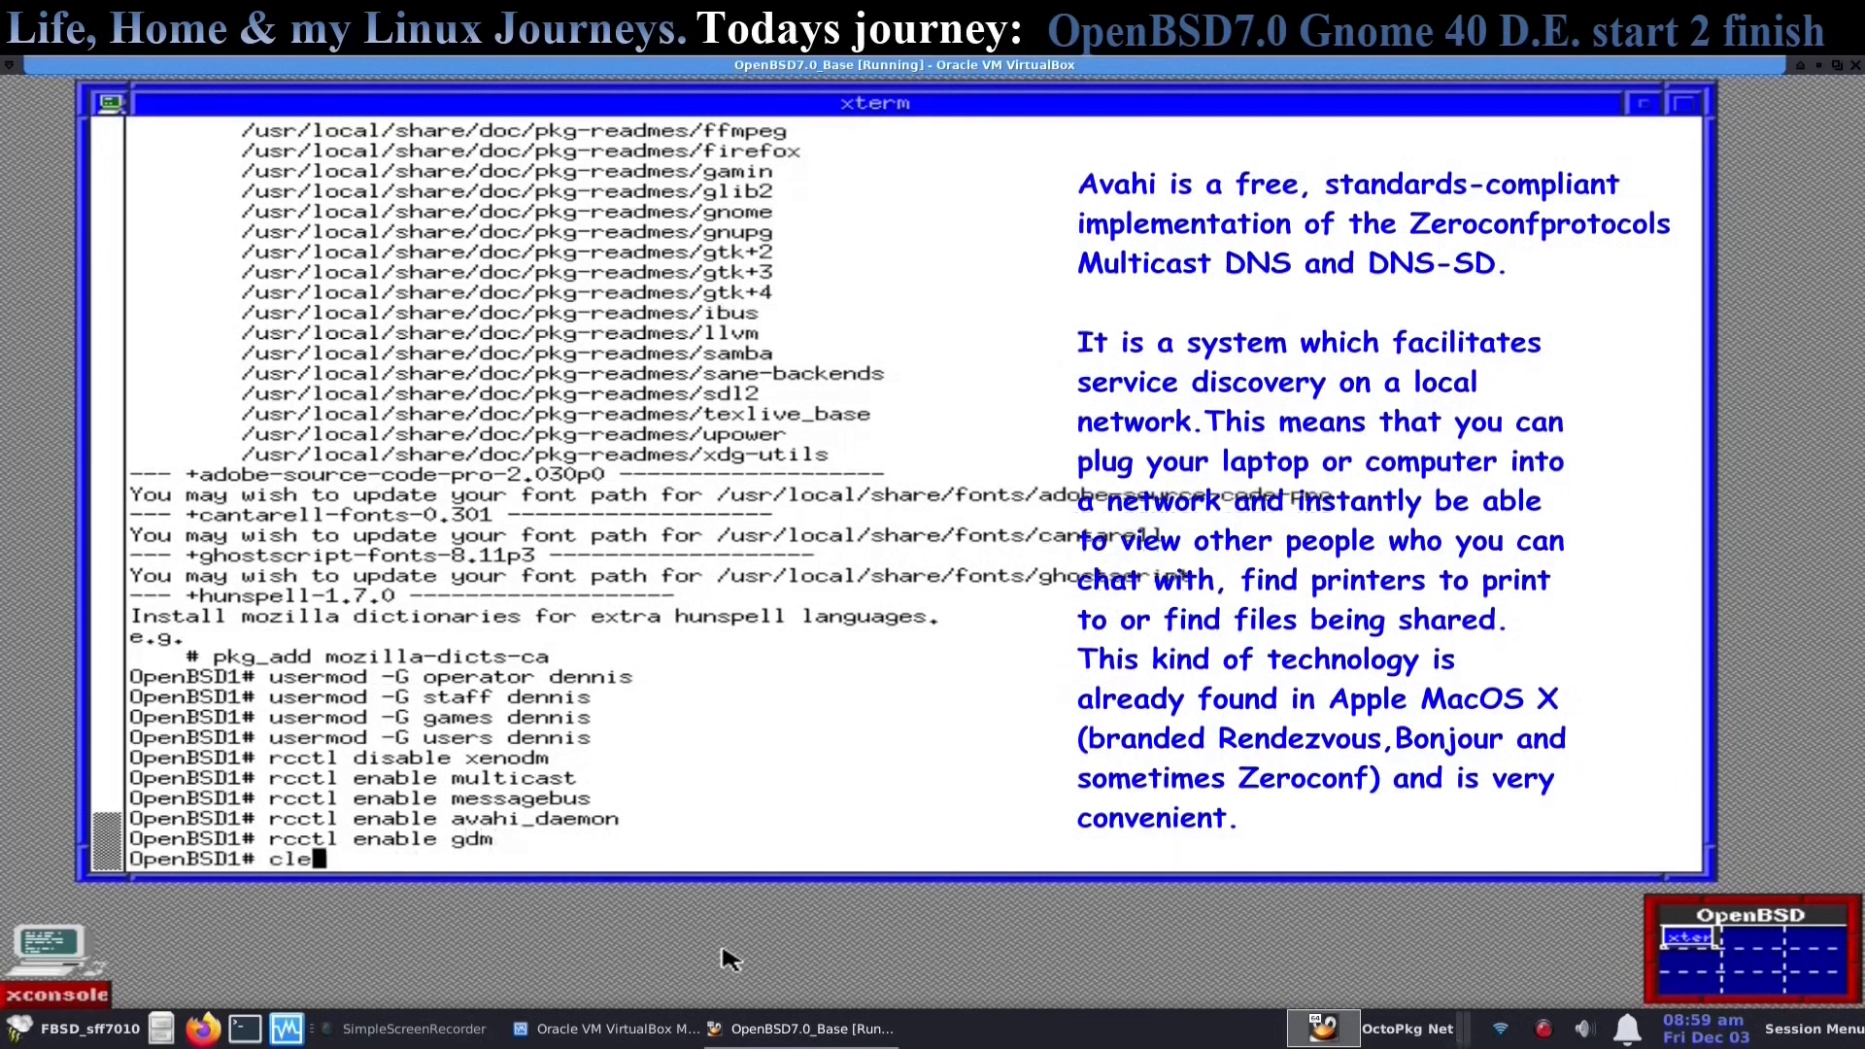
type("ar")
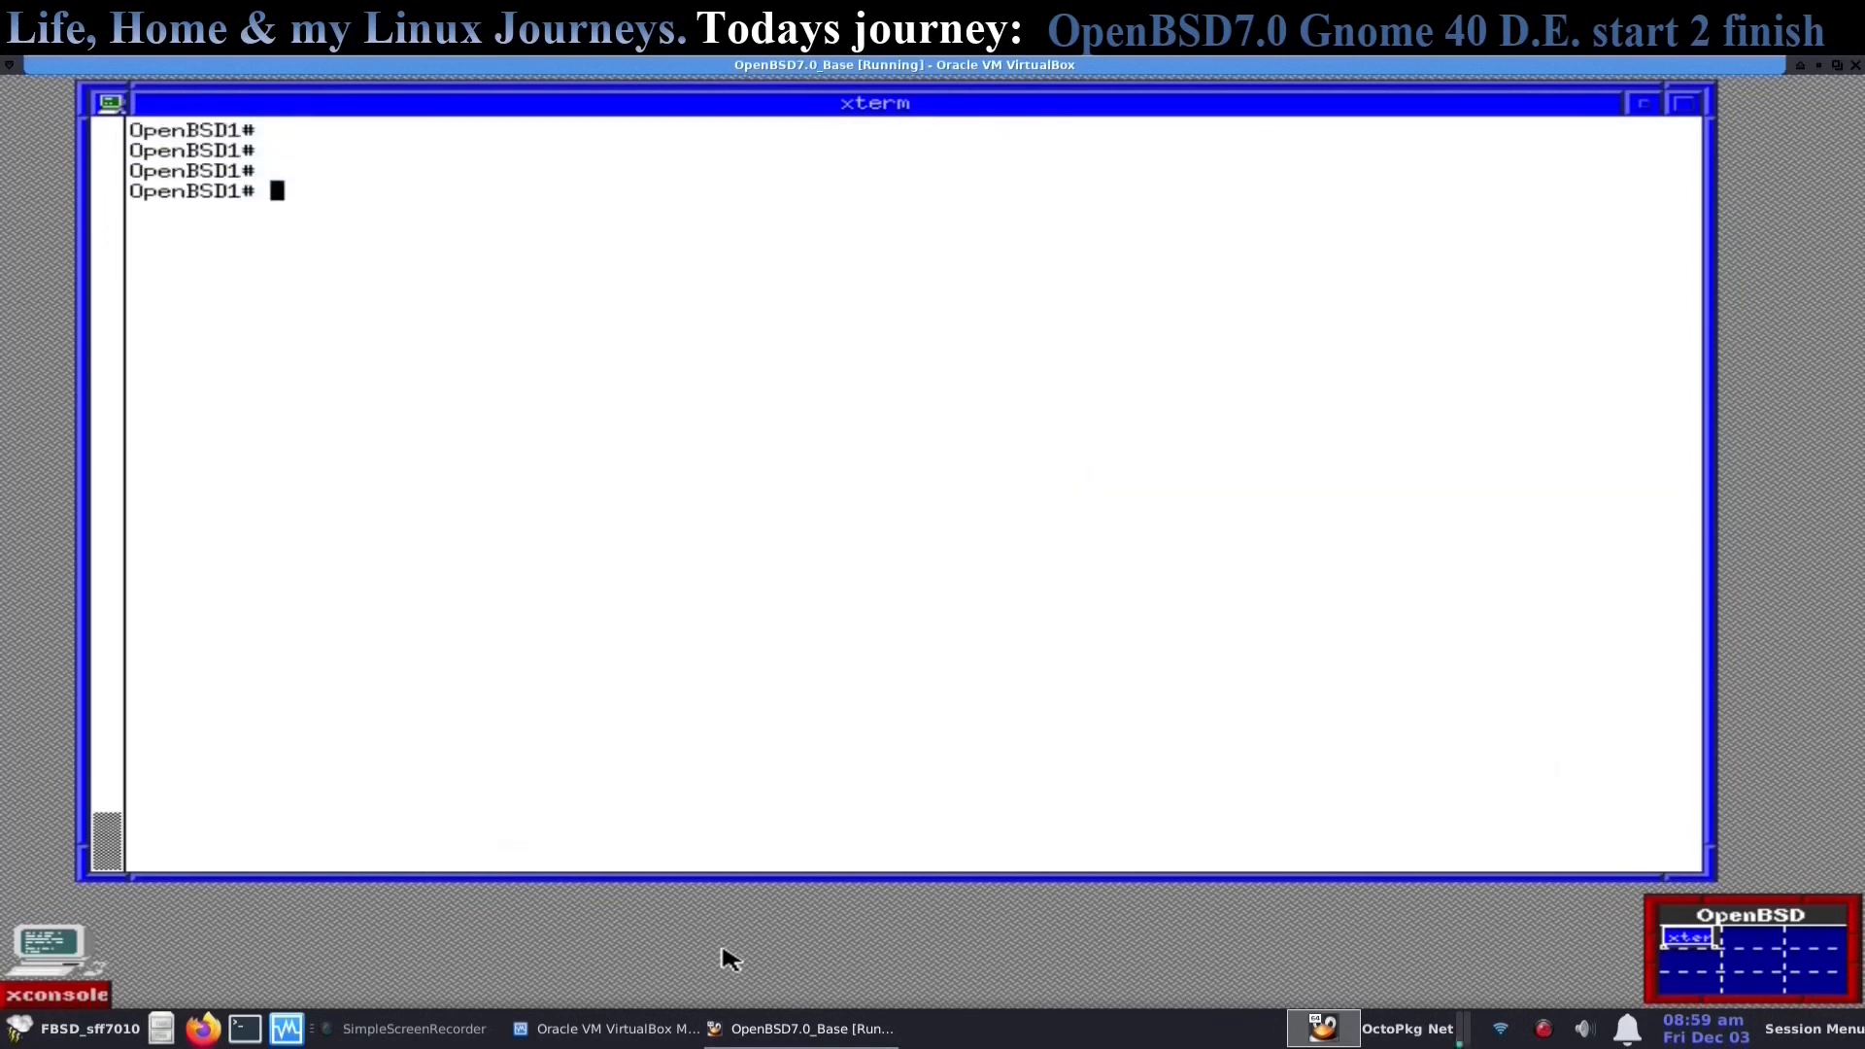
Step: Open /etc/doas.conf in nano
type("nano /")
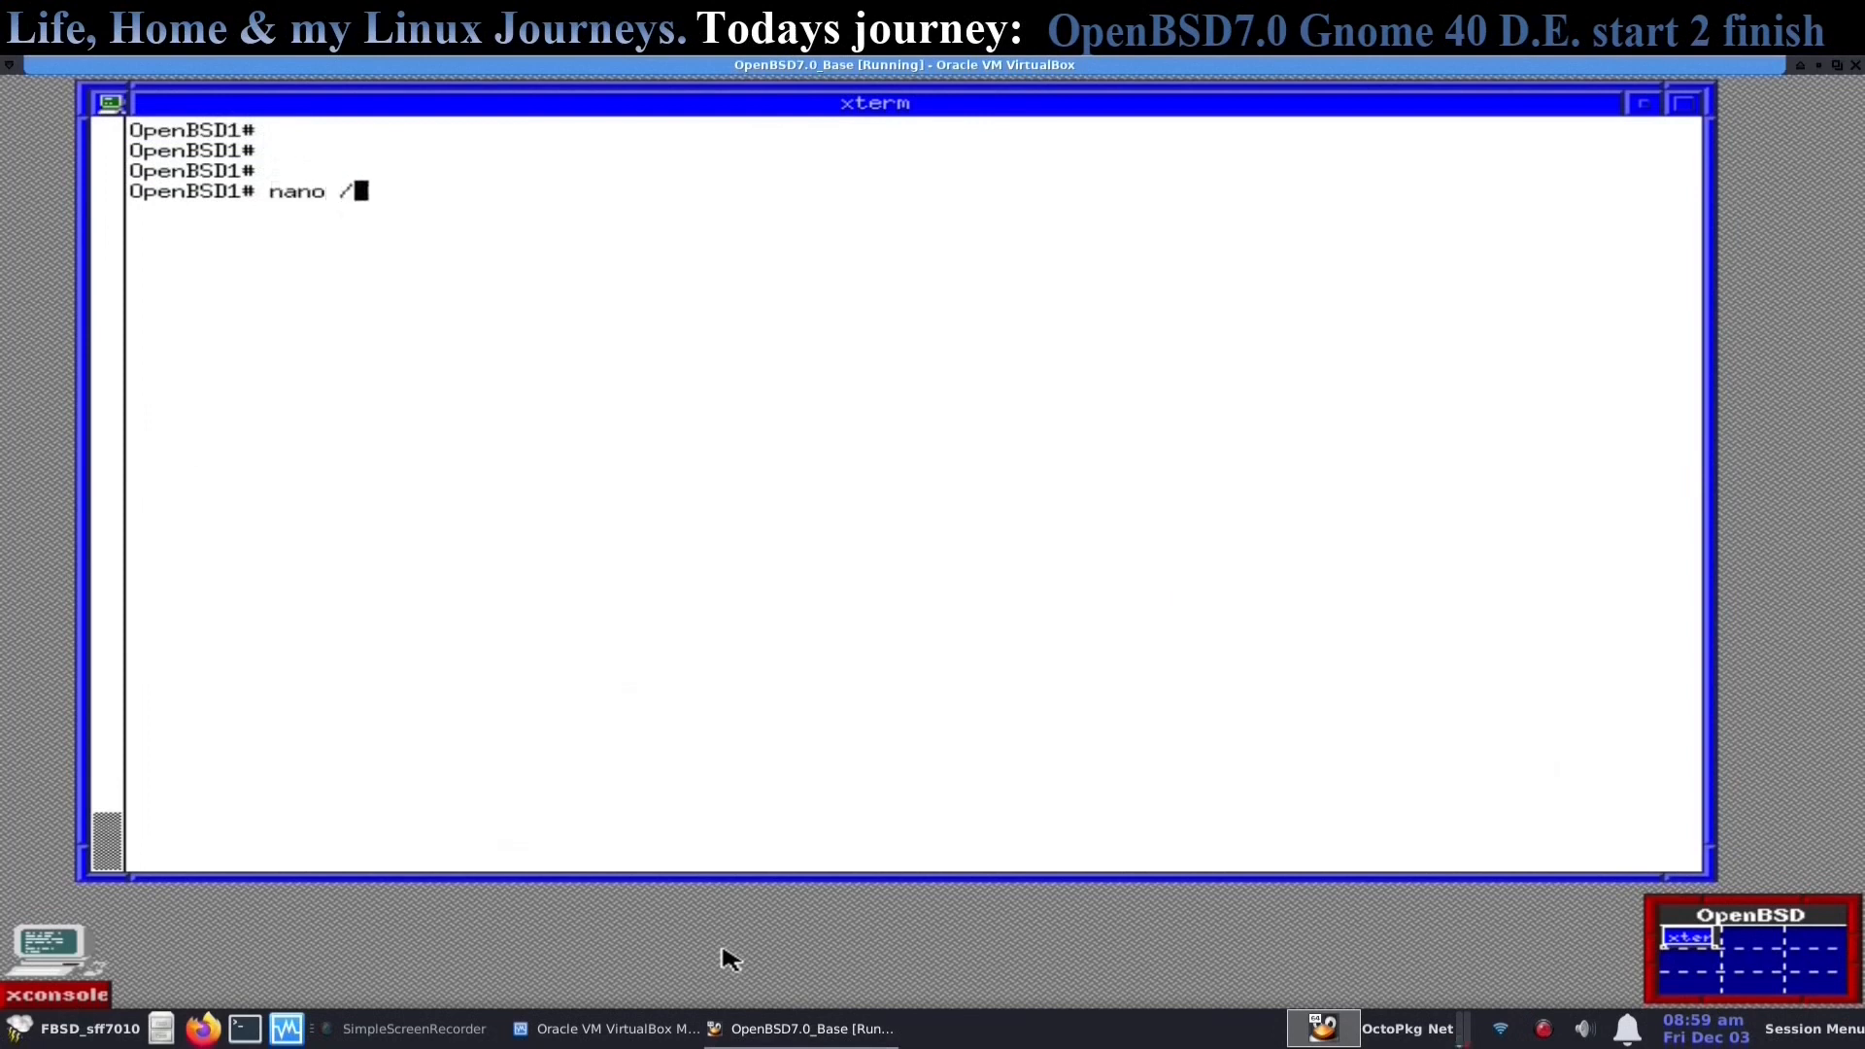
type("etc/")
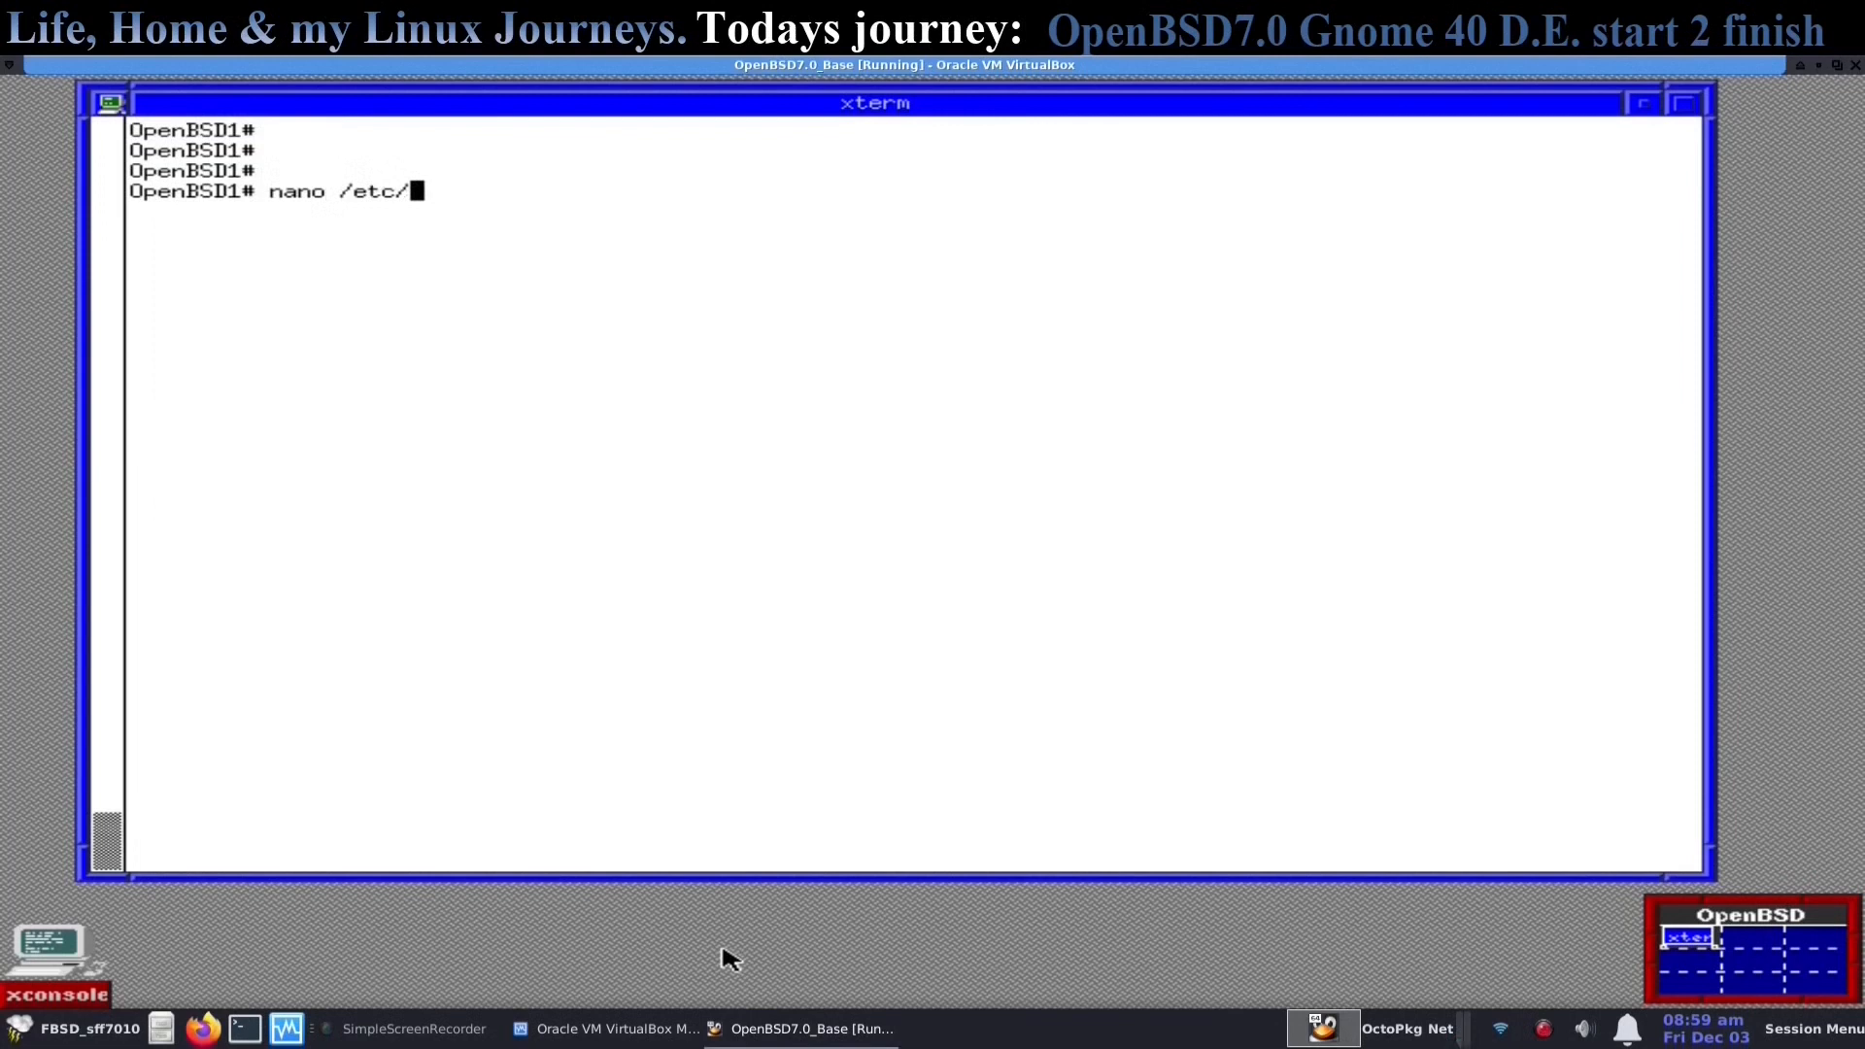
type("doas")
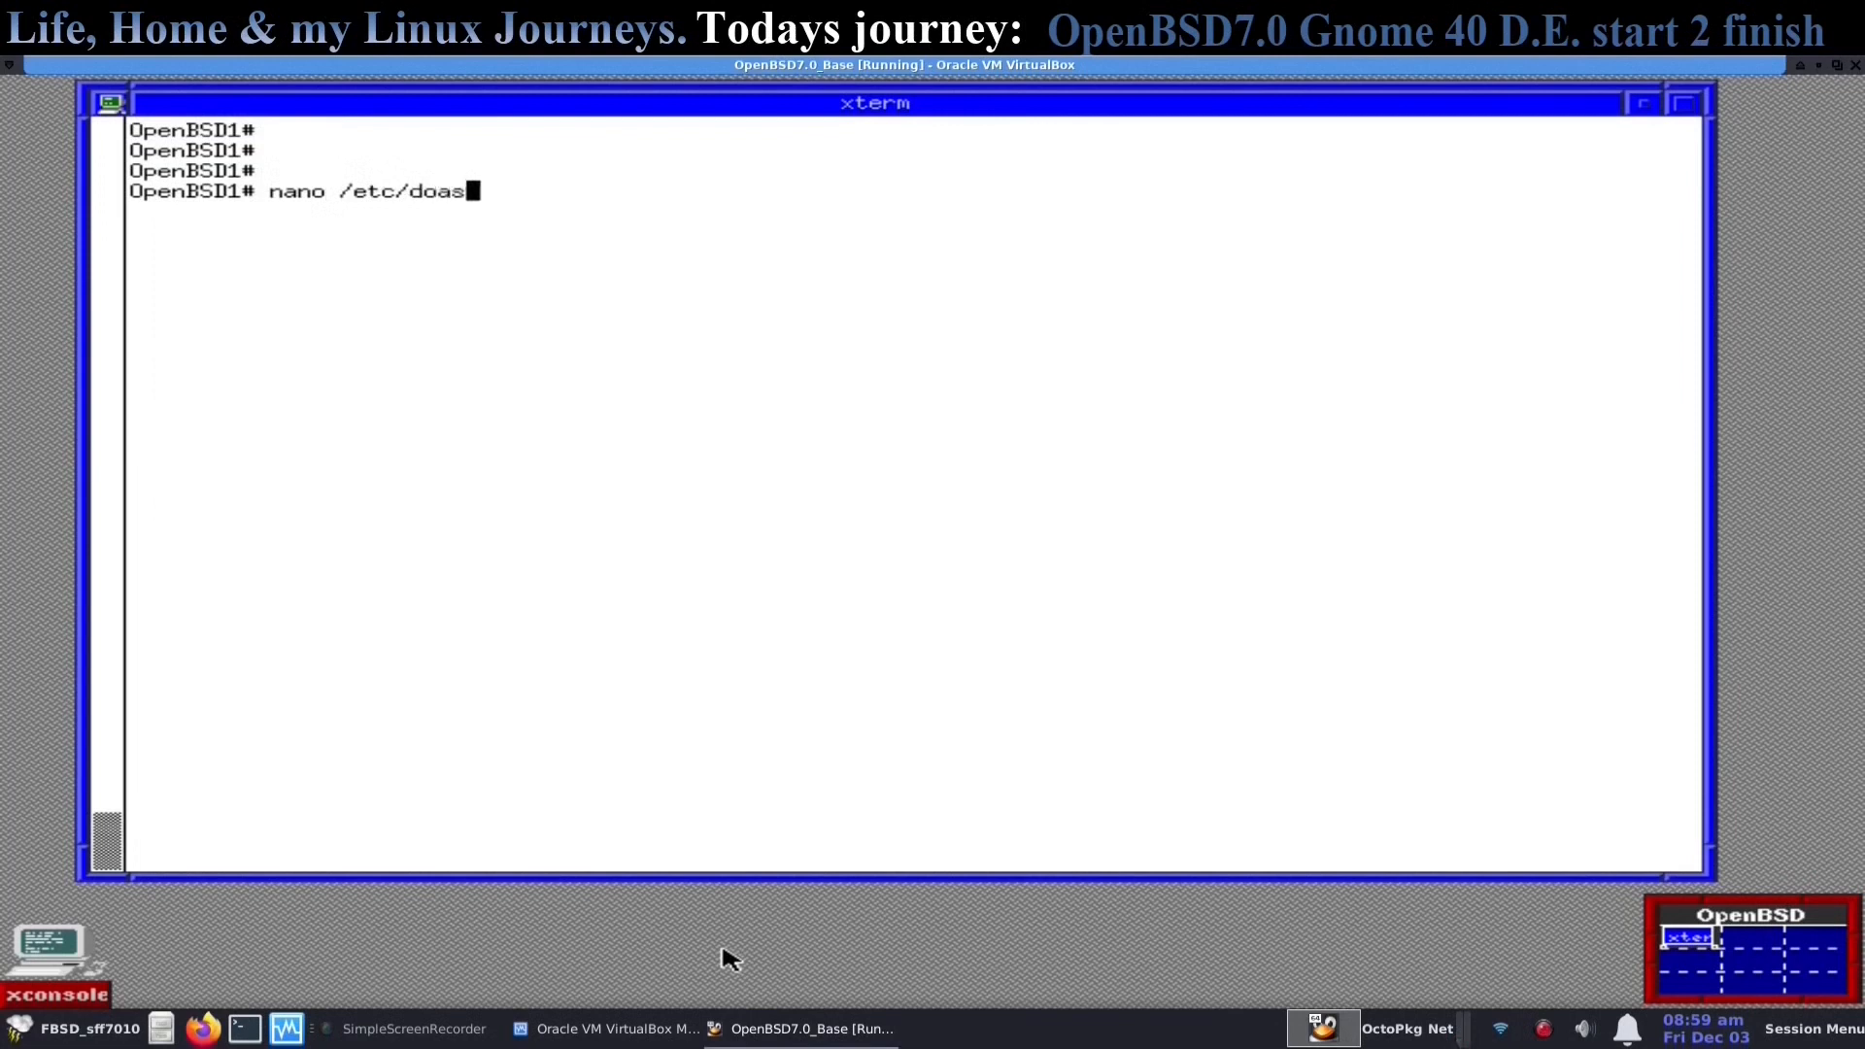
type(".conf")
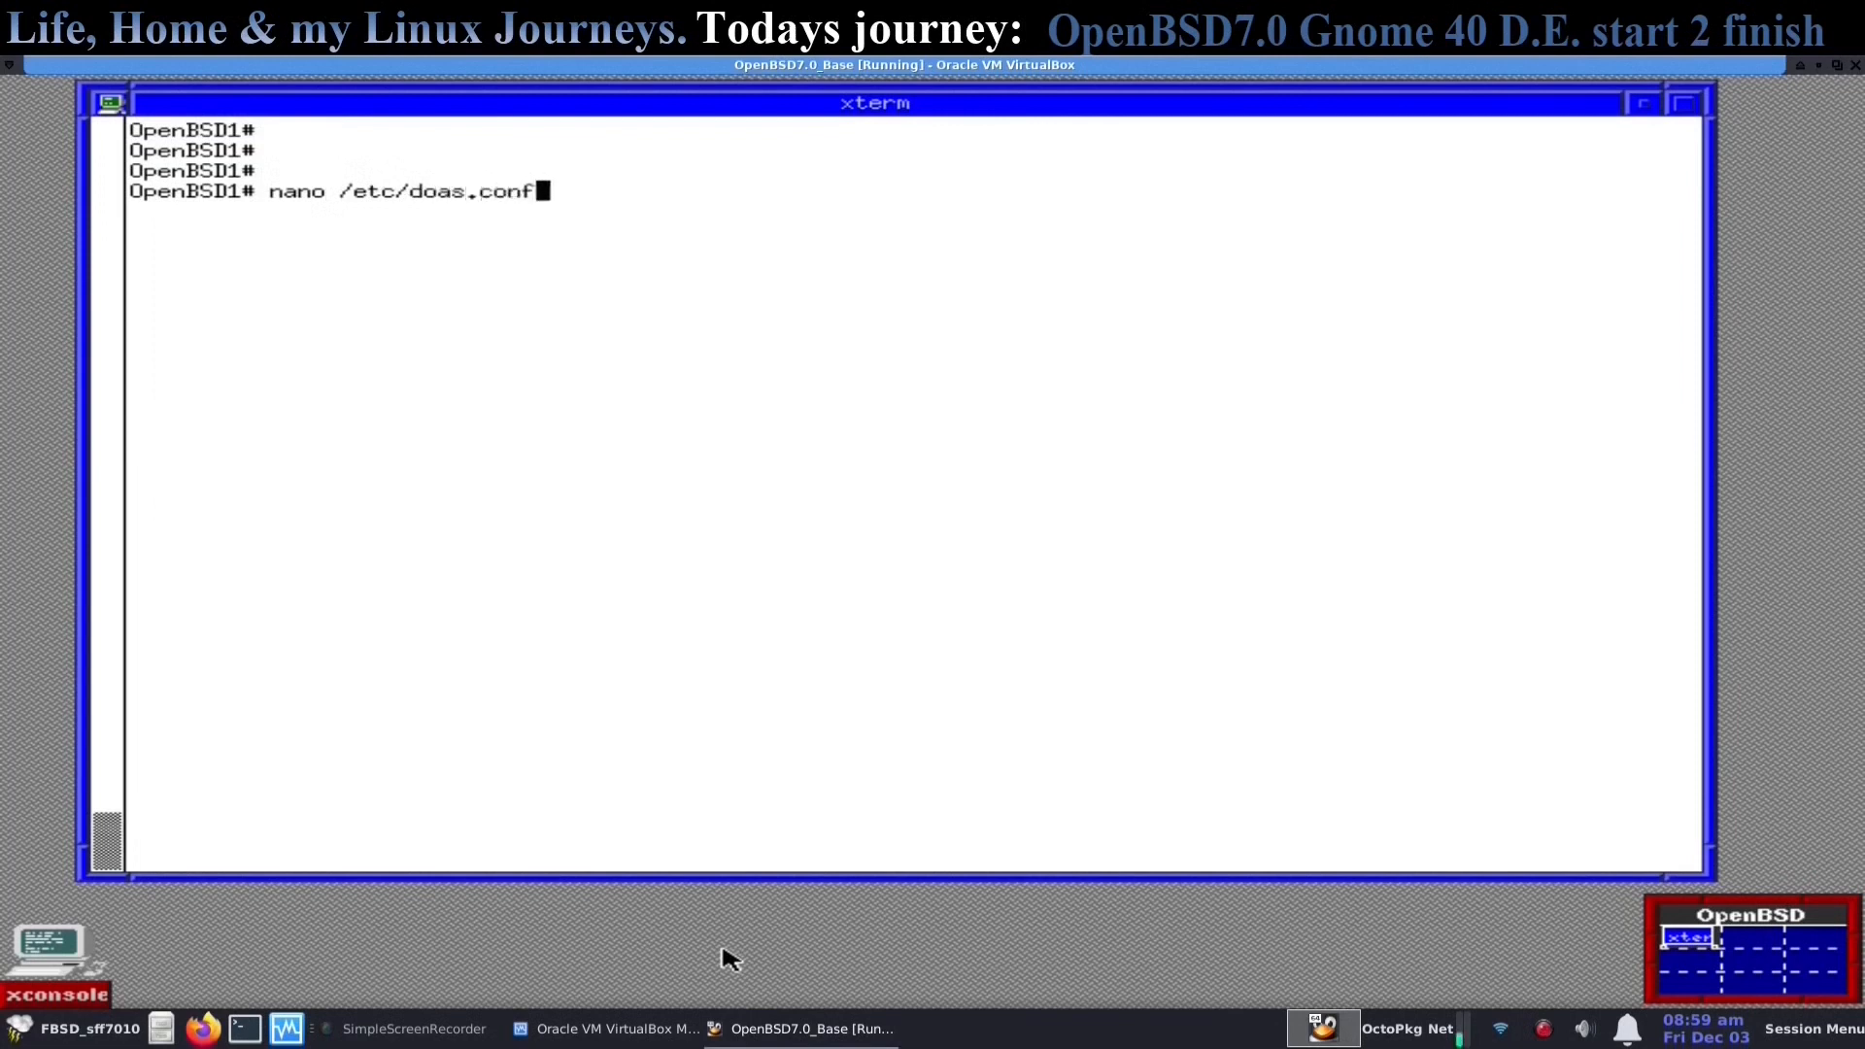
key("Return")
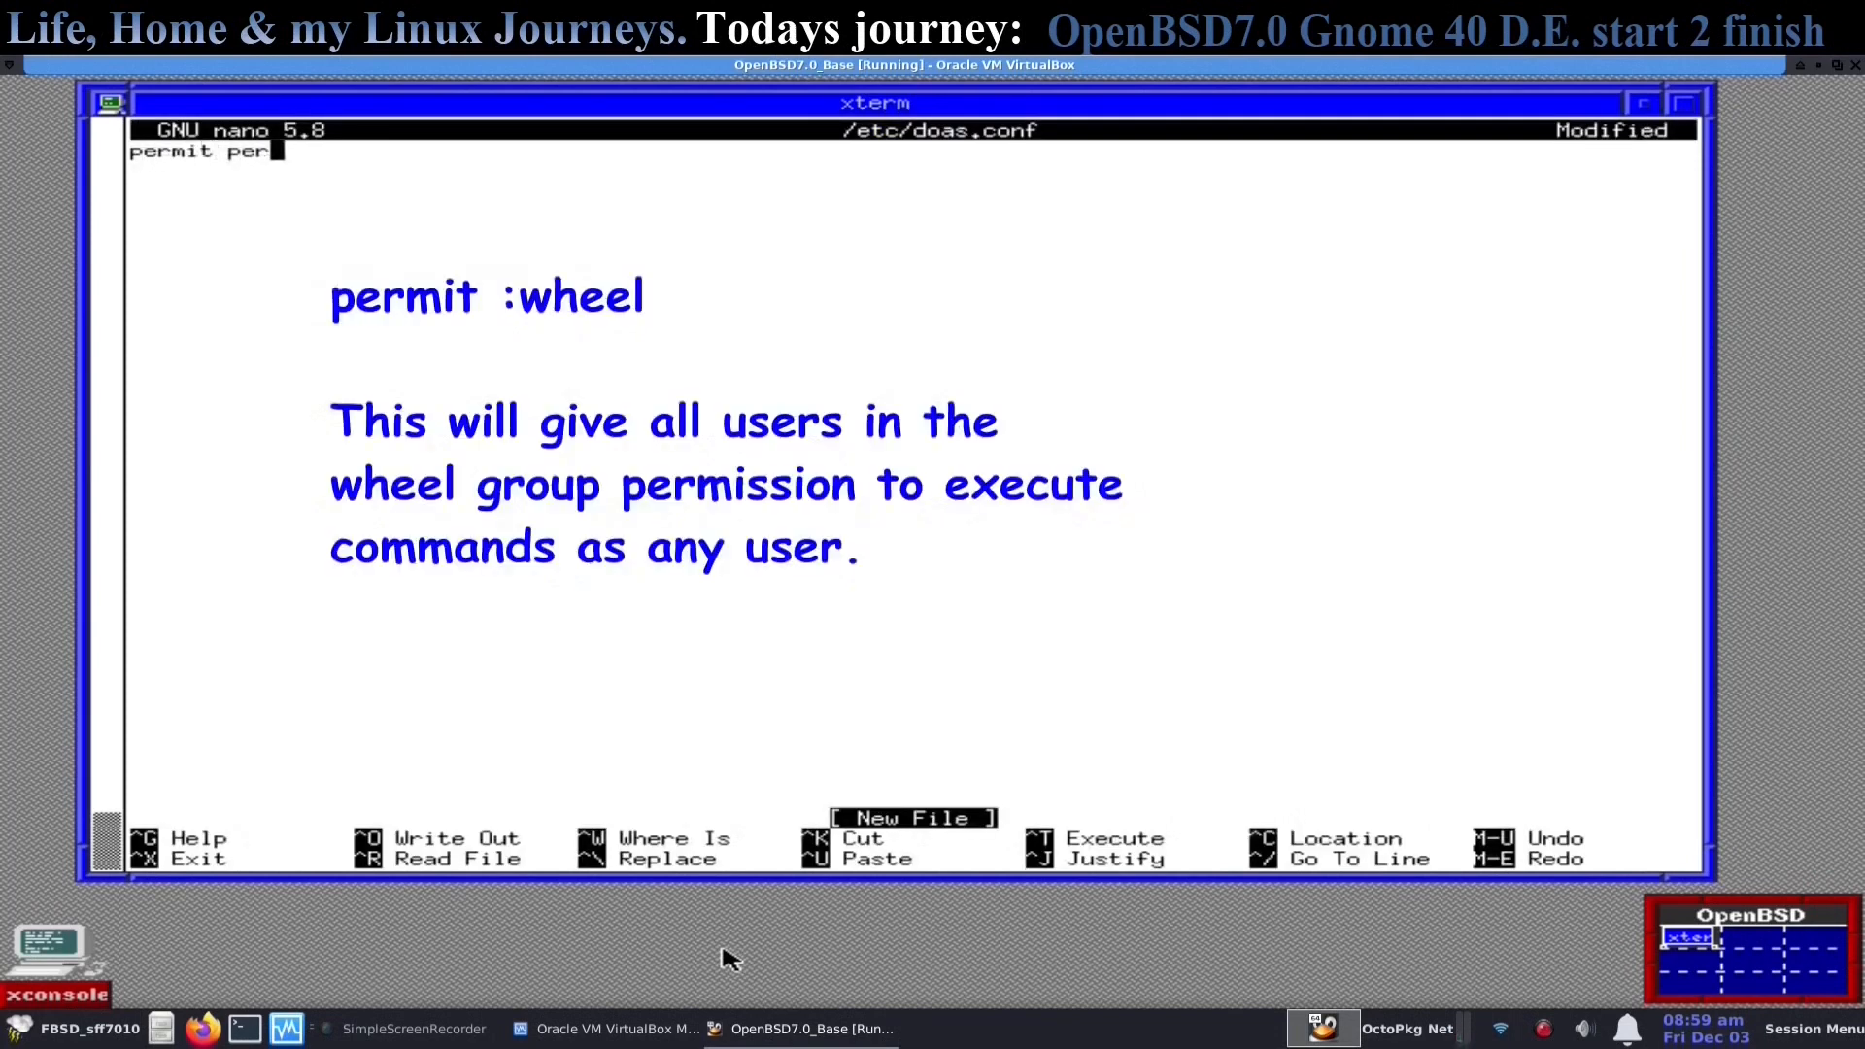
Step: Write the 'permit persist keepenv dennis' rule and save the file
type("sist")
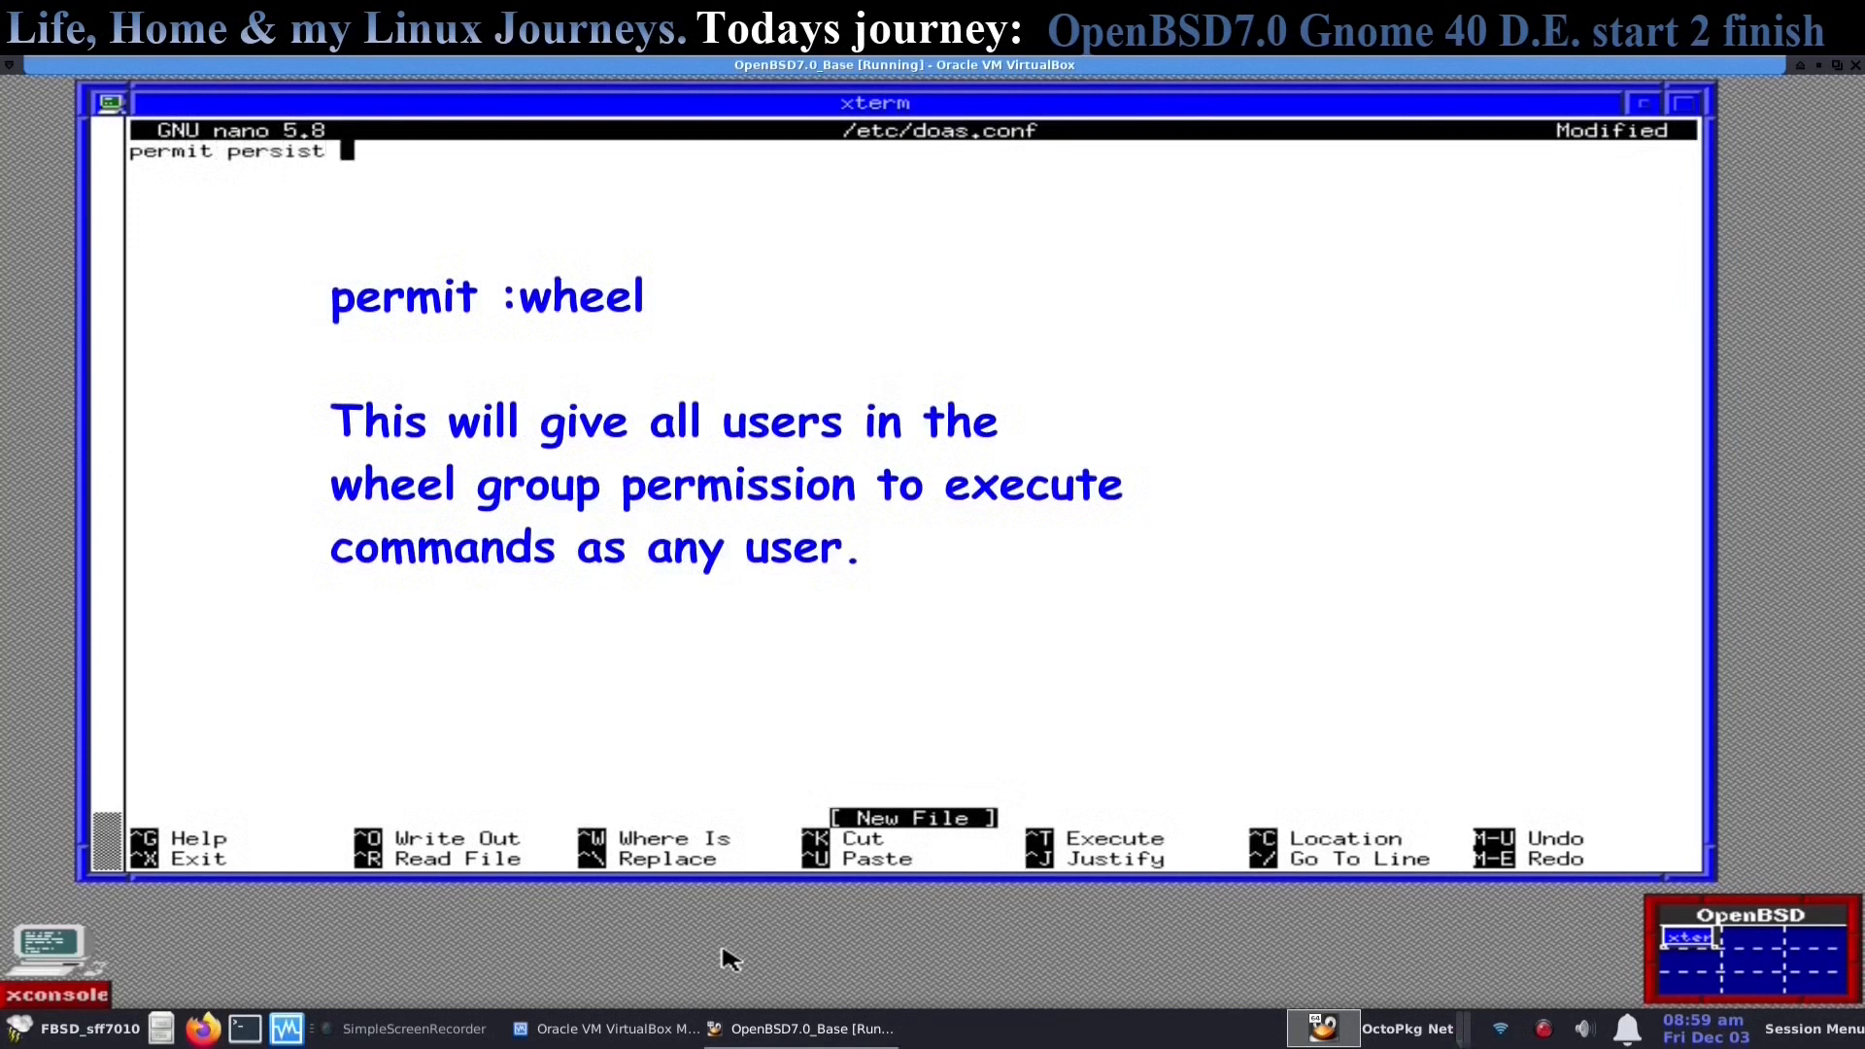
type("keepenv d")
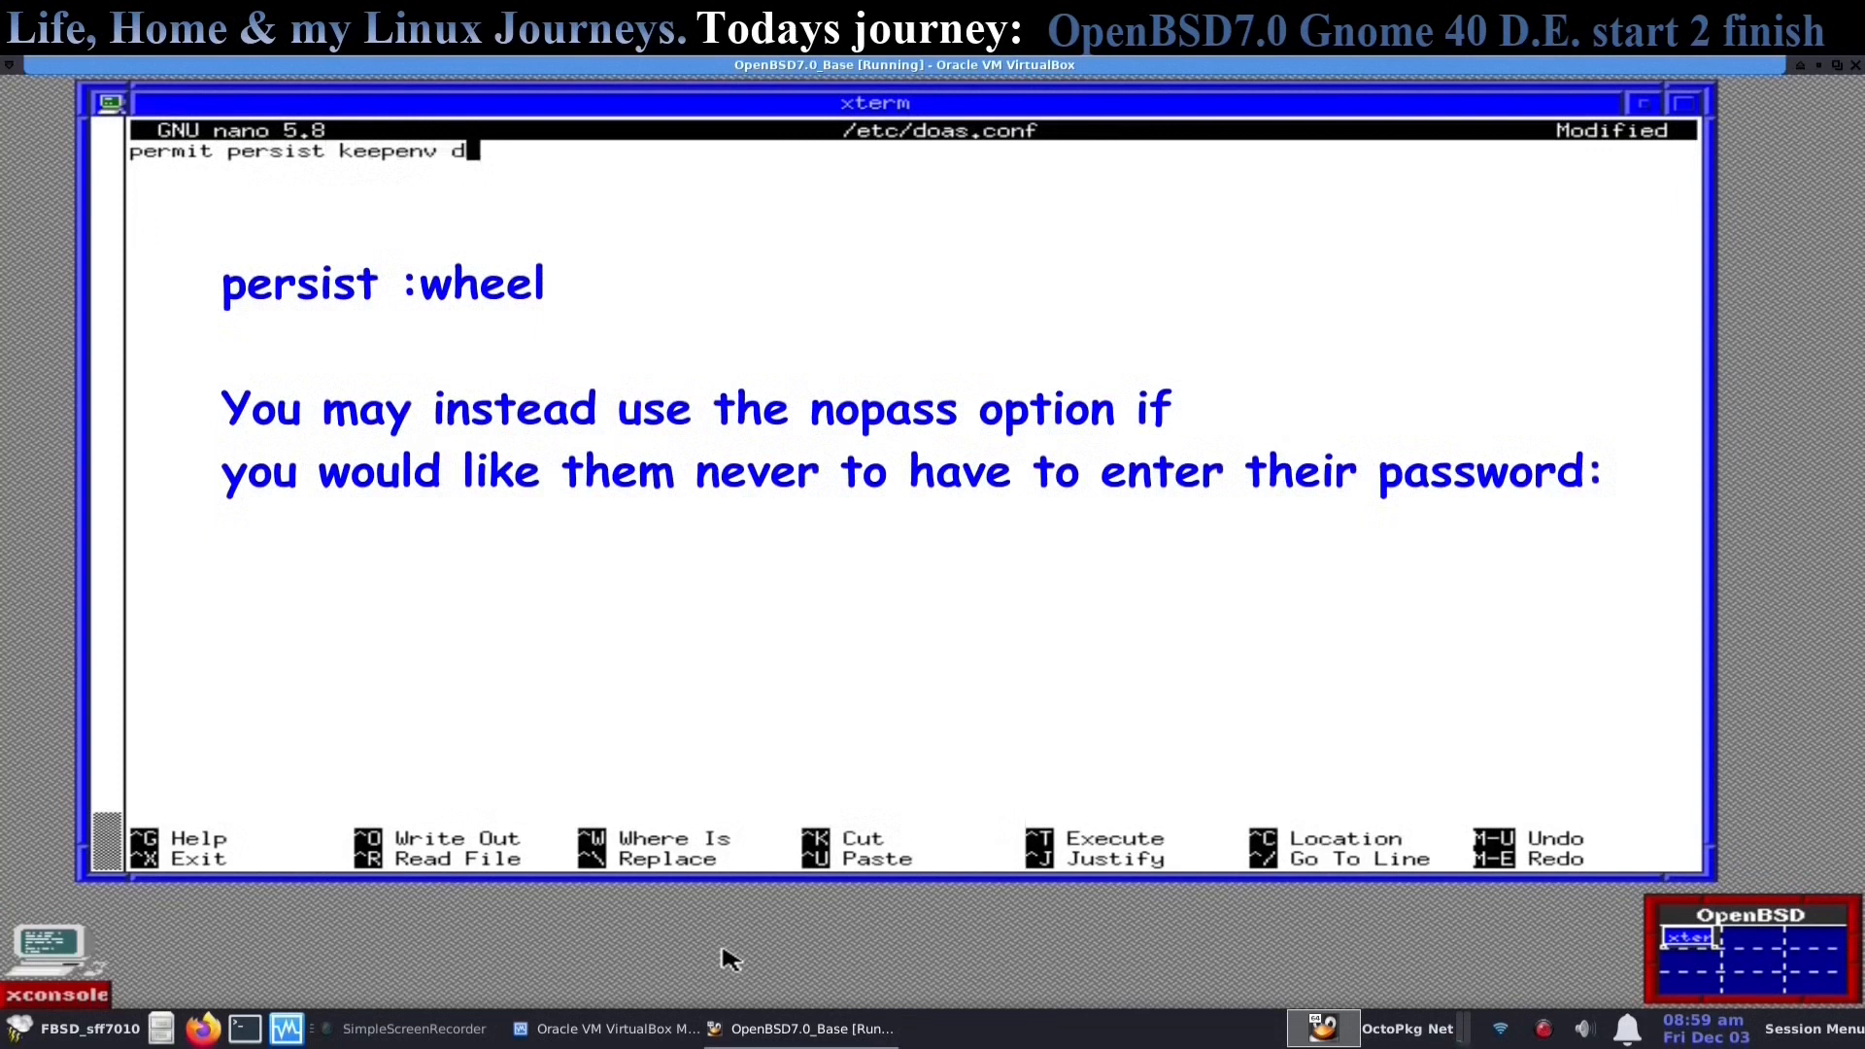
type("ennis")
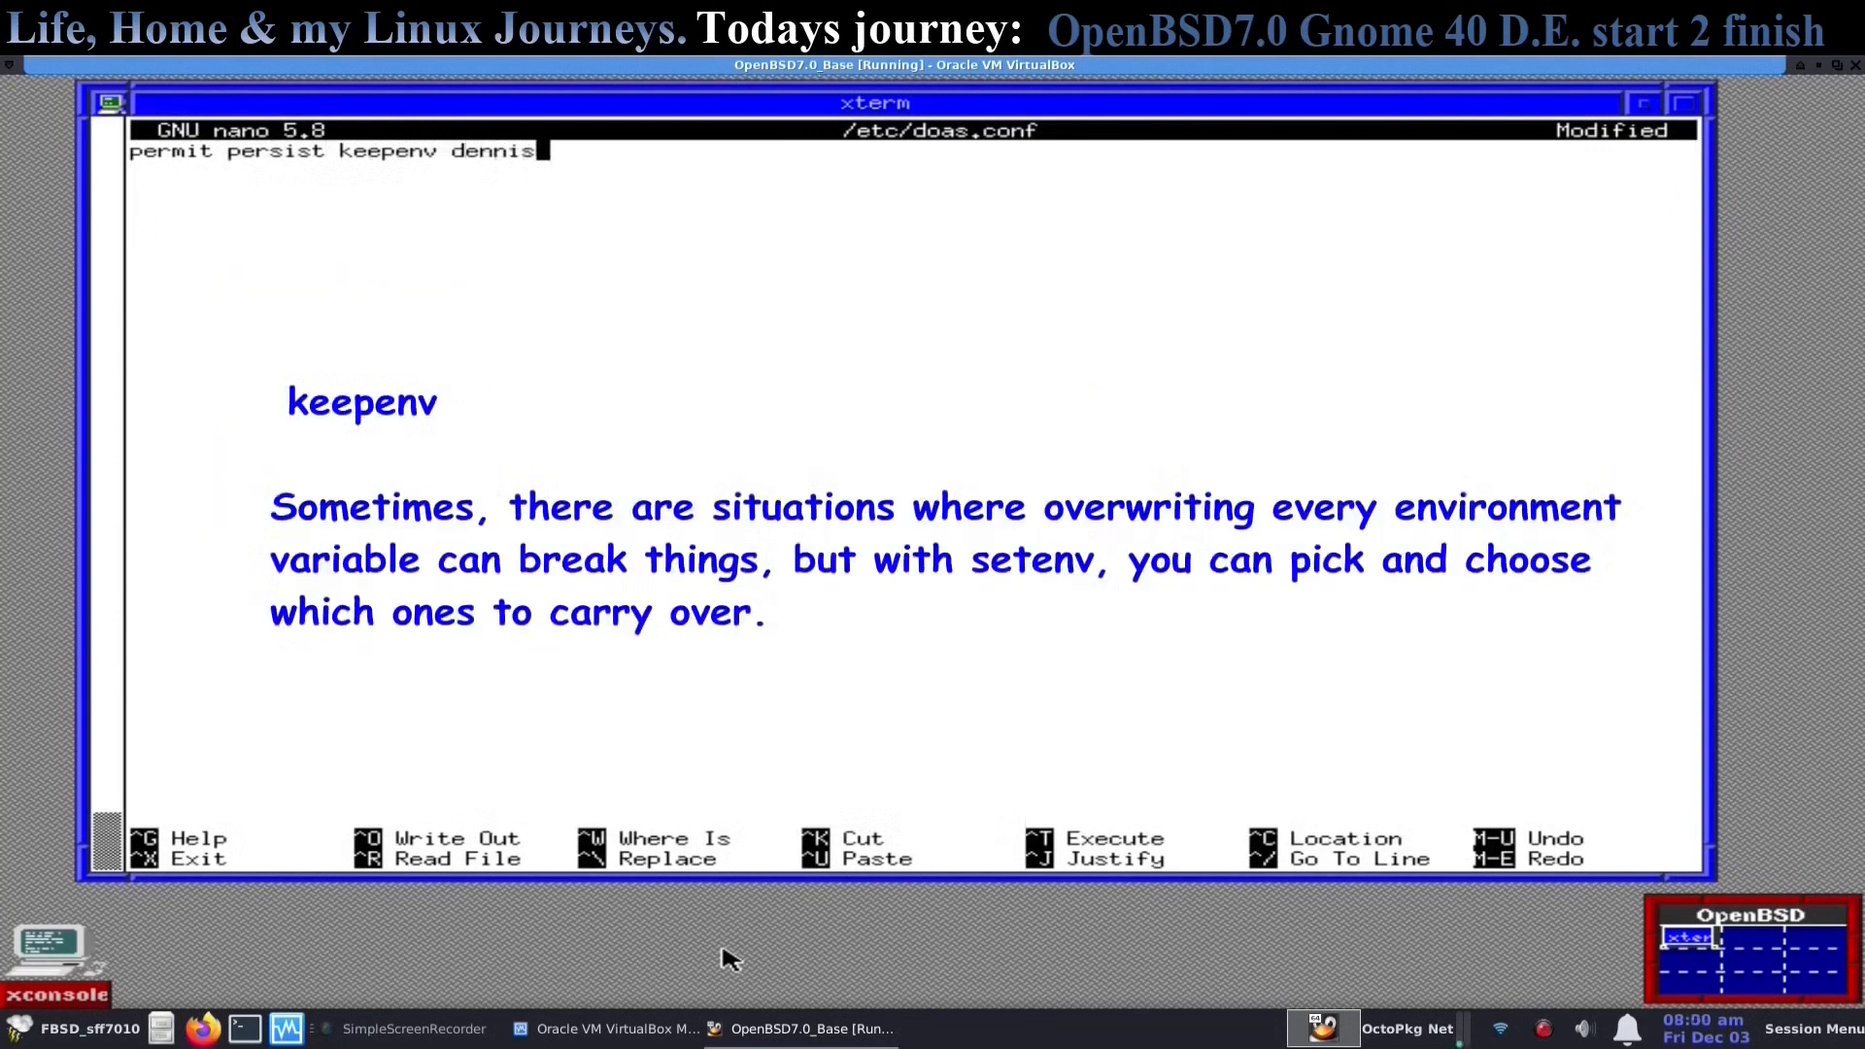
key("ctrl+o")
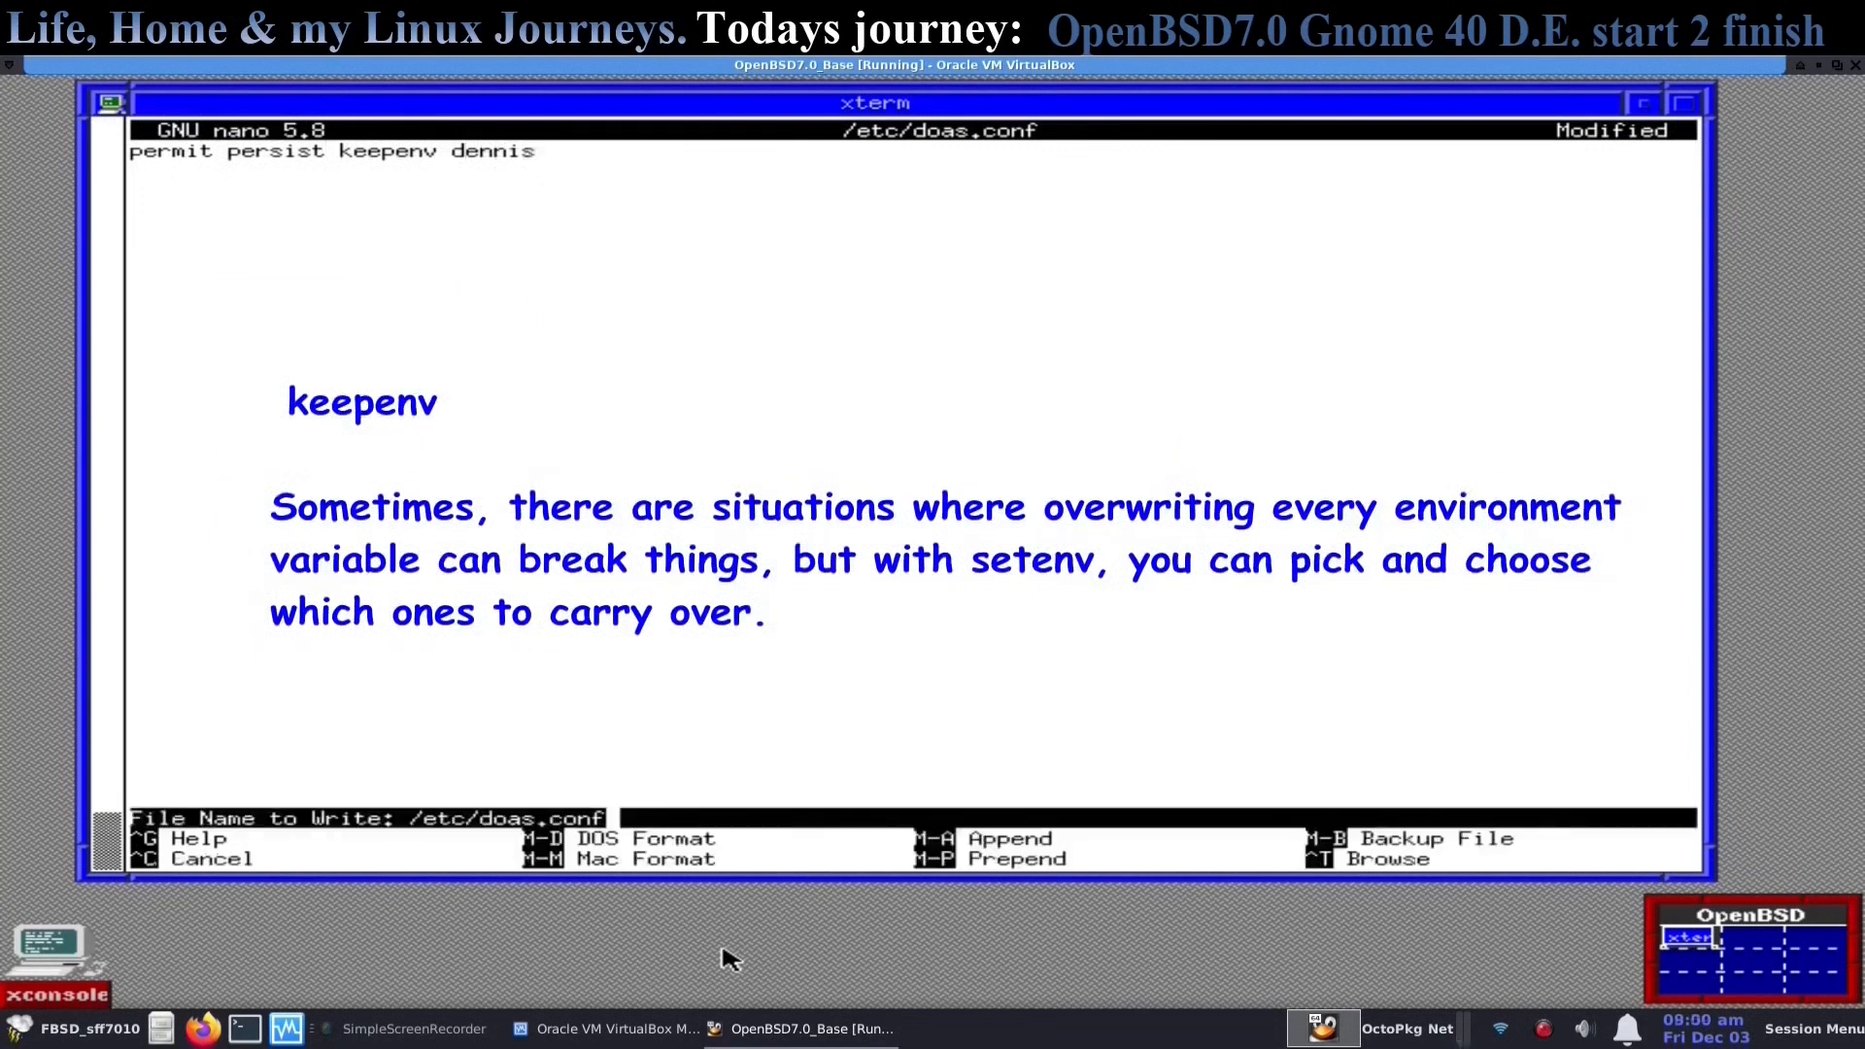
key("Enter")
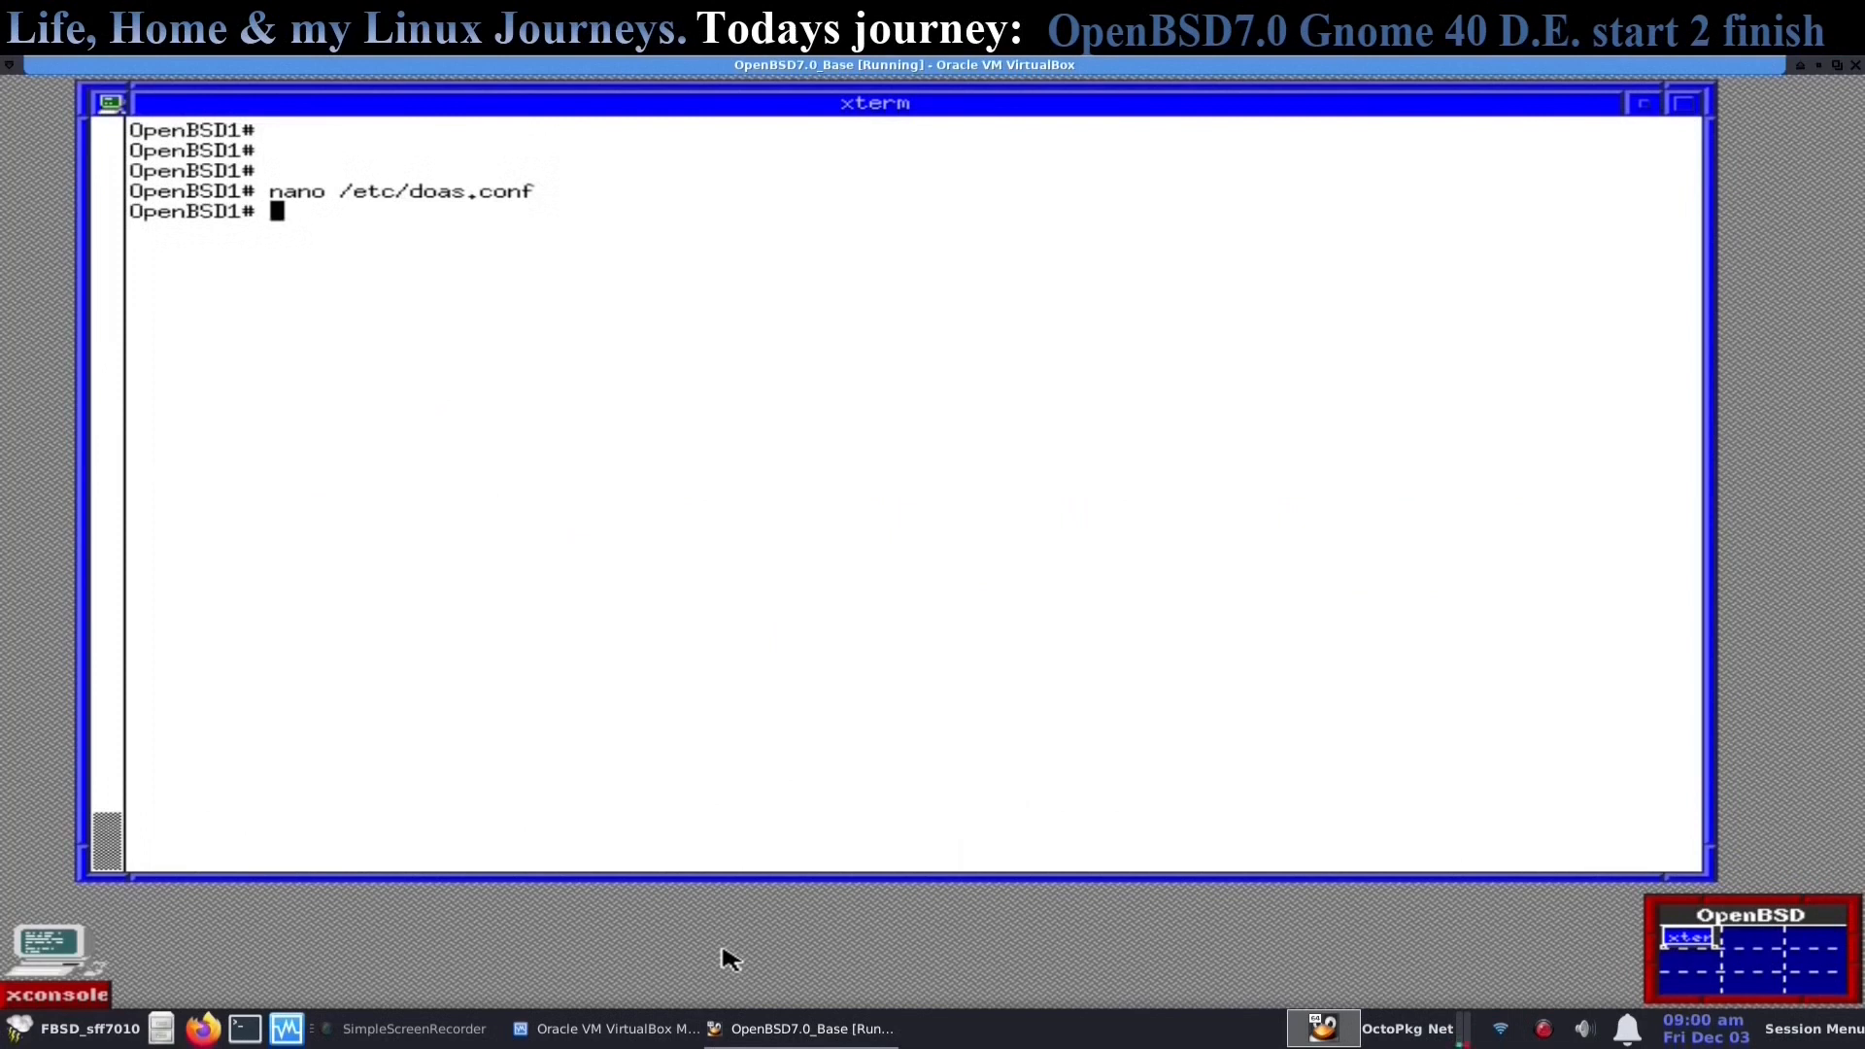
Step: Open /etc/login.conf in nano
type("nano")
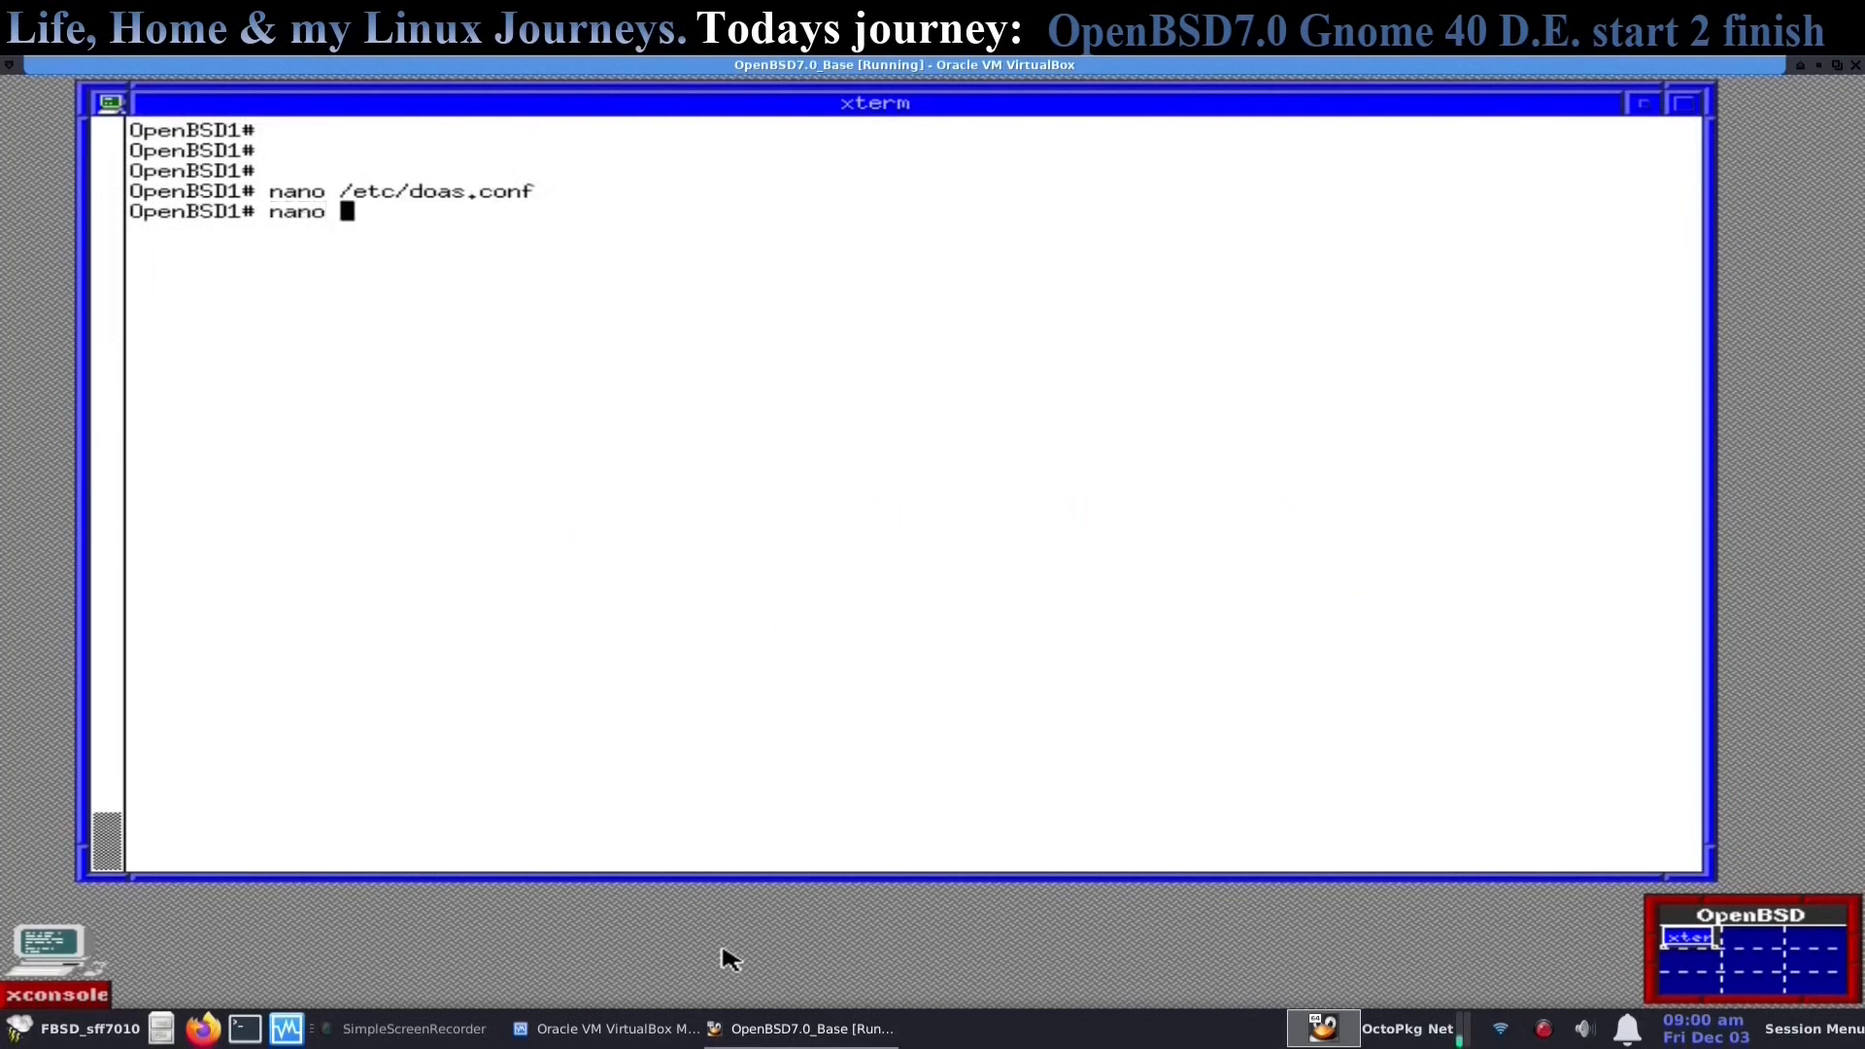
type("/etc/lo")
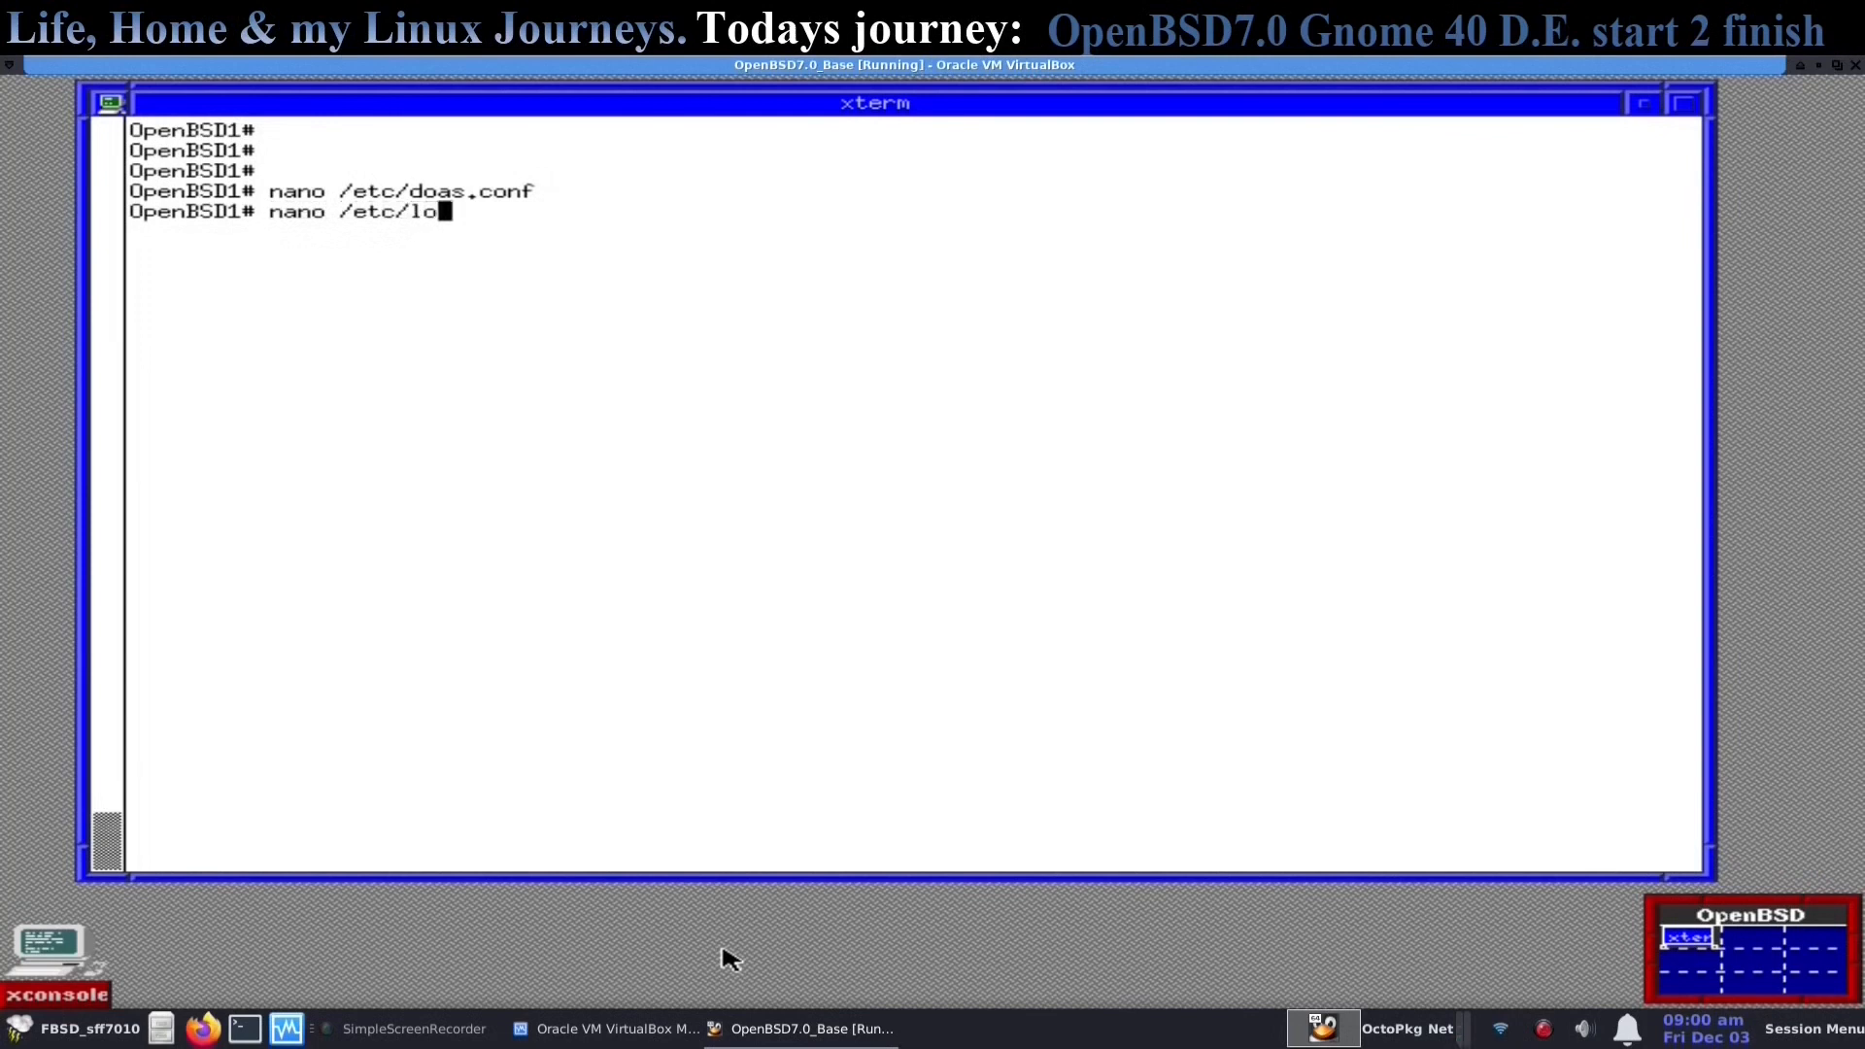
type("gin.")
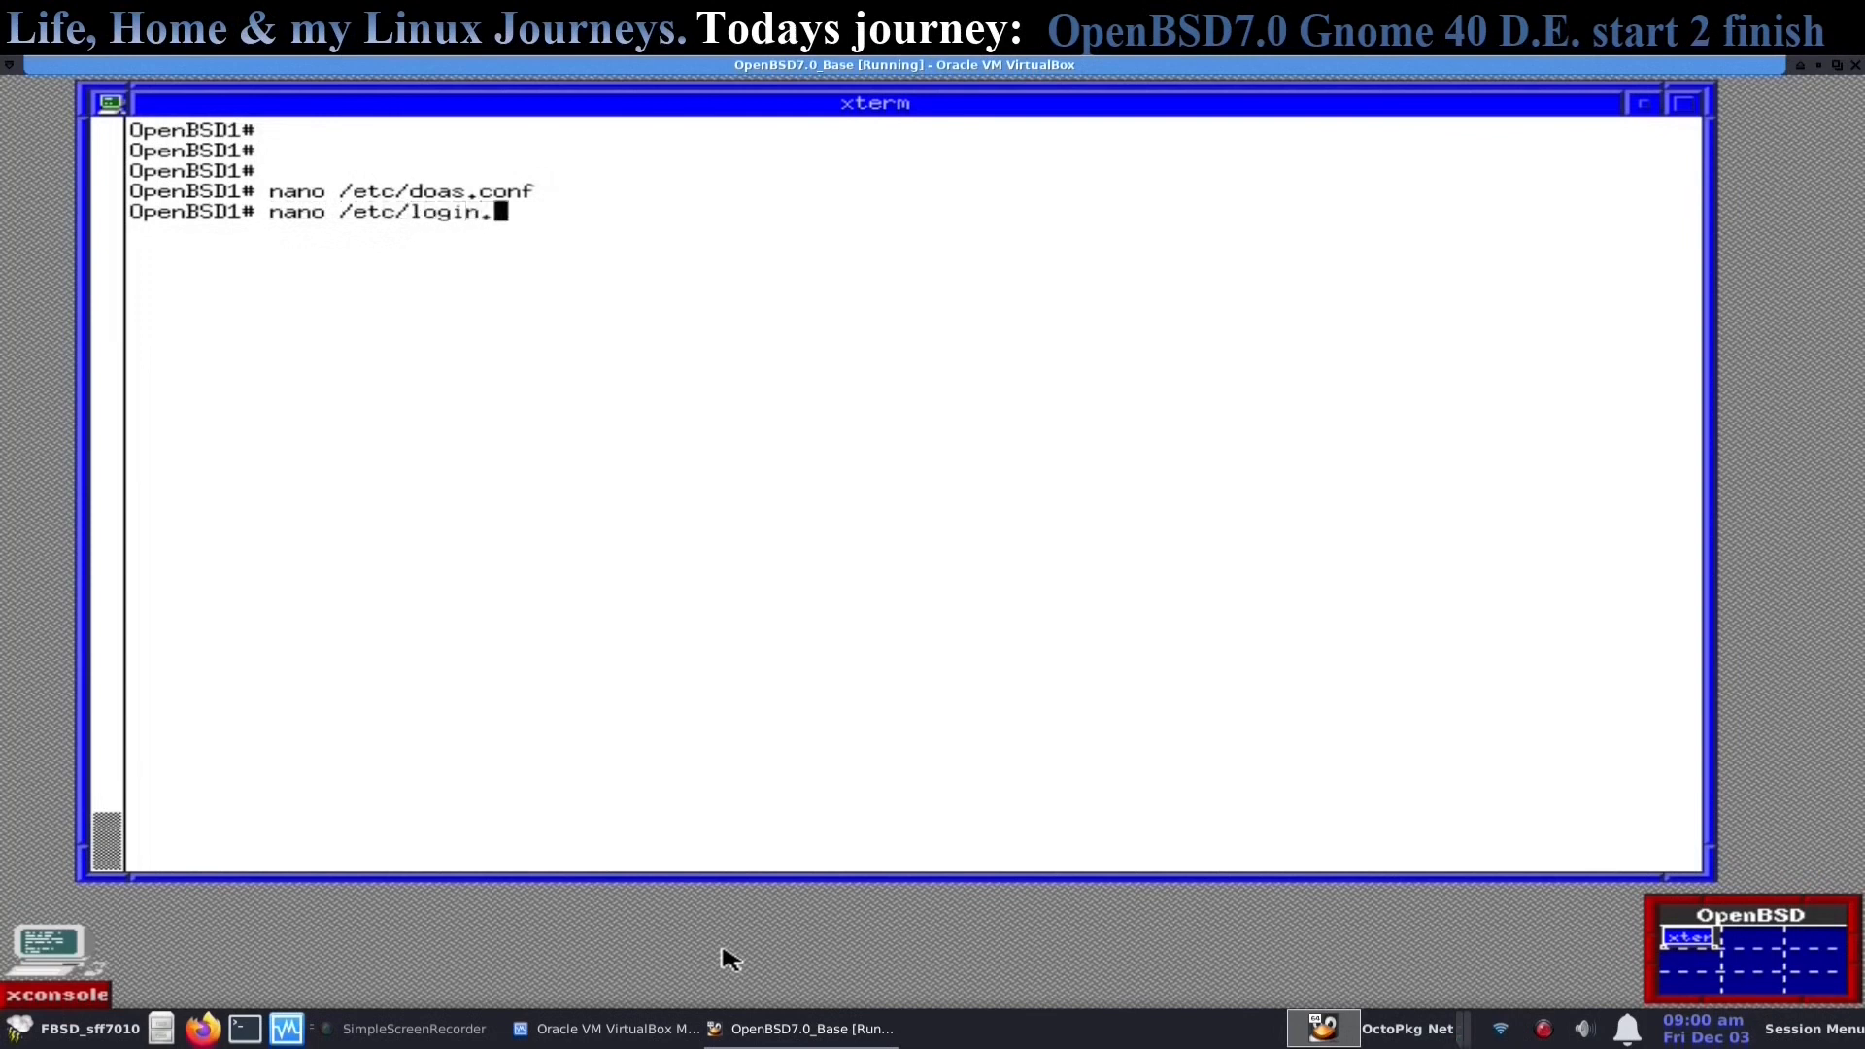
type("conf")
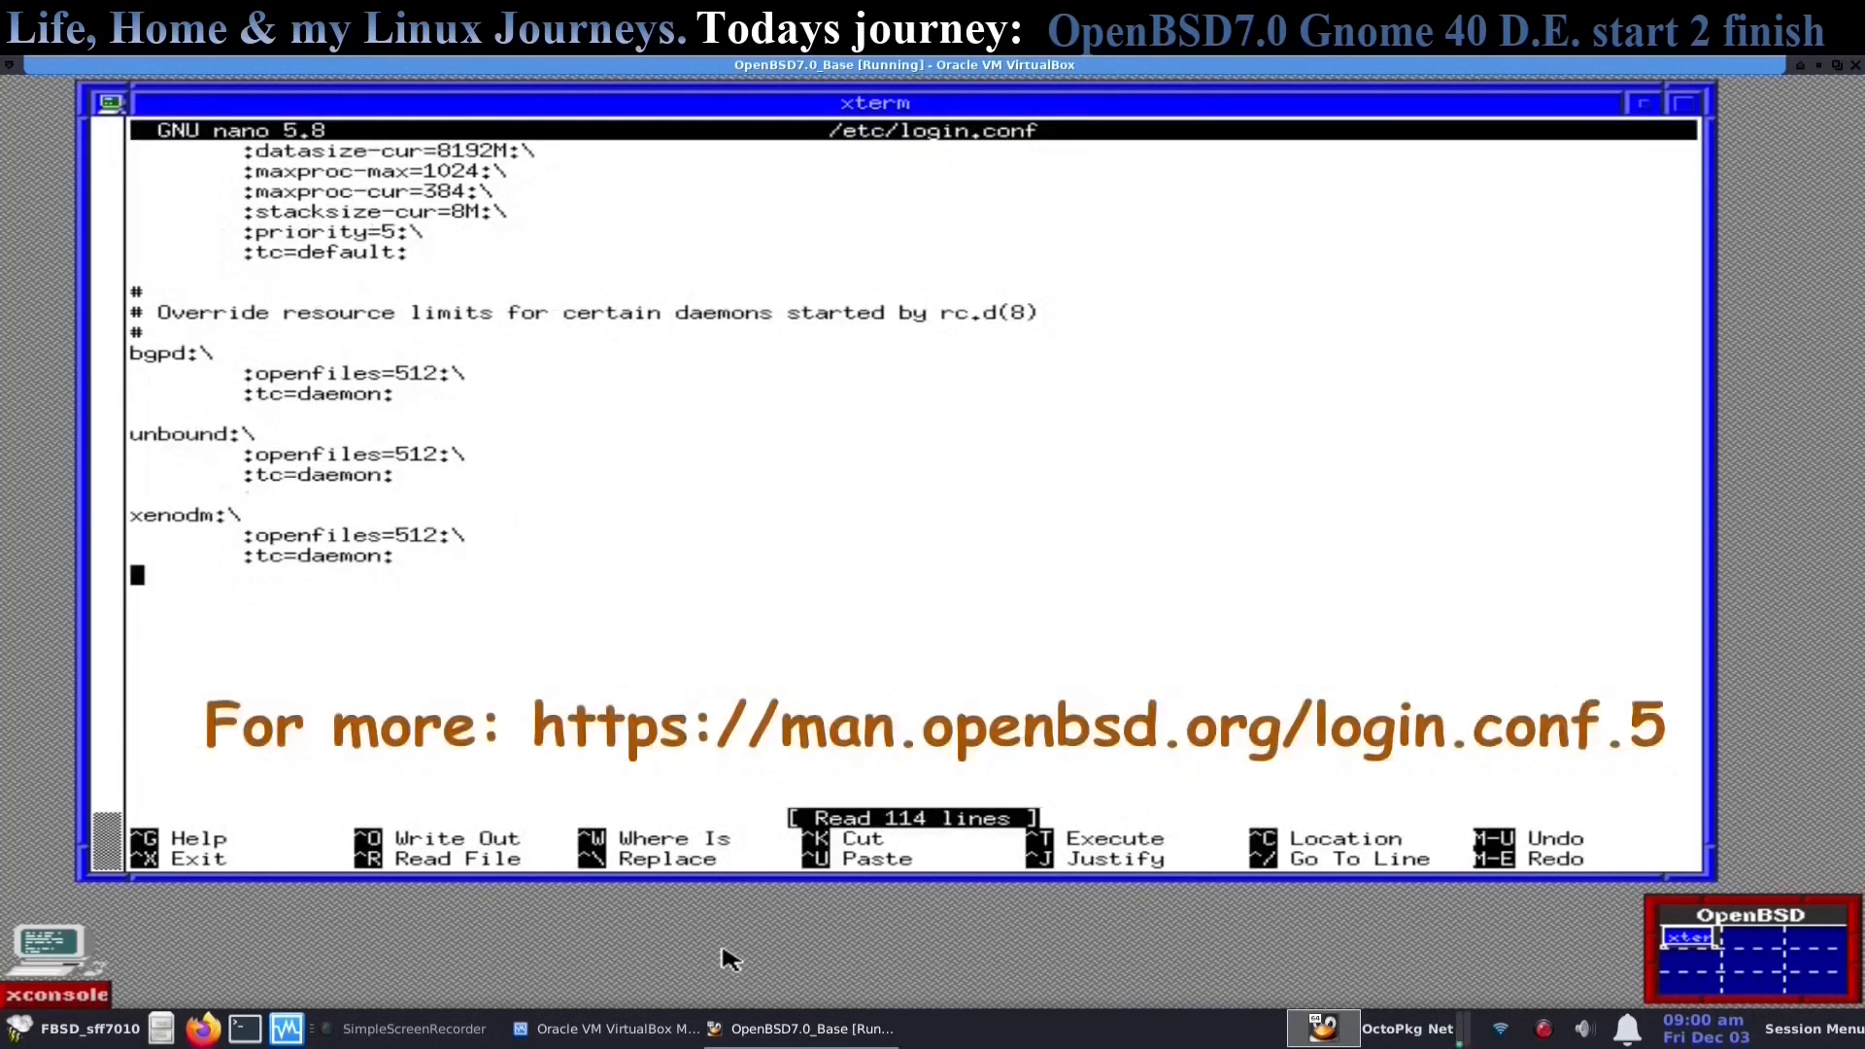
Step: Add a gnome class with datasize-curl=1024mb and tc=default, and save it
type("g")
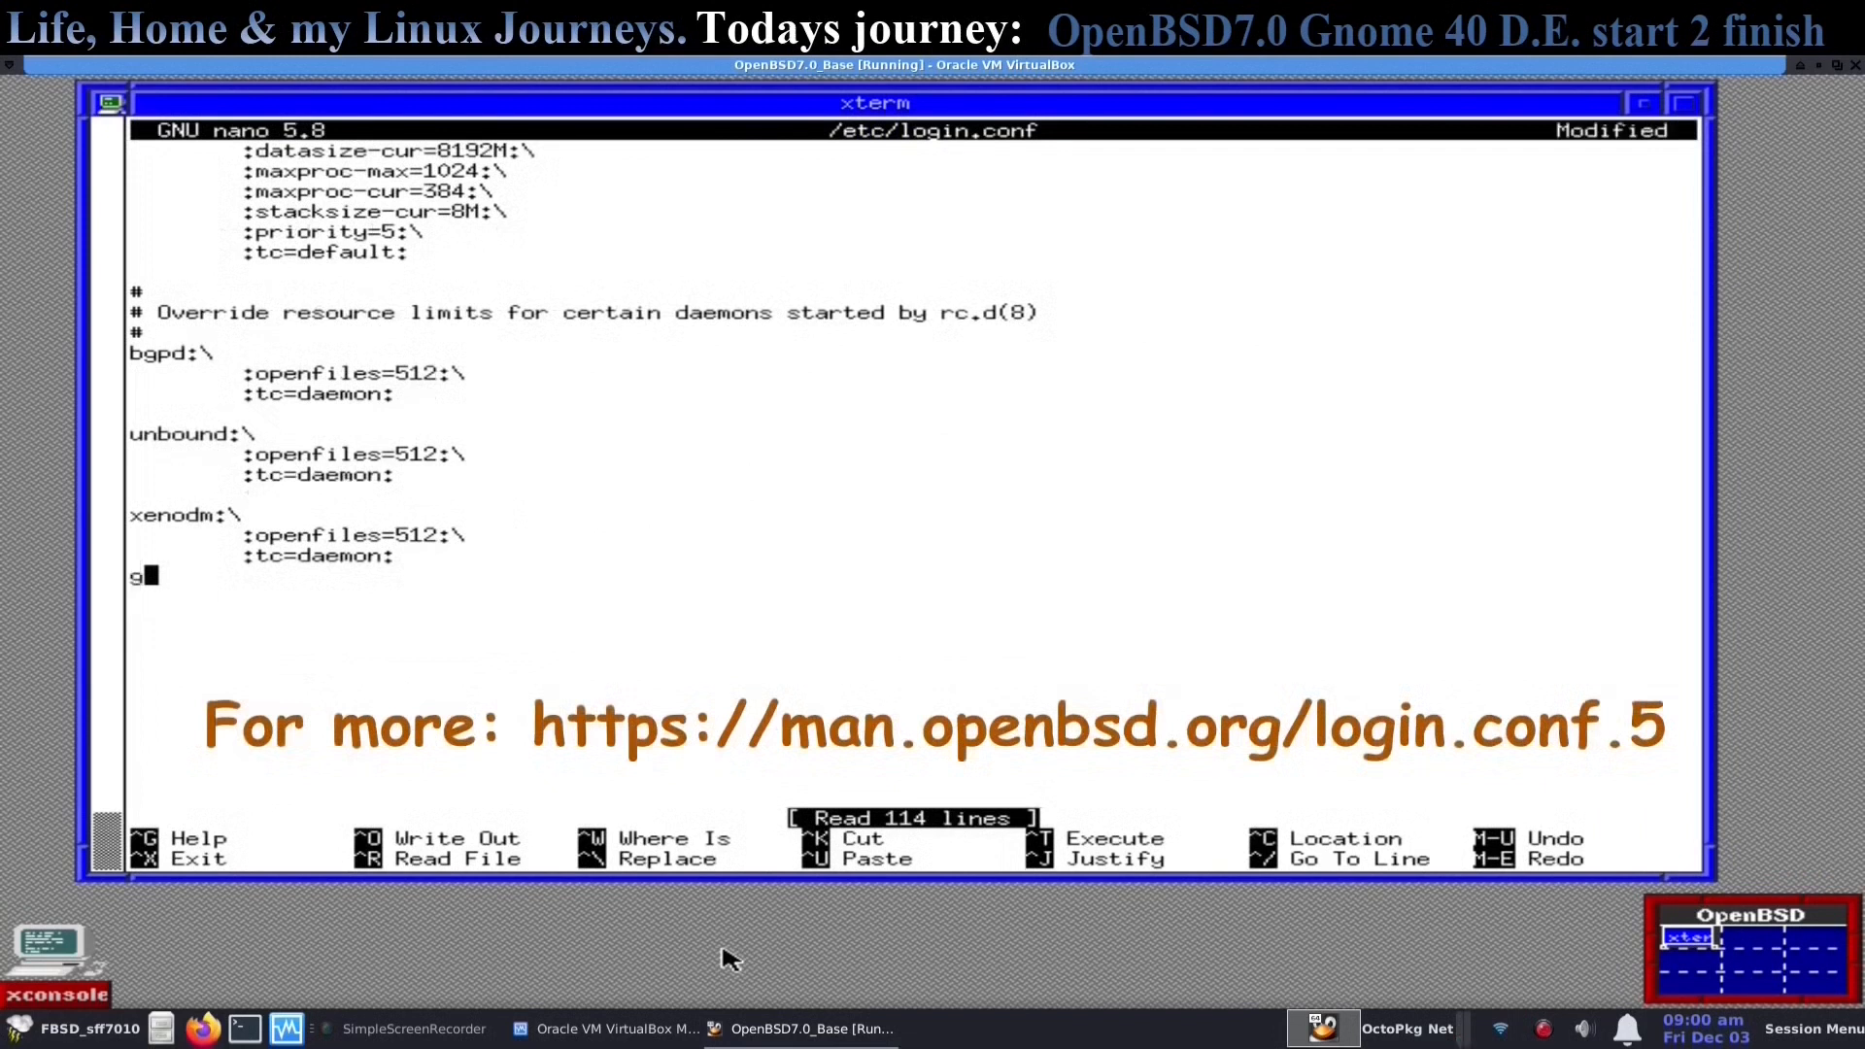
type("nome")
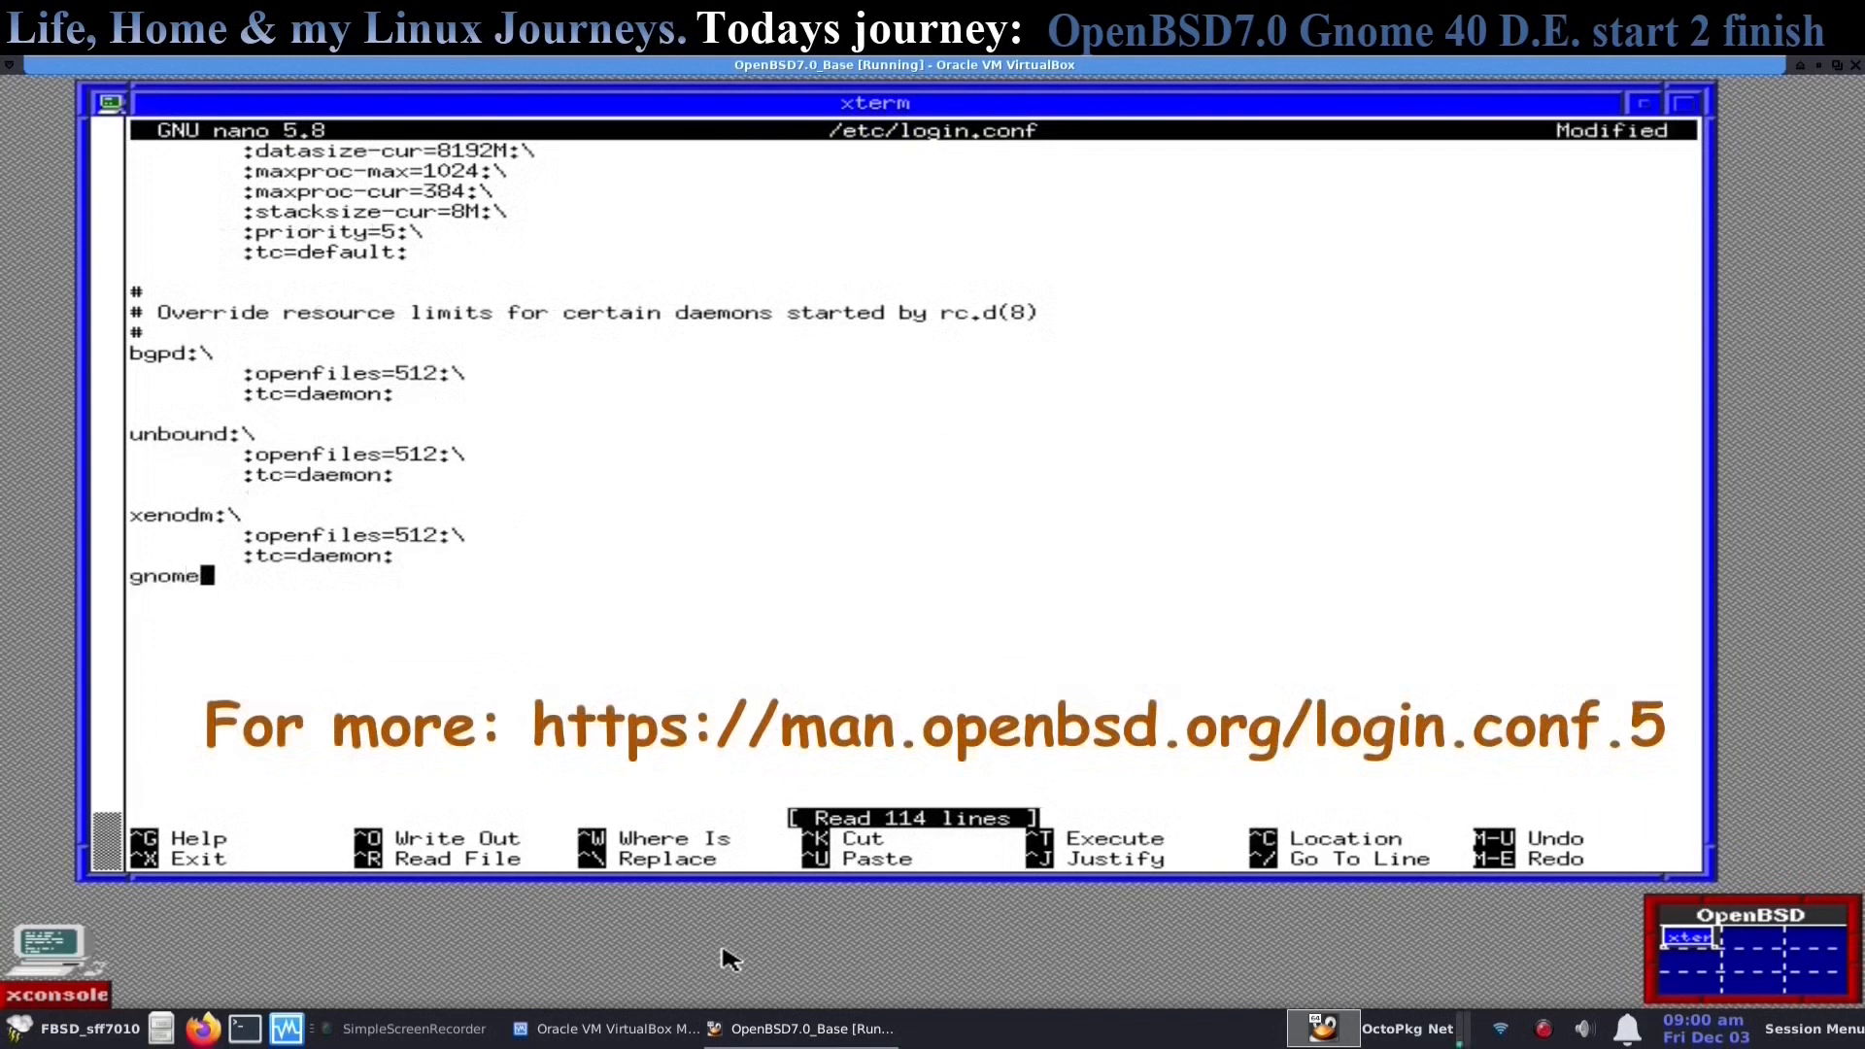
type(":\\")
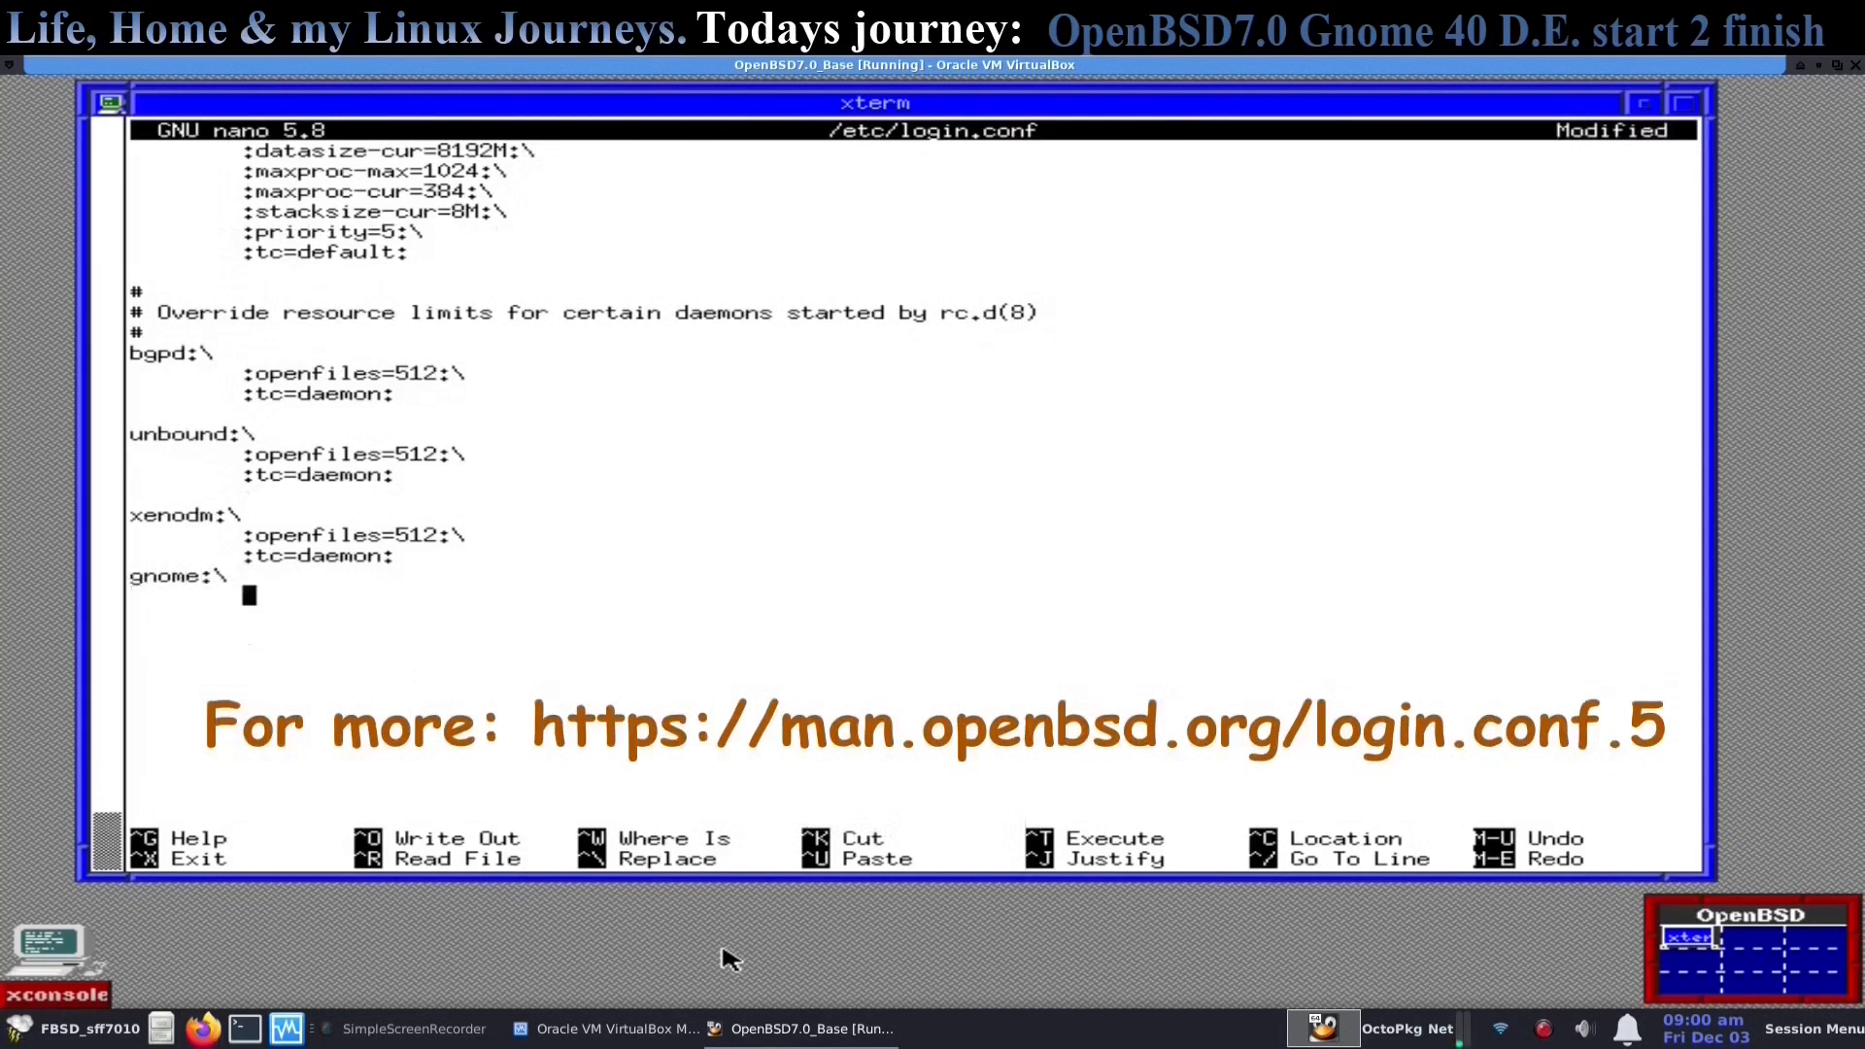
type(":")
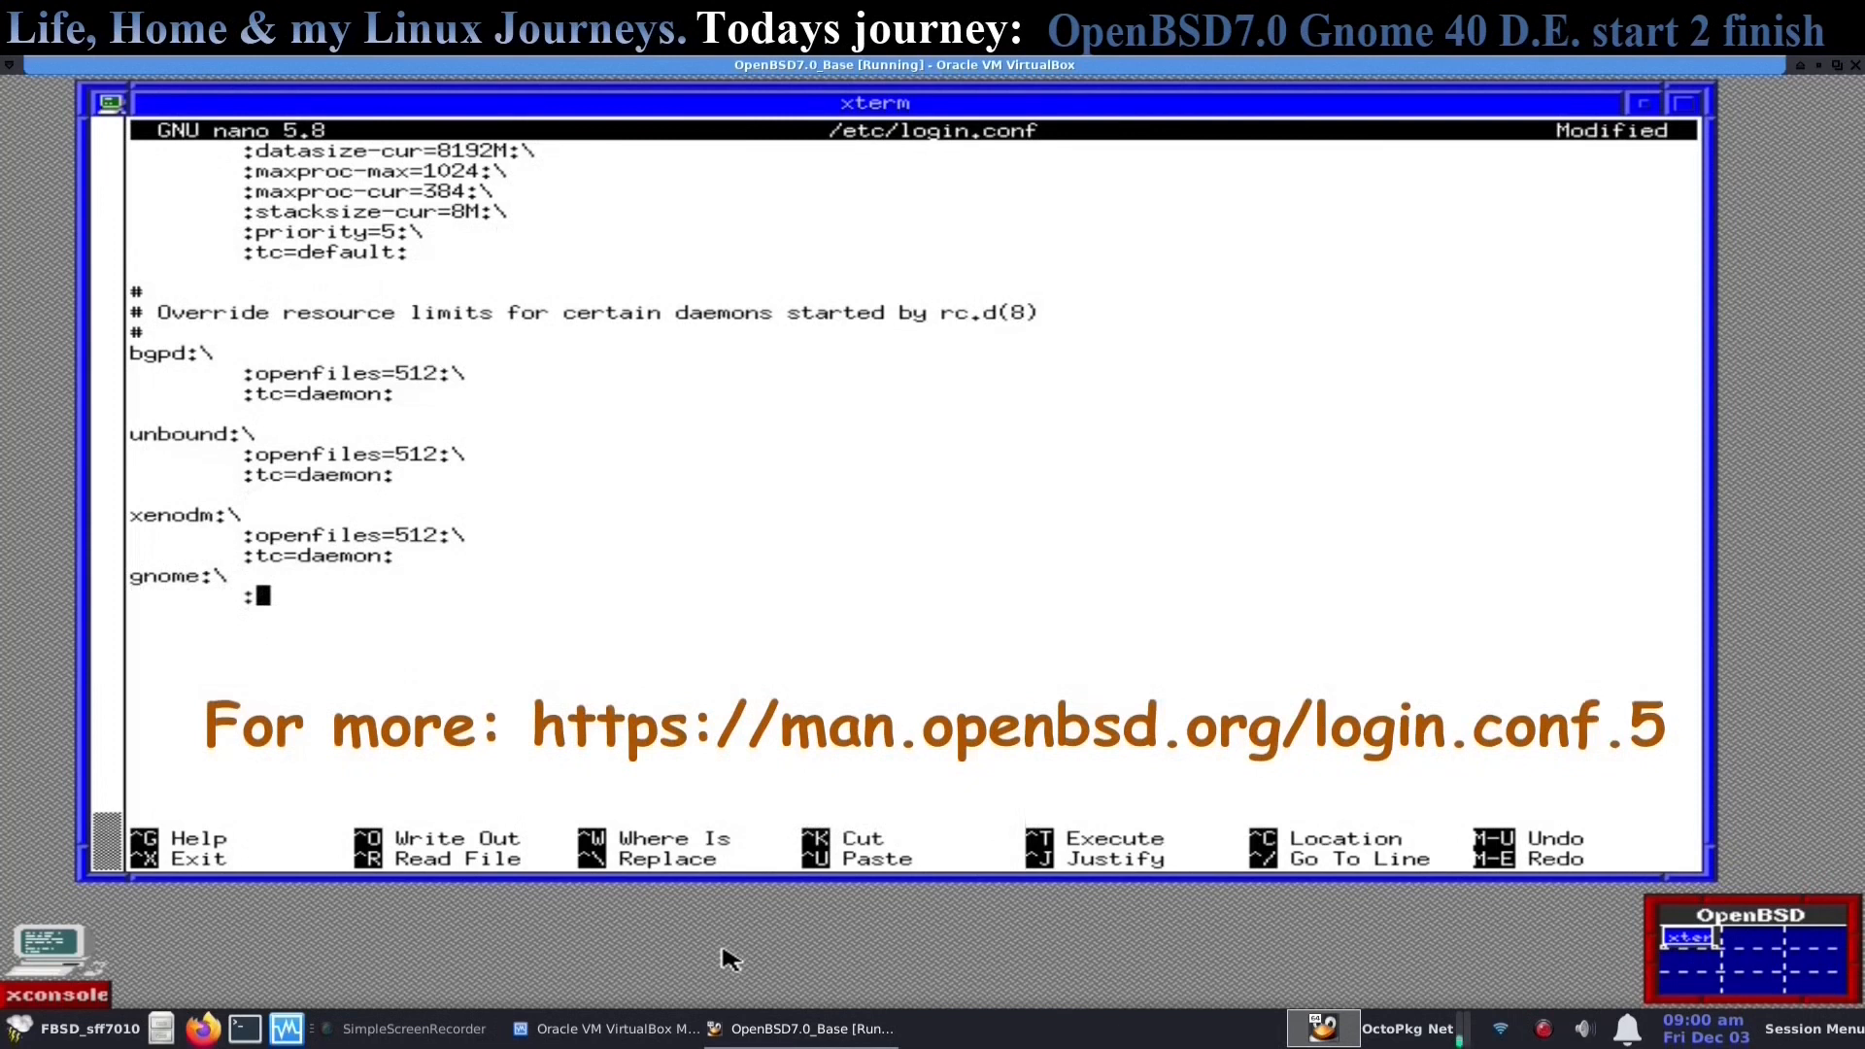
type("datasi")
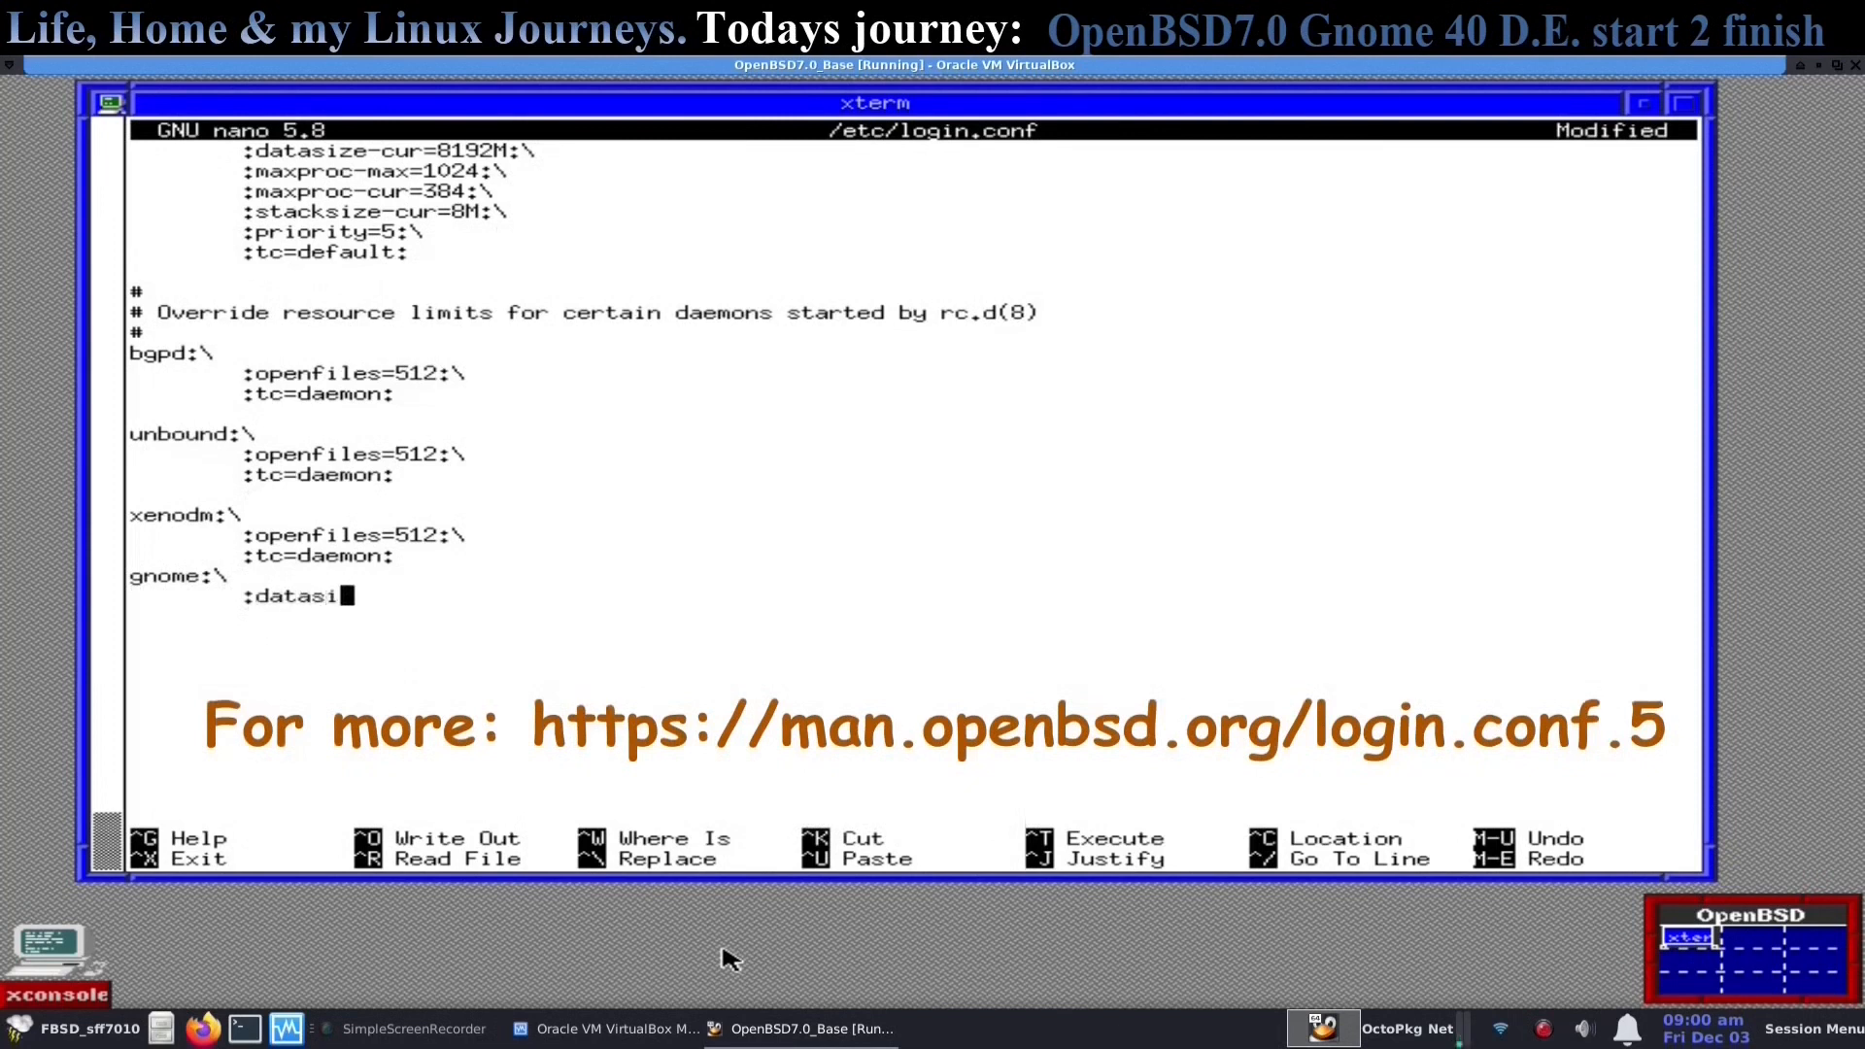
type("ze-c")
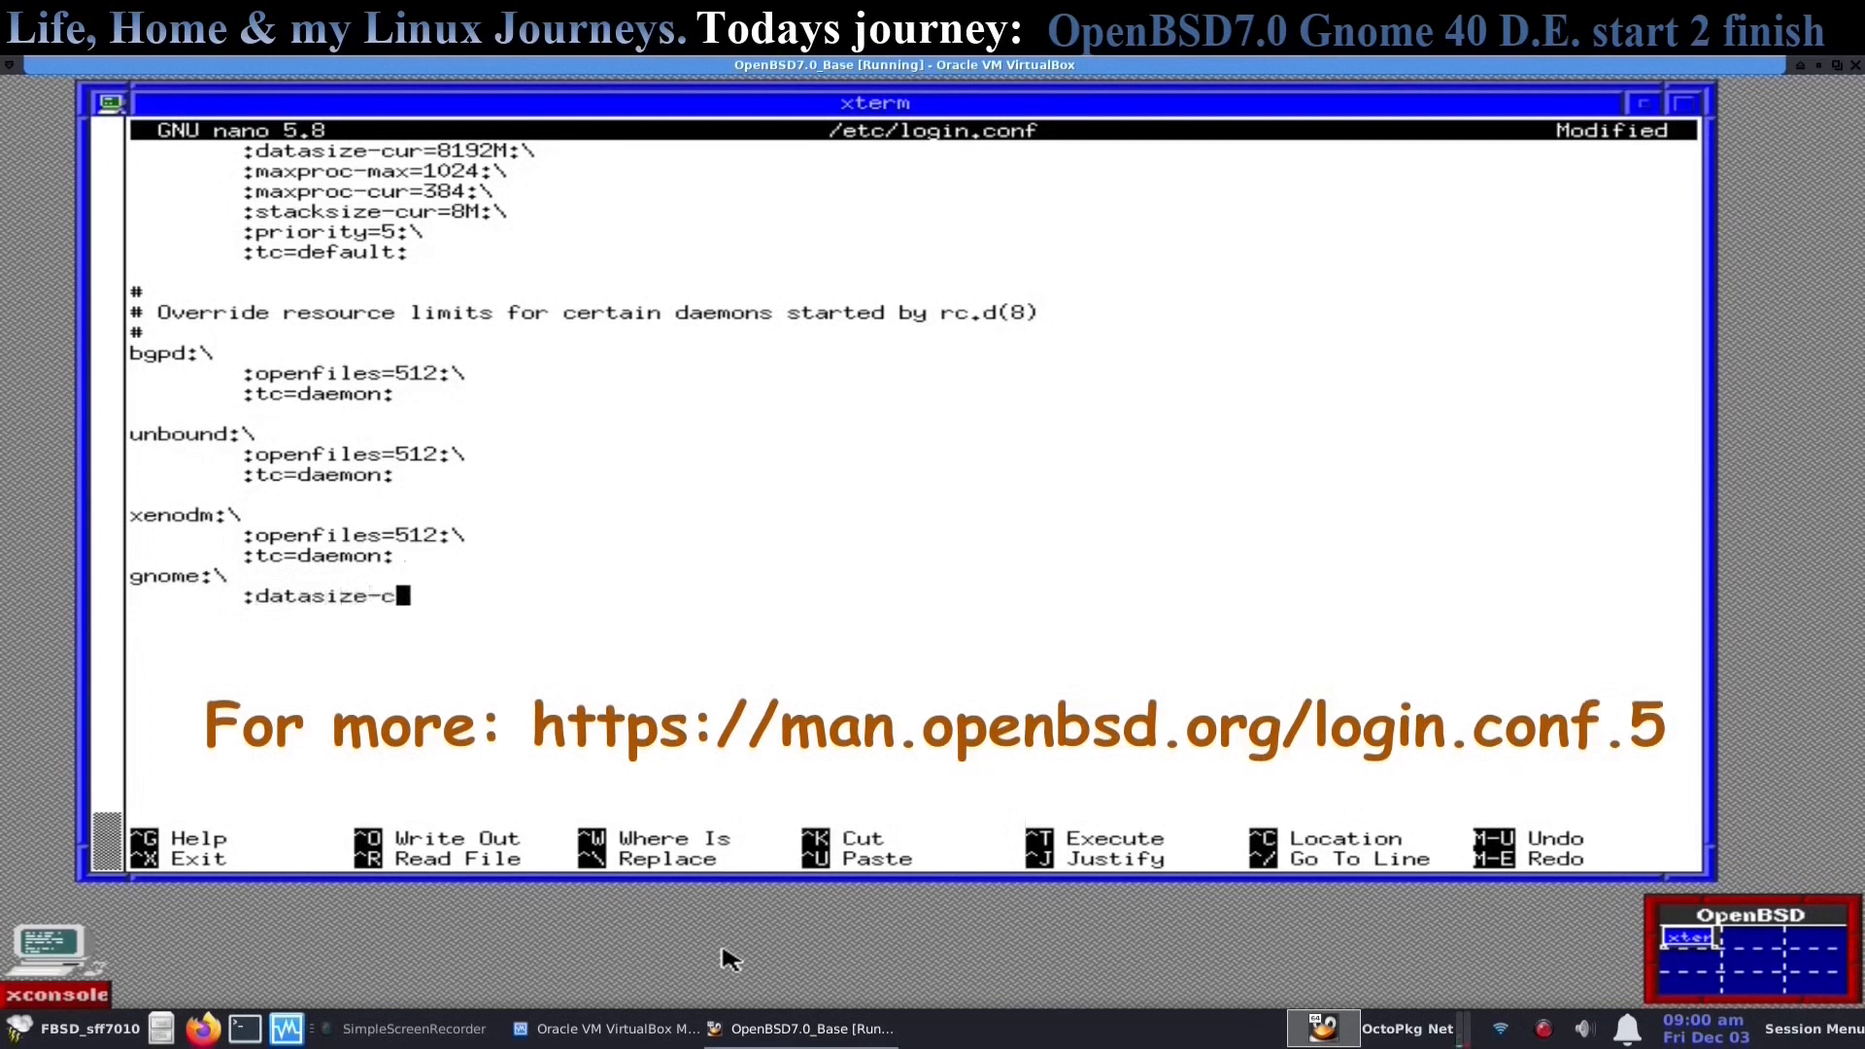
type("l=")
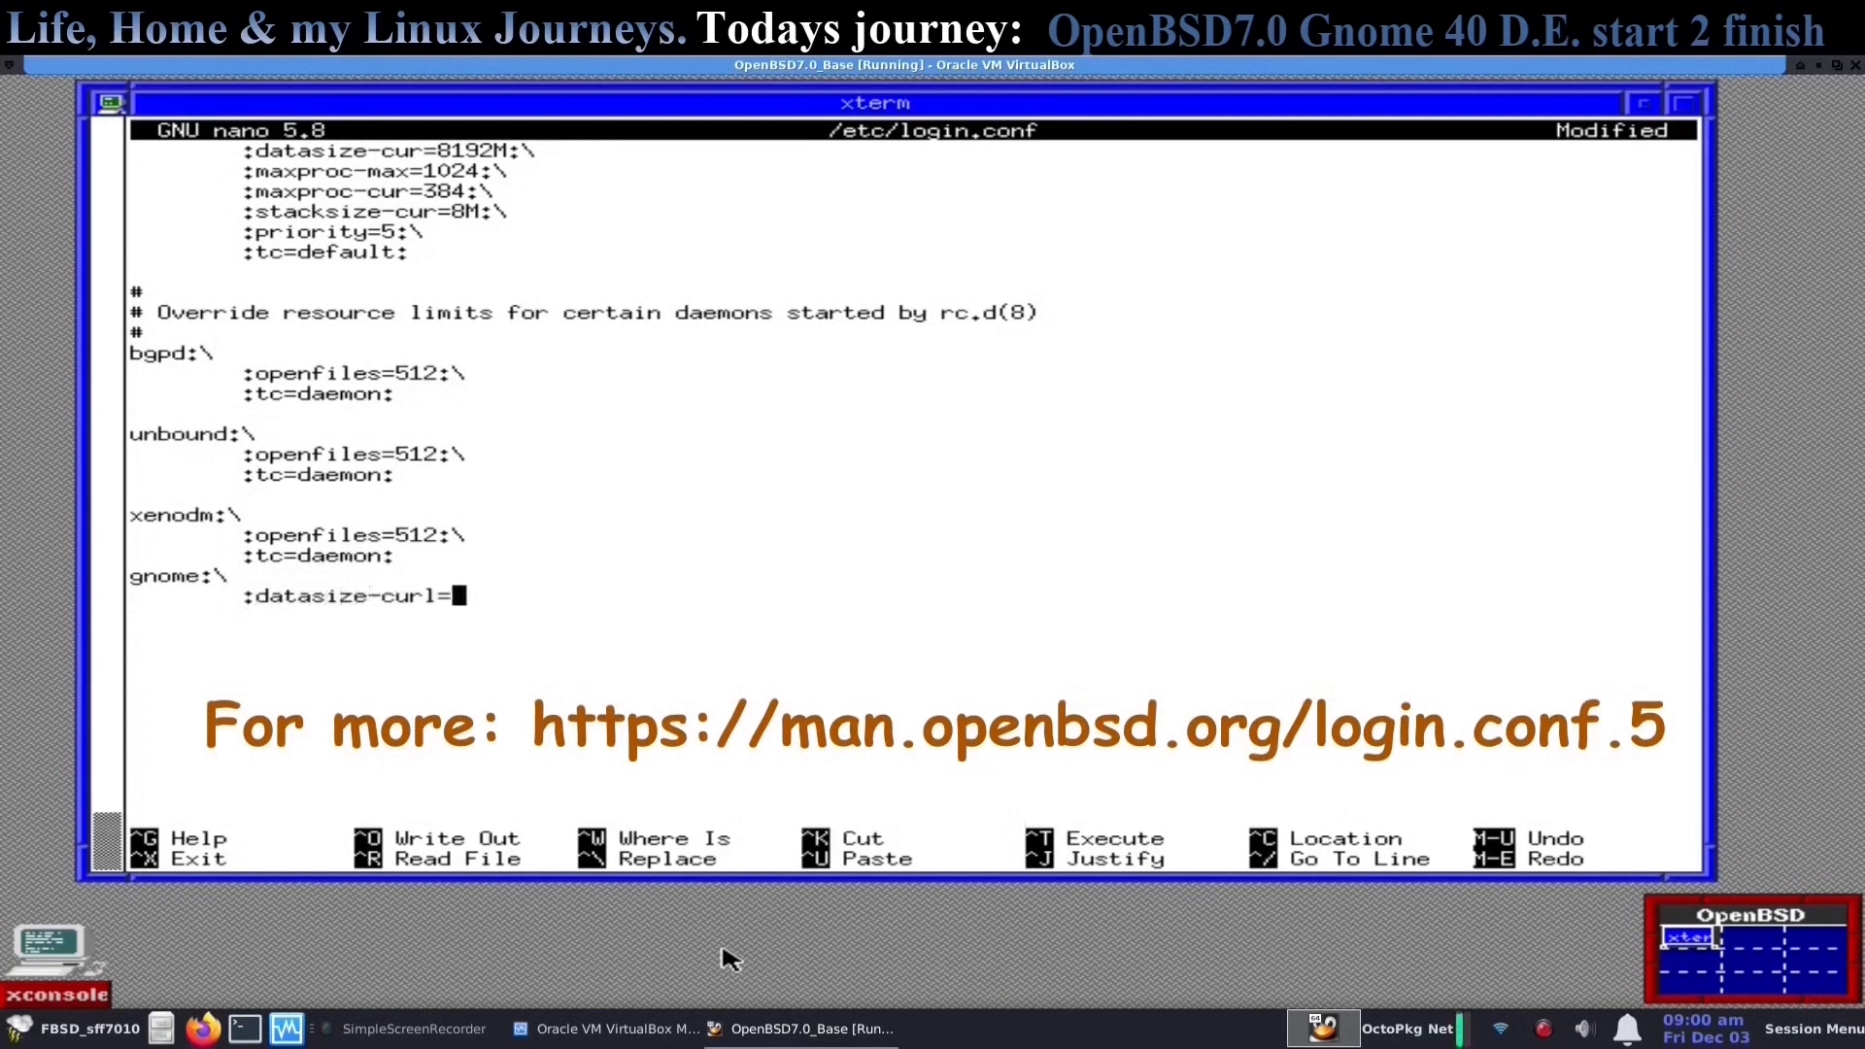
type("102")
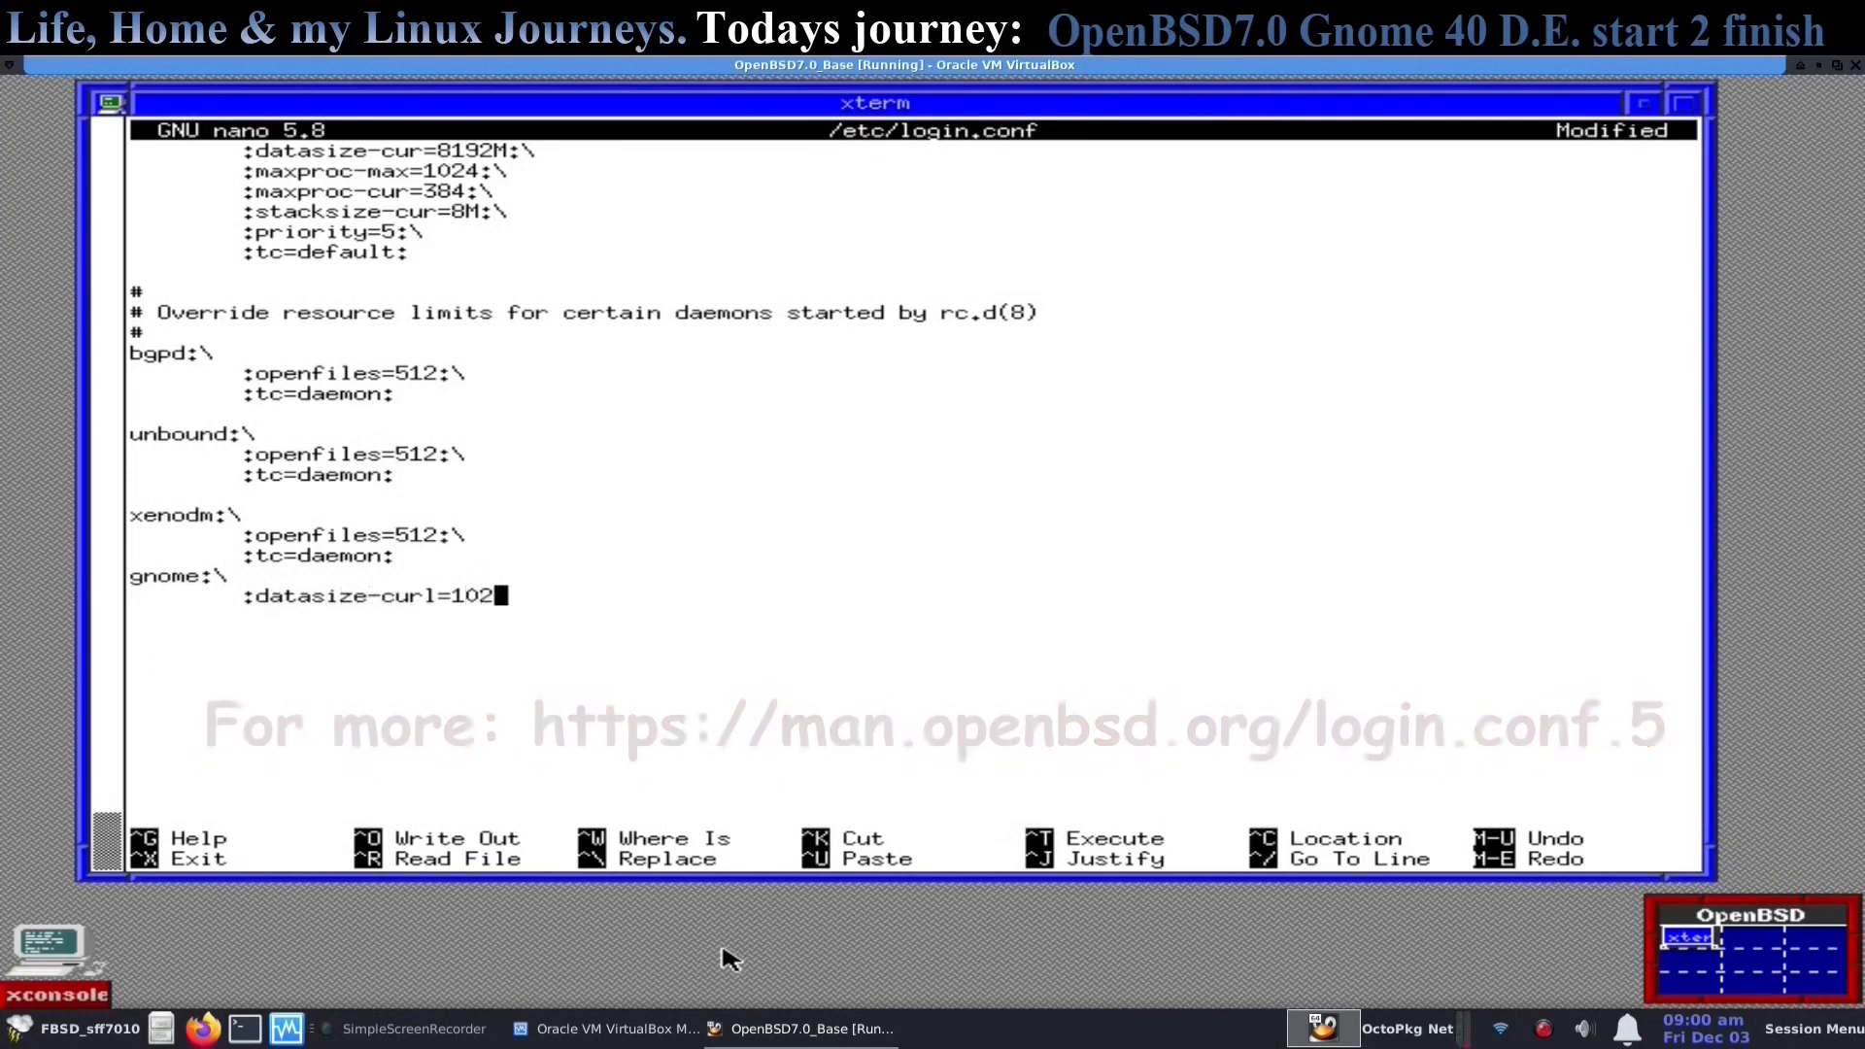
type("4b")
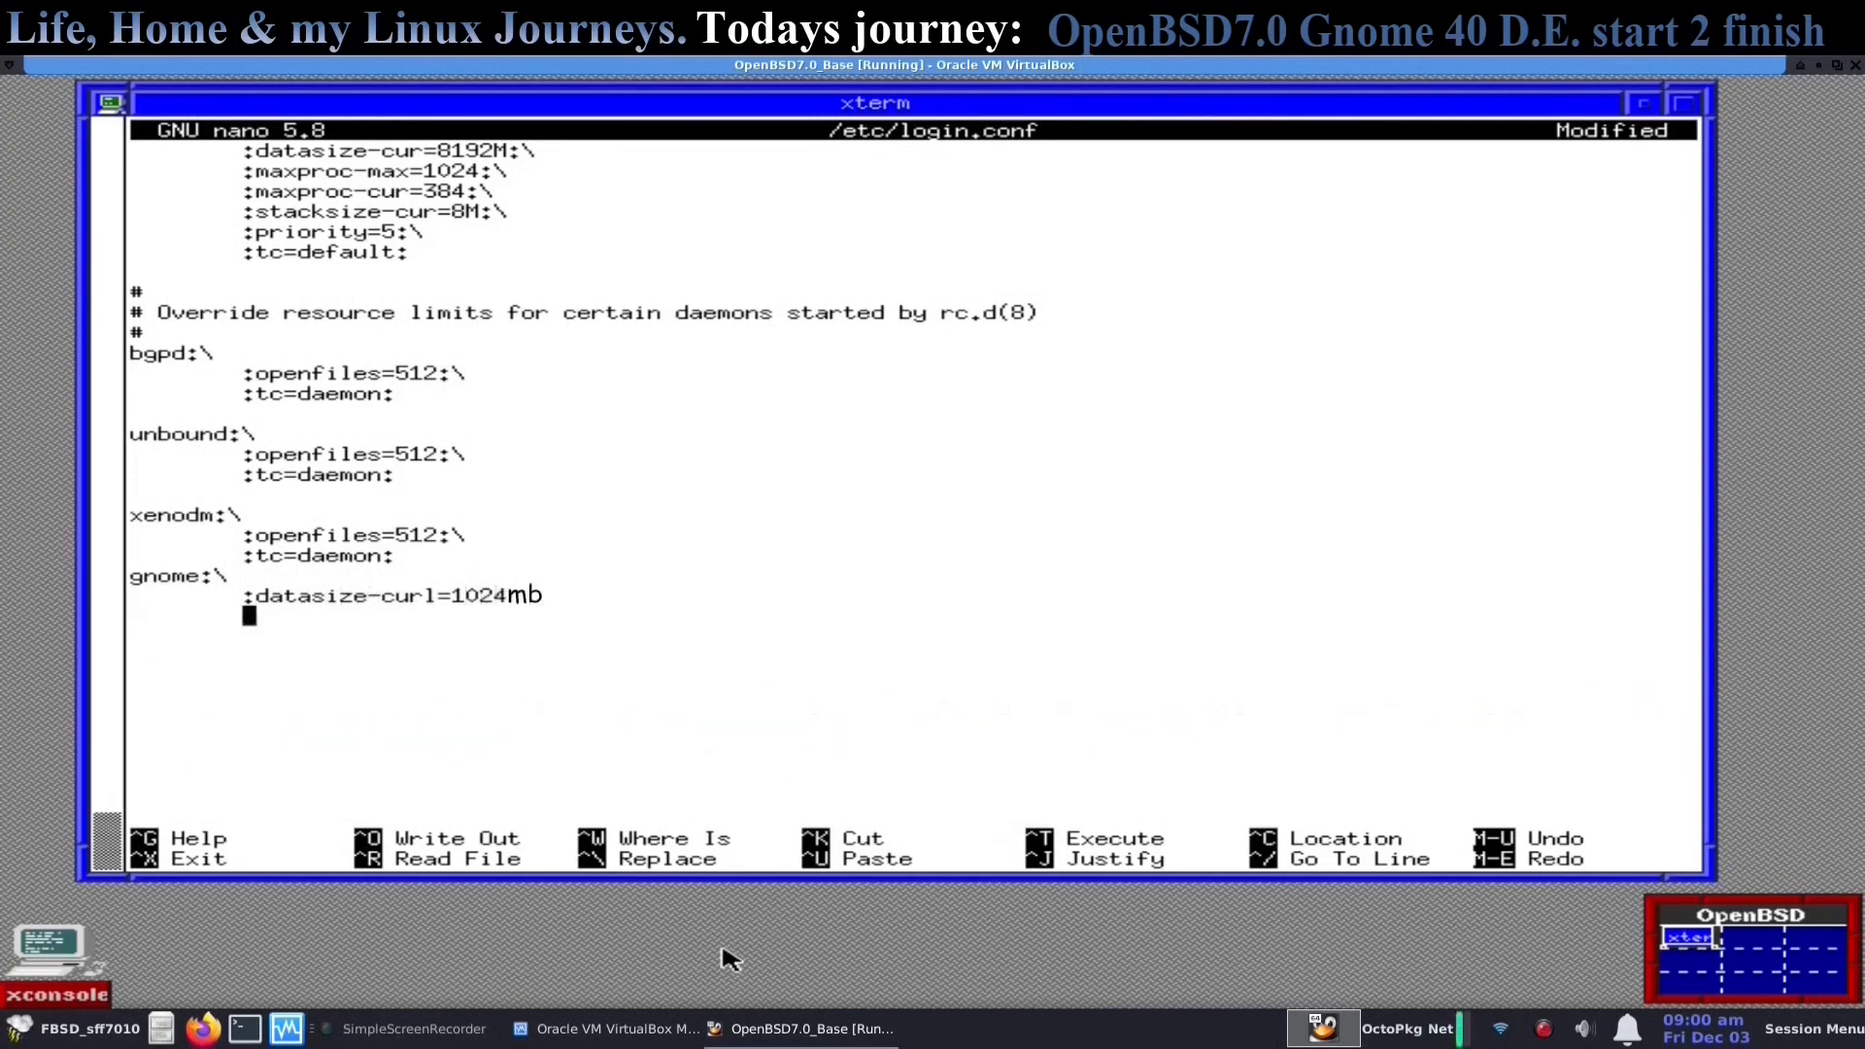
type(":")
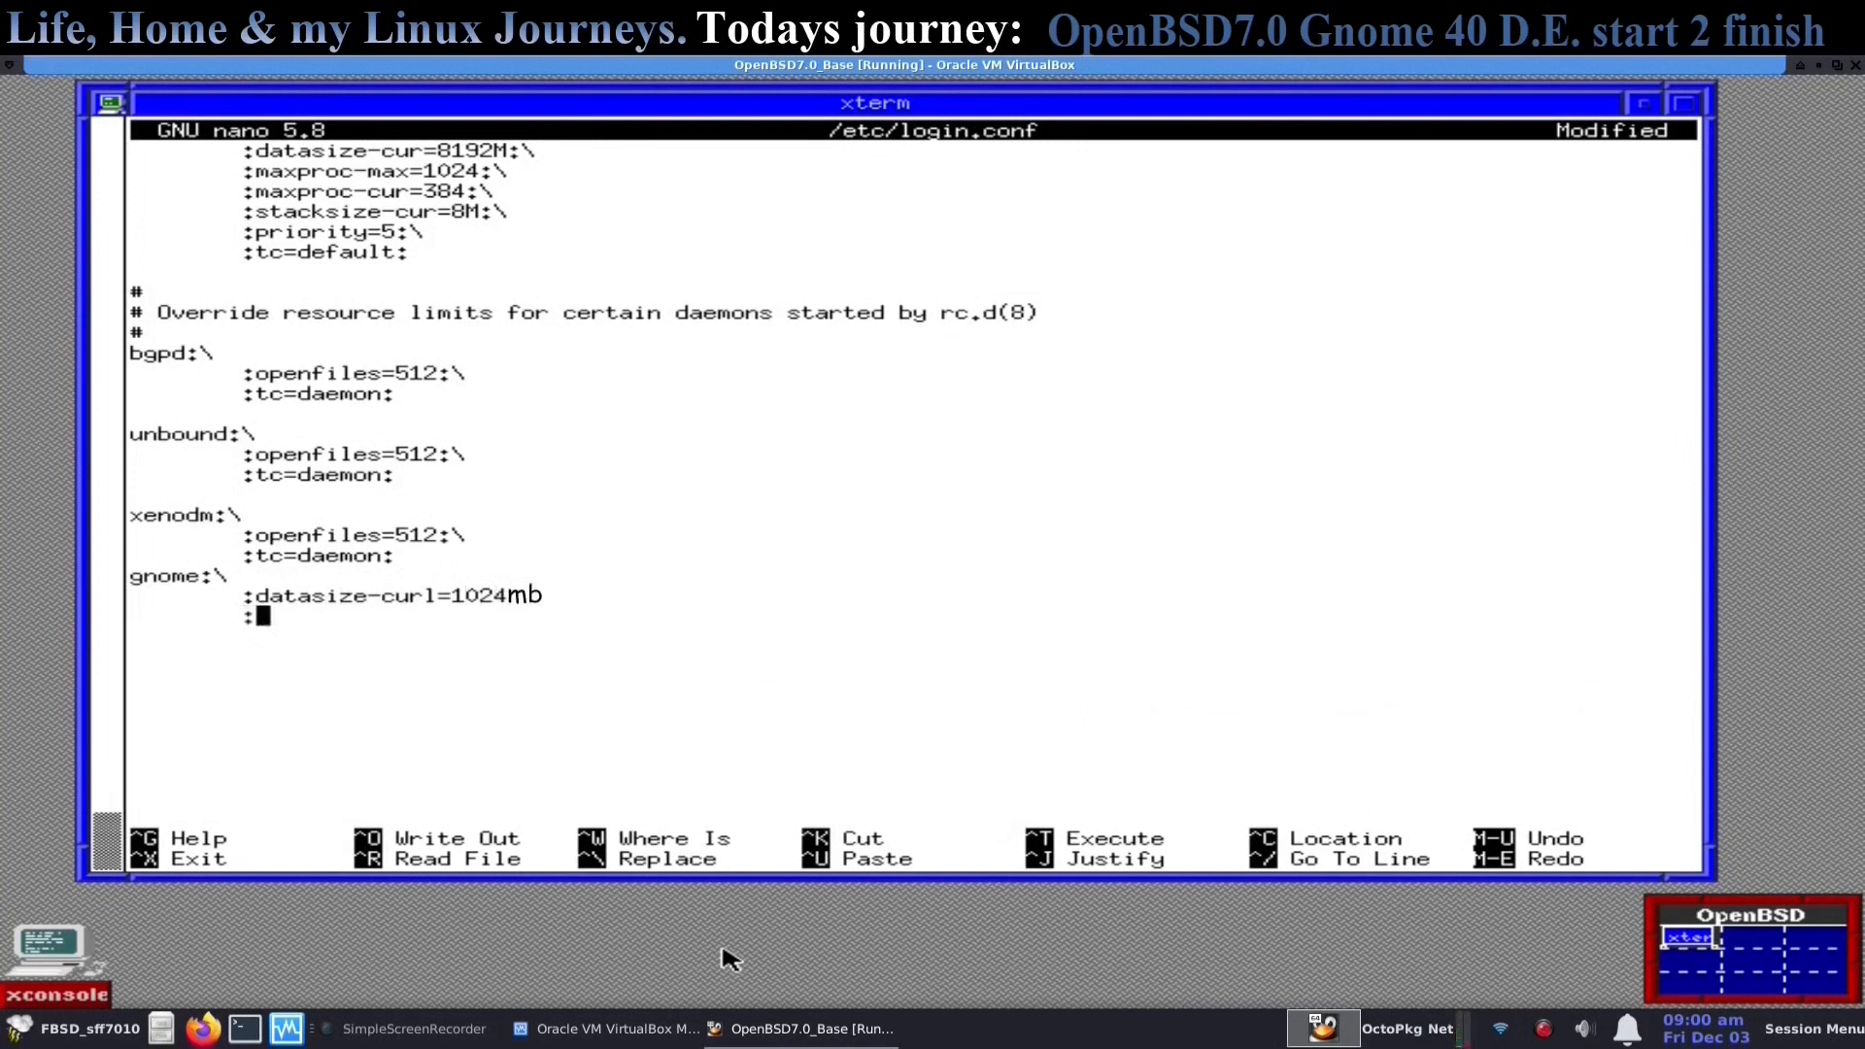
type("tc=defau")
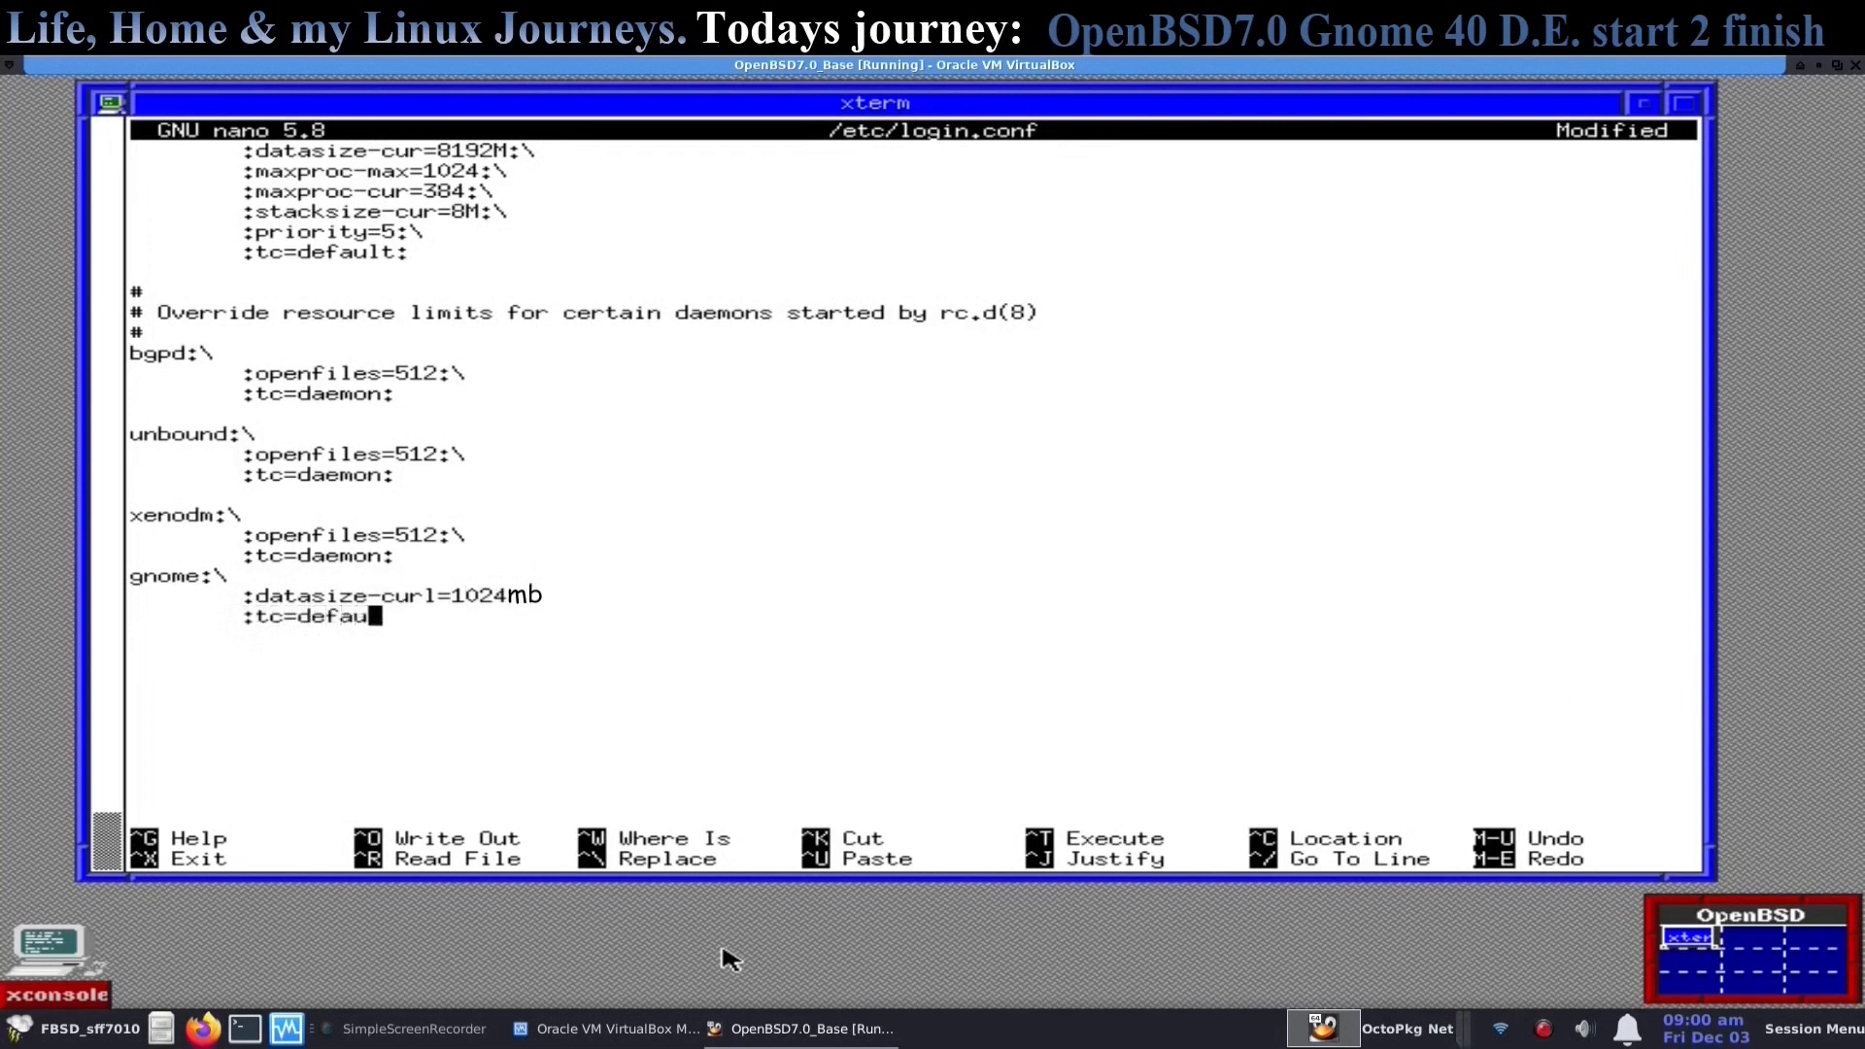
type("lt:")
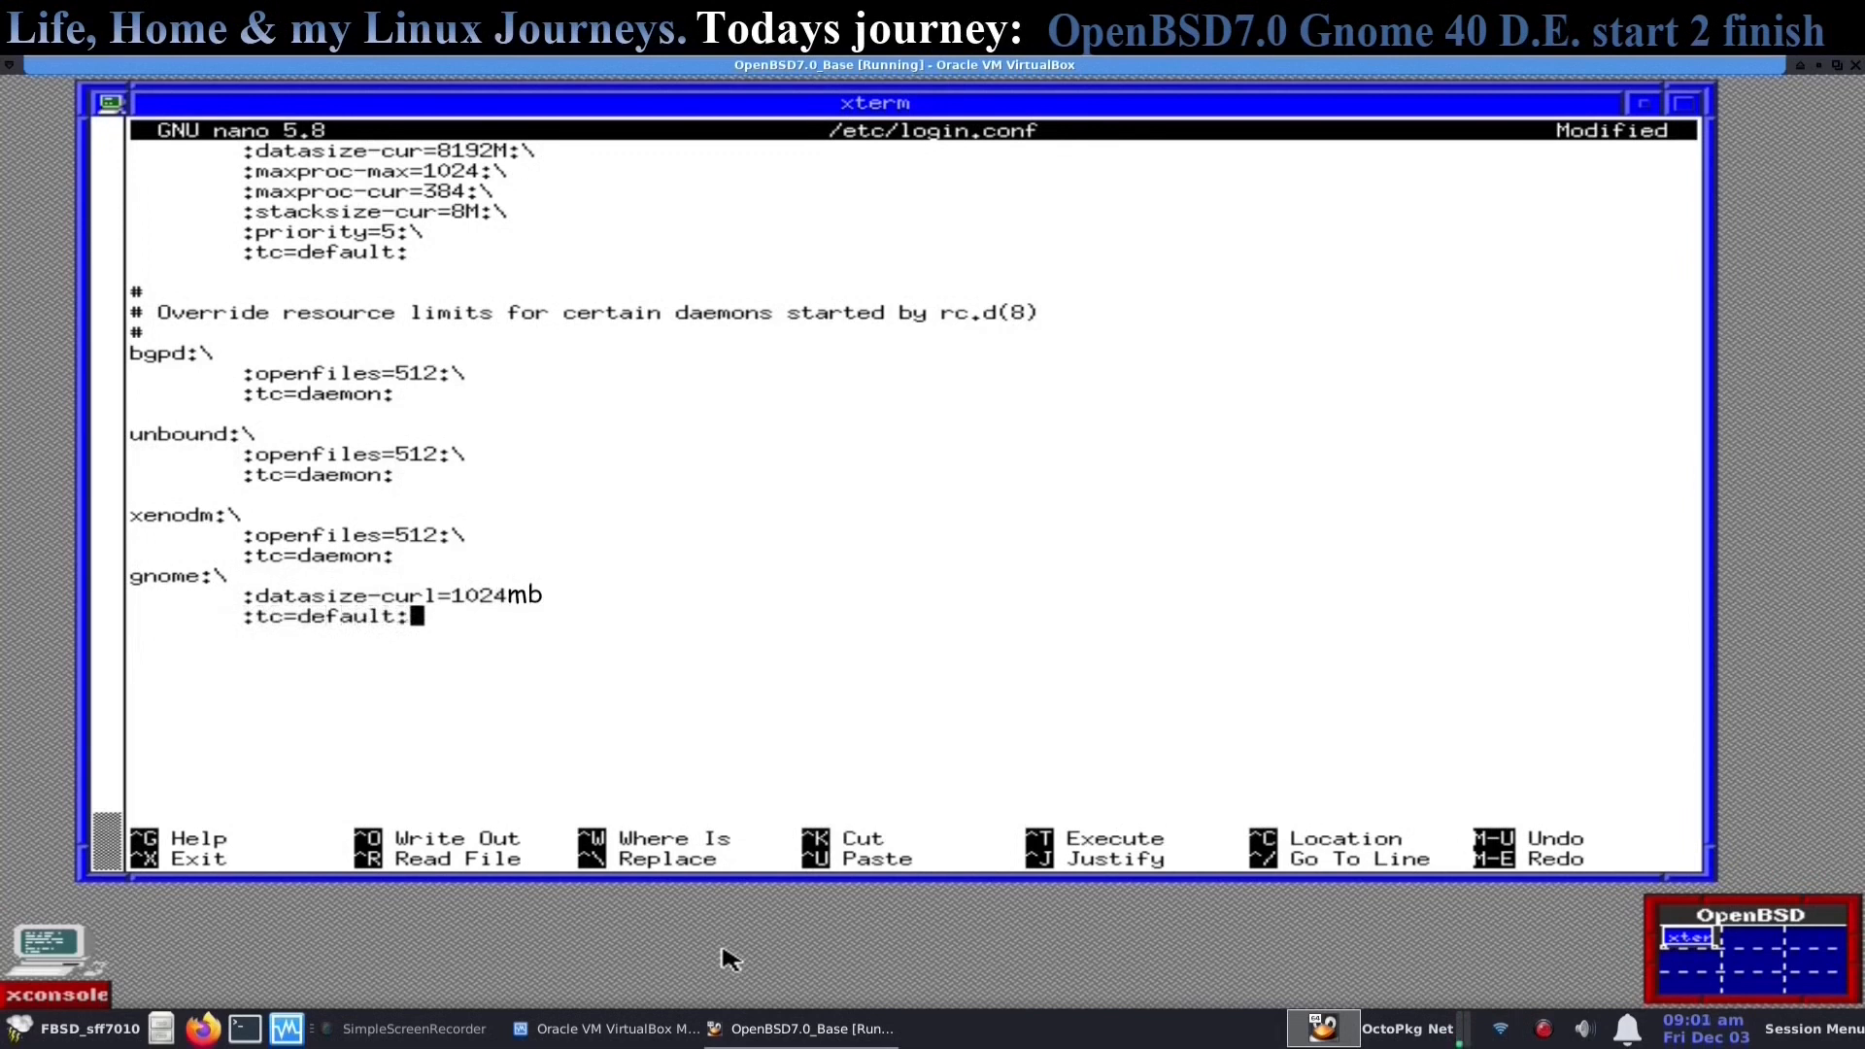
key("ctrl+o")
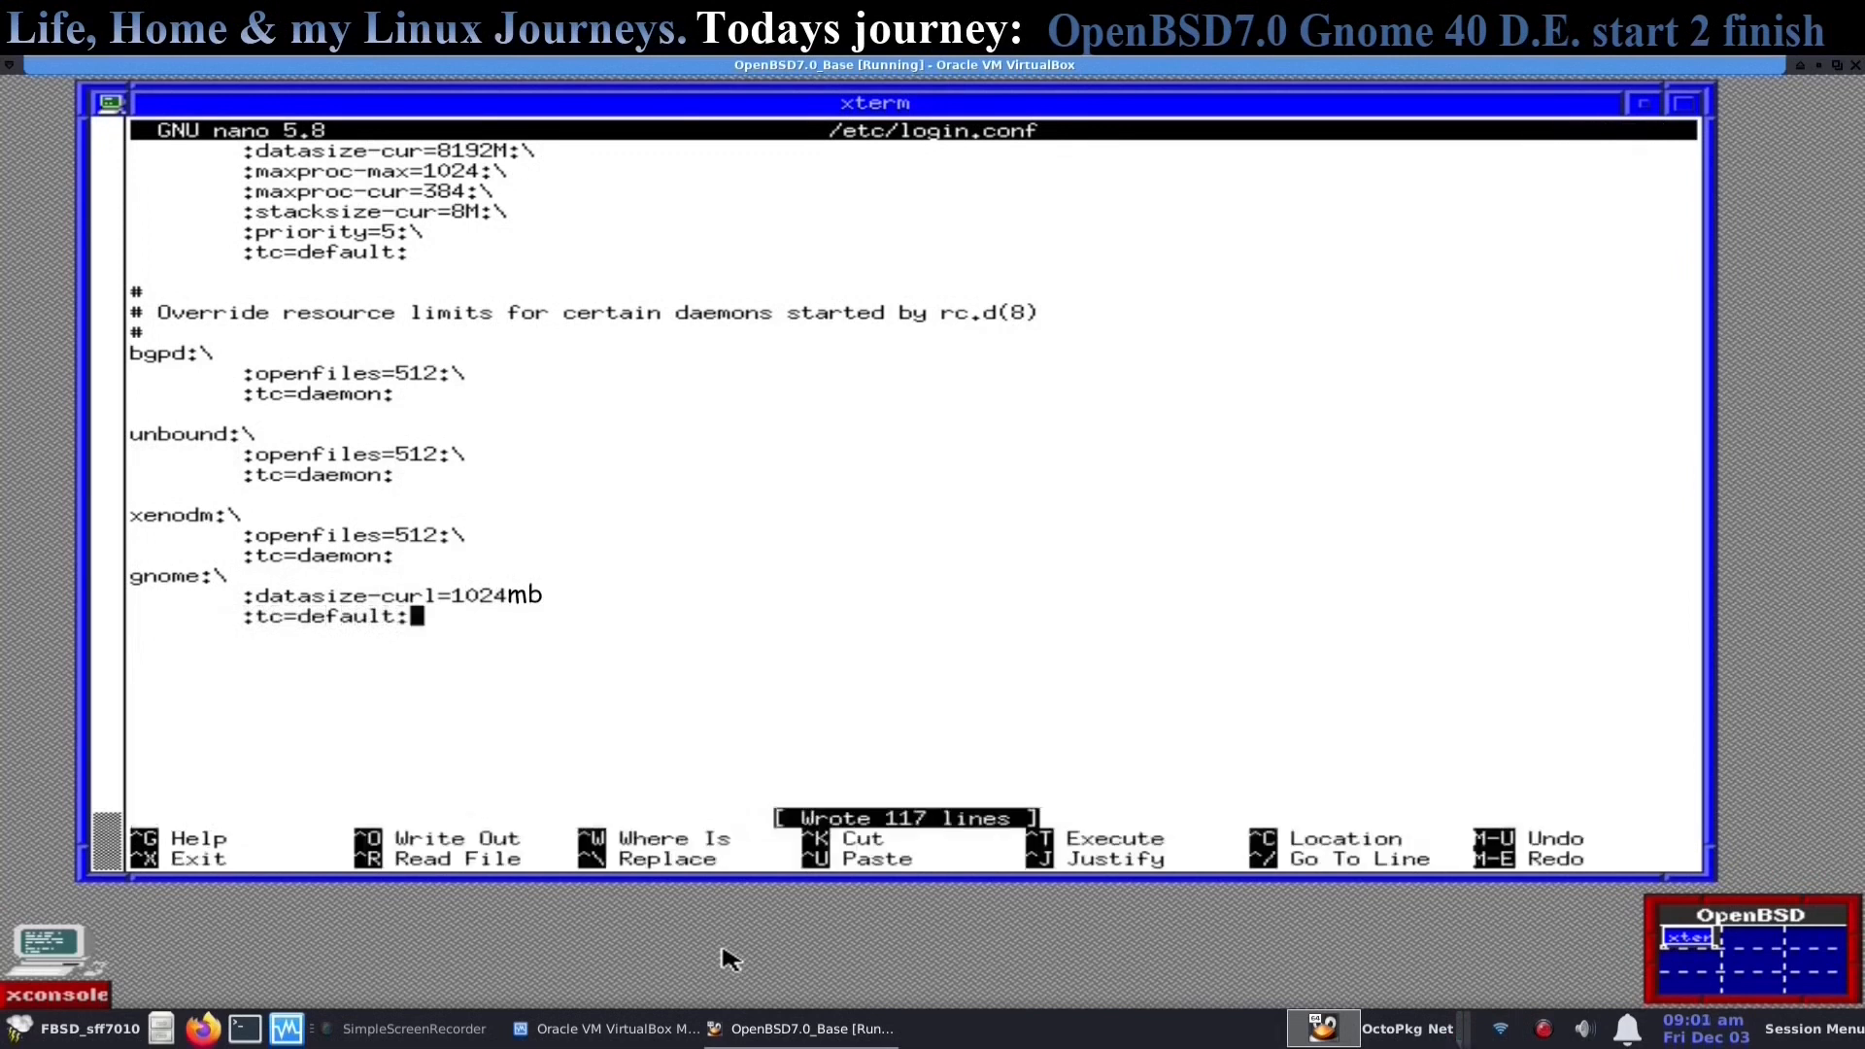
key("ctrl+x")
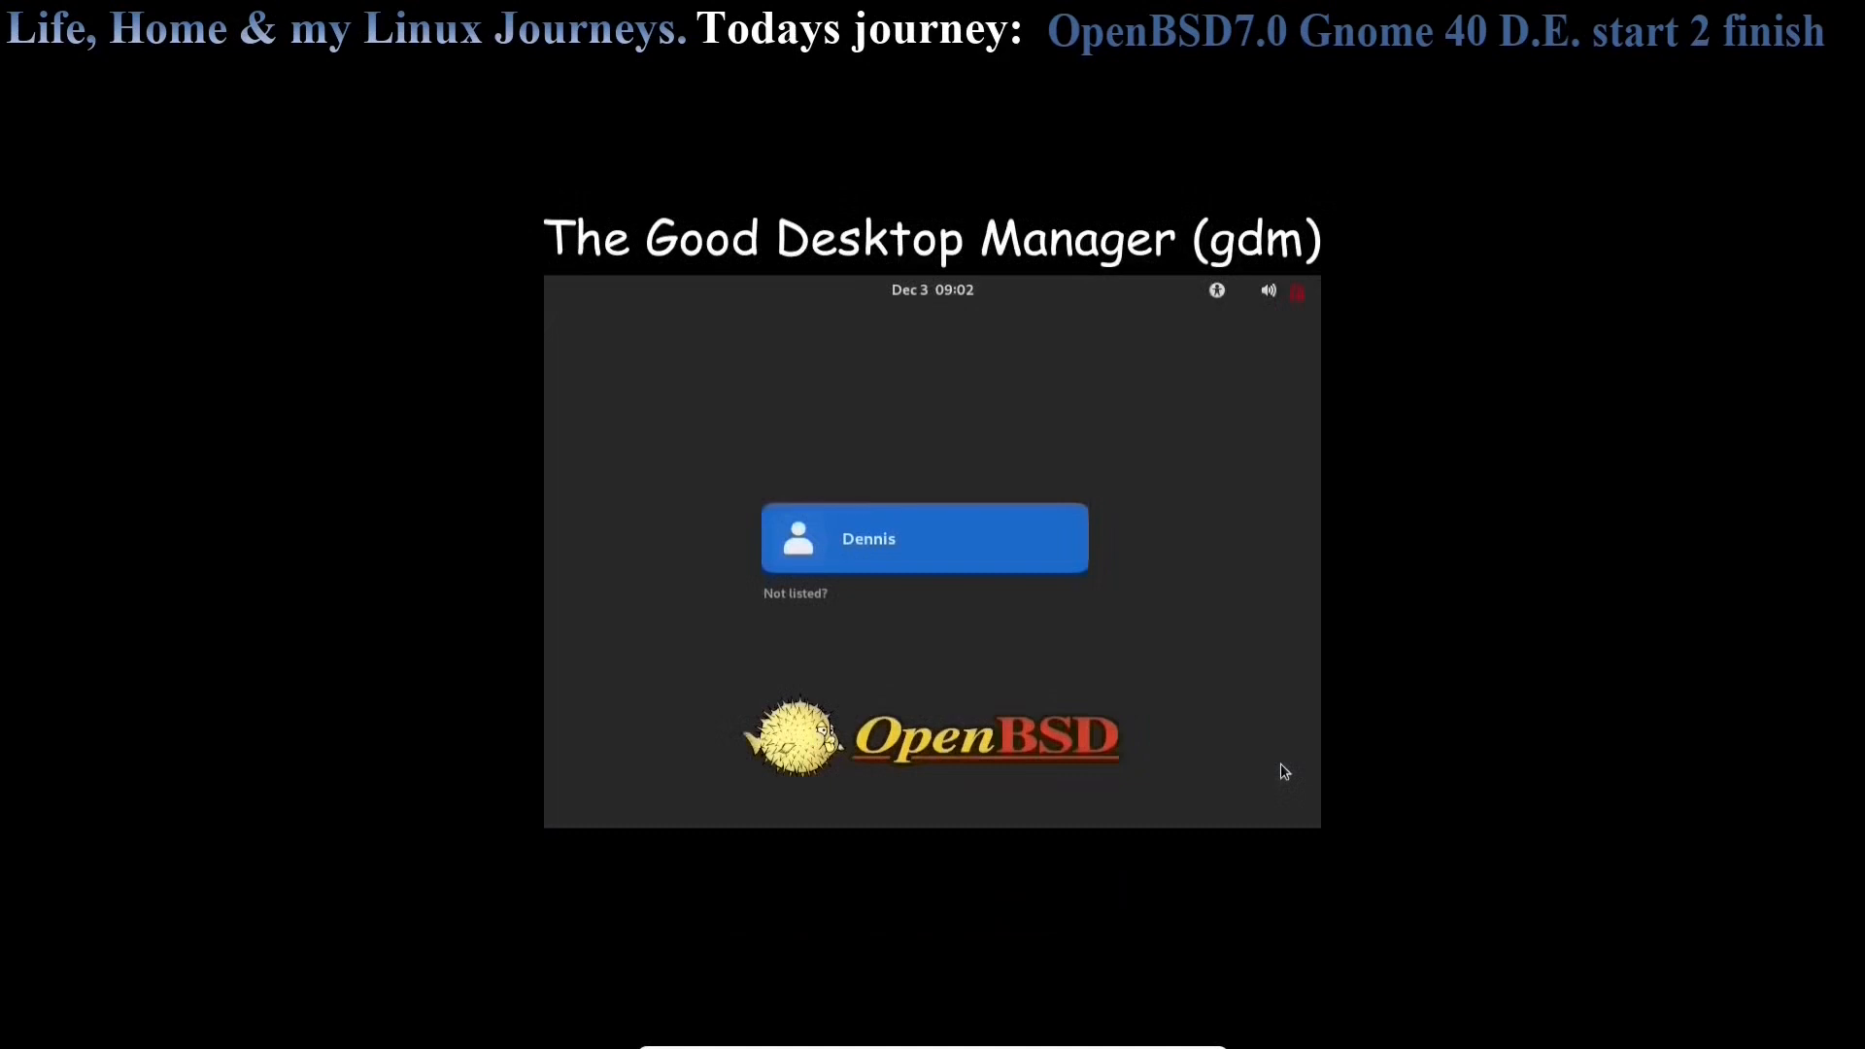
Step: Select the user account at the GDM screen and enter the password to log in
left_click(924, 537)
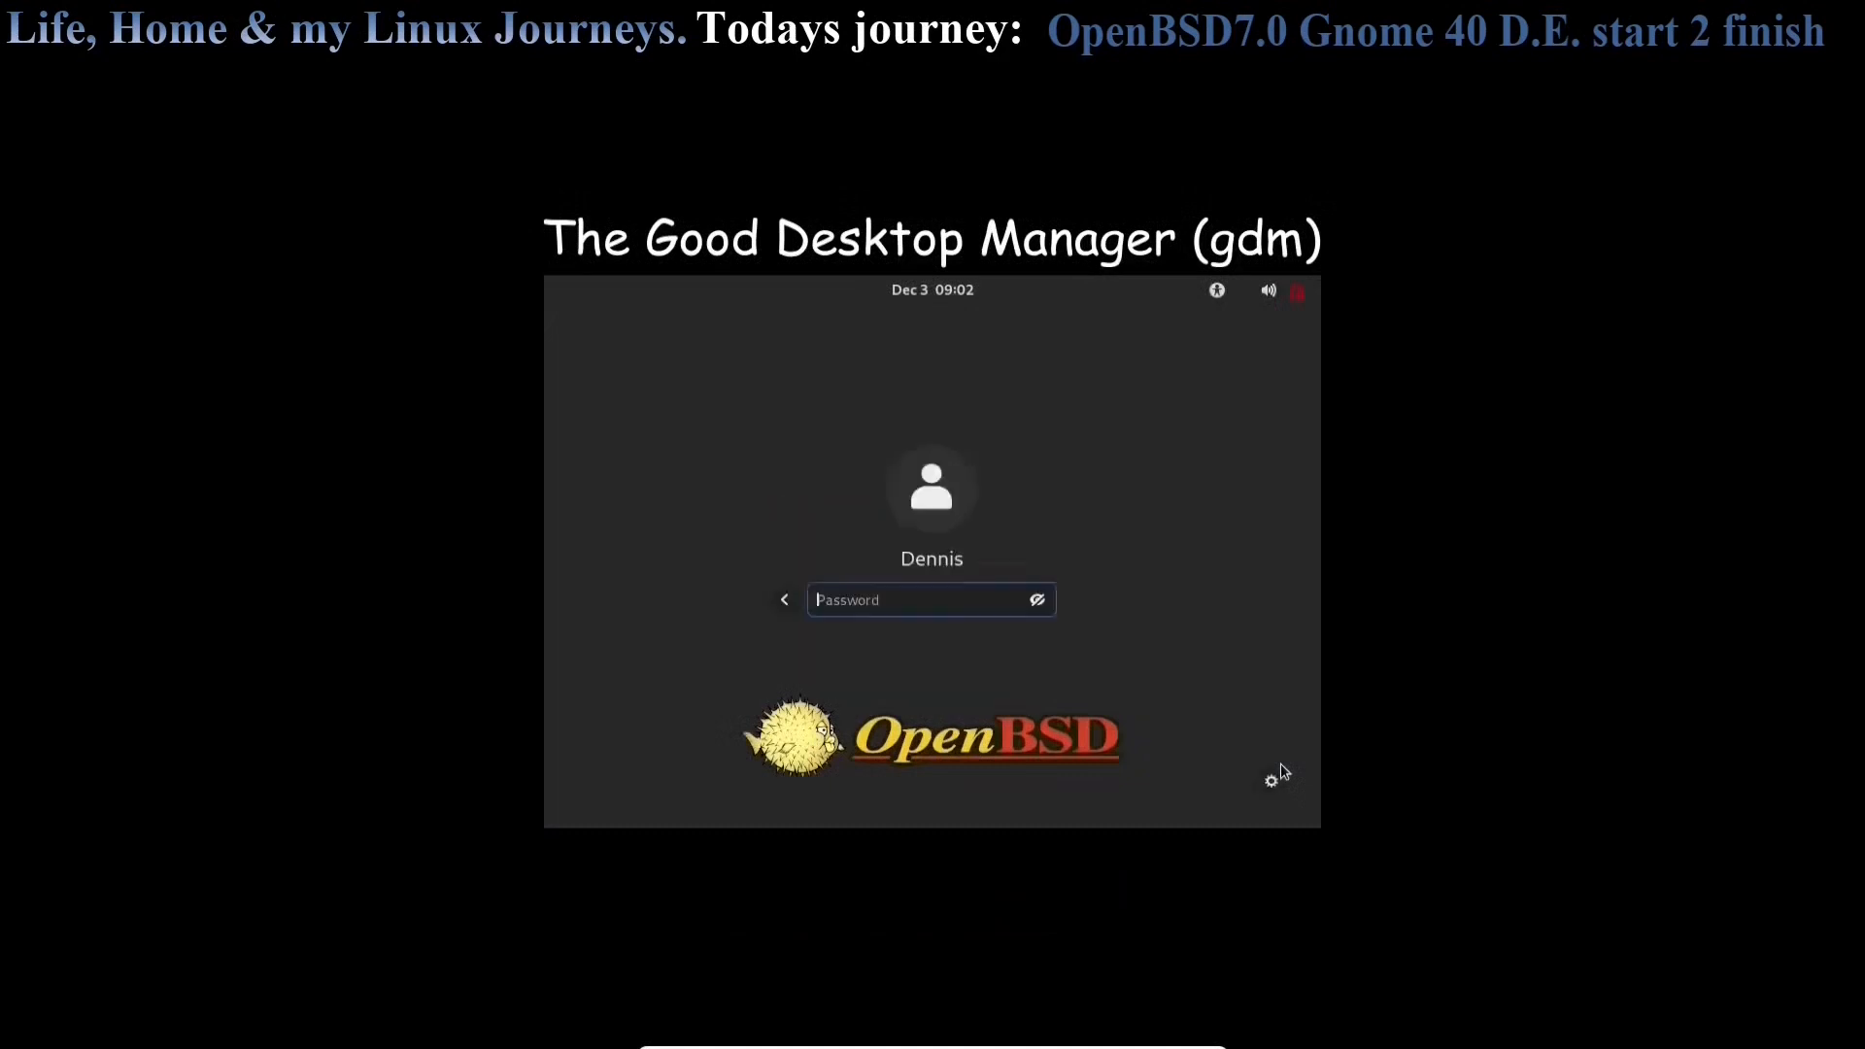
type("password")
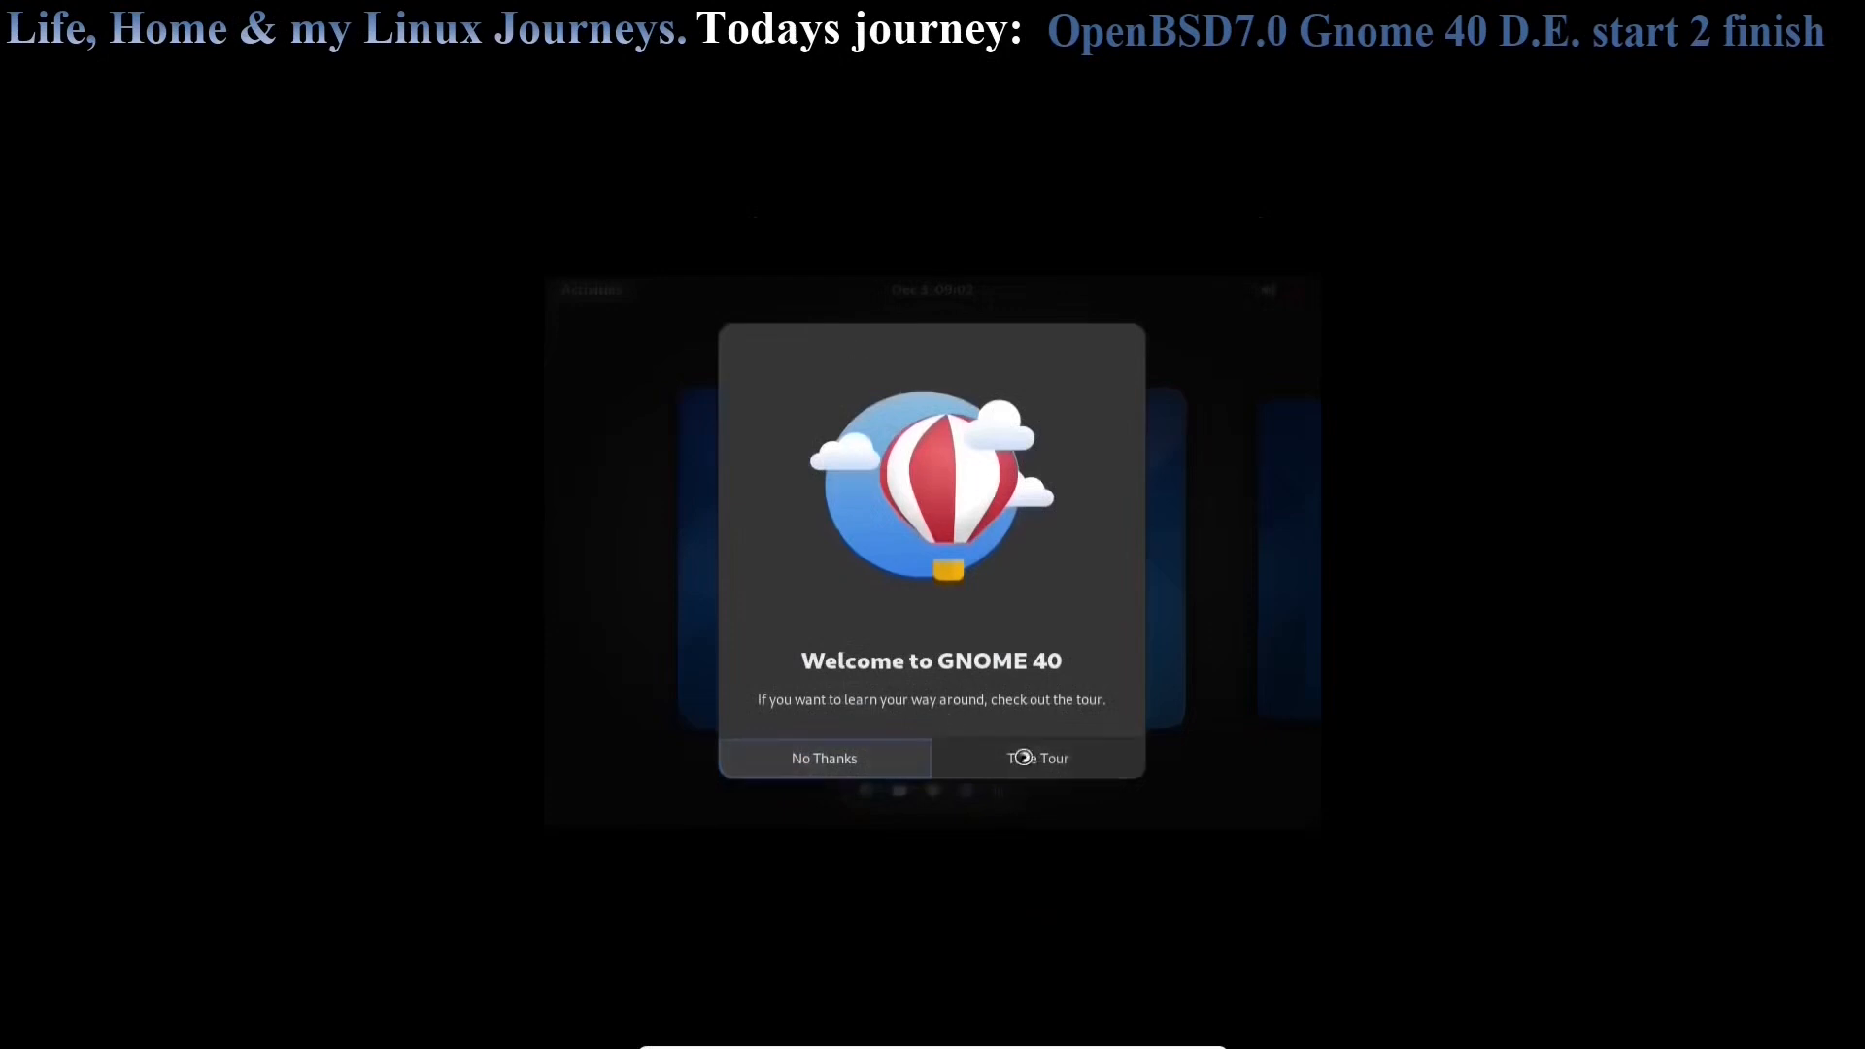
Step: Take the GNOME tour through every page, including the gesture pages, and close it
left_click(1037, 758)
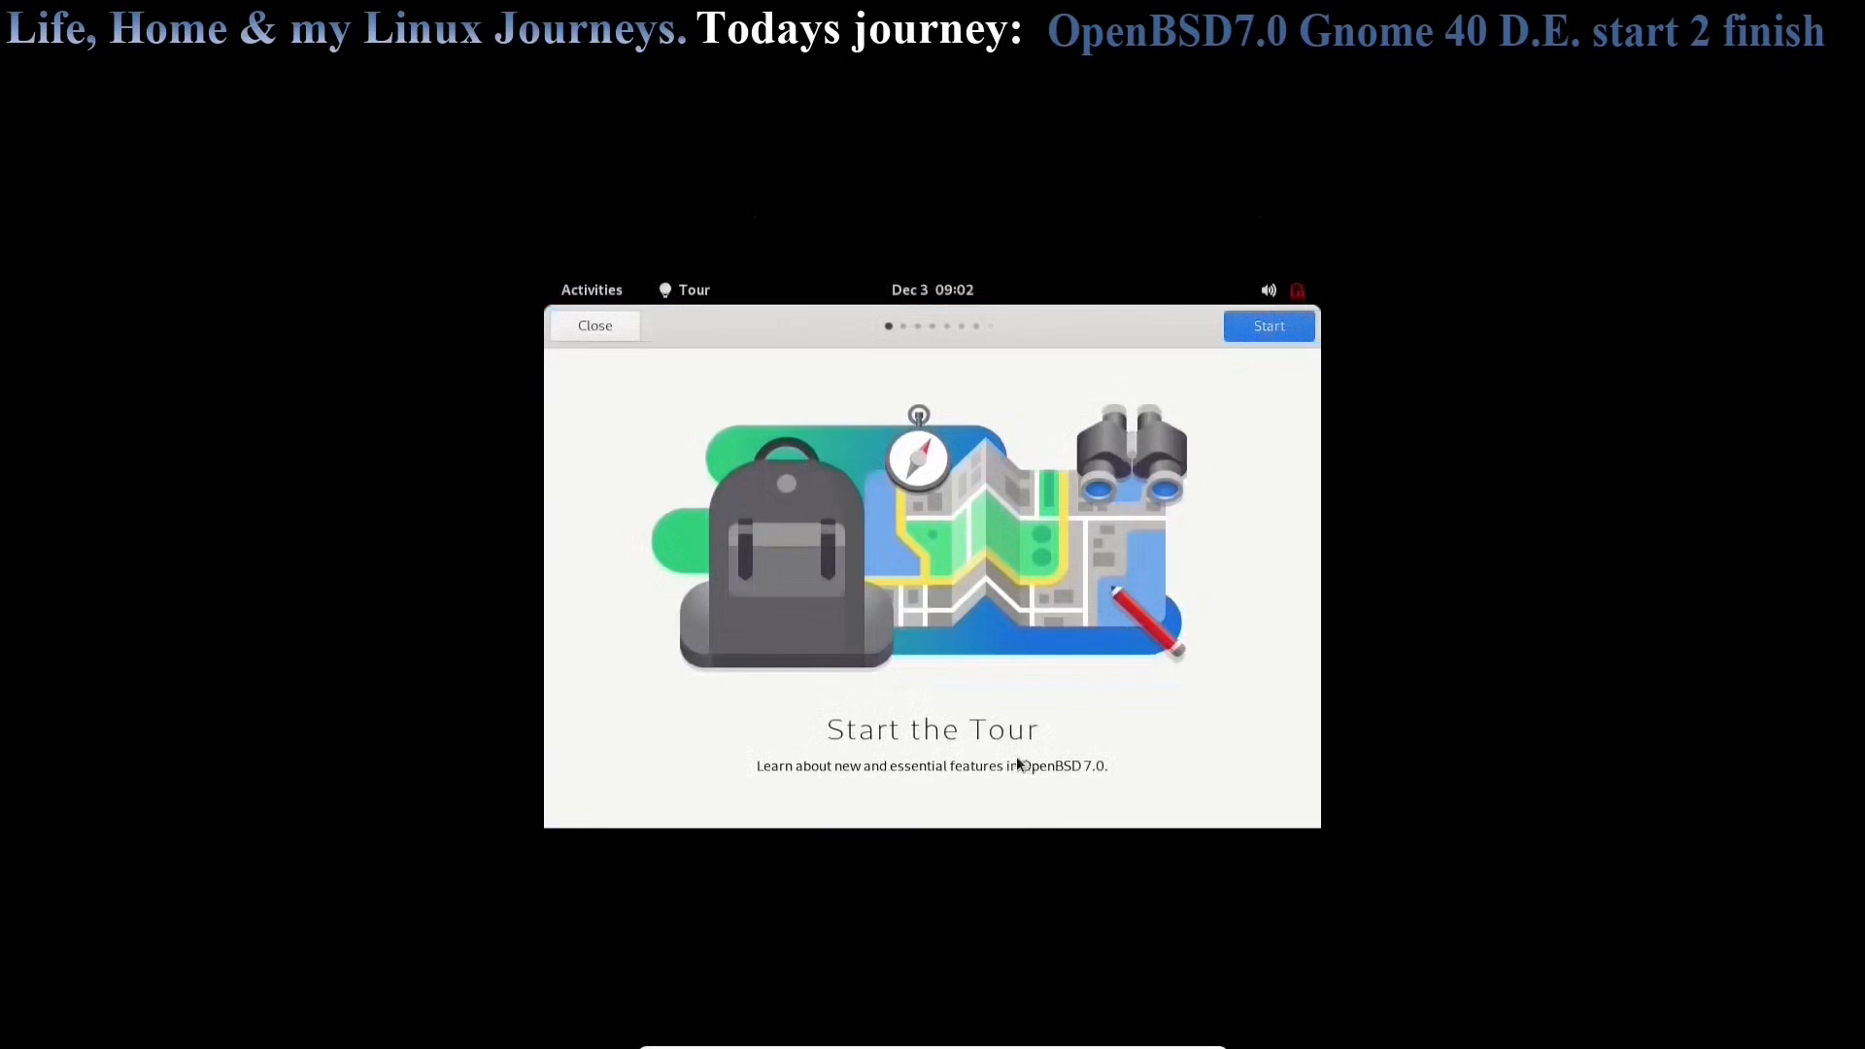
left_click(1267, 326)
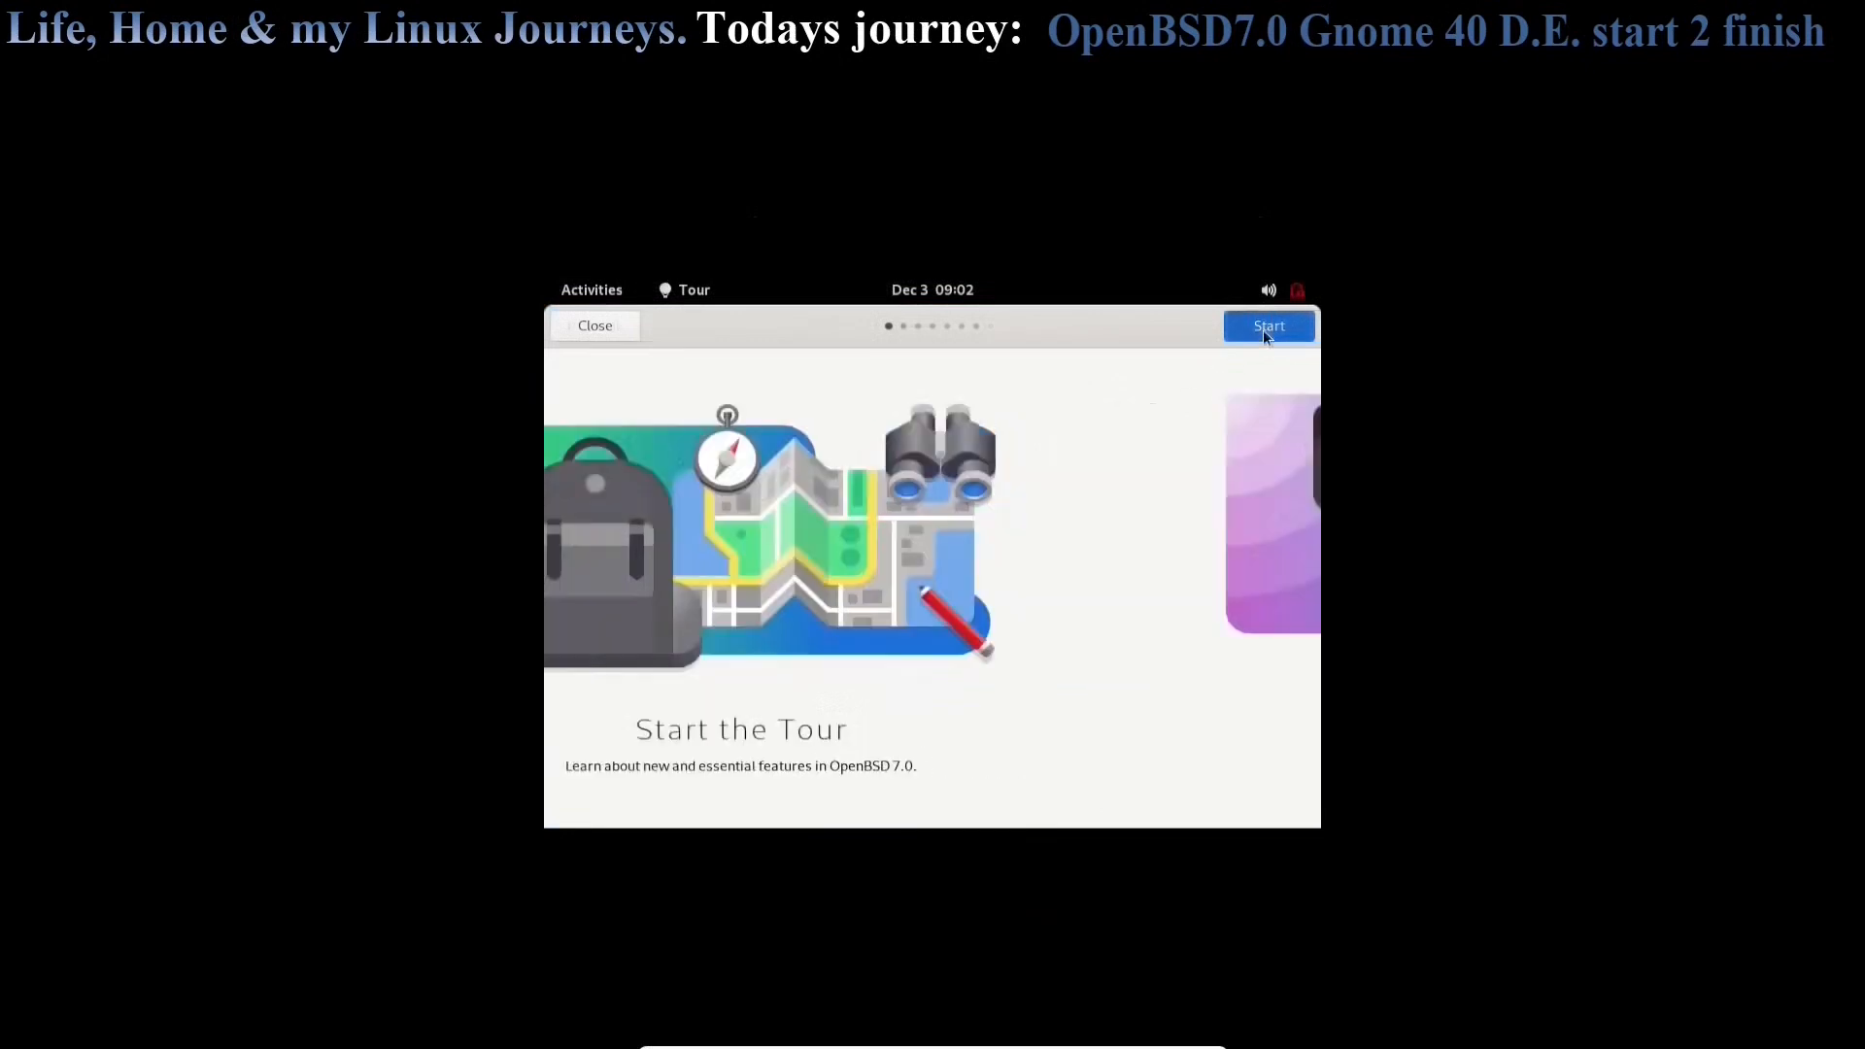
left_click(1268, 326)
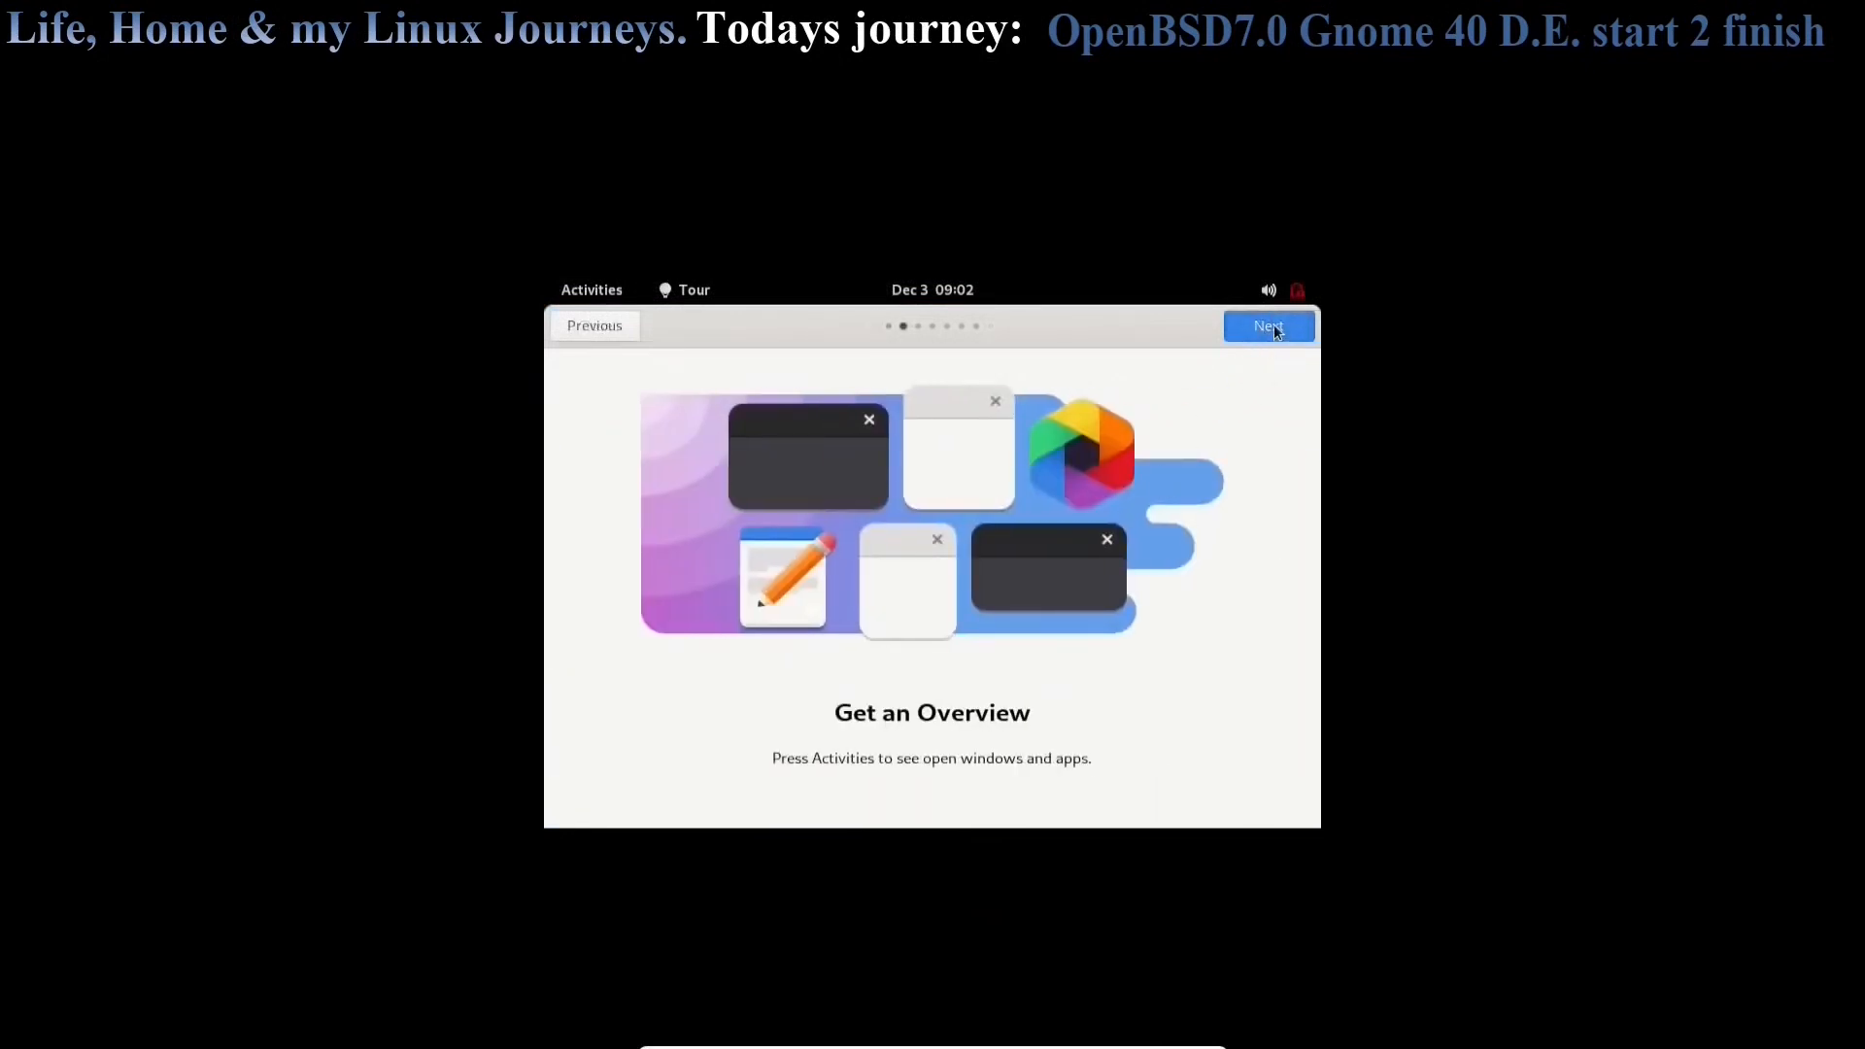
left_click(1268, 327)
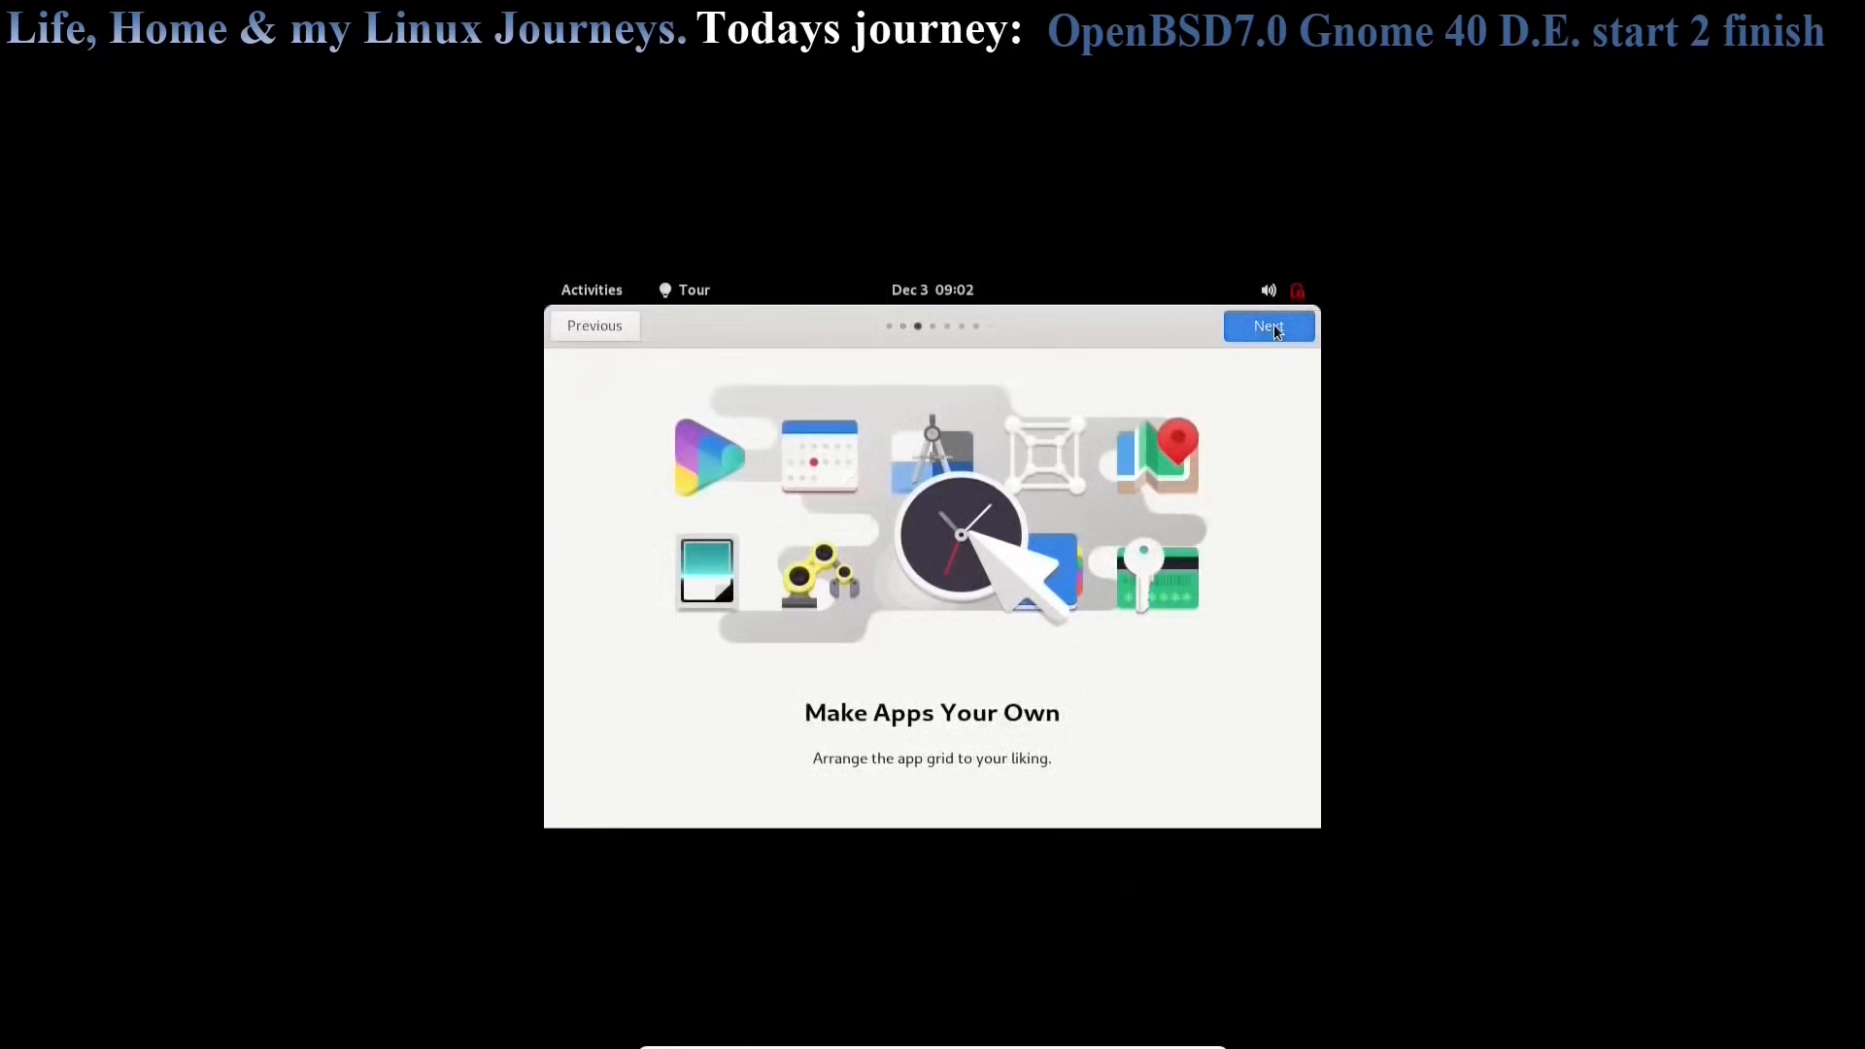
left_click(1268, 326)
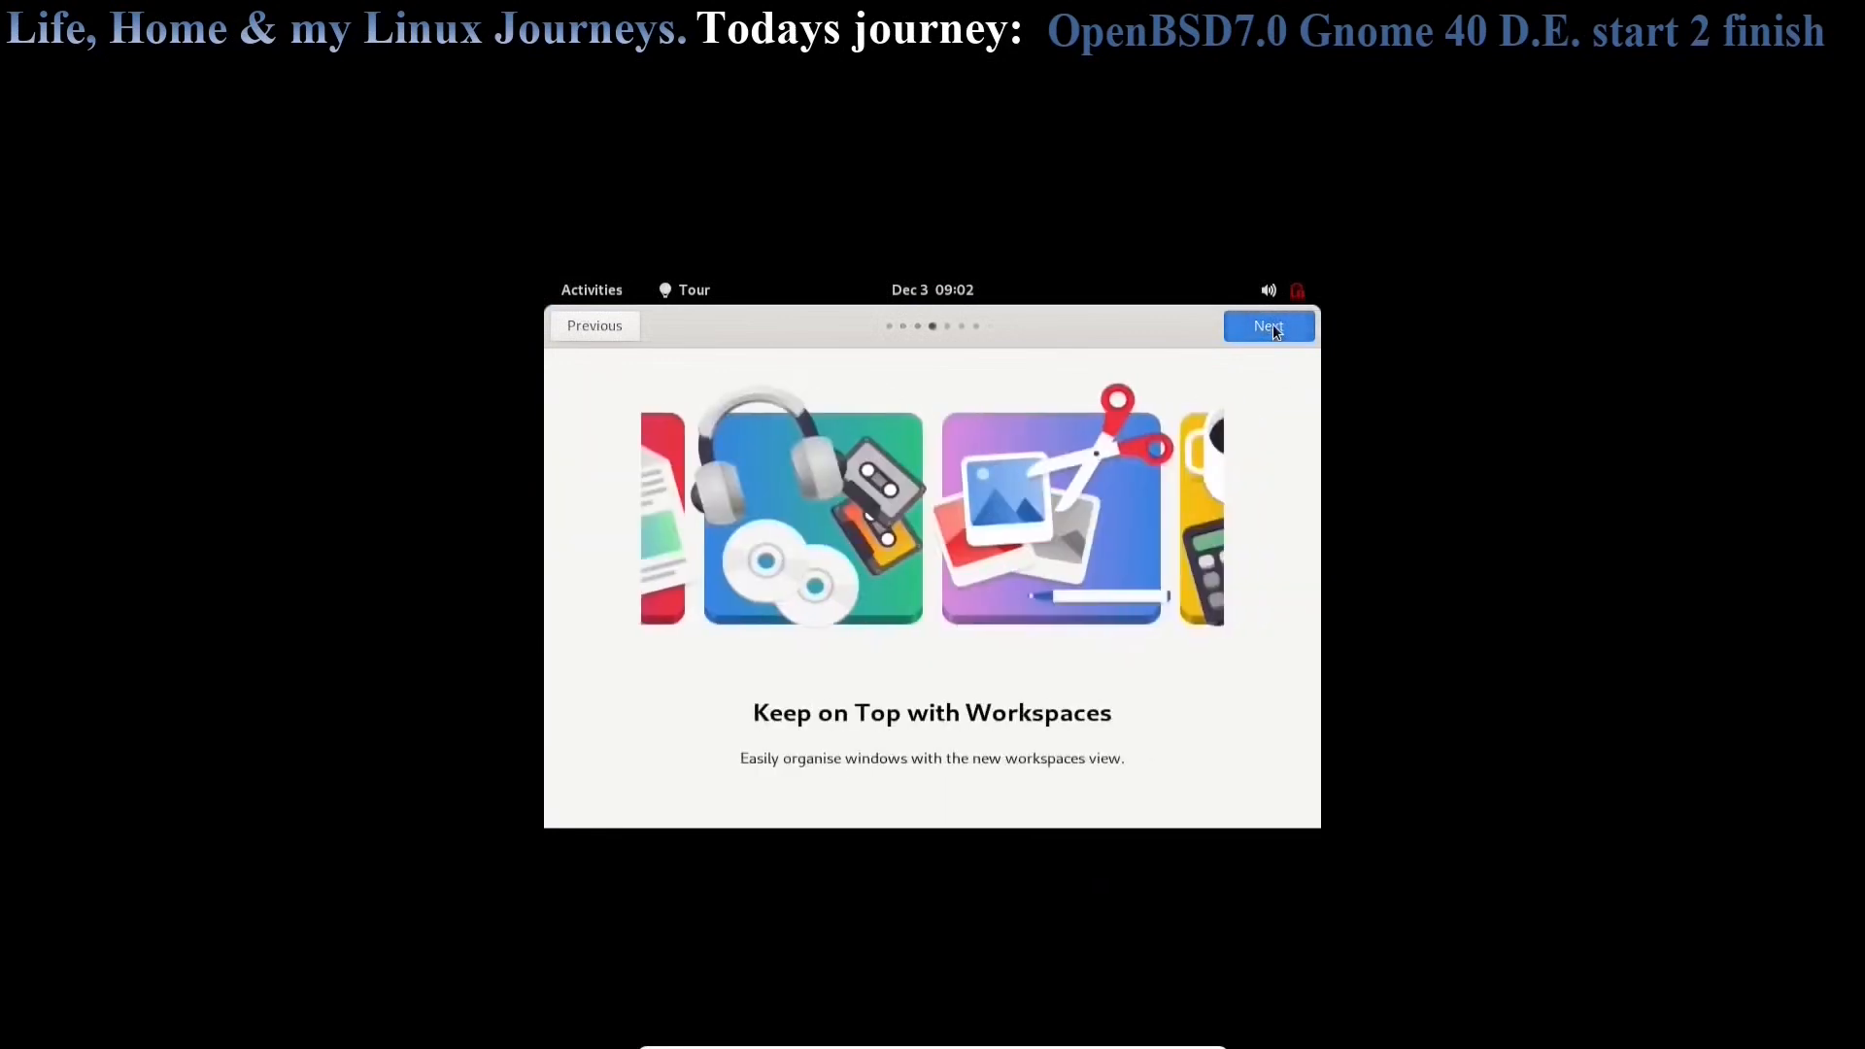
left_click(1267, 326)
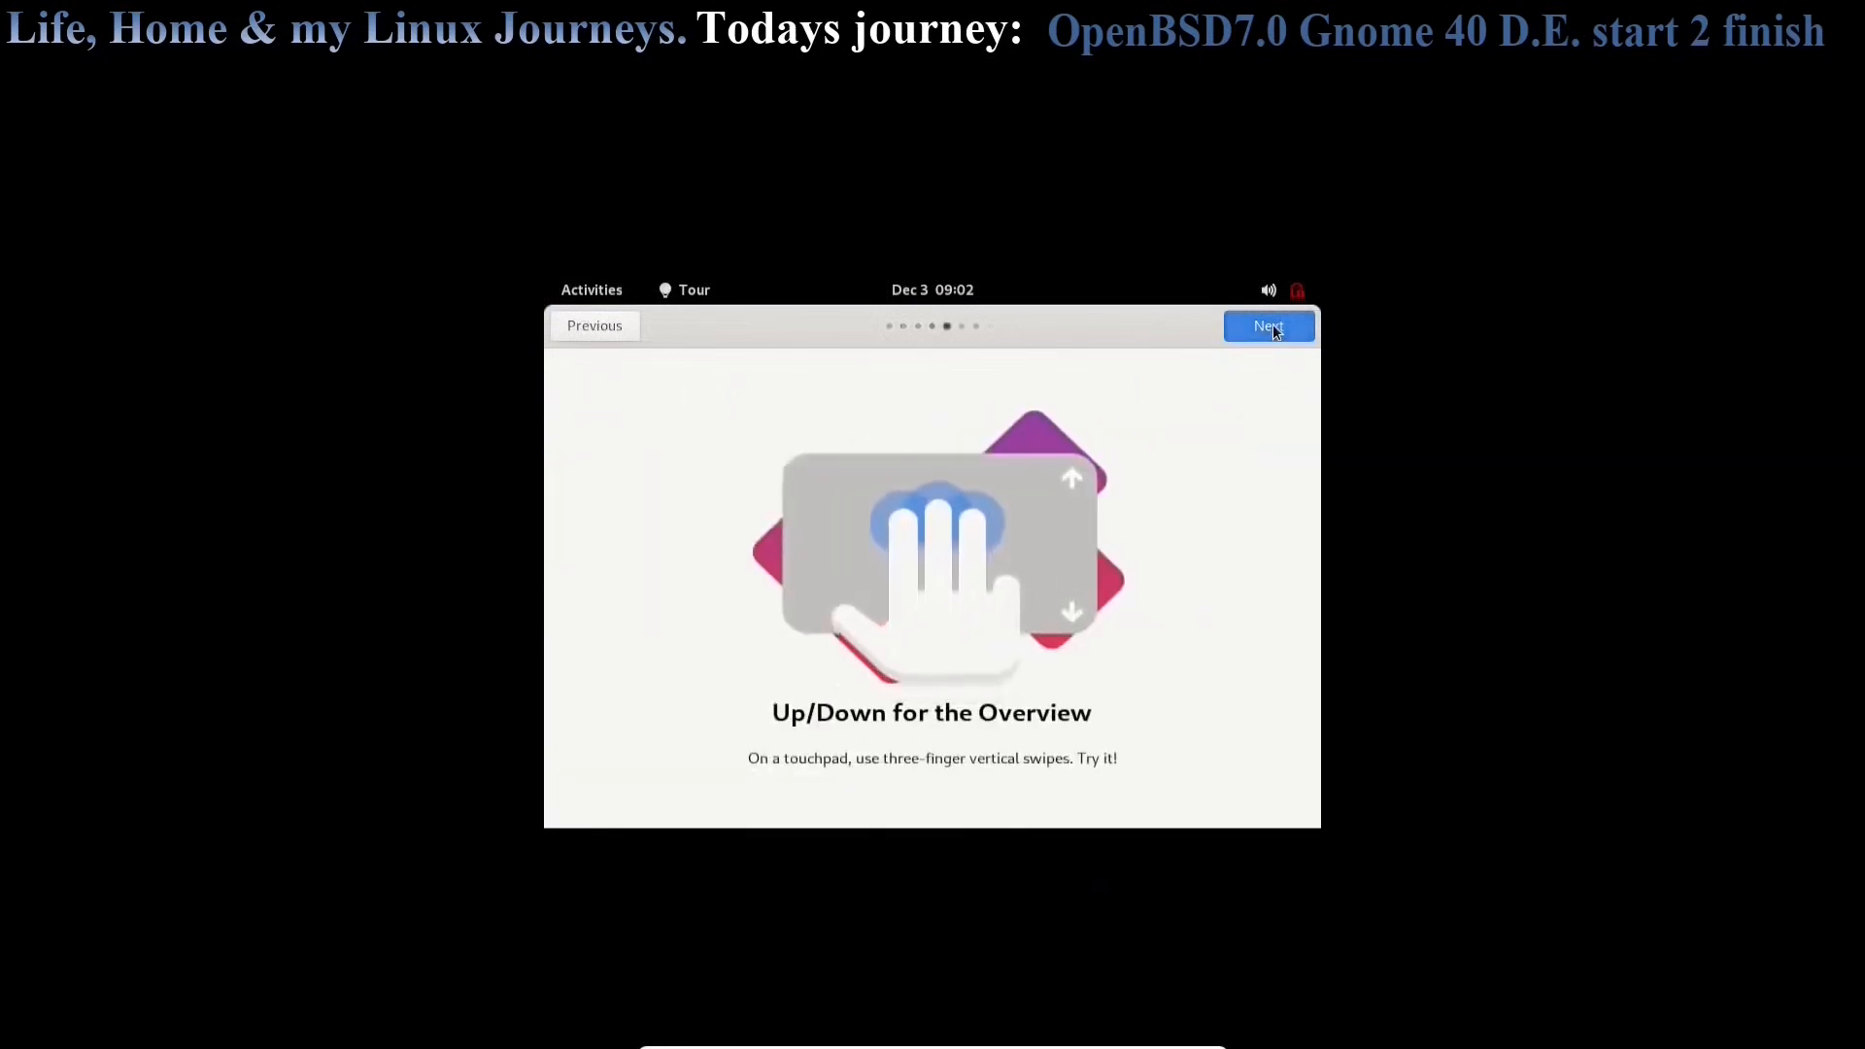
left_click(1268, 326)
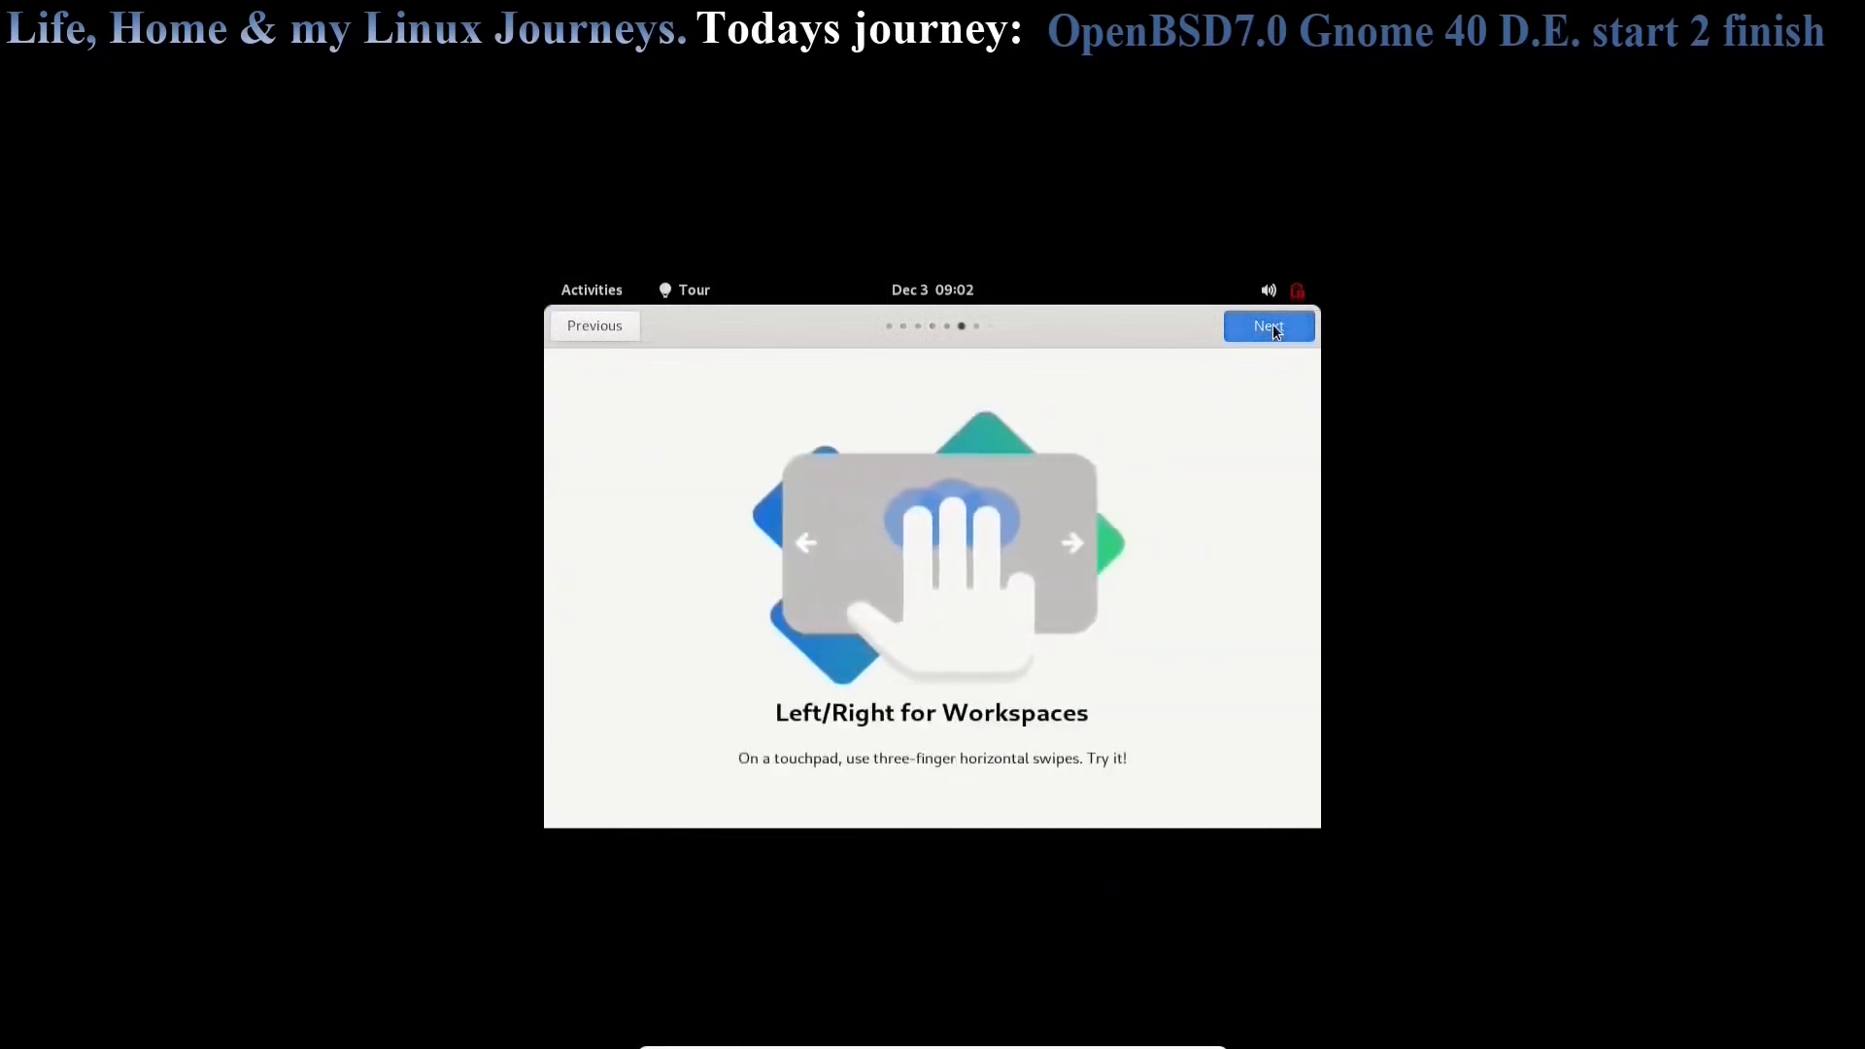
left_click(1268, 326)
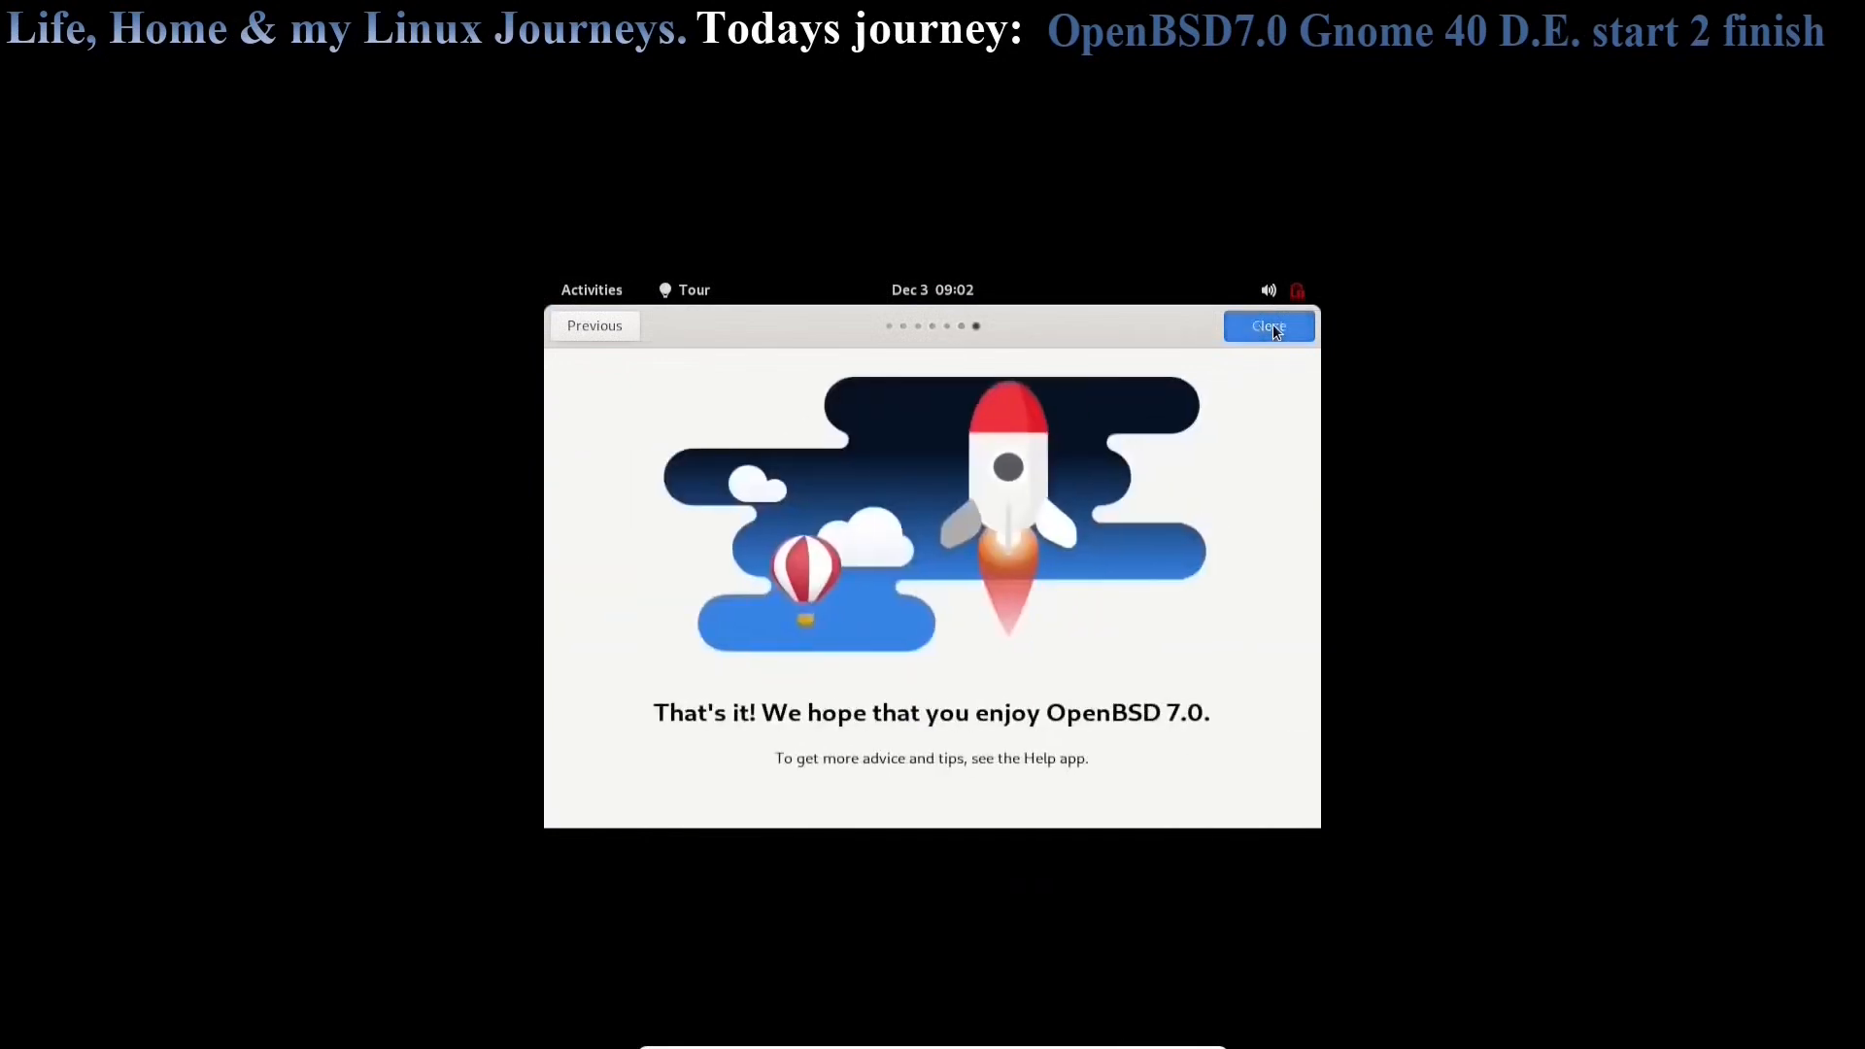
left_click(1268, 326)
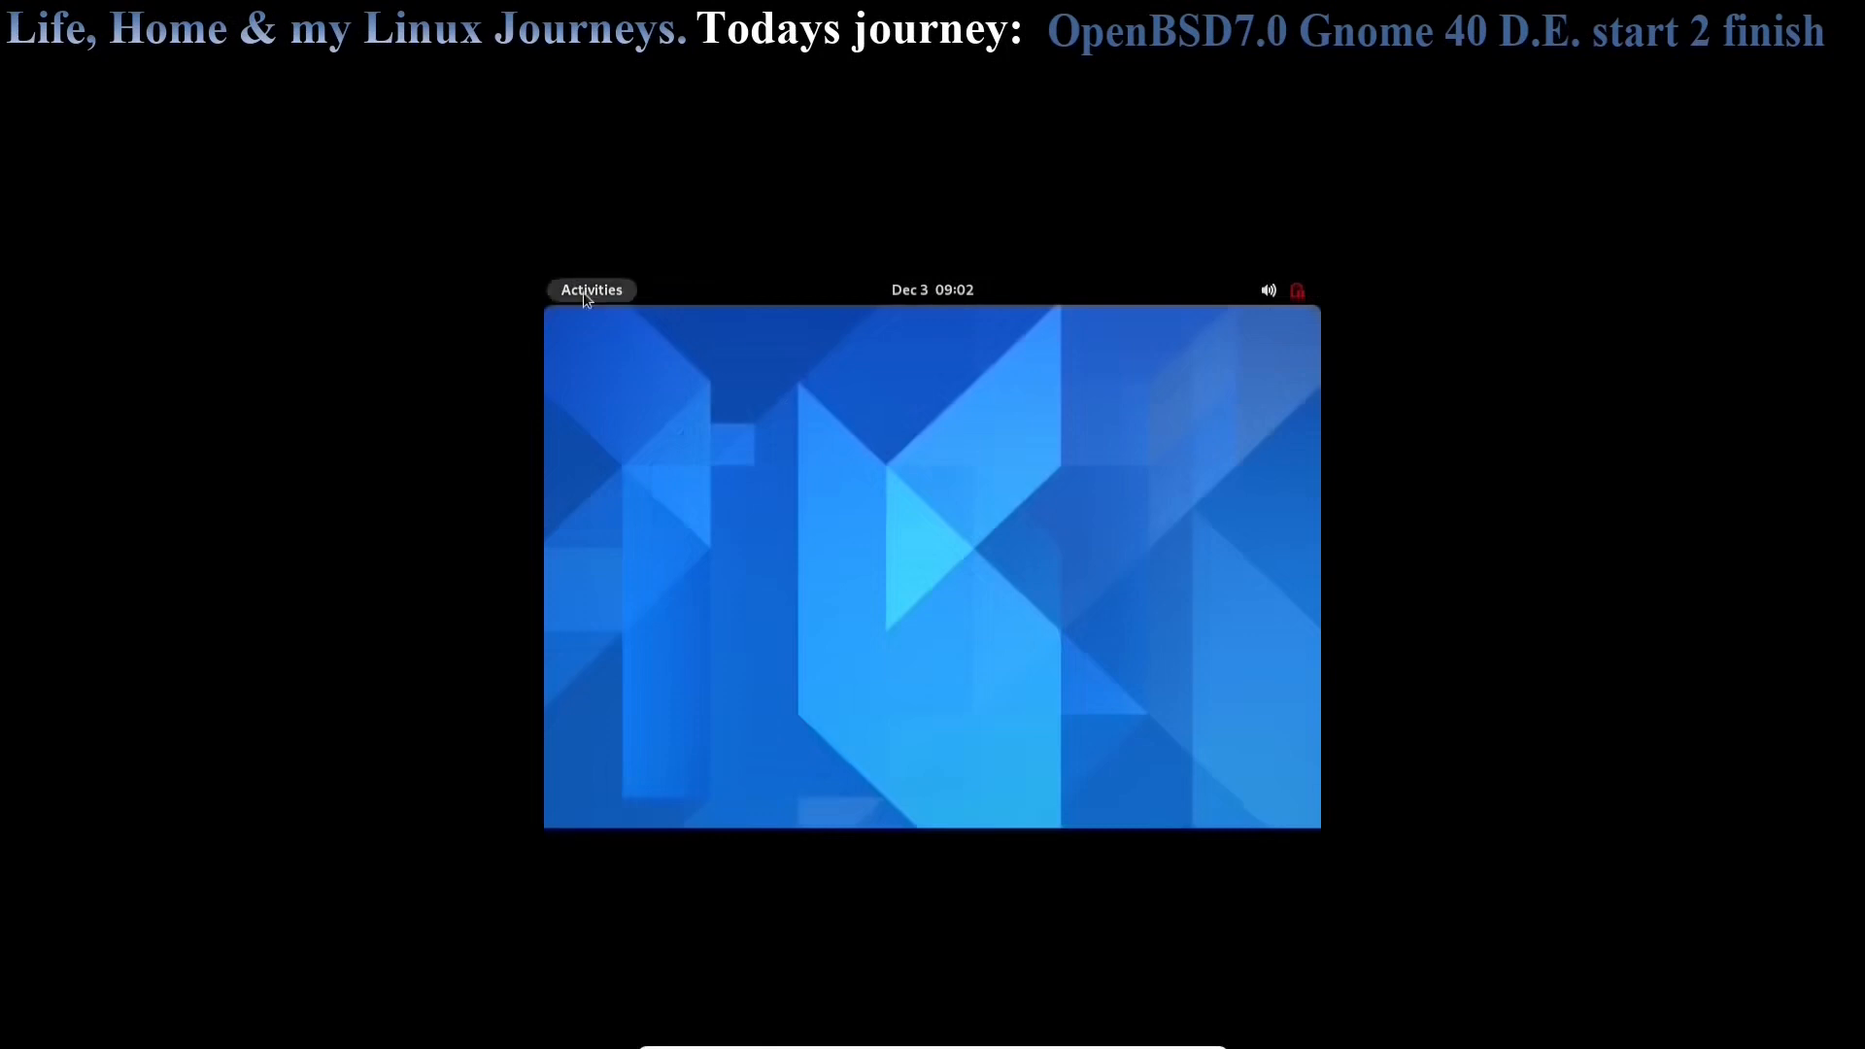
Step: Search Activities for 'display' and open the Displays settings
left_click(591, 290)
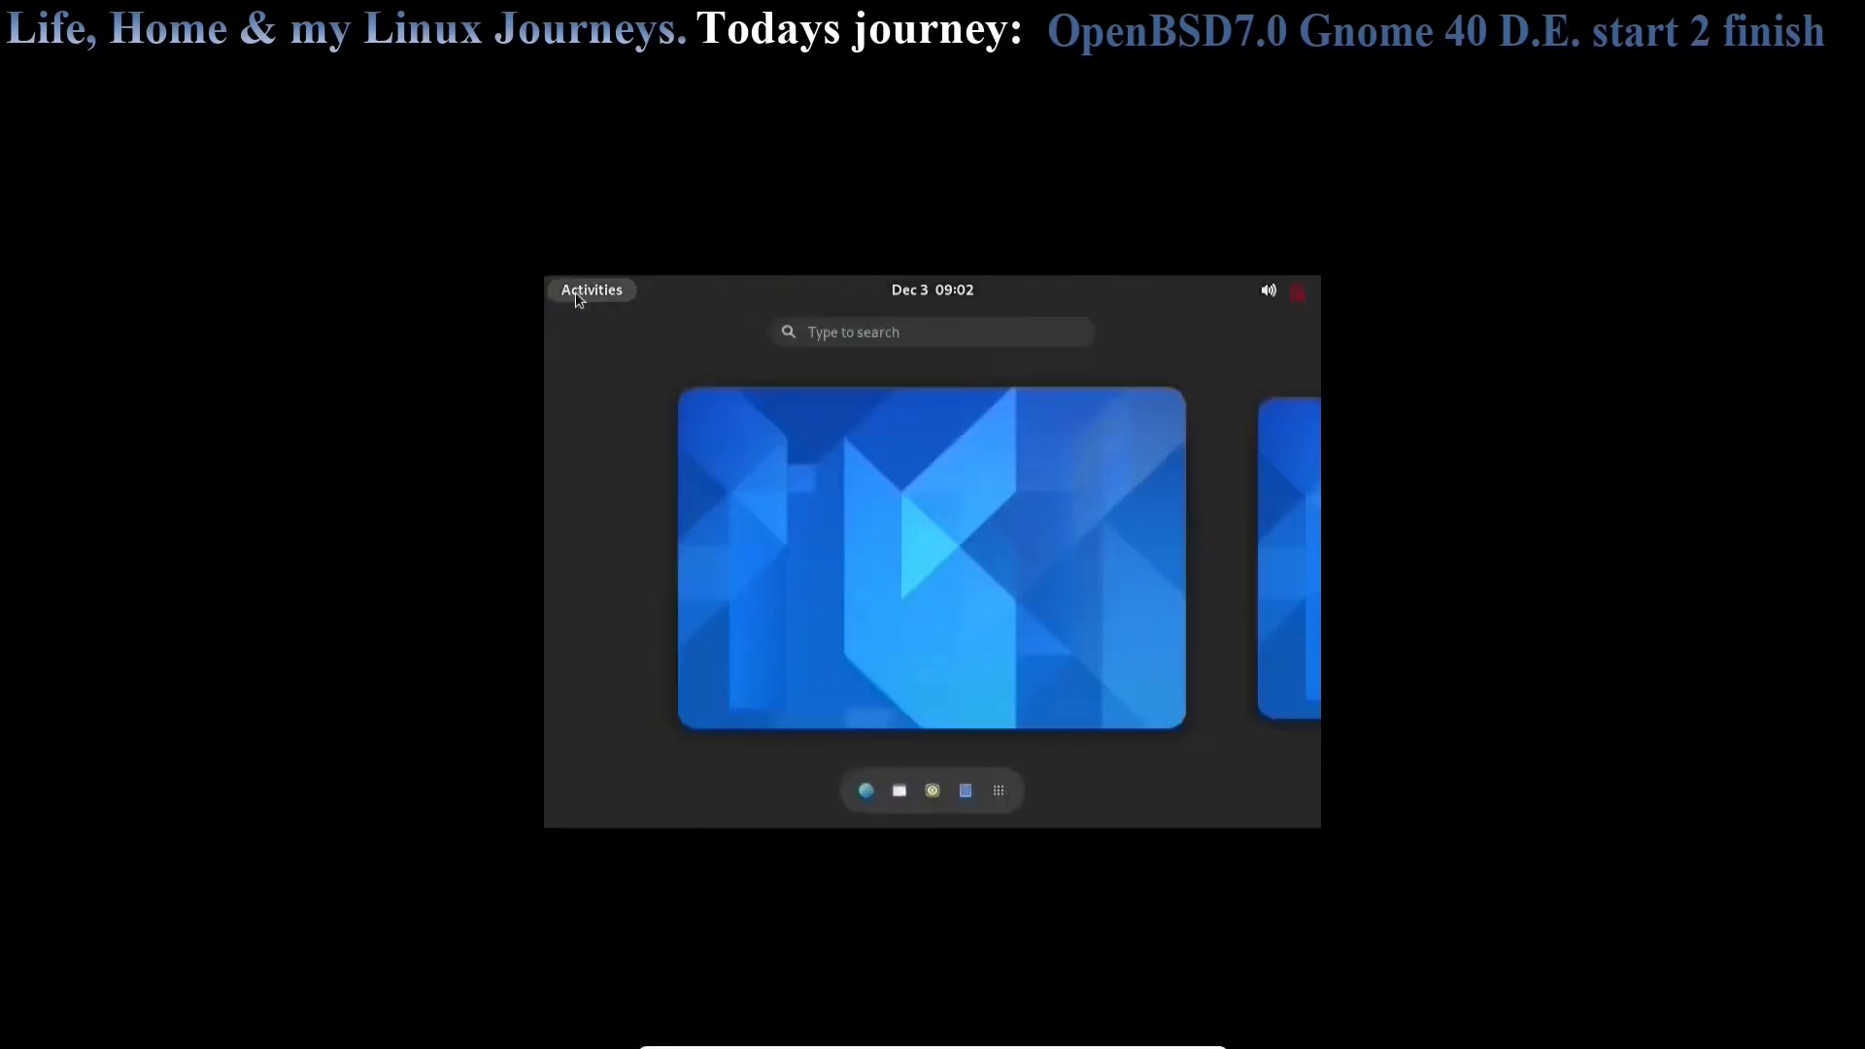
type("c")
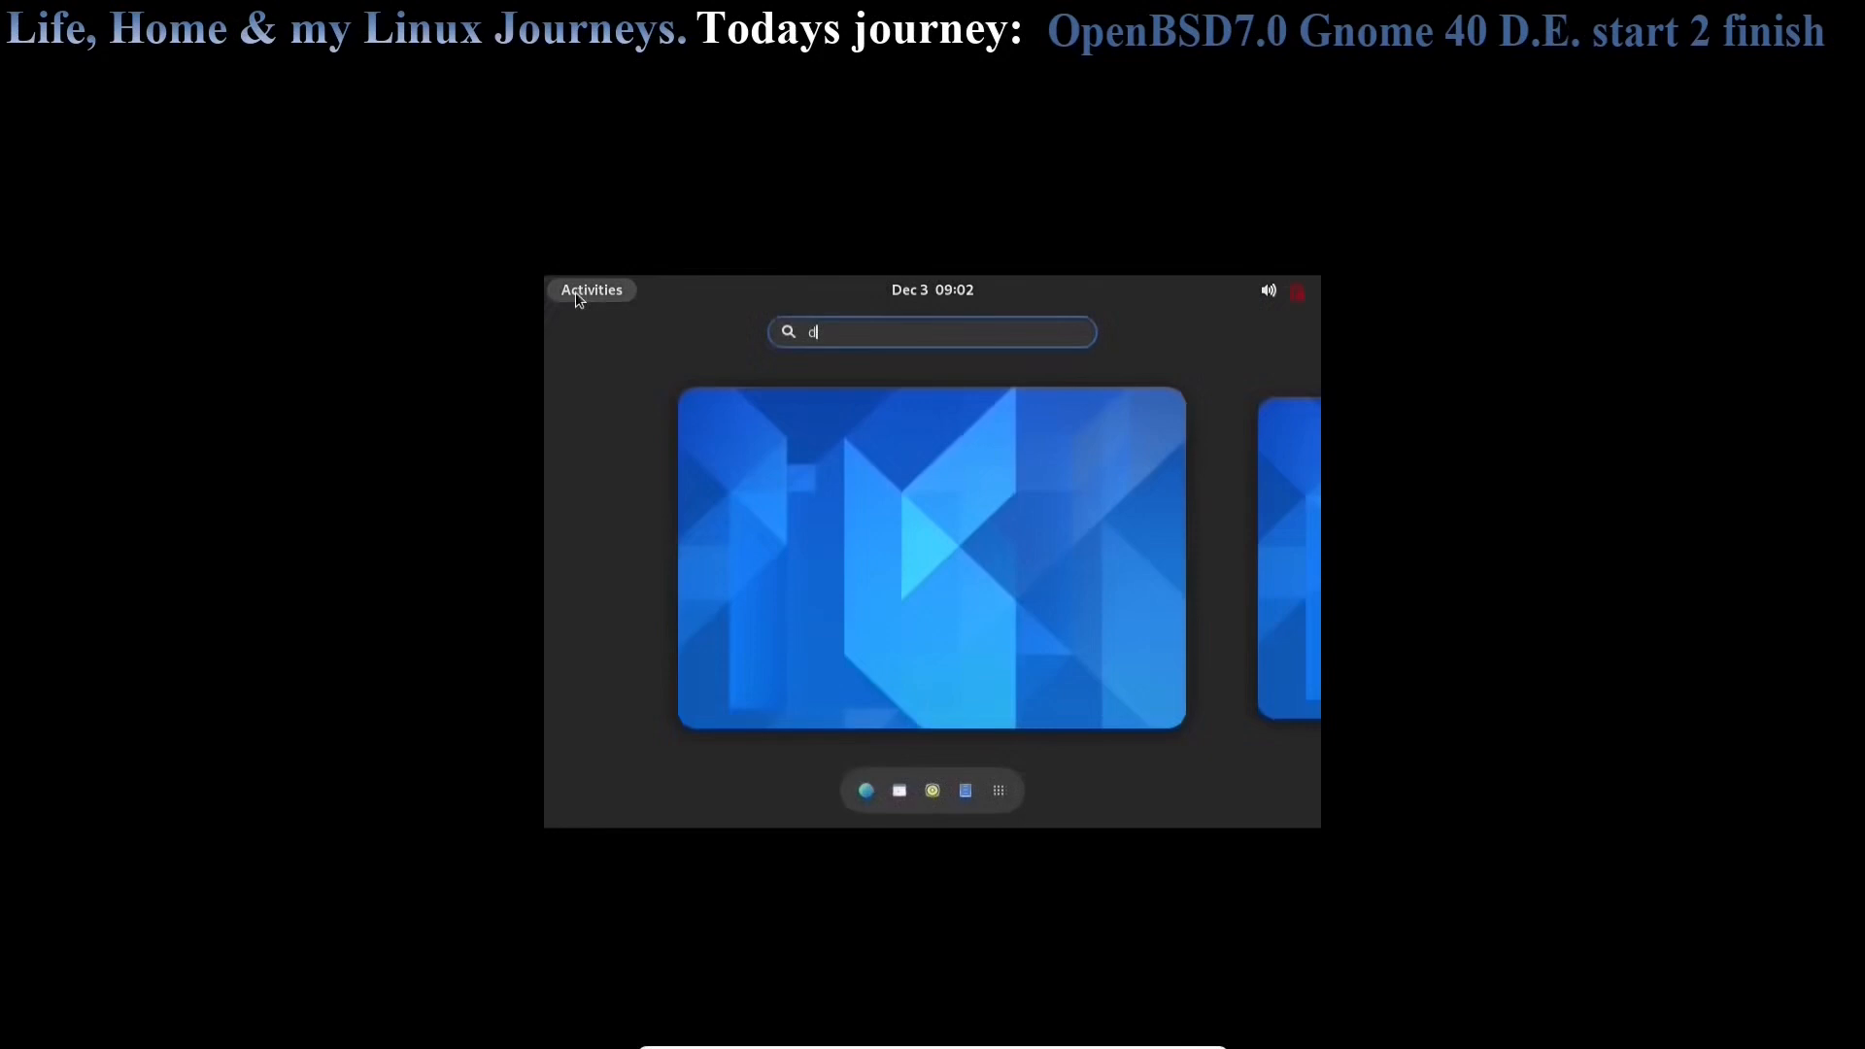
mouse_move(1256, 345)
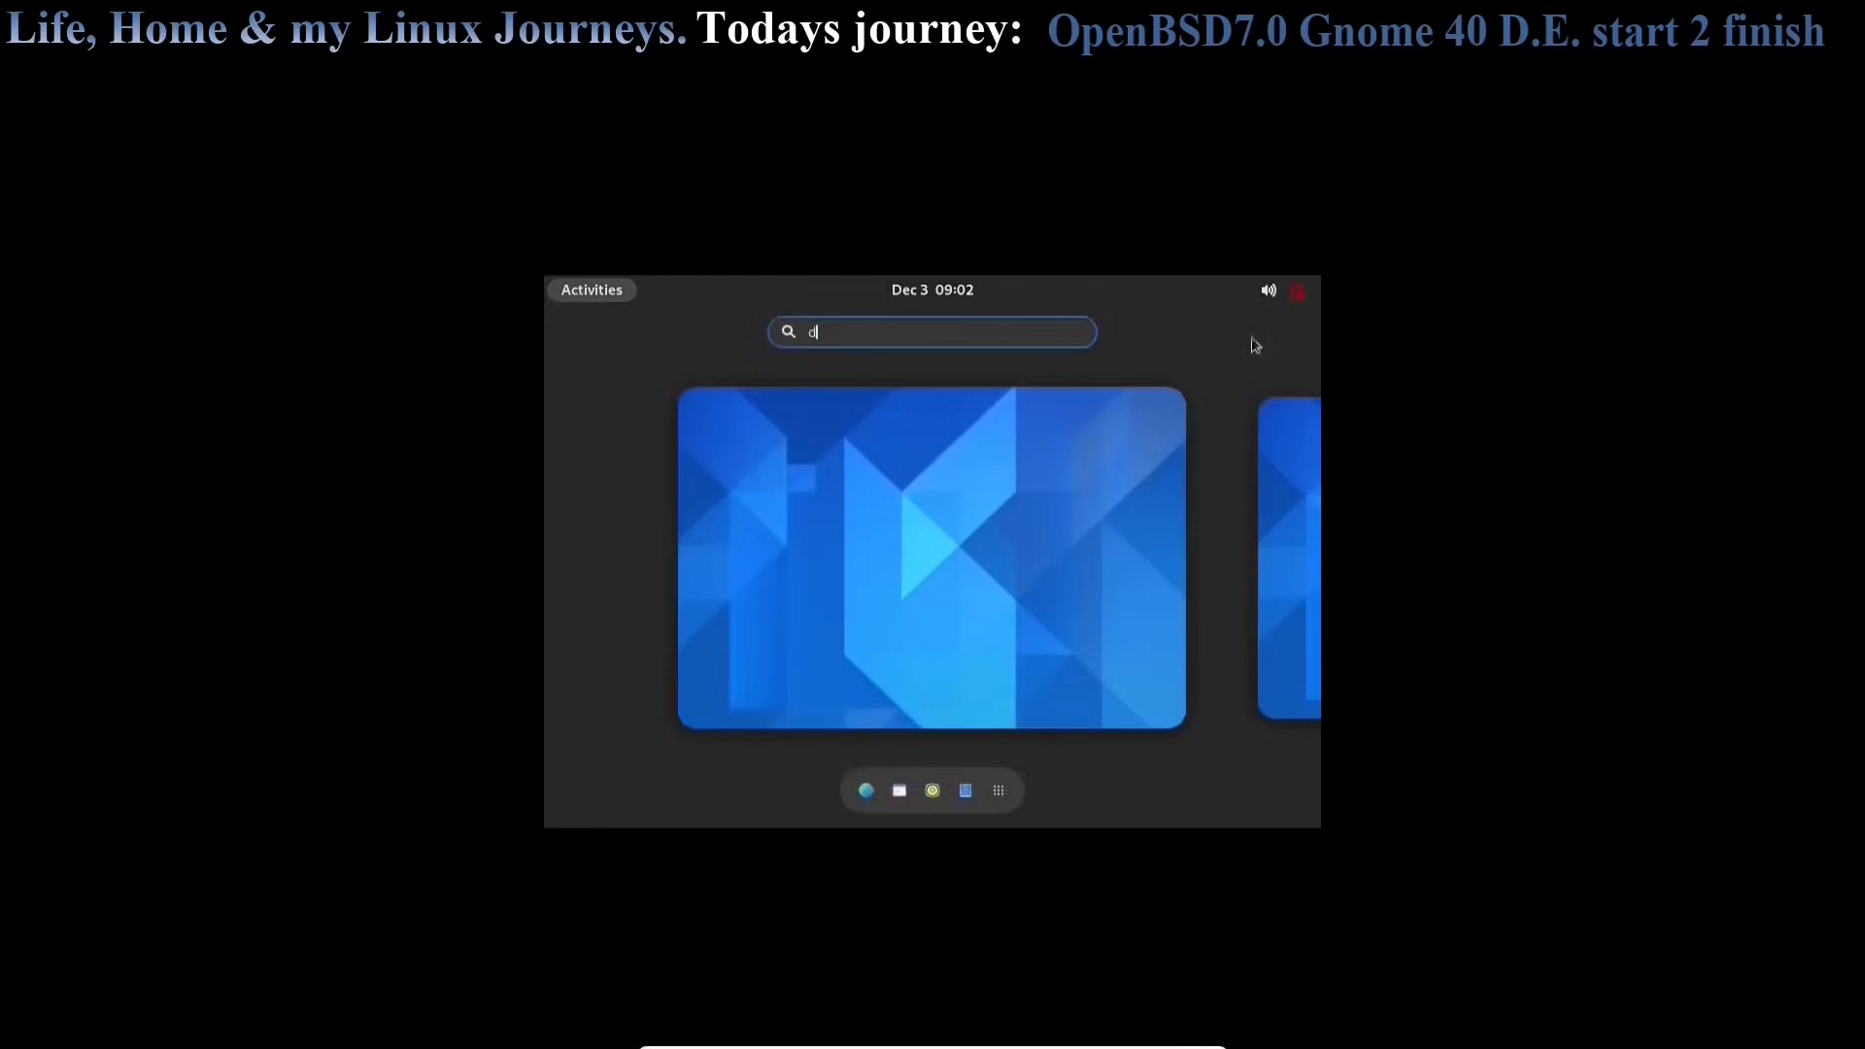
mouse_move(1191, 341)
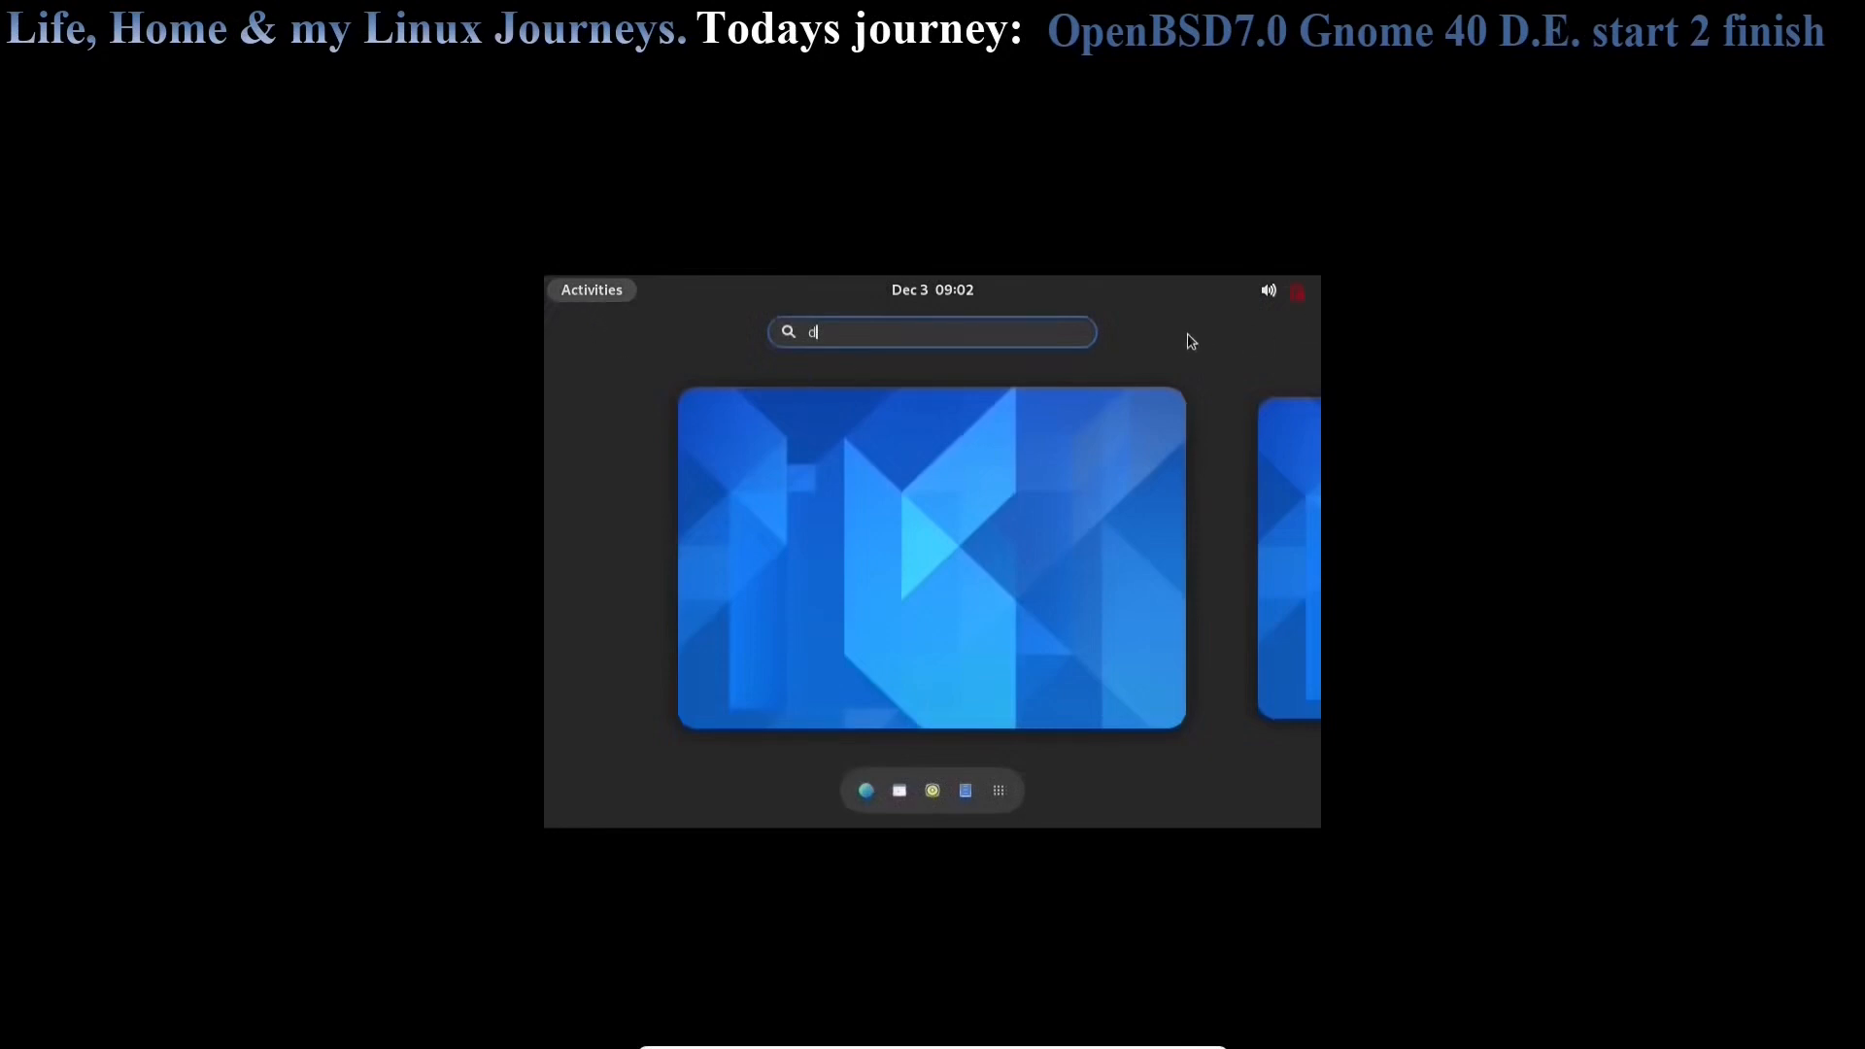
type("isplay")
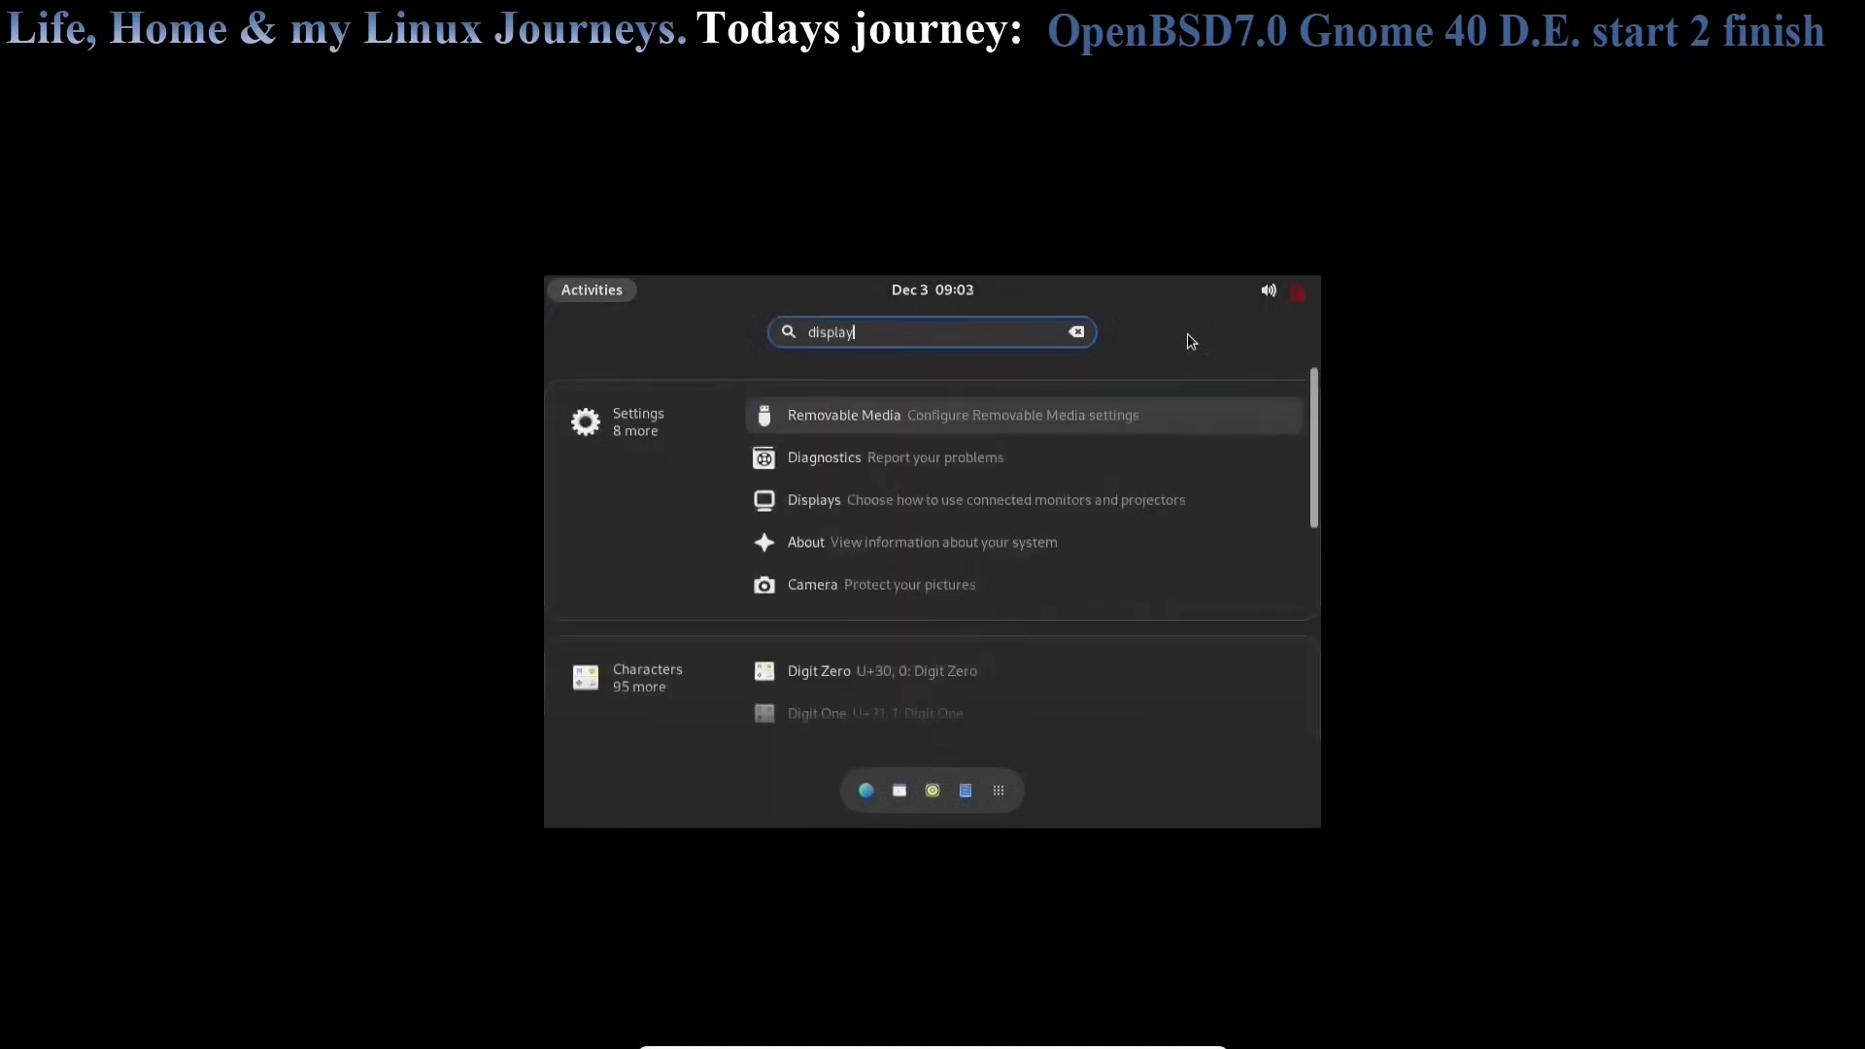
left_click(815, 499)
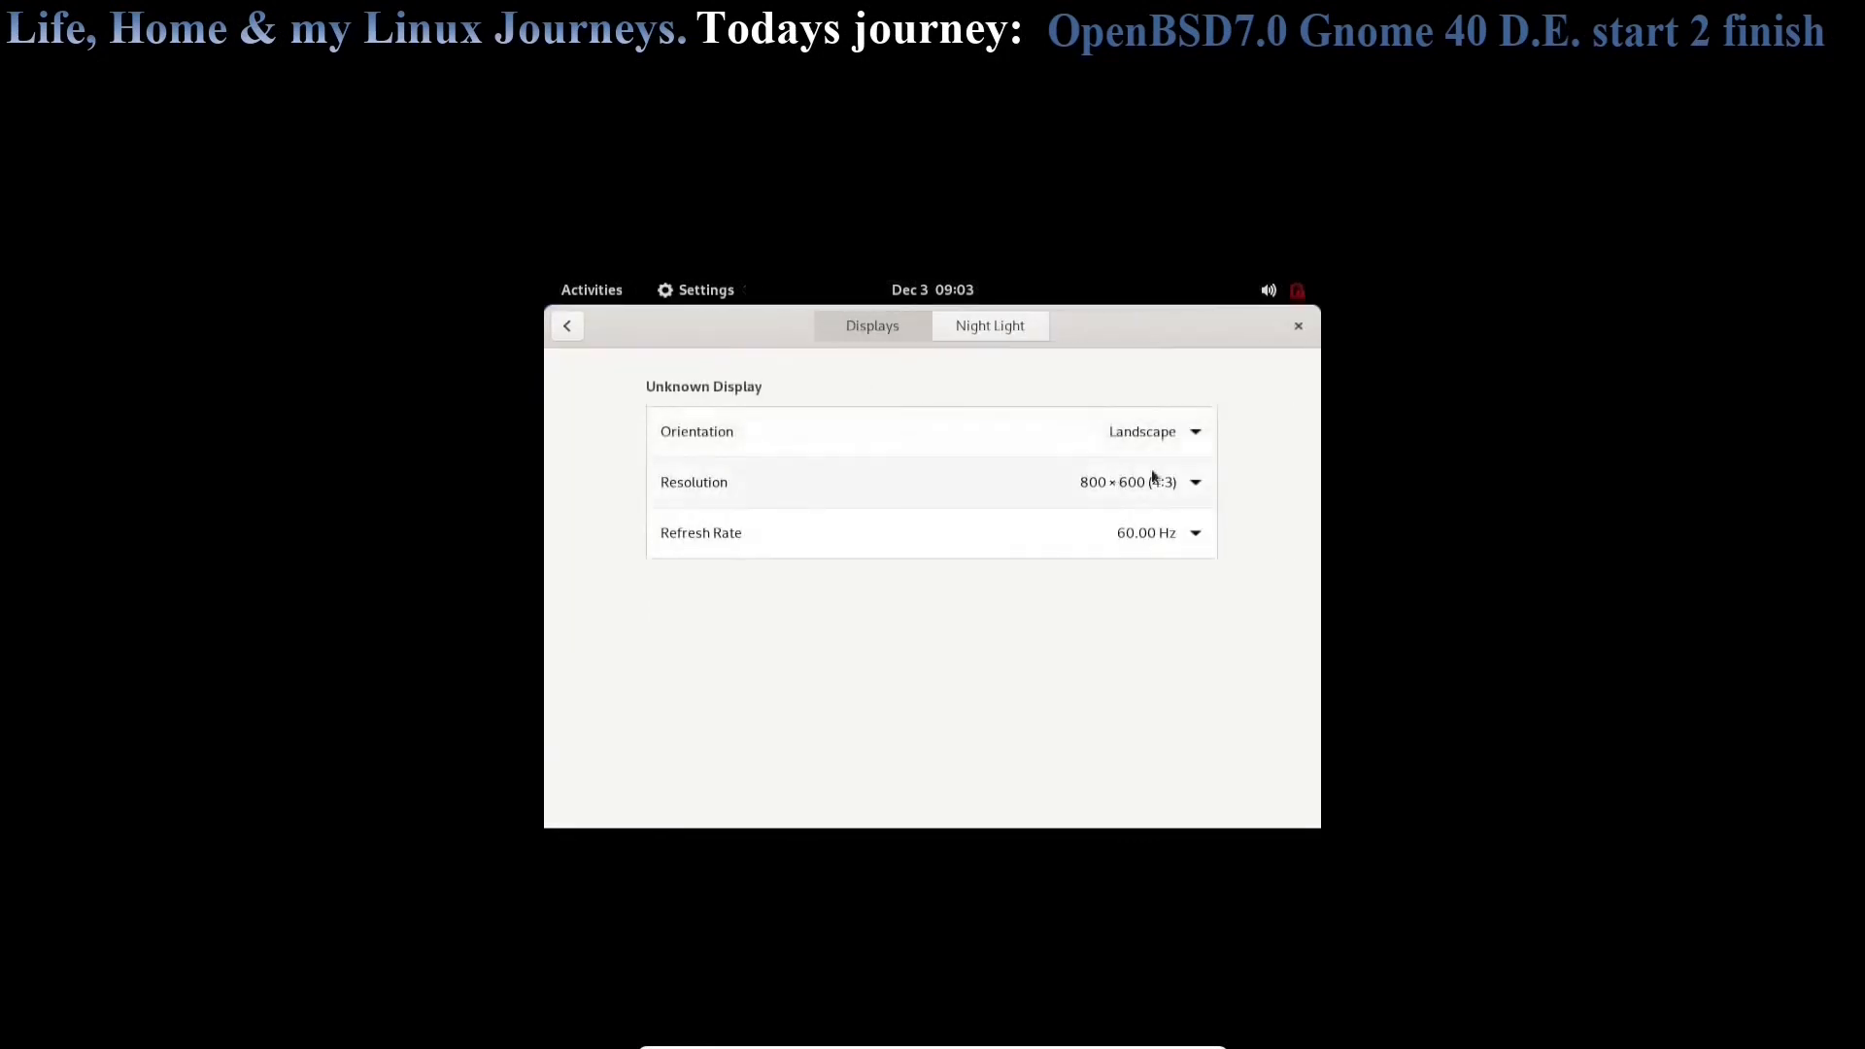
Step: Set the resolution to 1920×1080, apply and keep it, and close Settings
left_click(1140, 482)
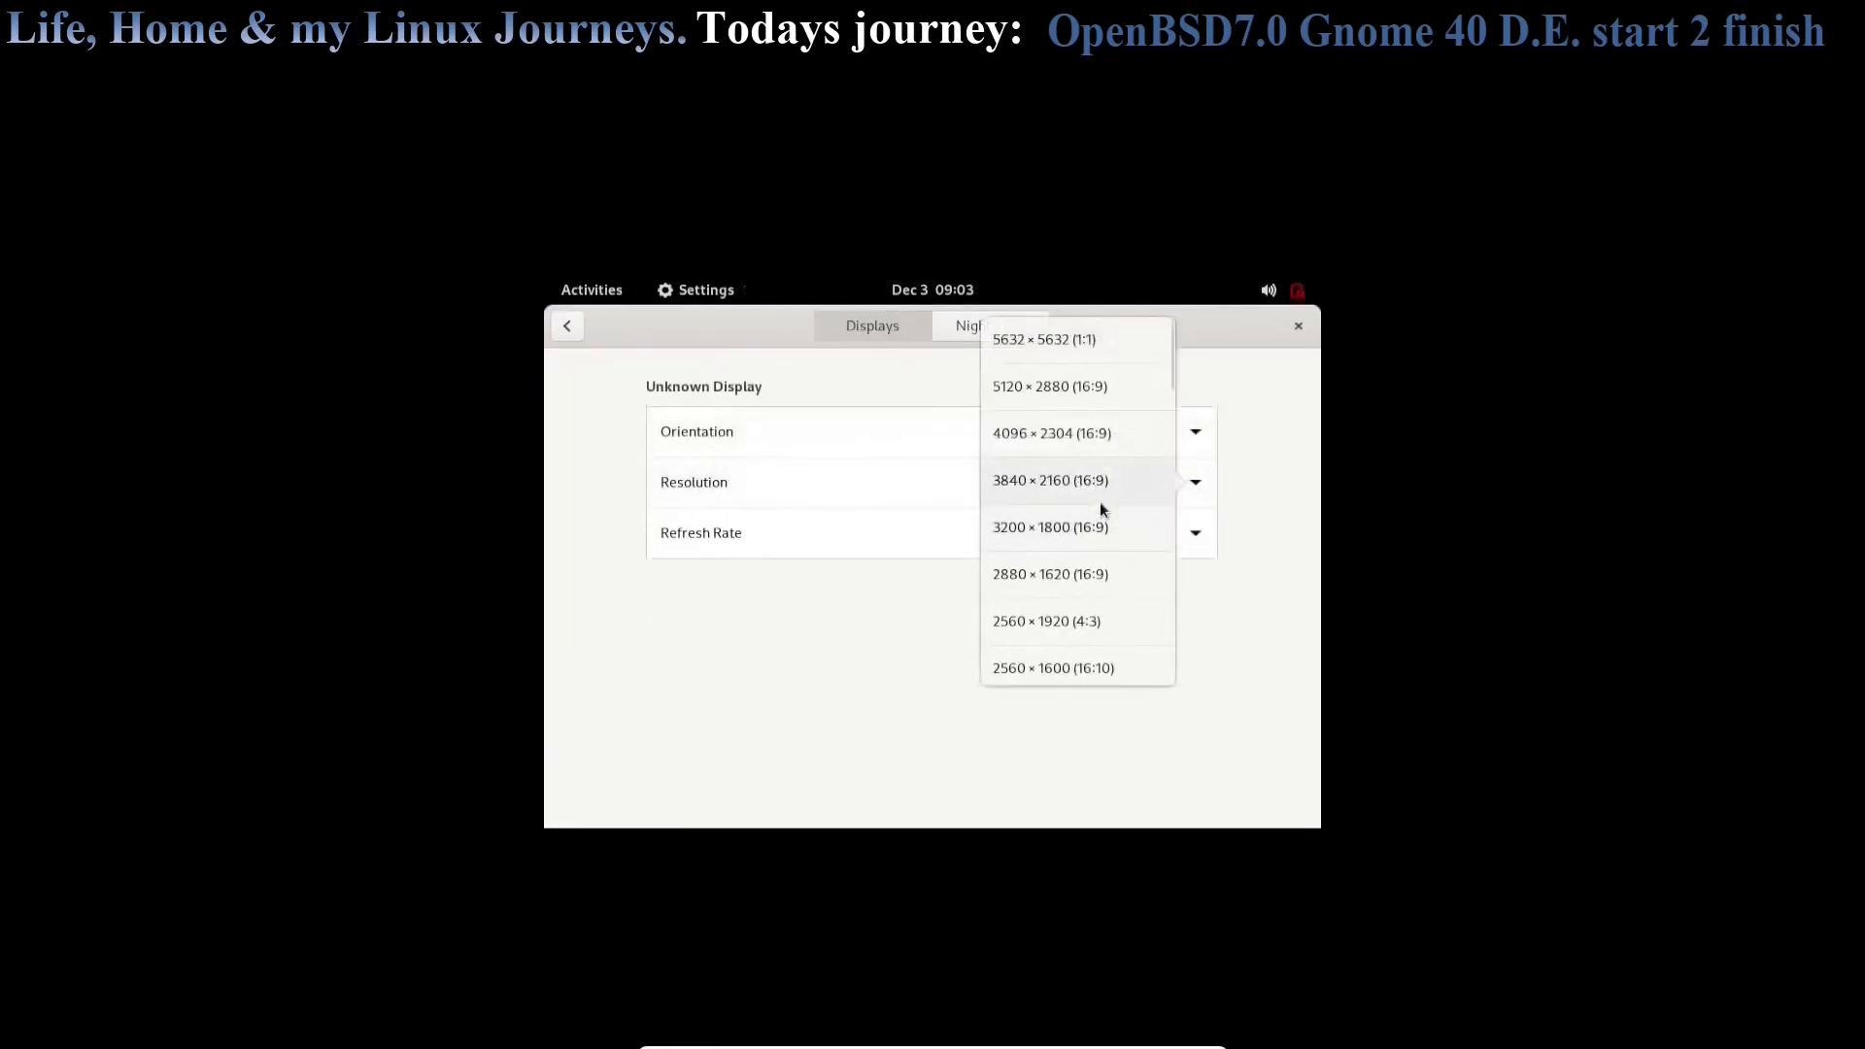
scroll("down", 3)
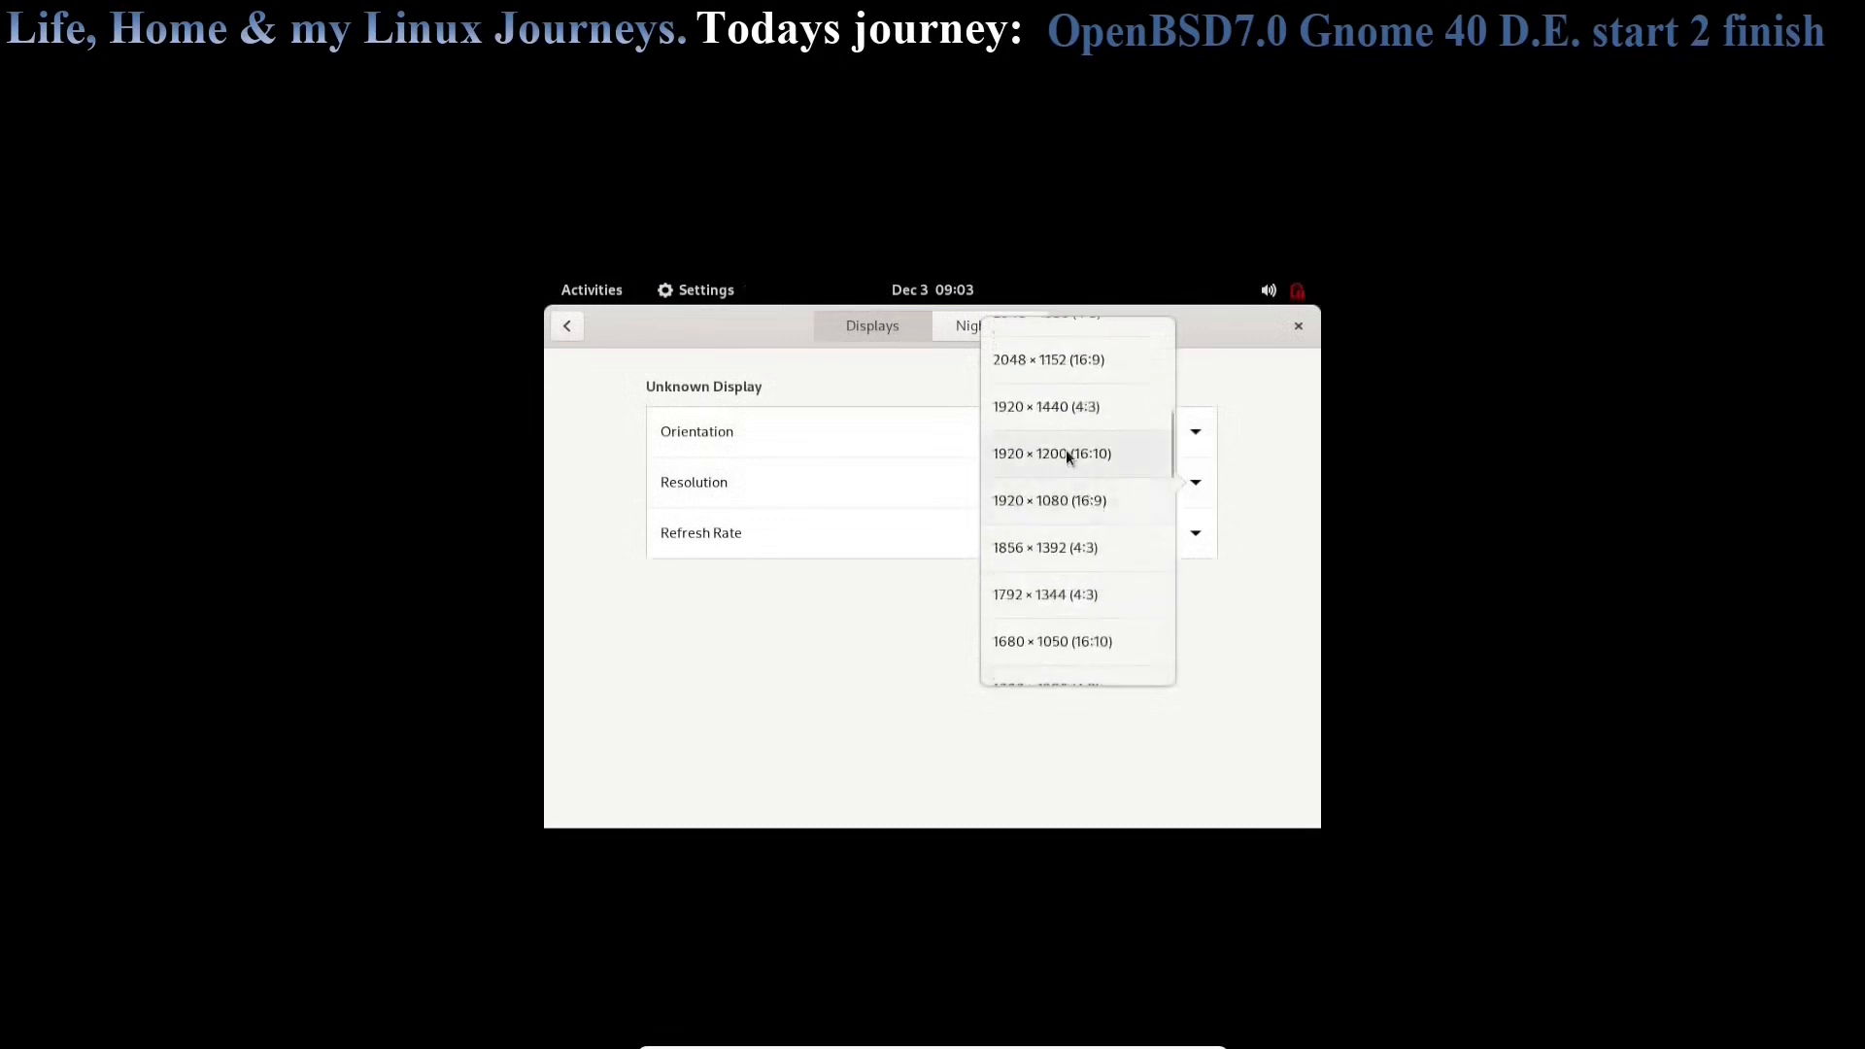
left_click(1049, 499)
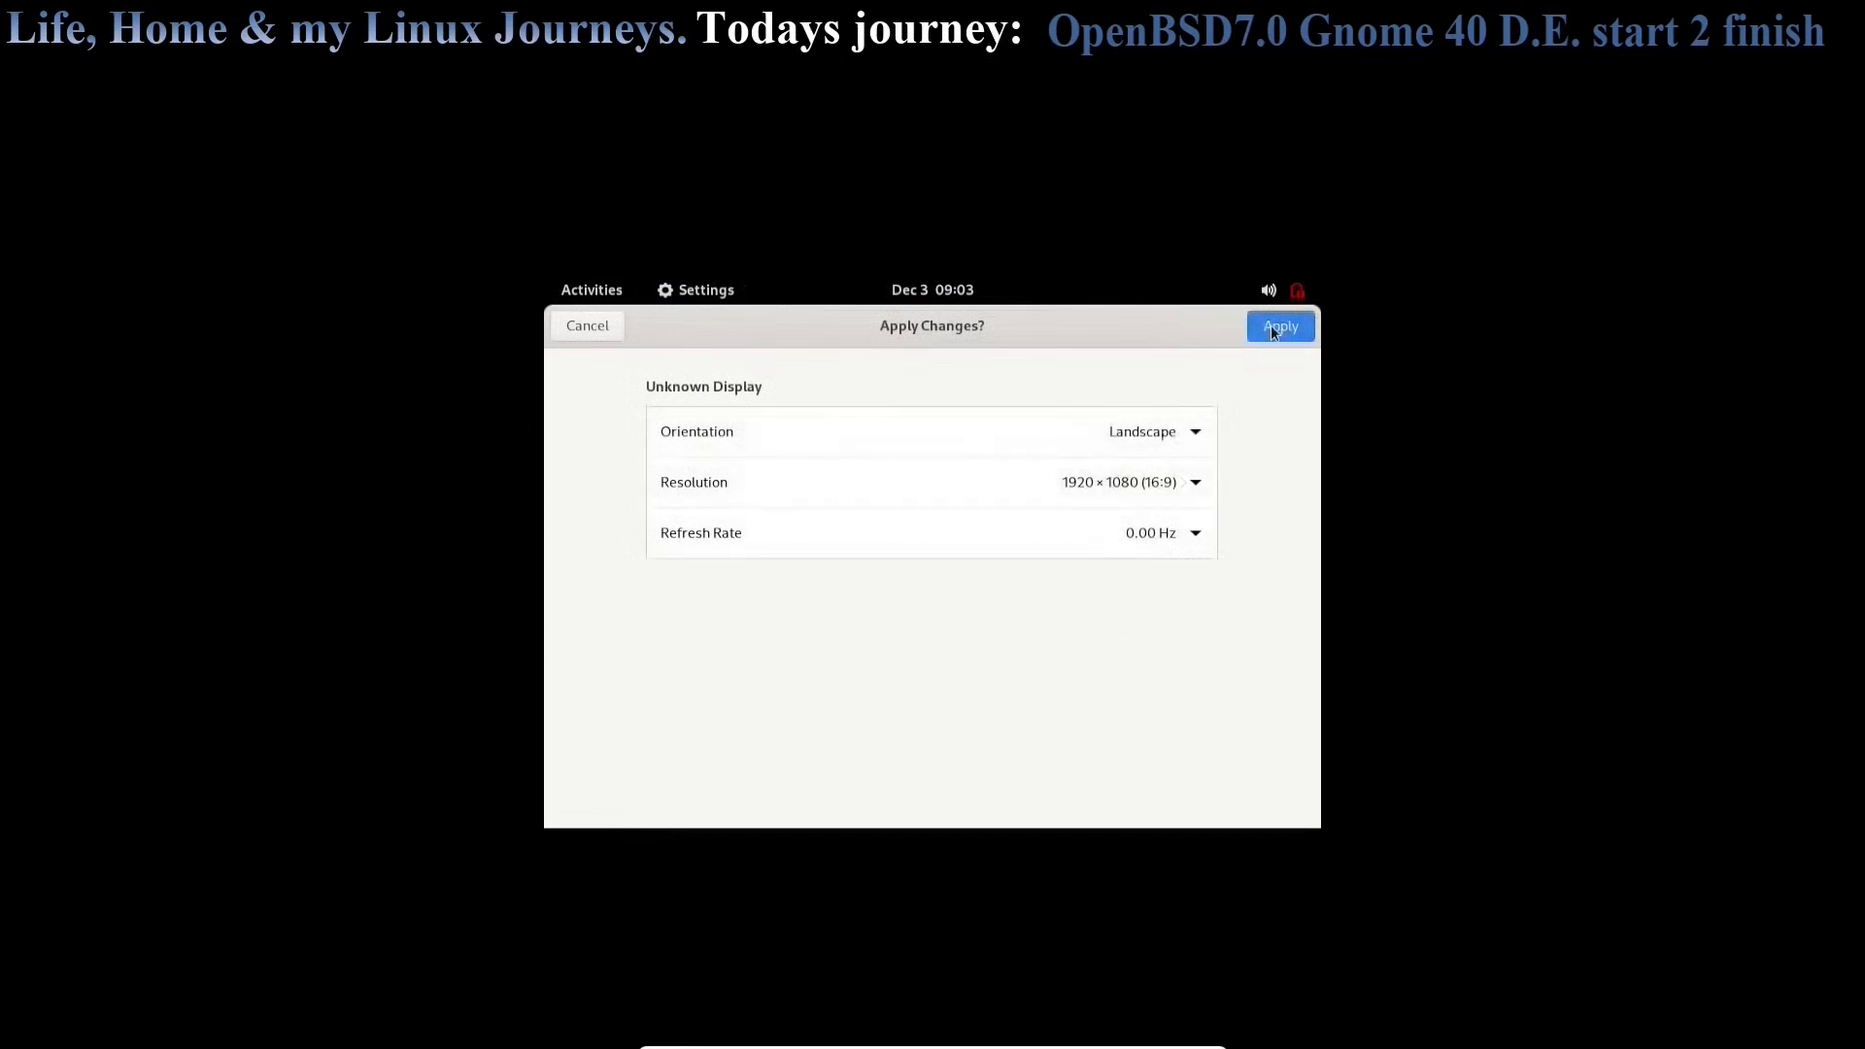
left_click(1281, 327)
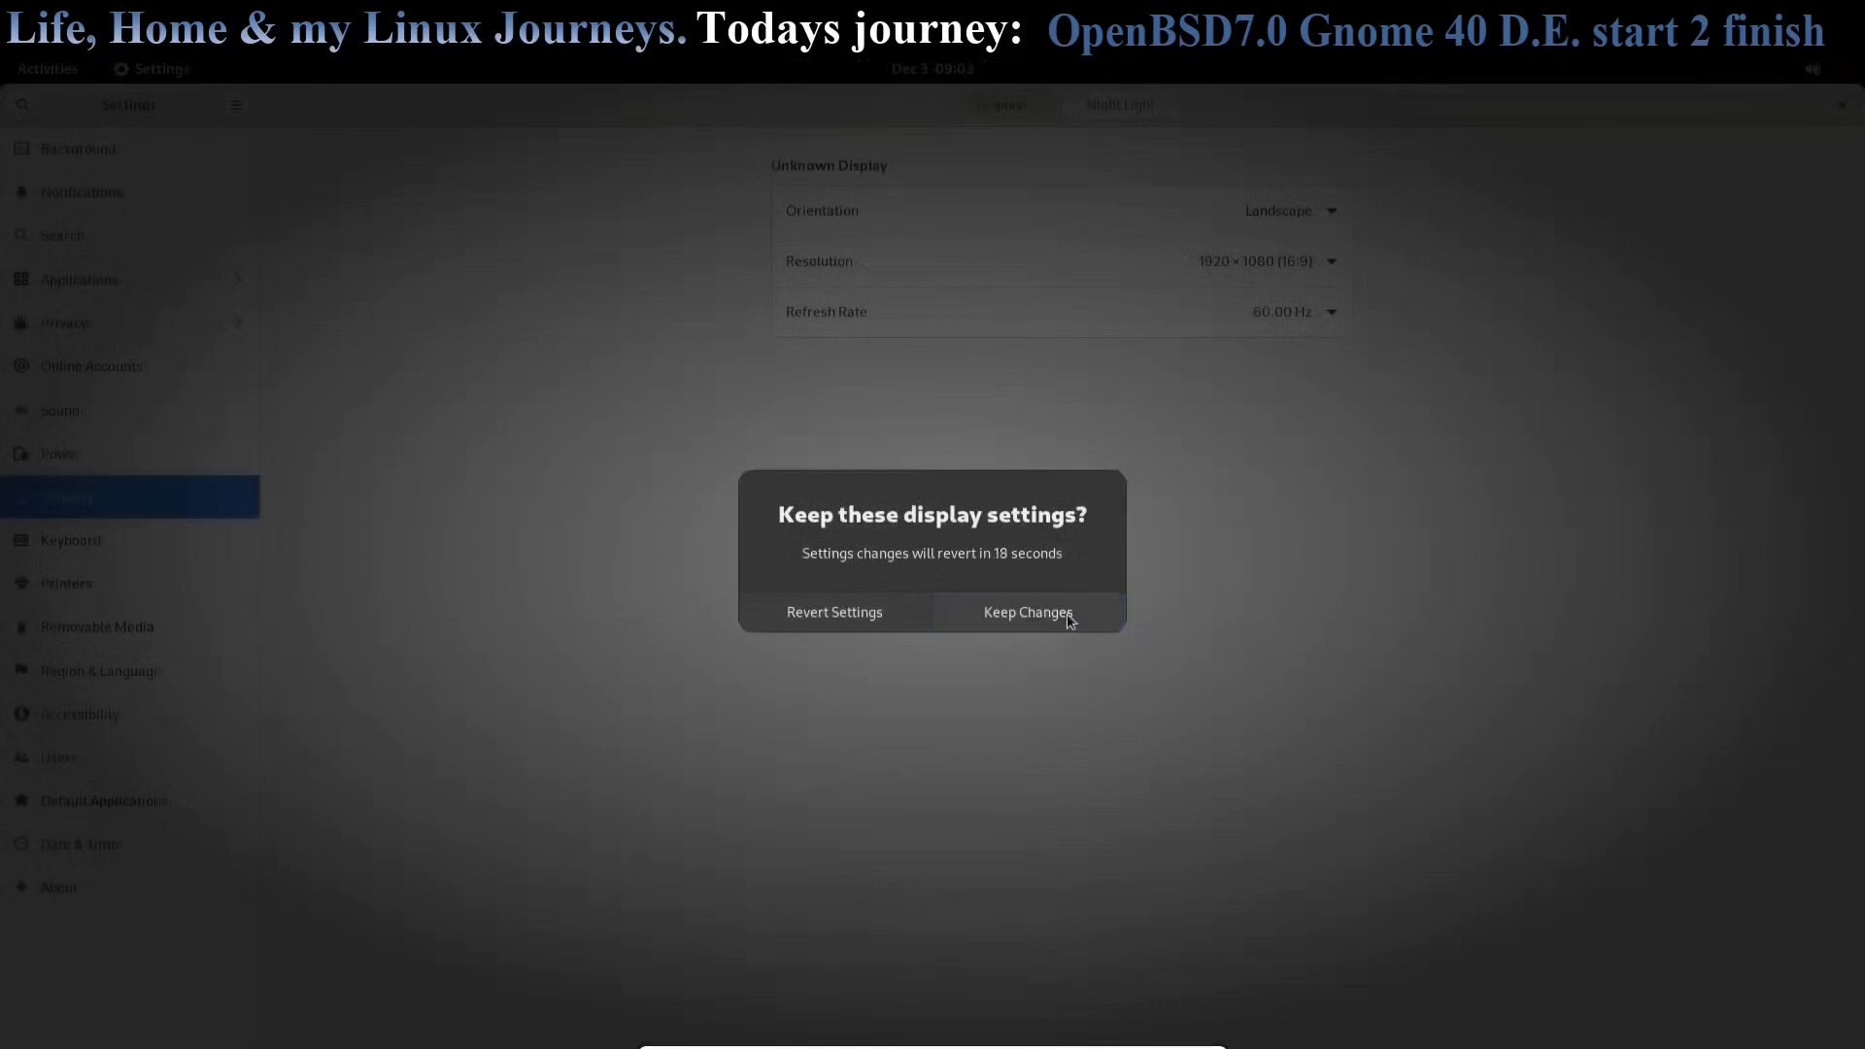
left_click(1027, 611)
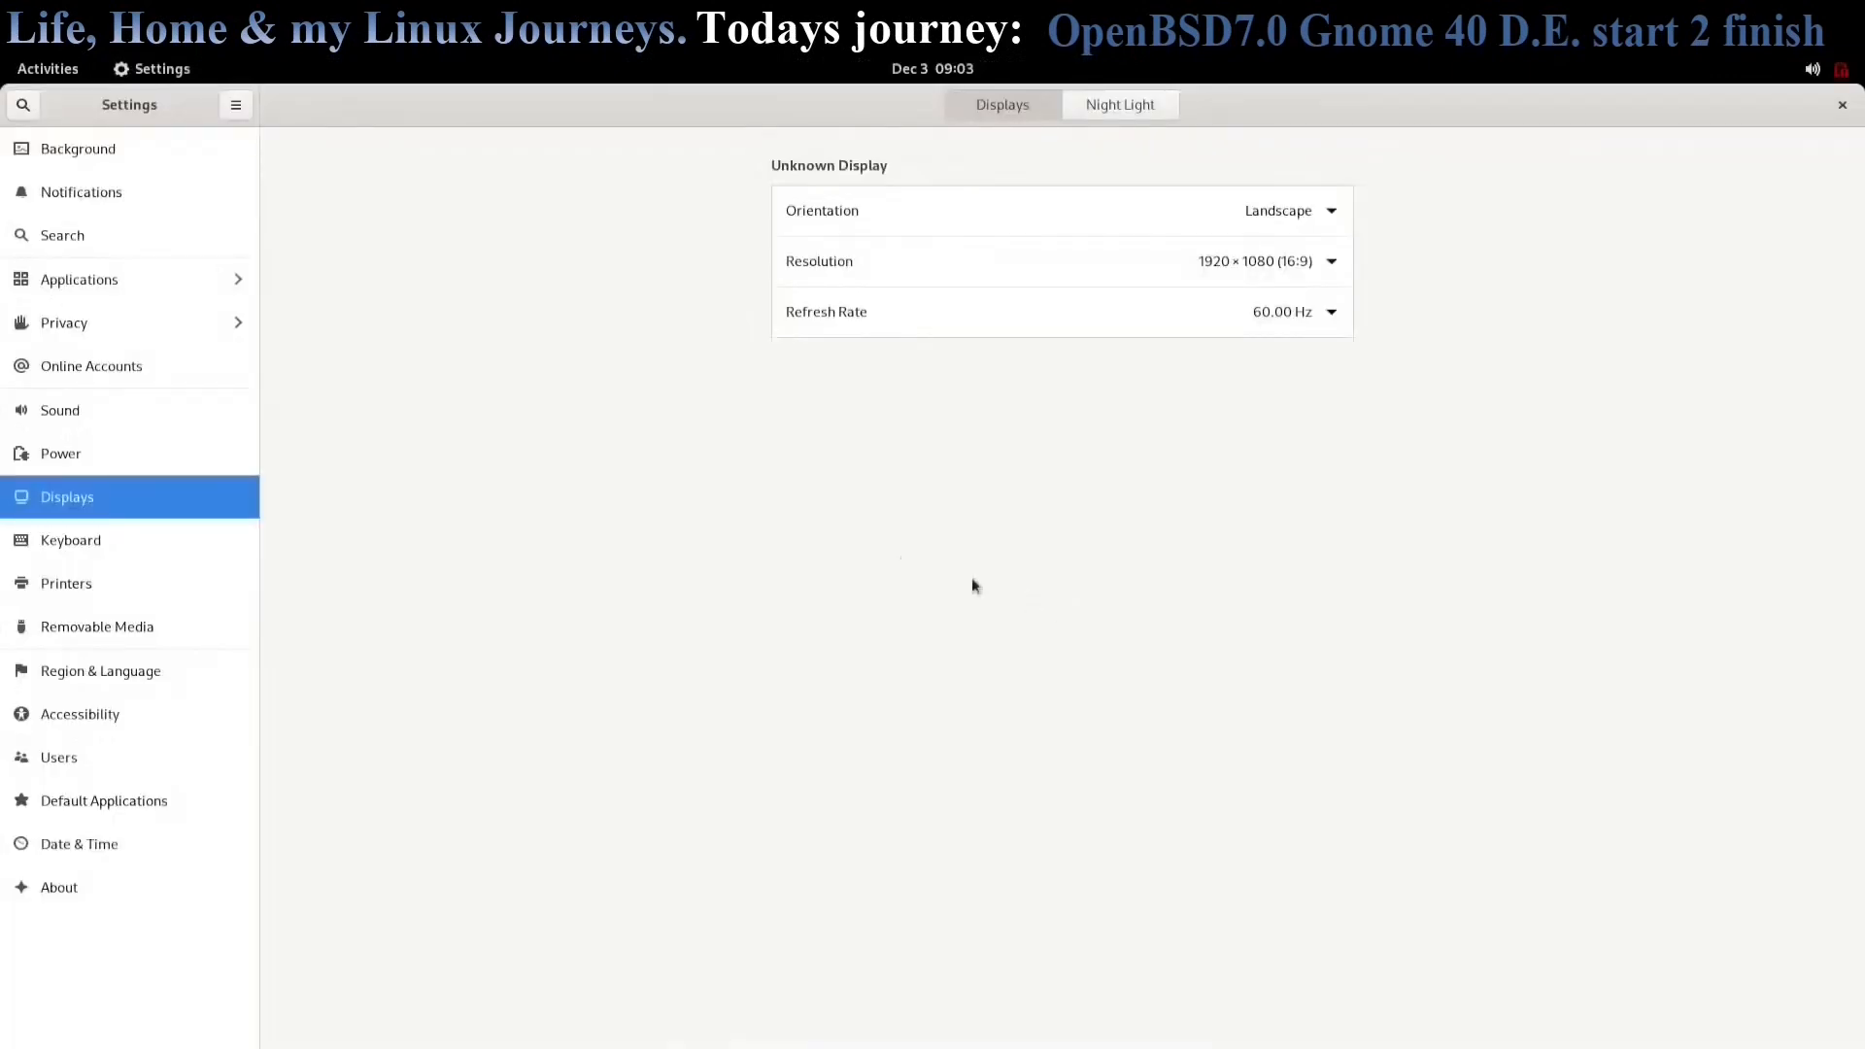
mouse_move(152, 108)
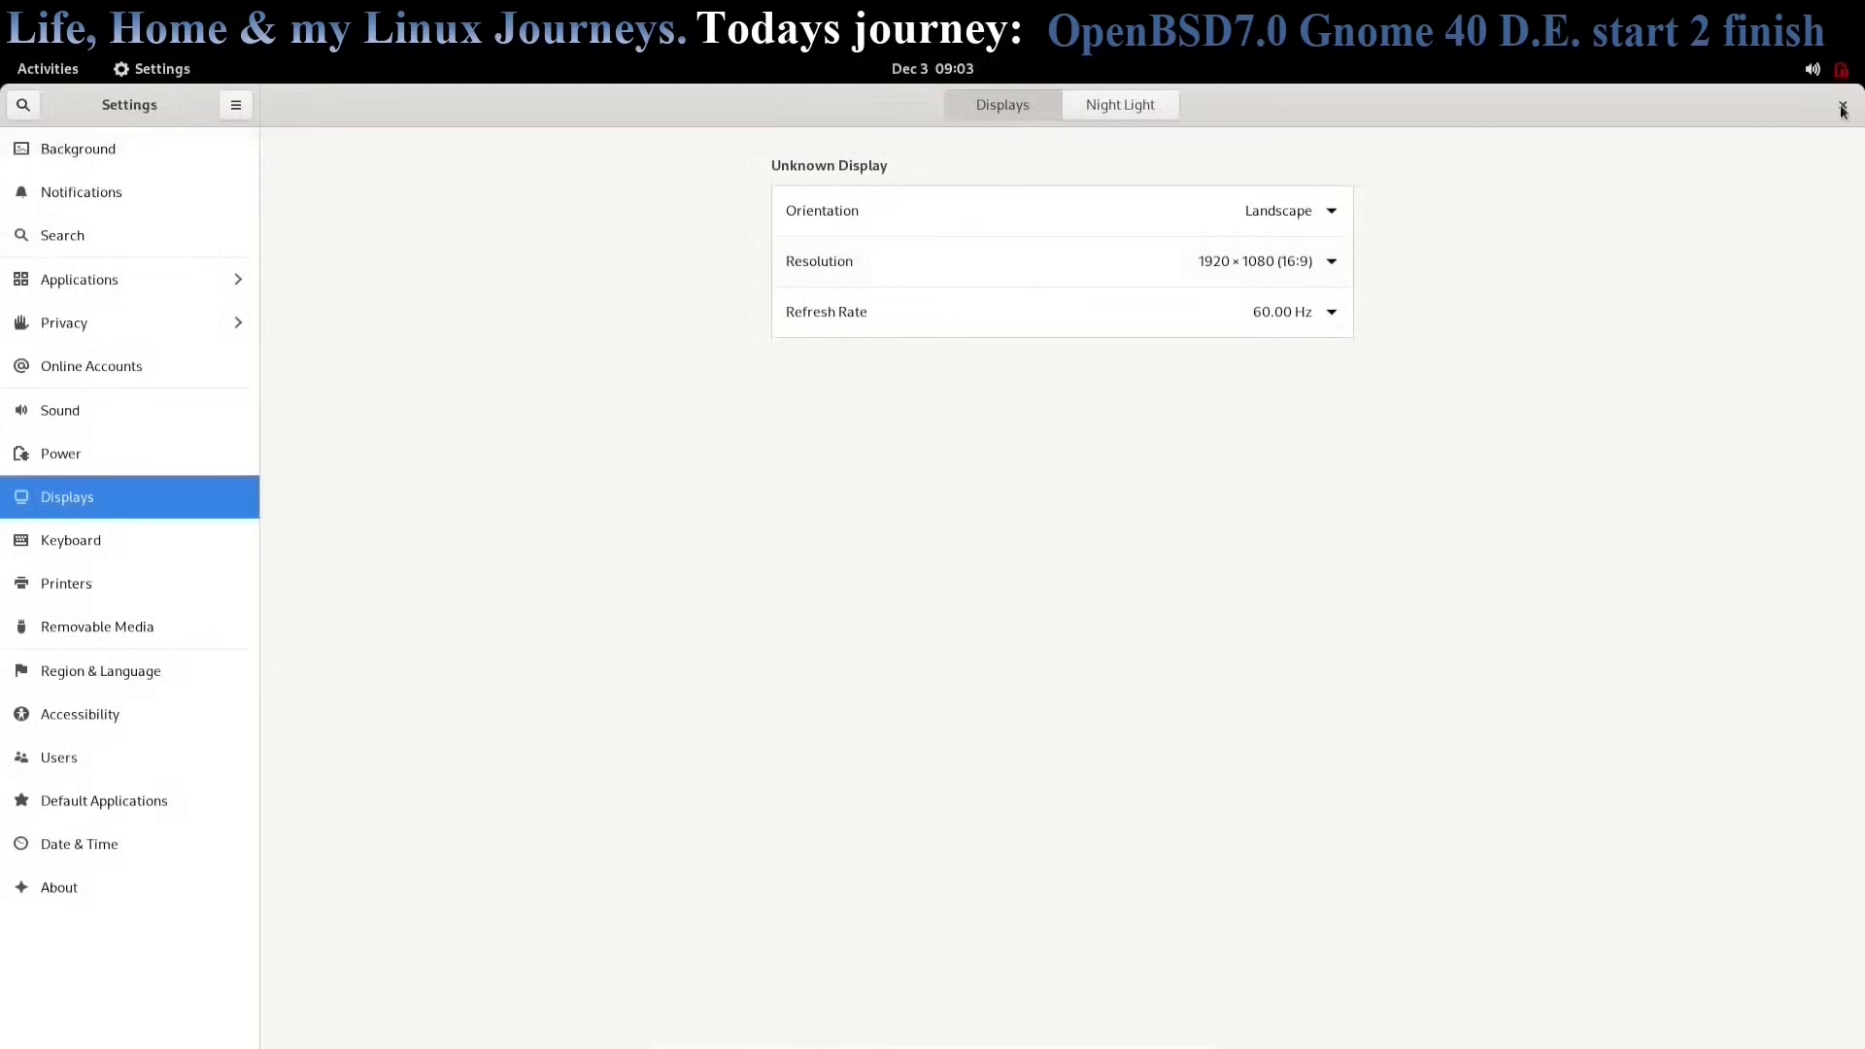
left_click(1842, 108)
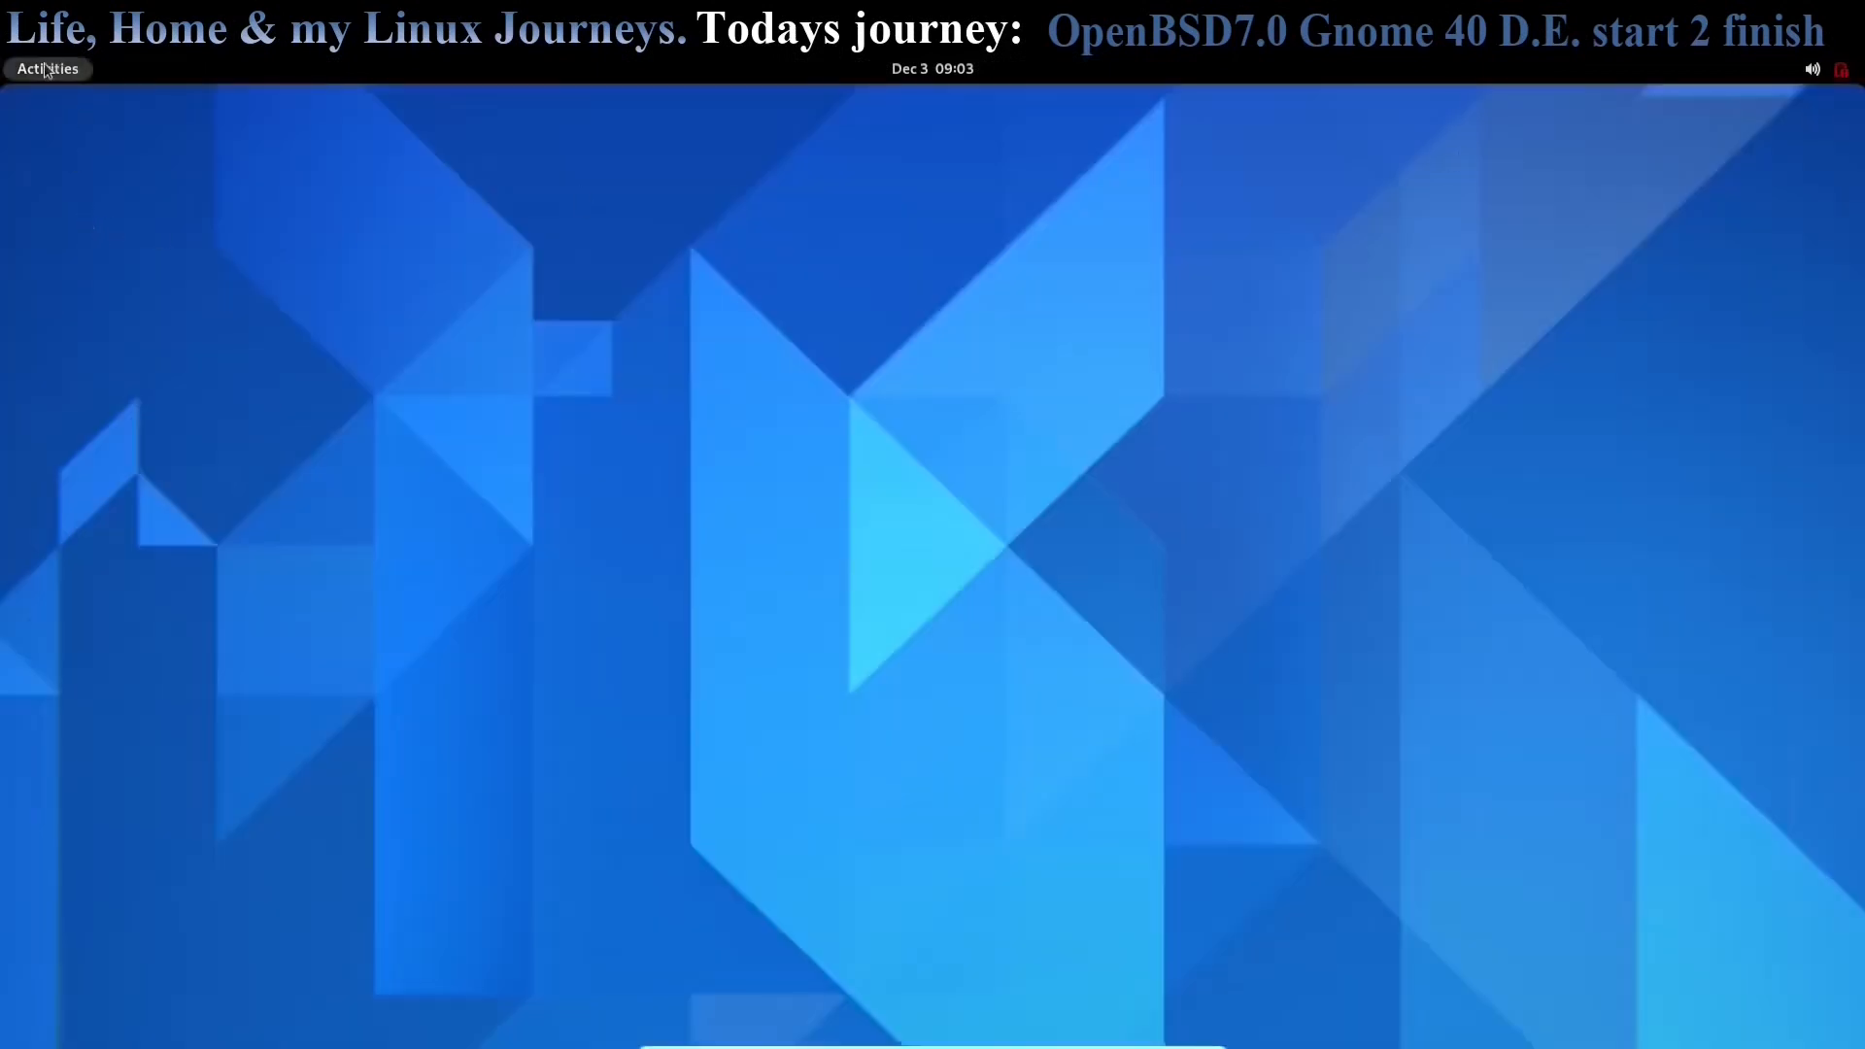
Step: Open the Activities overview and show the full application grid
left_click(48, 68)
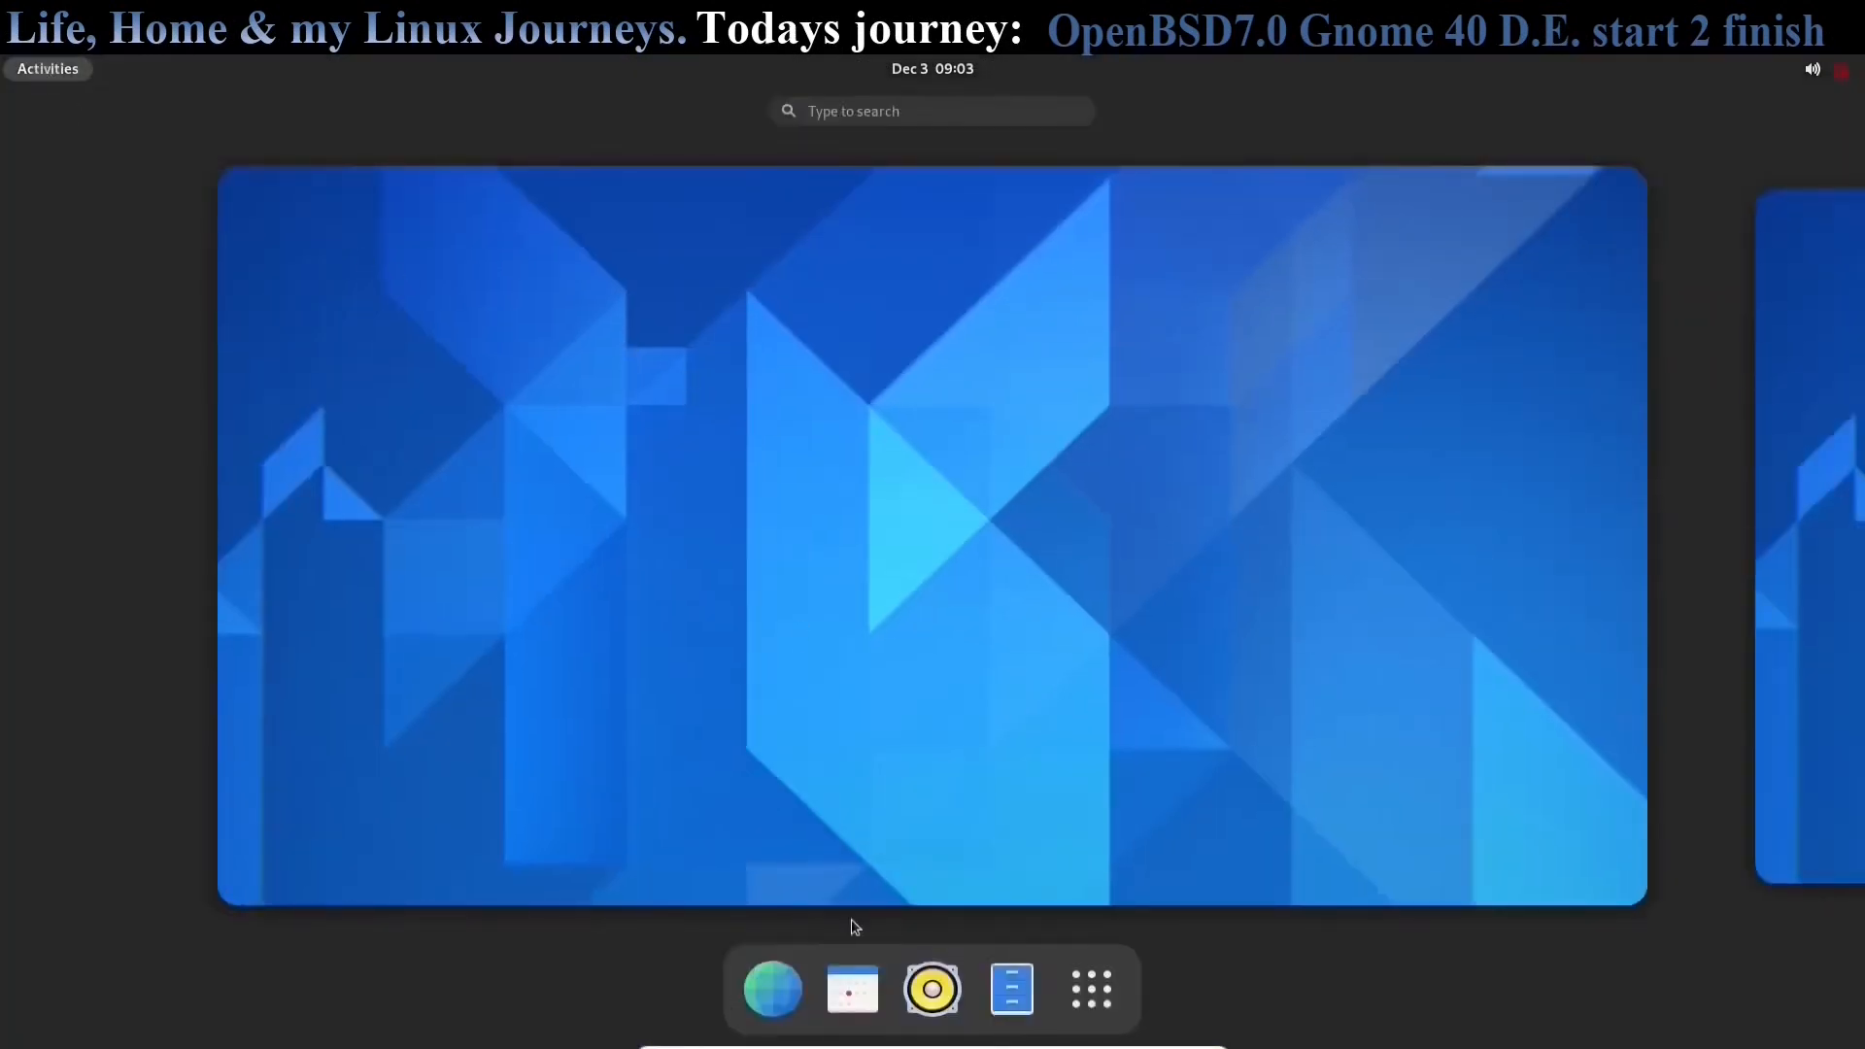
left_click(1088, 989)
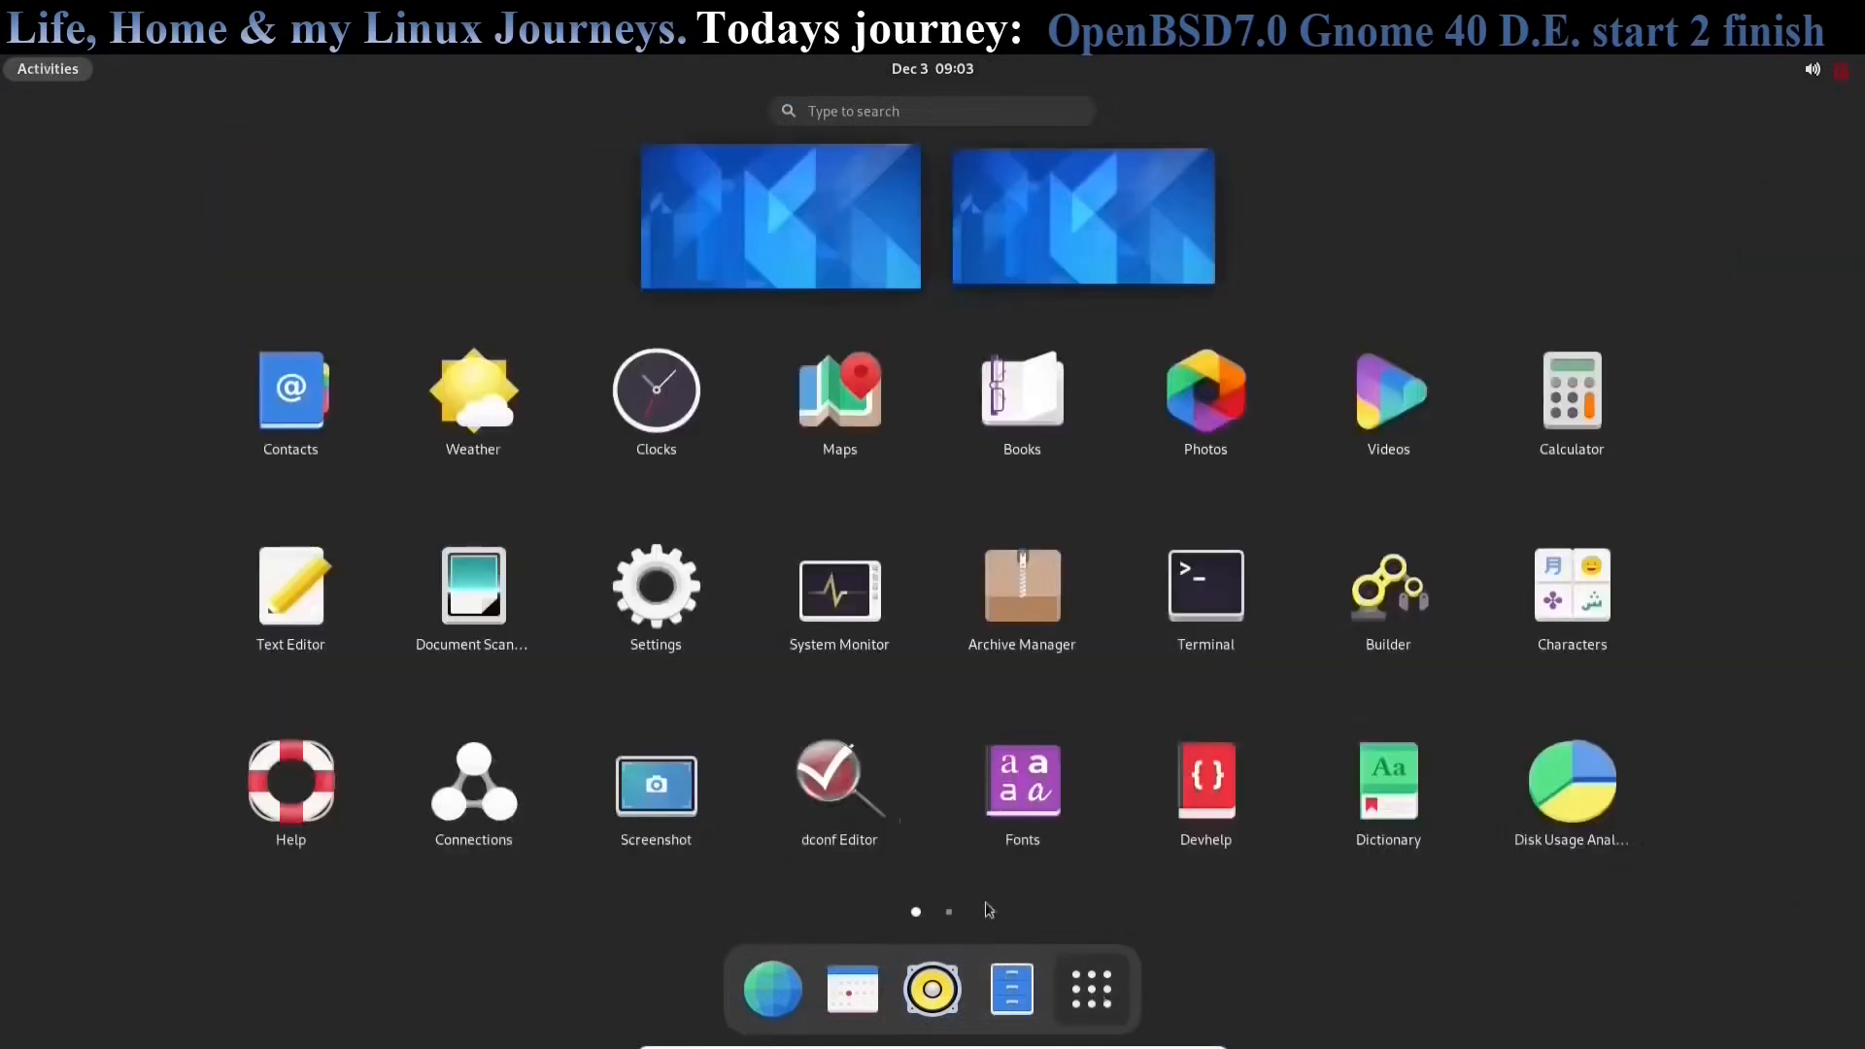
mouse_move(372, 477)
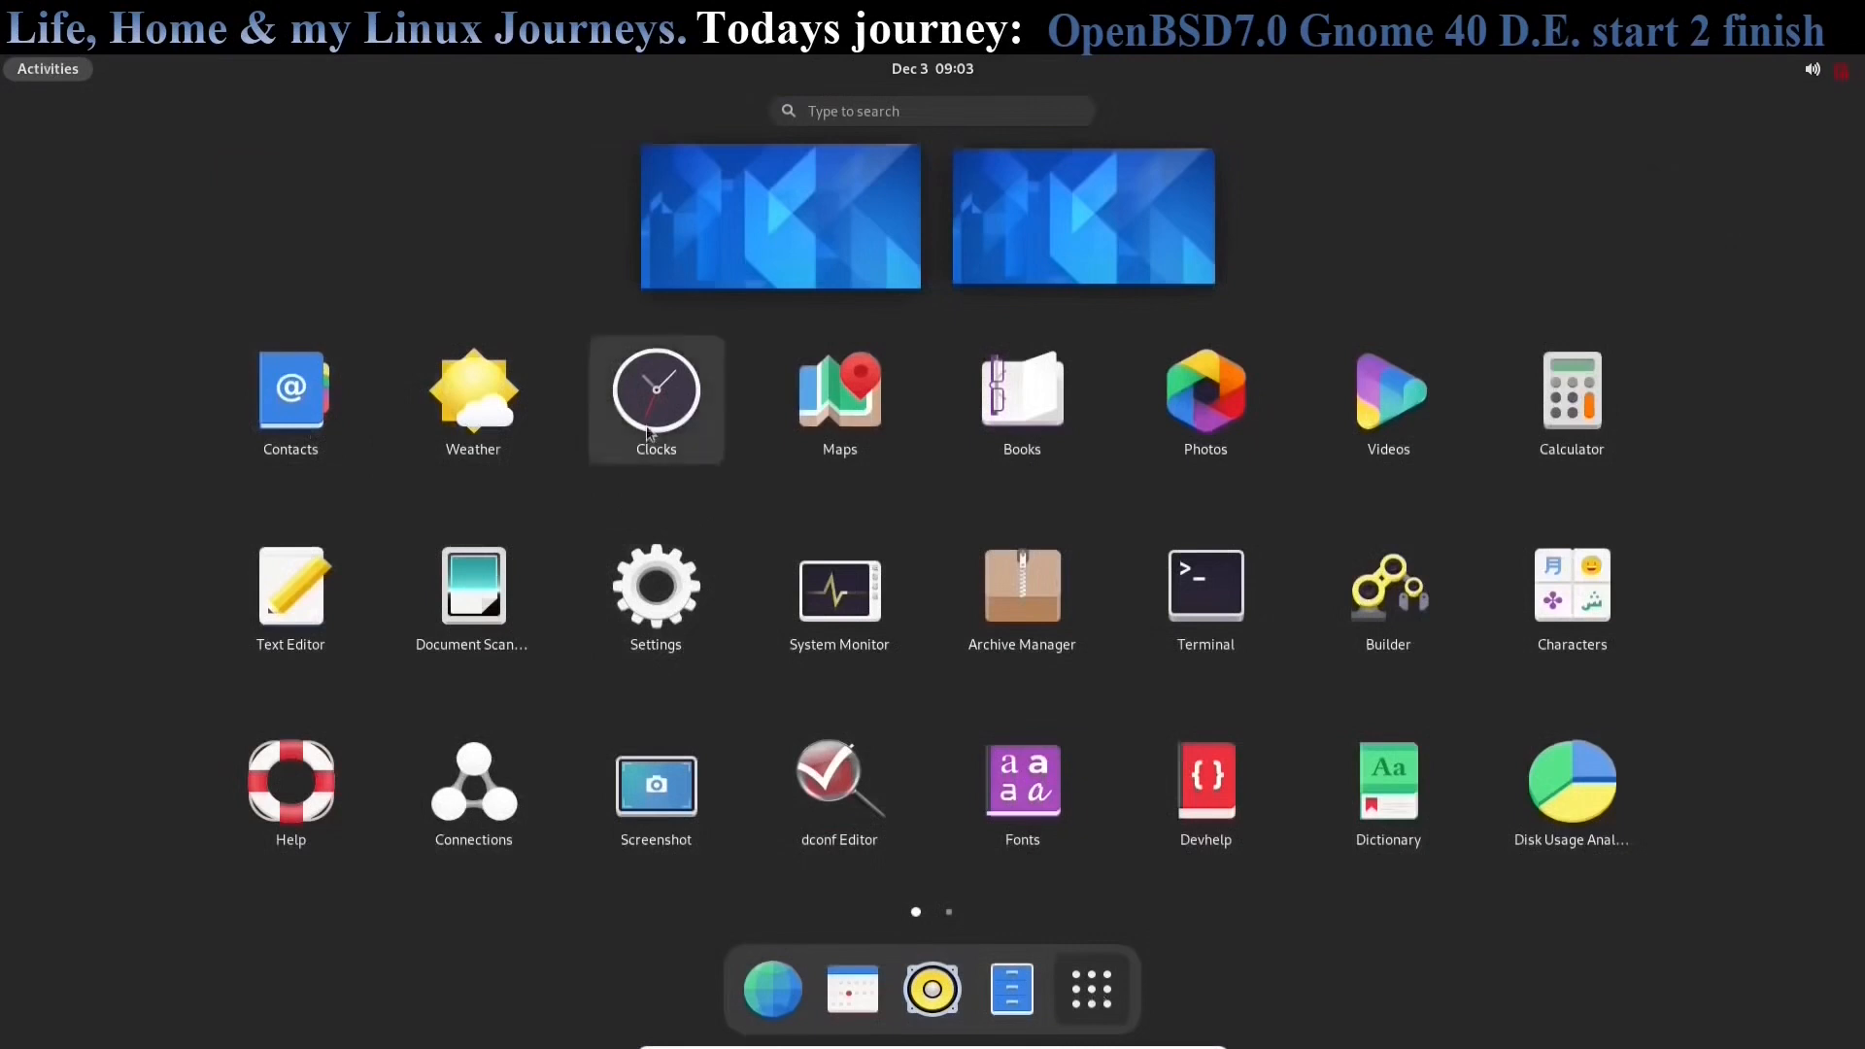
mouse_move(937, 498)
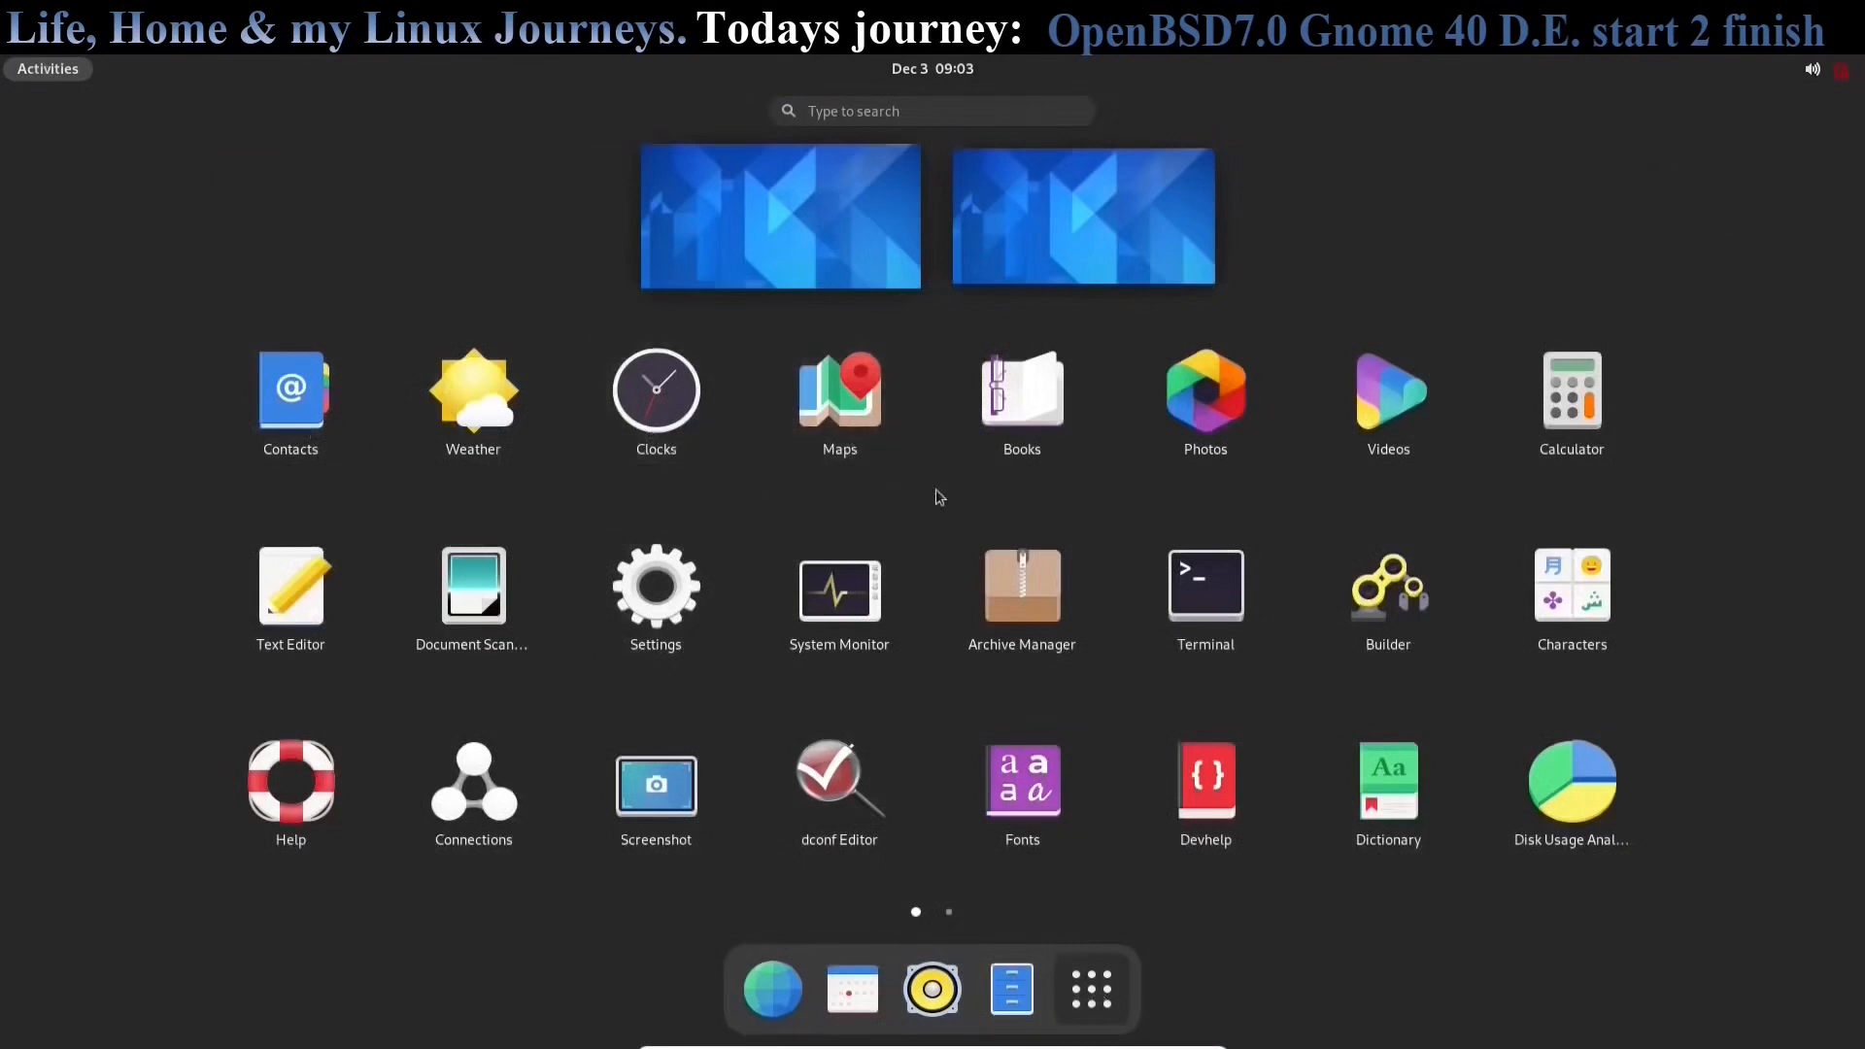
mouse_move(1263, 490)
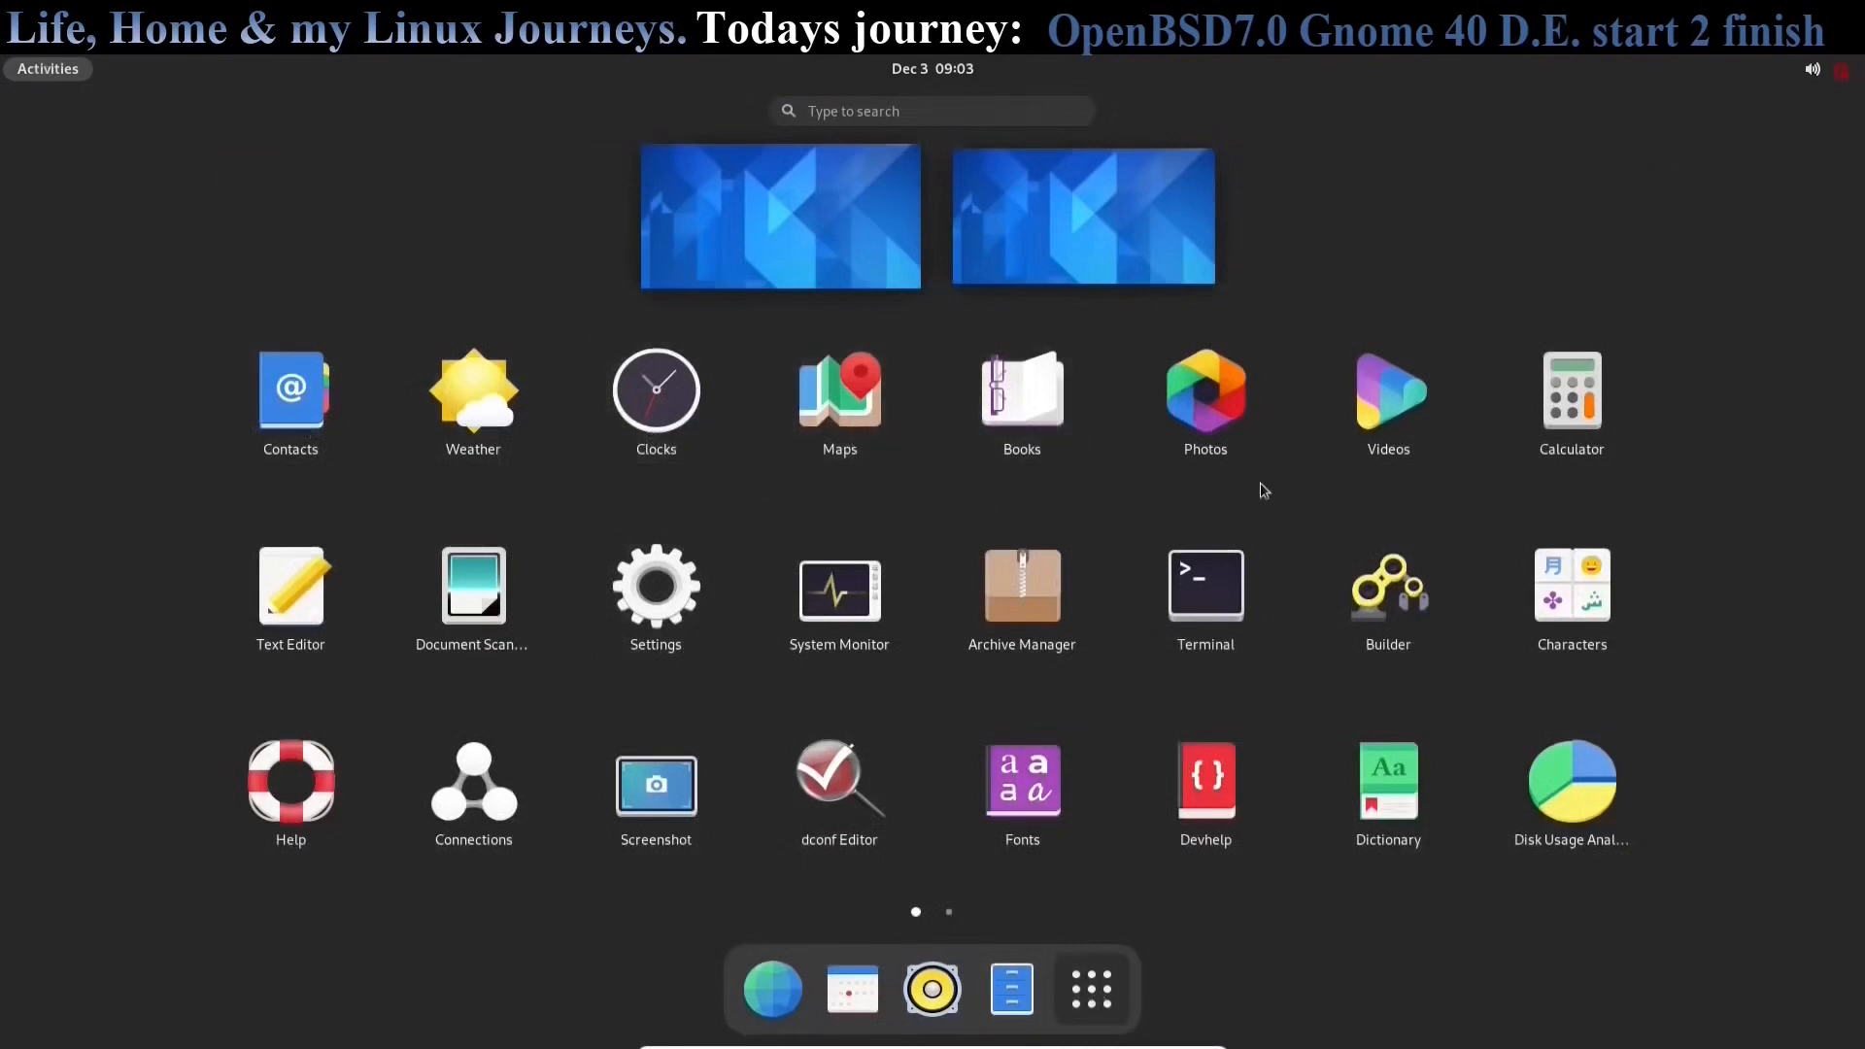
mouse_move(1671, 545)
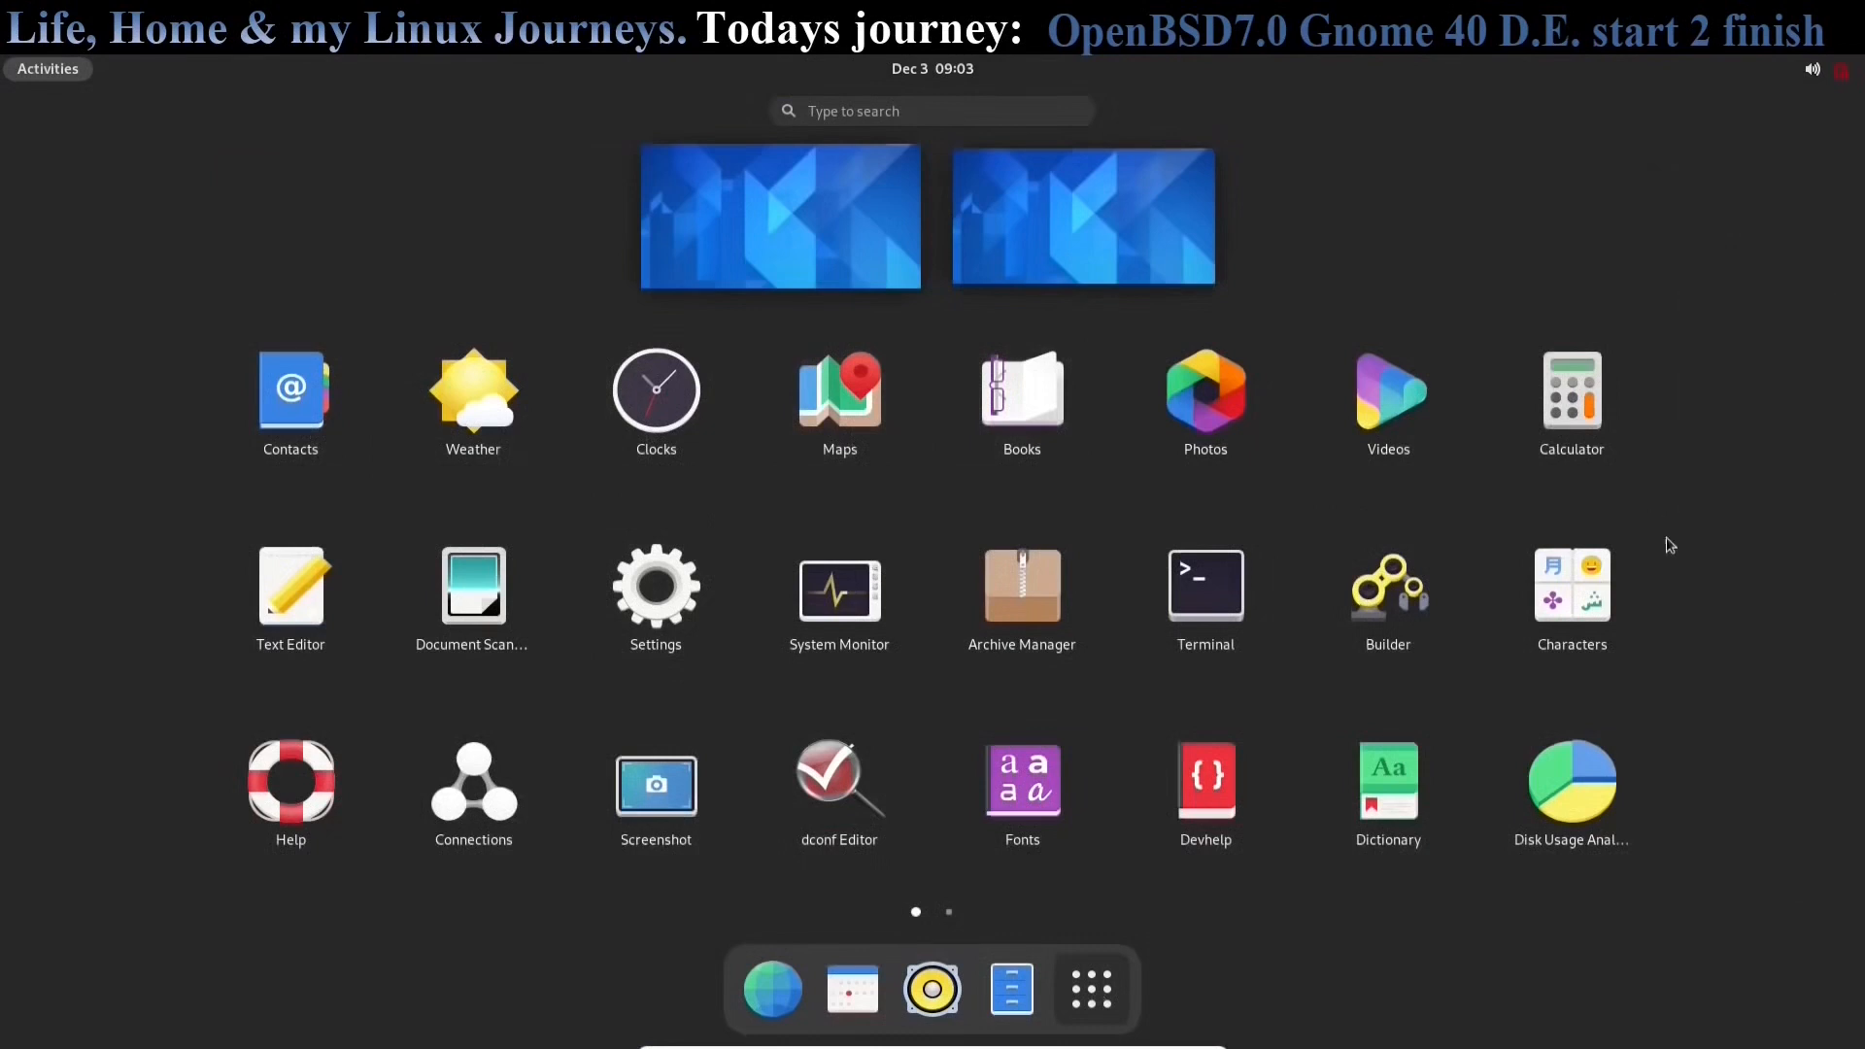
mouse_move(1376, 613)
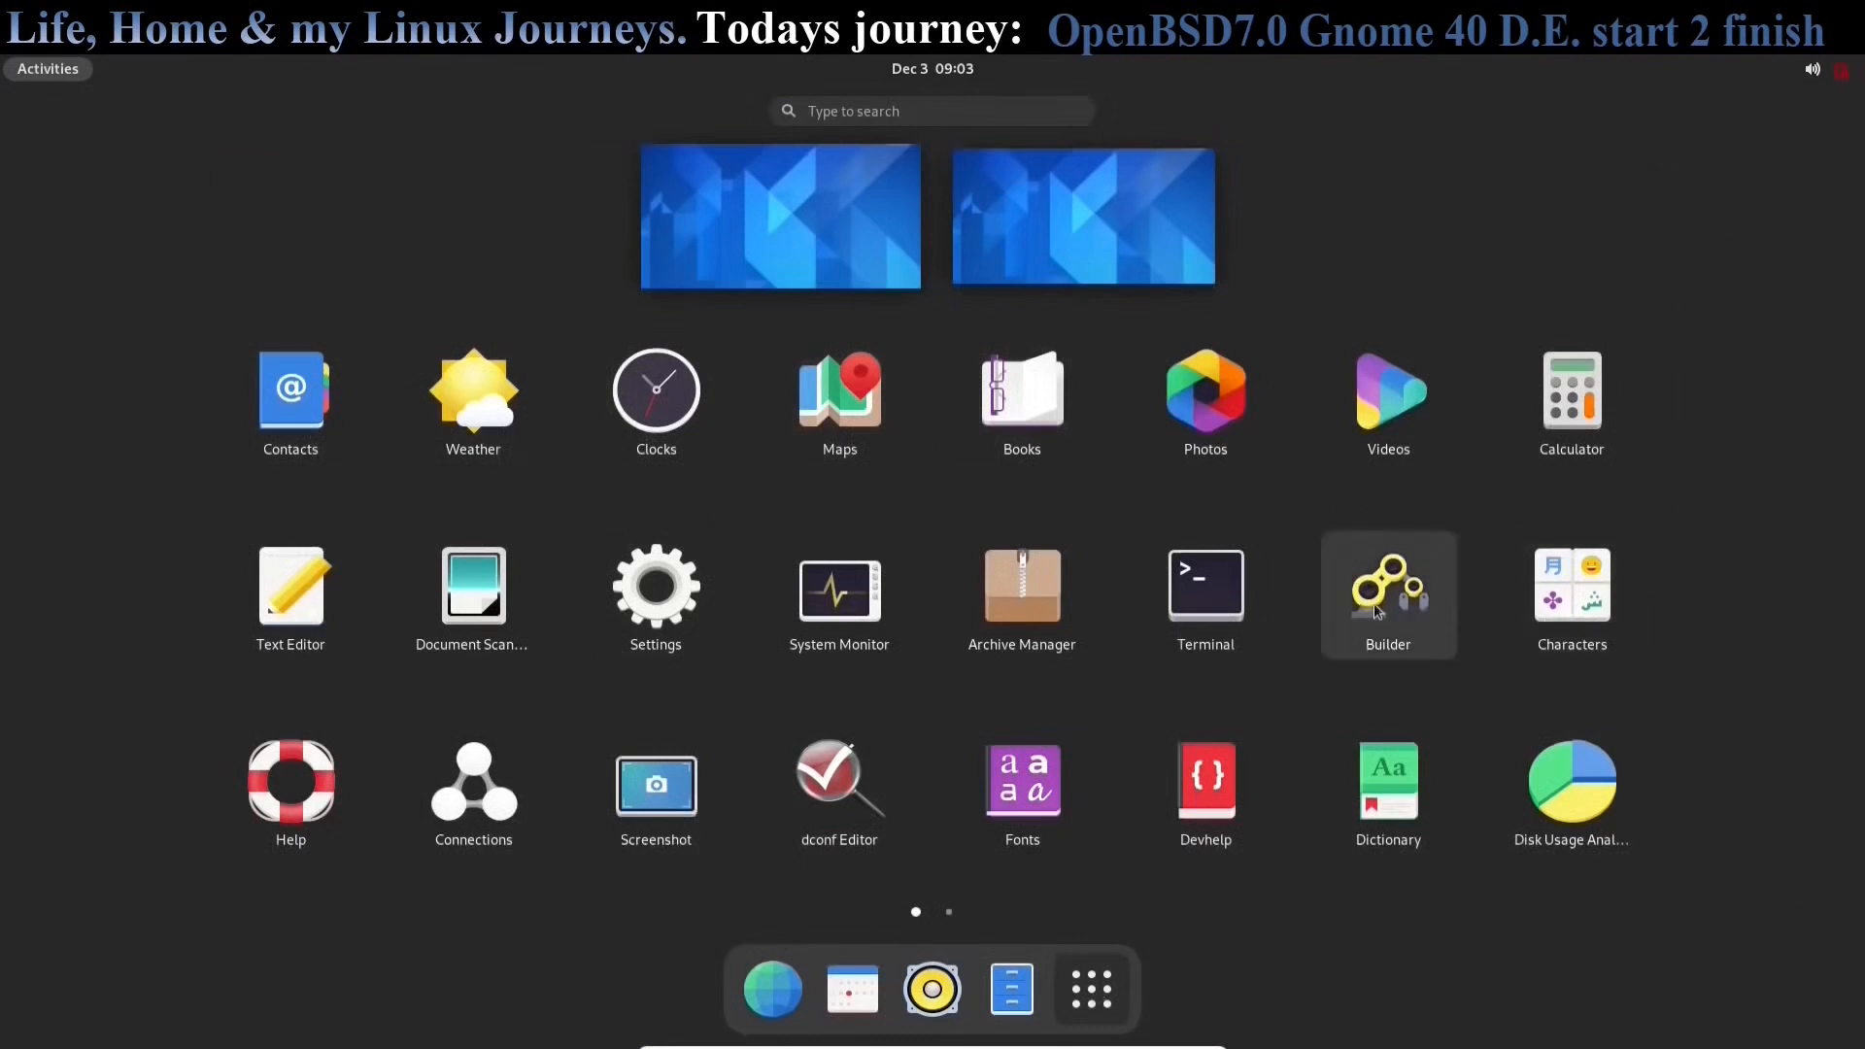
mouse_move(1047, 604)
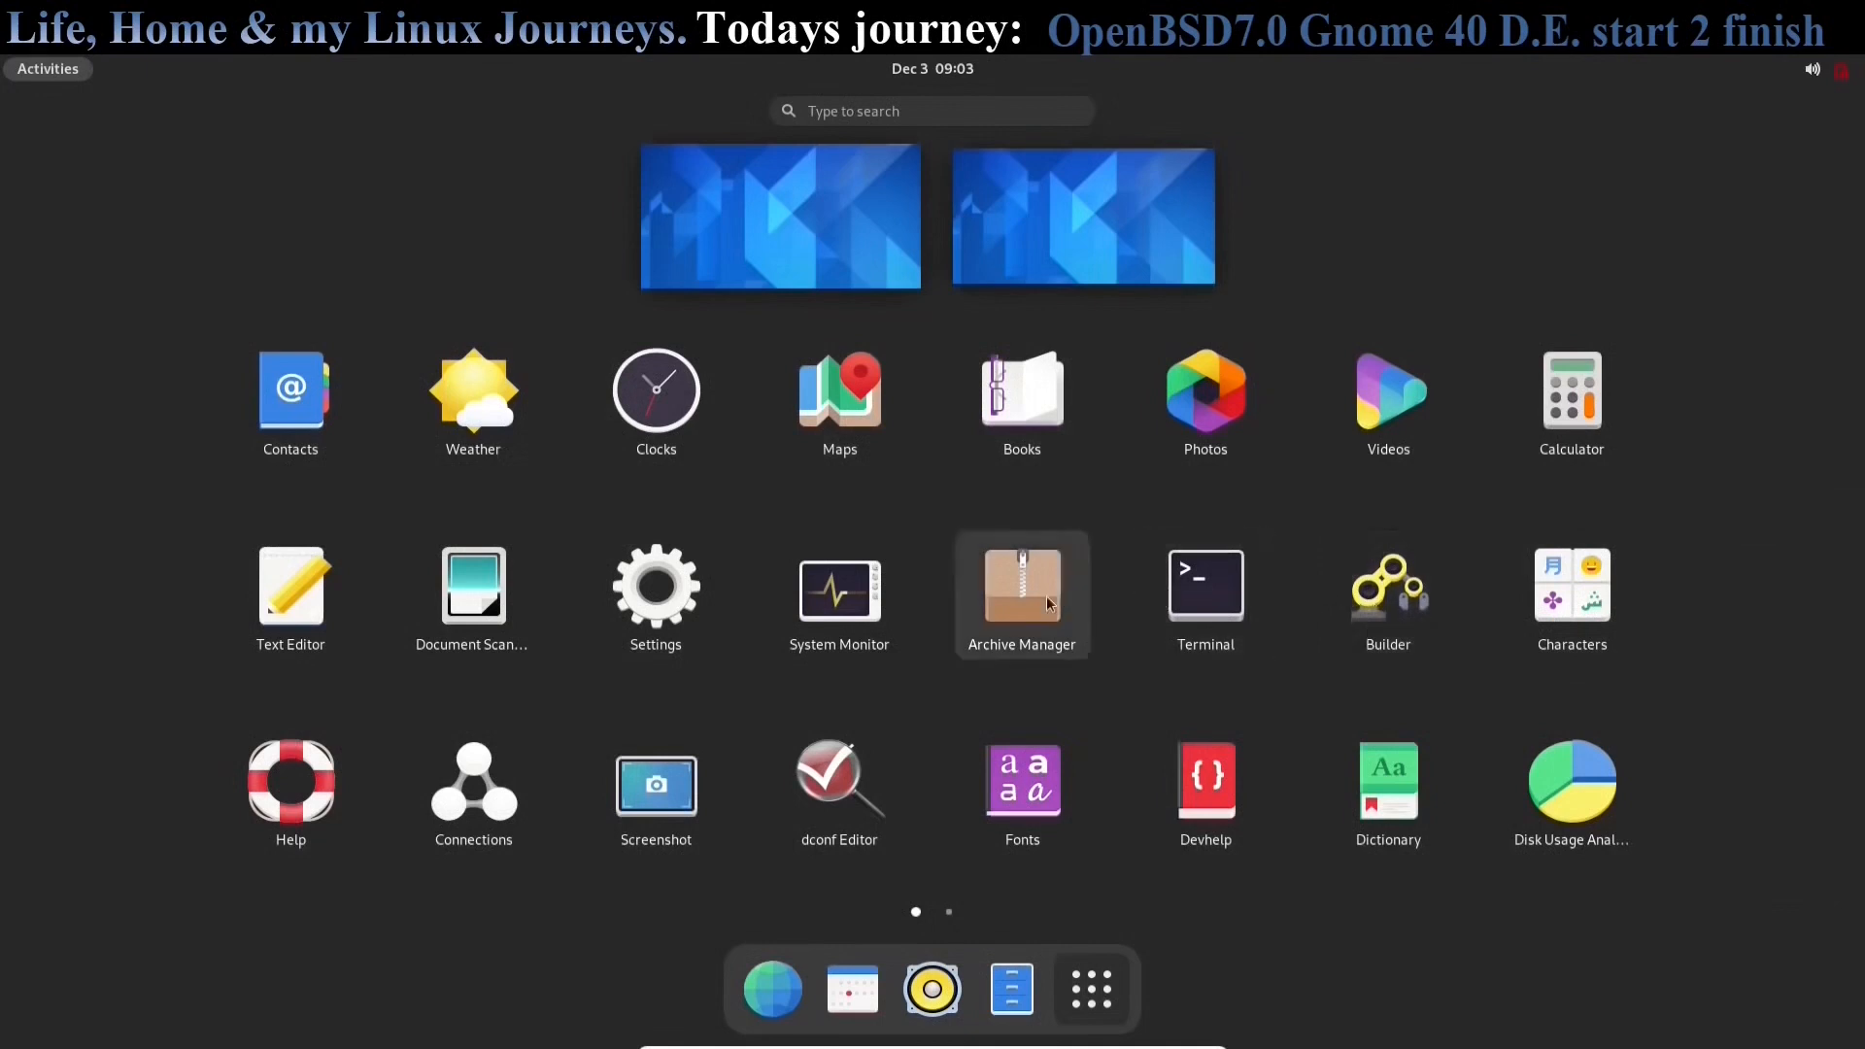
mouse_move(838, 595)
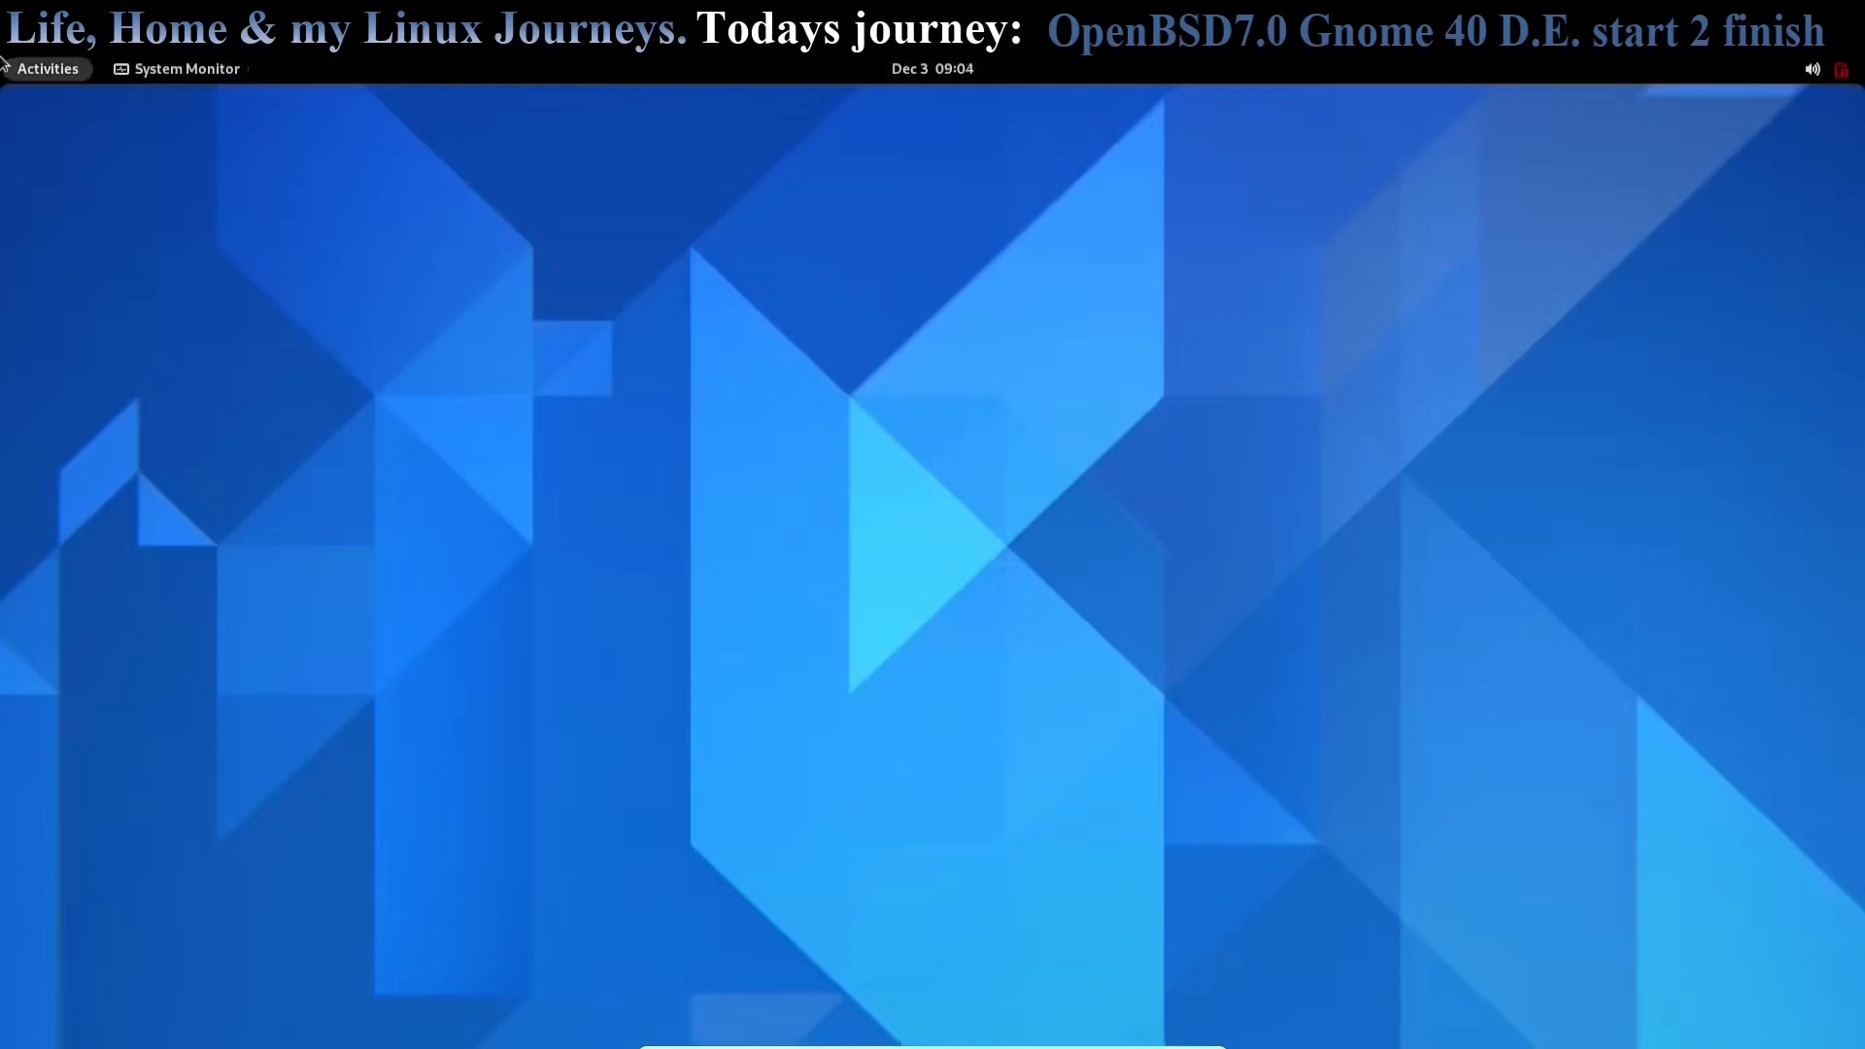
Step: Switch System Monitor to the Resources graphs, then return to the Activities overview
left_click(185, 68)
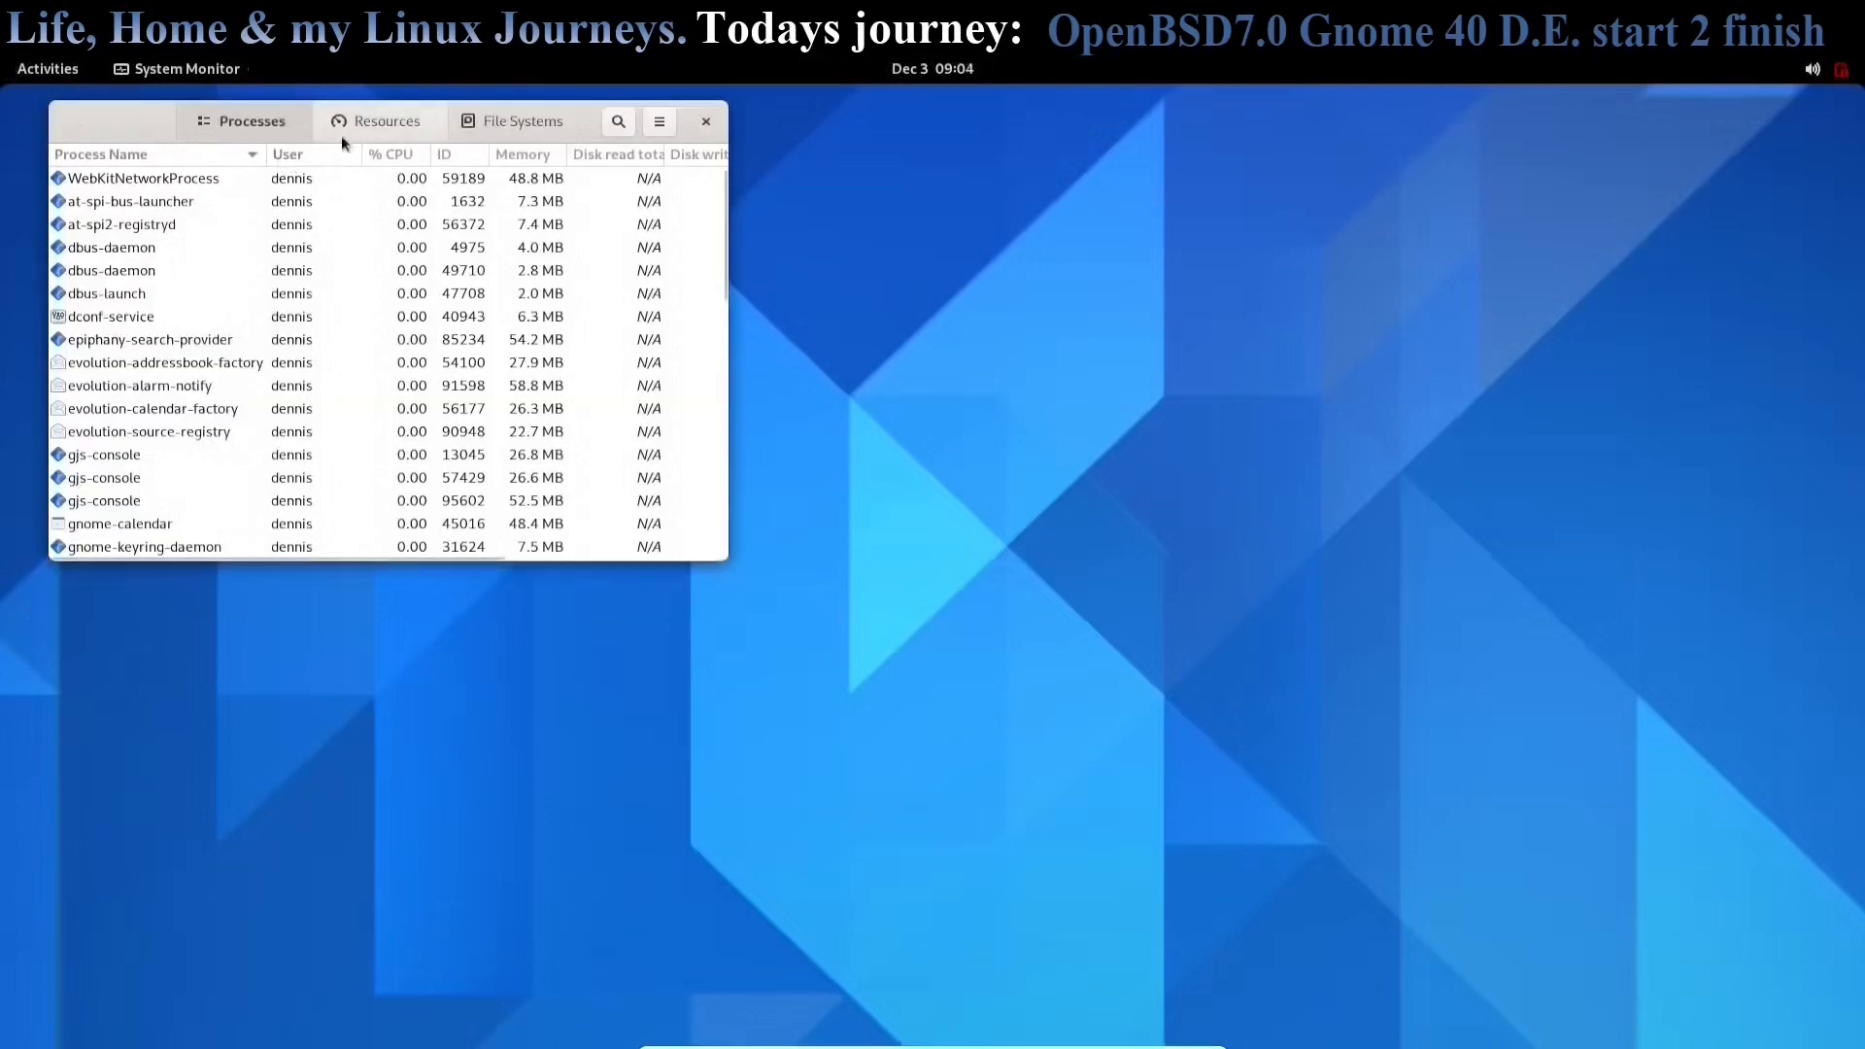
left_click(376, 120)
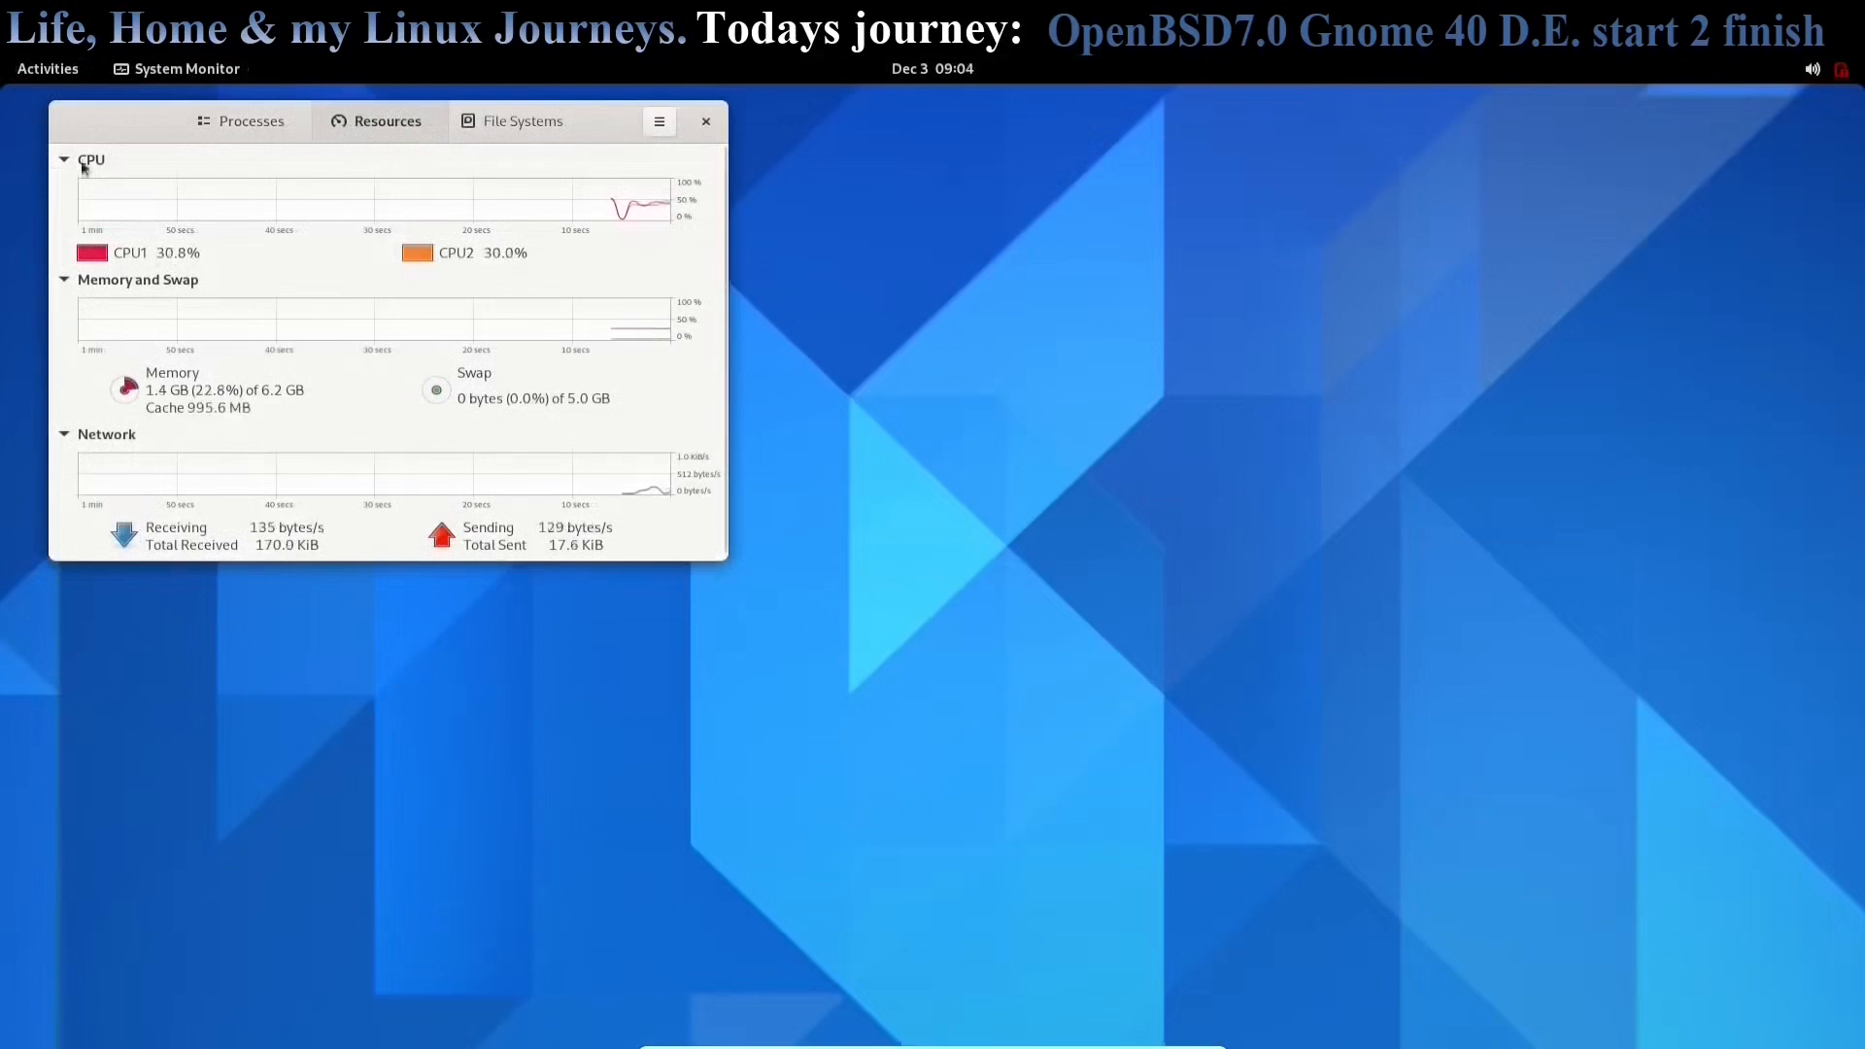
left_click(47, 68)
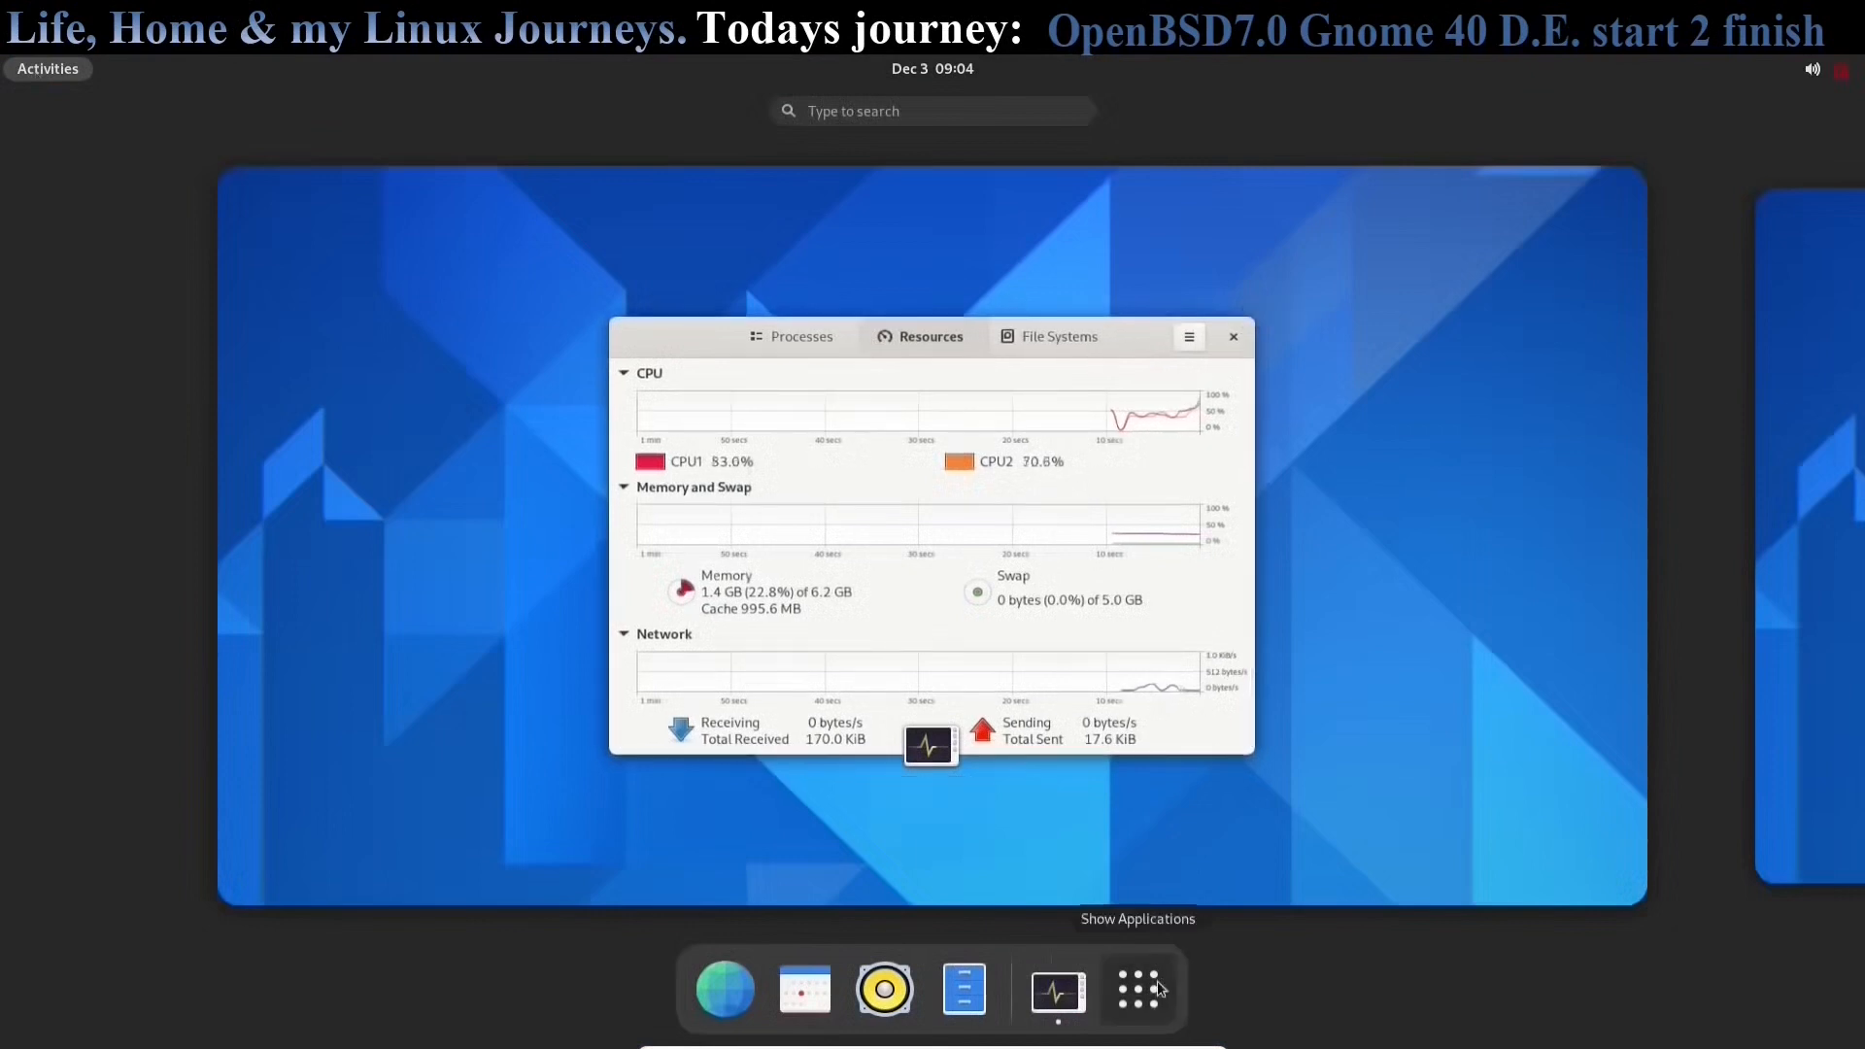
Step: Show the application grid and move to its second page with Firefox, Tweaks and Extensions
left_click(1136, 989)
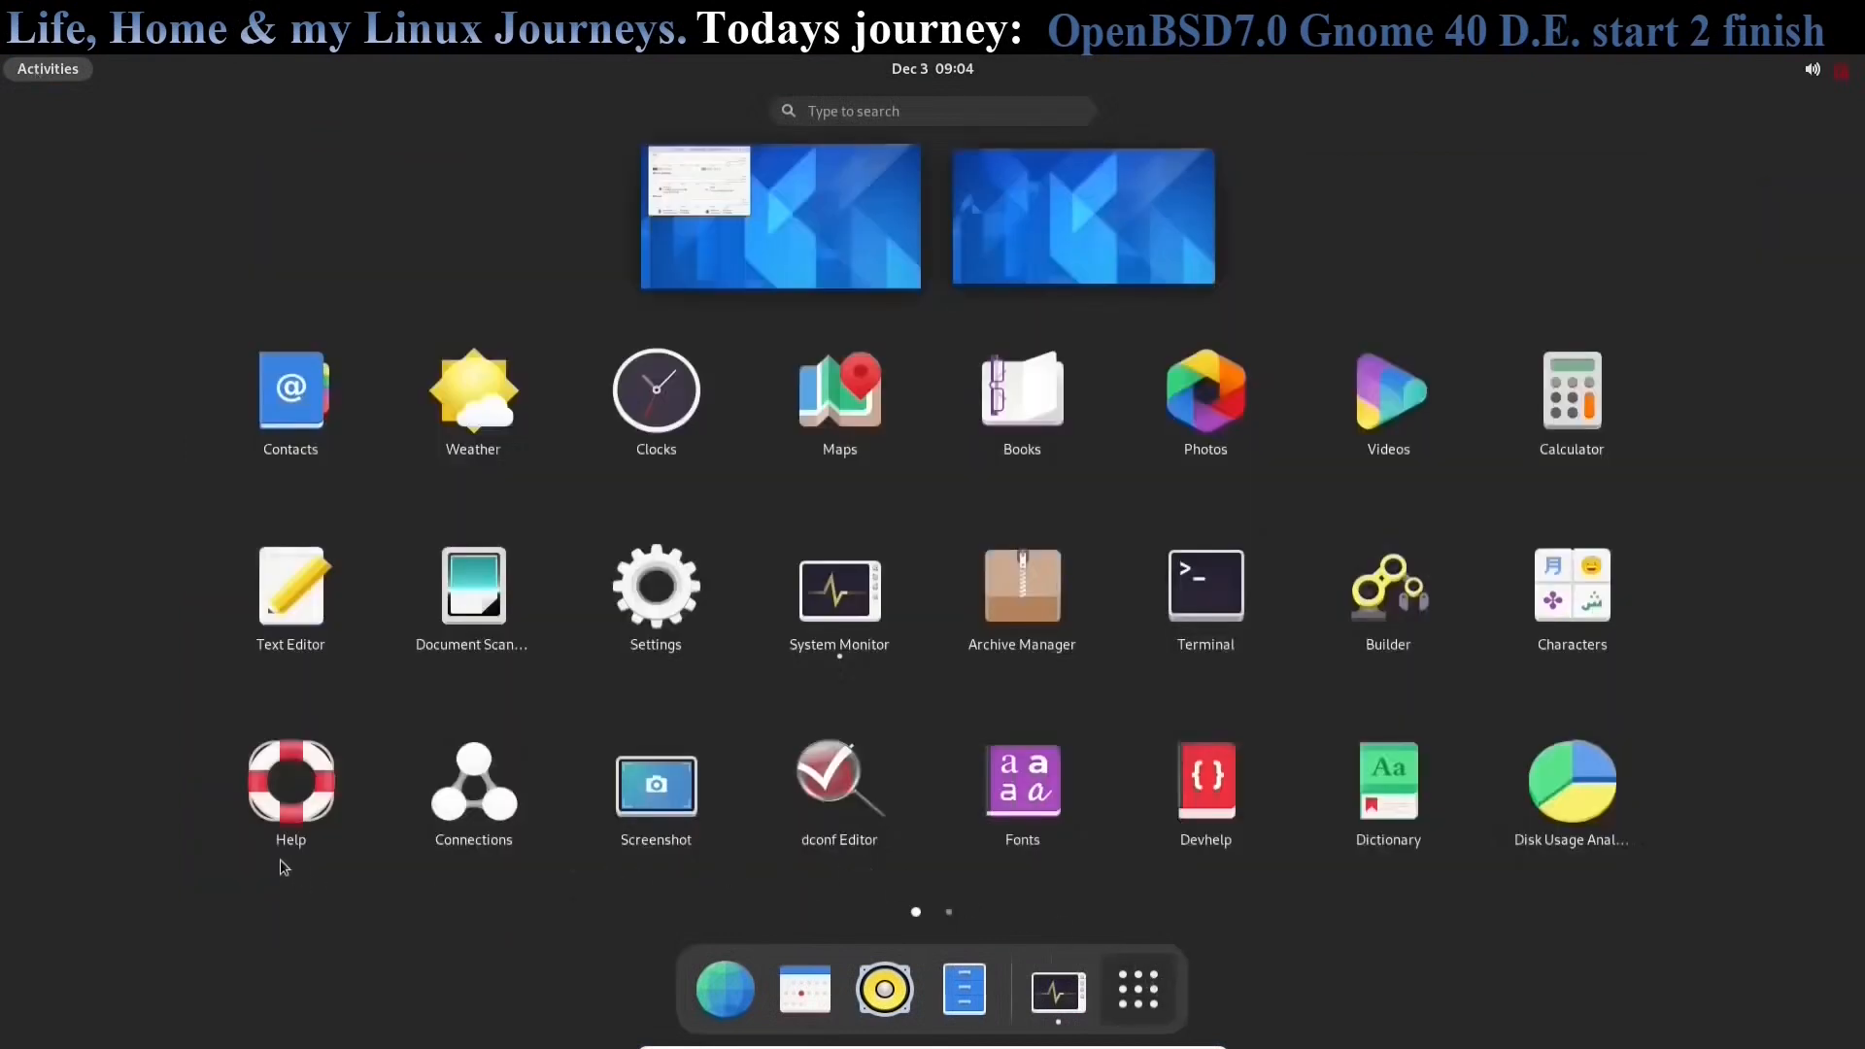
mouse_move(1081, 876)
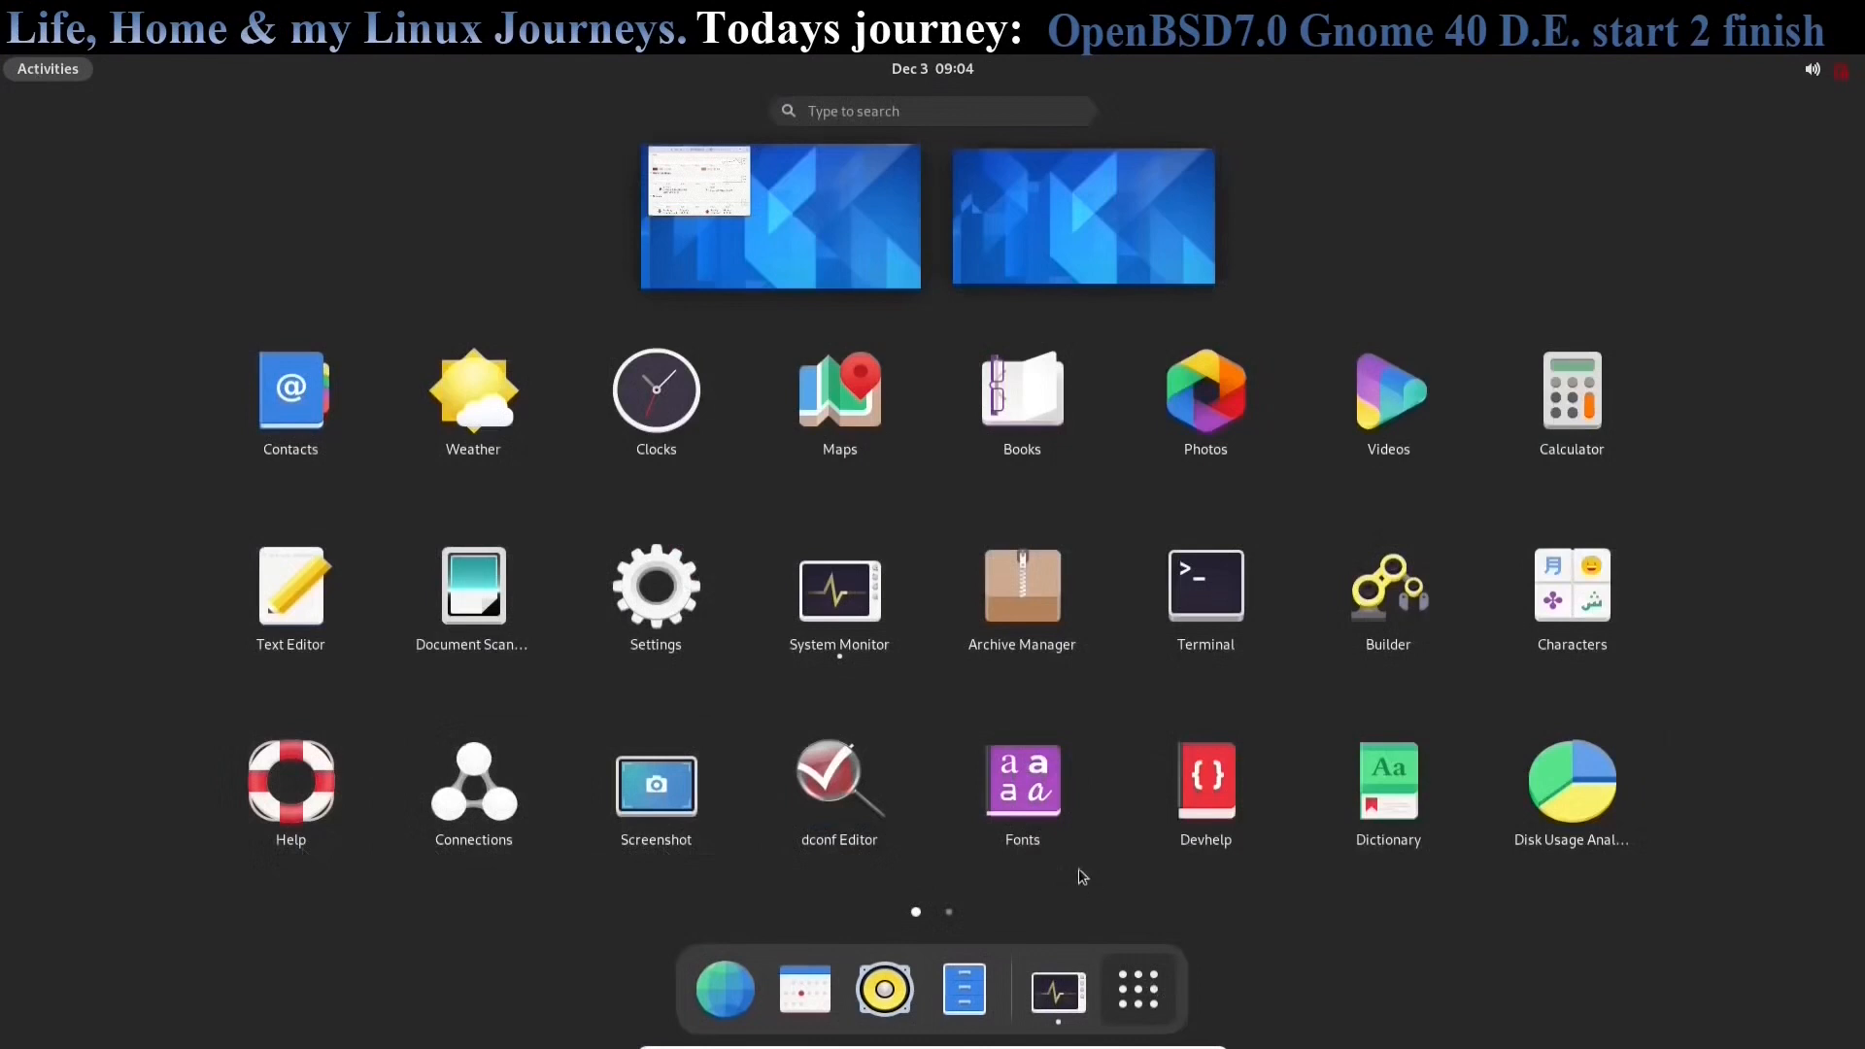
mouse_move(1547, 895)
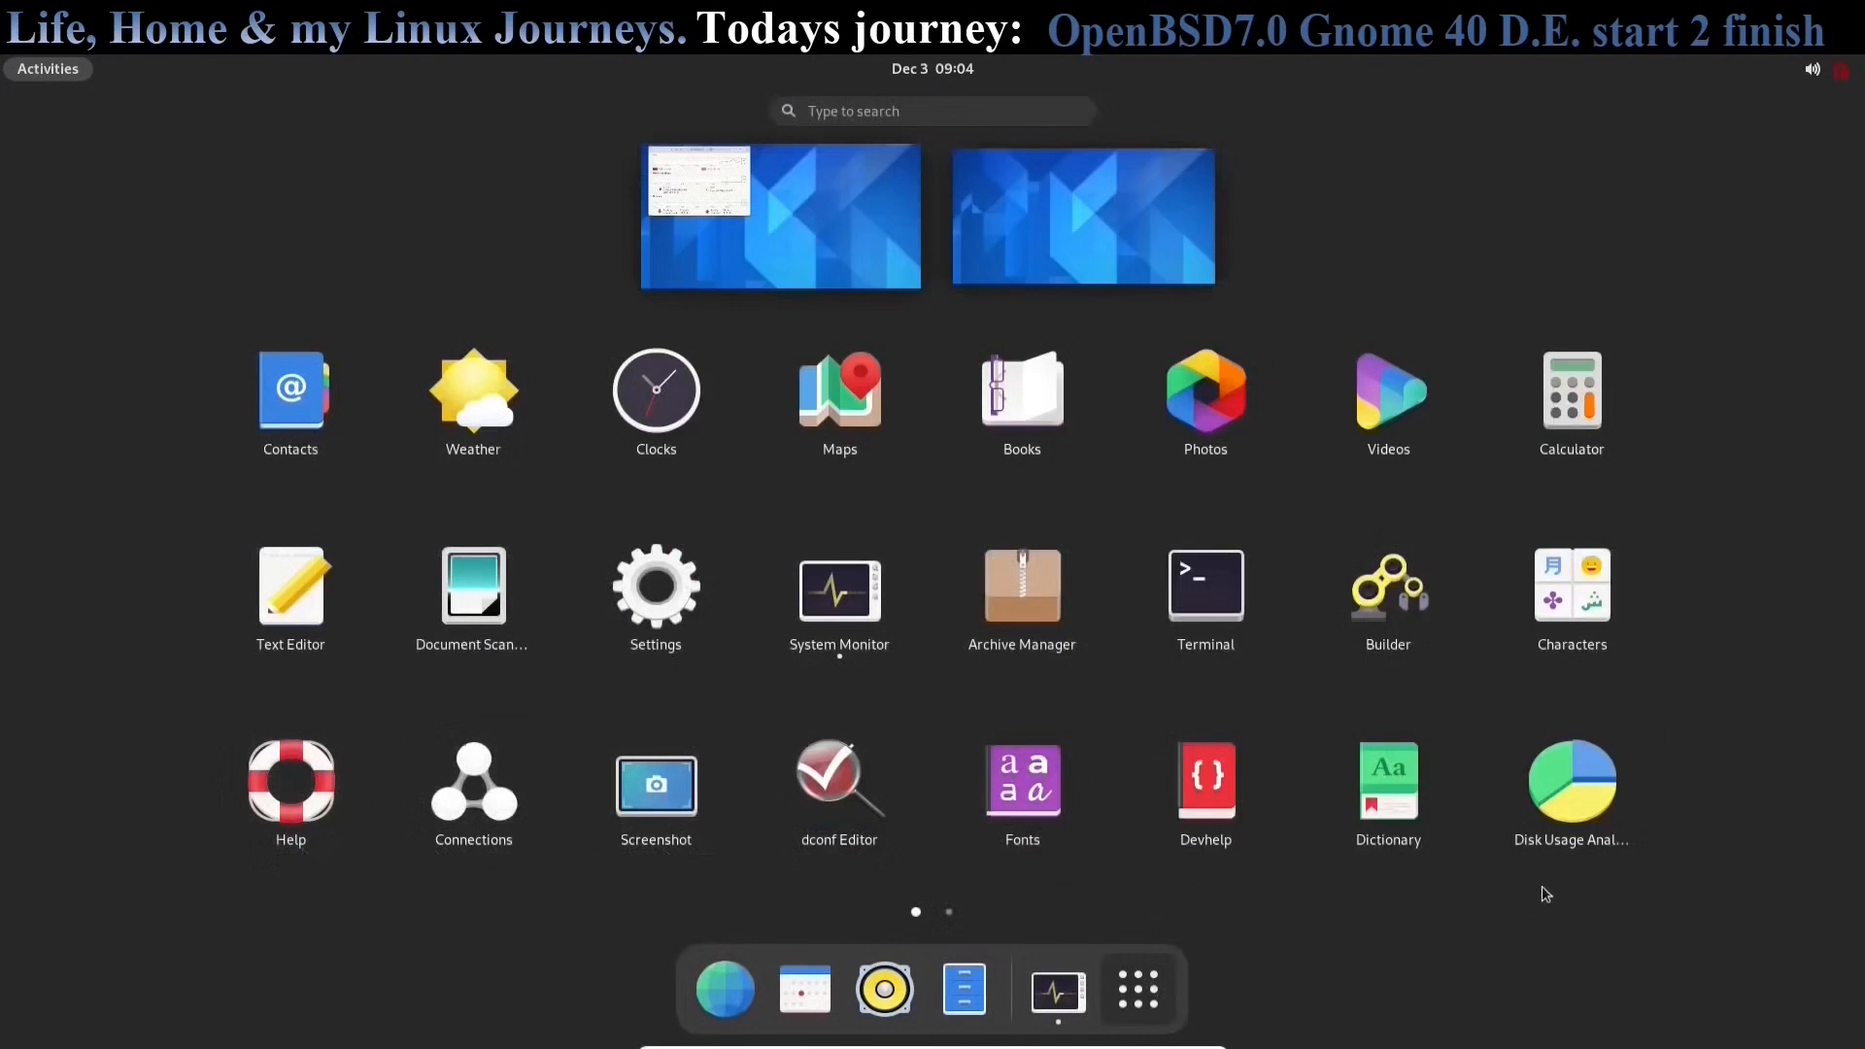
mouse_move(1026, 905)
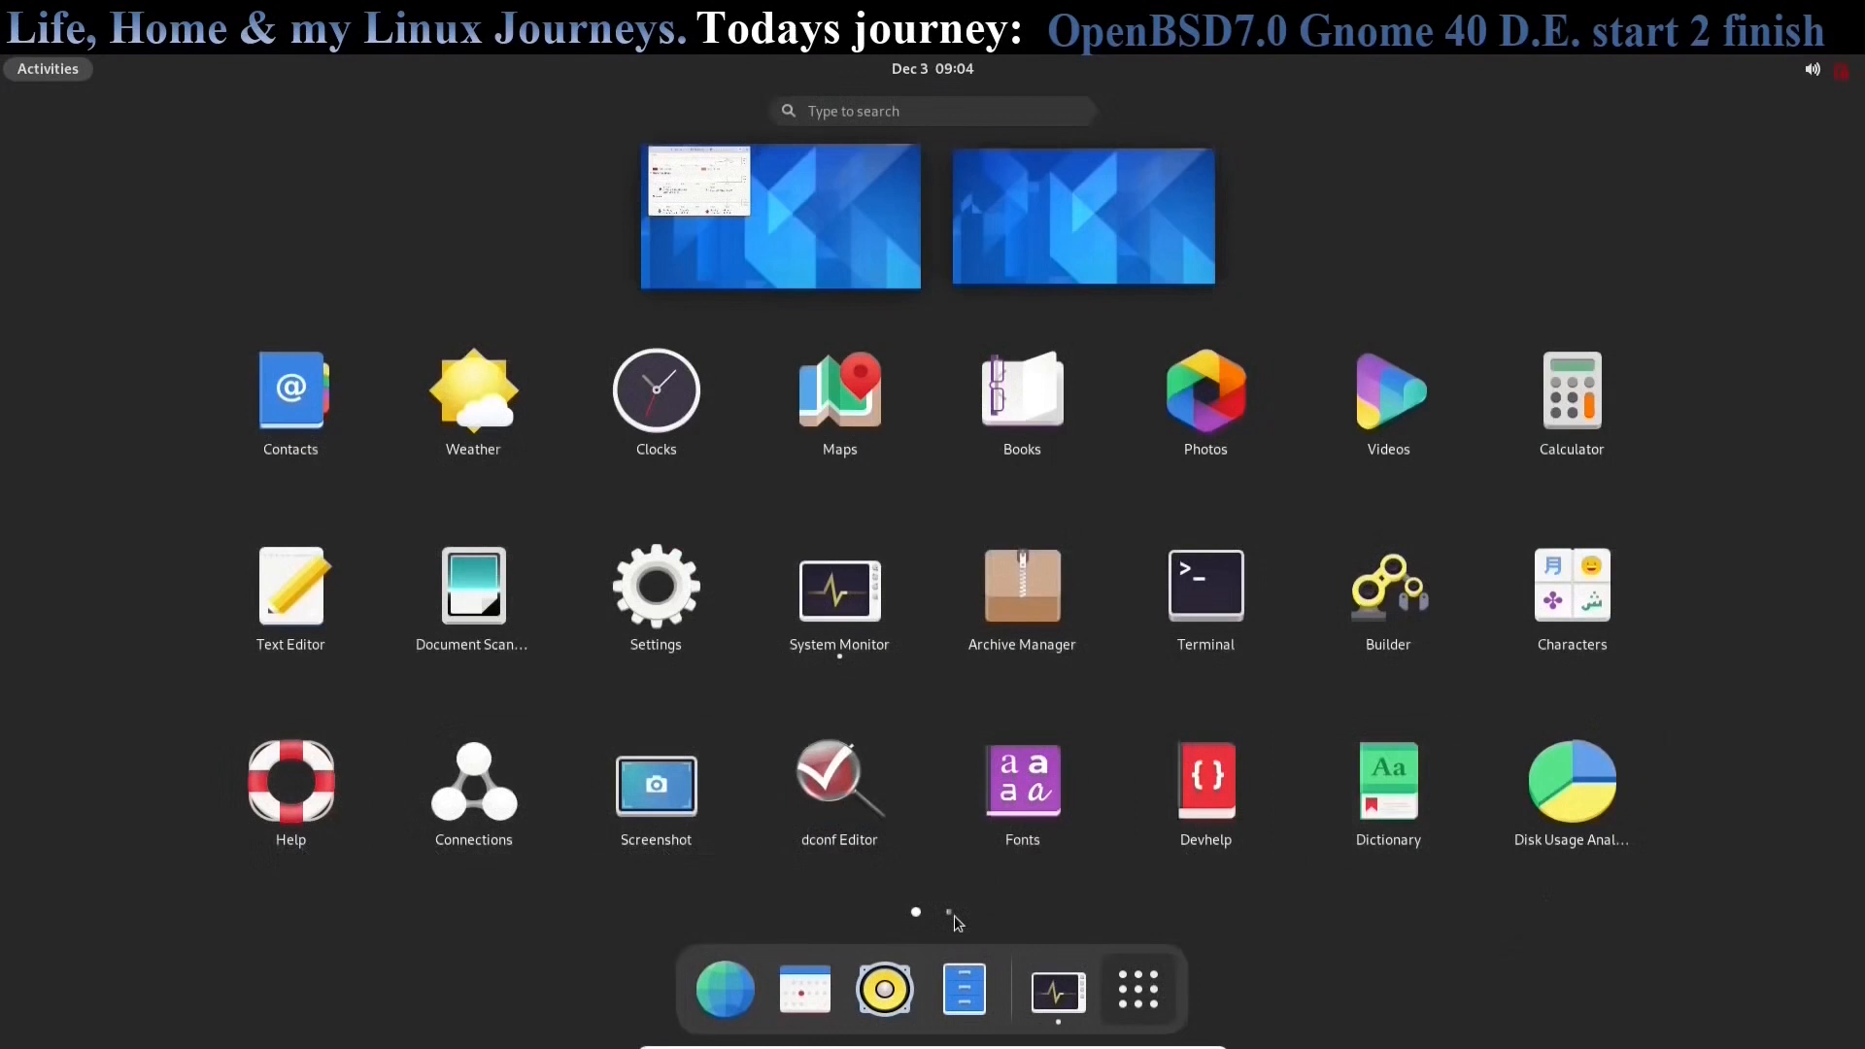
left_click(948, 913)
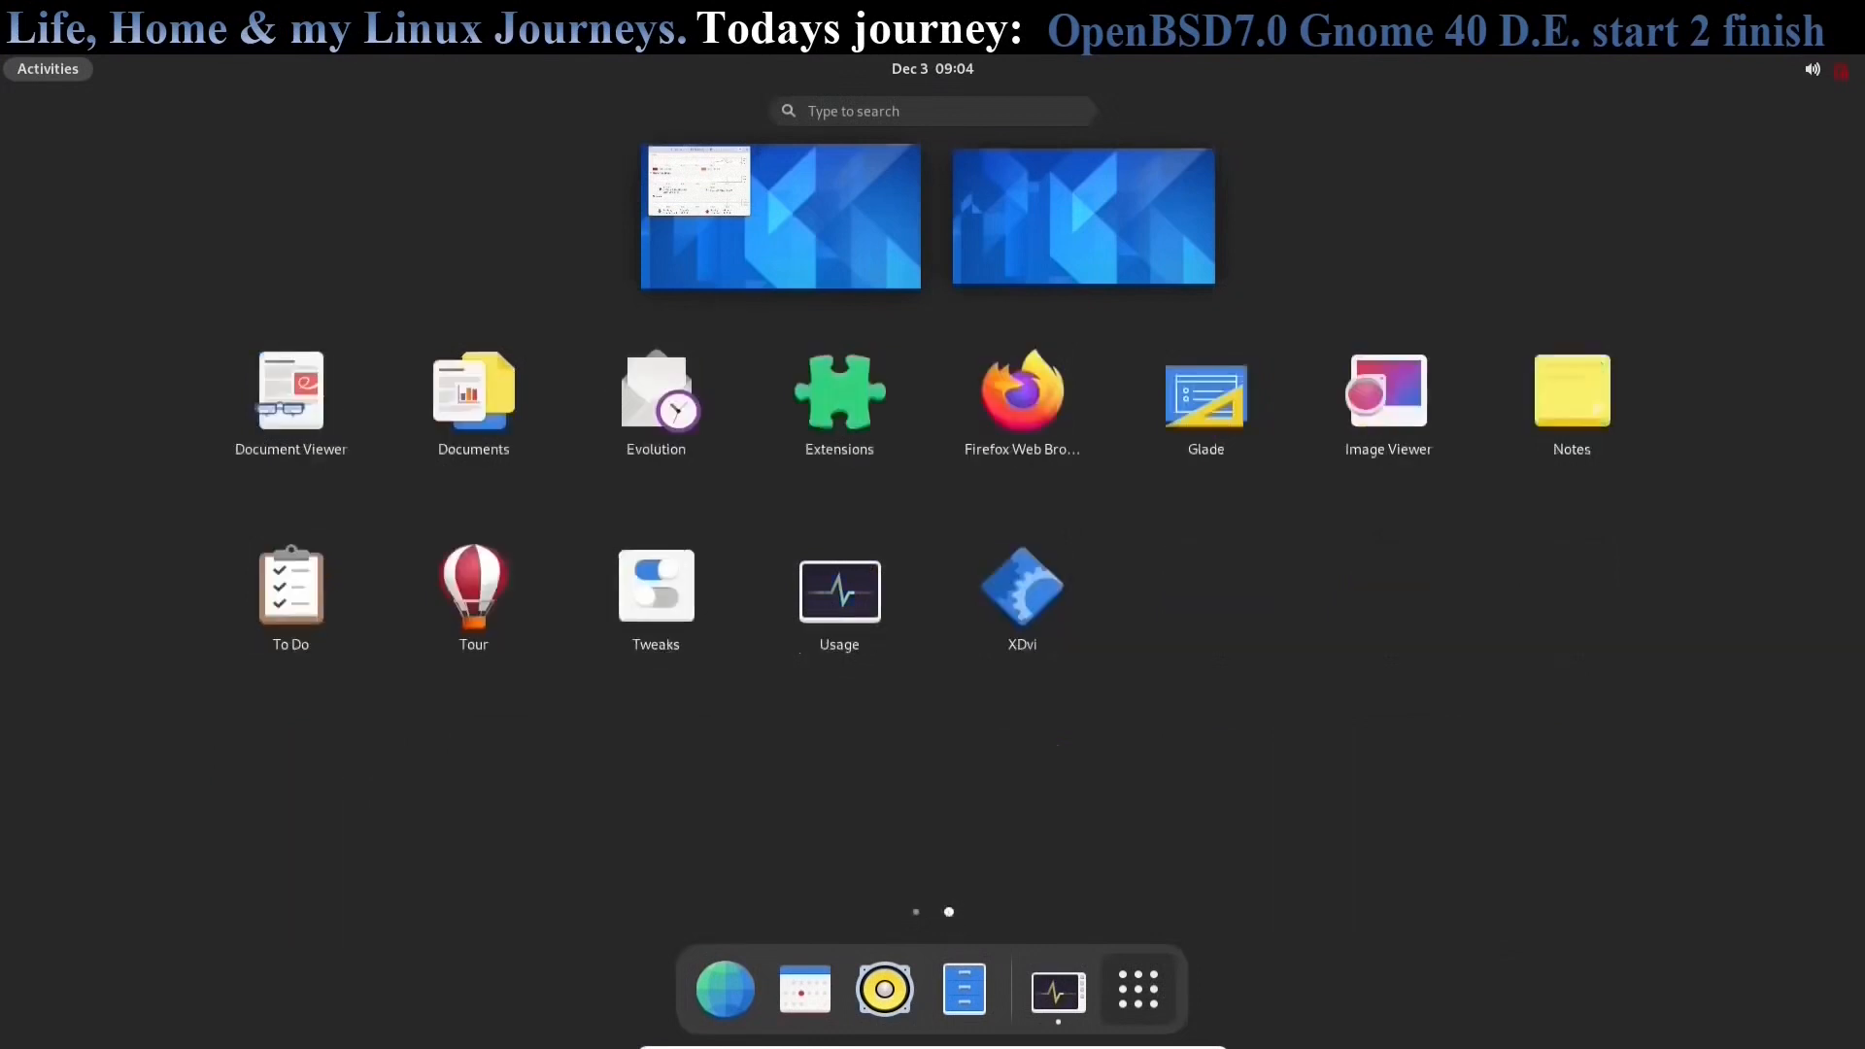
mouse_move(562, 507)
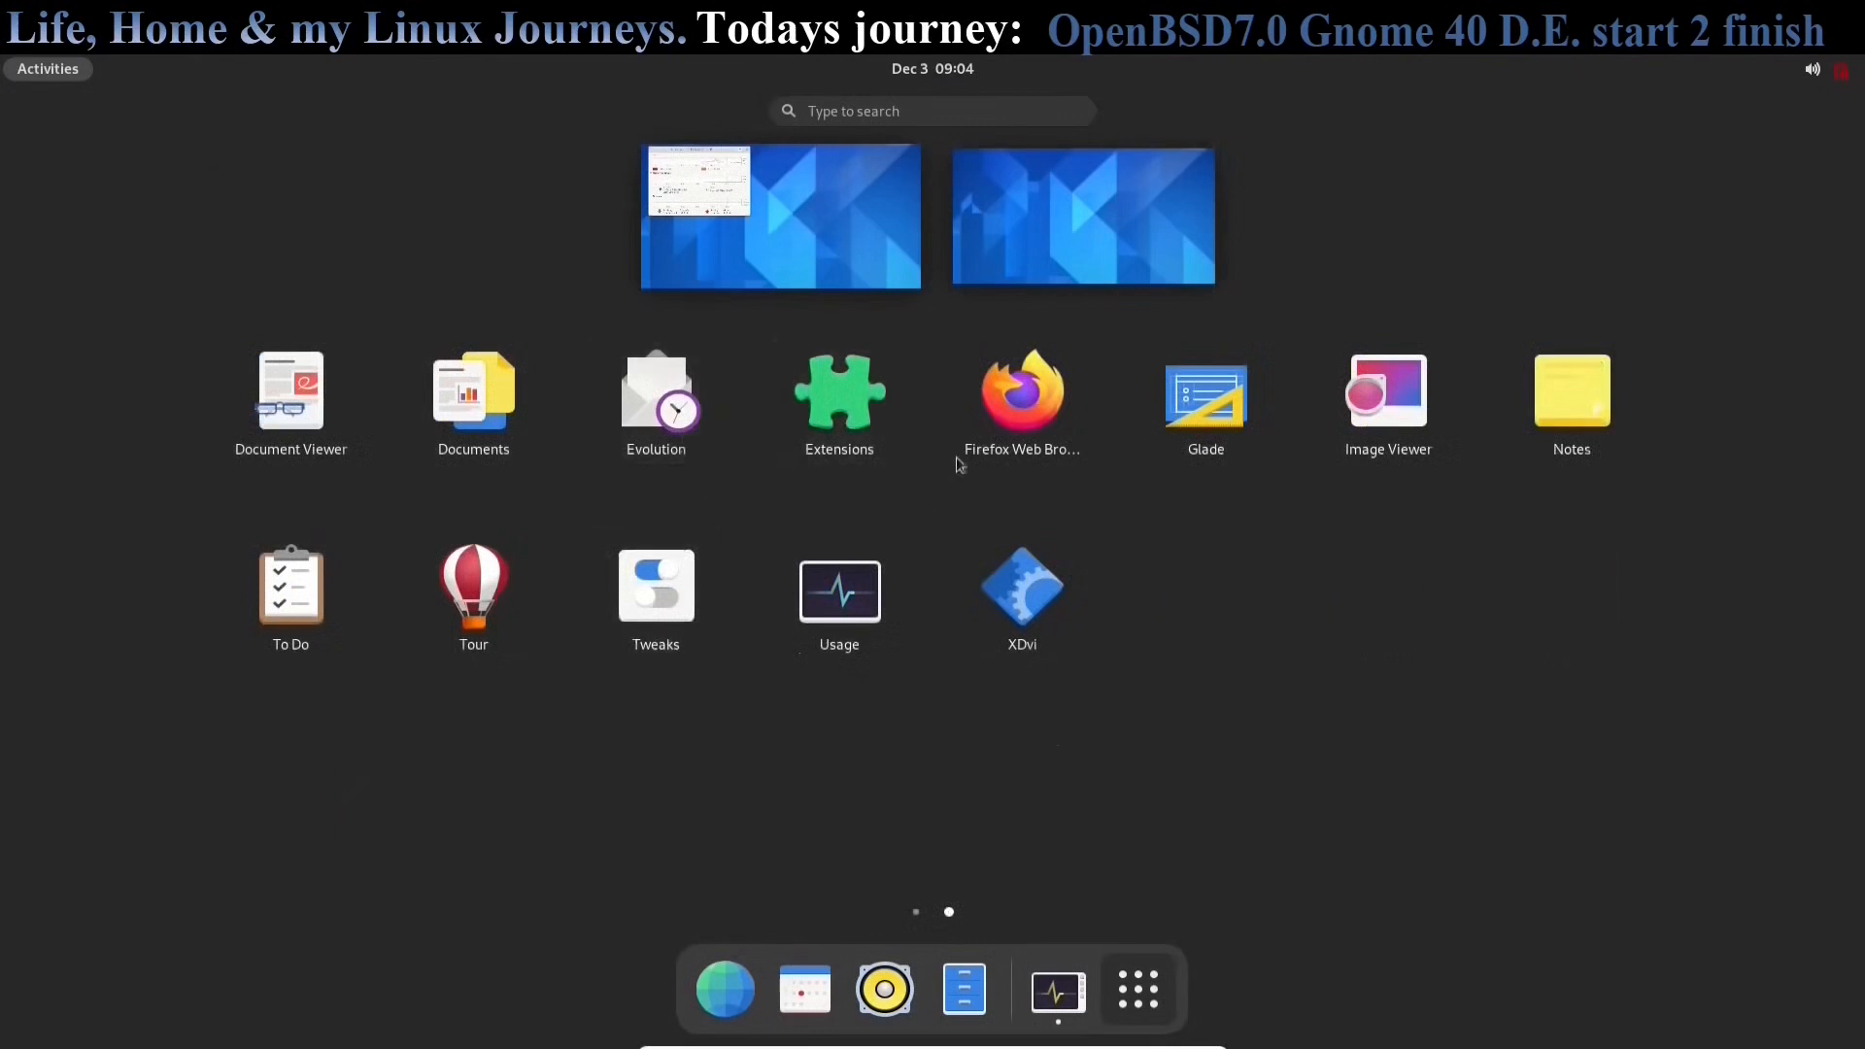
mouse_move(1187, 579)
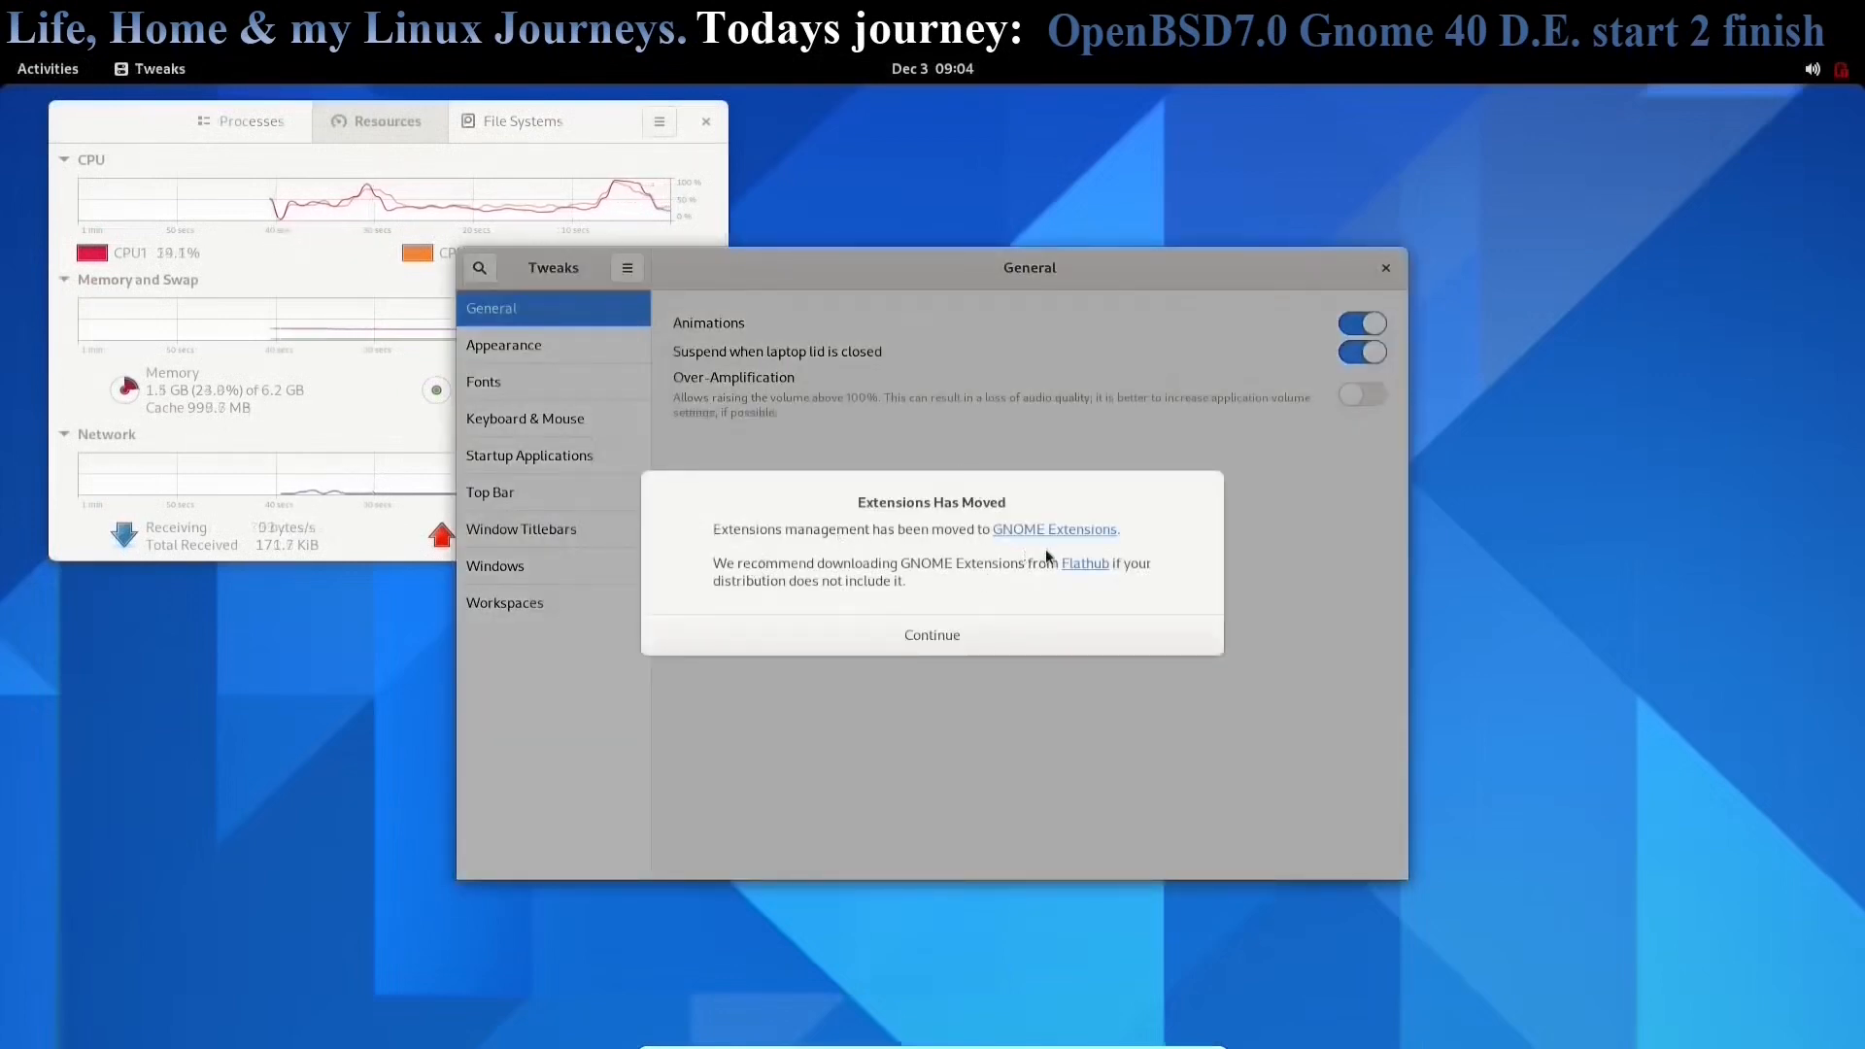
mouse_move(827, 608)
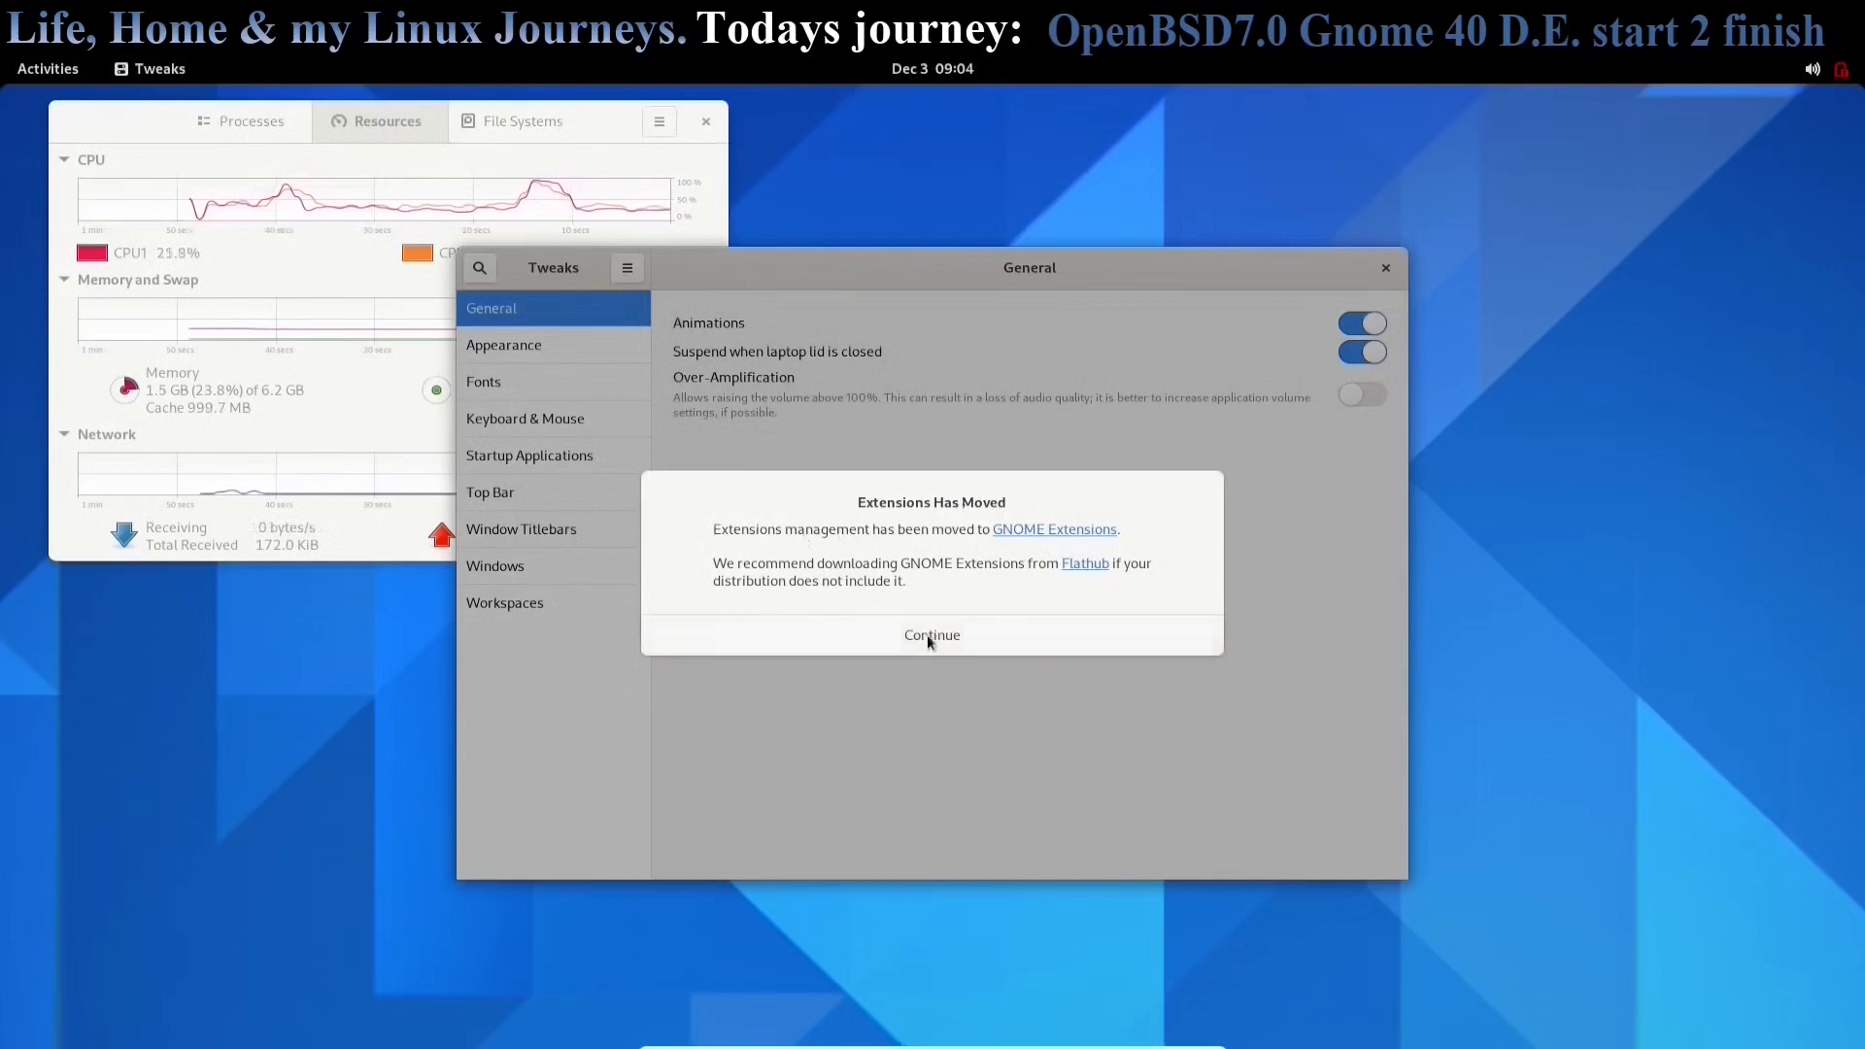
Step: Dismiss the extensions notice, browse Tweaks' Appearance, Fonts and Workspaces pages, then close Tweaks
left_click(932, 636)
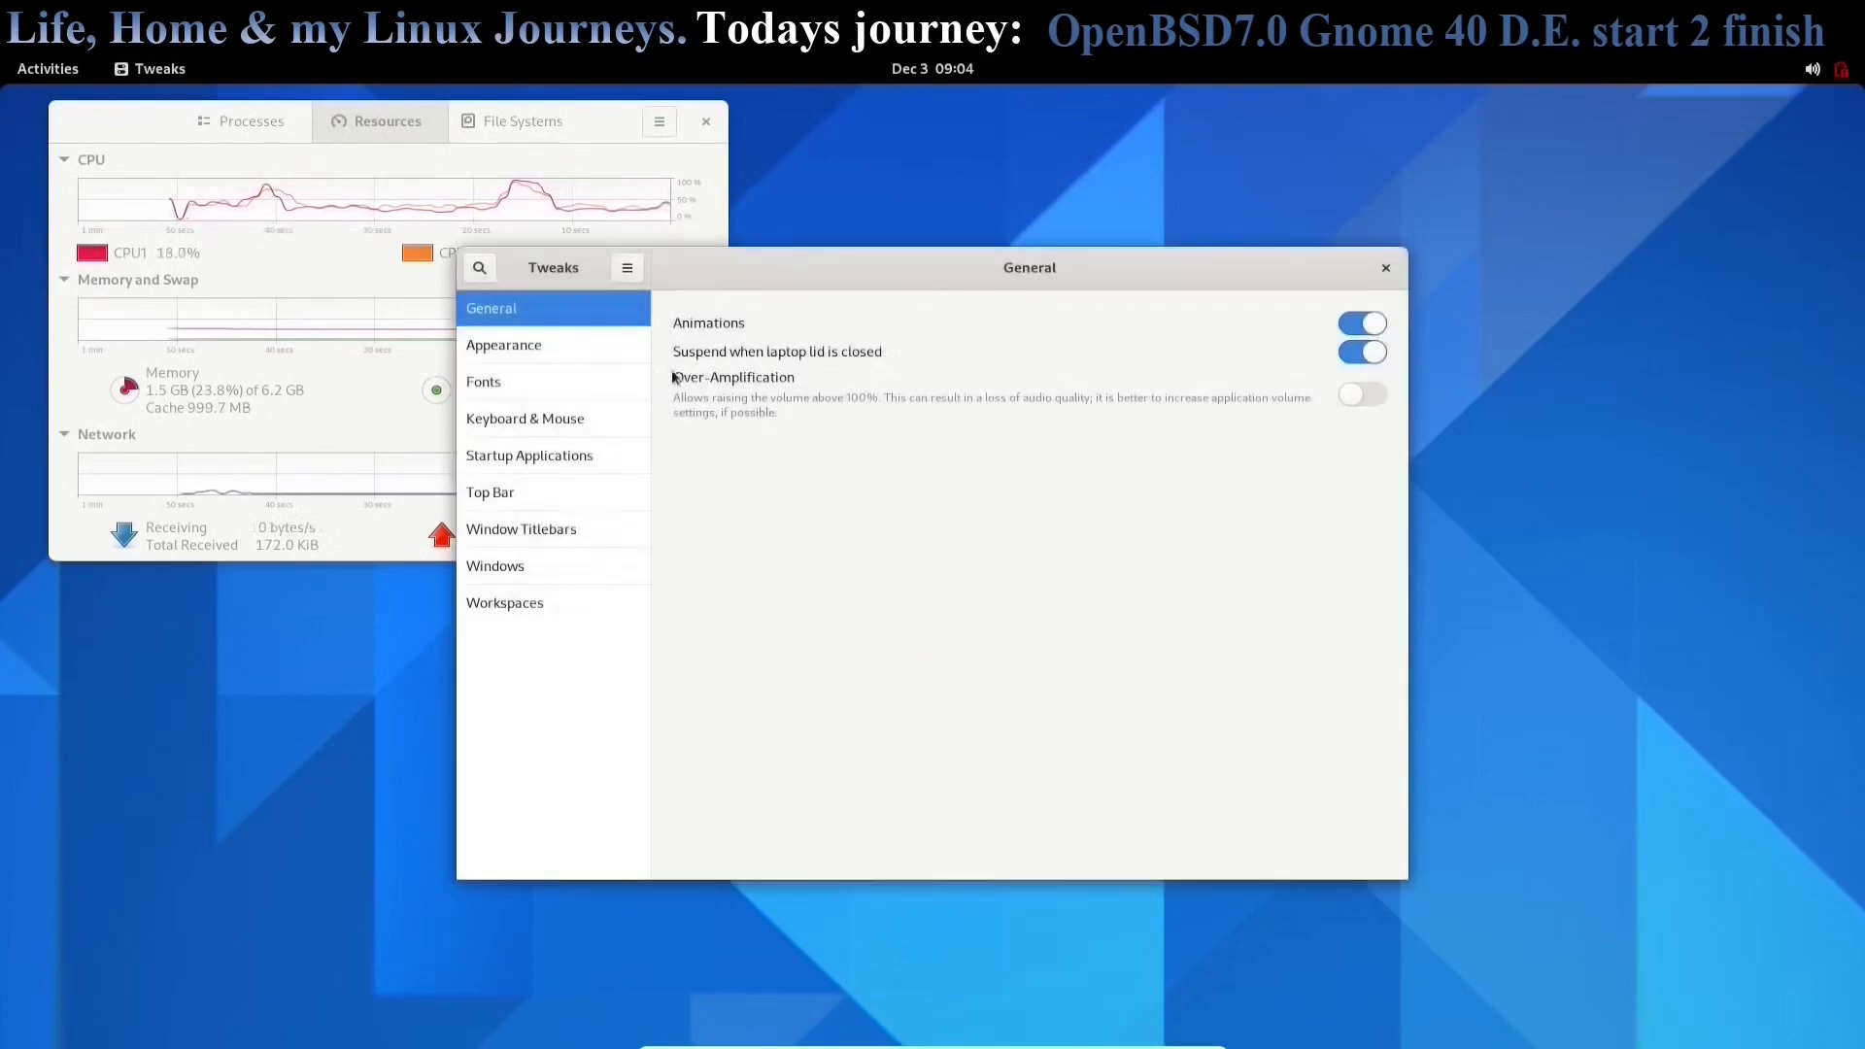
left_click(503, 345)
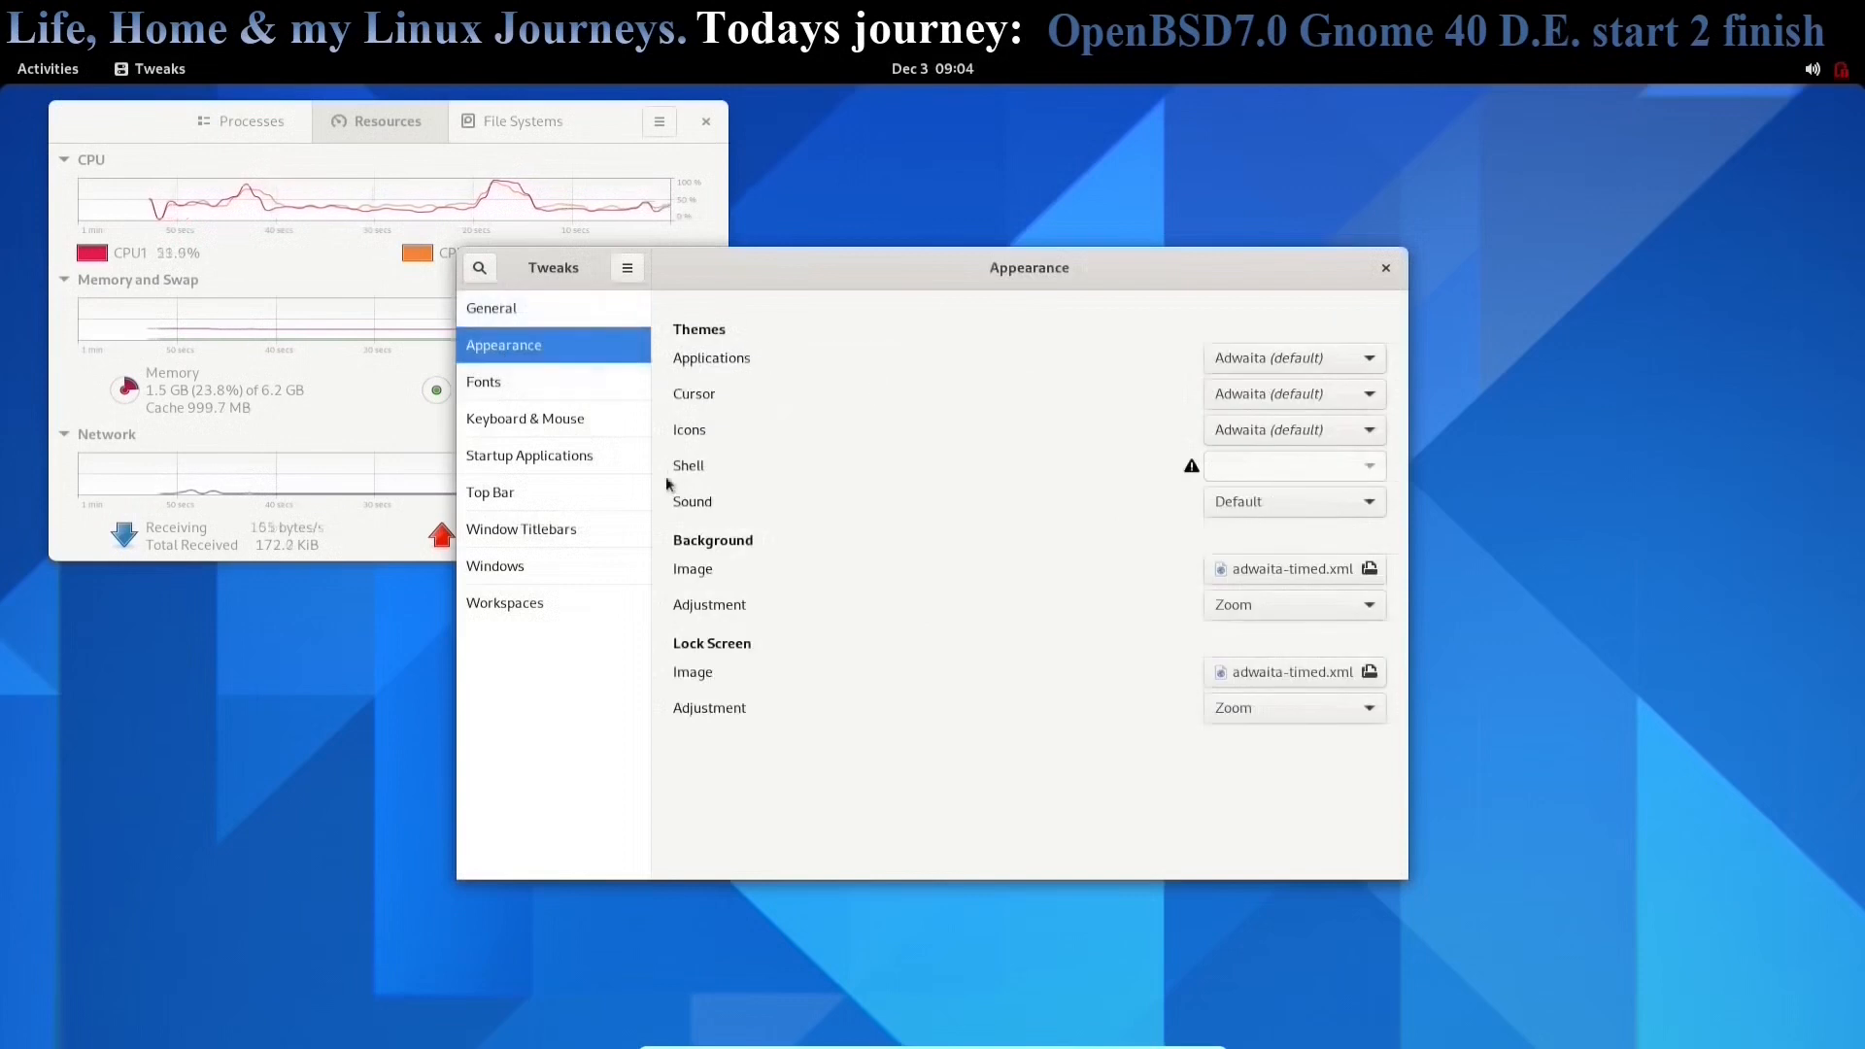
left_click(483, 382)
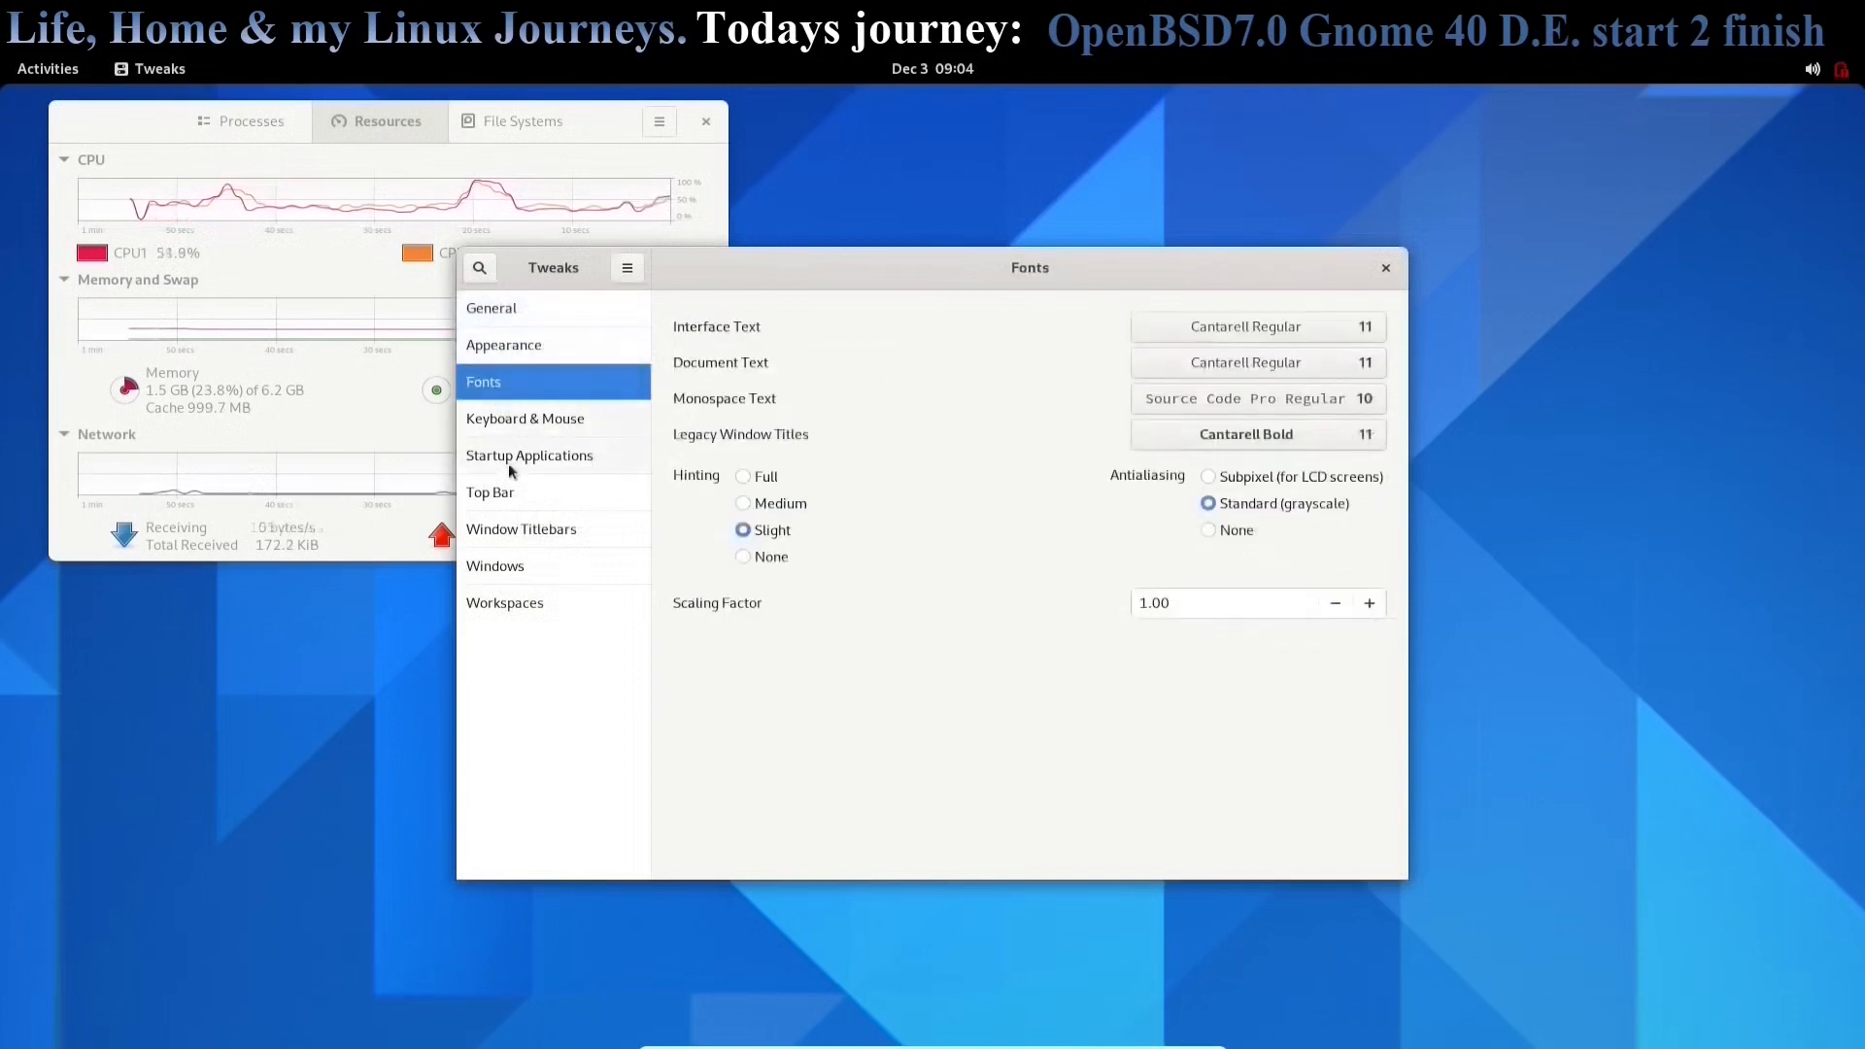
left_click(504, 603)
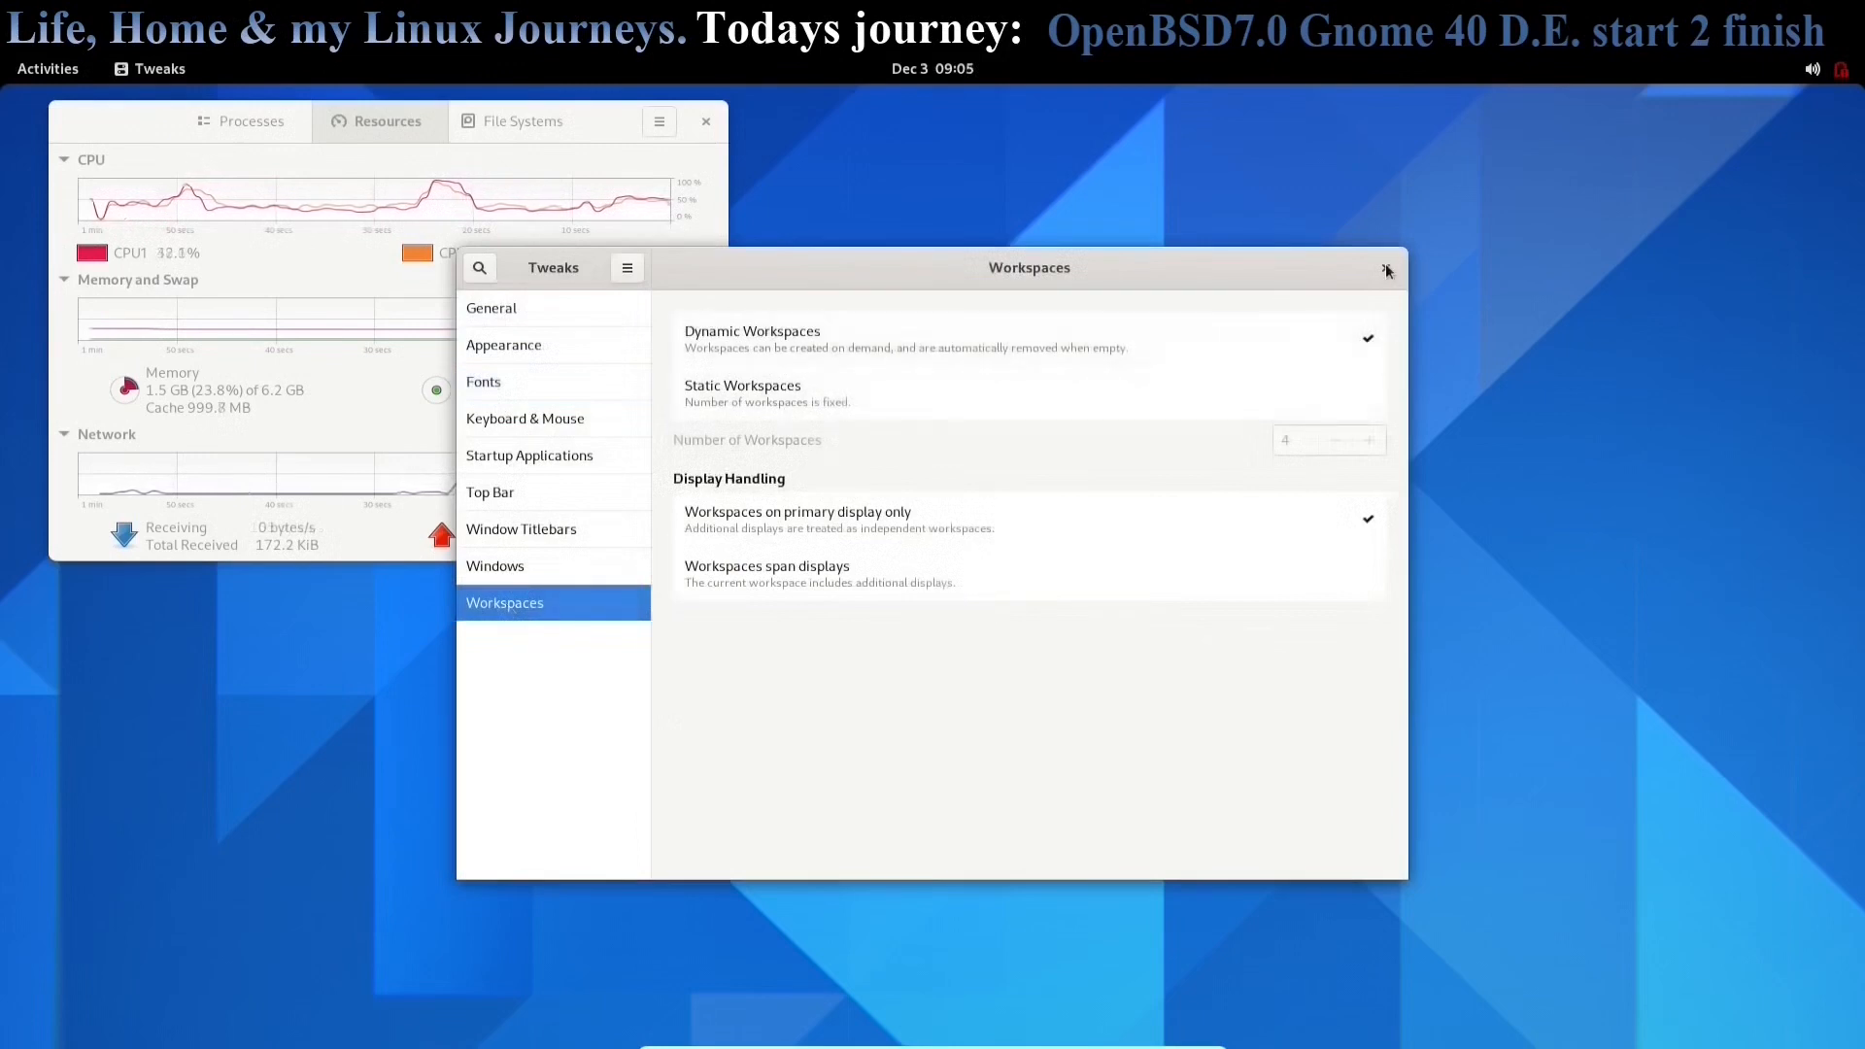
left_click(1385, 268)
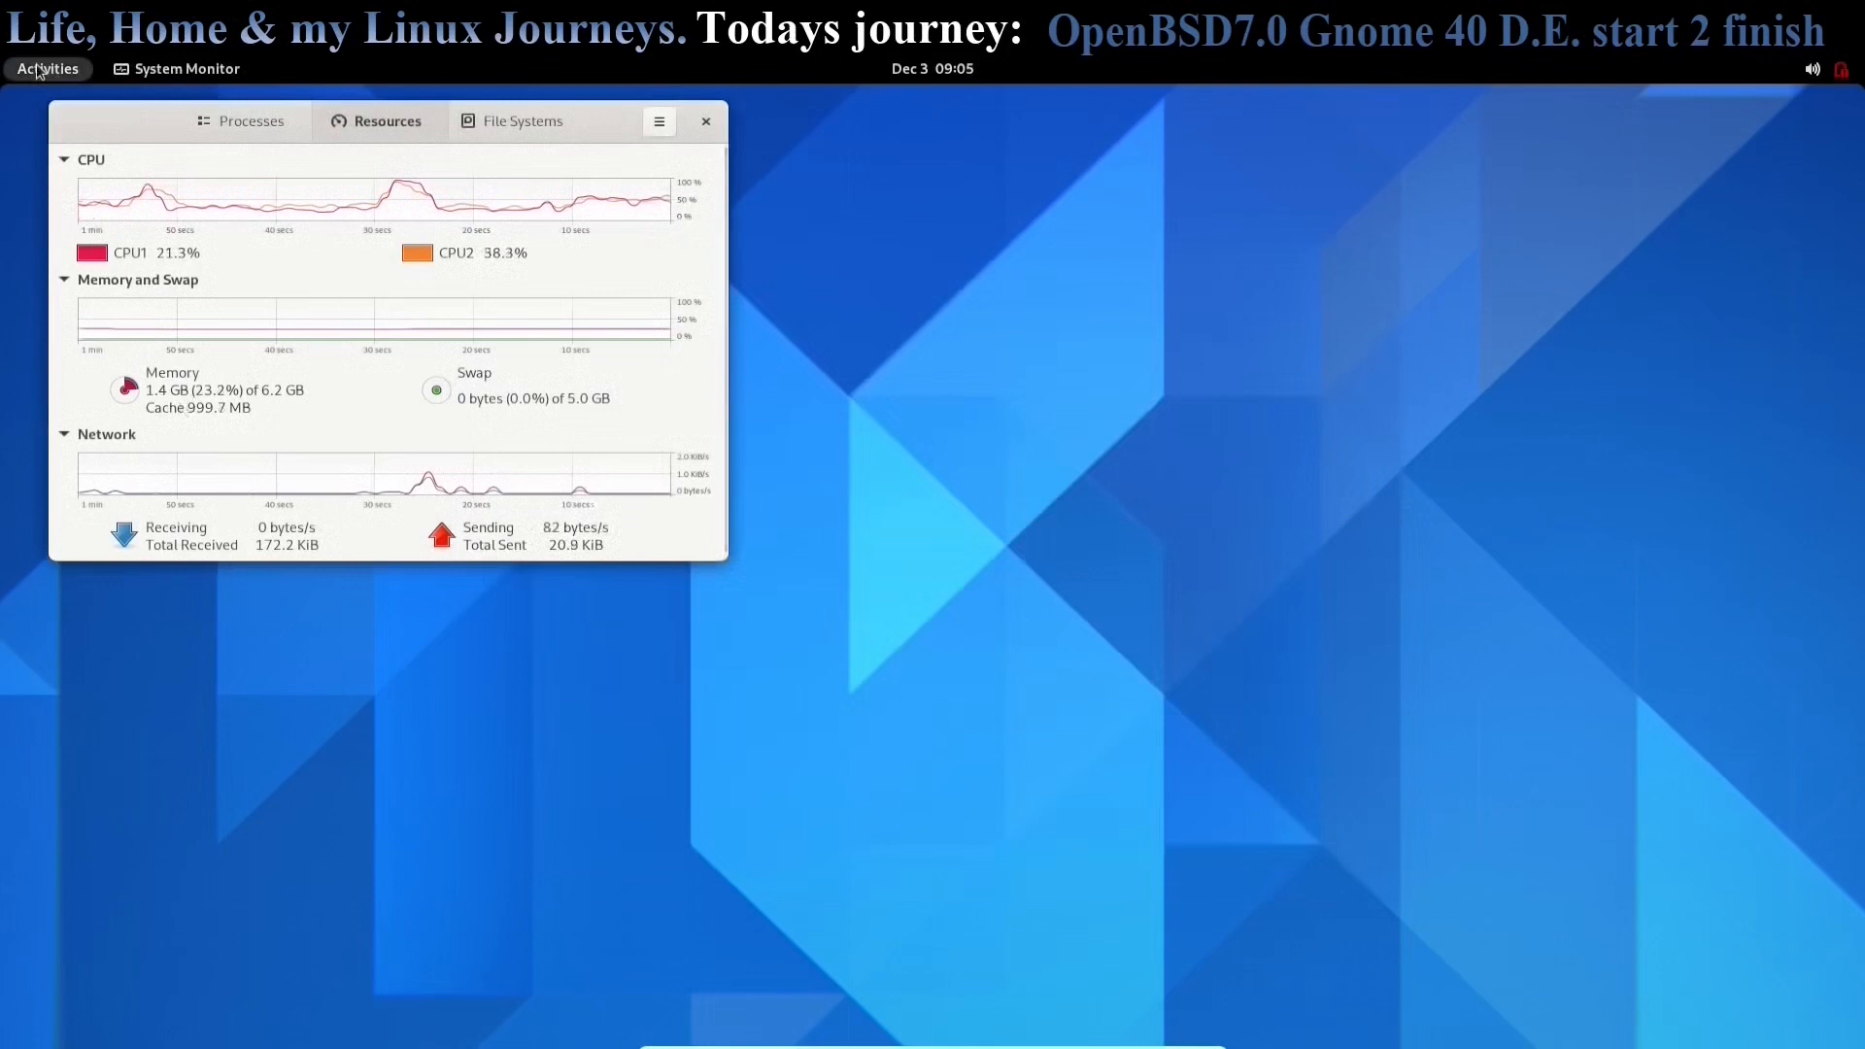
left_click(47, 68)
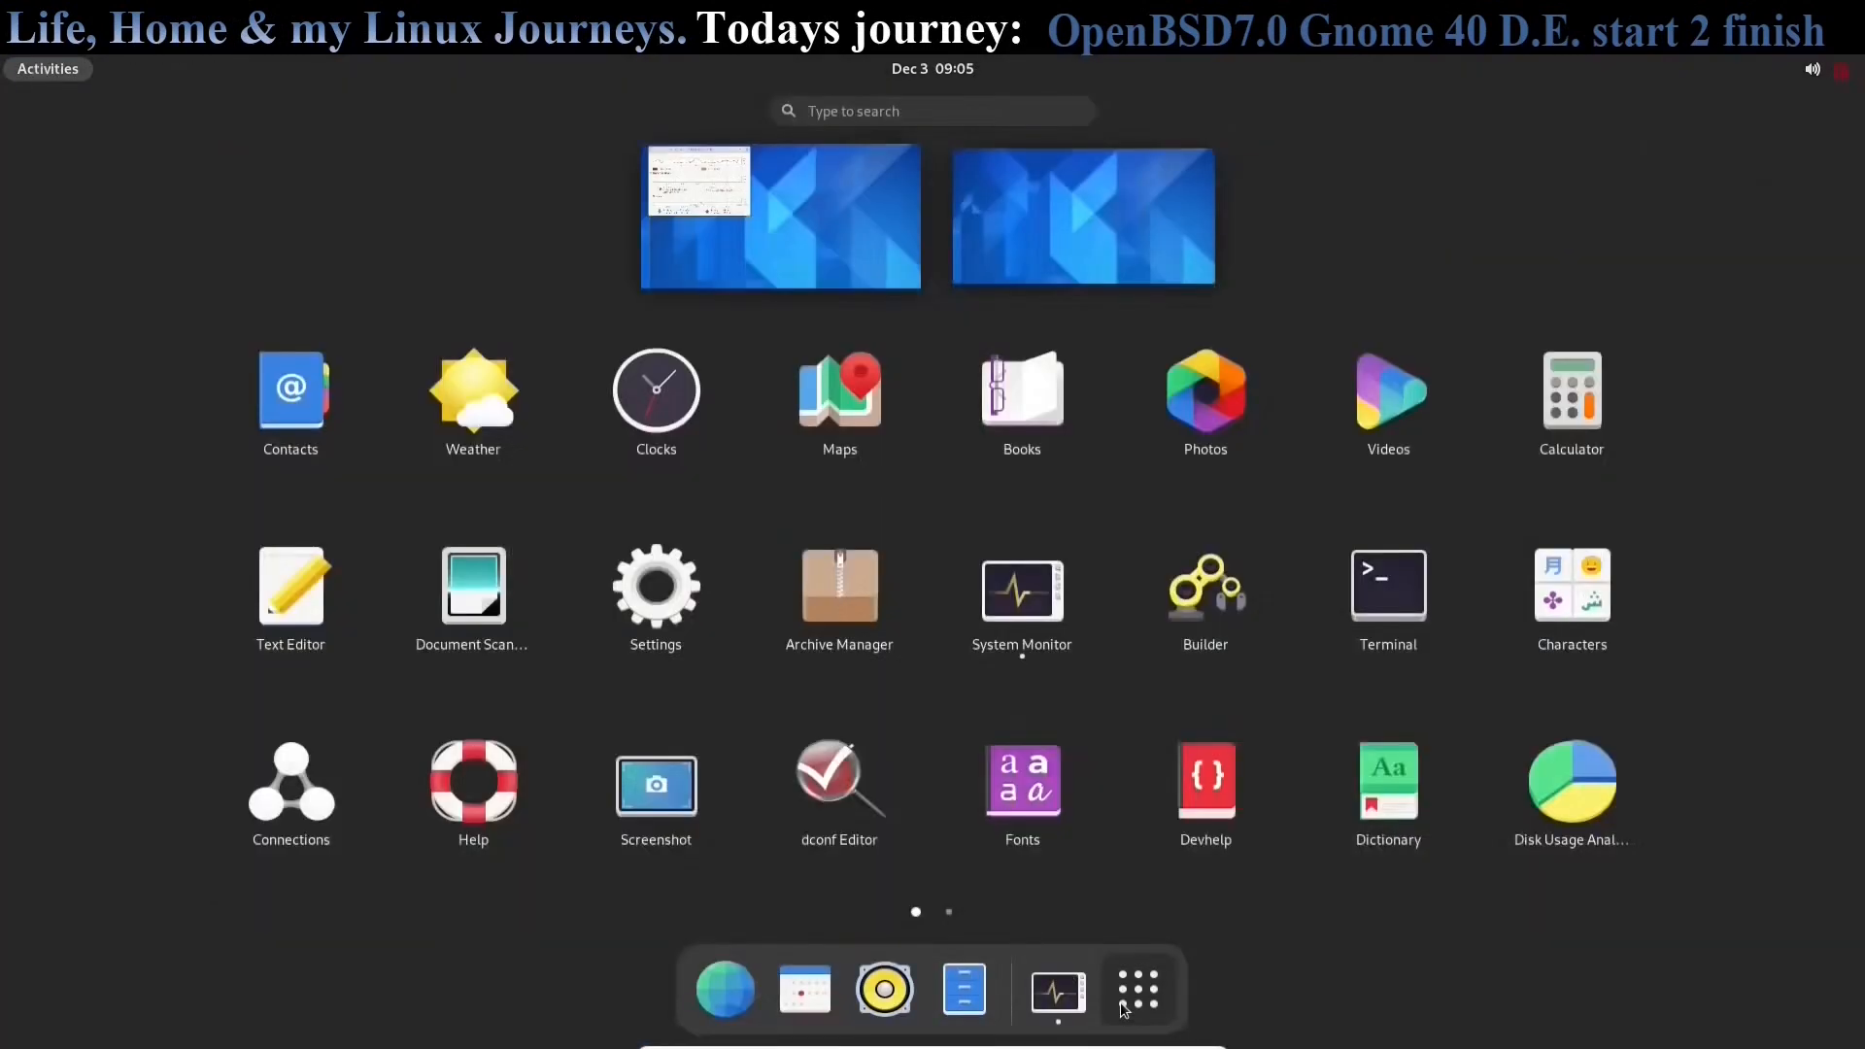
mouse_move(1388, 583)
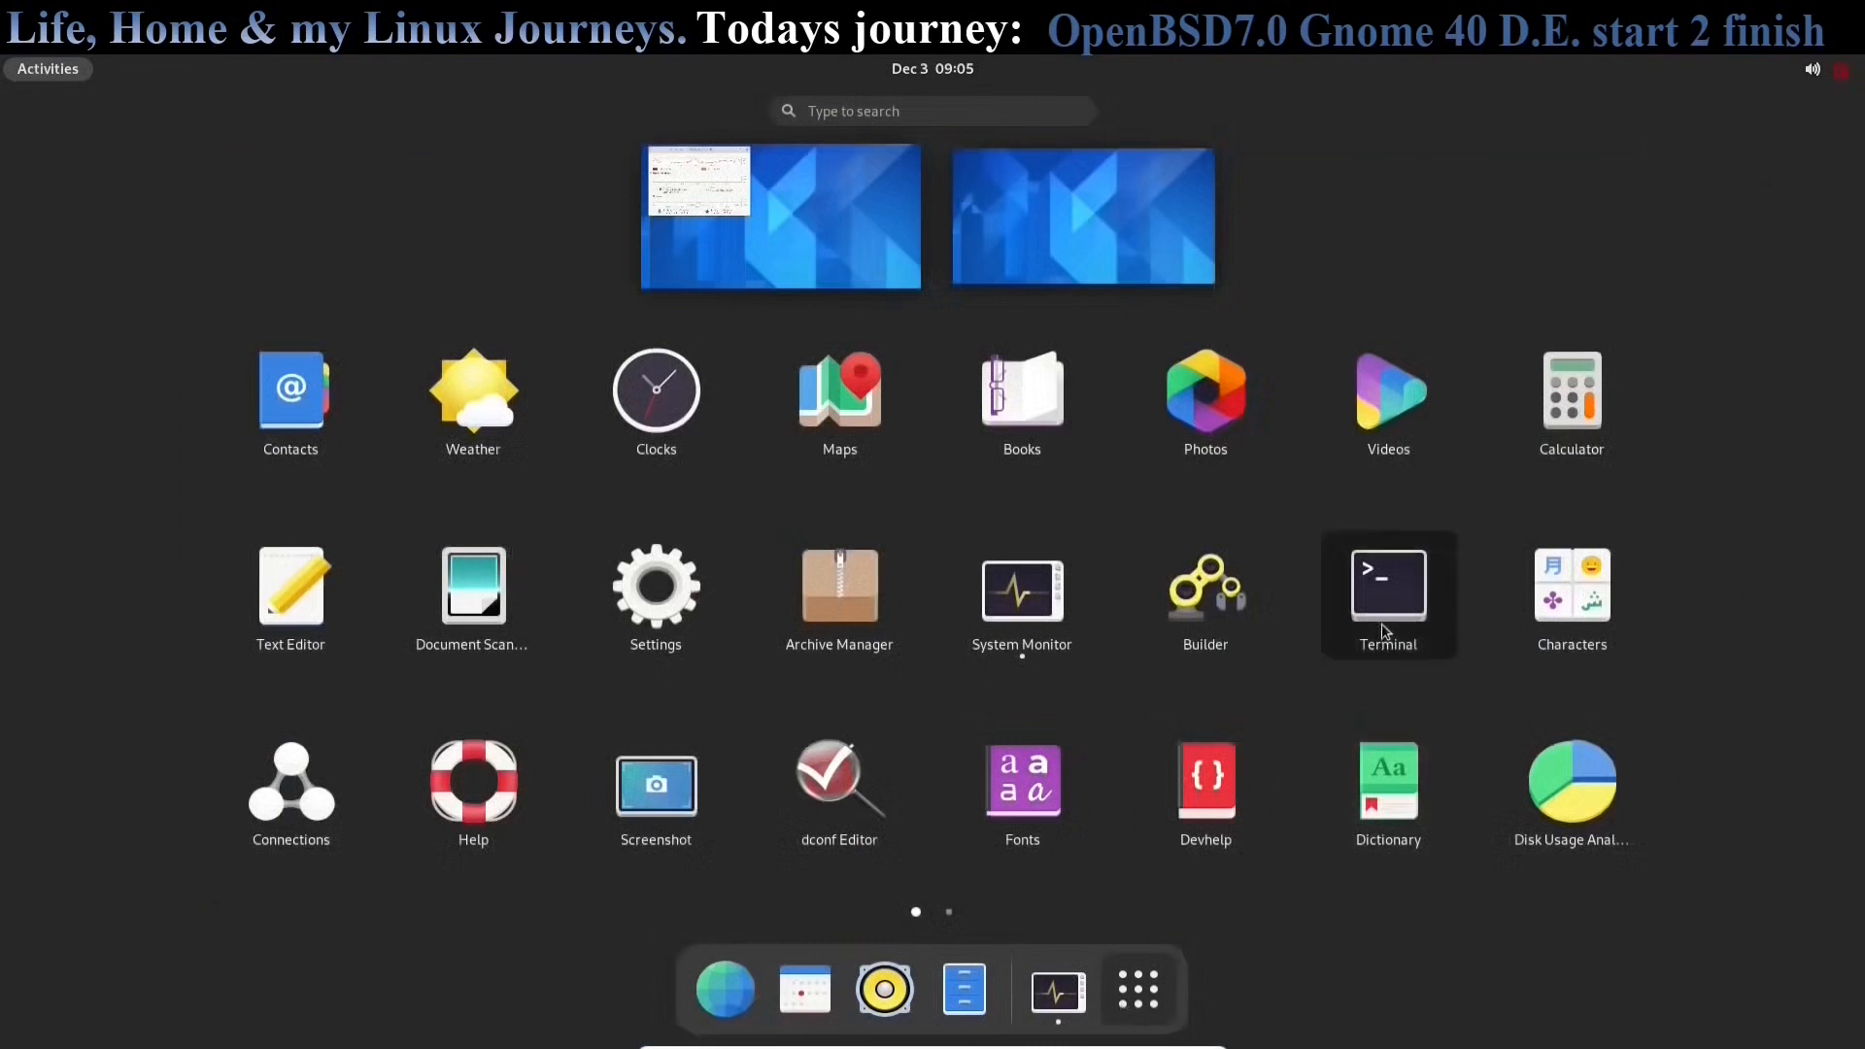
left_click(1387, 583)
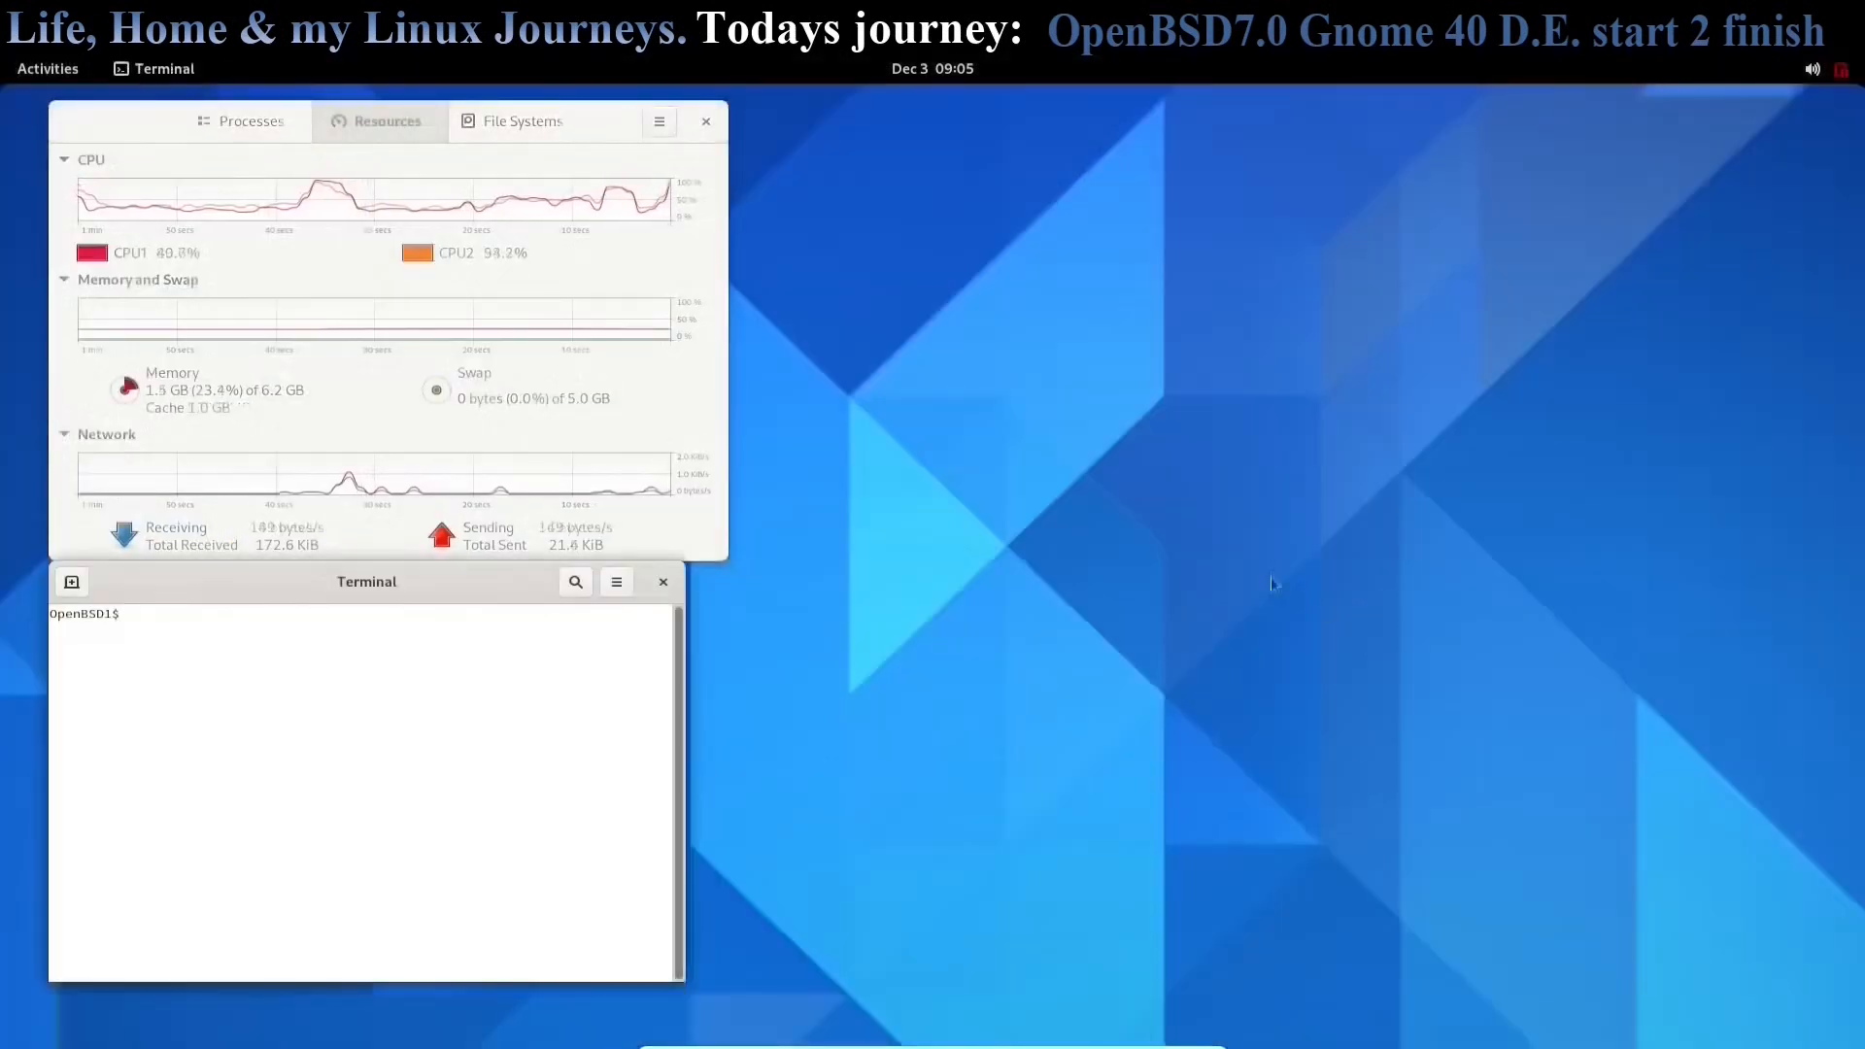
left_click_drag(367, 582, 916, 436)
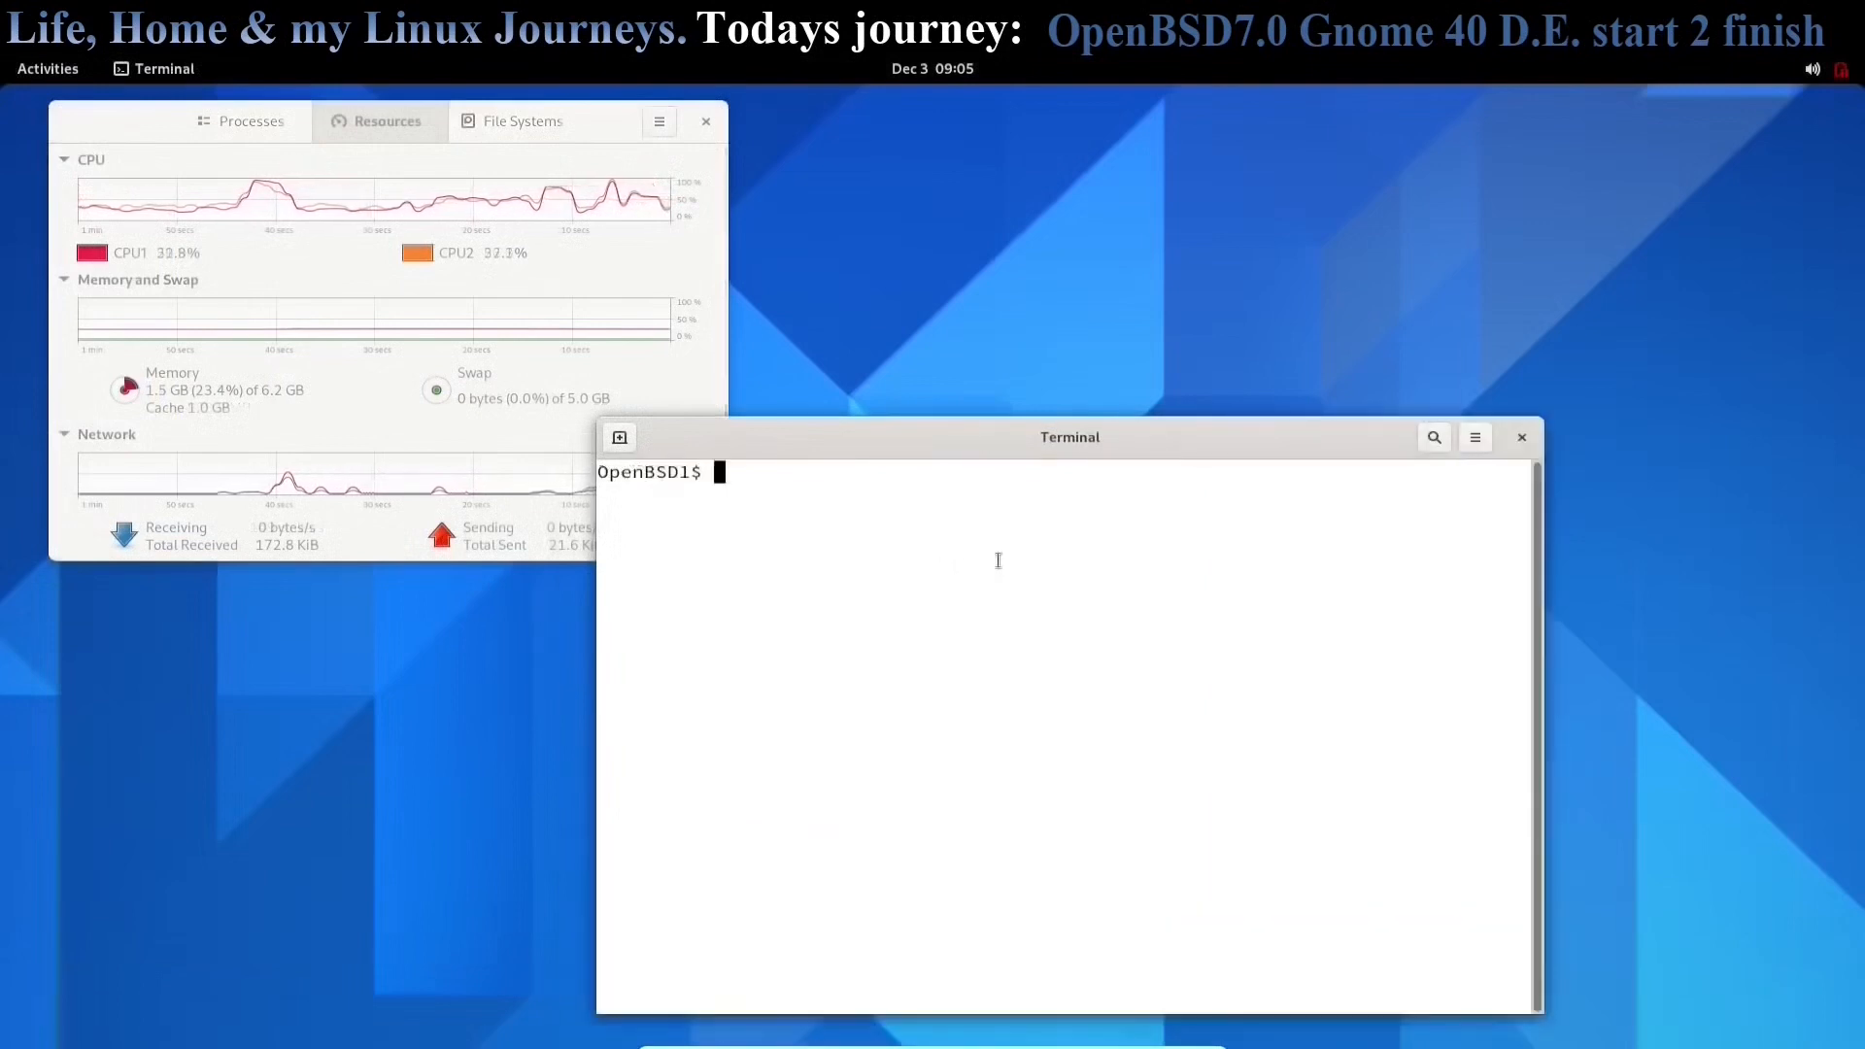
type("uname -r")
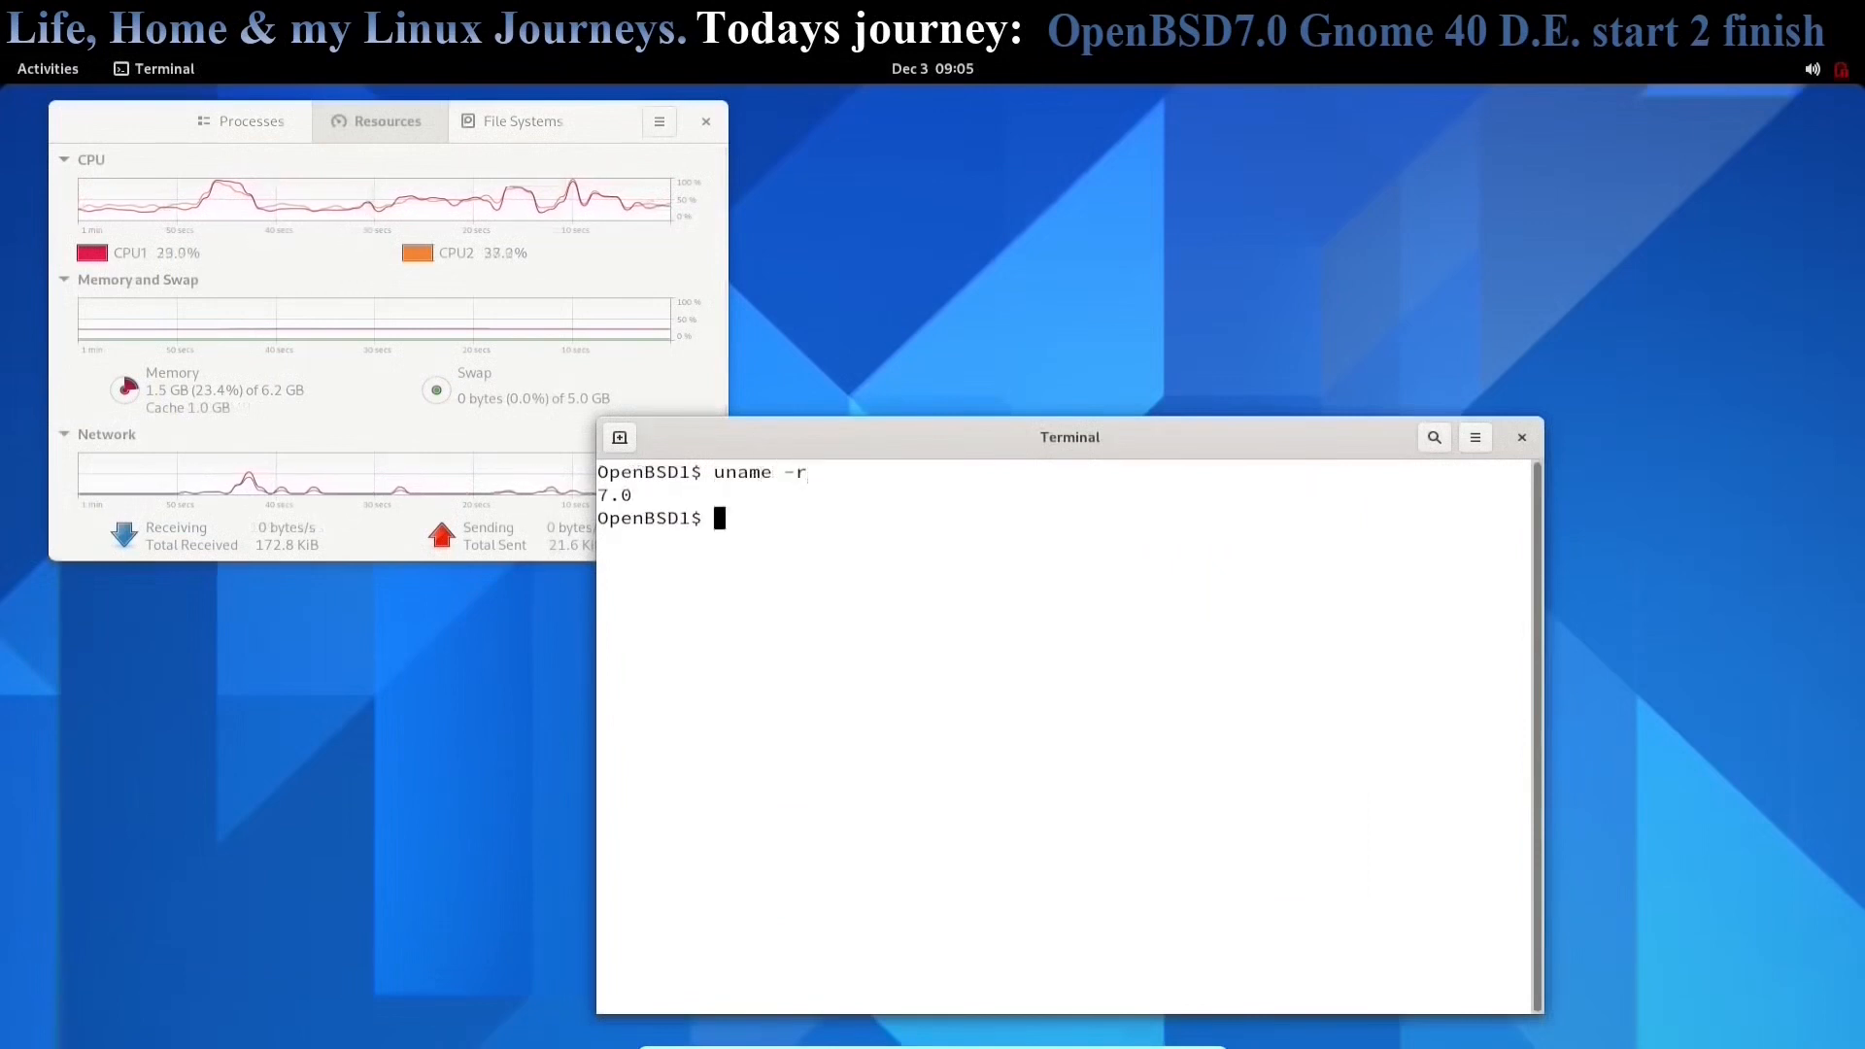
type("uname -r")
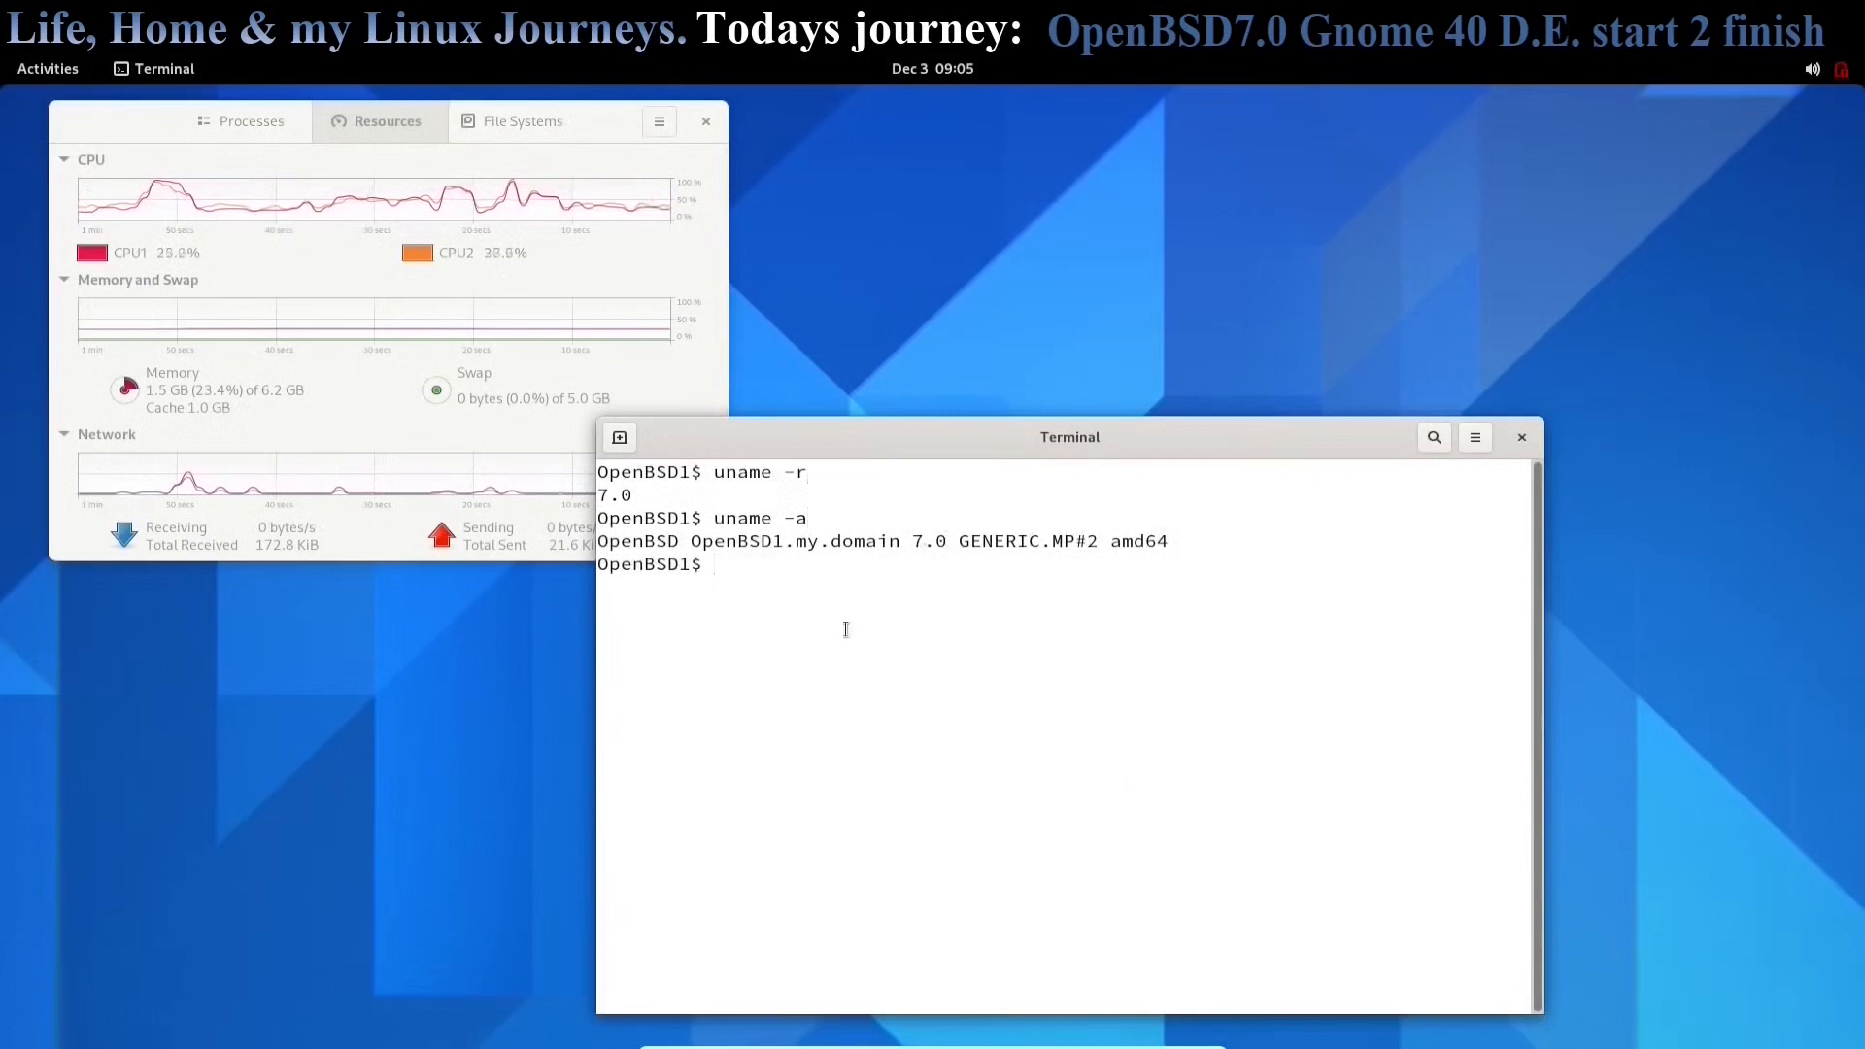
type("d")
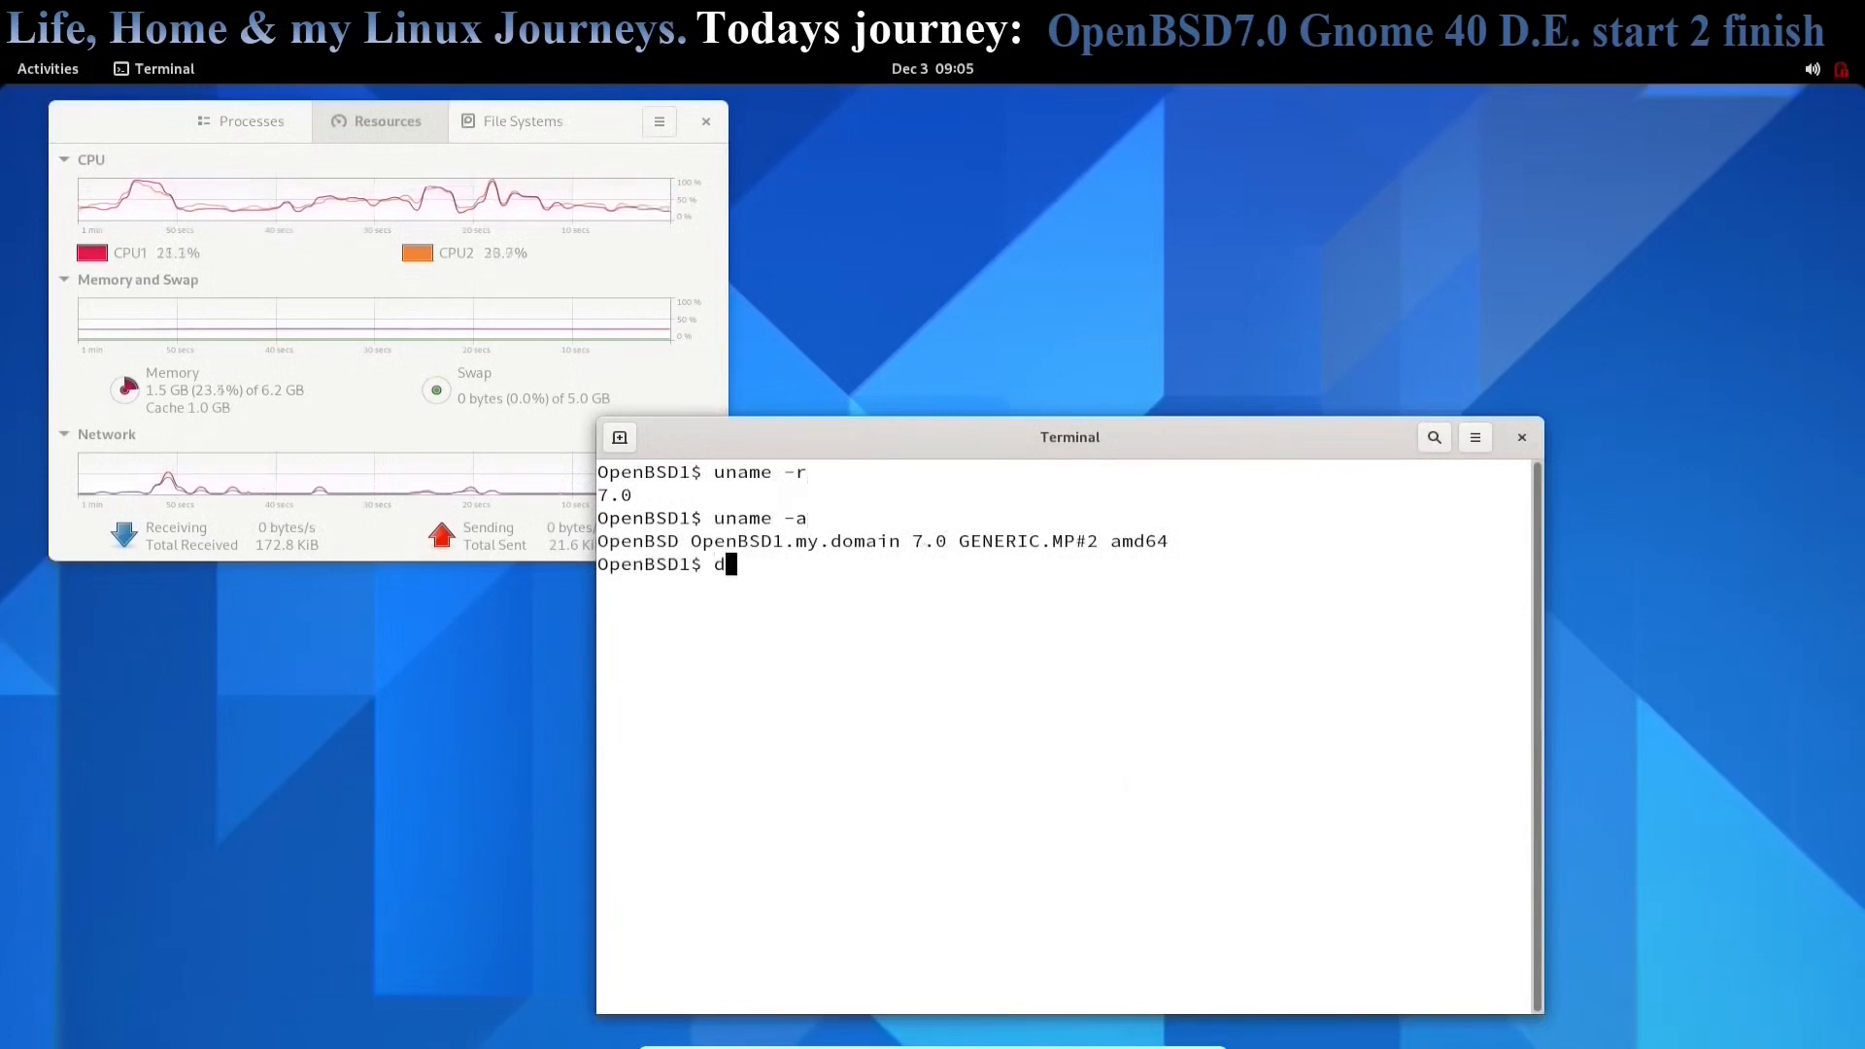
type("f -h")
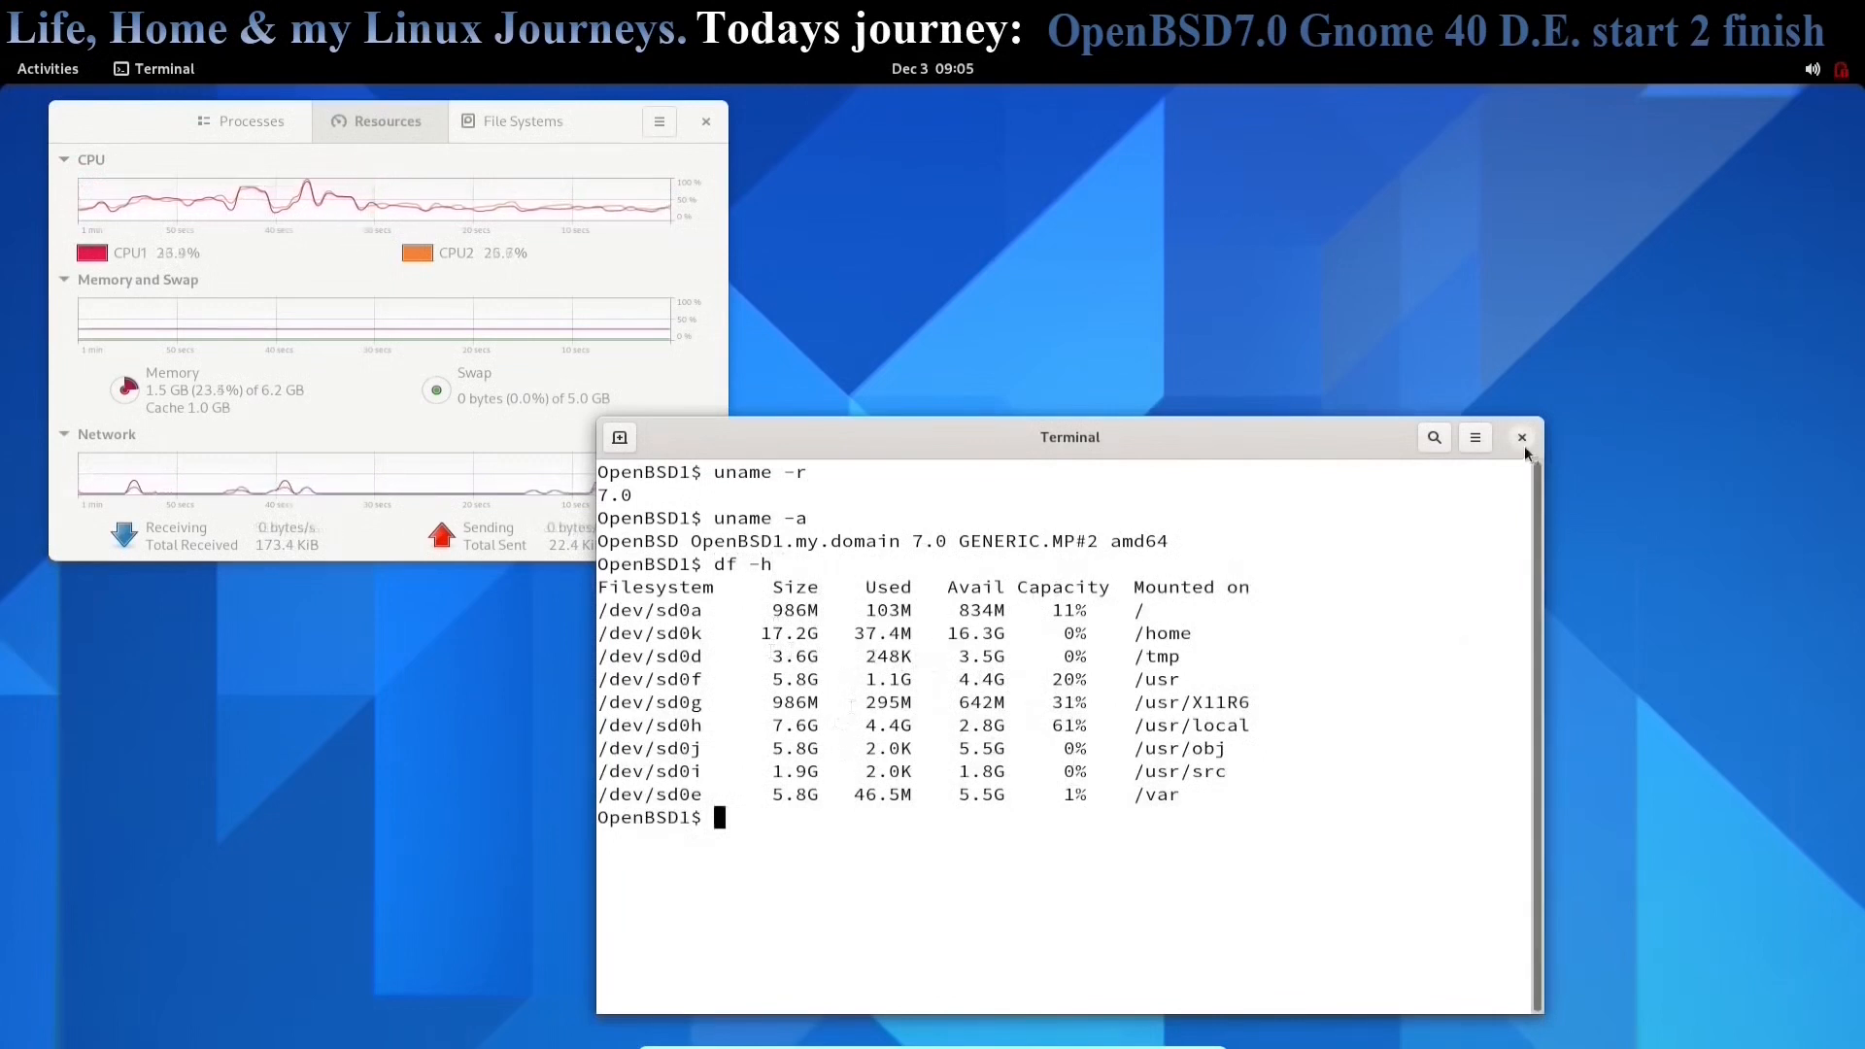
left_click(1522, 436)
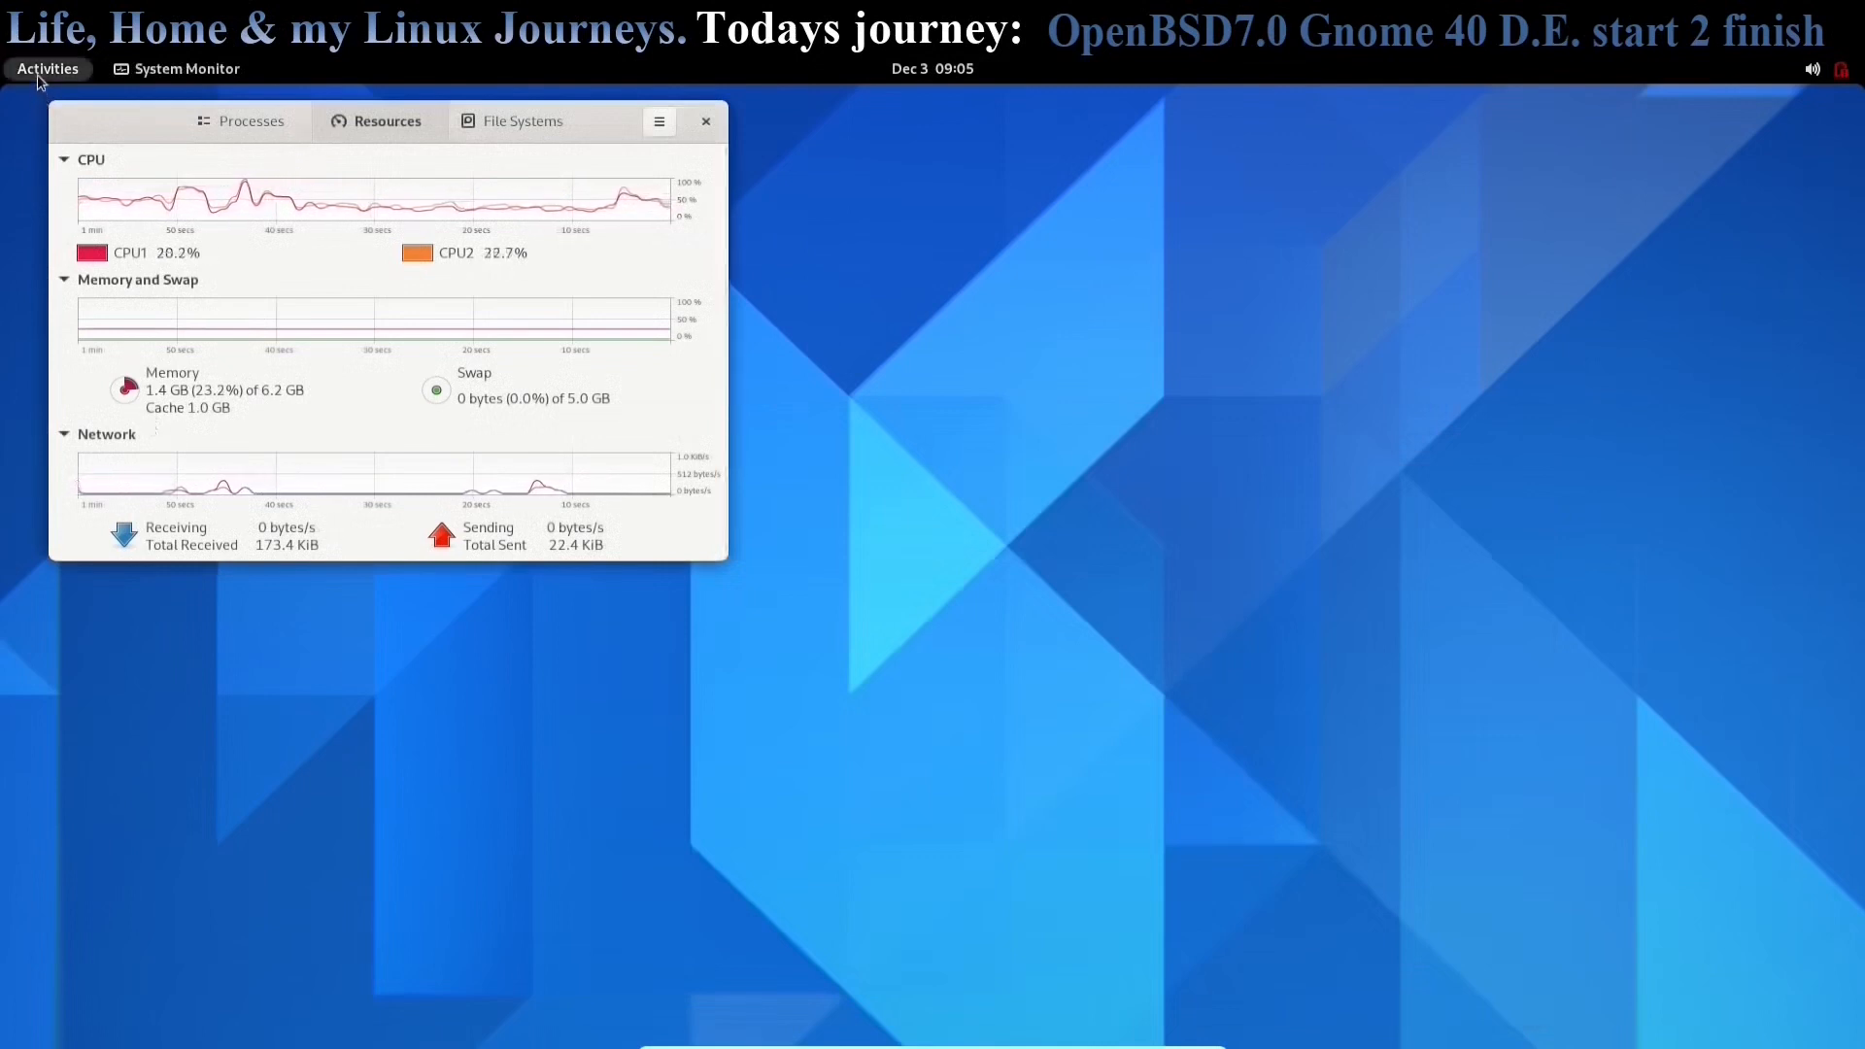
left_click(47, 68)
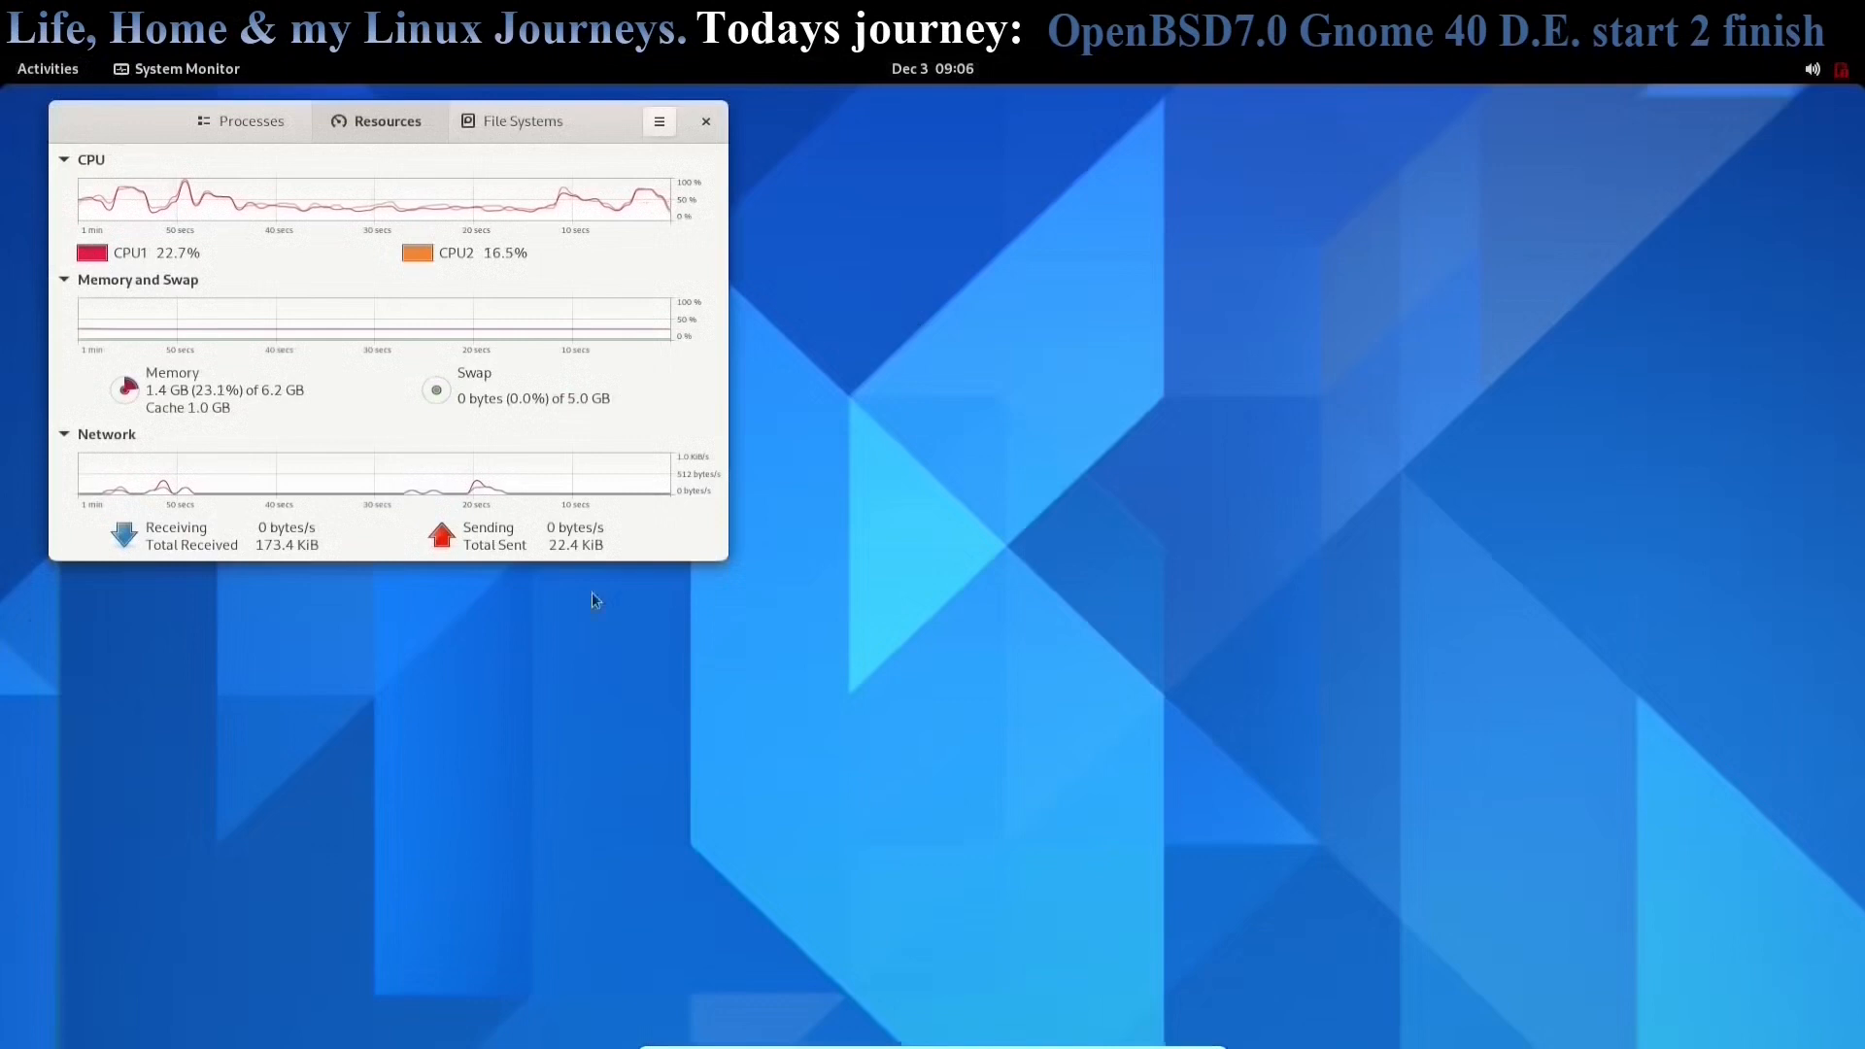
mouse_move(303, 694)
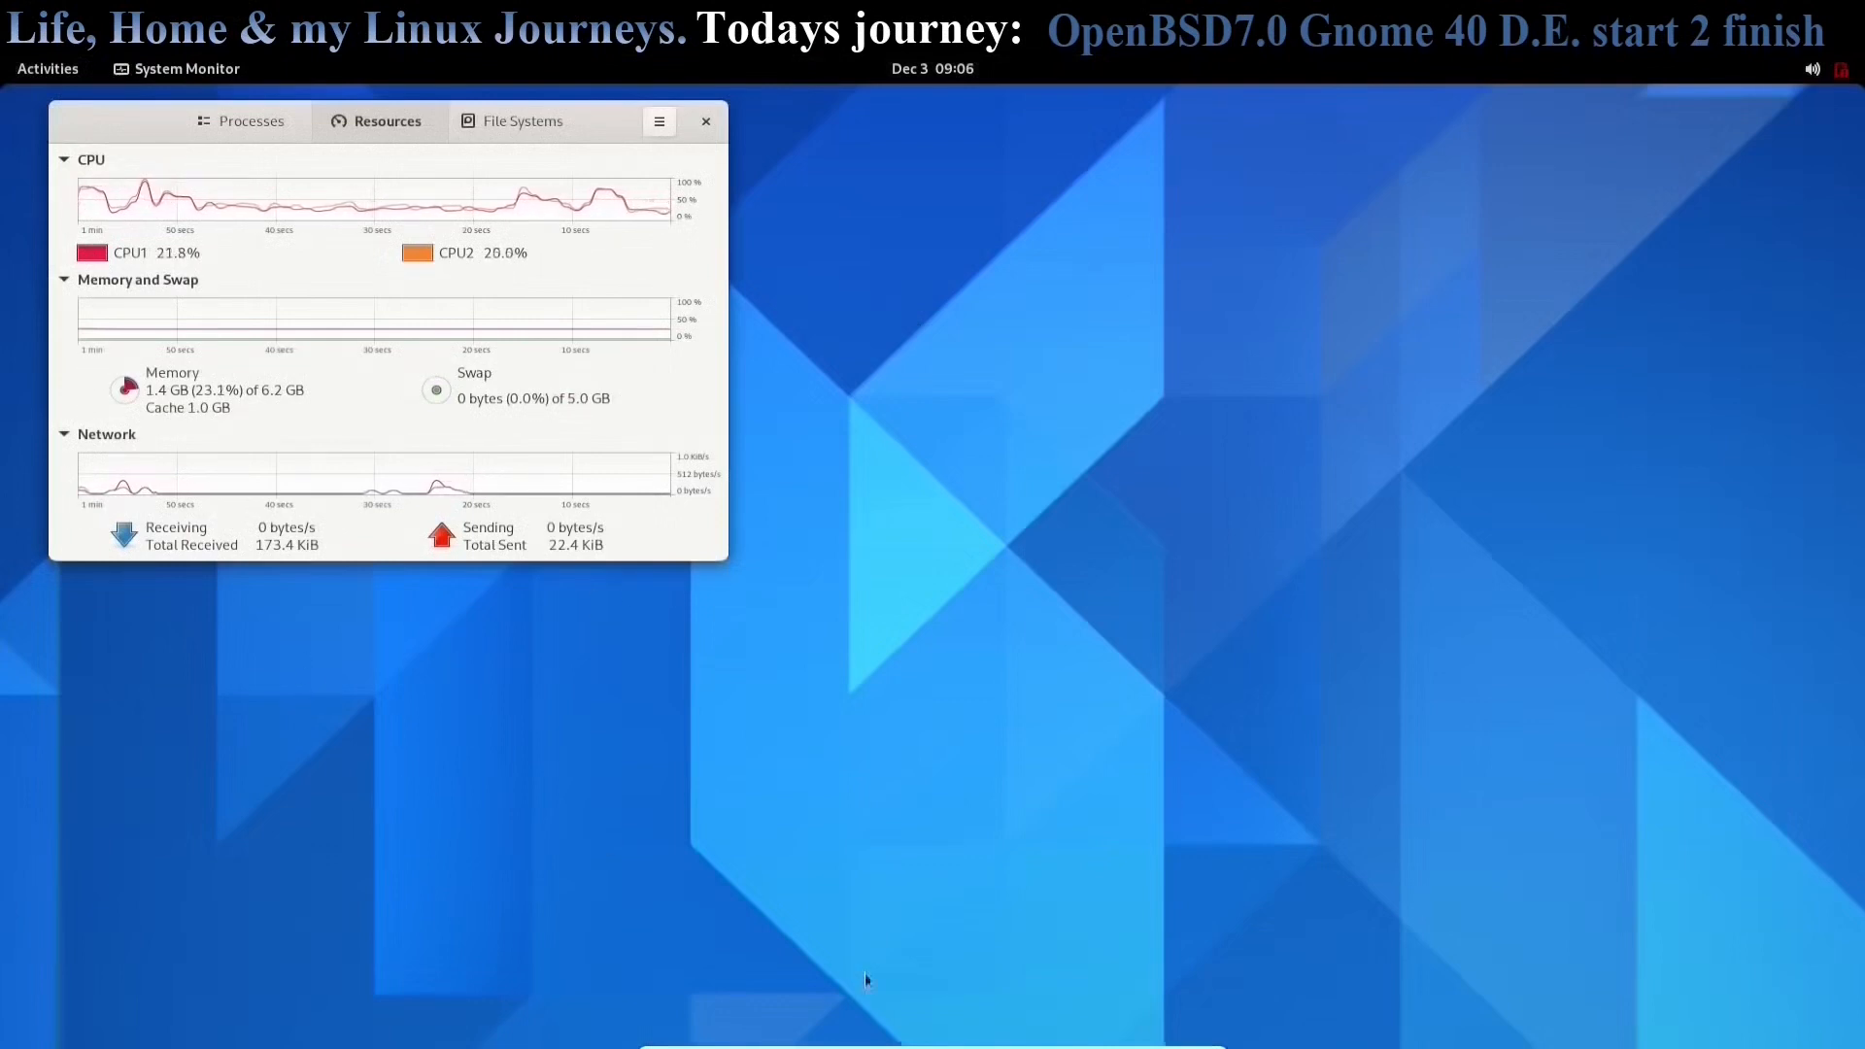
mouse_move(1130, 691)
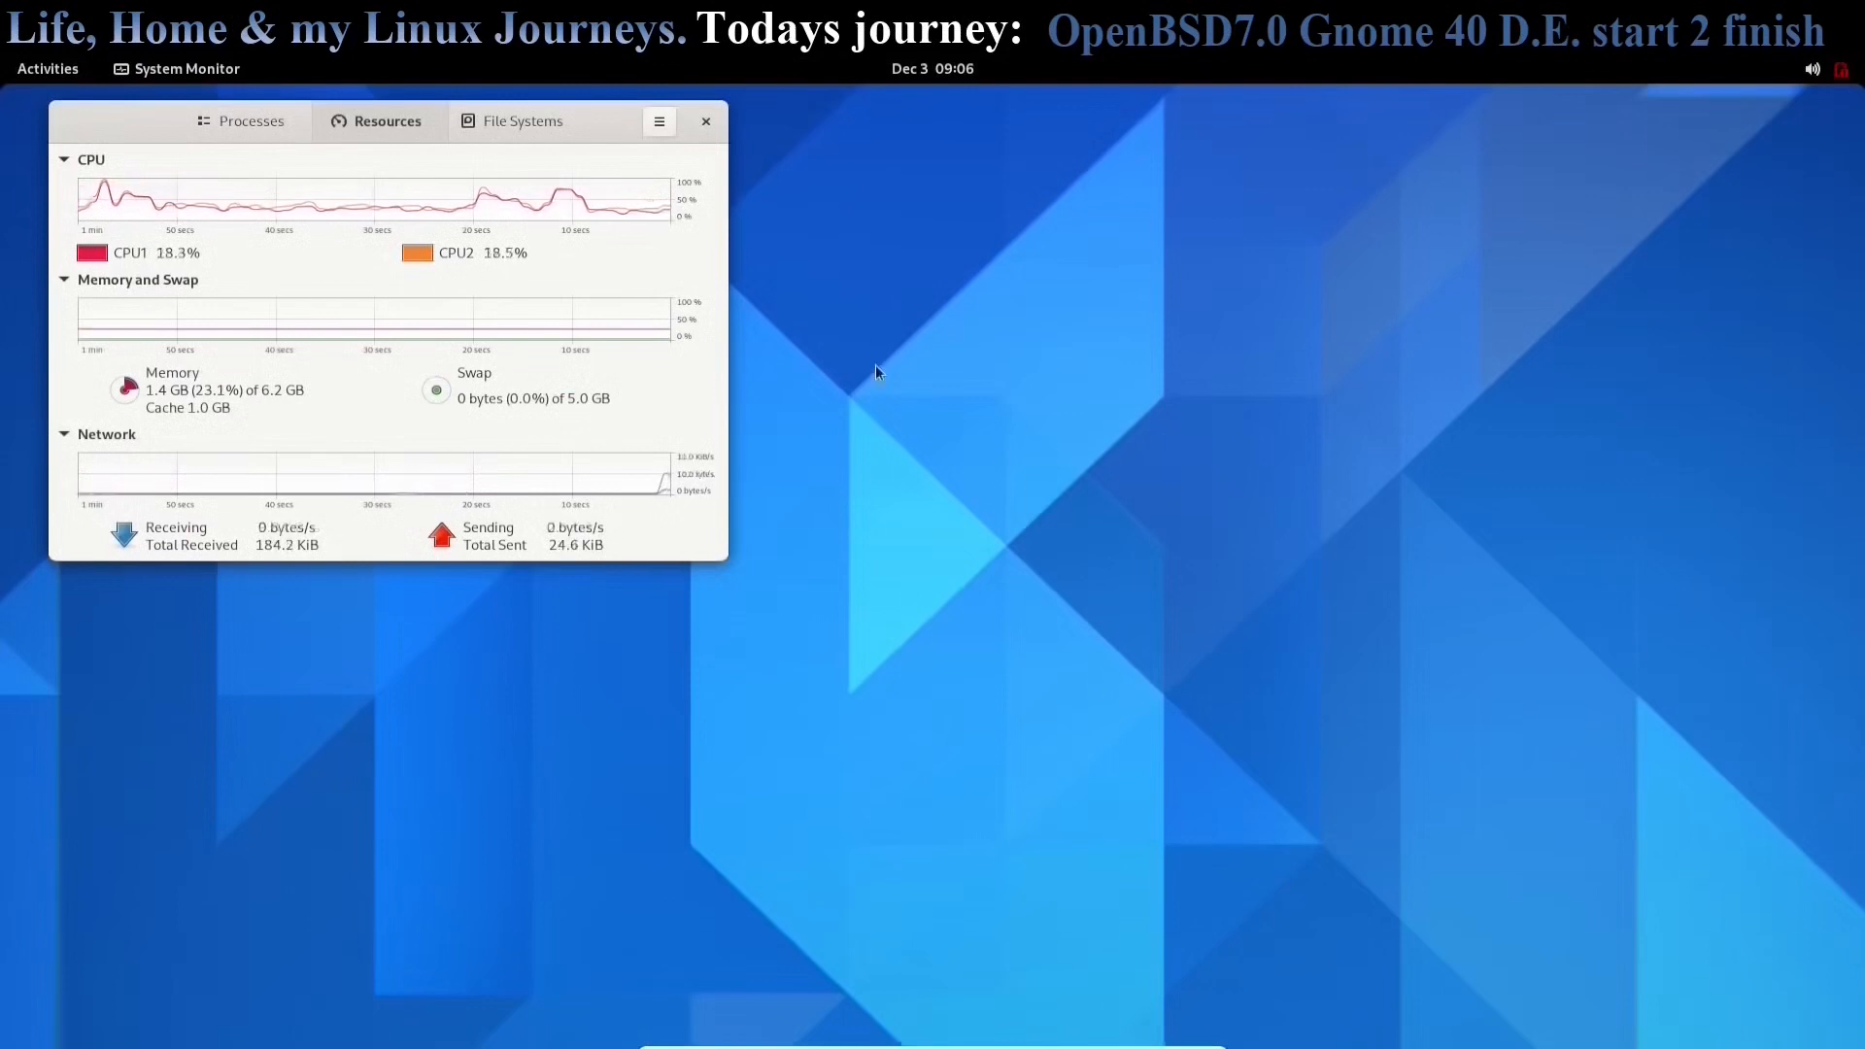
left_click(47, 68)
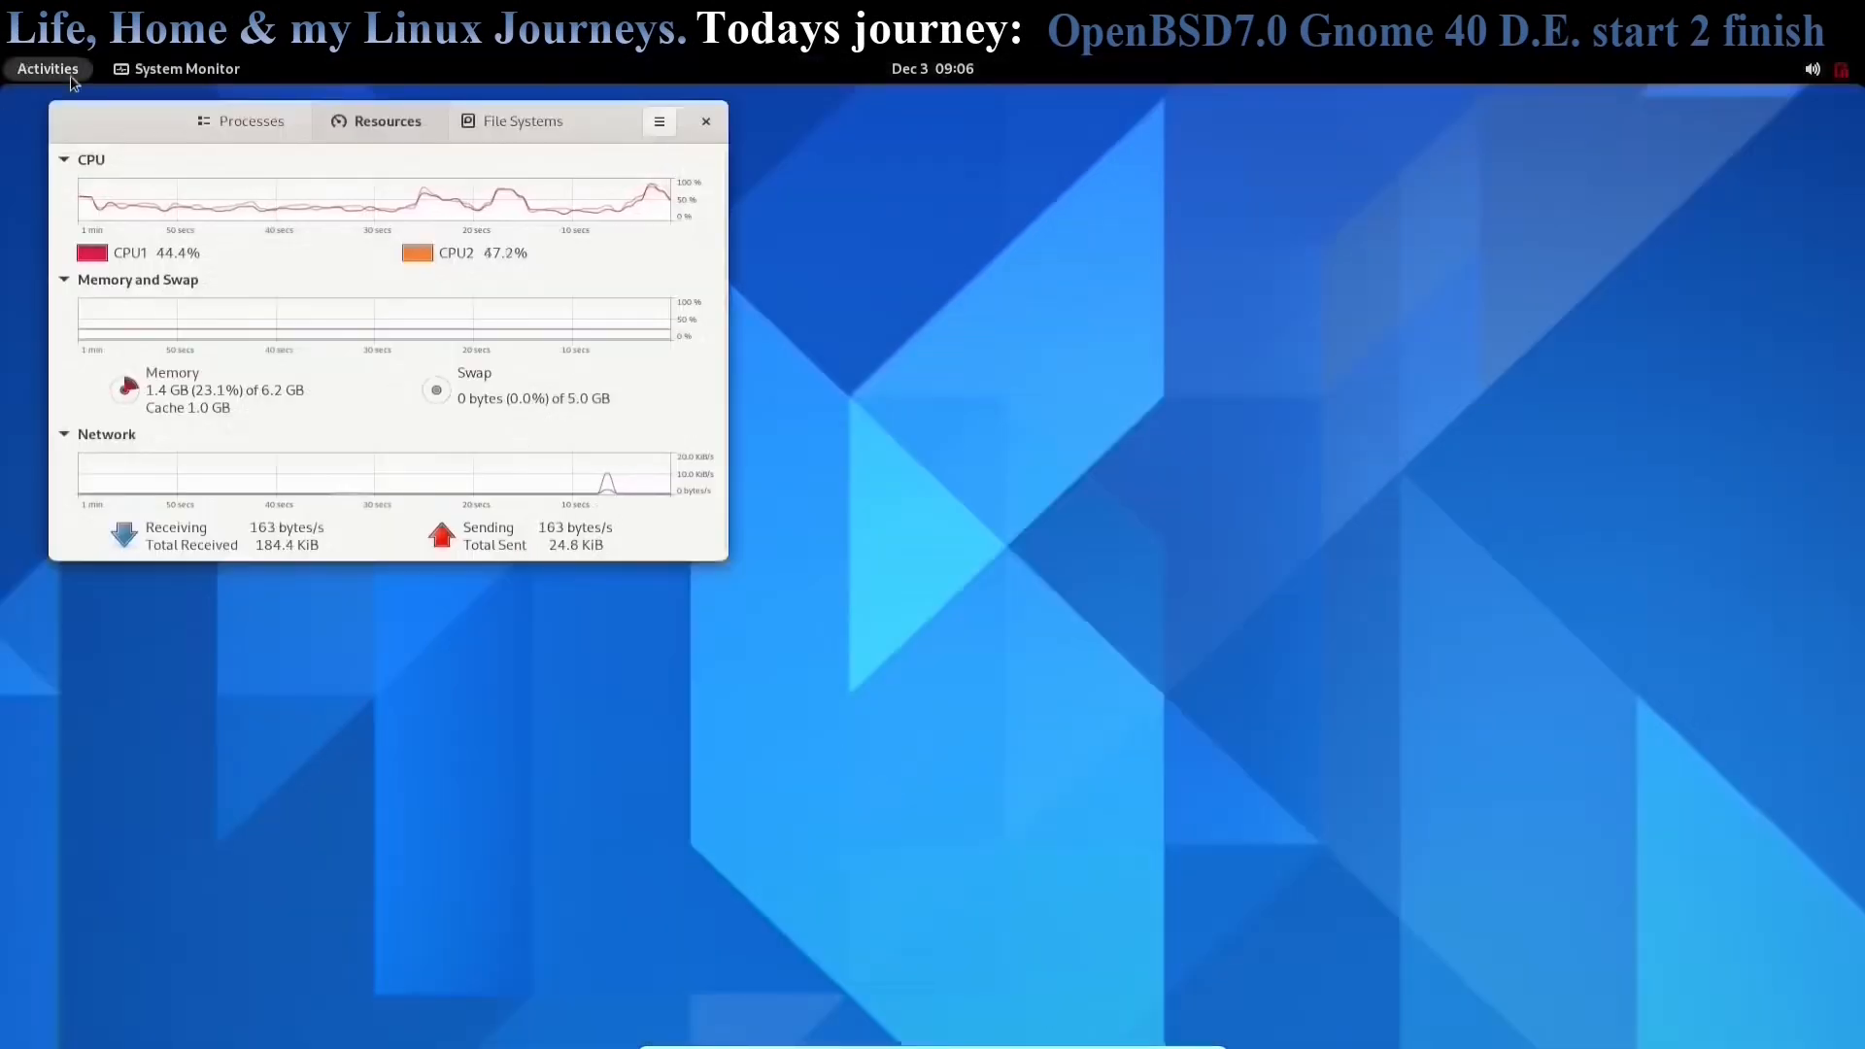
Step: Launch Terminal from the application grid and position it beside System Monitor
left_click(47, 68)
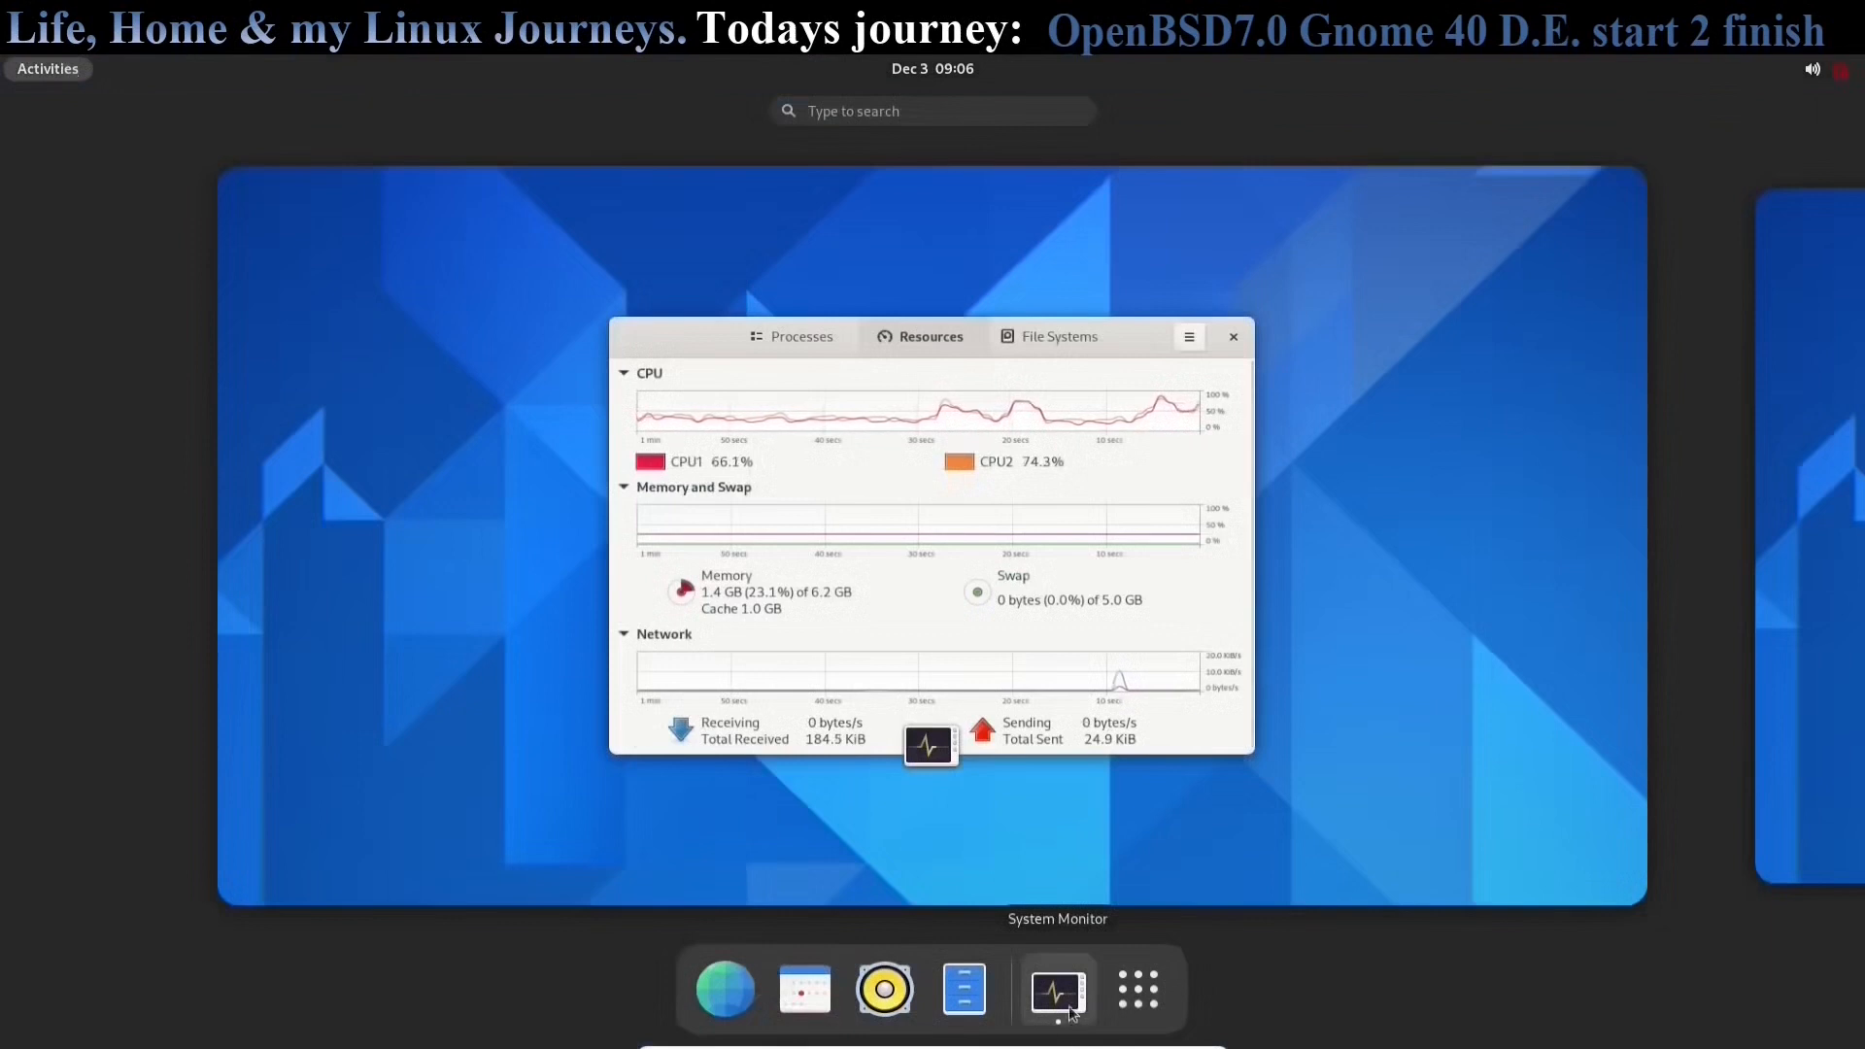
left_click(1136, 989)
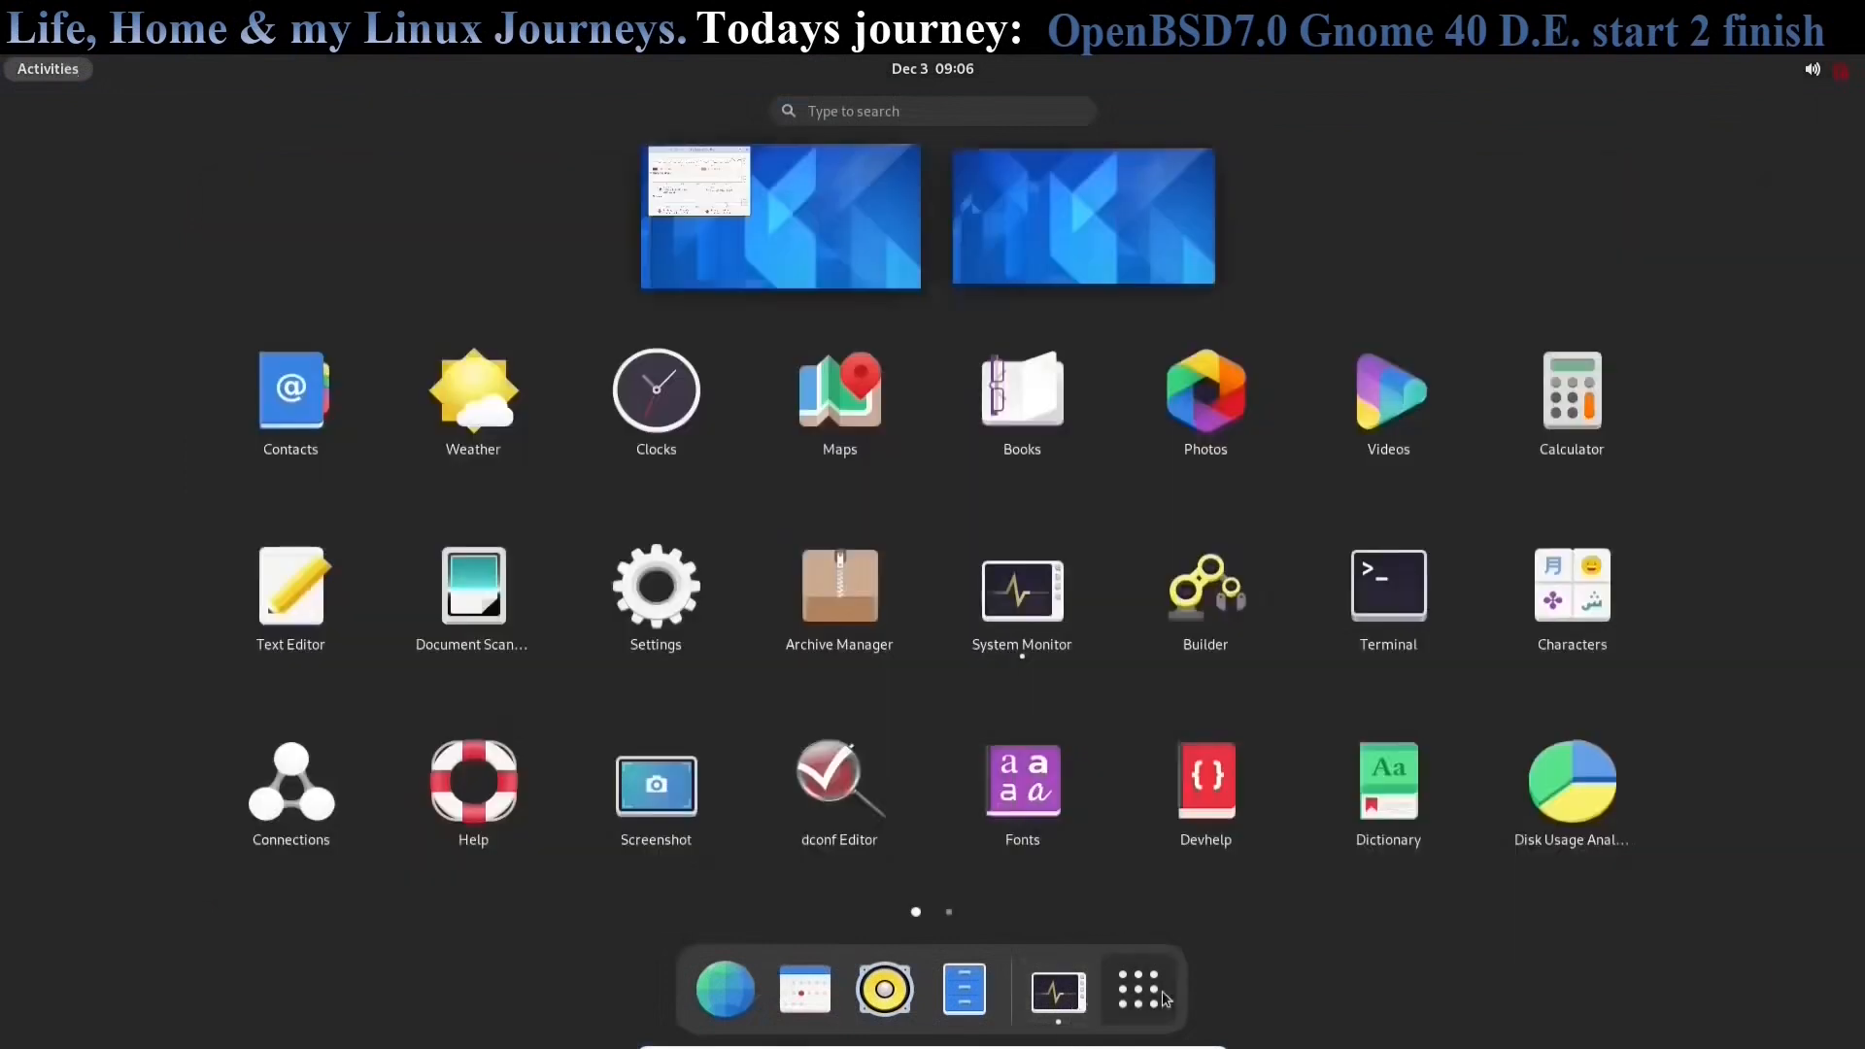
mouse_move(1388, 595)
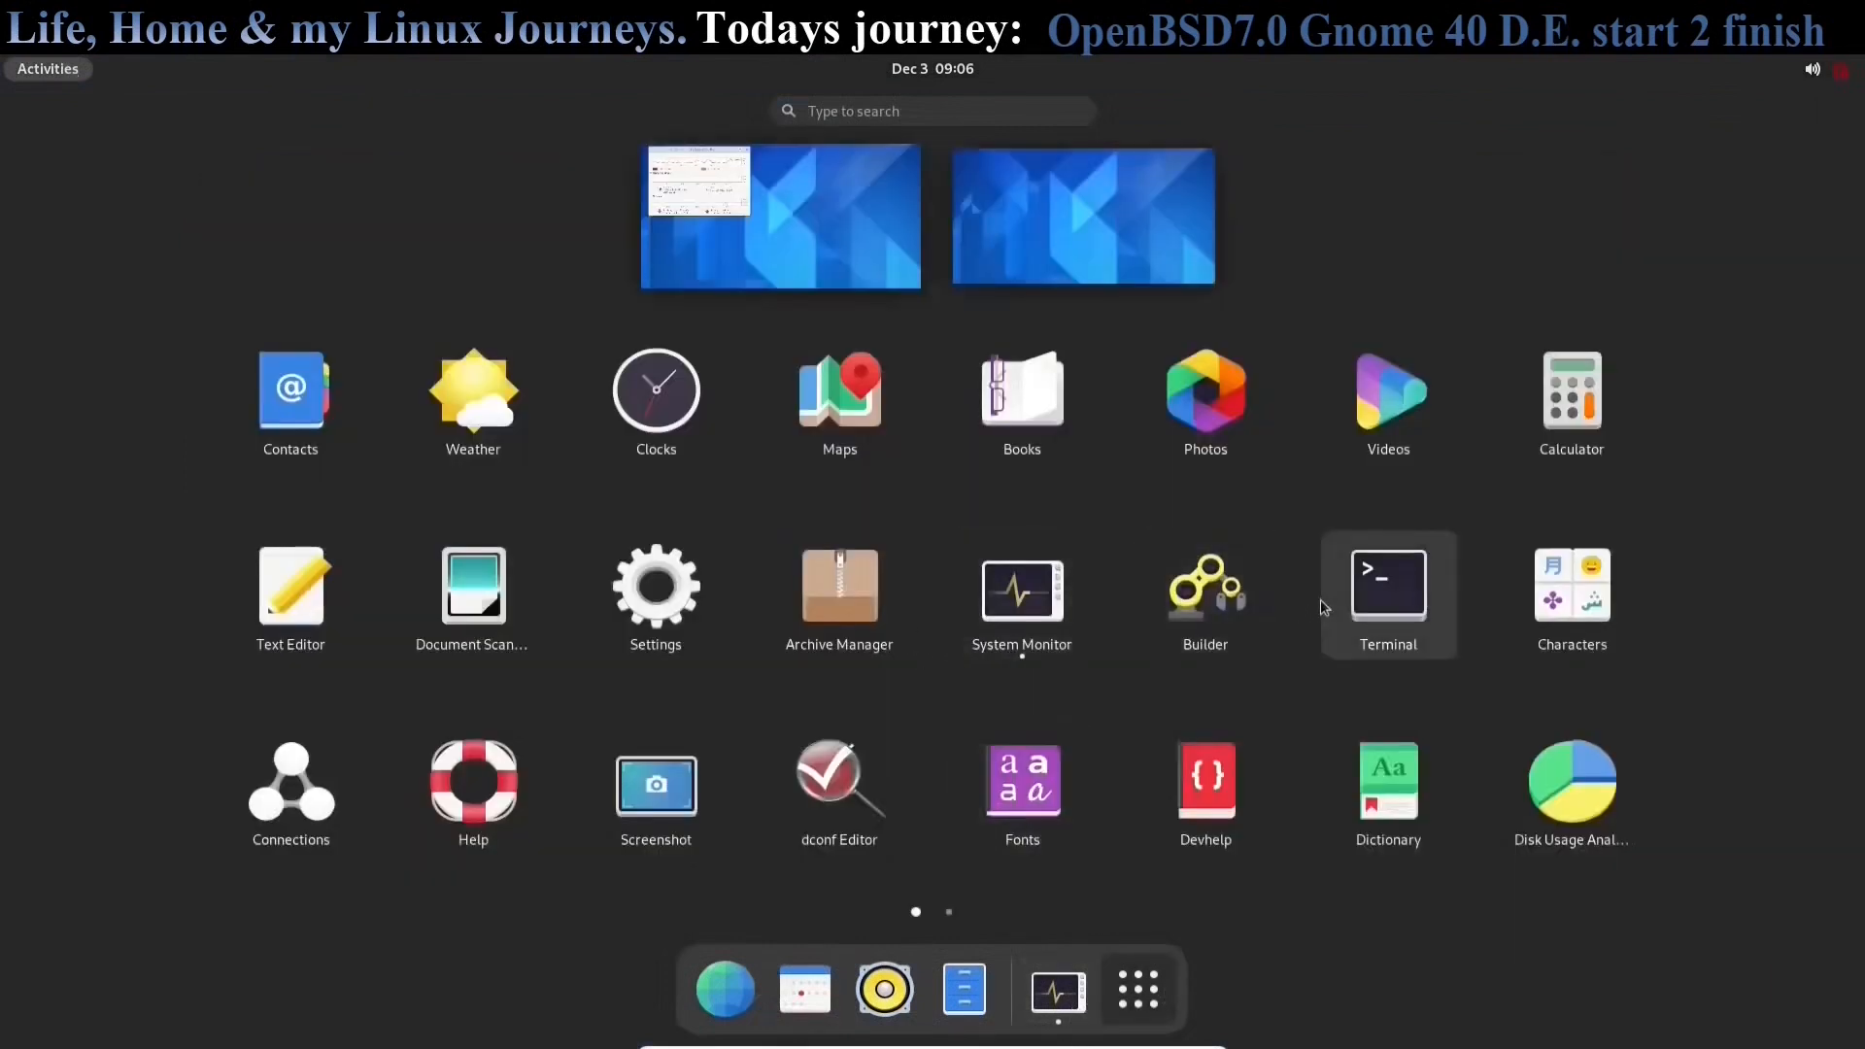
left_click(1387, 585)
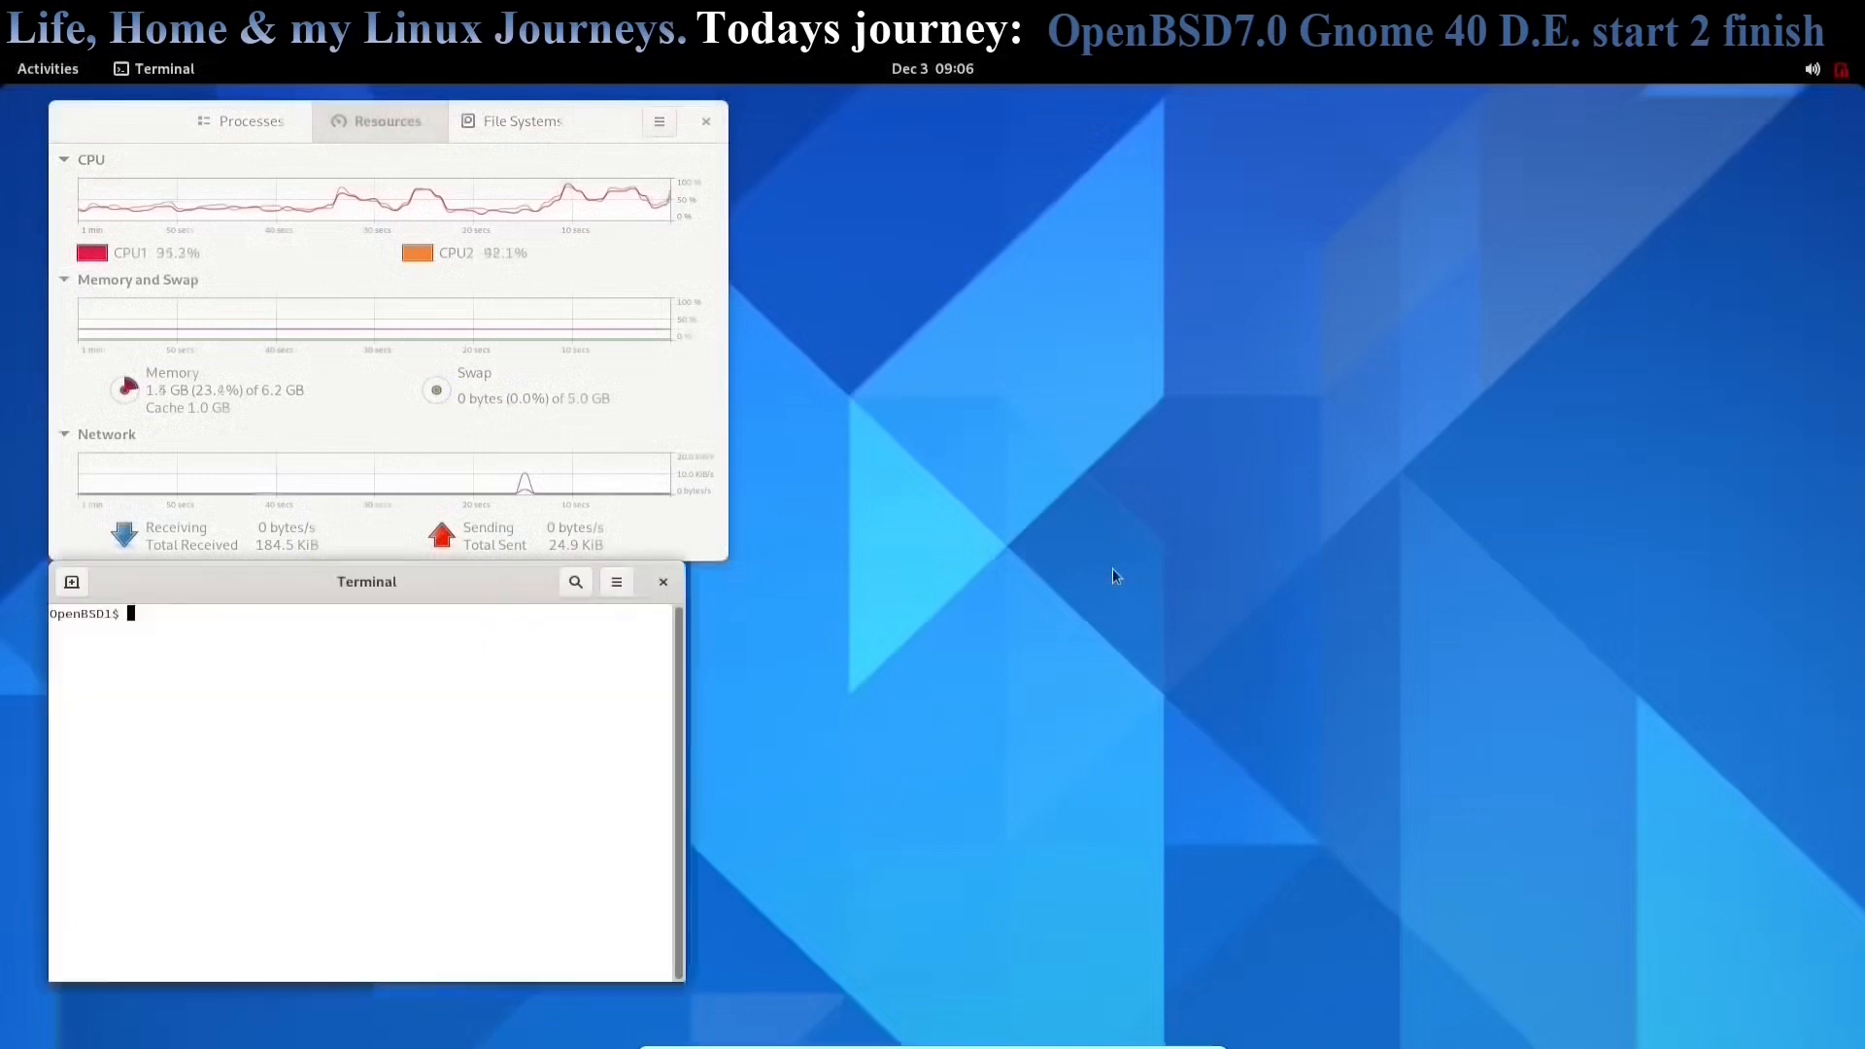
left_click_drag(366, 582, 1268, 562)
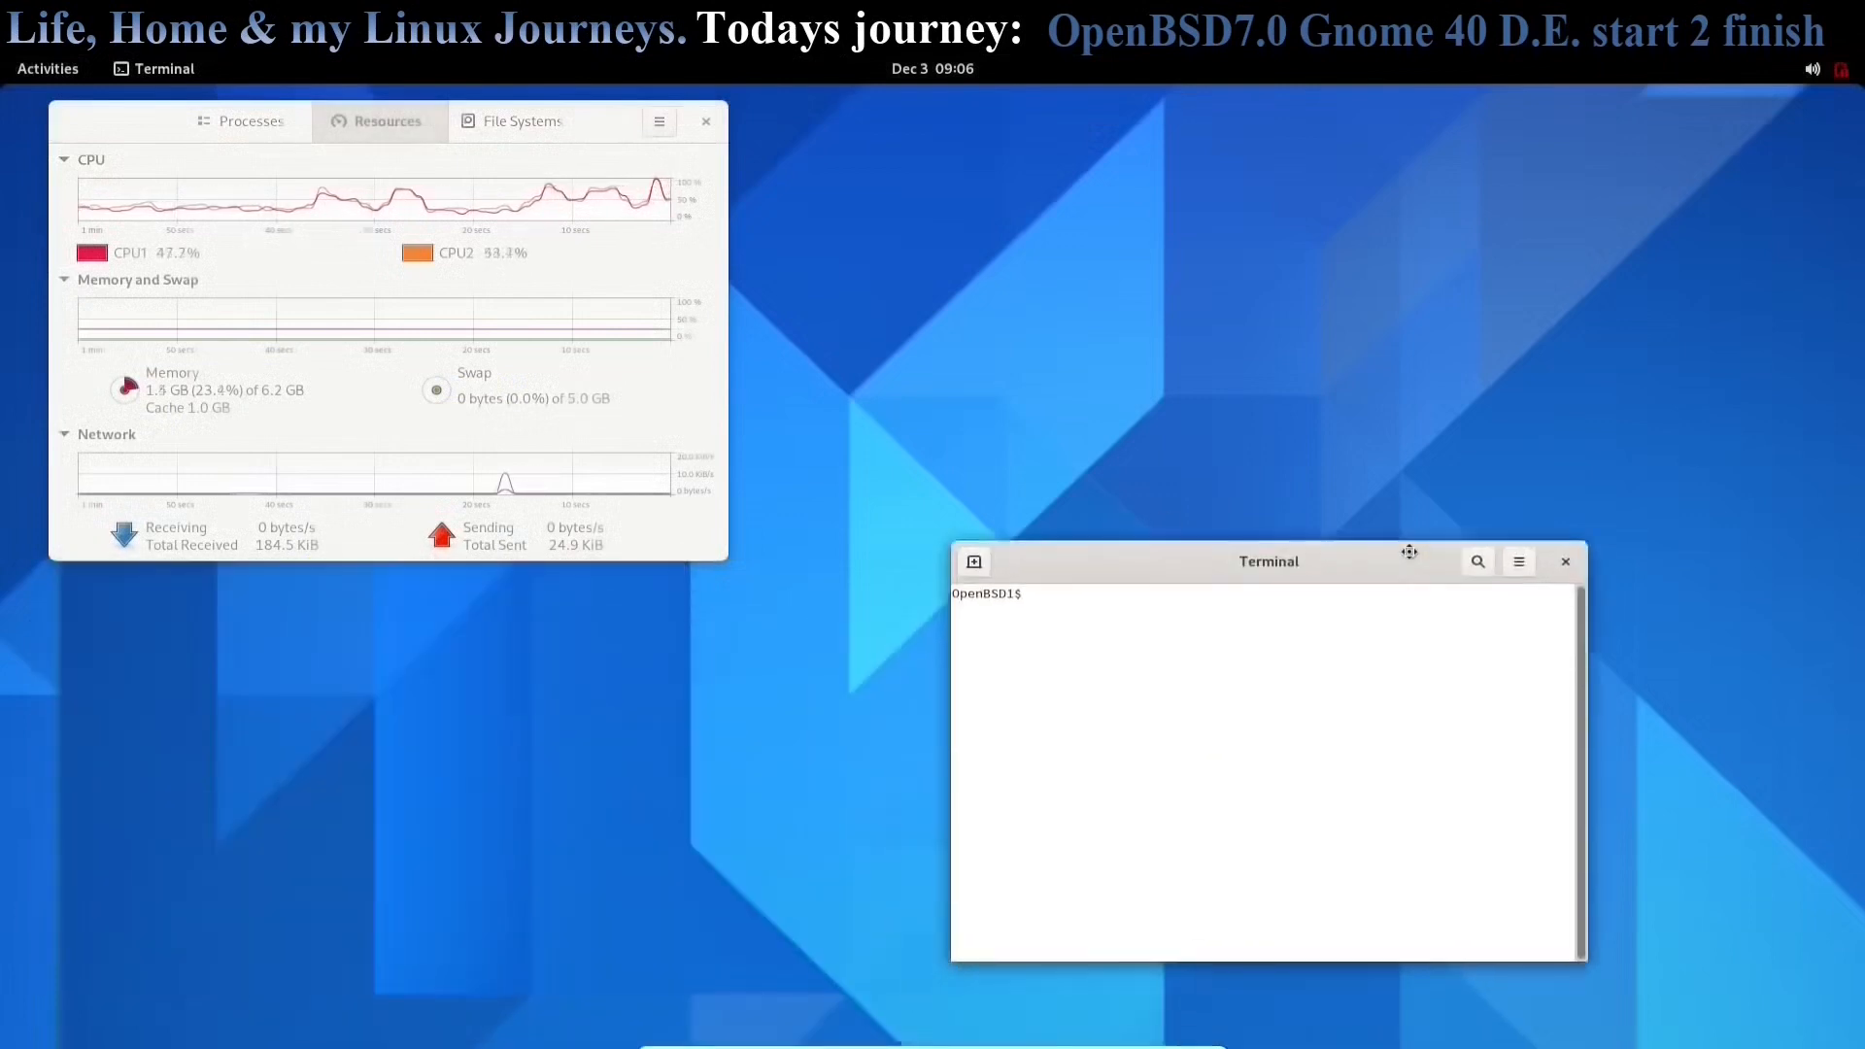
left_click_drag(1268, 561, 829, 452)
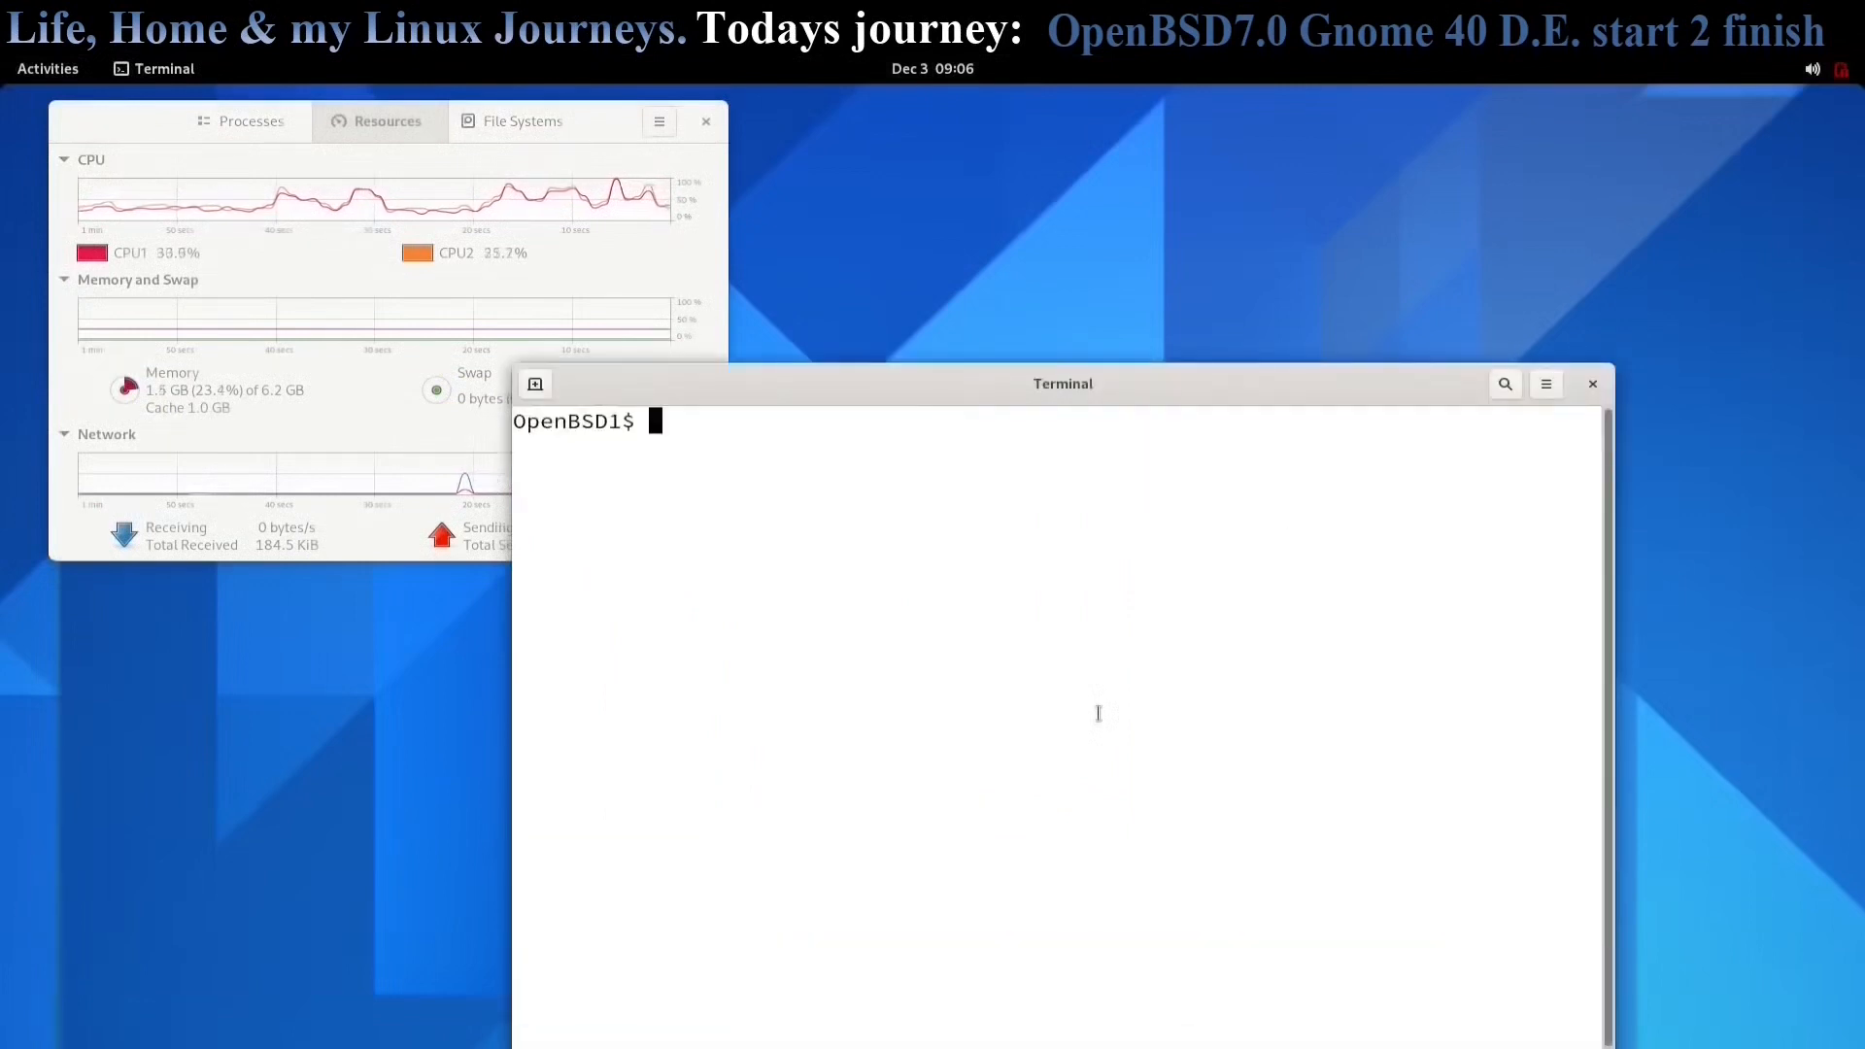
Step: Run doas syspatch, then start doas pkg_add -u to update packages
type("doa")
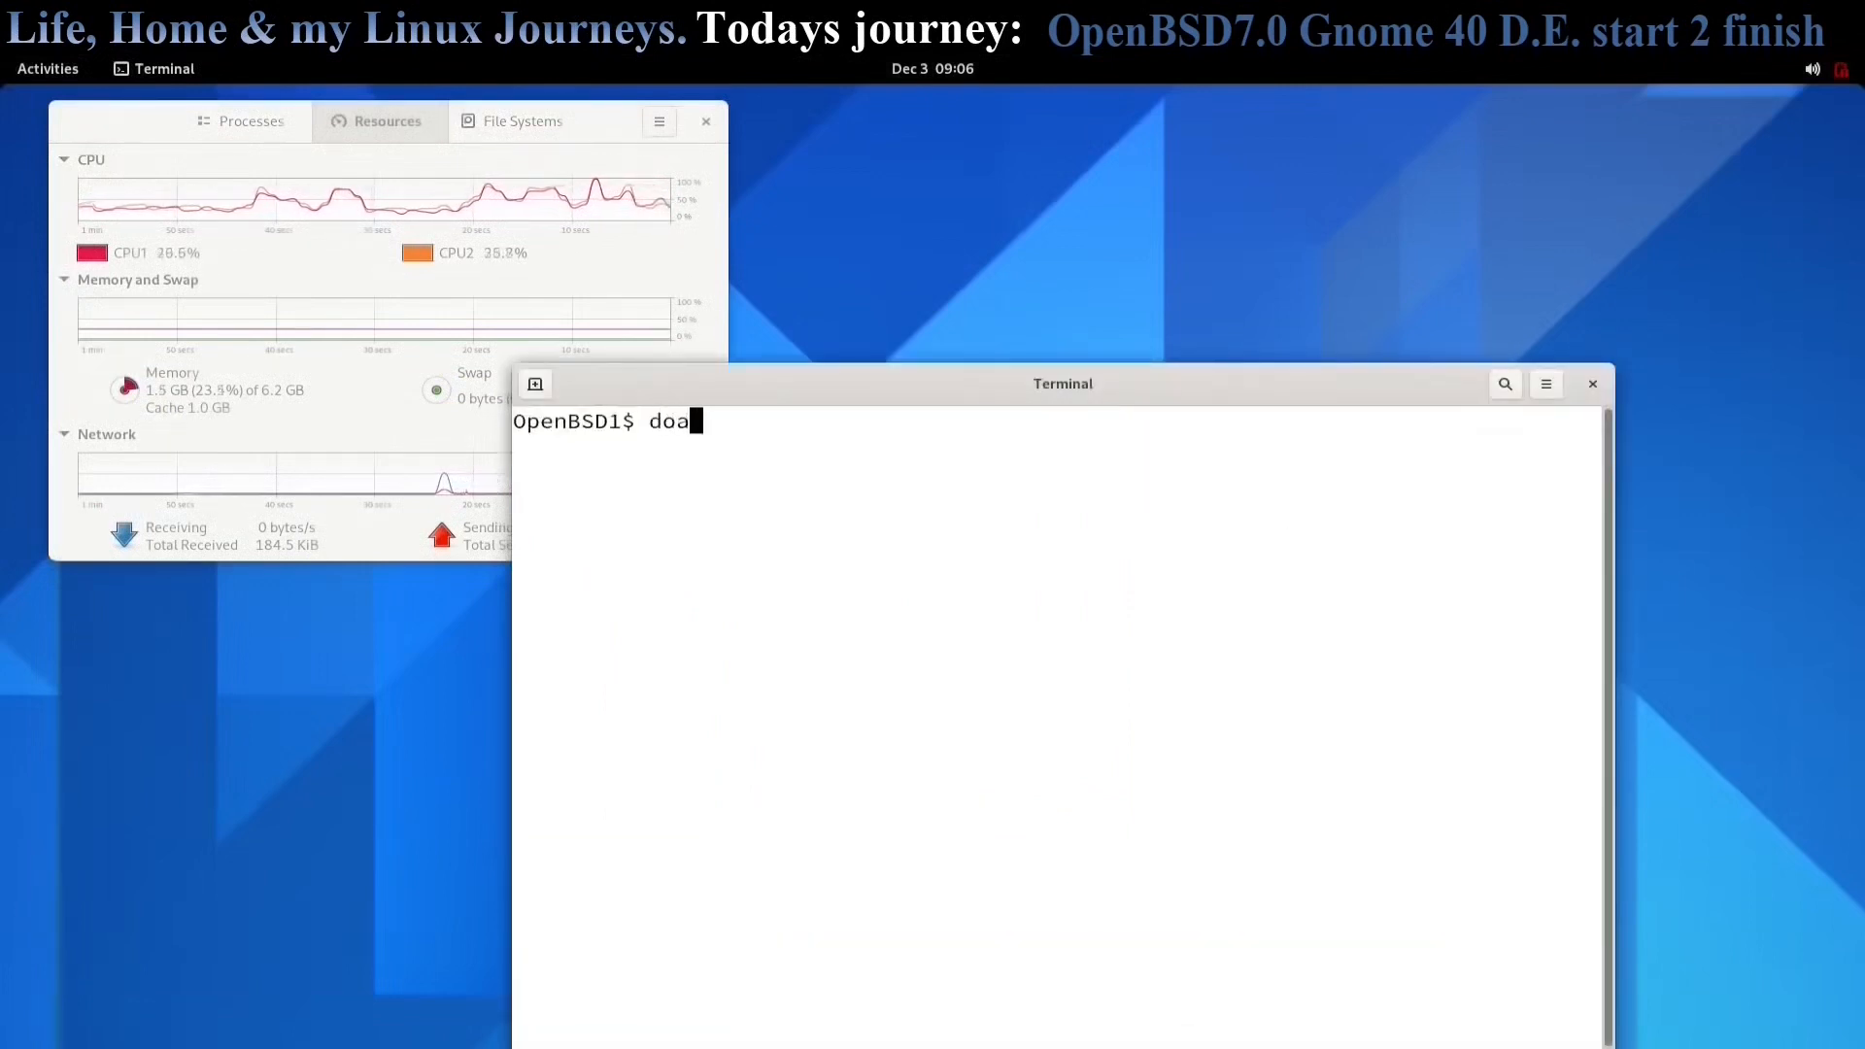
type("s sys")
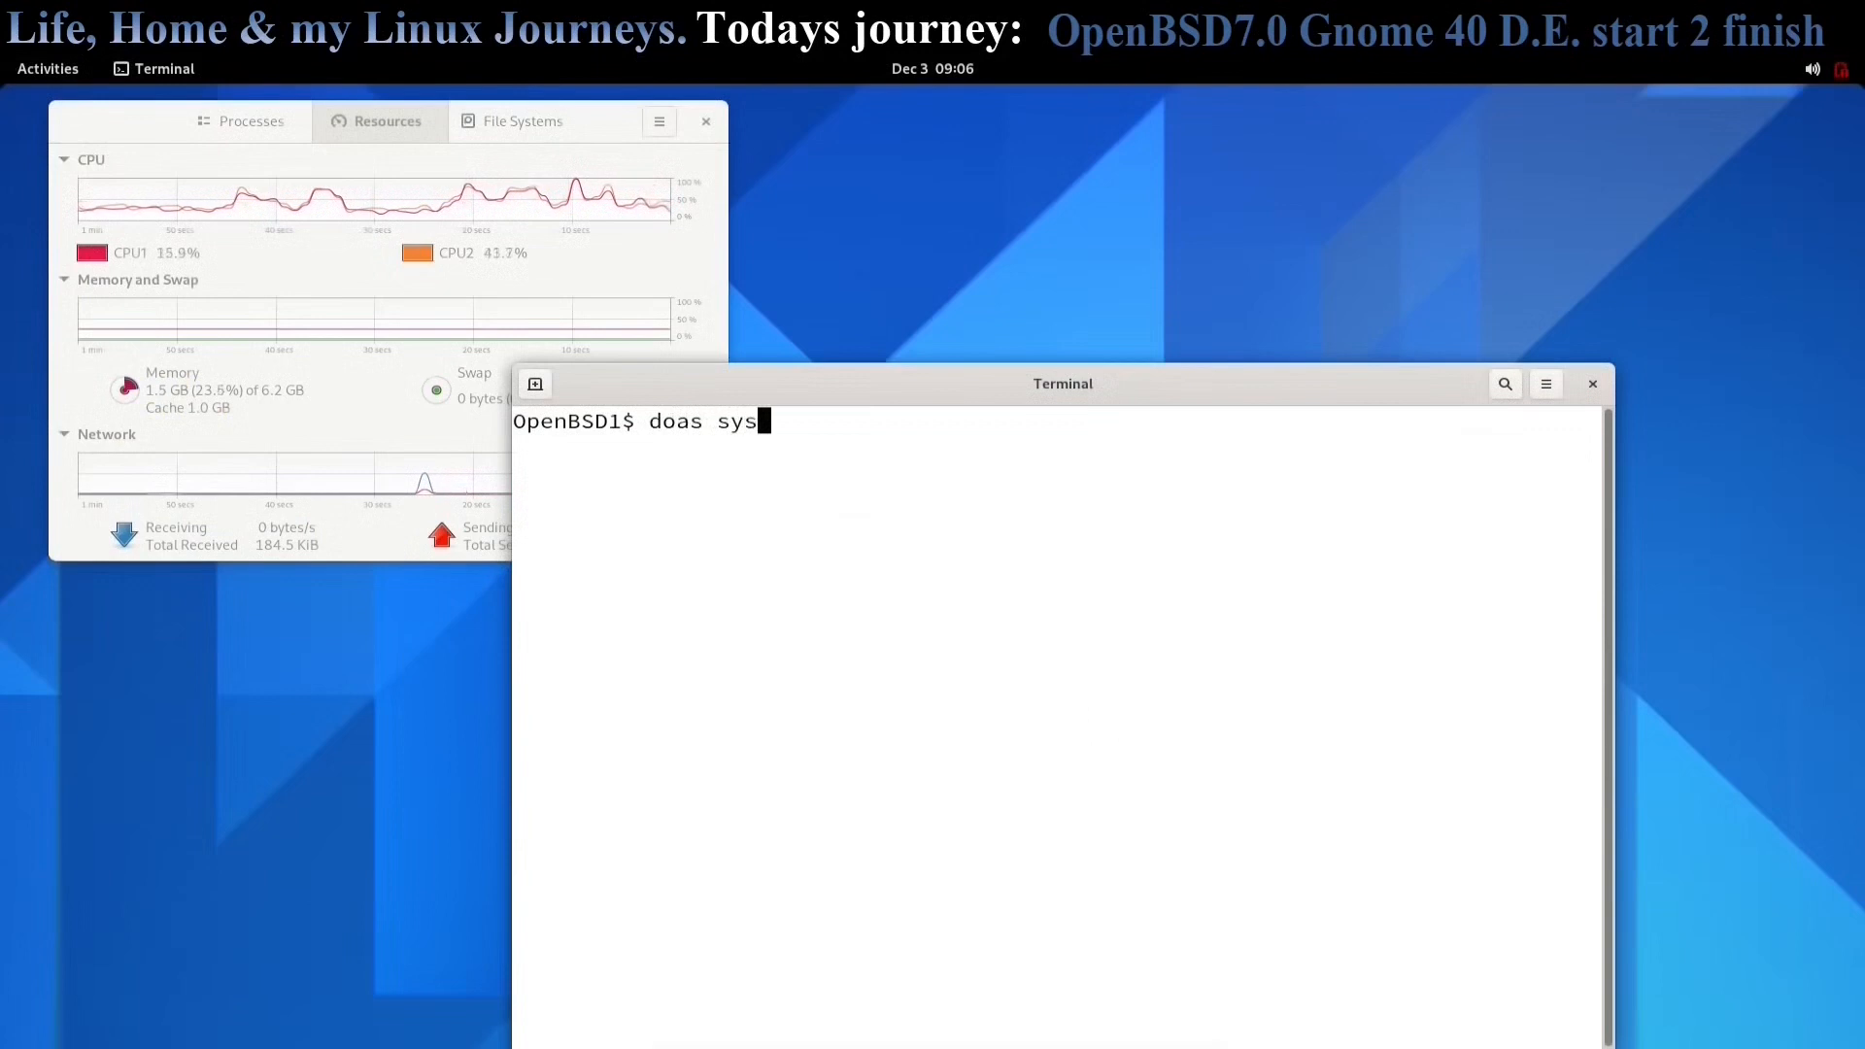
type("patch")
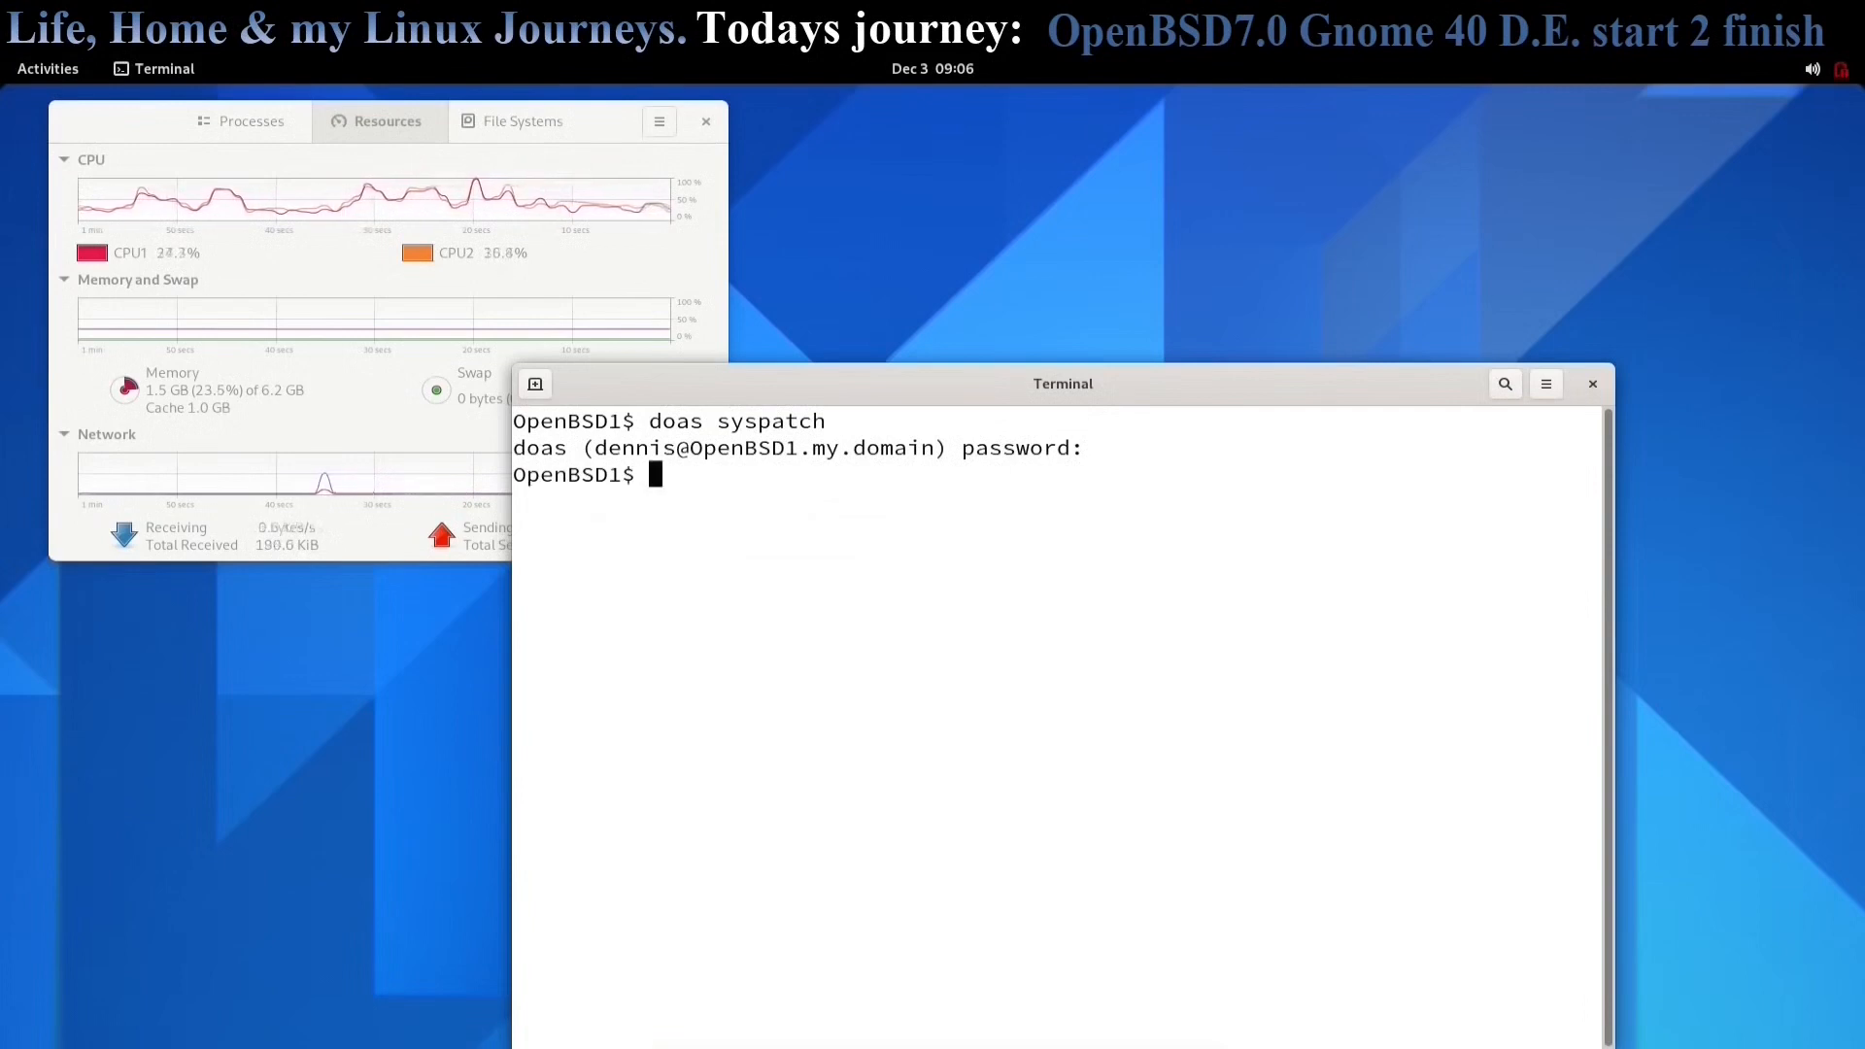
type("doas")
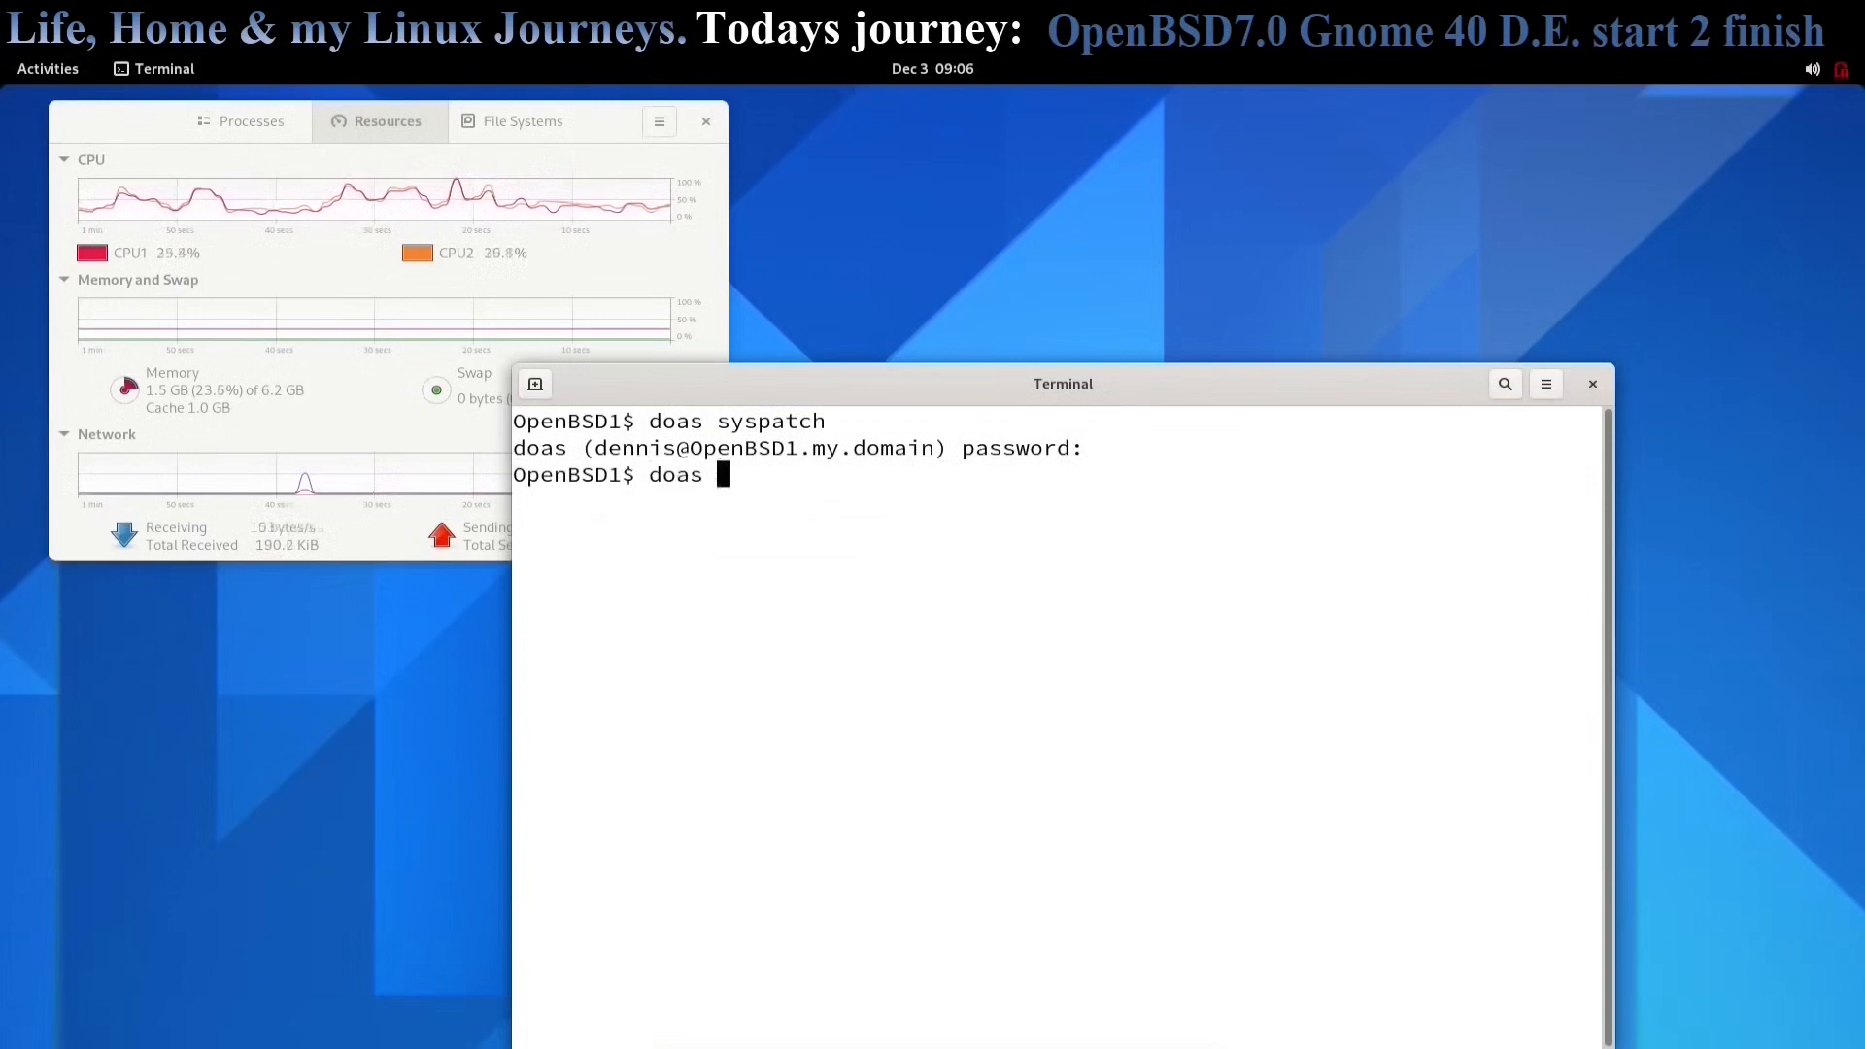
type("pkg_")
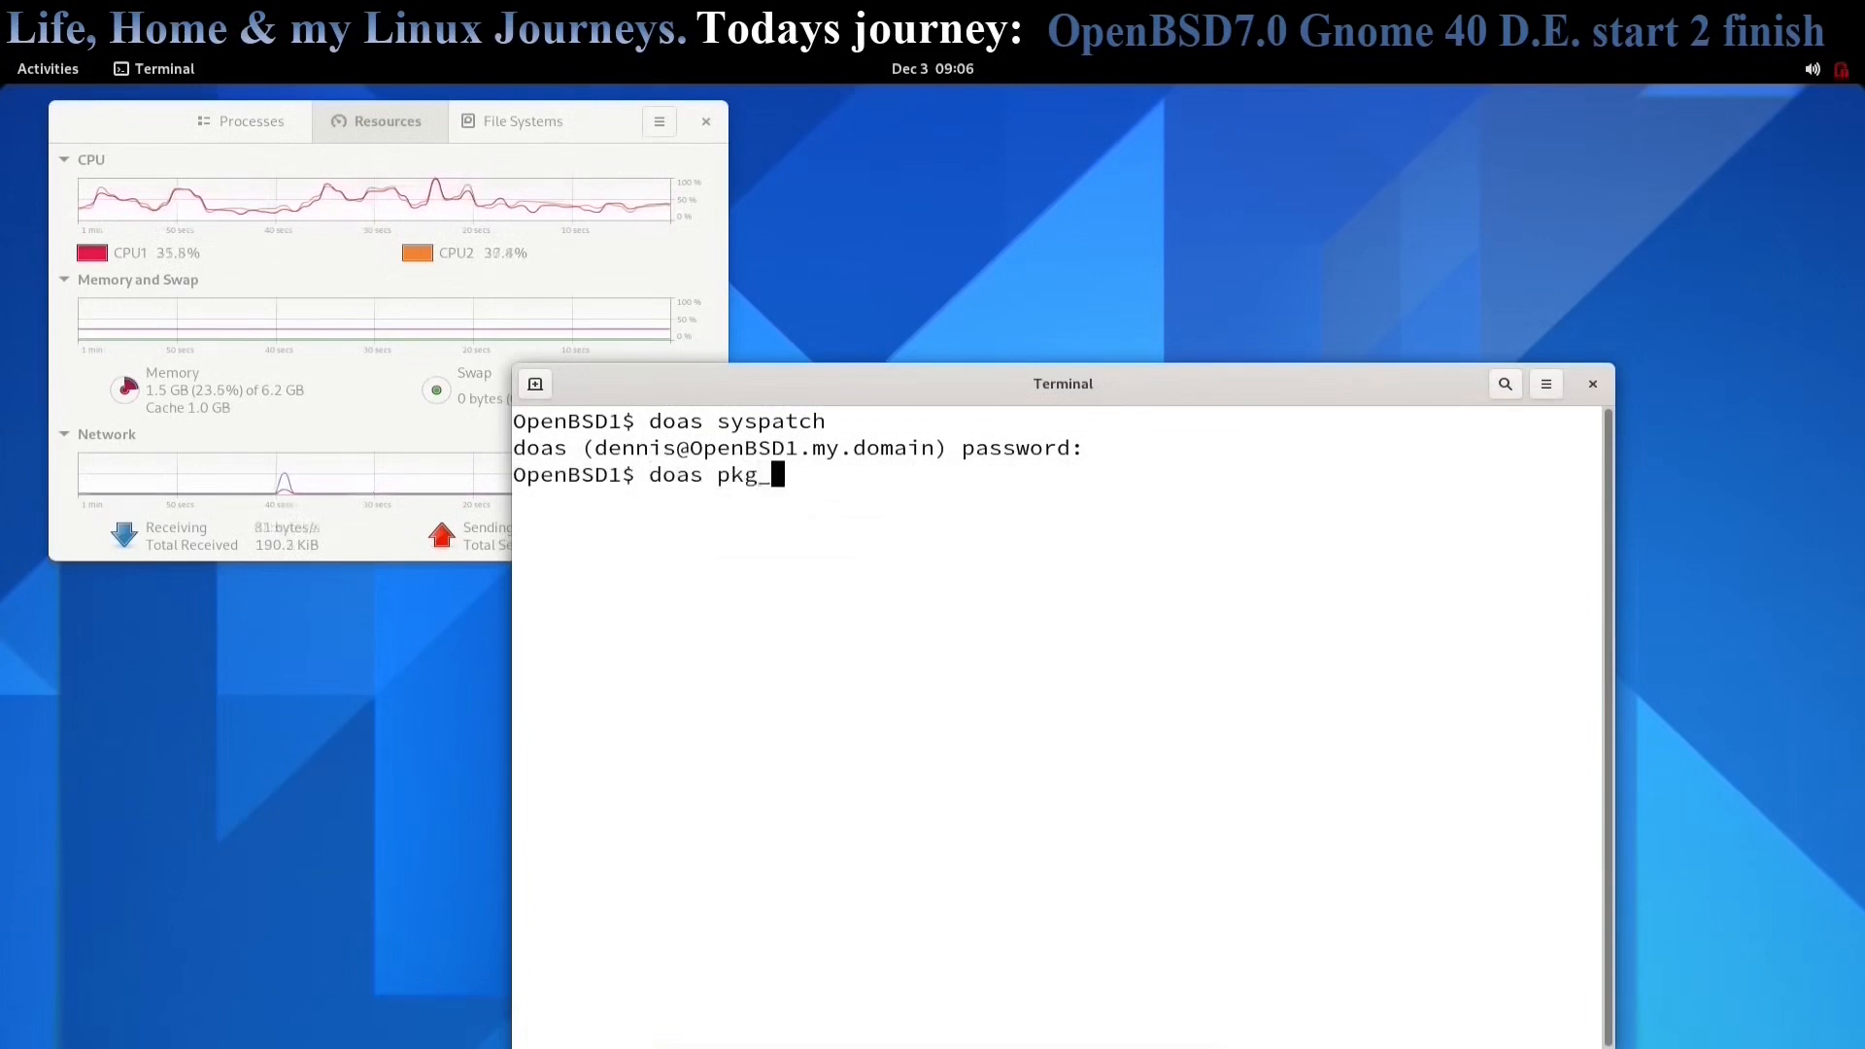
type("add -")
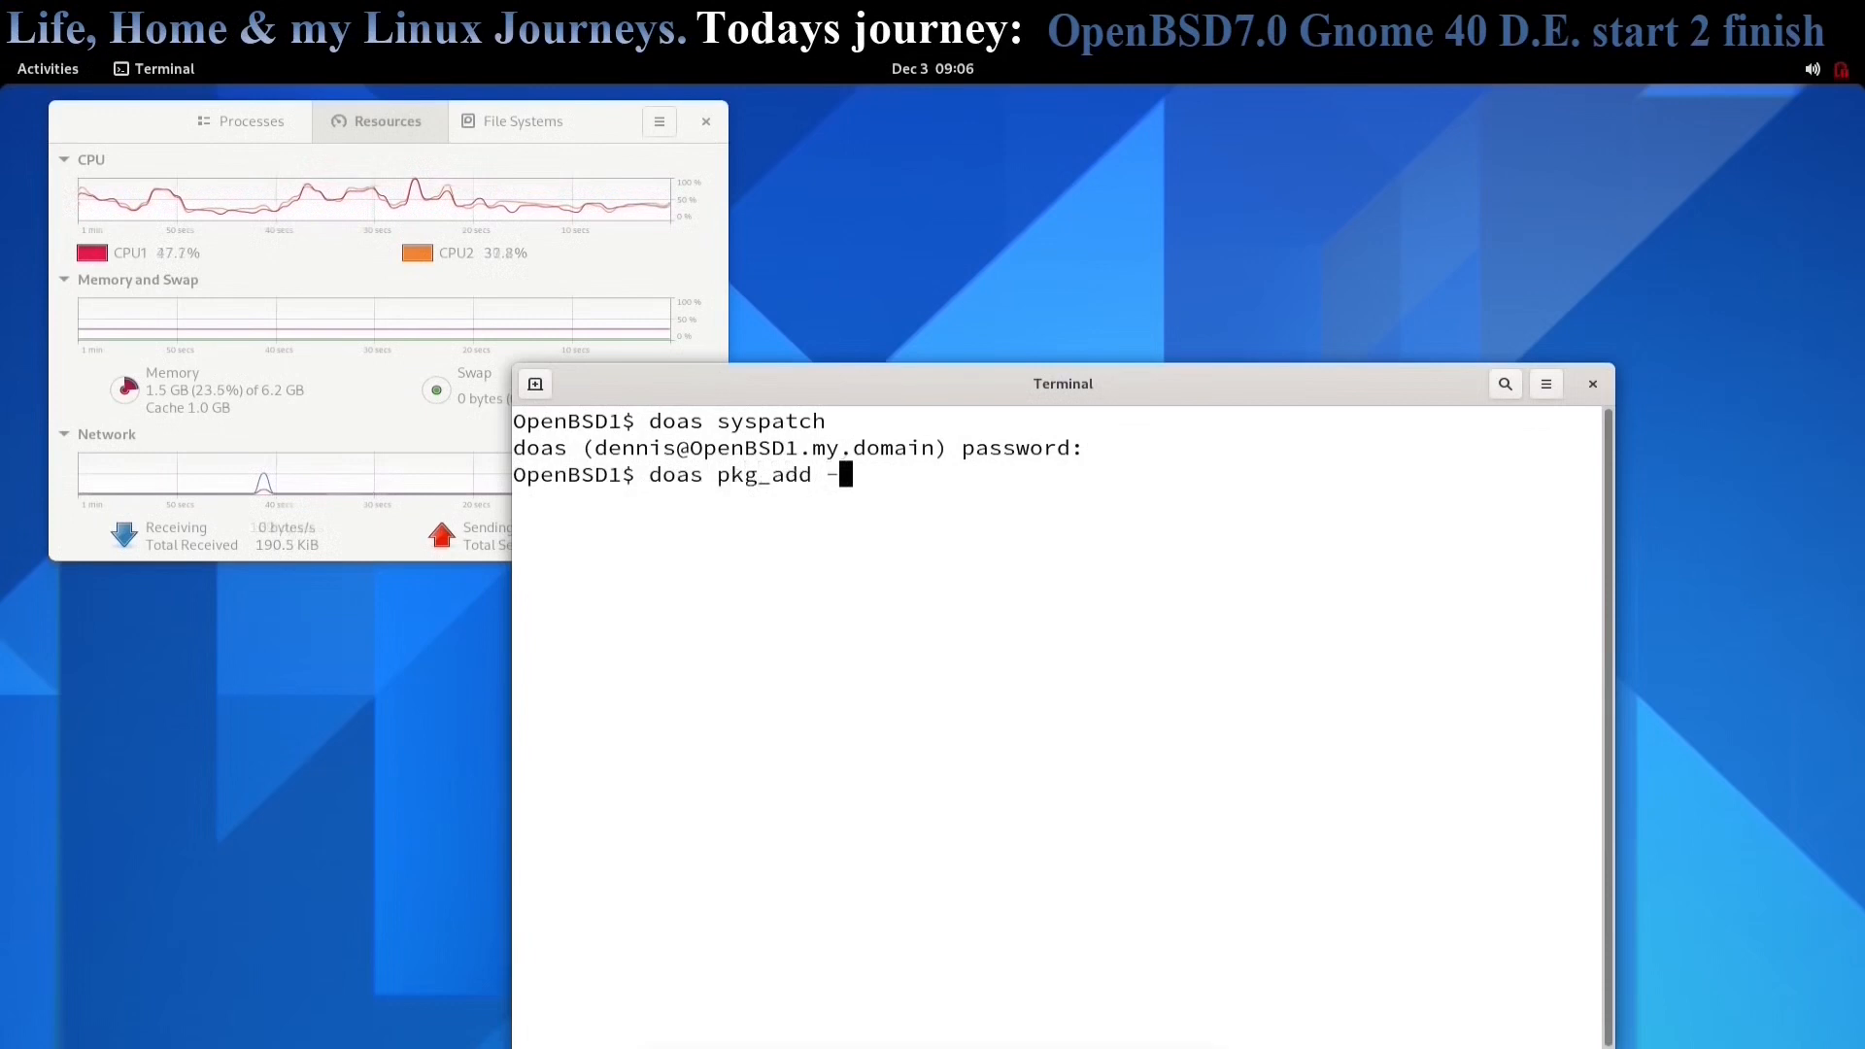
type("u")
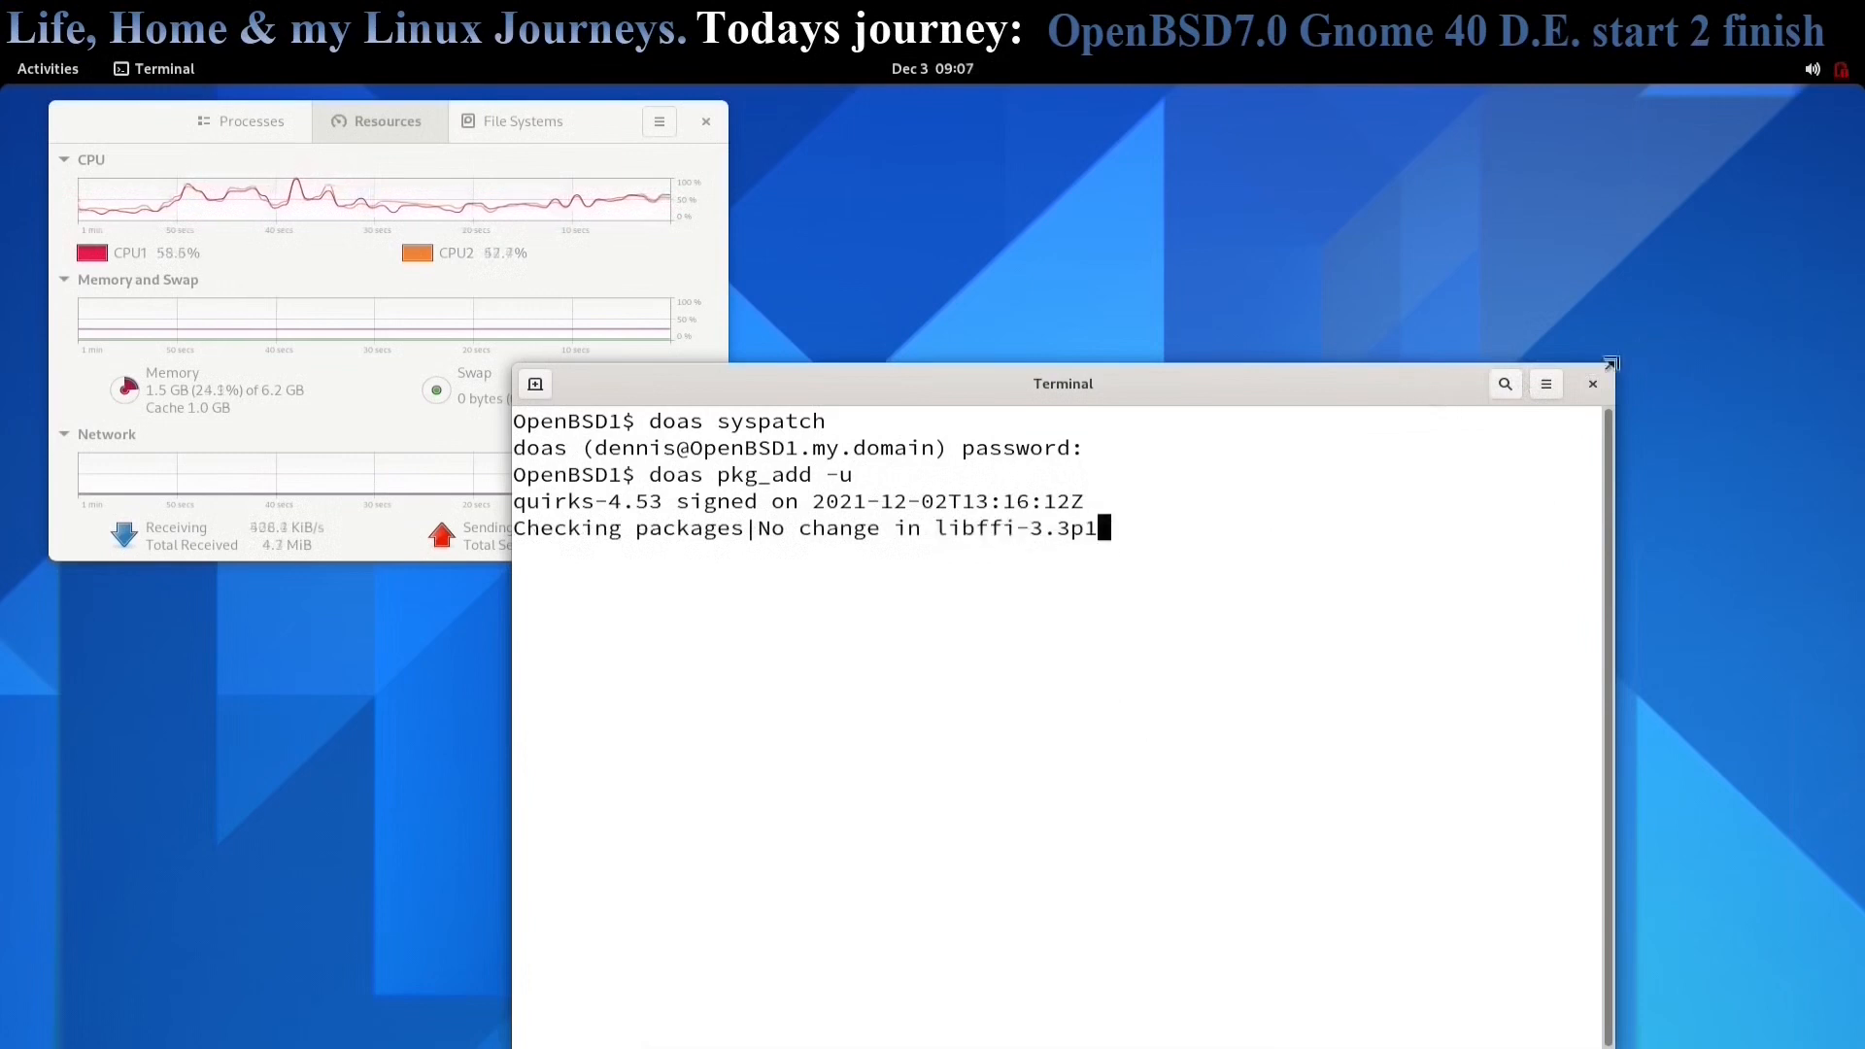
Step: Shrink the Terminal window and move it to the upper right beside System Monitor
left_click_drag(1062, 383, 1008, 516)
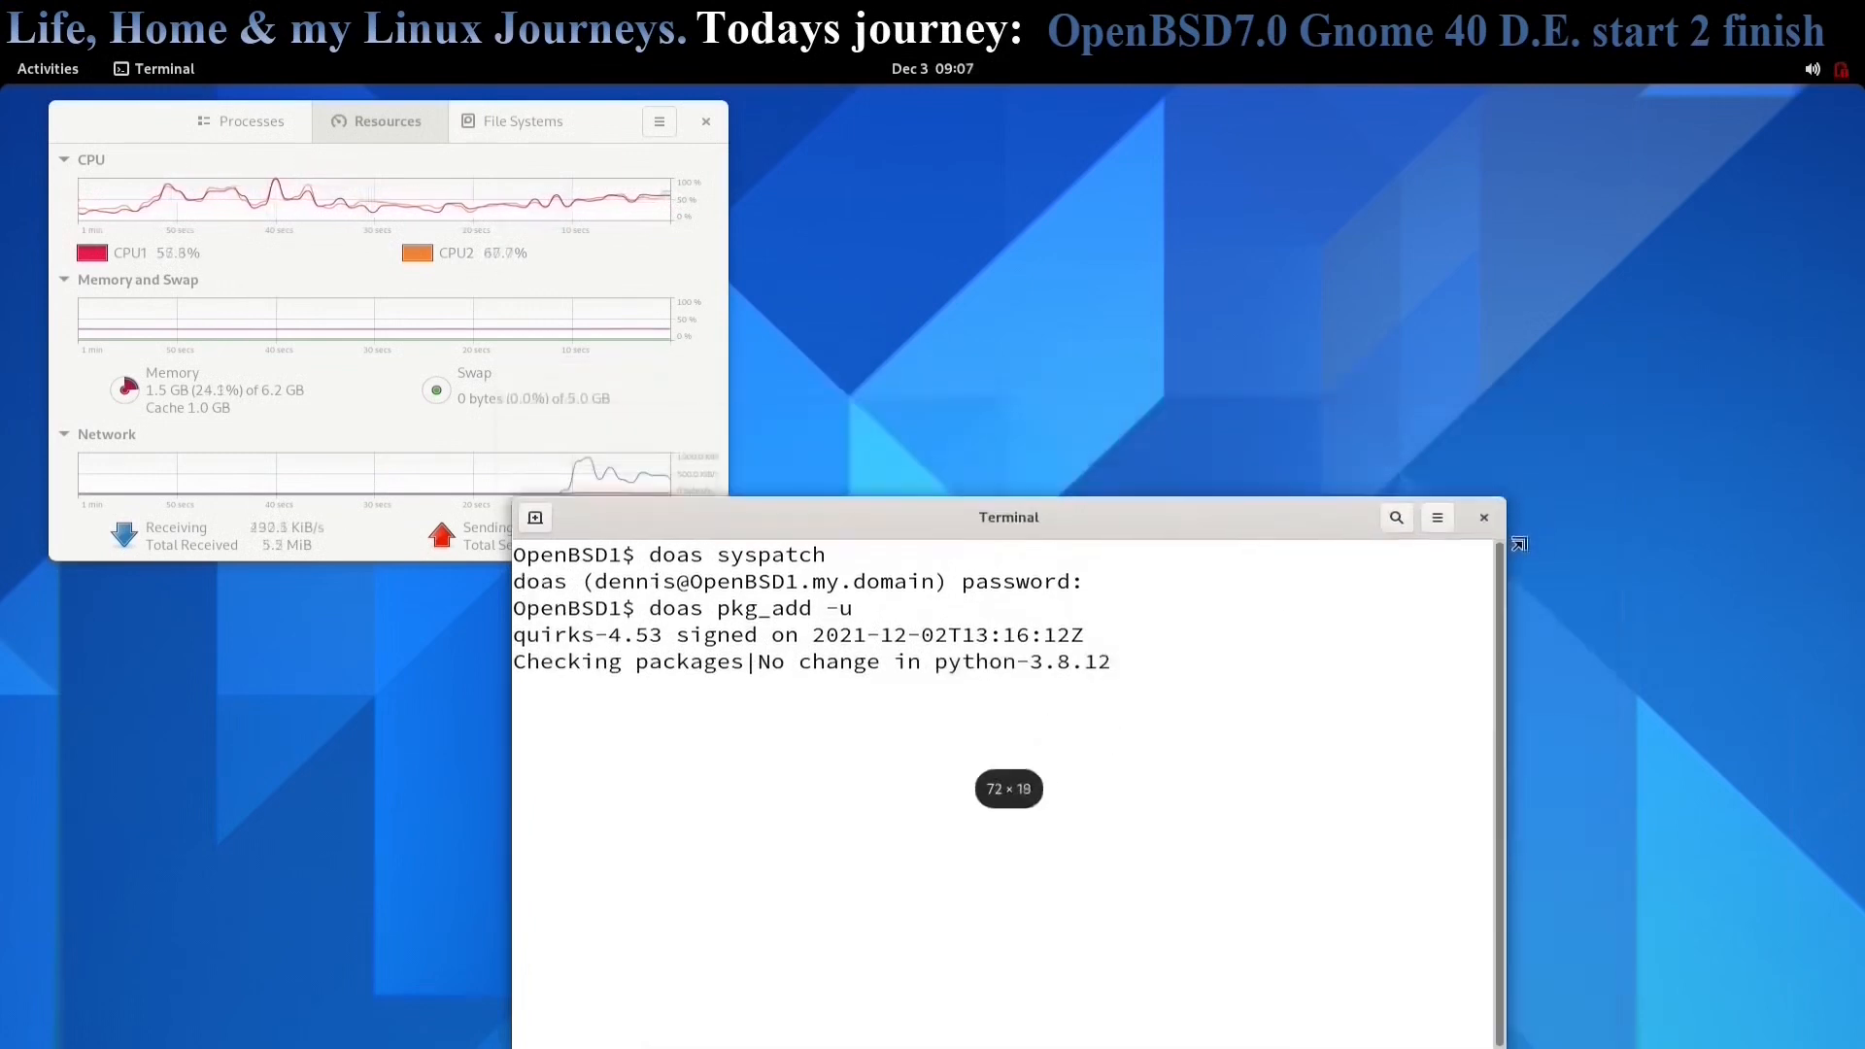
left_click_drag(1008, 516, 981, 704)
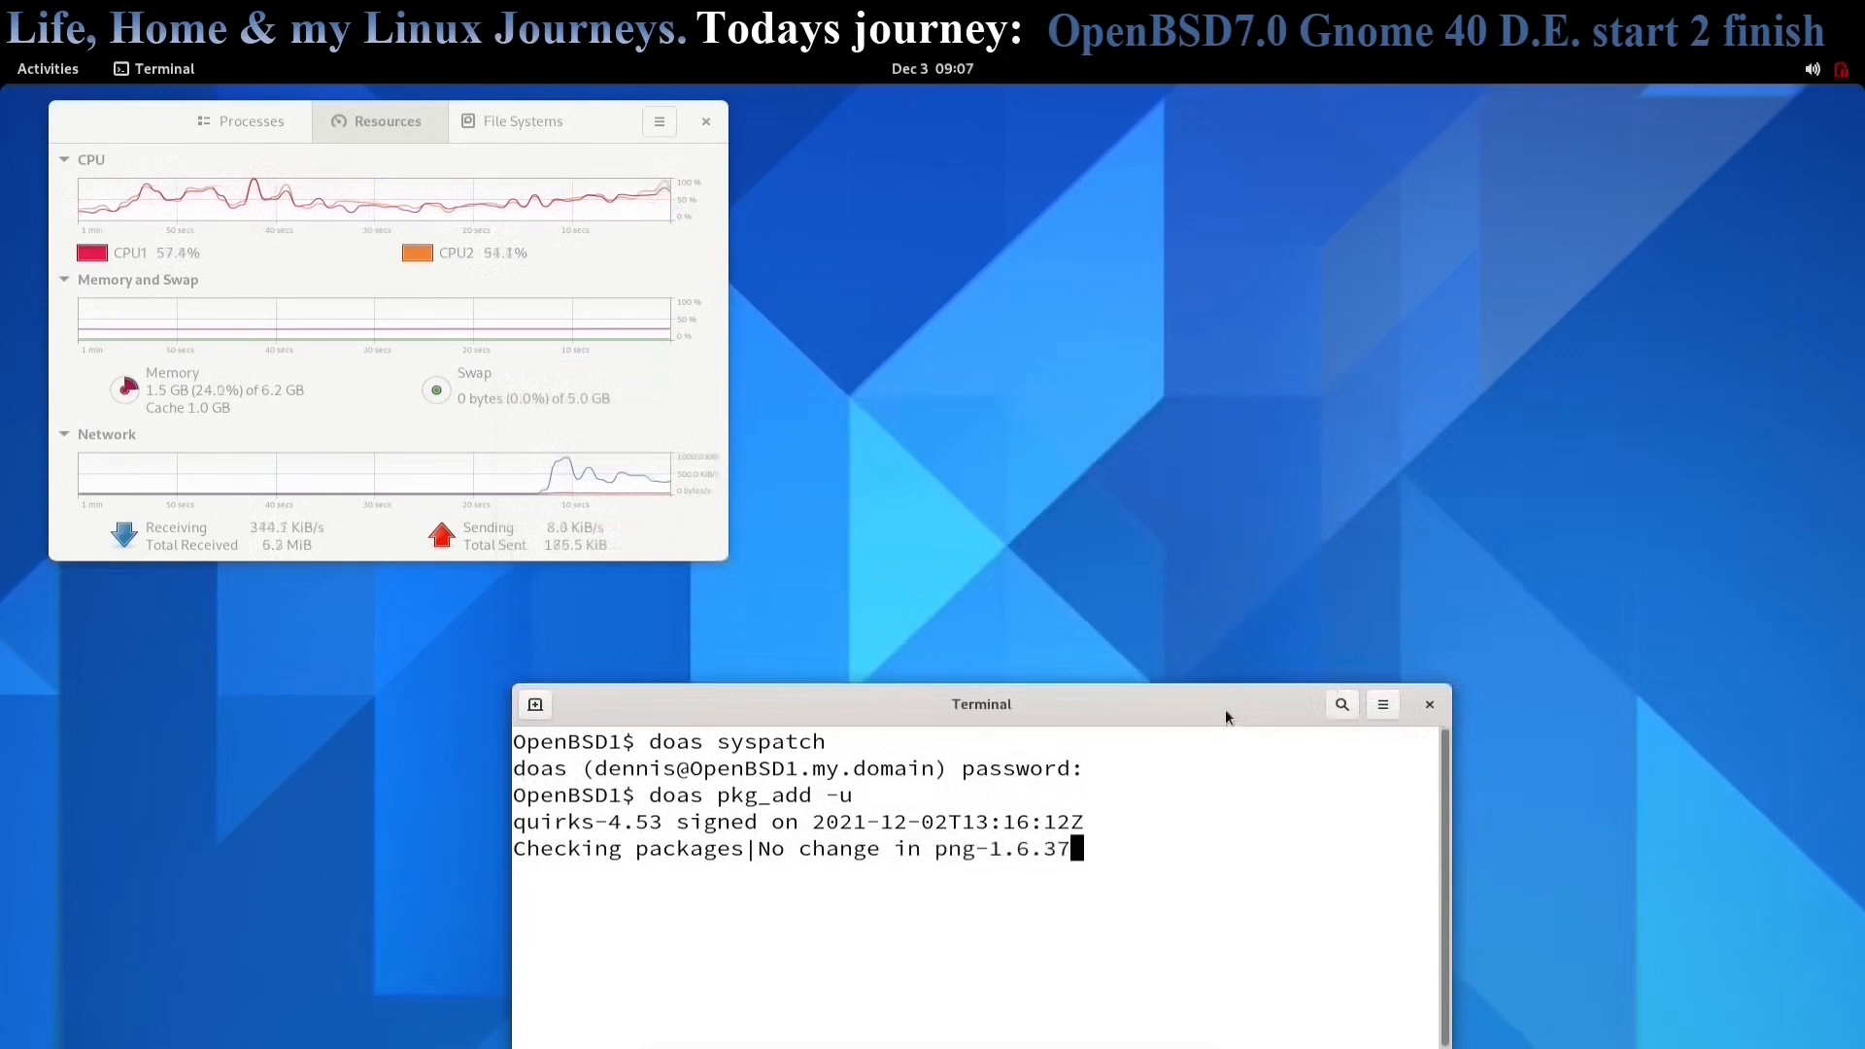
left_click_drag(981, 703, 1218, 197)
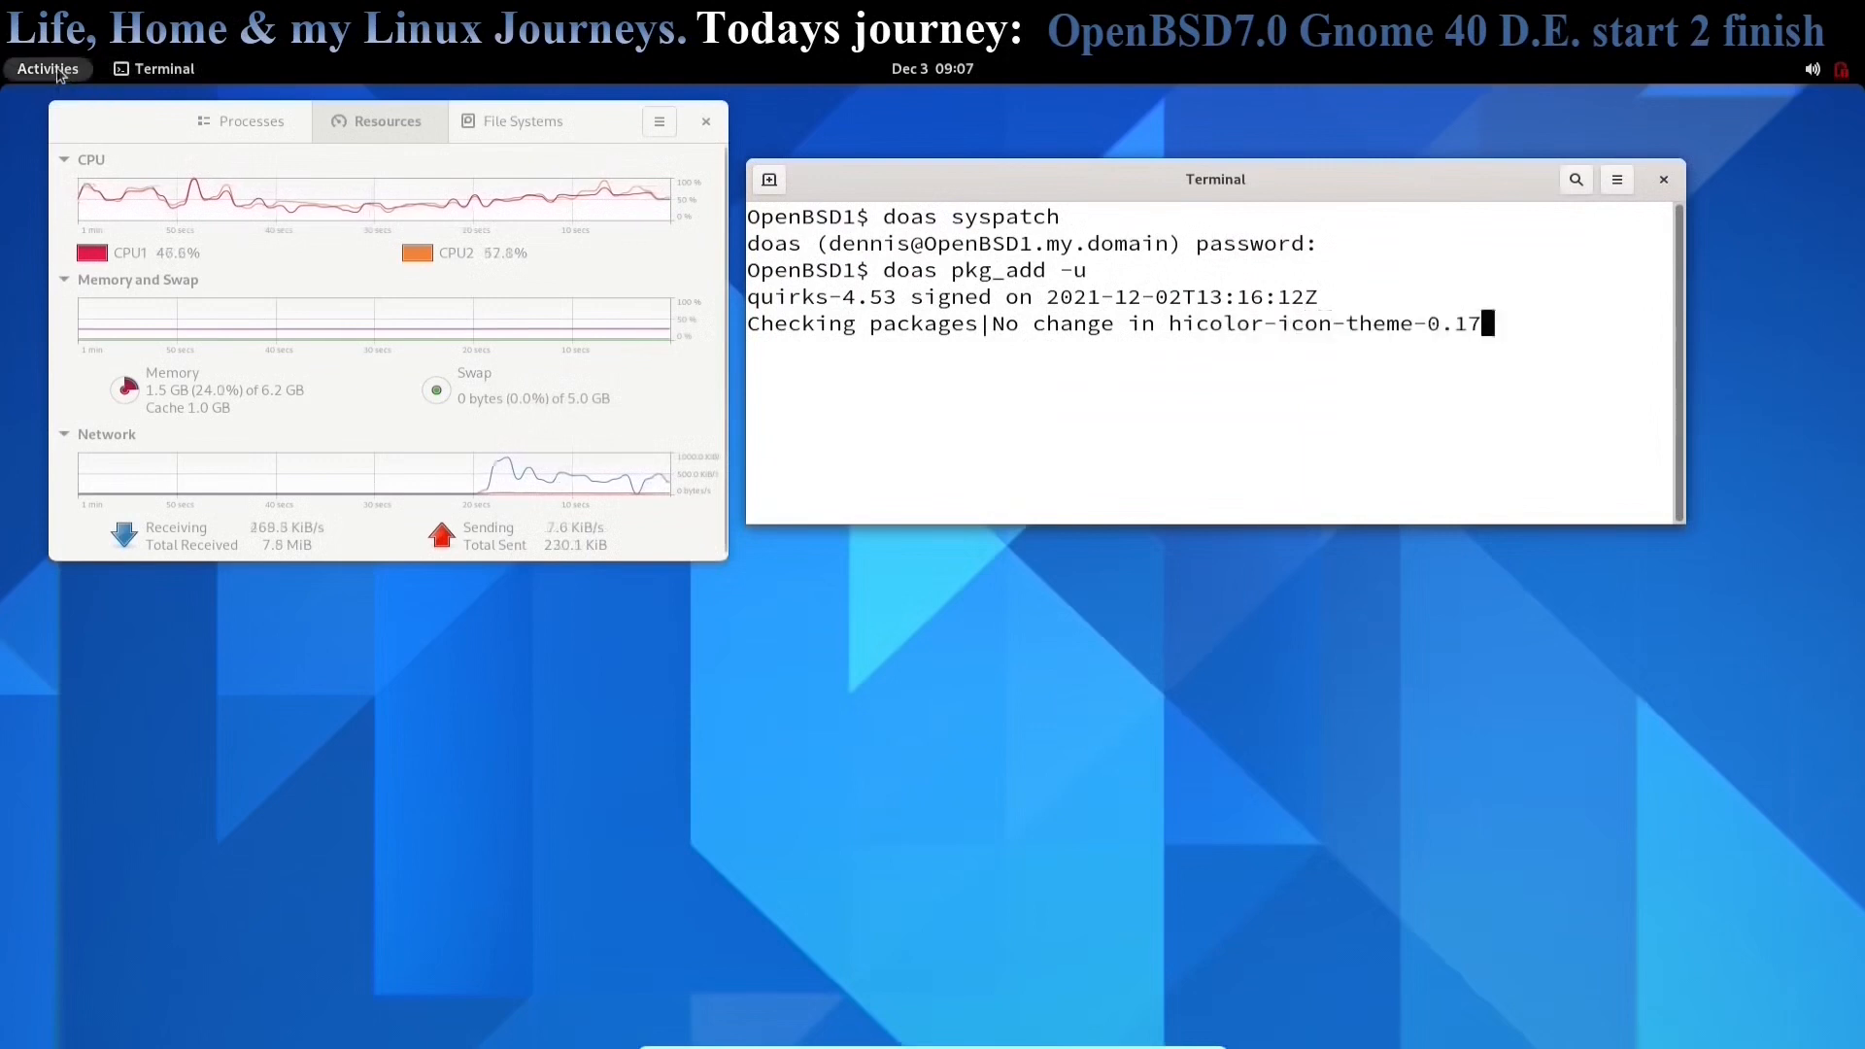
left_click(48, 68)
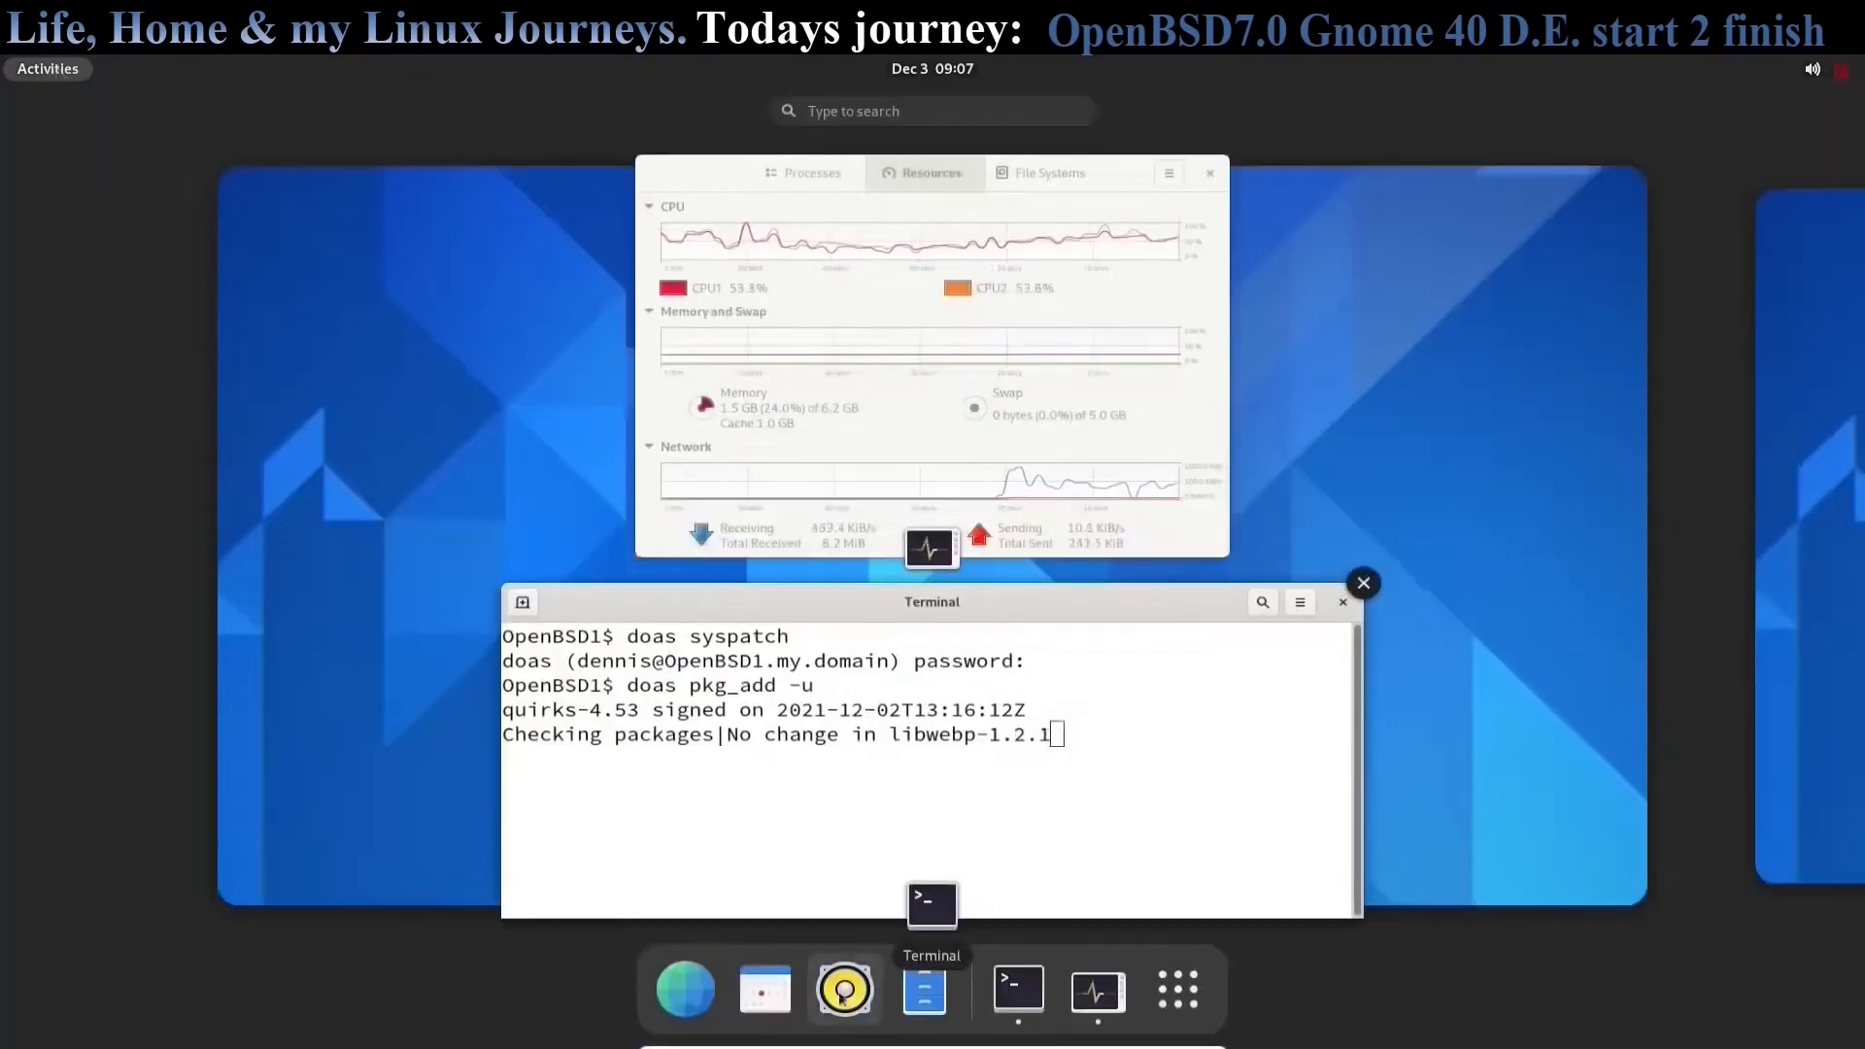
left_click(1177, 989)
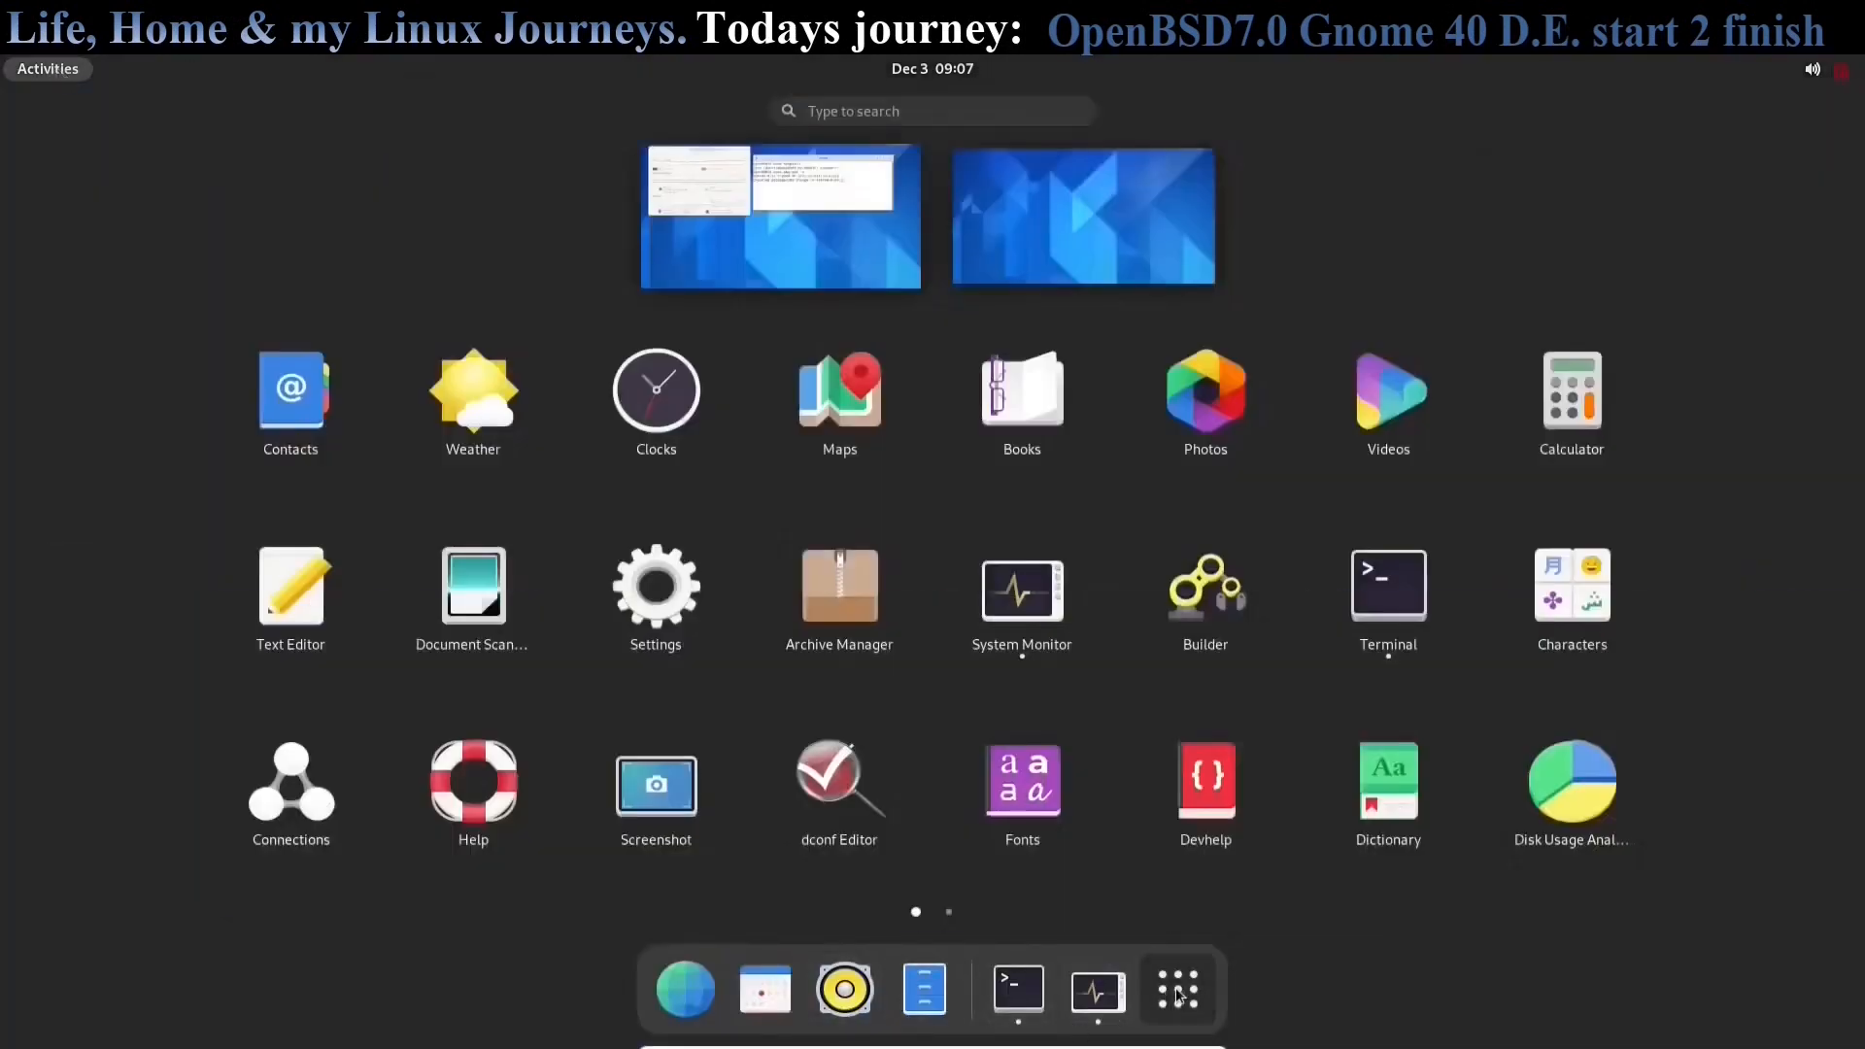
mouse_move(1130, 868)
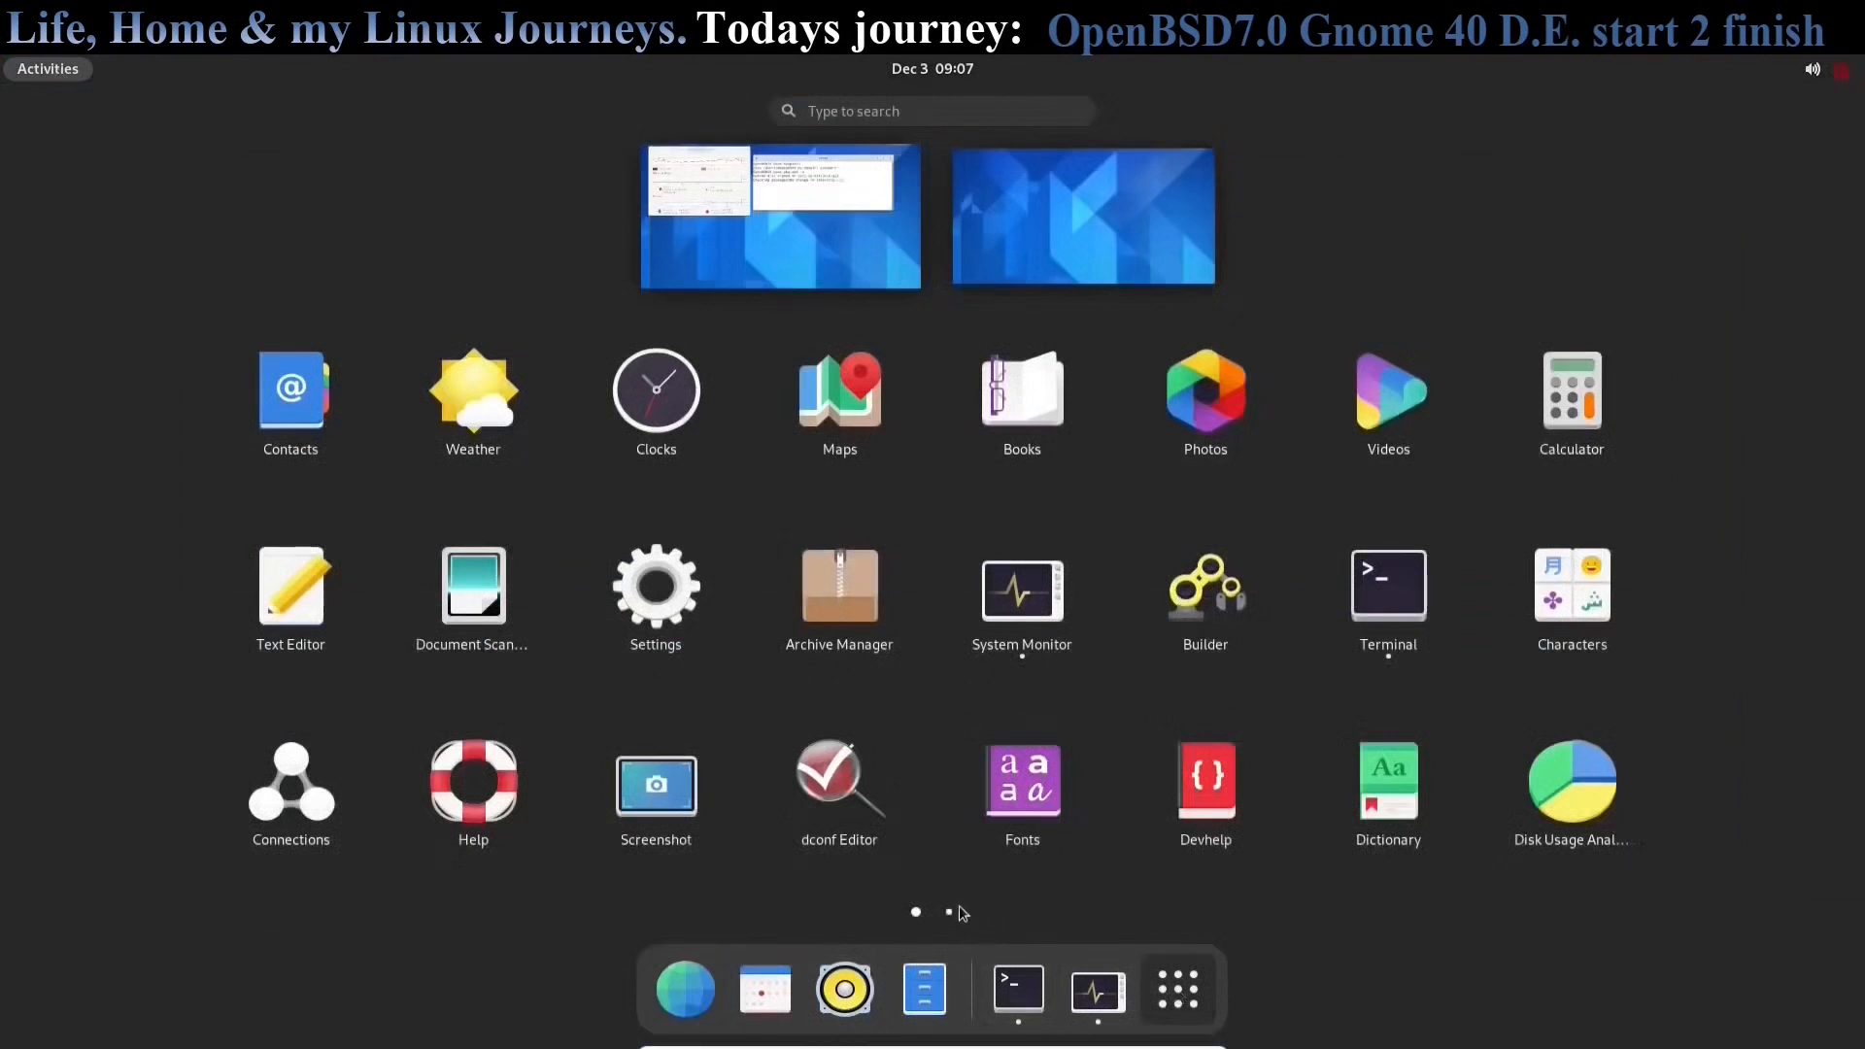
mouse_move(1412, 502)
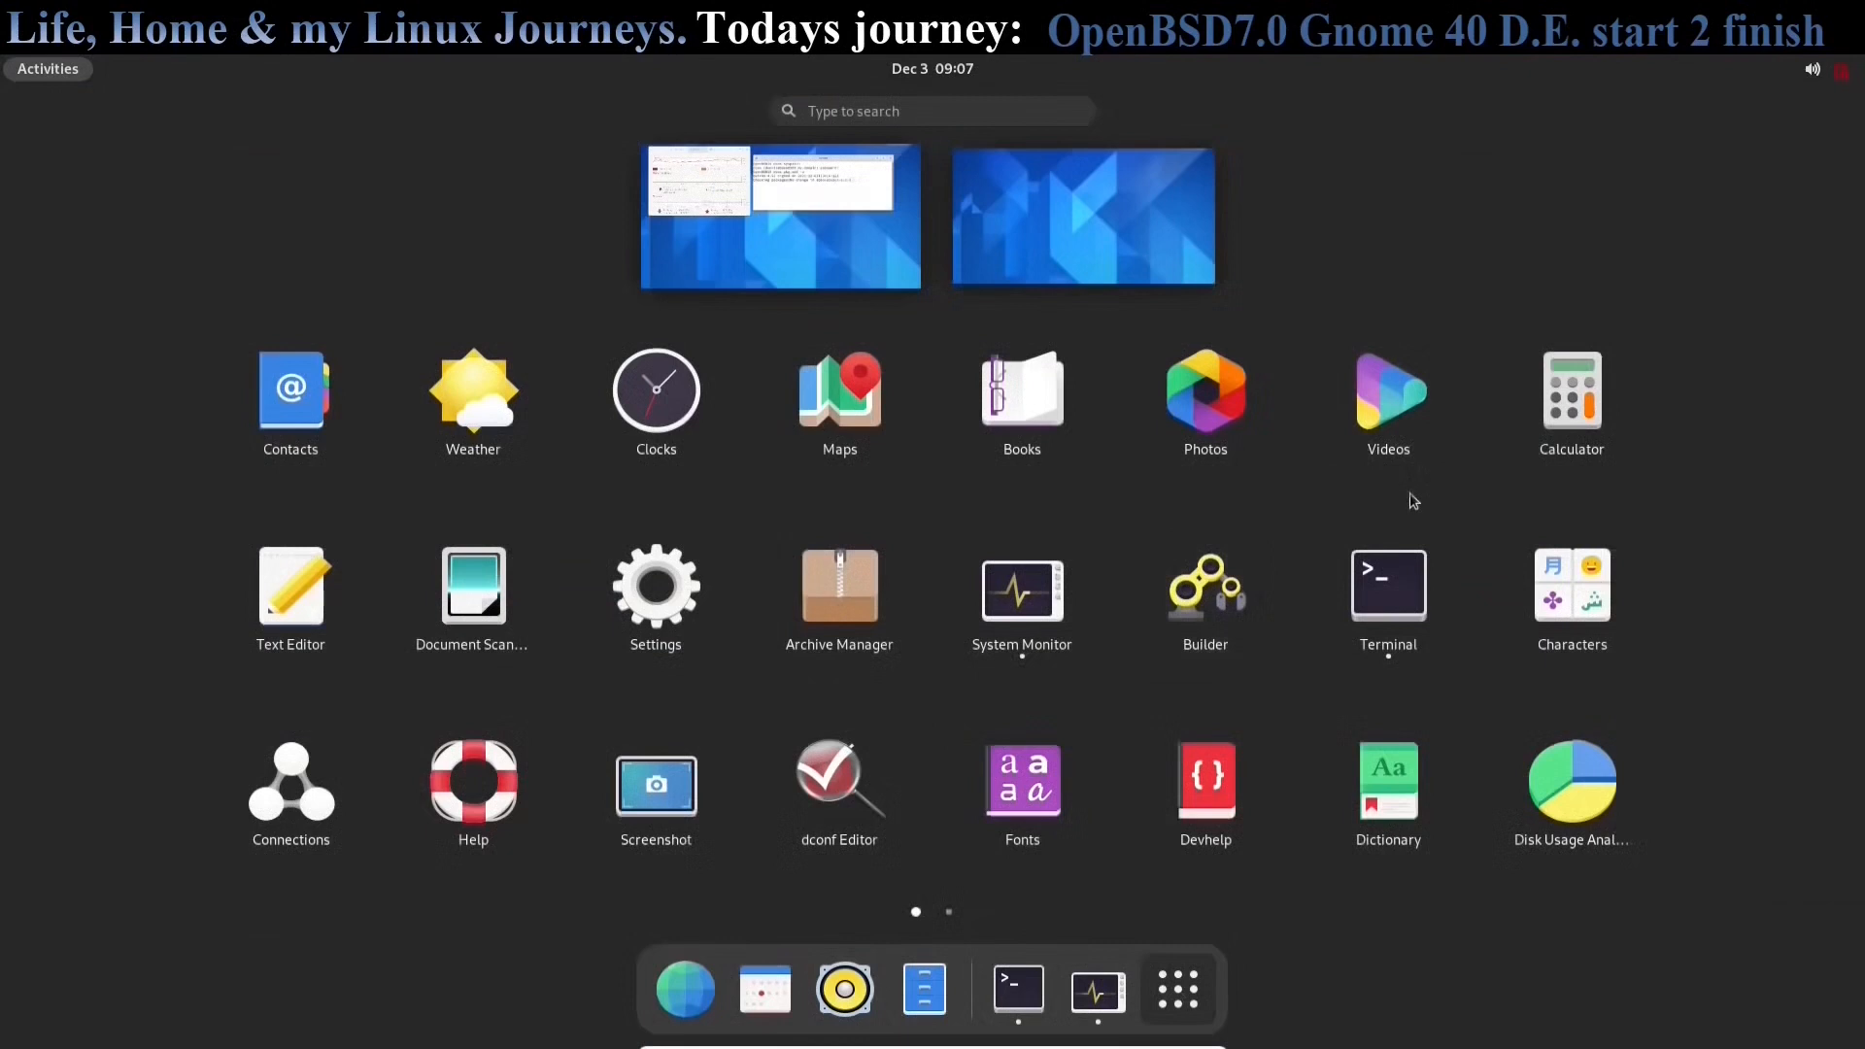
mouse_move(1324, 531)
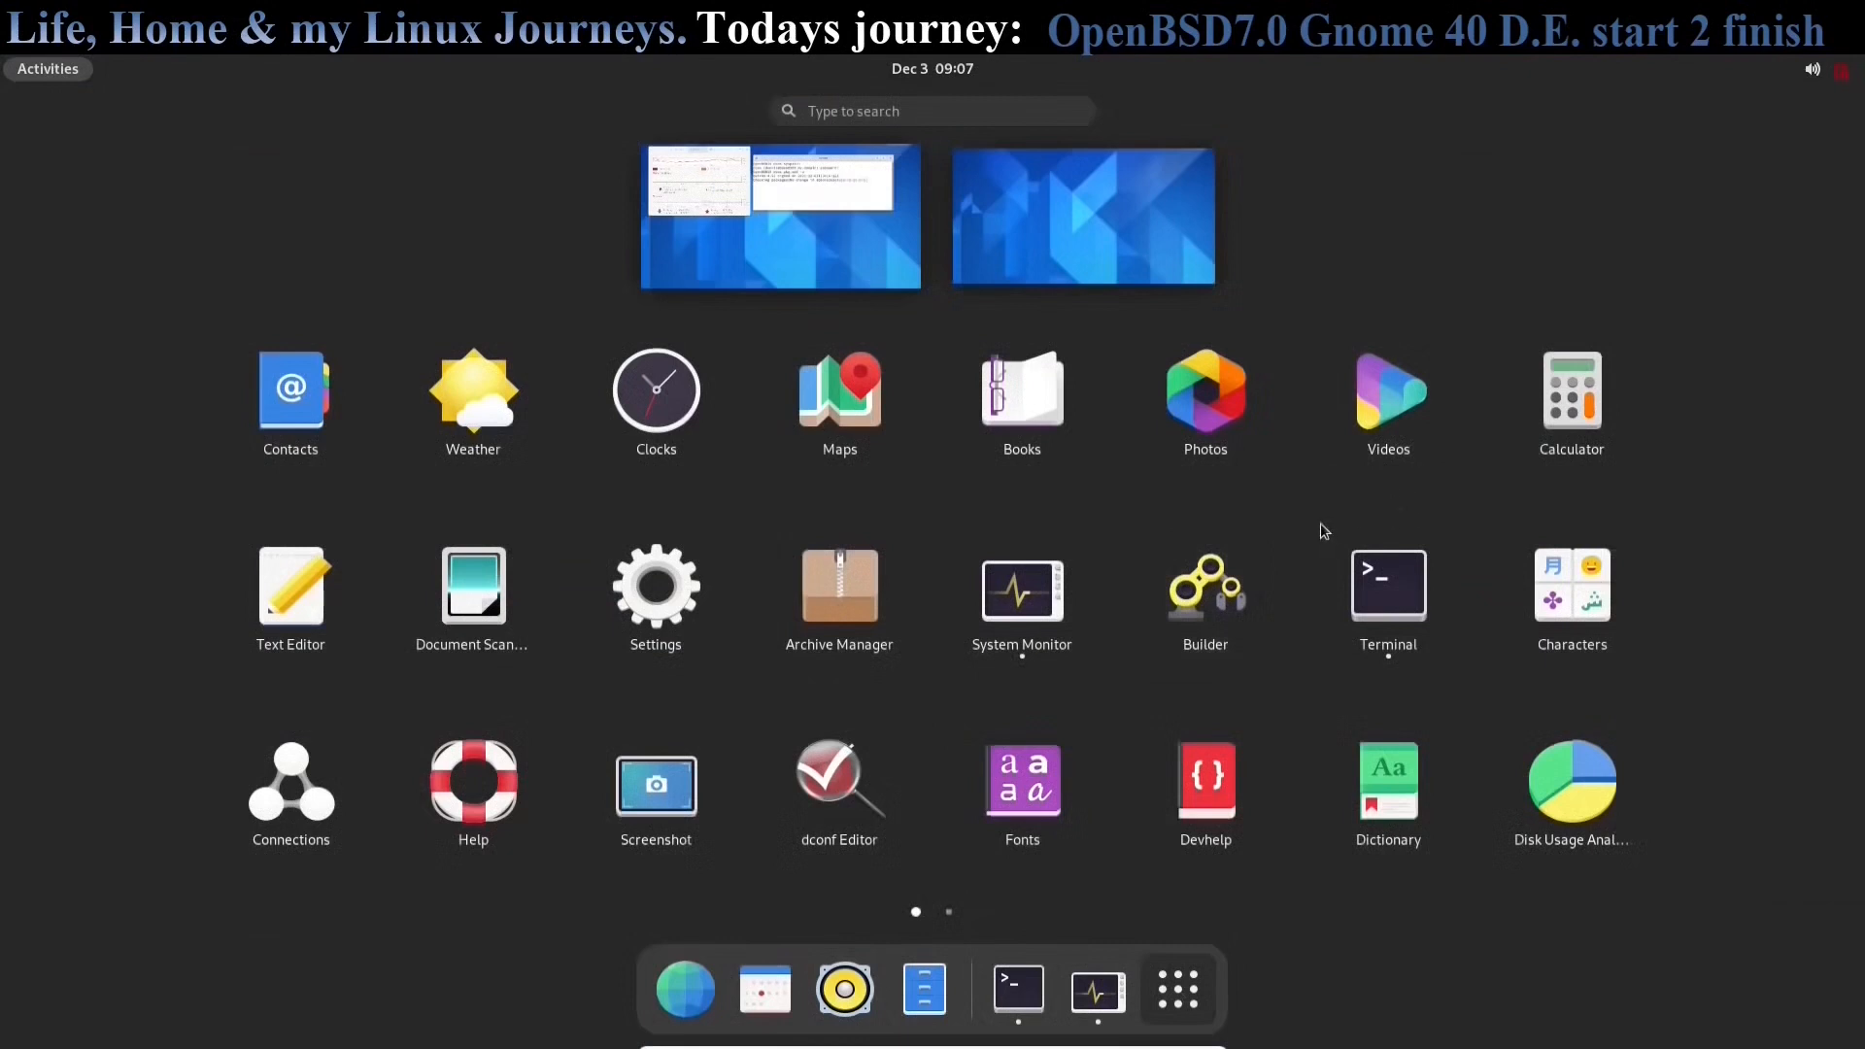
mouse_move(960, 927)
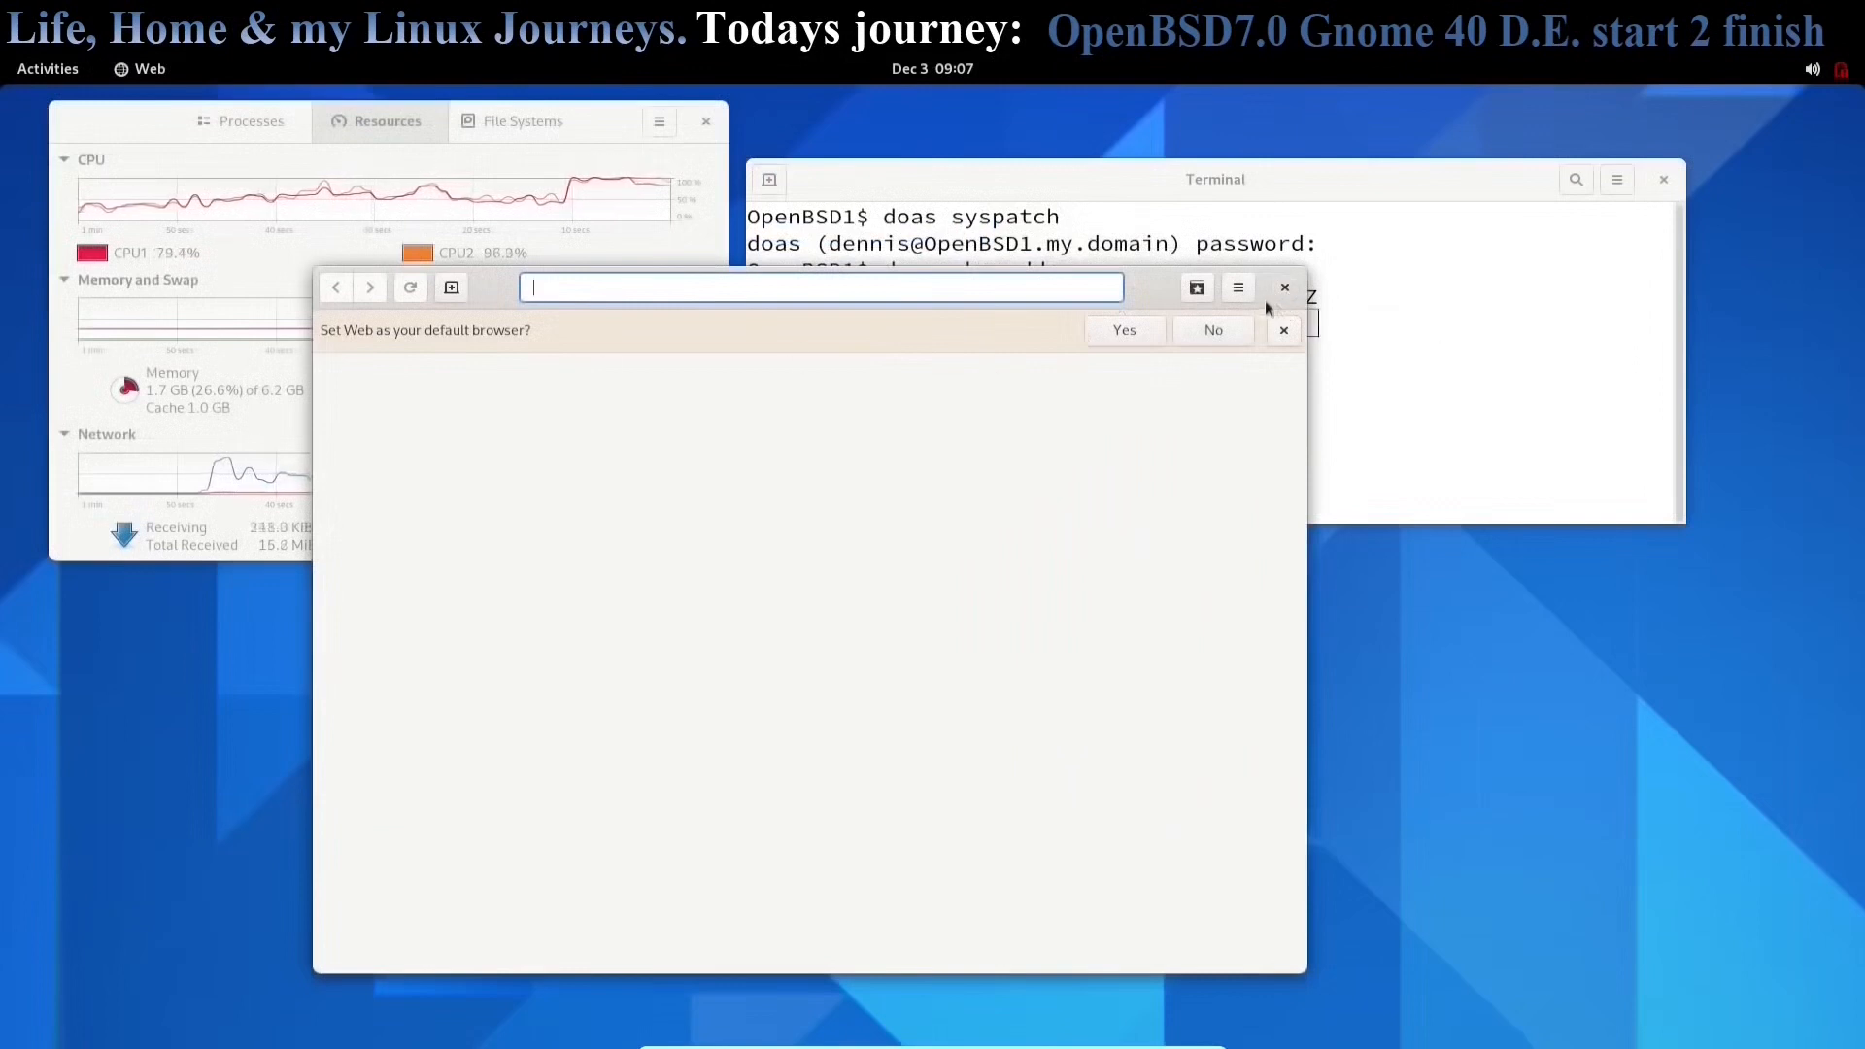
left_click(1237, 286)
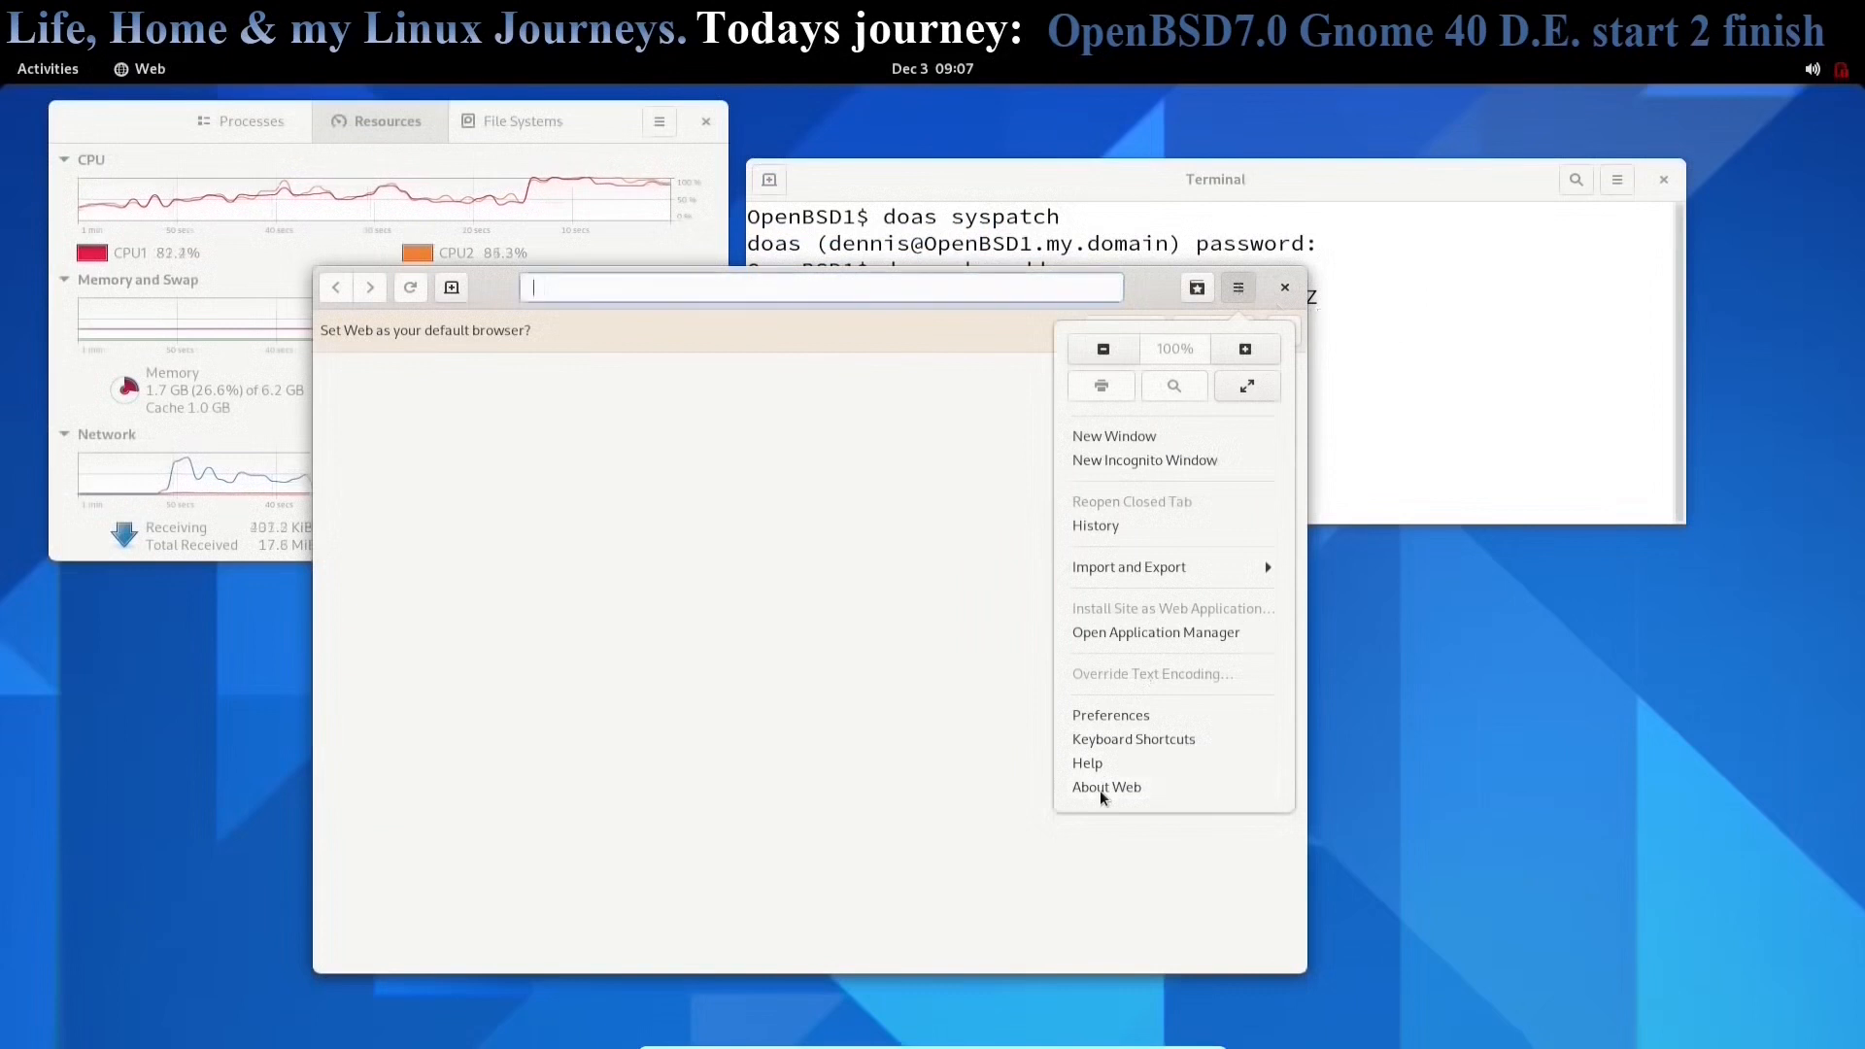
left_click(1105, 786)
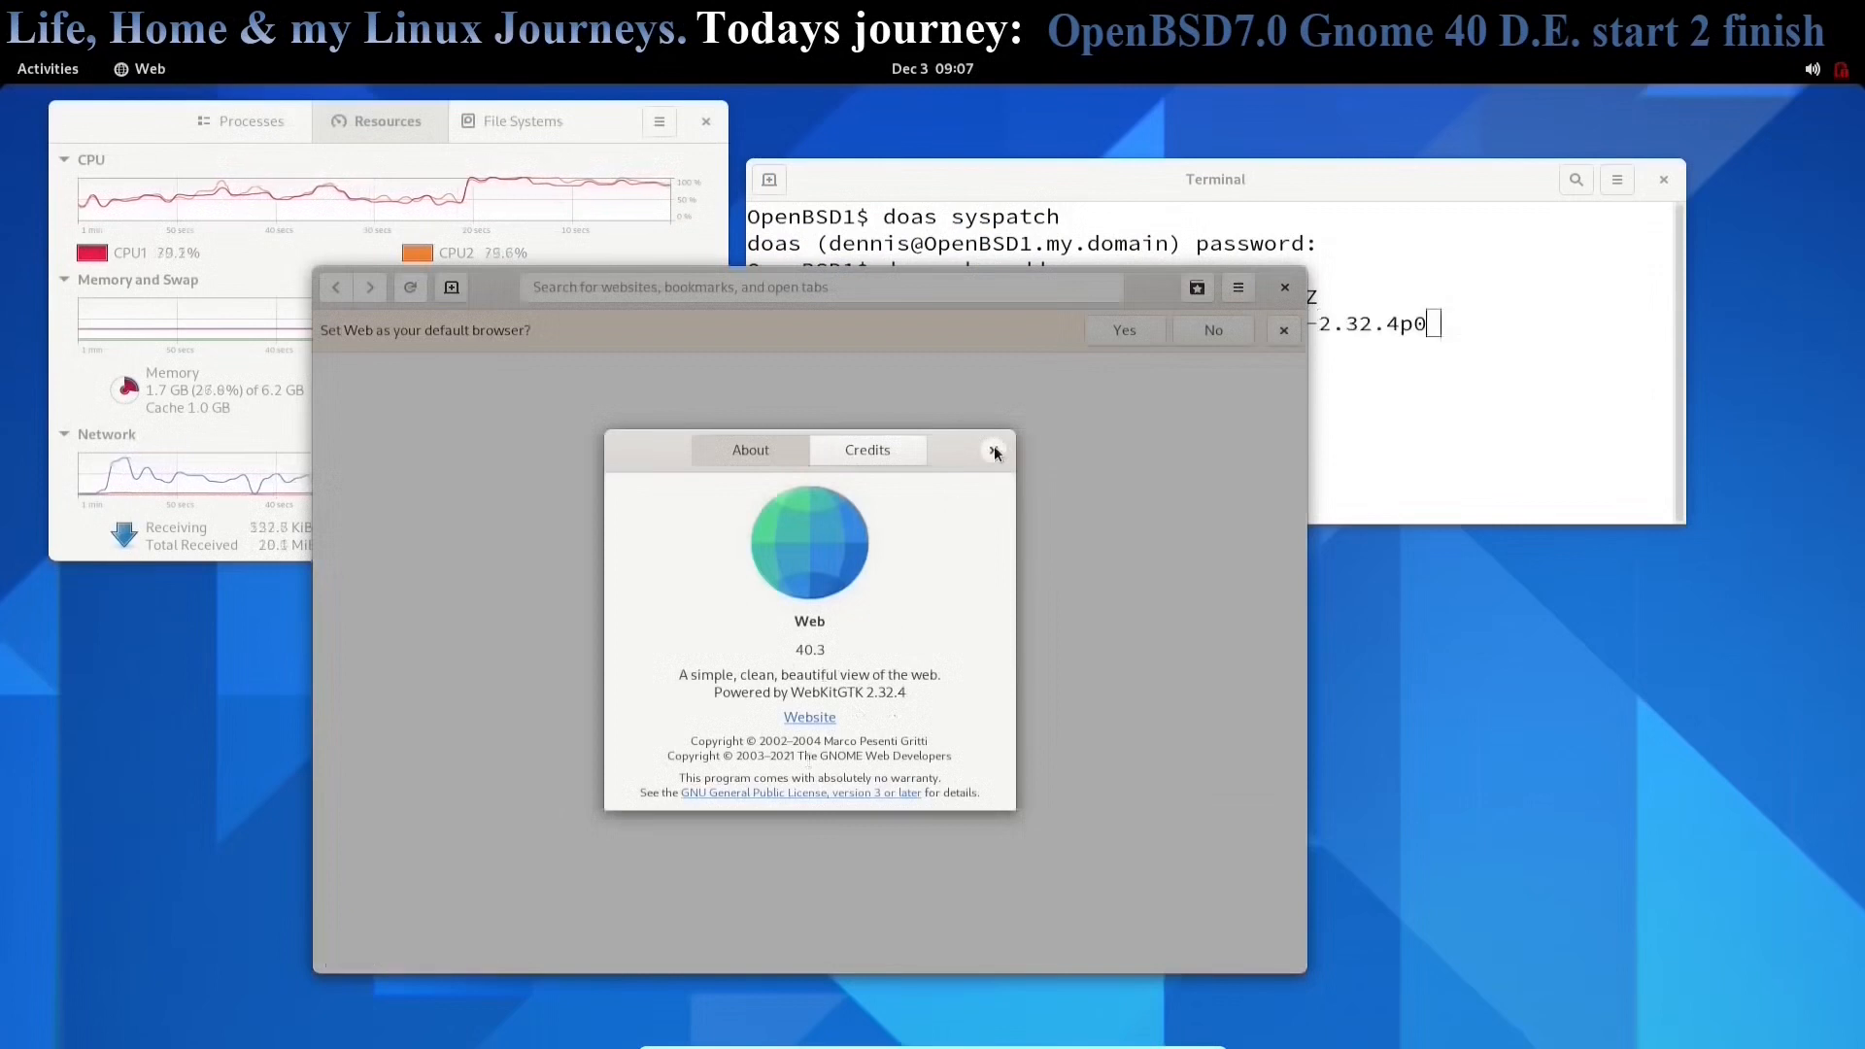
left_click(995, 452)
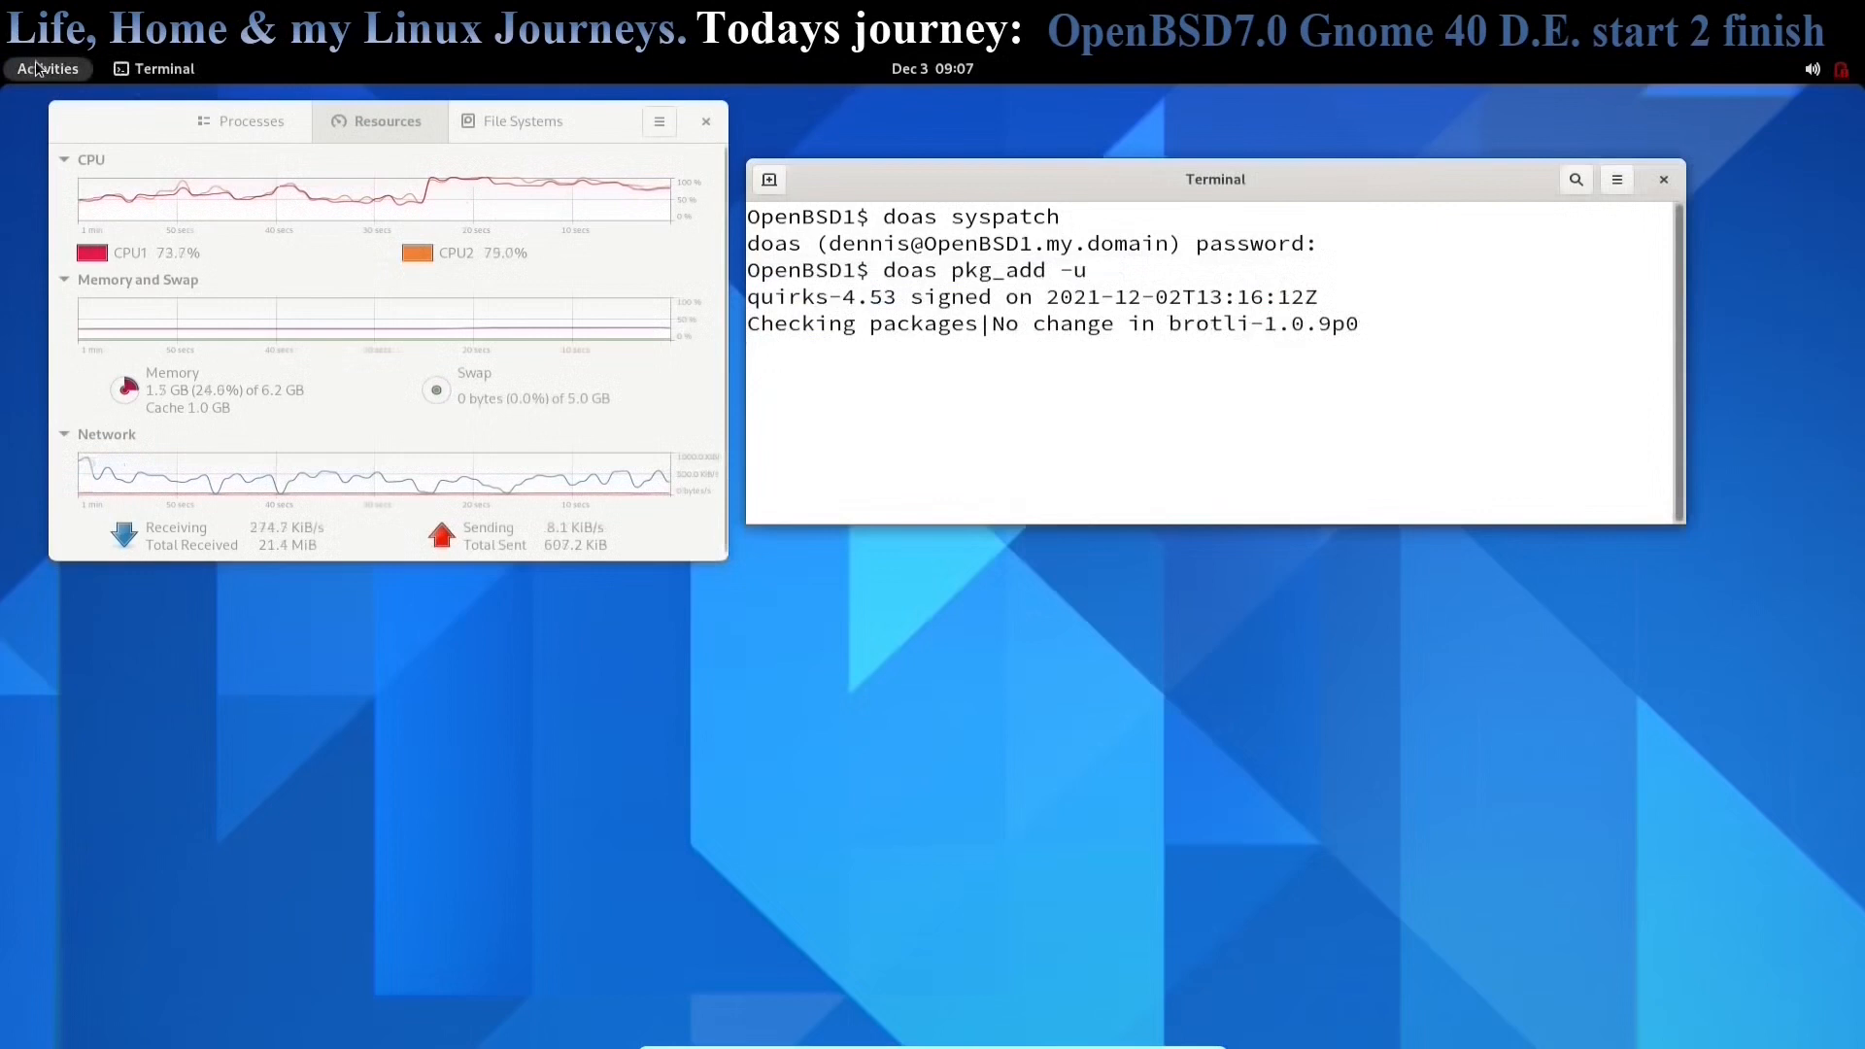
Step: Launch Firefox from the Activities search and close its Privacy Notice tab
left_click(48, 68)
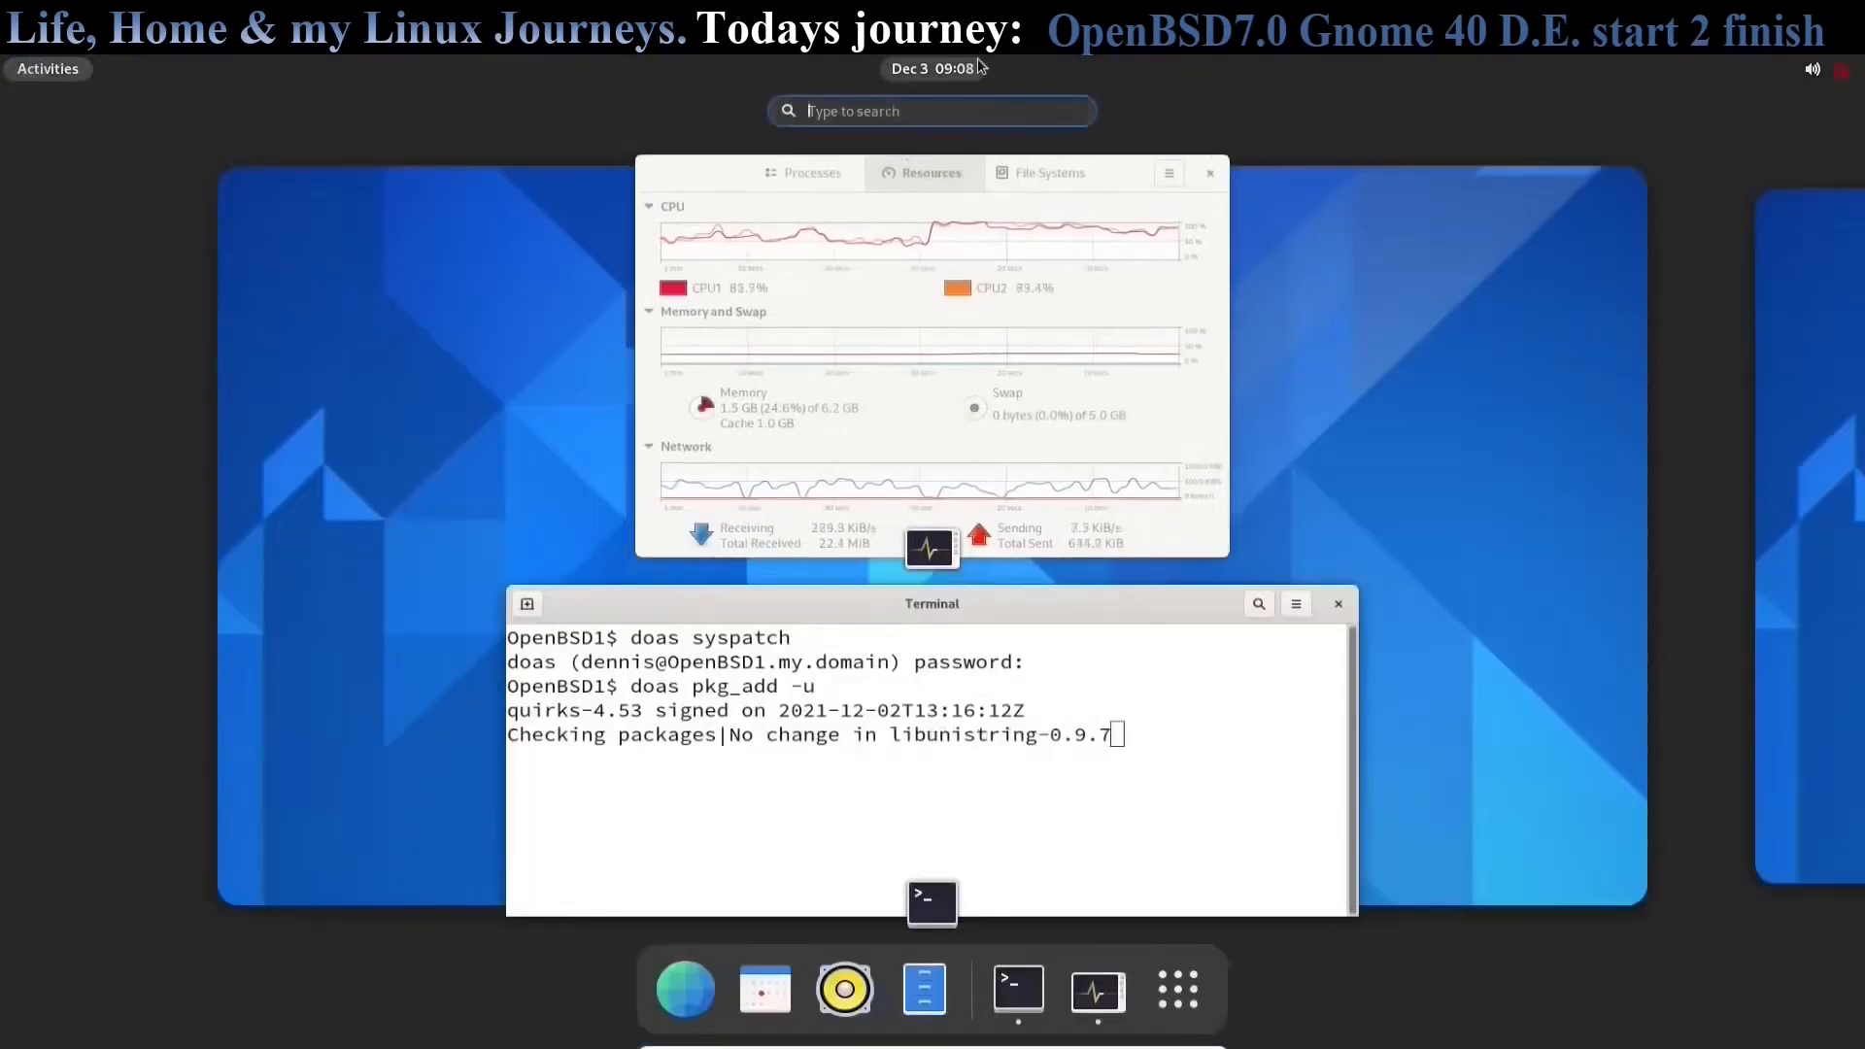
type("f")
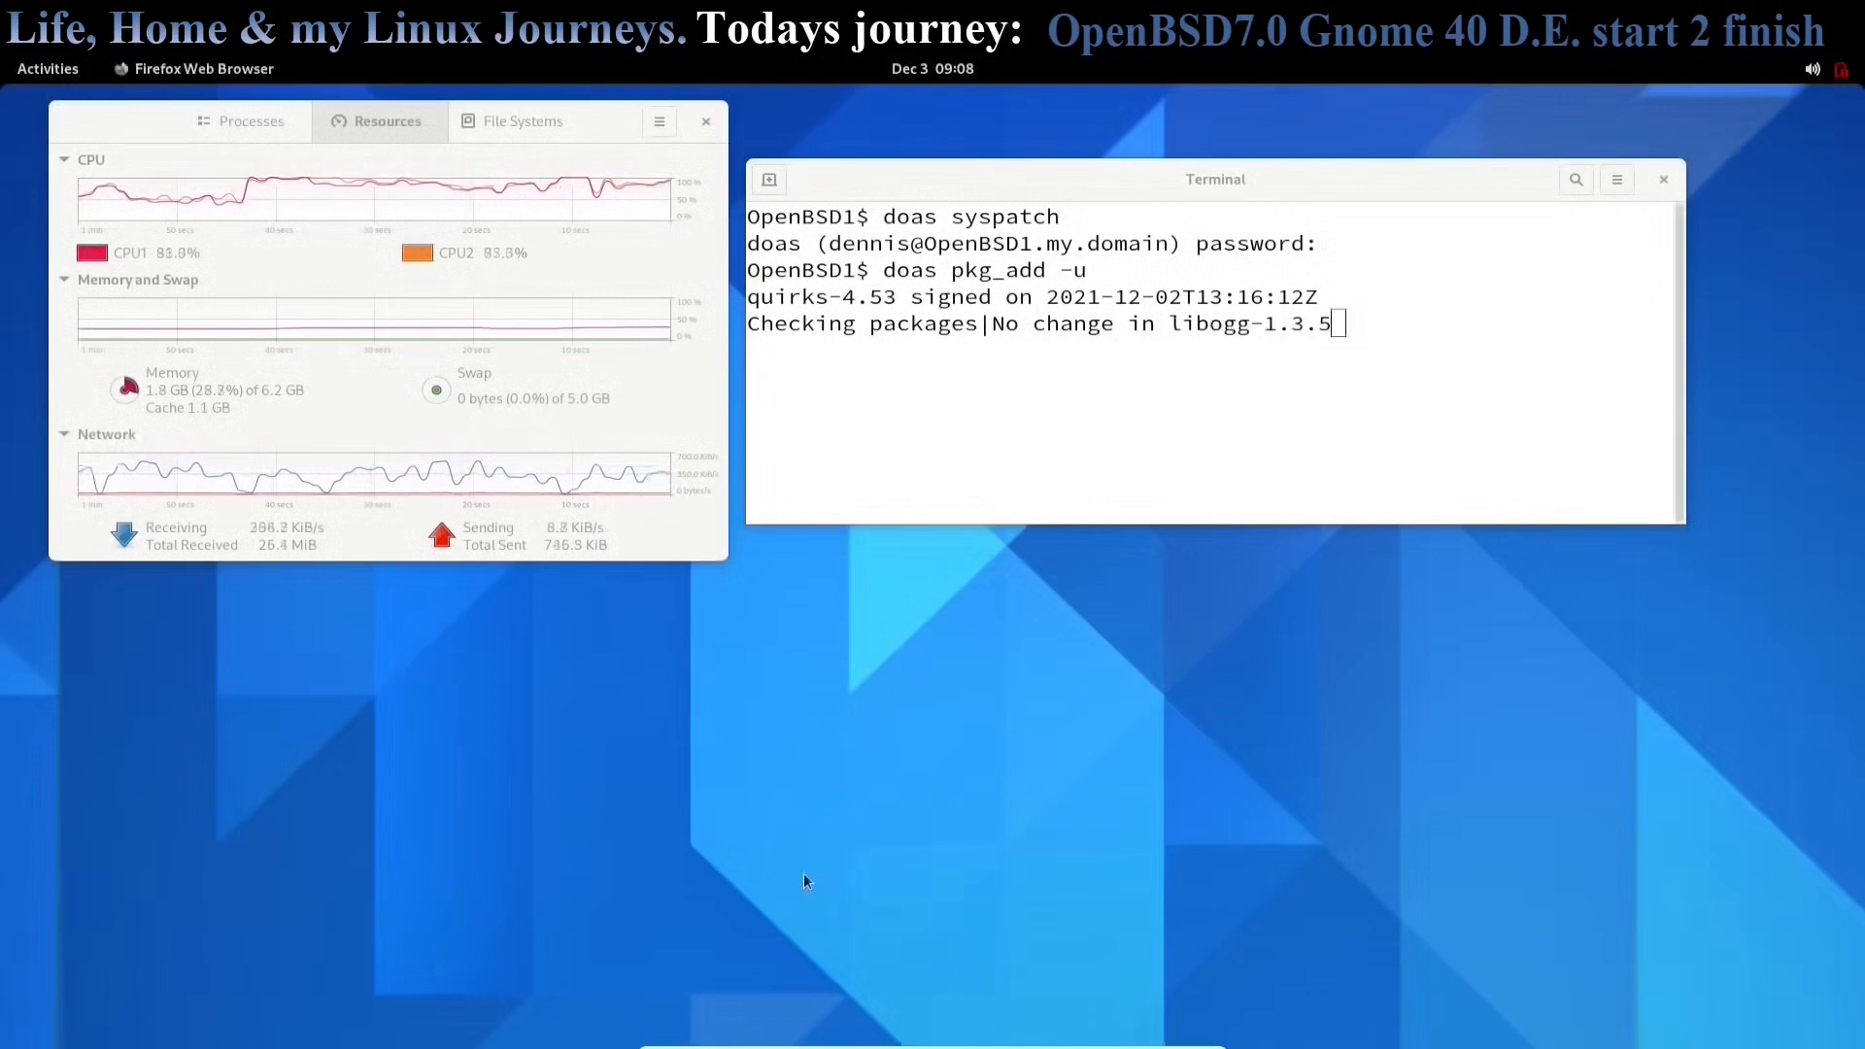
left_click(191, 68)
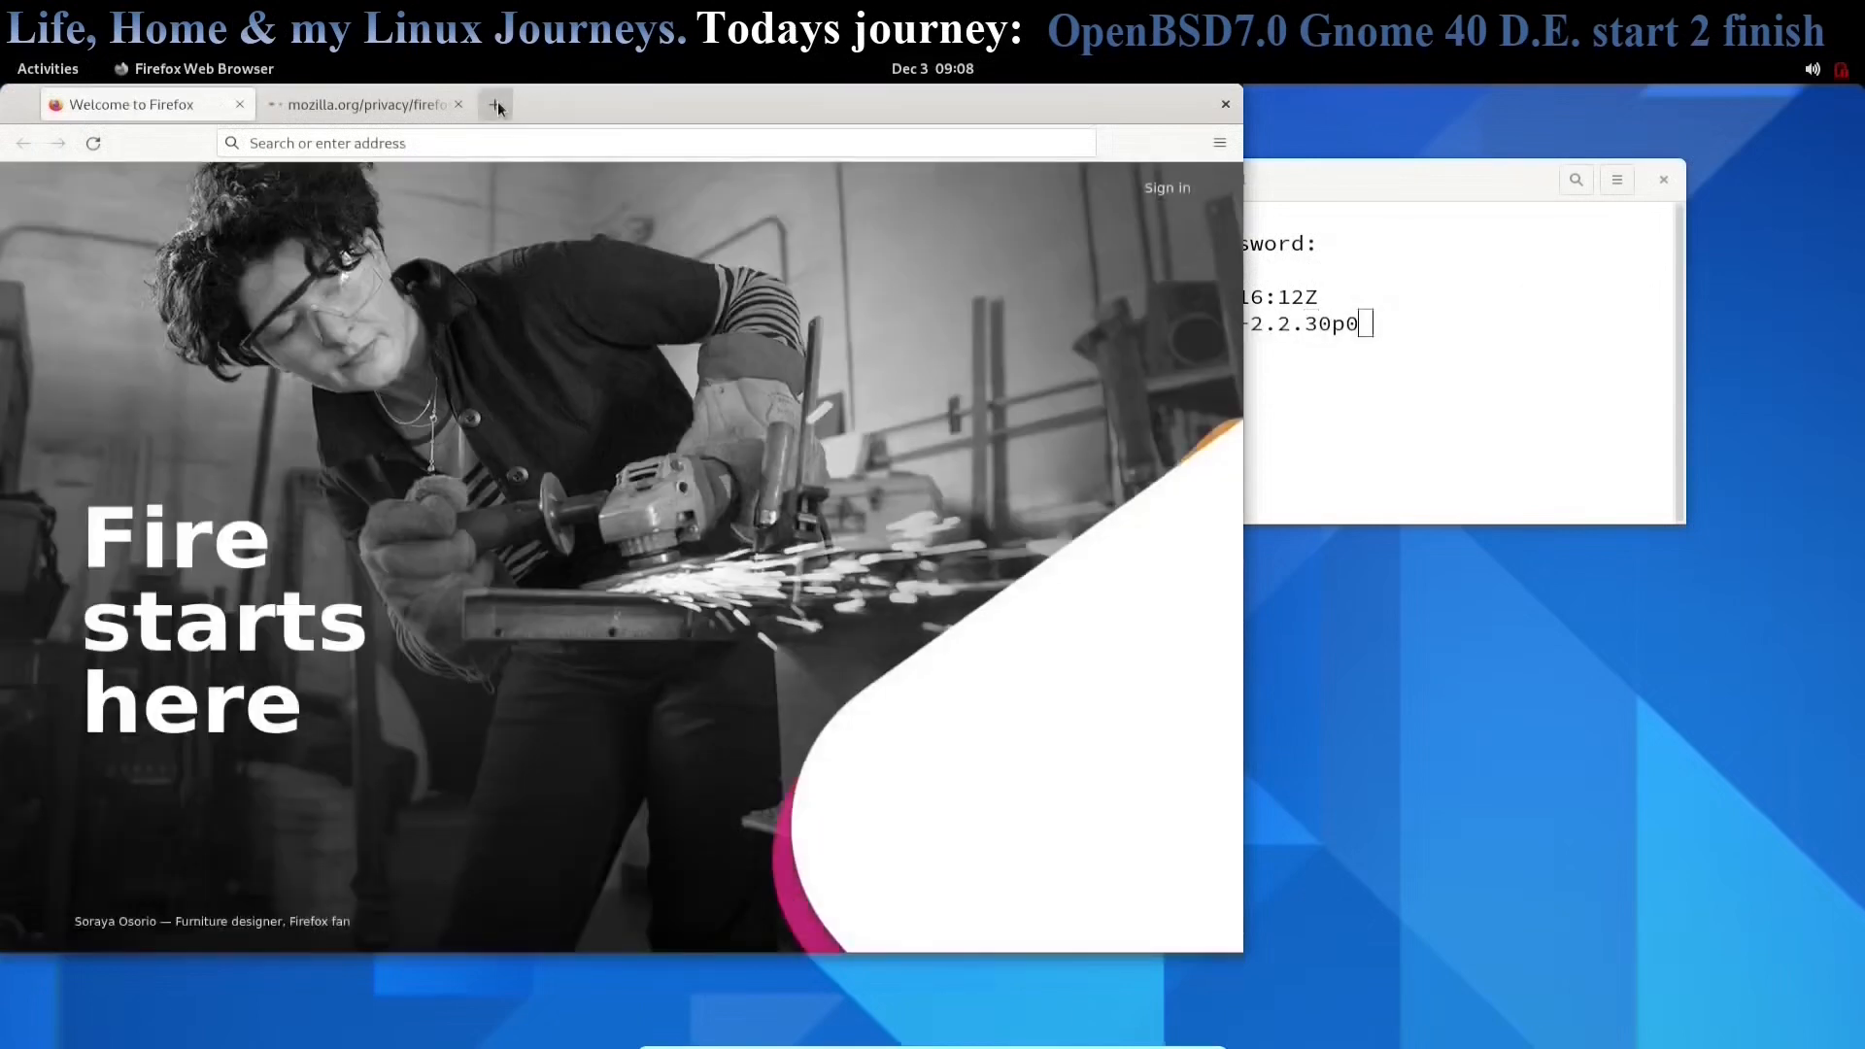
left_click(496, 105)
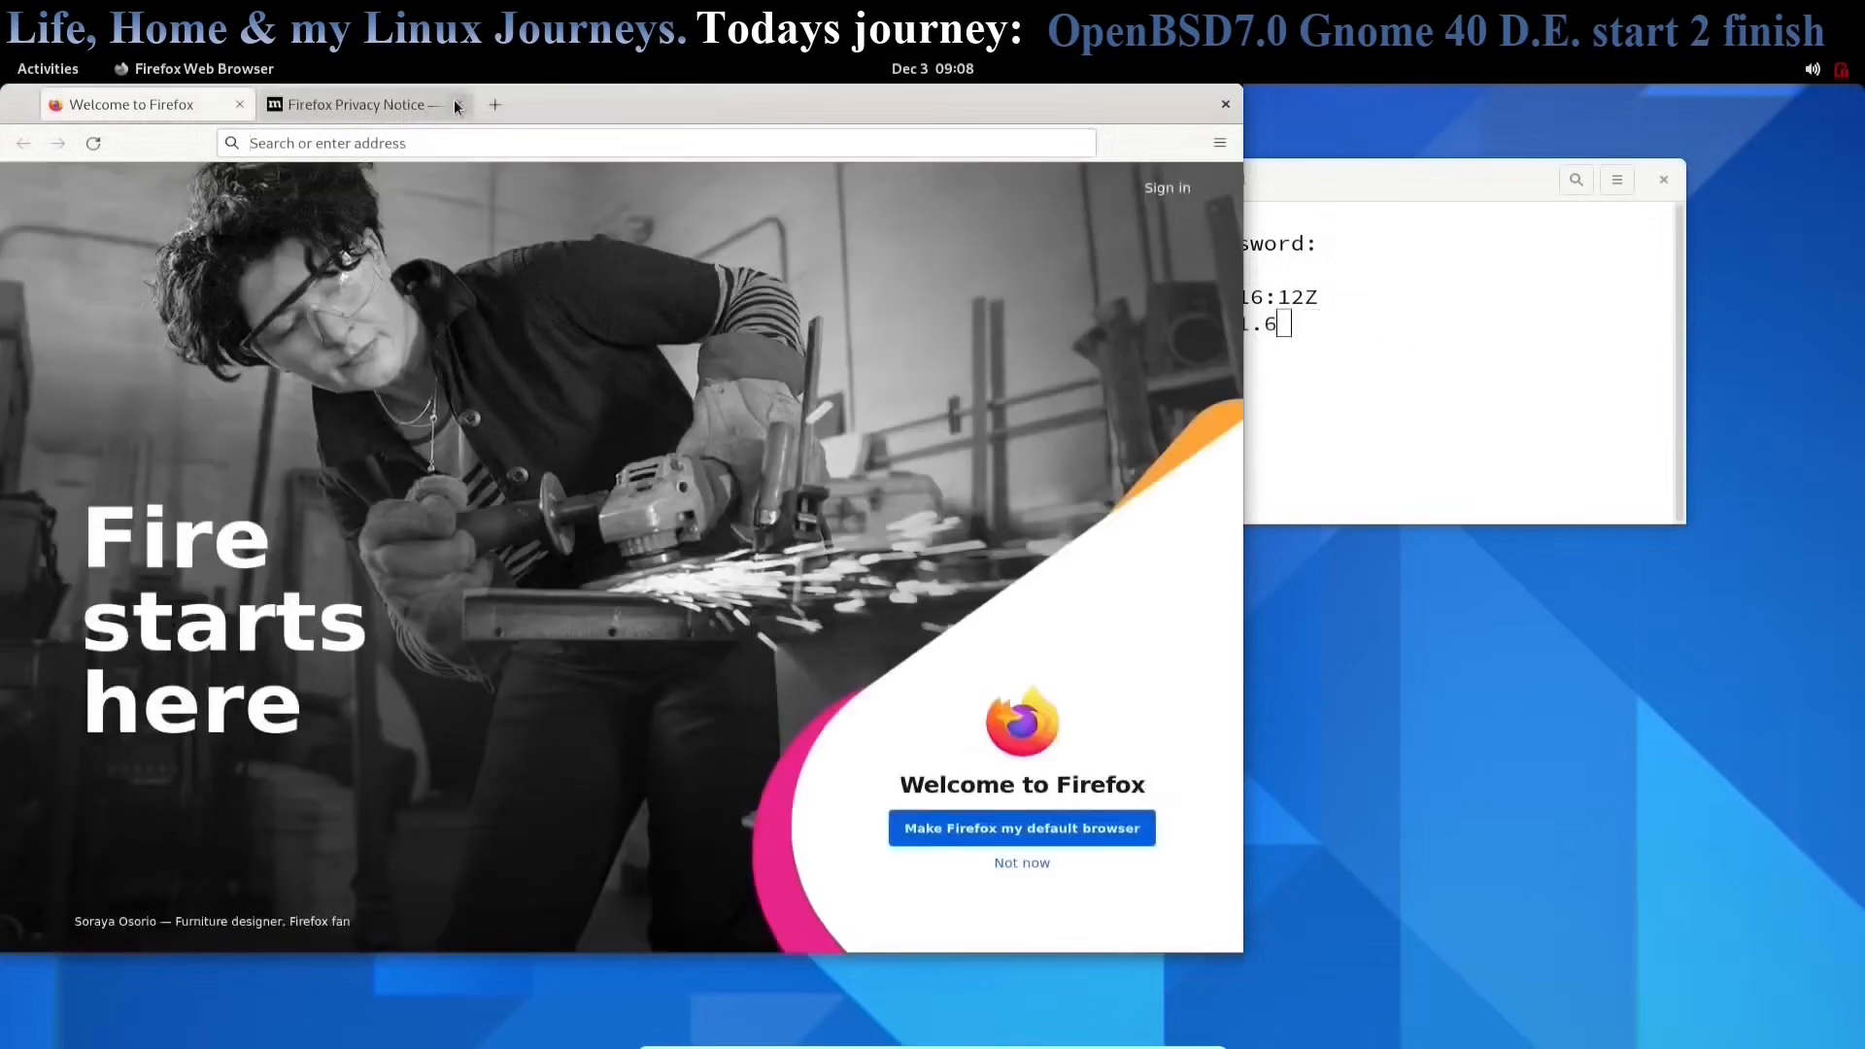
left_click(456, 105)
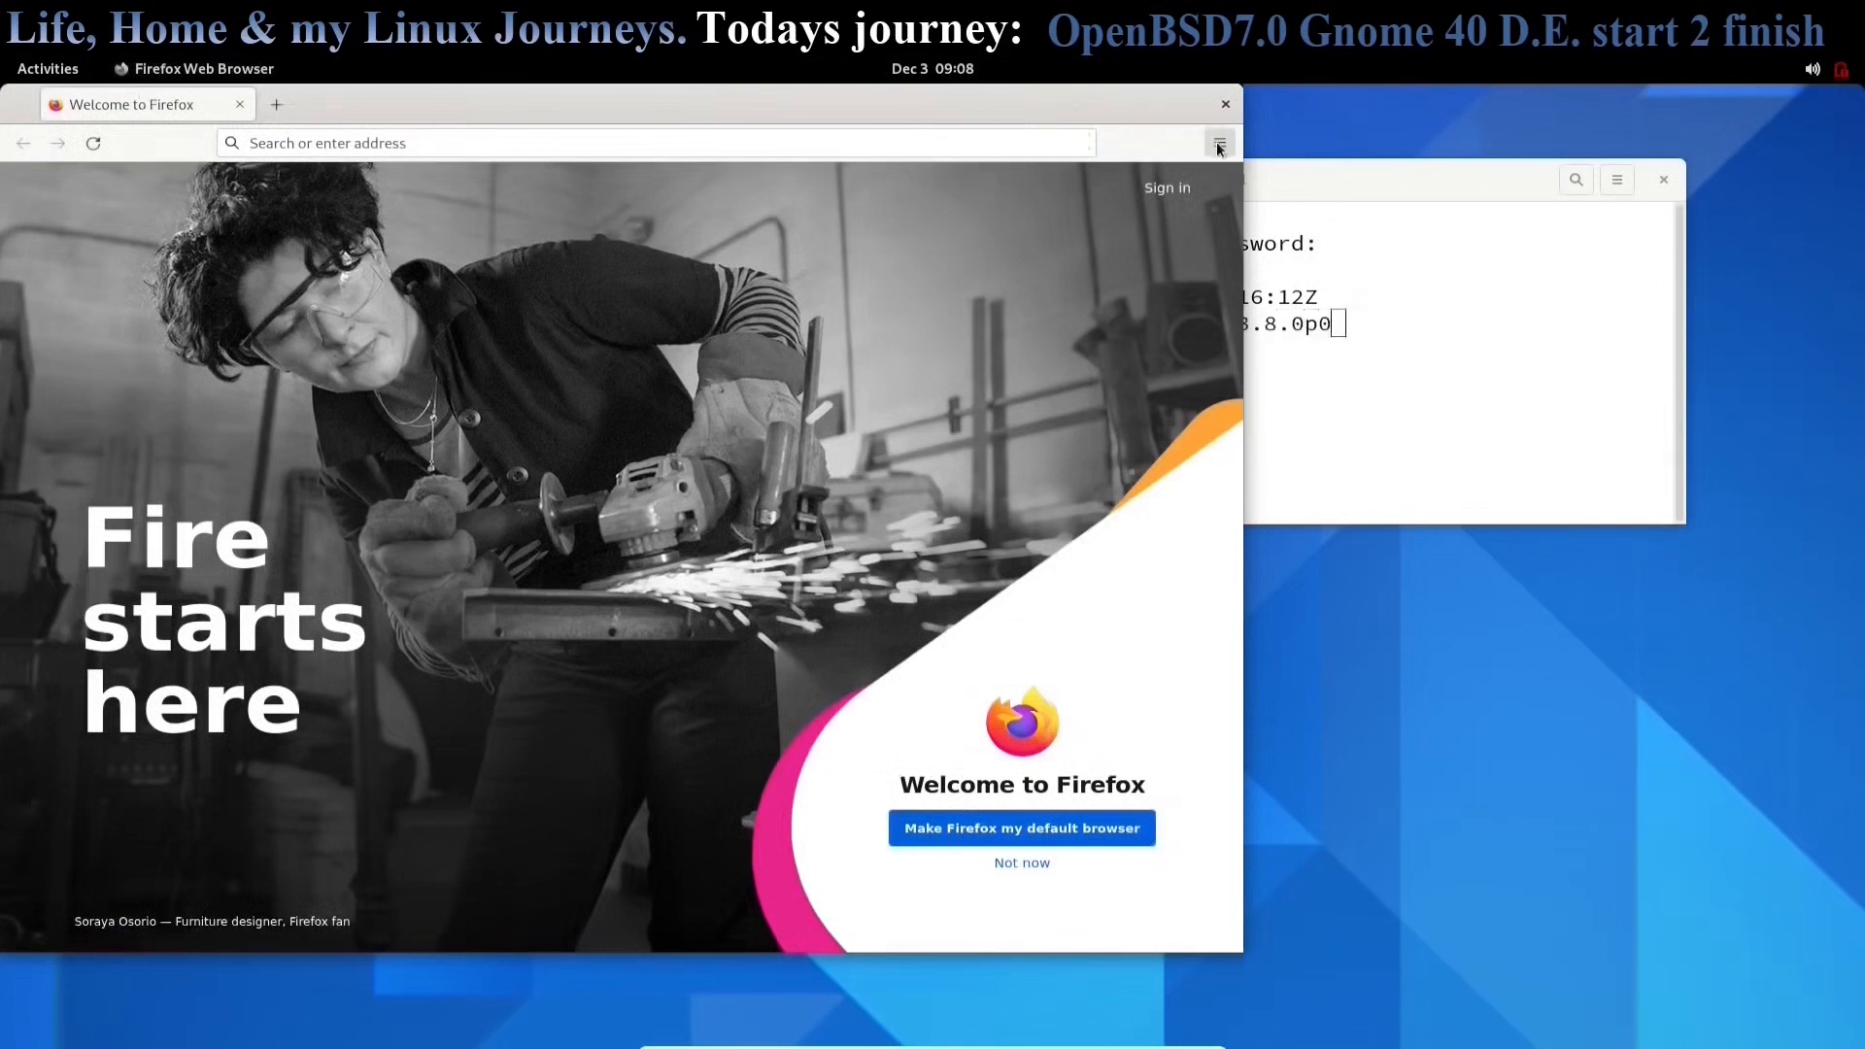
Step: Enable Firefox's menu bar, view Help > About (version 94.0.2), then close Firefox
left_click(1217, 142)
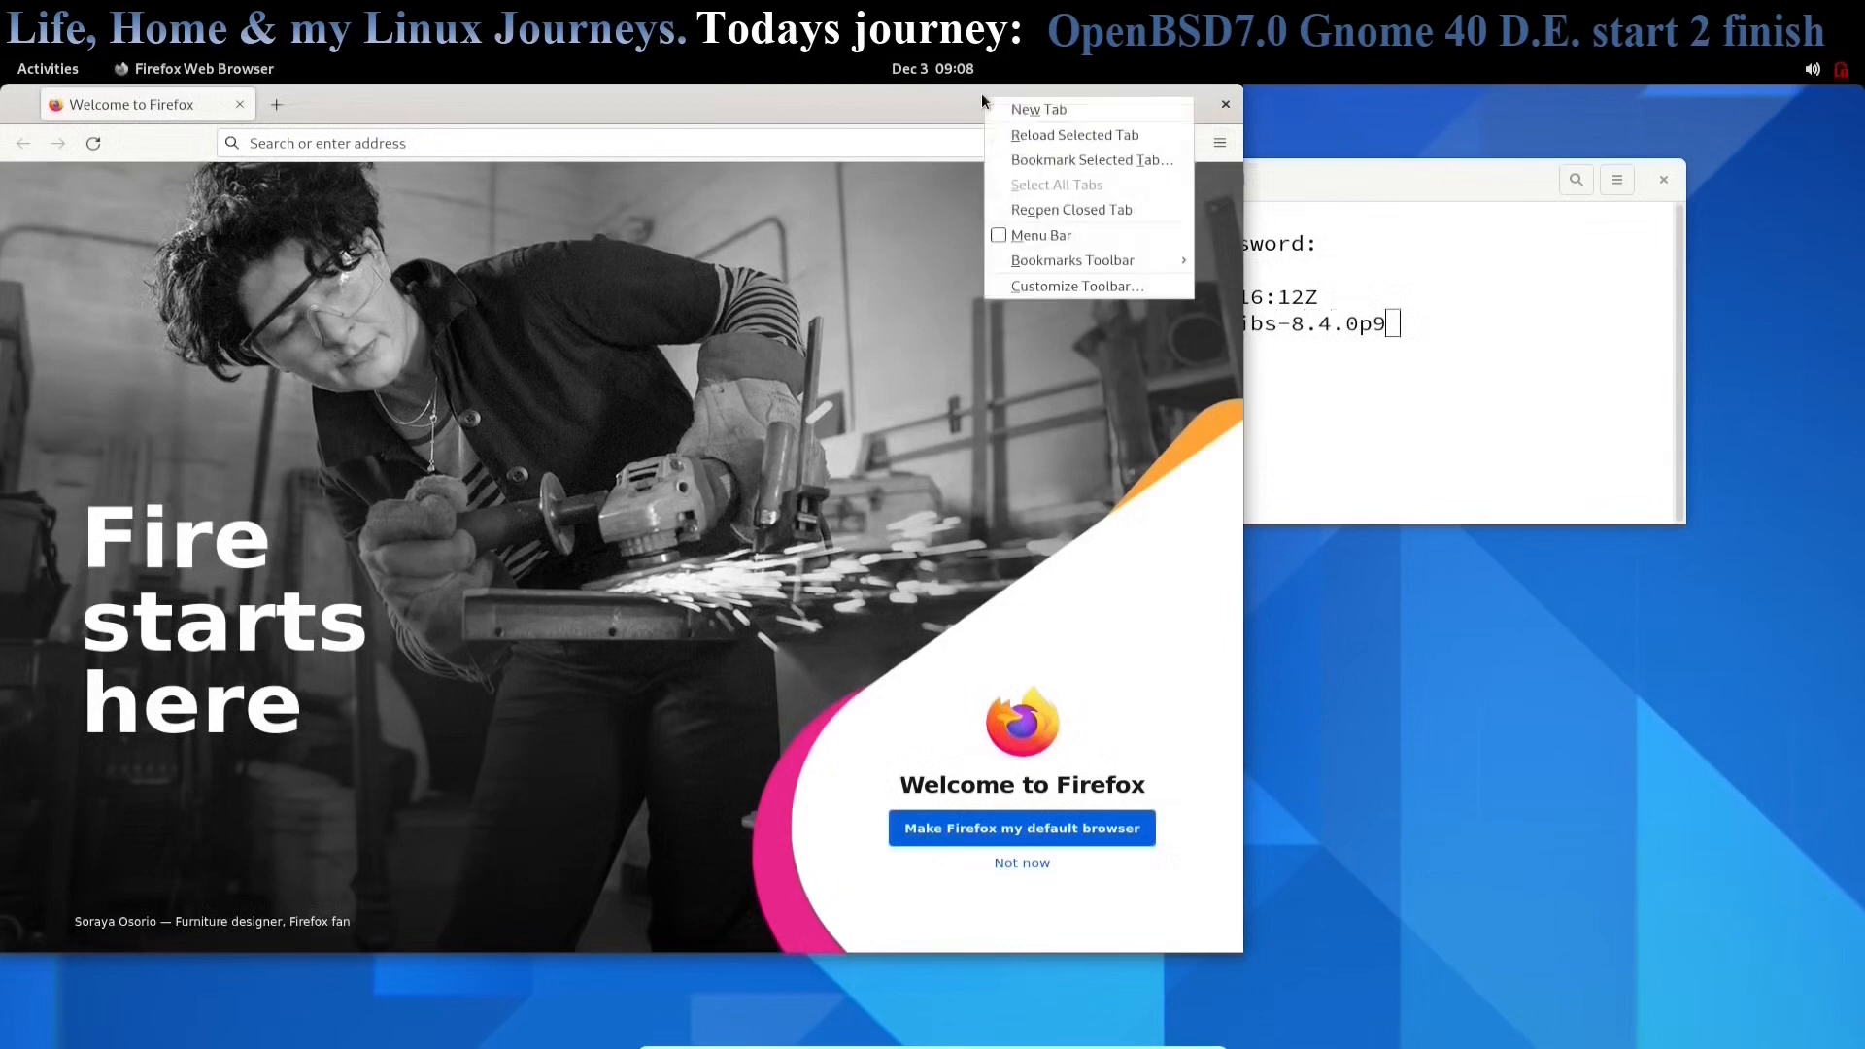
left_click(1000, 234)
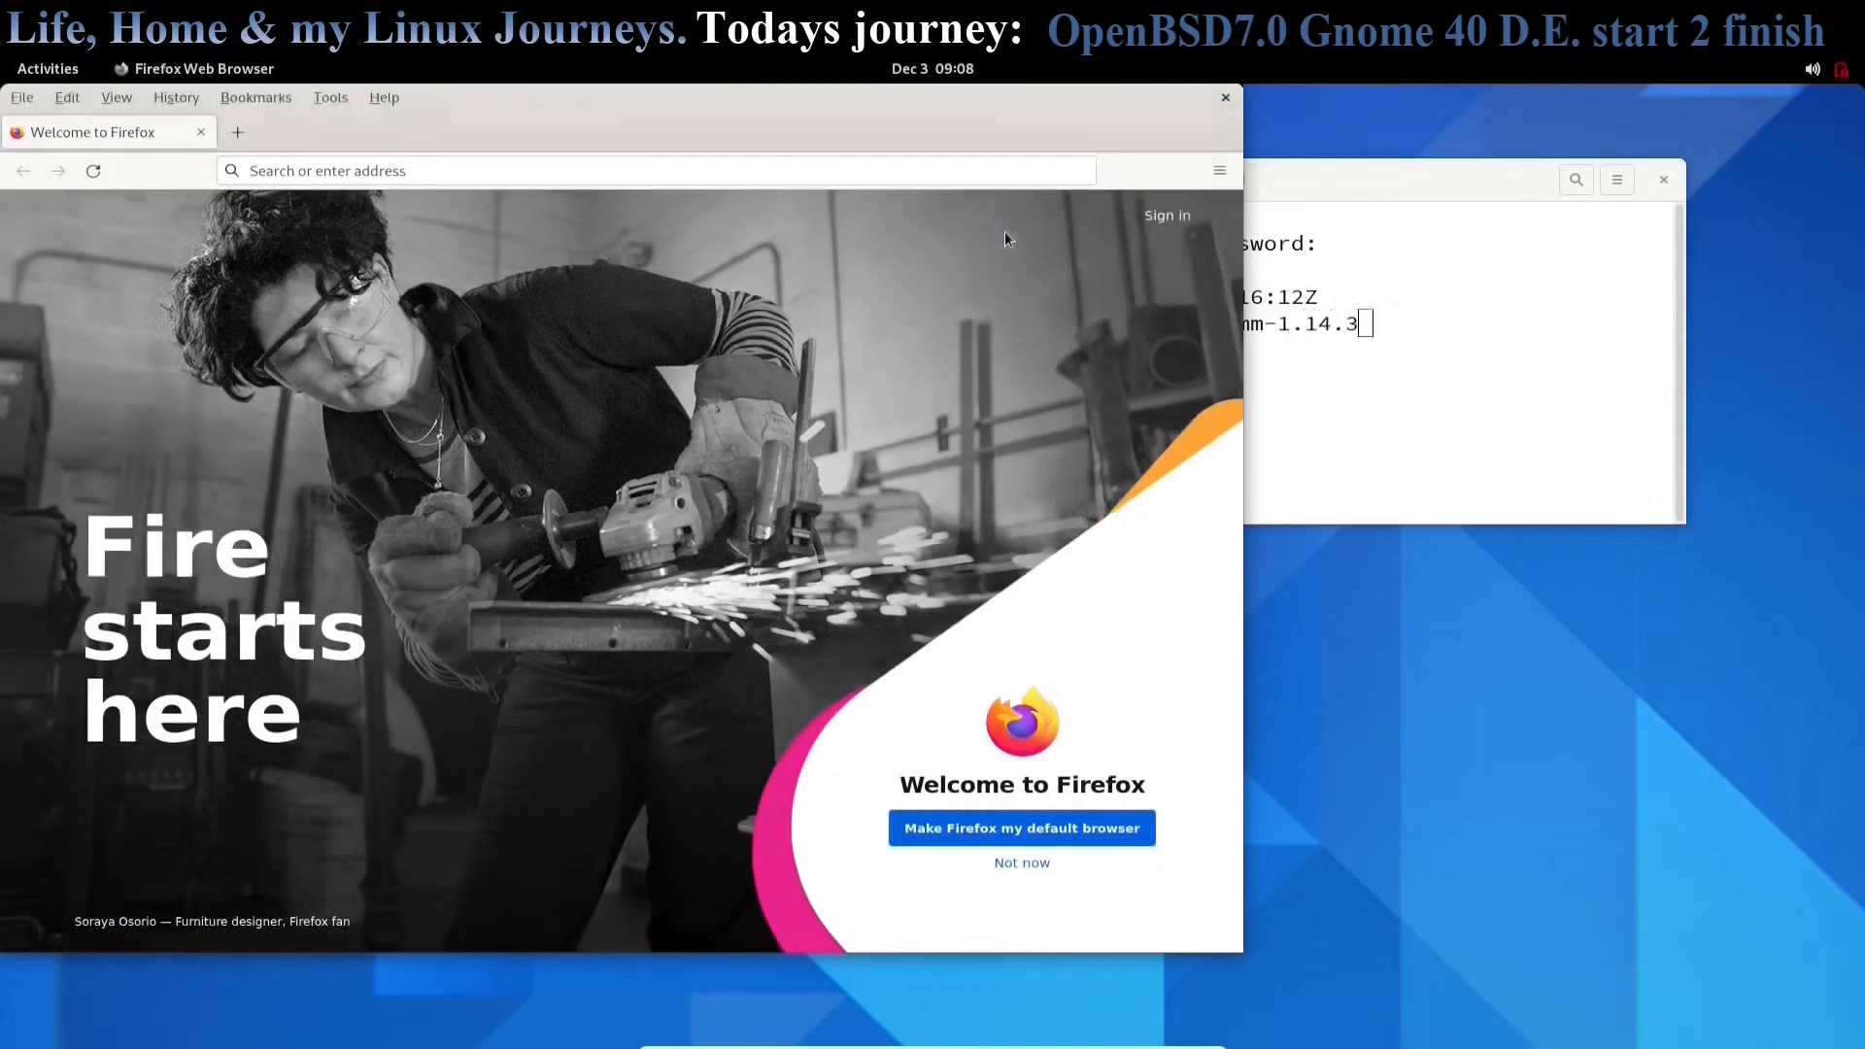
left_click(384, 97)
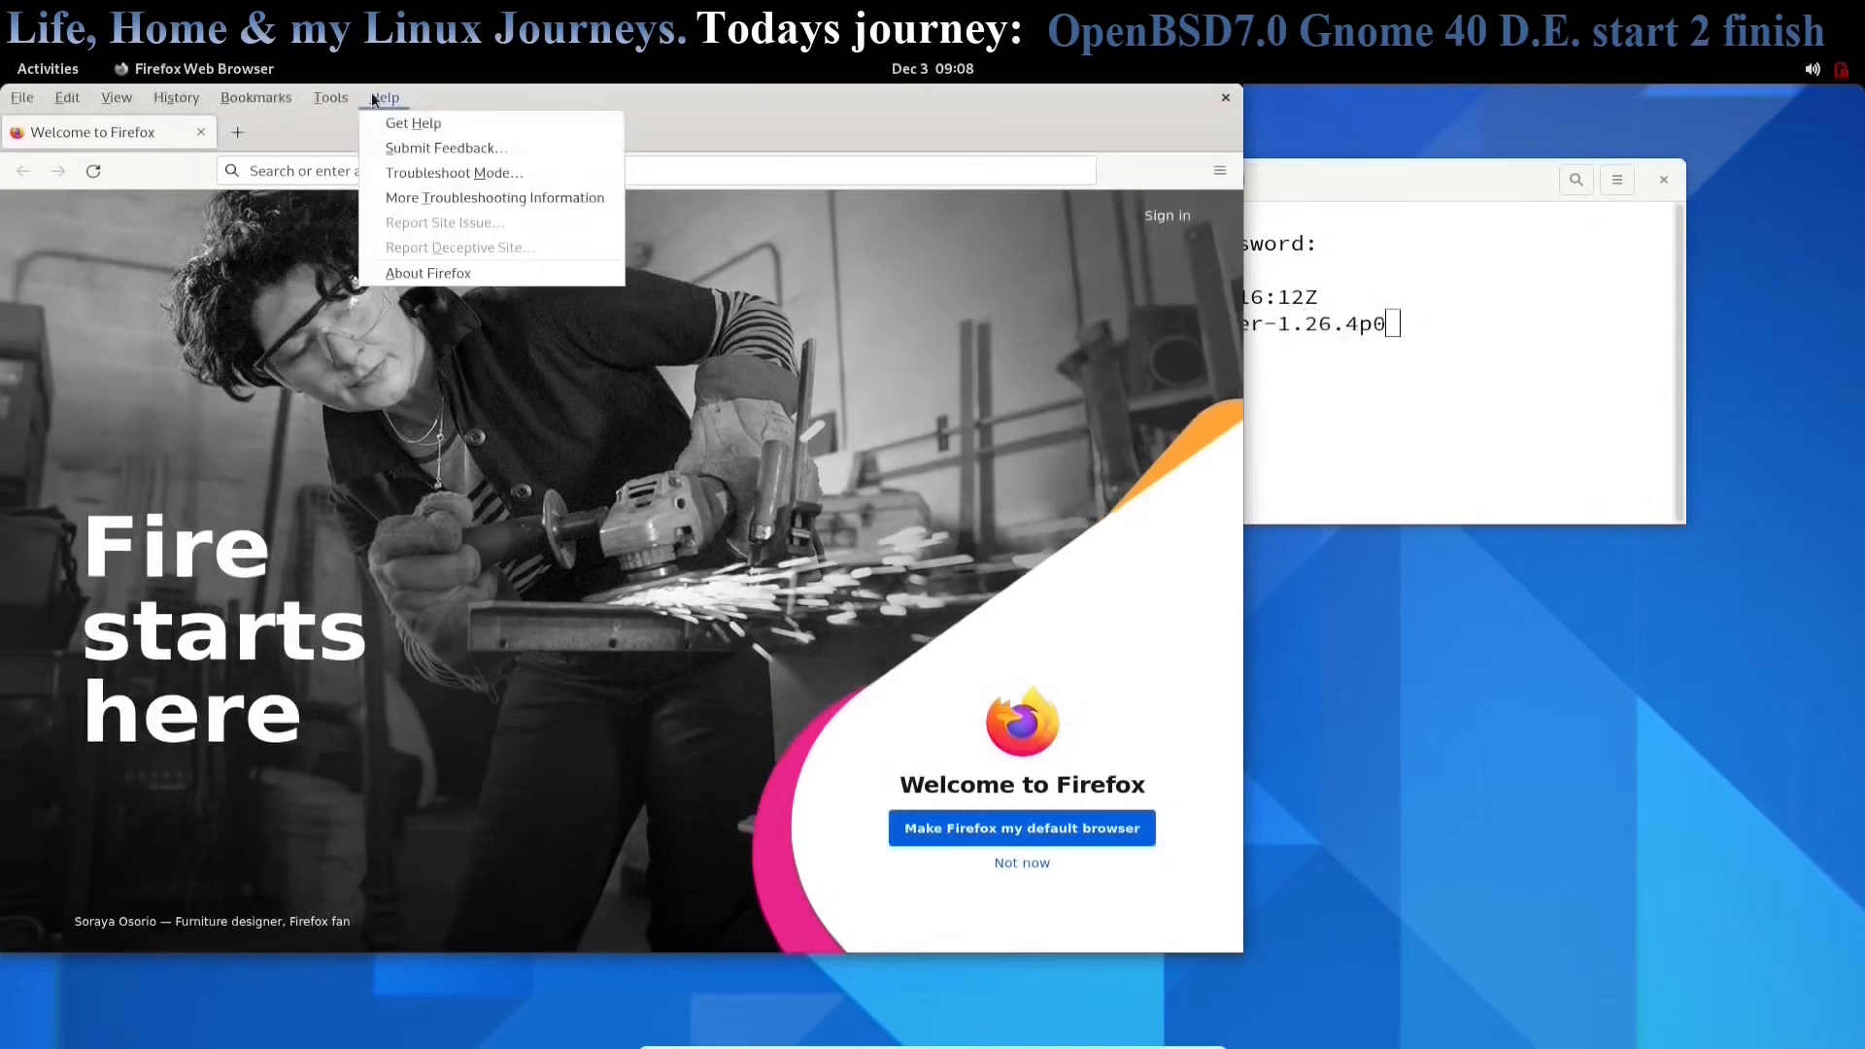
left_click(413, 279)
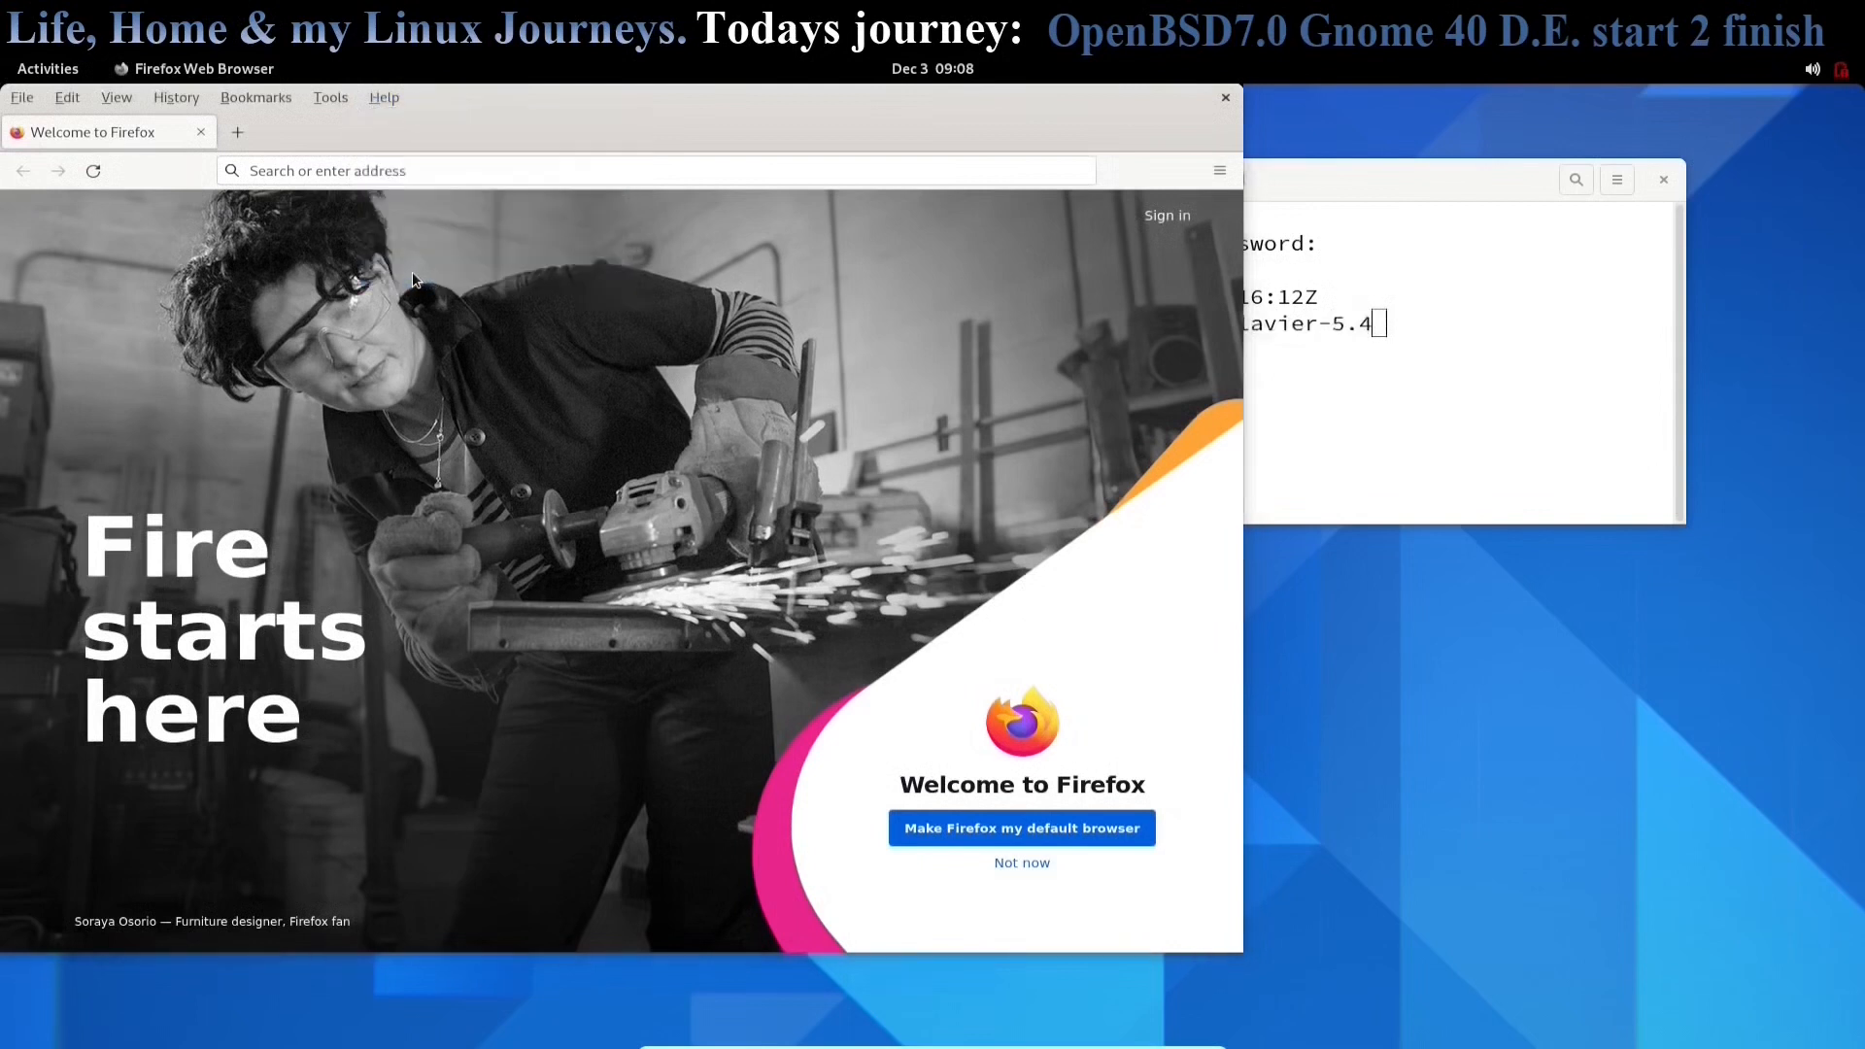
left_click(383, 97)
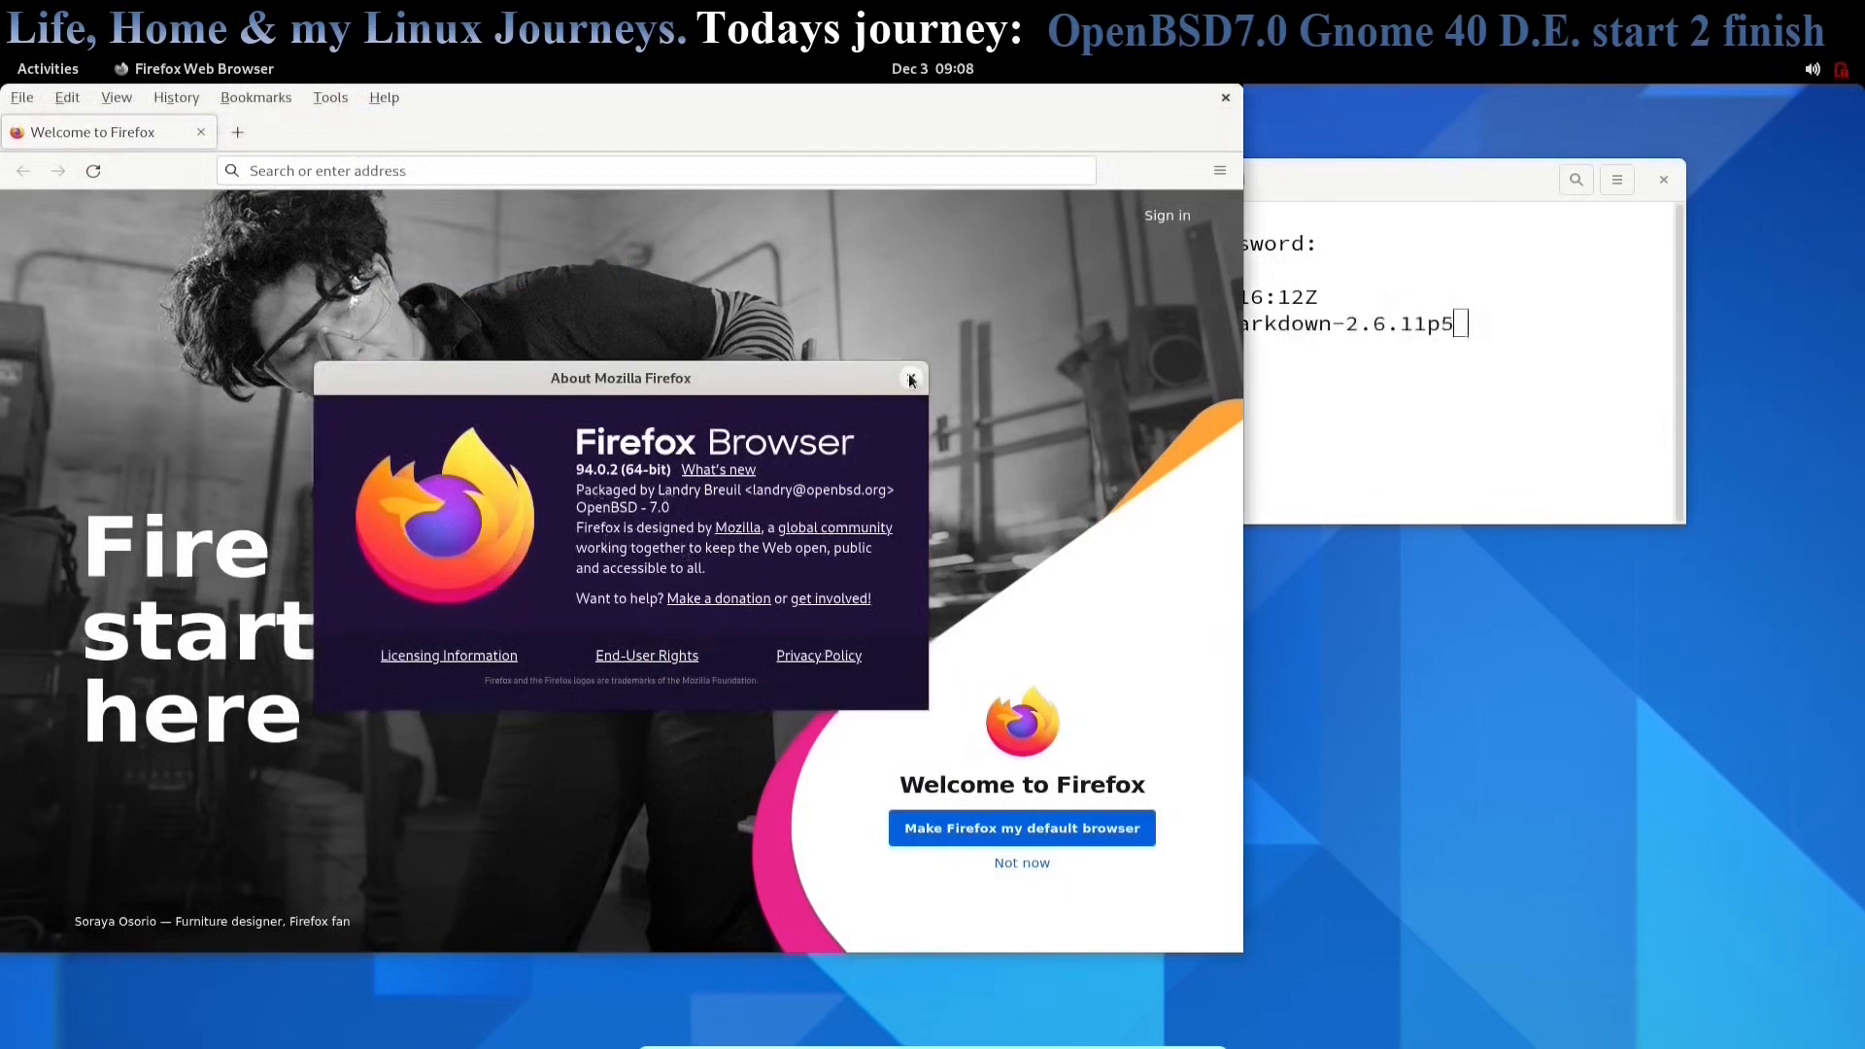
left_click(912, 380)
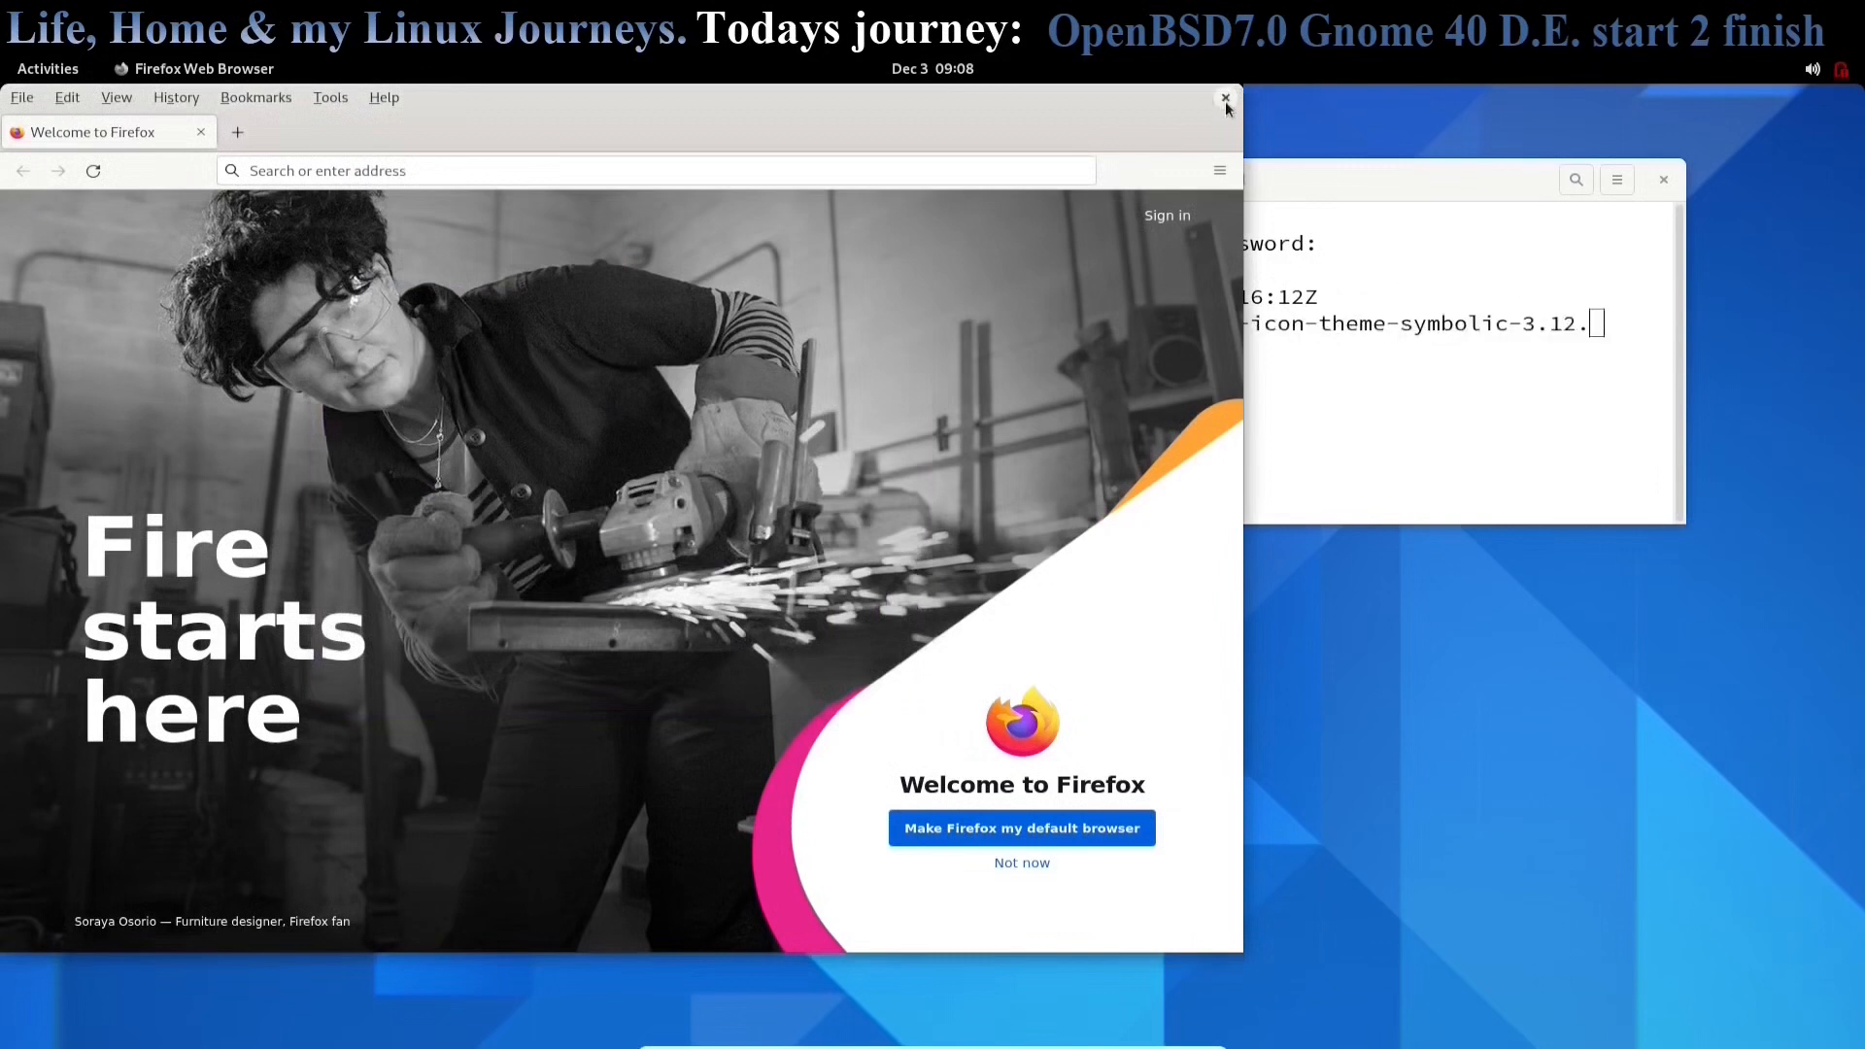
left_click(1225, 97)
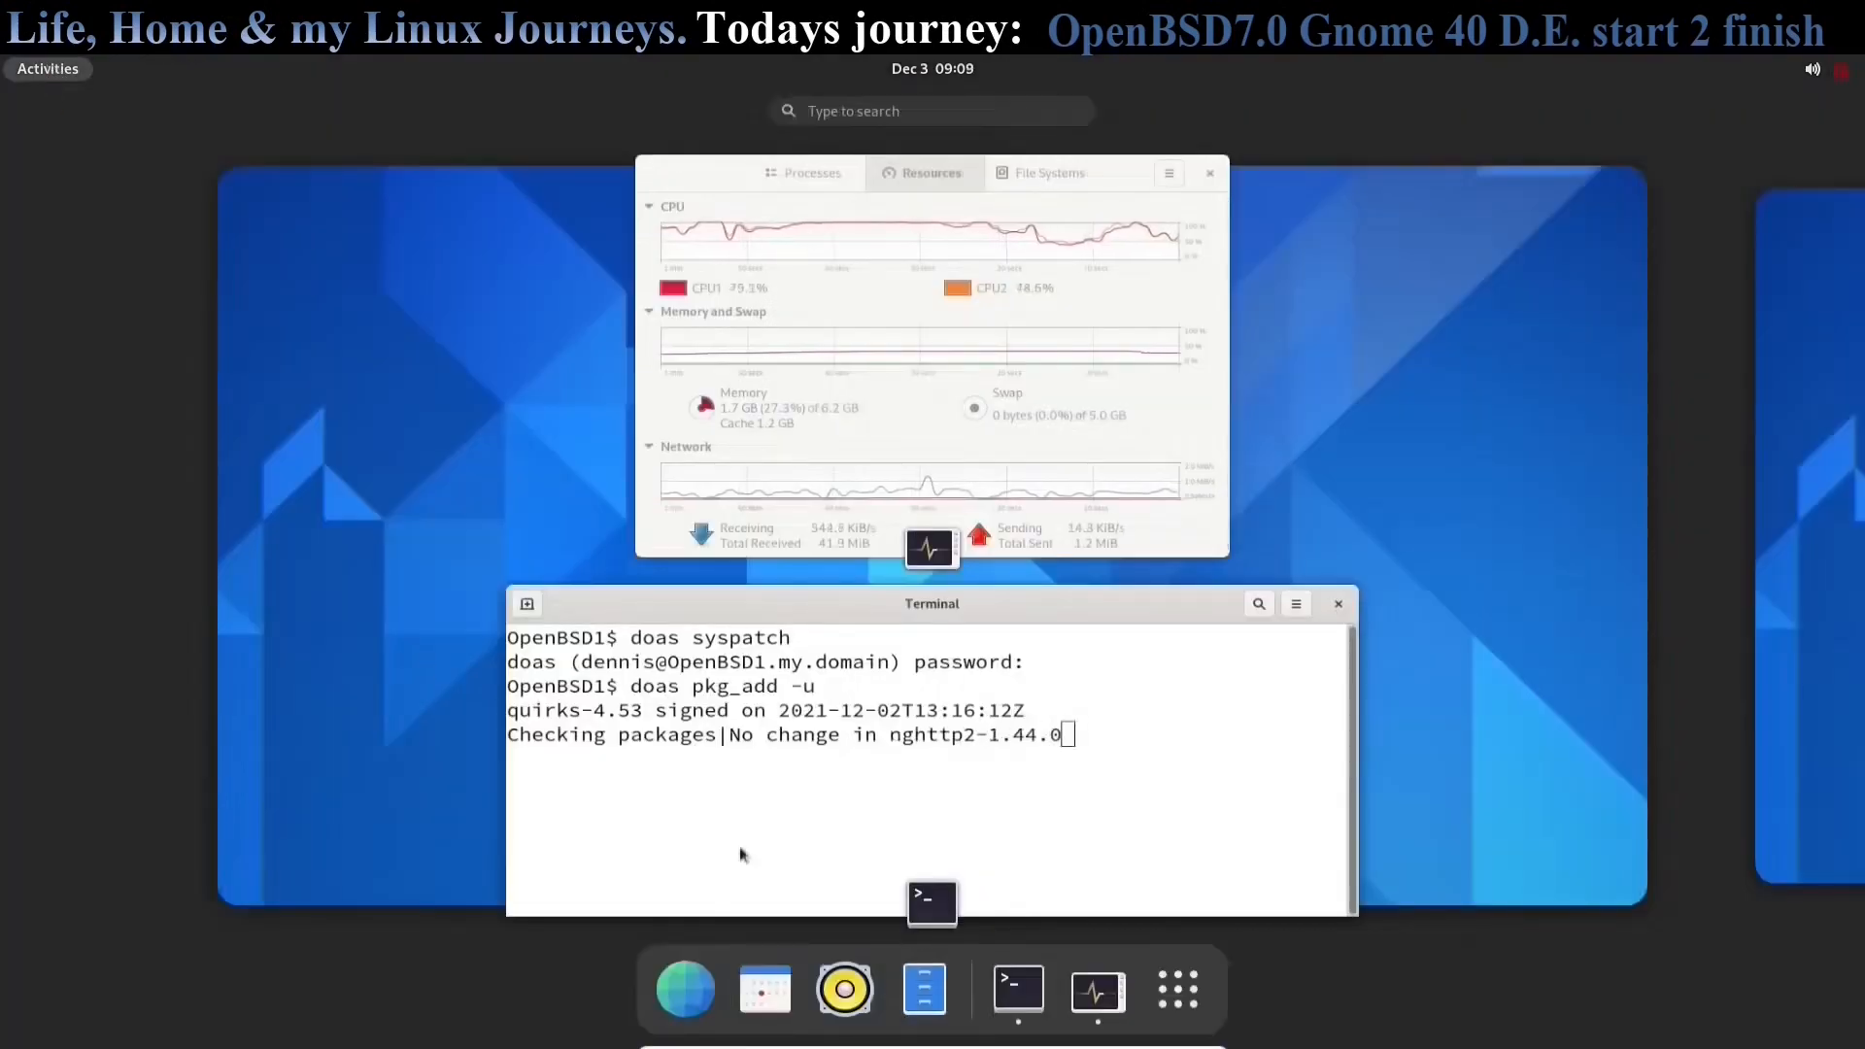
Step: Launch Files on the Home folder from the dock, then bring up the application grid
left_click(1176, 989)
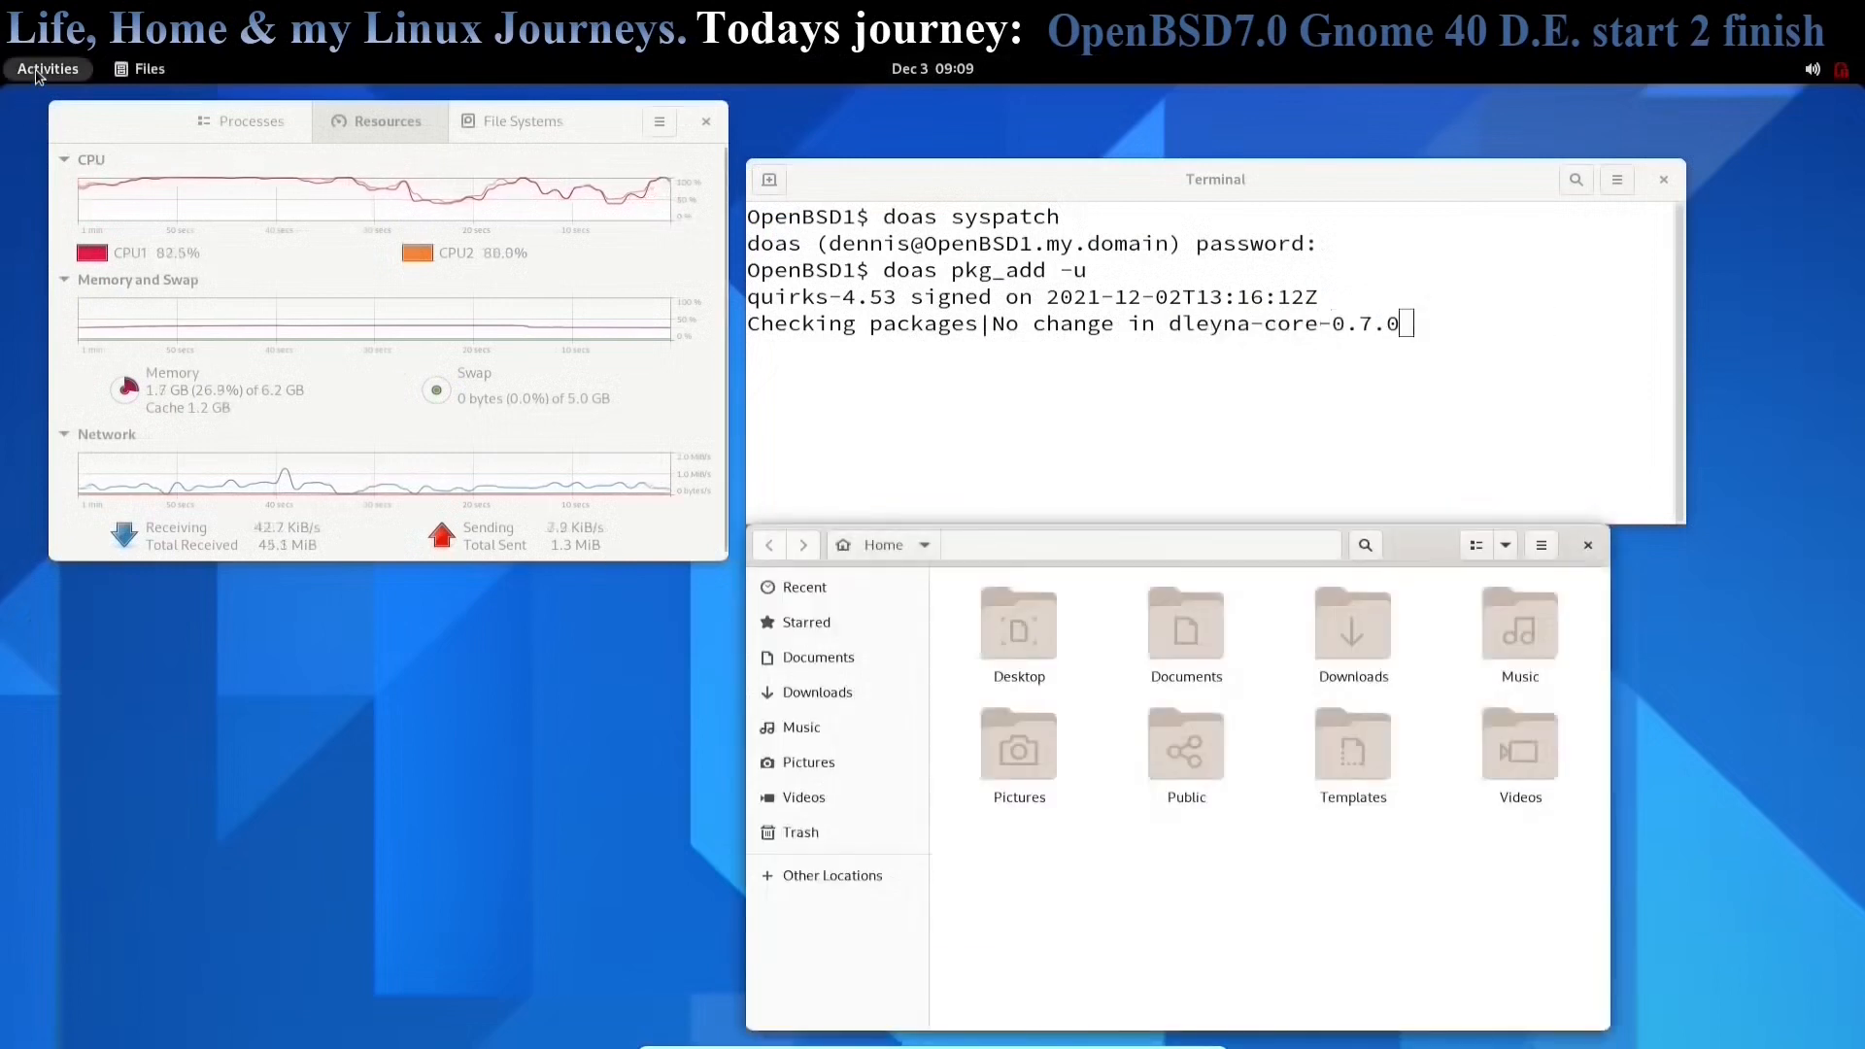
left_click(47, 68)
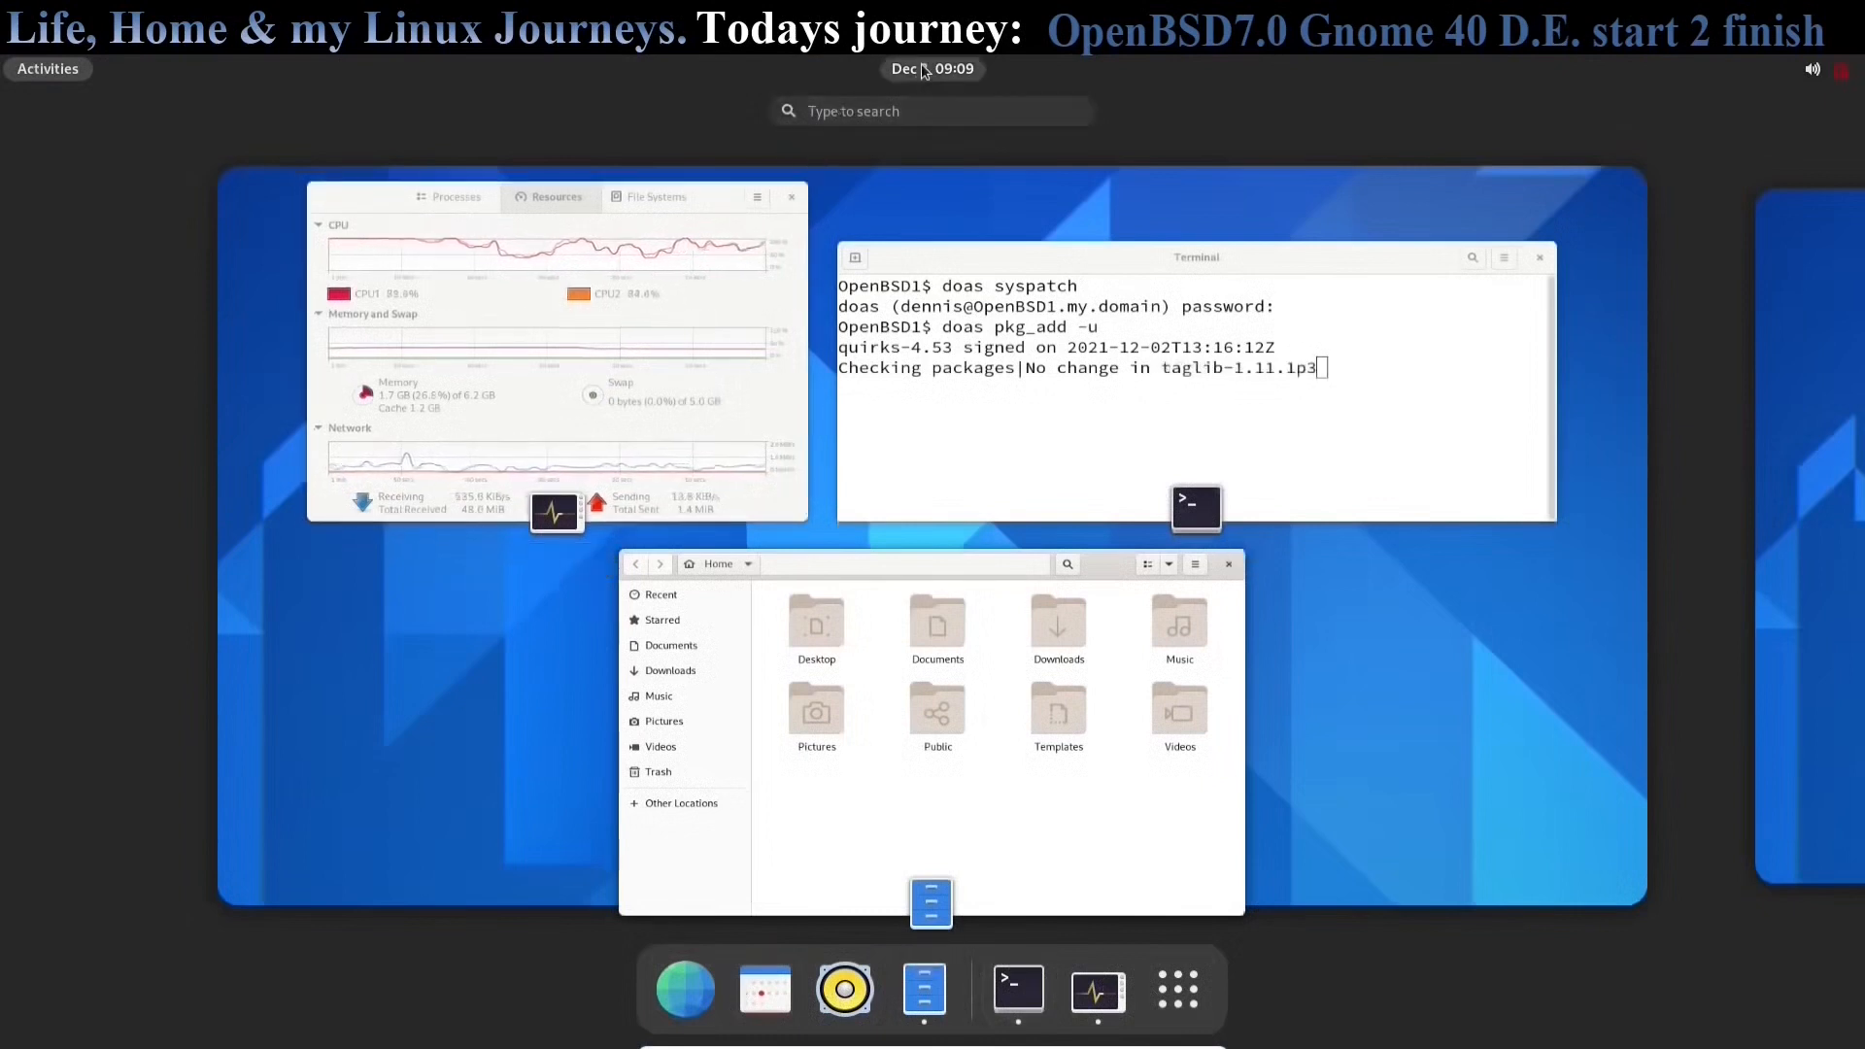
left_click(933, 68)
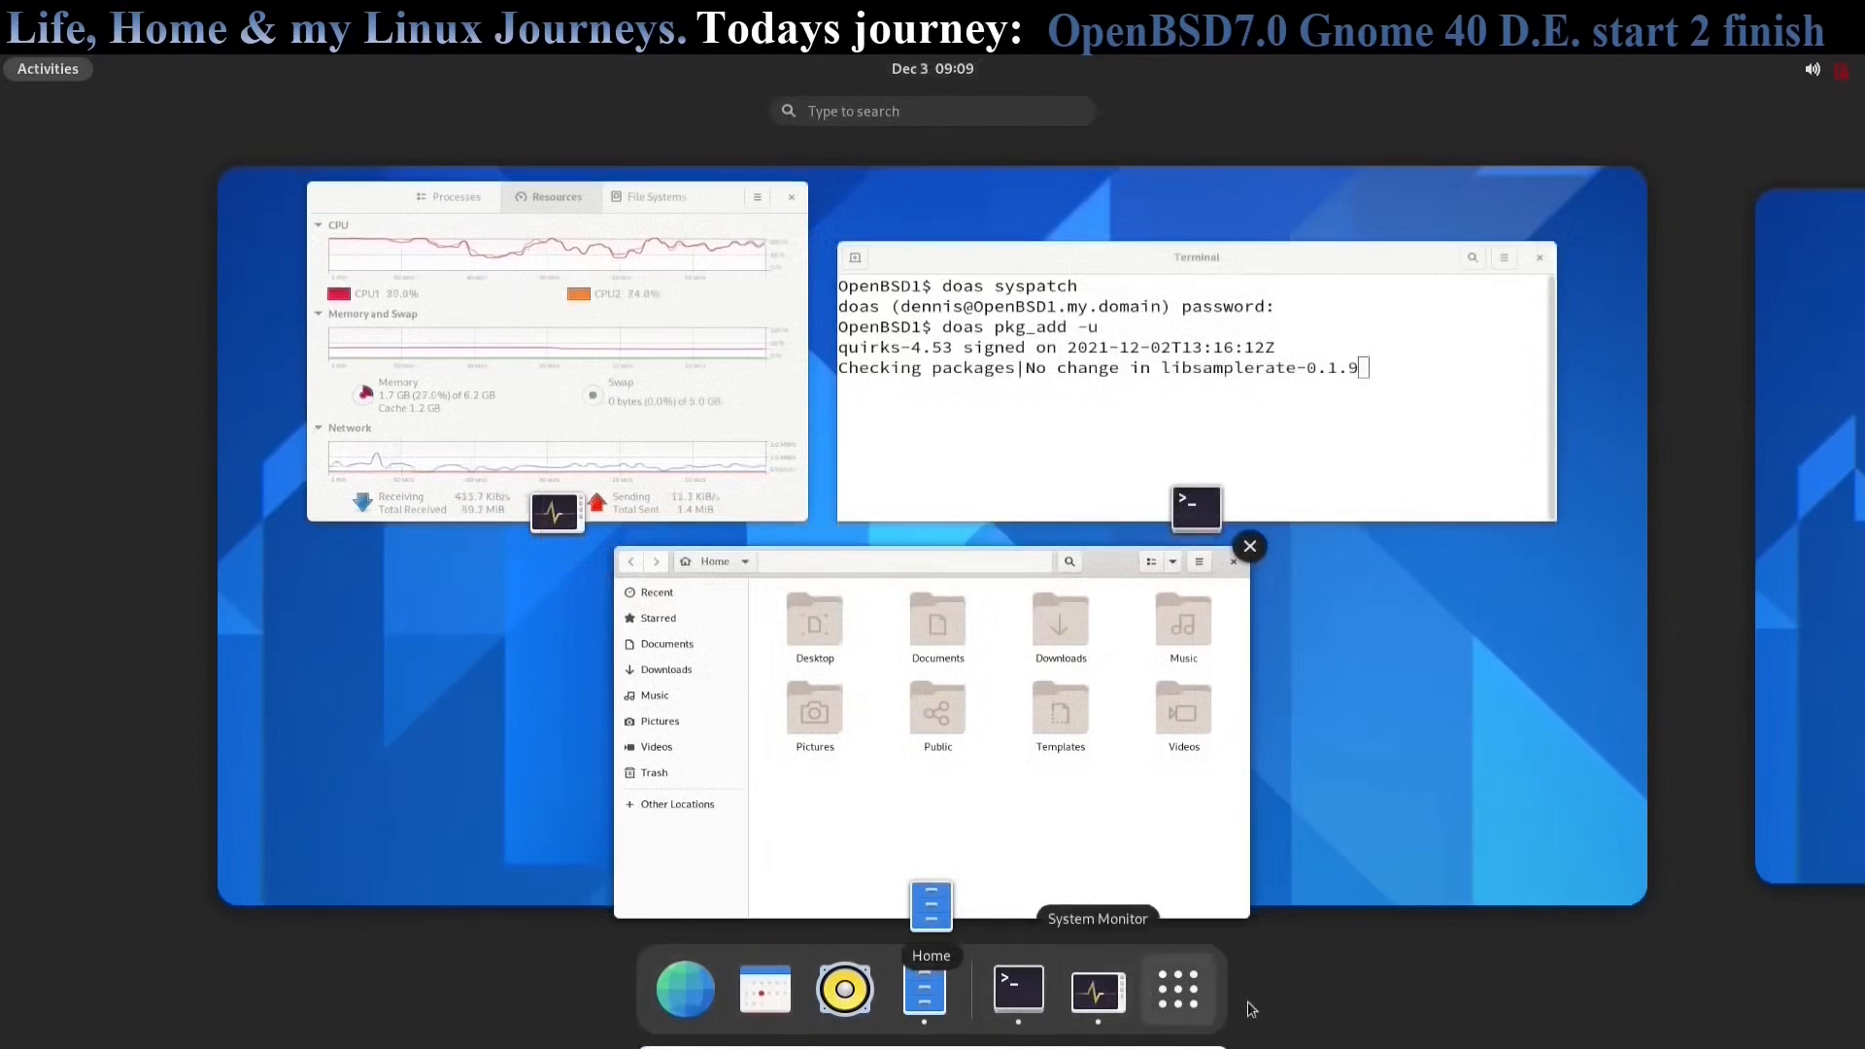
left_click(1176, 989)
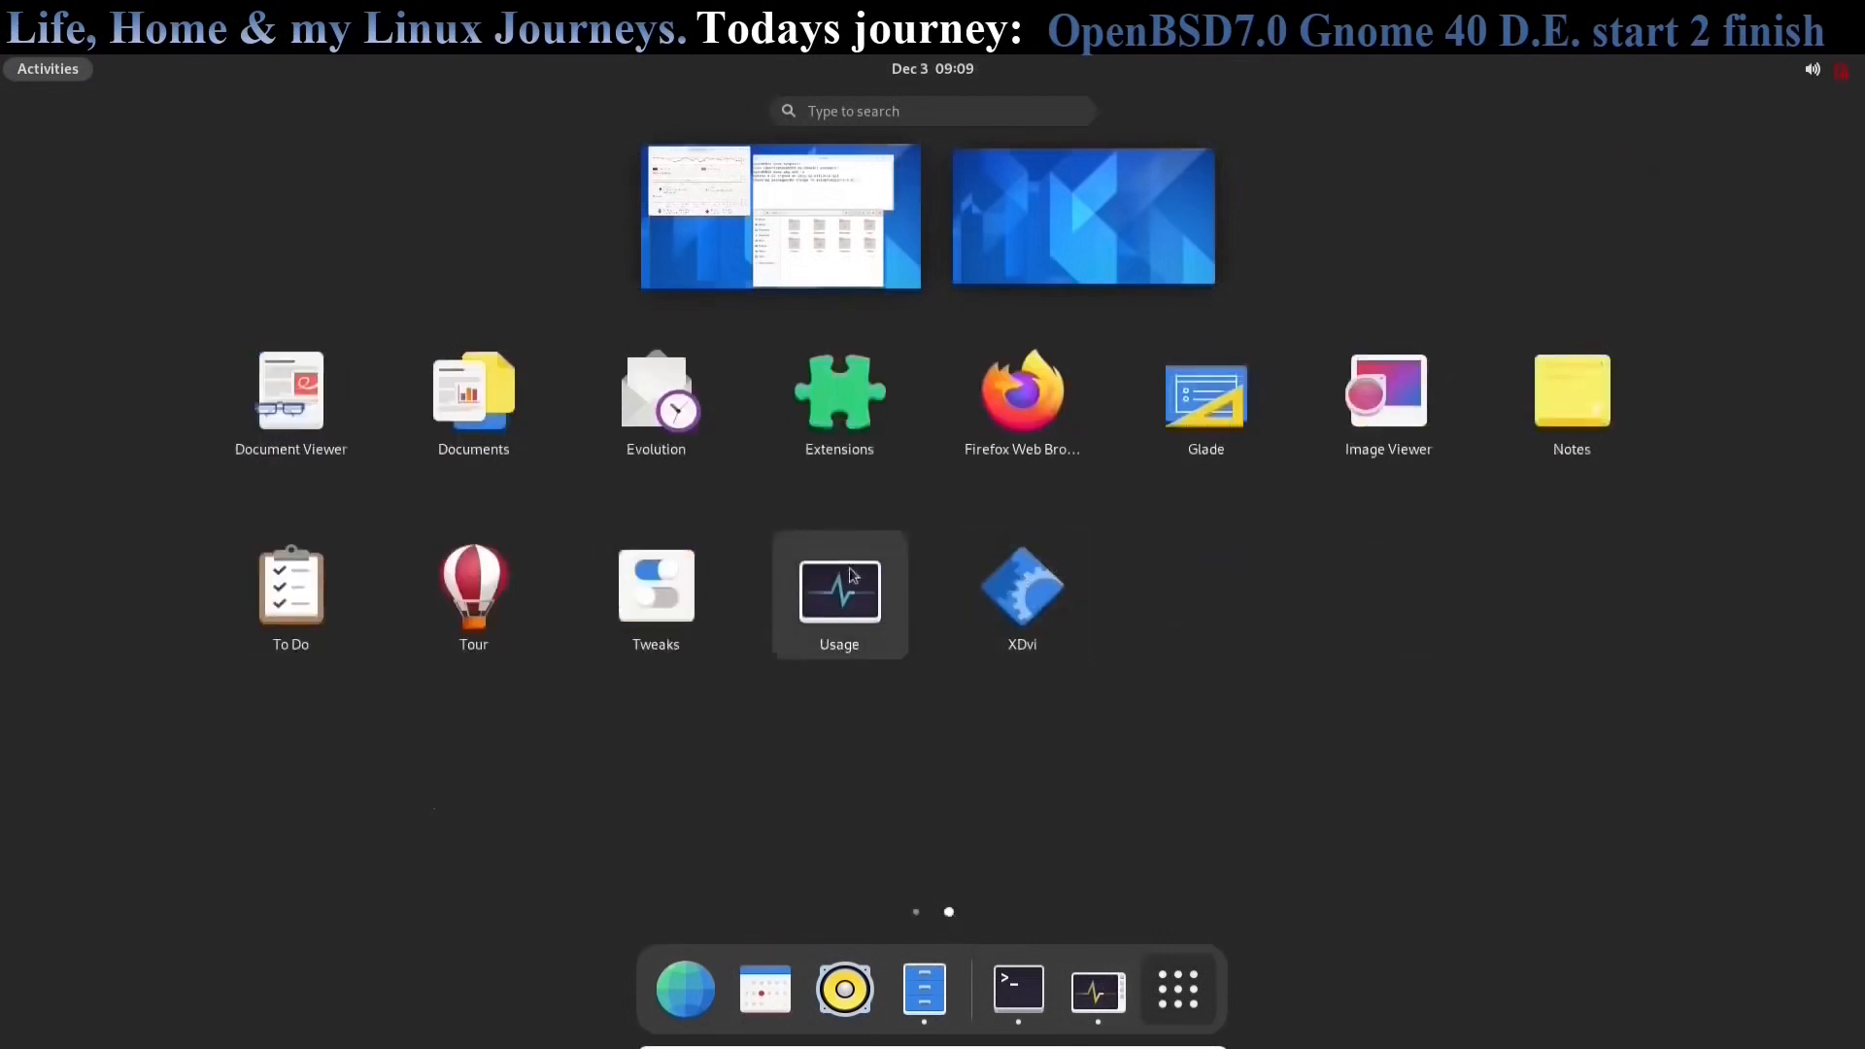
Step: Launch GNOME Usage, glance at its performance view, then close it
left_click(839, 586)
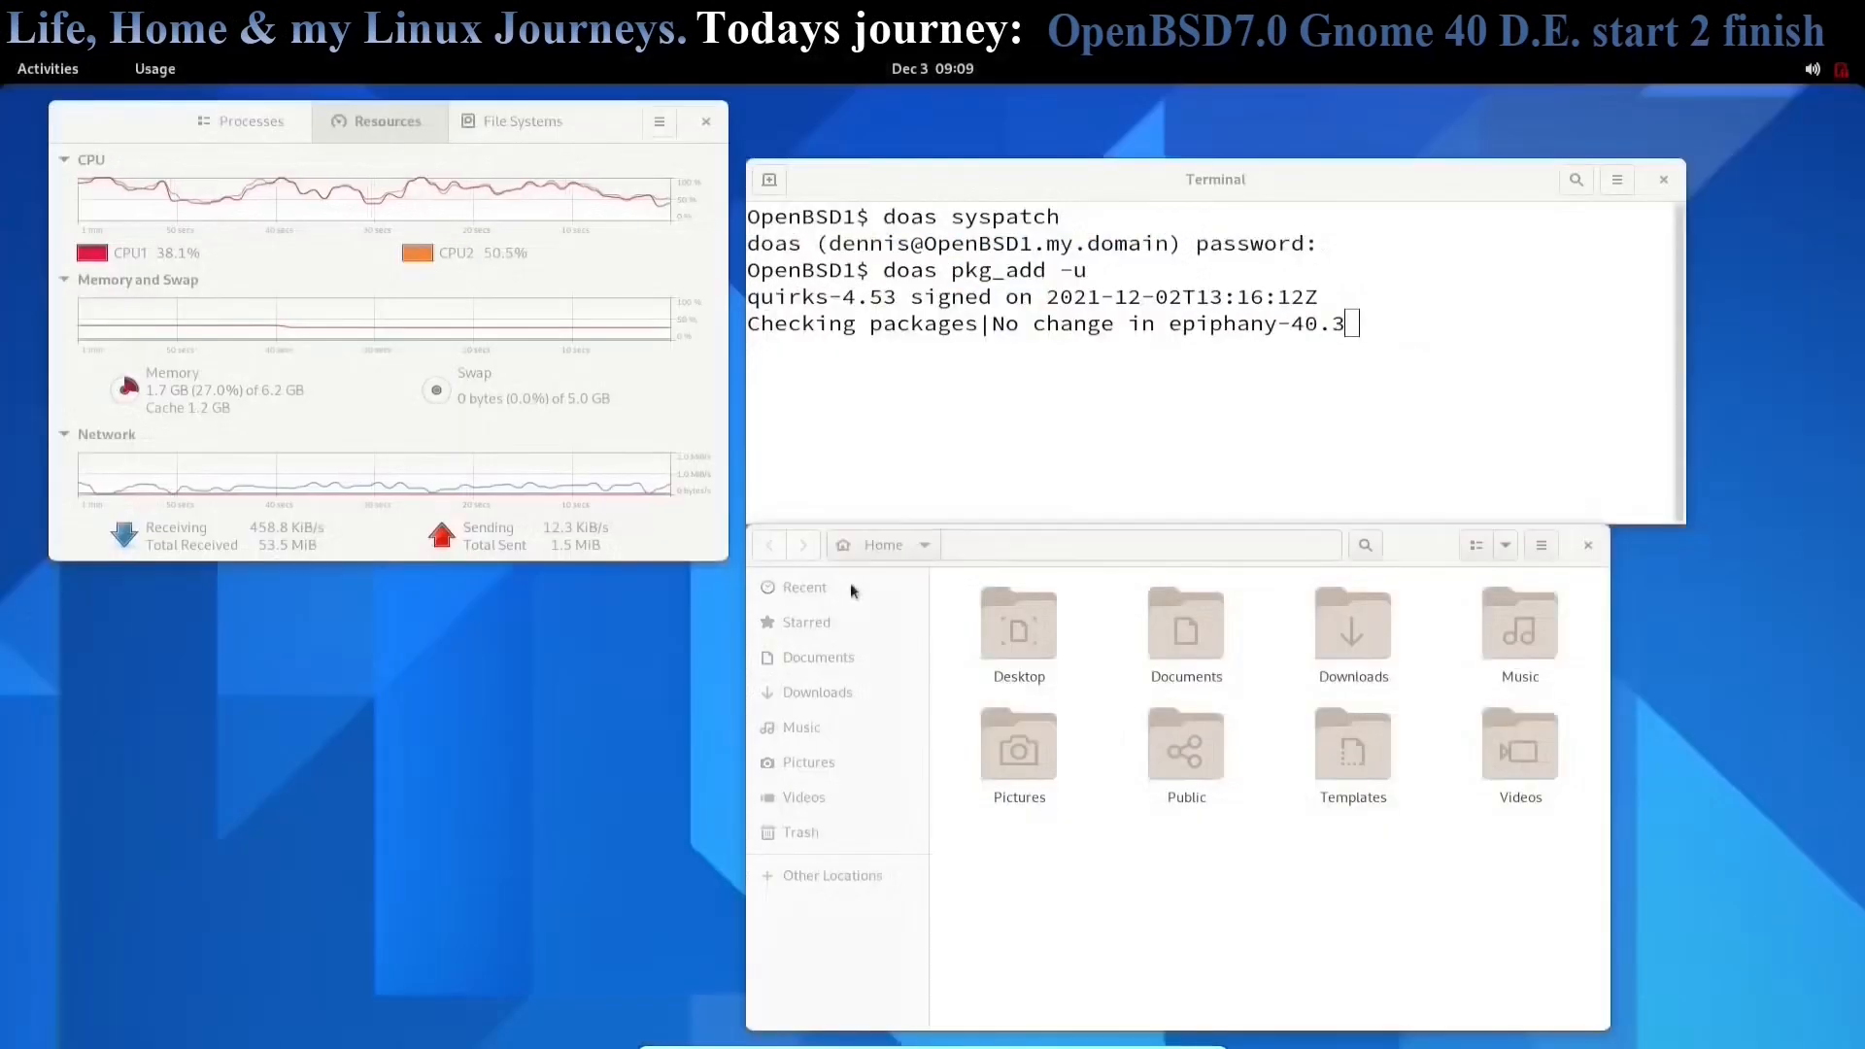
left_click(154, 68)
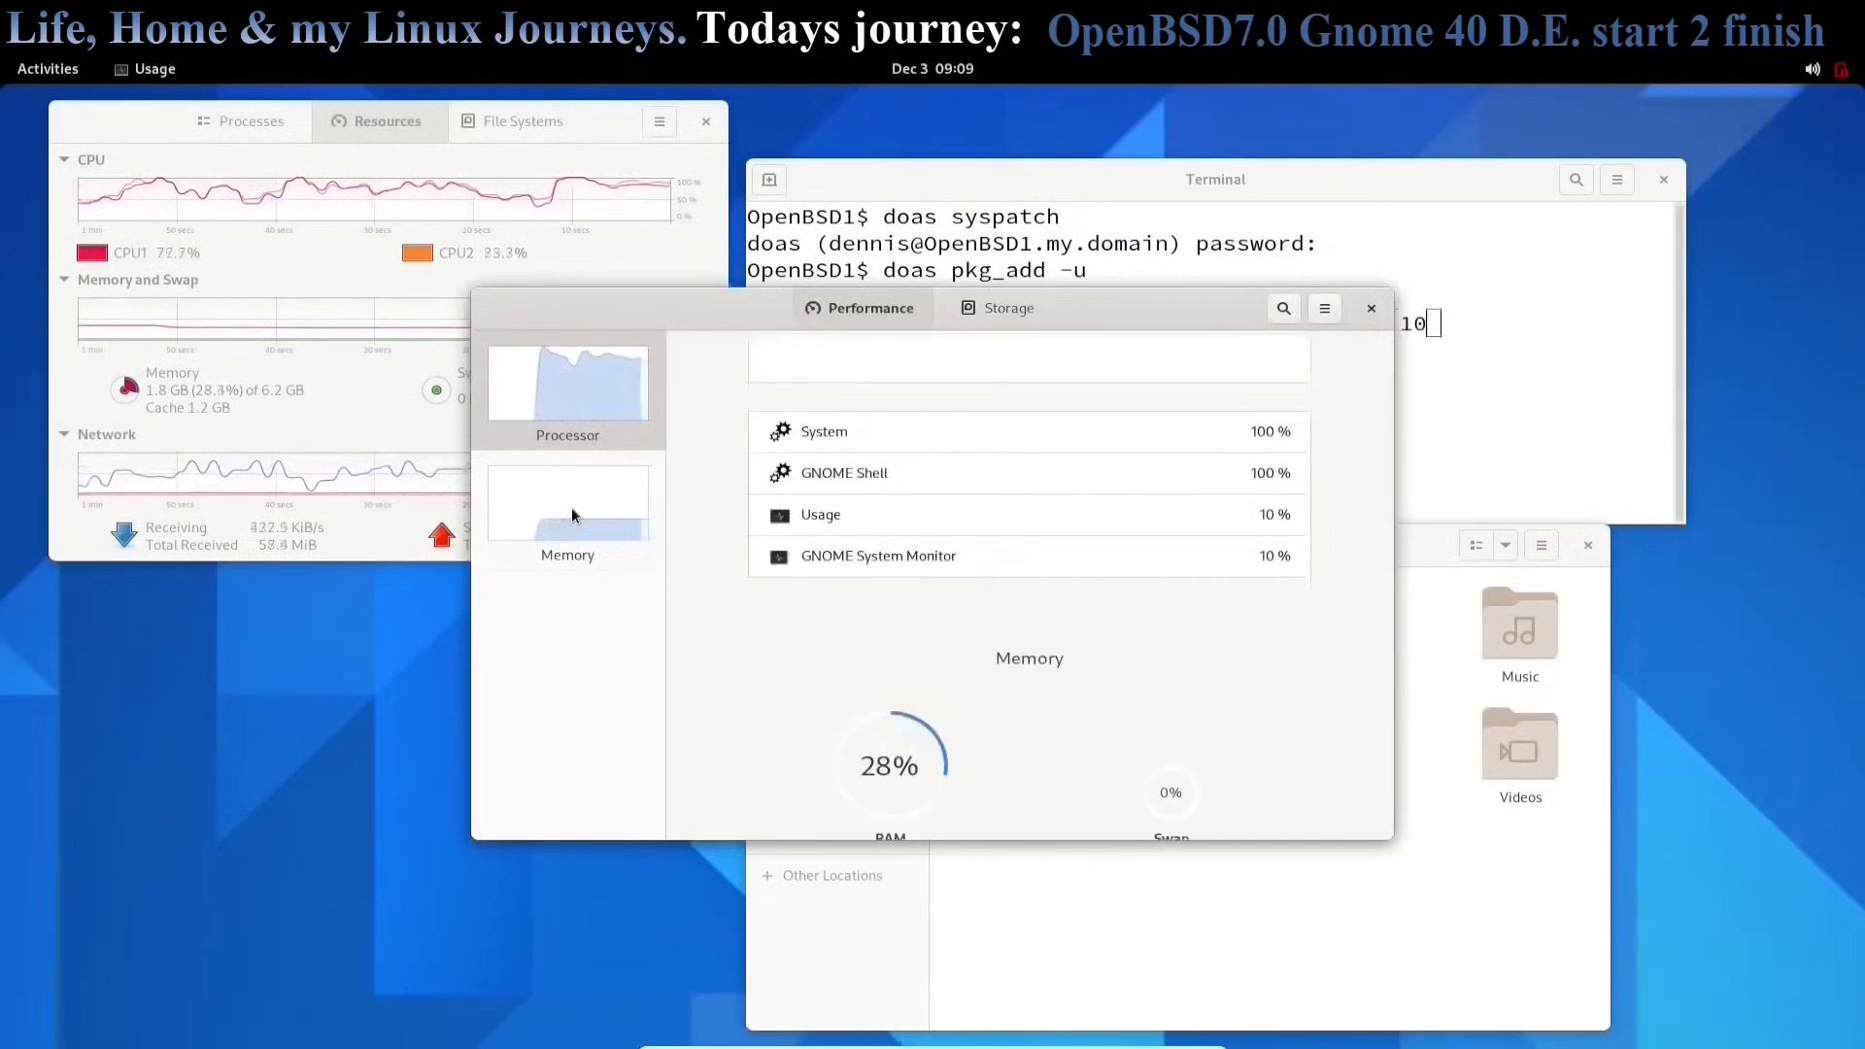
left_click(568, 512)
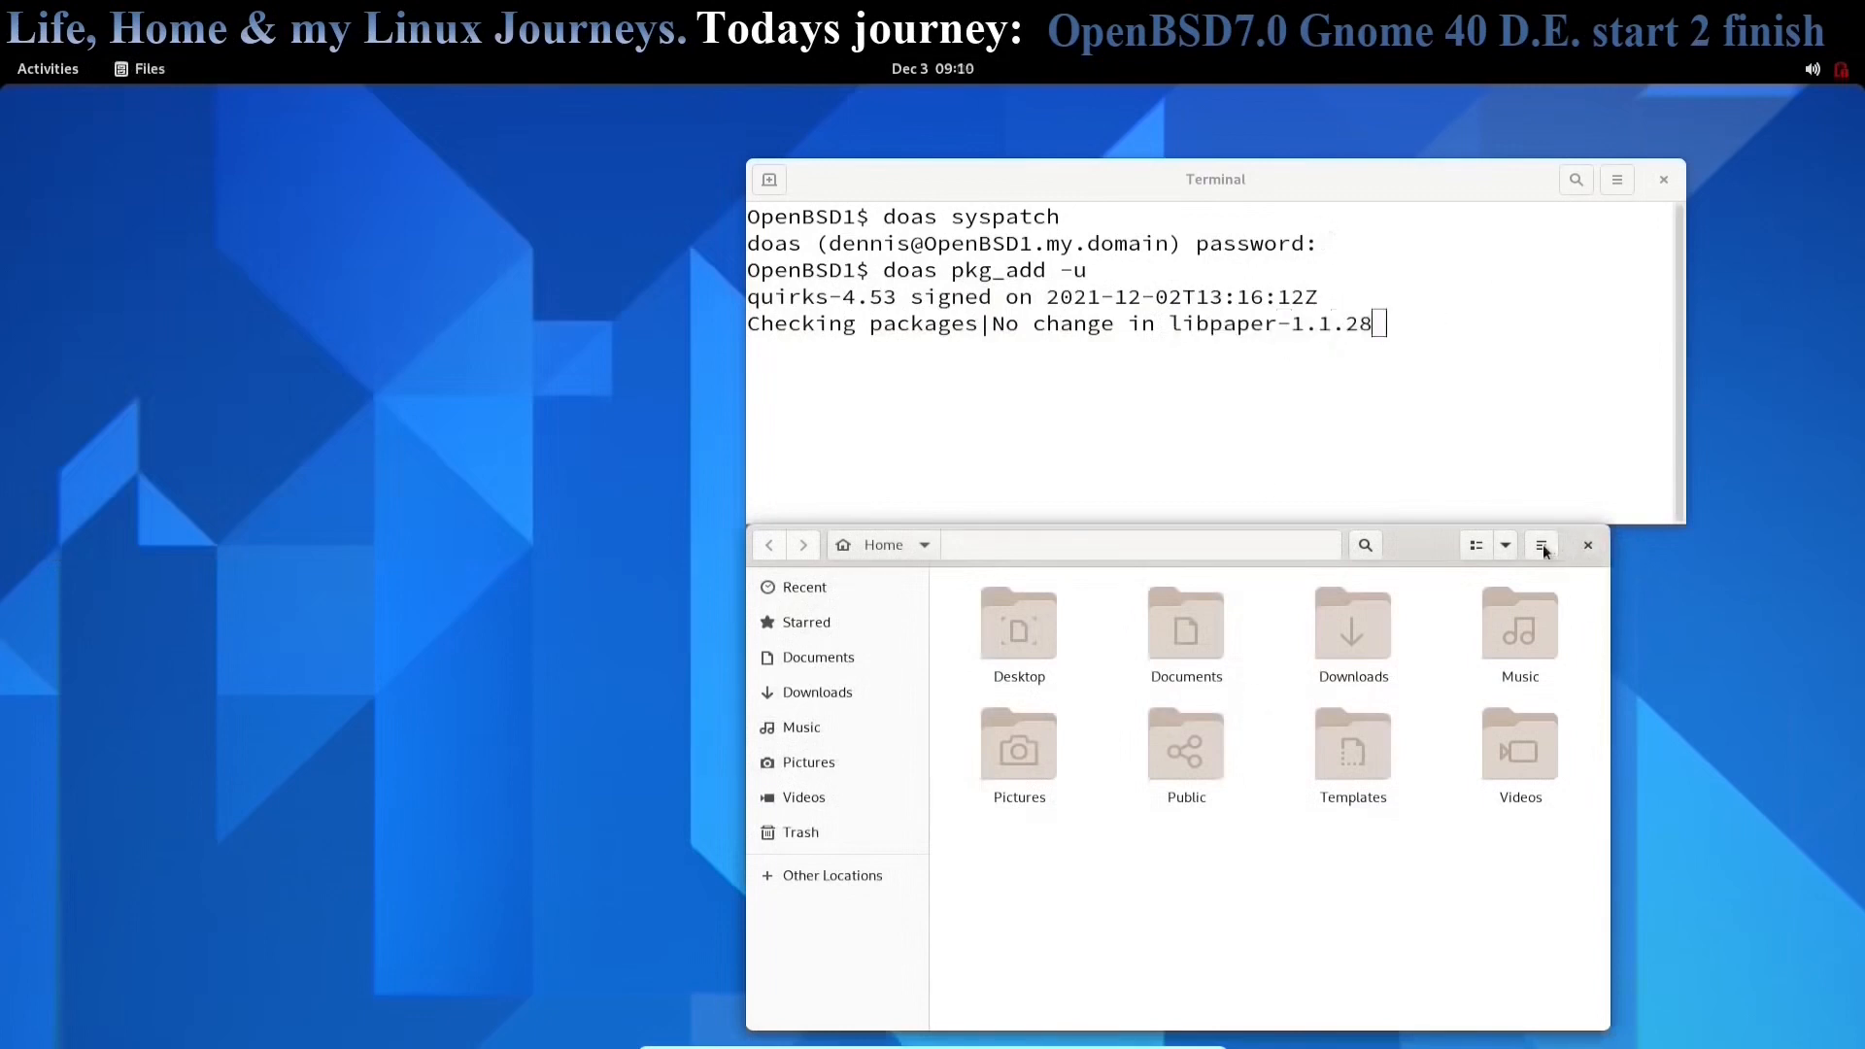
Step: View Files' About dialog showing version 40.2, dismiss it, and close Files
left_click(1541, 545)
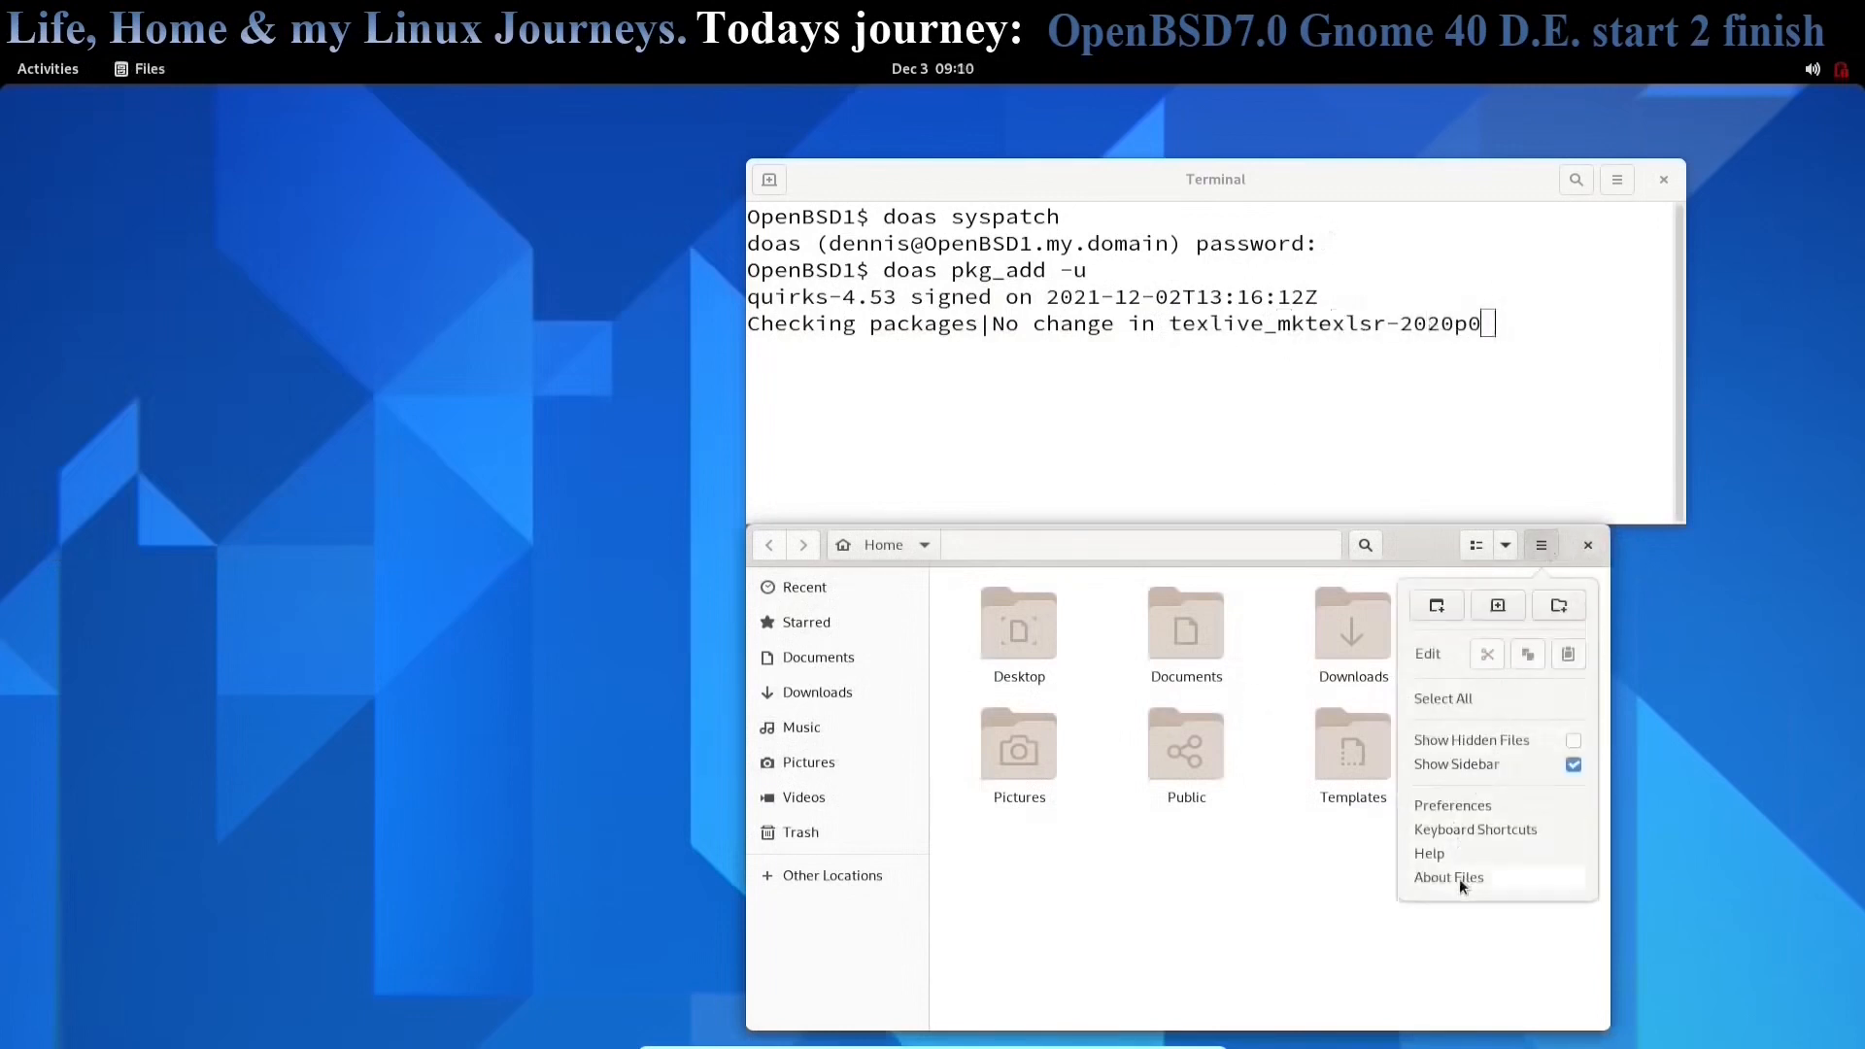
left_click(1448, 876)
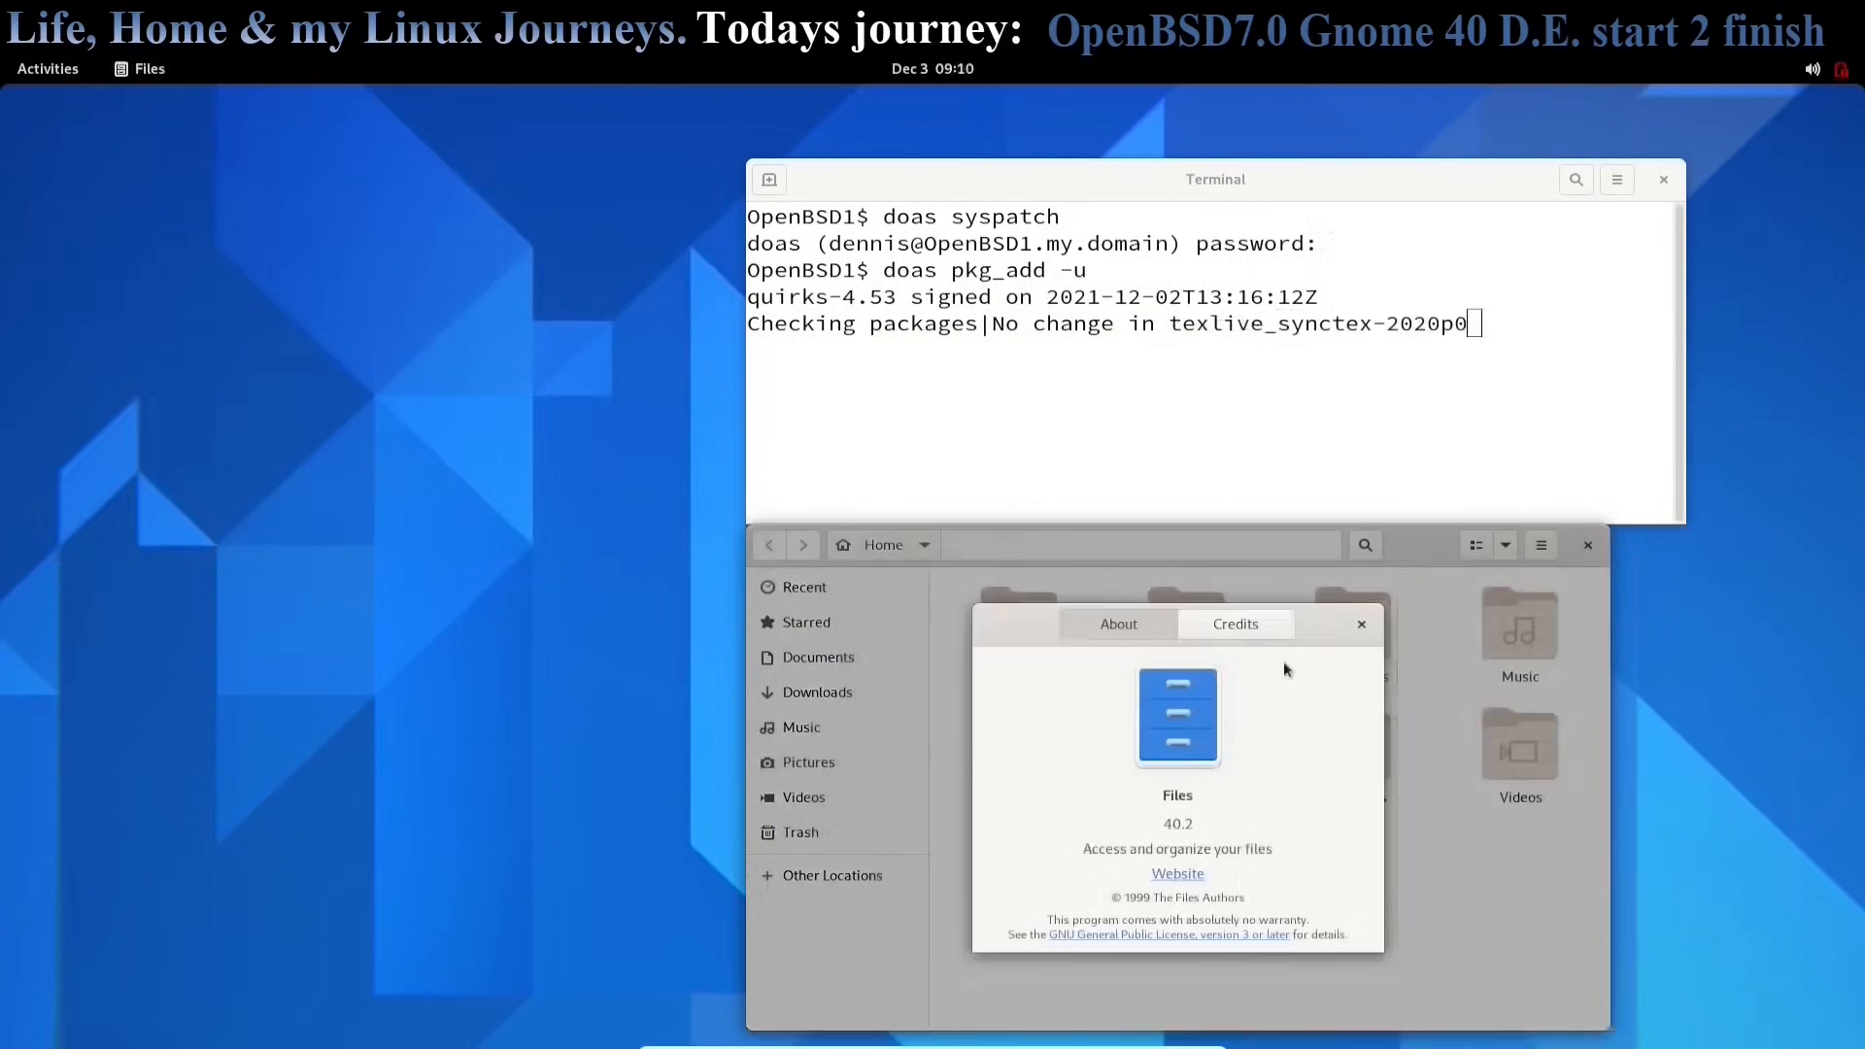
left_click(1361, 624)
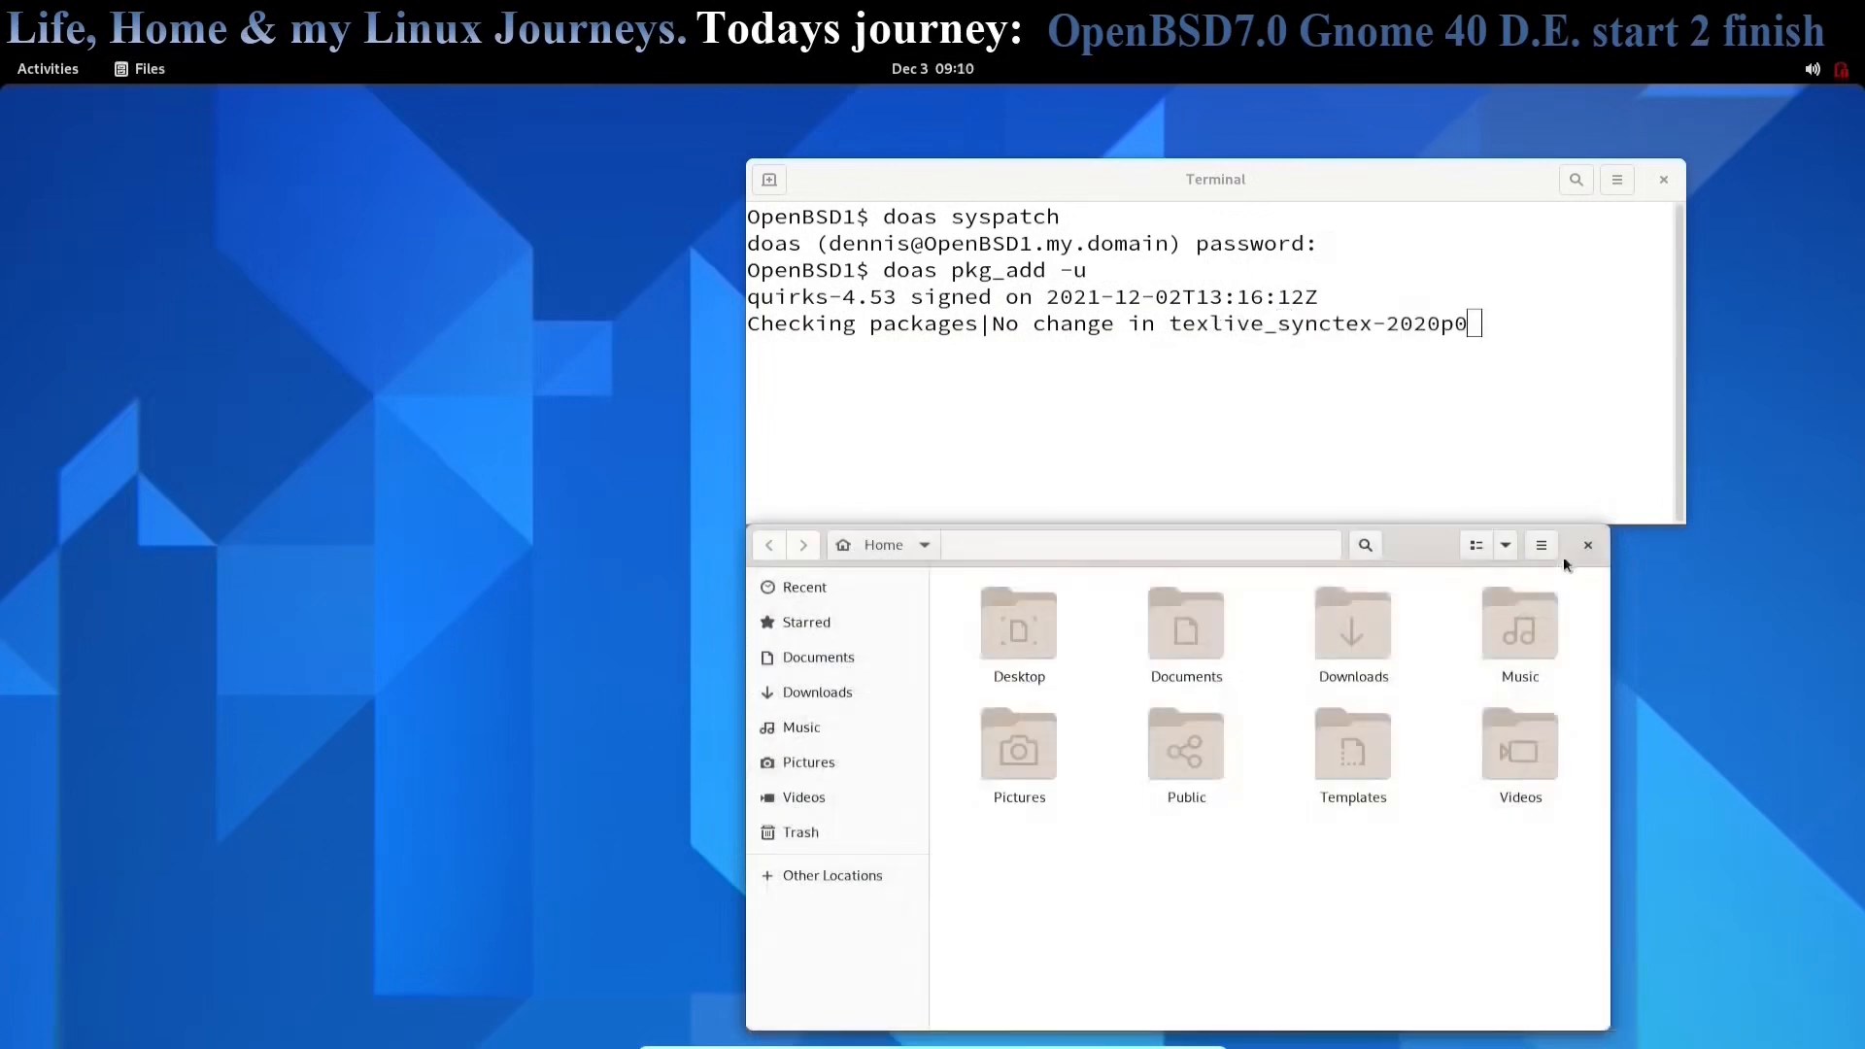
left_click(1587, 545)
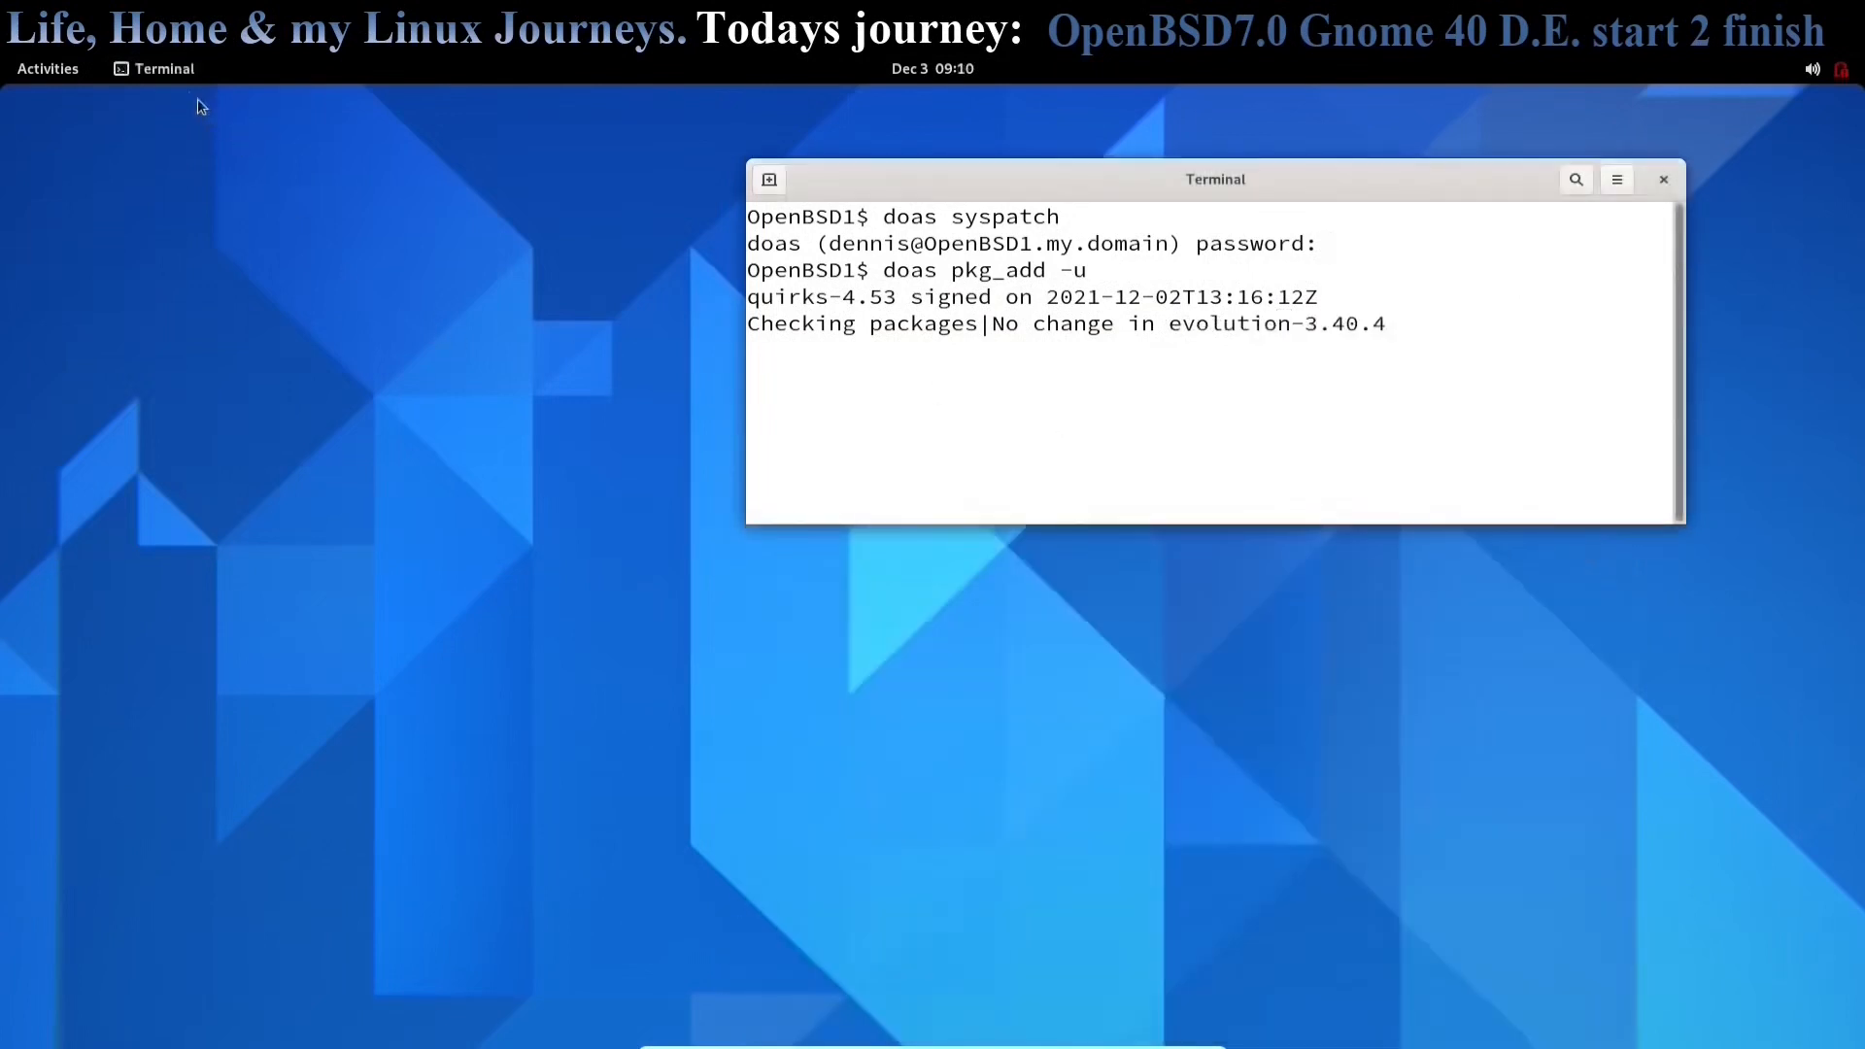
Step: Open Terminal via a 'termi' search and start a New Window from its dock menu
left_click(48, 68)
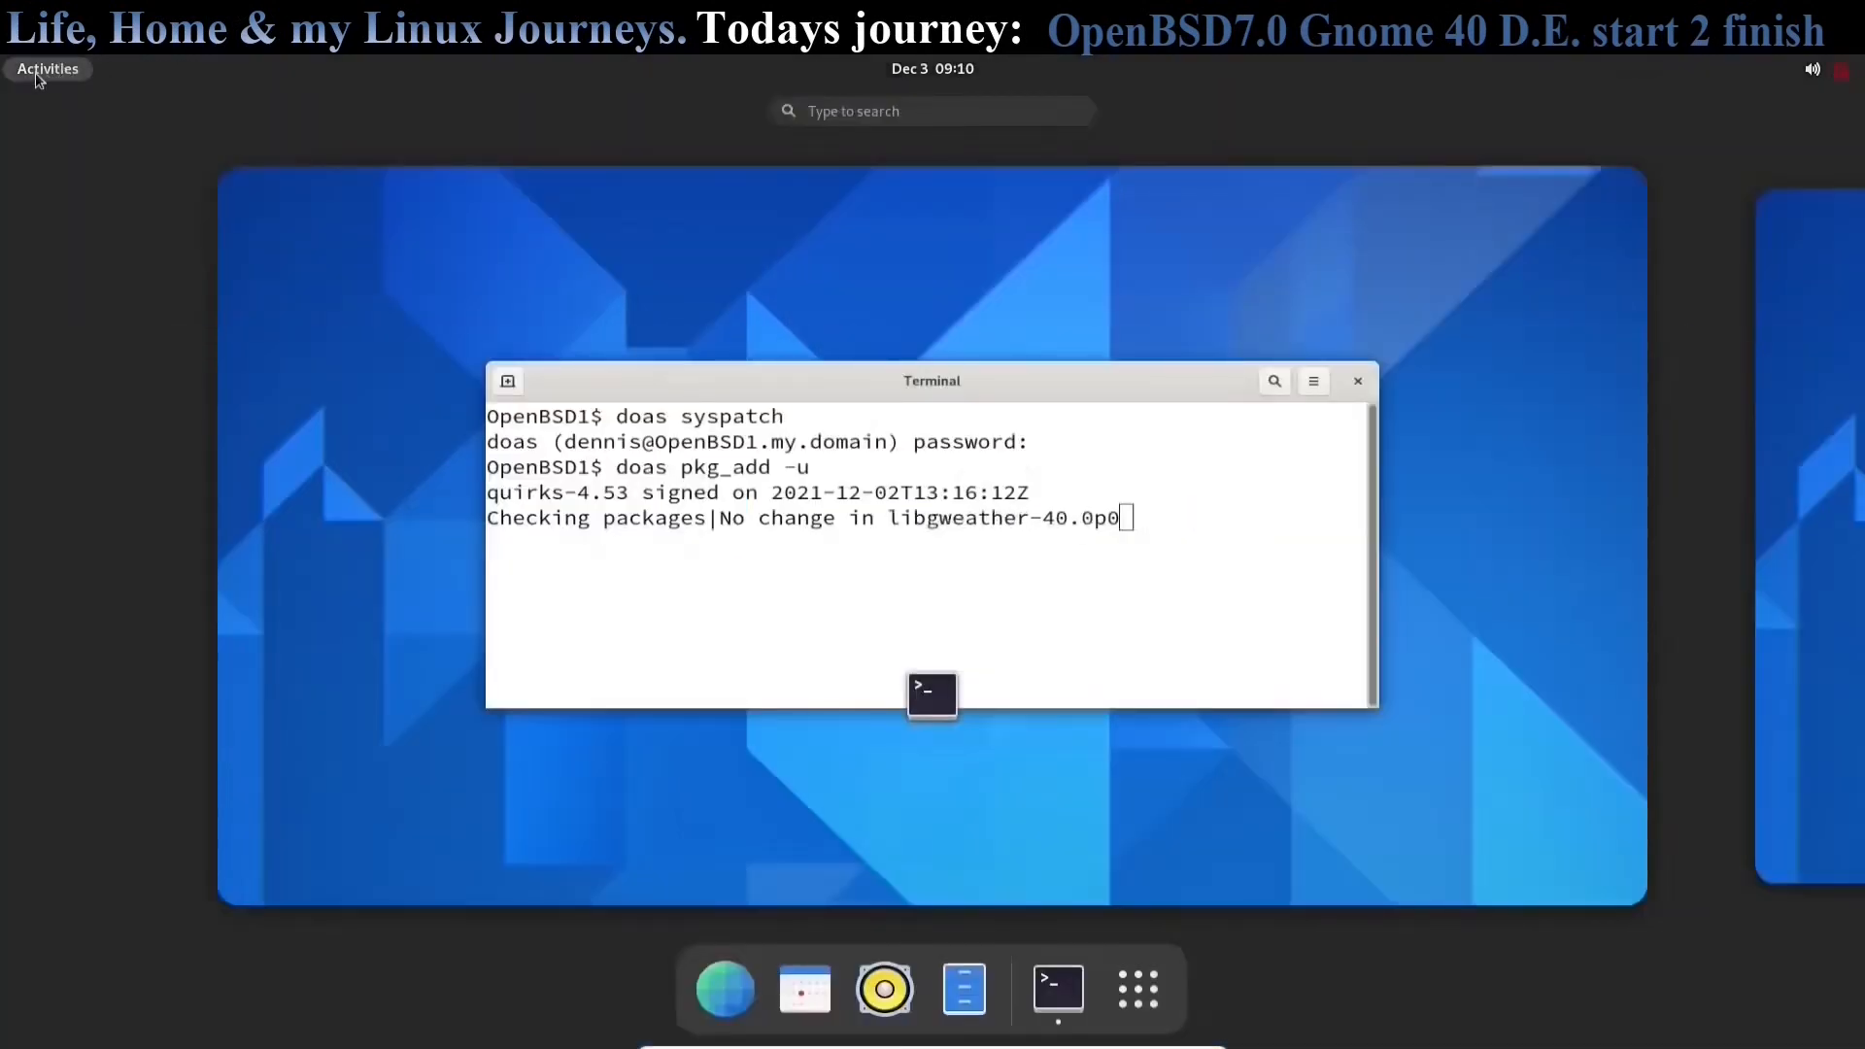
type("t")
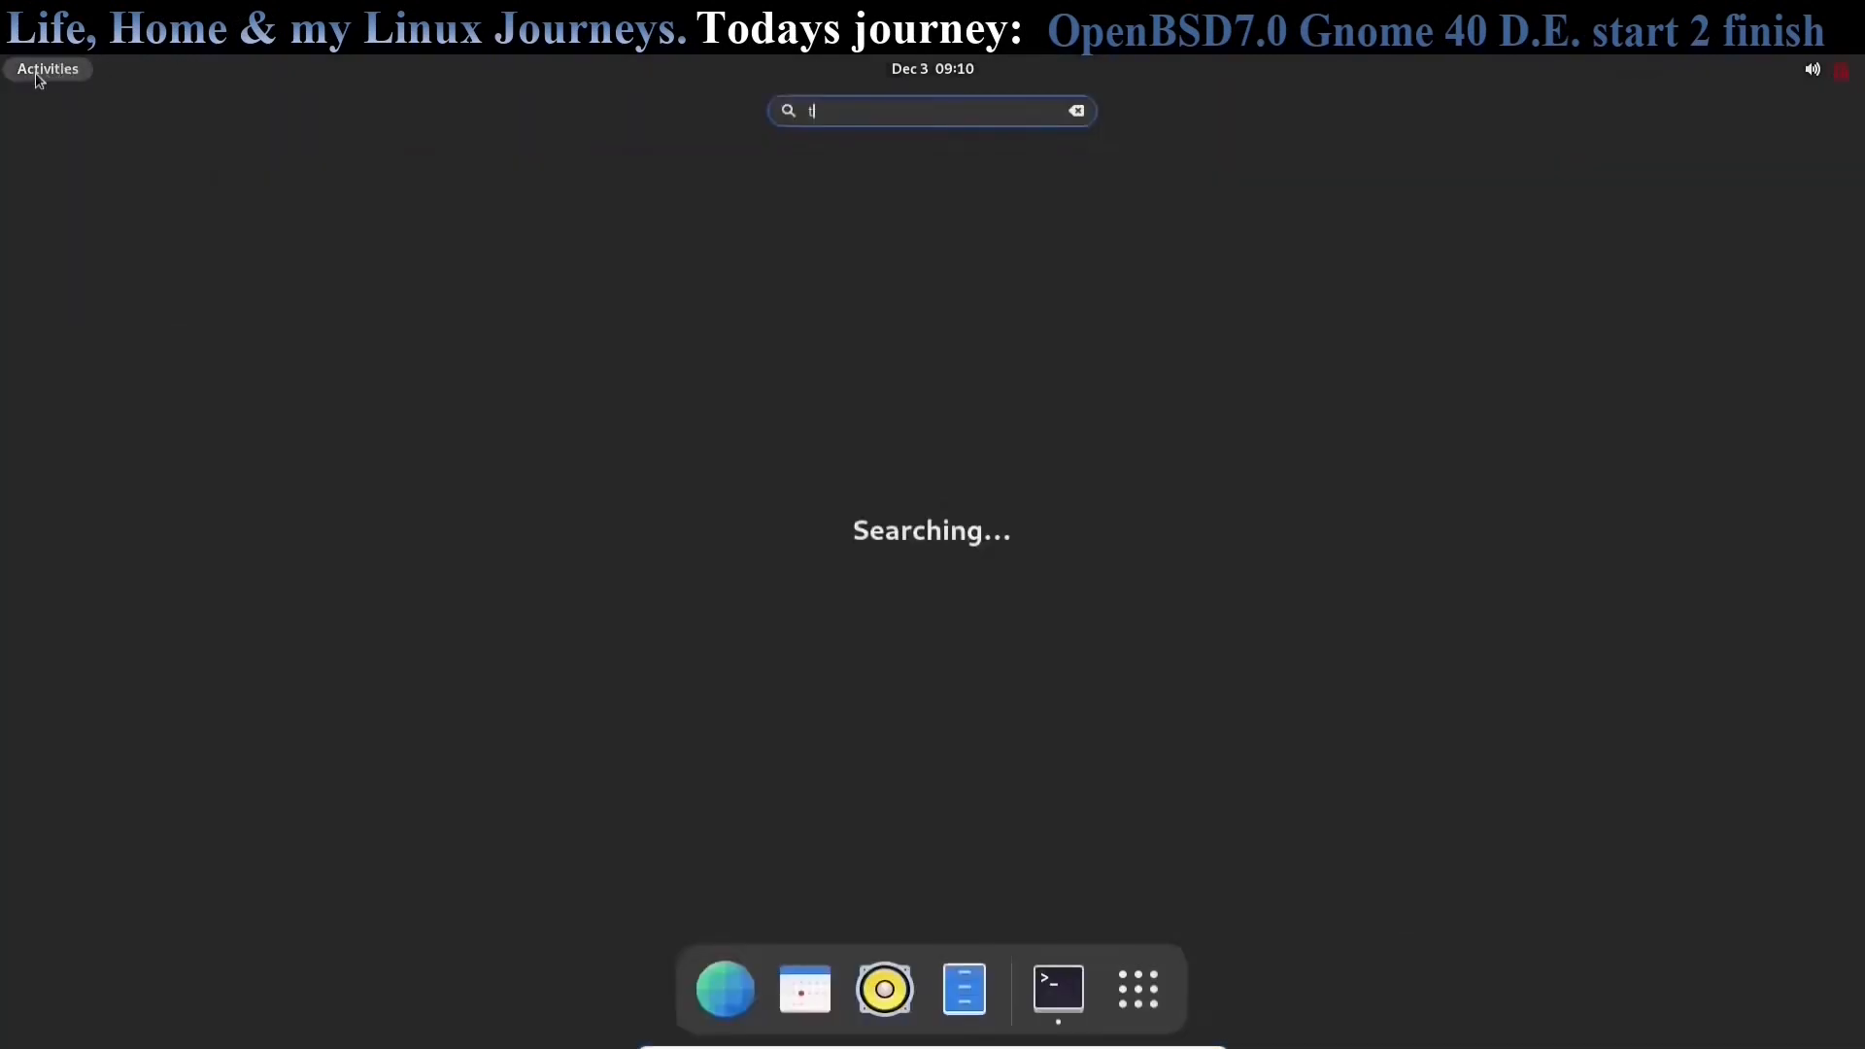
type("ermi")
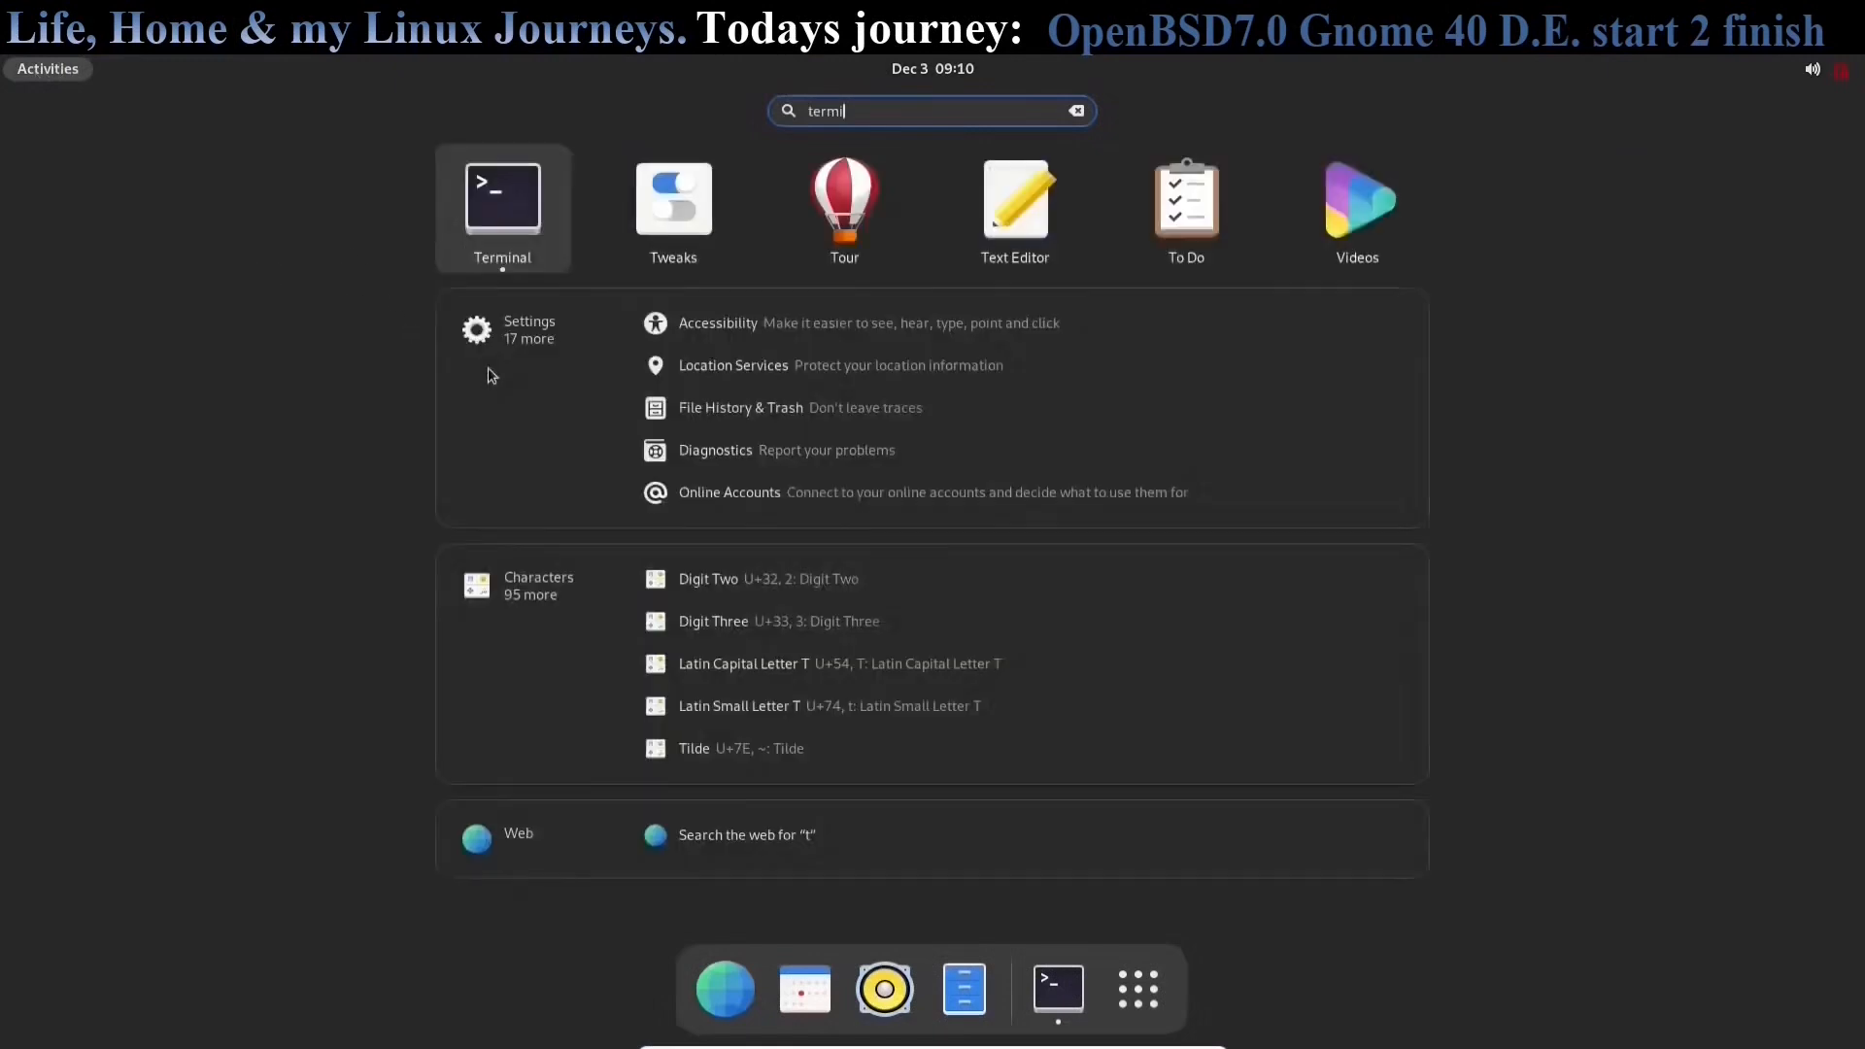
type("i")
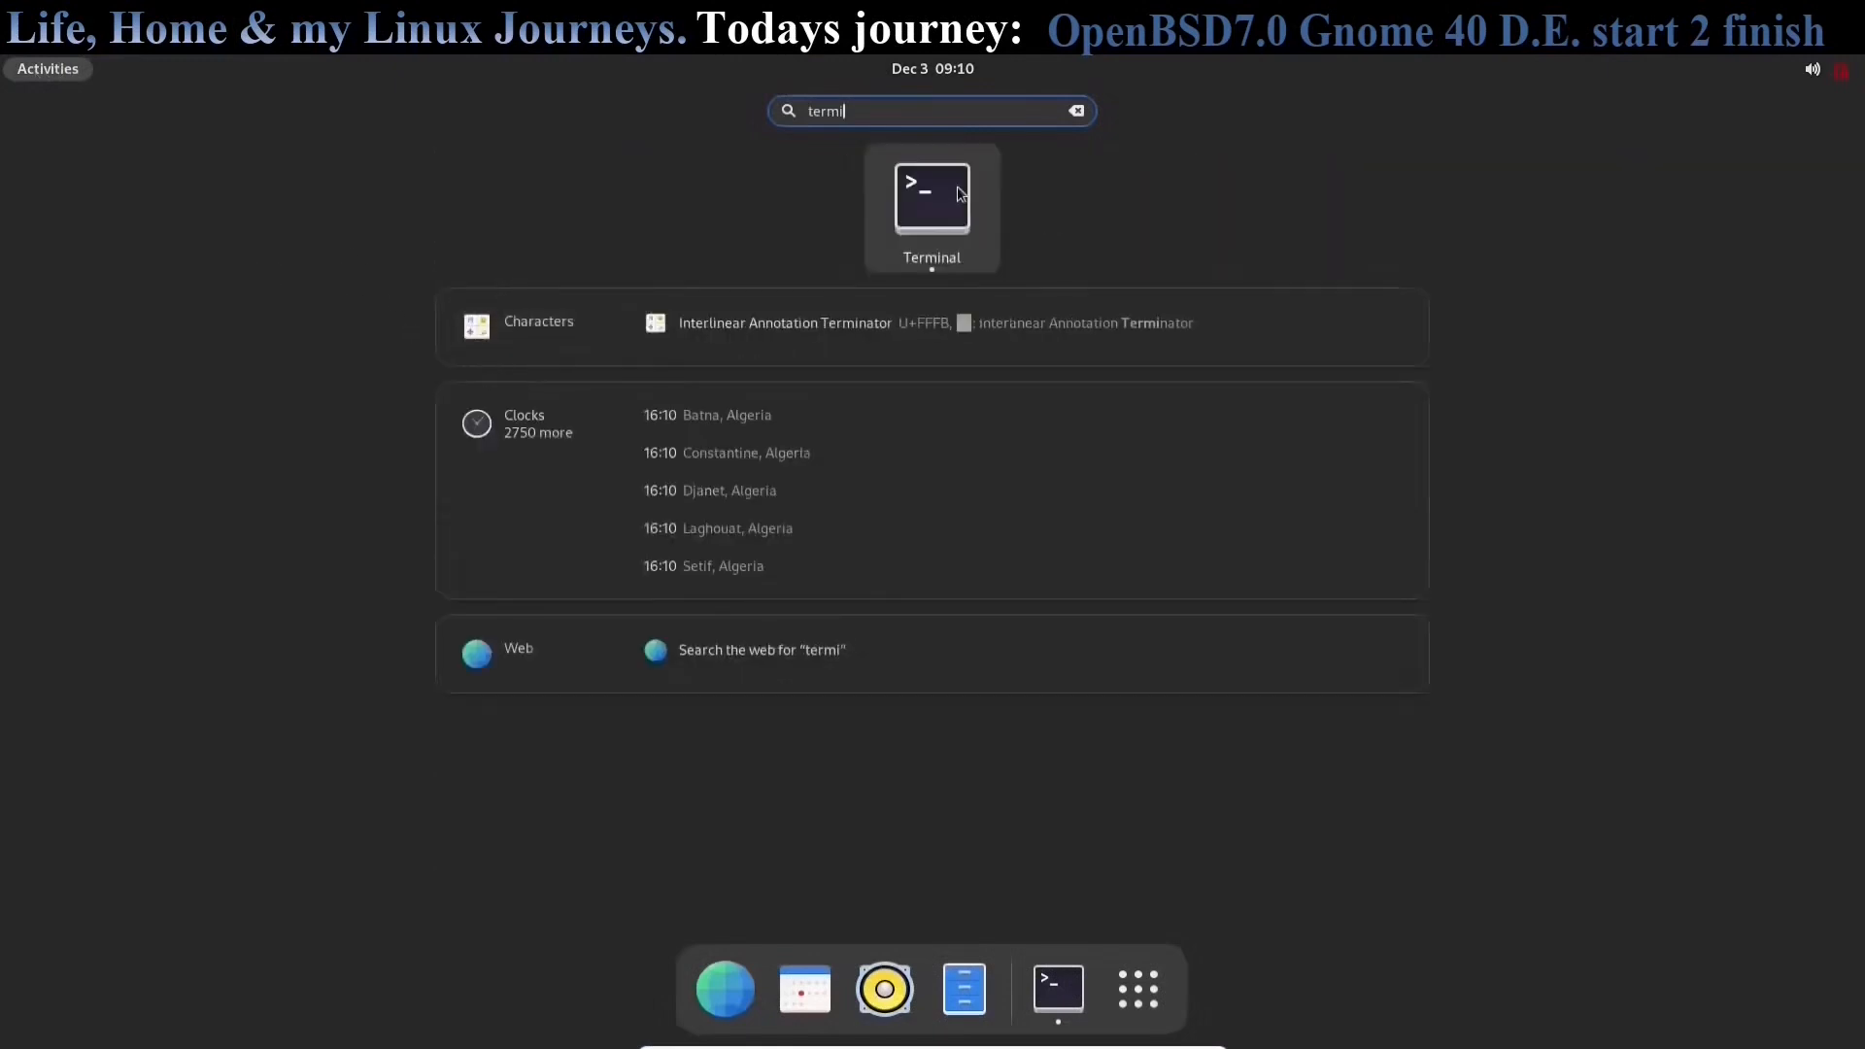
left_click(932, 207)
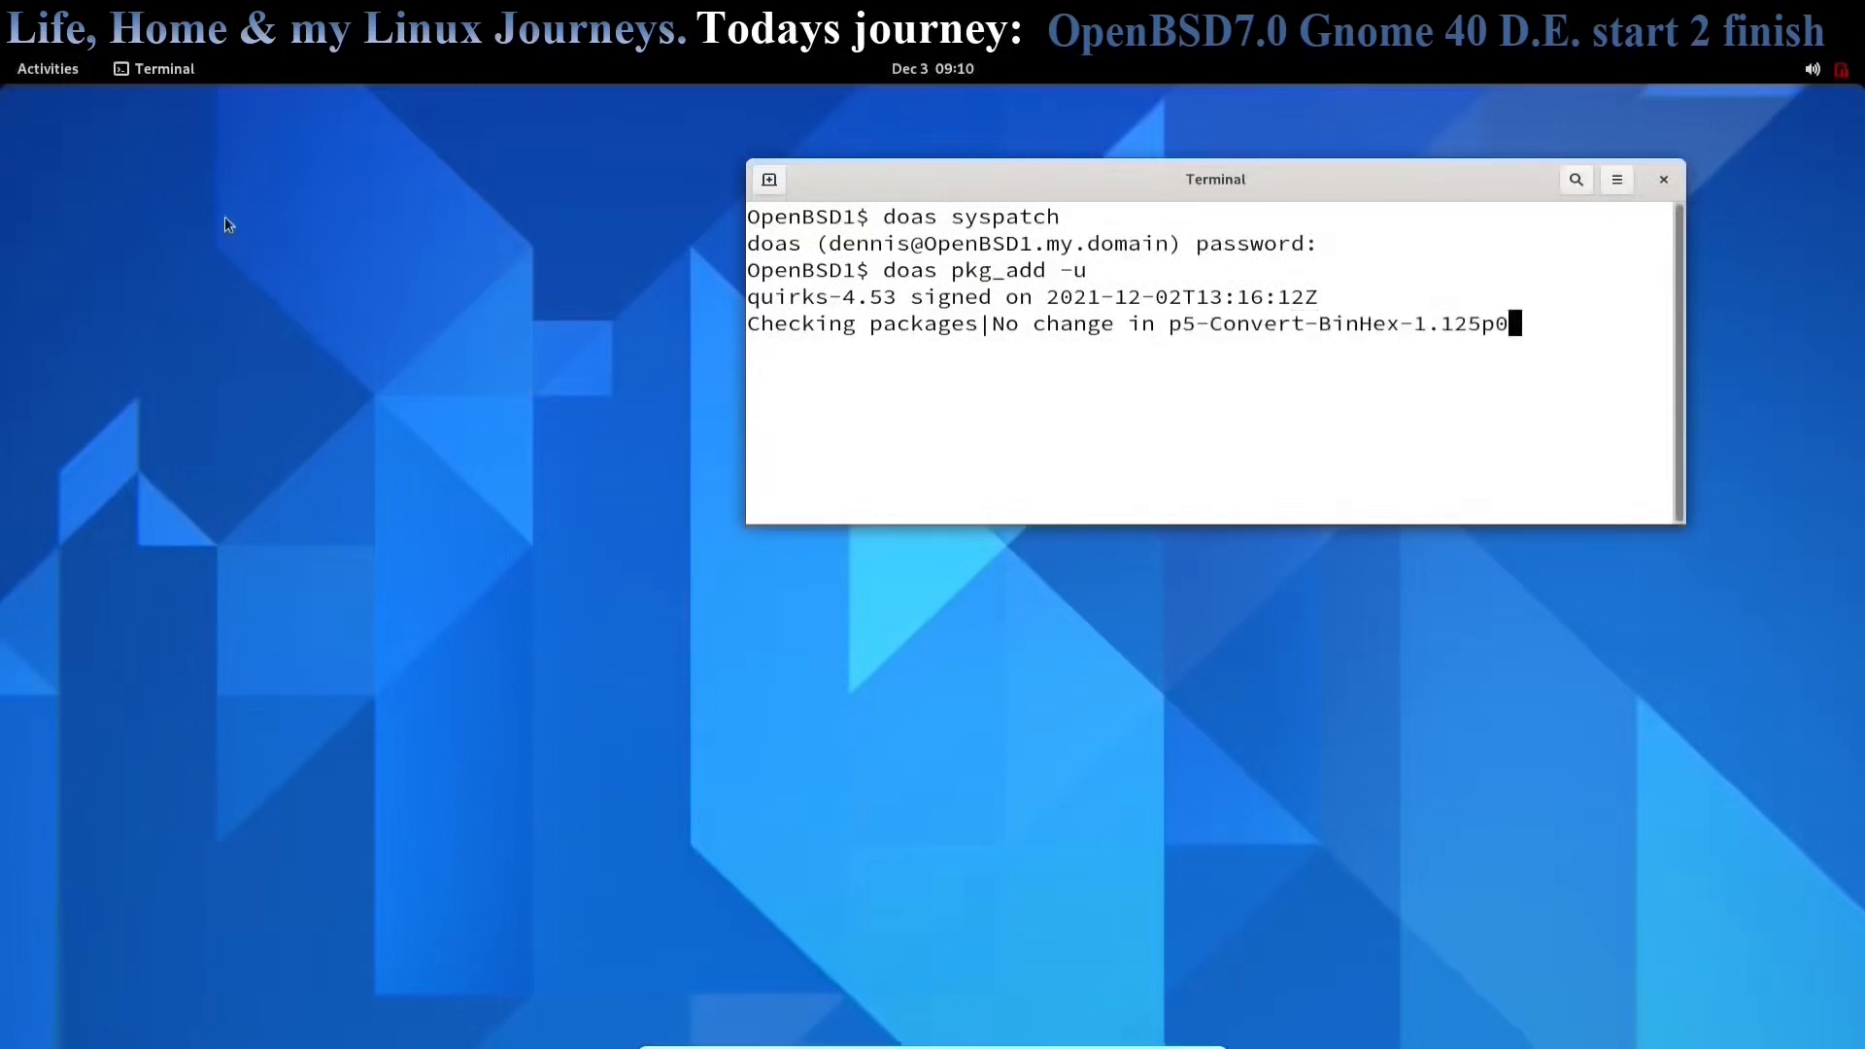
left_click(47, 68)
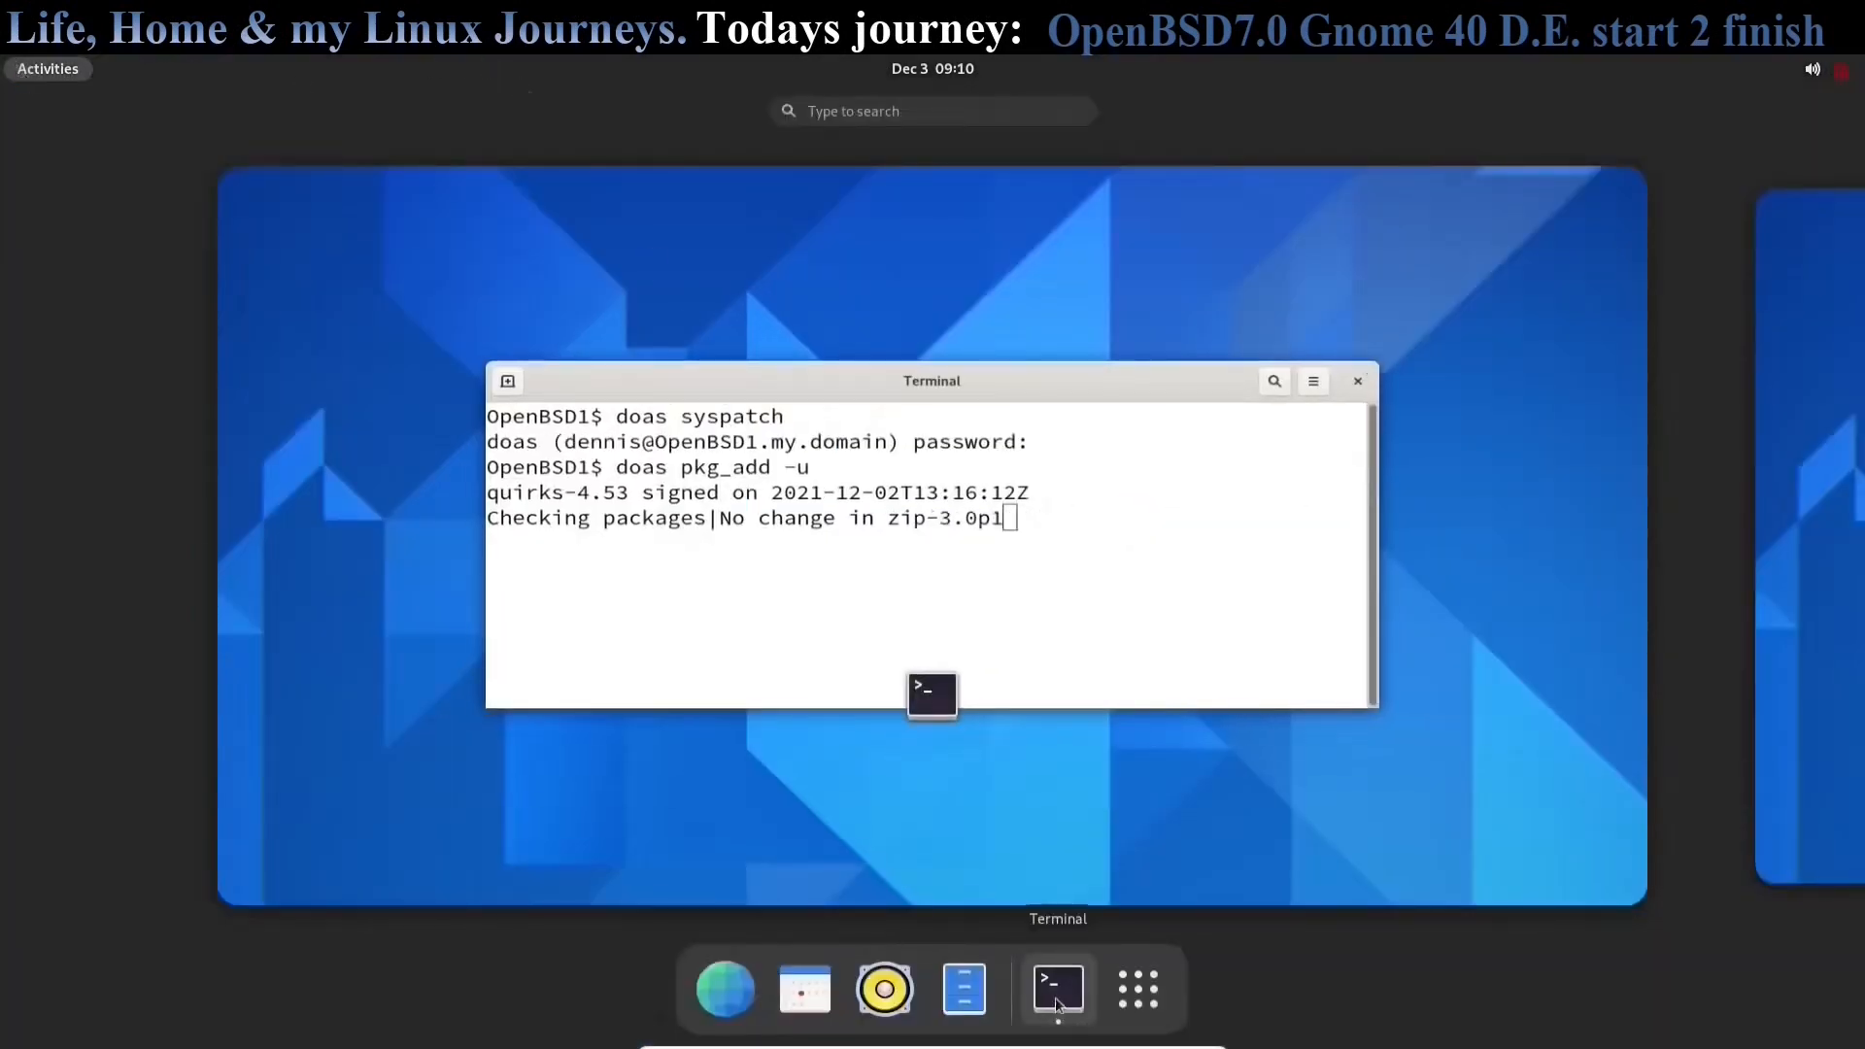
right_click(1058, 989)
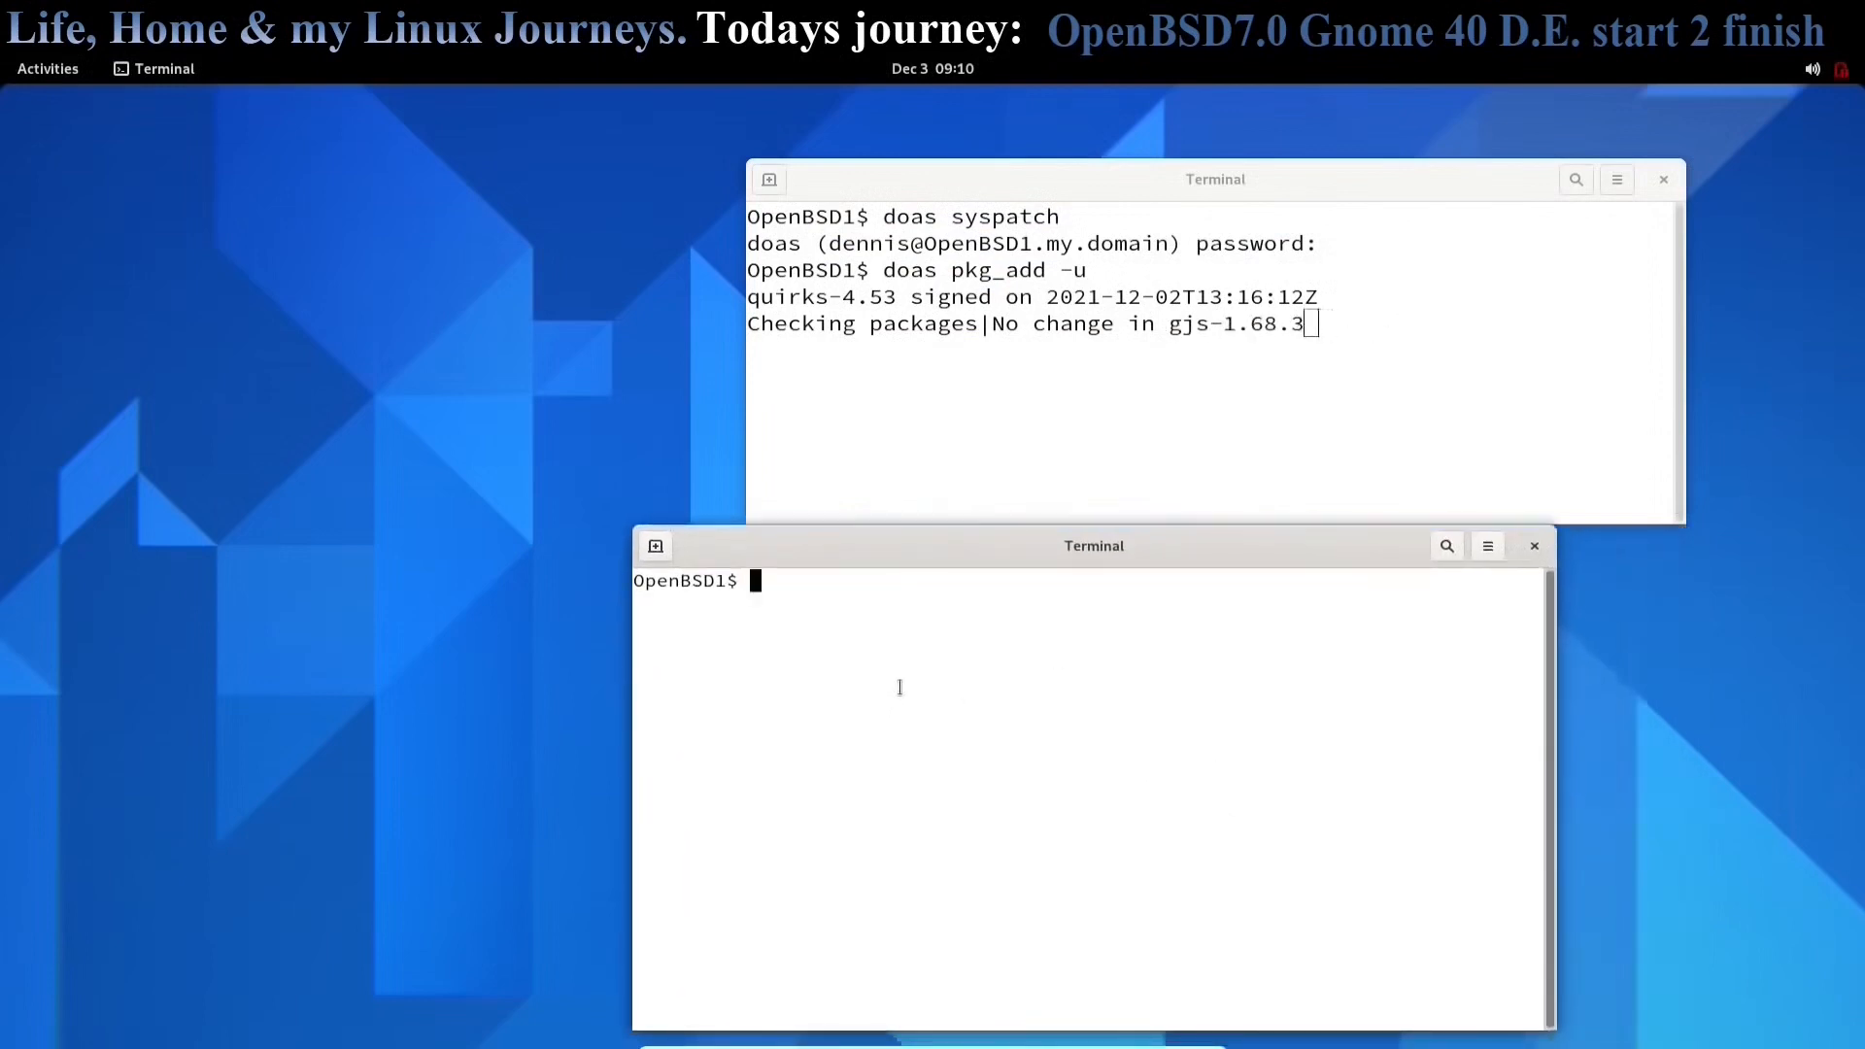
Step: Query pkg_info -Q pkg_mgr, cancelling with Ctrl+C on the locked database and rerunning it
type("pkg_i")
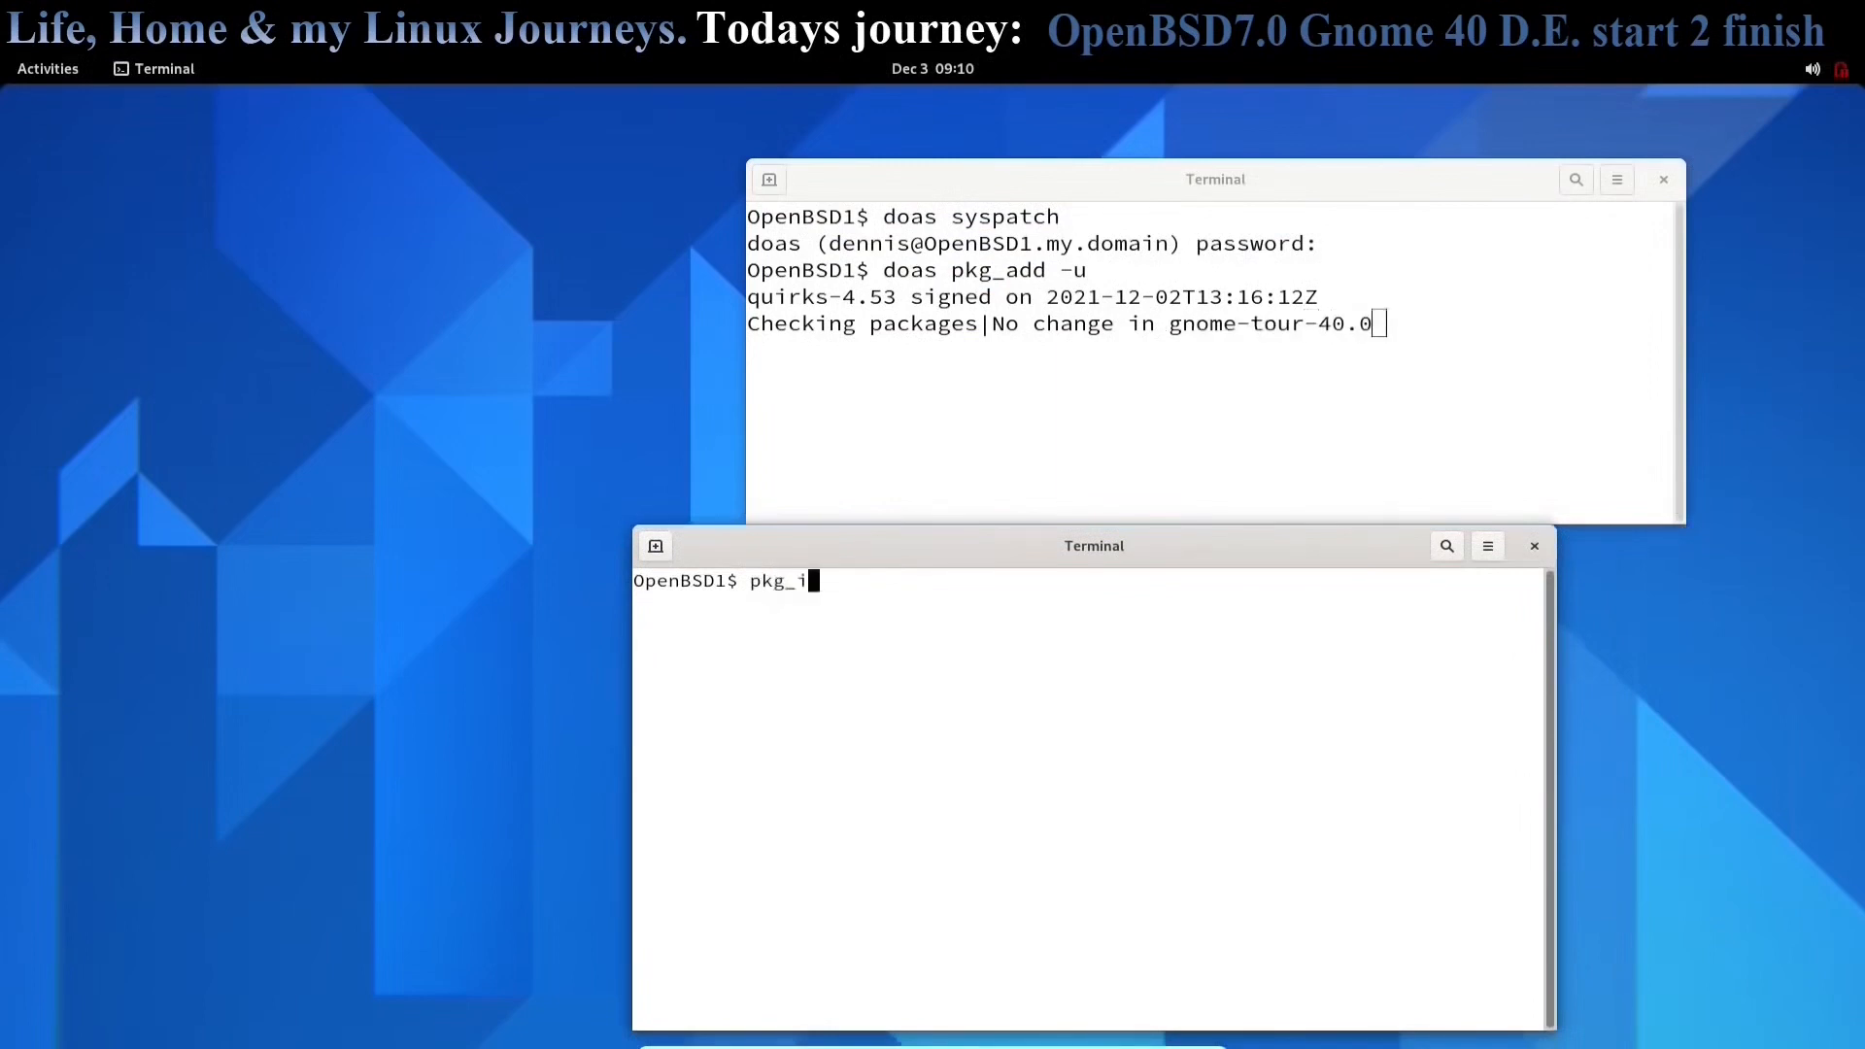
type("nfo -Q p")
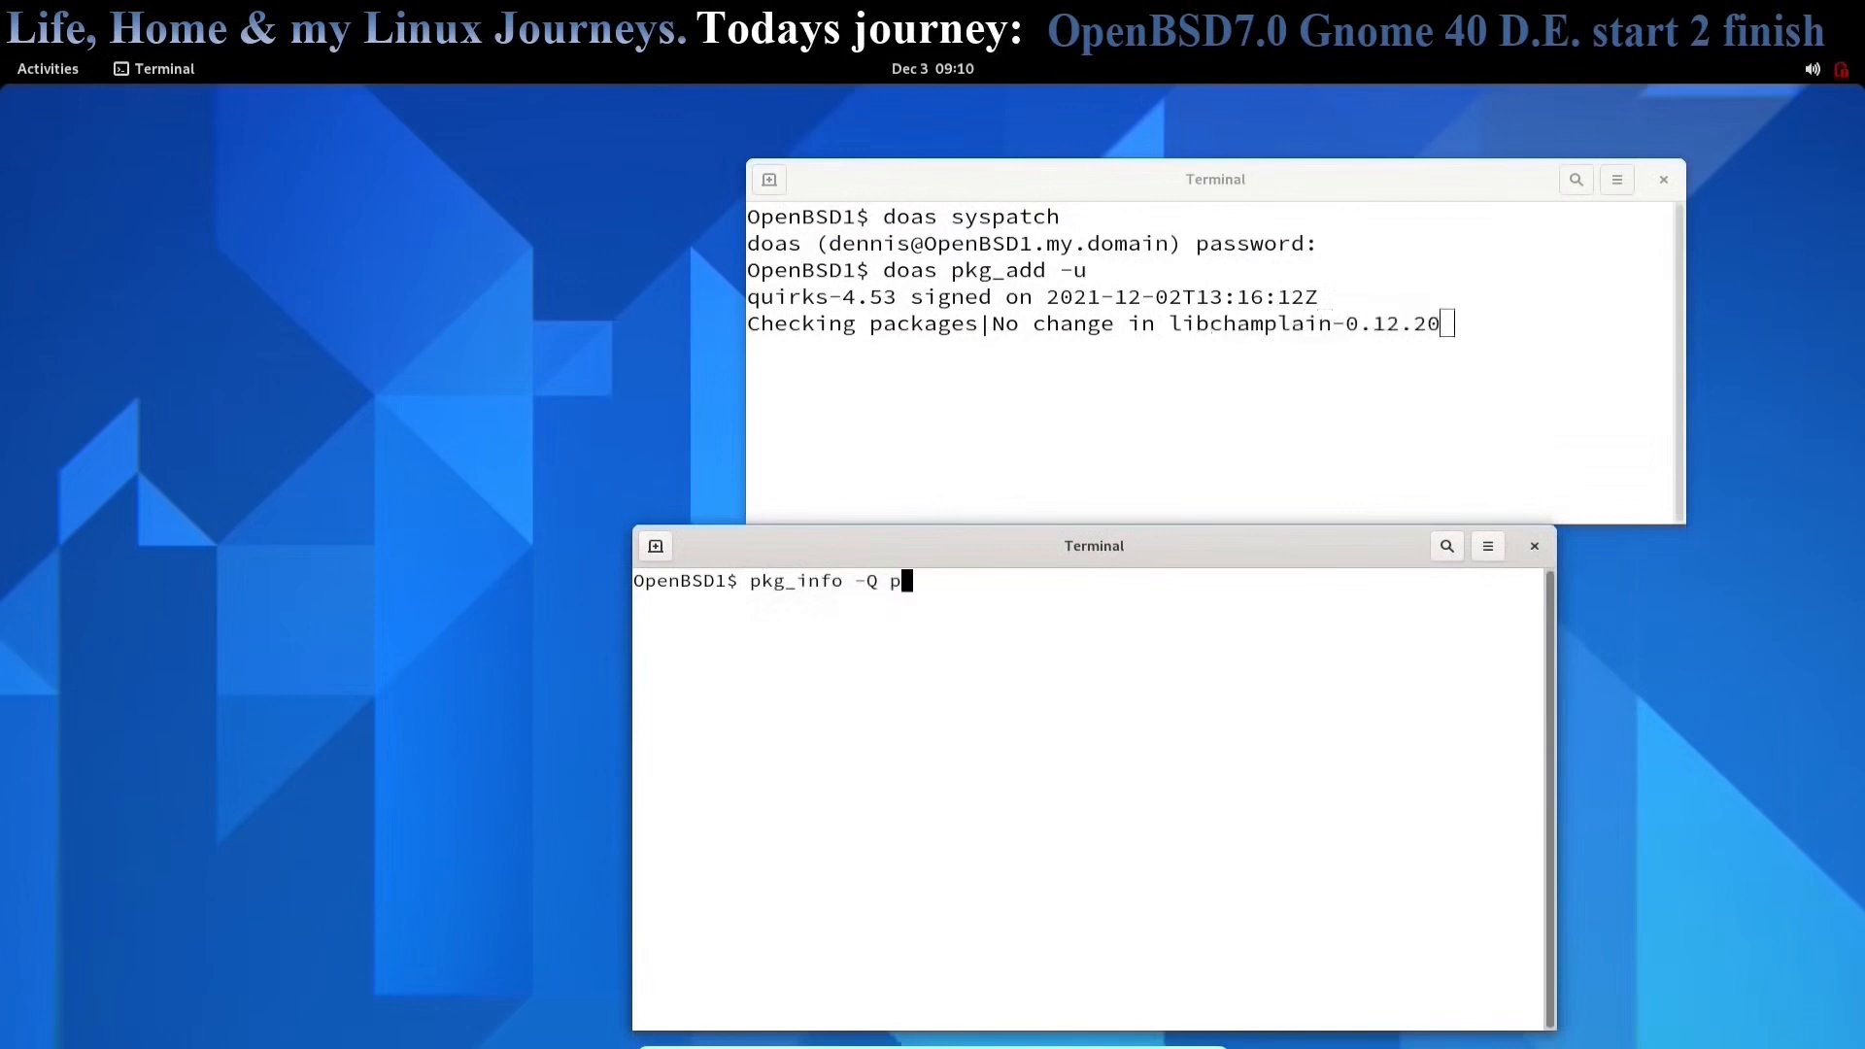
type("kg_mgr")
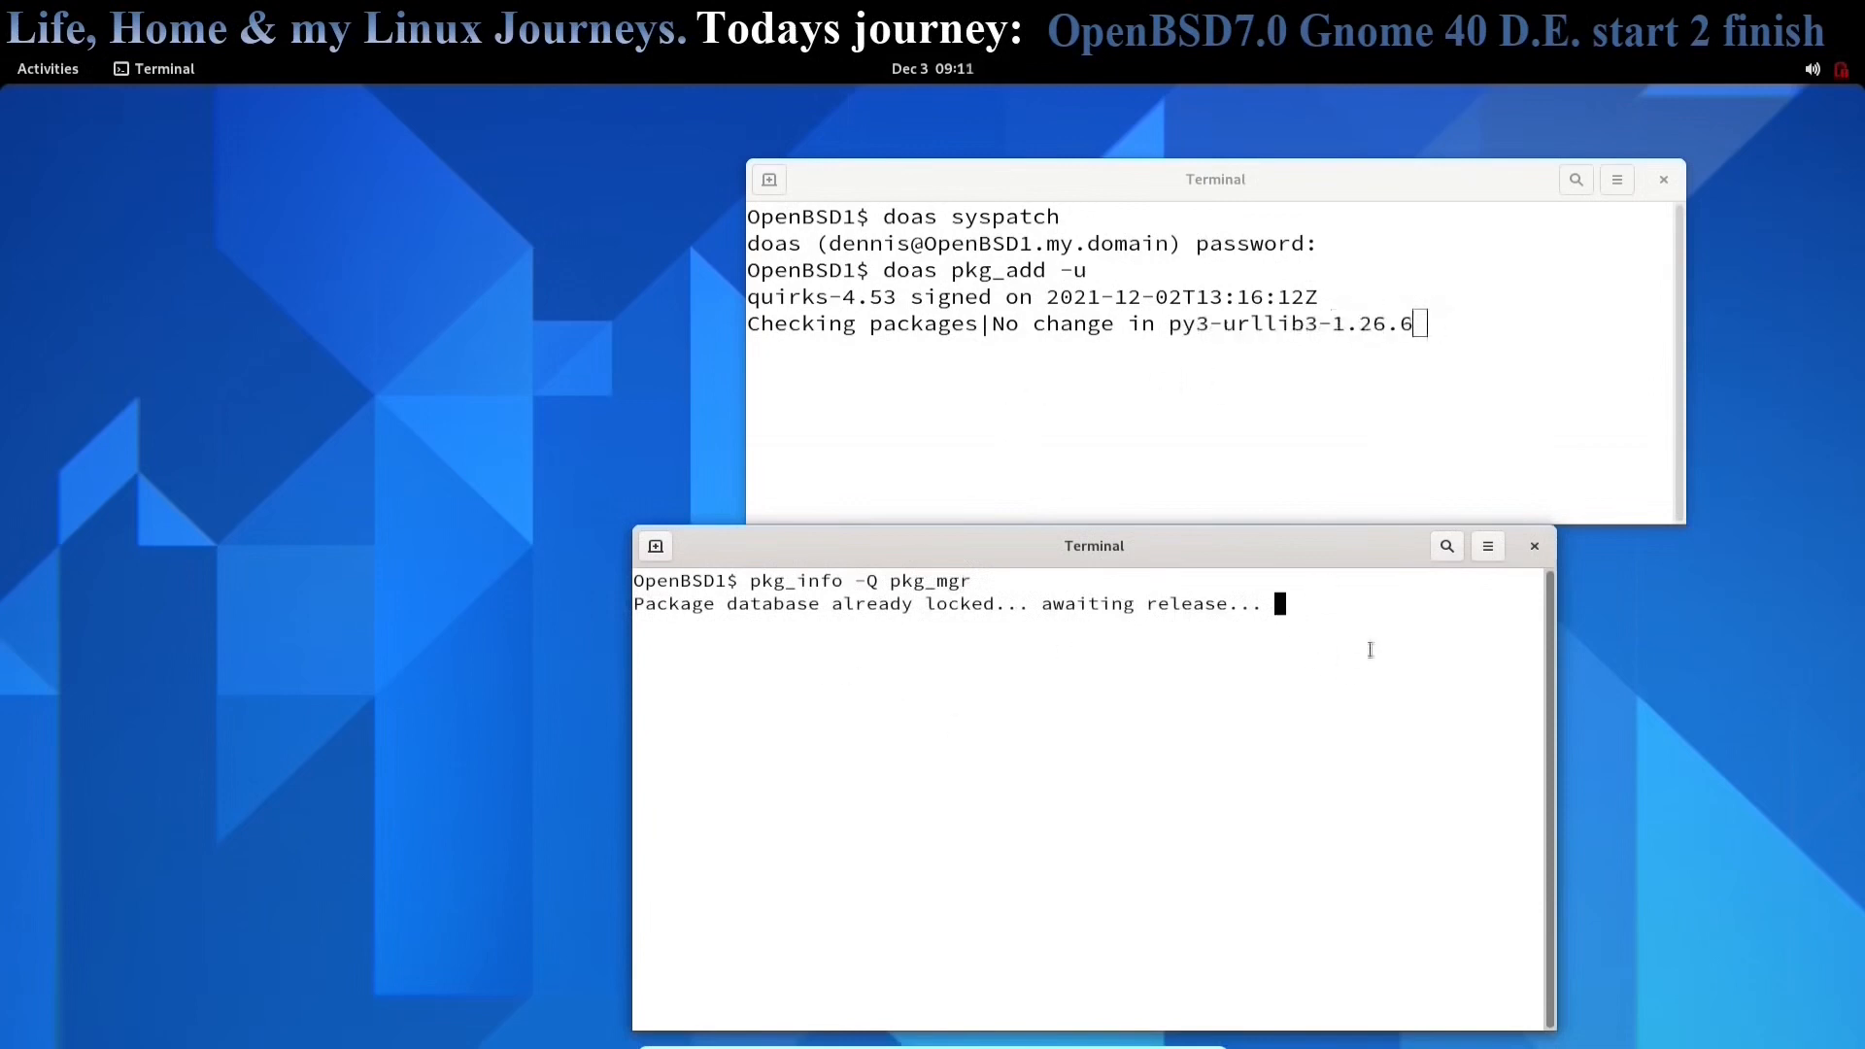
key("ctrl+c")
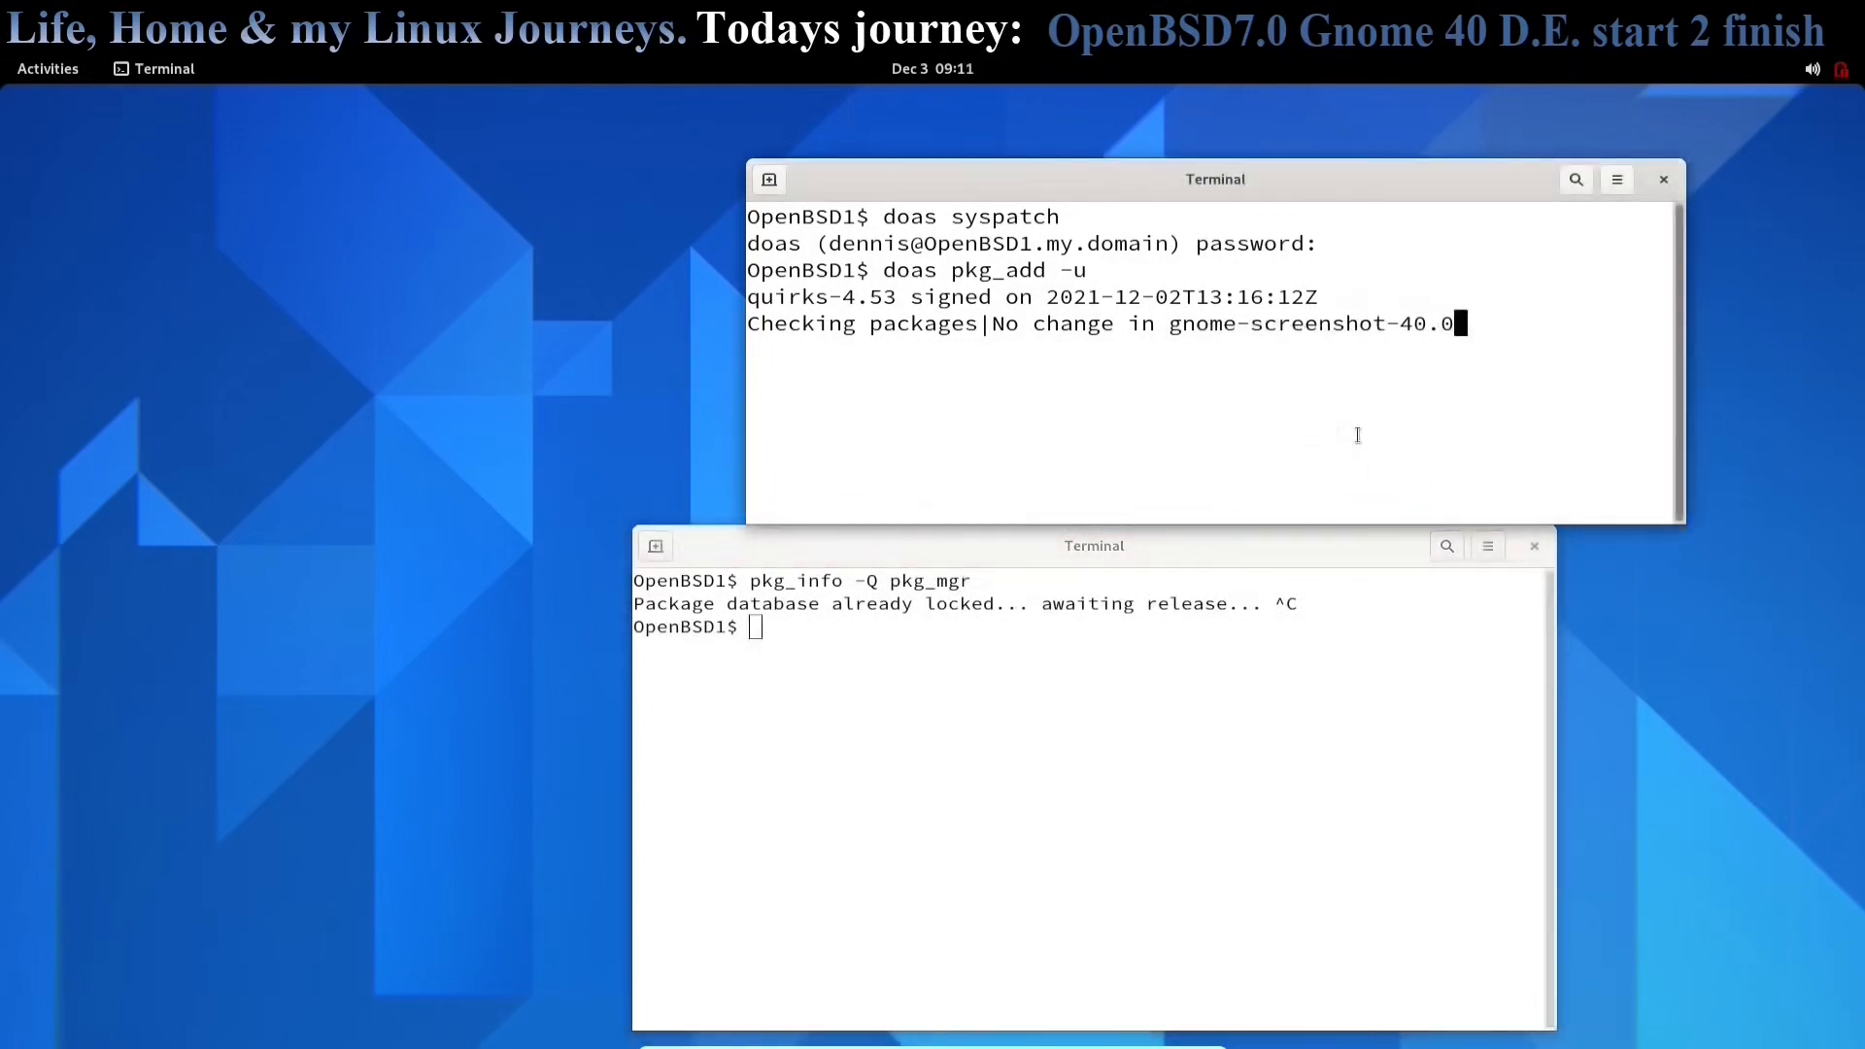
key("ctrl+c")
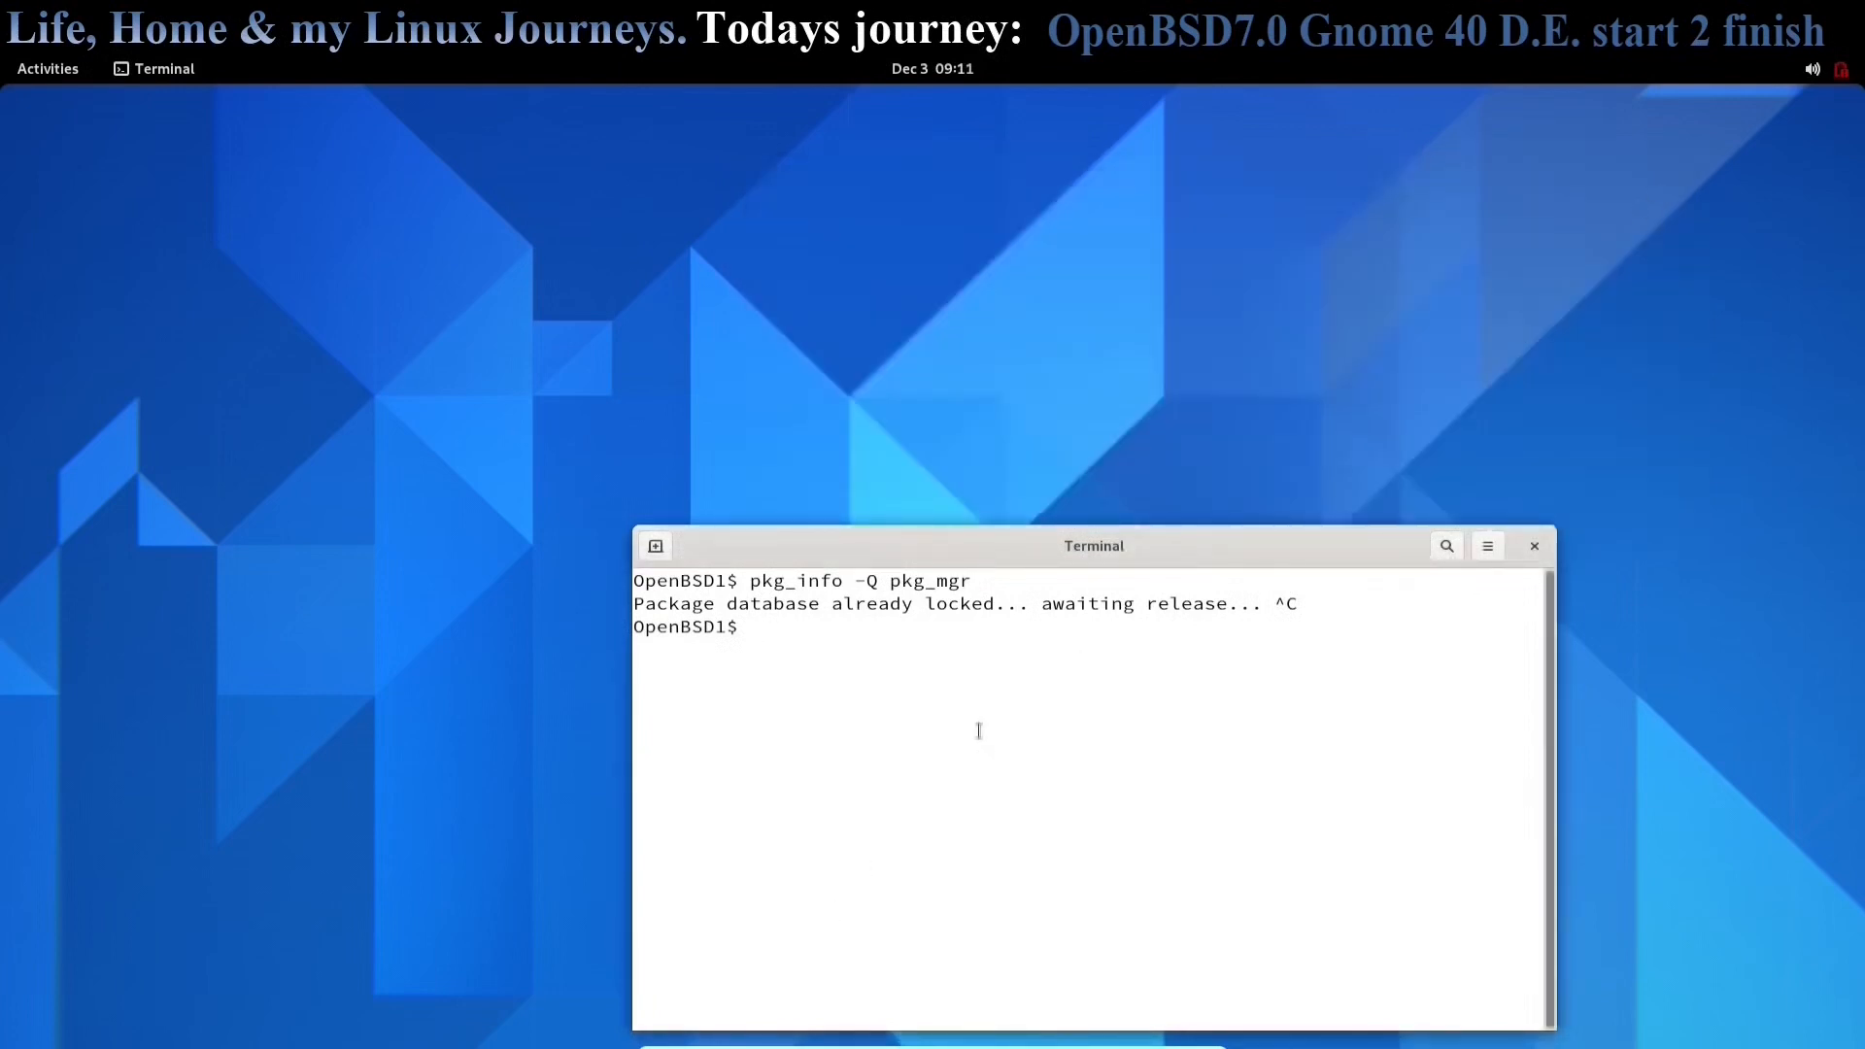
type("pkg_info -Q pkg_mgr")
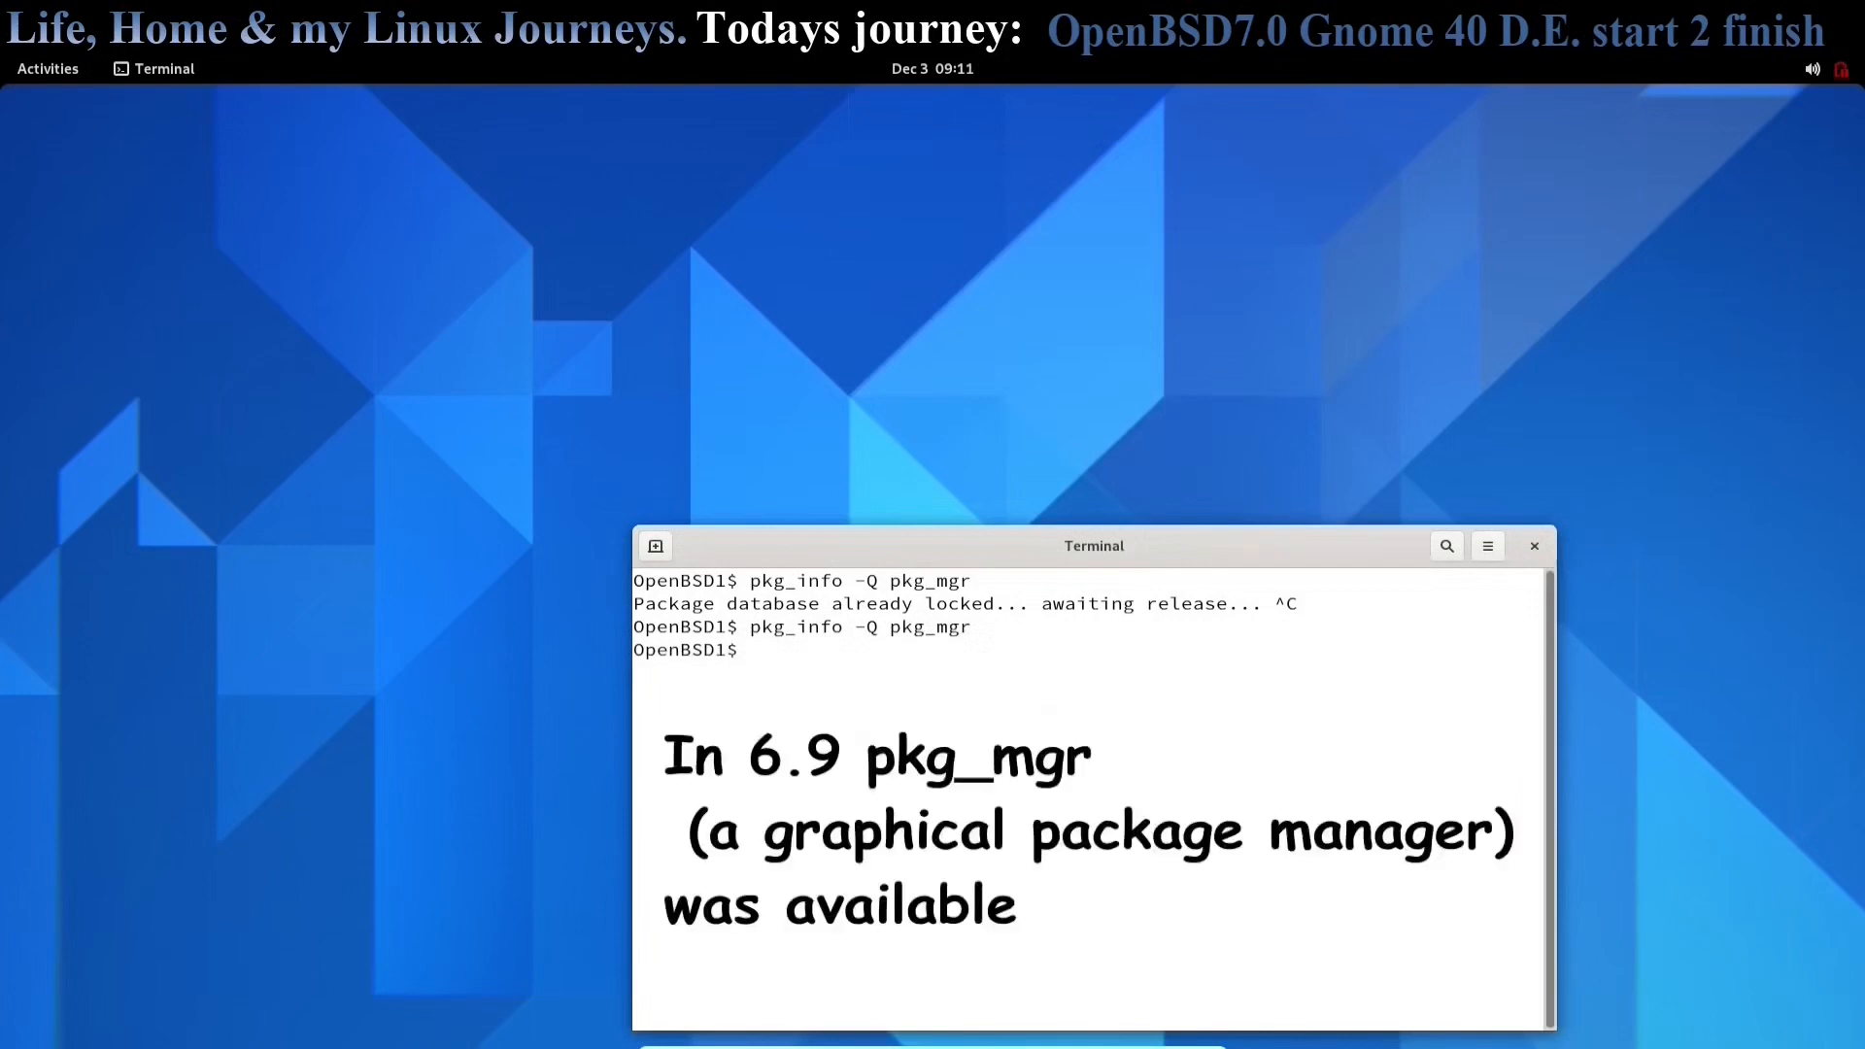
Step: Check availability of audacity and kdenlive with pkg_info -Q
type("pkg_info -Q pkg")
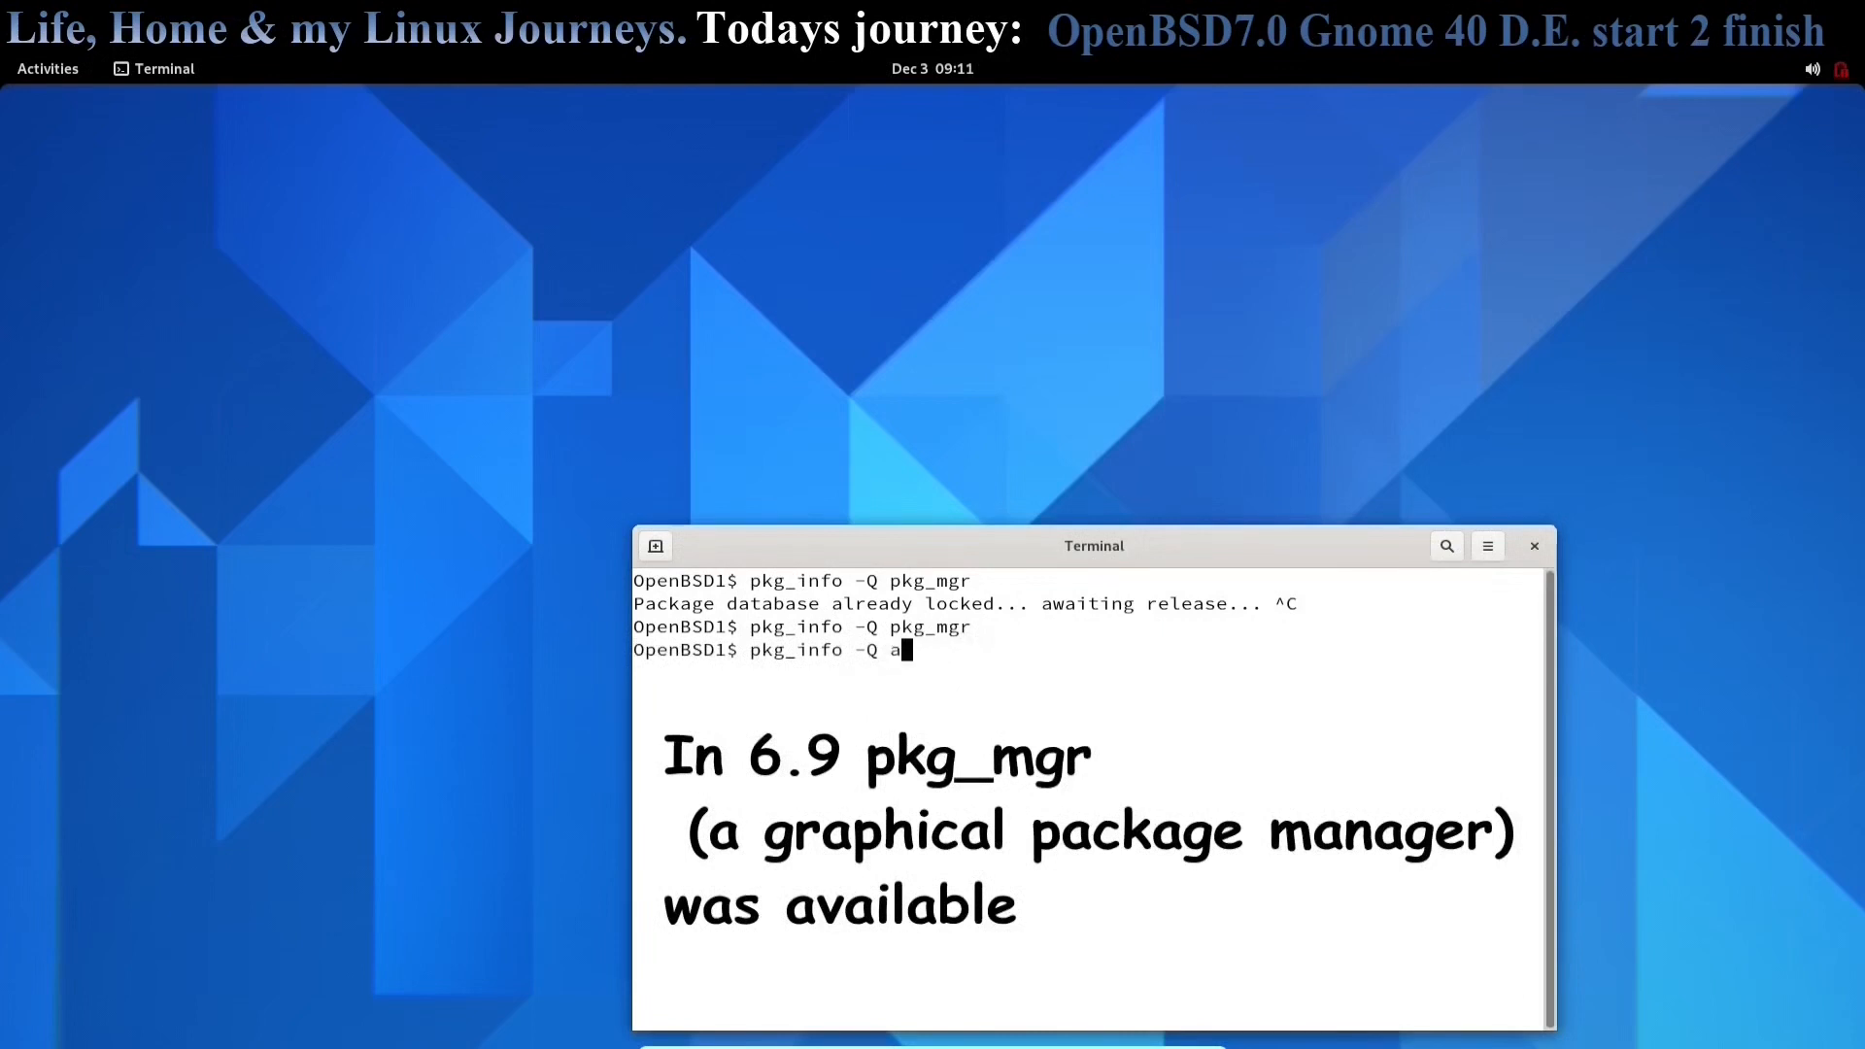
type("udacity")
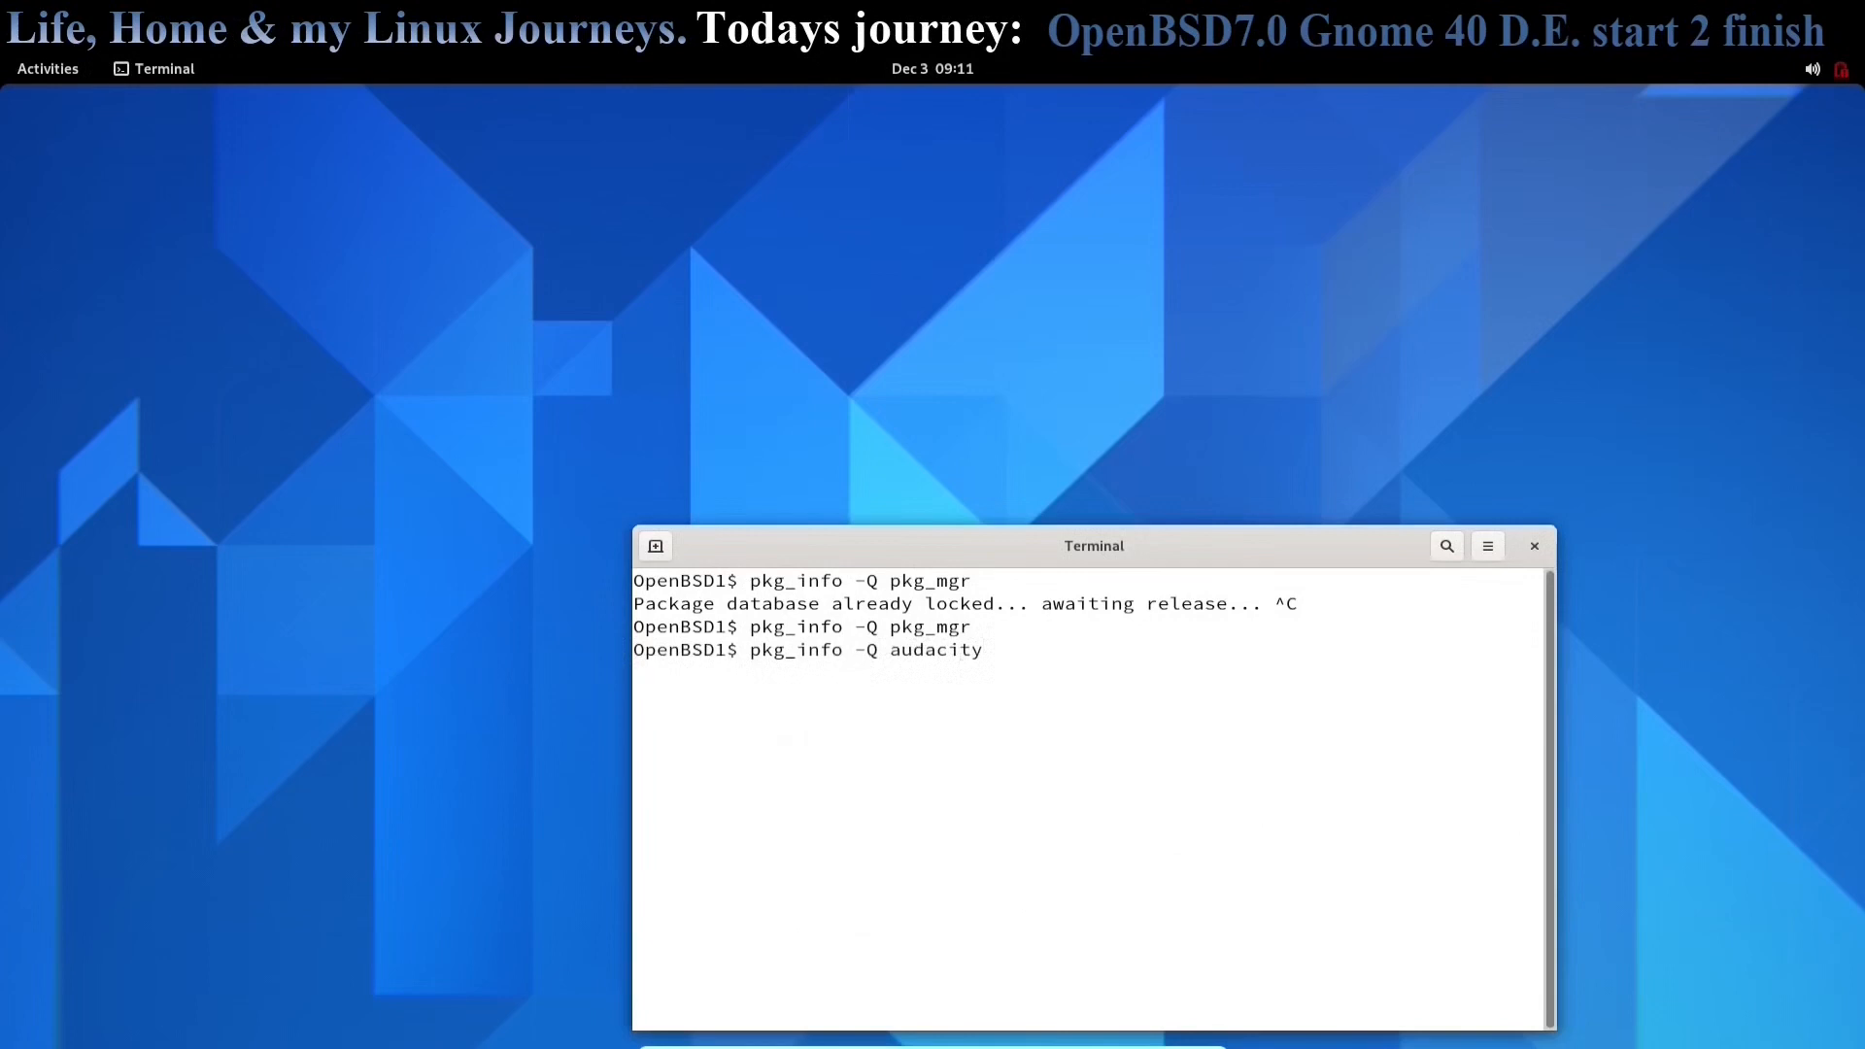
key("Return")
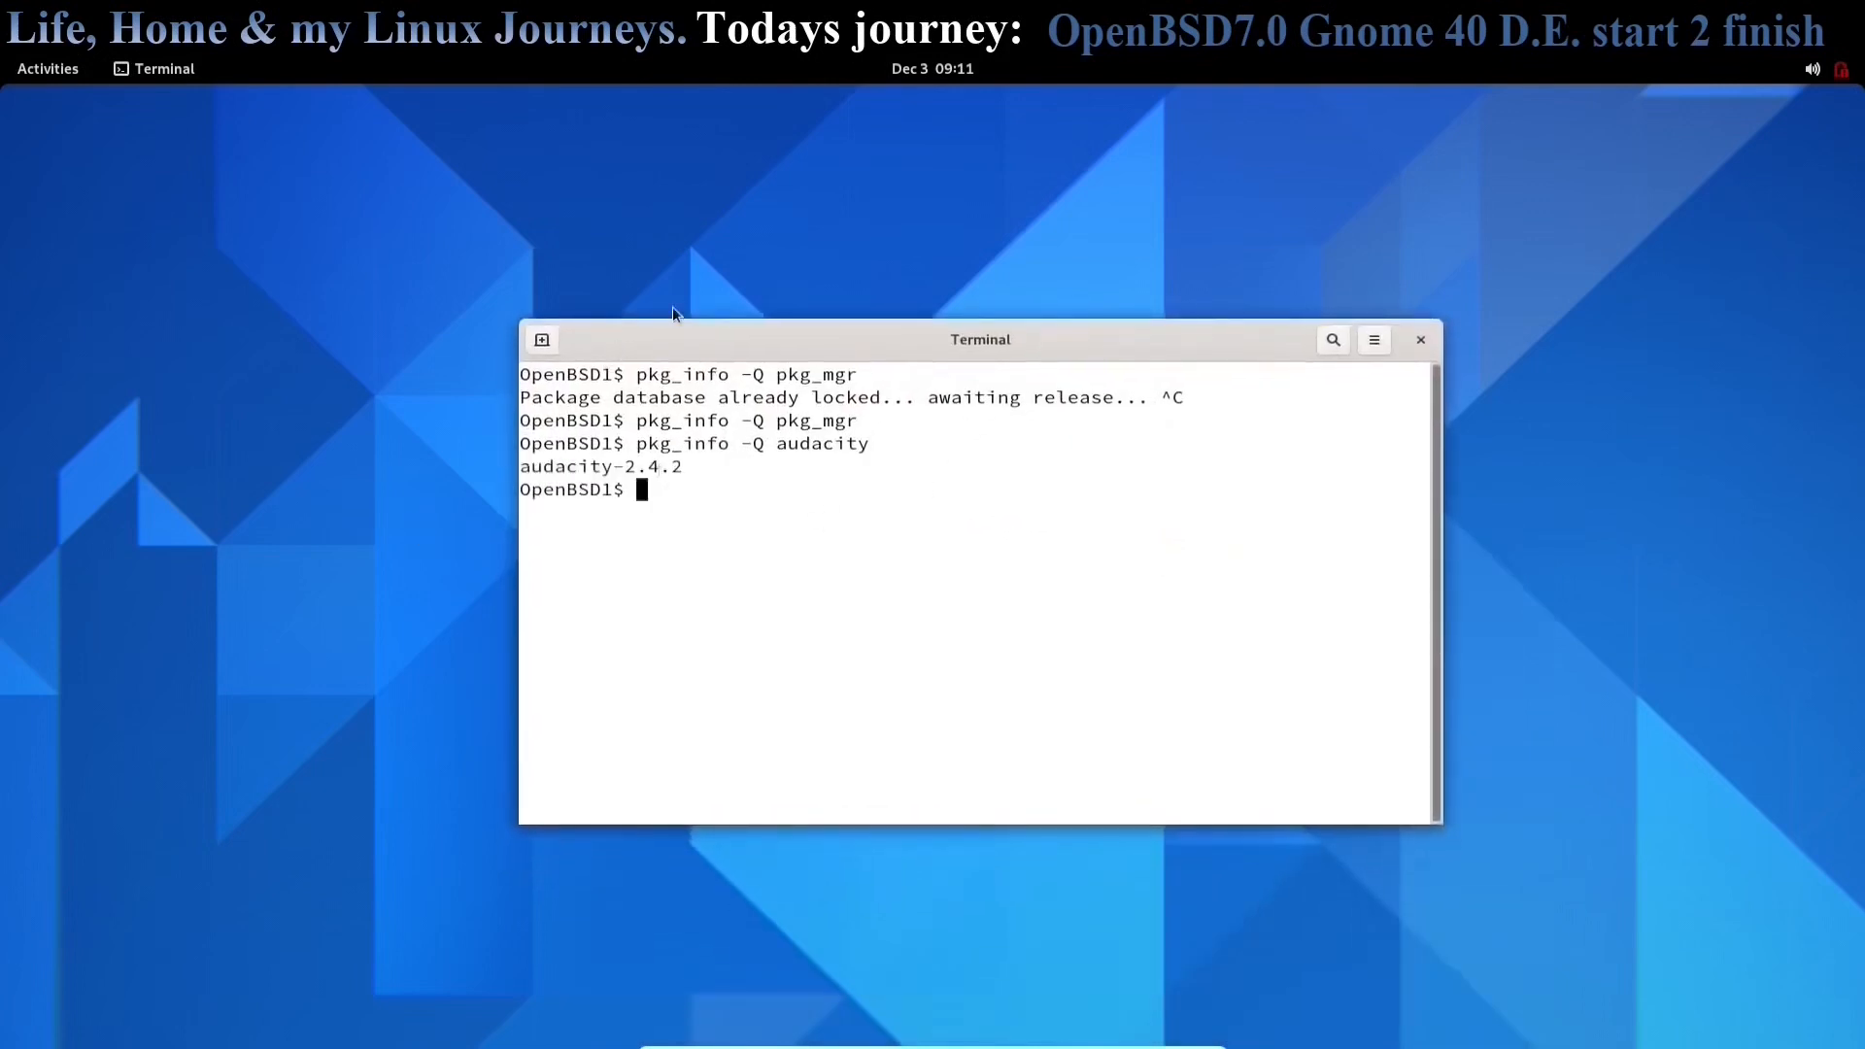
type("pkg_info -Q audacit")
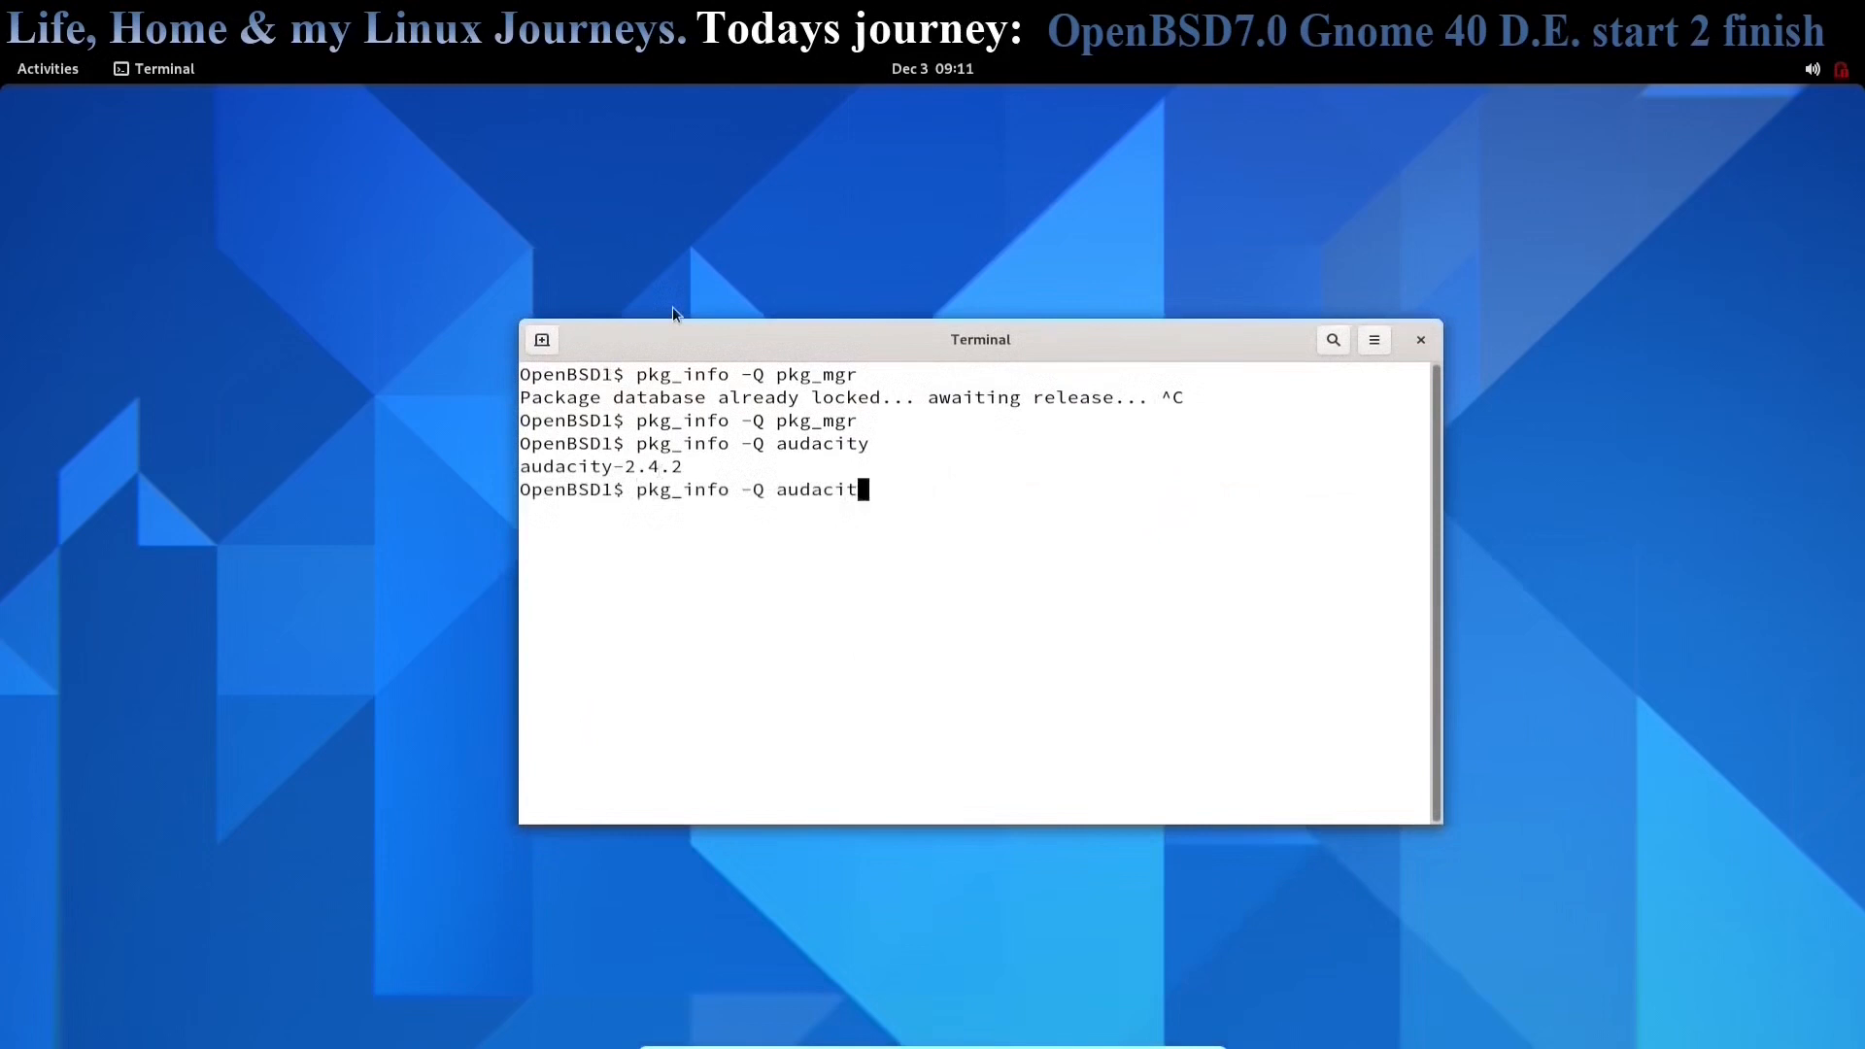
key("BackSpace")
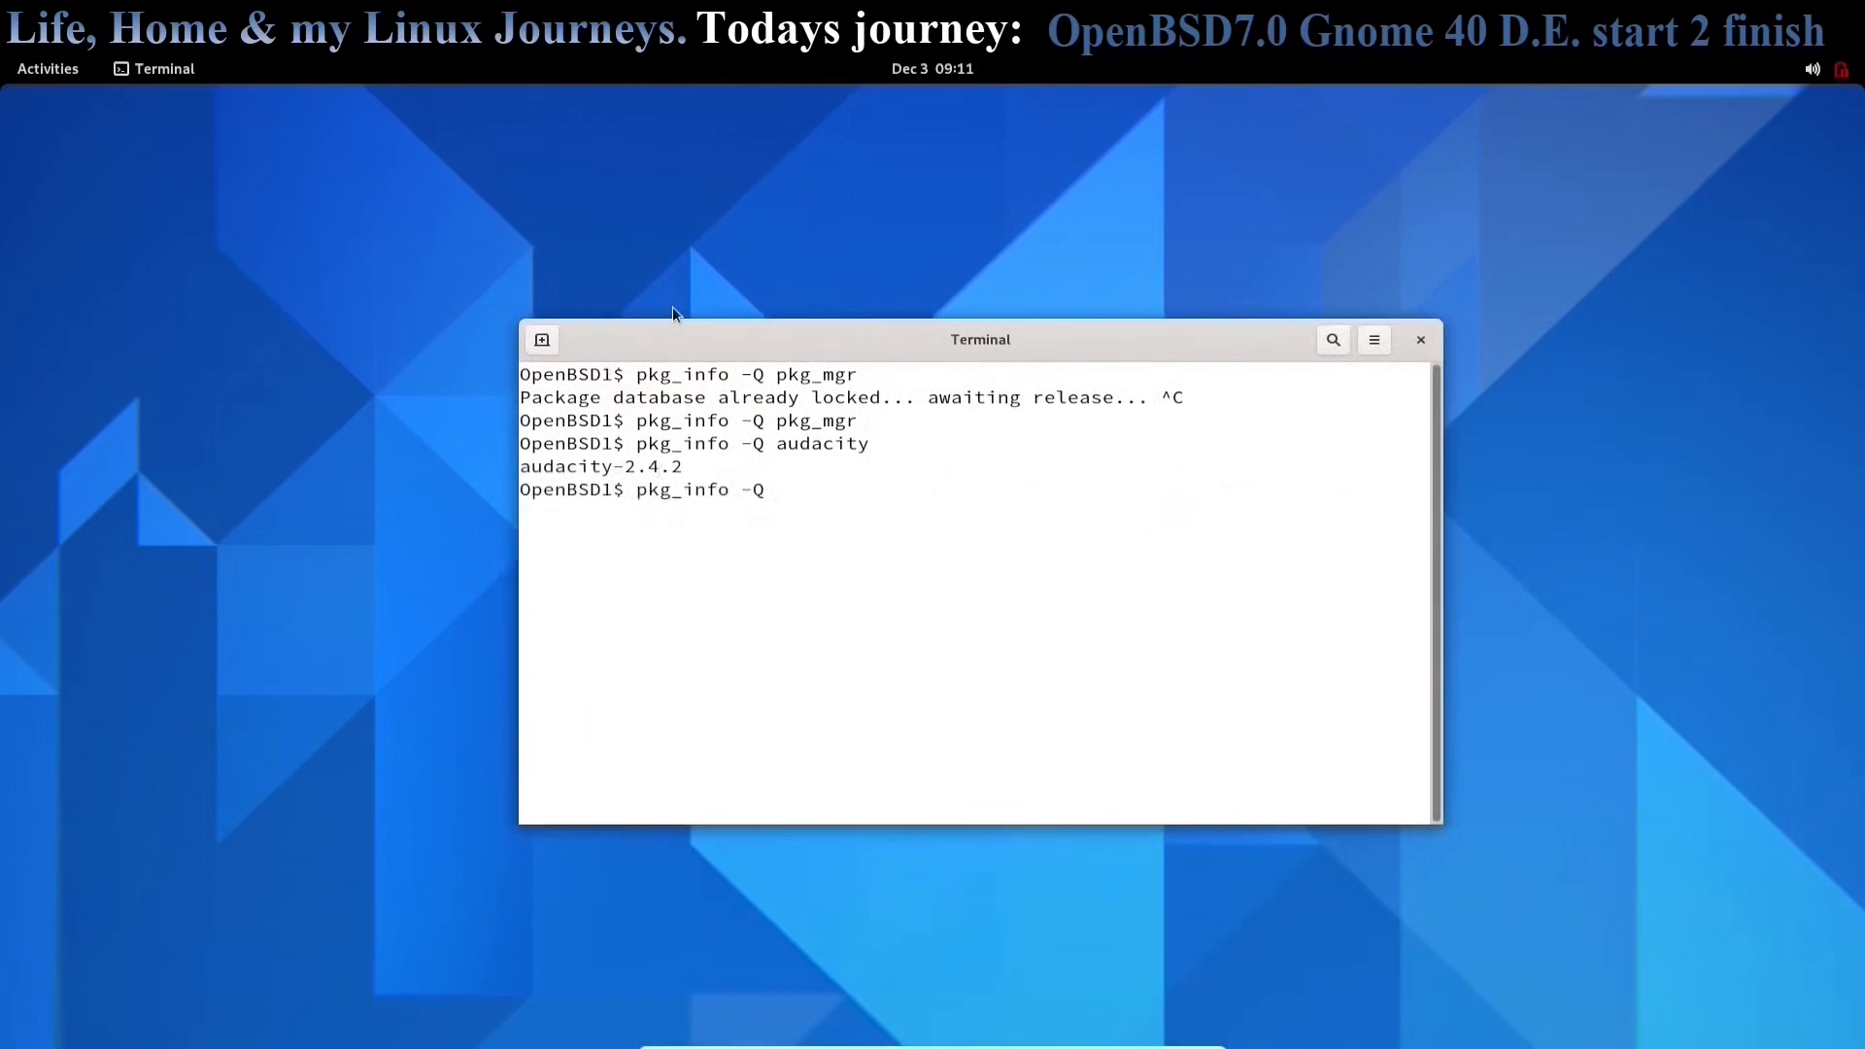
type("kden")
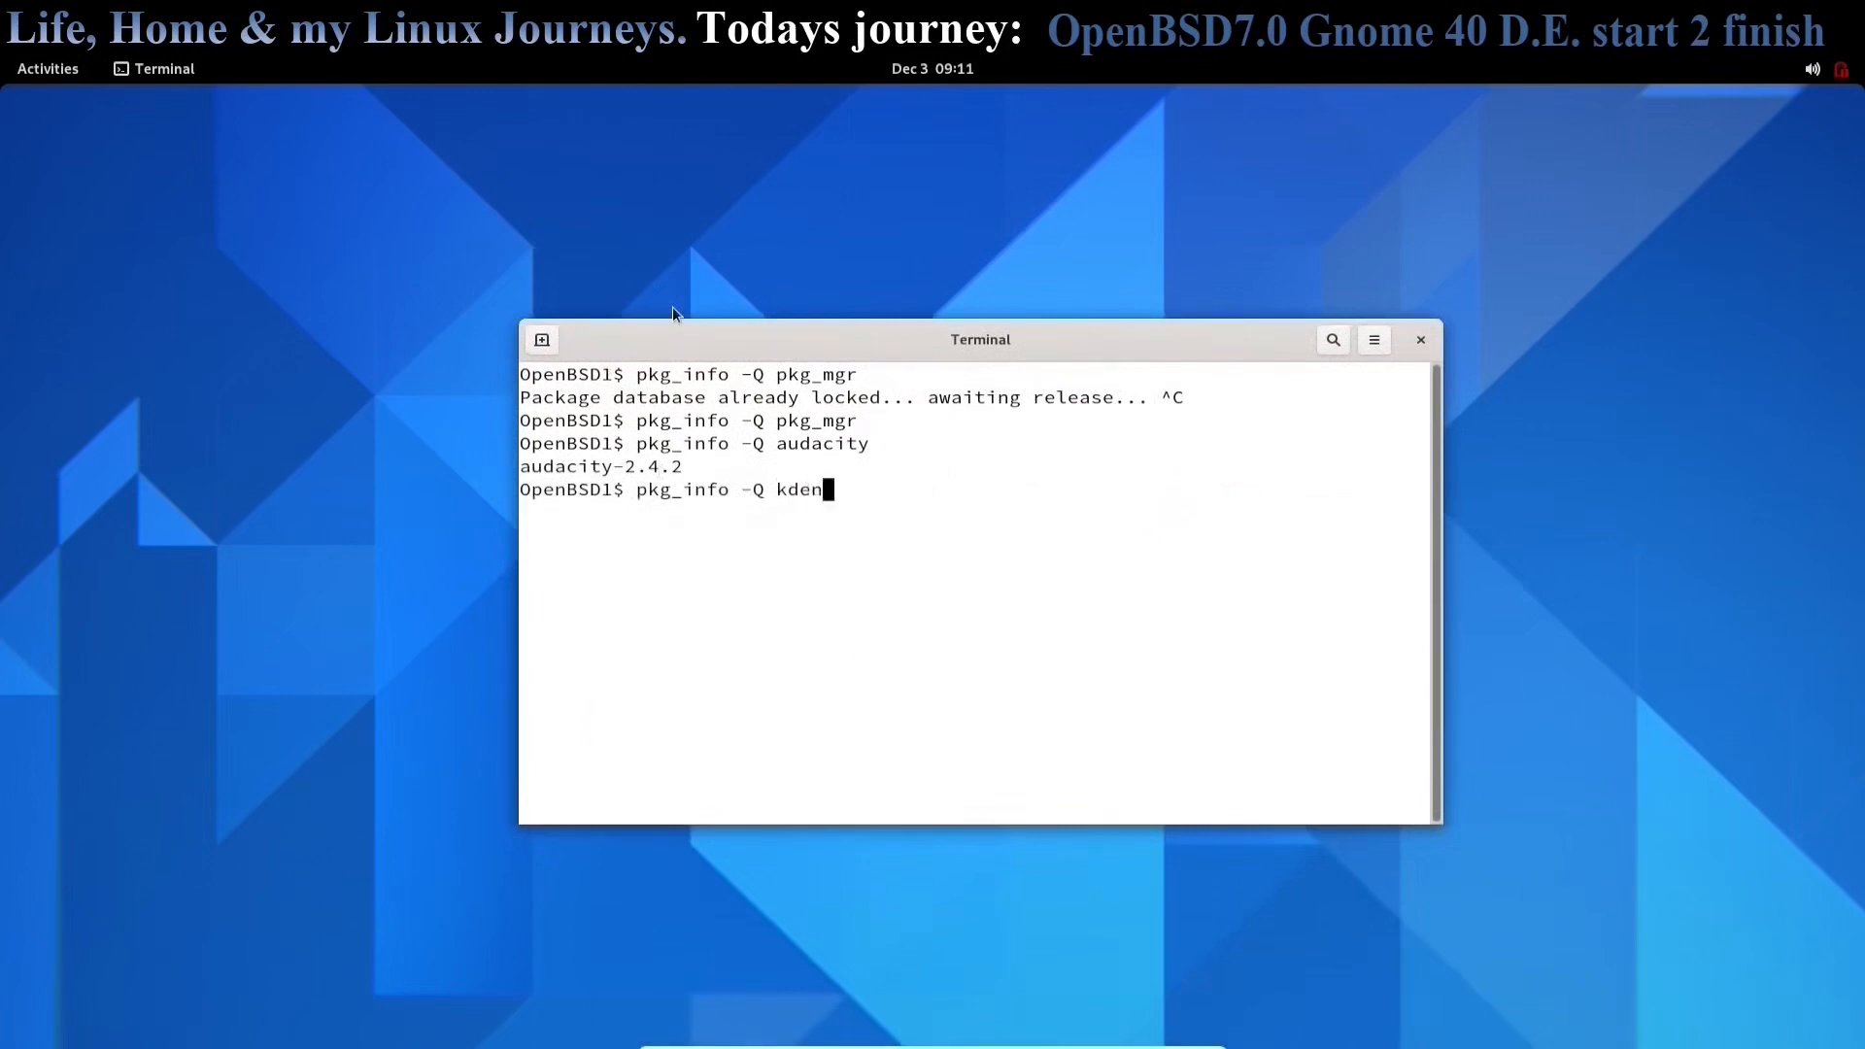
type("live")
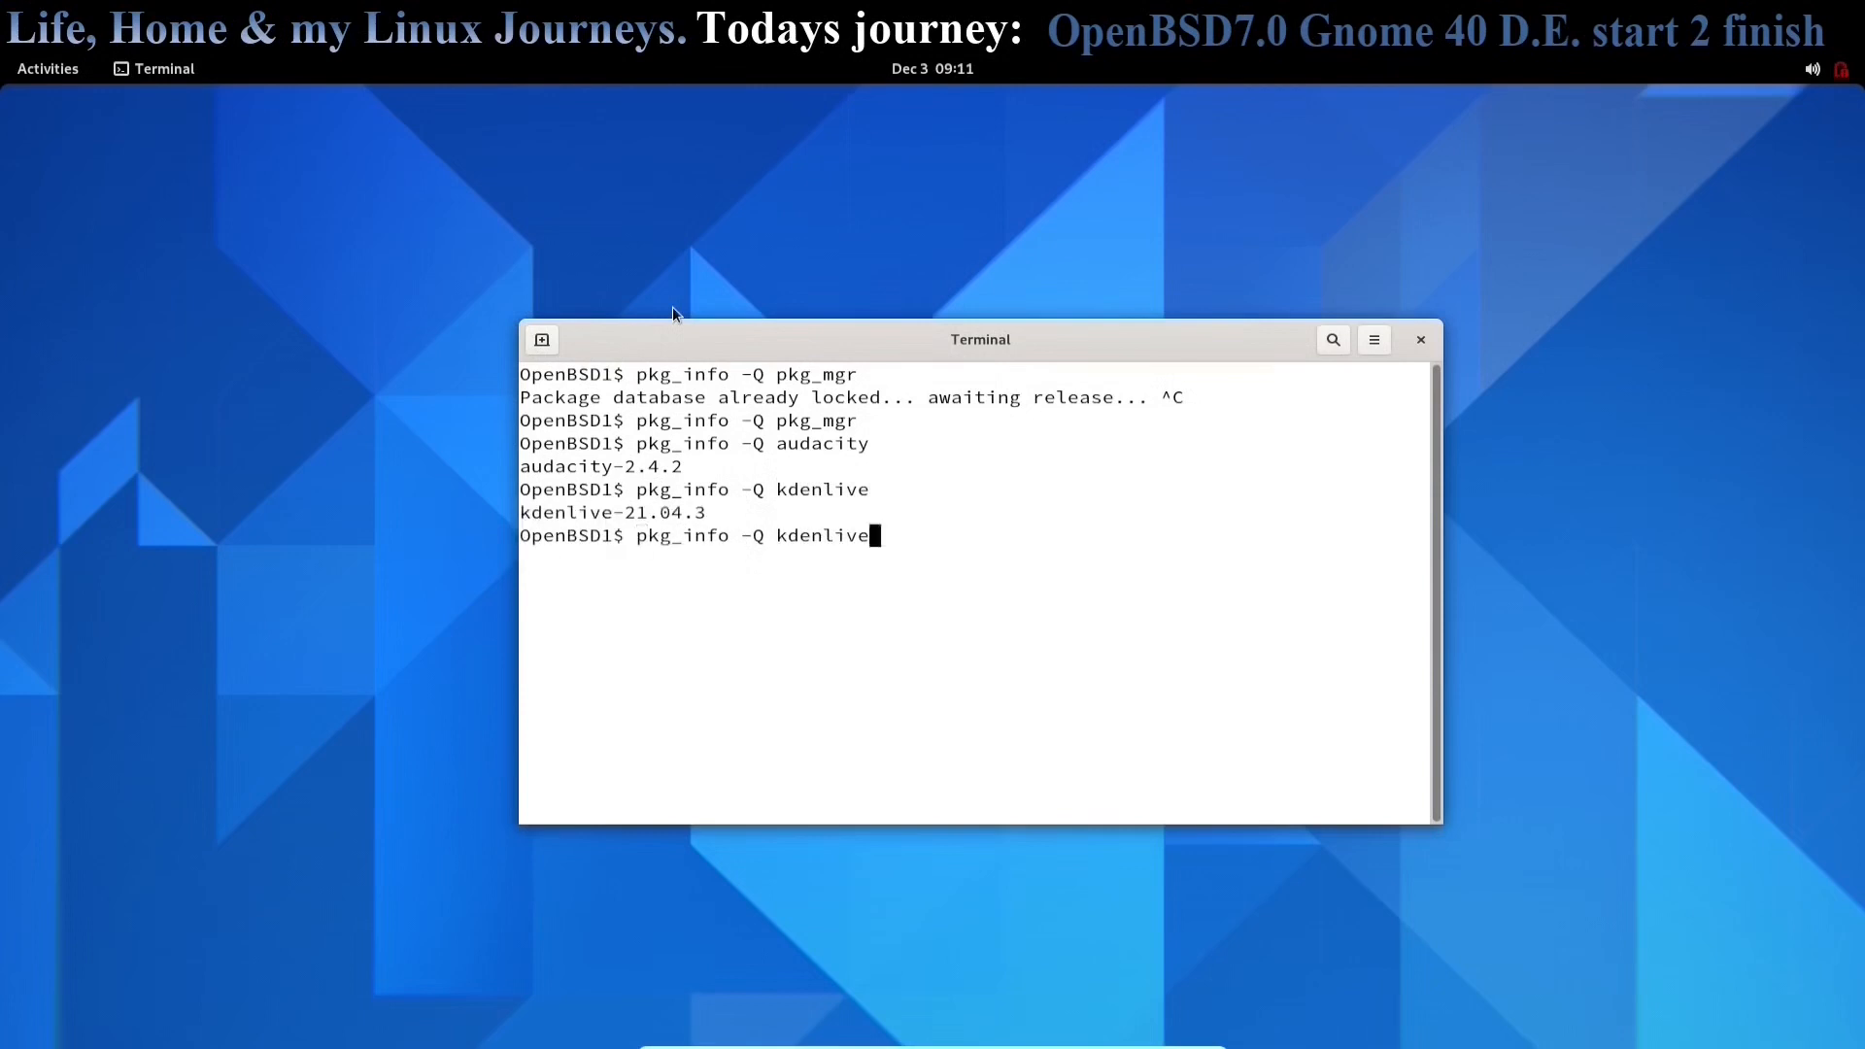
Step: Query pkg_info -Q simplescreenrecorder, which returns no packages
key("BackSpace")
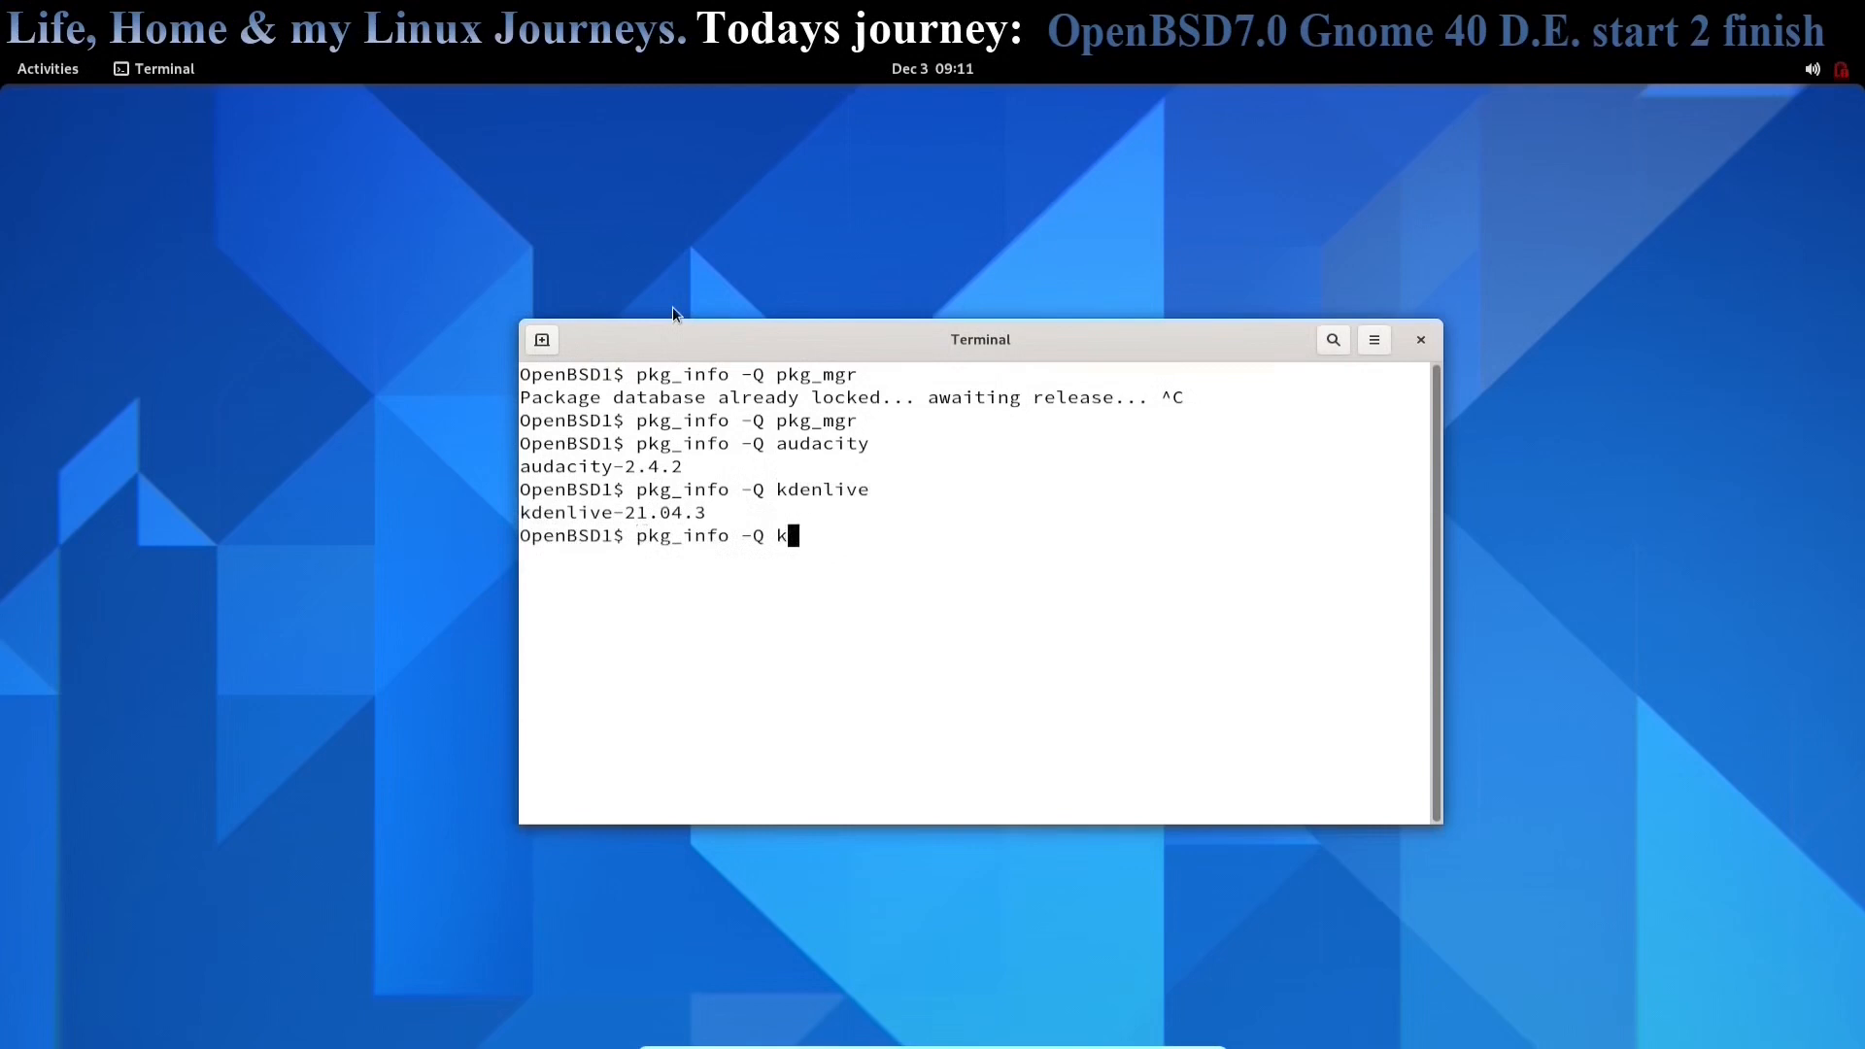
type("sim")
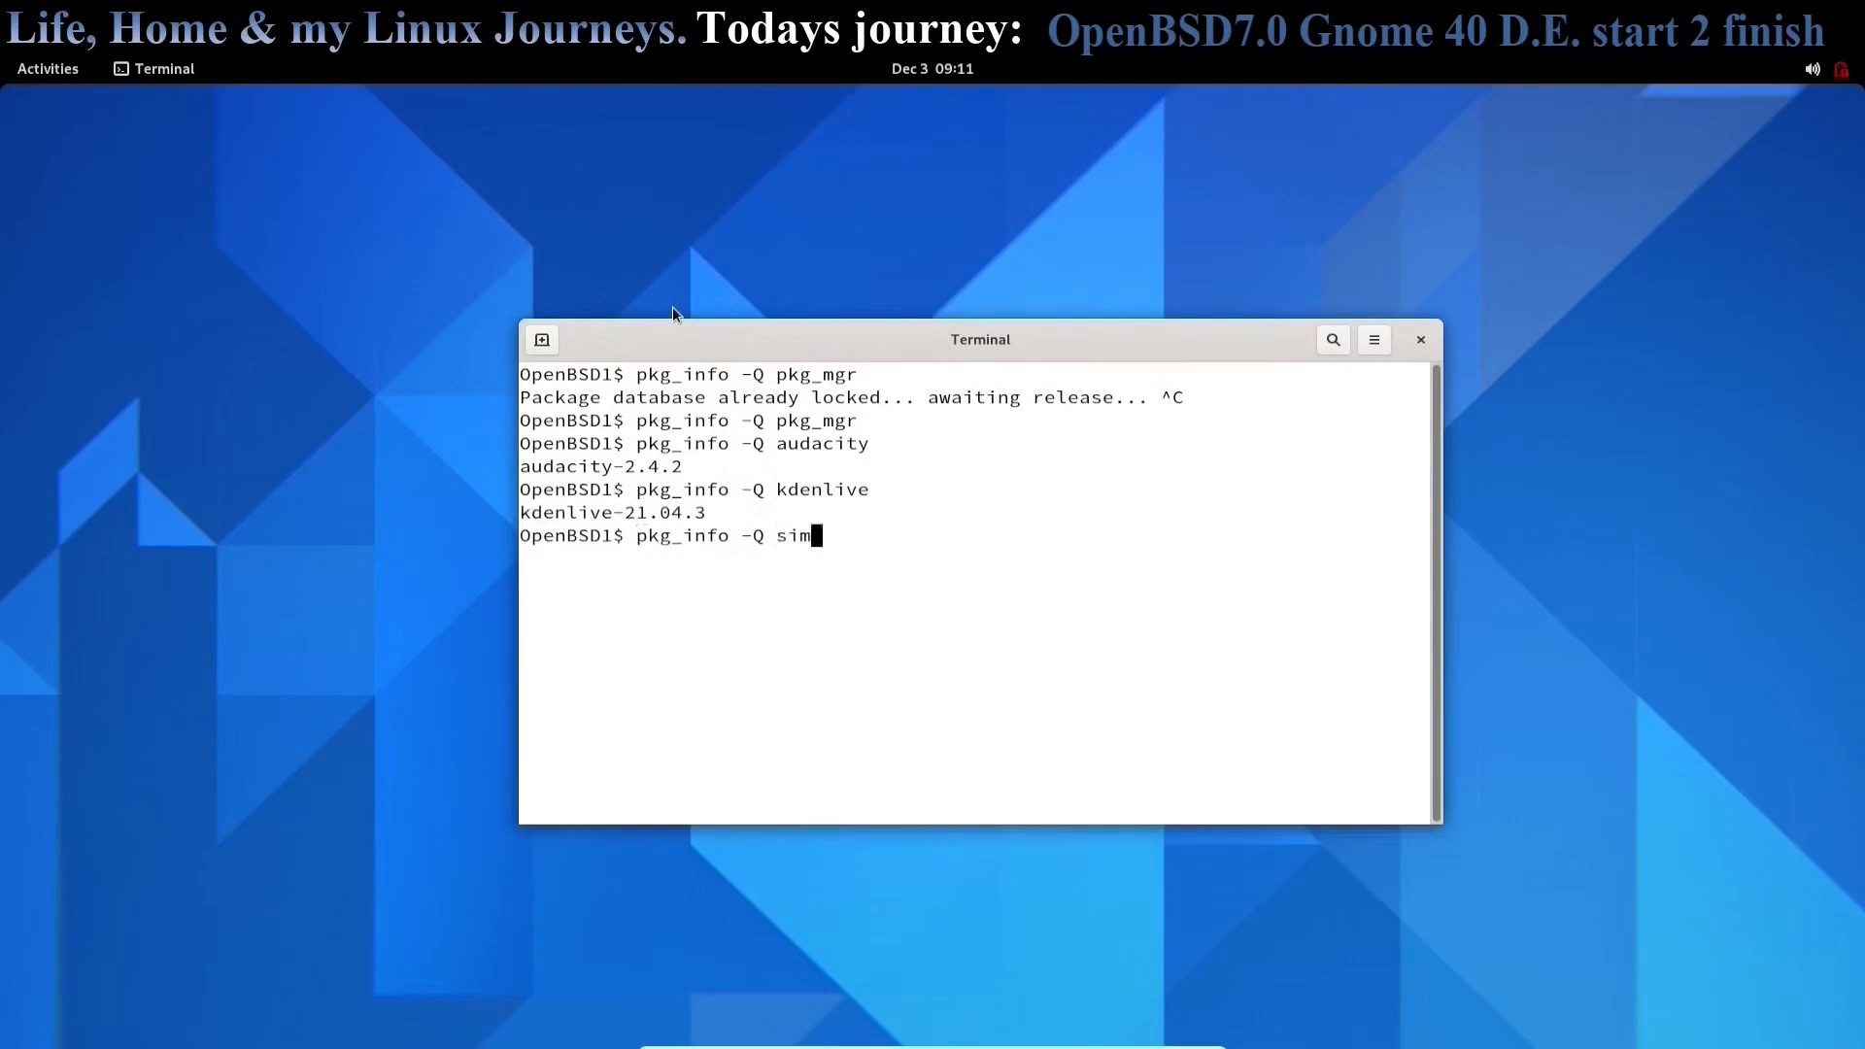
type("plescree")
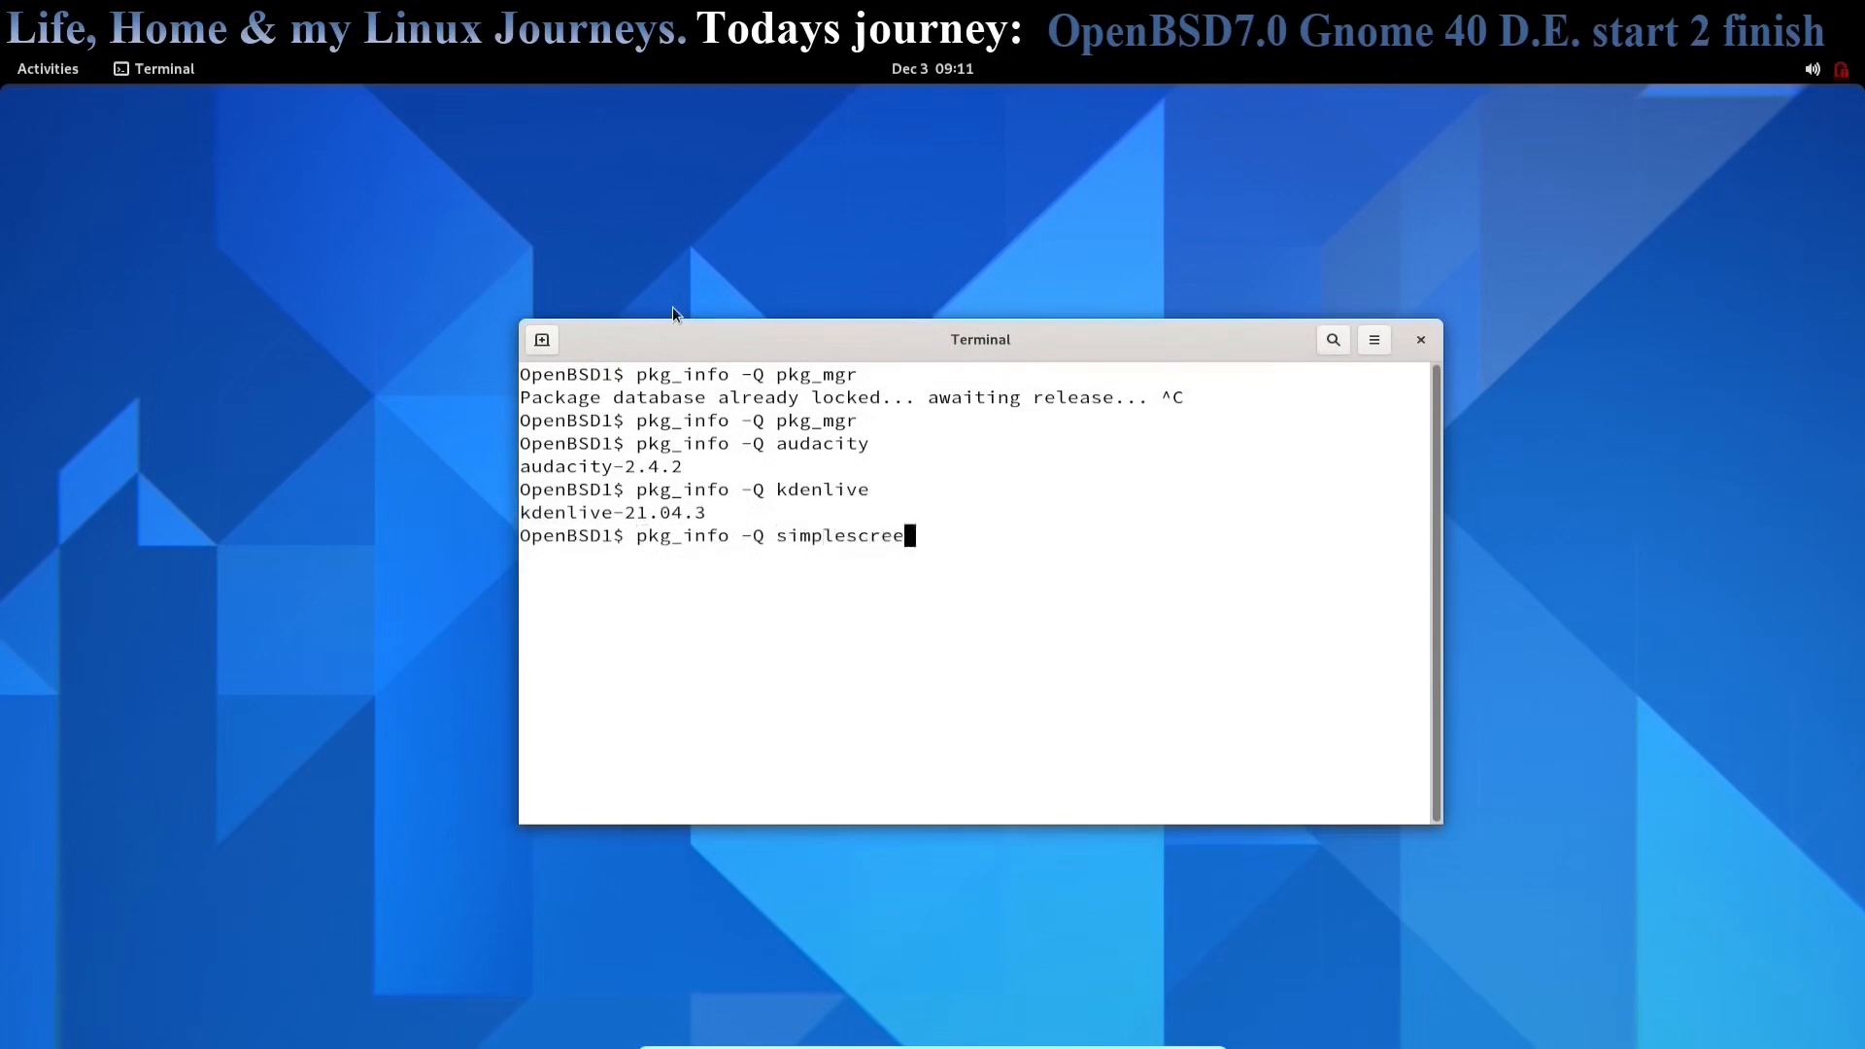
type("record")
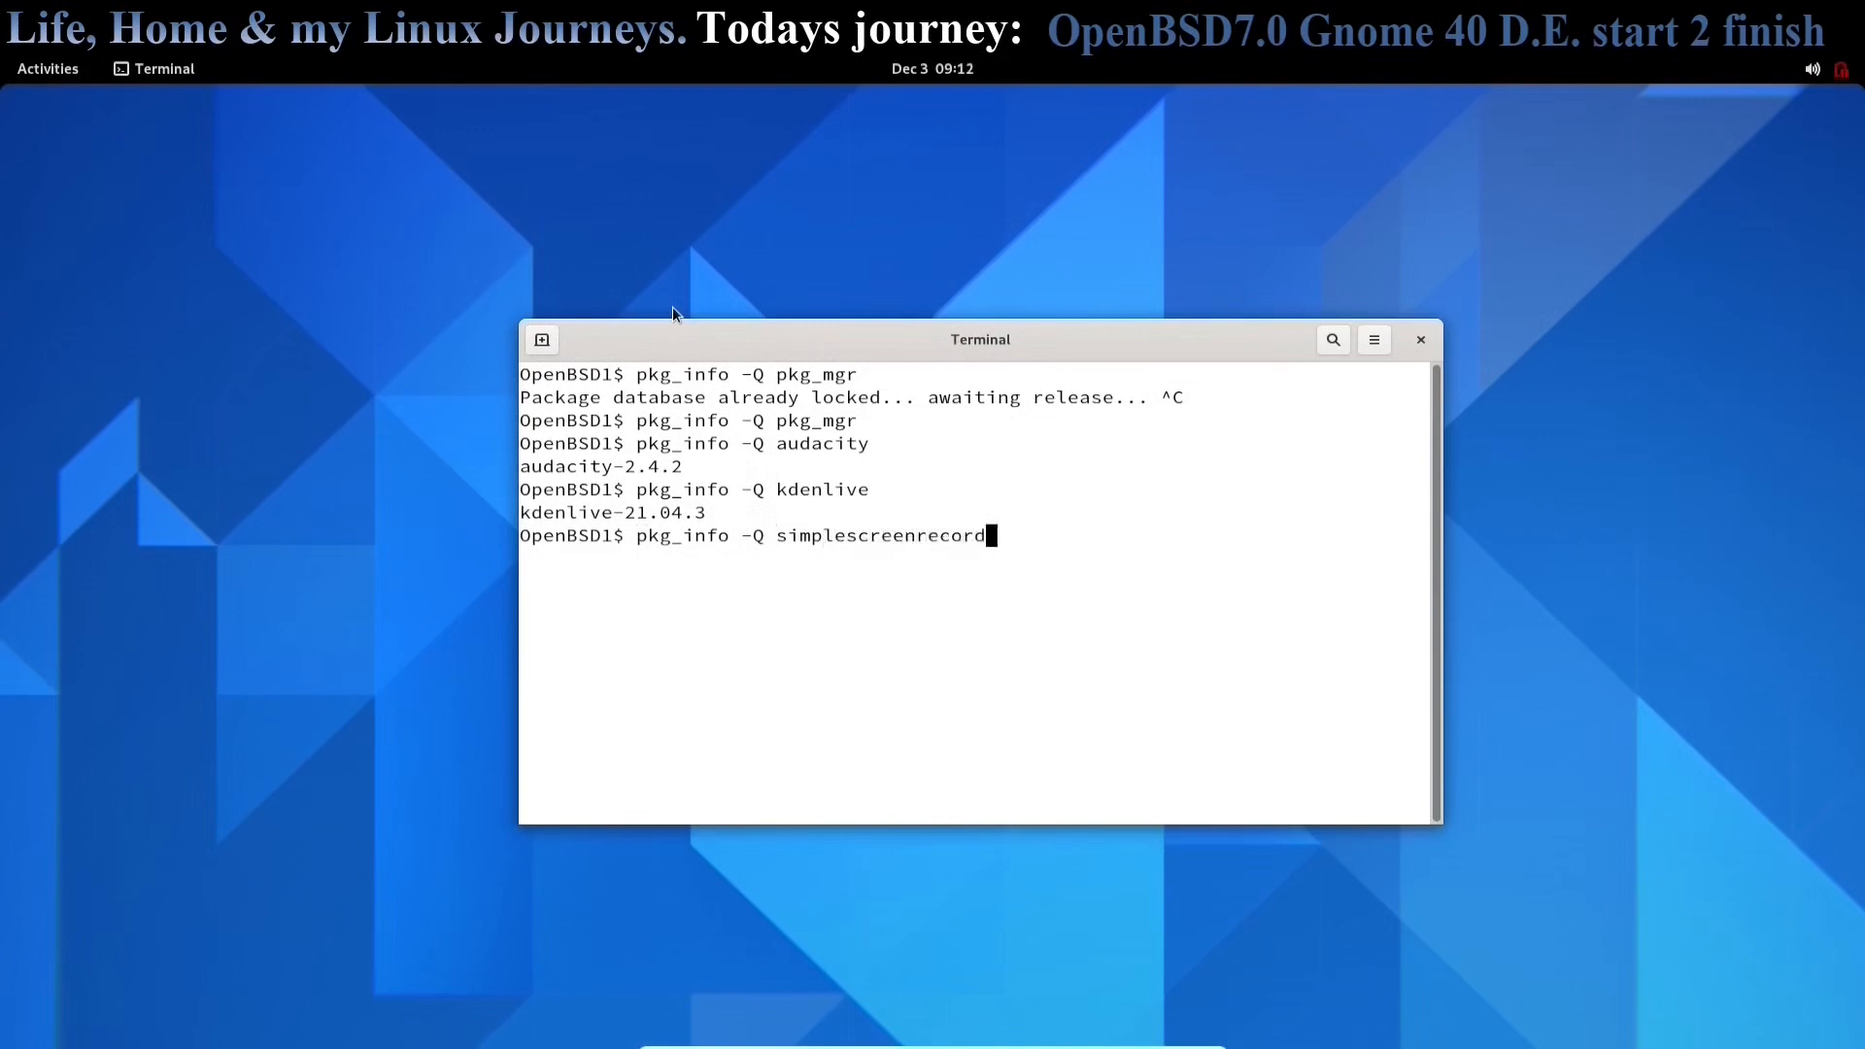
key("enter")
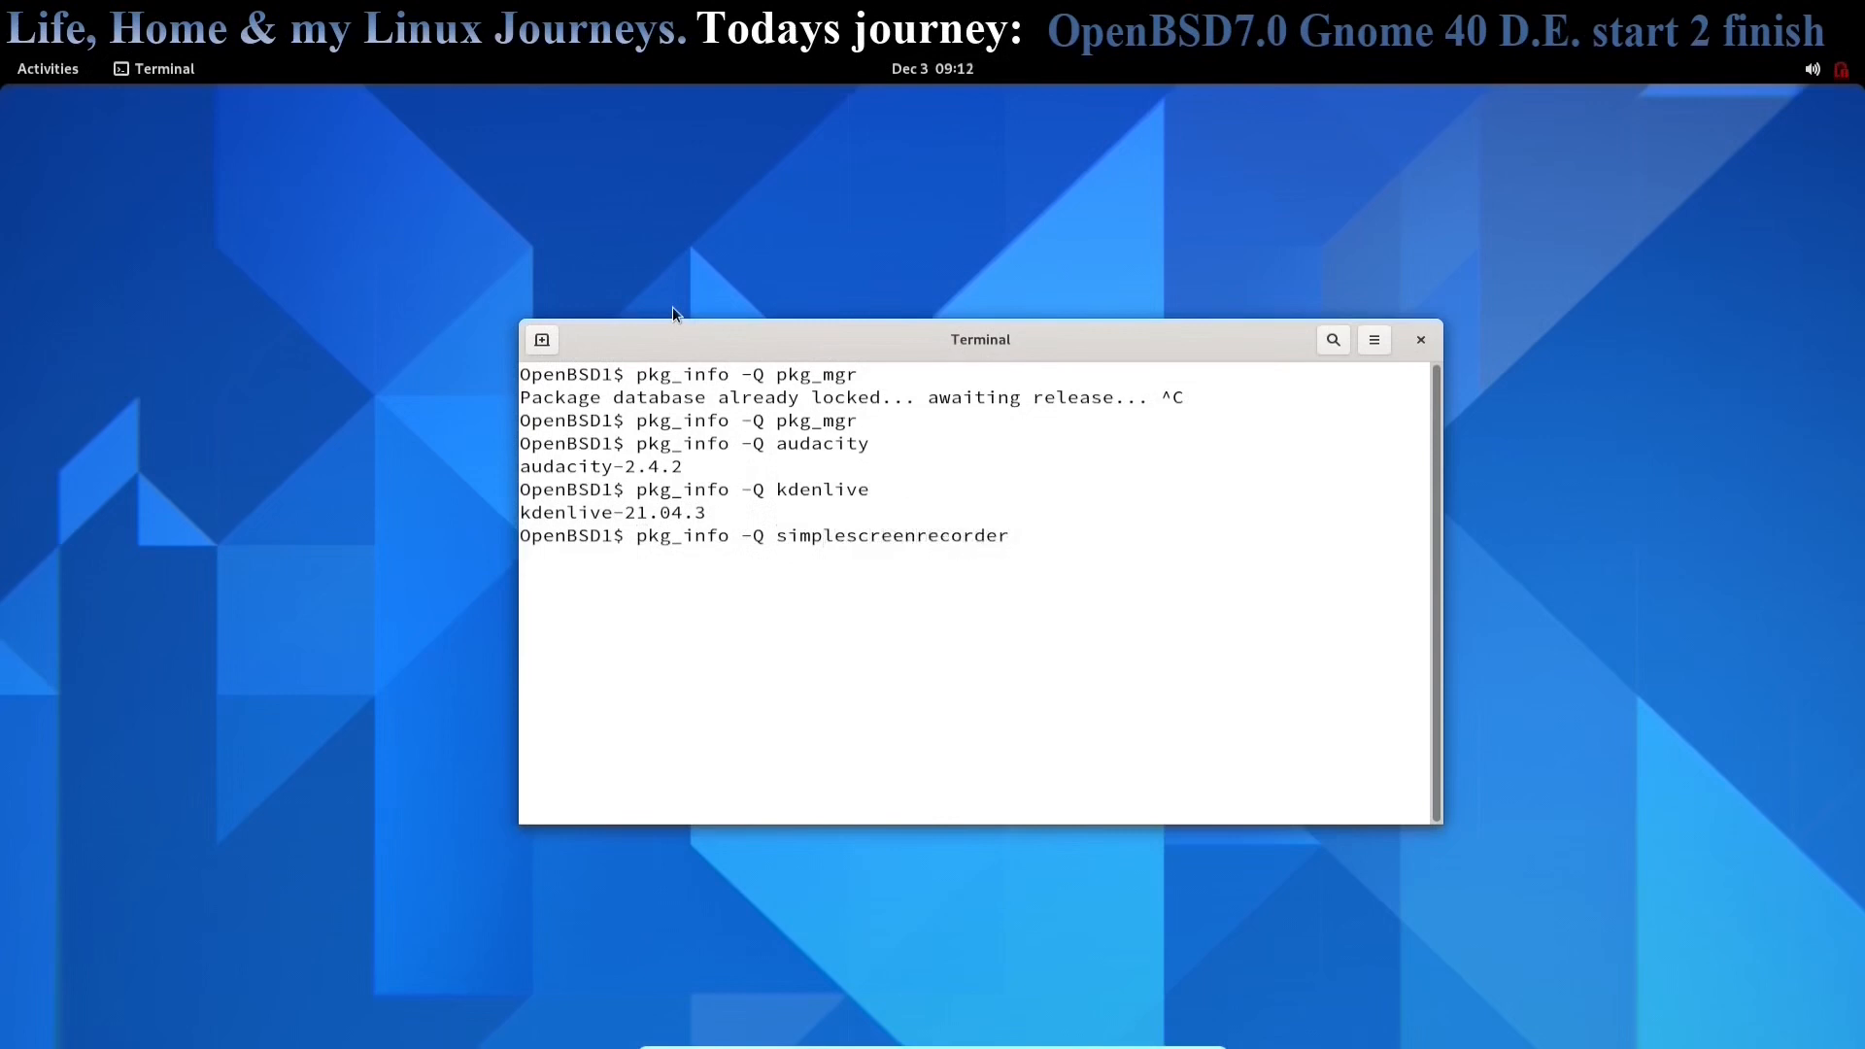
key("Return")
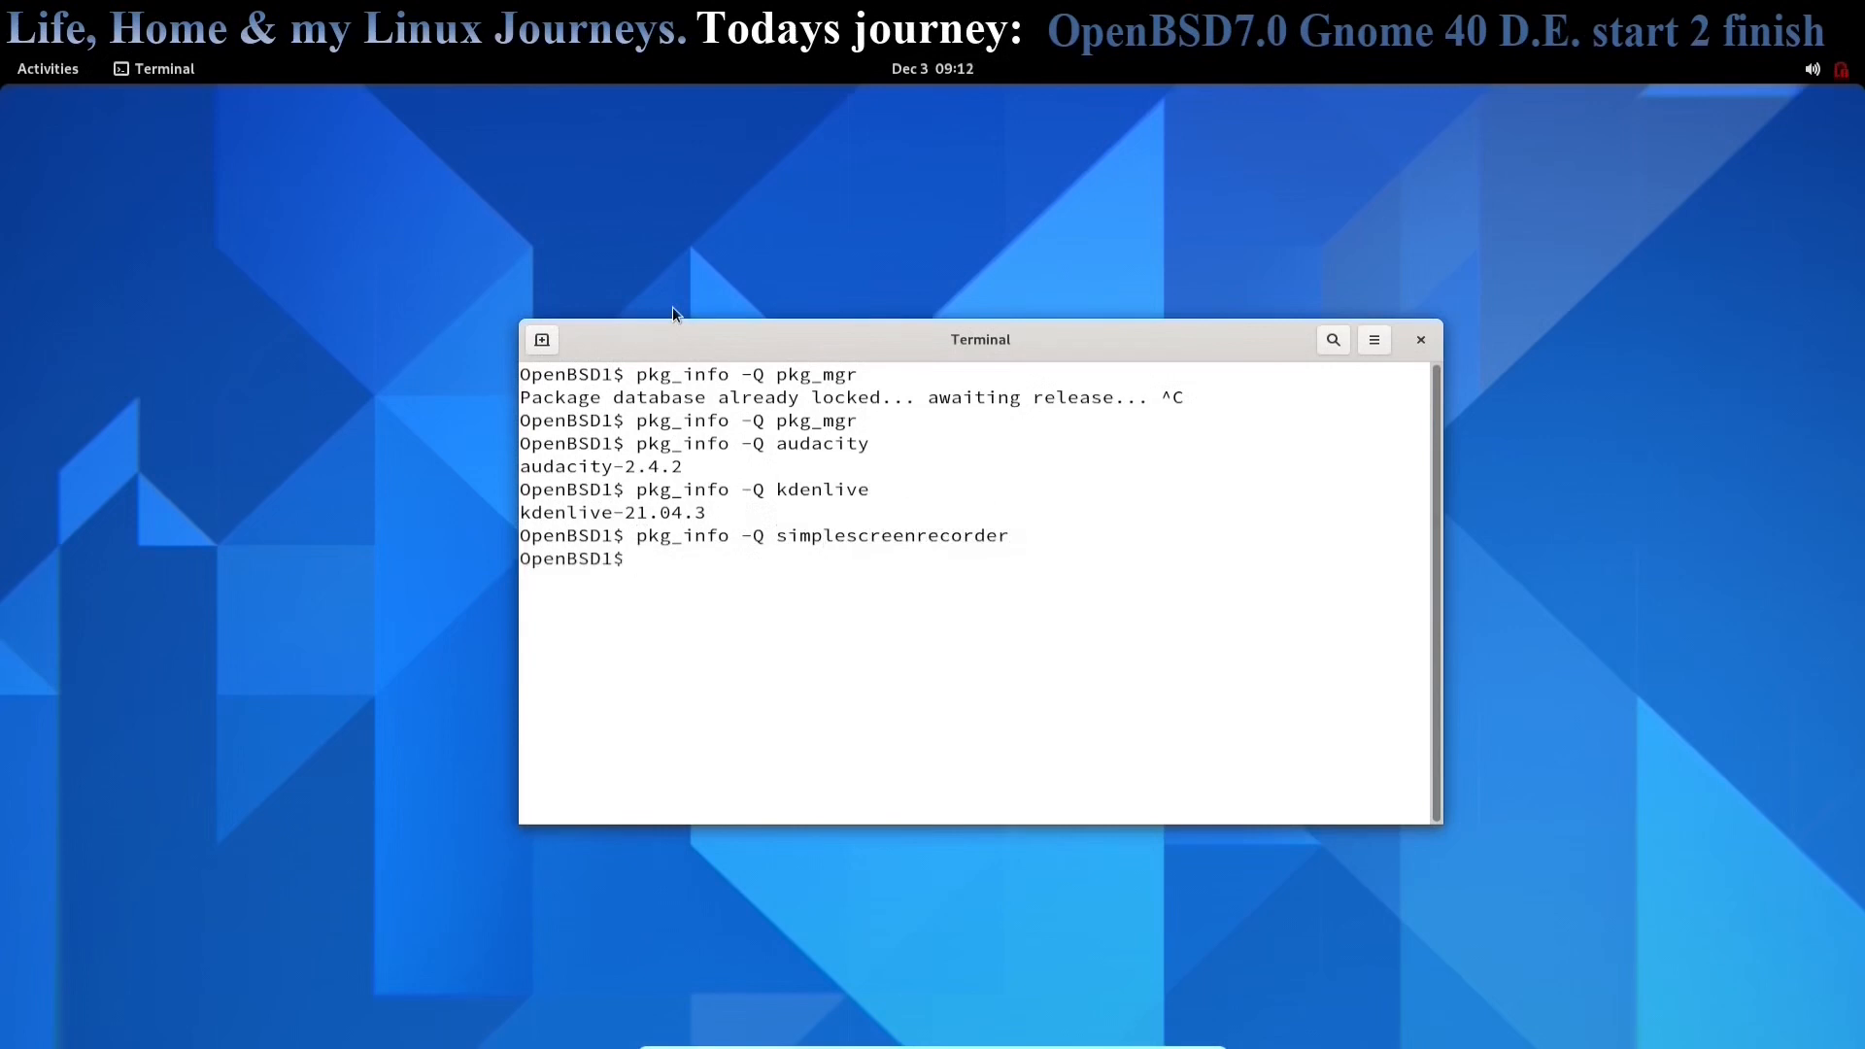
Step: Query pkg_info -Q for ssr, obs- and obs; ssr matches only a Perl module
type("pkg_info -Q simplescre")
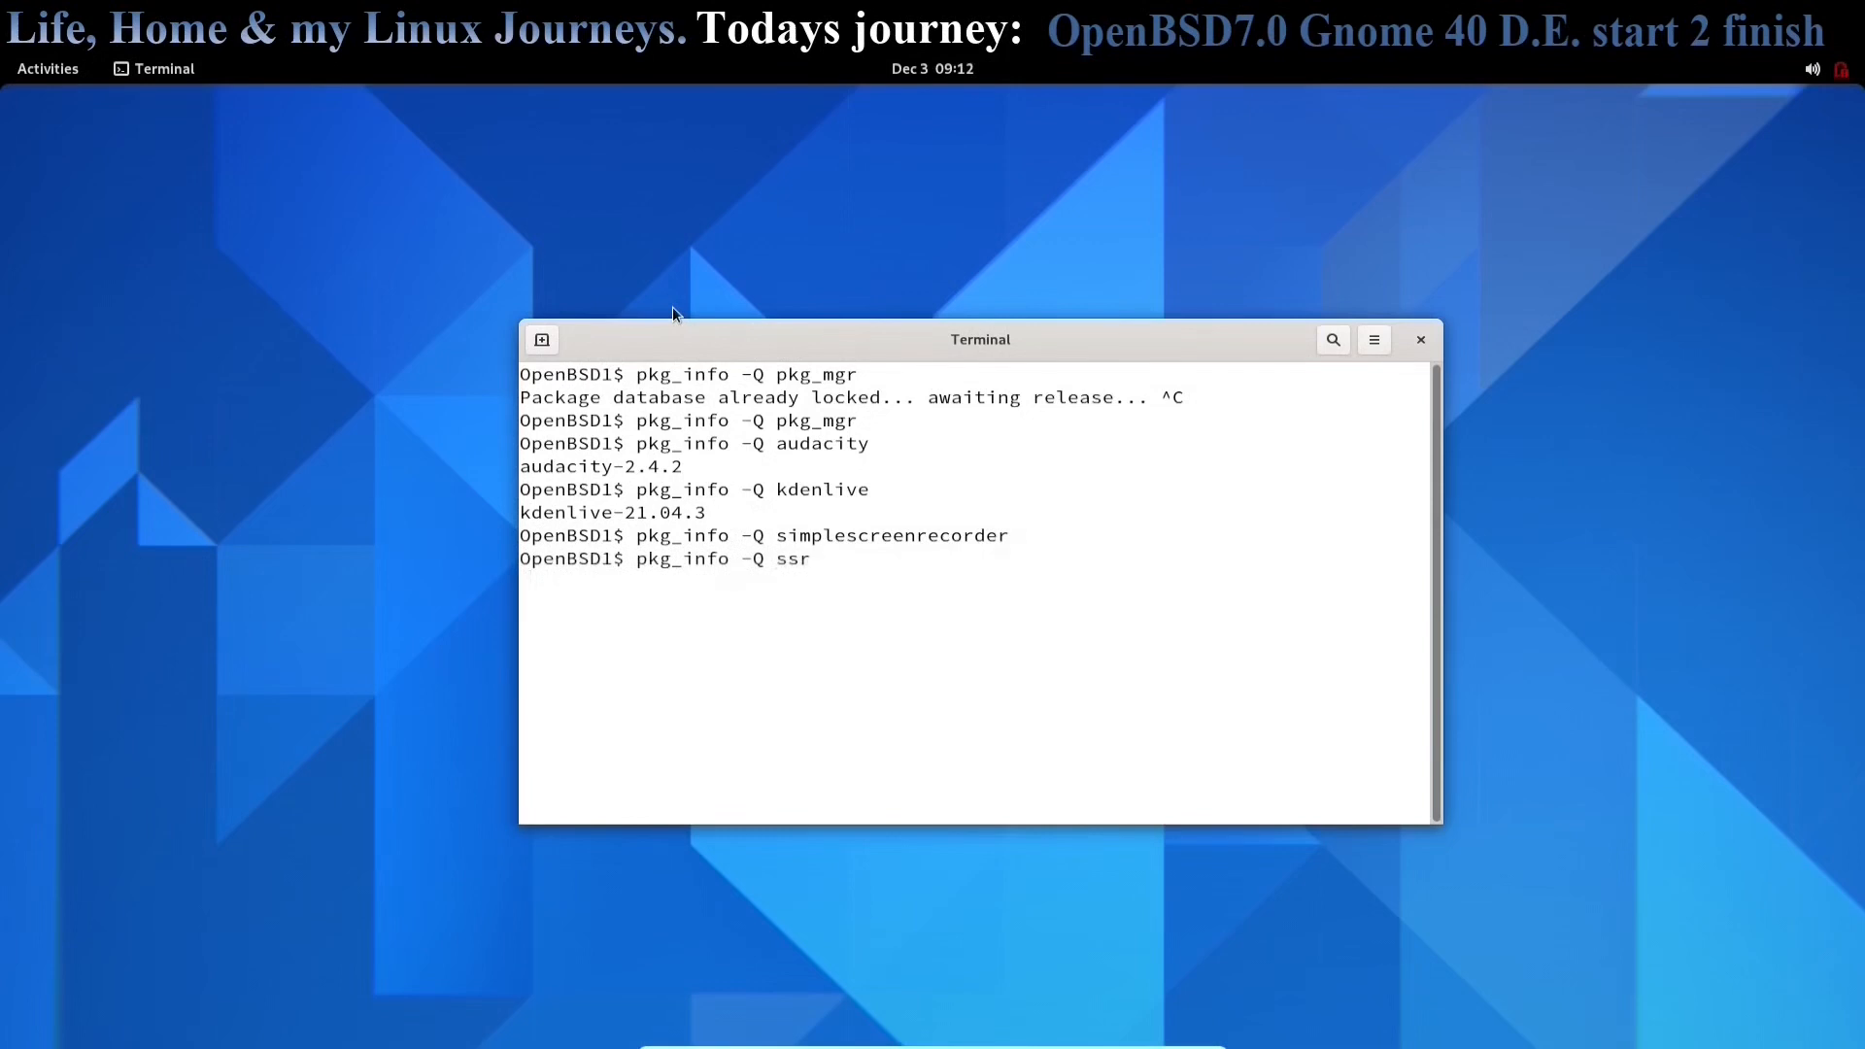
key("Return")
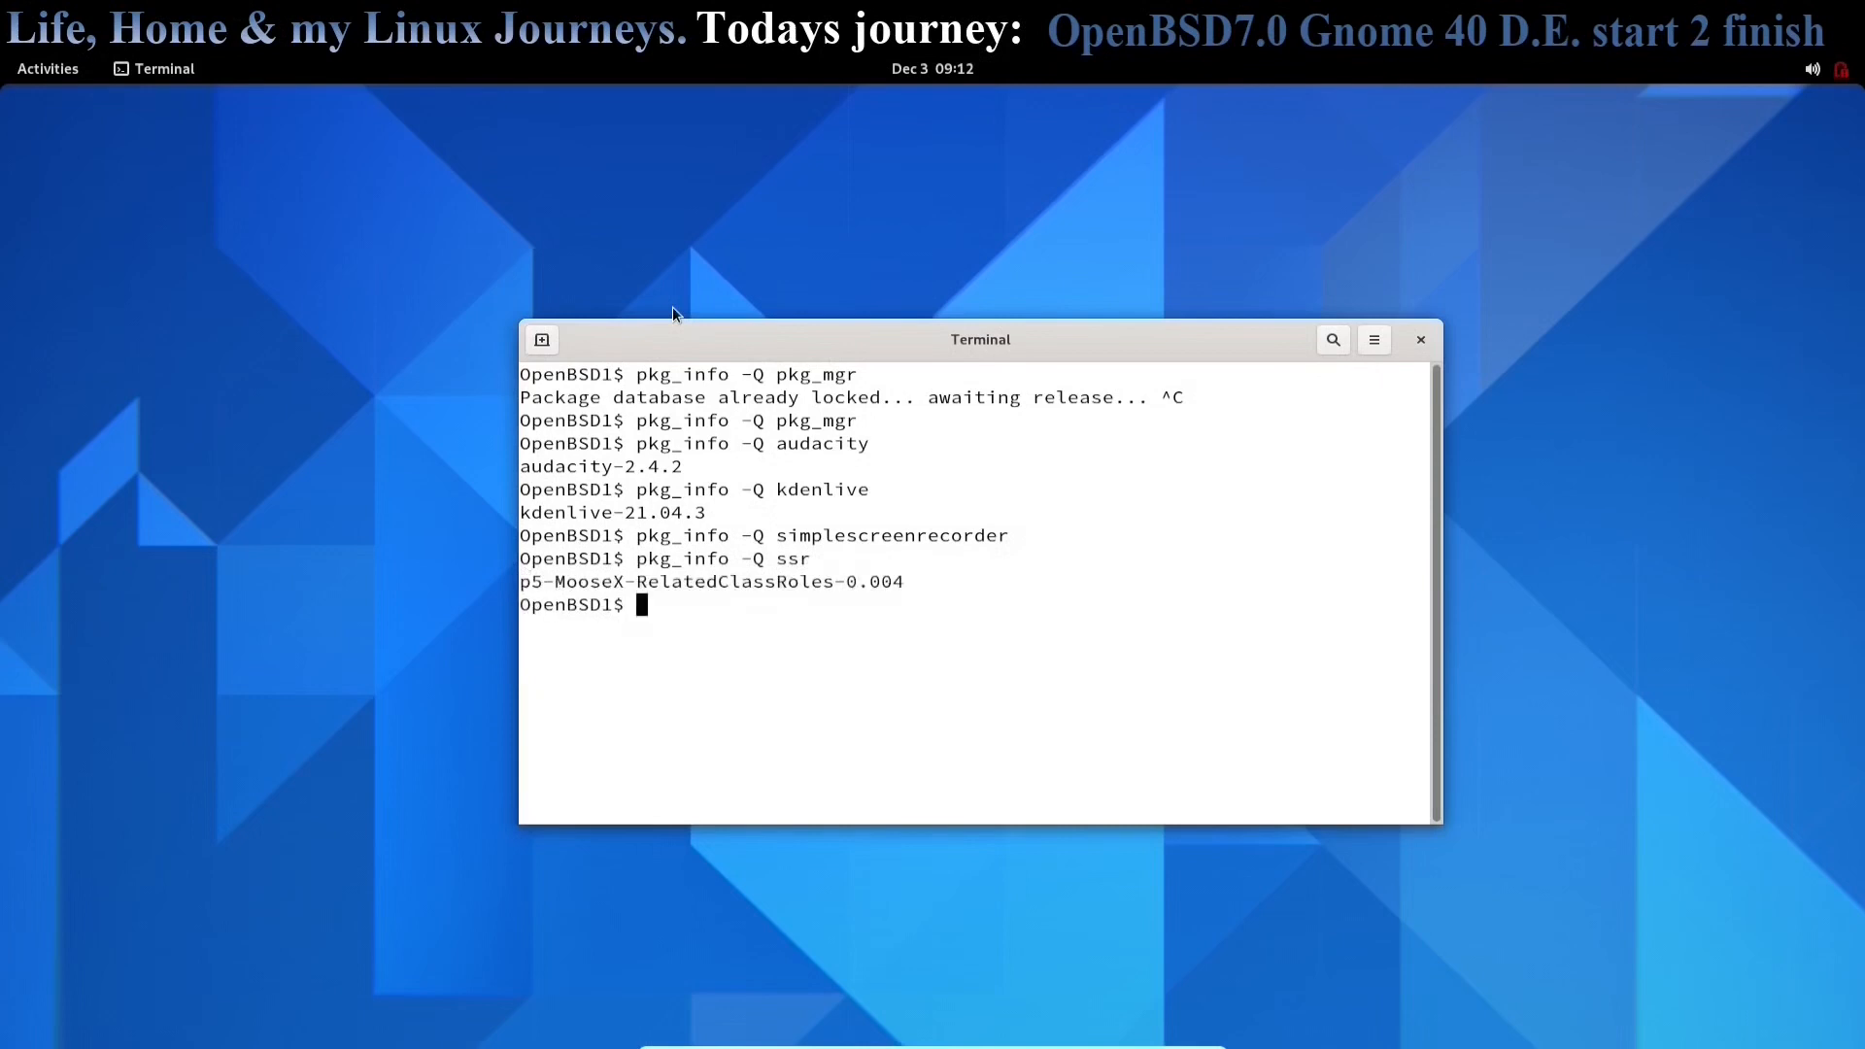
type("pkg_info -Q ssr")
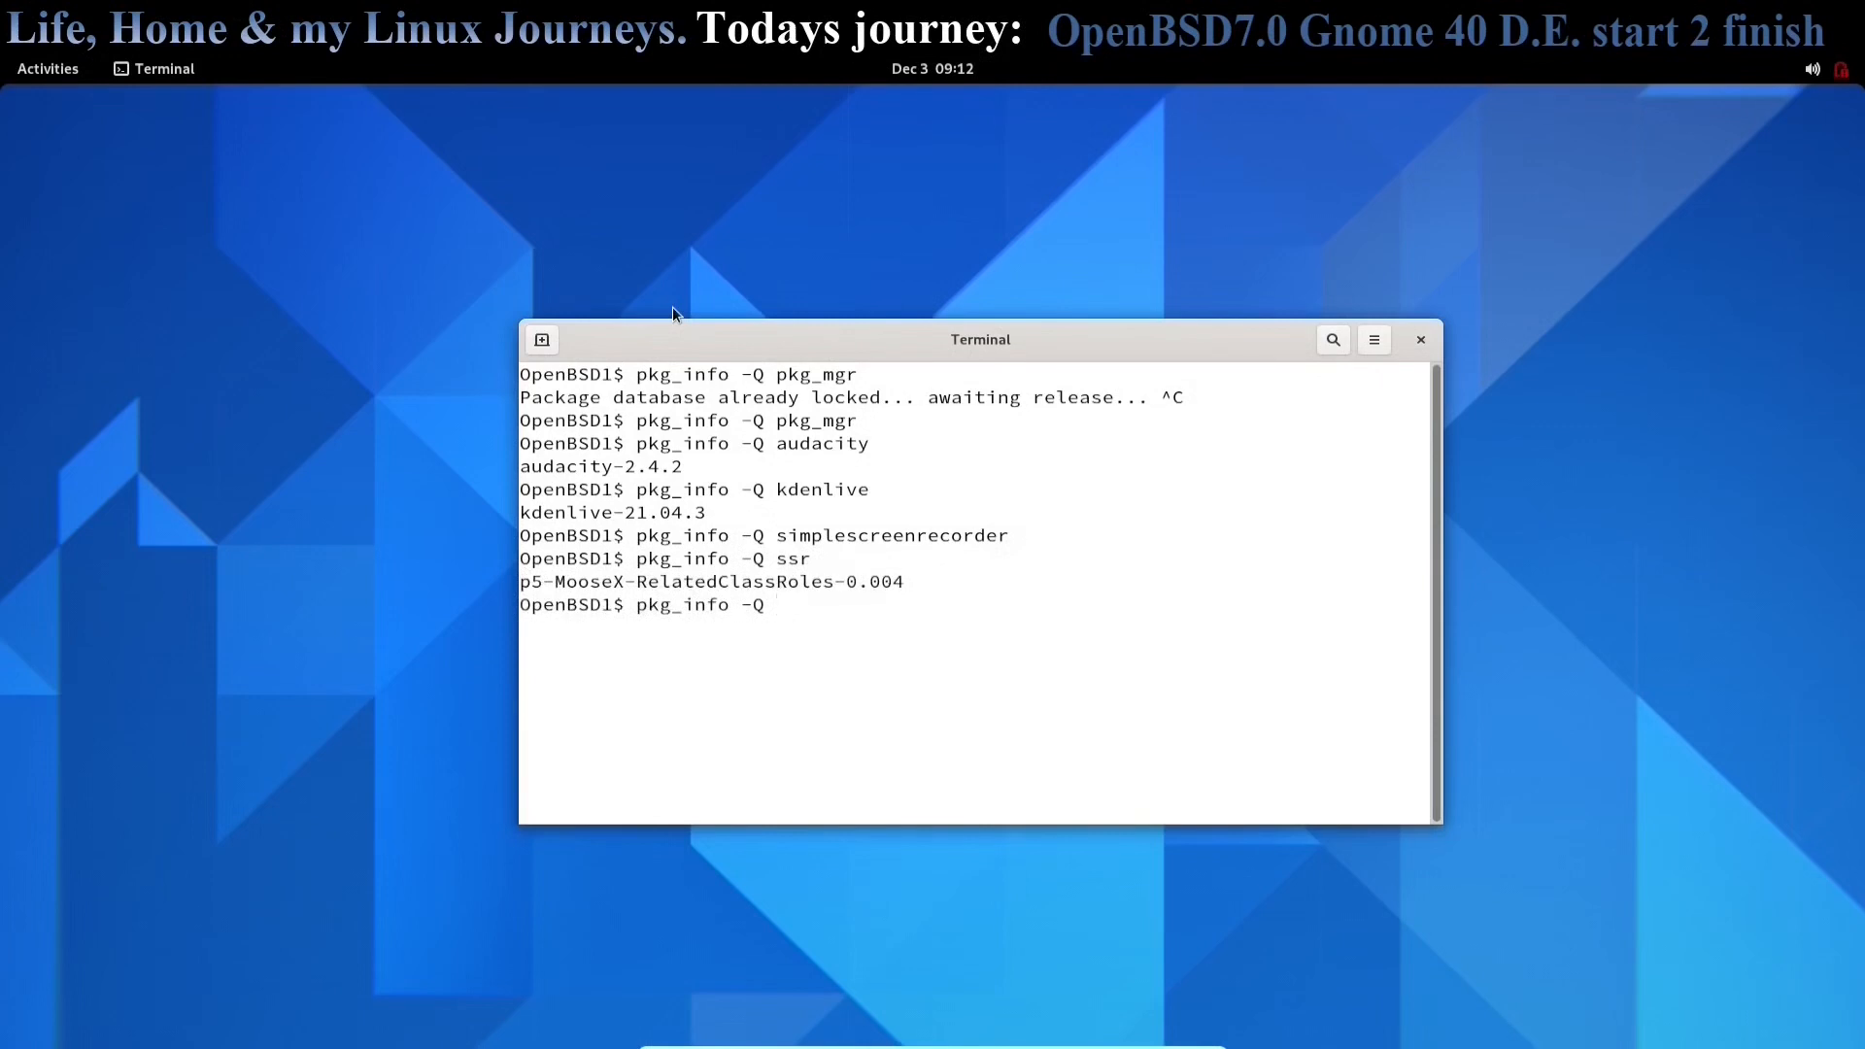
type("ob")
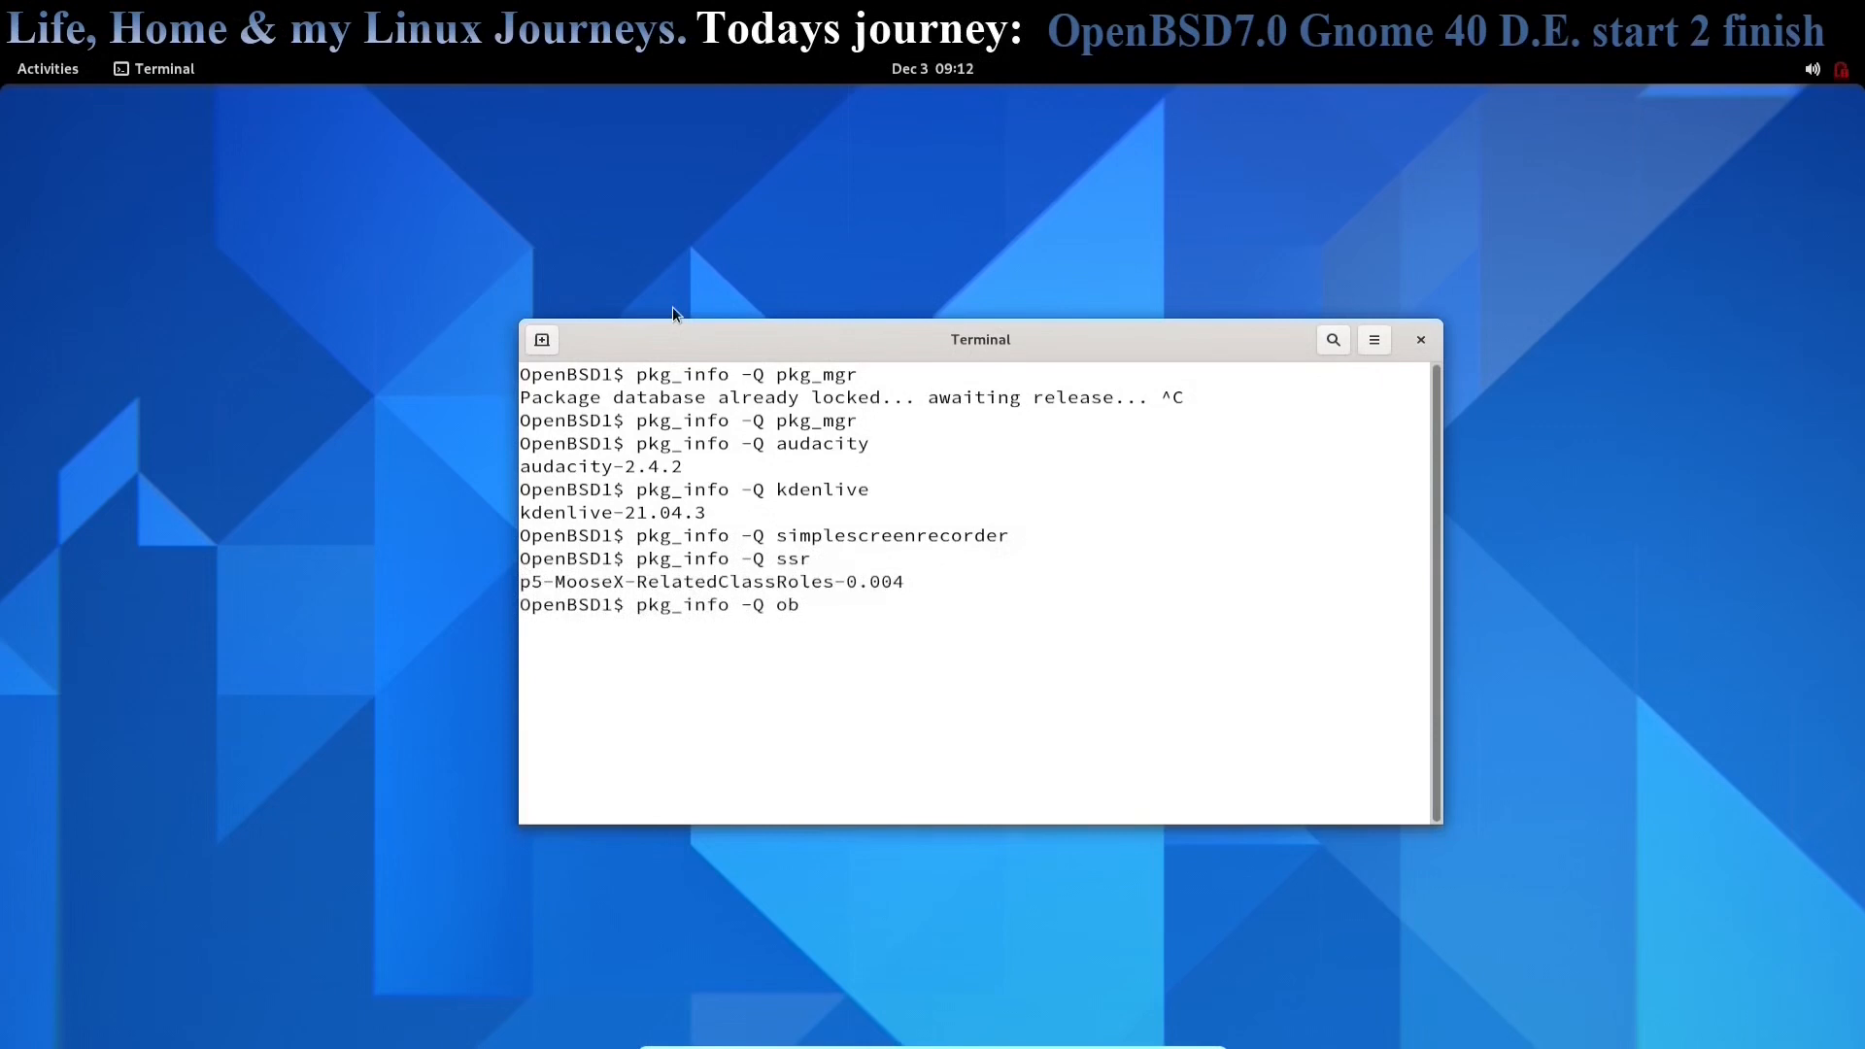
type("bs-")
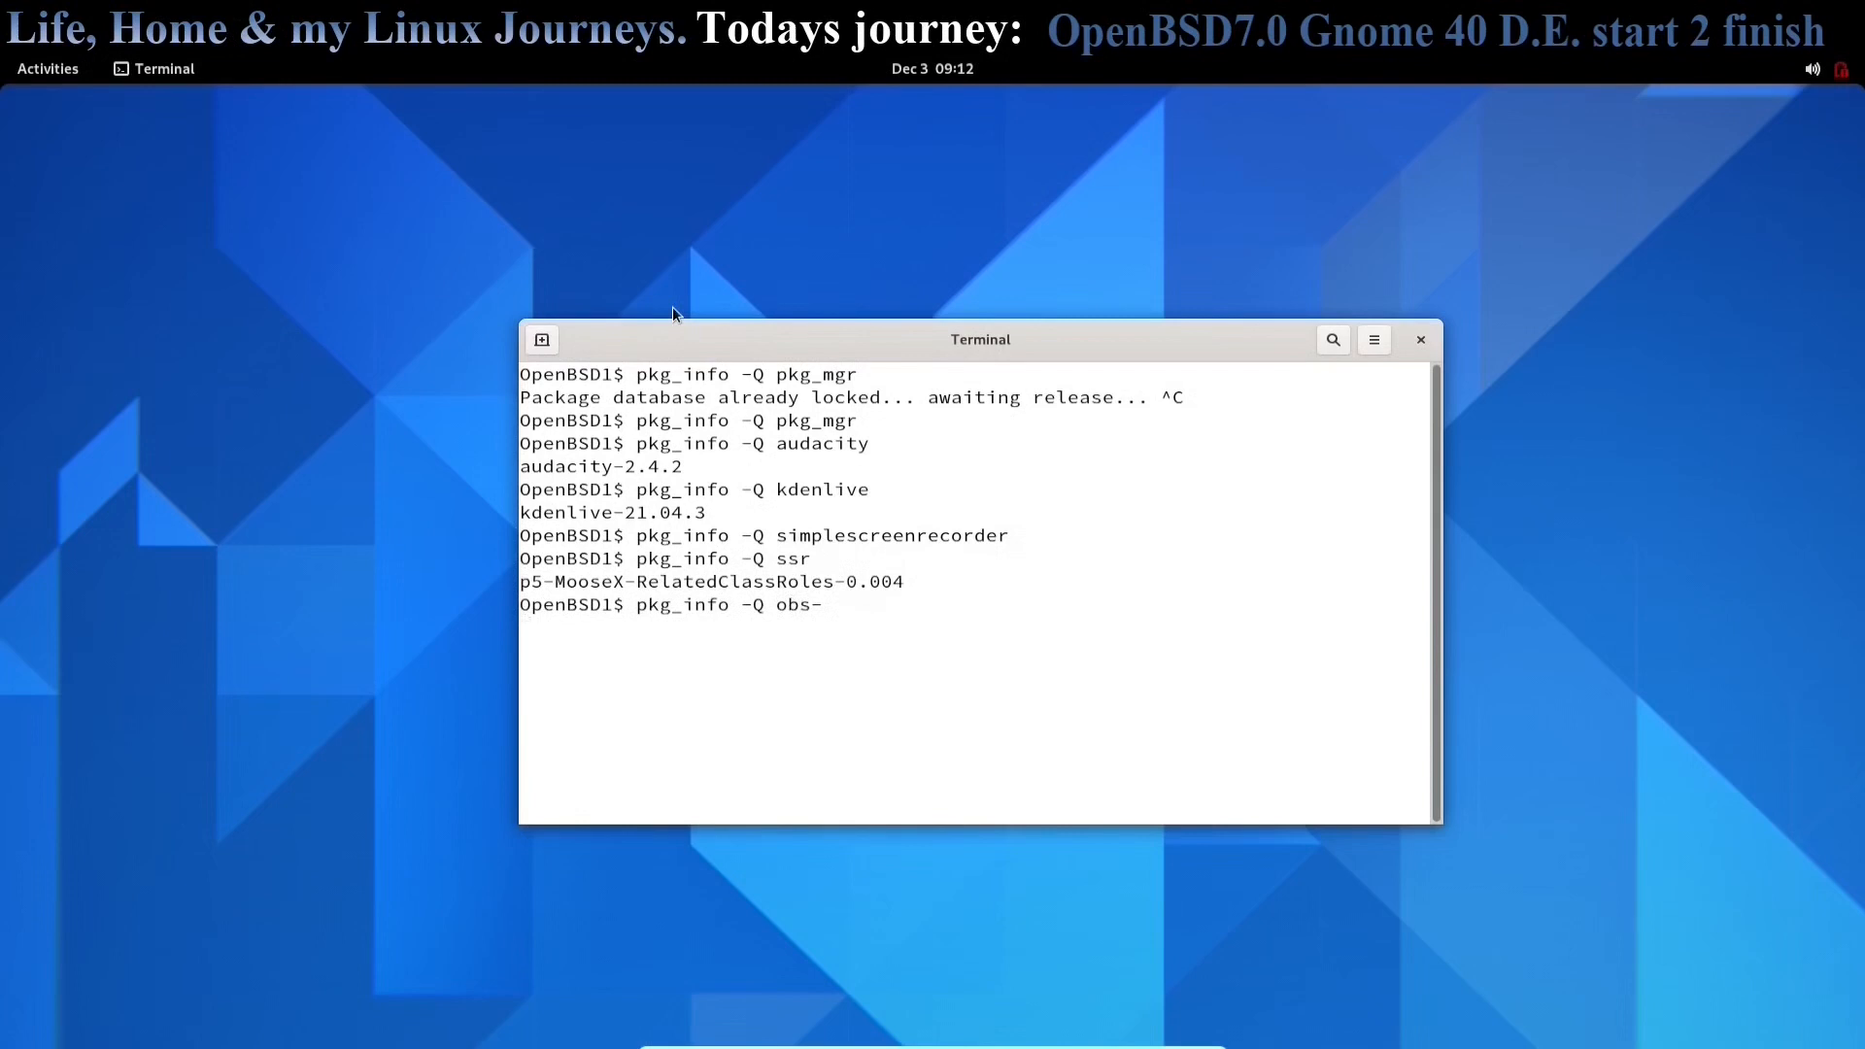
key("Return")
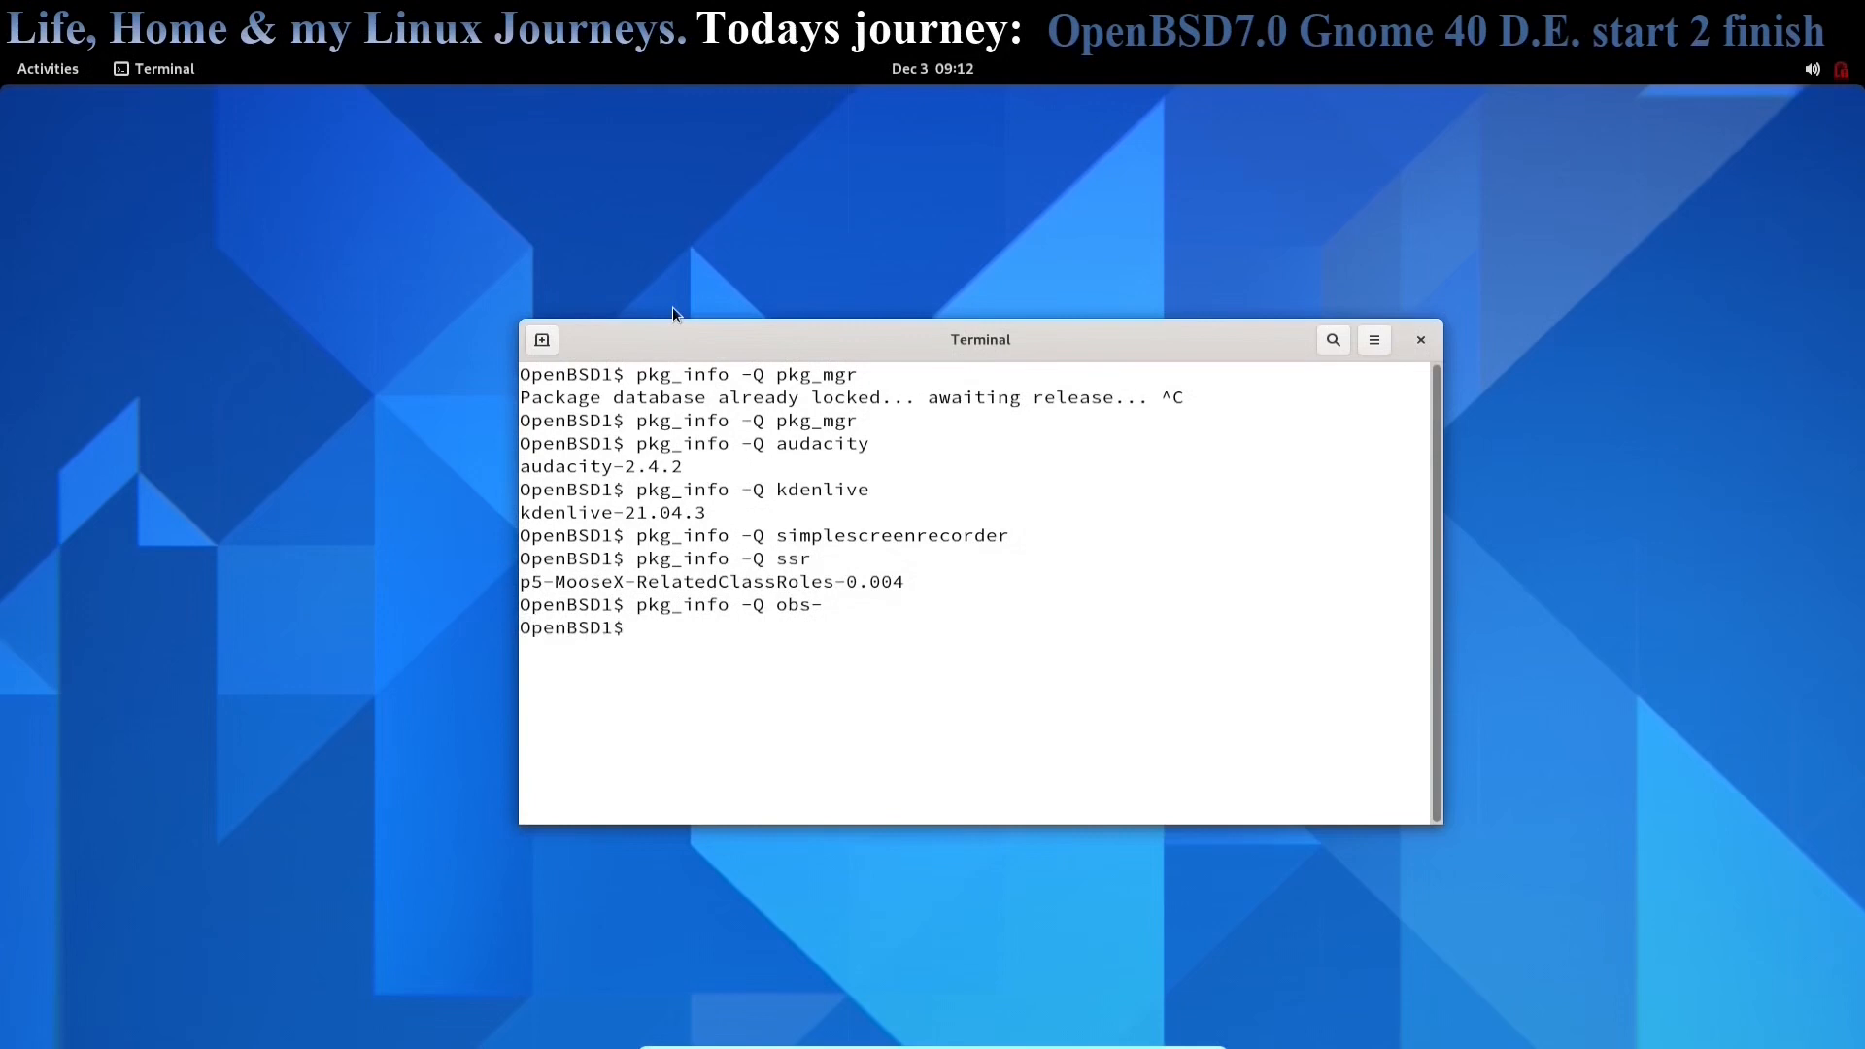
type("pkg_info -Q obs-")
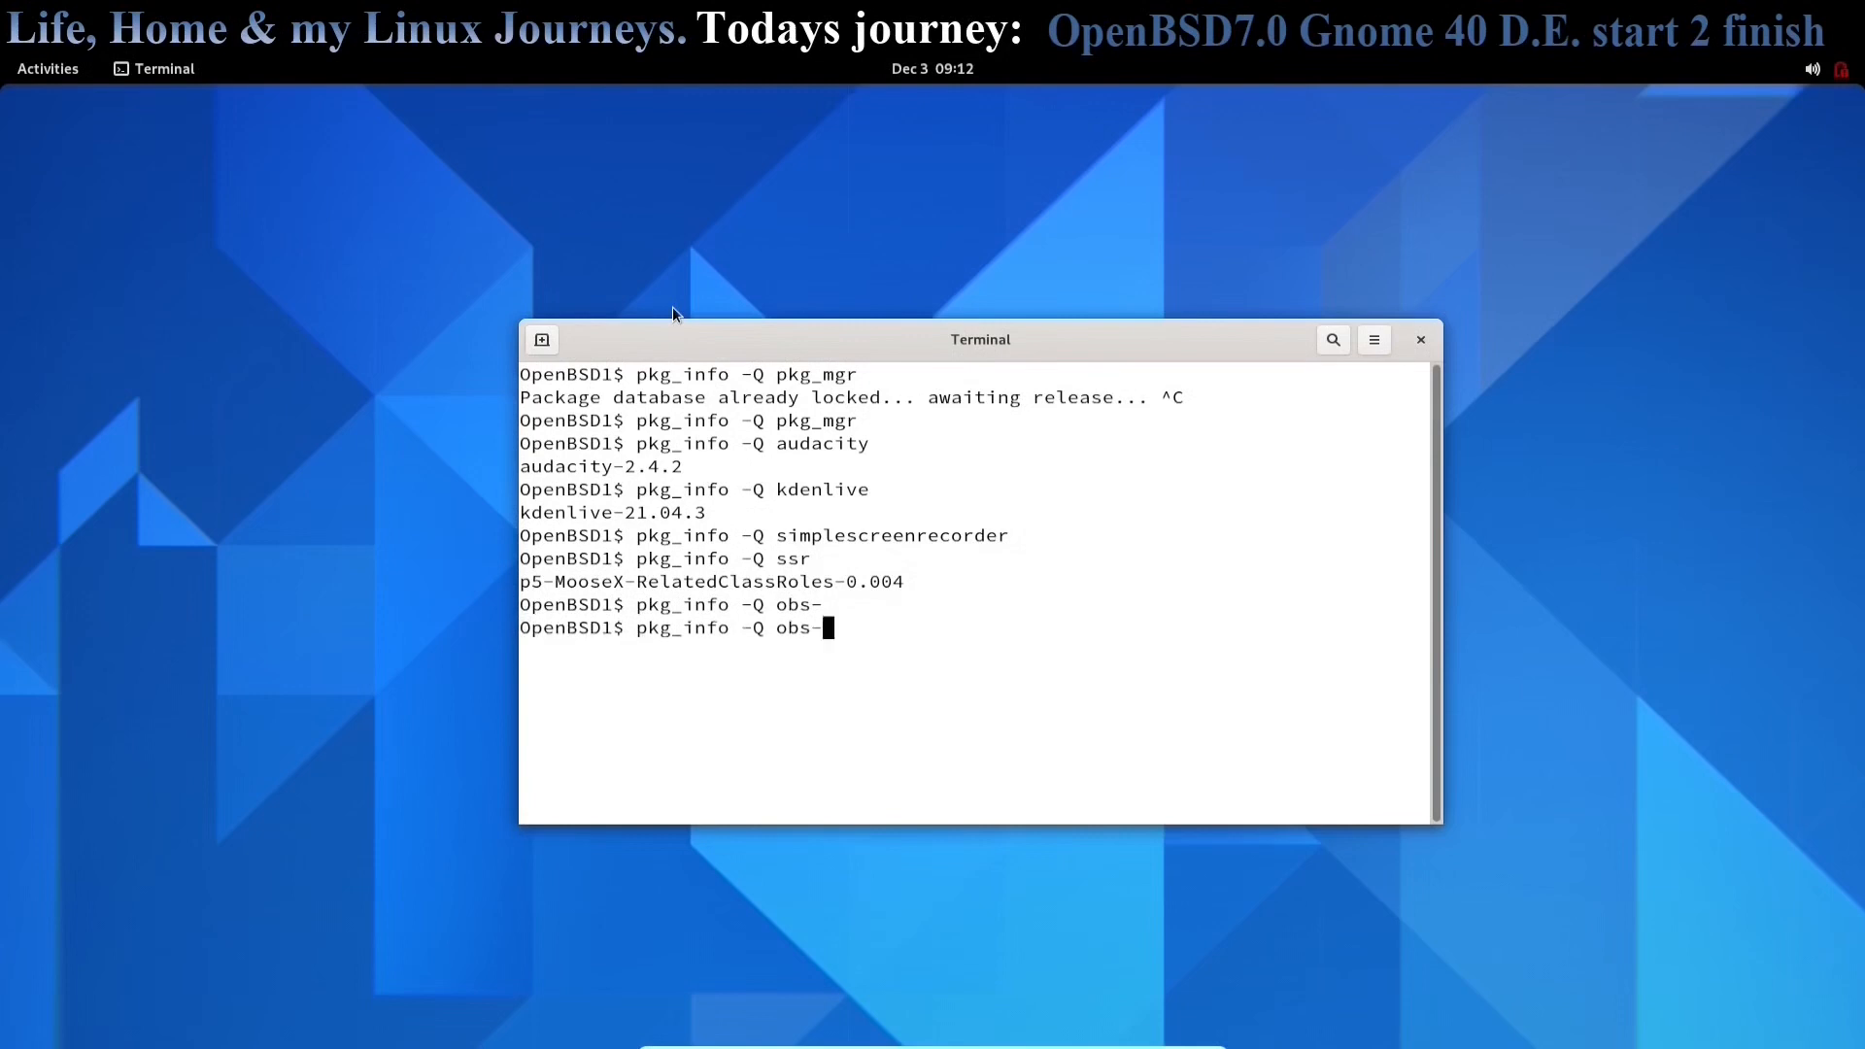
key("BackSpace")
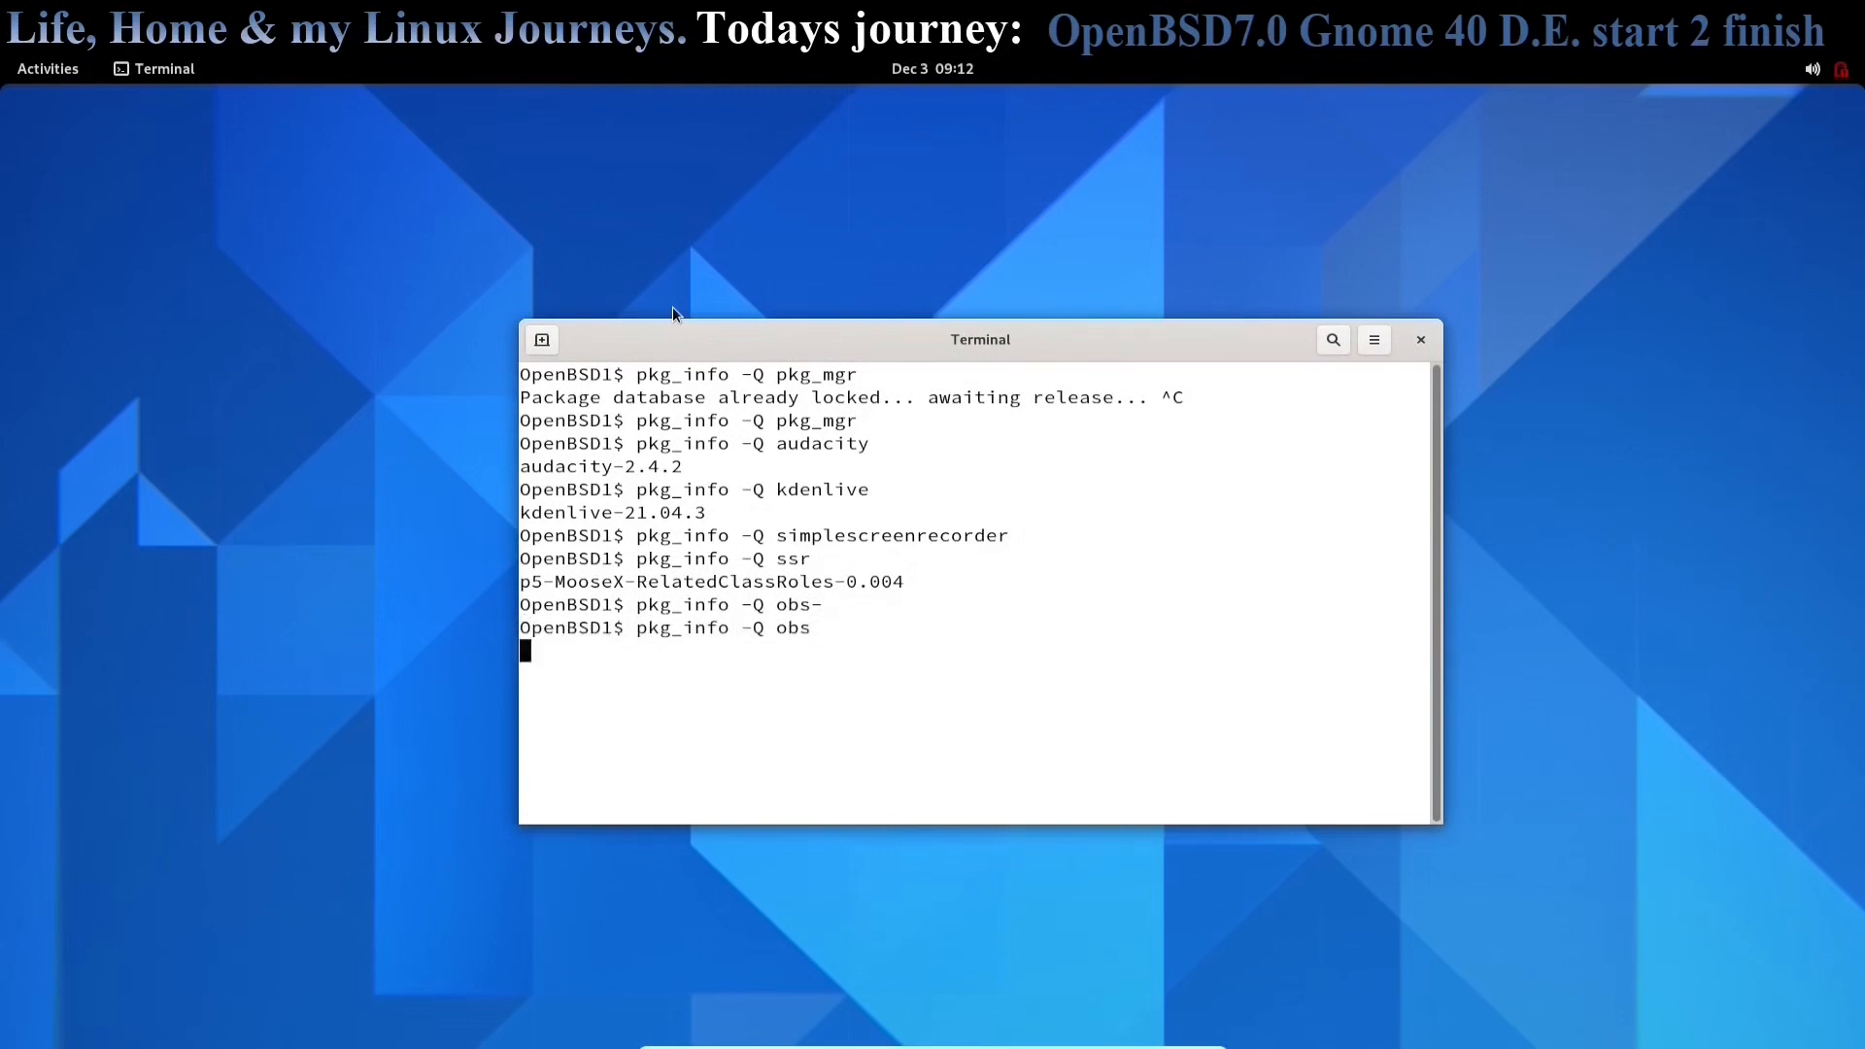
key("Return")
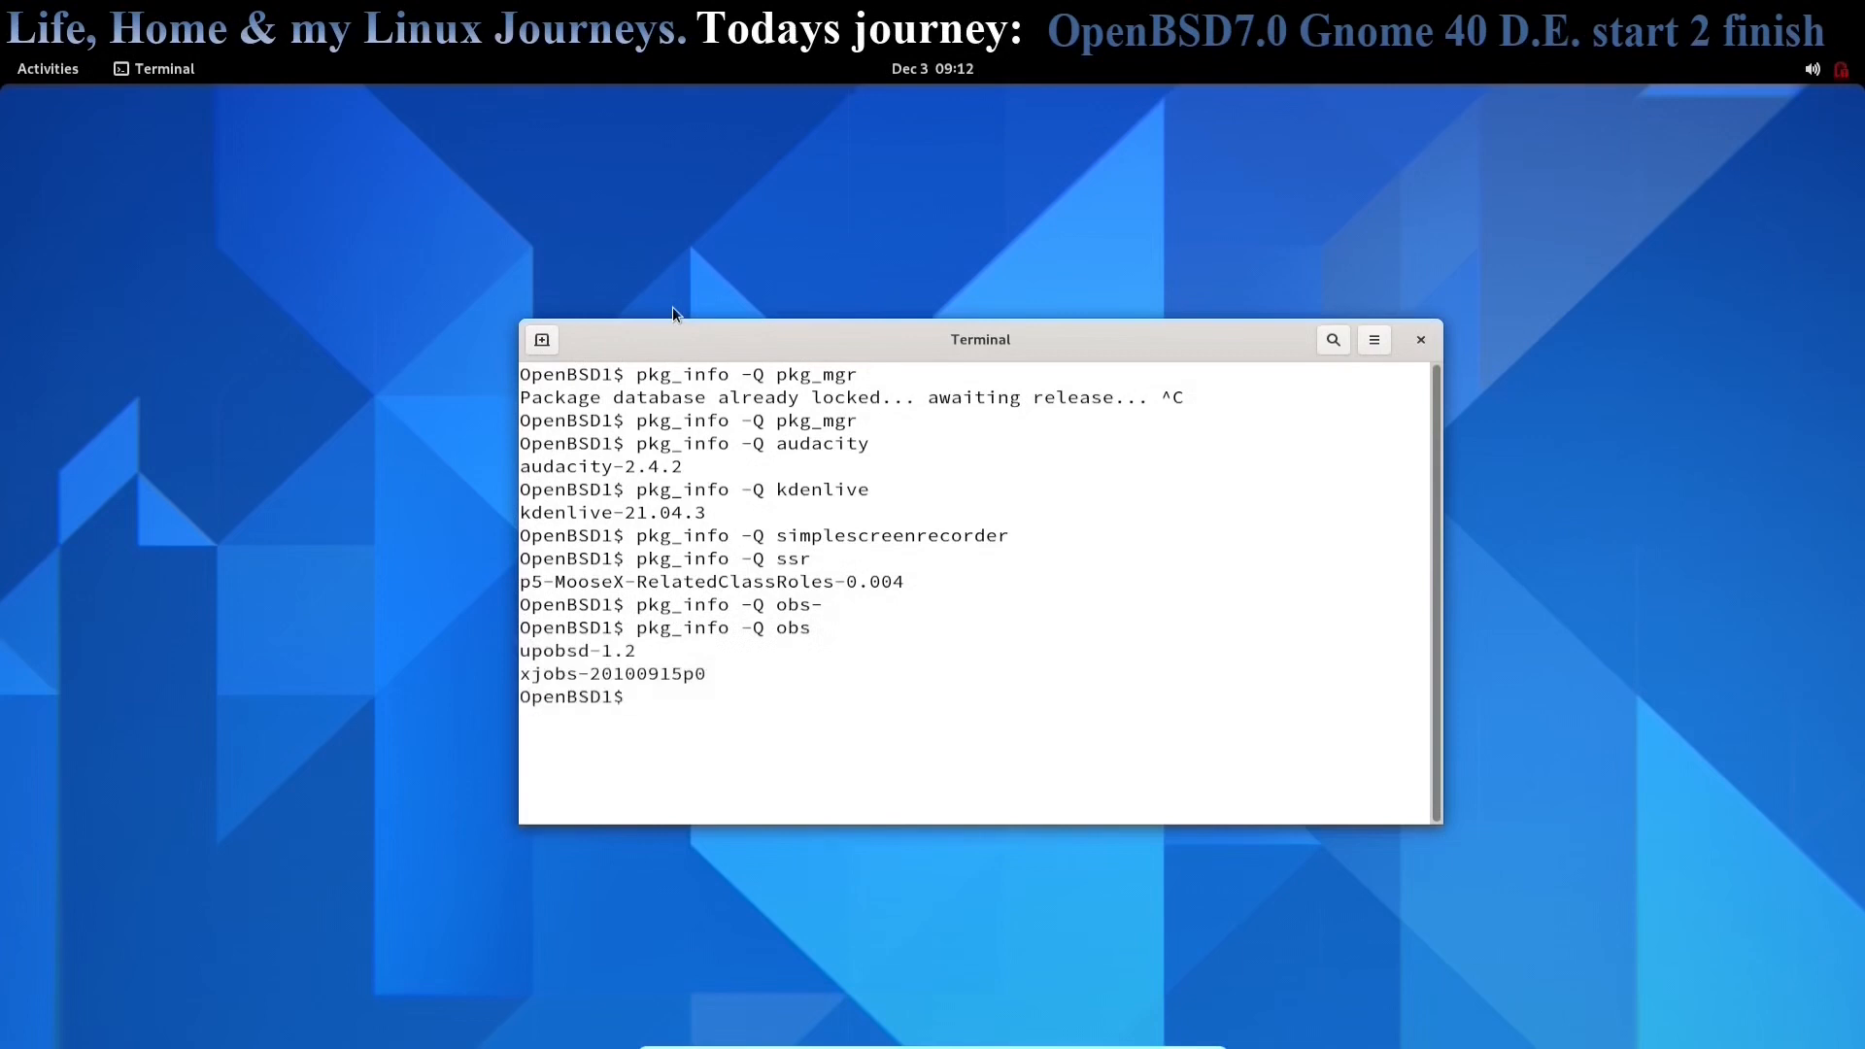
Step: Query obs-studio, krita and blender: obs-studio finds nothing, krita-4.4.8 and blender-2.92.0p1 exist
type("pkg_info -Q obs")
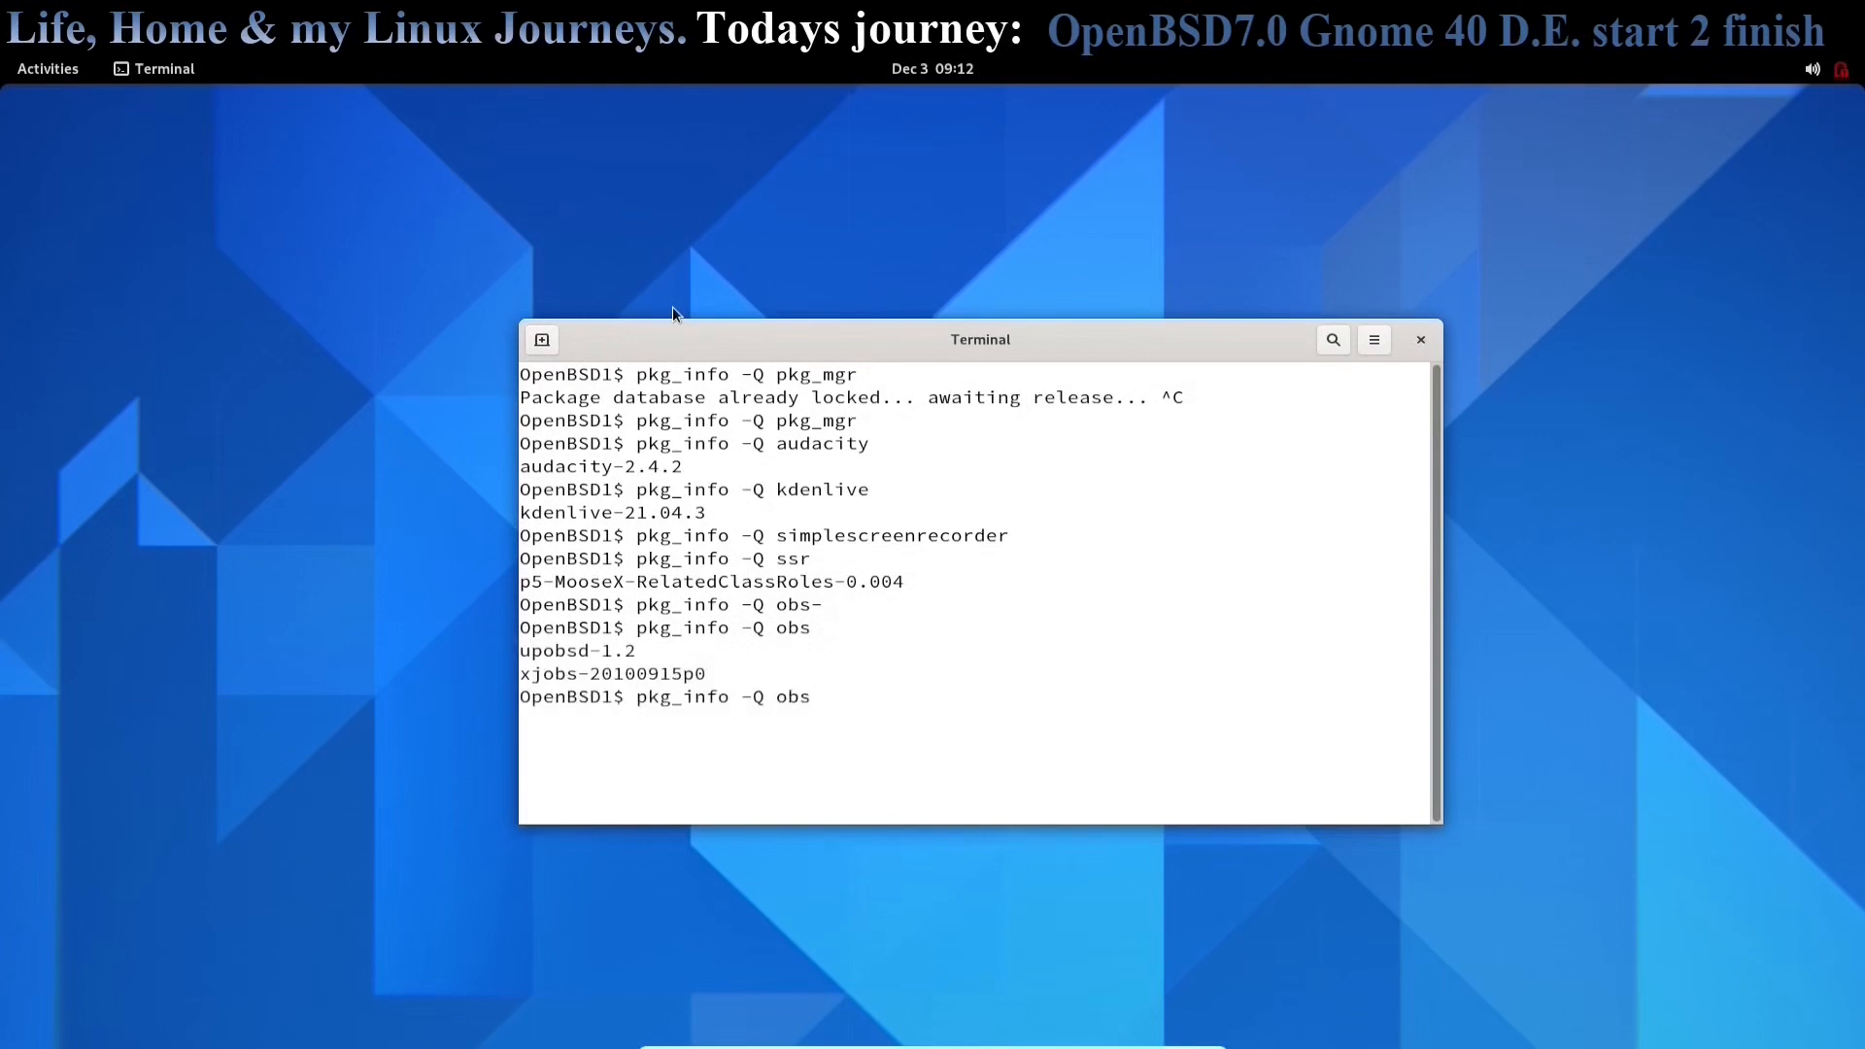
type("-s")
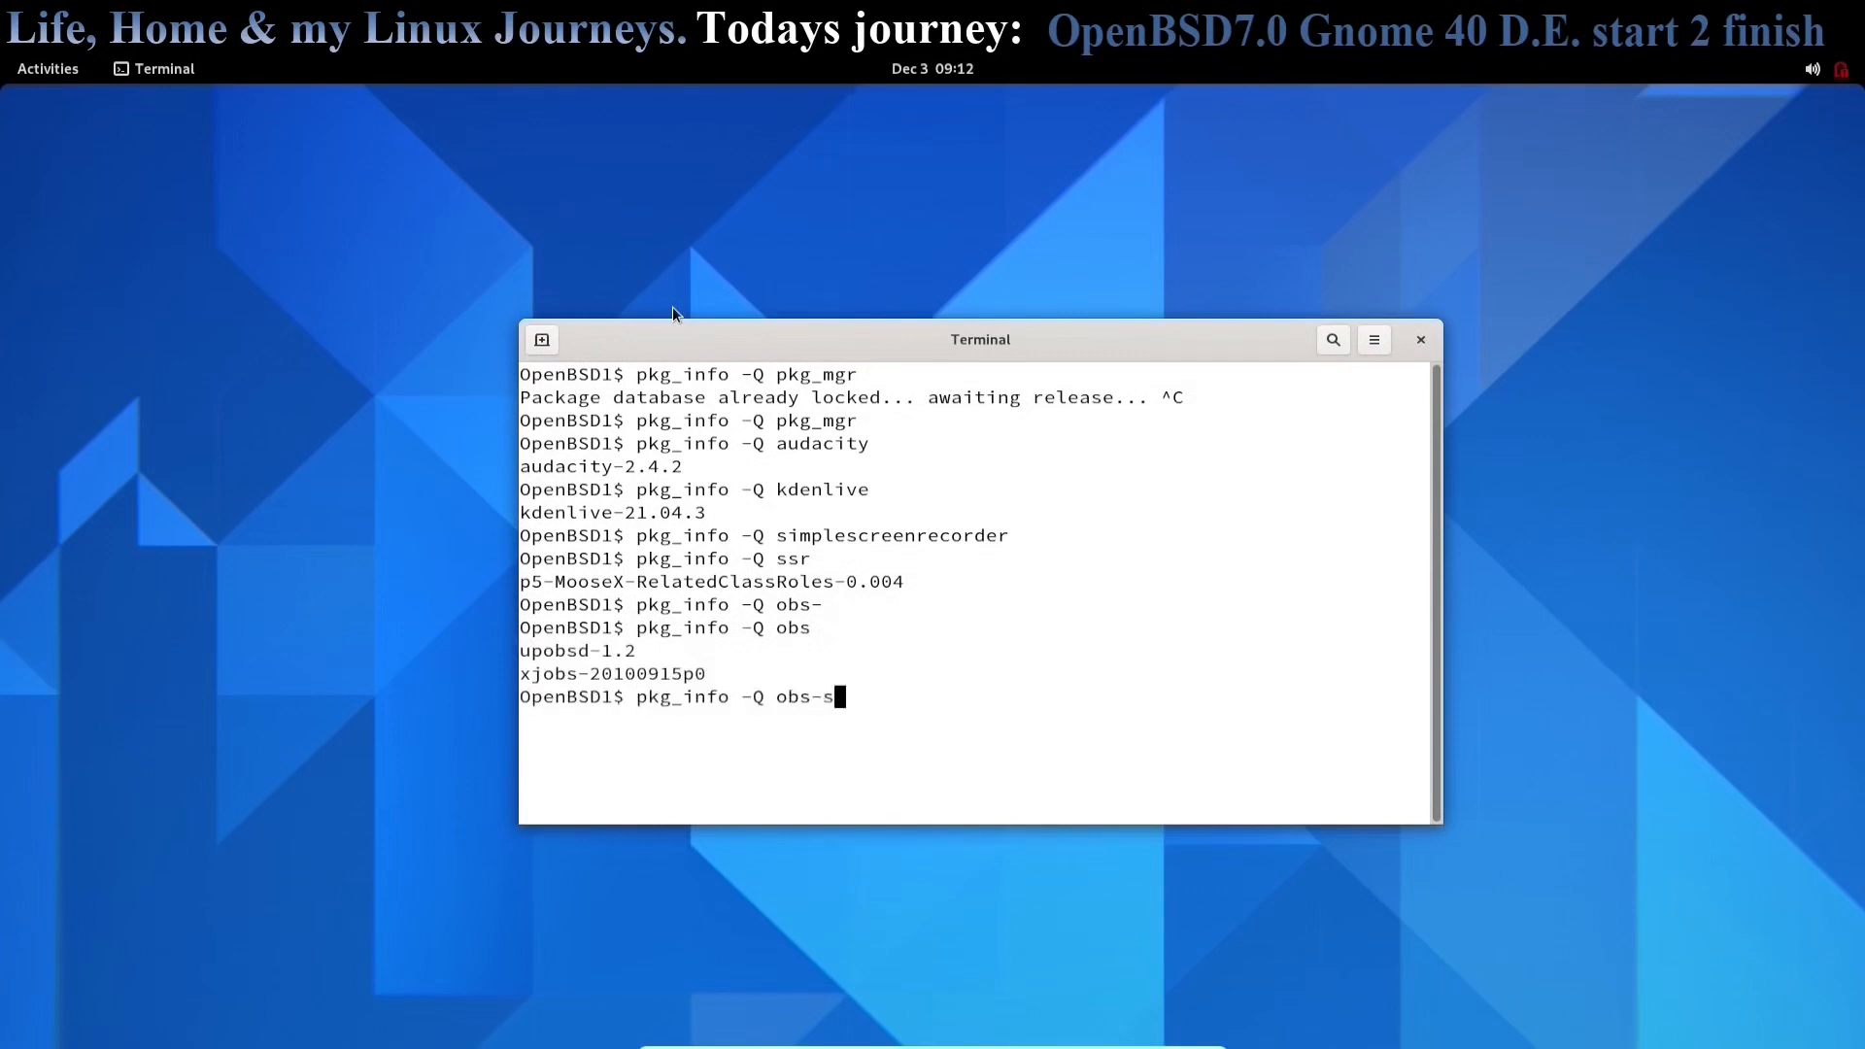
type("tudio")
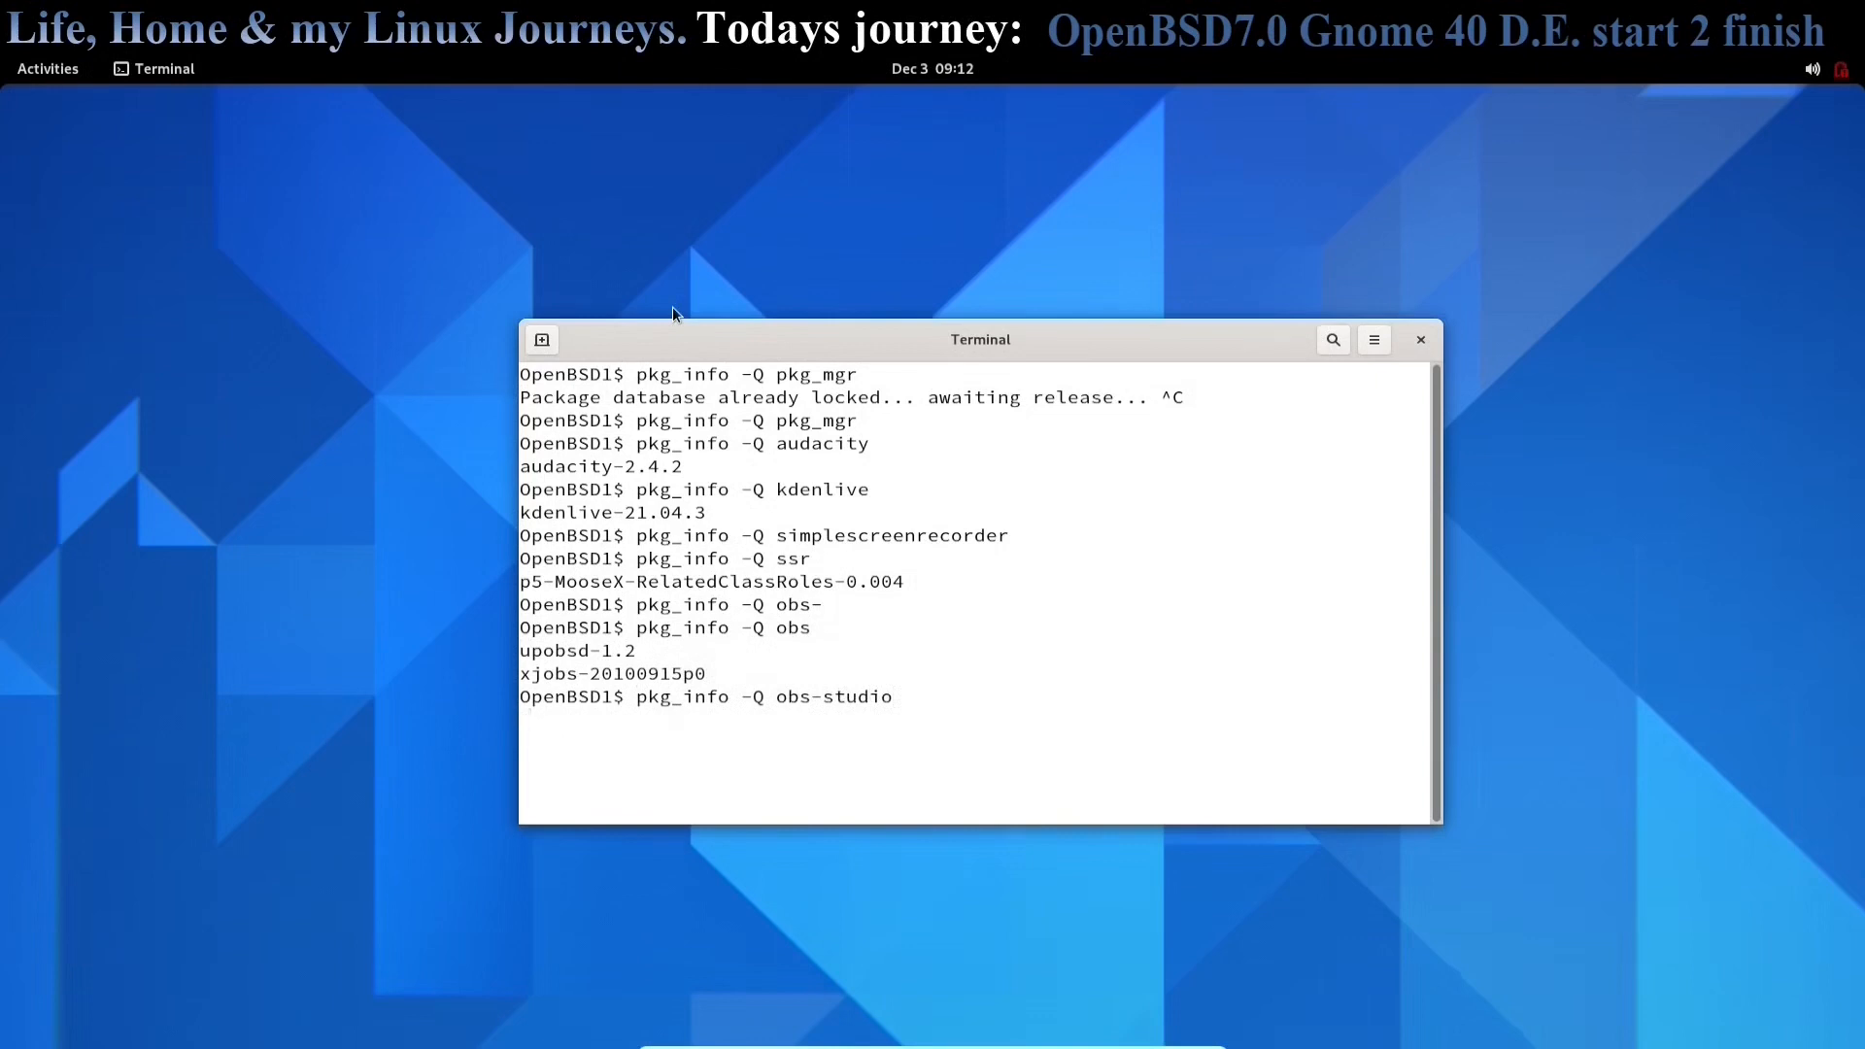
key("Return")
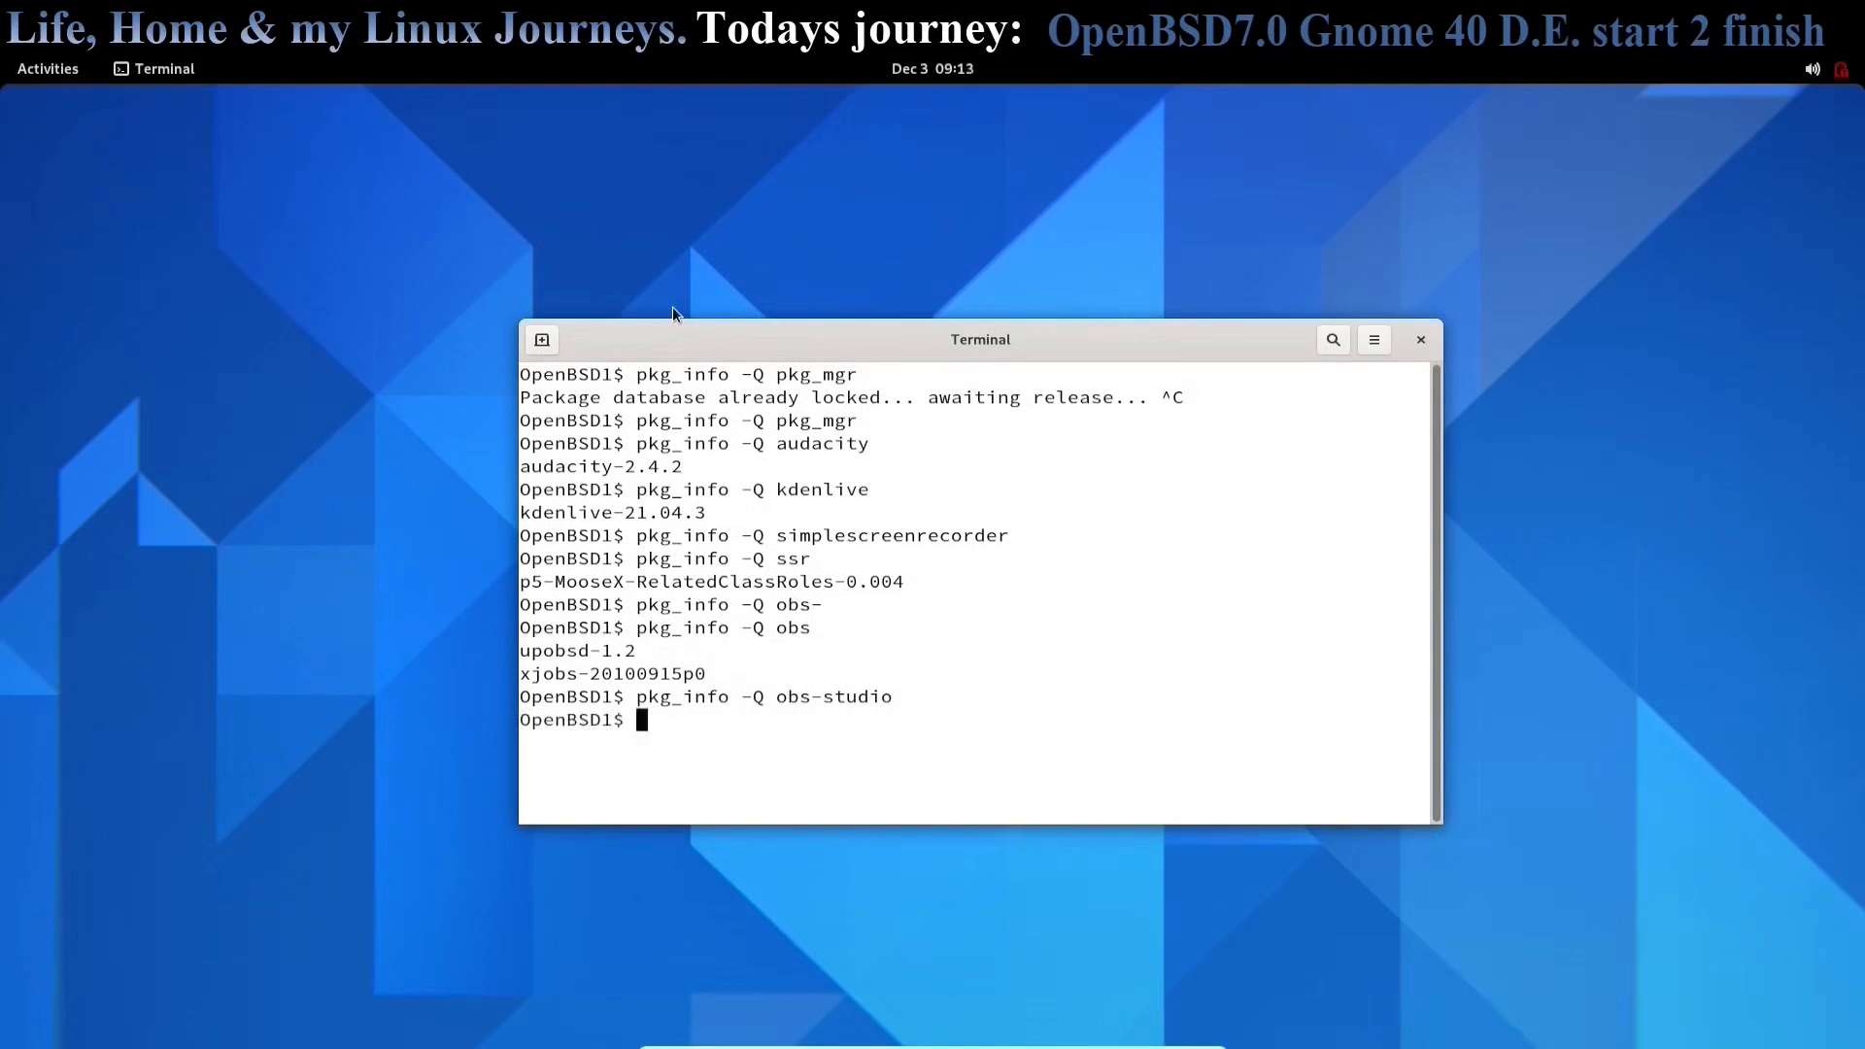
type("pkg_info -Q")
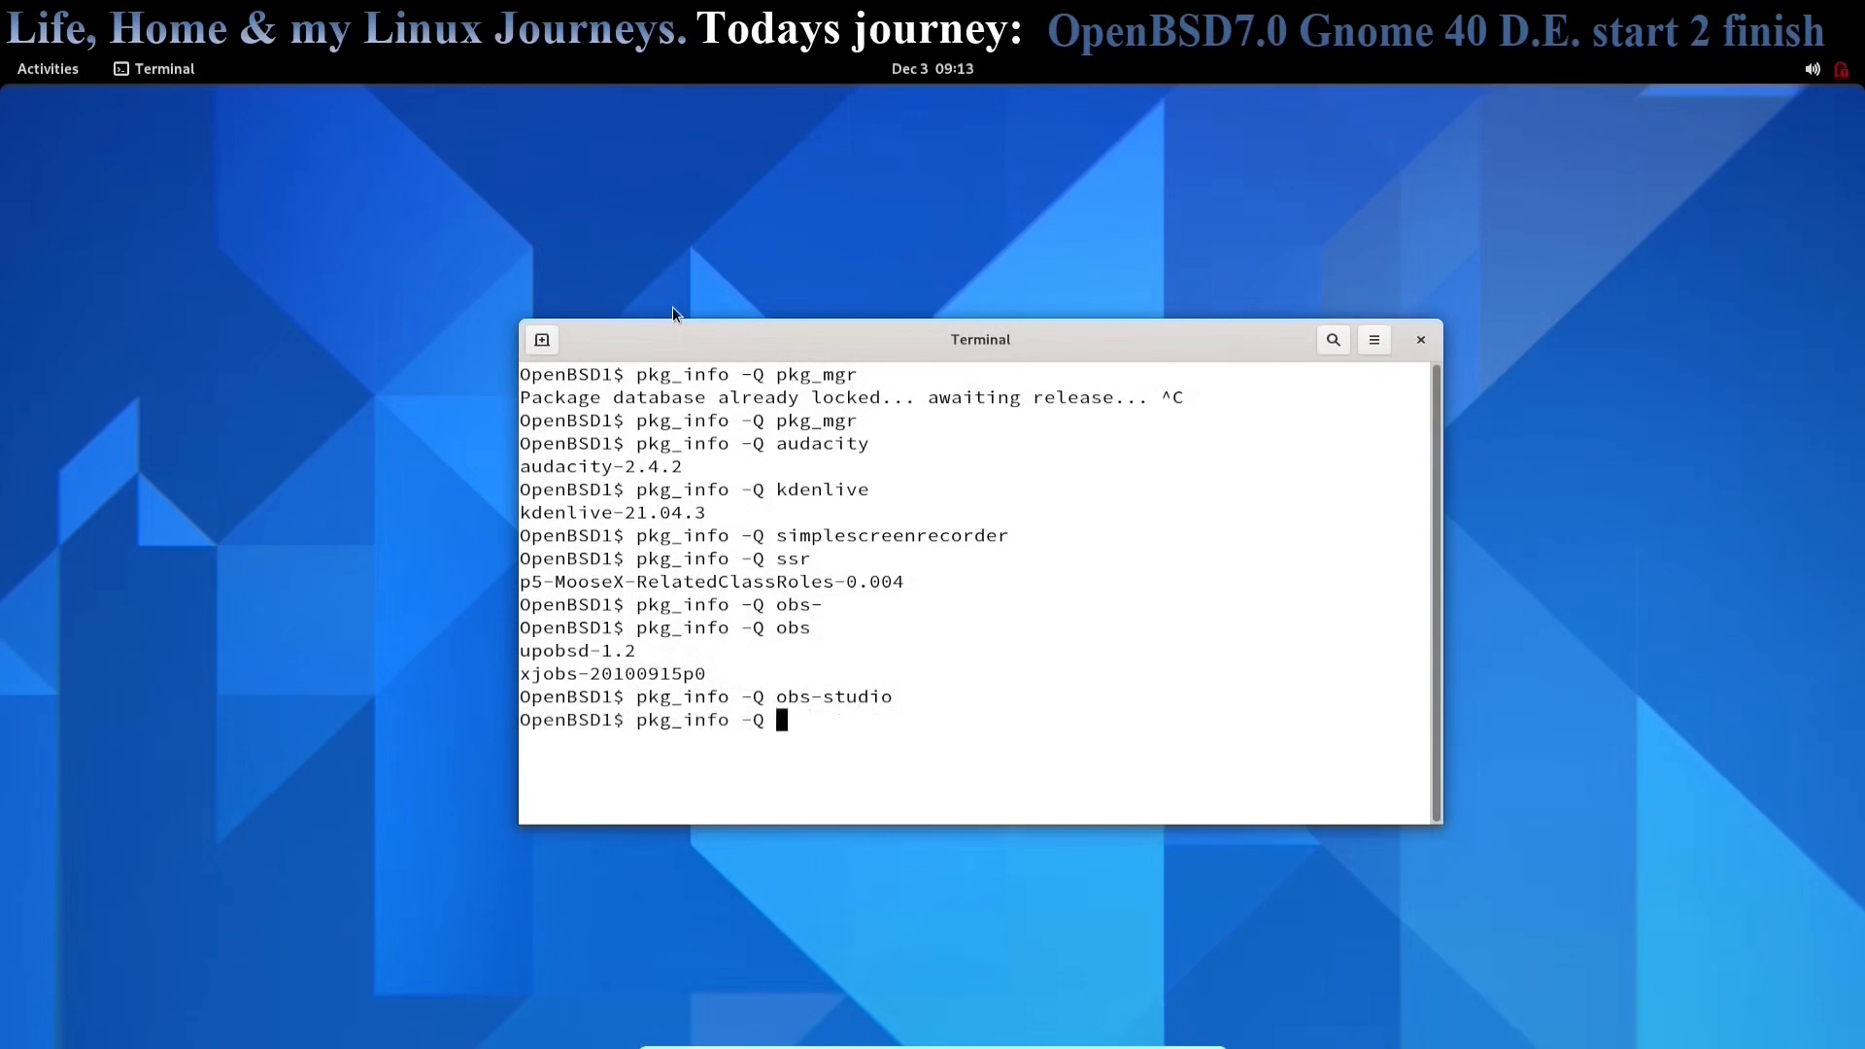
type("krita")
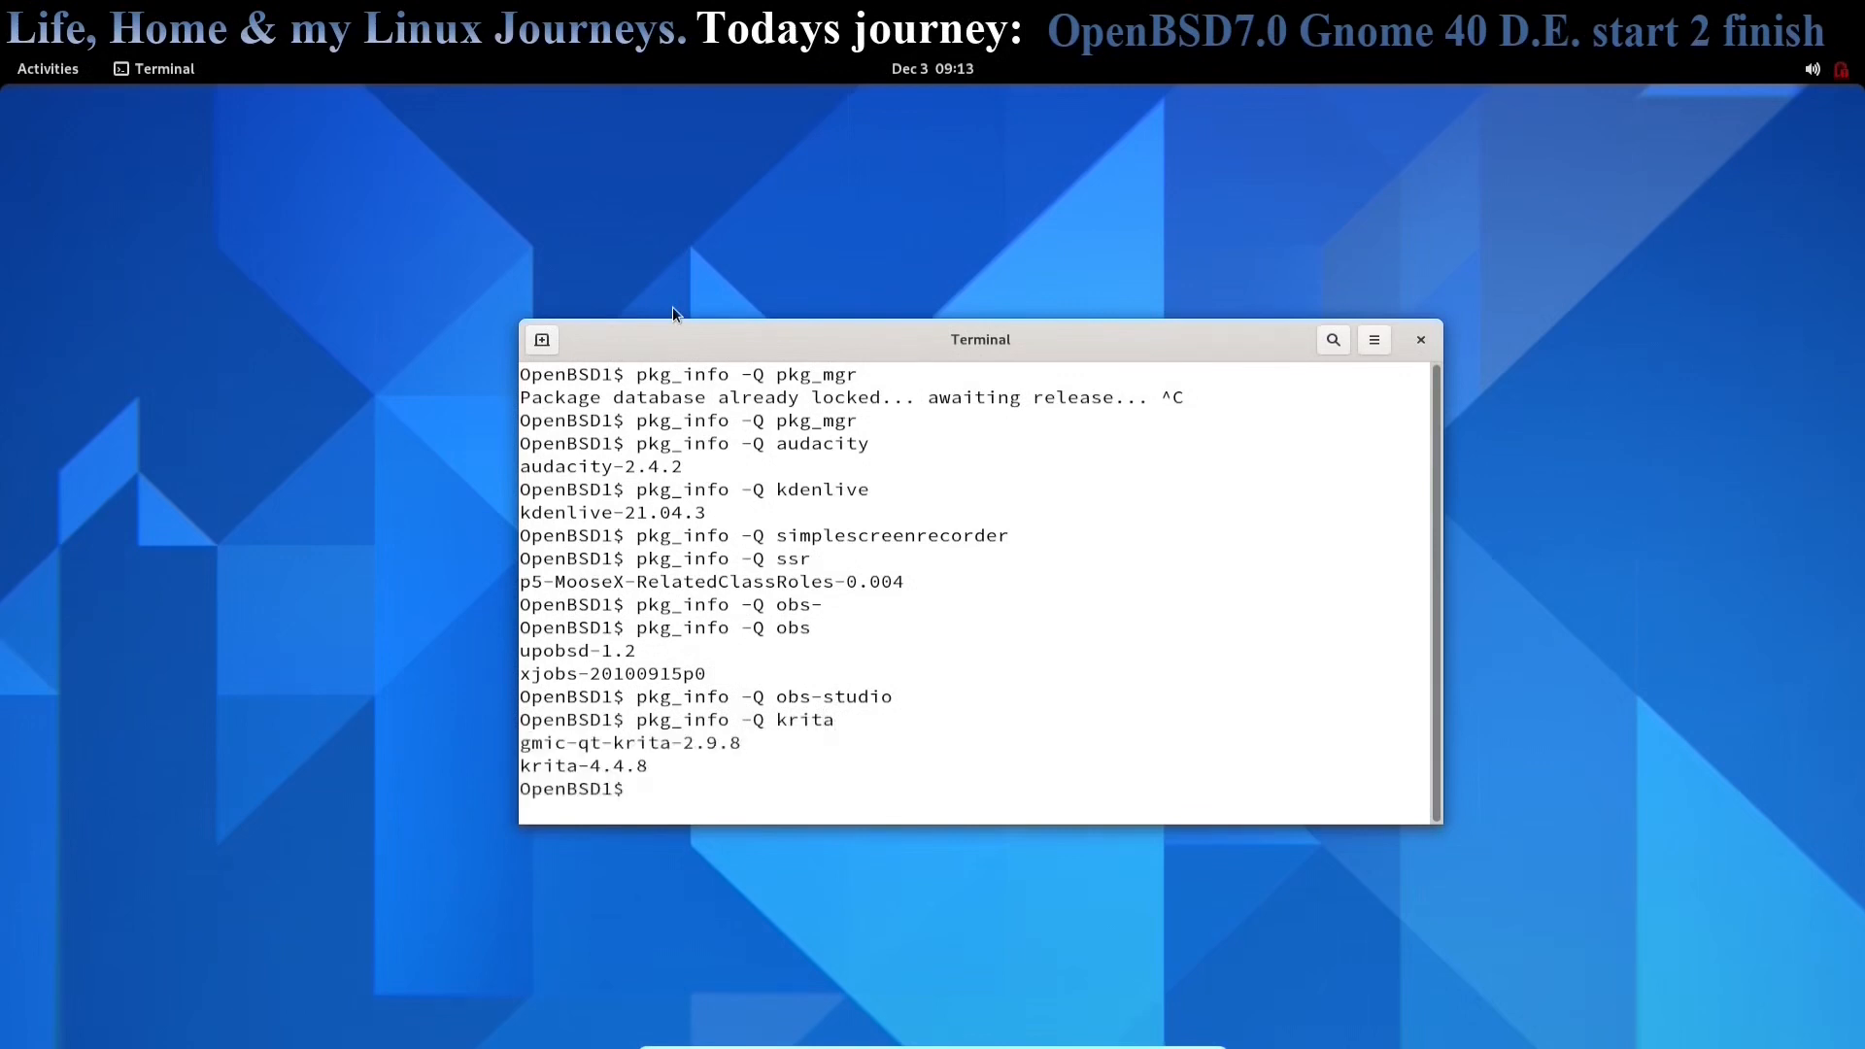
type("pkg_info -Q krita")
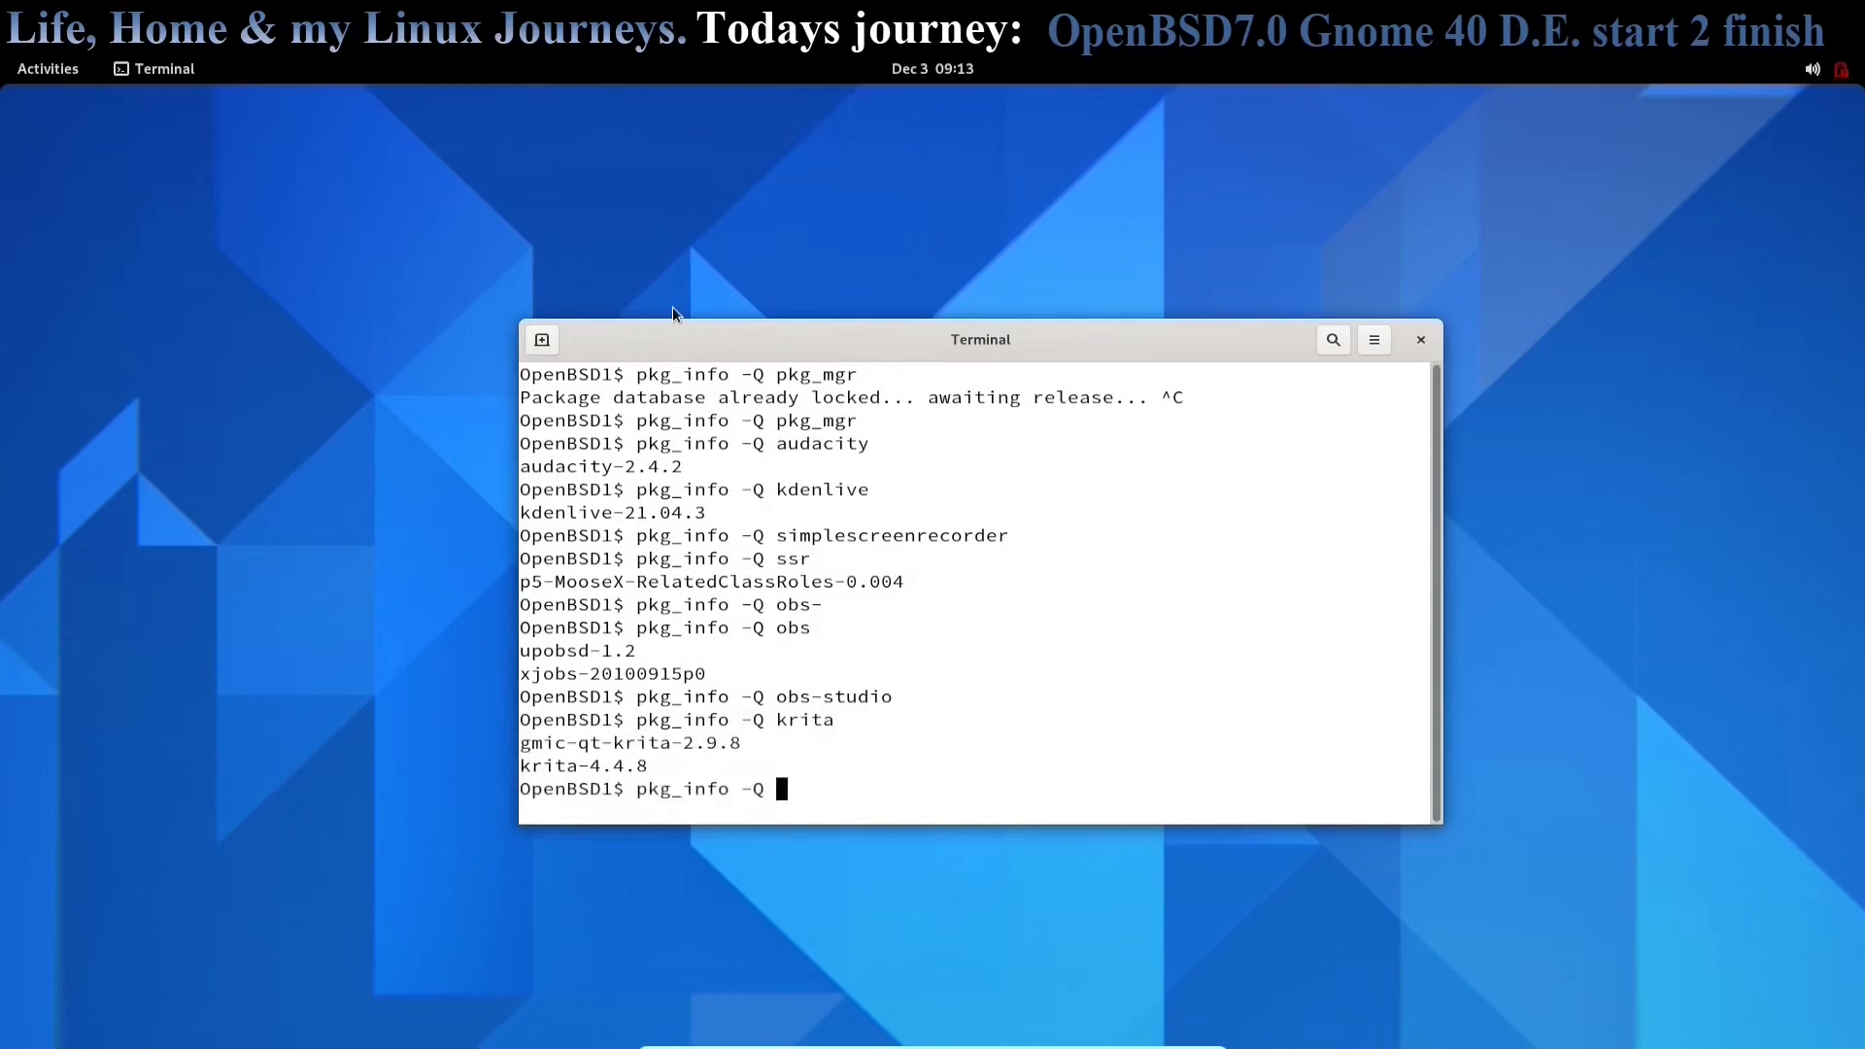
type("blender")
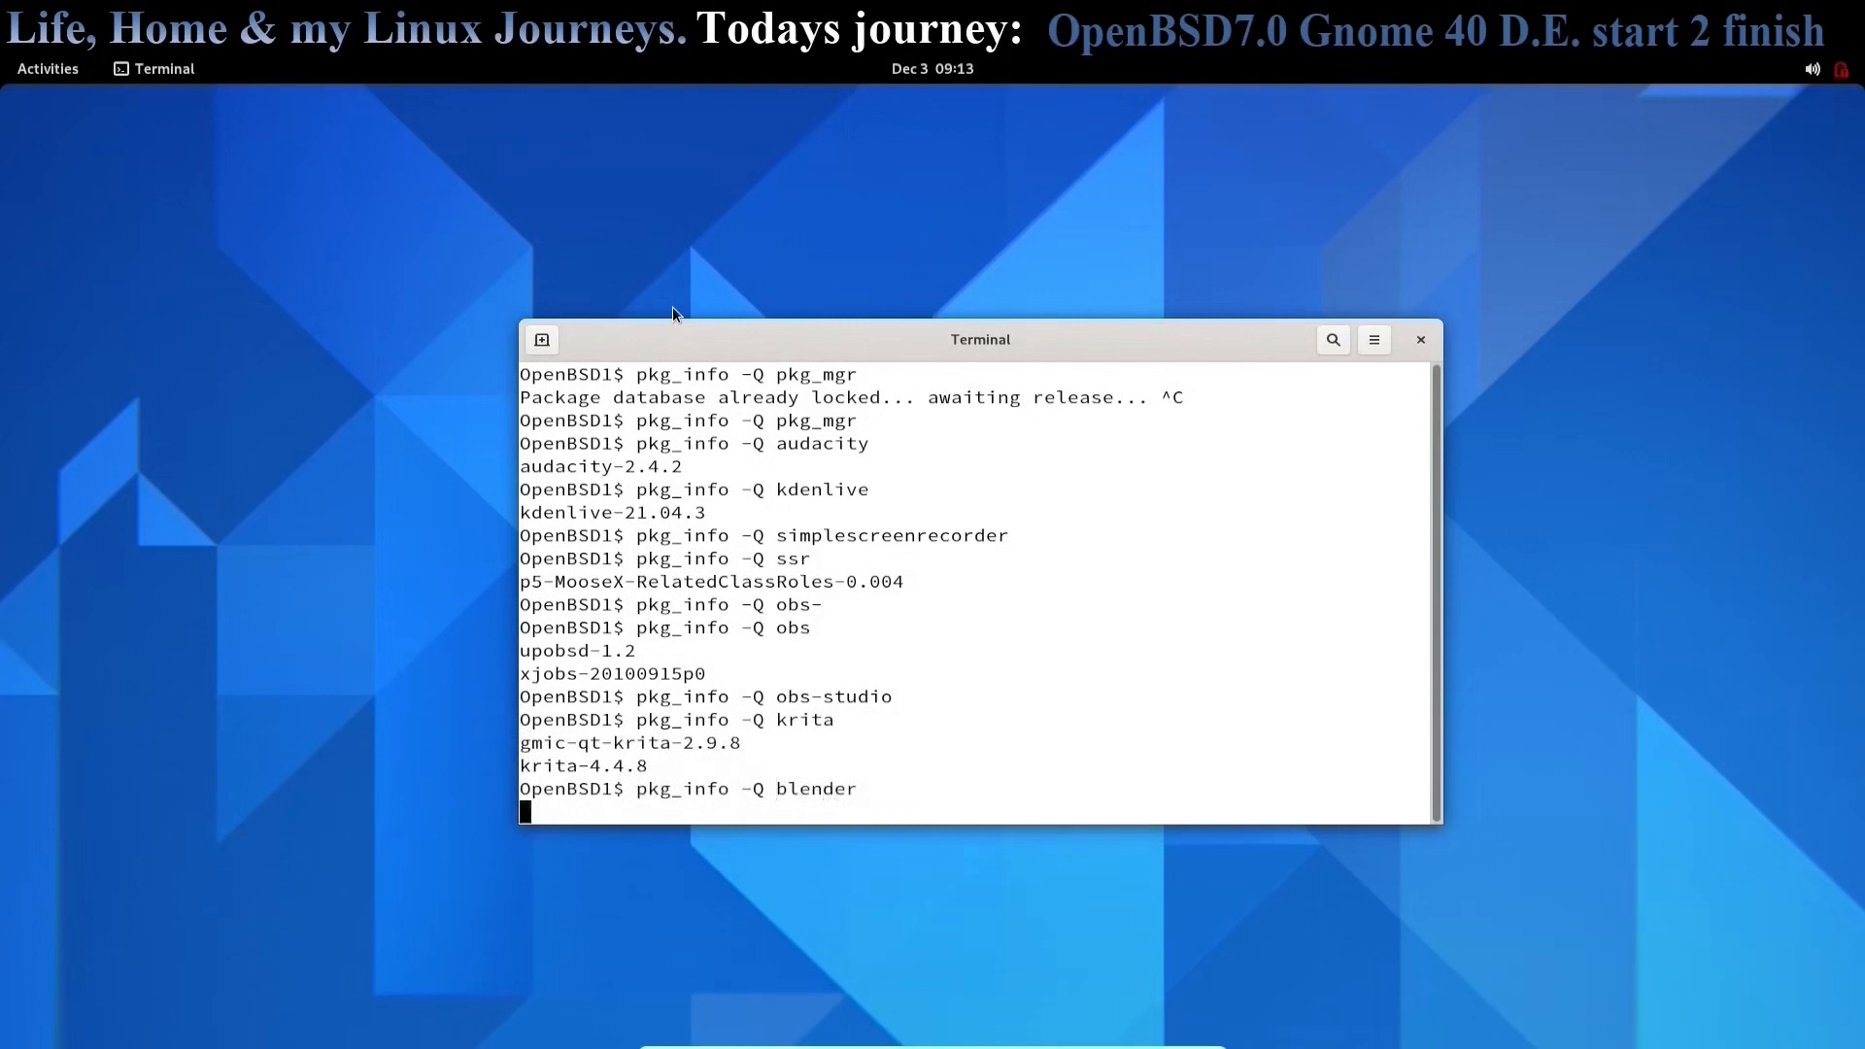
key("Return")
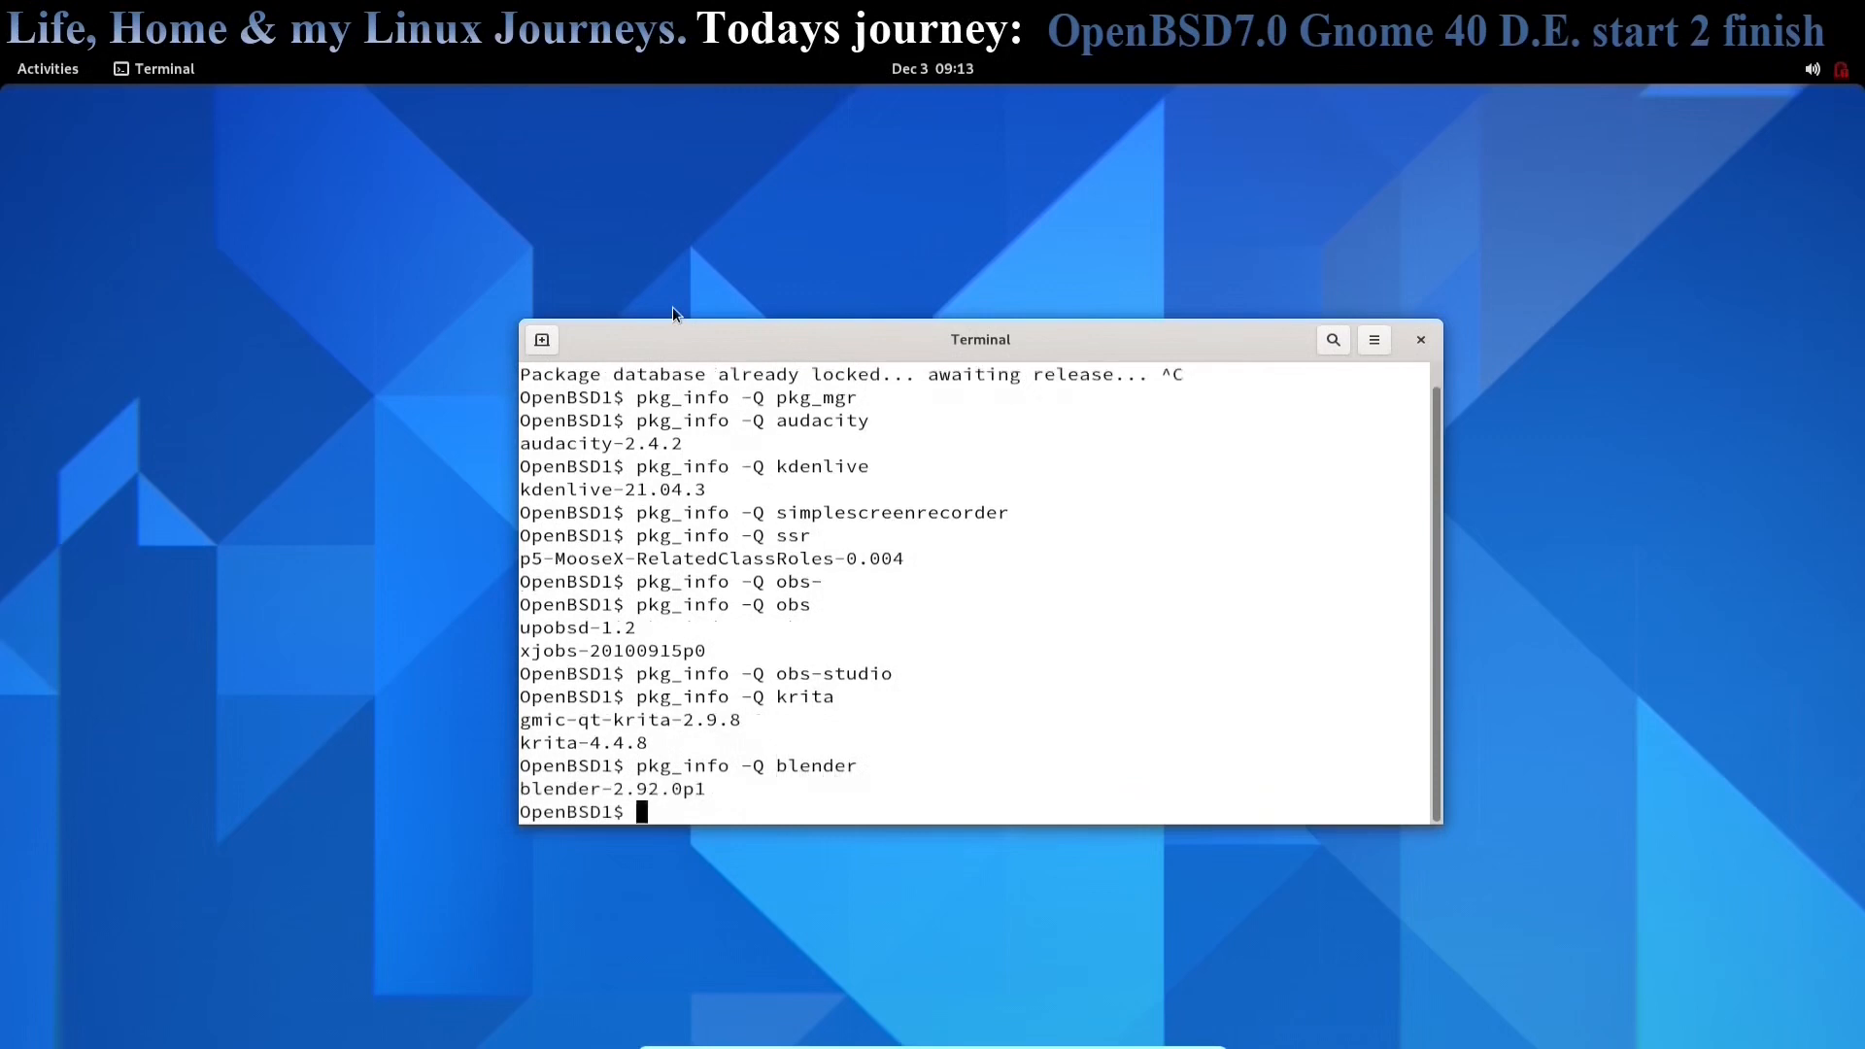
type("pkg_info -Q blend")
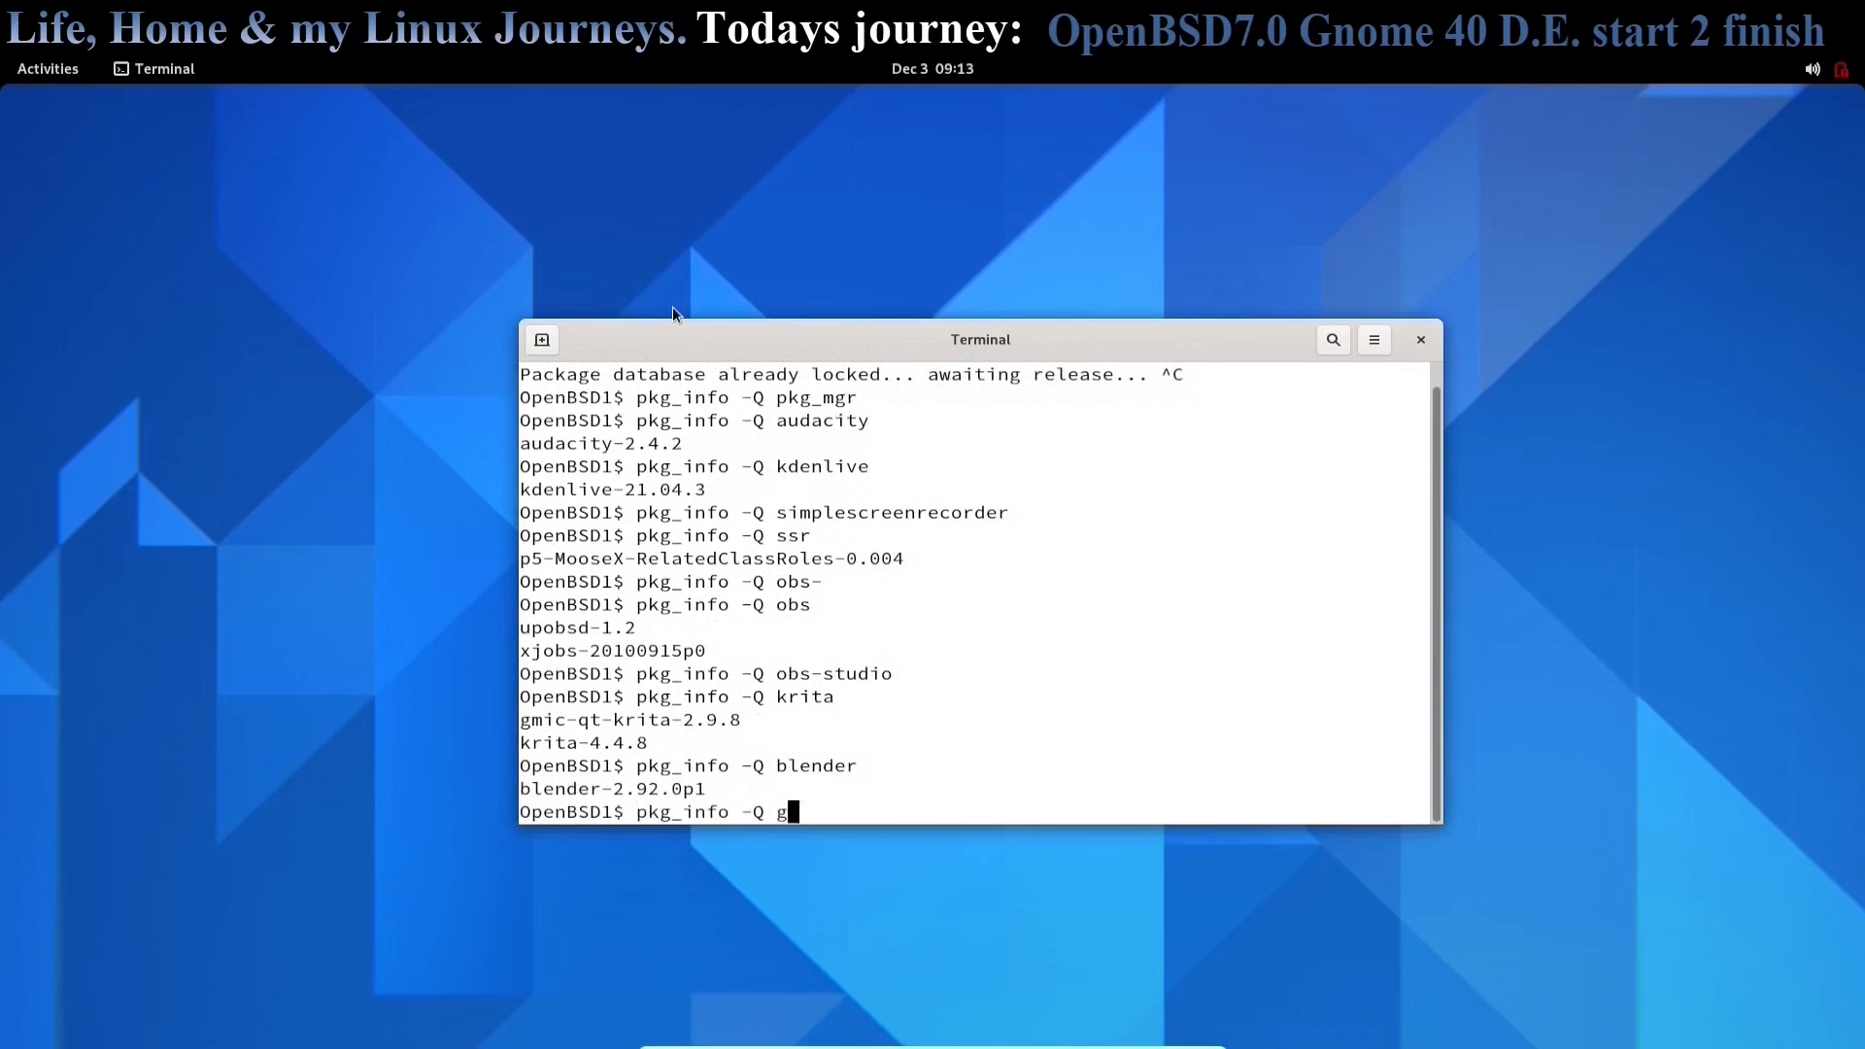
Step: Query gimp, xfce4-pulseaudio-plugin and dsbmixer with pkg_info -Q; the last two return nothing
type("imp")
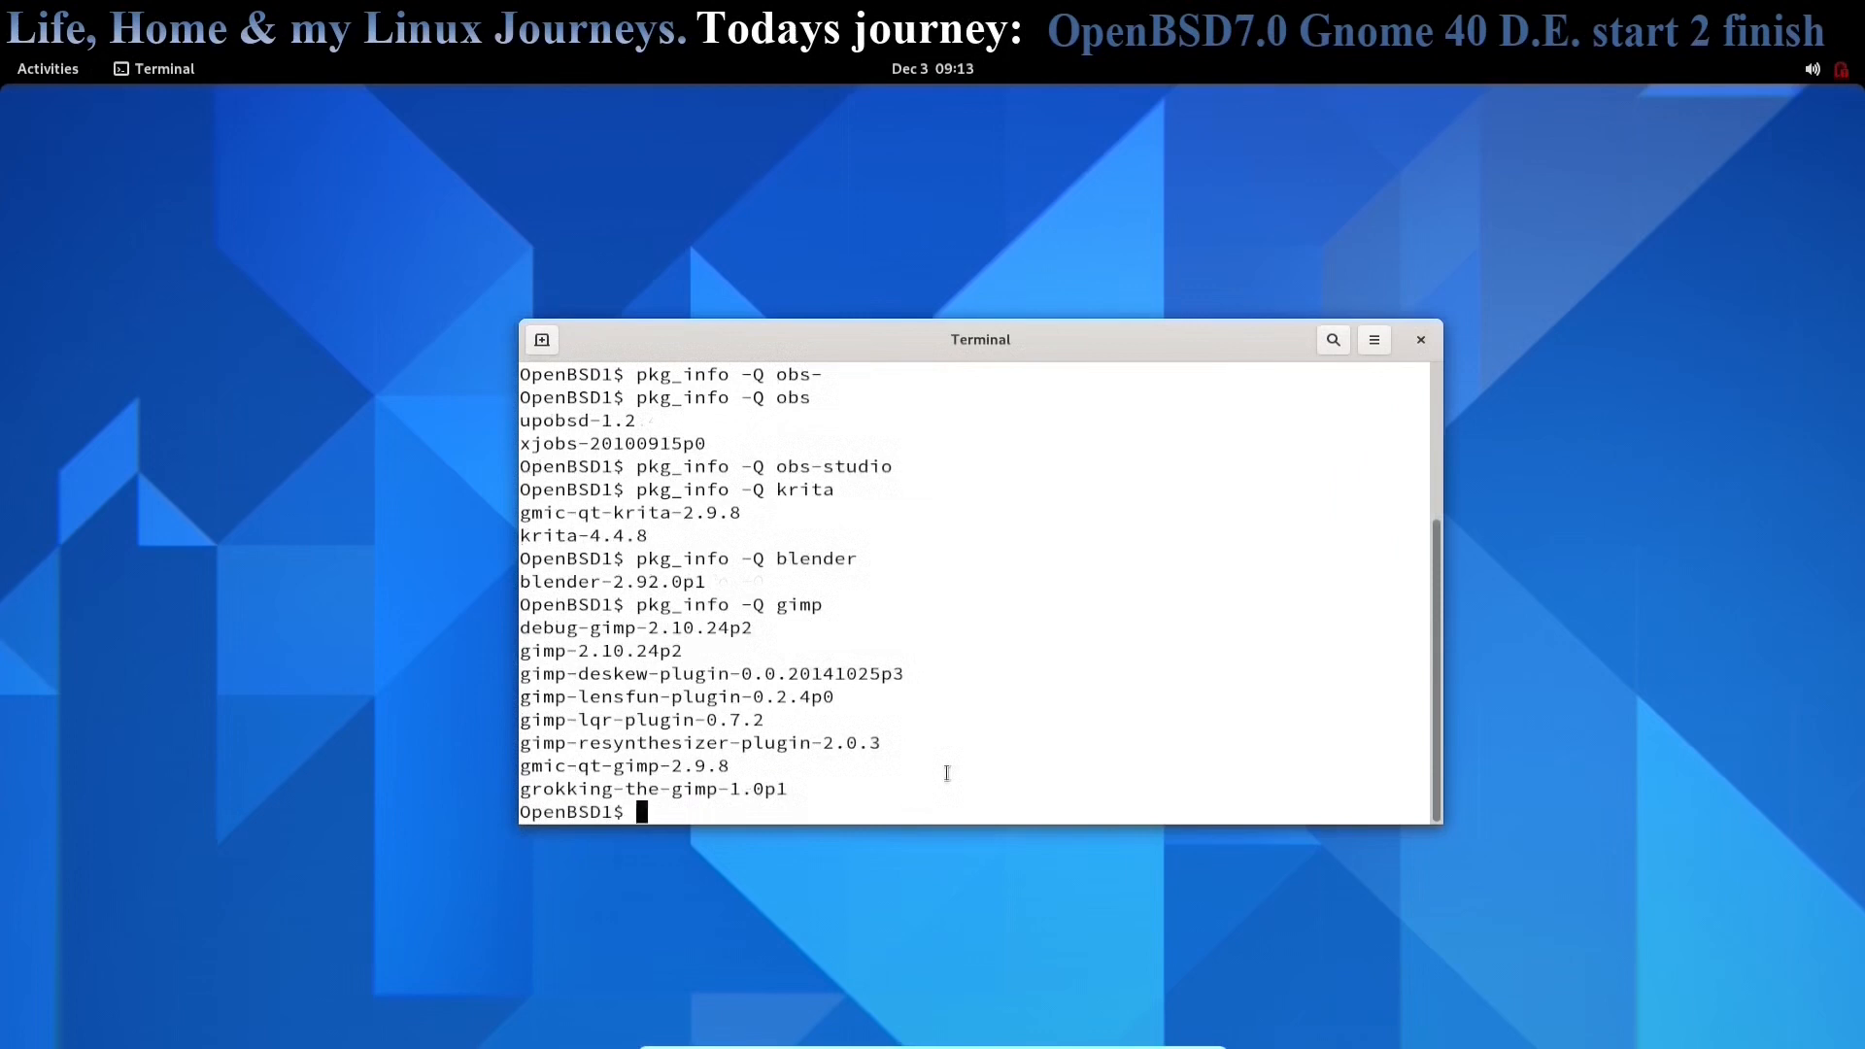
type("pkg_info -Q gi")
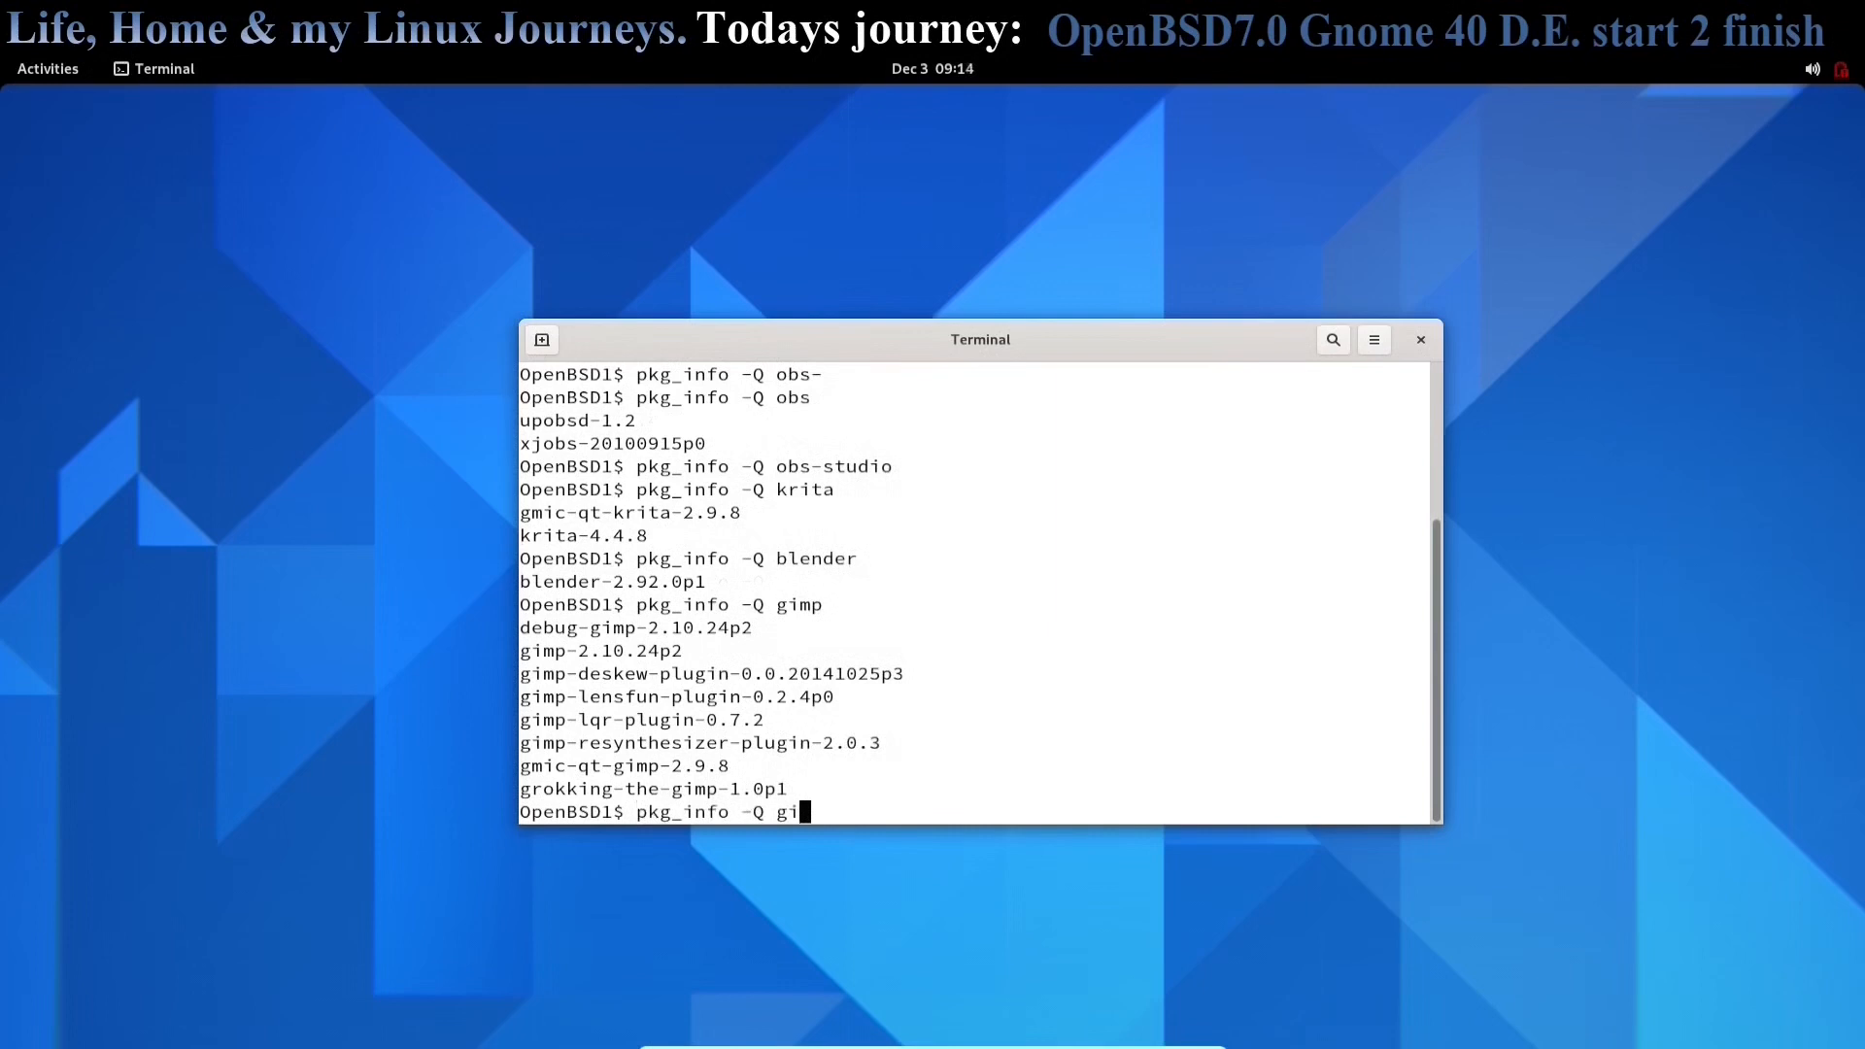
type("xfc")
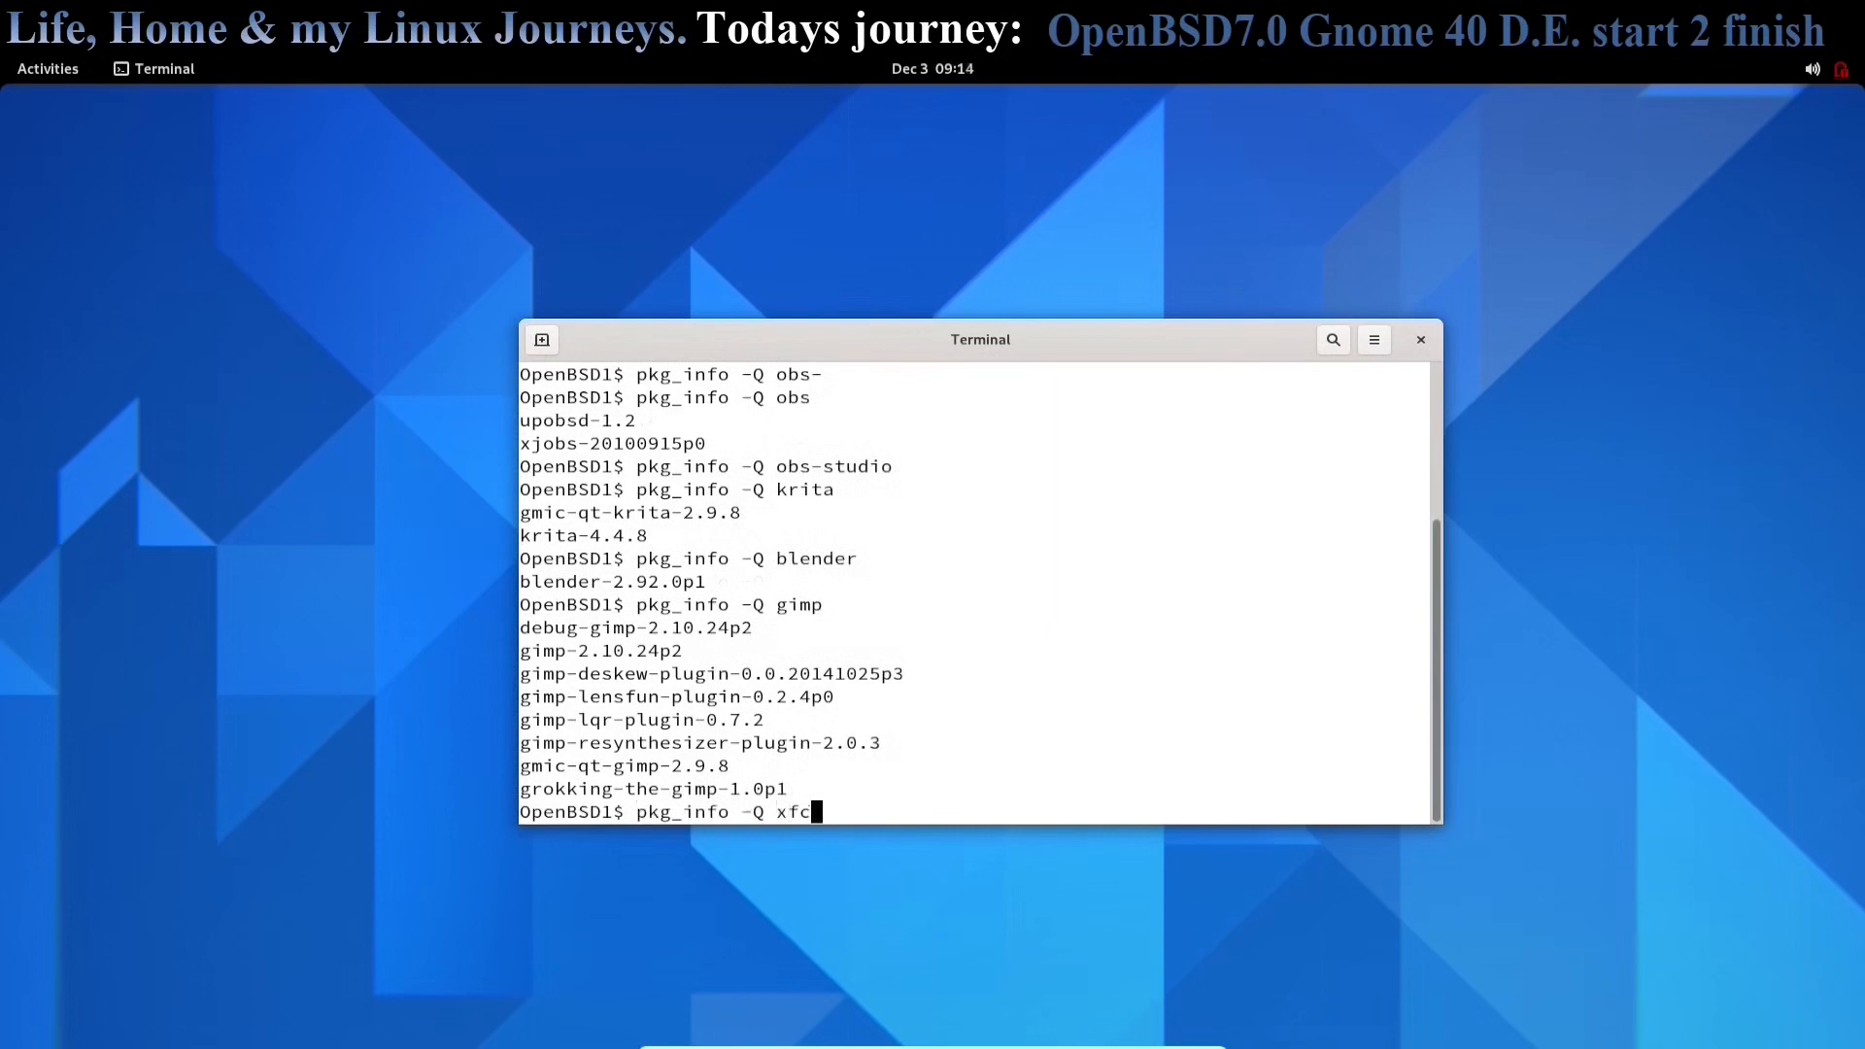
type("e4-pu")
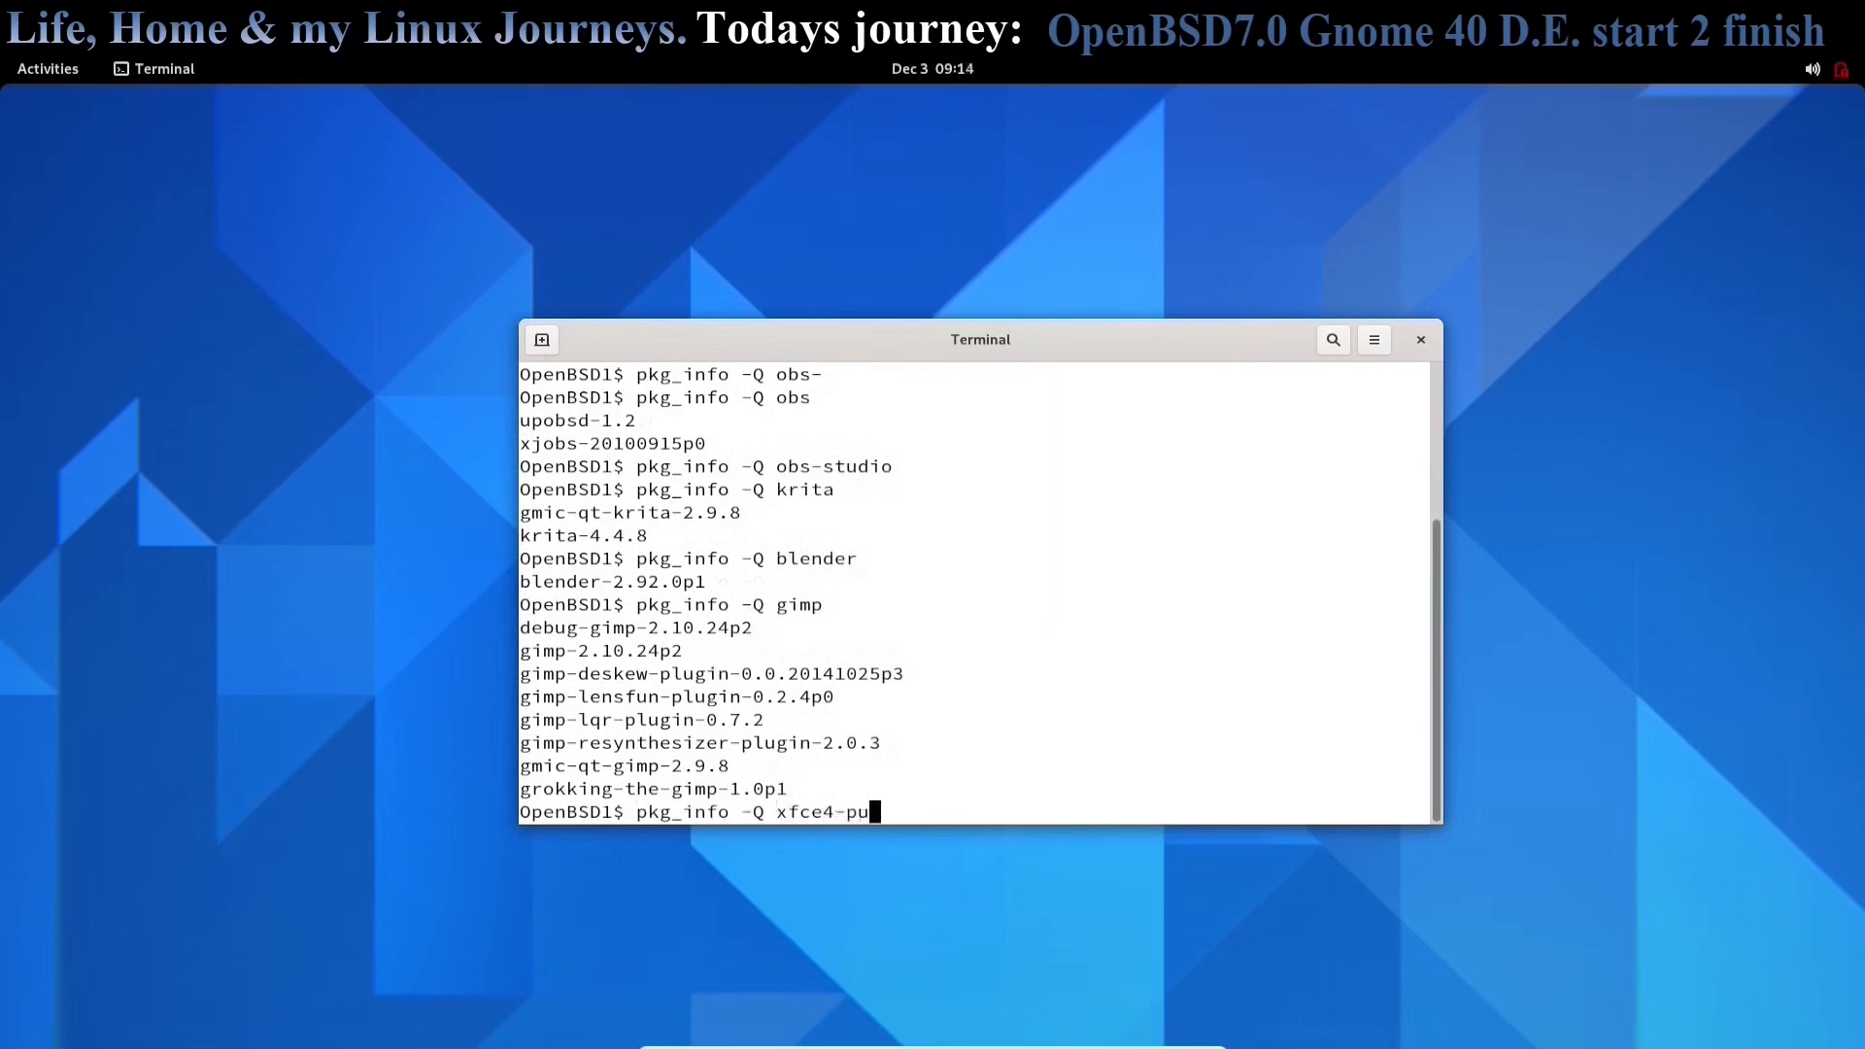
type("lseaudio-plugin")
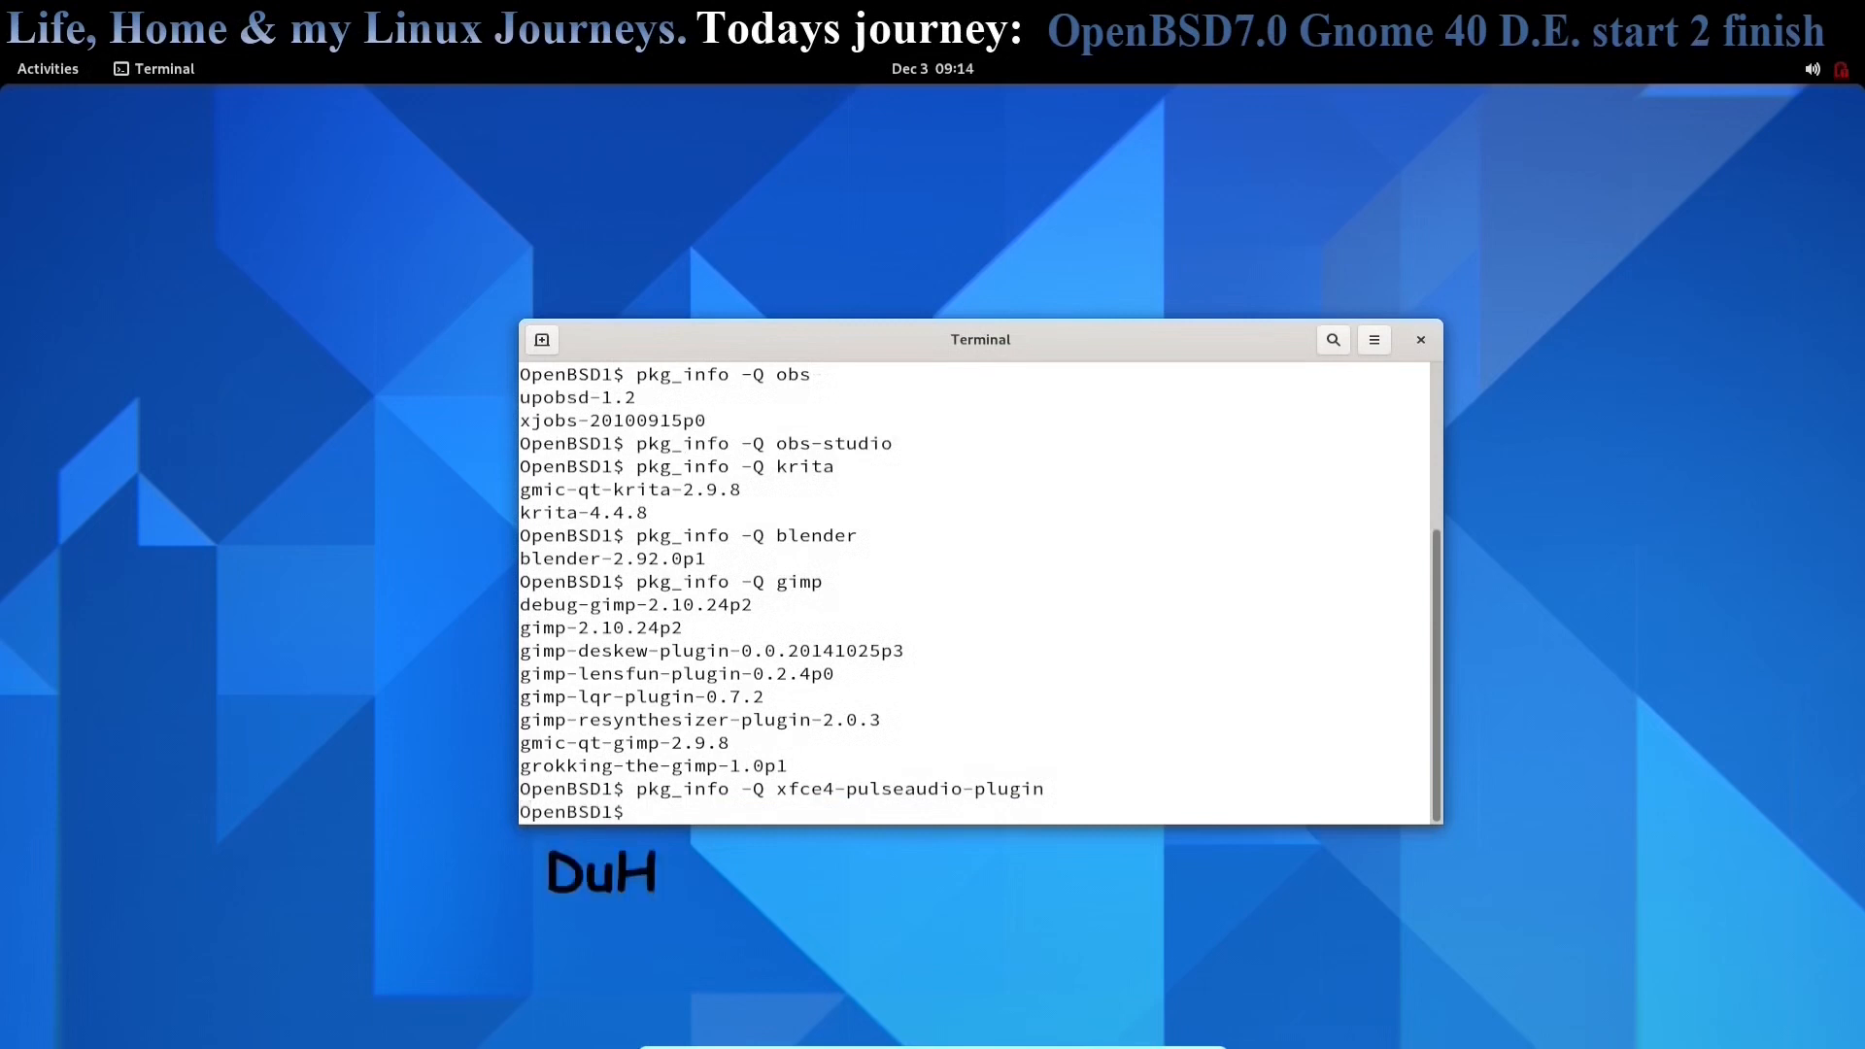
type("pkg_info -Q xfce4-pulseaudi")
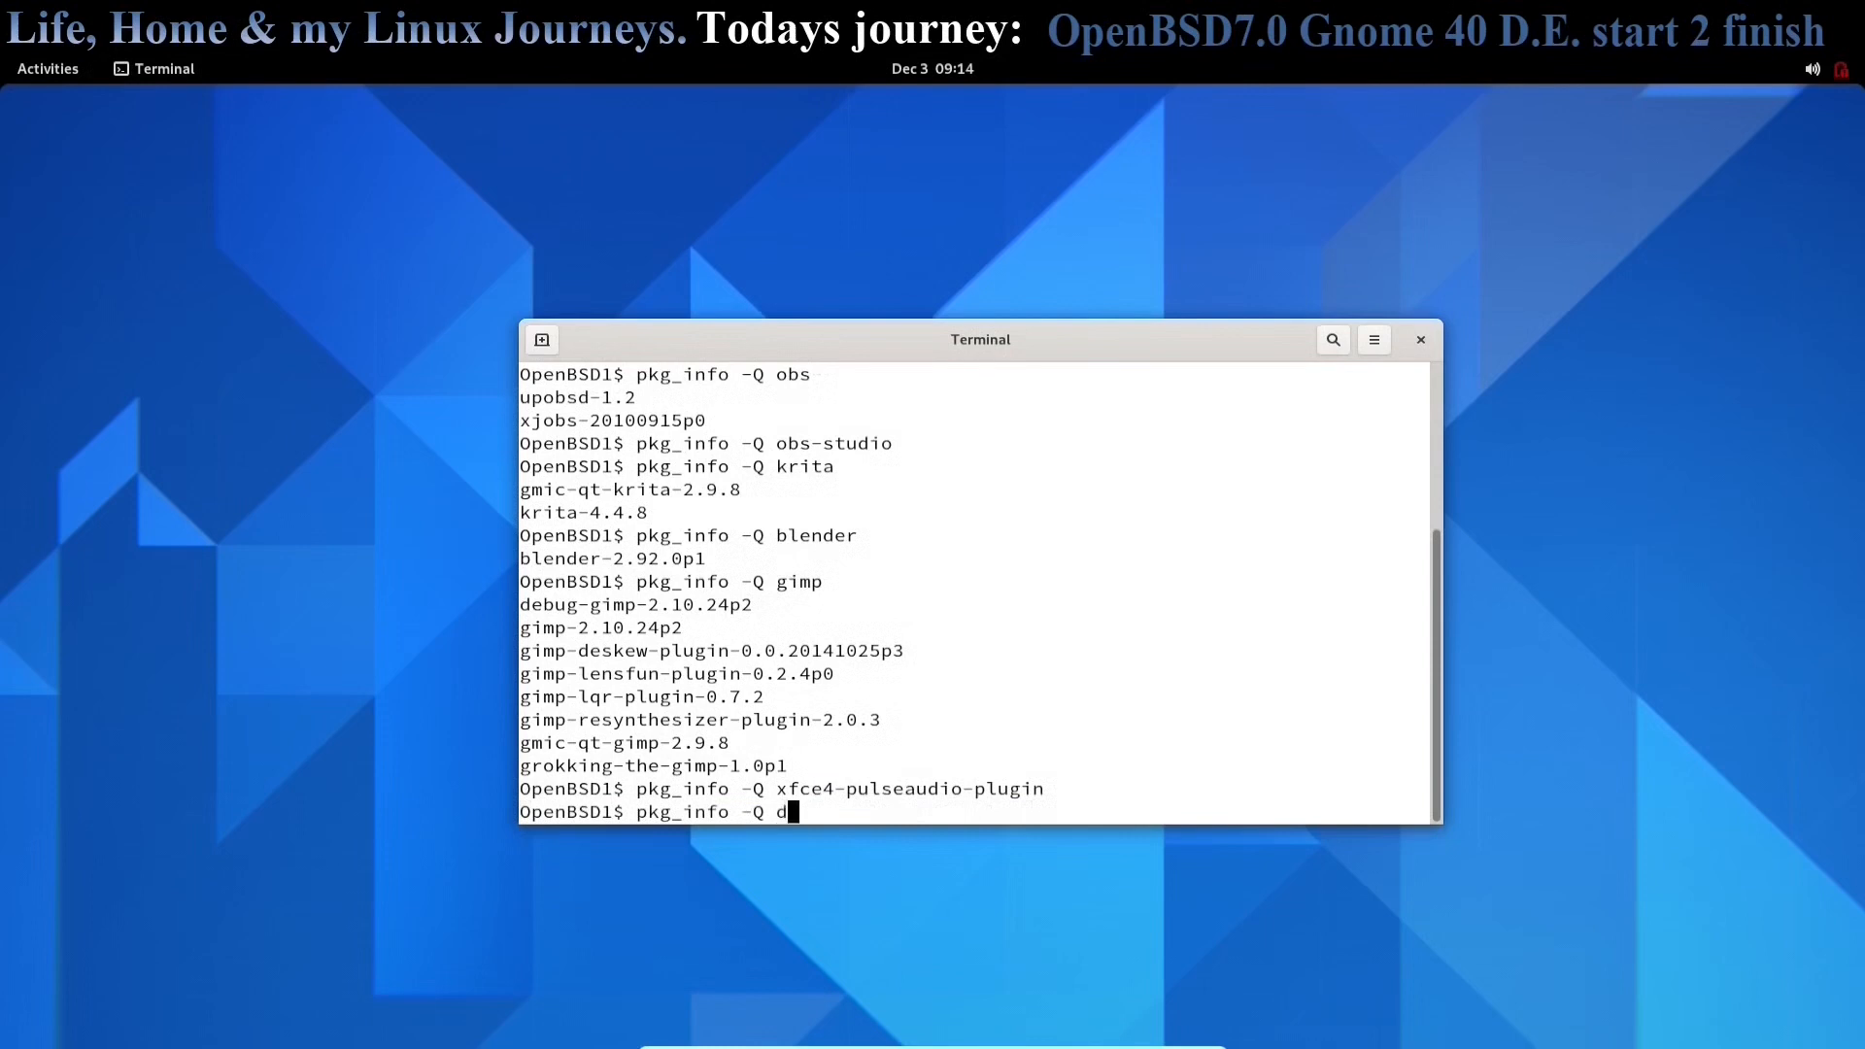
type("sbmixer")
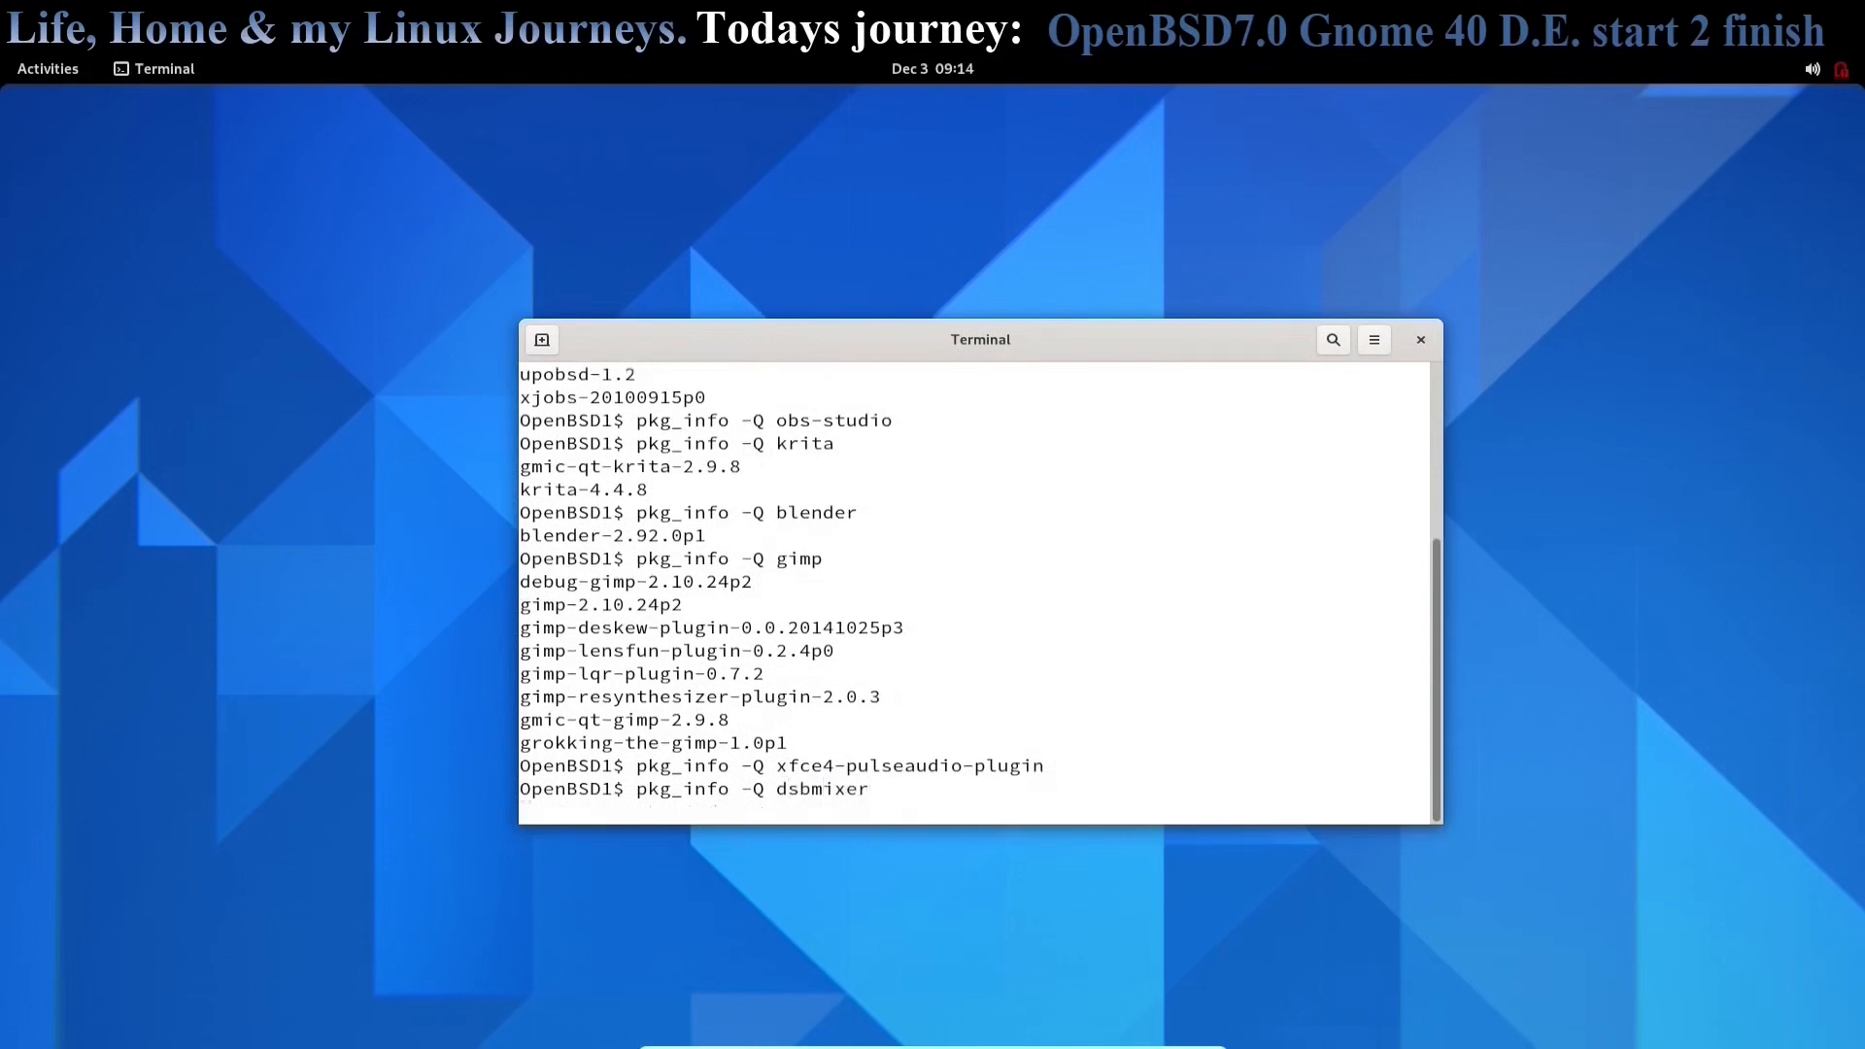
key("Return")
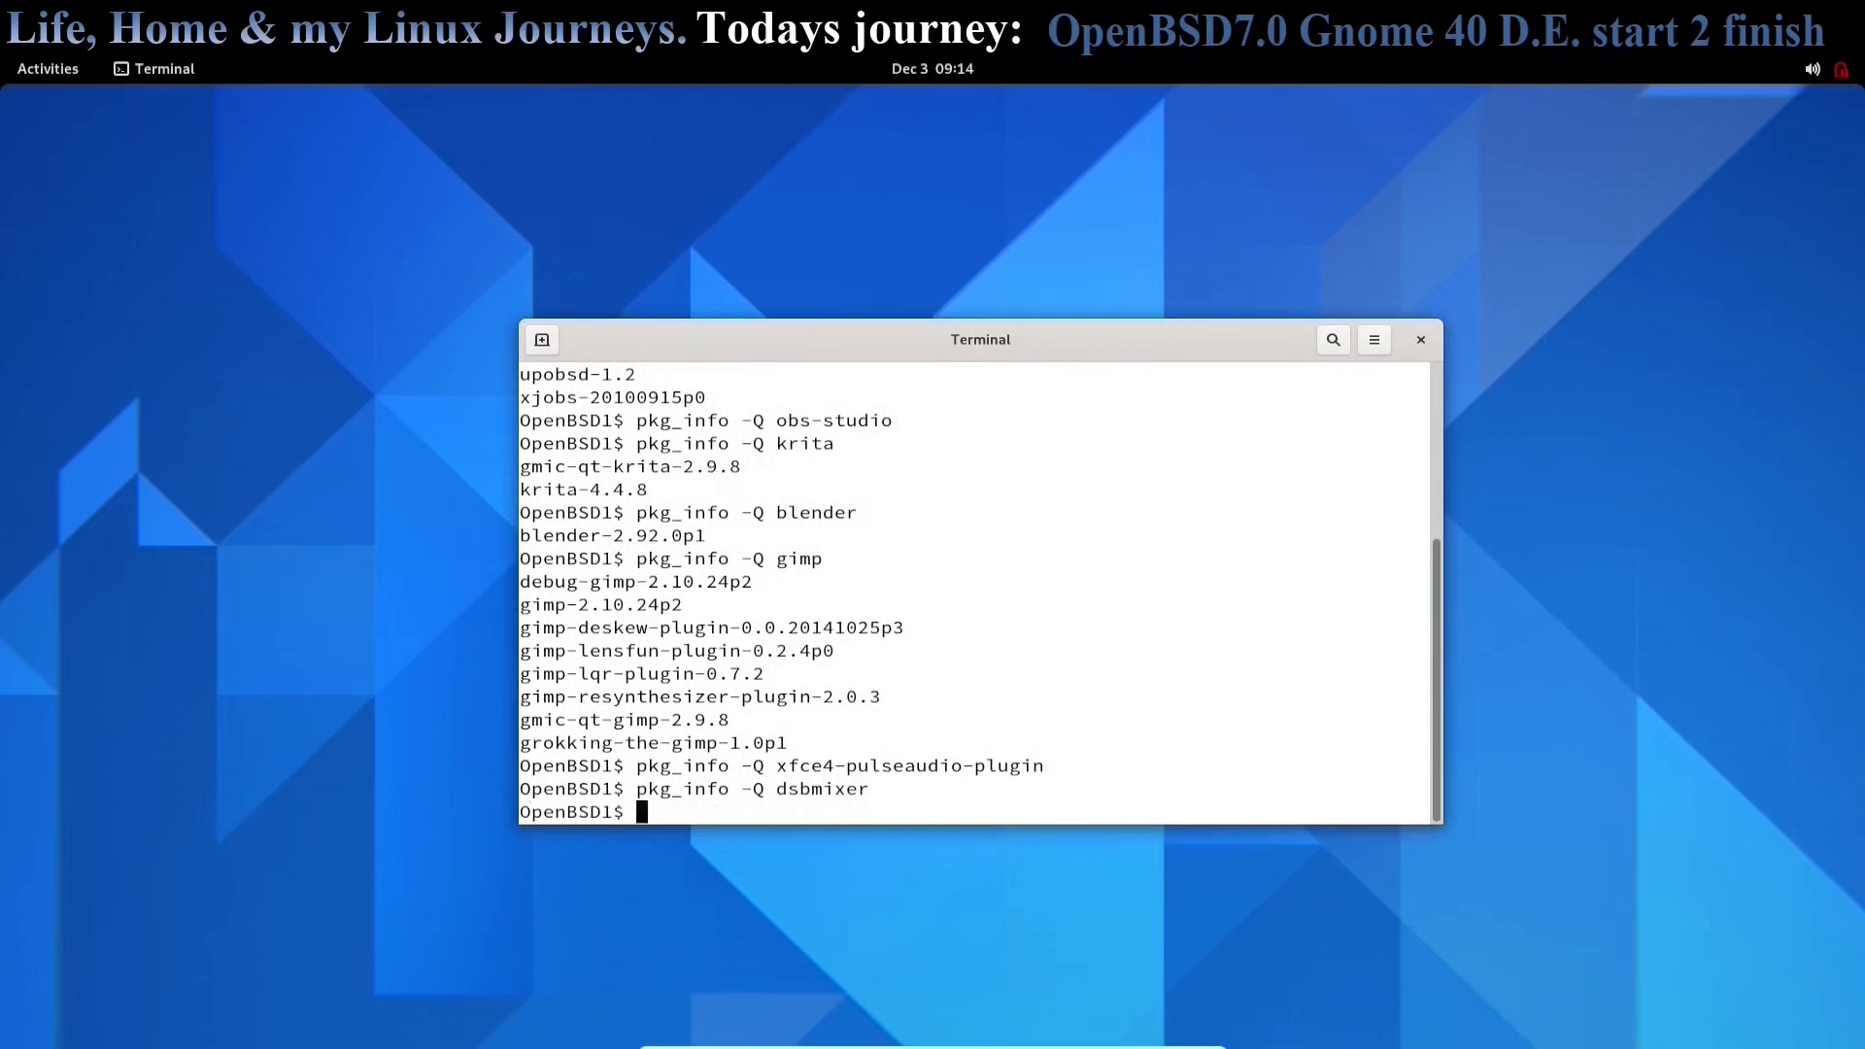
type("pkg_info -Q")
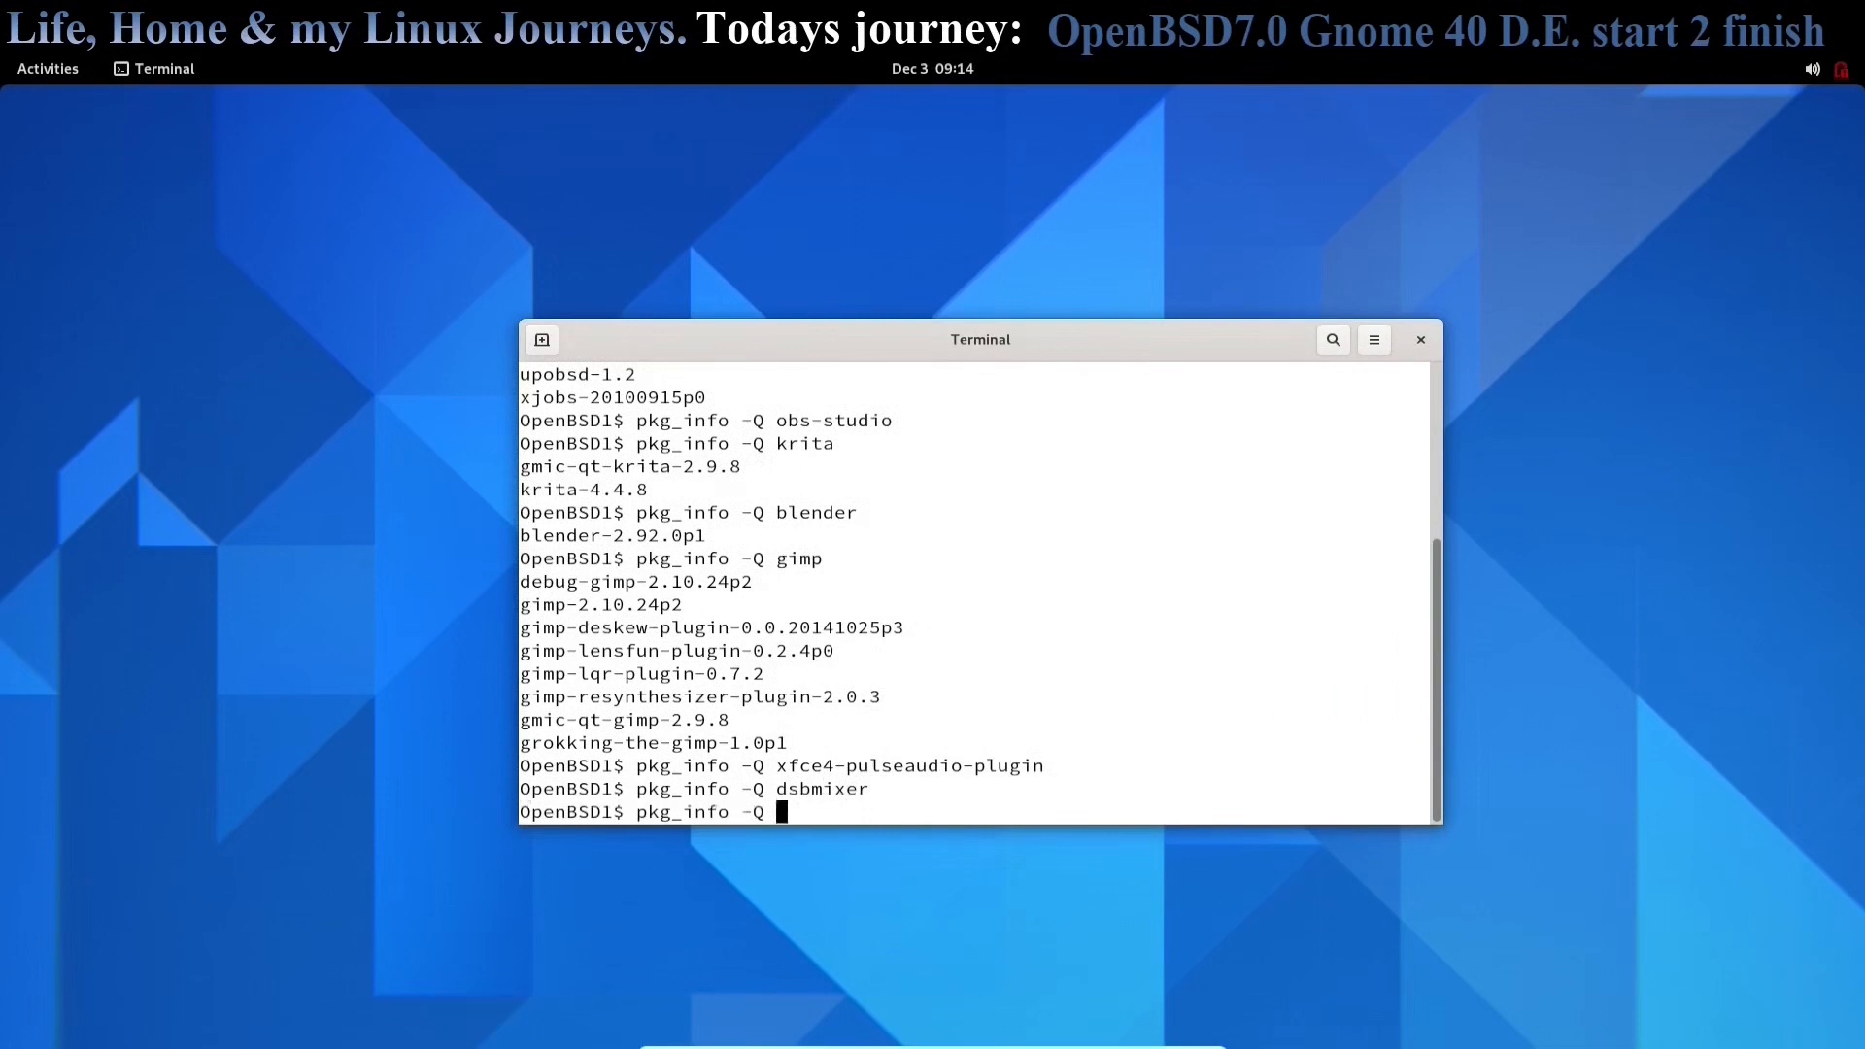
type("ffmpeg")
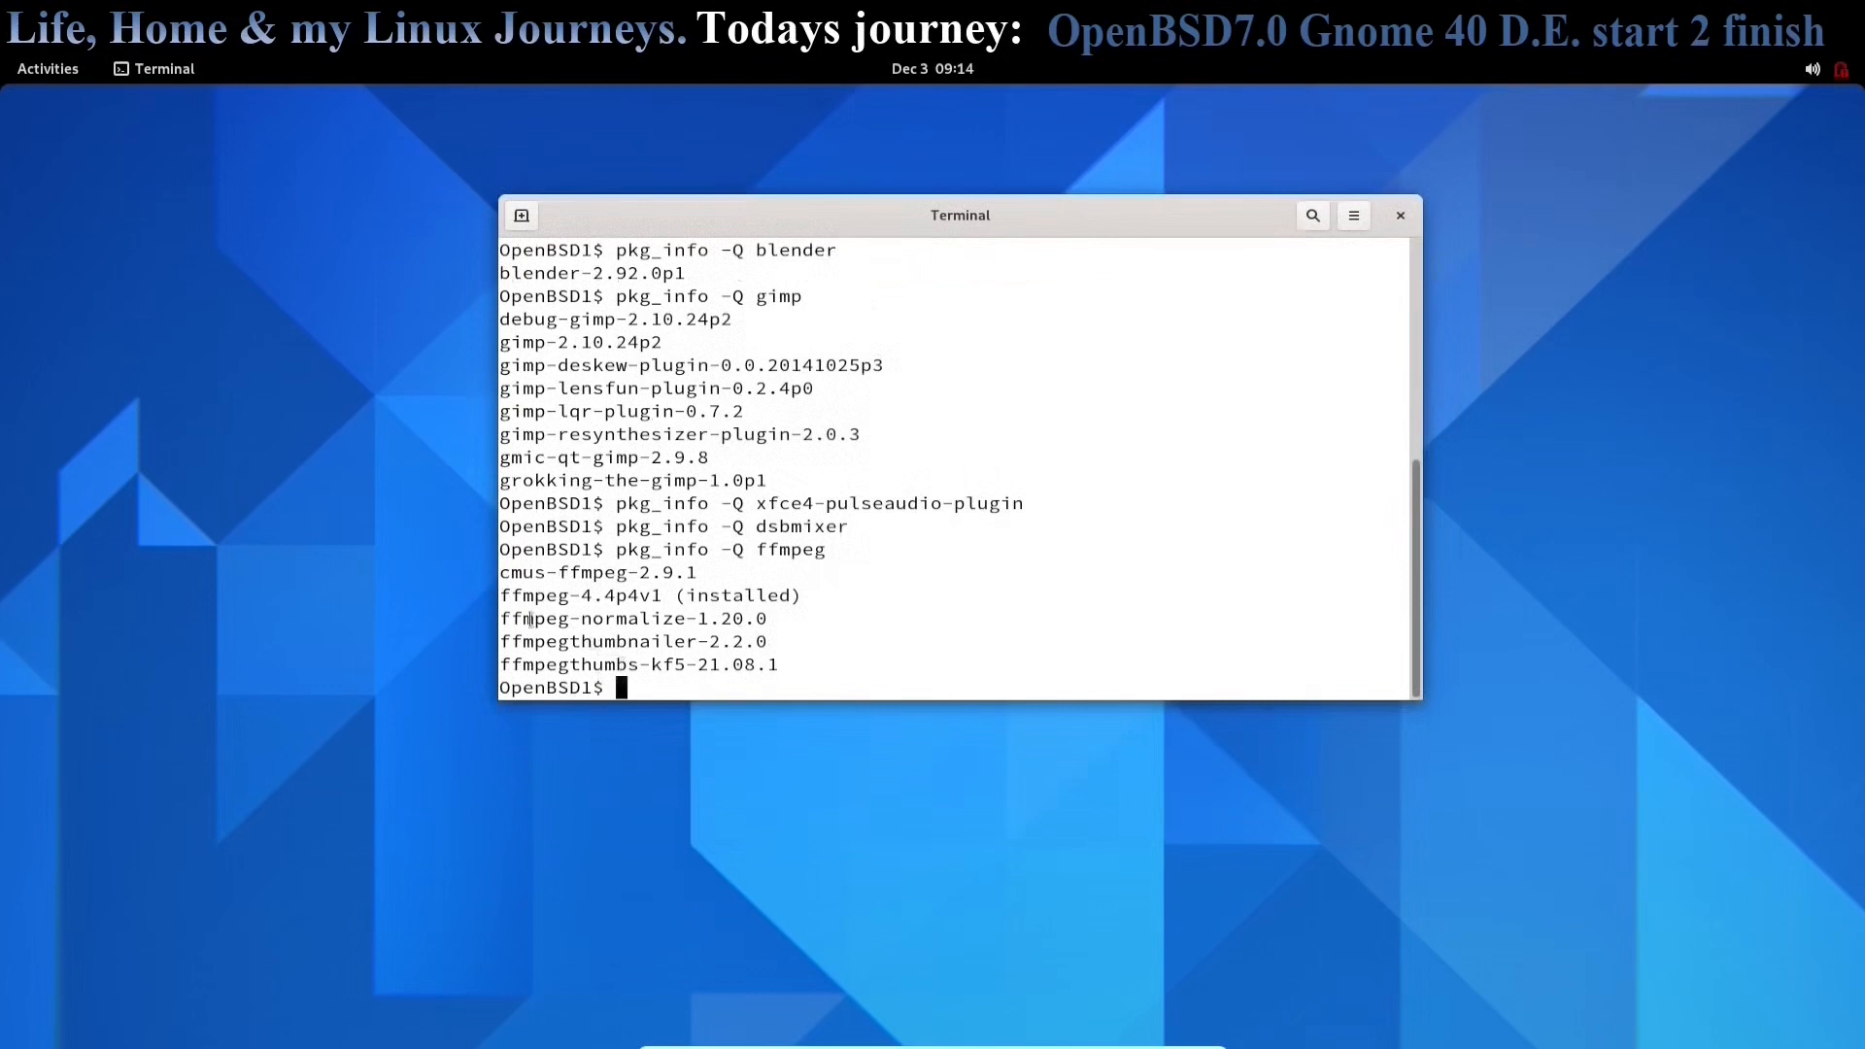
Step: Query ffmpeg, k3b and brasero; ffmpeg lists one installed package, k3b and brasero nothing
double_click(627, 618)
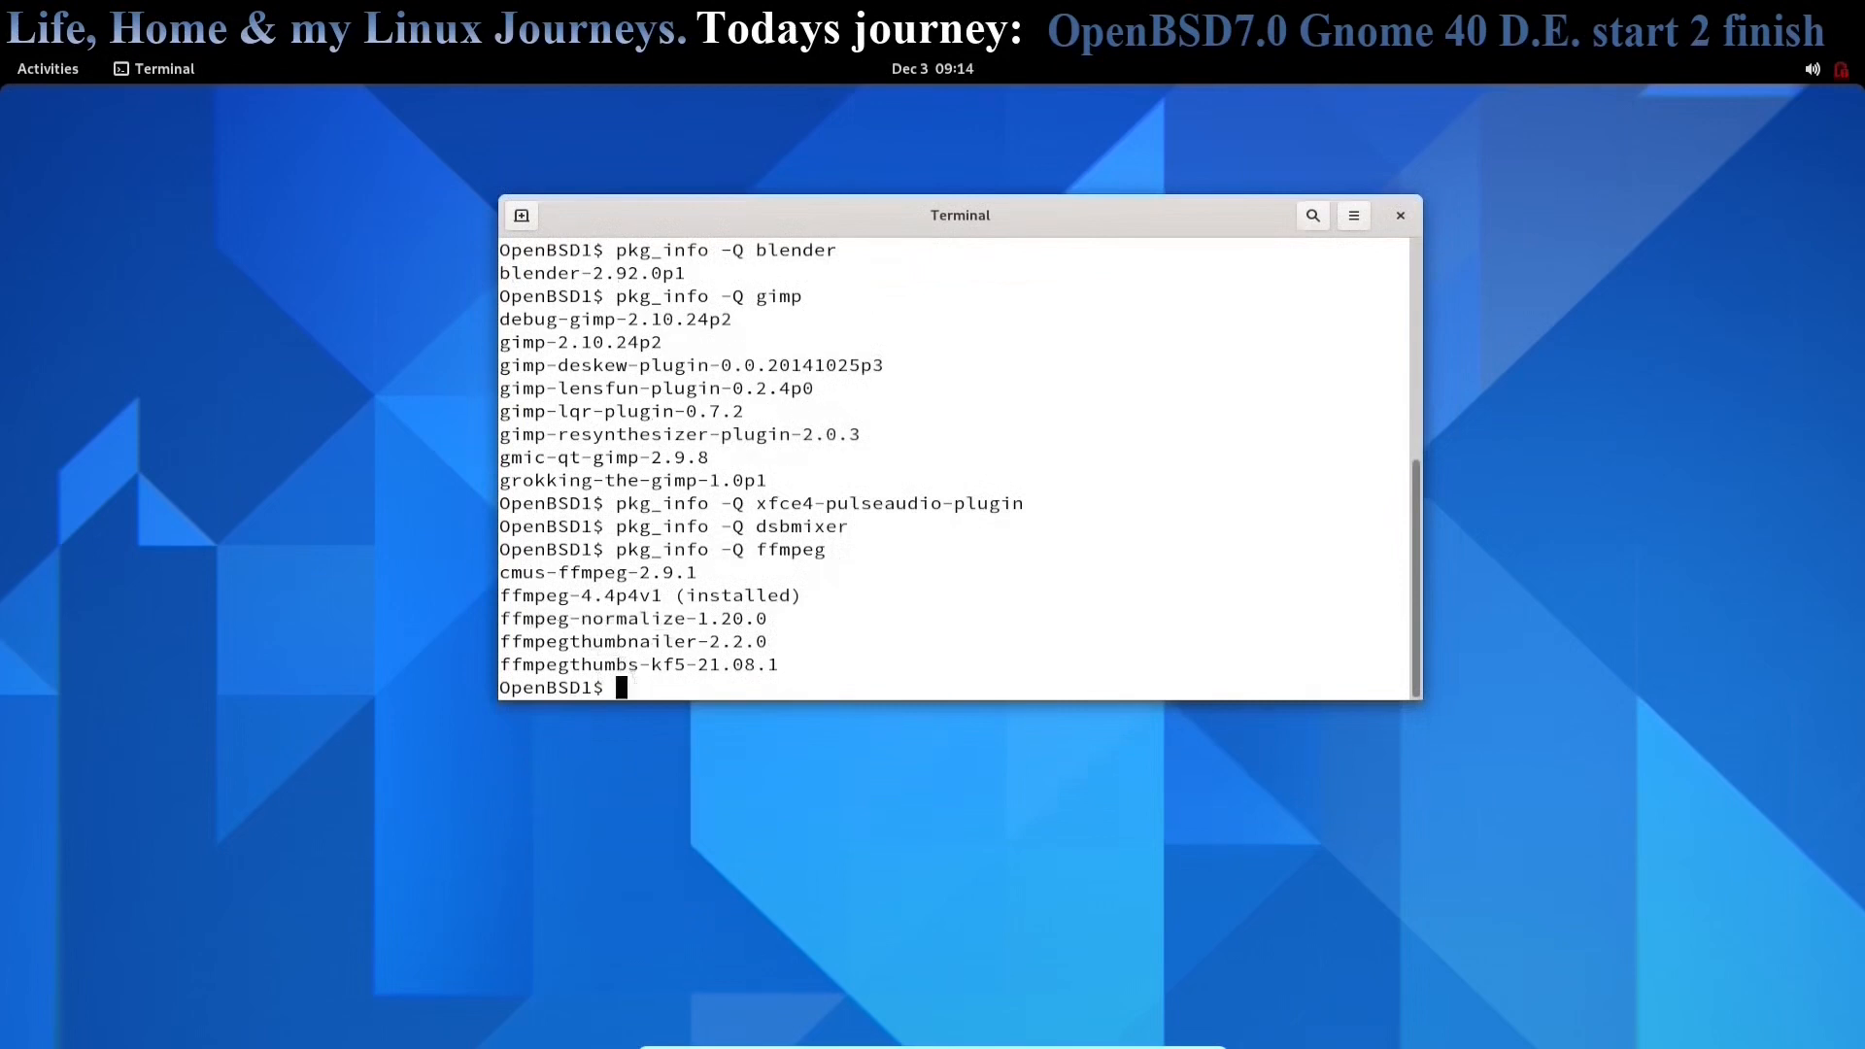
type("pkg_info -Q ffmpe")
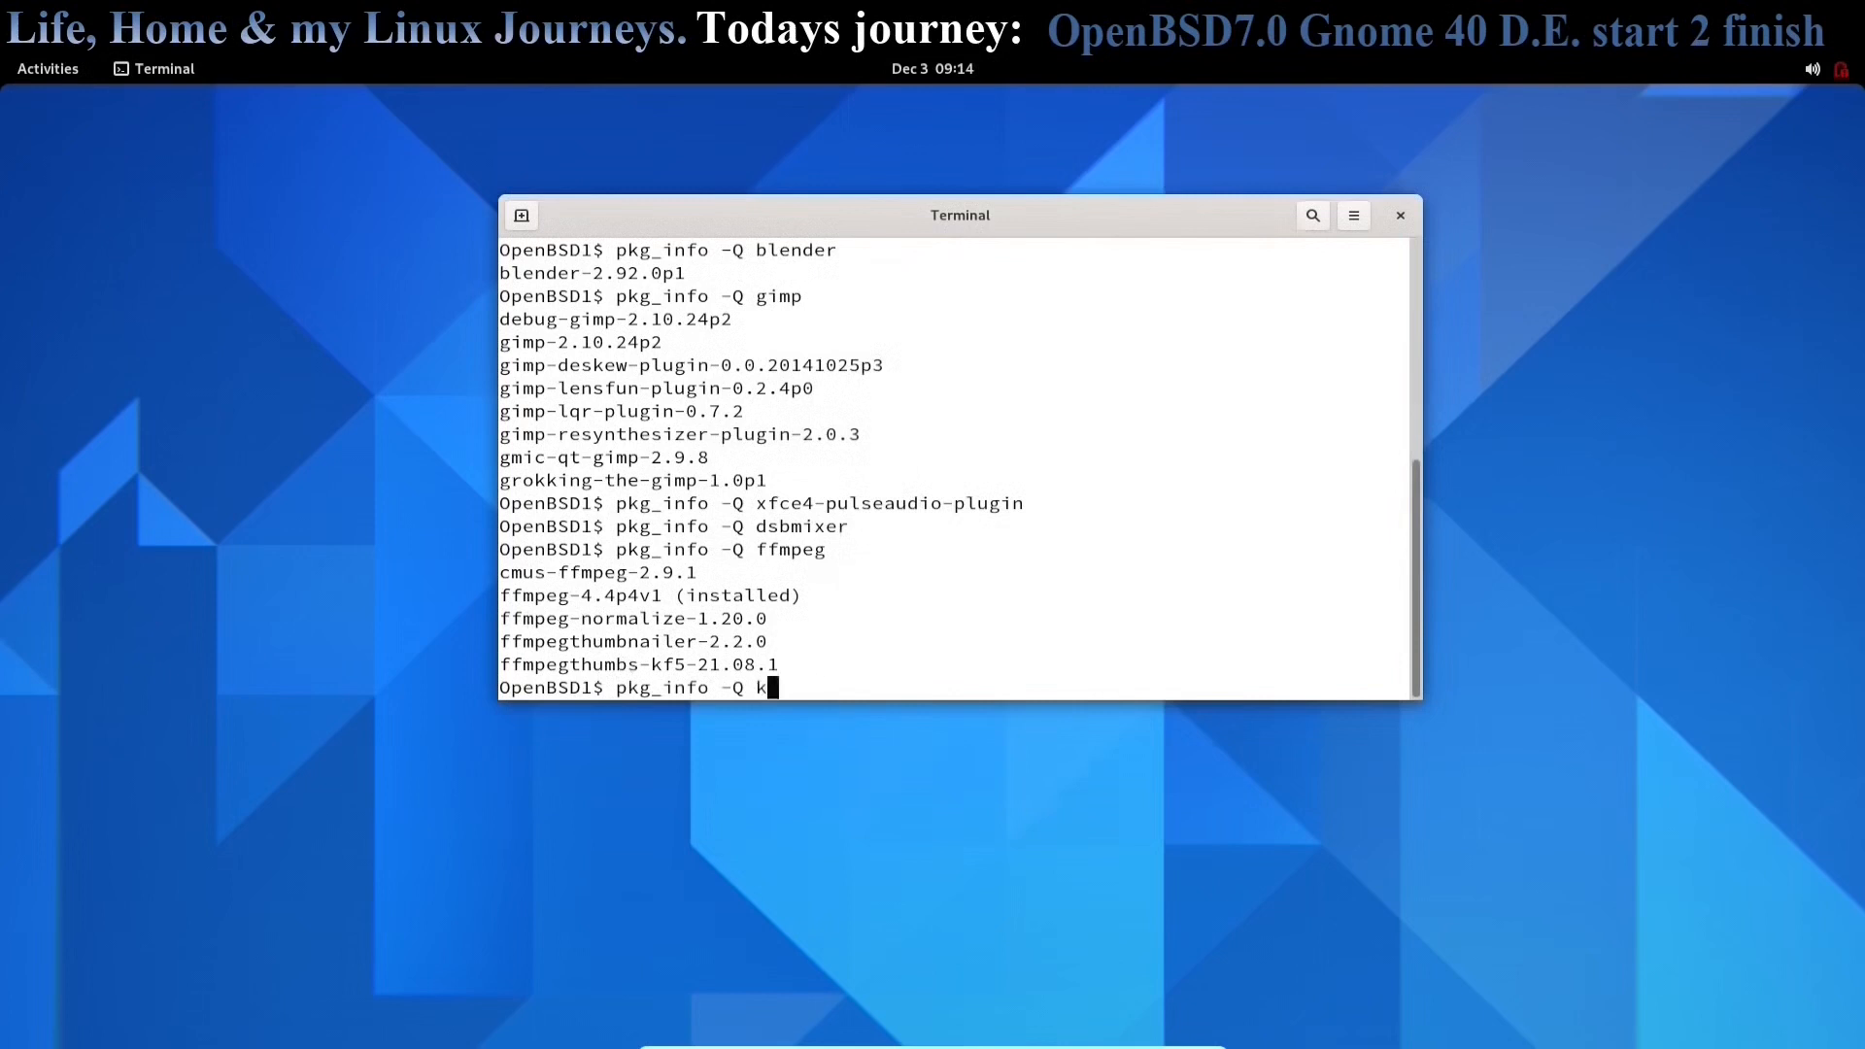
type("3b")
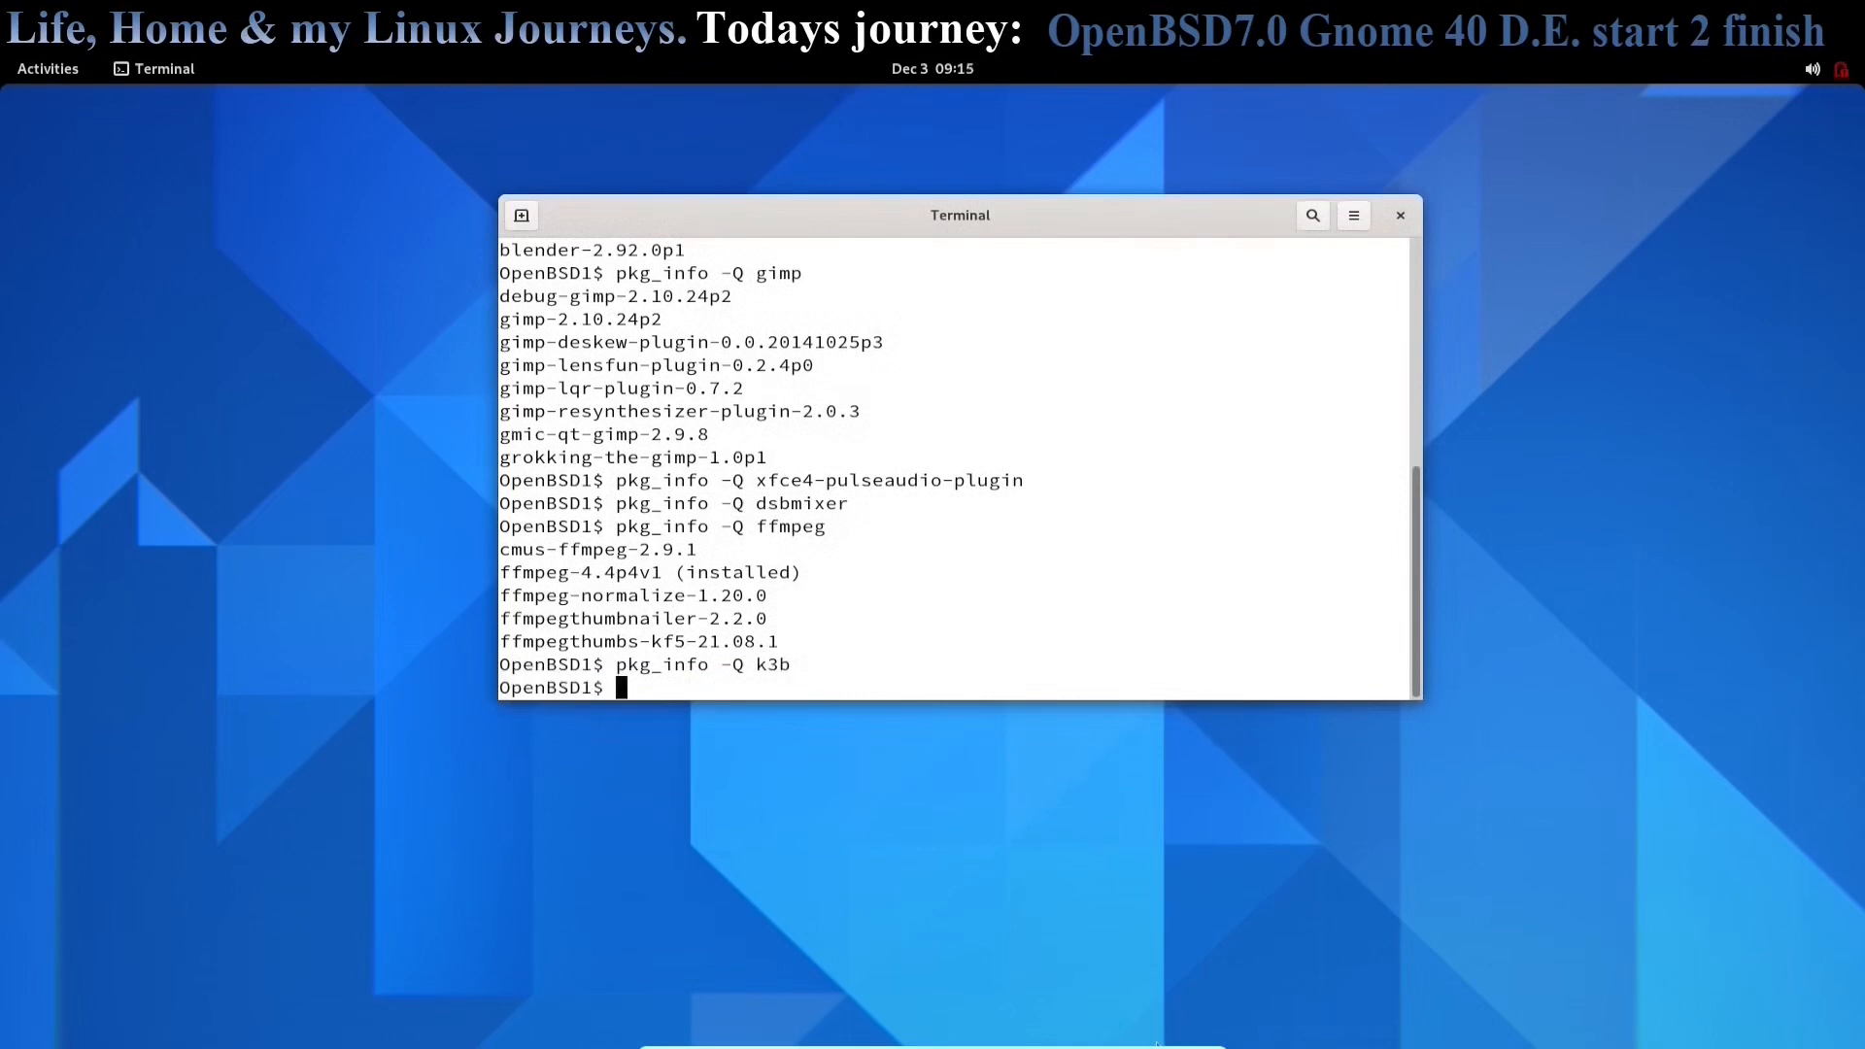
type("pkg_info -Q")
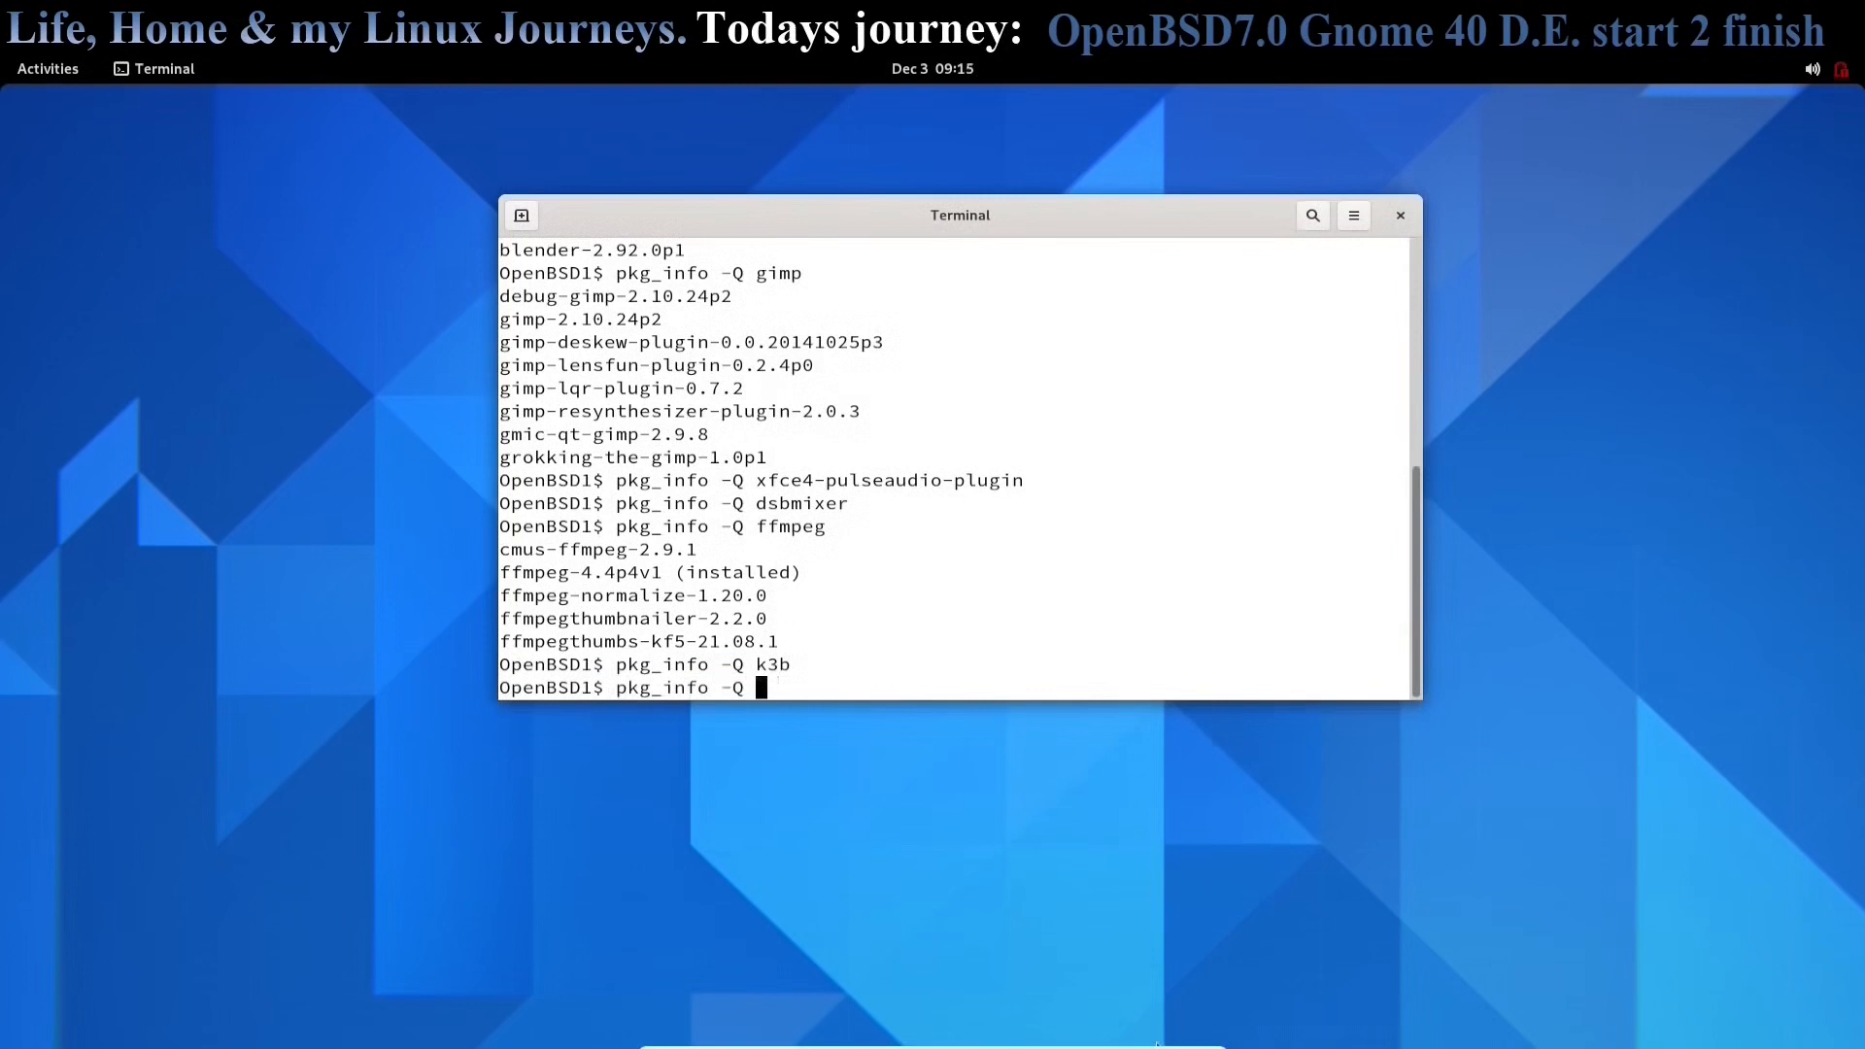
type("brasero")
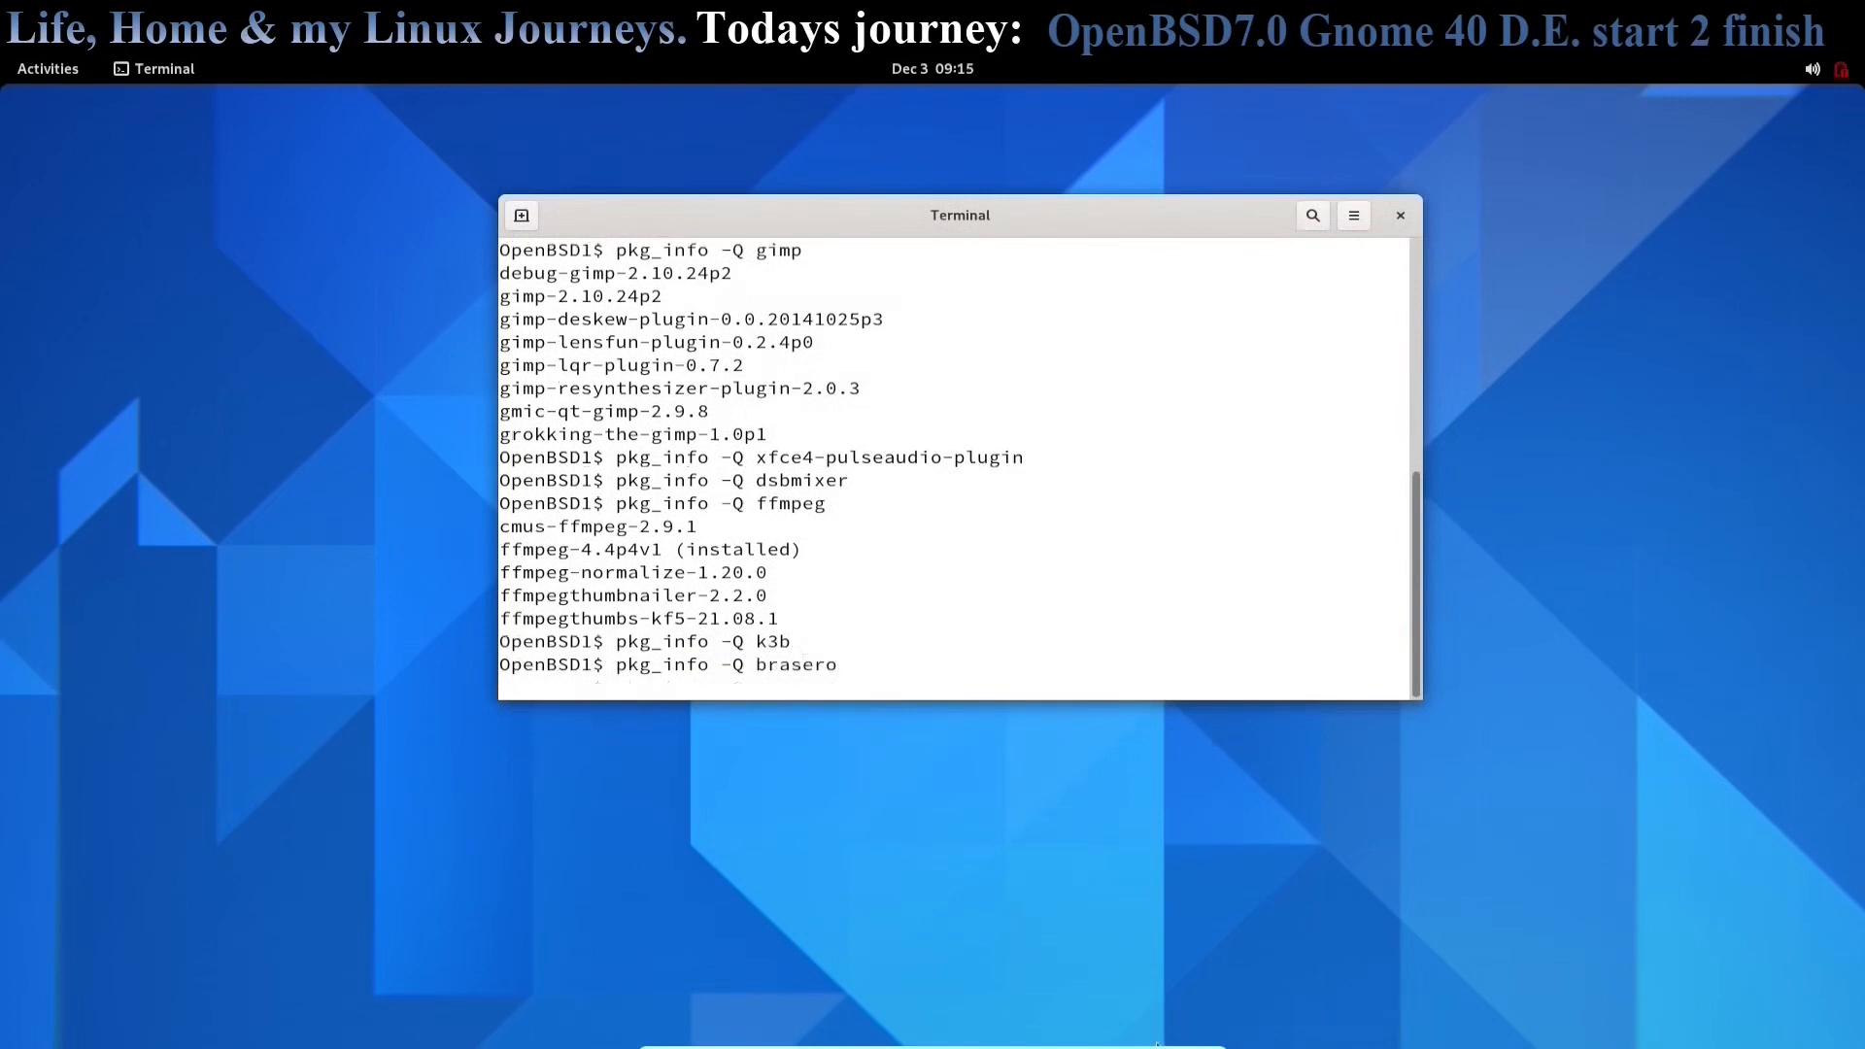
key("Return")
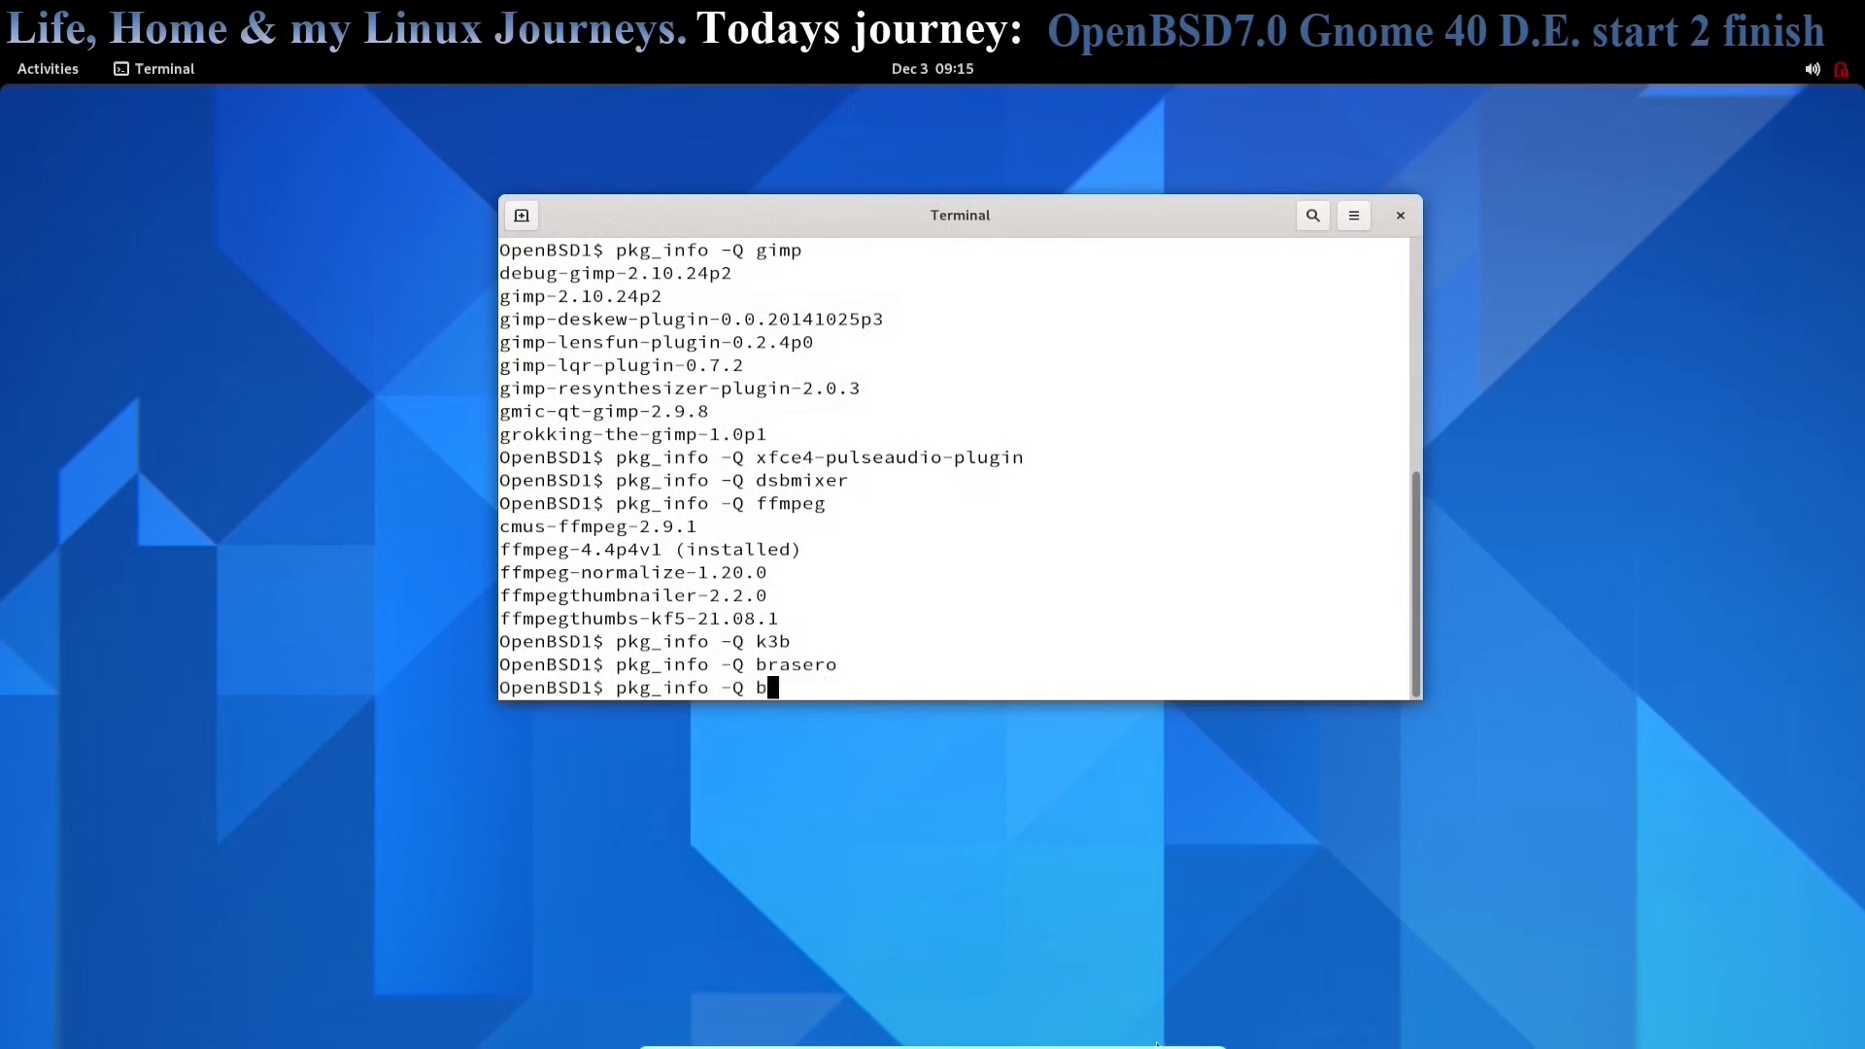
Step: Query xfburn, devede and dvdstyler, finding devede 4.8.9p3 and dvdstyler 3.1 but no xfburn
type("xf")
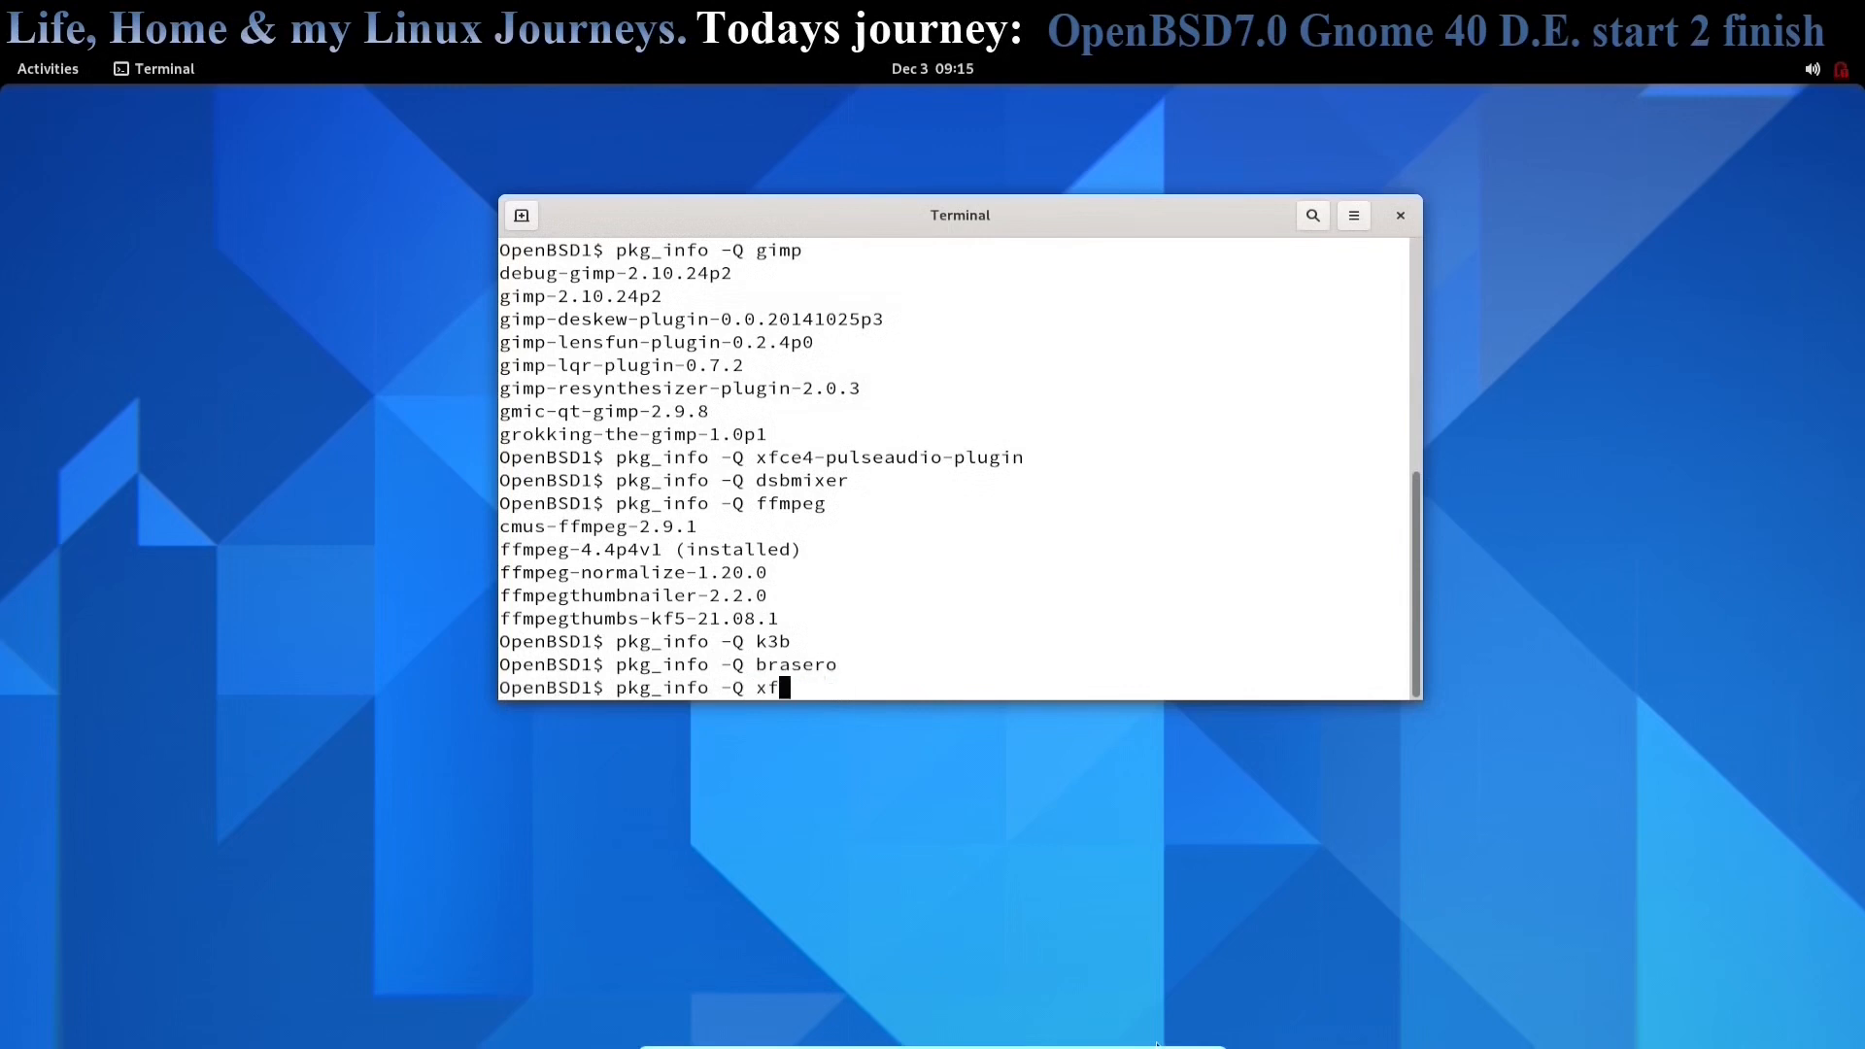
type("burn")
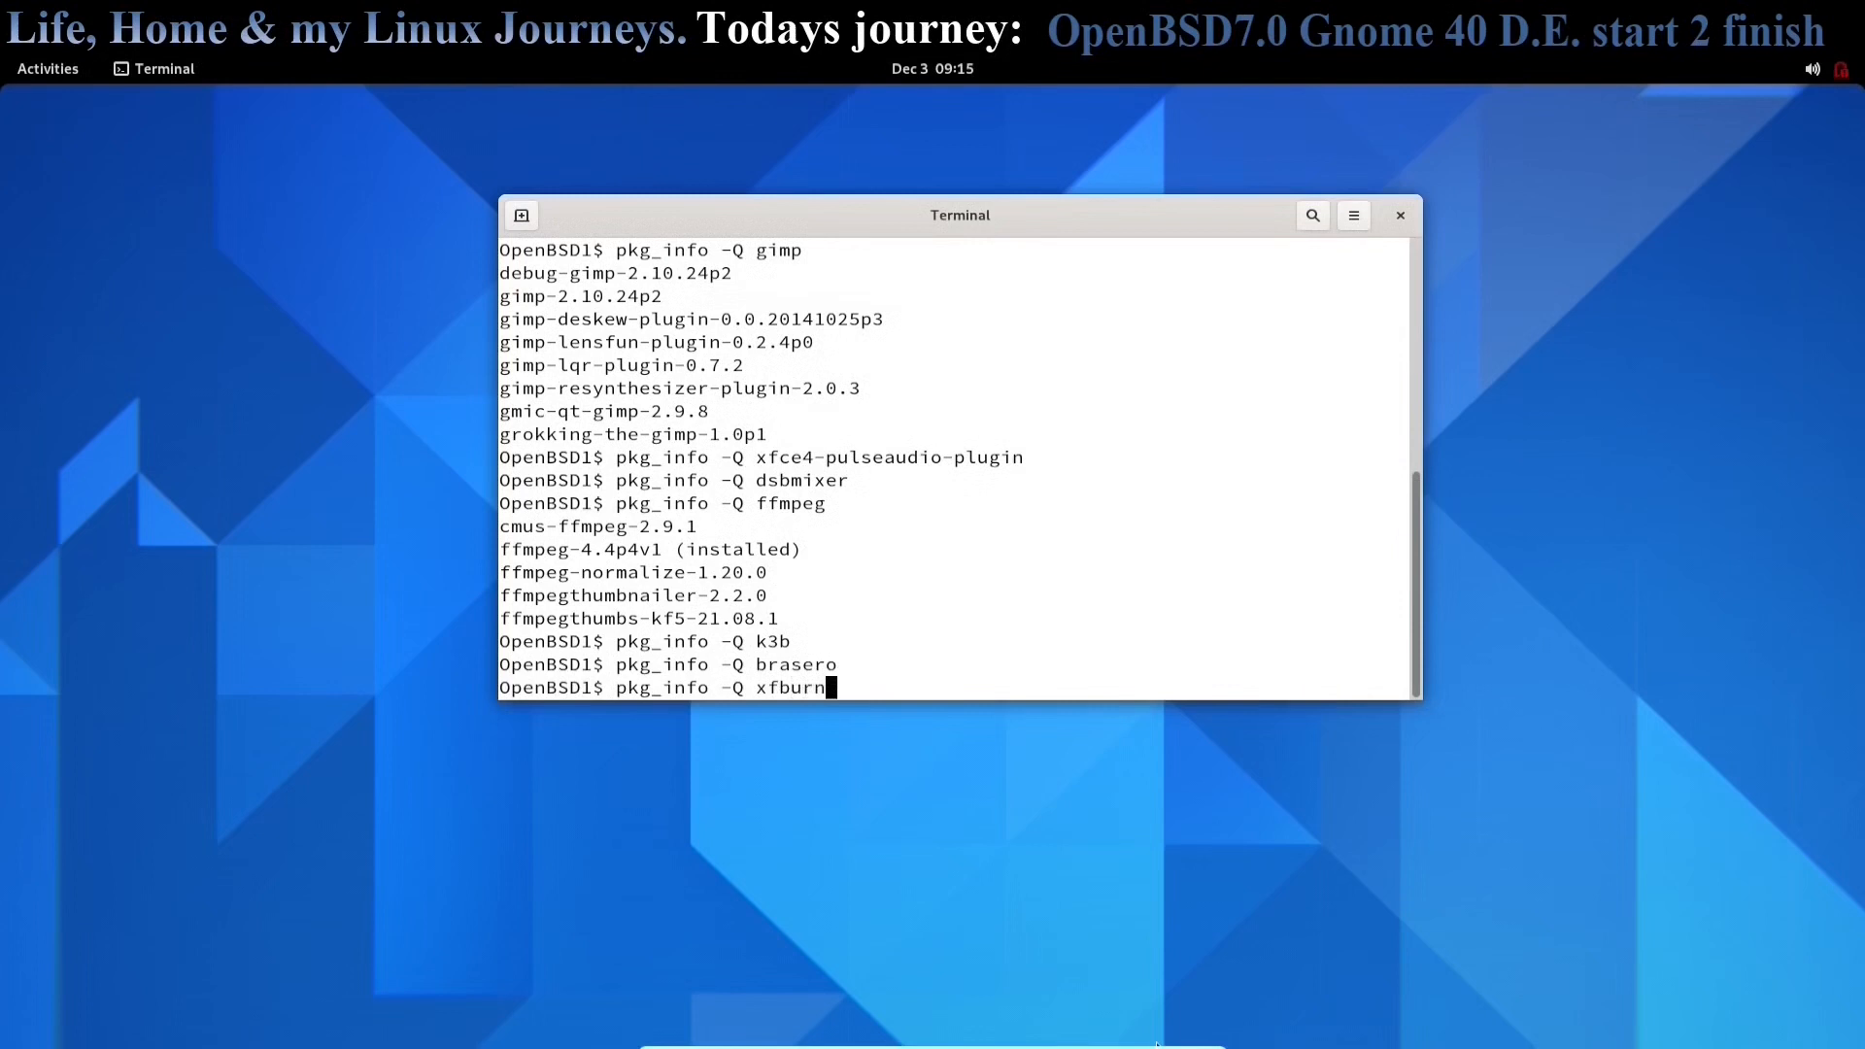
key("Return")
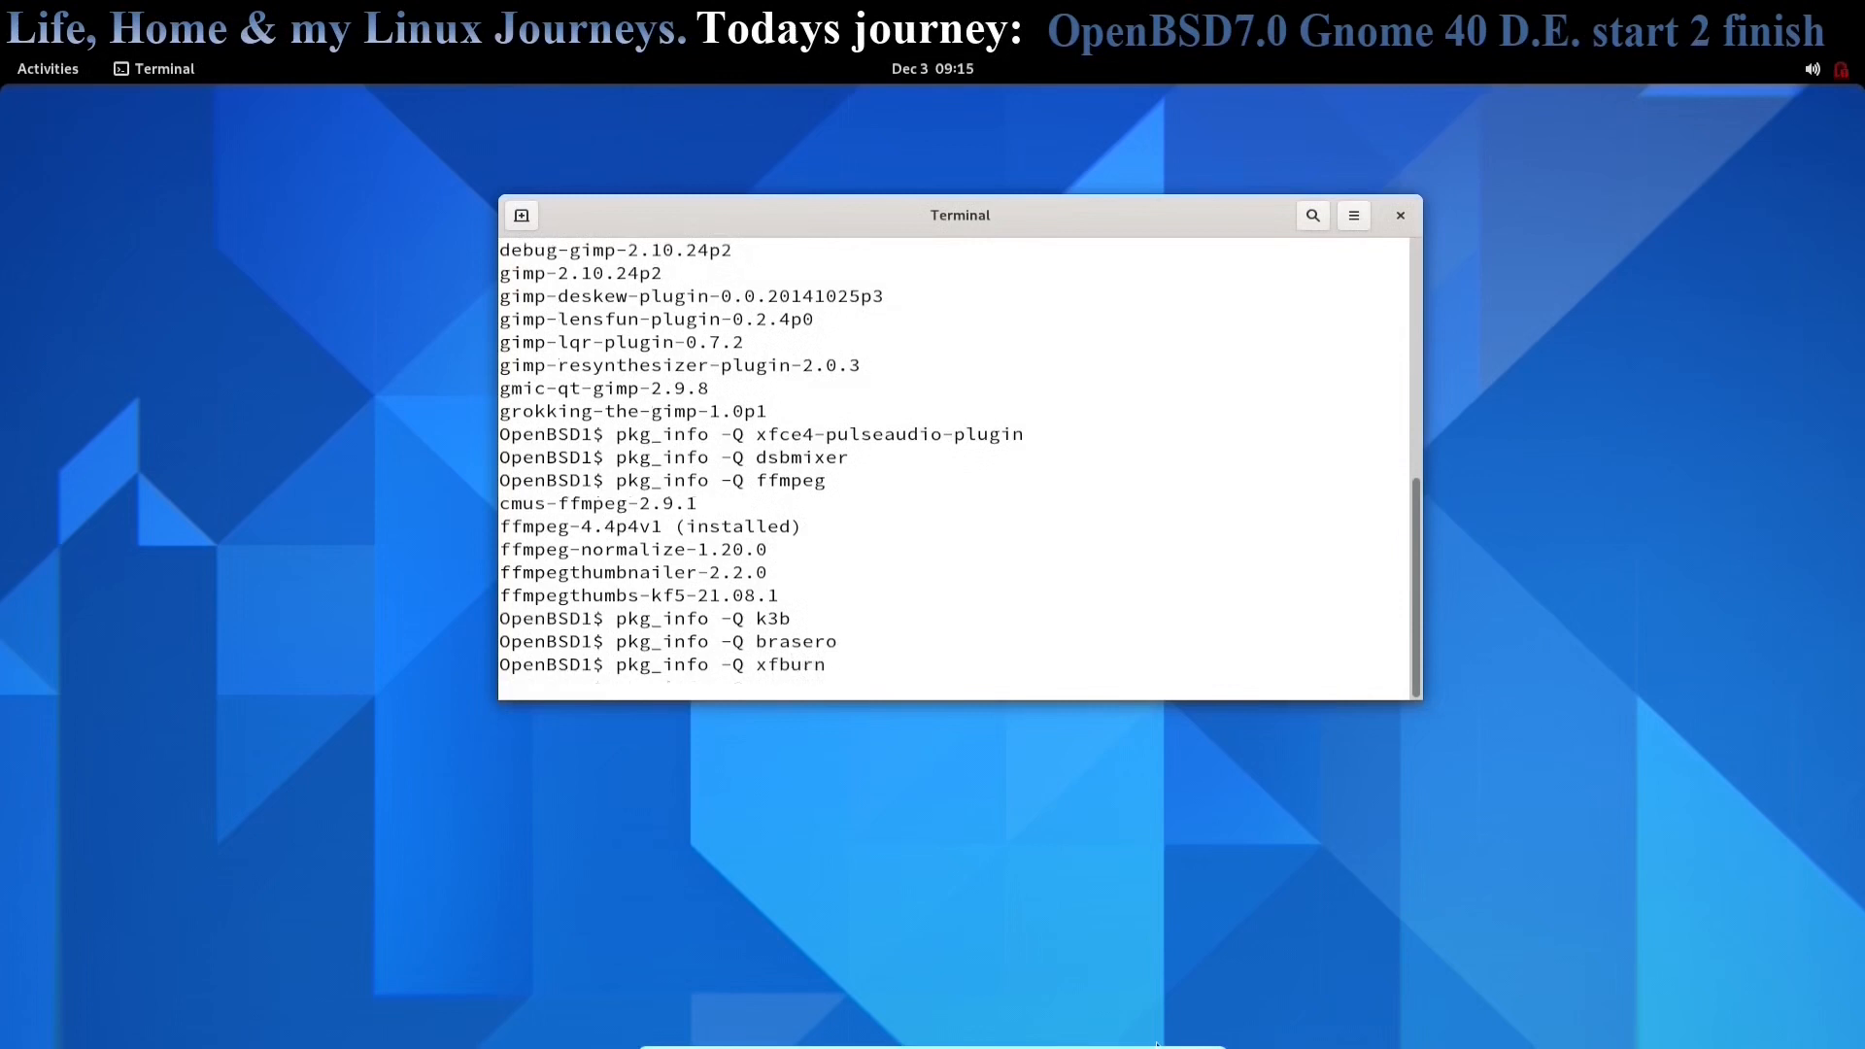
key("Return")
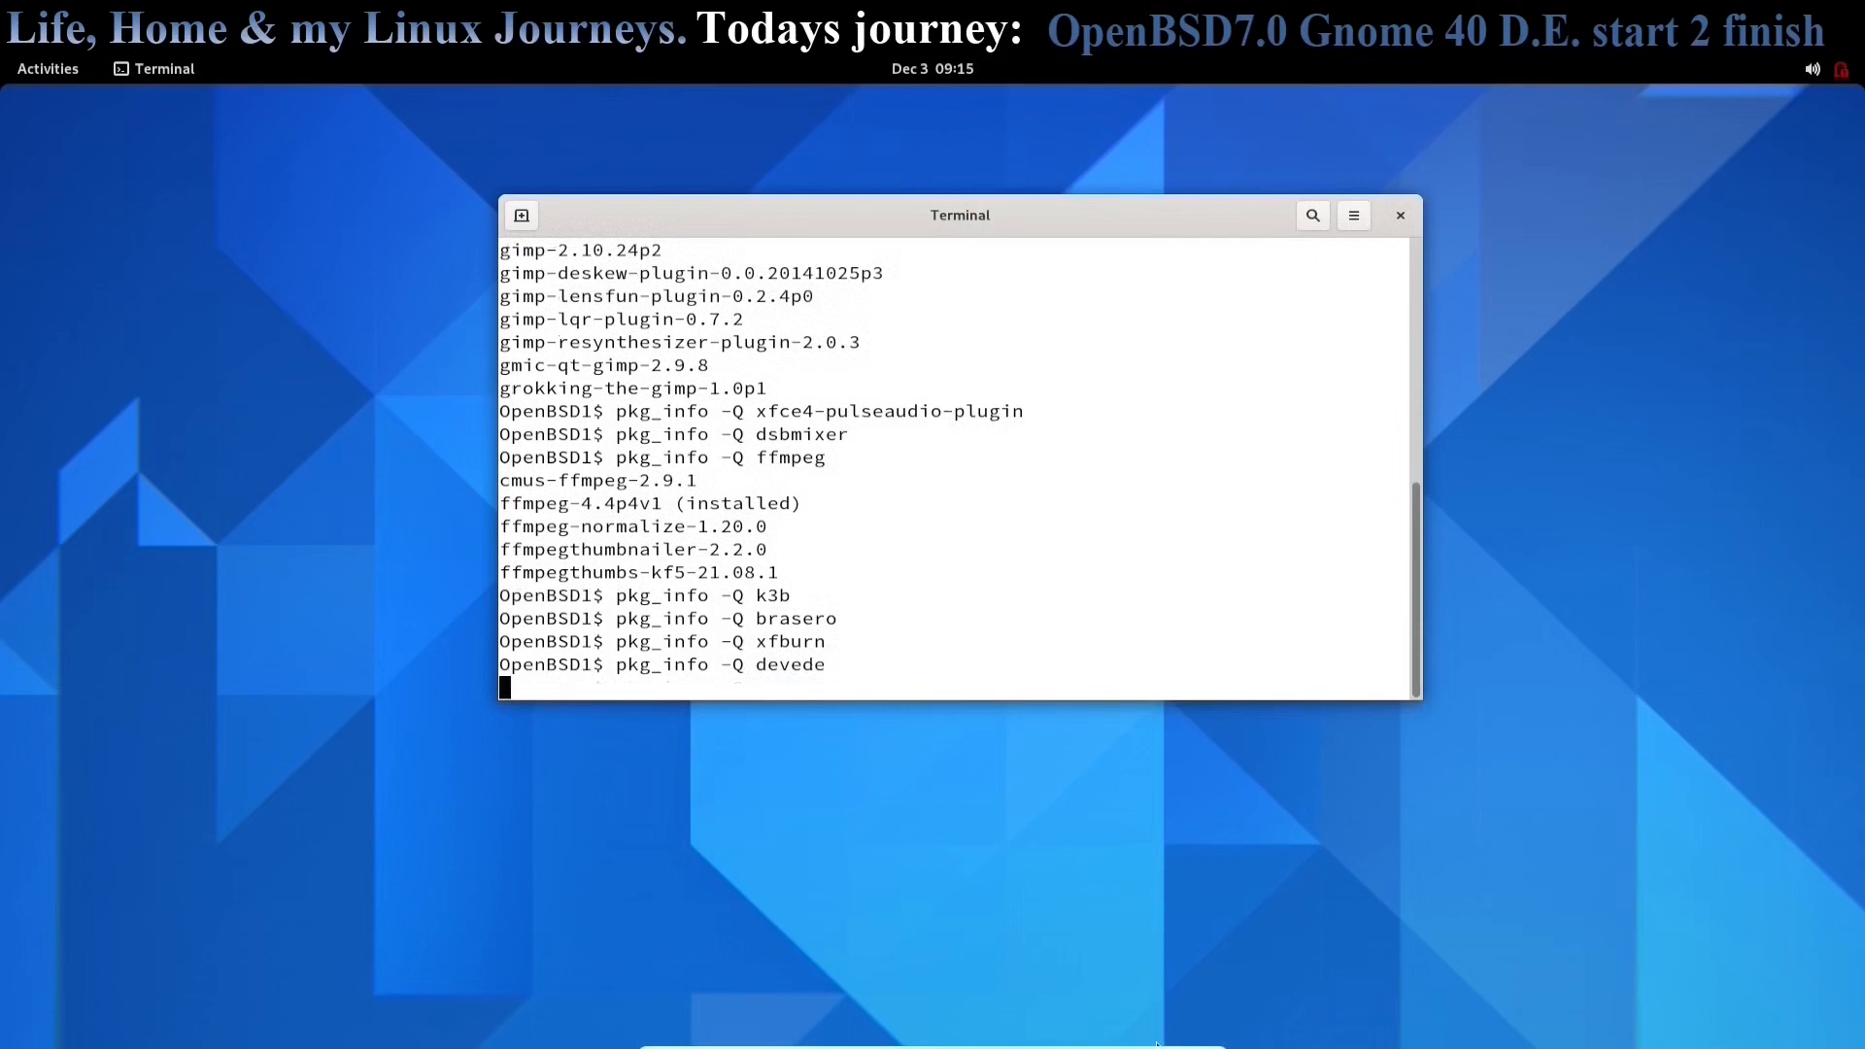
key("Return")
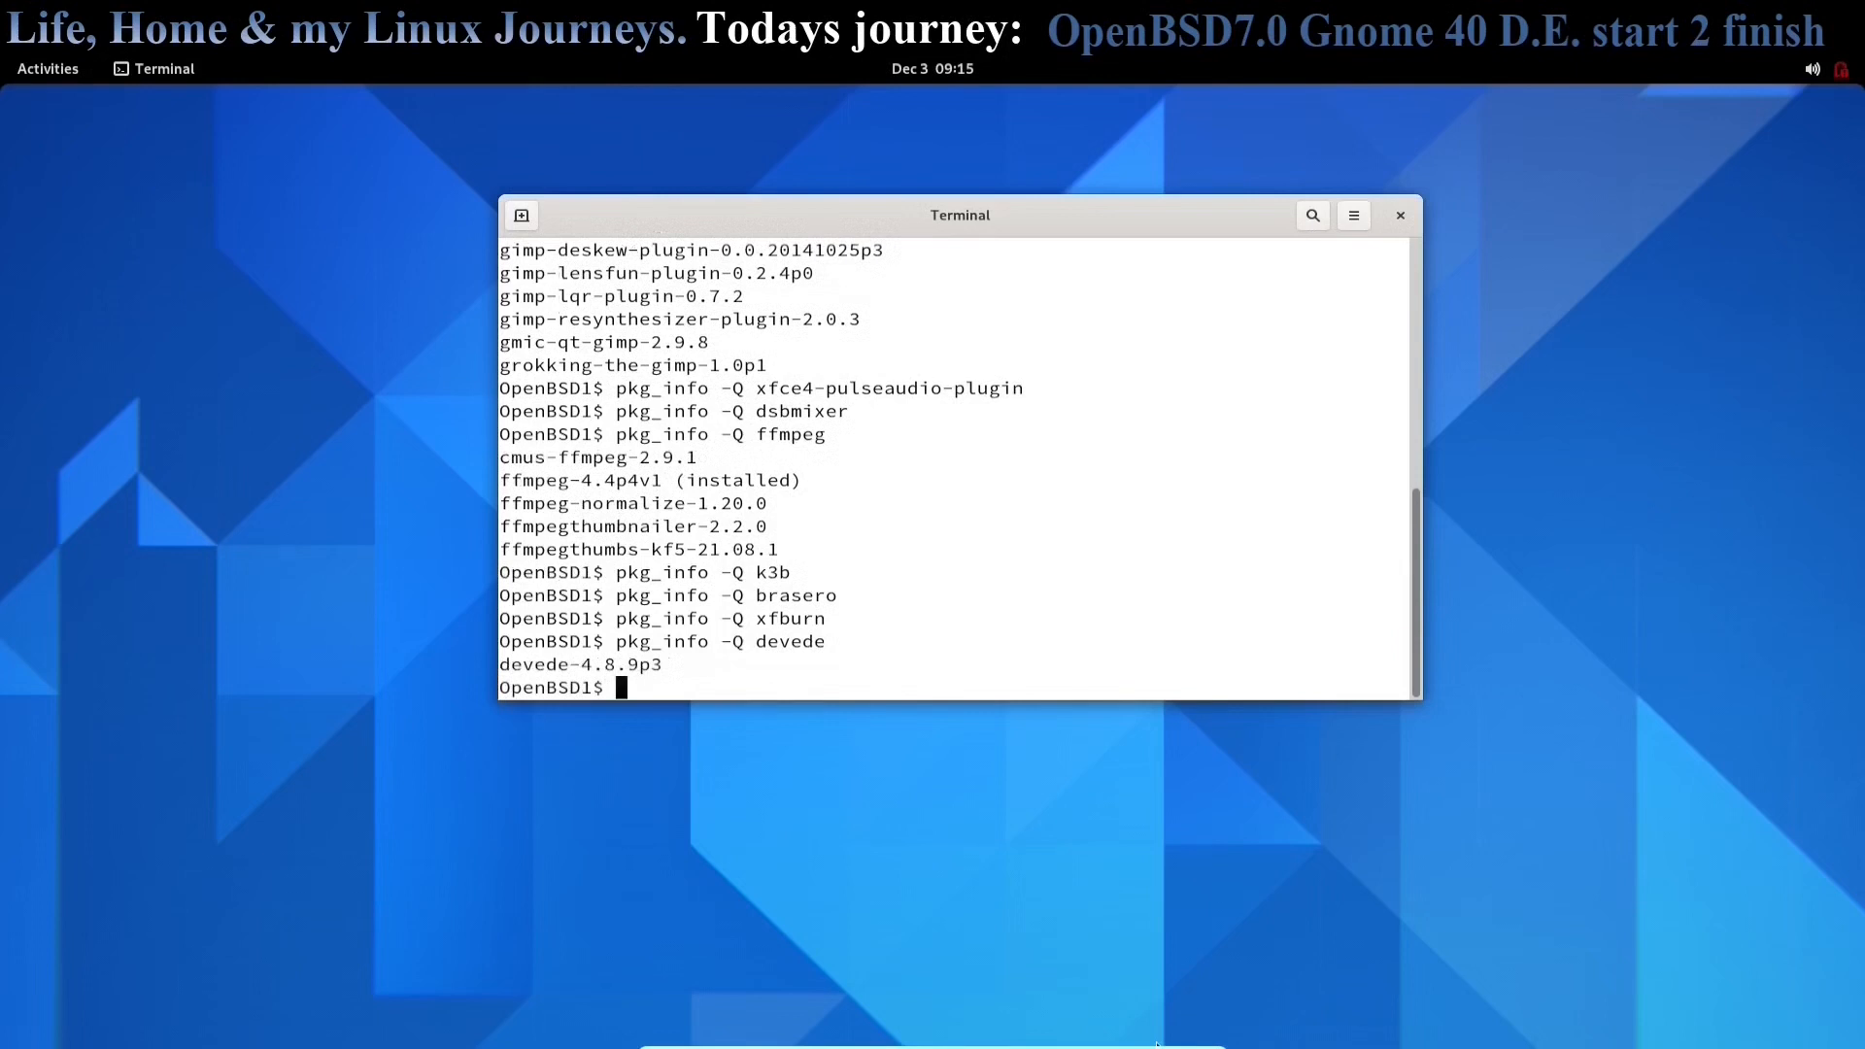
type("pkg_info -Q devede")
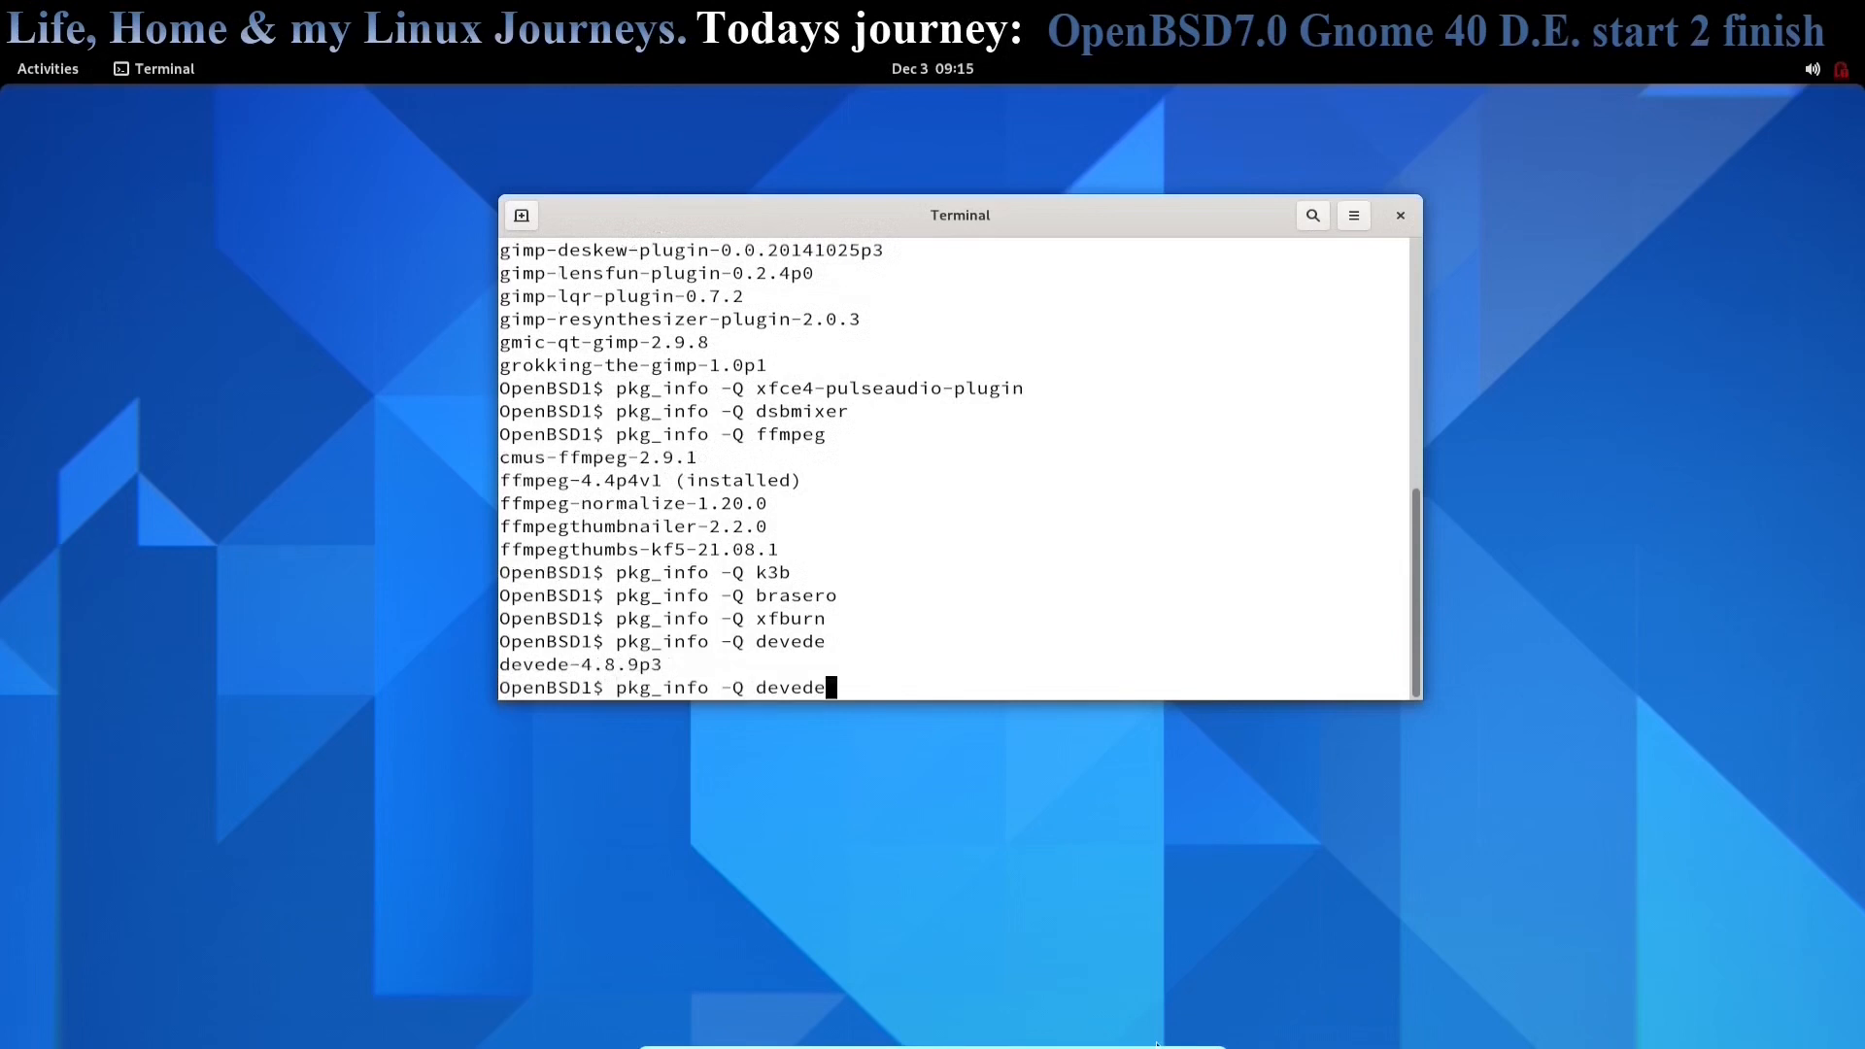
key("BackSpace")
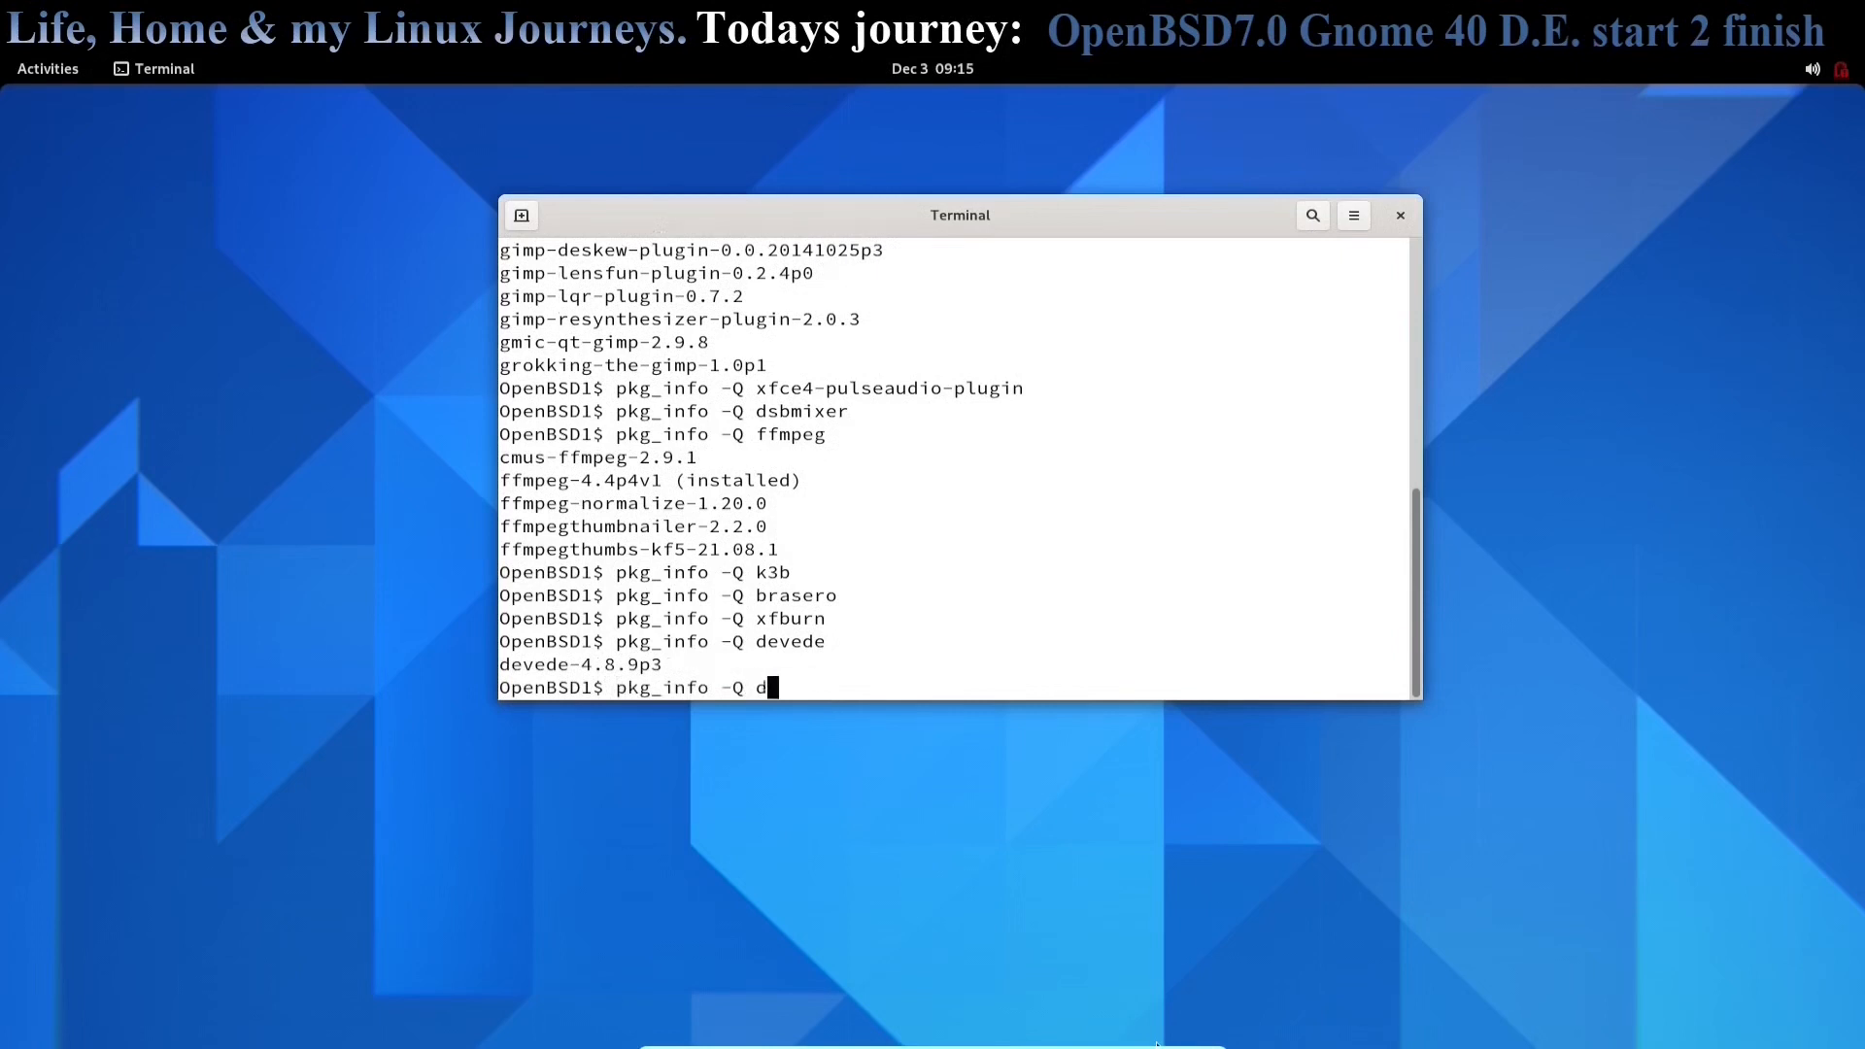
type("vdst")
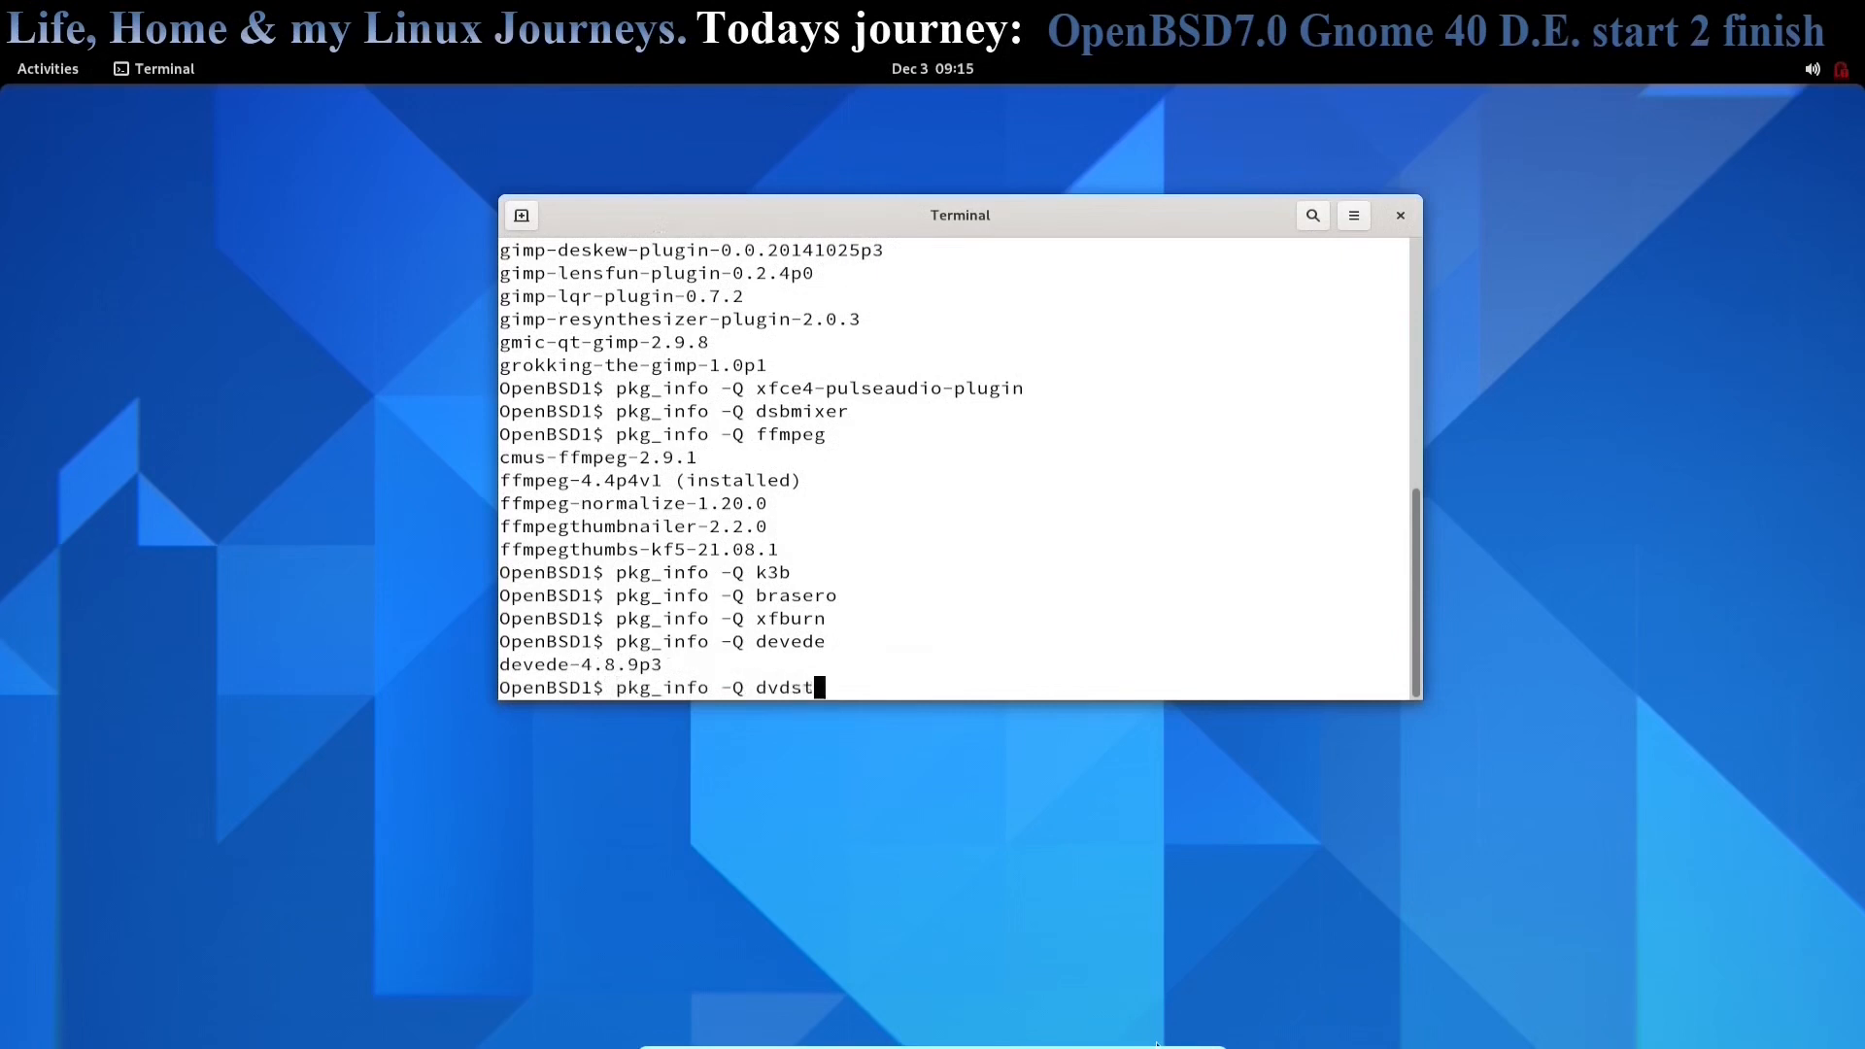
type("yler")
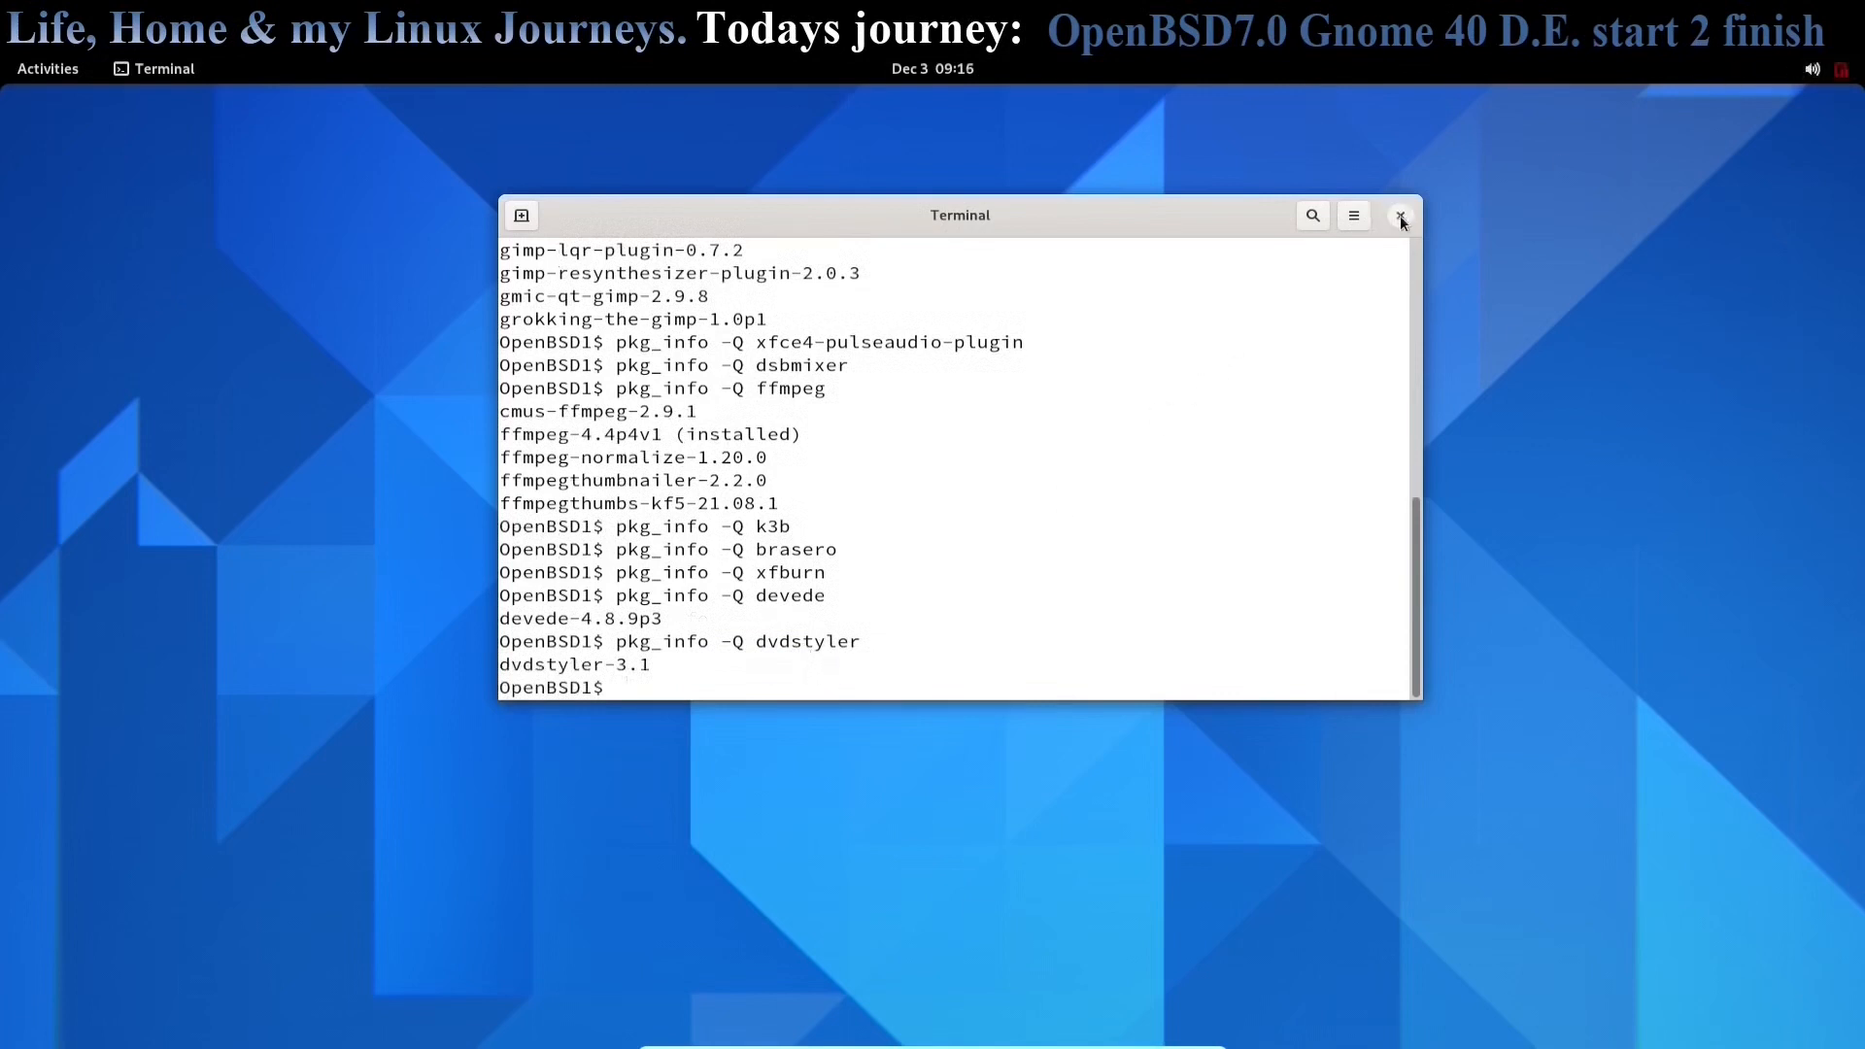
Step: Close the Terminal and choose Power Off from the GNOME system menu
left_click(1401, 215)
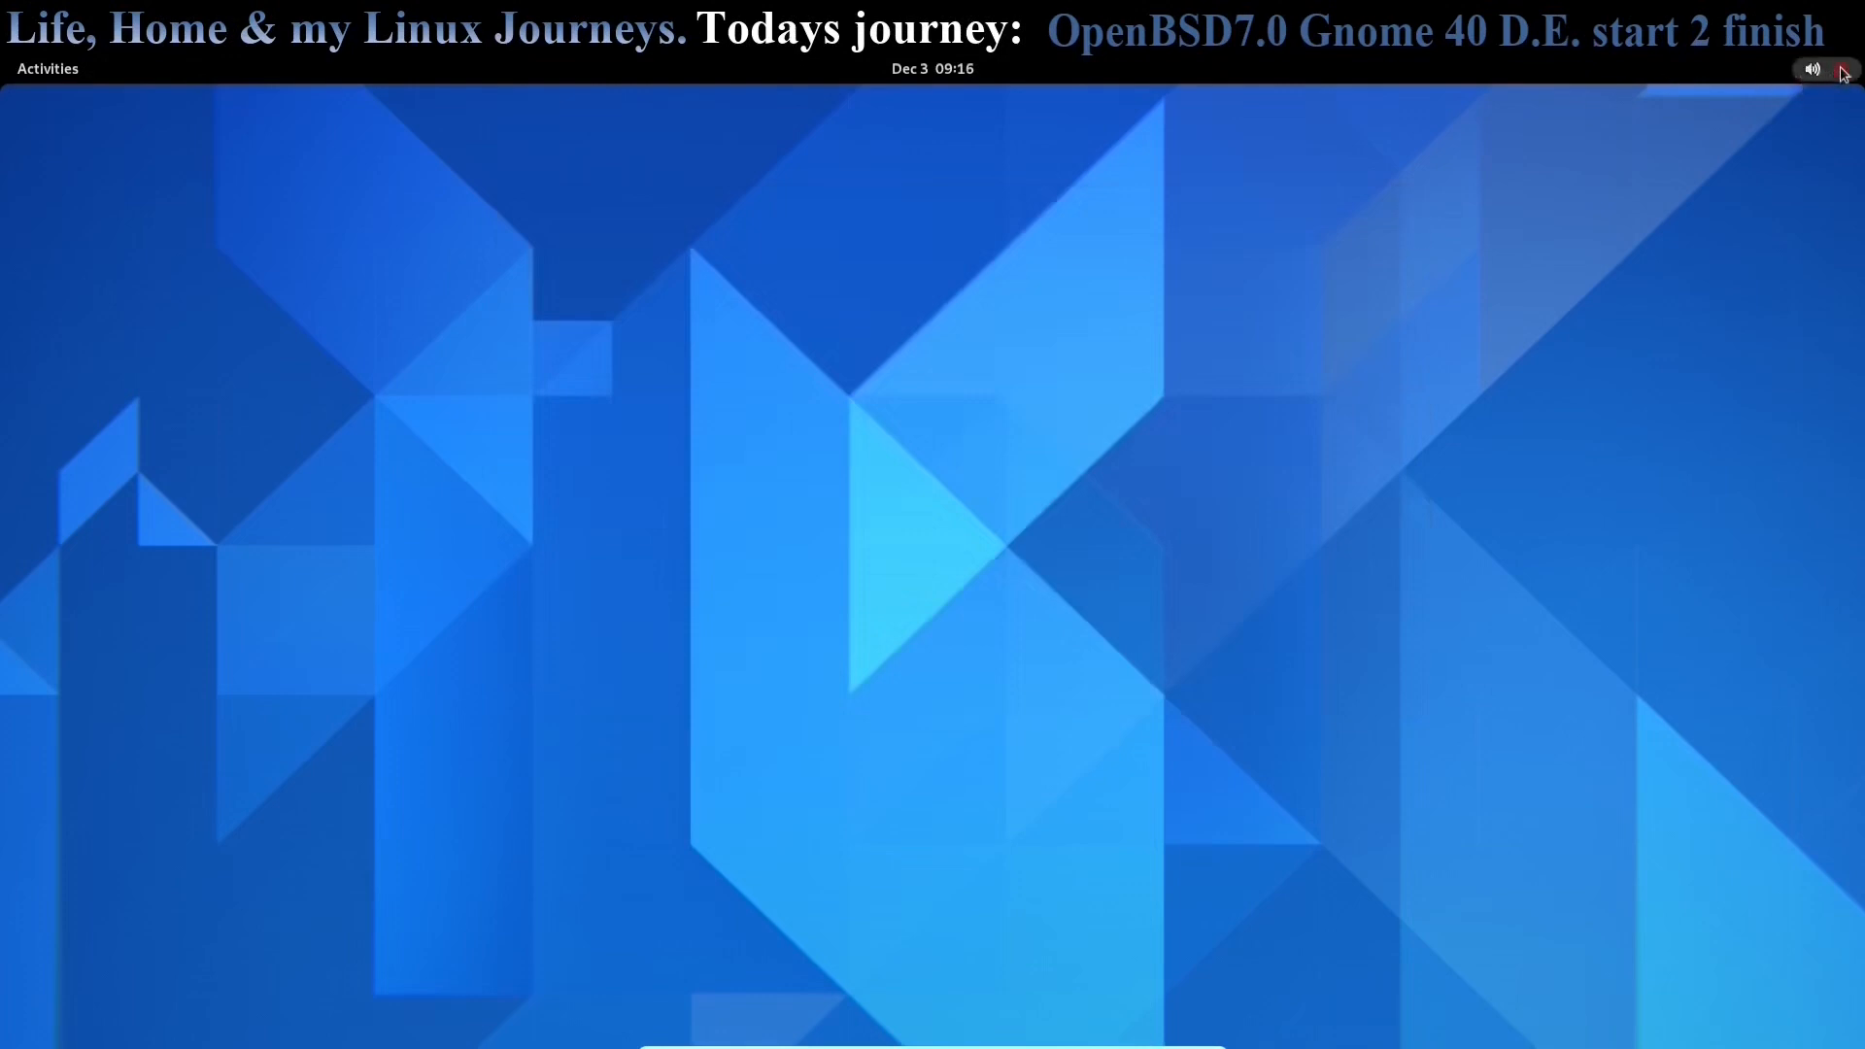
left_click(1844, 68)
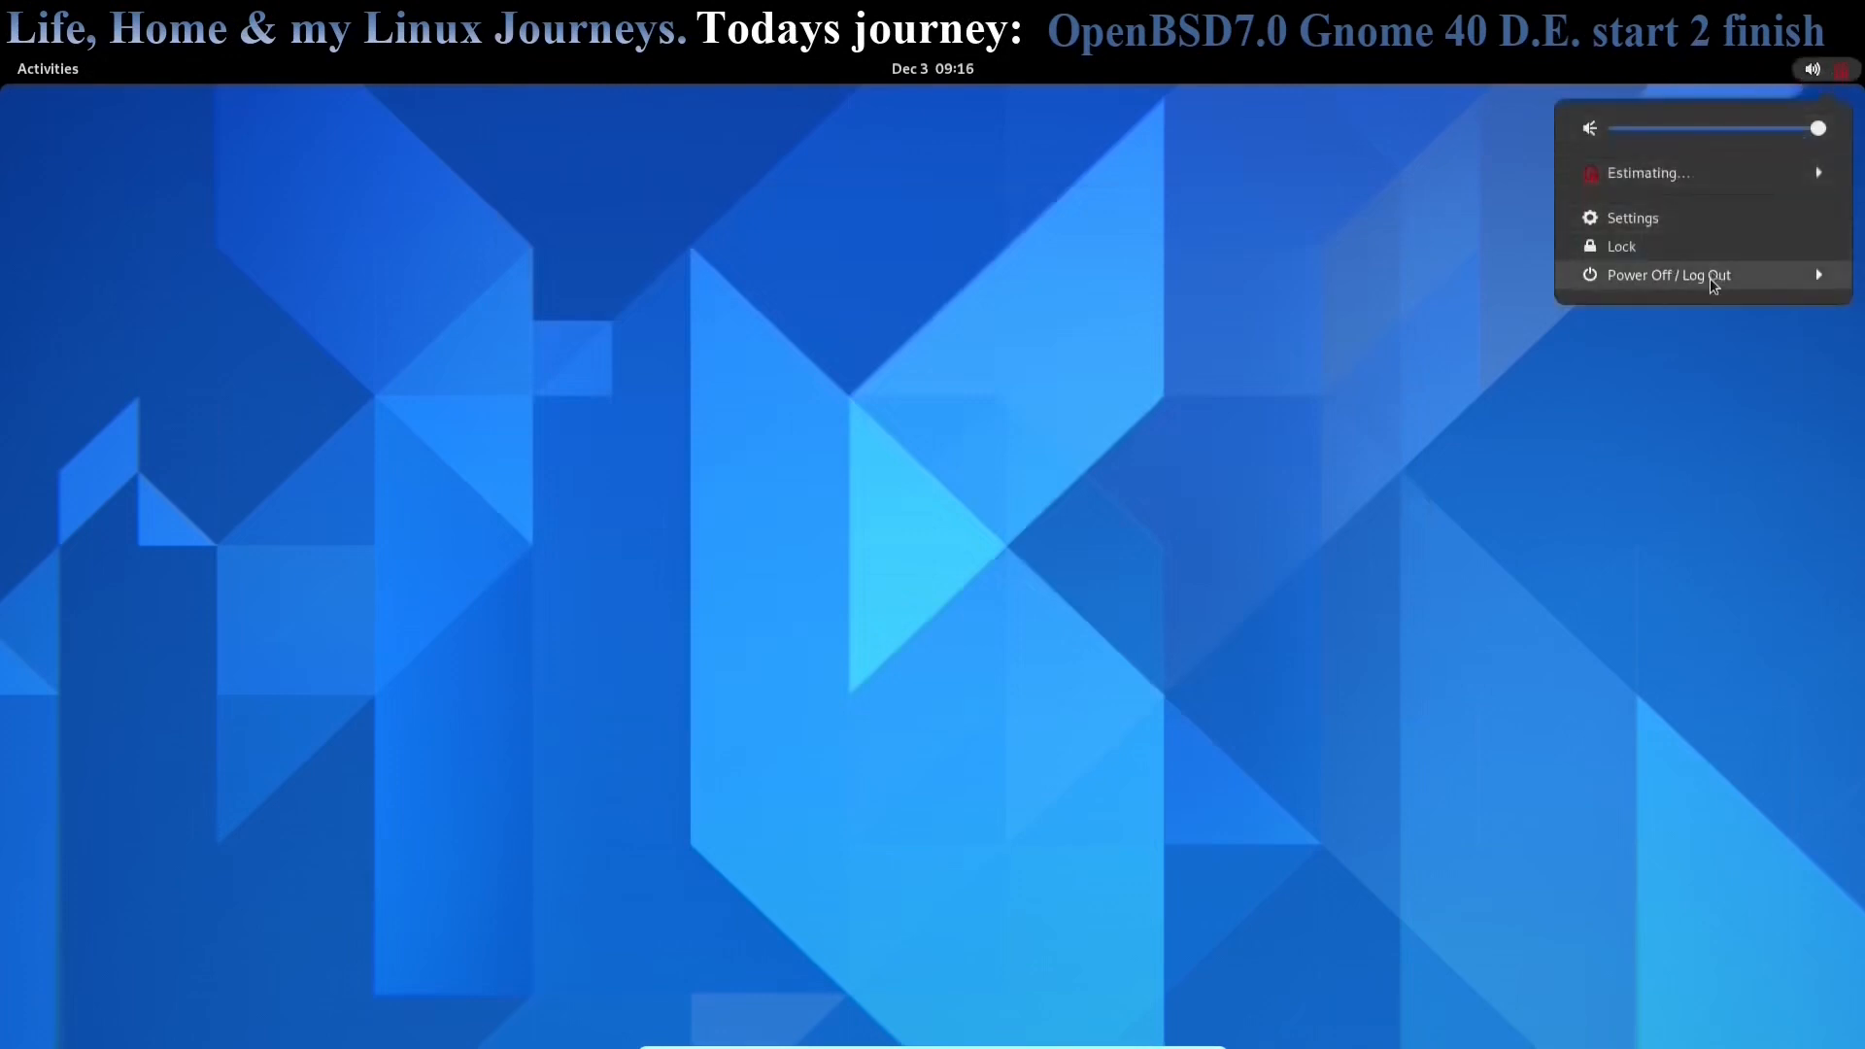
left_click(1667, 275)
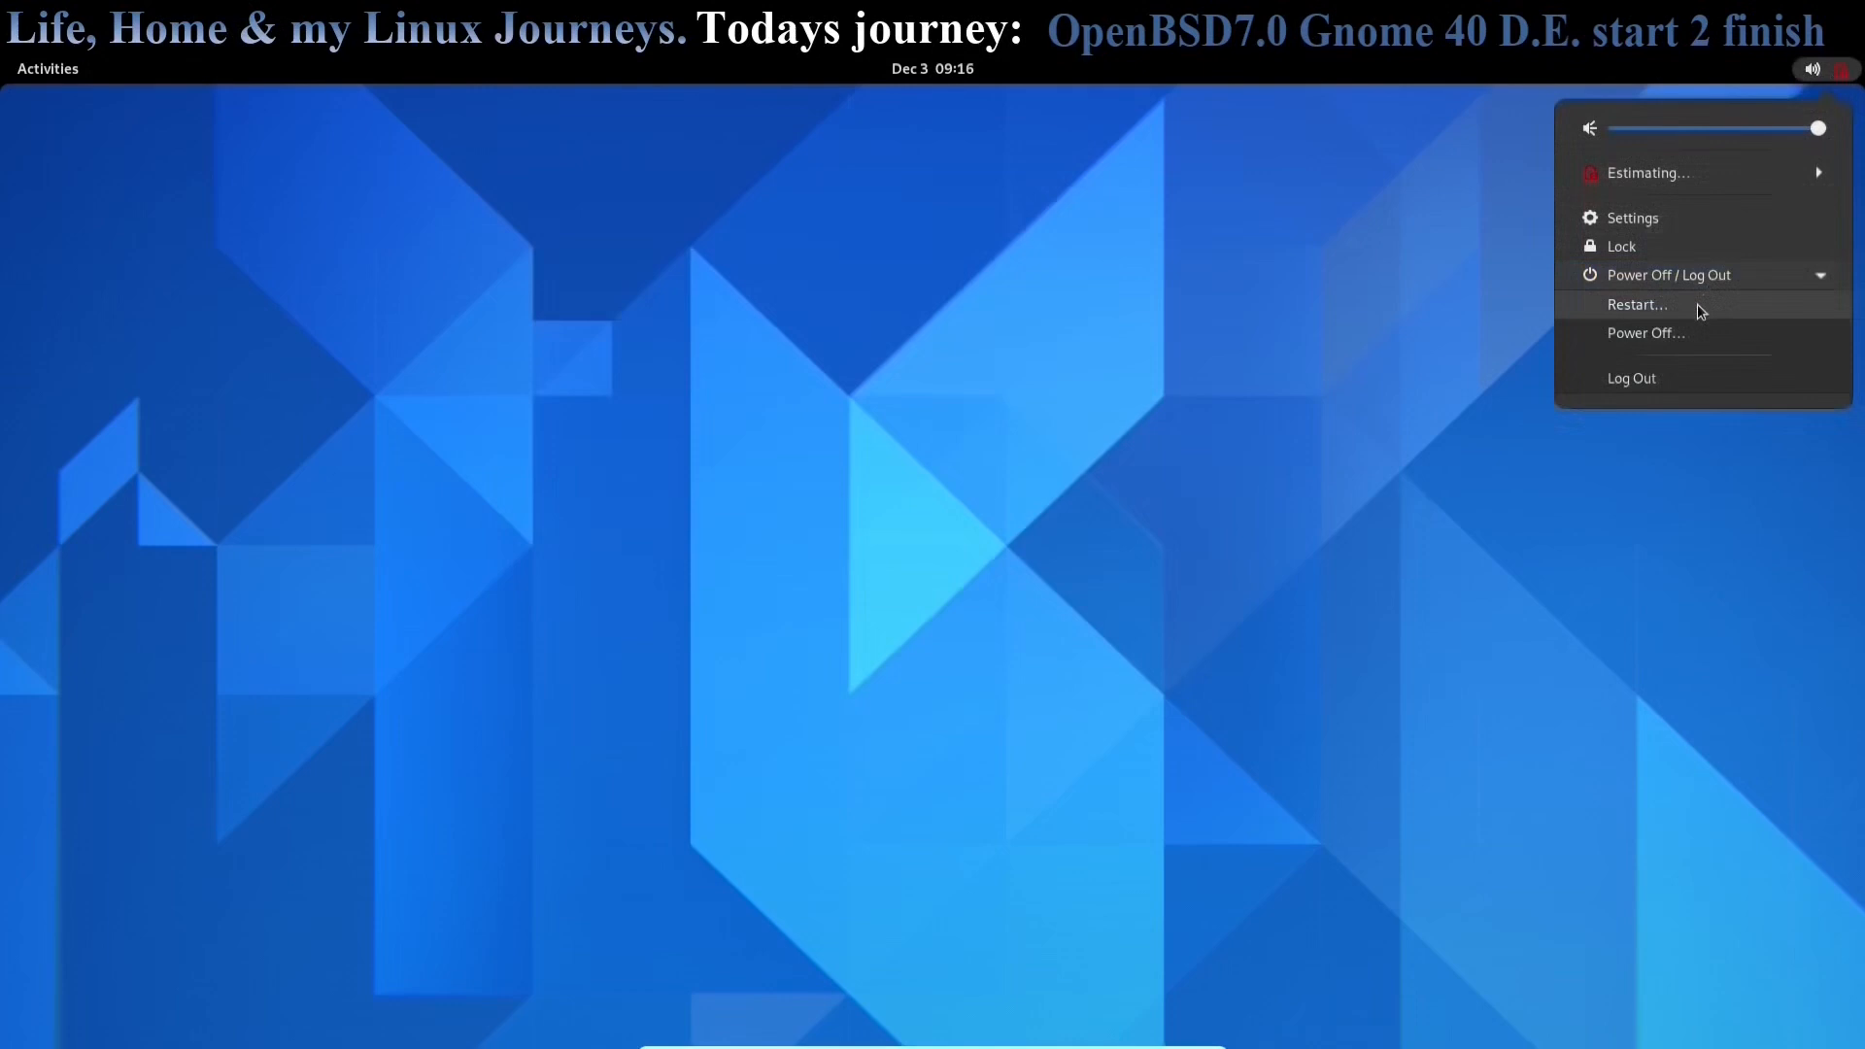
left_click(1647, 333)
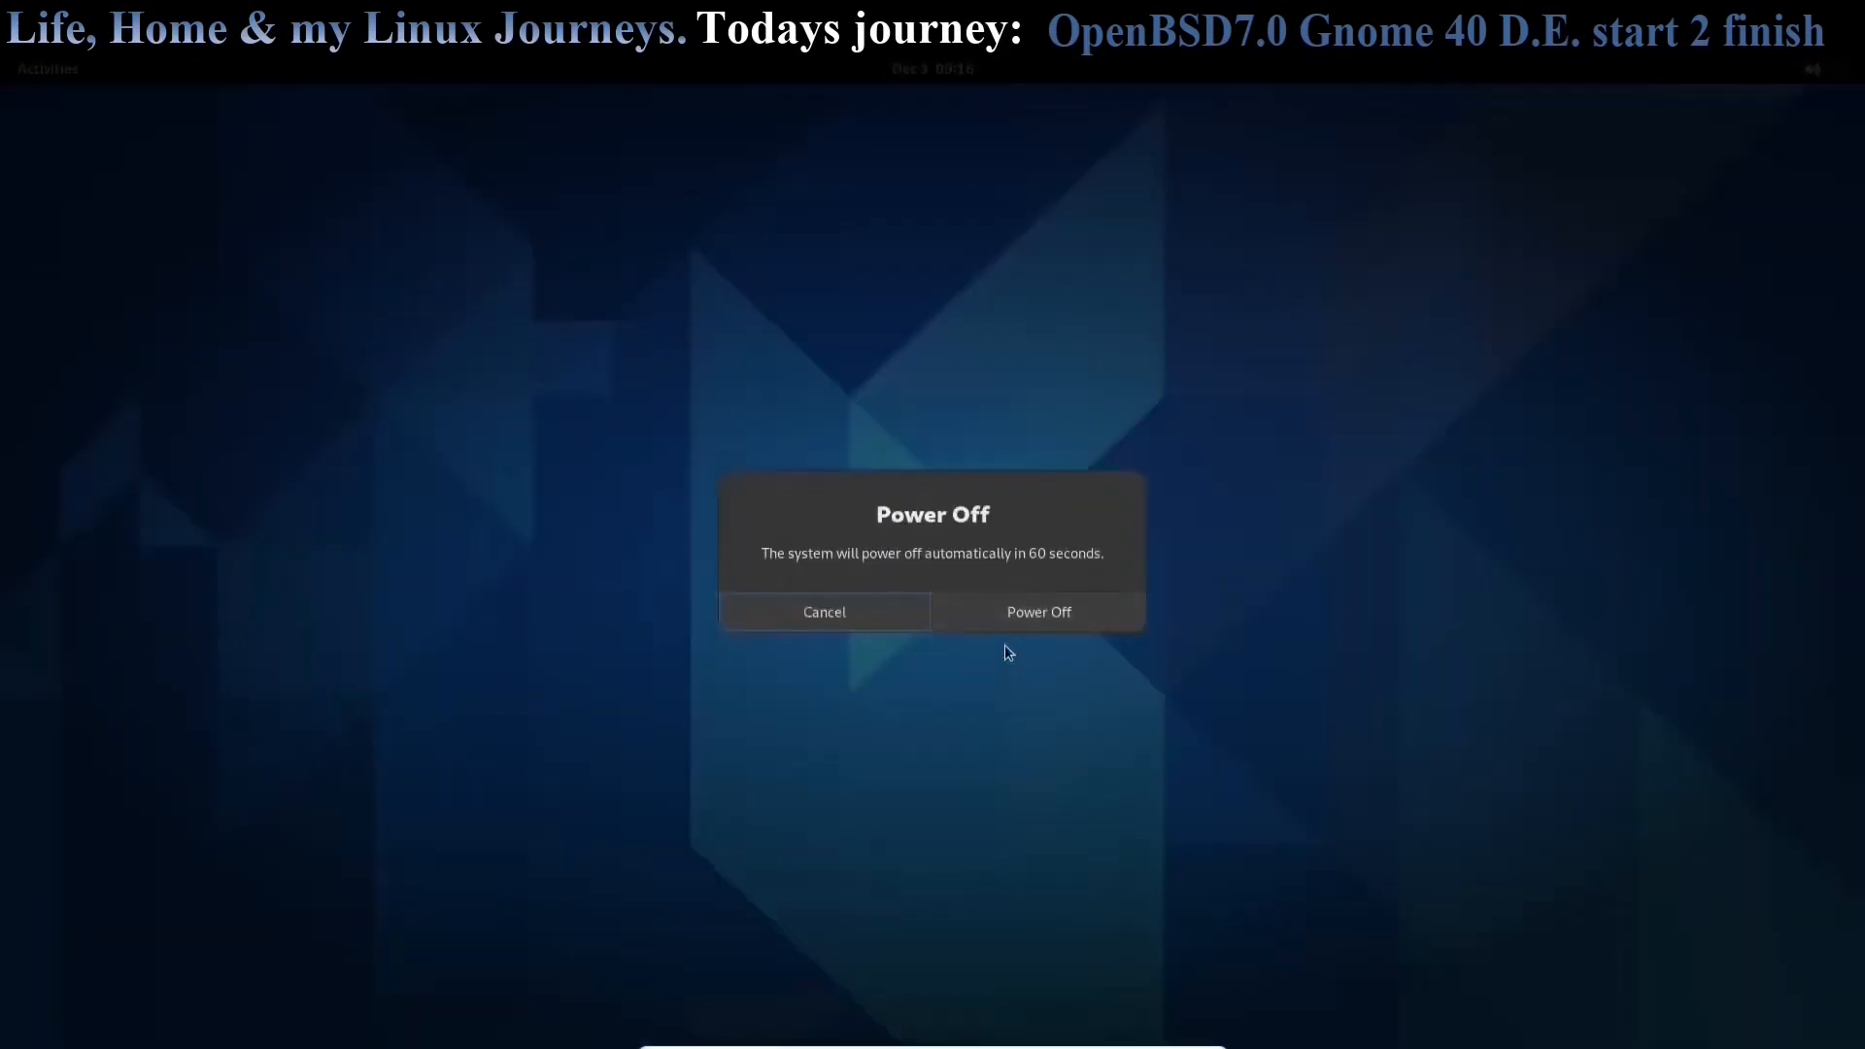